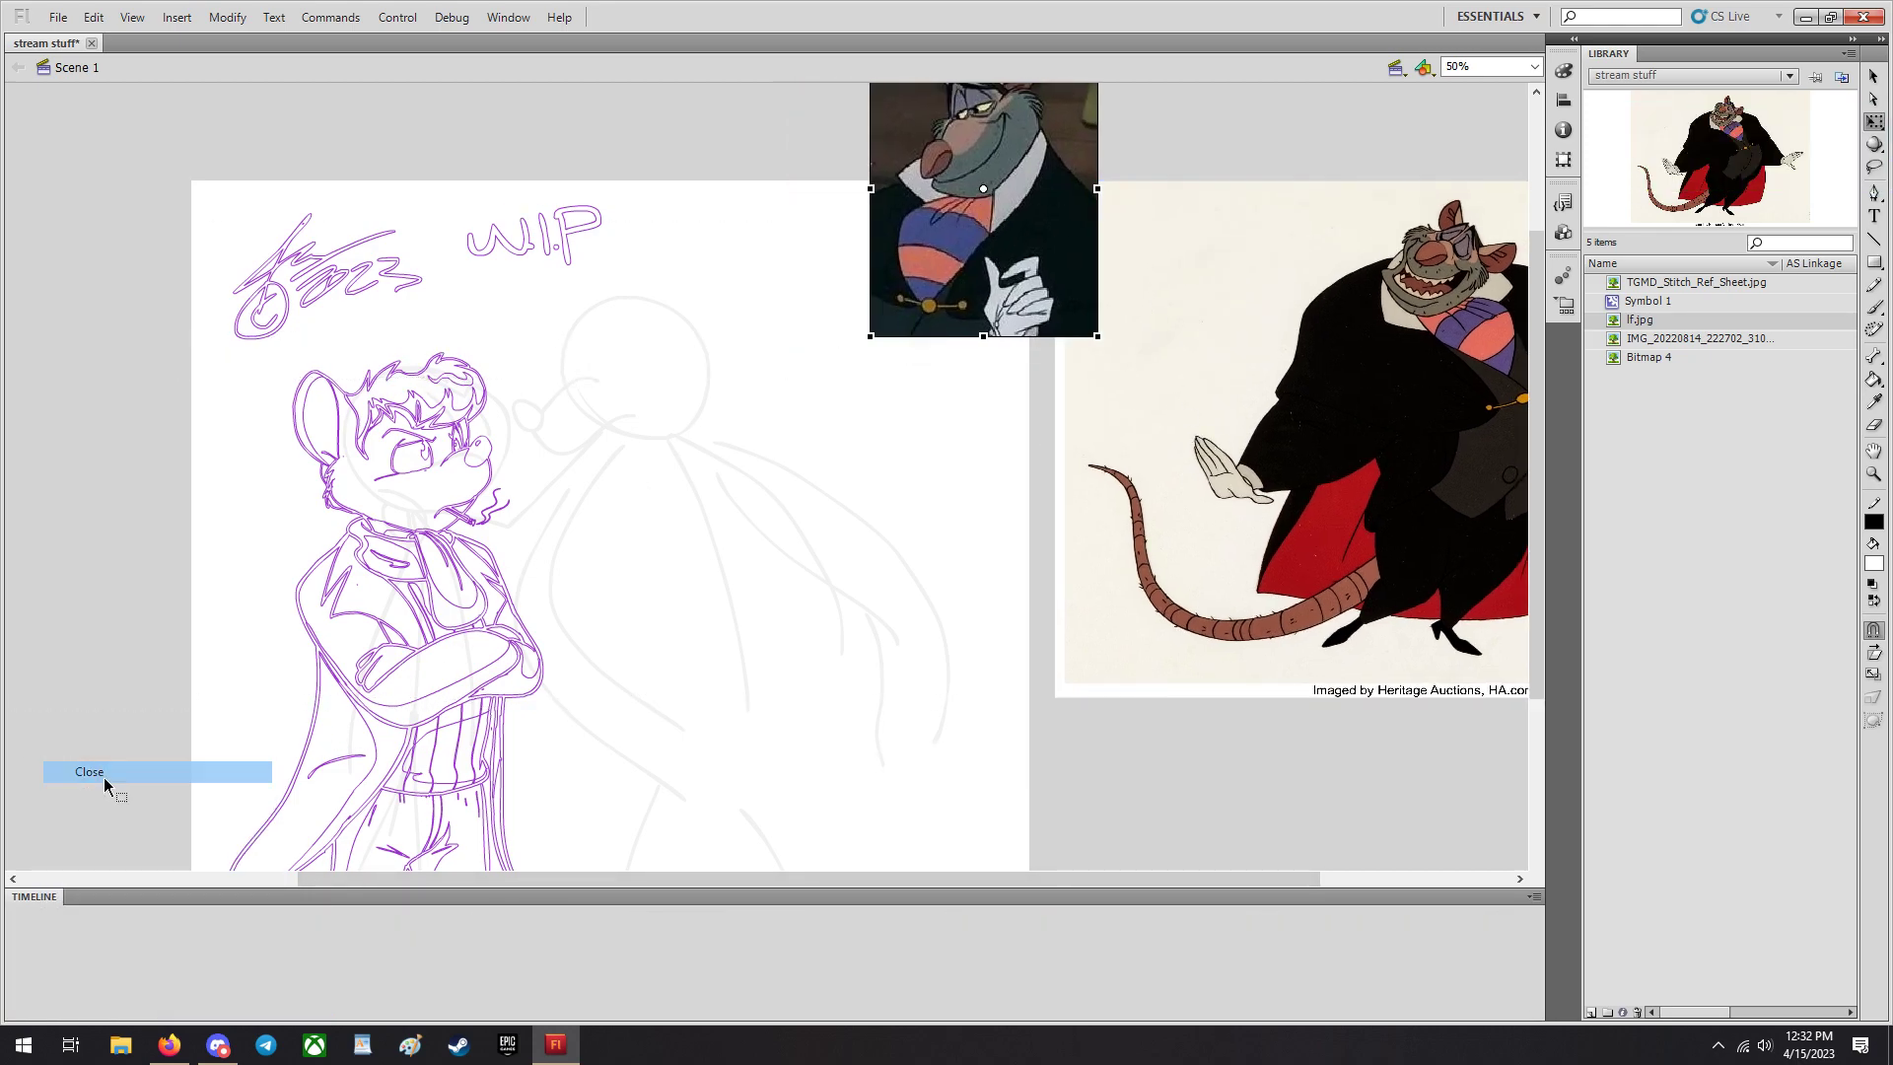
Set the stage magnification to 100% to view the sketch and references.
click(1534, 67)
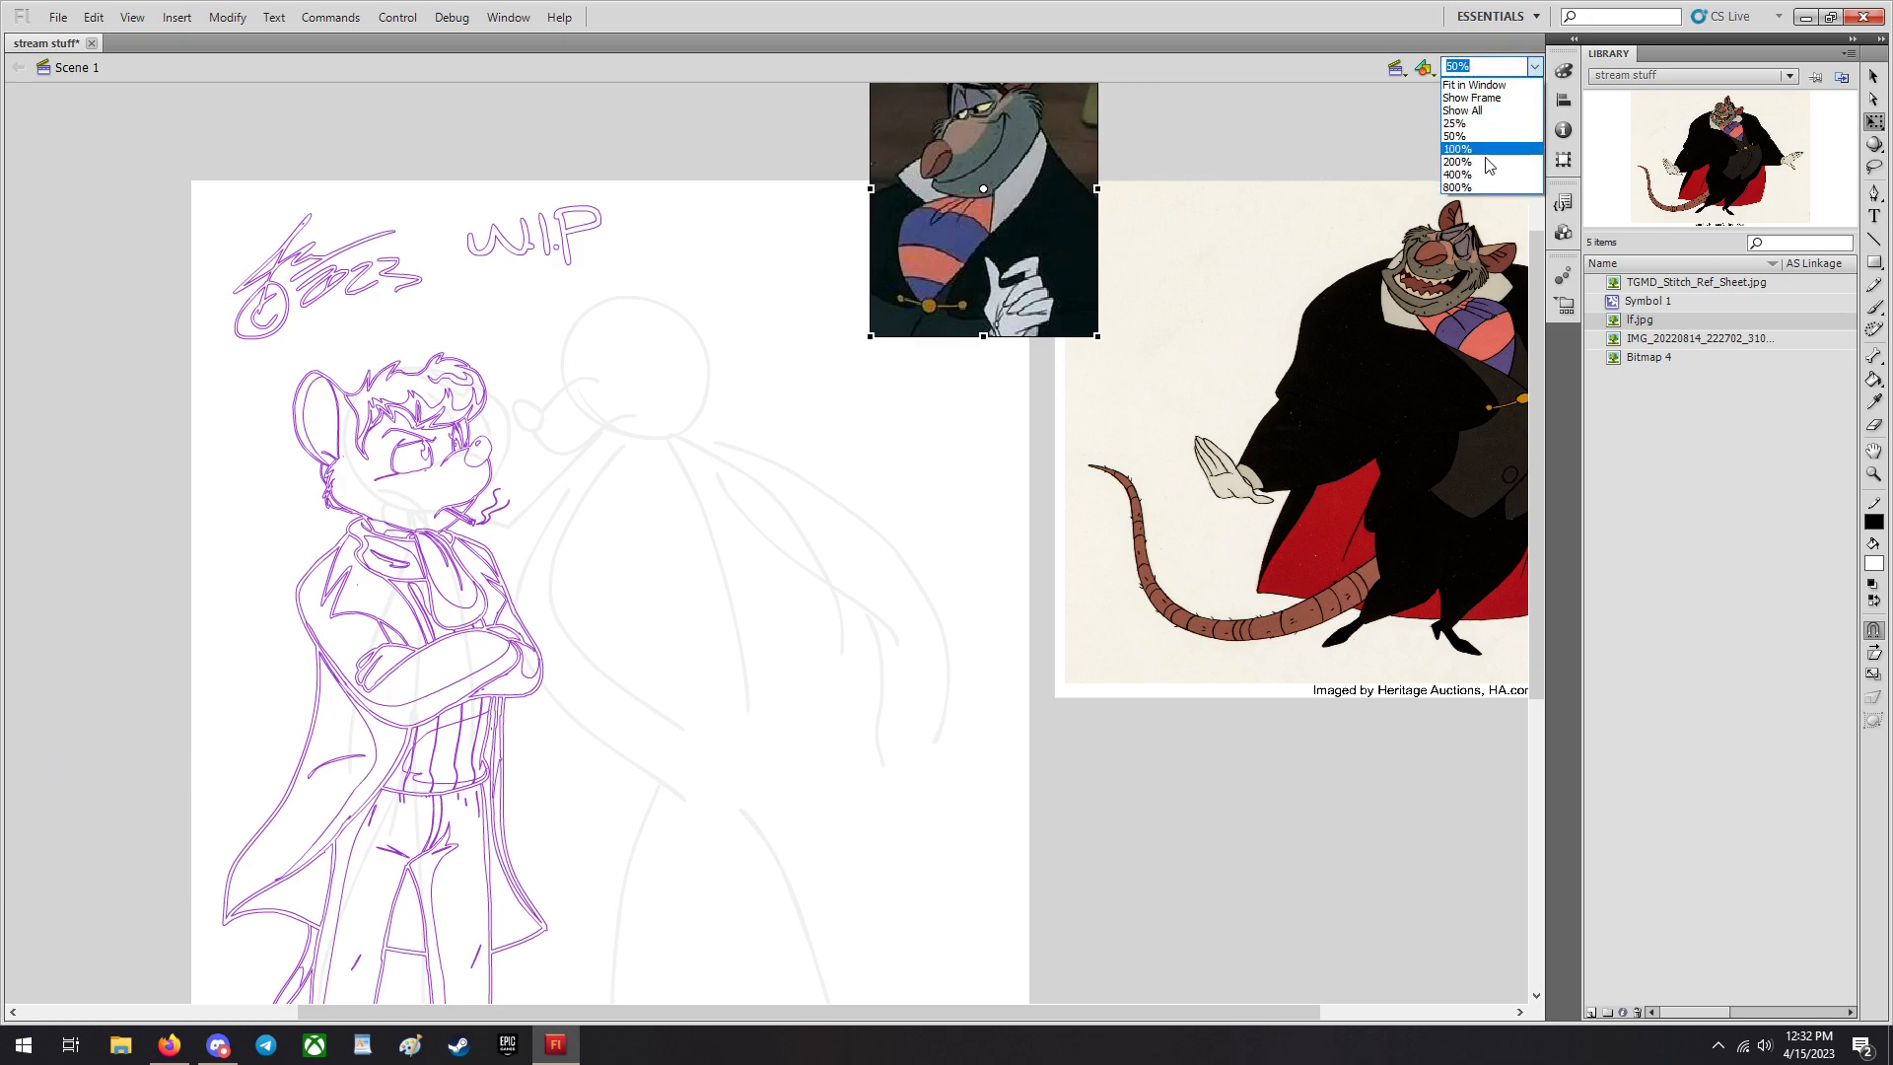
click(1458, 162)
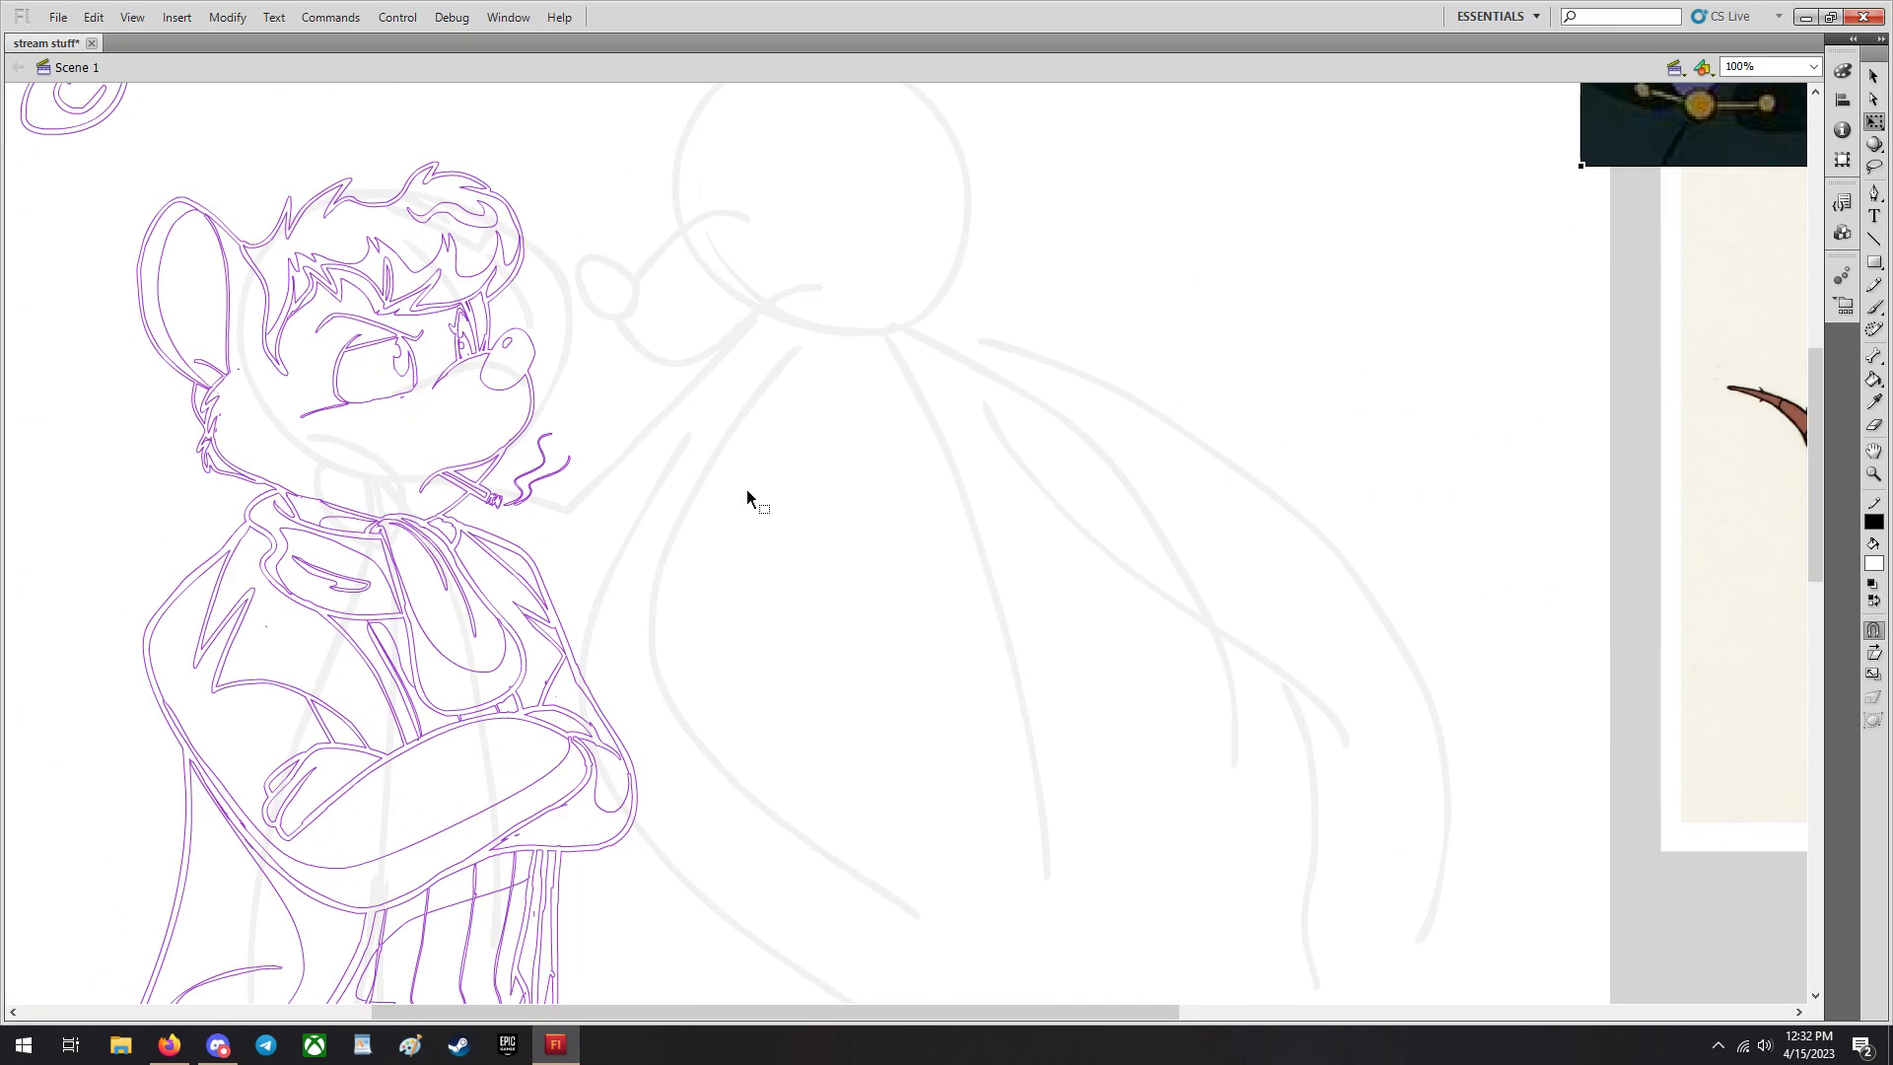
mouse_move(536, 97)
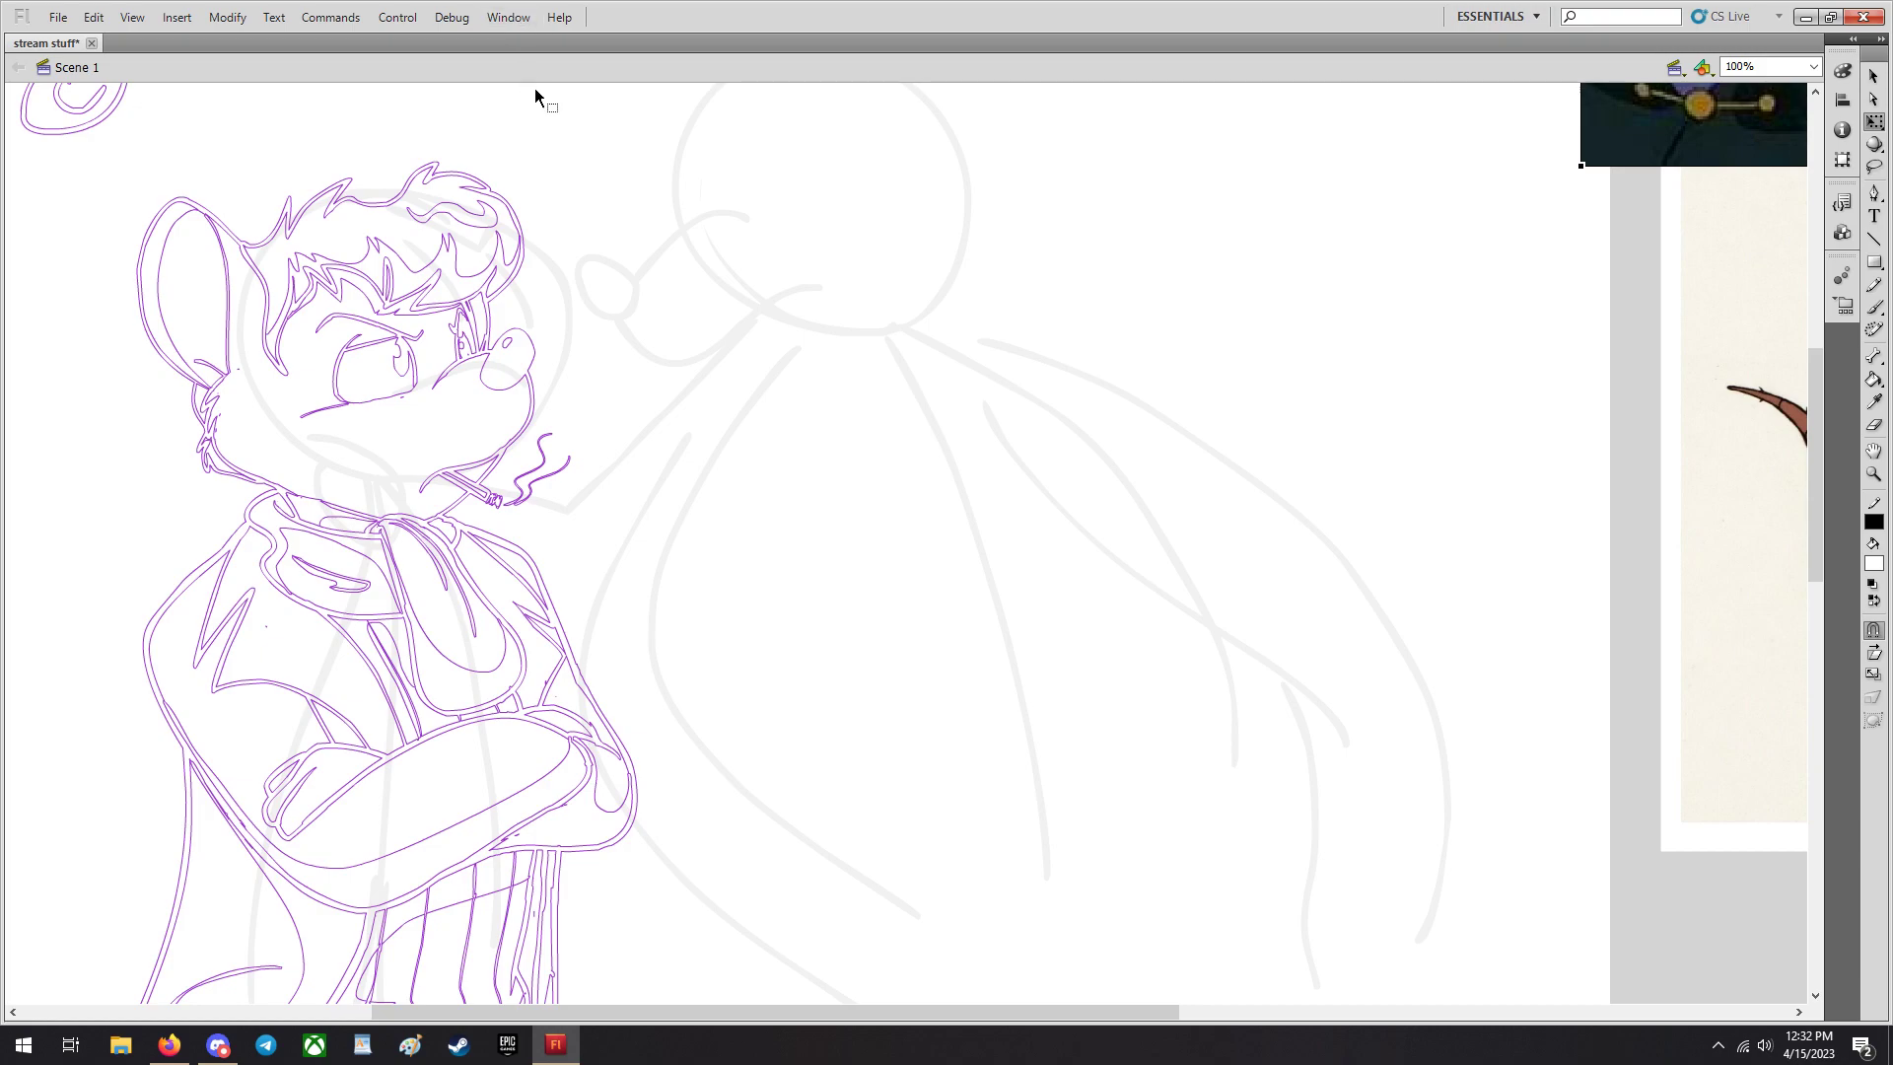
mouse_move(718, 374)
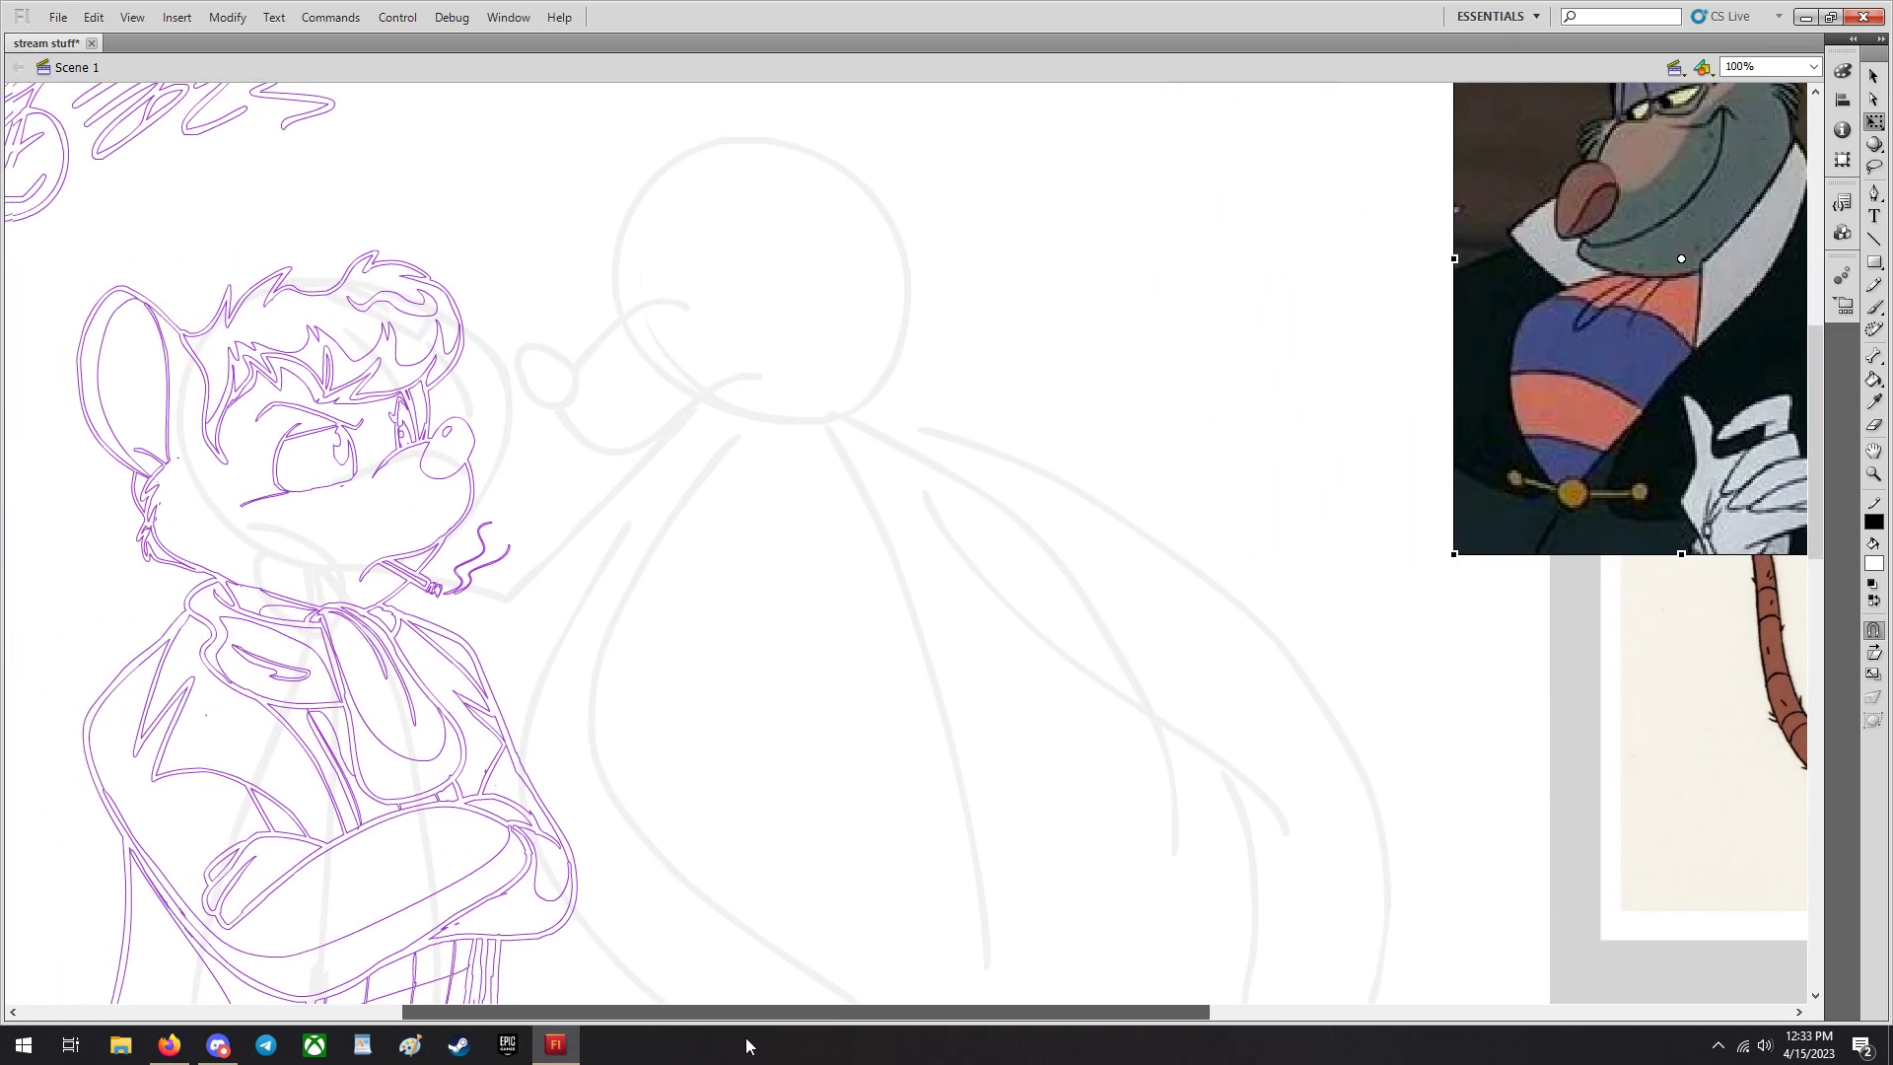
Scale up the close-up Ratigan reference image with Free Transform.
click(1874, 544)
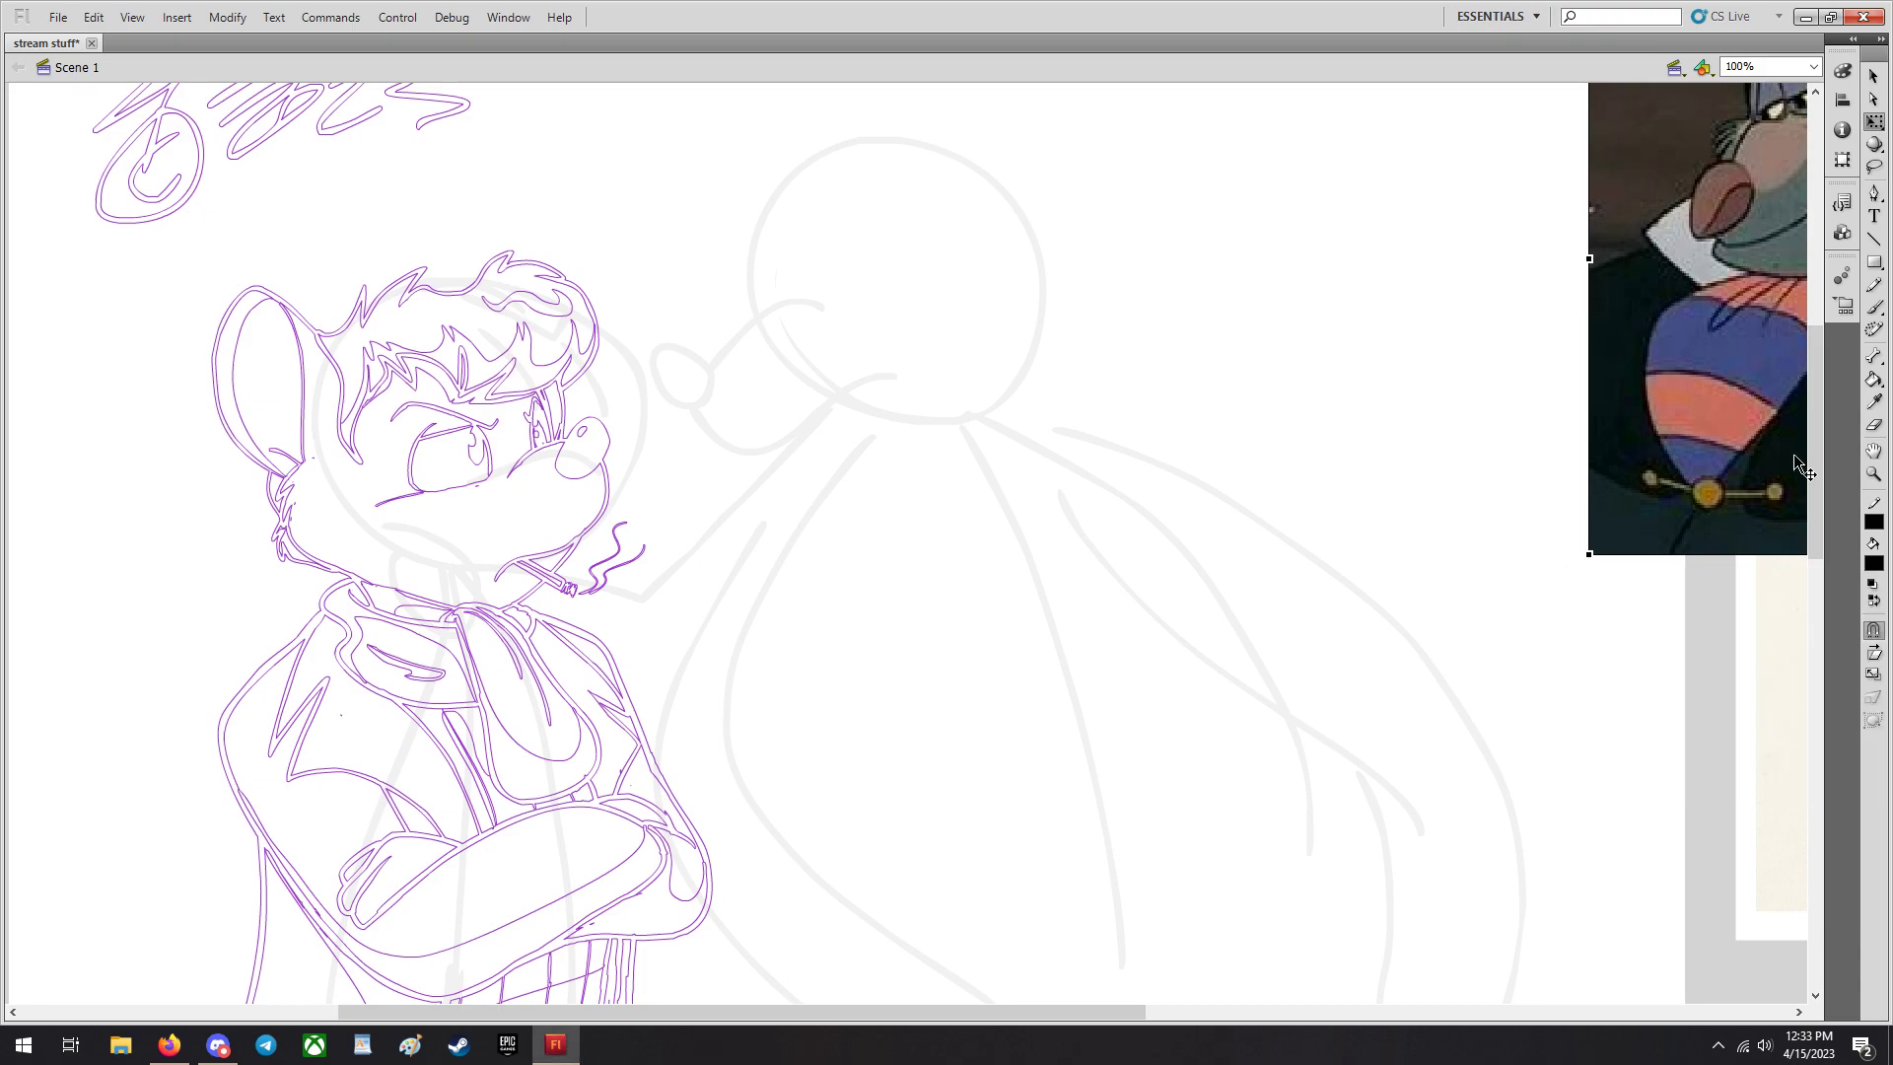
drag(842, 239, 1053, 773)
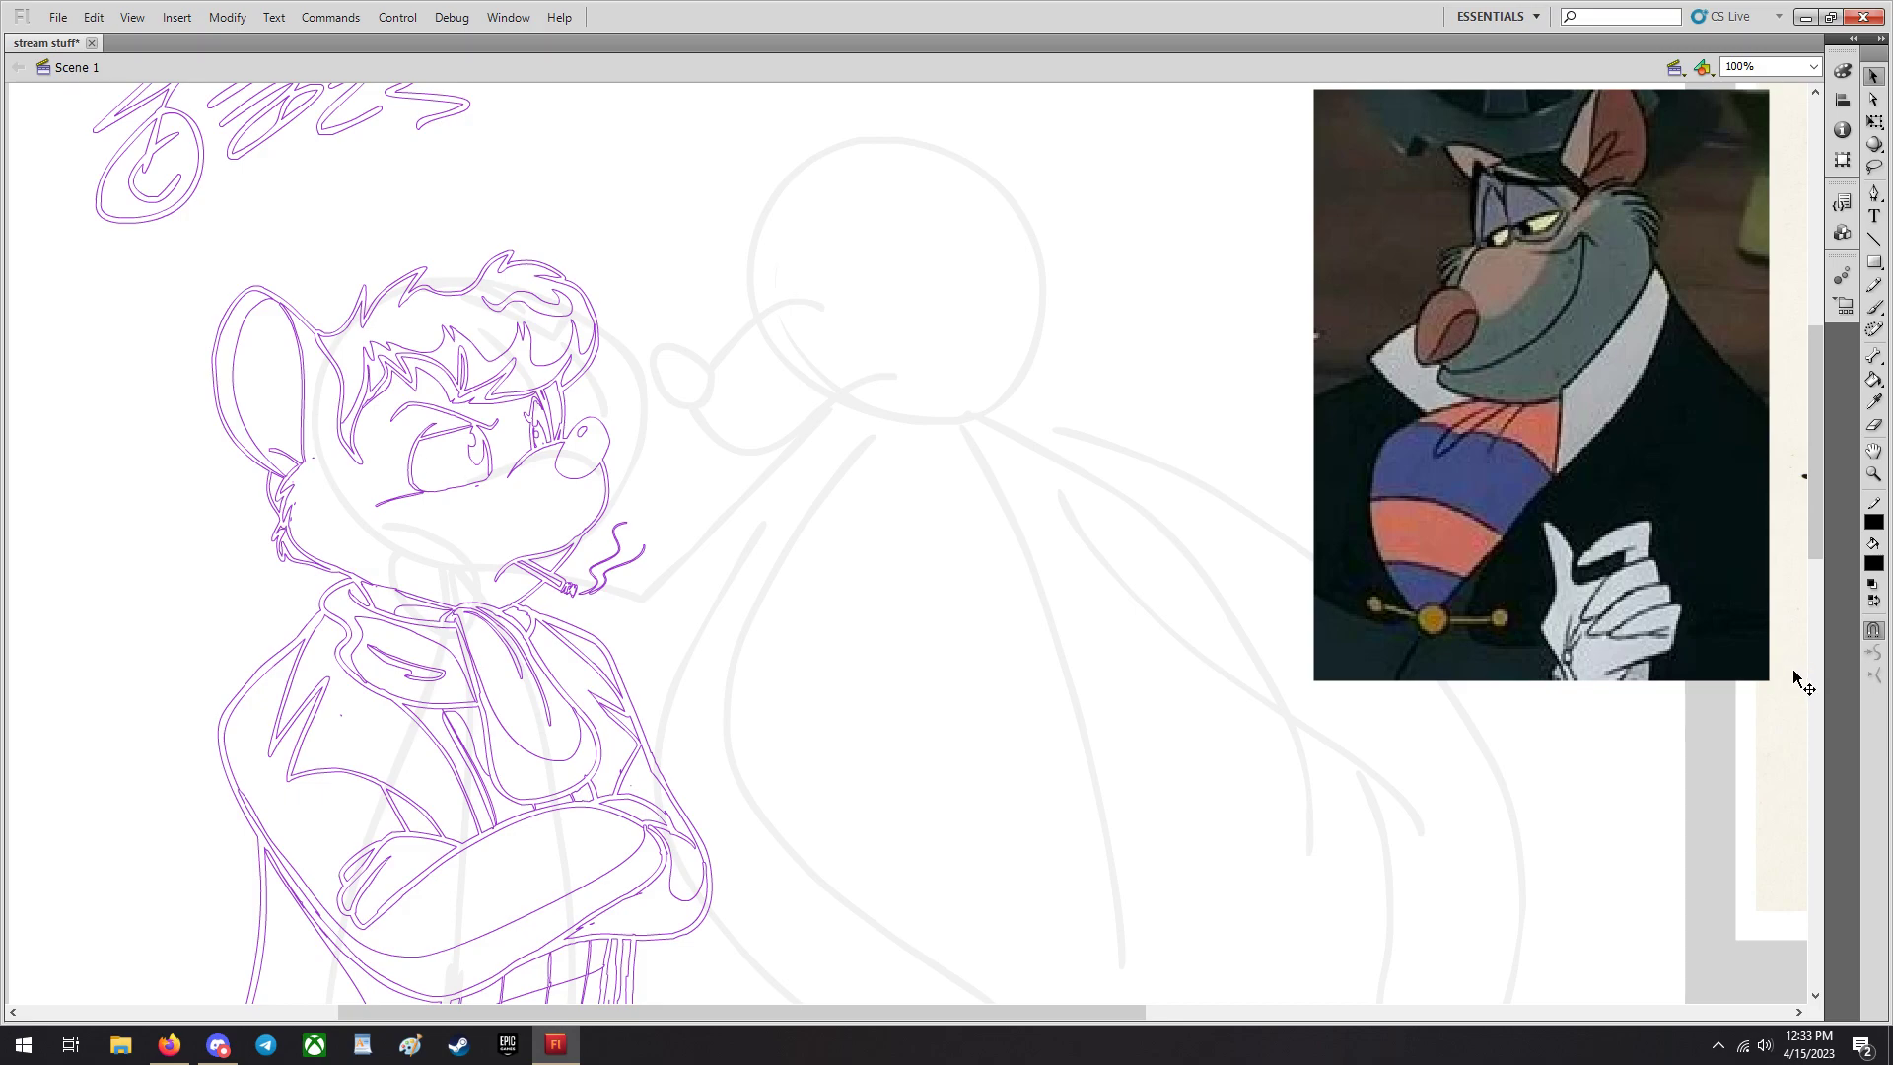
scroll(down, 3)
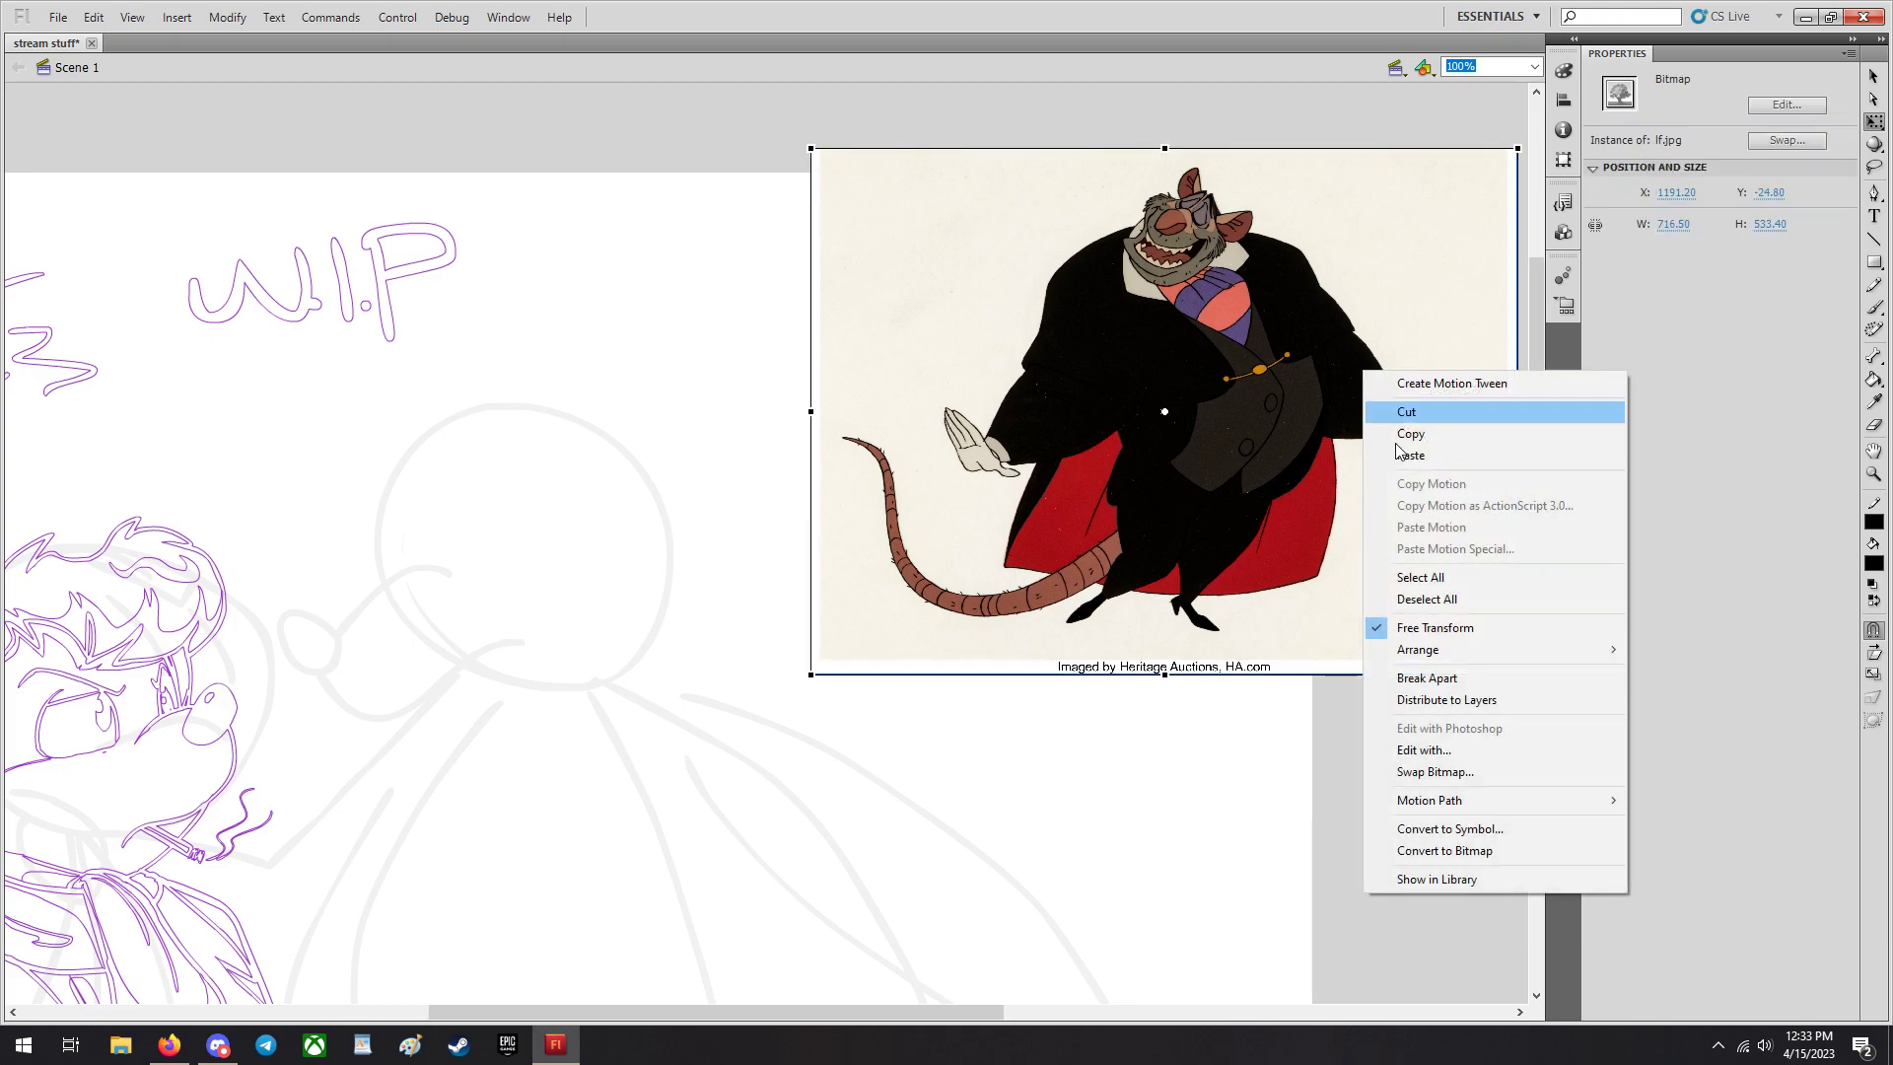
Convert the full-body Ratigan reference into a movie clip symbol.
click(1450, 828)
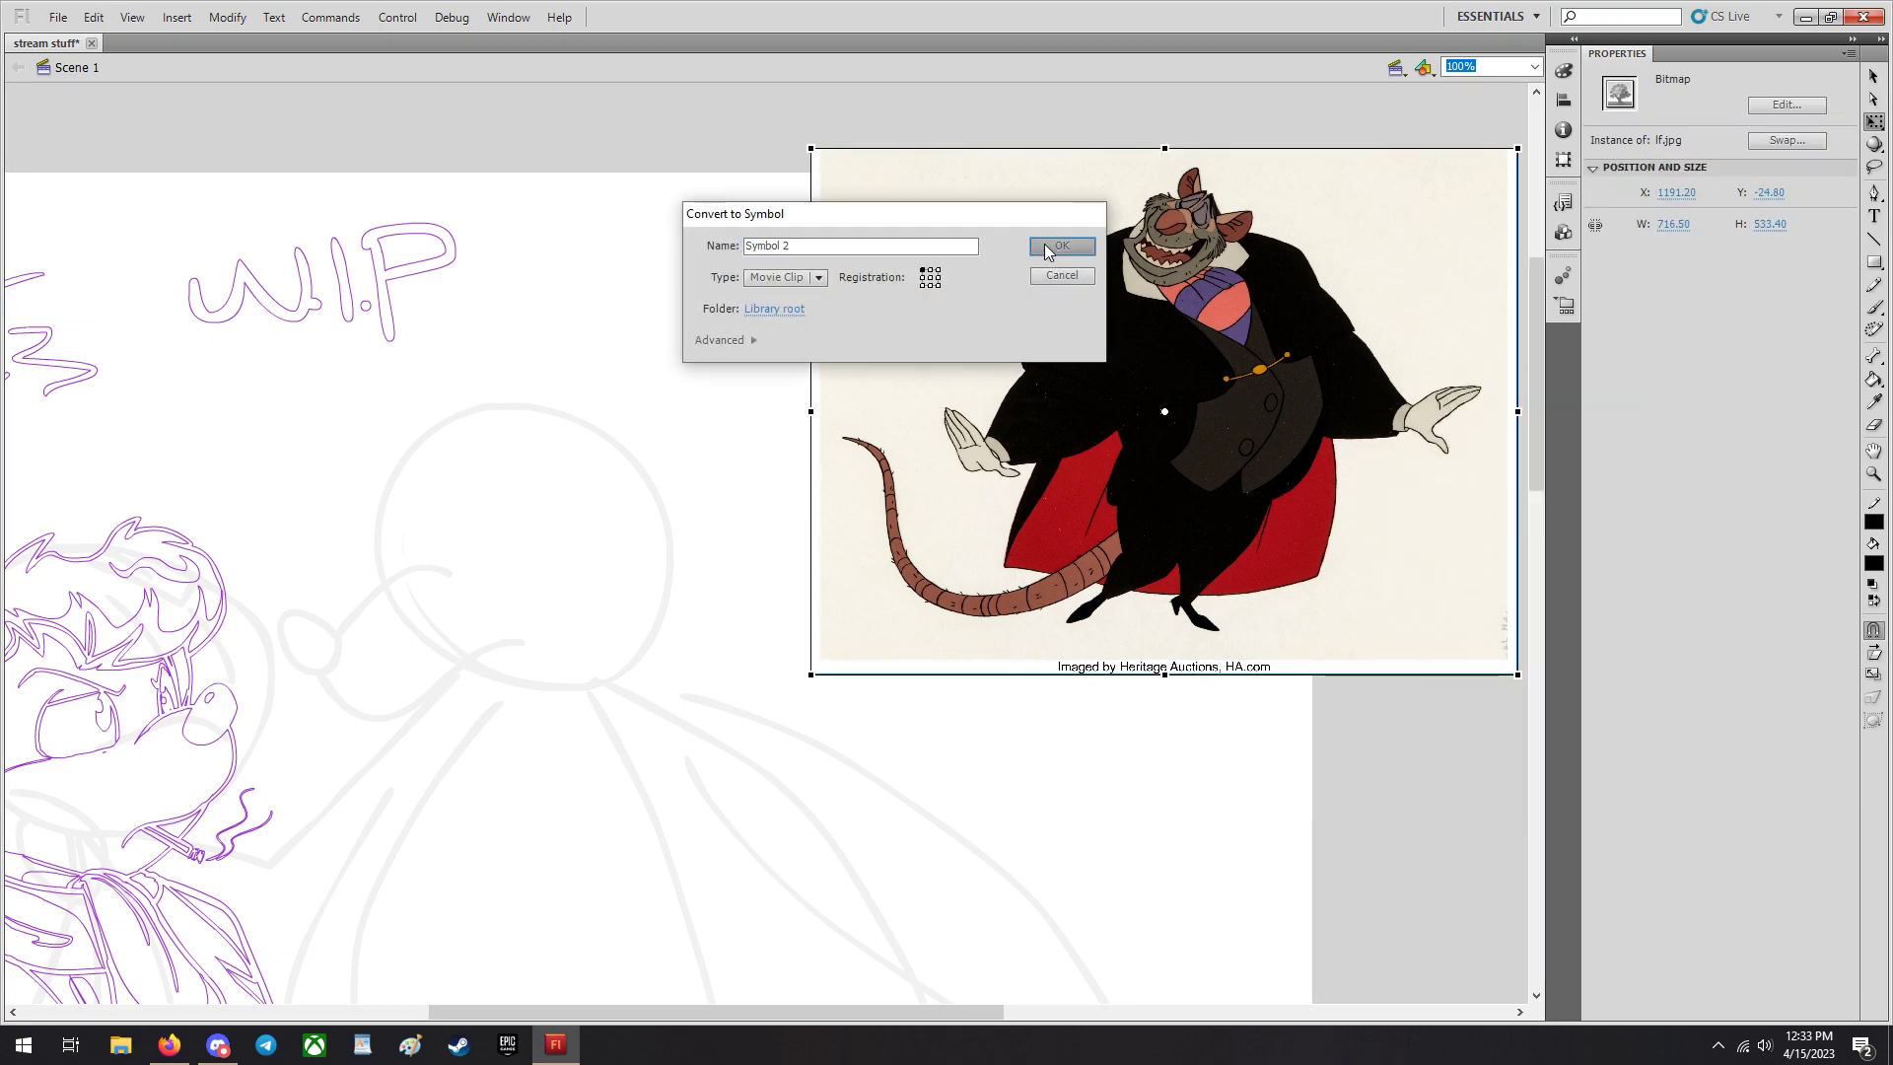
click(1061, 245)
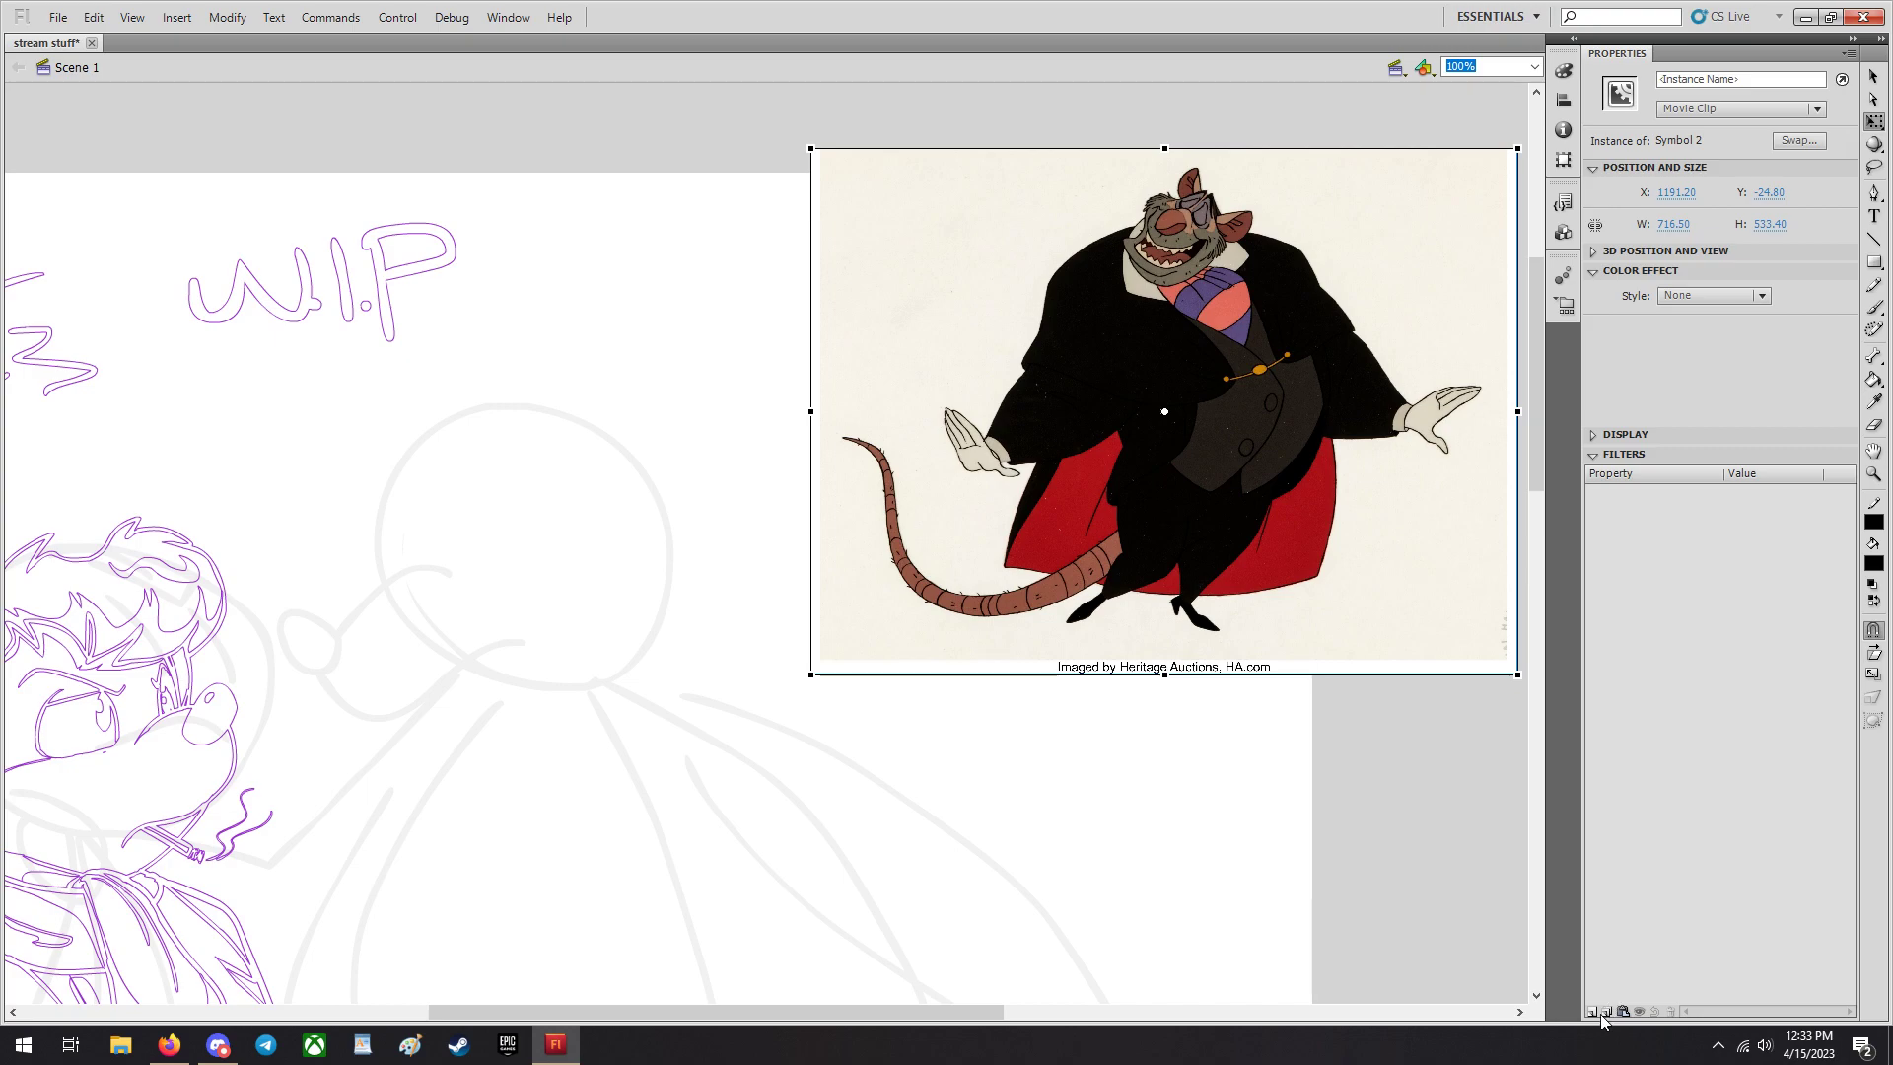
mouse_move(1597, 1012)
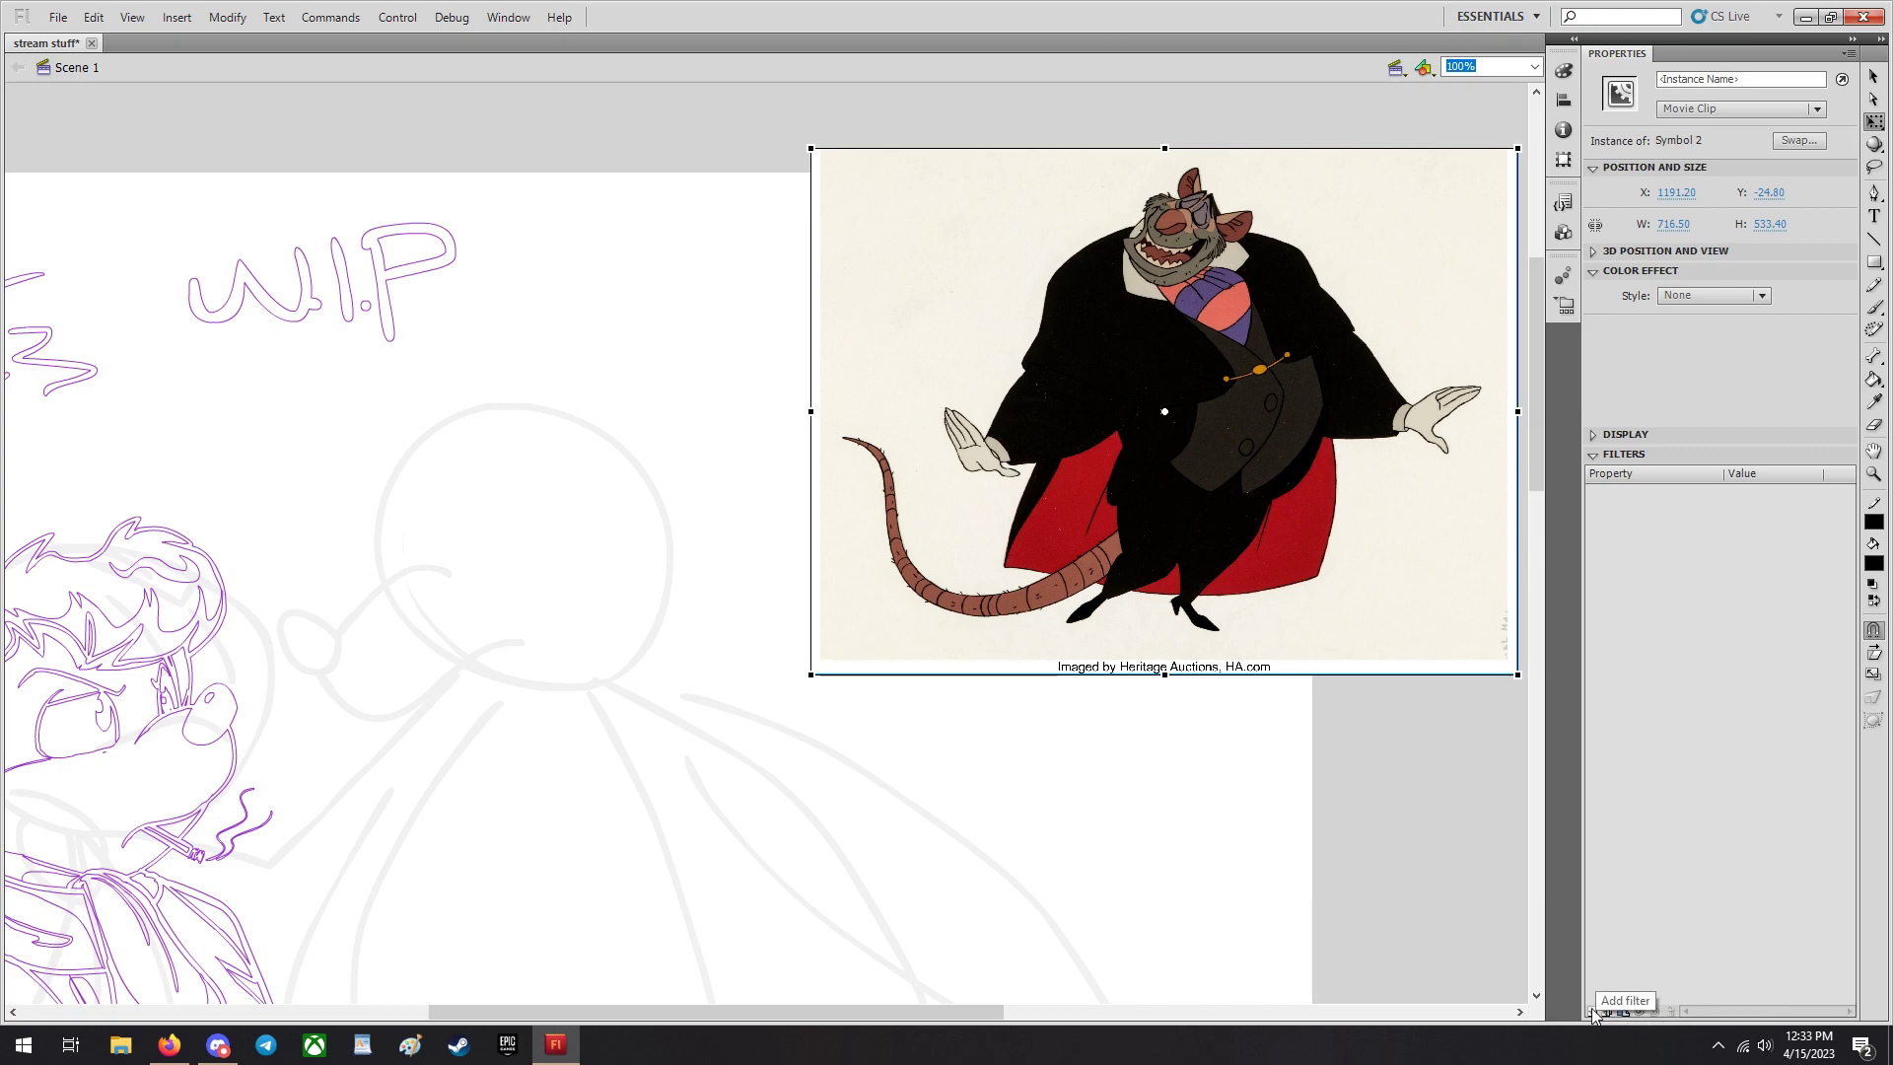
Add an Adjust Color filter with Brightness 30 to lighten the reference.
click(1597, 1012)
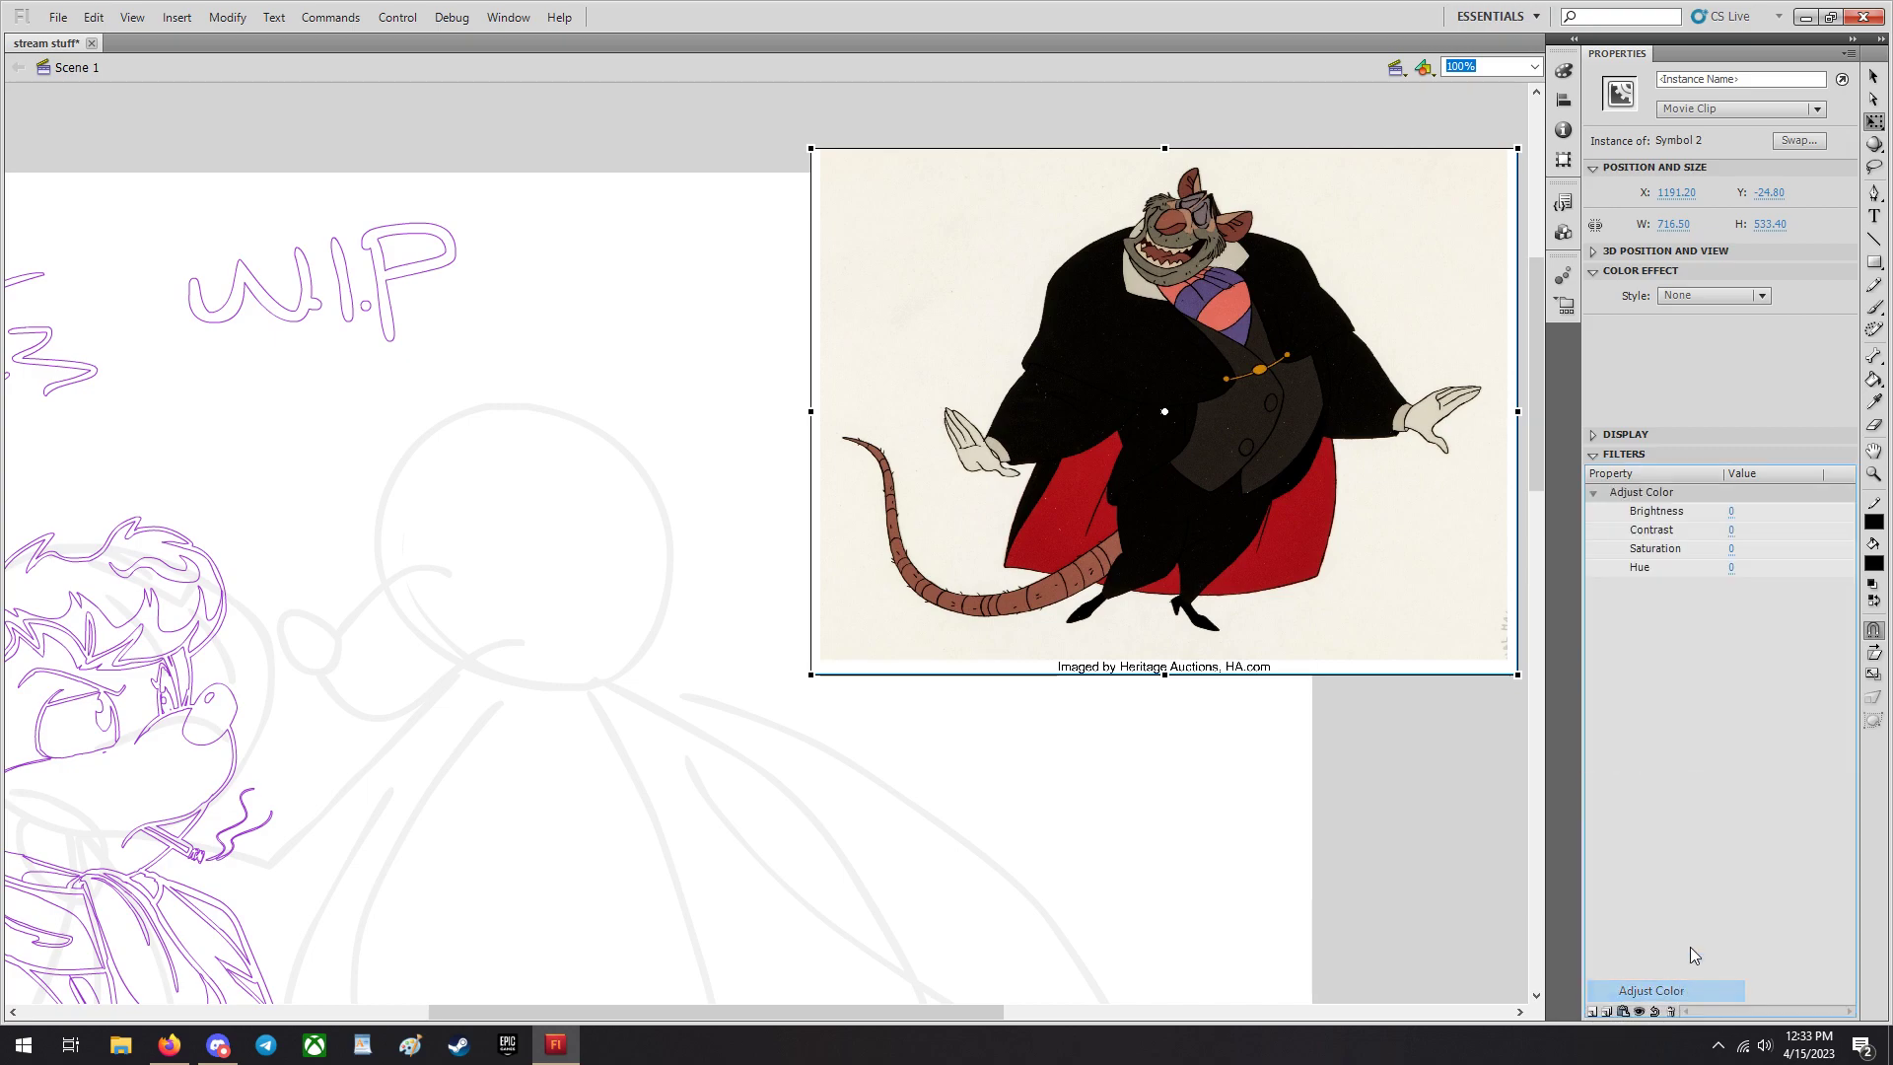
click(1731, 511)
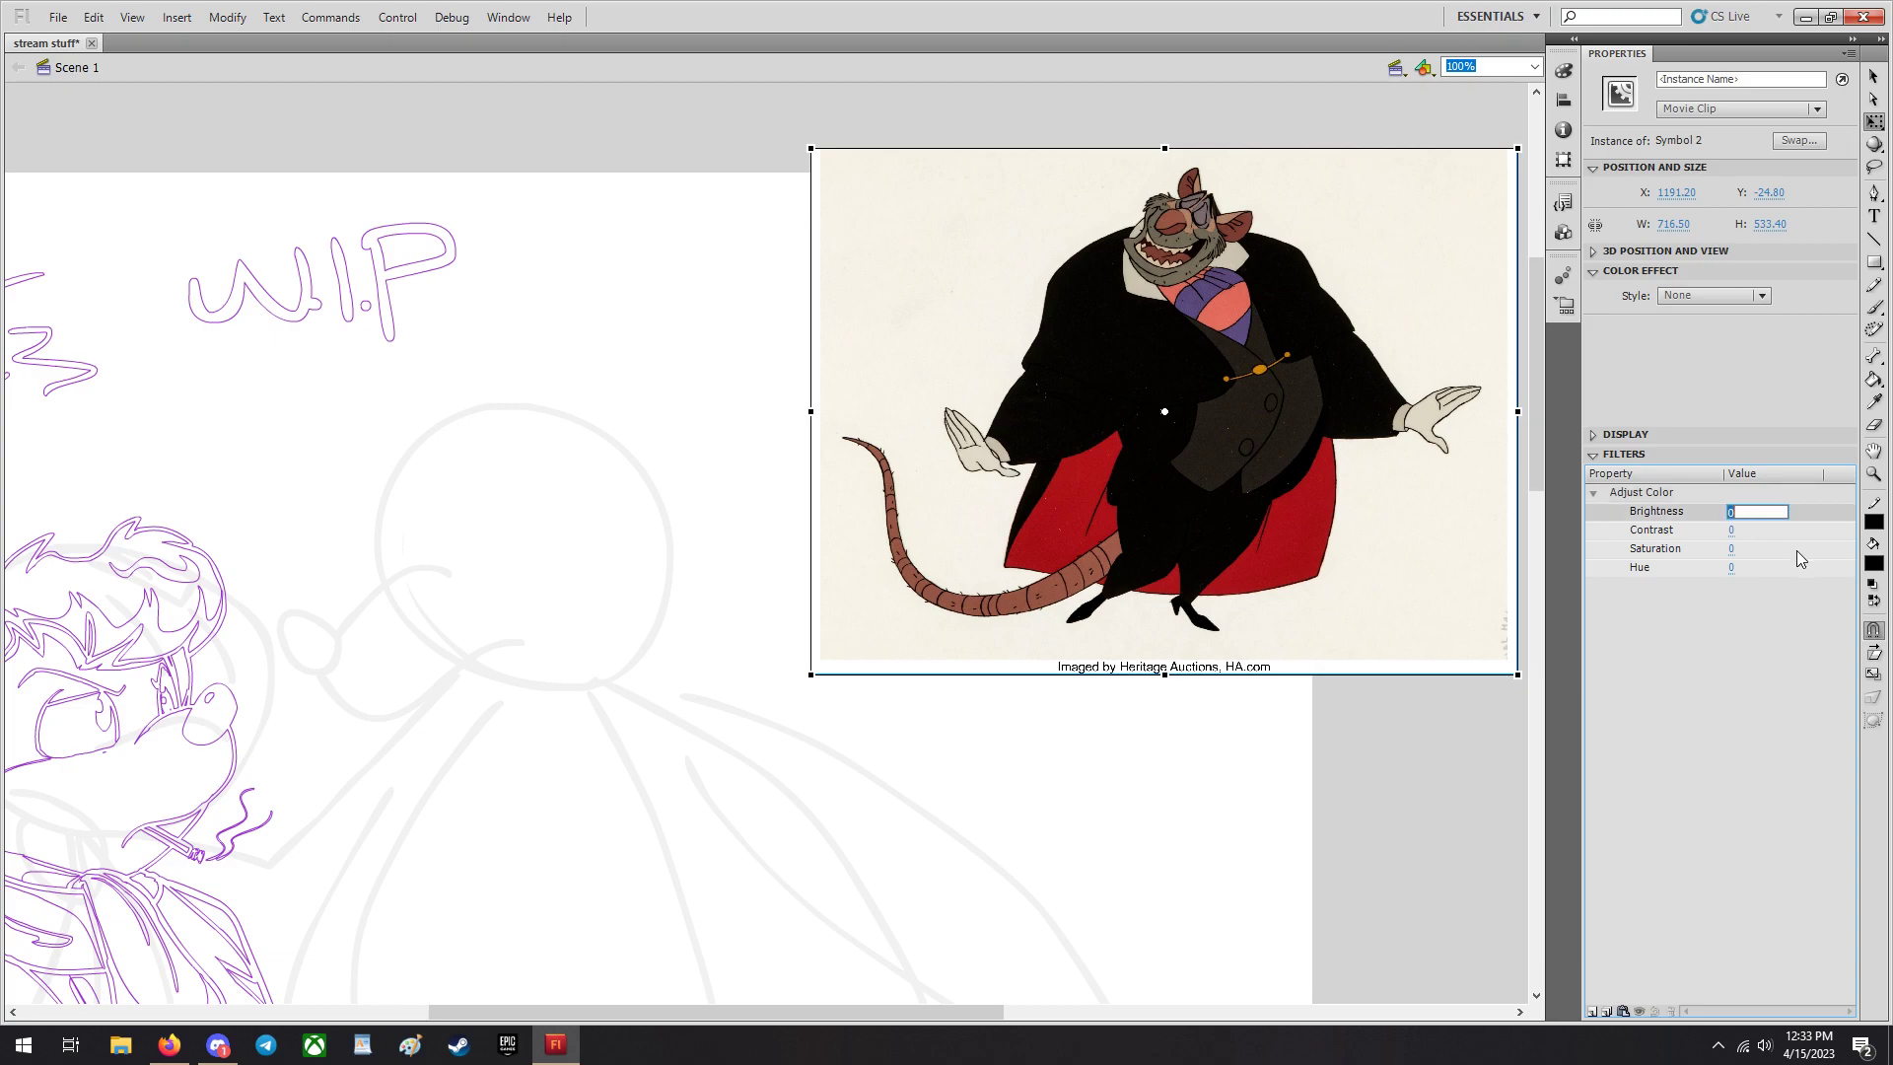
text(30)
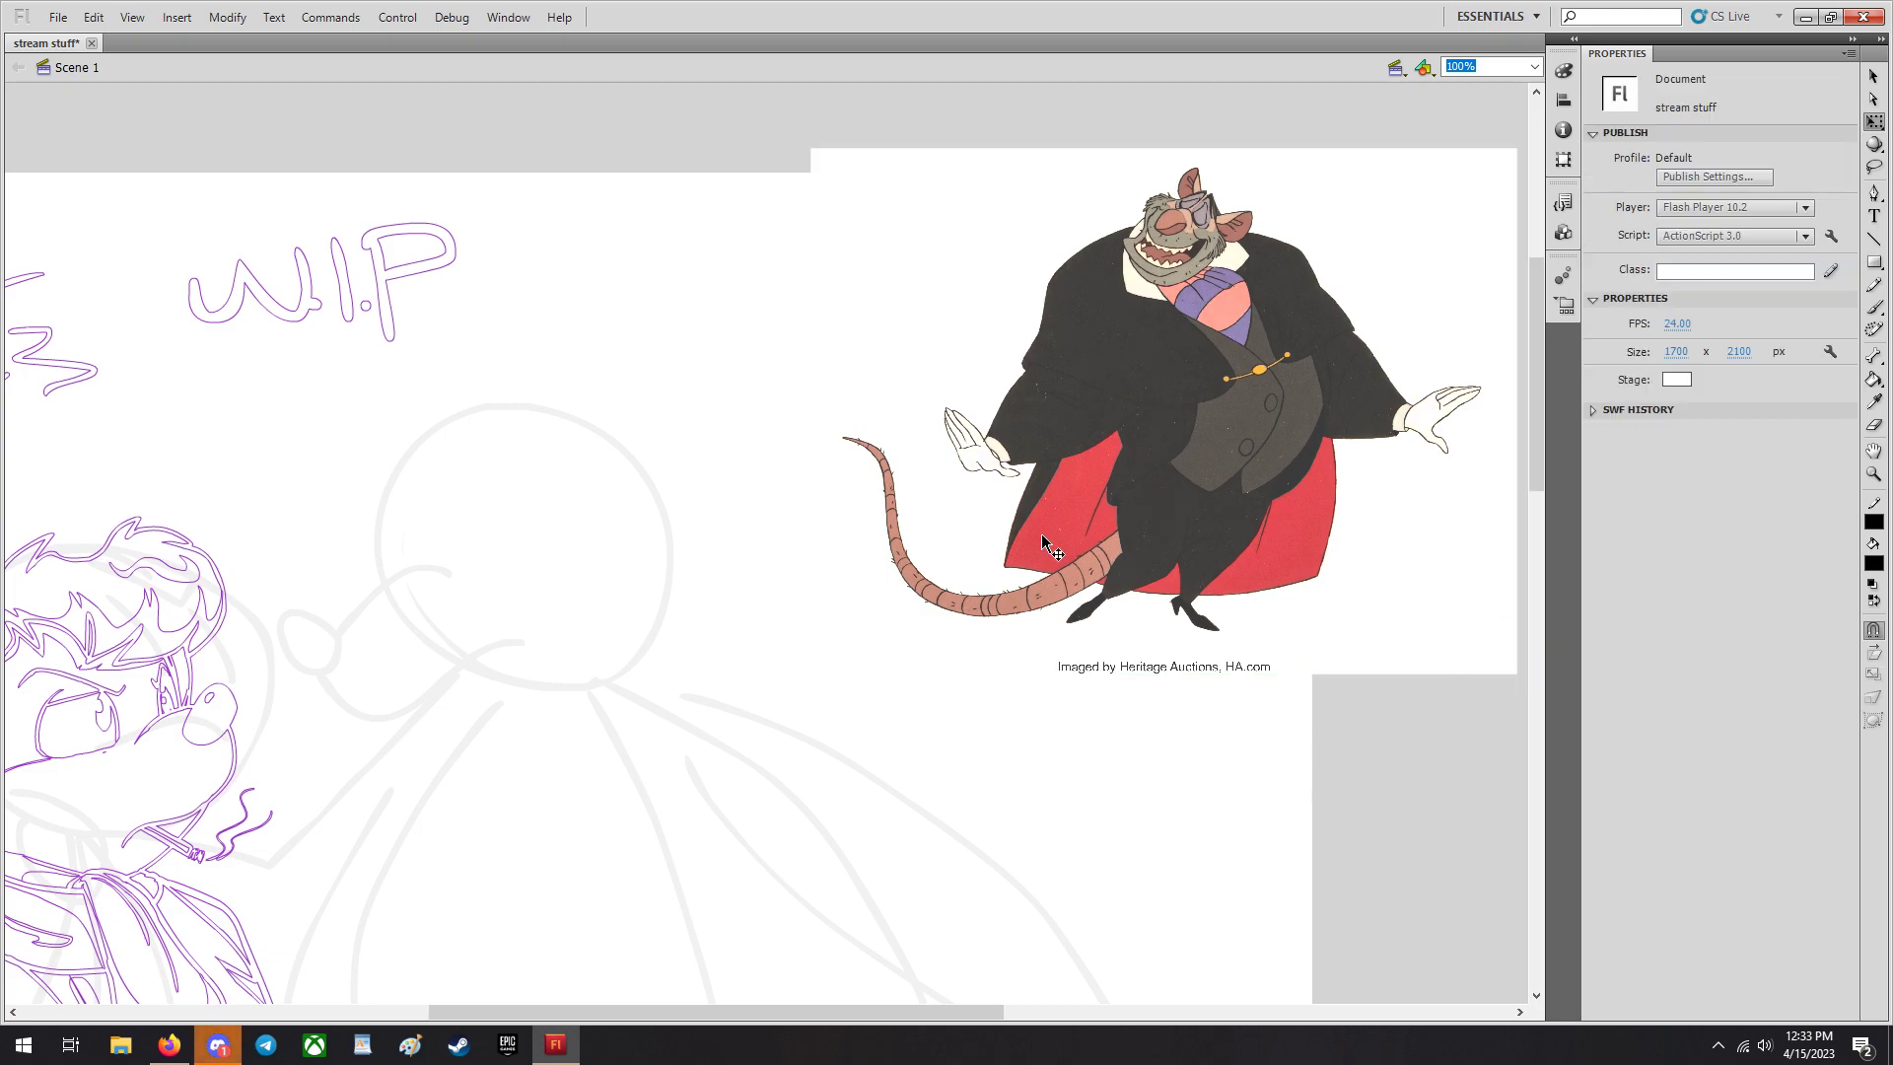
scroll(down, 3)
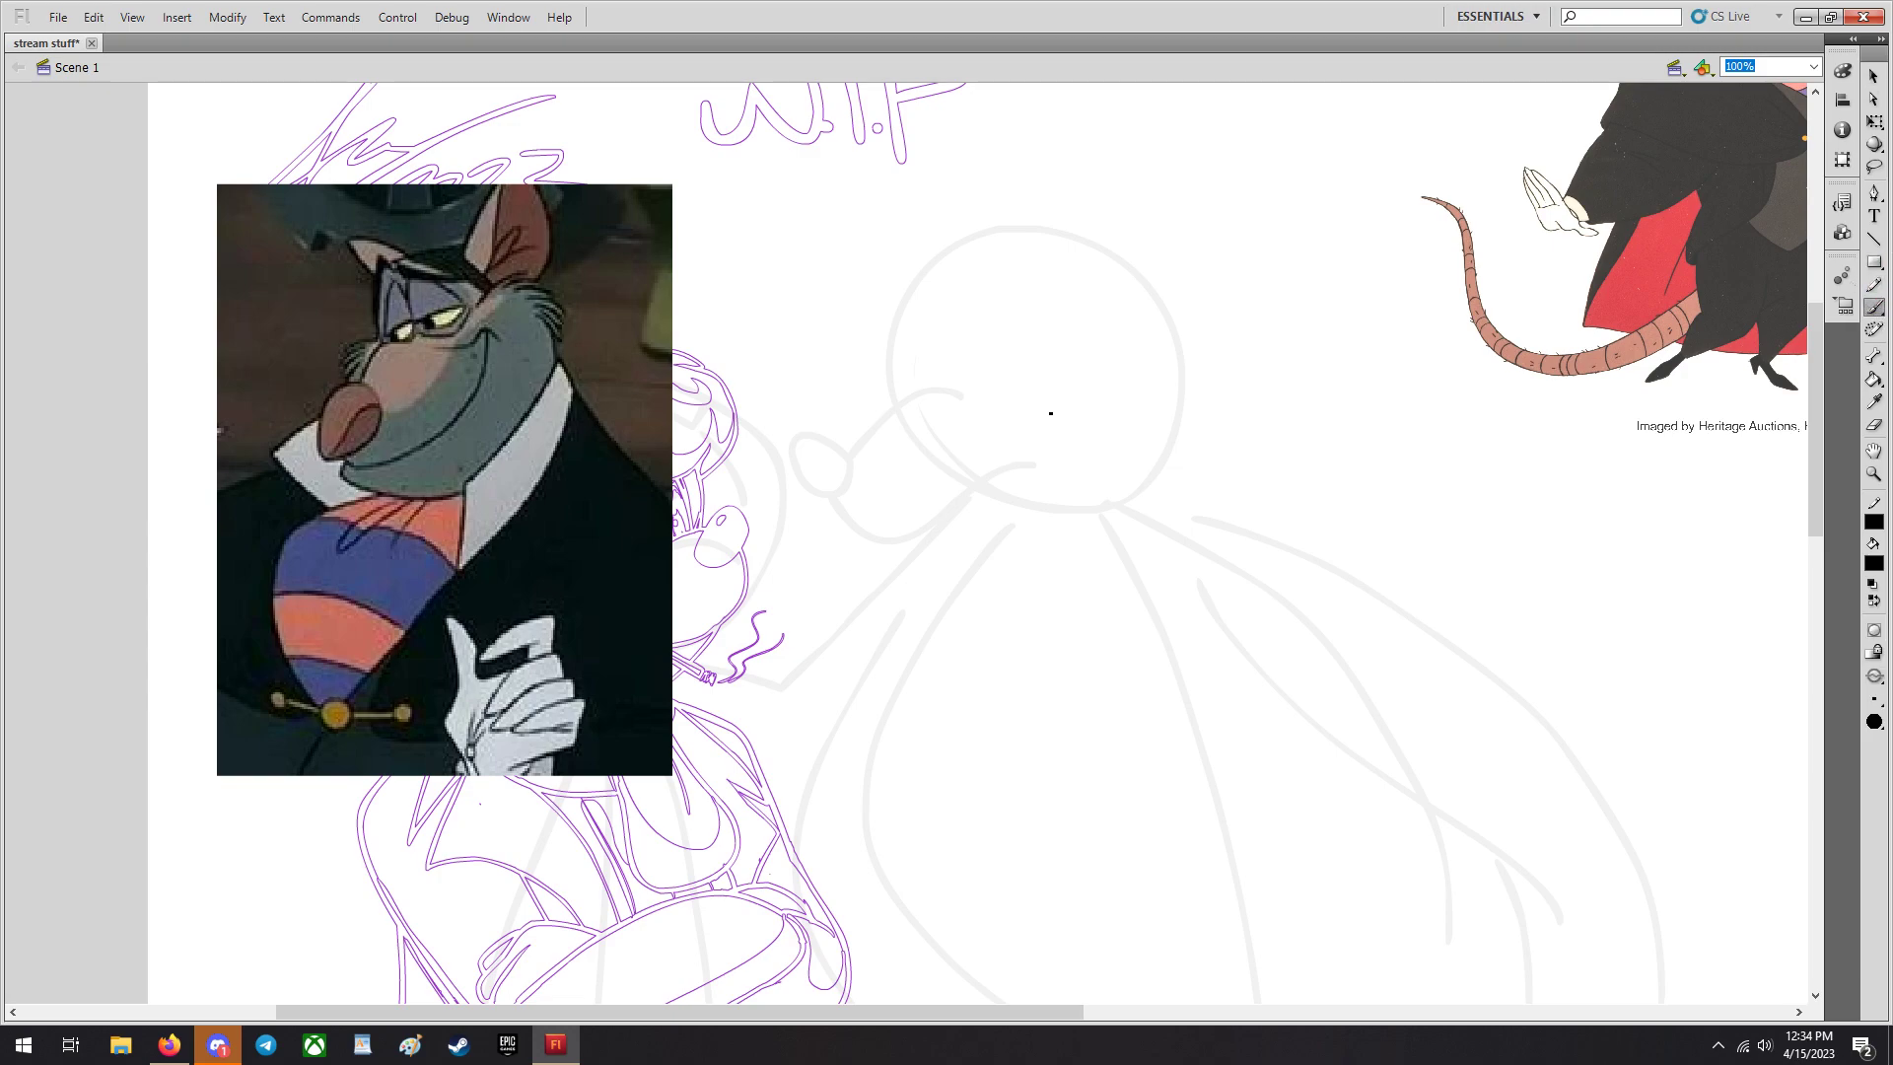
Ink Ratigan's head in black: back of head, snout, nose tip, grin, collar, ears and brows.
drag(1026, 384, 1094, 351)
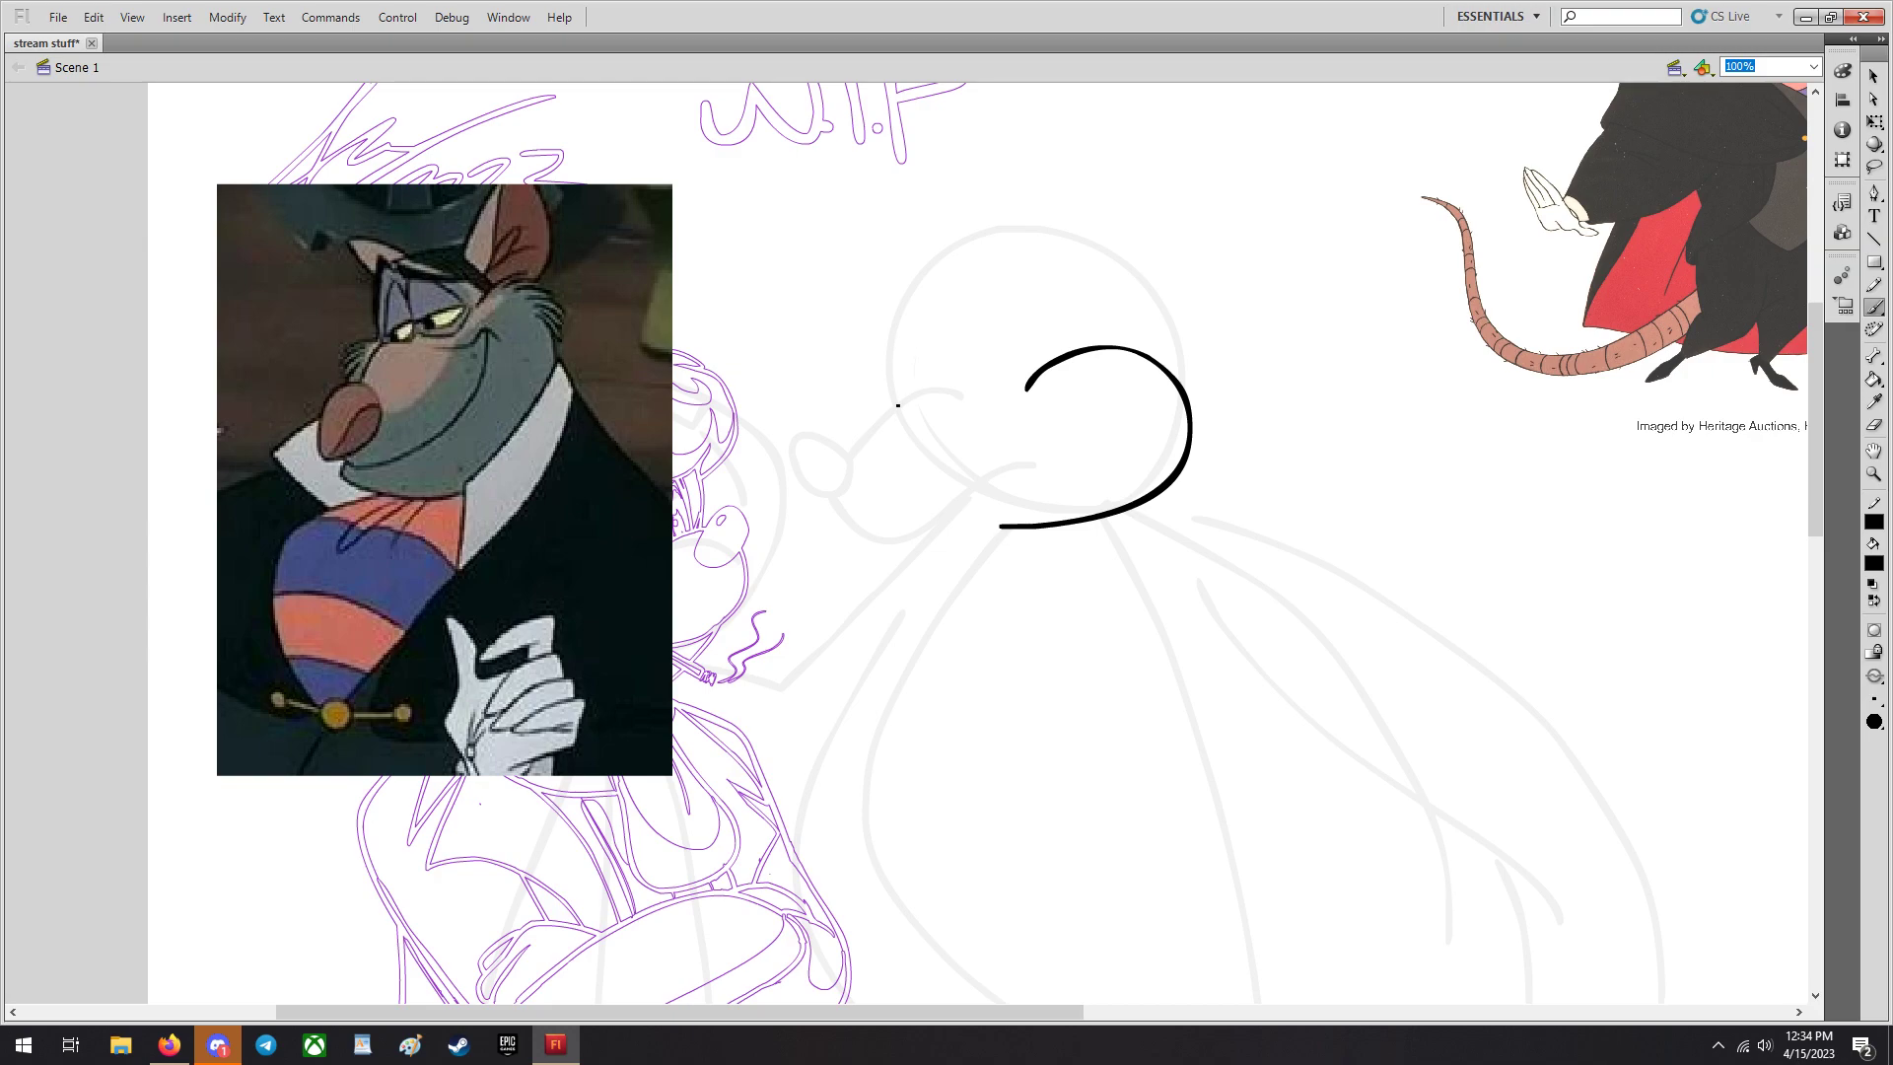
drag(852, 465, 1031, 380)
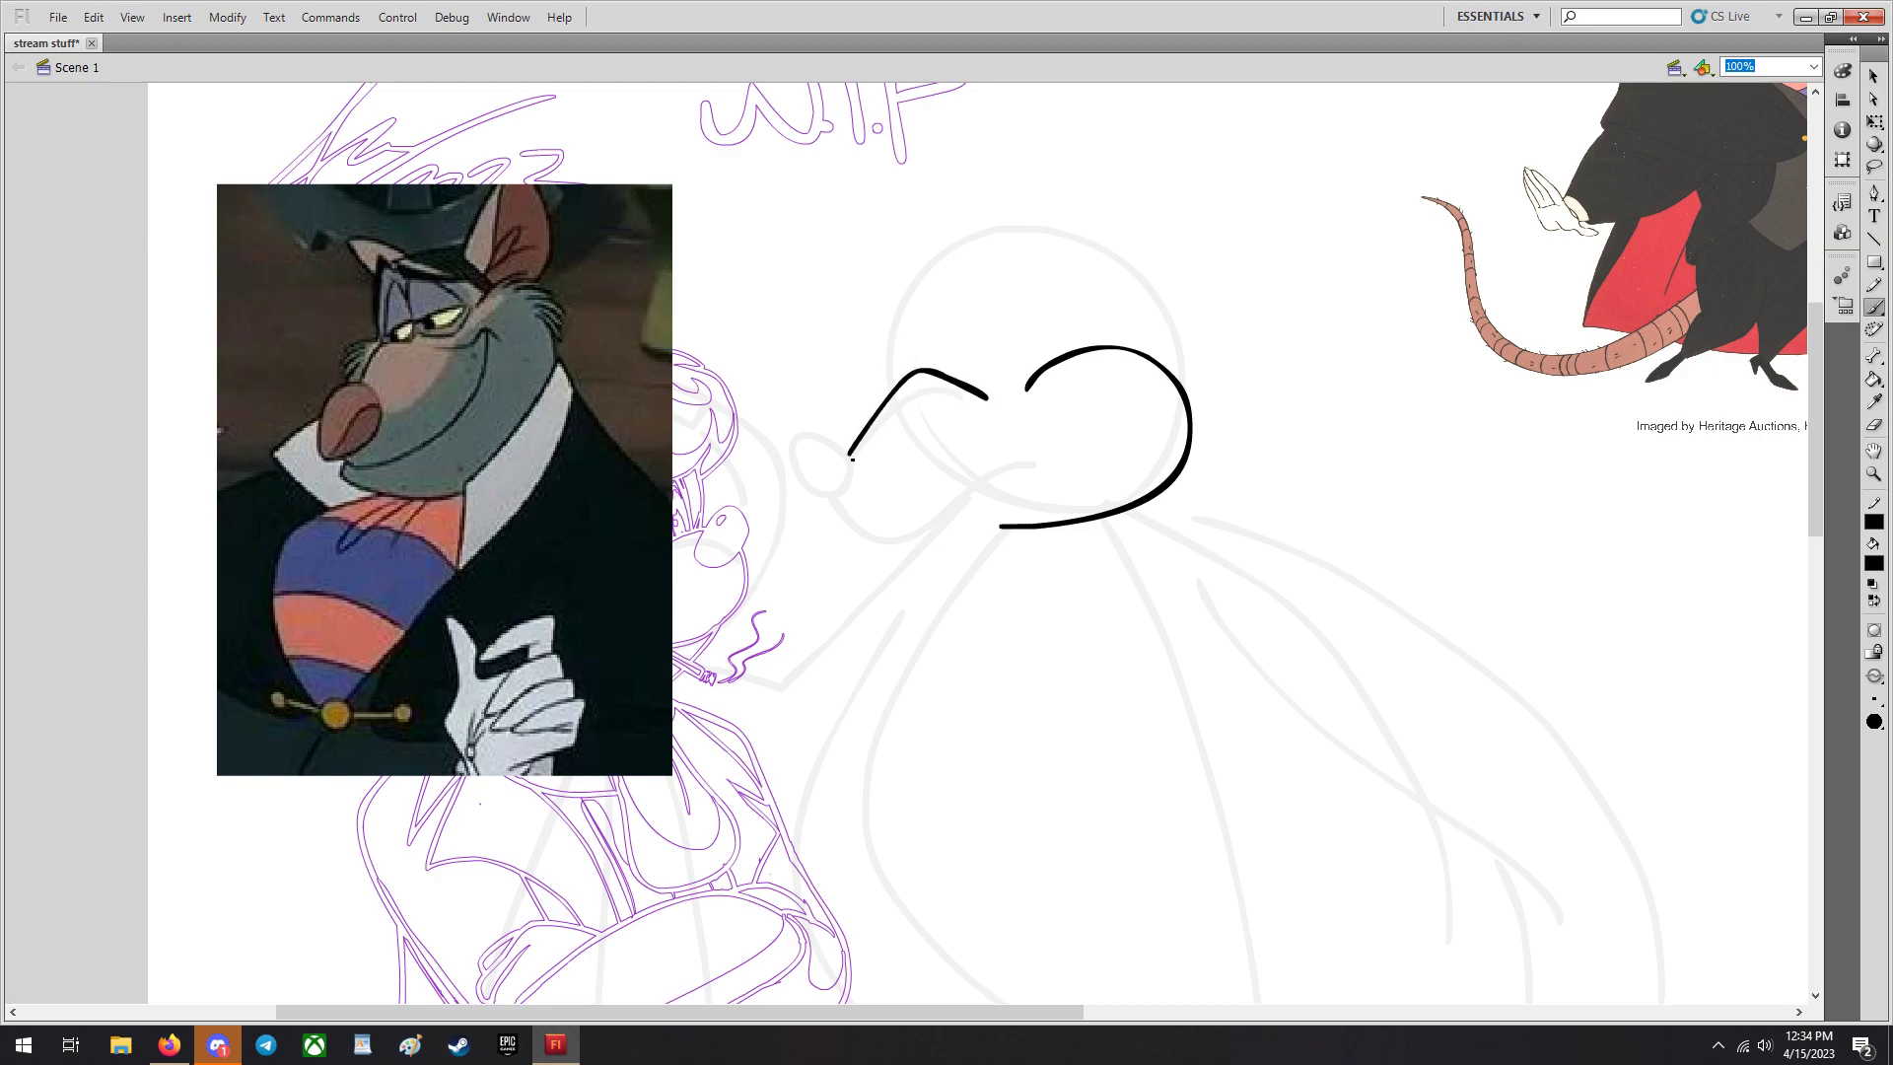
drag(852, 459, 821, 495)
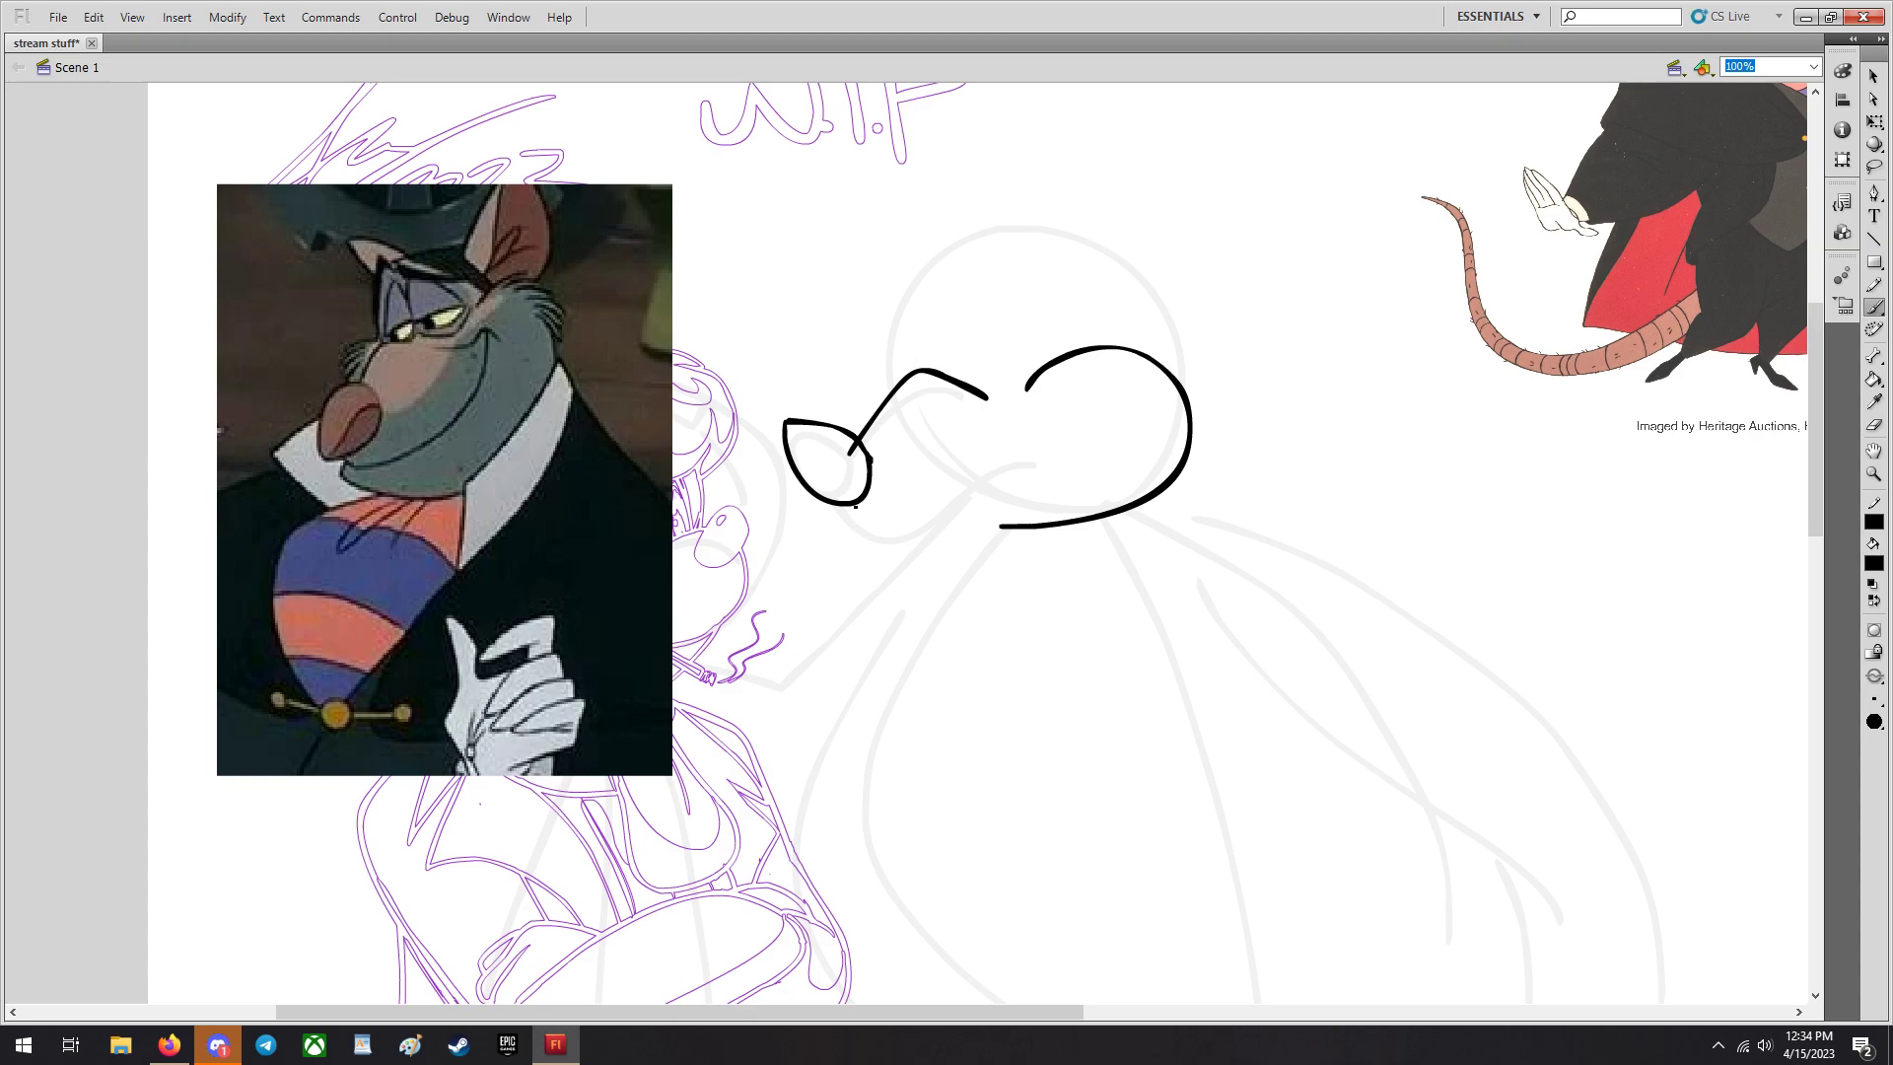
drag(846, 472, 1019, 434)
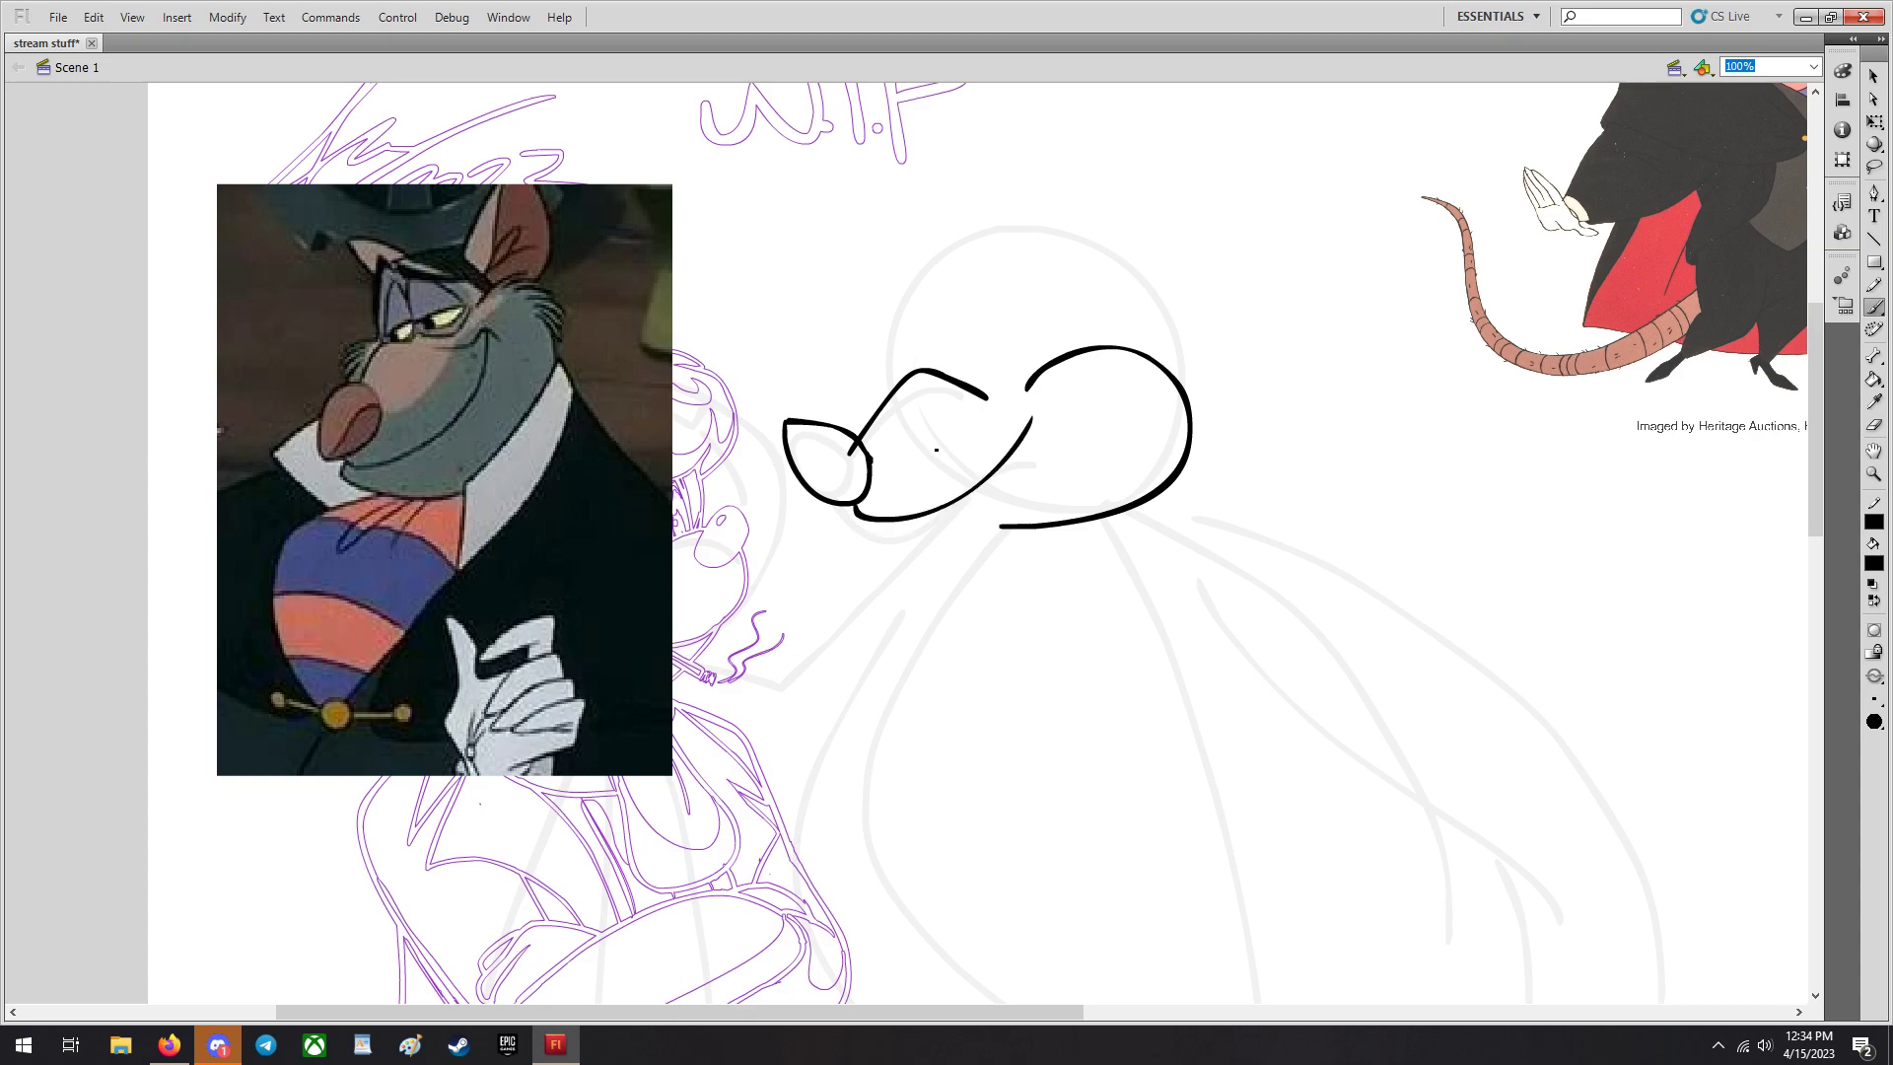
drag(1032, 428, 960, 568)
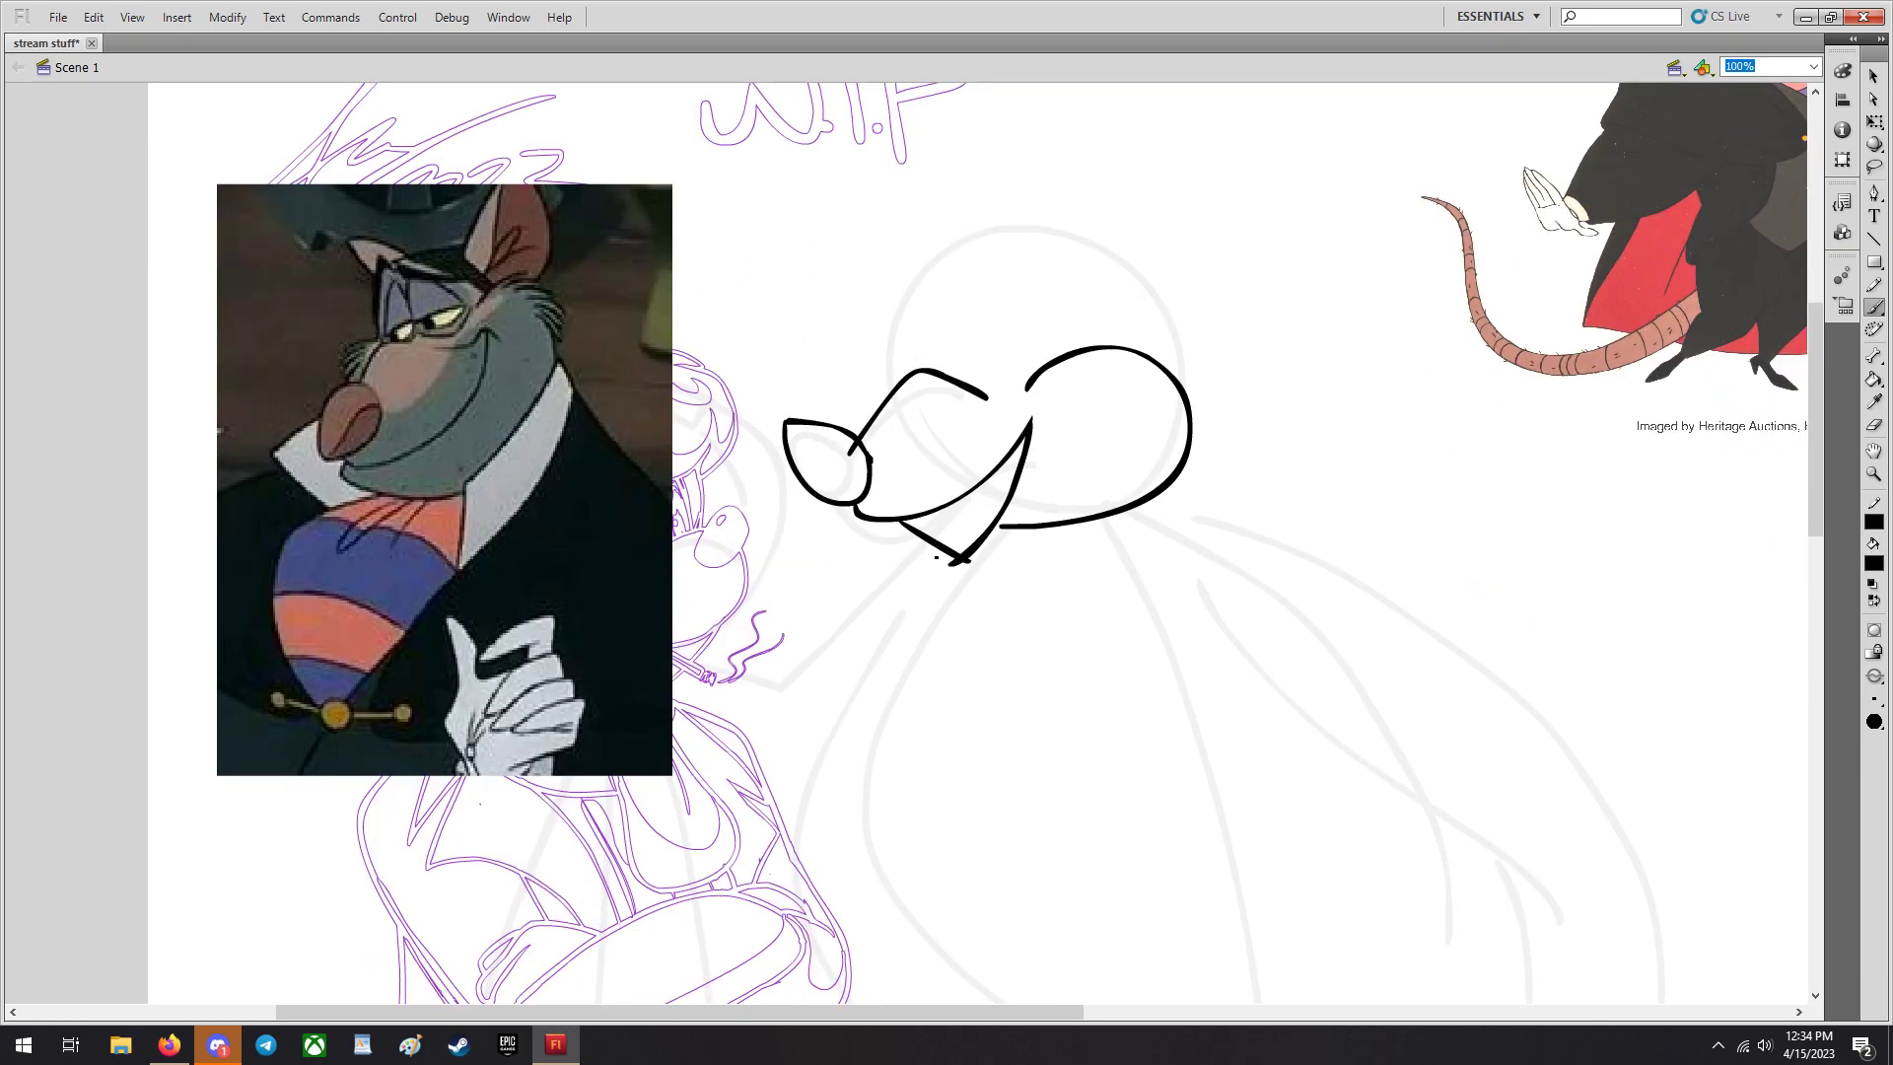
drag(960, 556, 1002, 592)
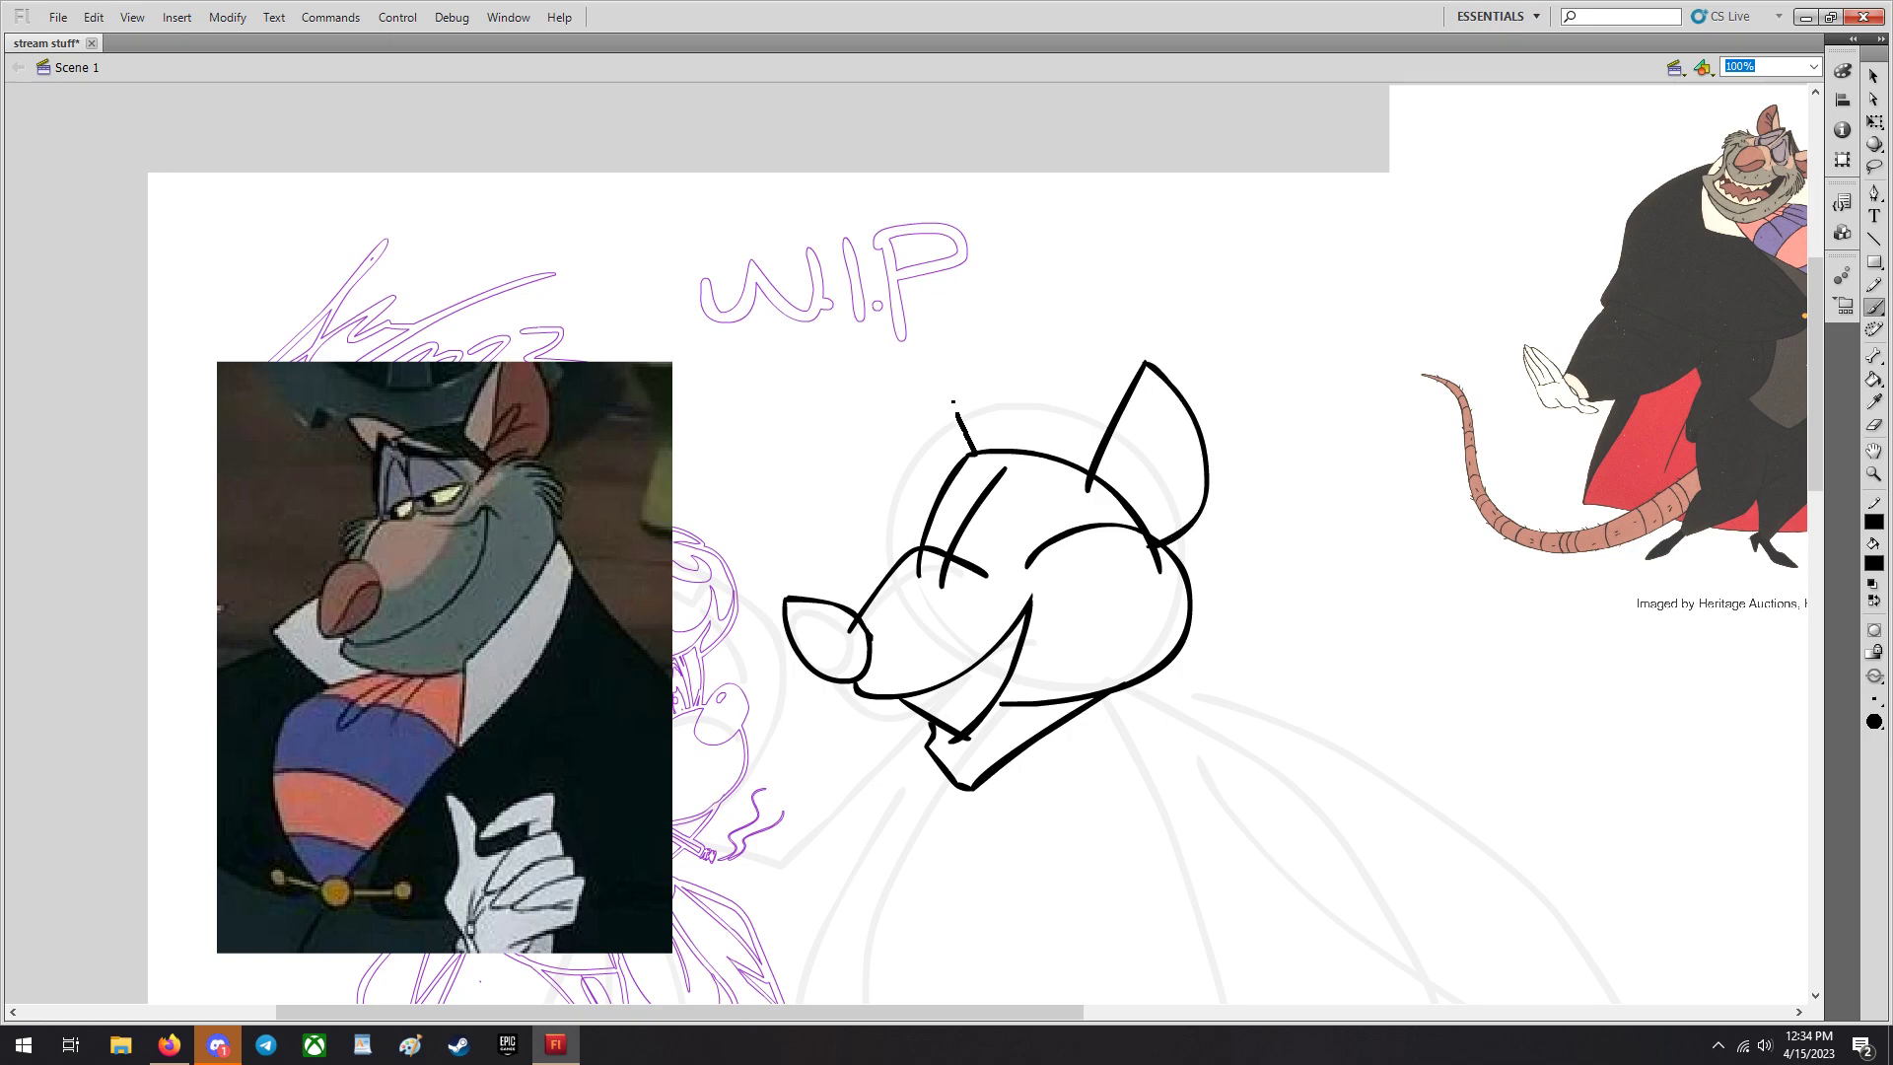
scroll(down, 3)
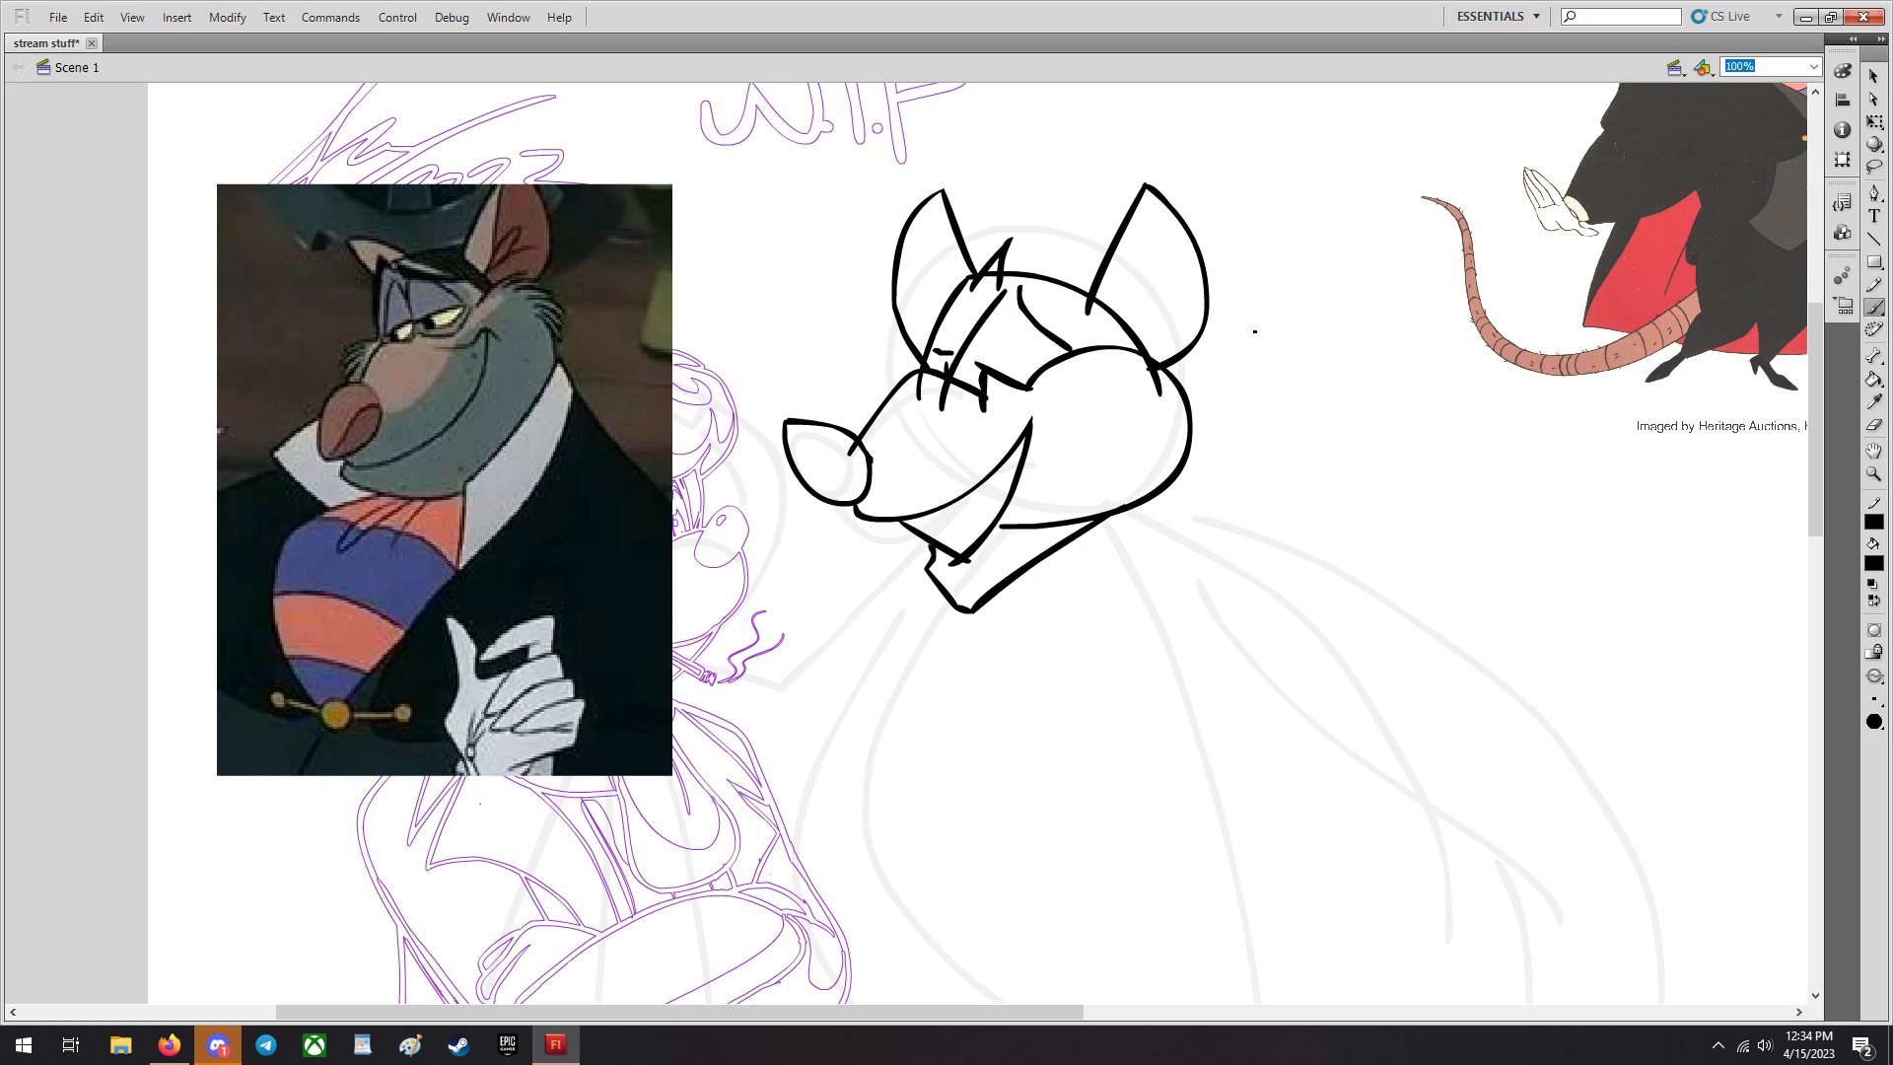
scroll(down, 3)
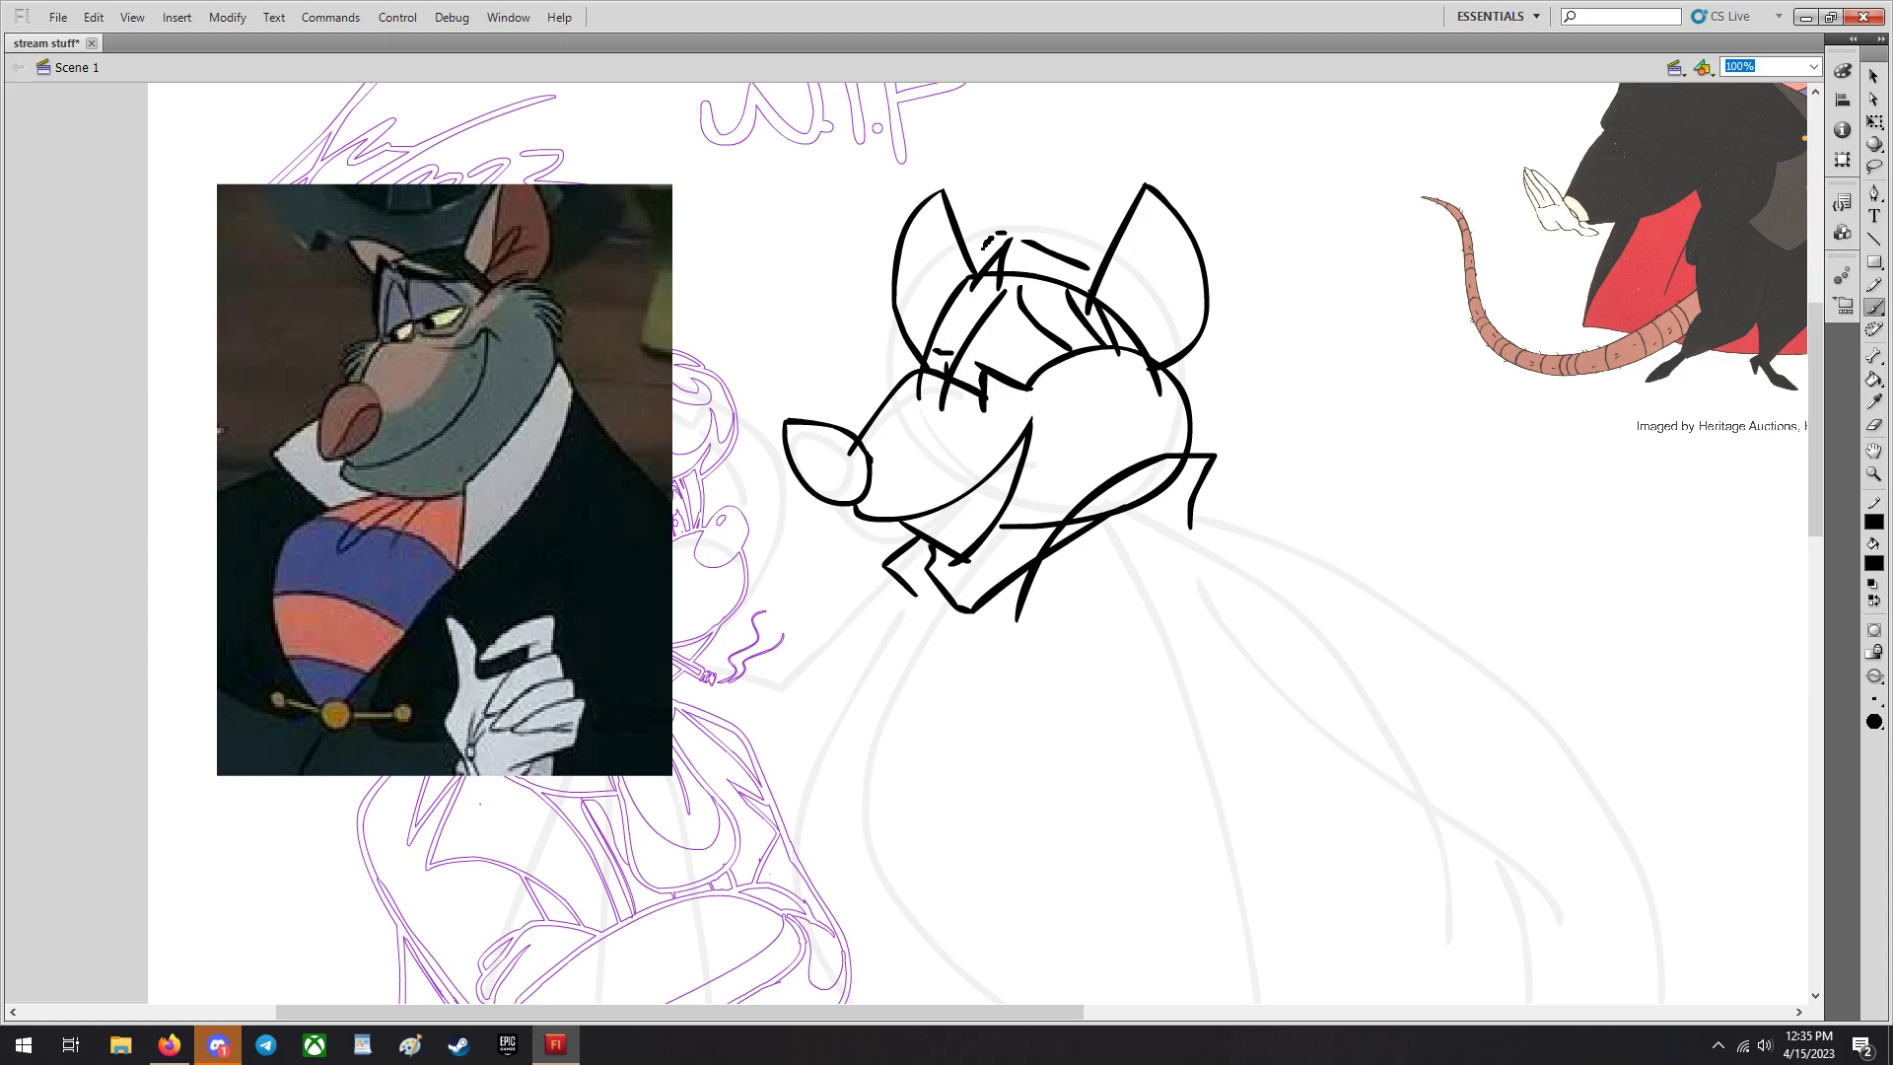
scroll(down, 3)
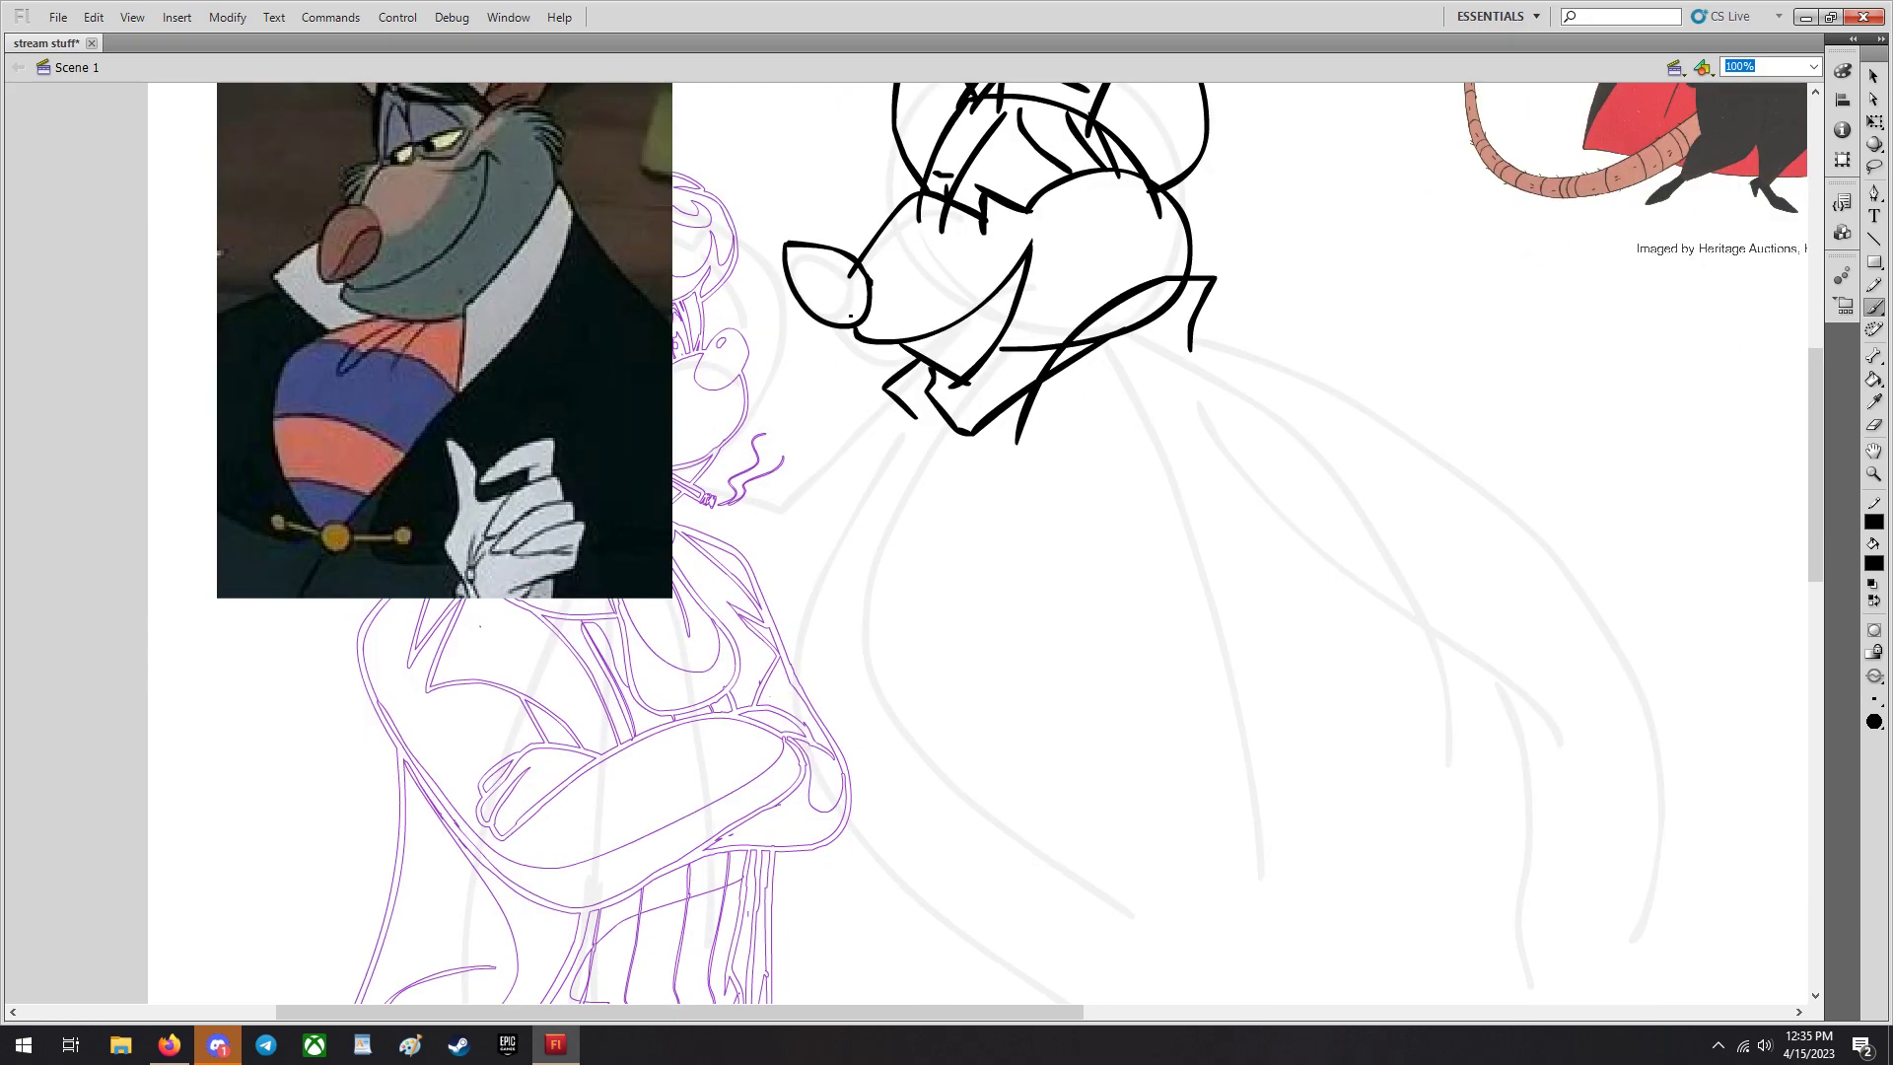
scroll(down, 3)
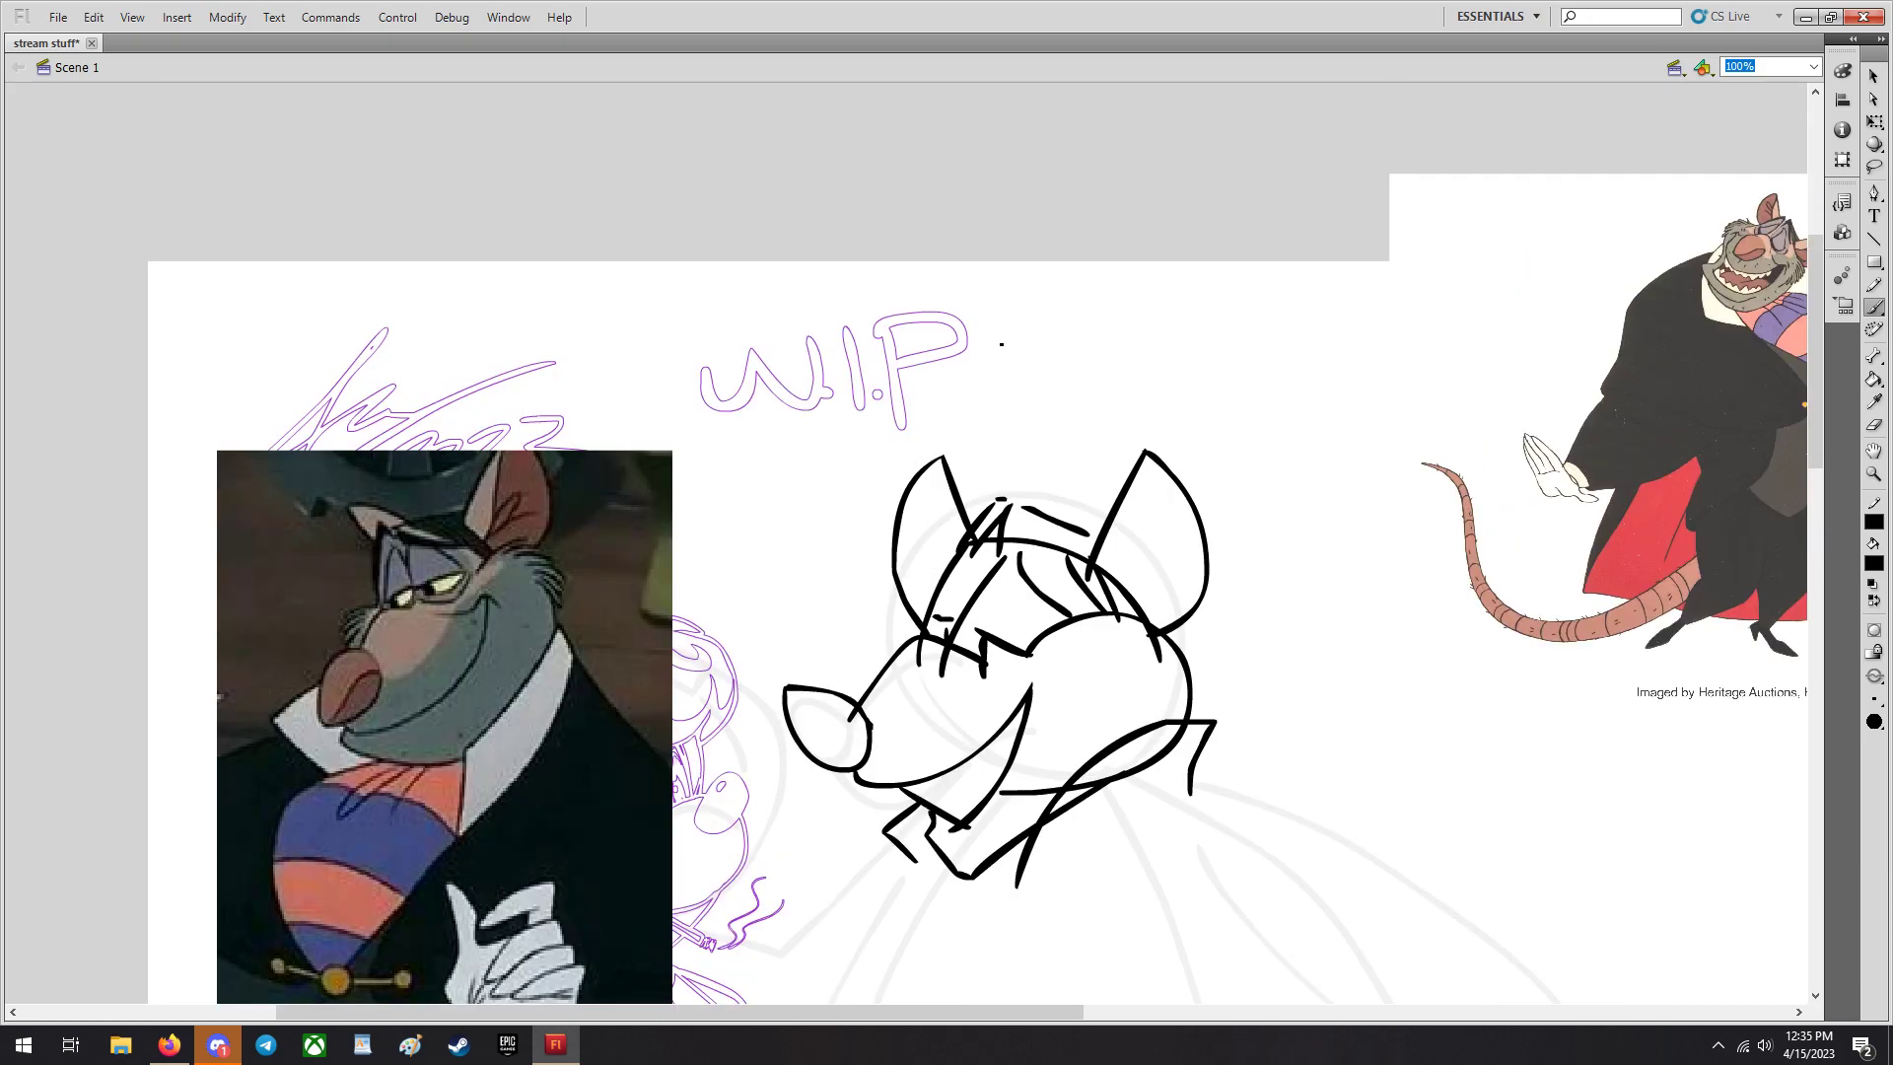
Ink the nose detail, cravat, rounded body and both feet in black lines.
scroll(down, 3)
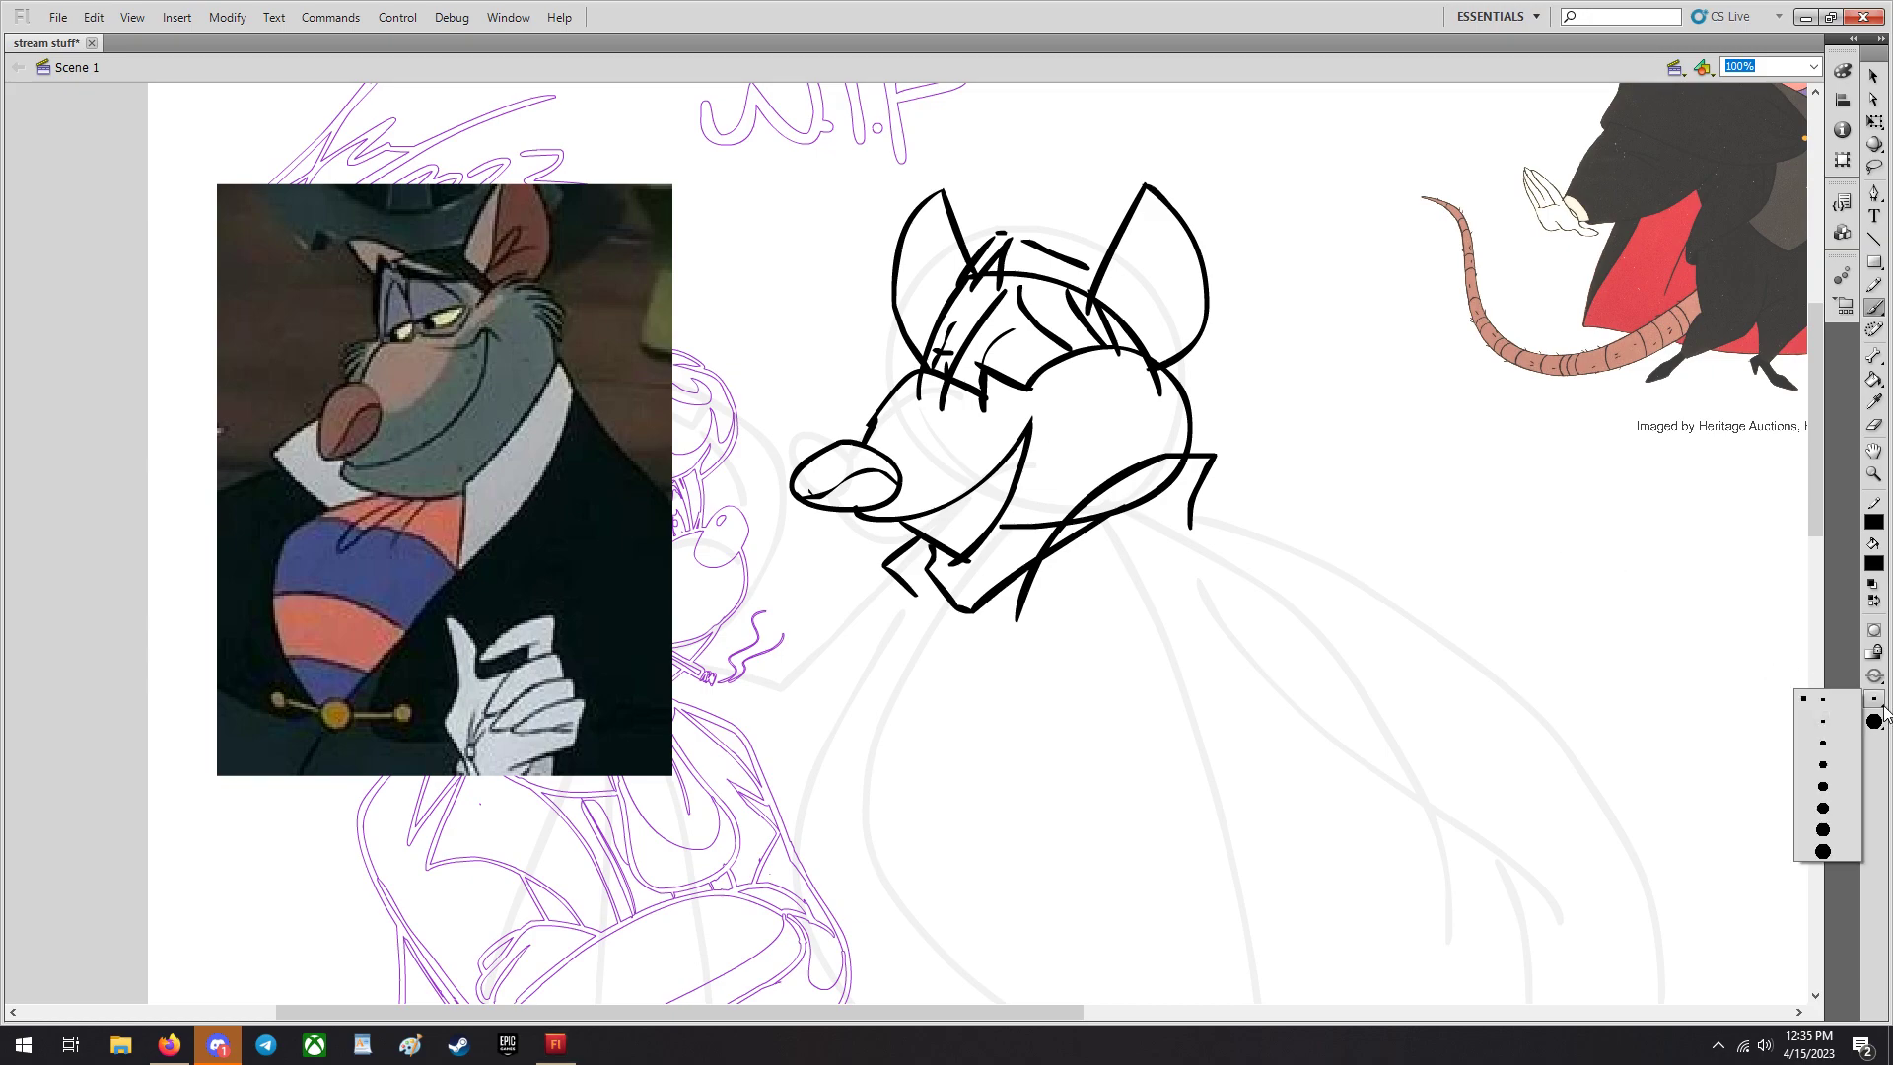
scroll(down, 3)
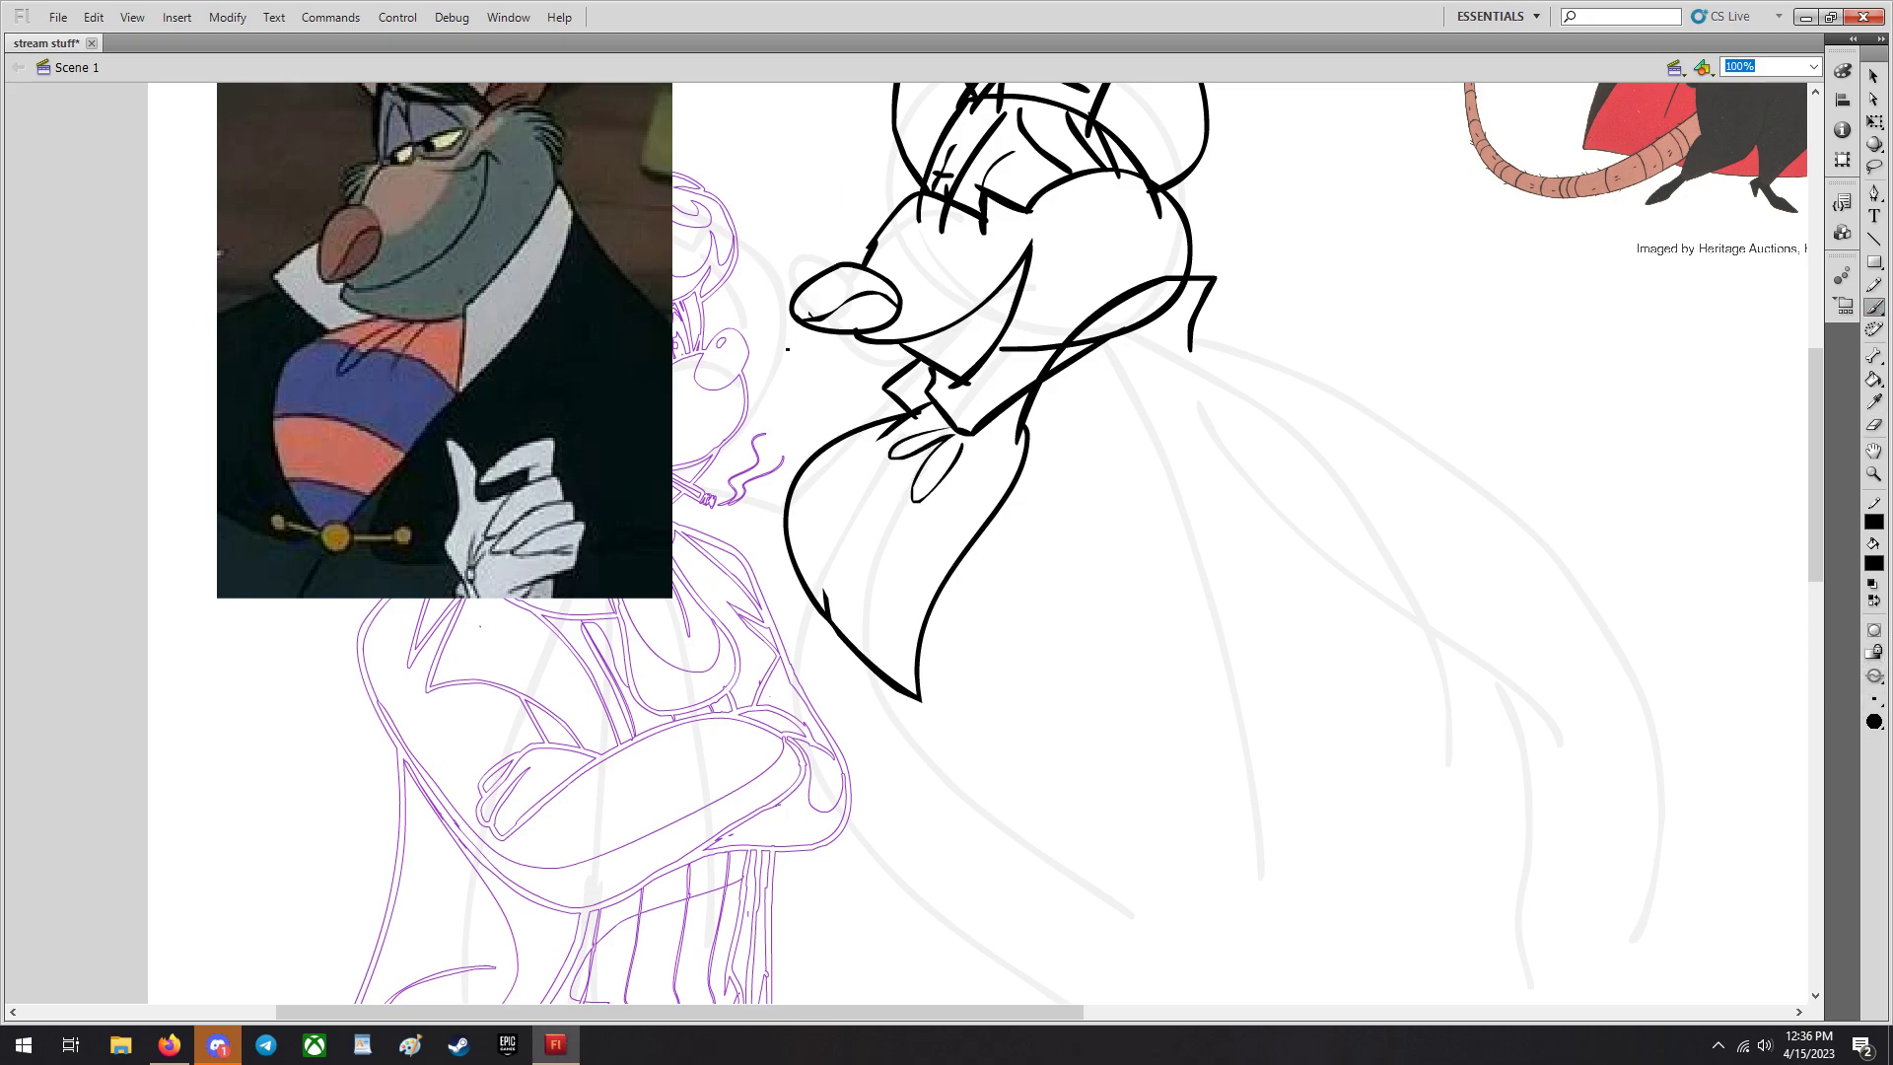
drag(928, 712, 1031, 671)
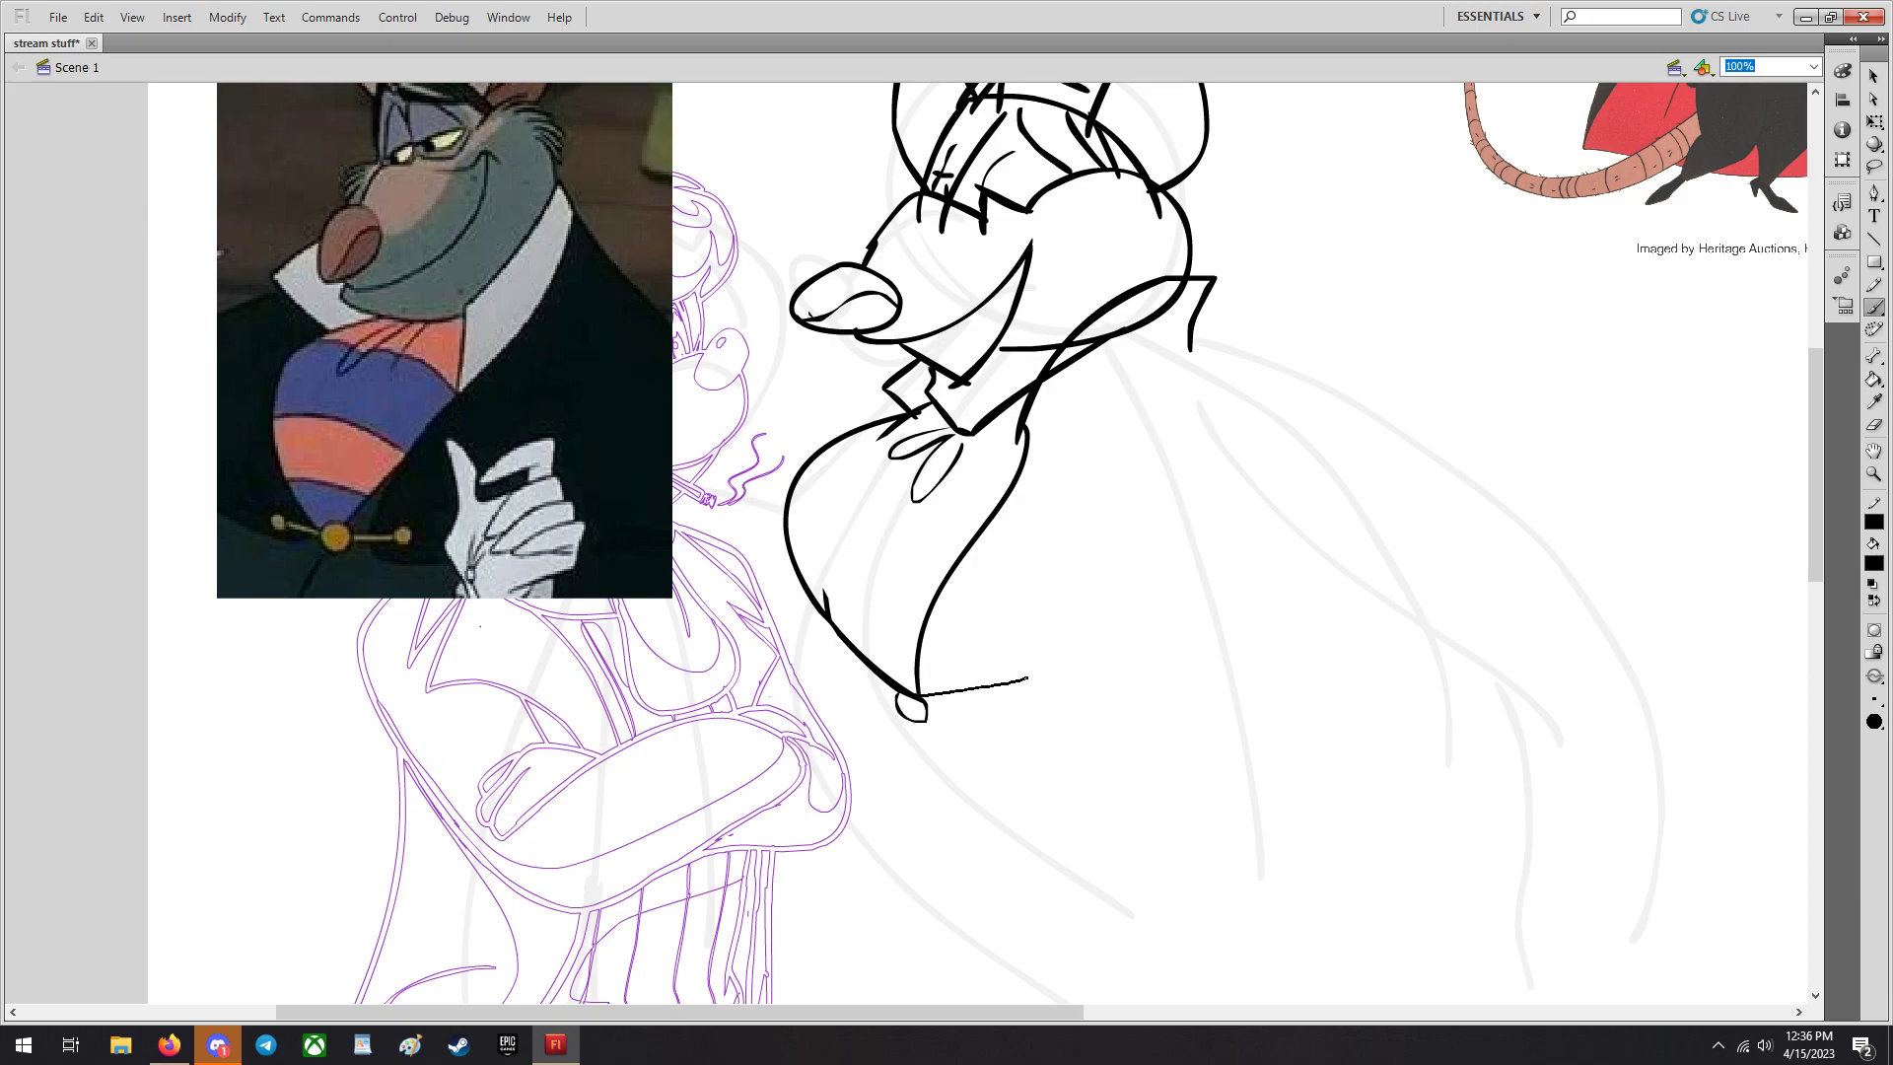
drag(1025, 664, 928, 712)
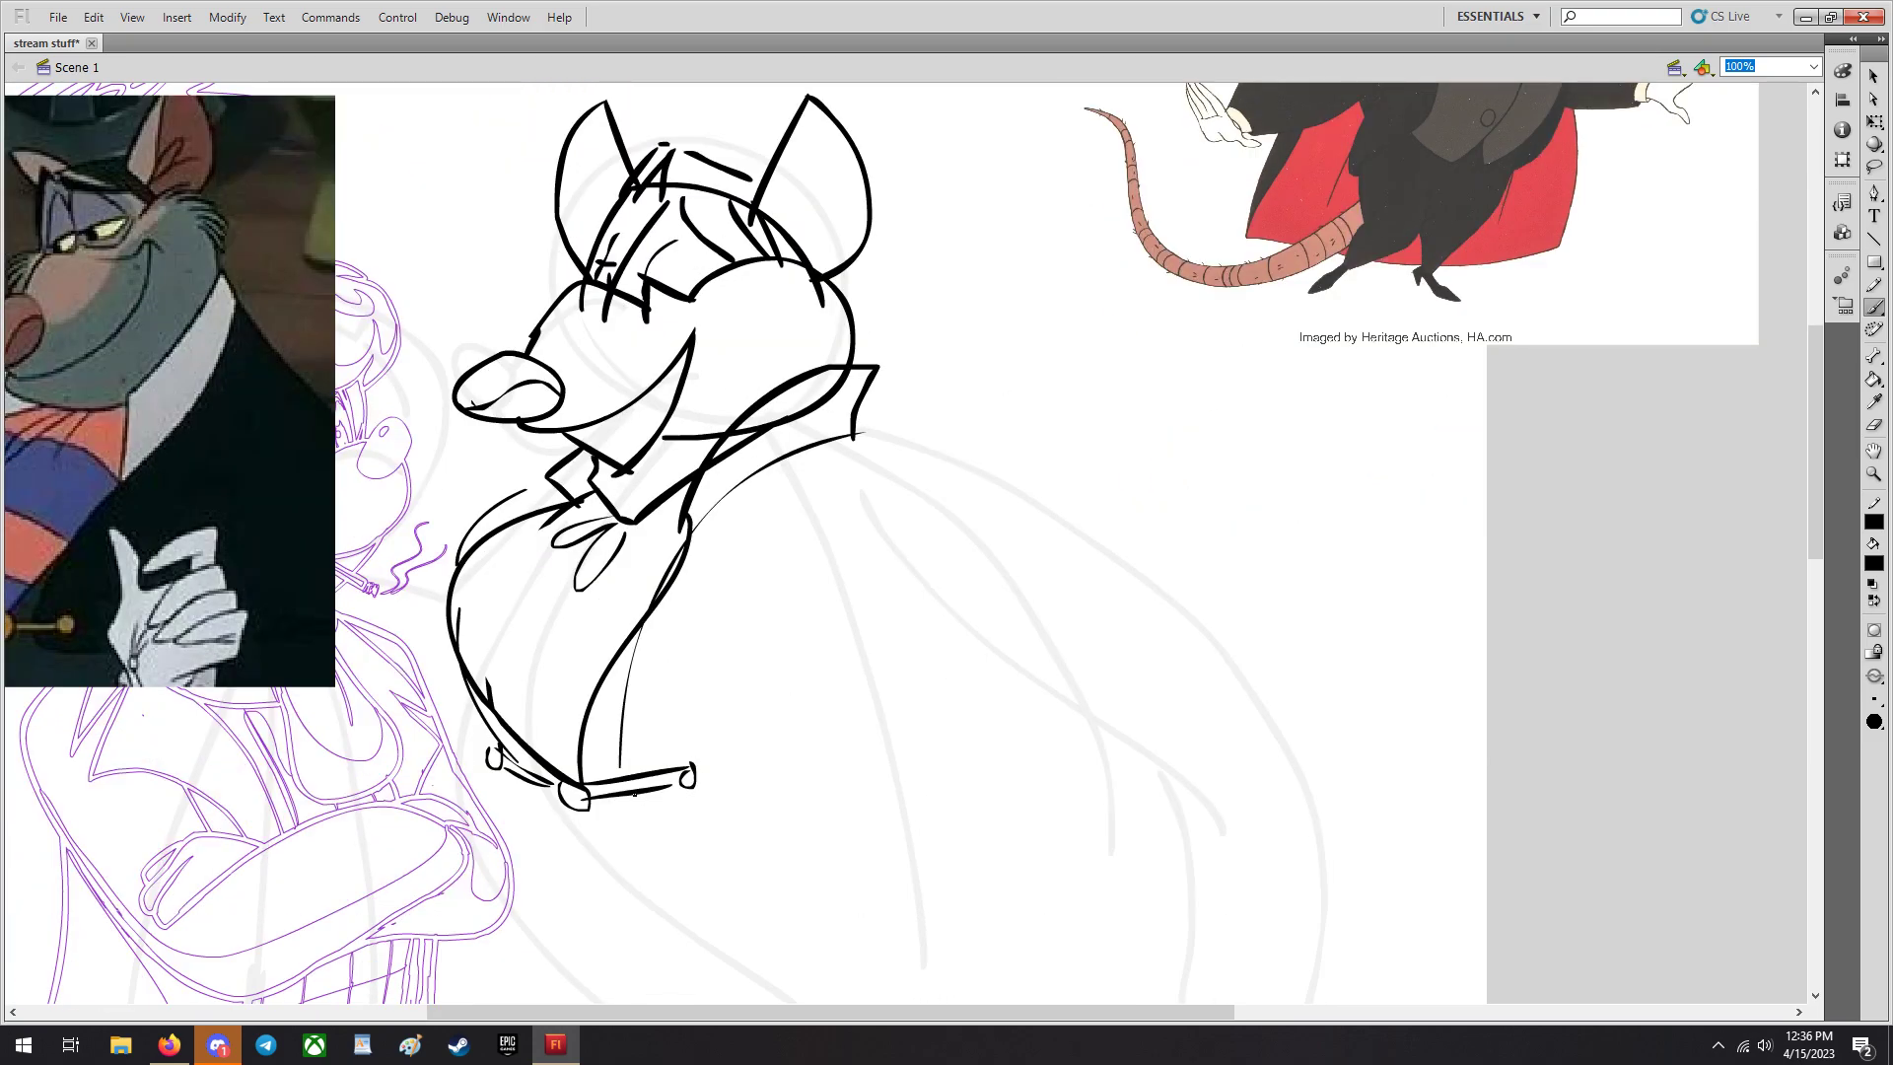
Ink Ratigan's bent arm with cuff and fingers resting on his hip.
scroll(down, 3)
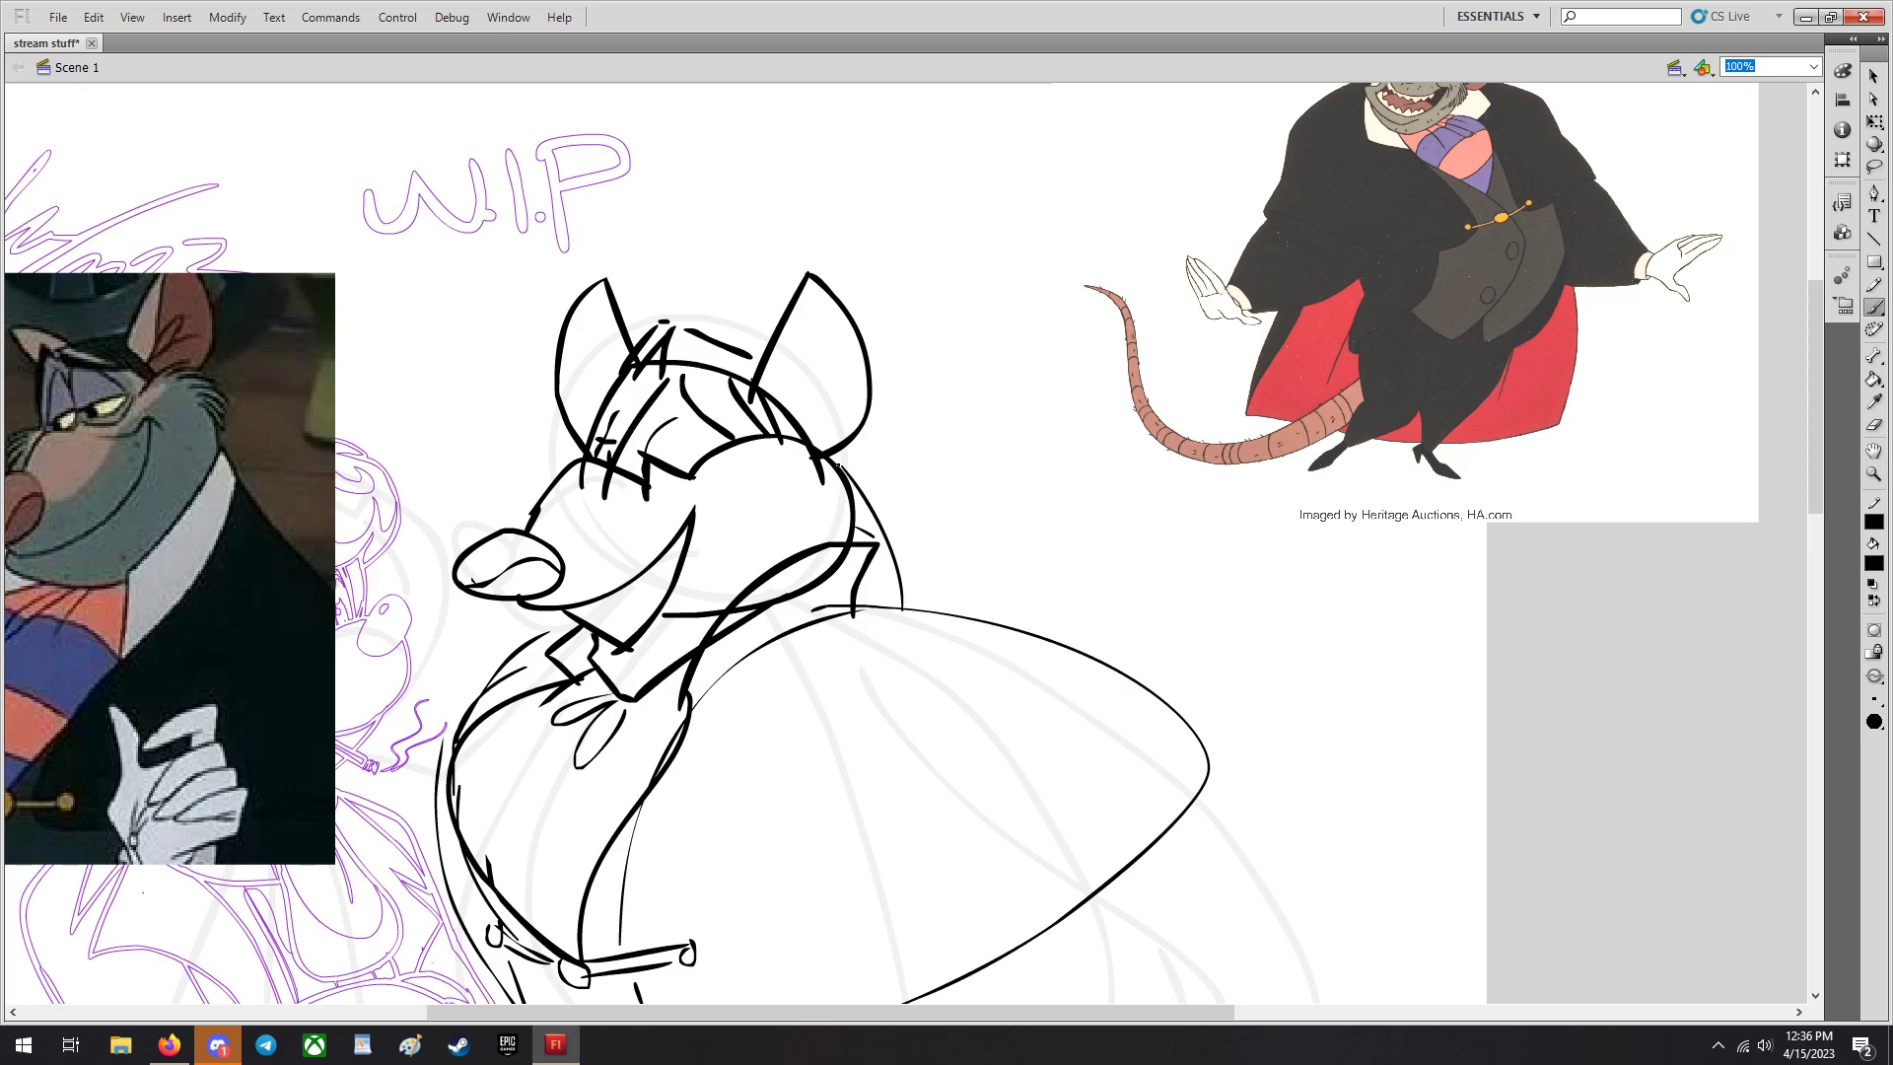
scroll(down, 3)
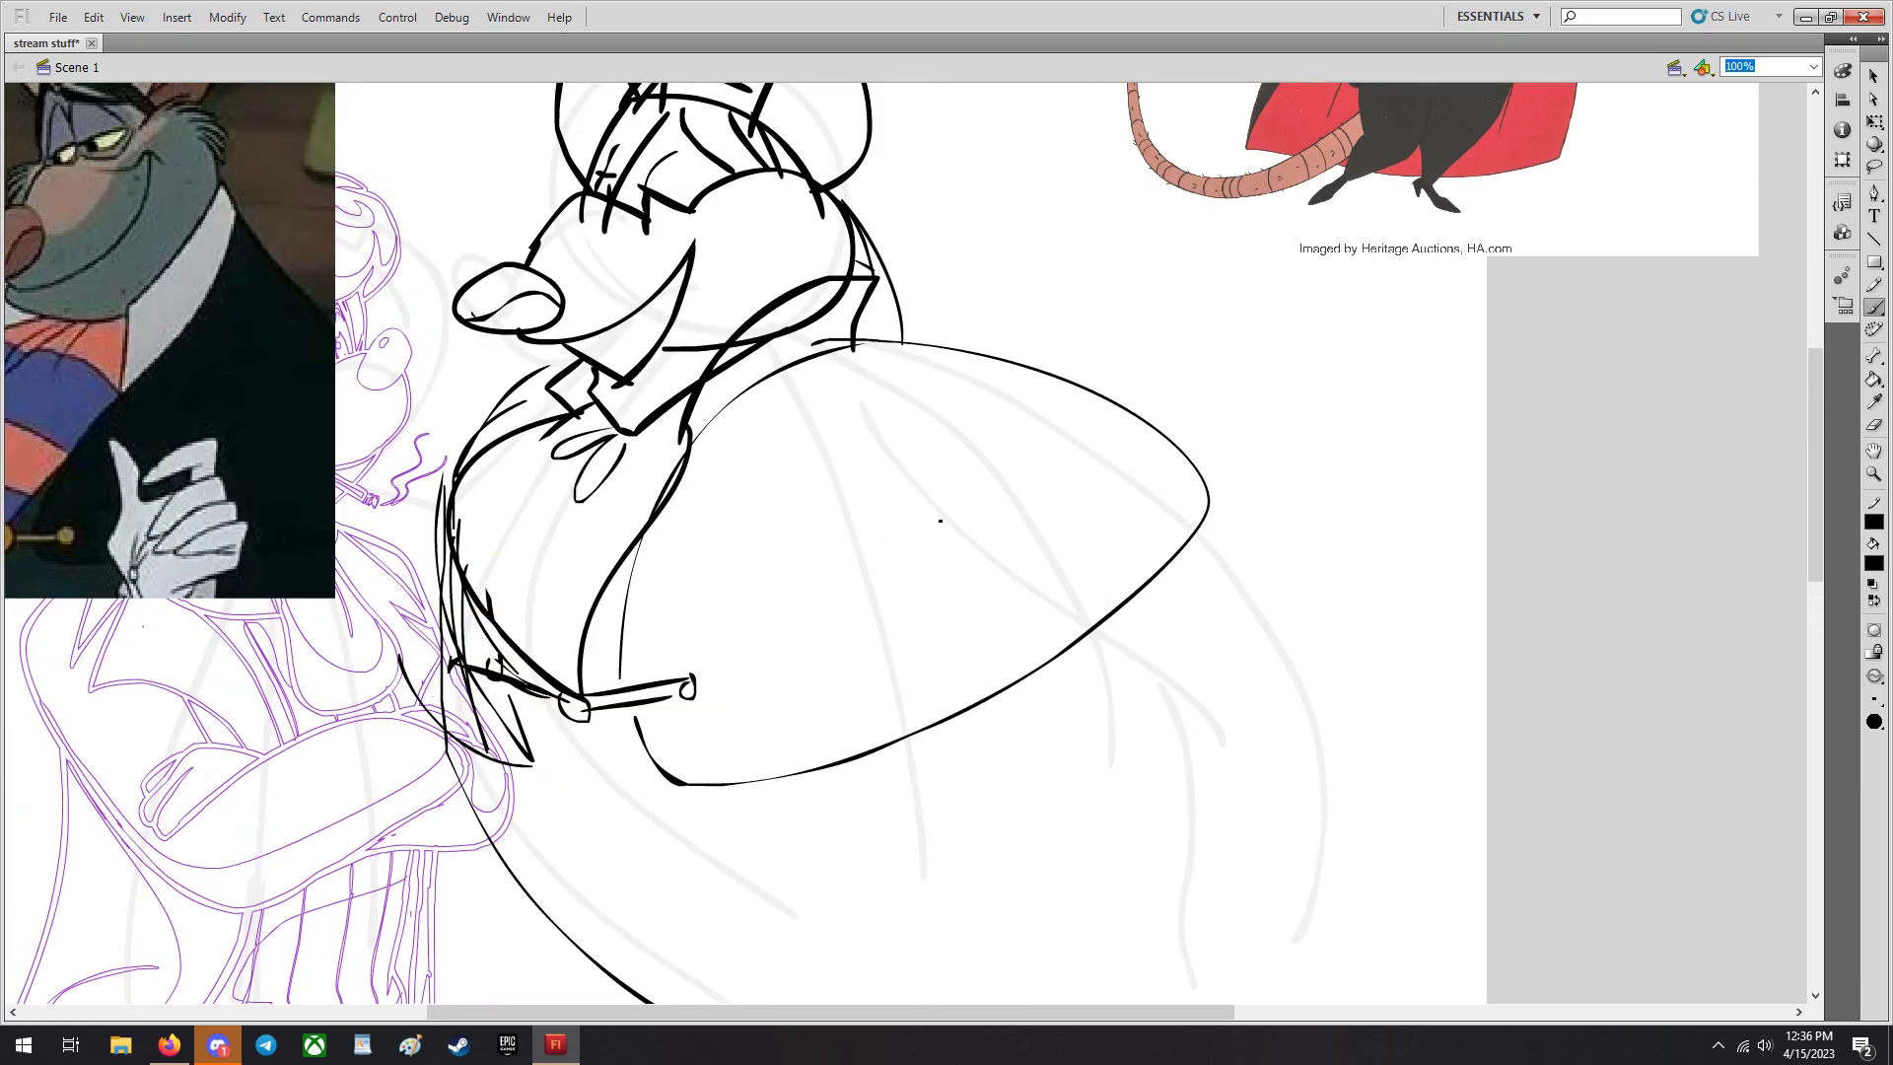
mouse_move(1096, 424)
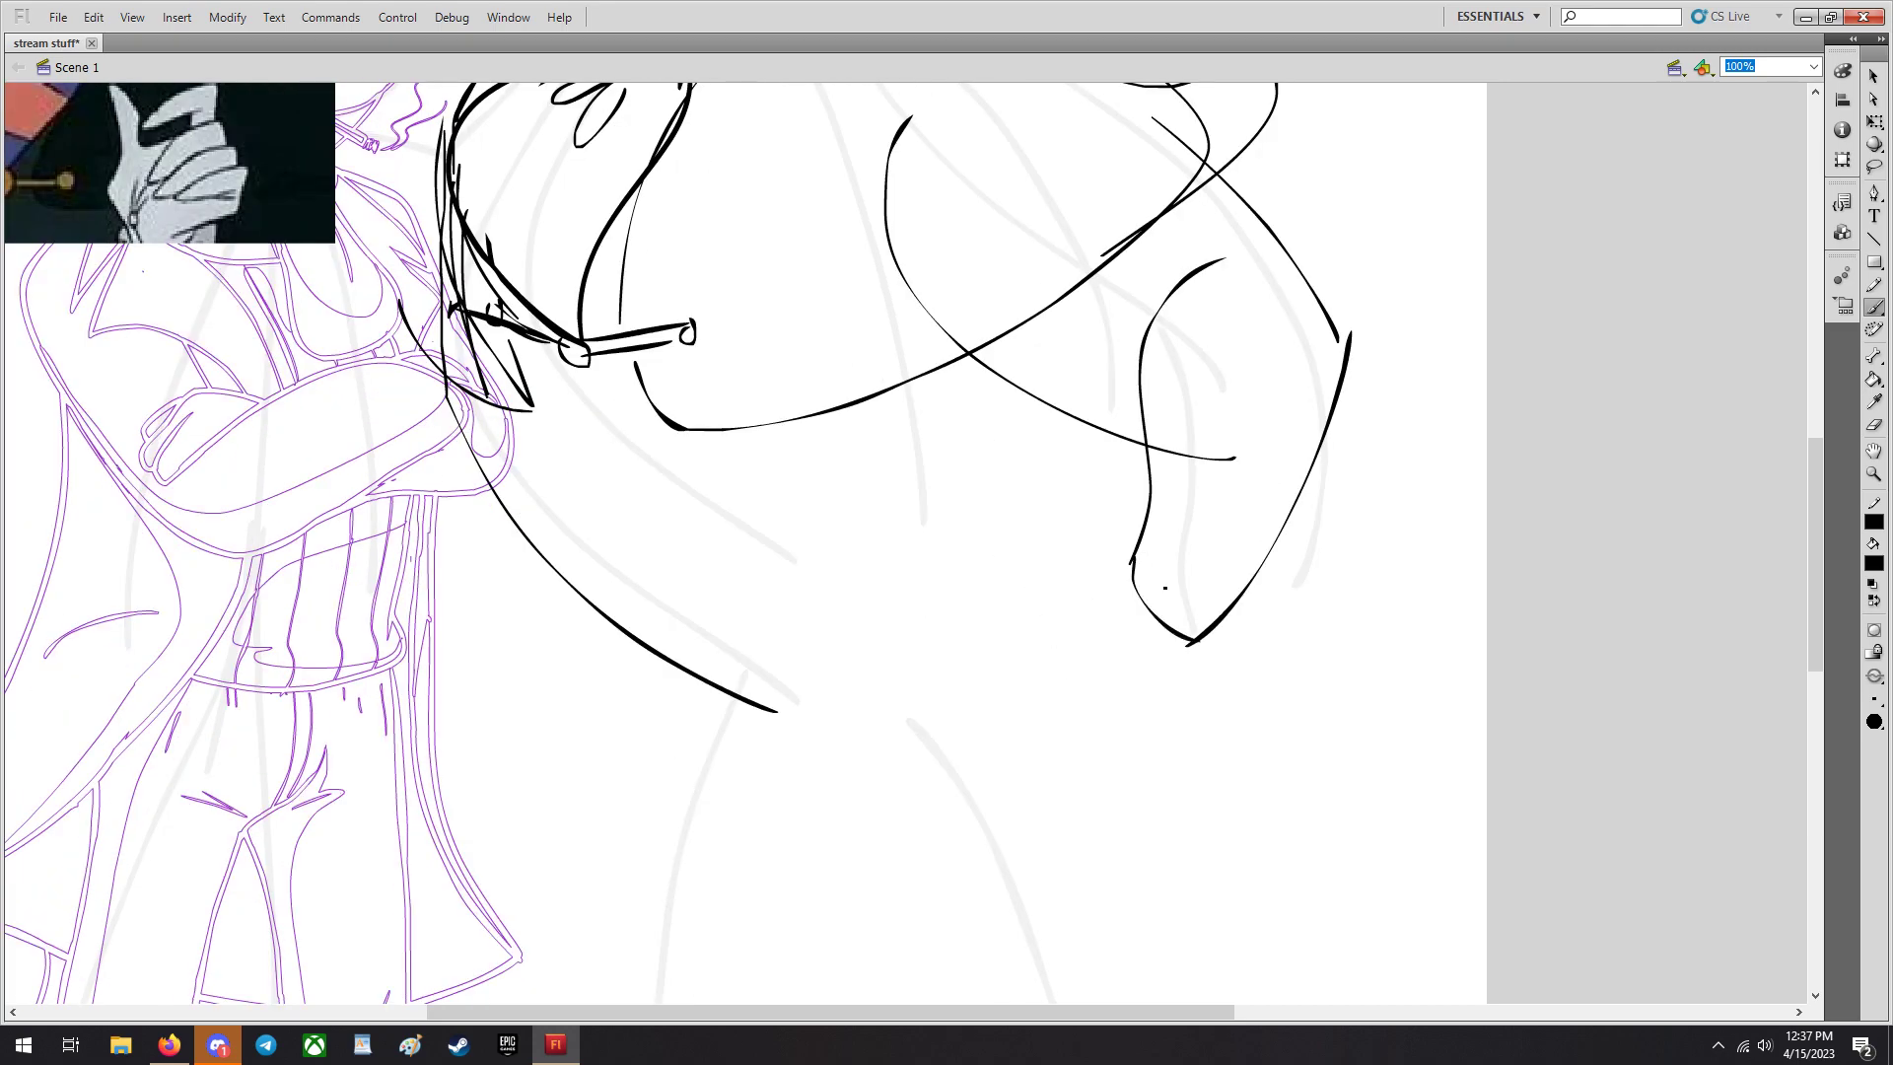
drag(1128, 568, 1189, 647)
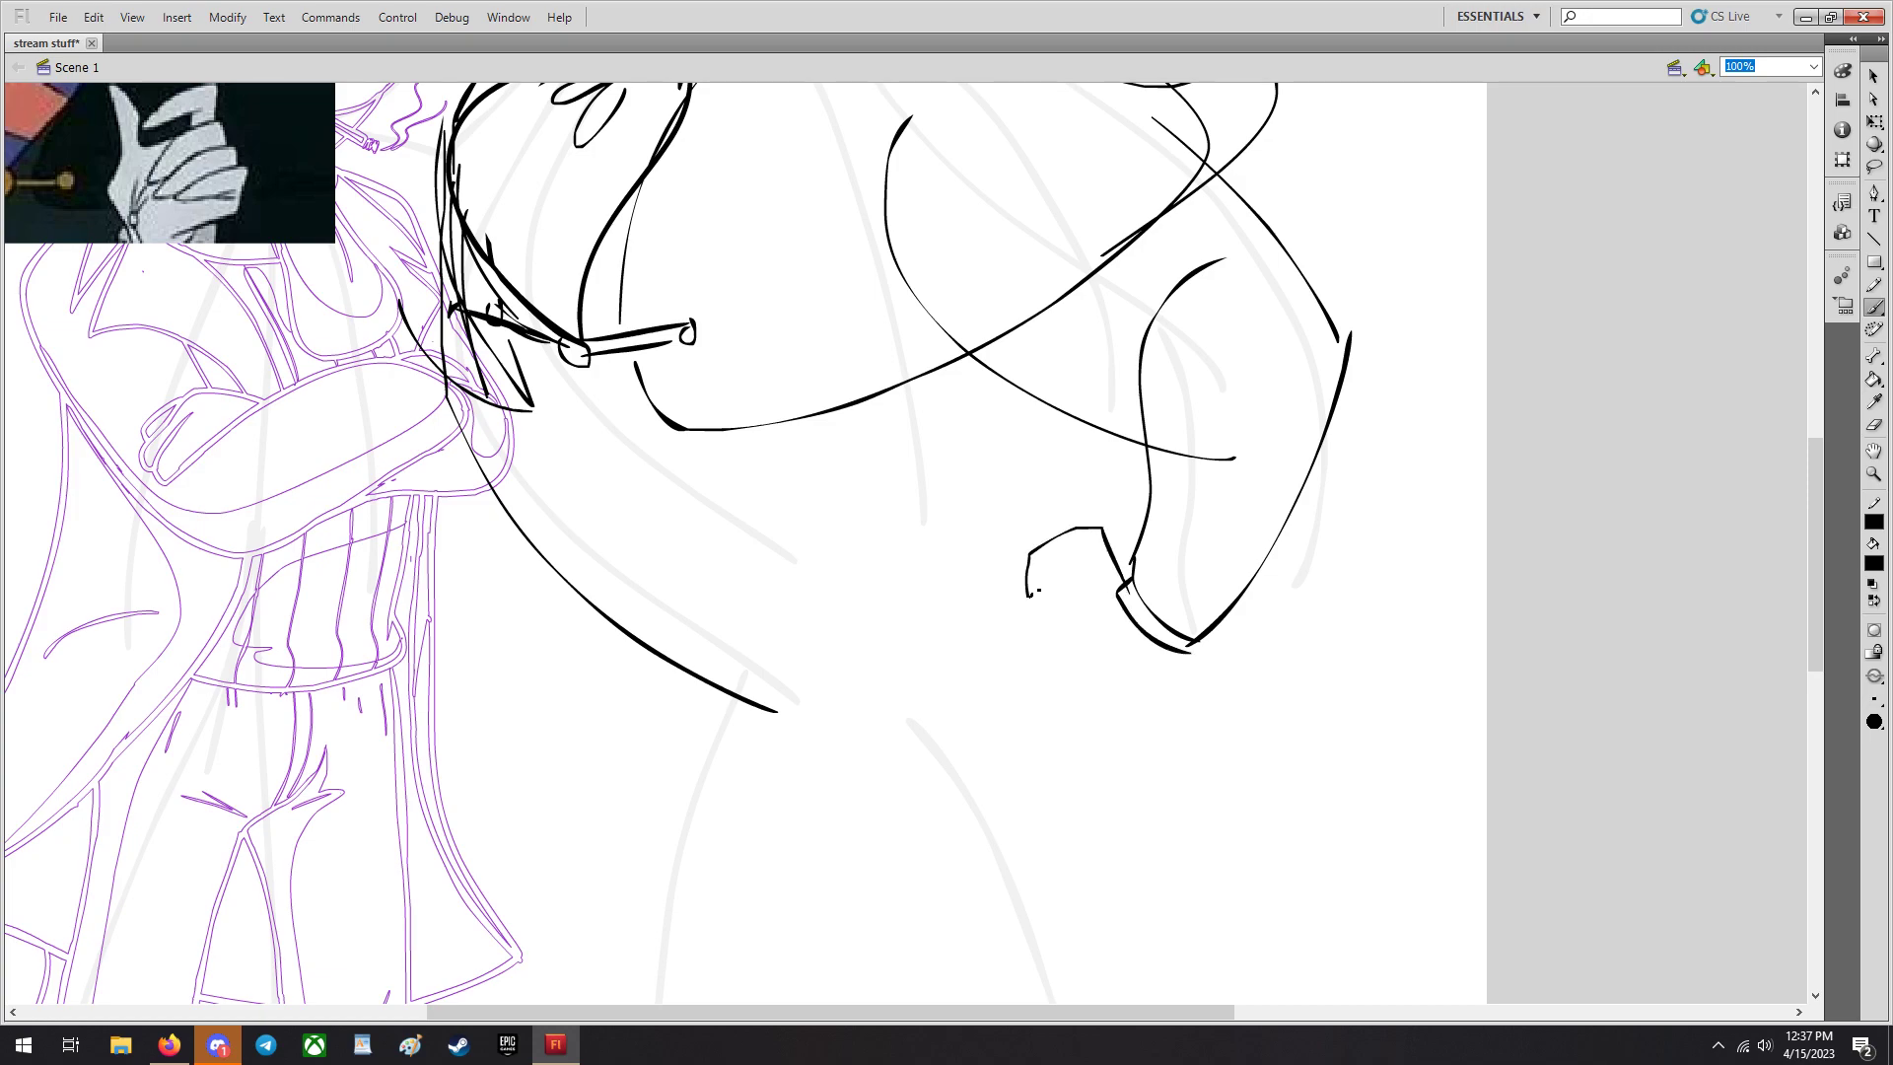
drag(1062, 562, 1069, 683)
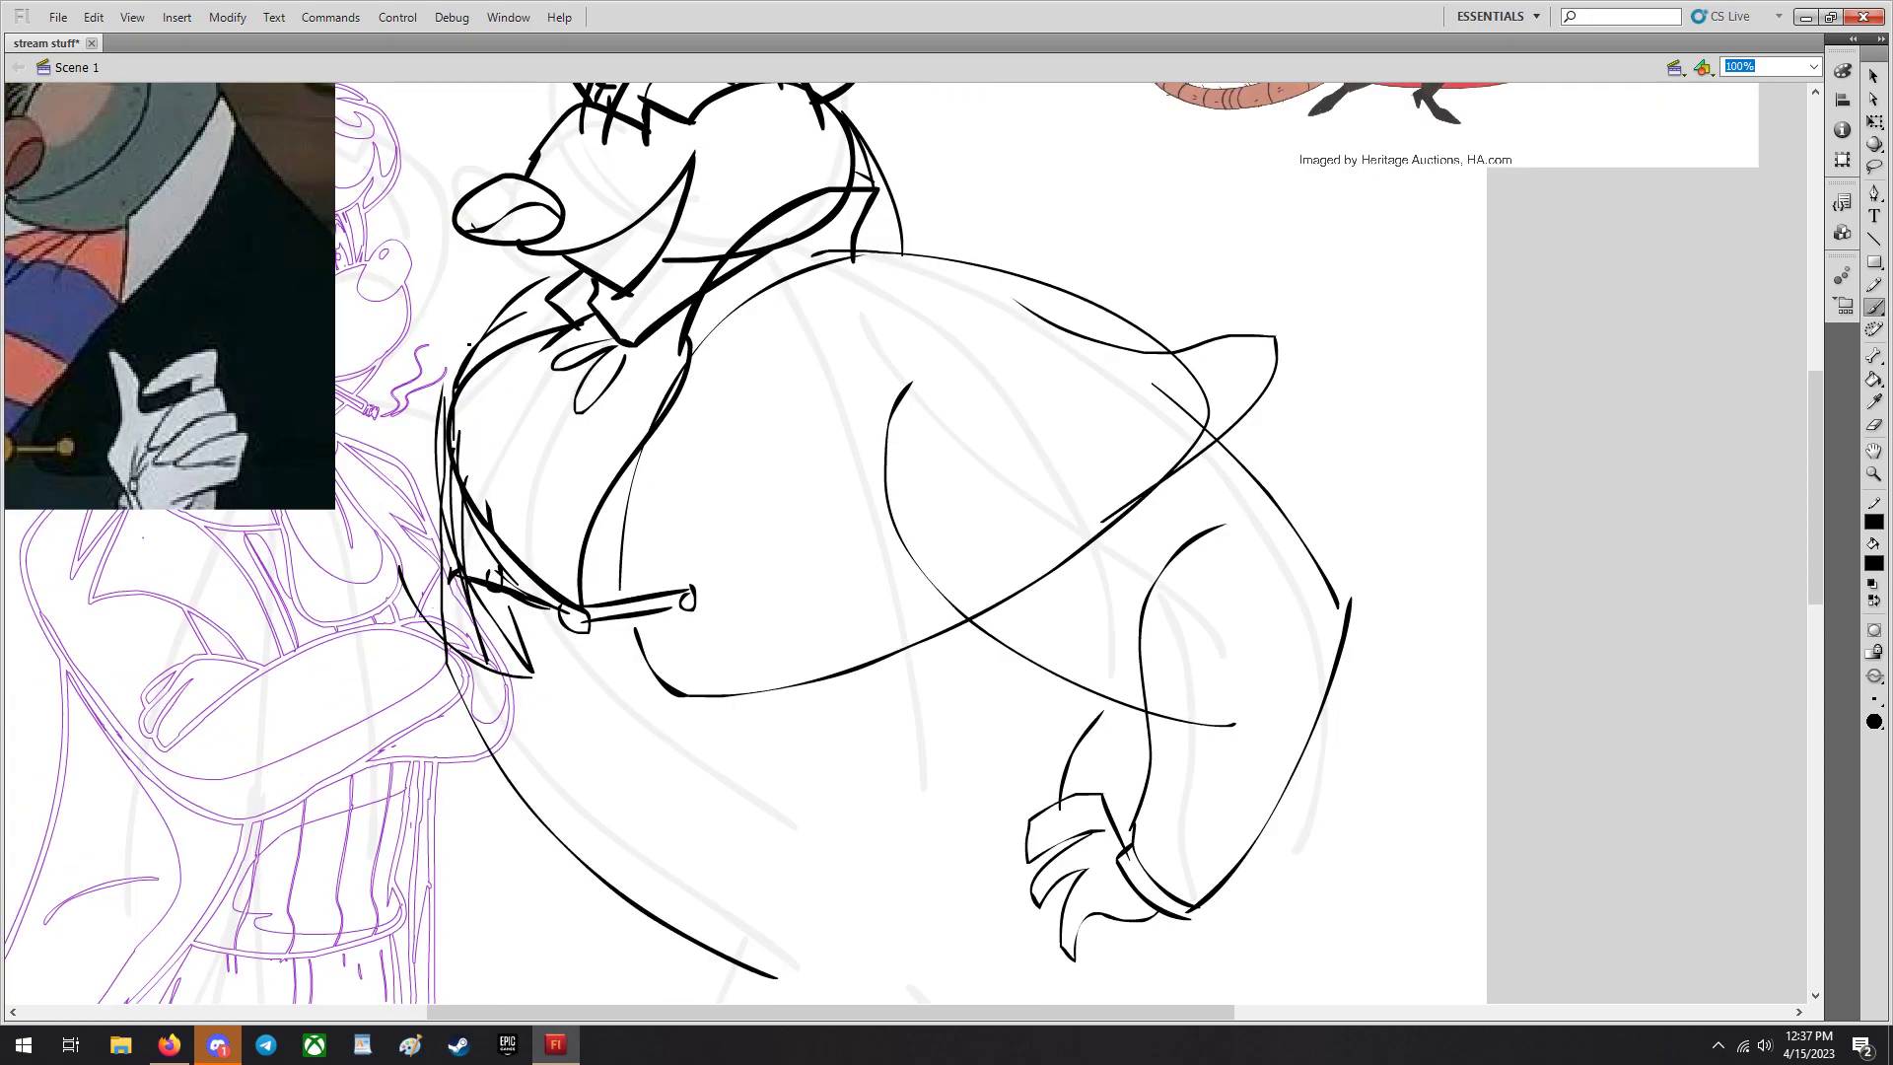
scroll(down, 3)
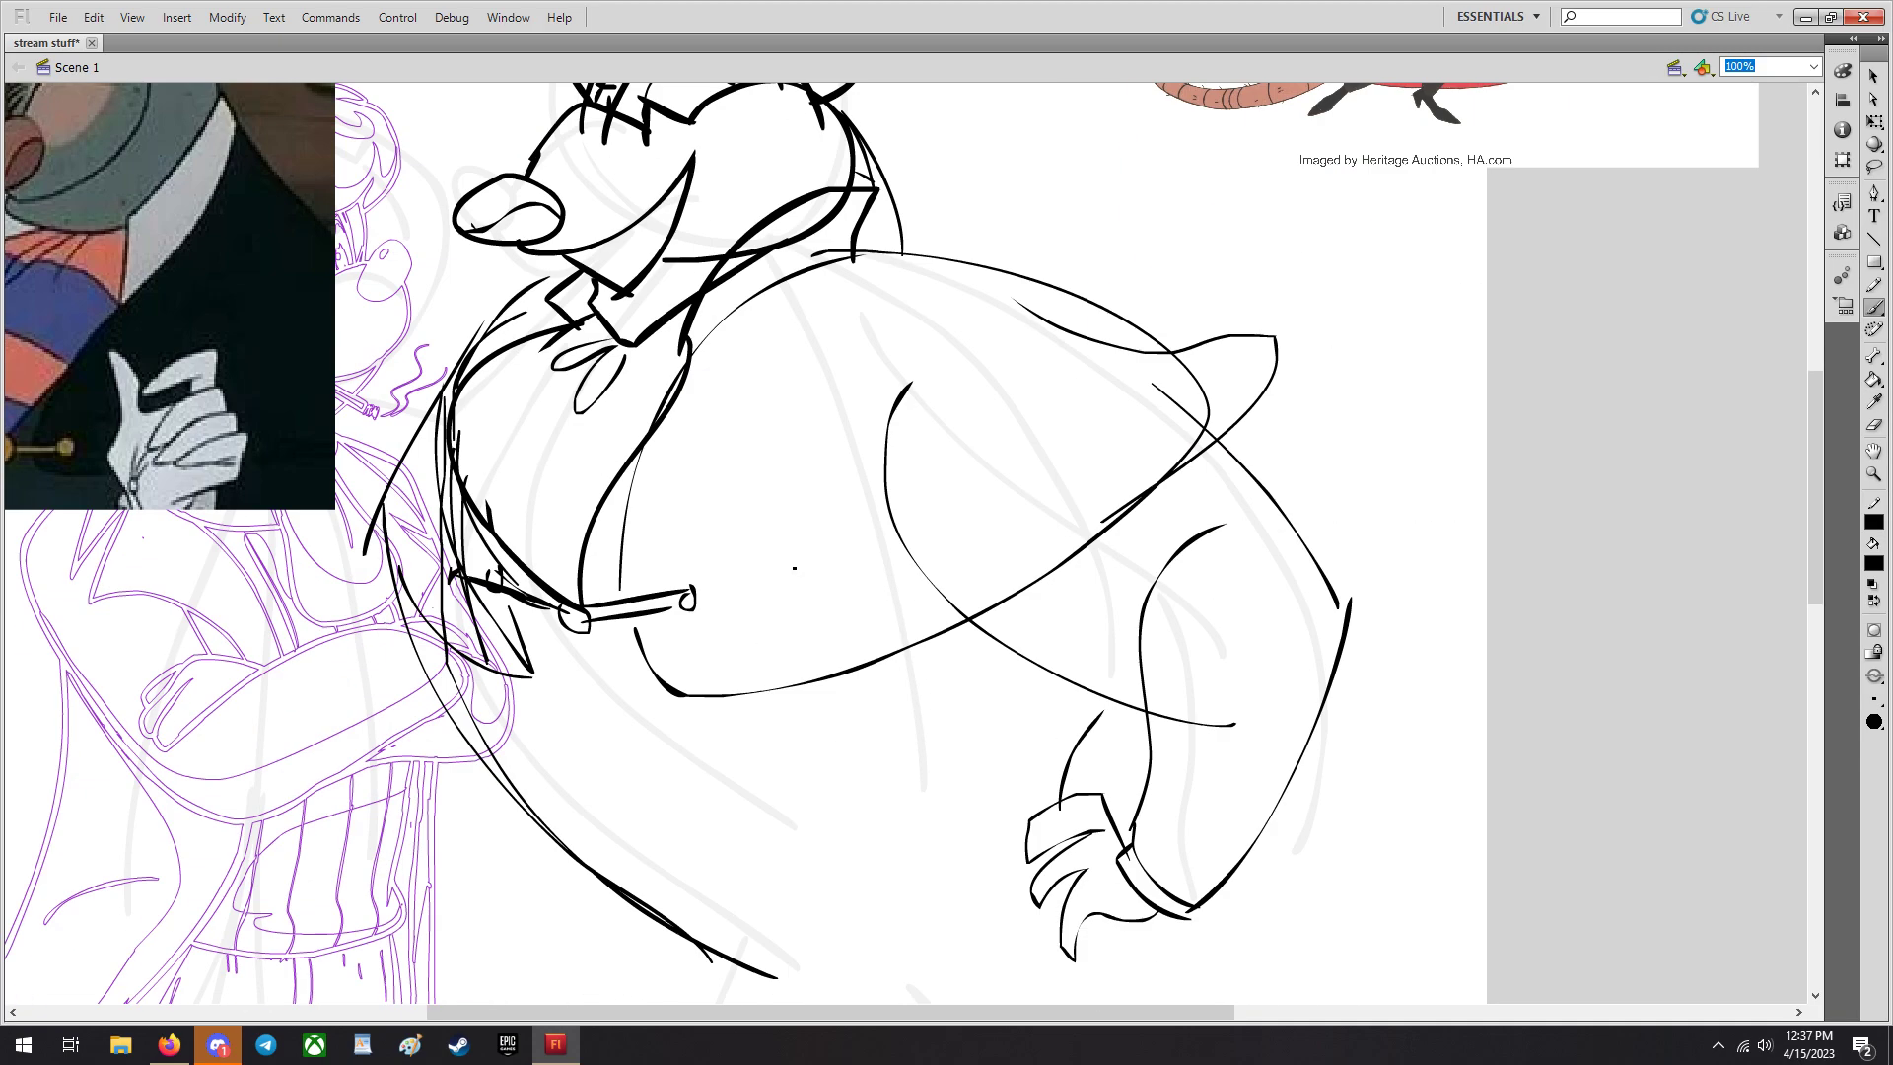
scroll(down, 3)
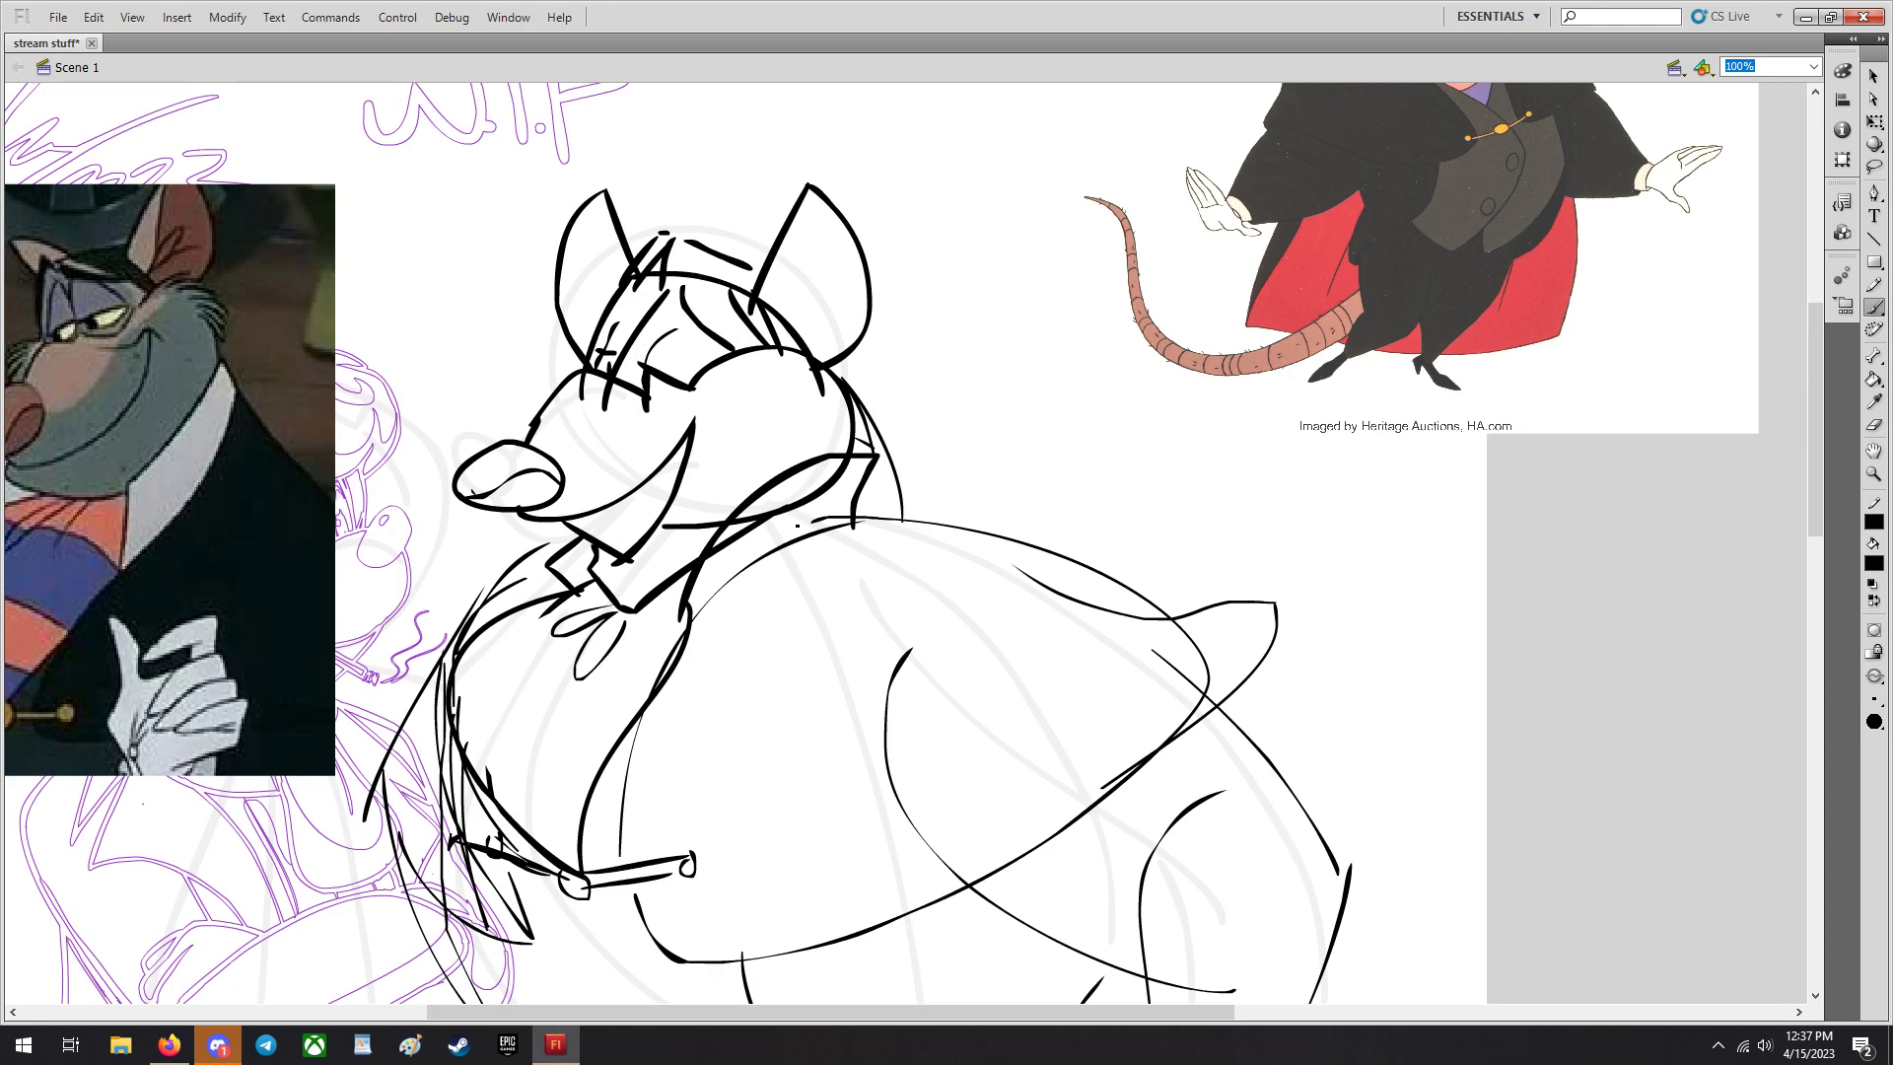
Ink Ratigan's hand on Patrick's shoulder and the sharp teeth in his grin.
scroll(down, 3)
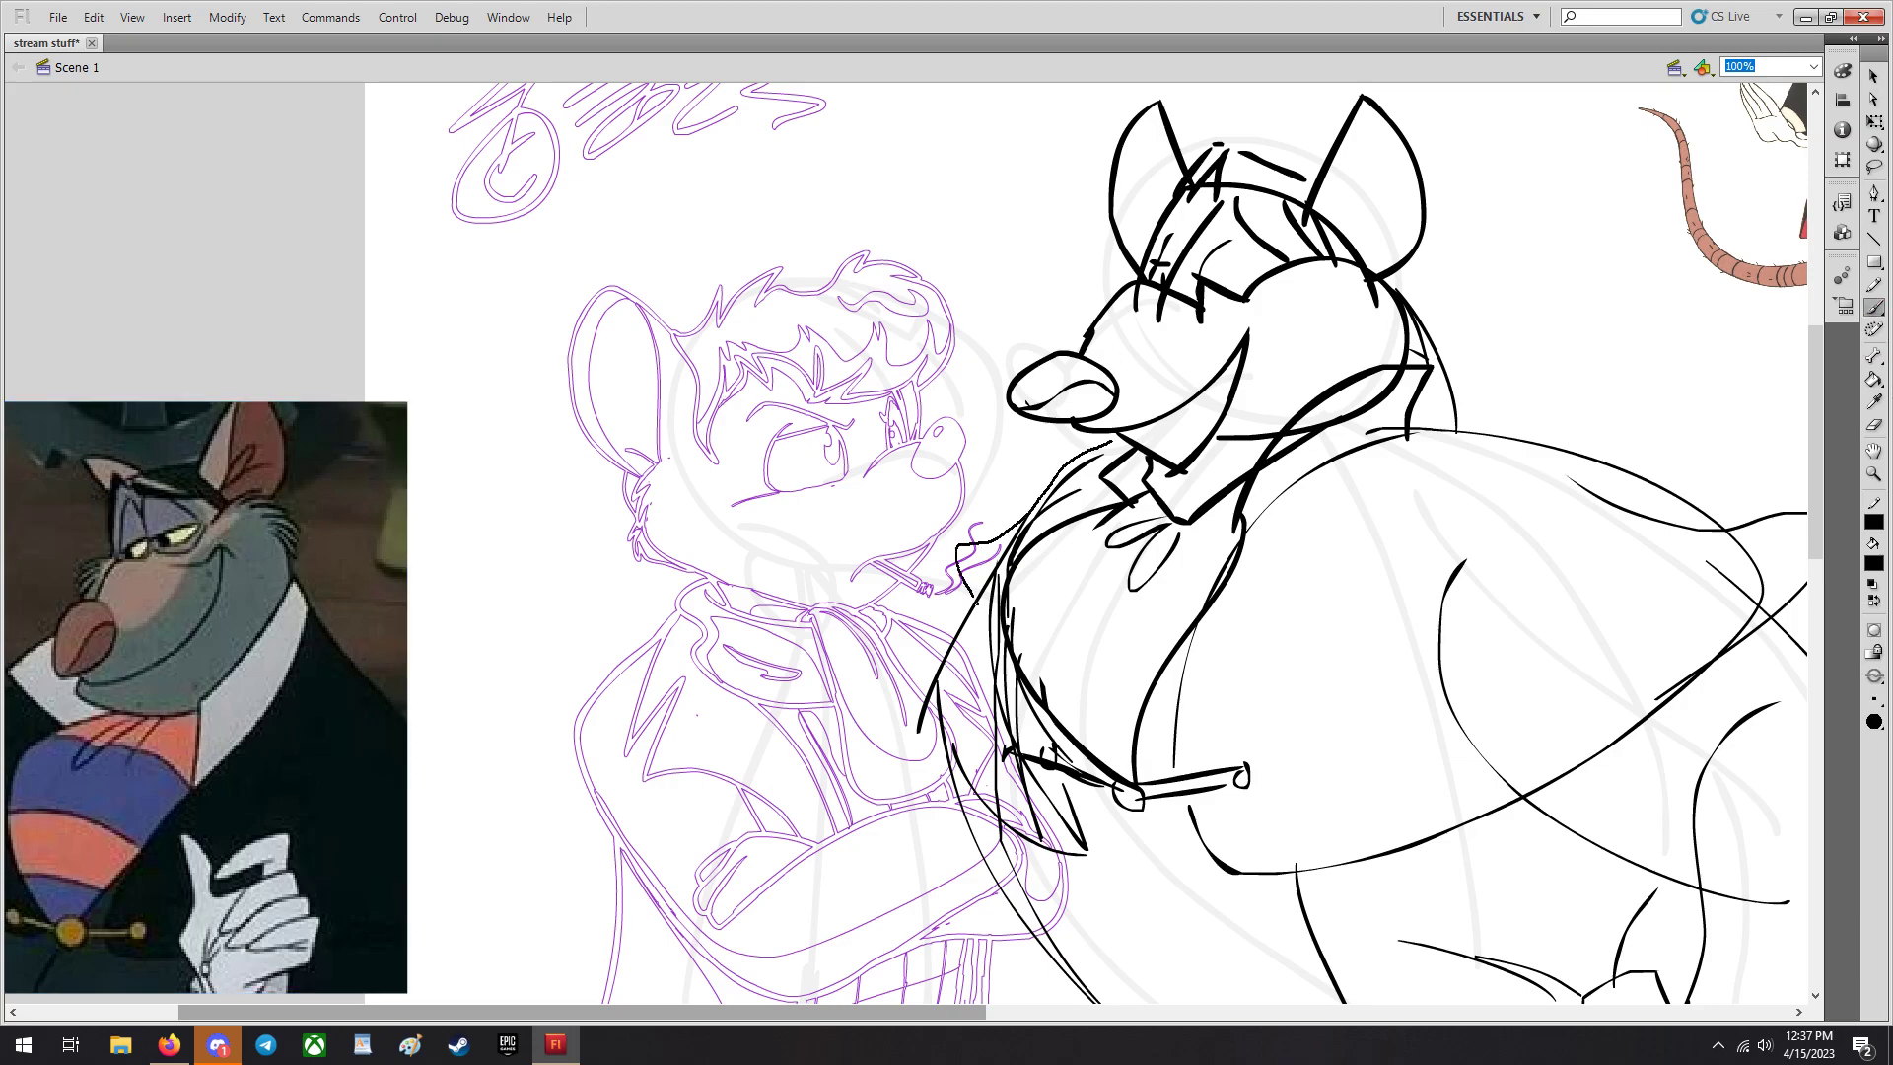
scroll(down, 3)
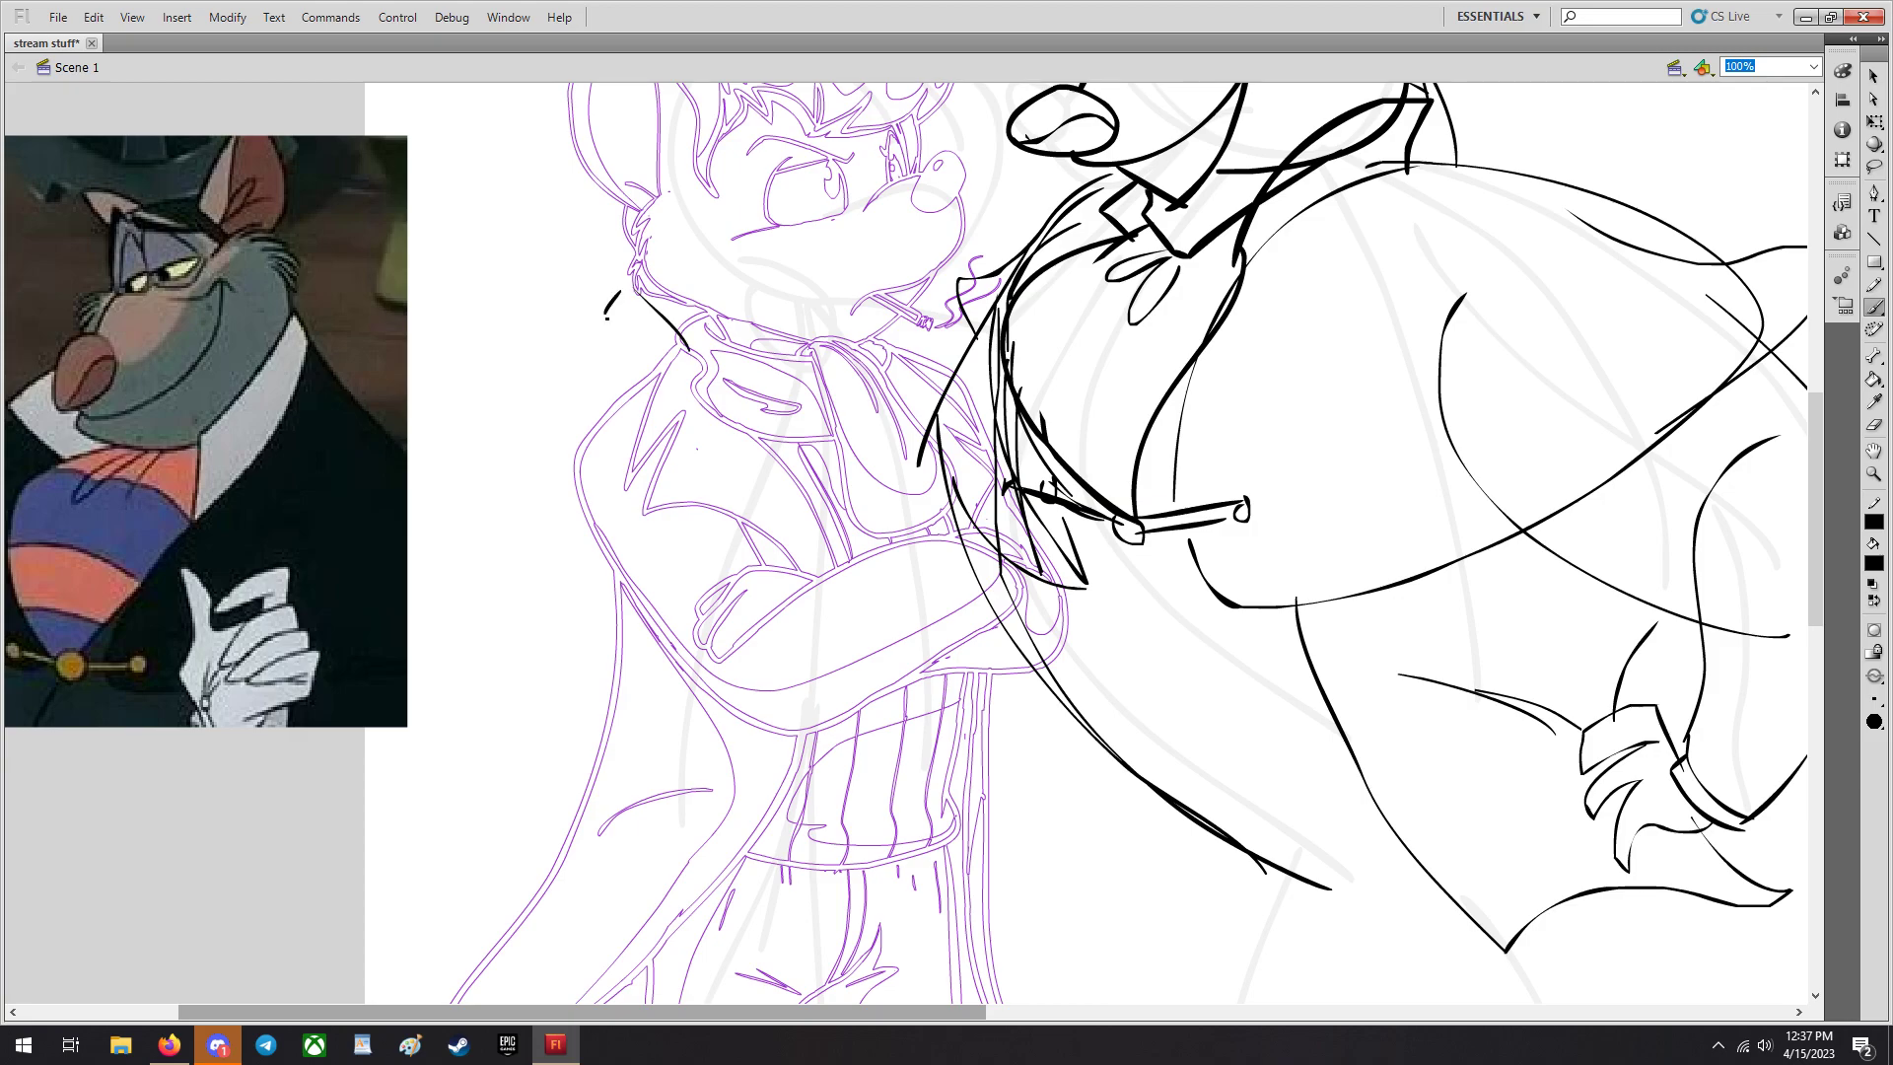
drag(627, 313, 700, 422)
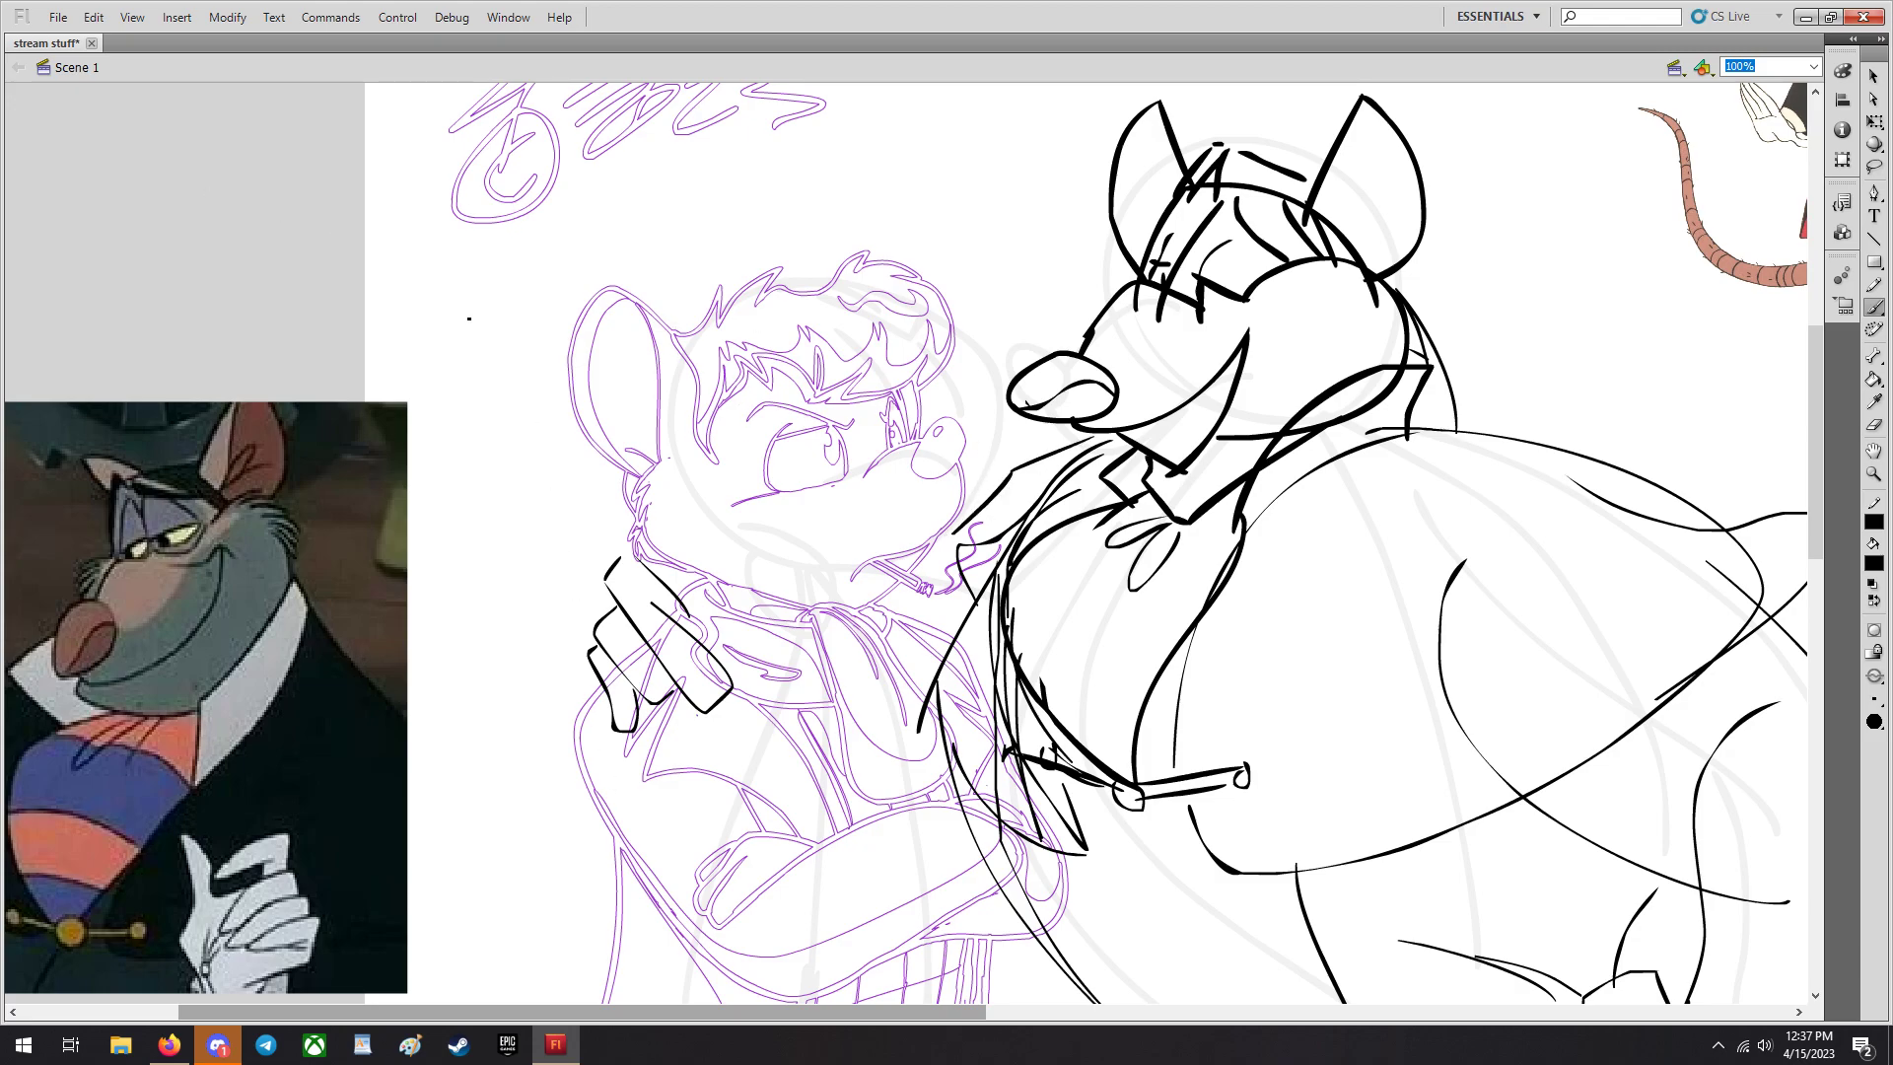
scroll(down, 3)
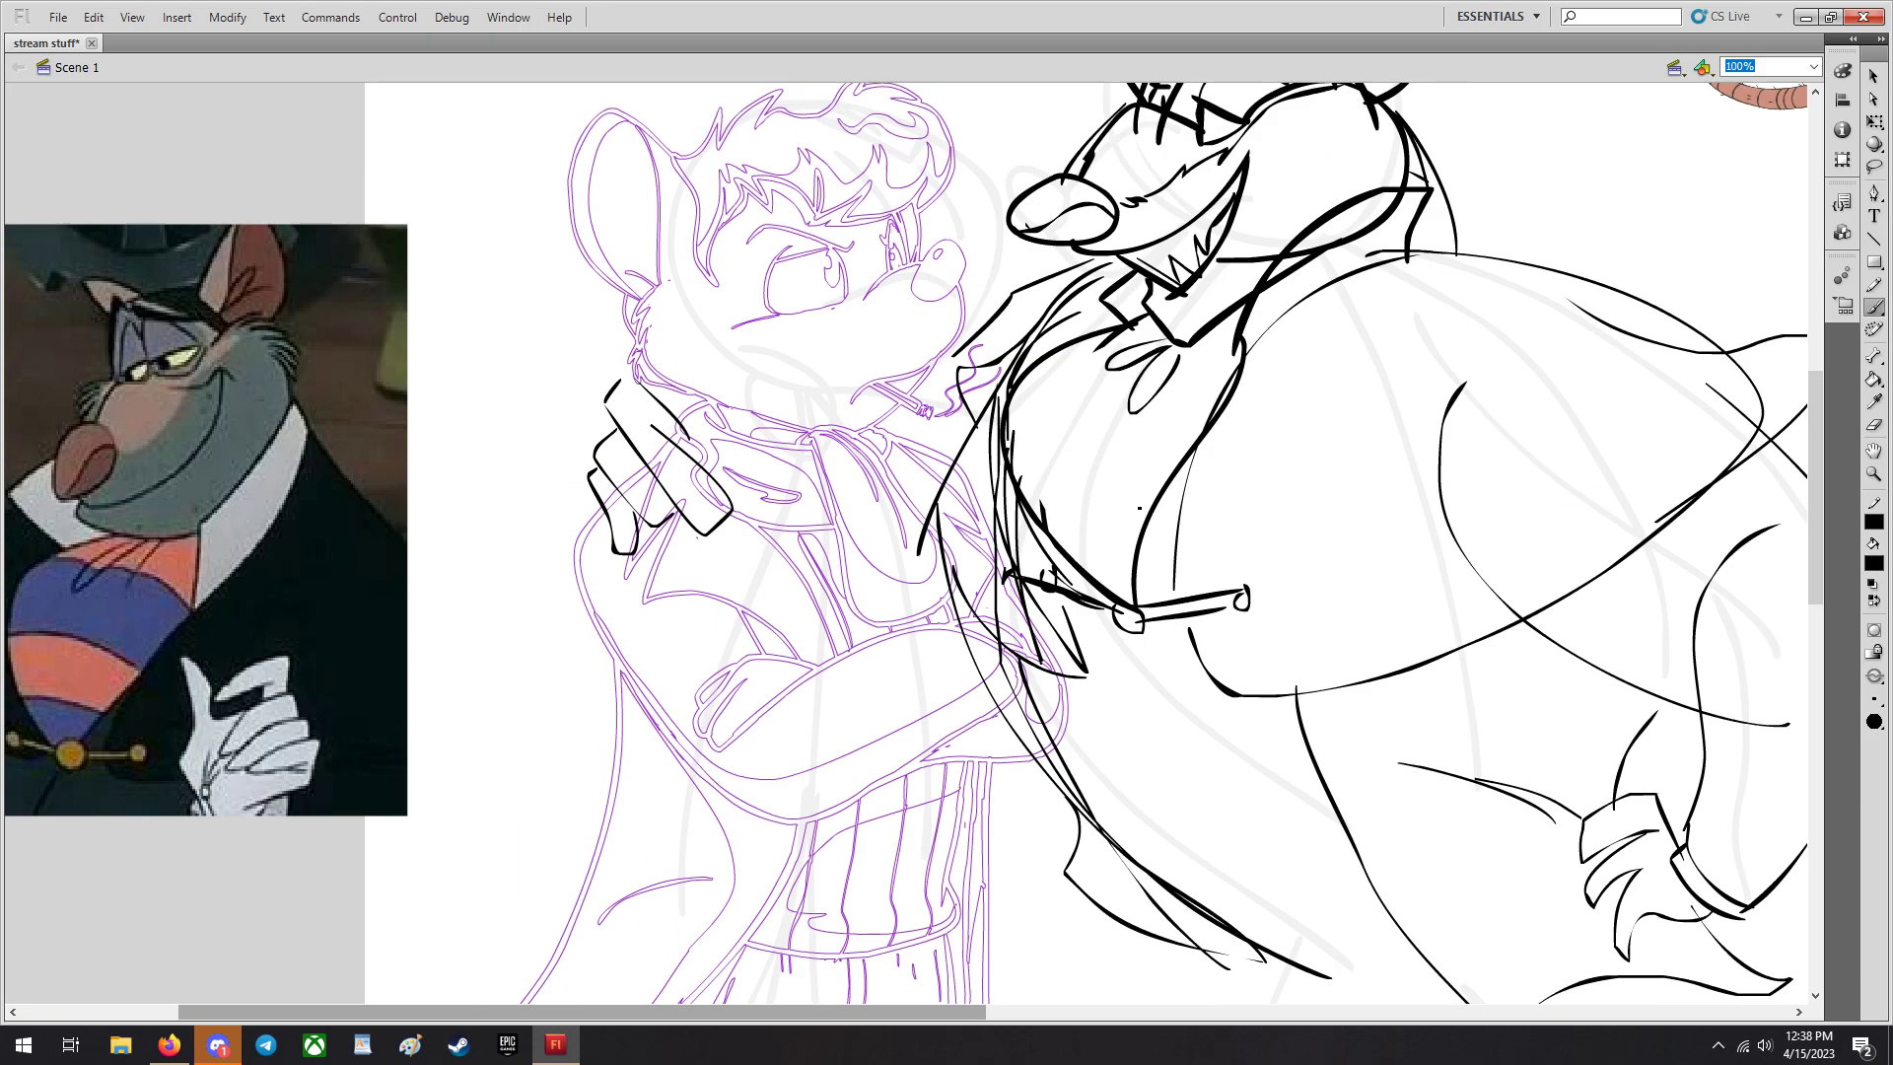
scroll(down, 3)
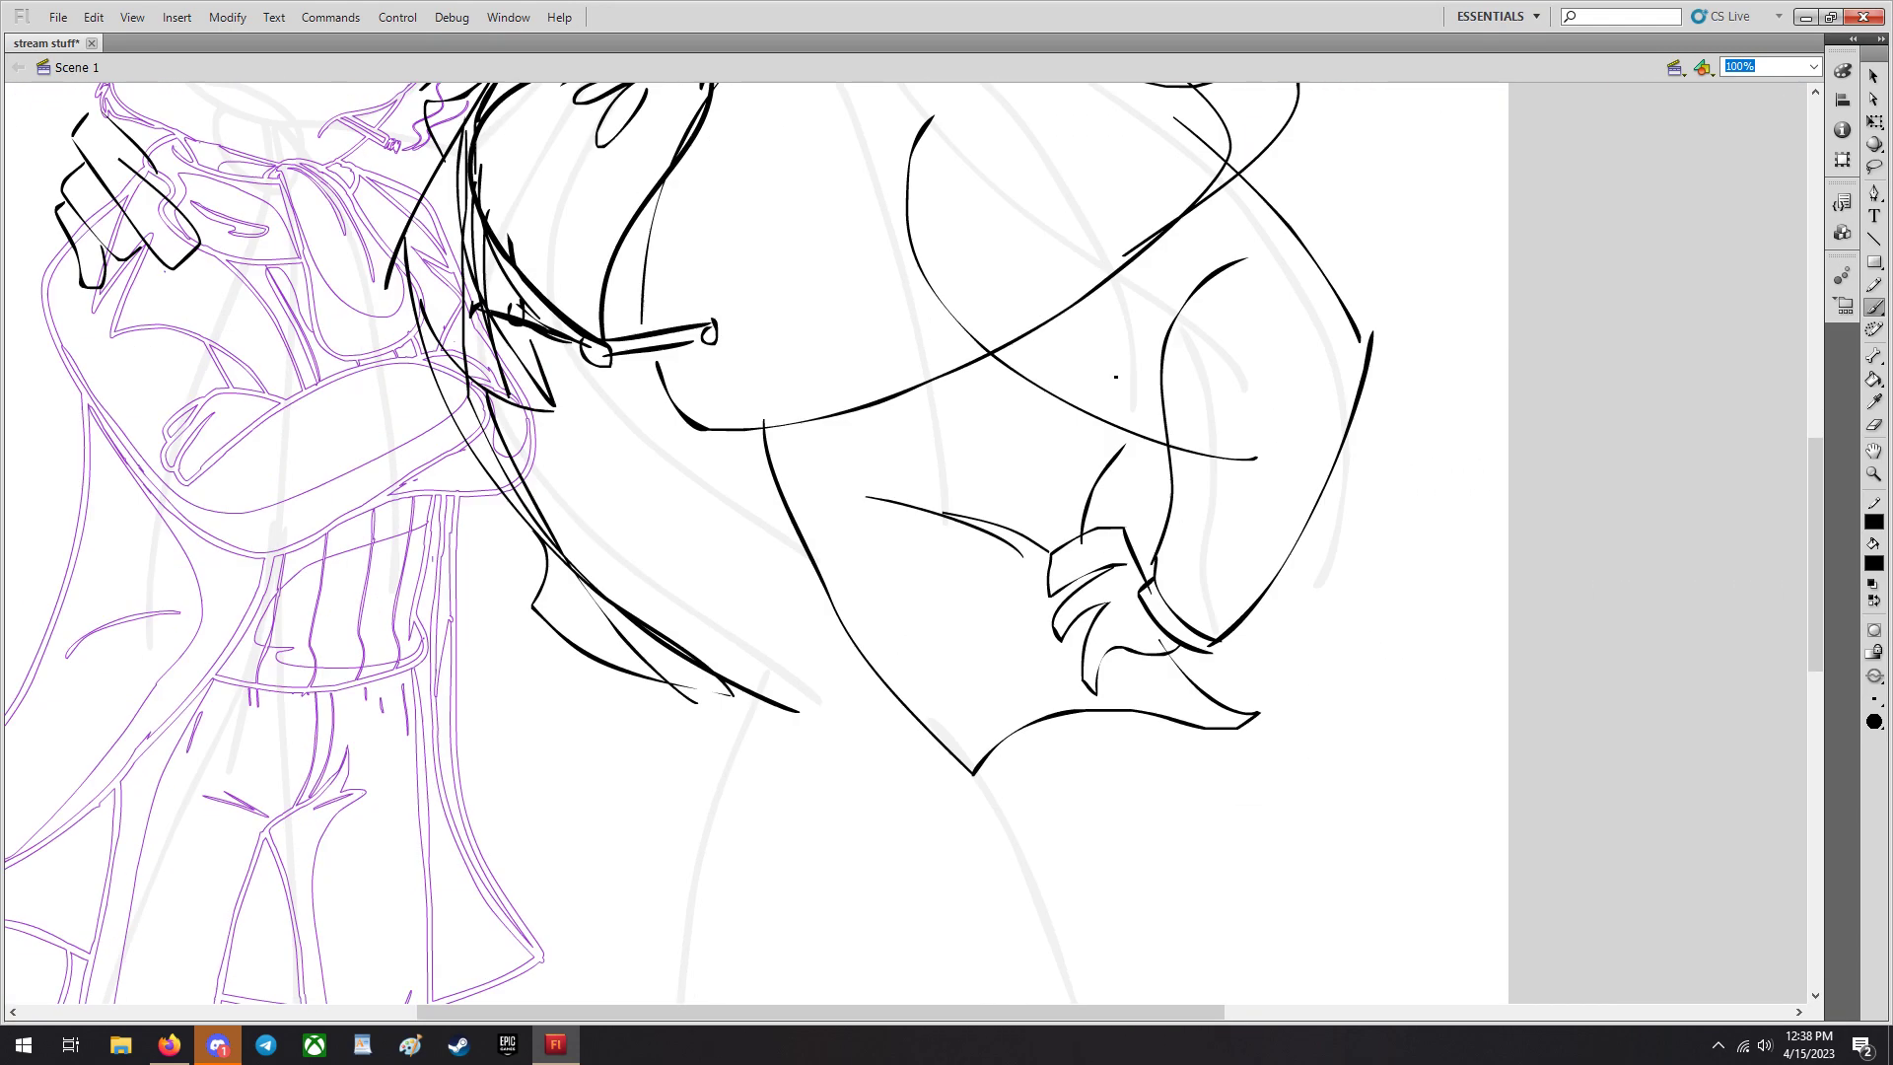
Ink the coat tails, both legs, the long curling tail and a pointed shoe.
scroll(down, 3)
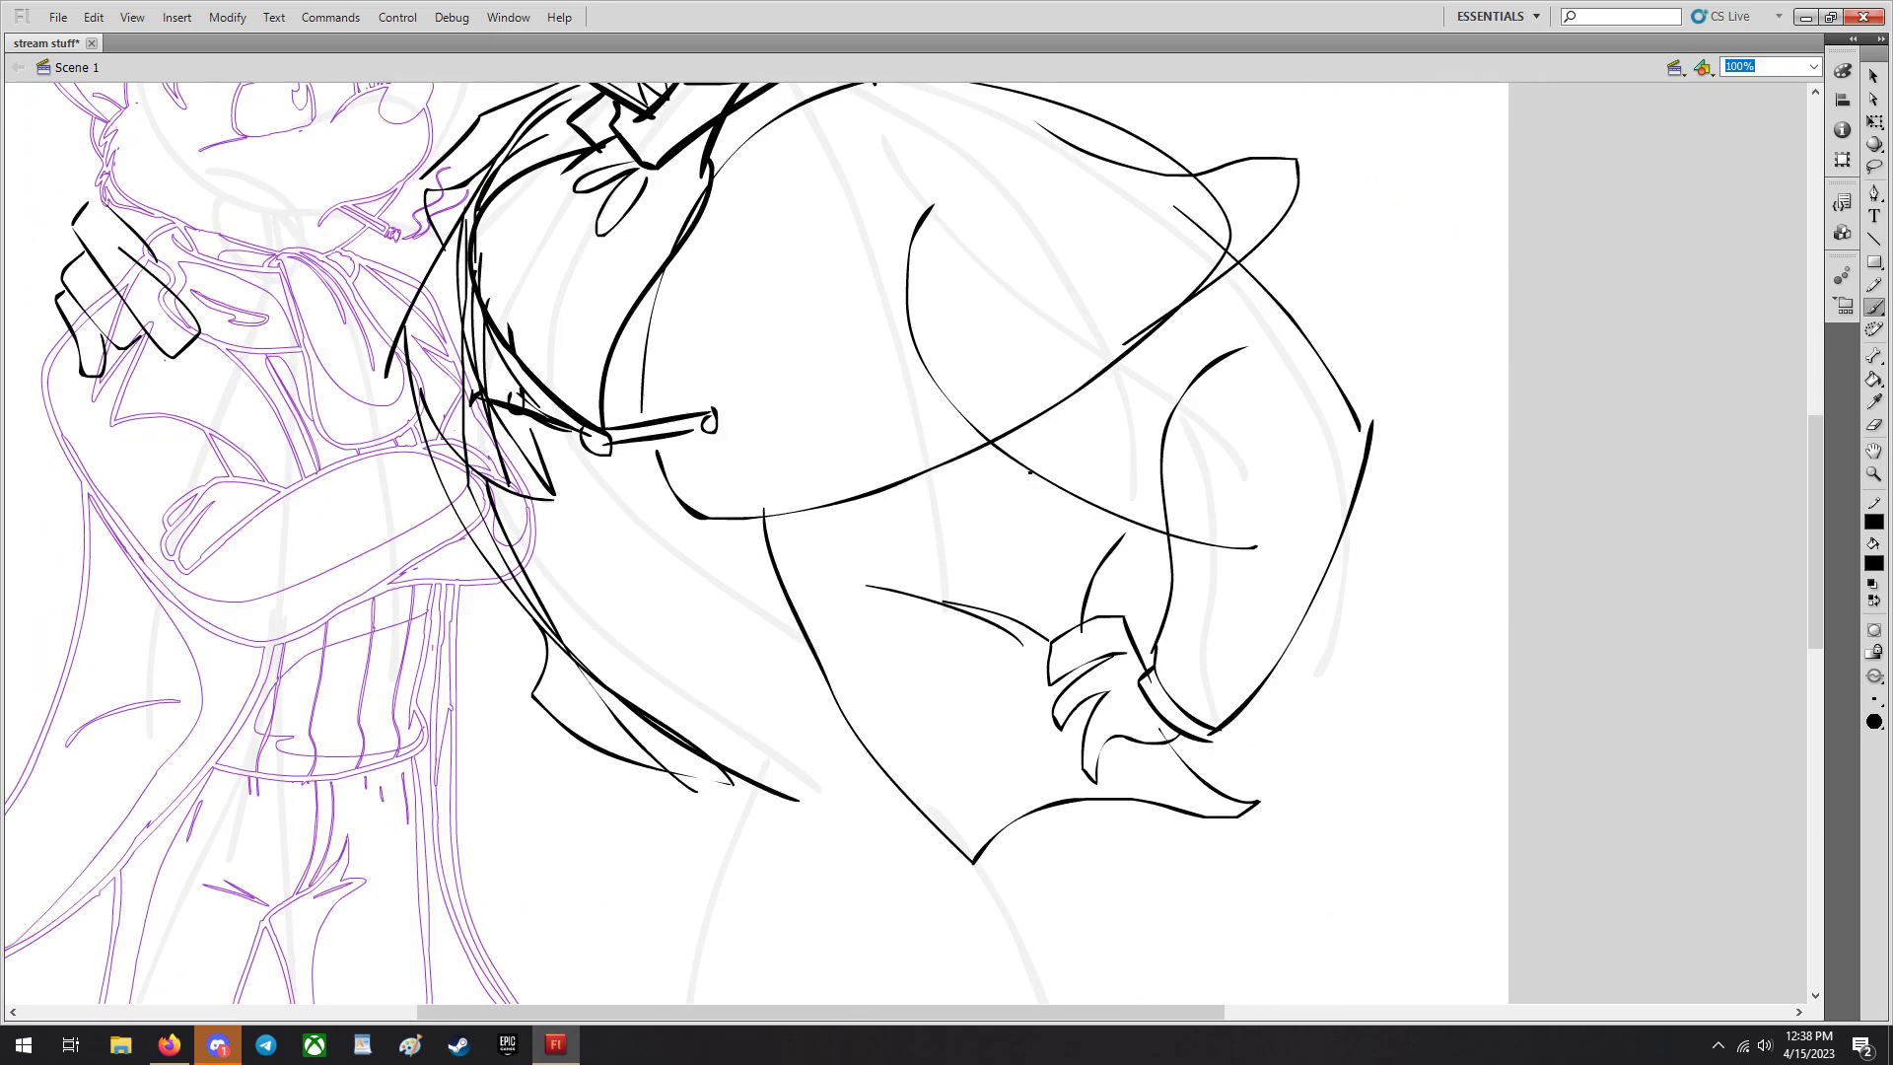
scroll(down, 3)
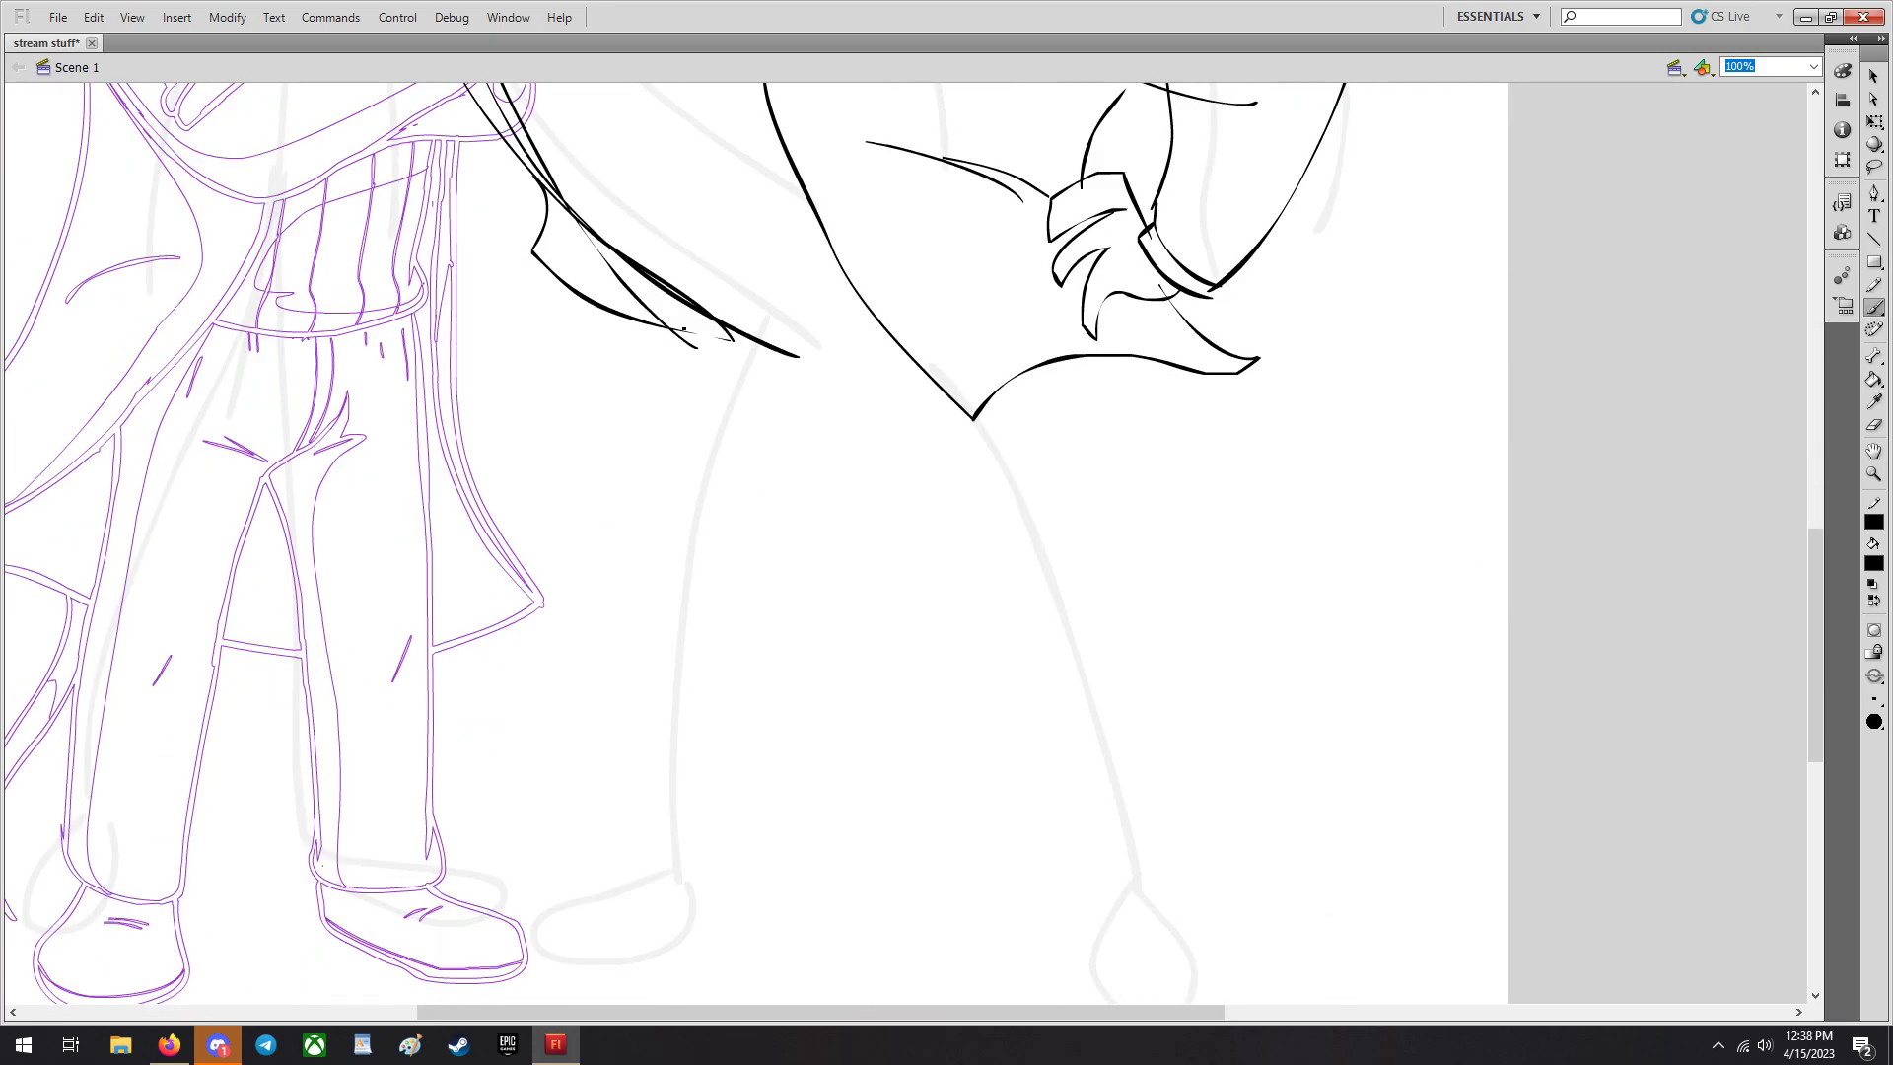
drag(698, 335, 671, 863)
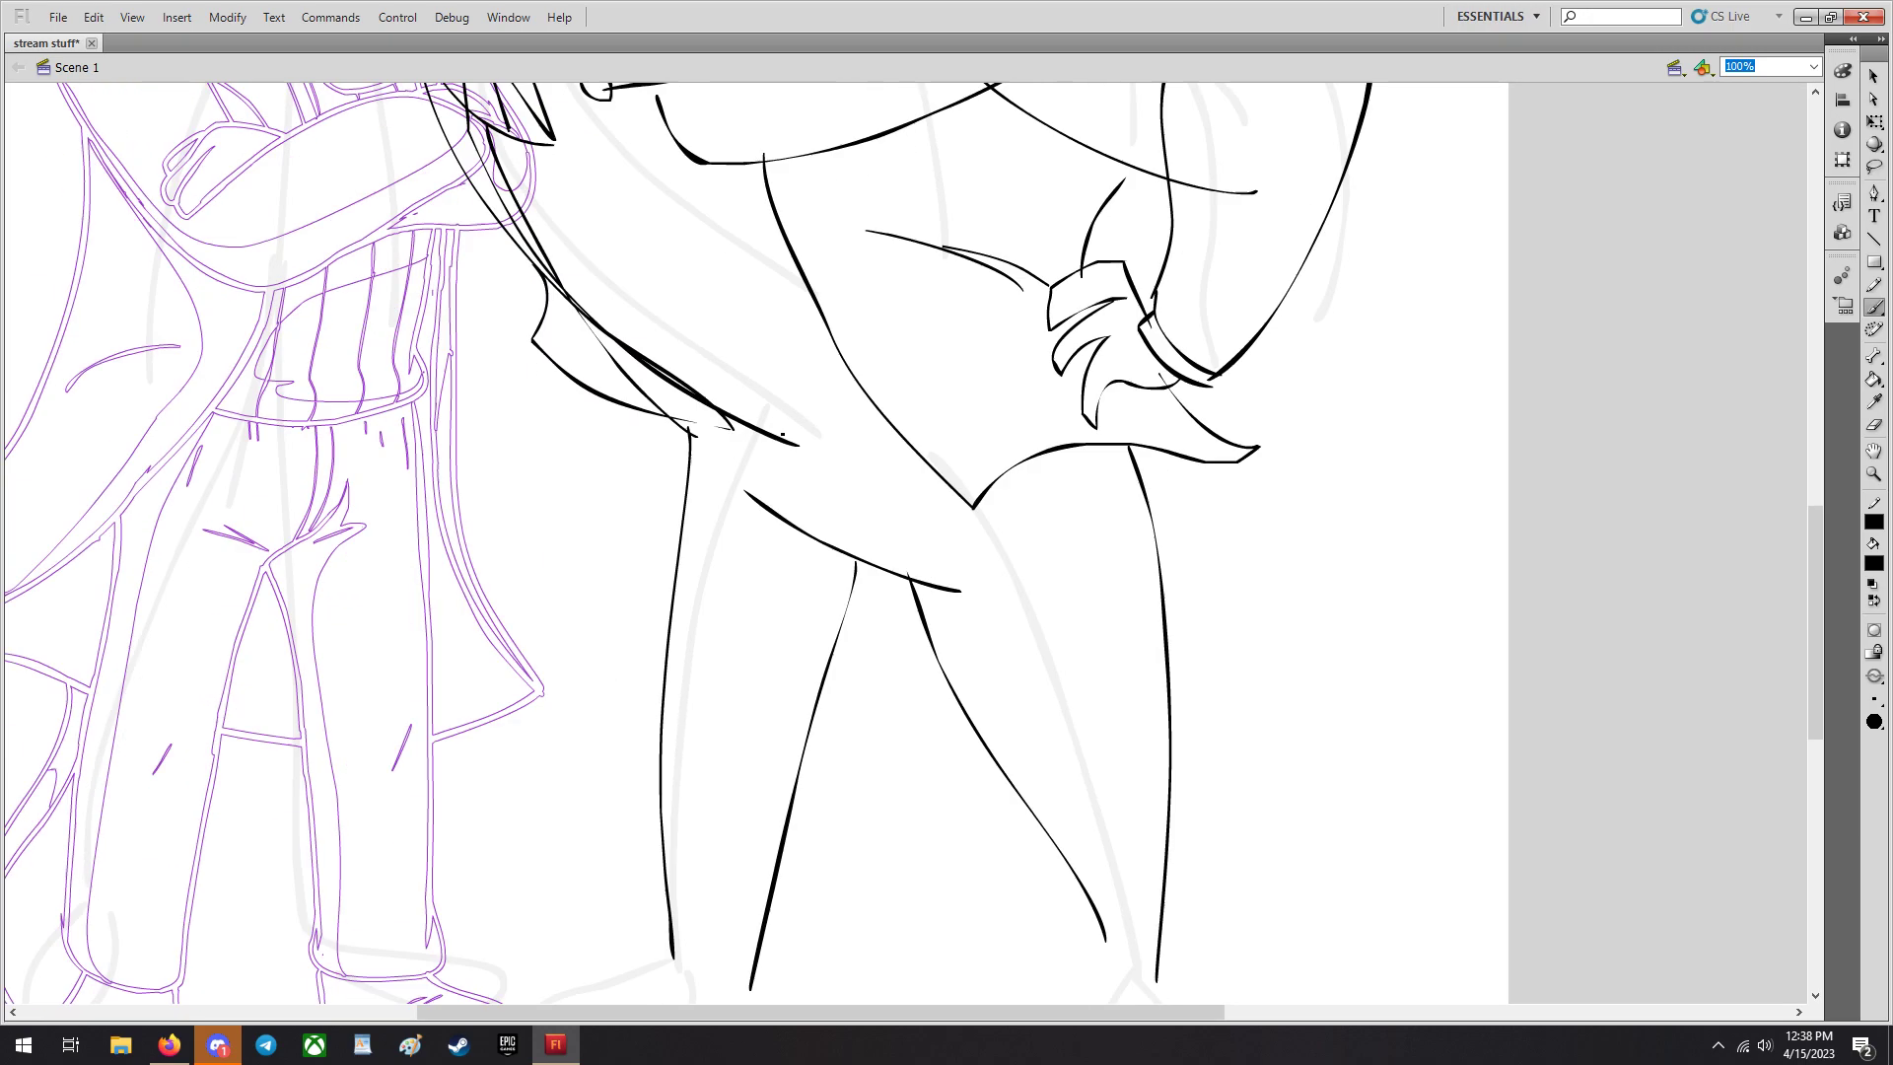
scroll(down, 3)
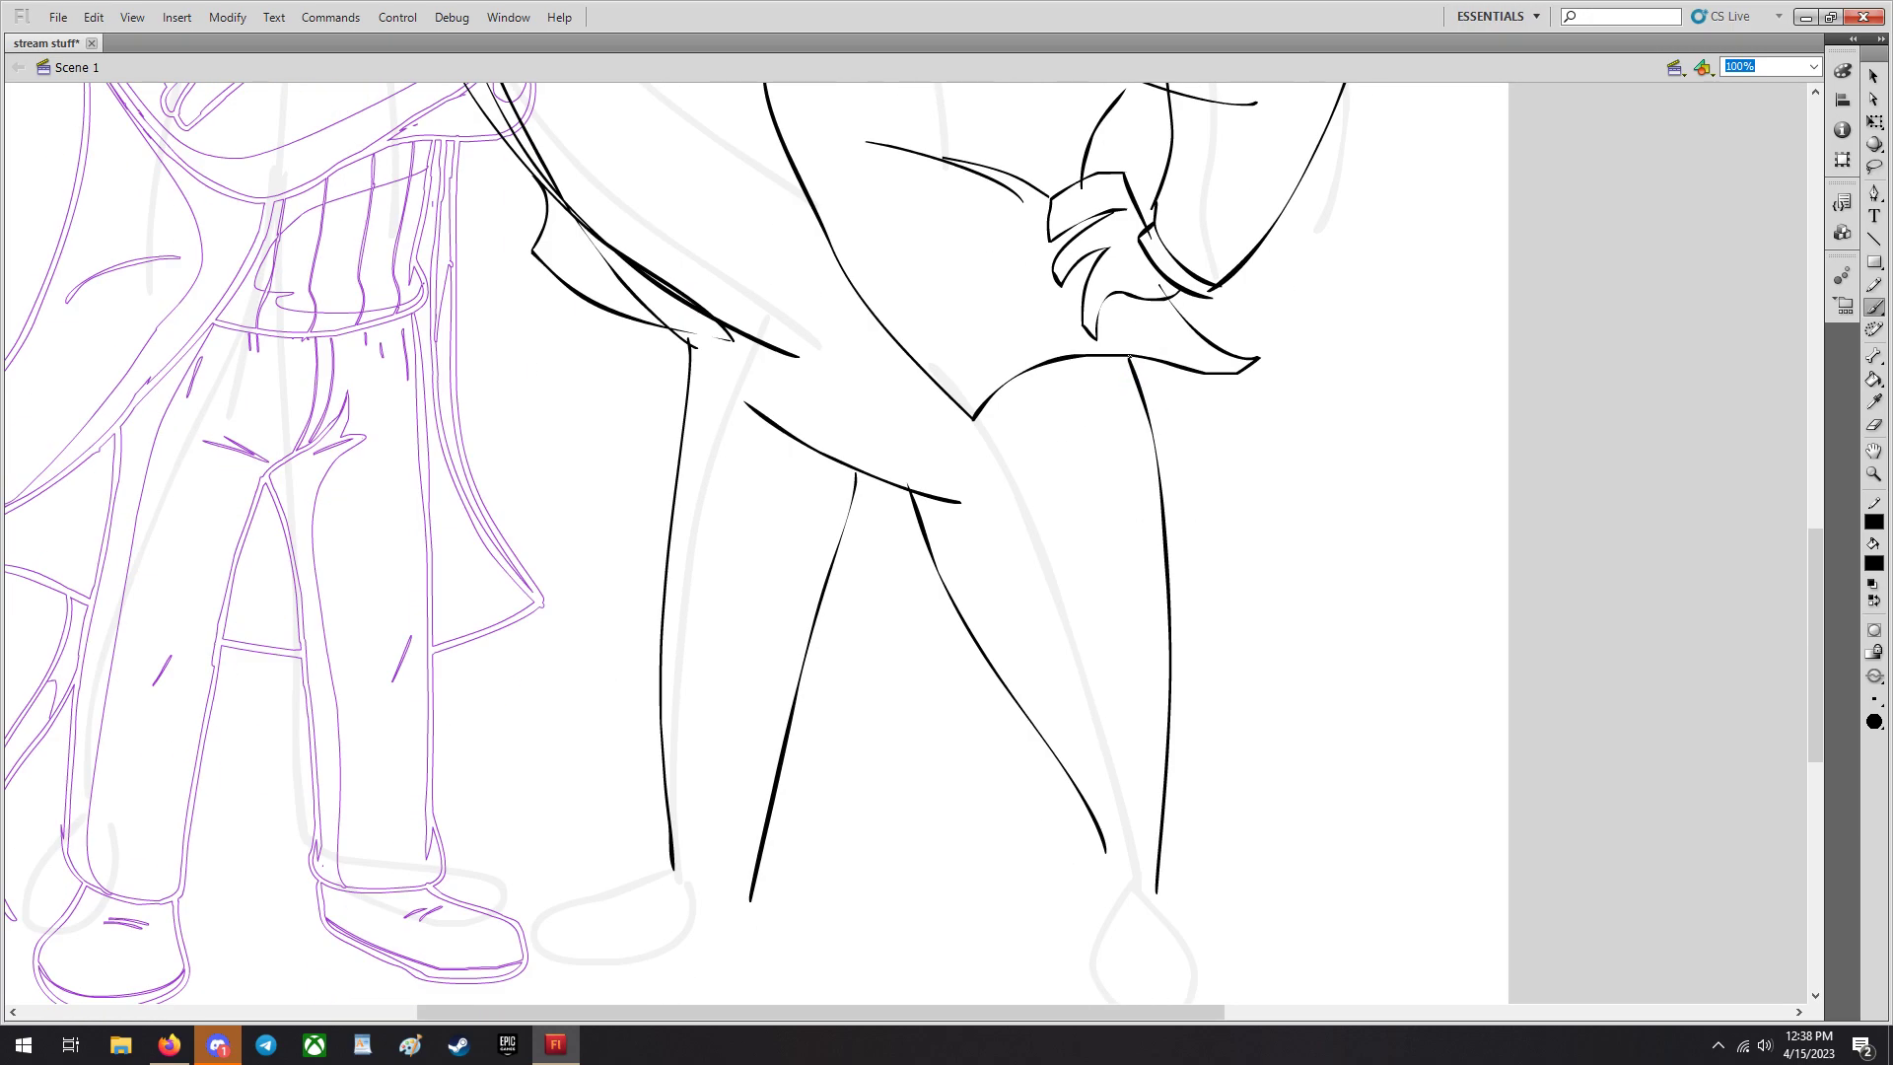
drag(1341, 483, 1400, 929)
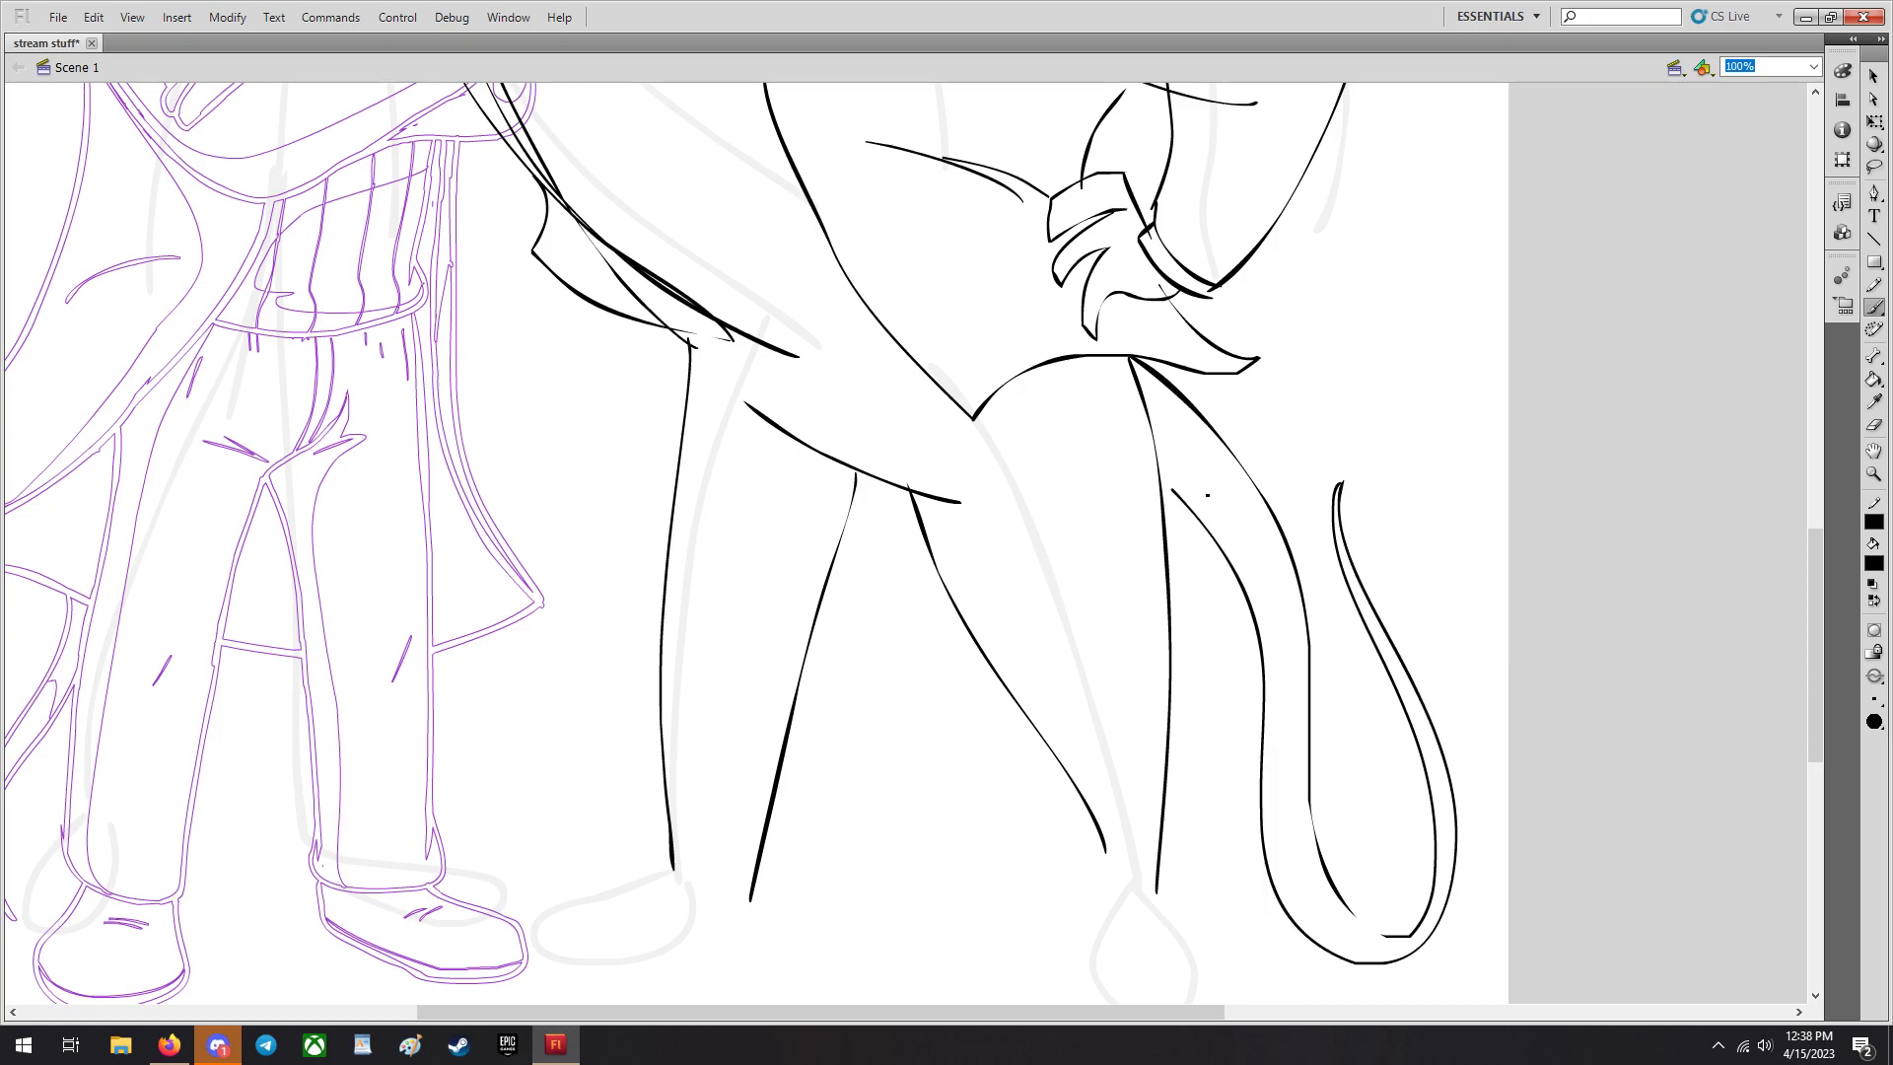
scroll(down, 3)
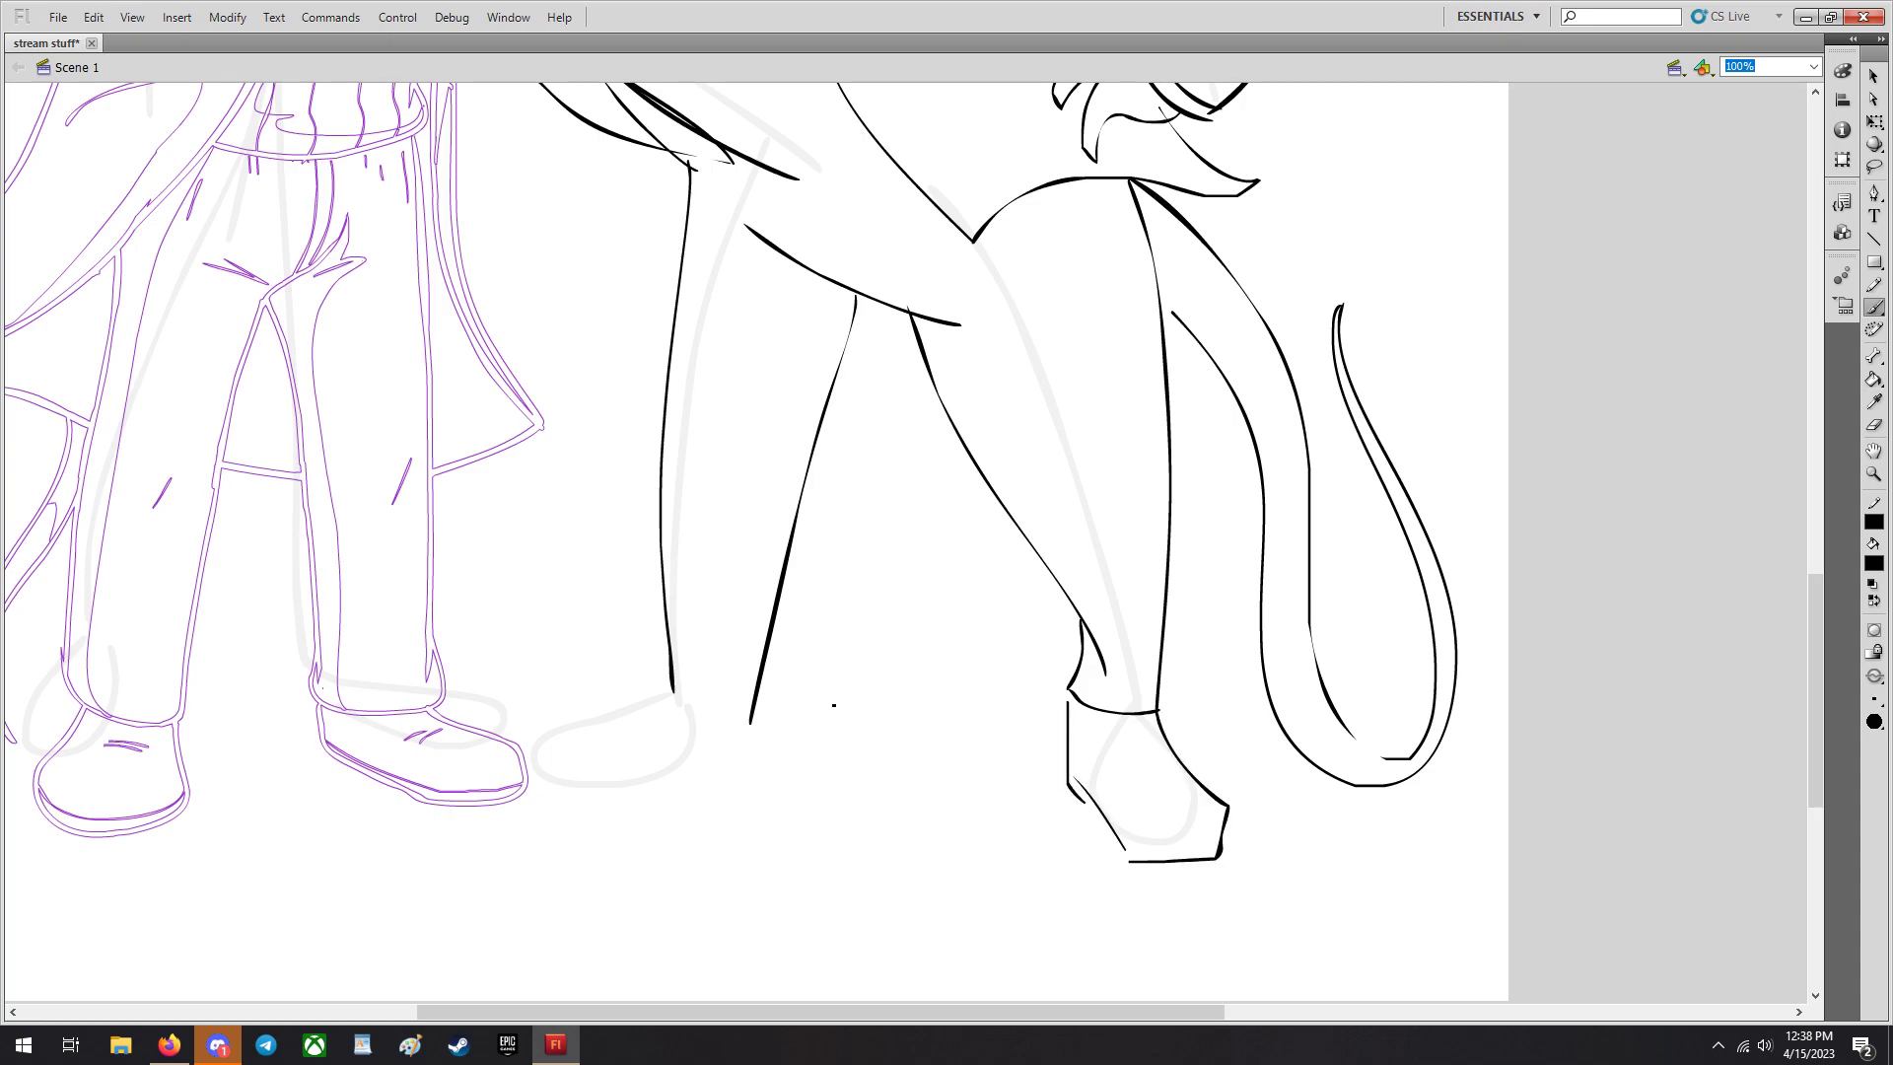
drag(669, 688, 785, 712)
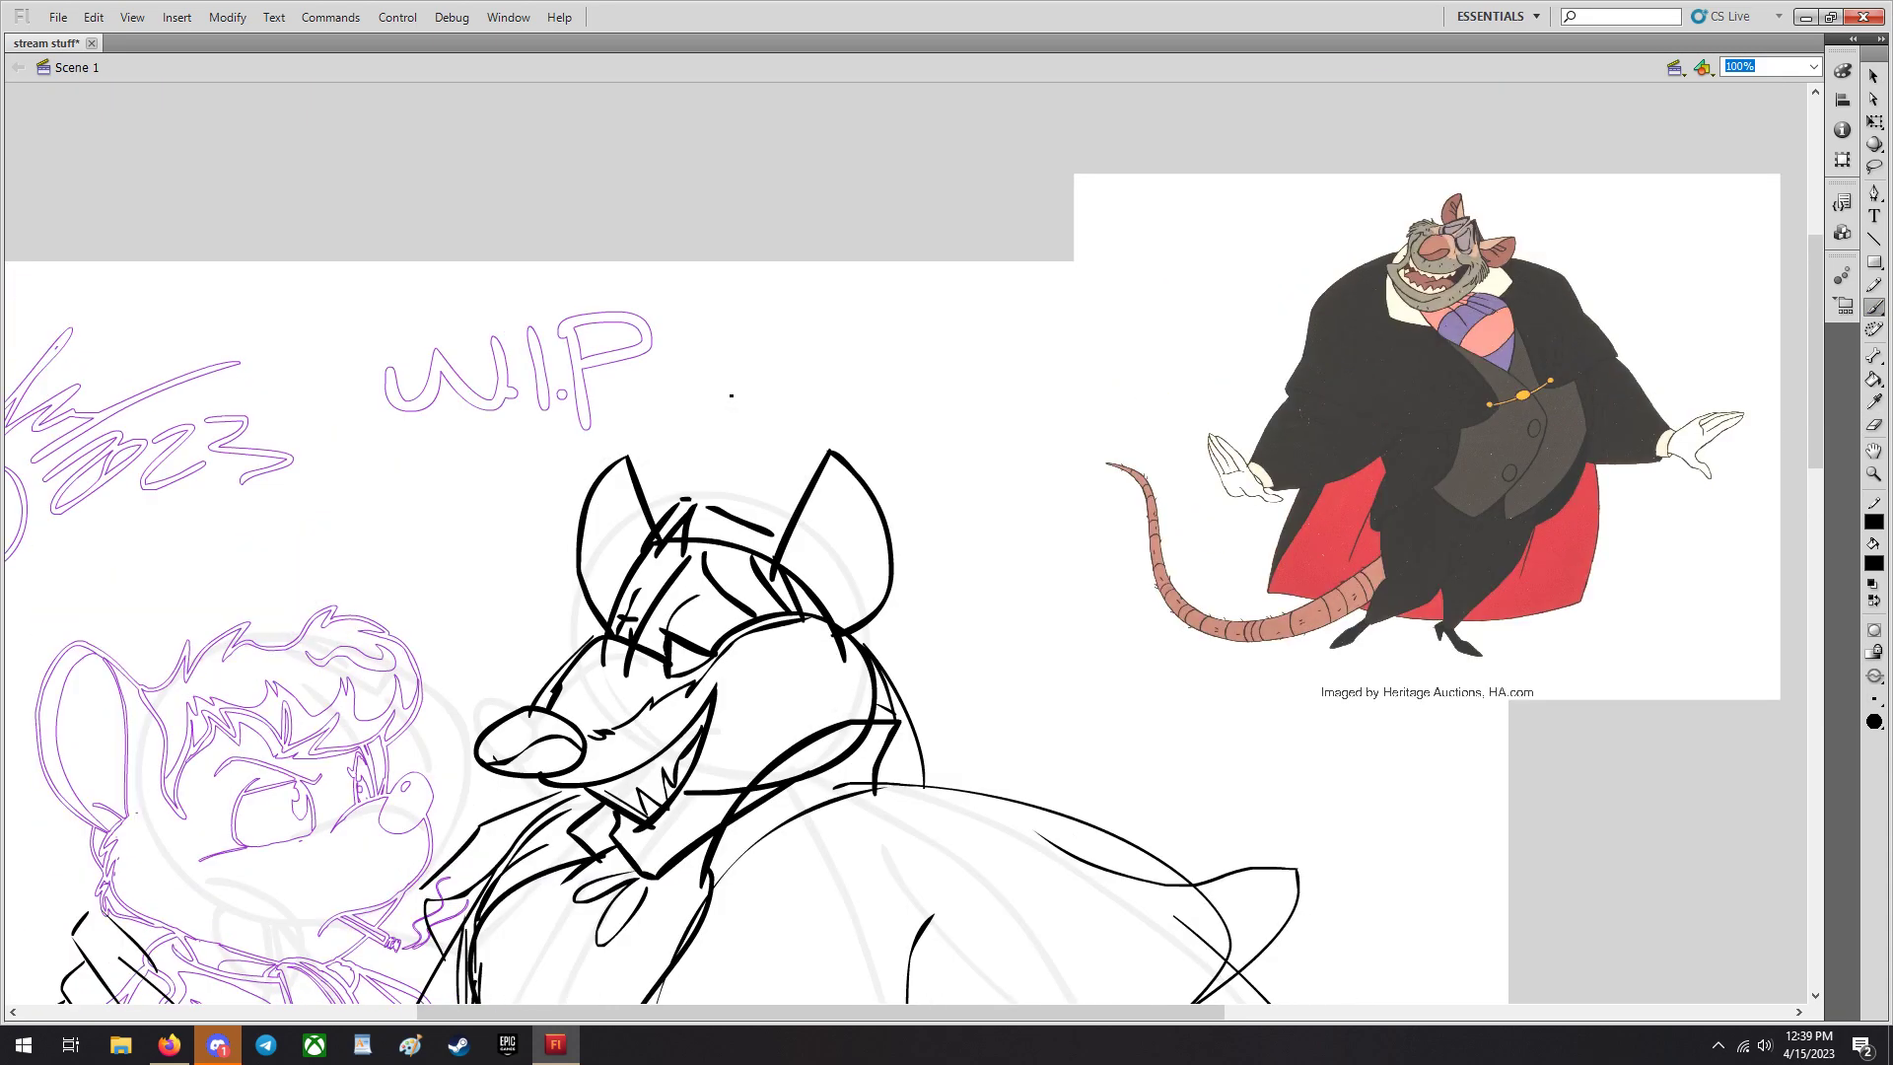
Ink the arm curving around Patrick's back, the whiskers and the striped vest lines.
scroll(down, 3)
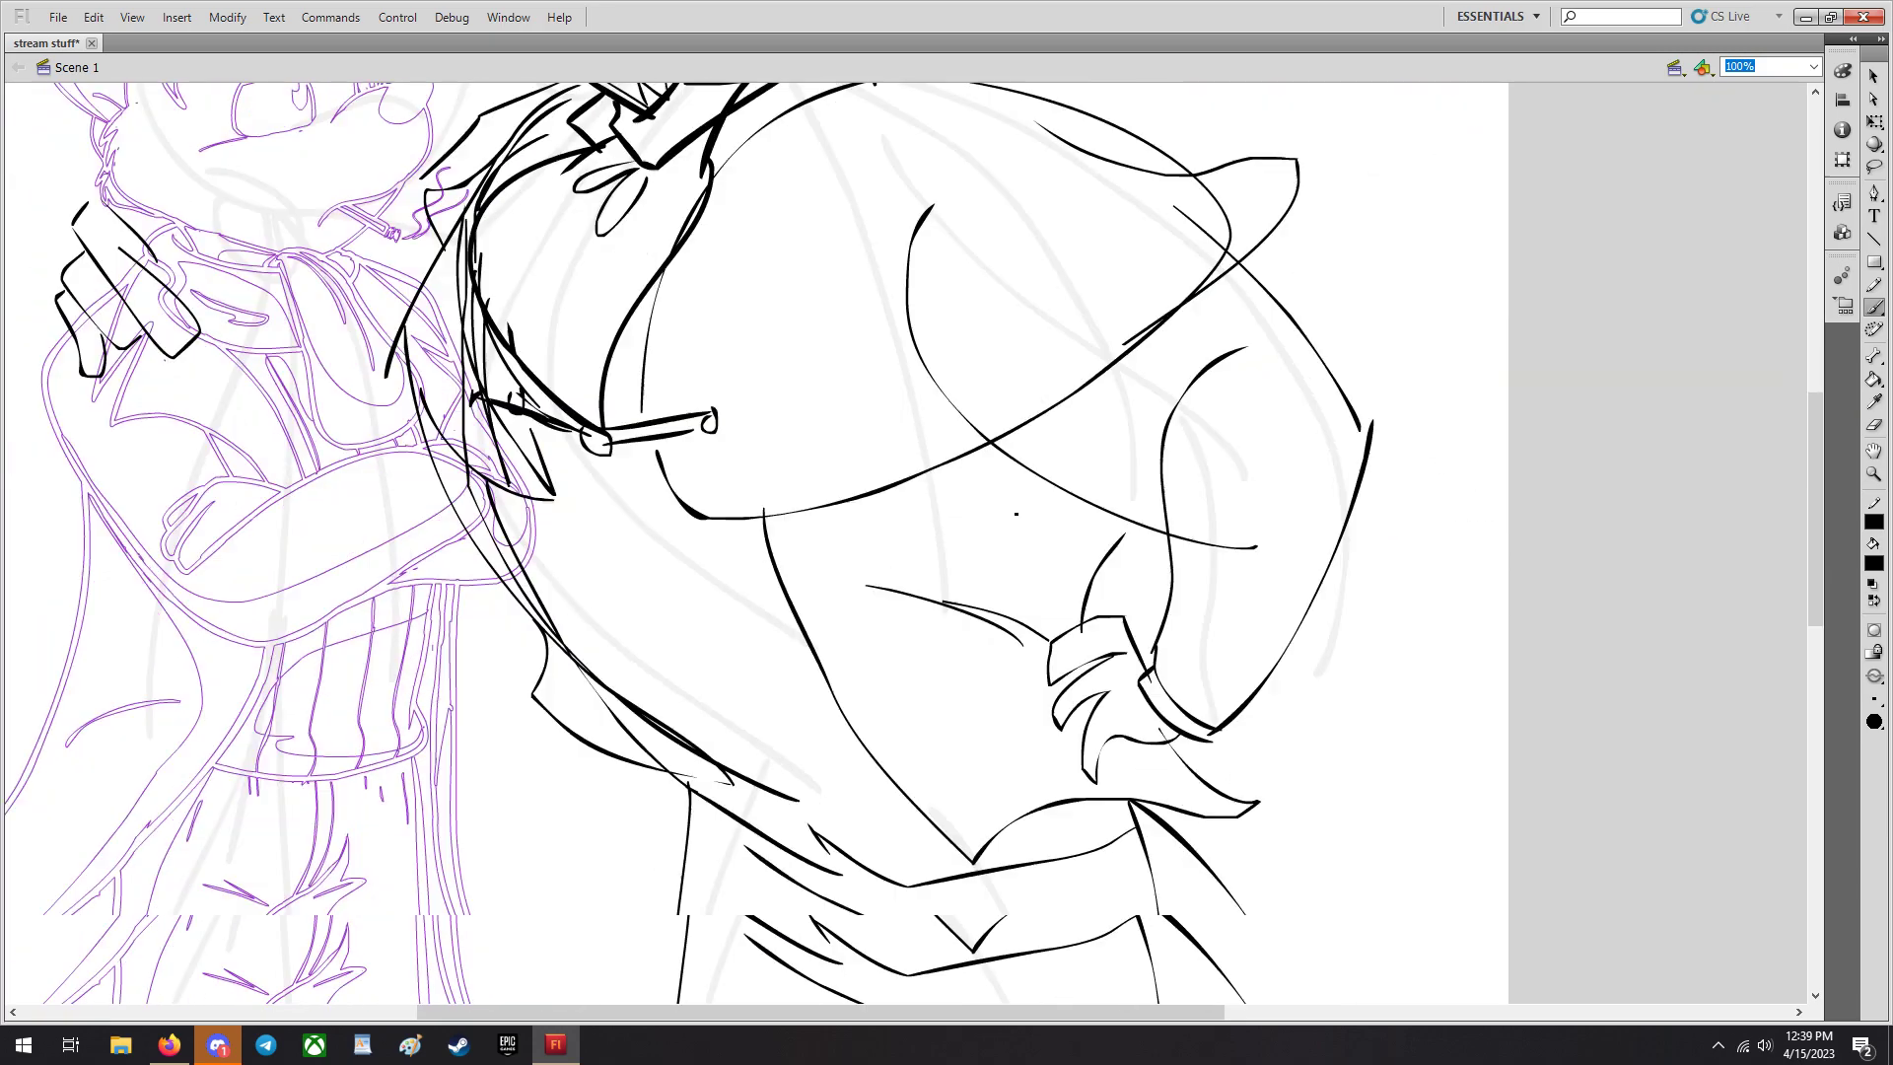
scroll(down, 3)
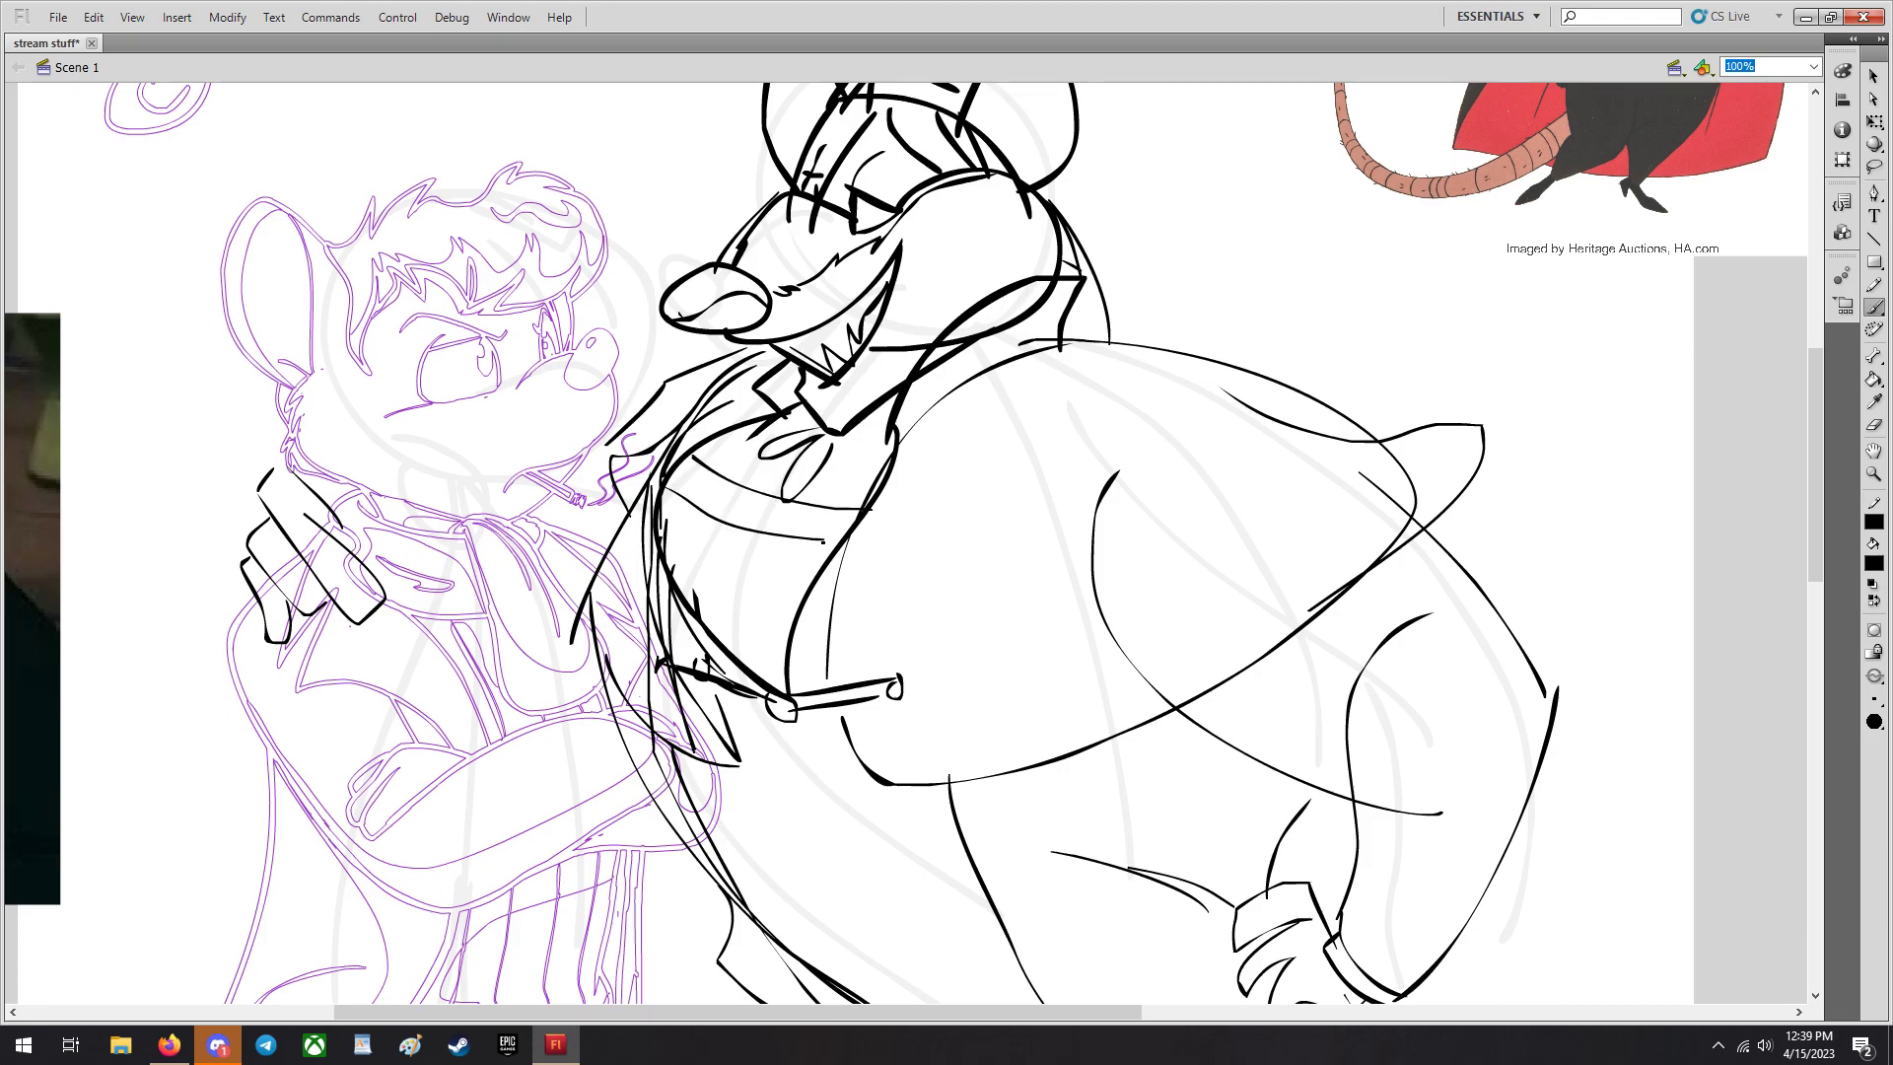
scroll(down, 3)
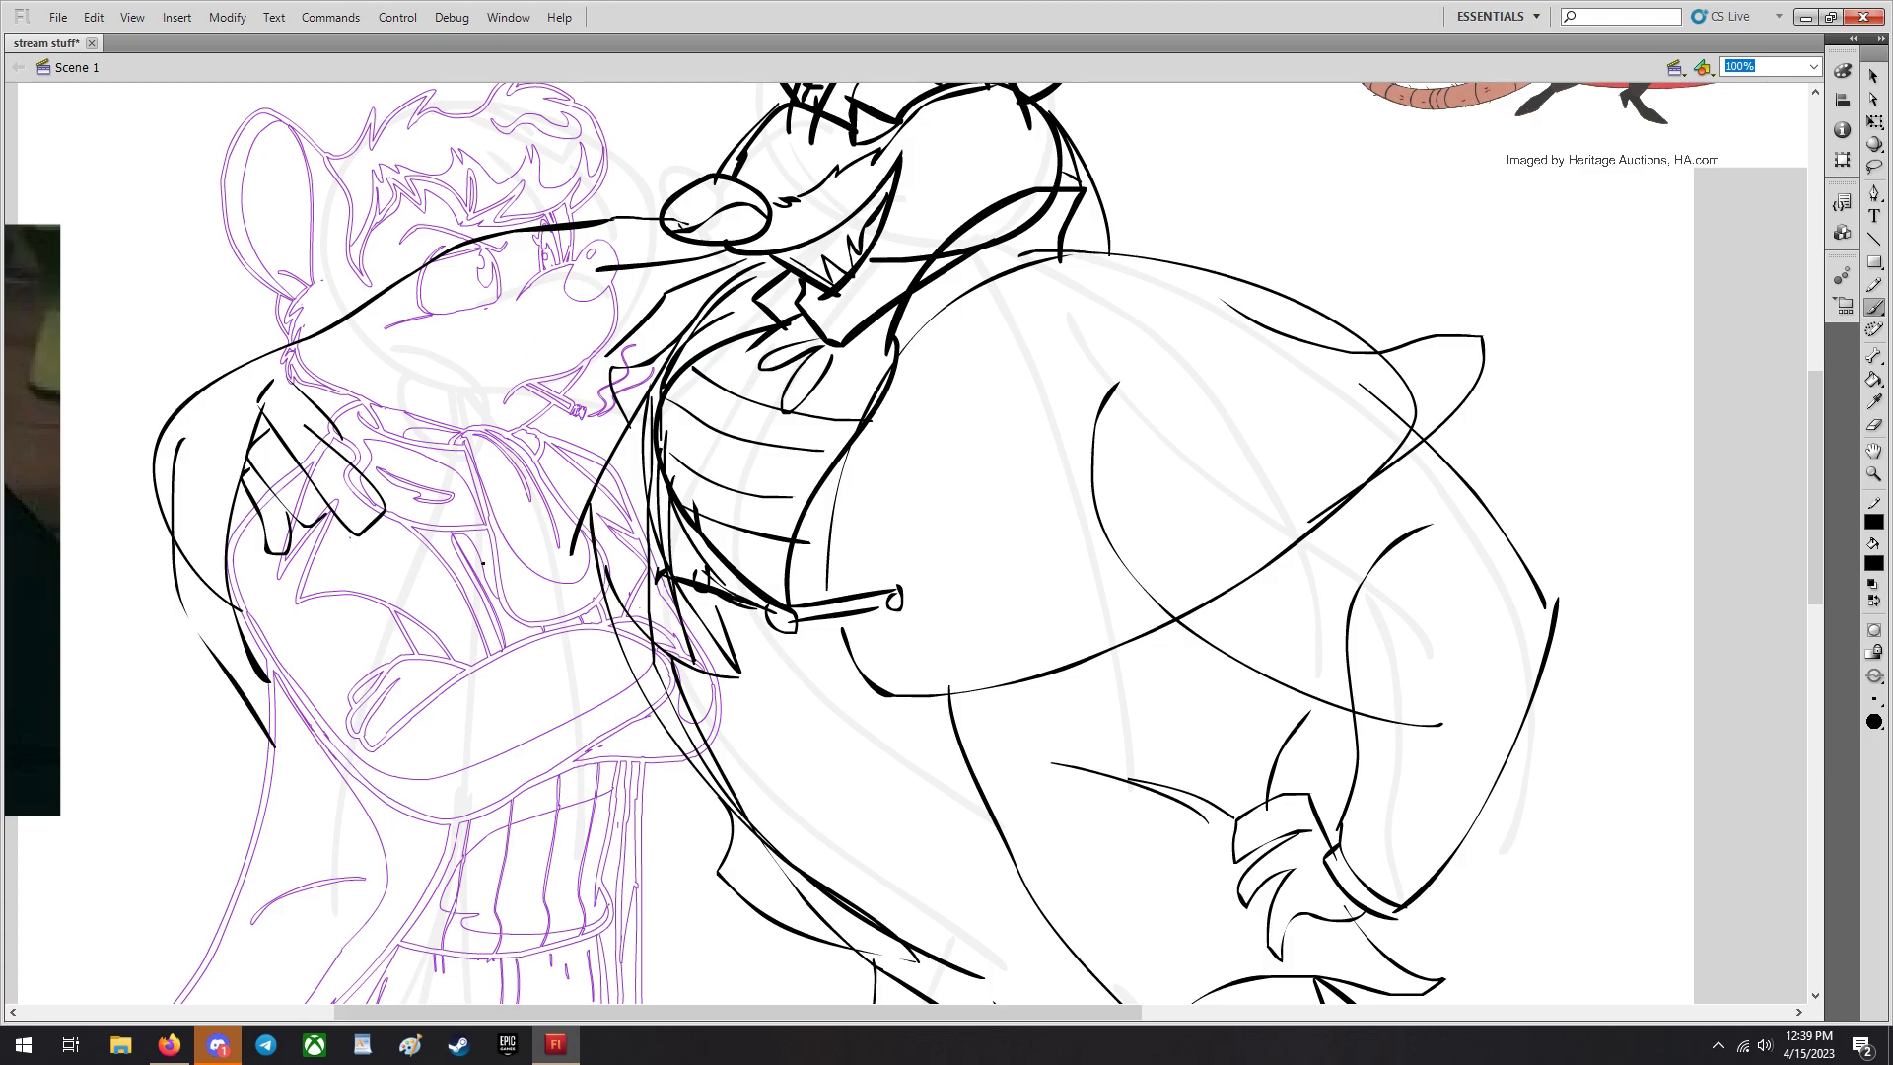
scroll(down, 3)
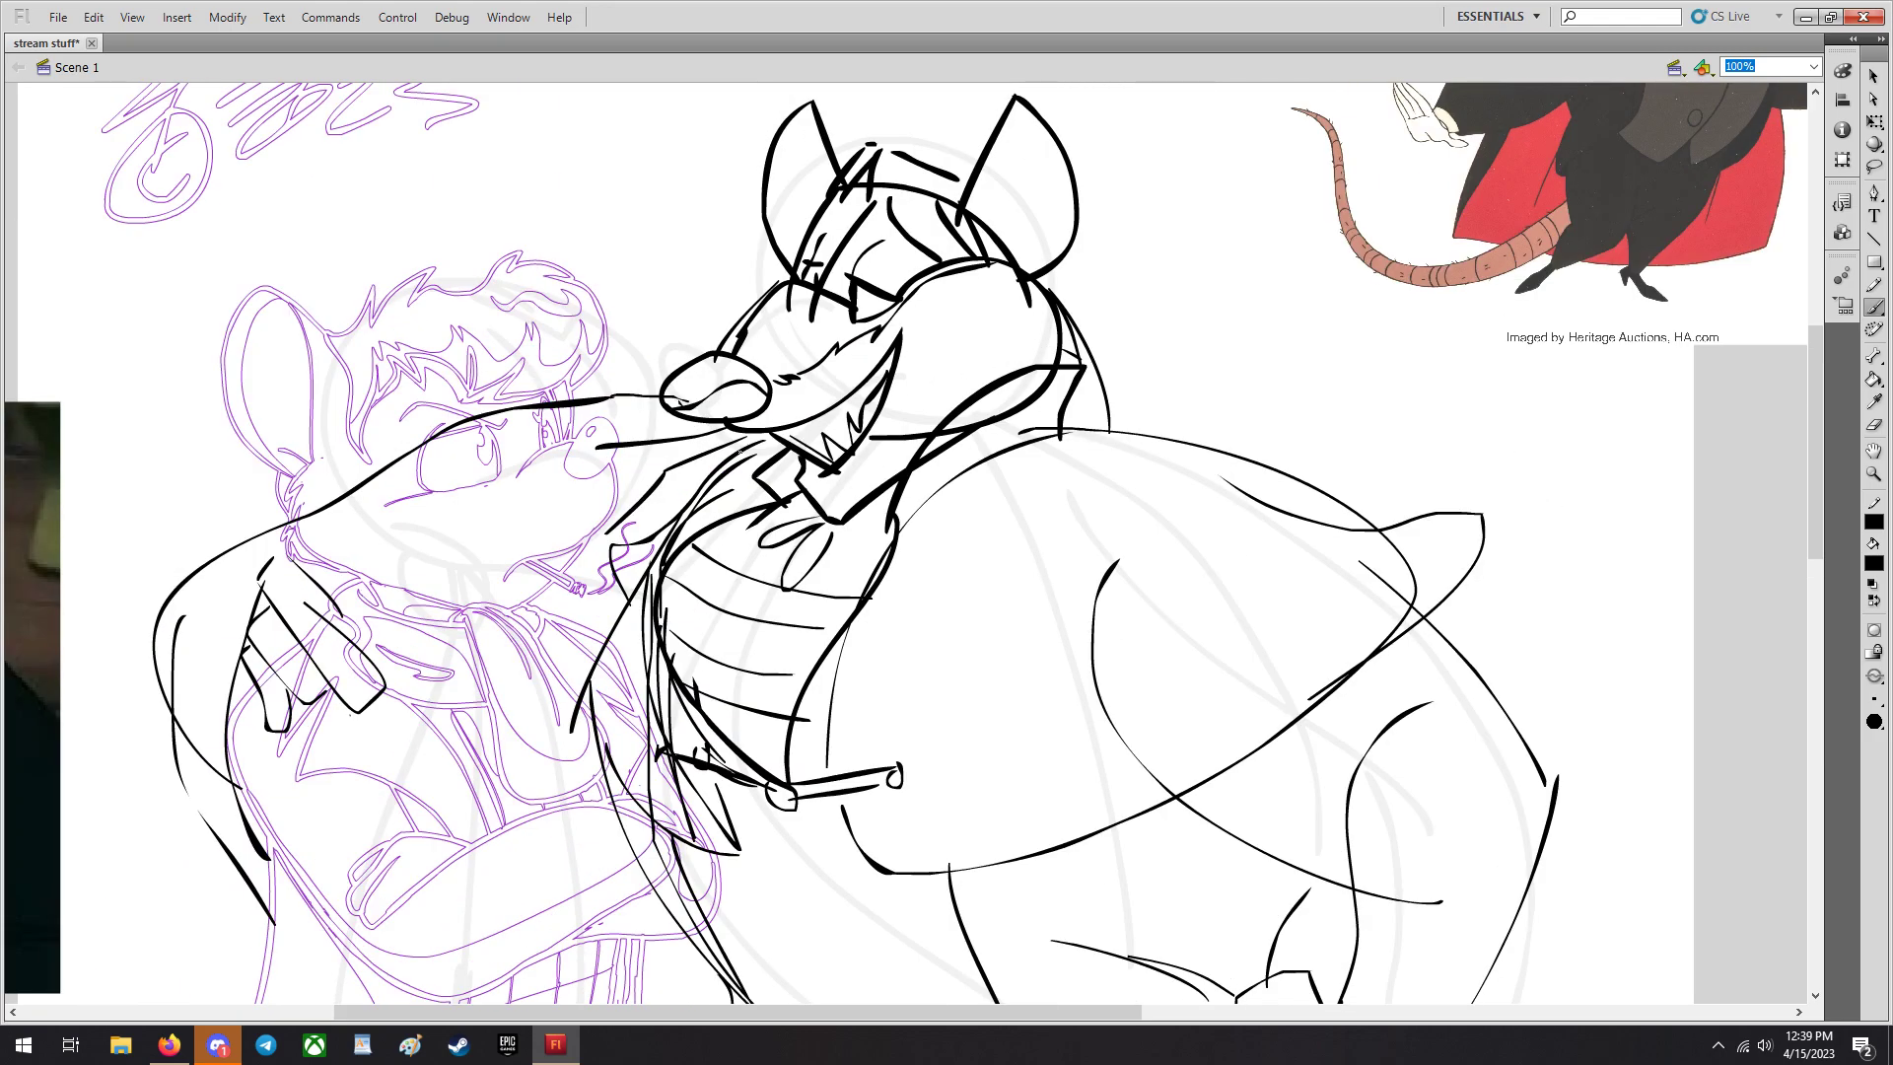
scroll(down, 3)
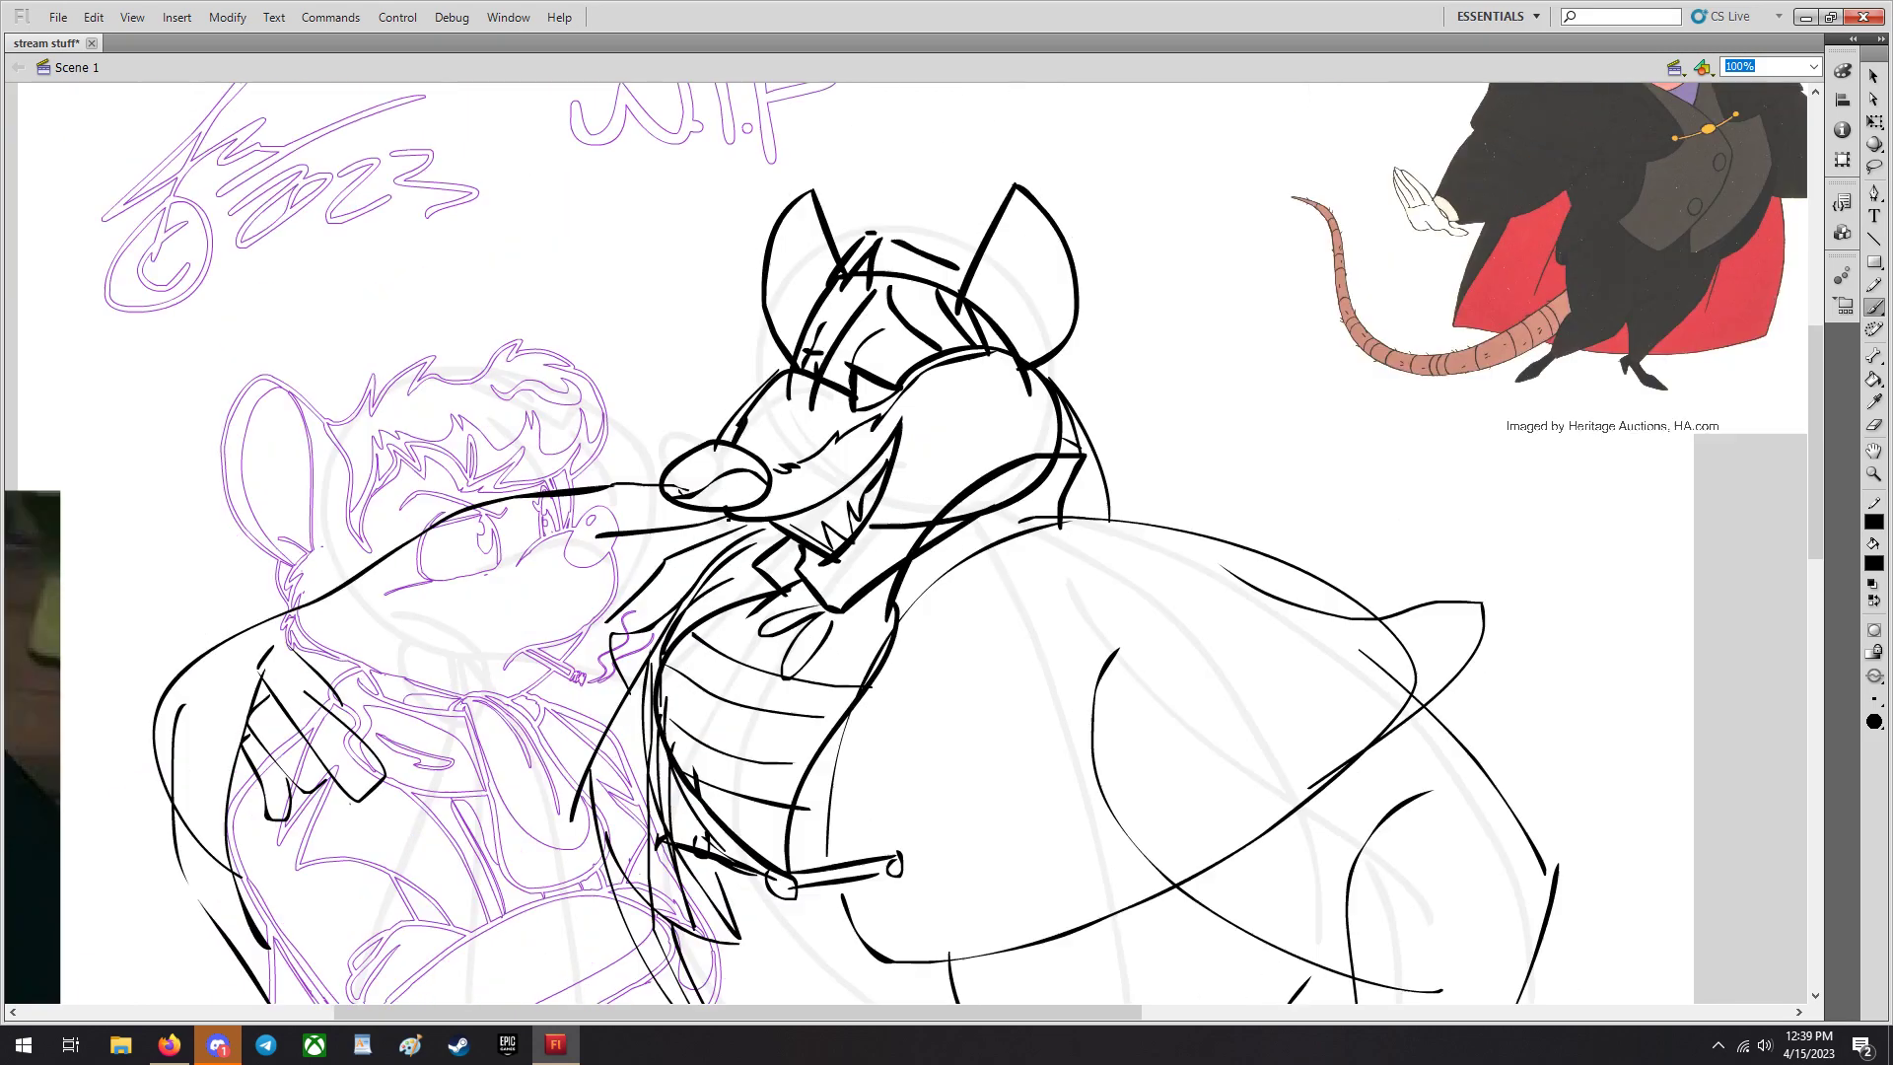
scroll(down, 3)
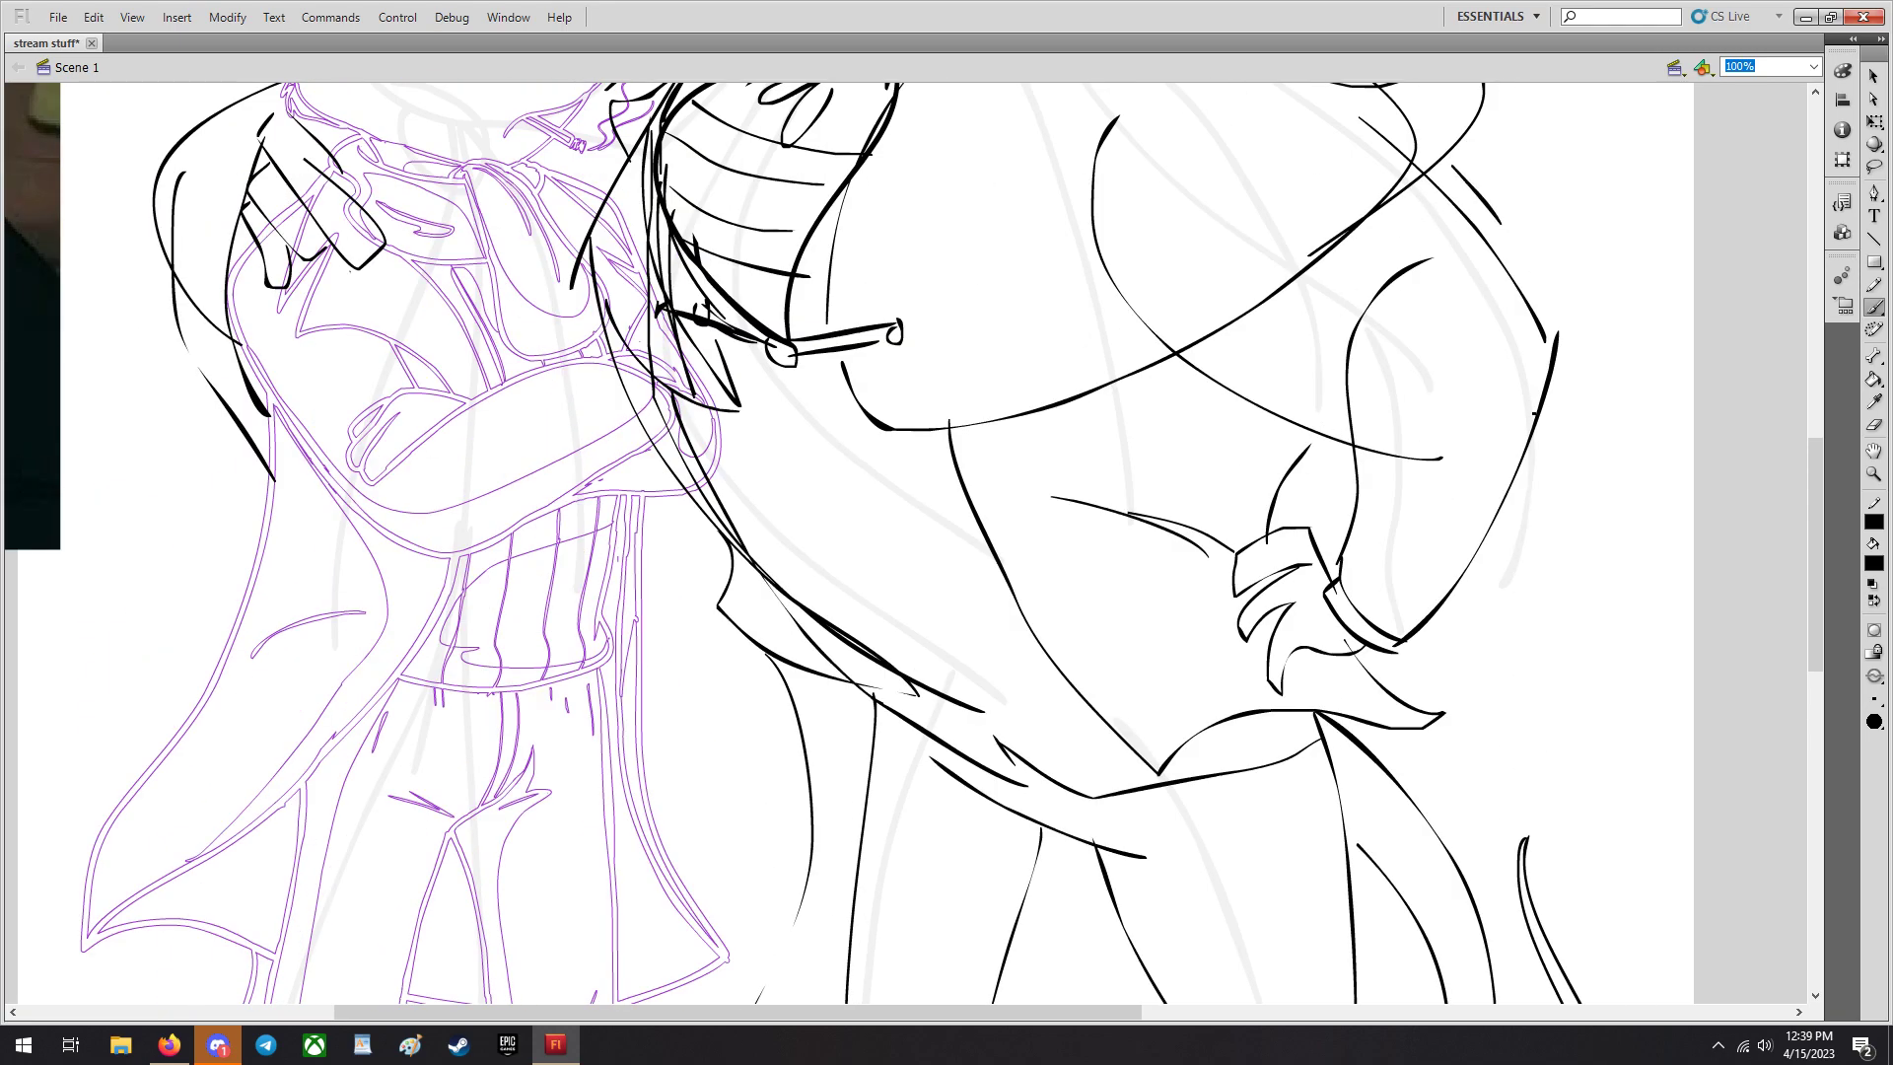
scroll(down, 3)
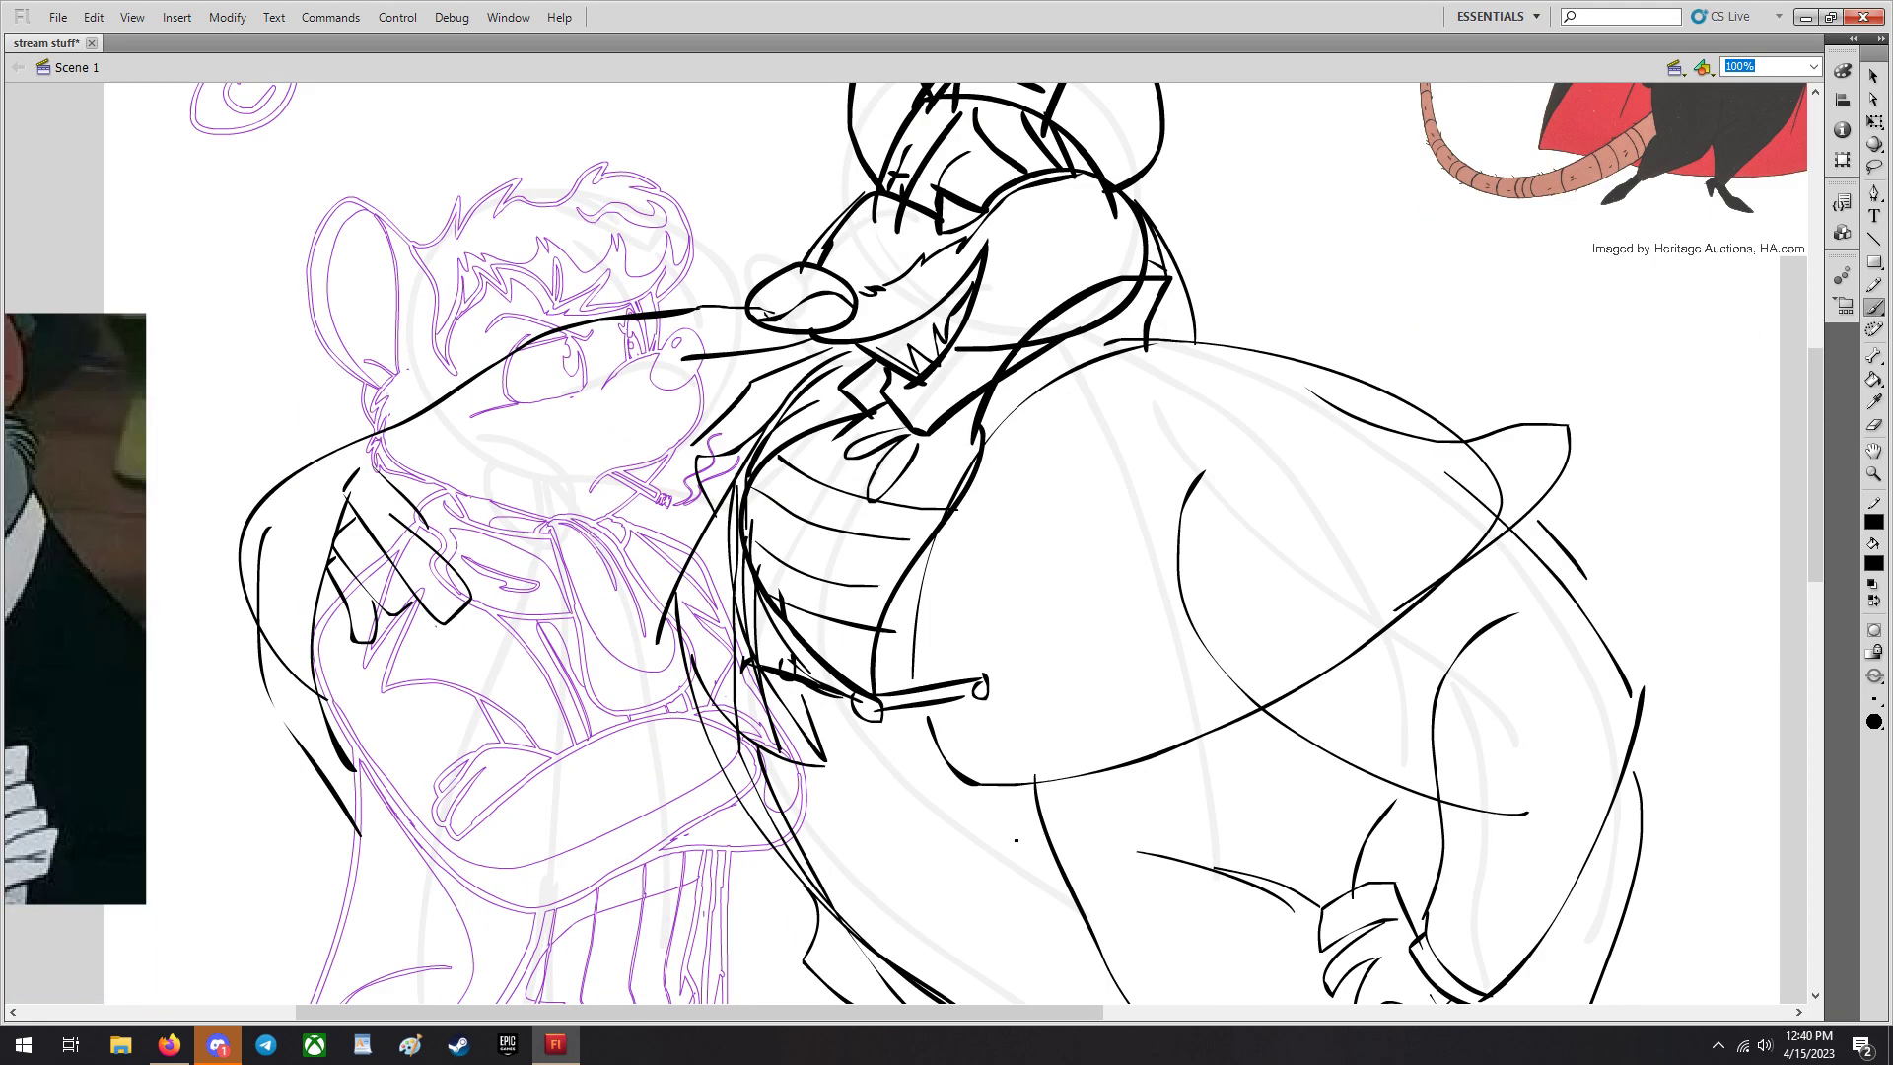
scroll(down, 3)
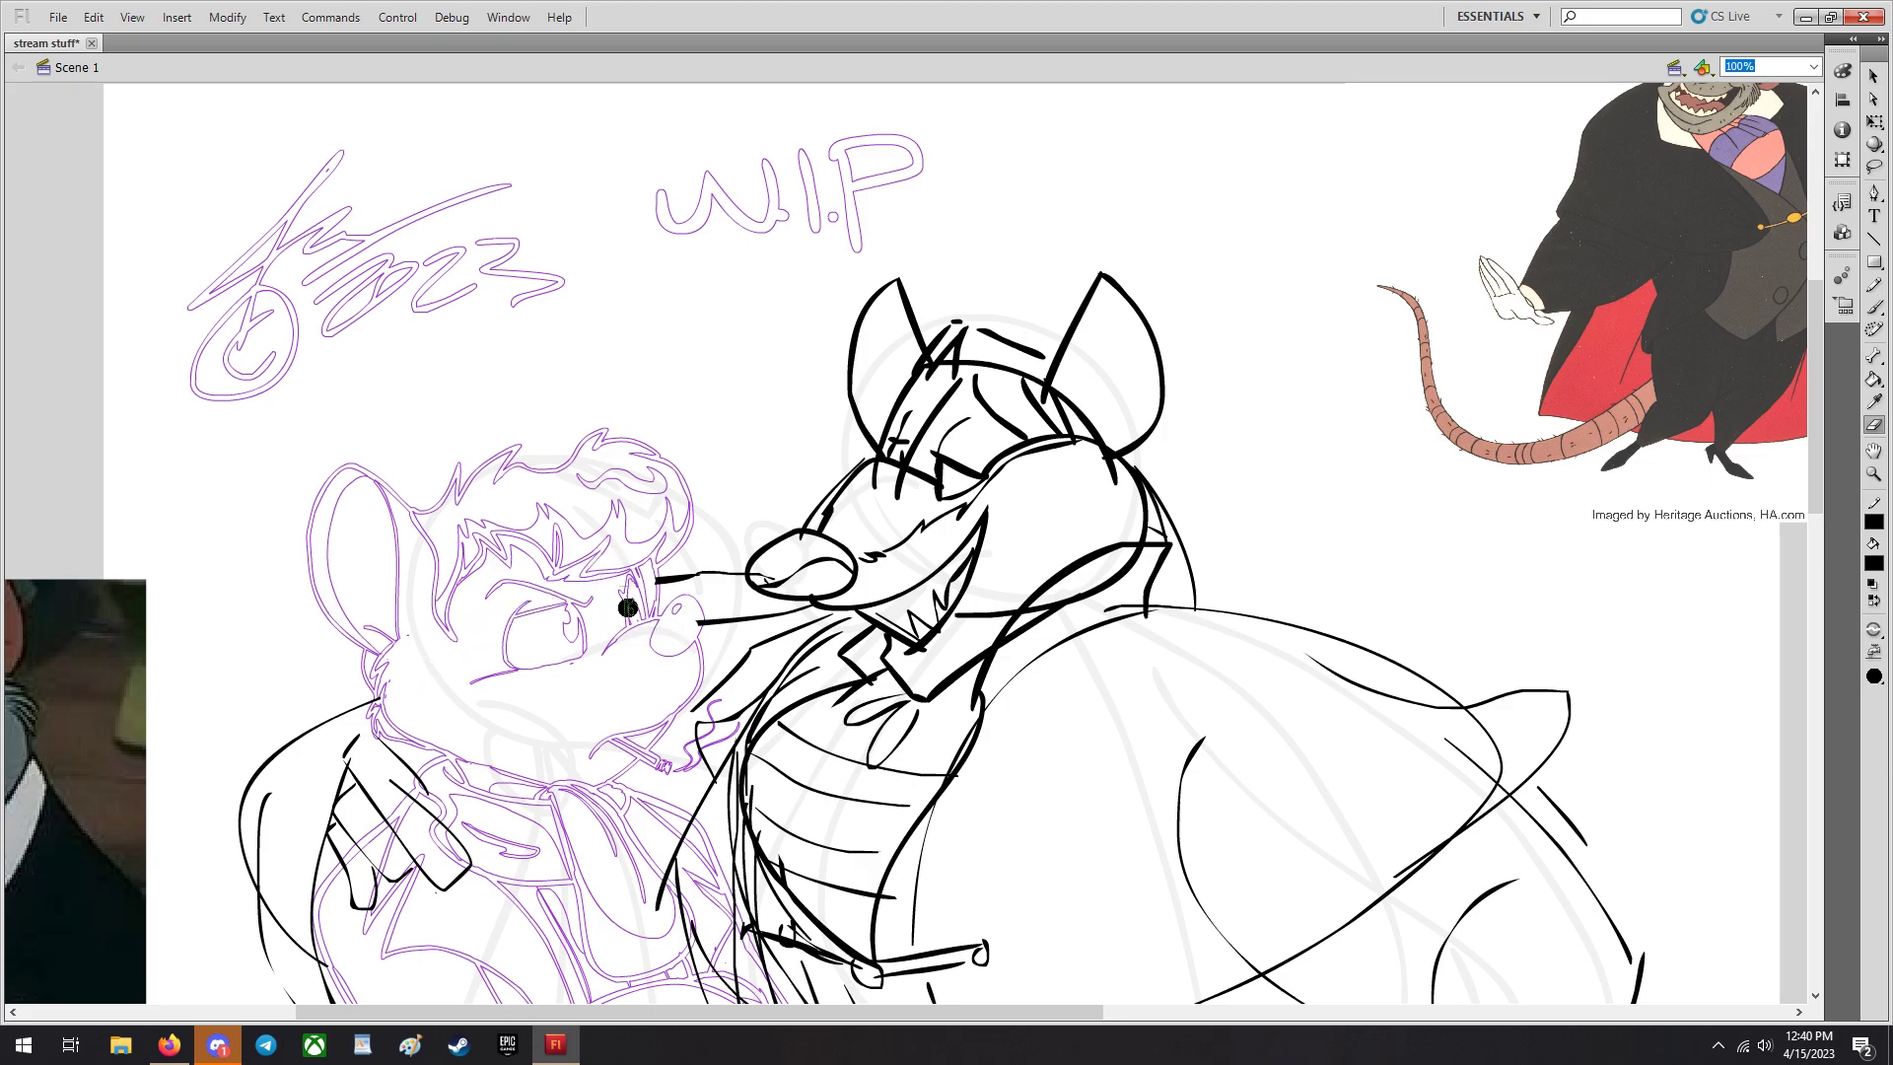
scroll(down, 3)
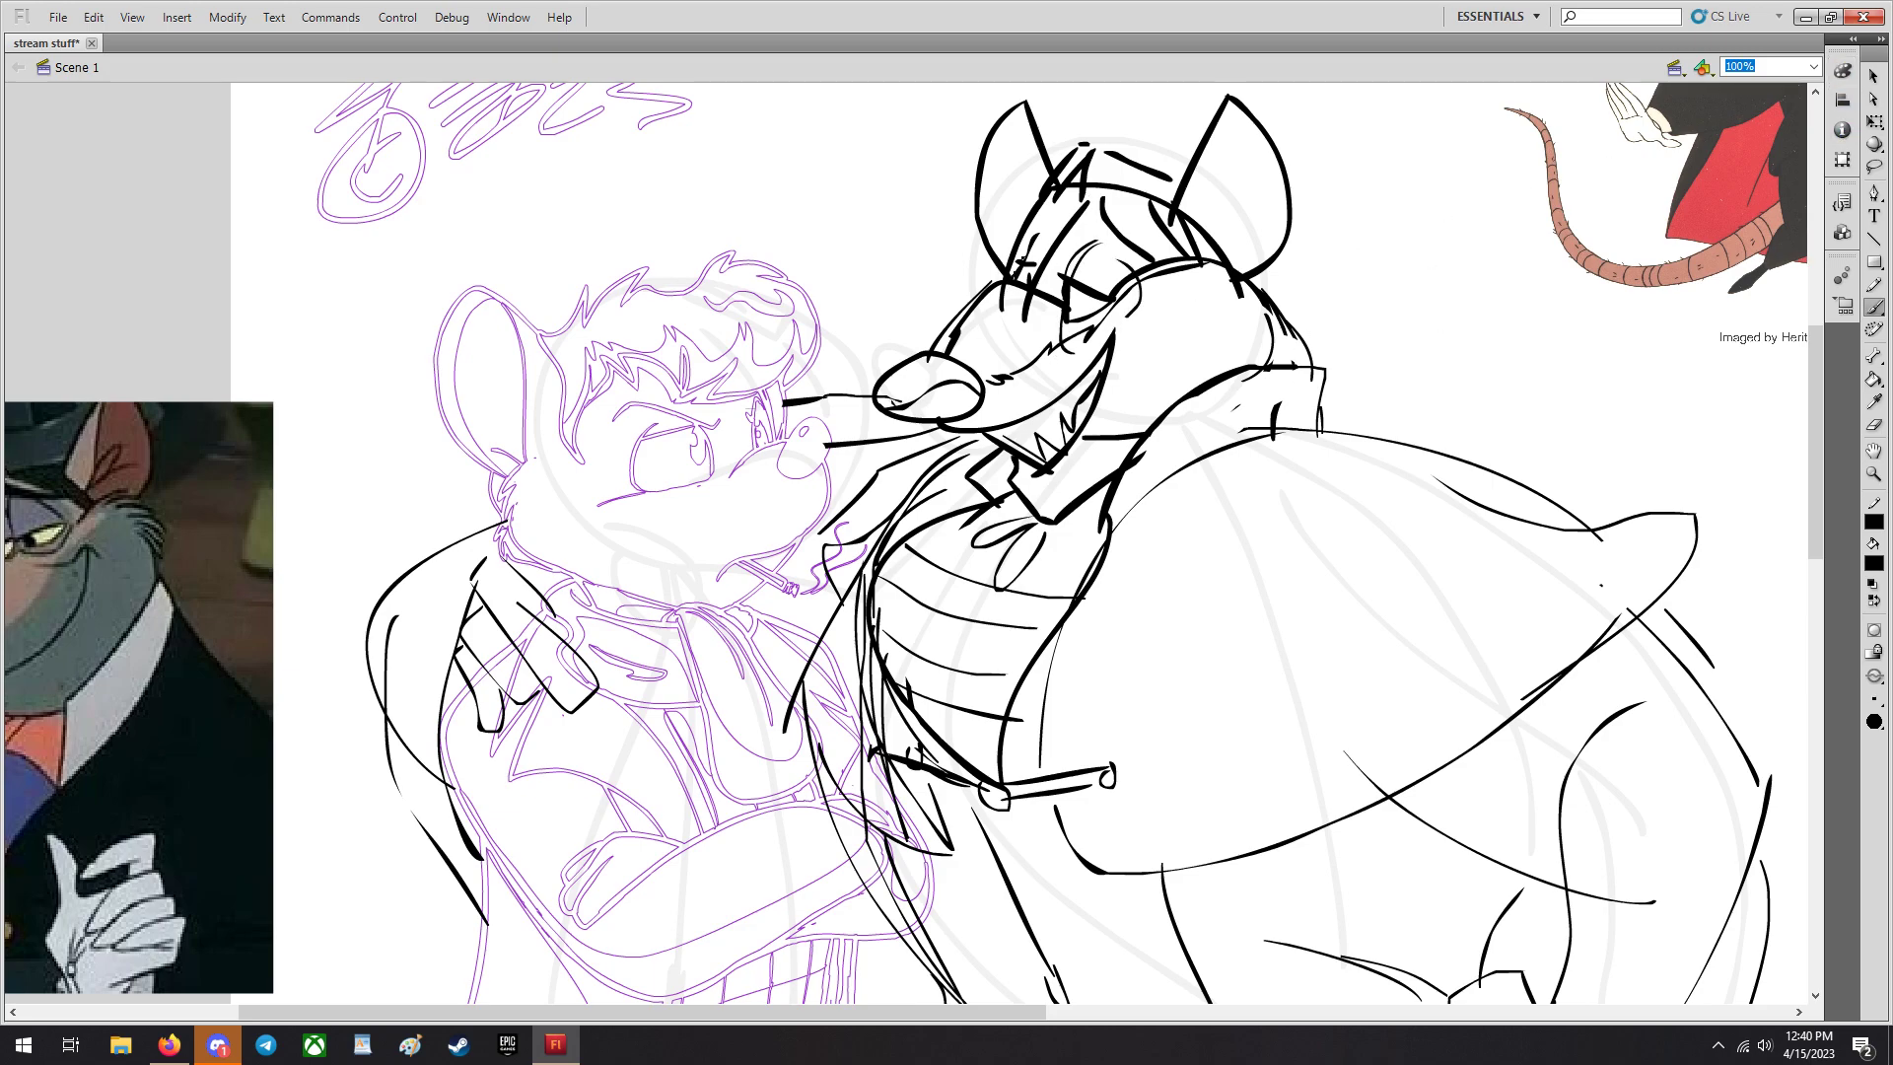
Zoom out to the whole drawing and show the Timeline panel.
click(1813, 67)
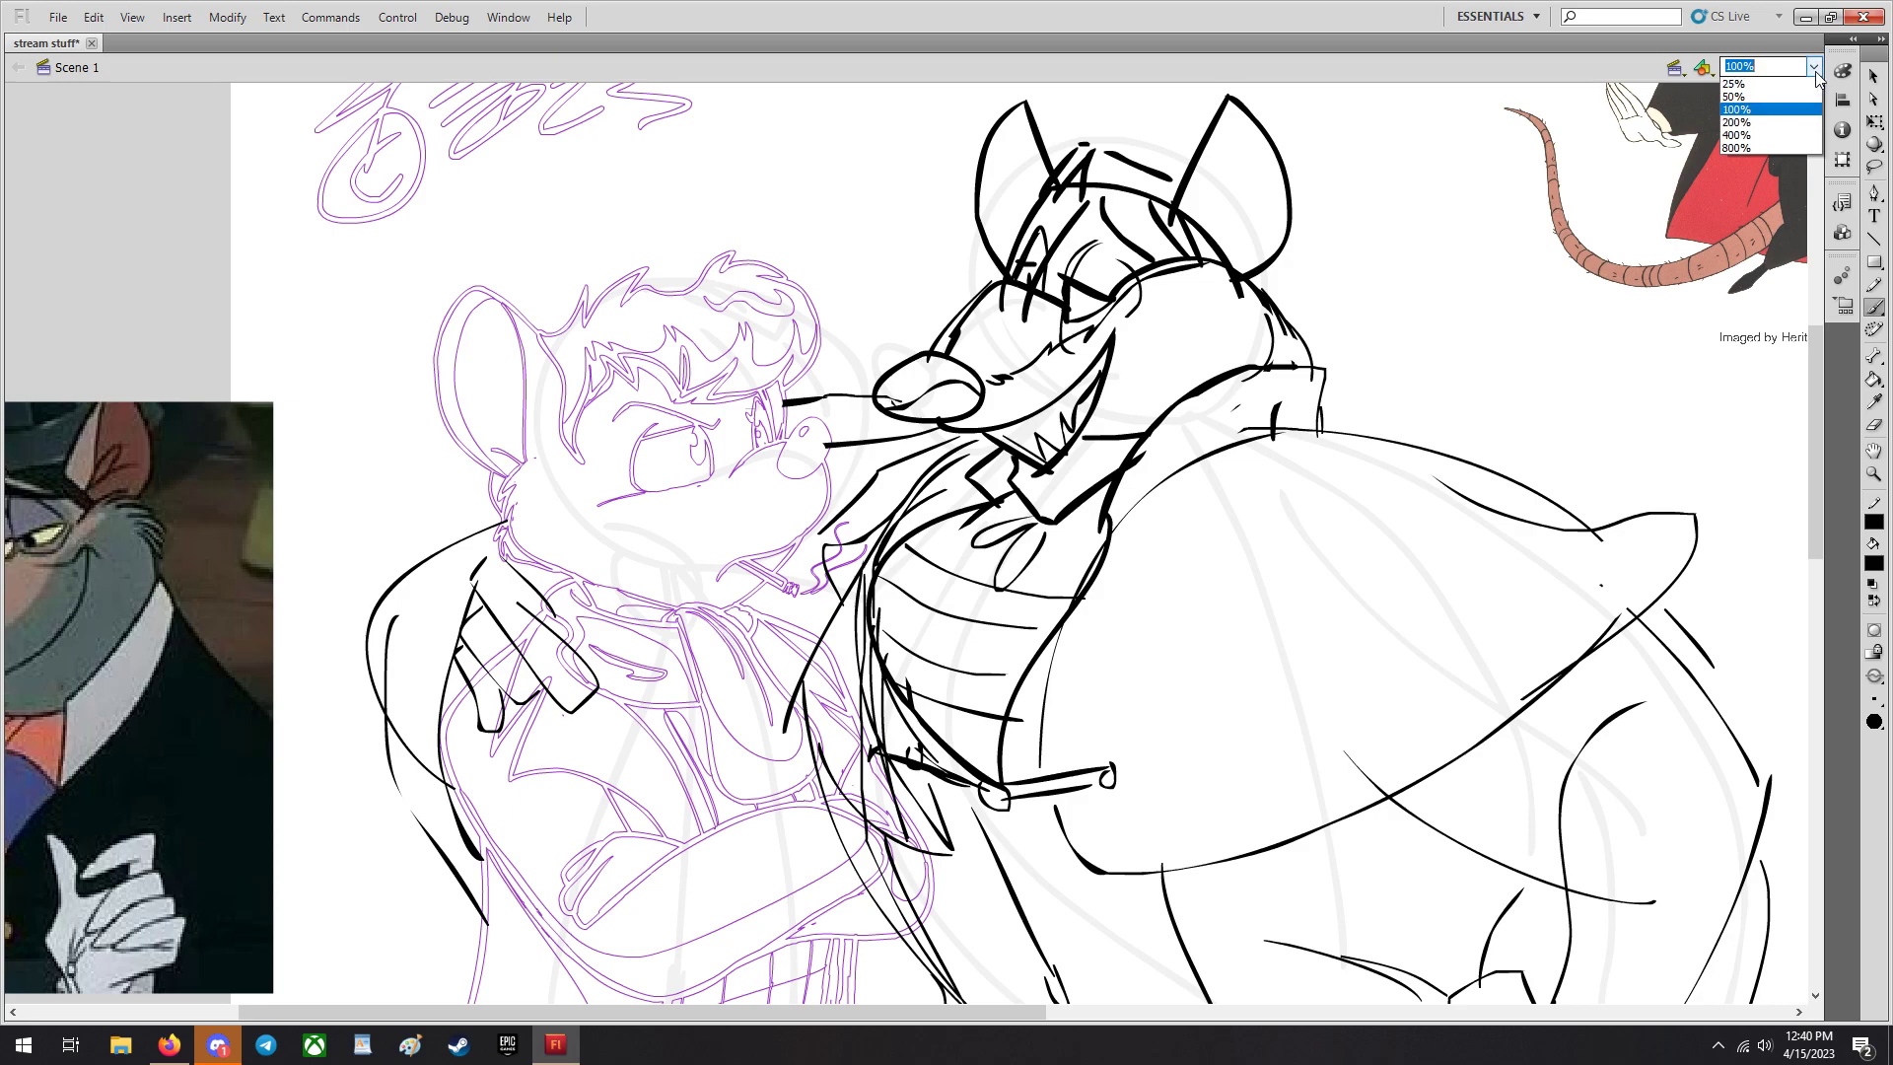
click(1748, 98)
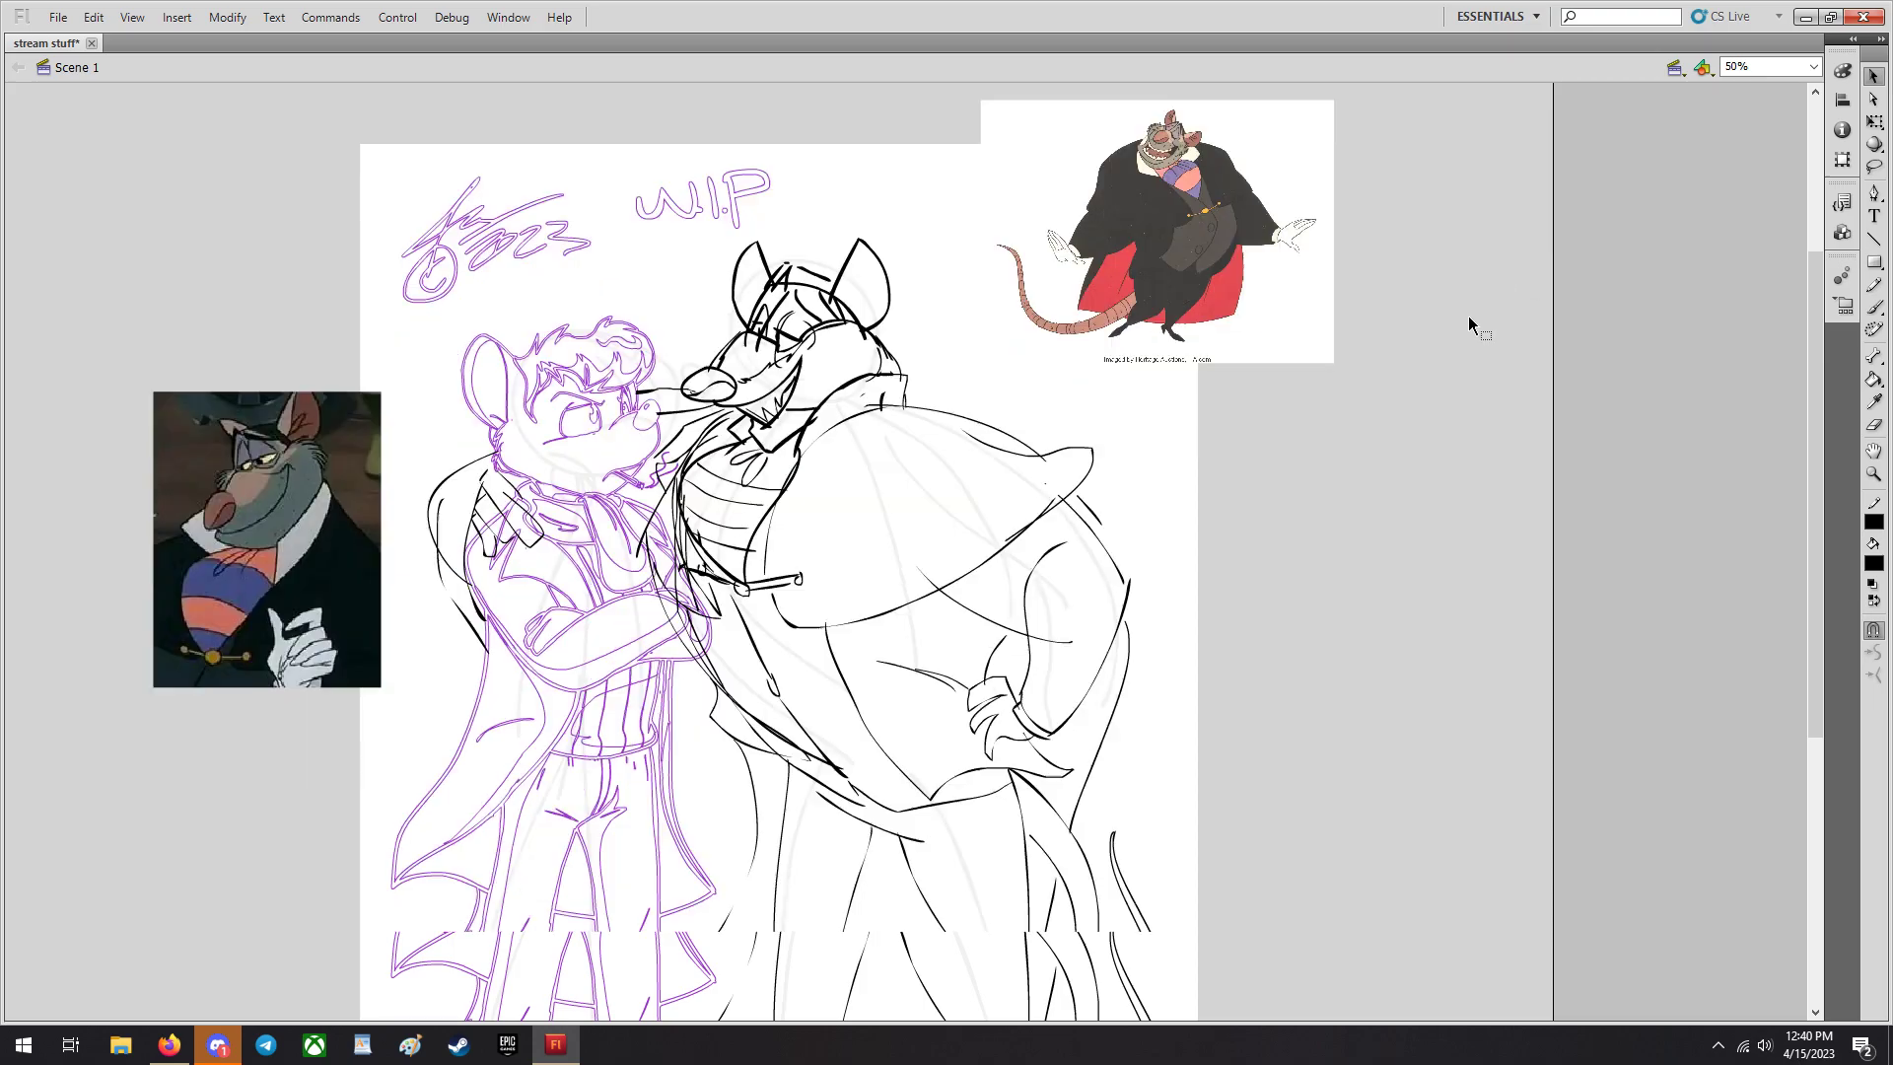
scroll(down, 3)
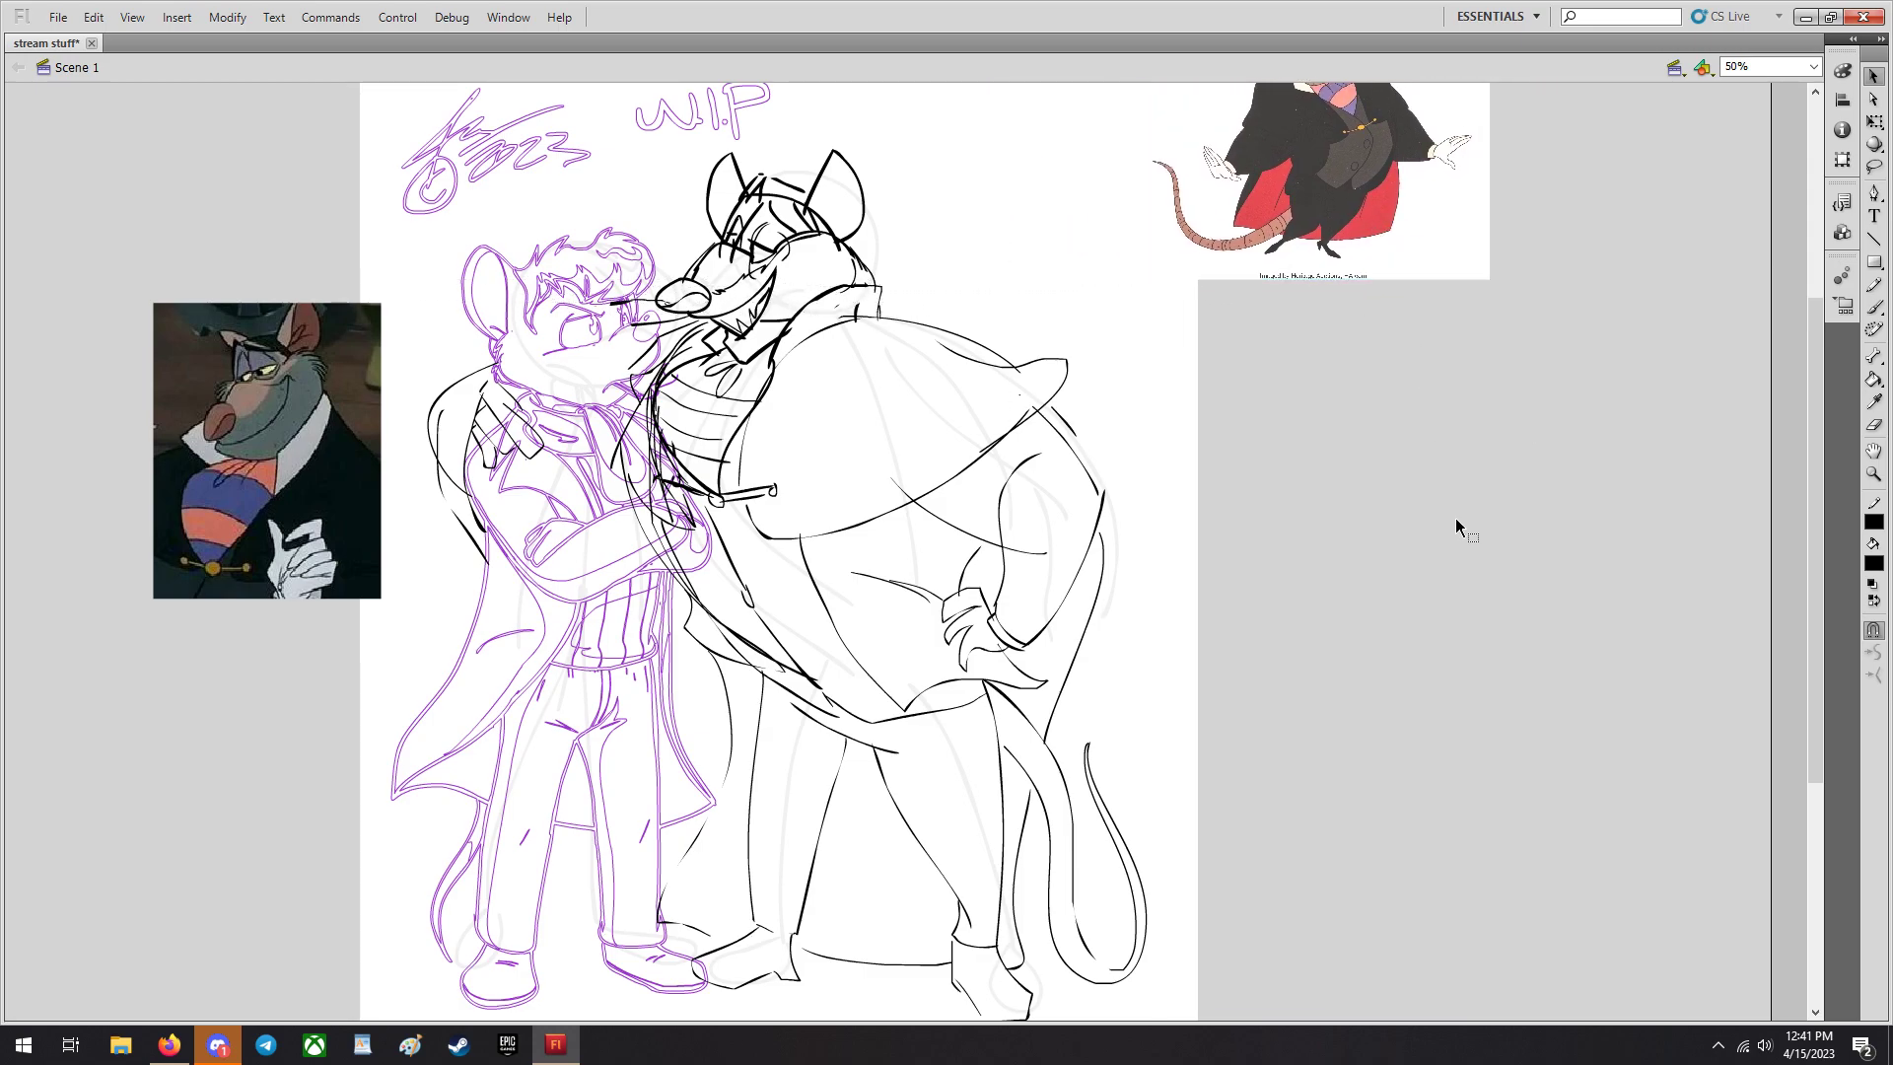
click(507, 16)
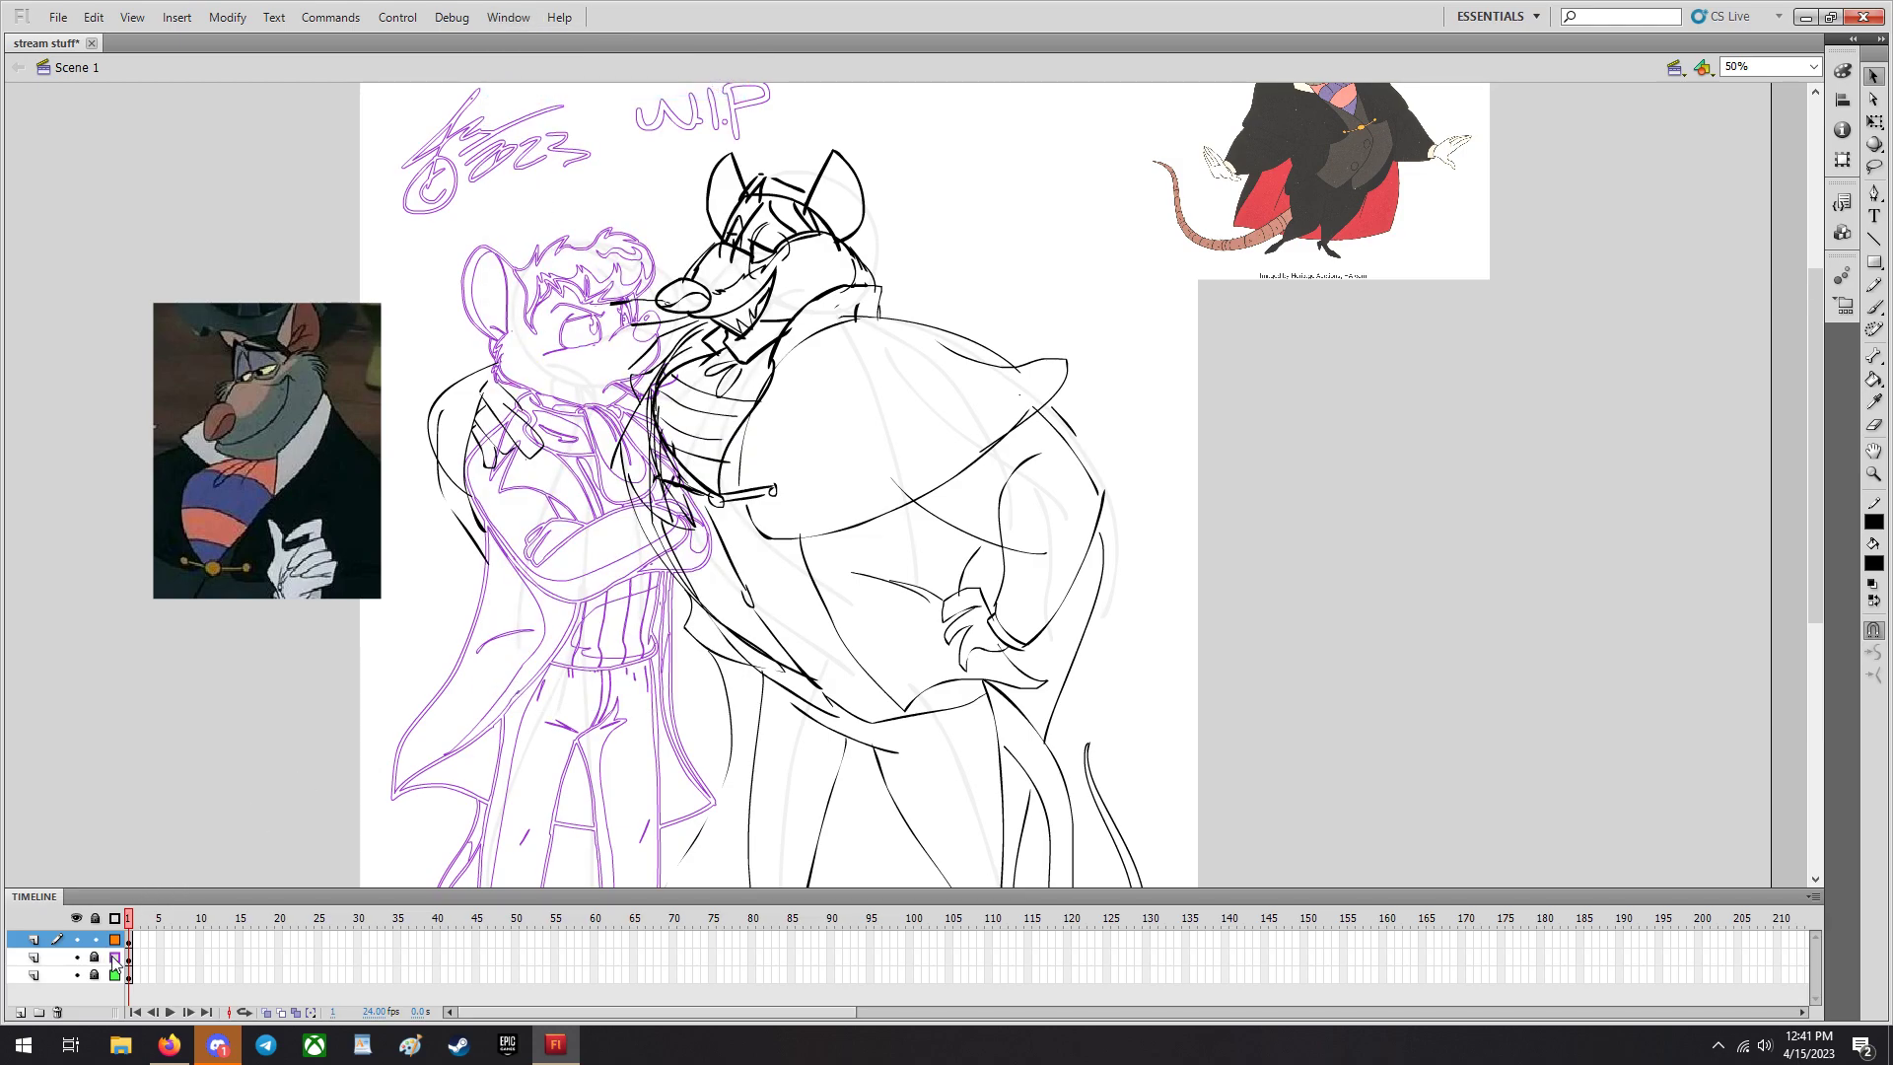
click(207, 1046)
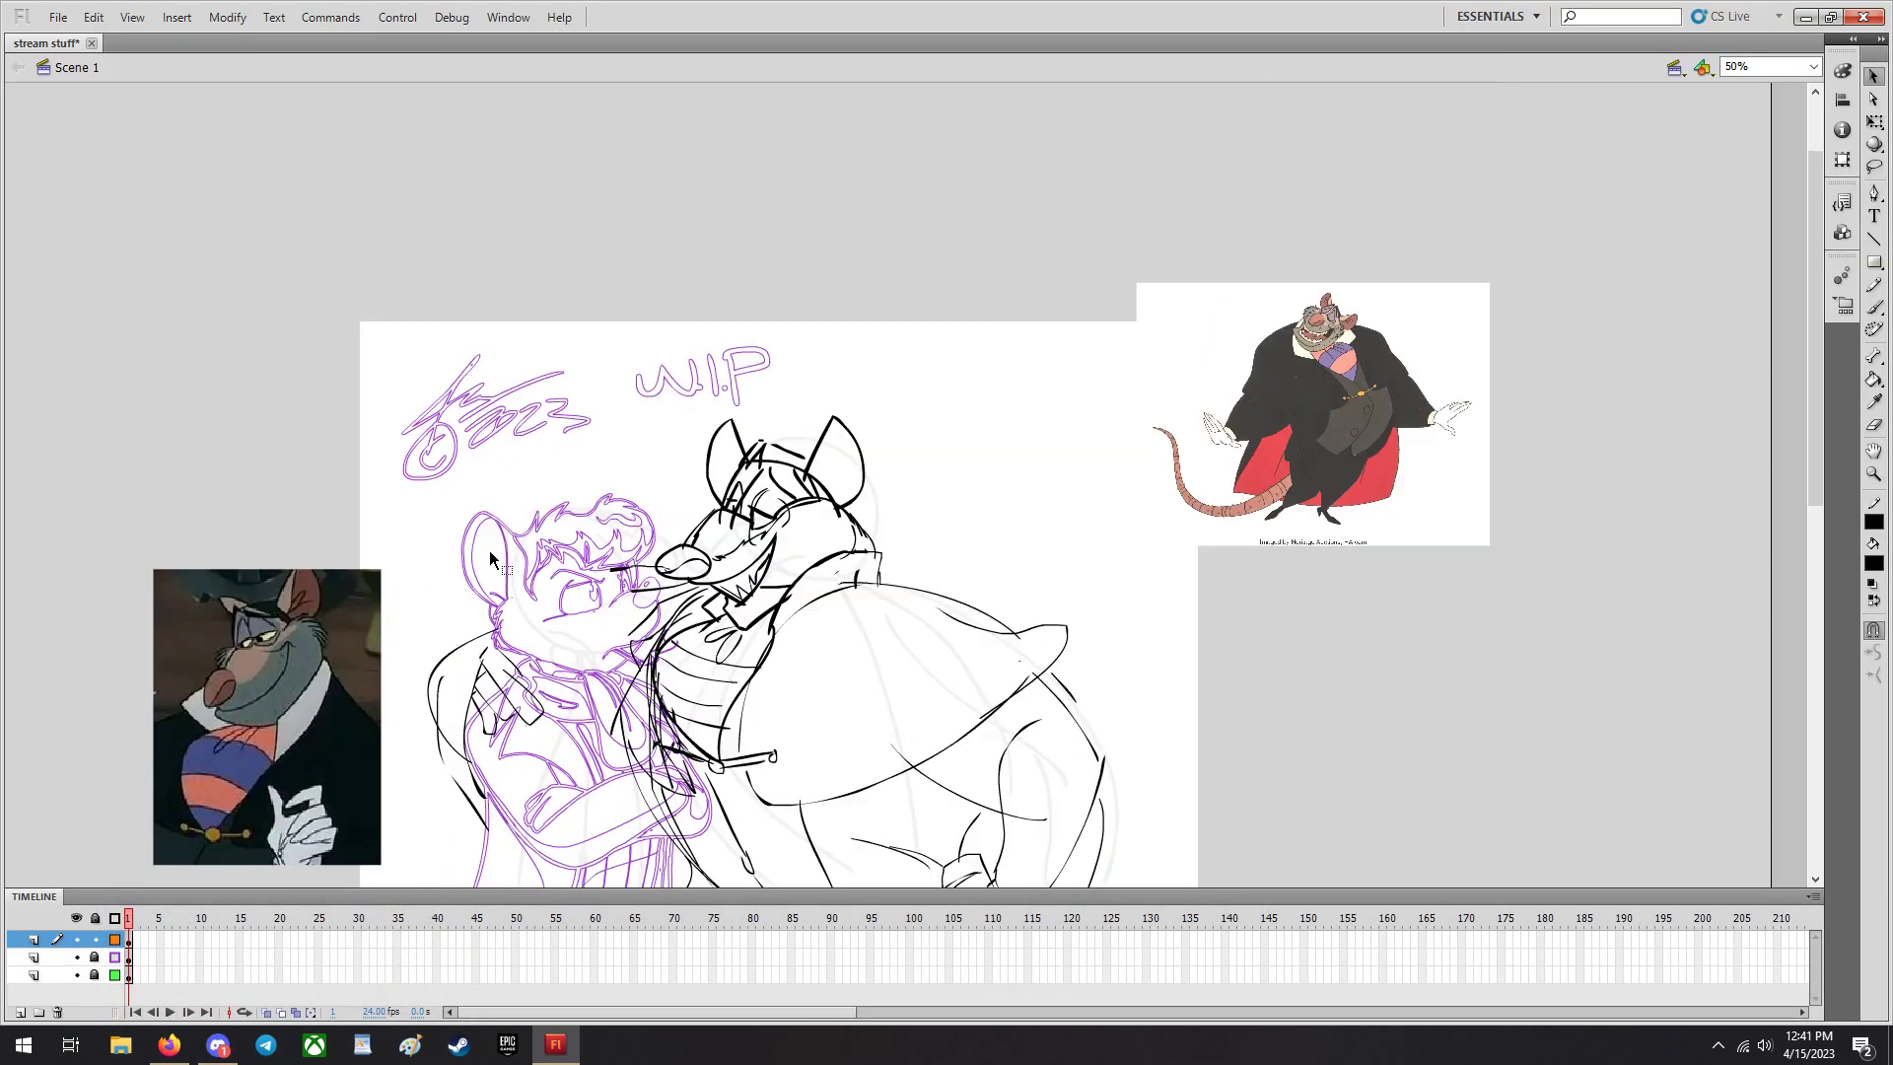
mouse_move(1038, 278)
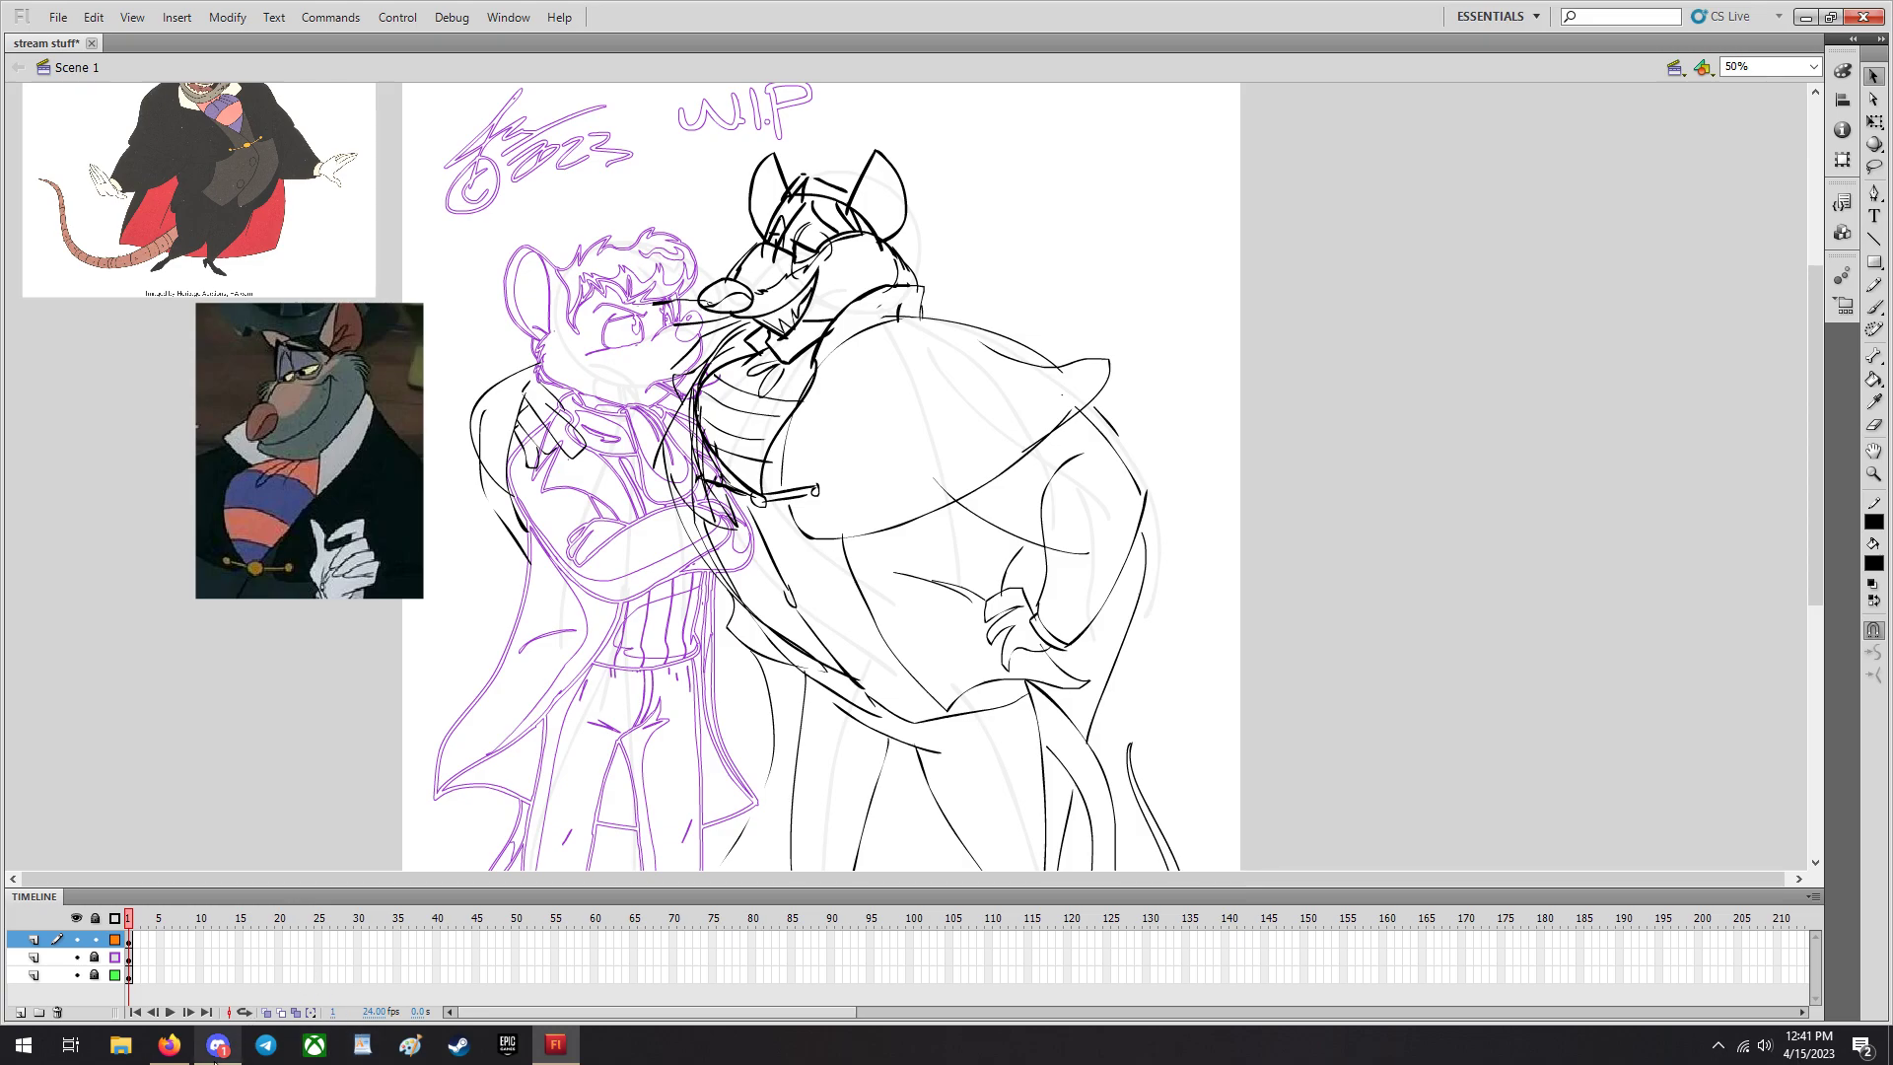
mouse_move(185, 1045)
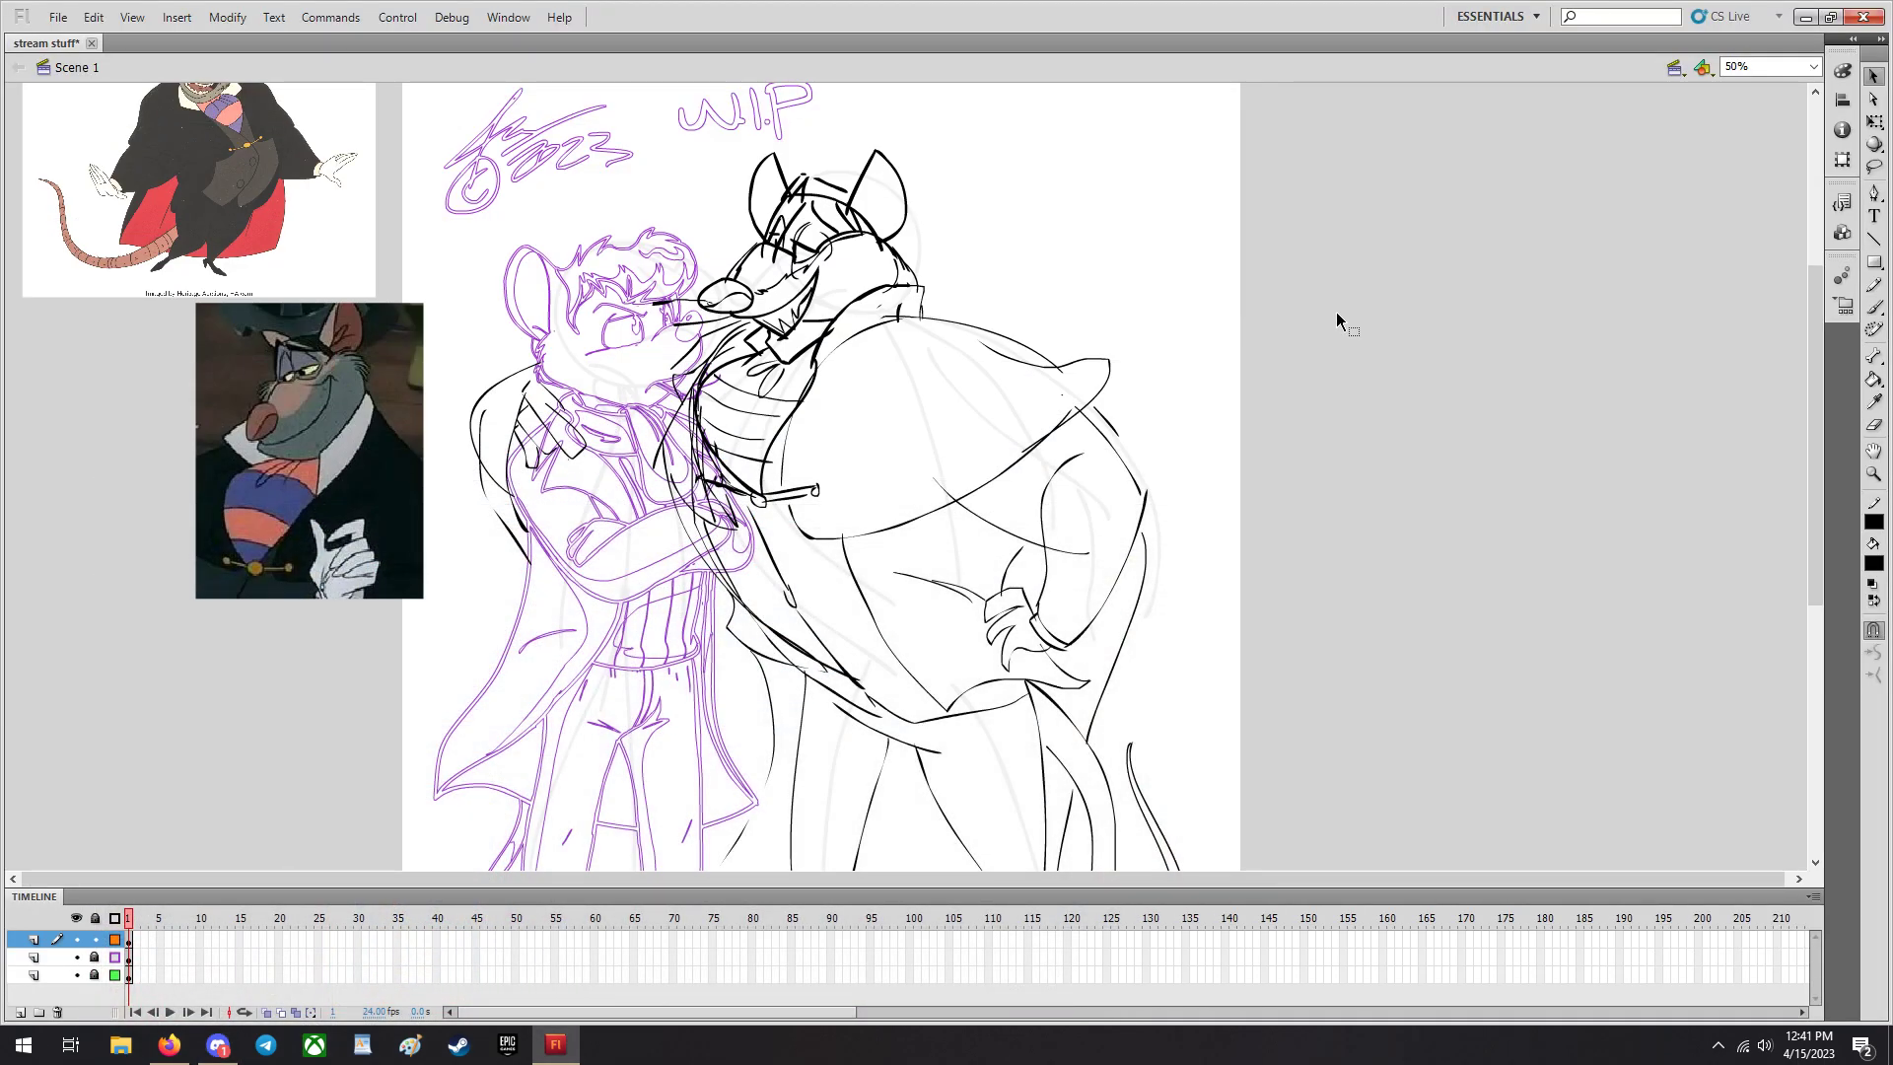
Zoom in to 200% on Ratigan's face.
click(1810, 67)
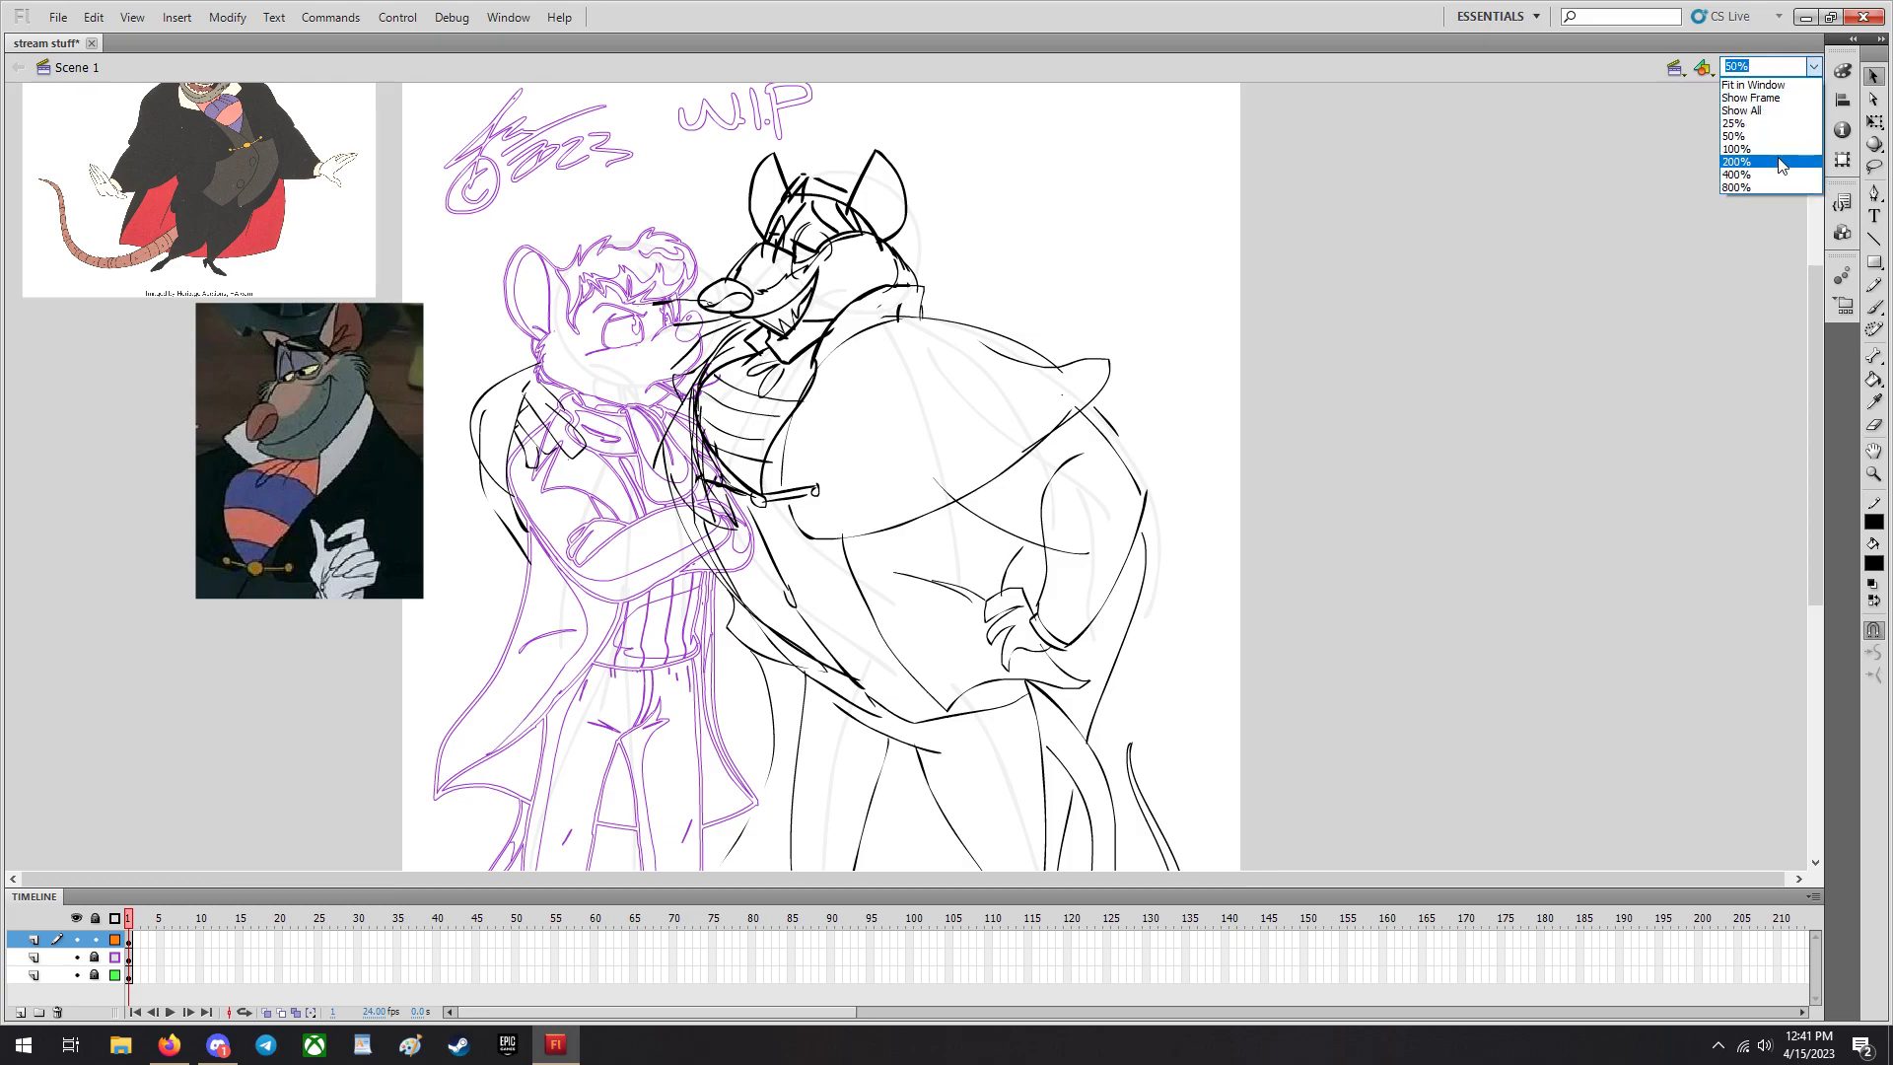
click(1743, 162)
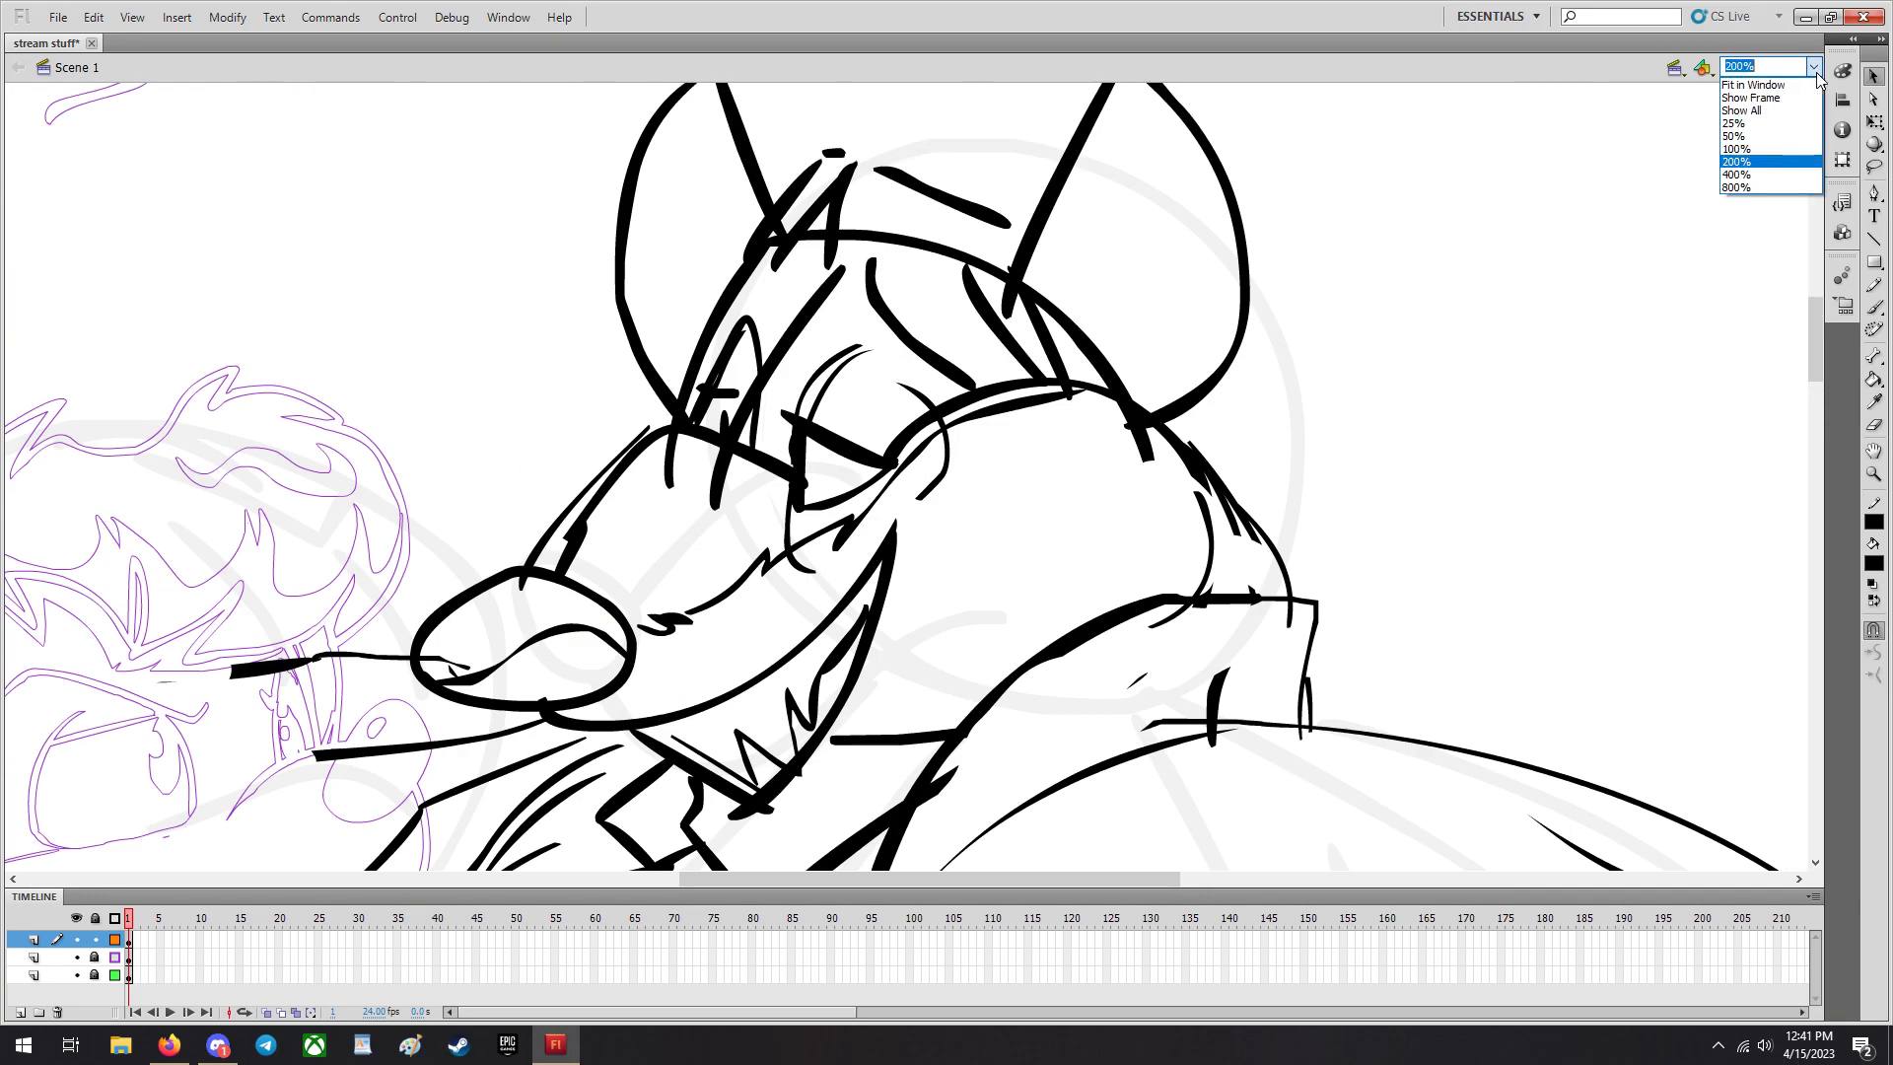
click(1744, 148)
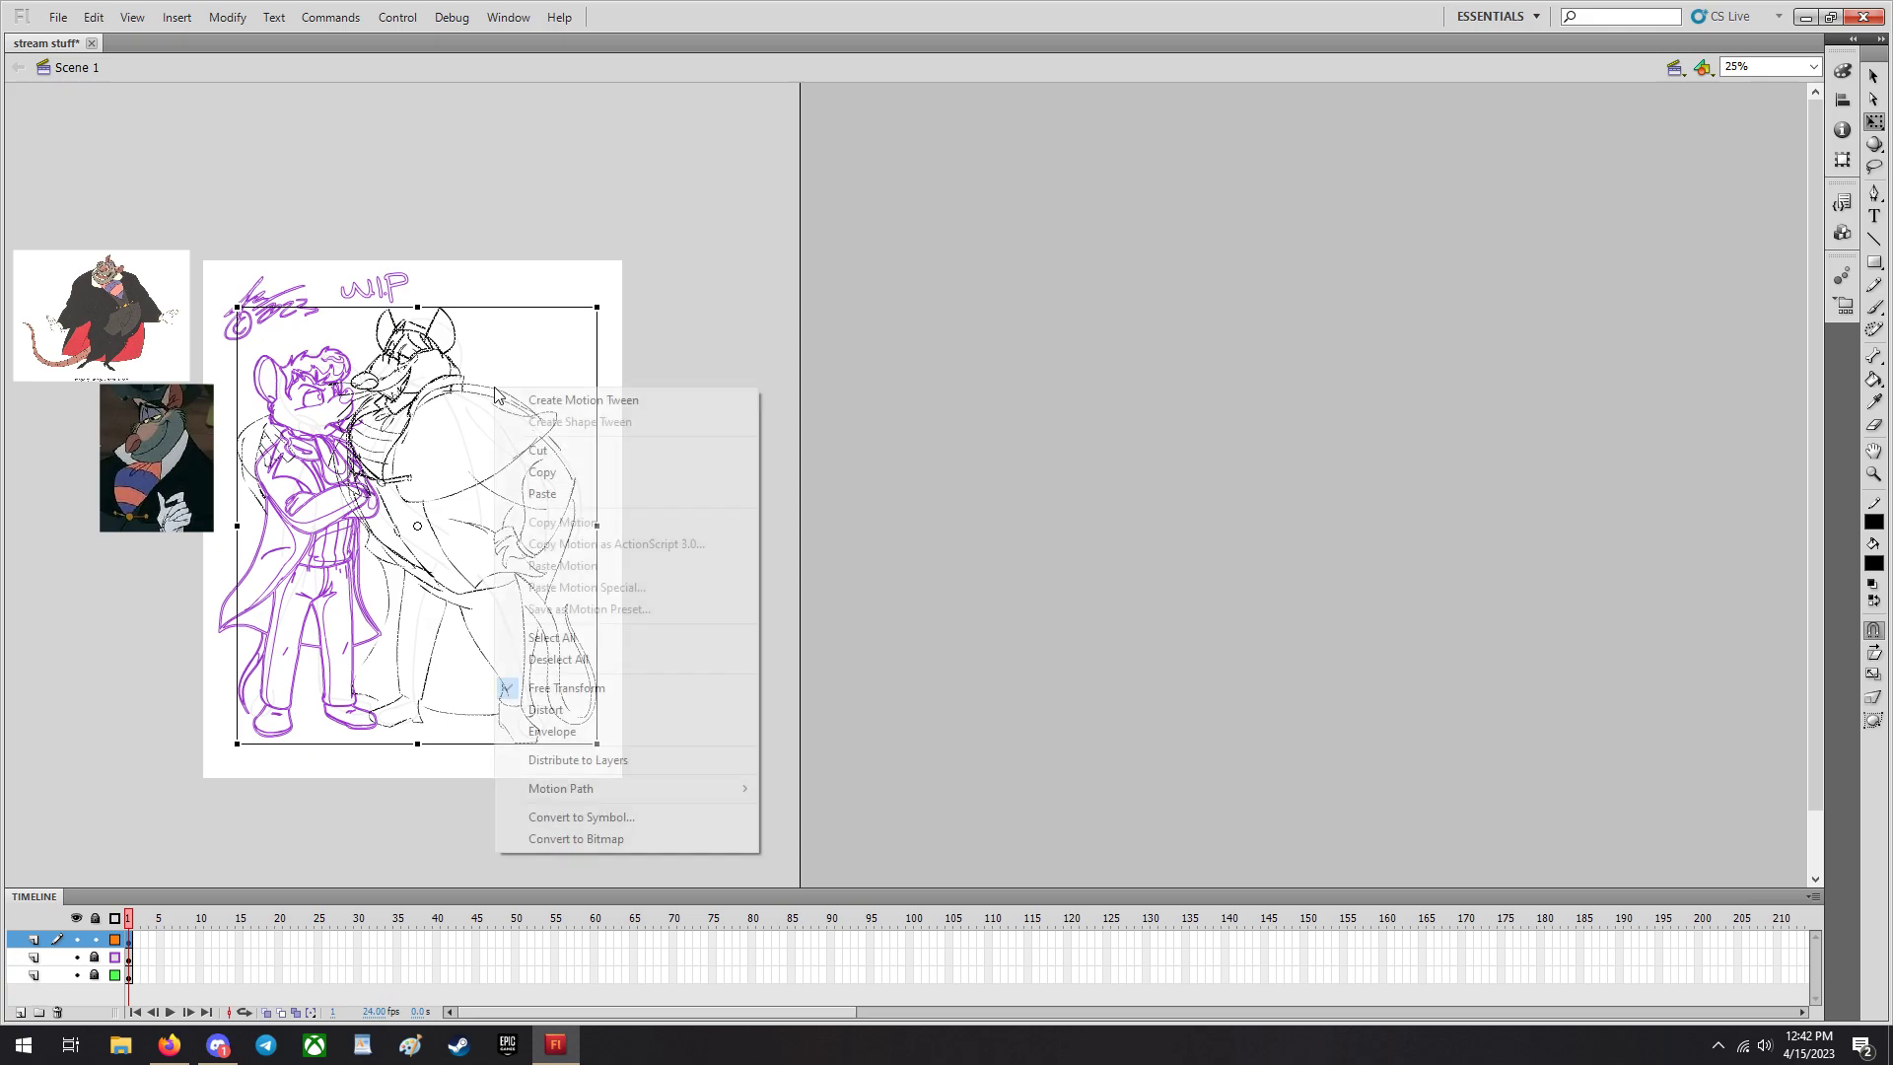
Convert the black lineart into a movie clip symbol and set its Color Effect to Alpha.
click(579, 816)
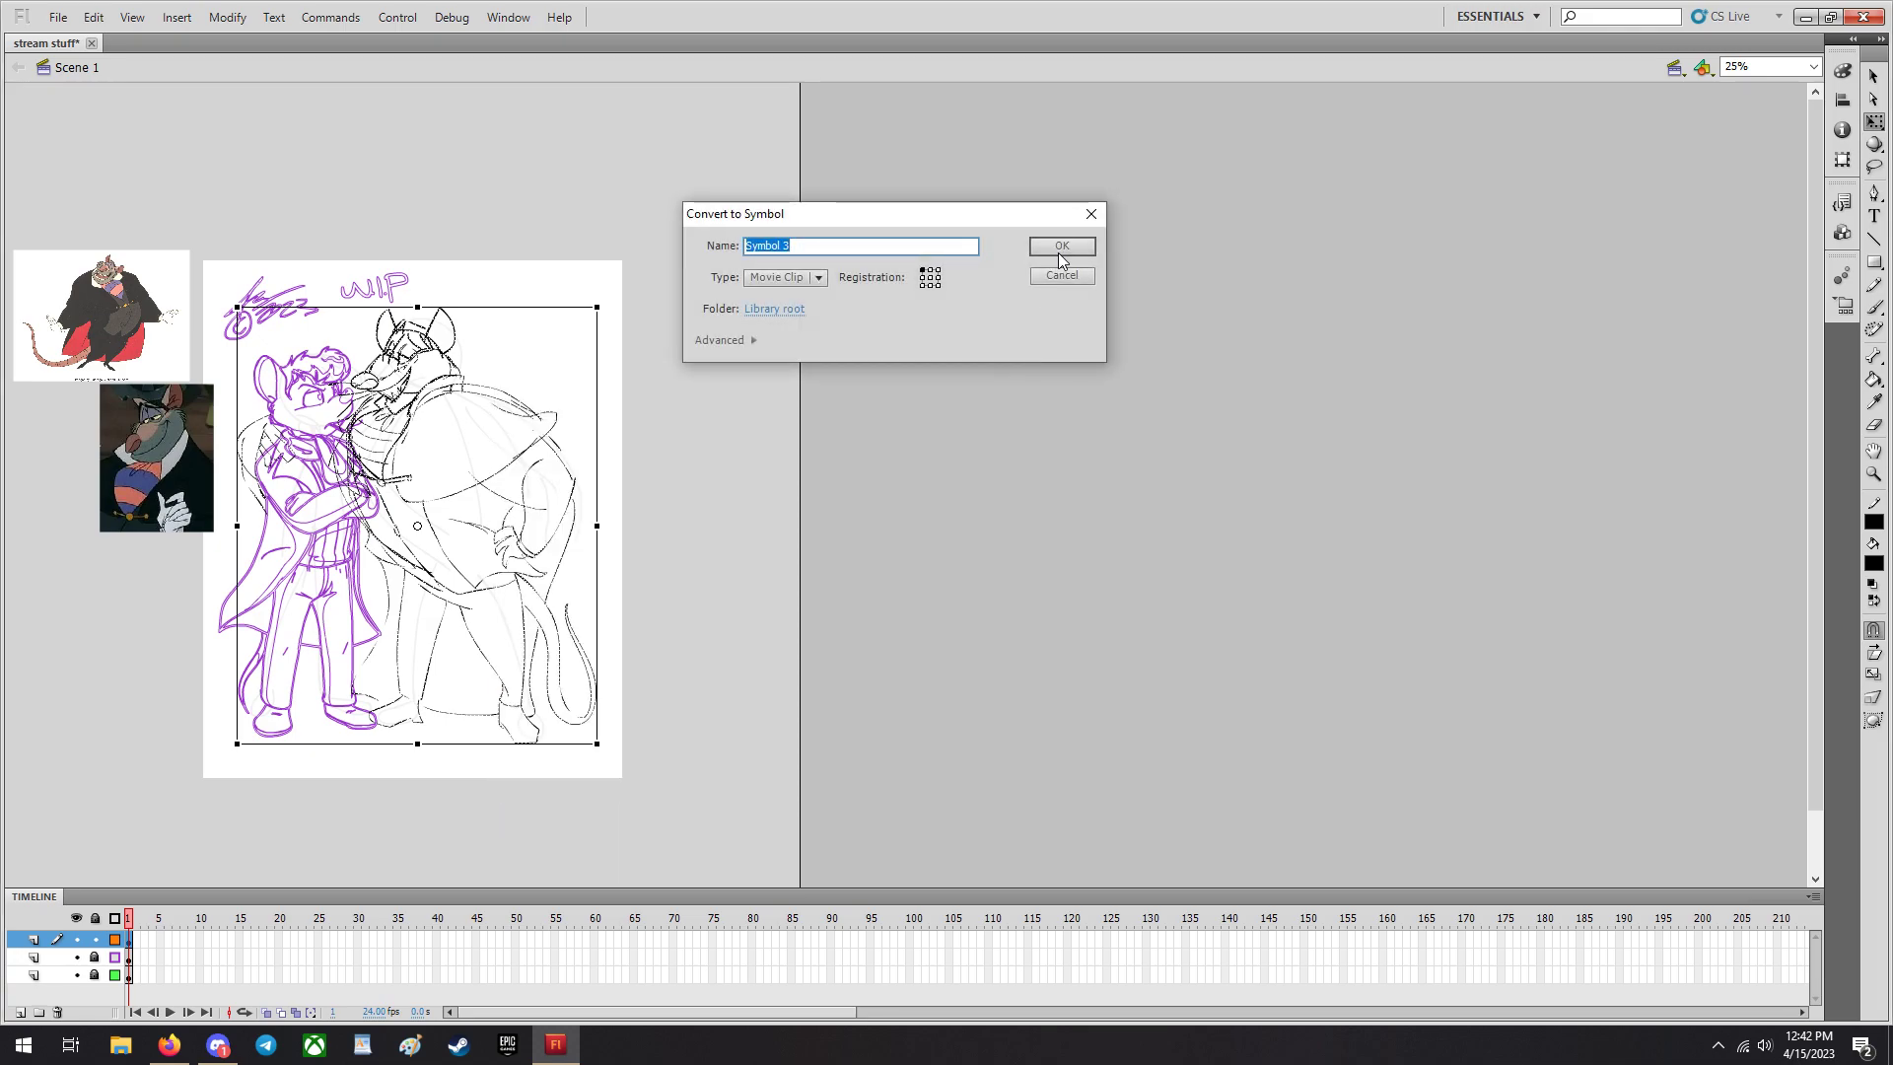
click(507, 16)
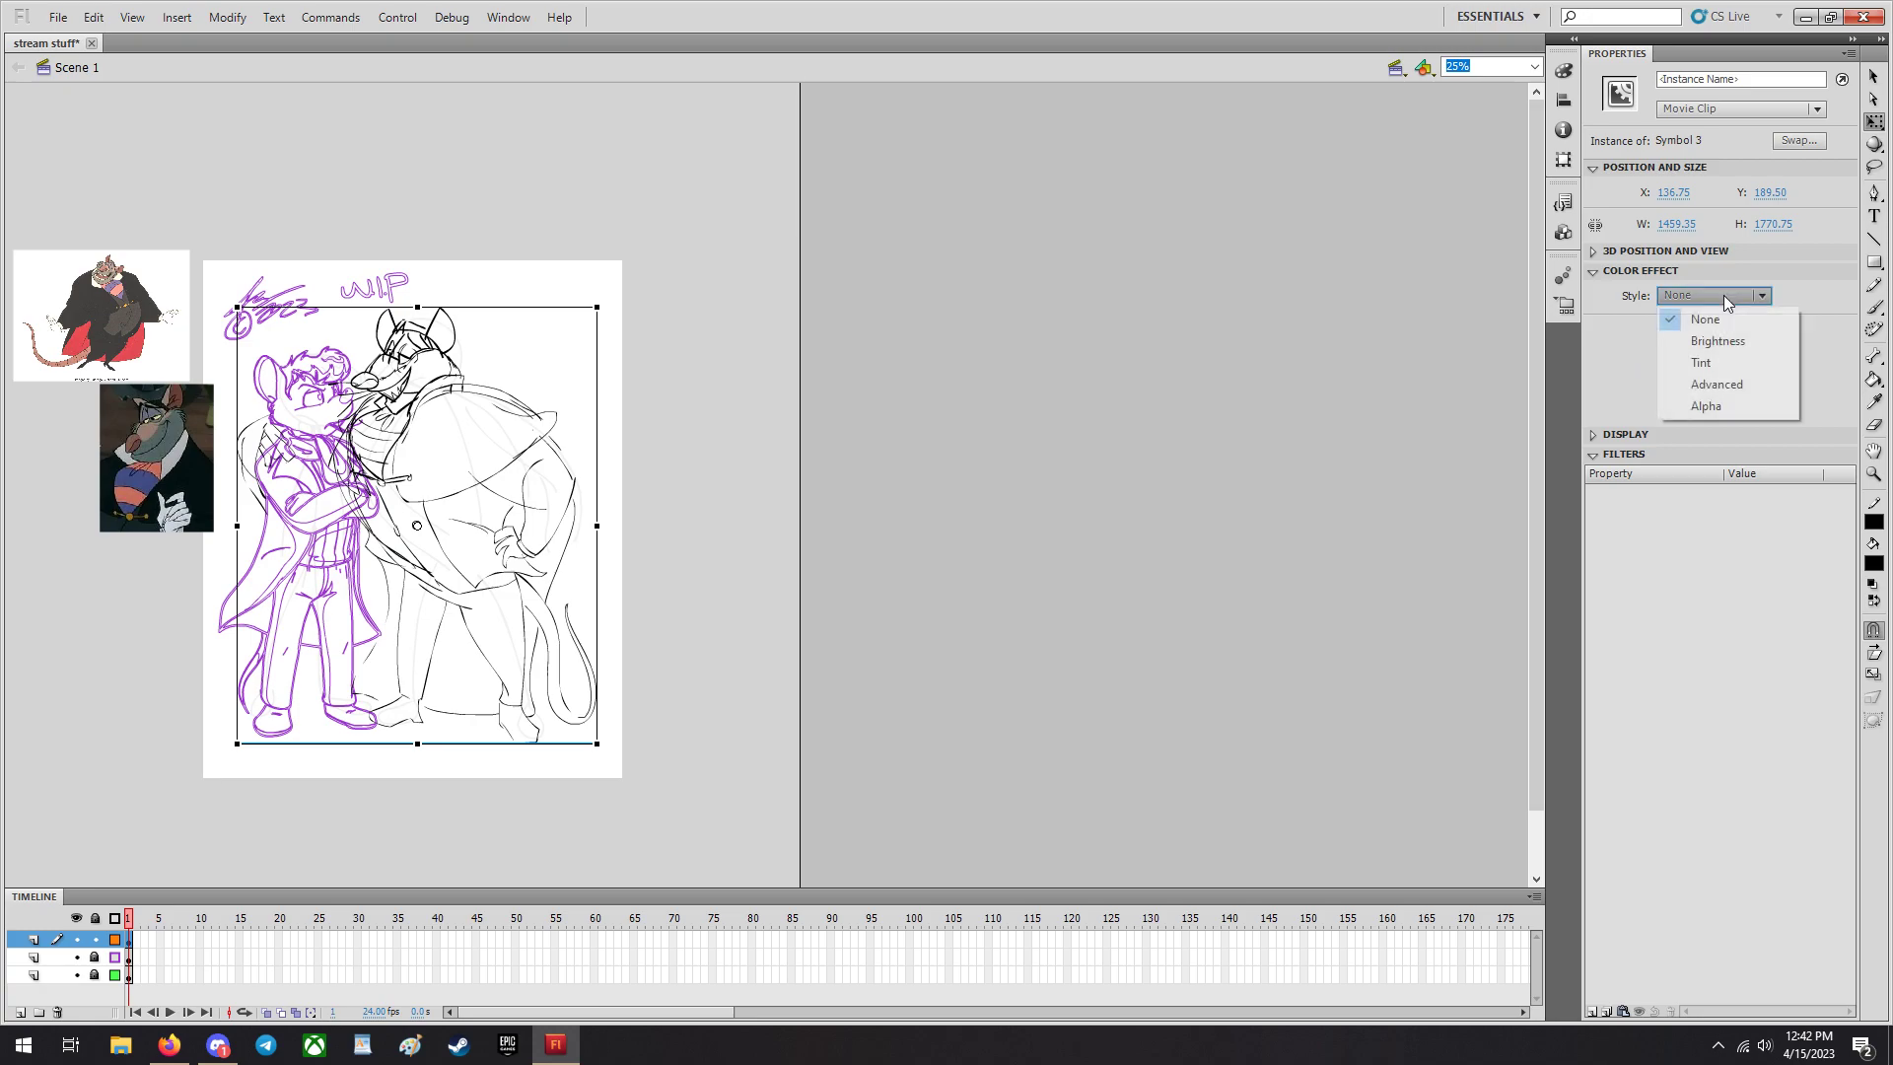
click(1706, 406)
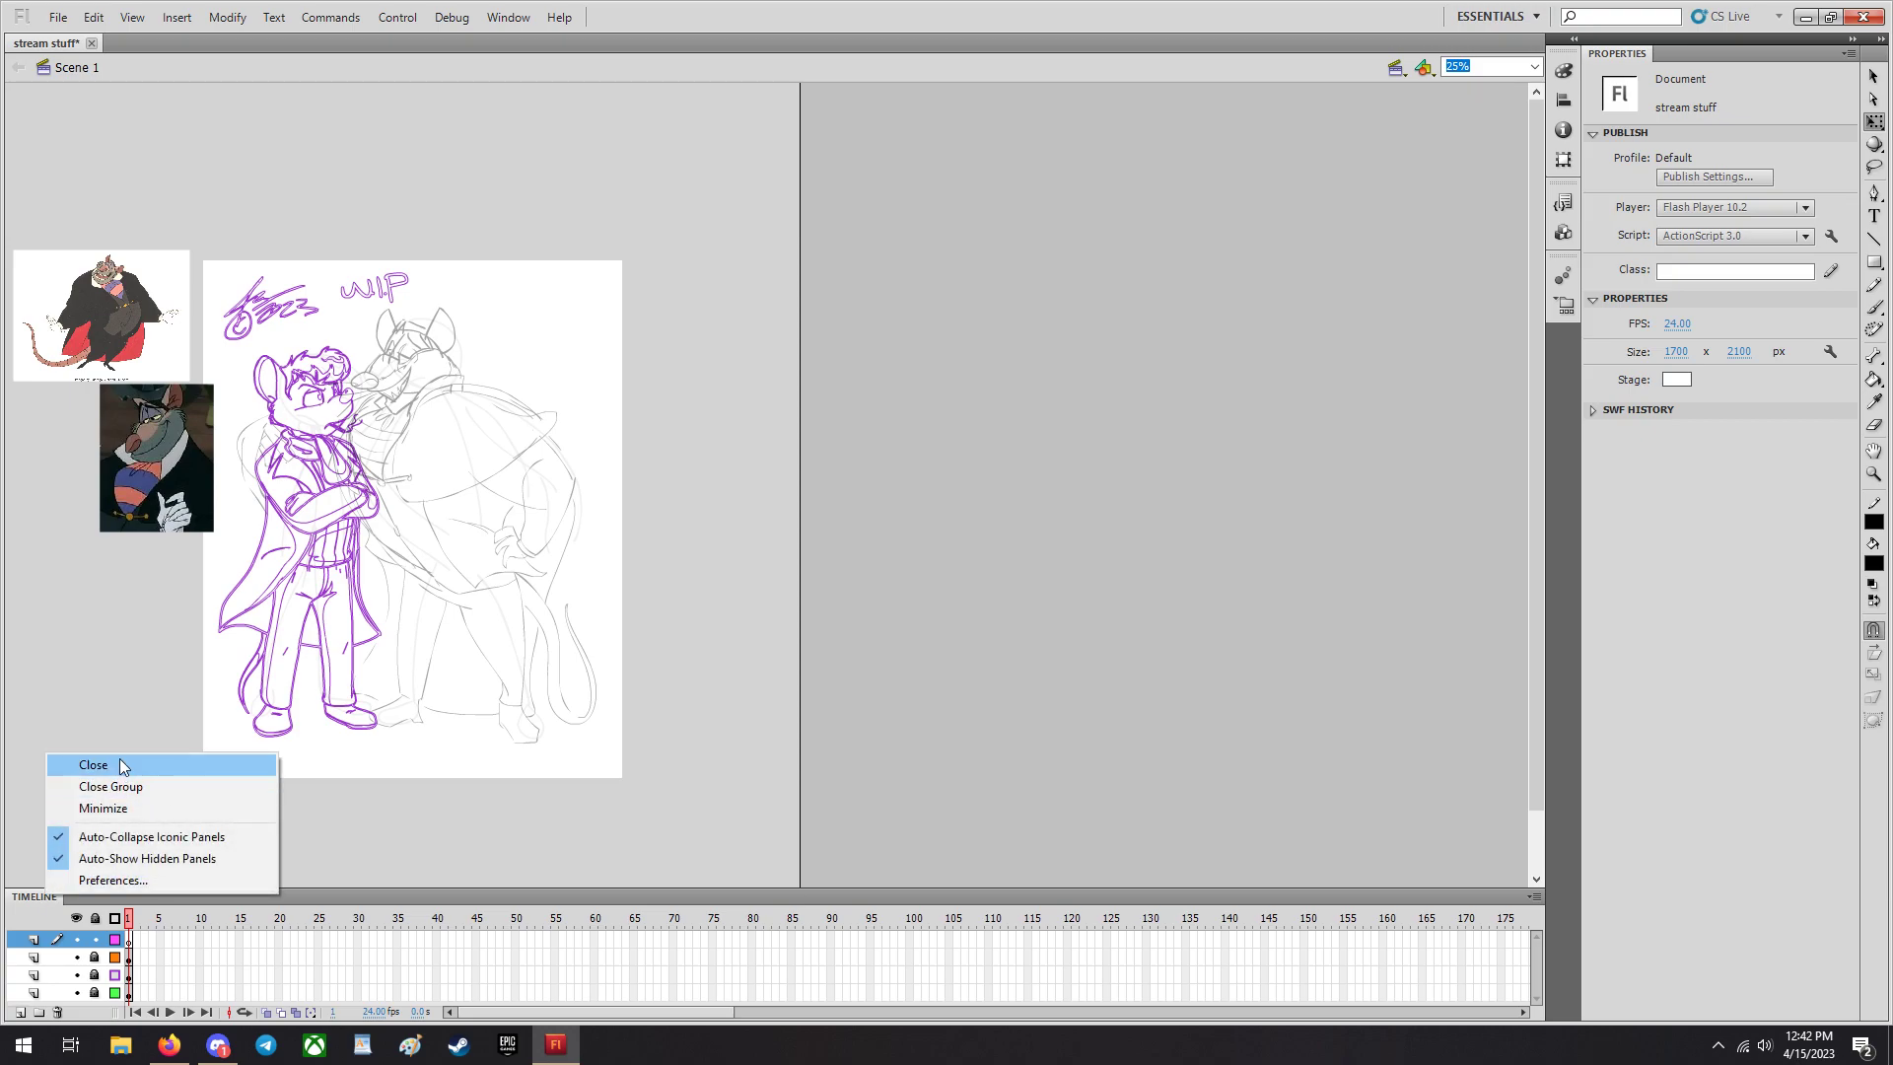
Zoom the stage to 400% and back out to 200%.
click(1532, 67)
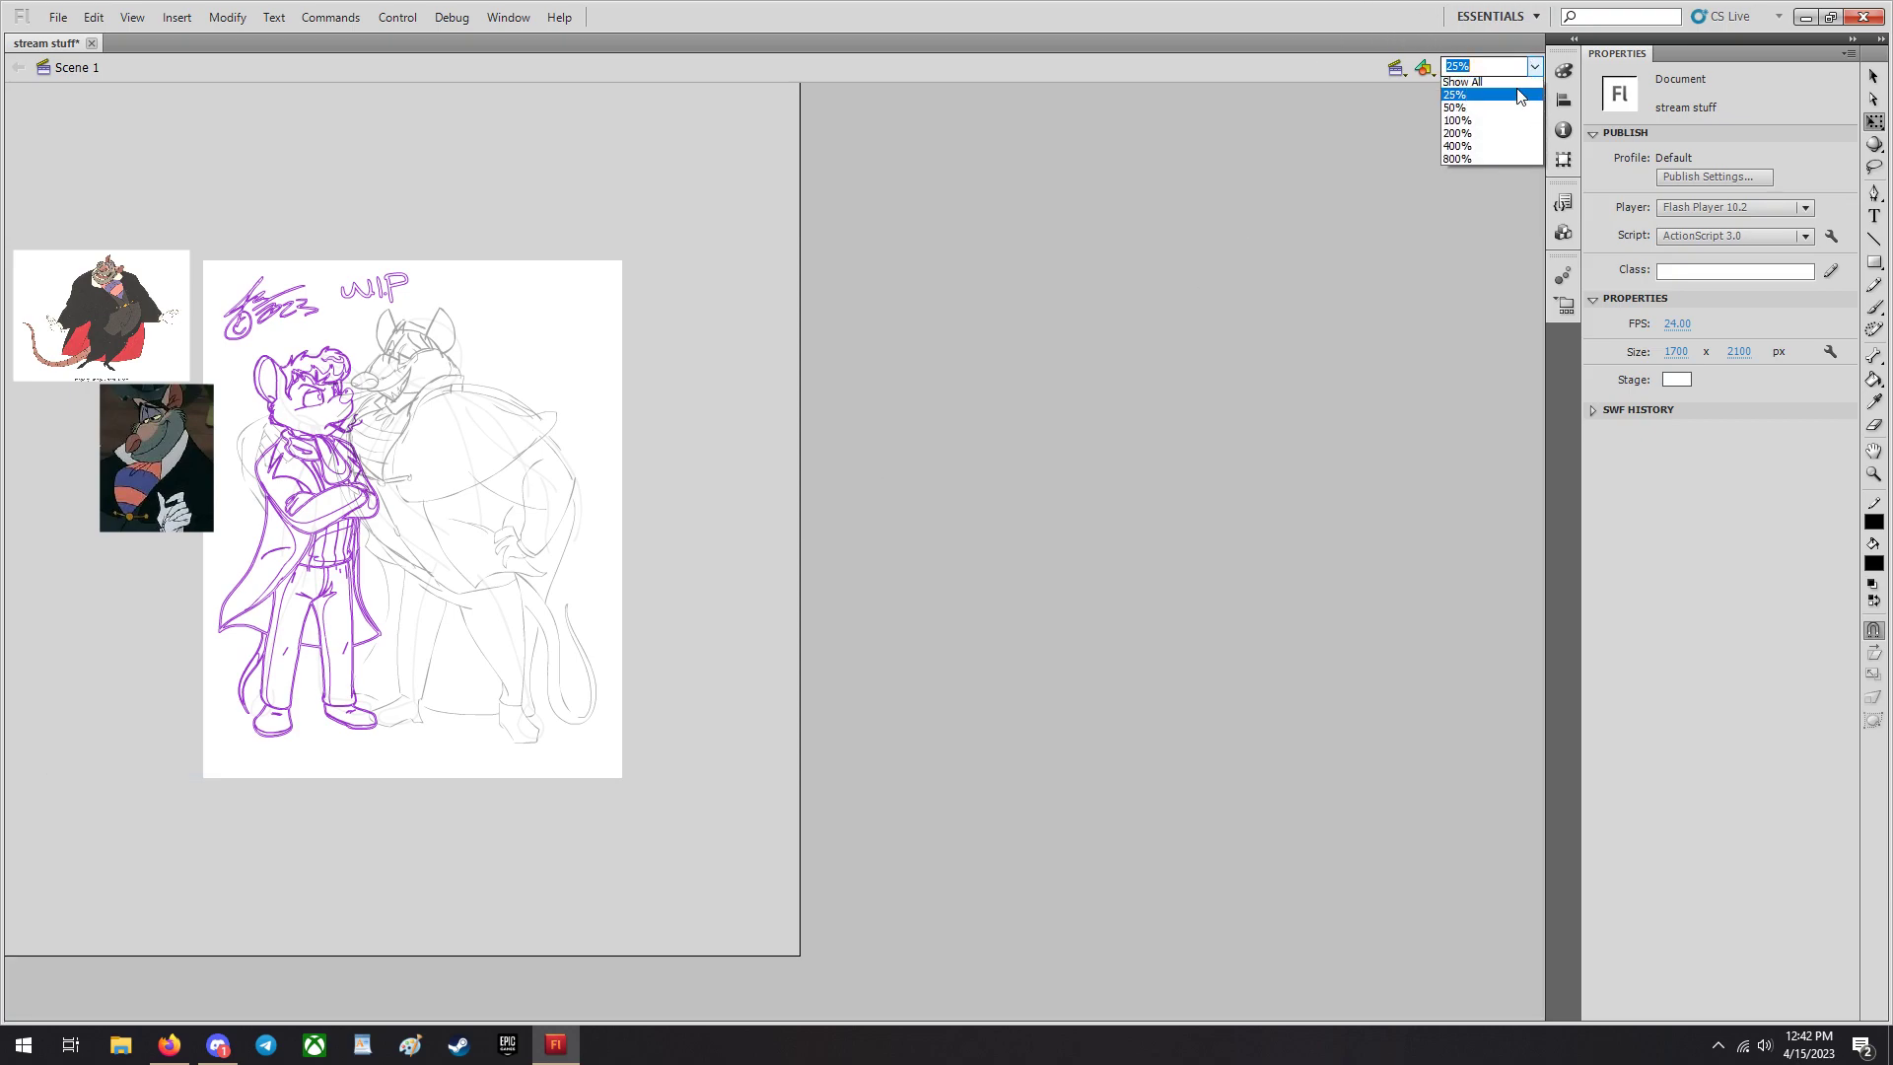
click(1458, 148)
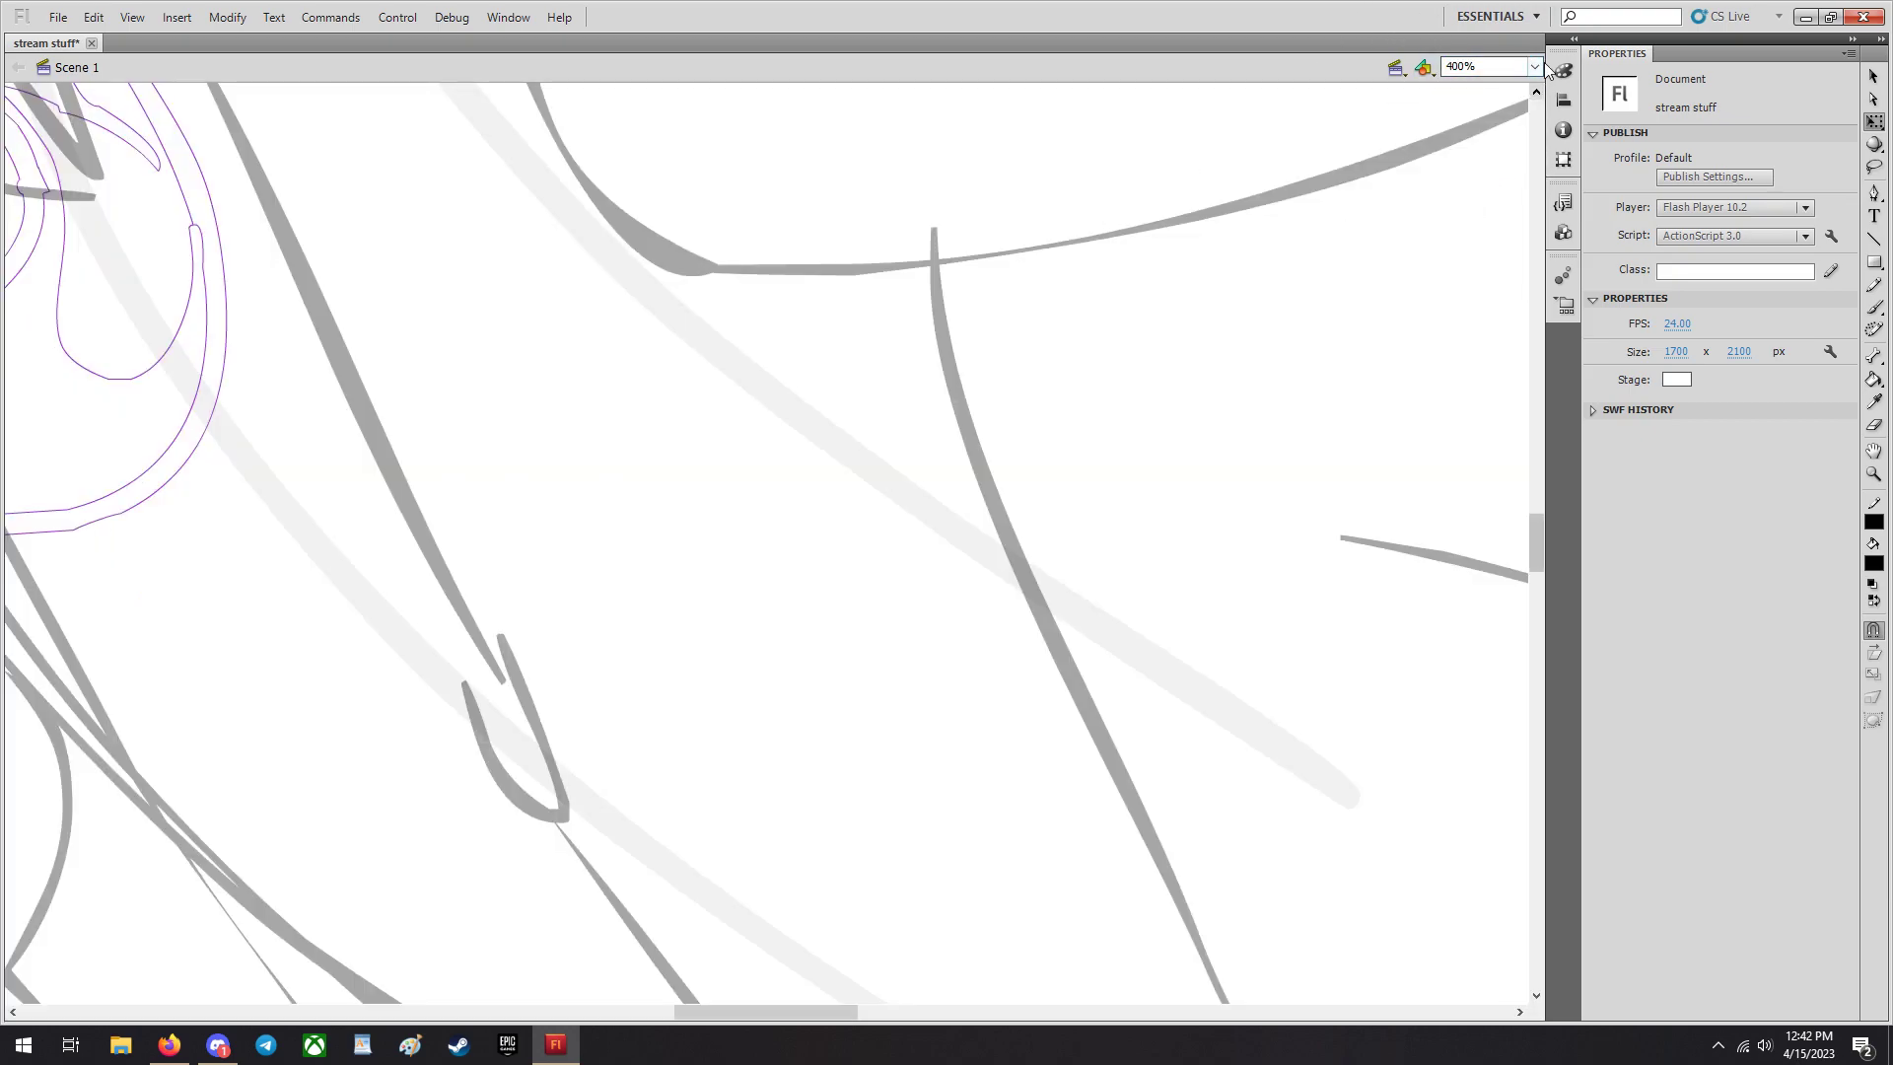
click(1530, 67)
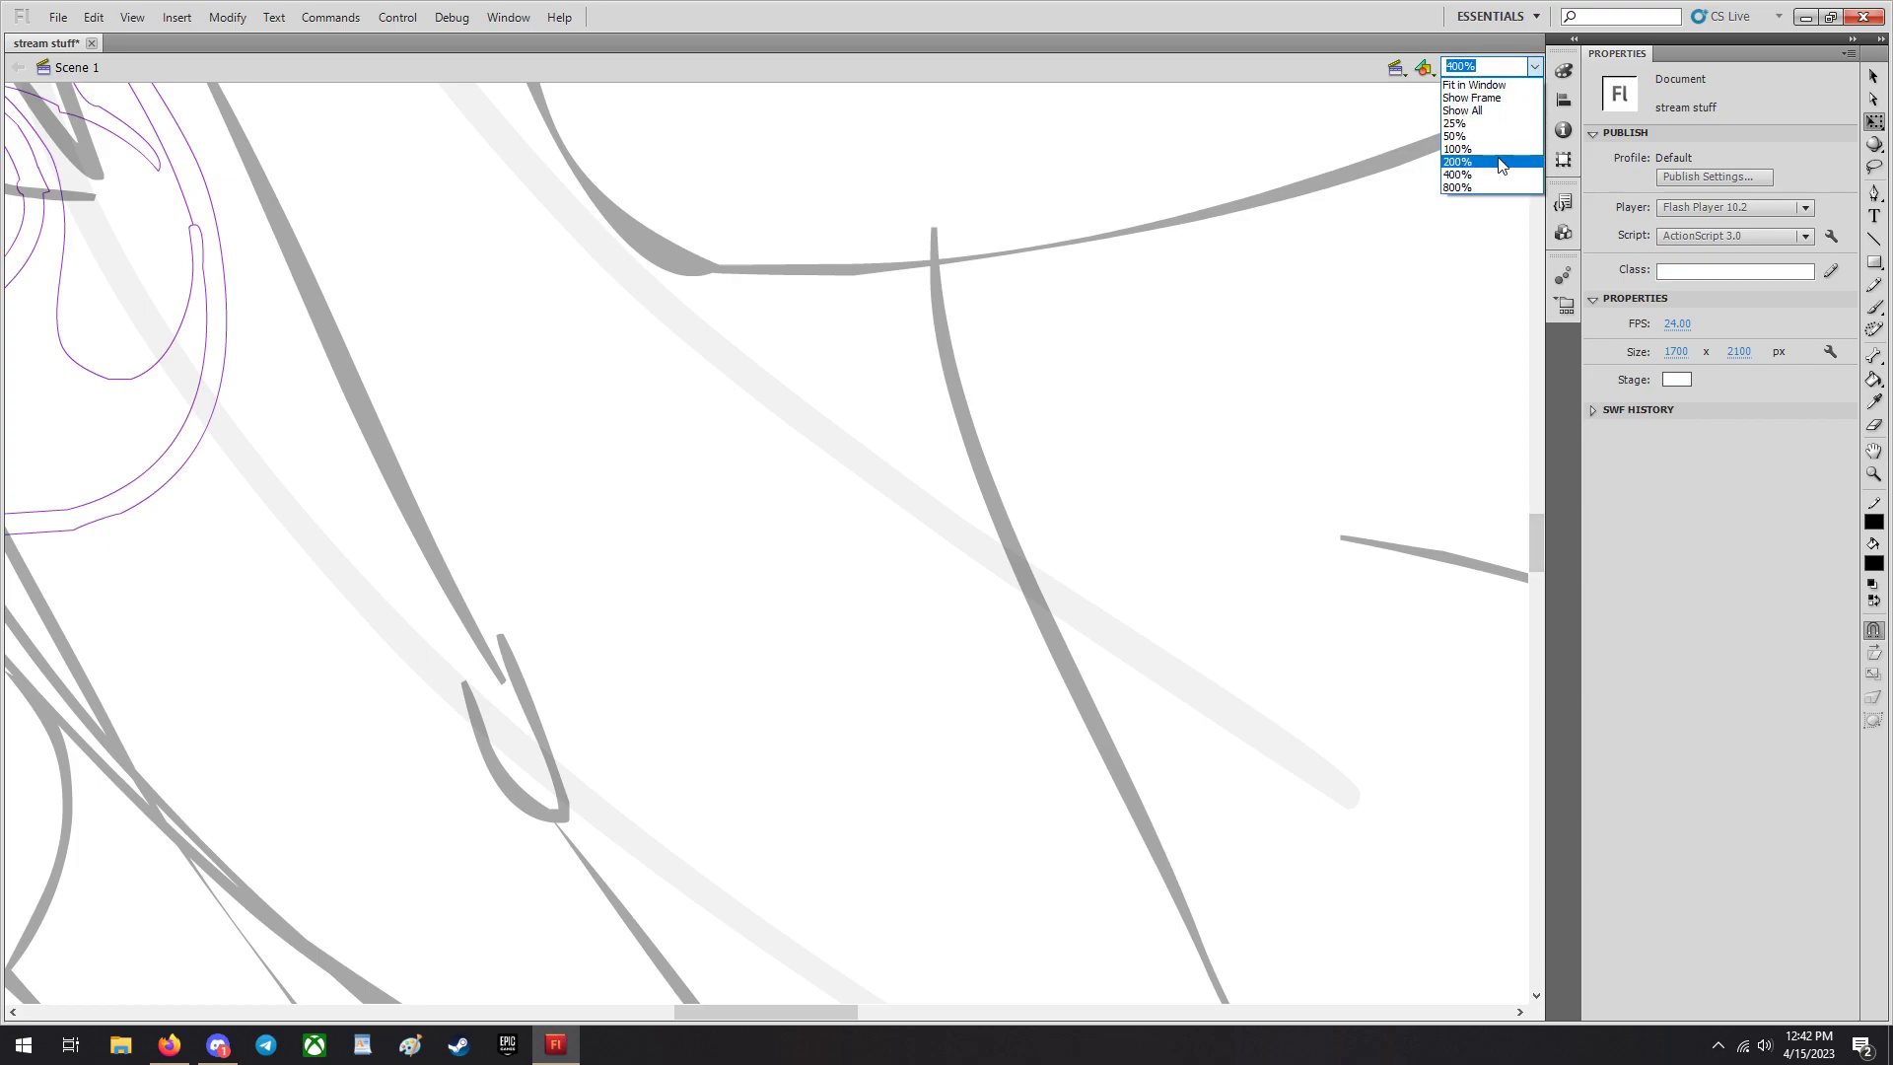
click(1460, 162)
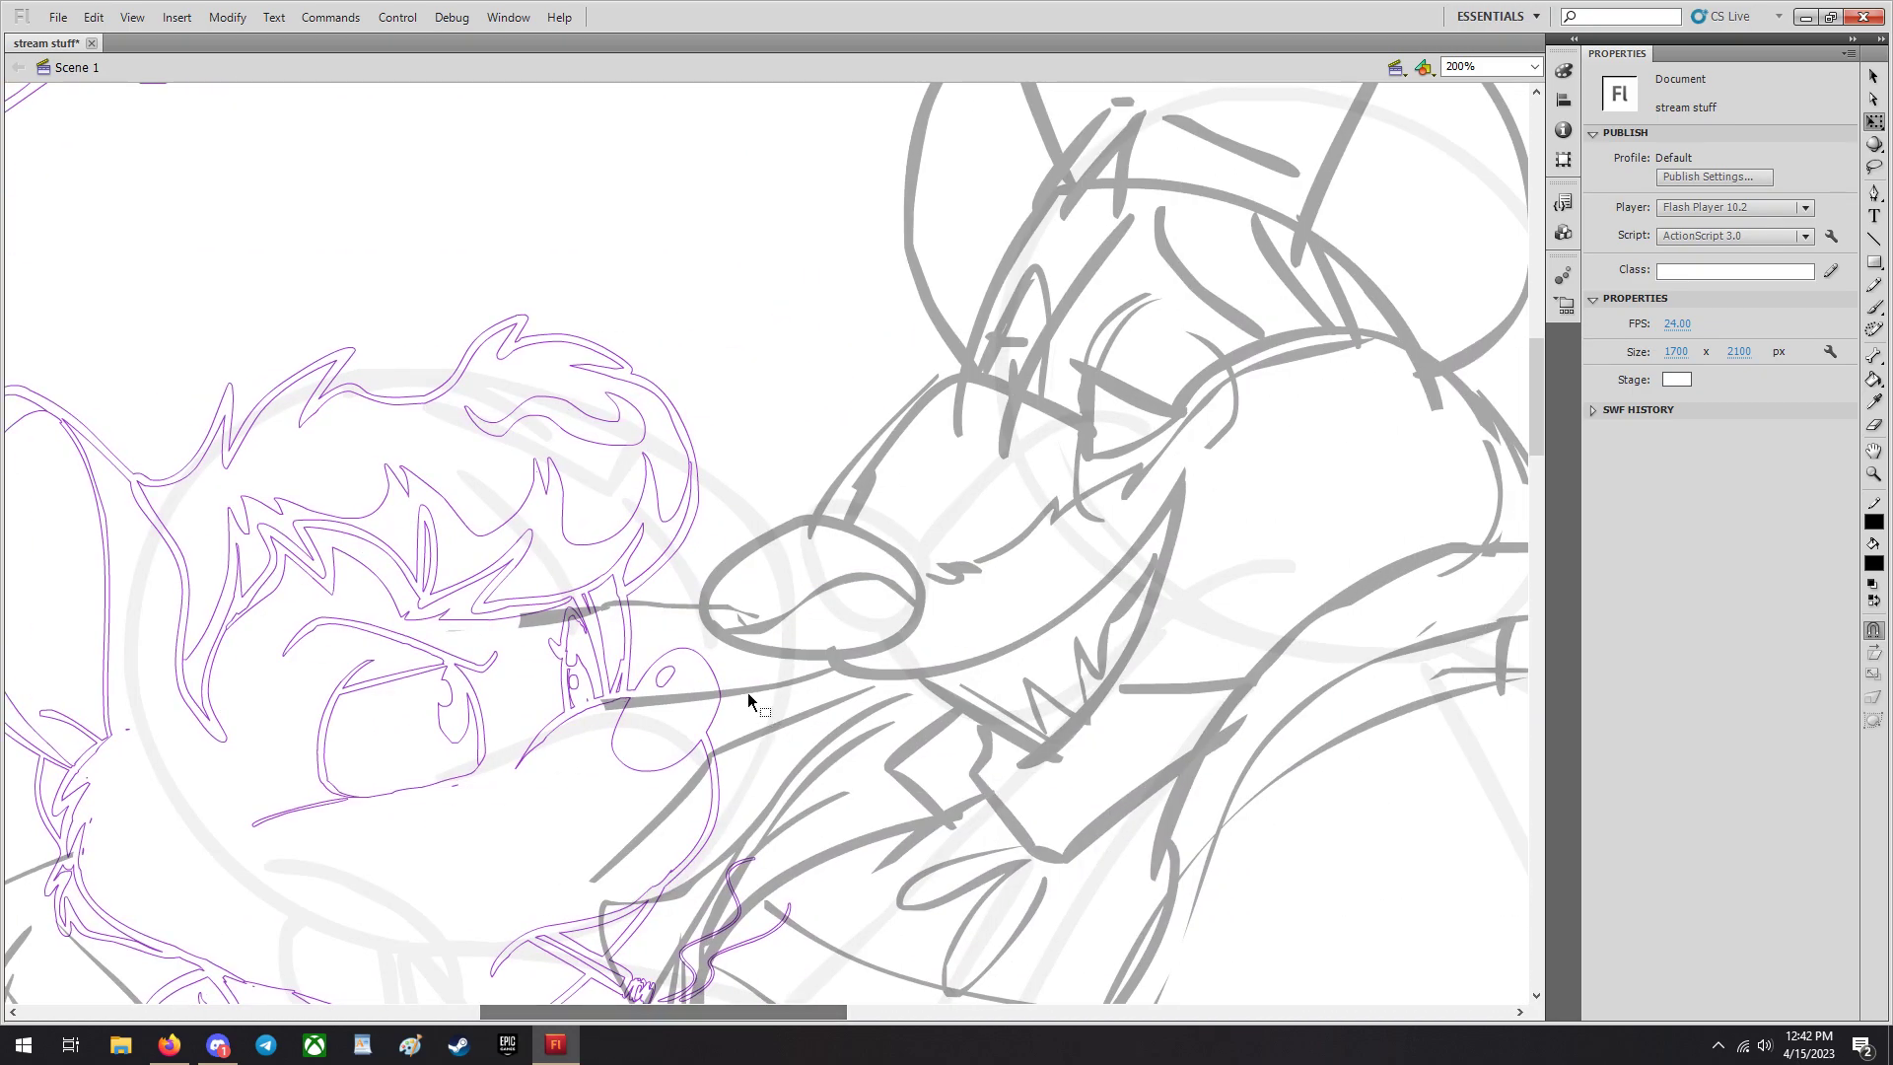
mouse_move(1610, 61)
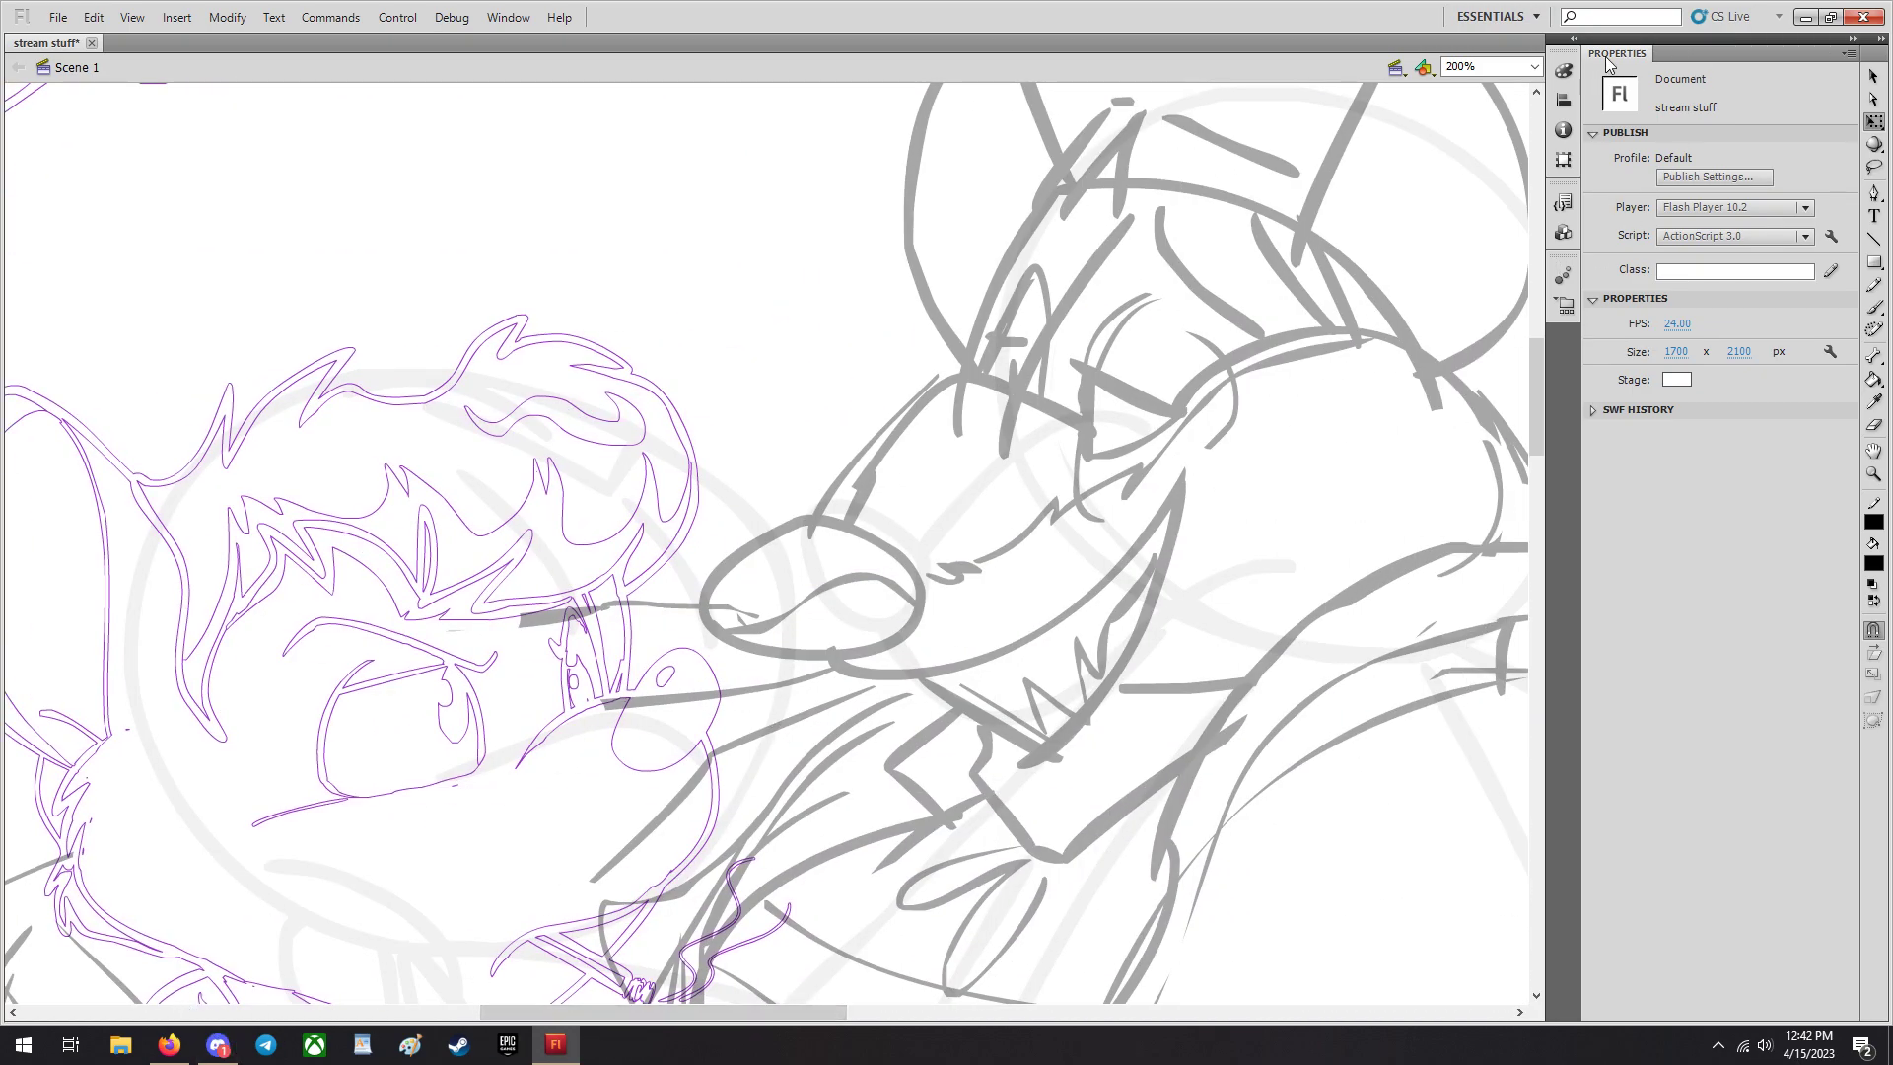
Restore the Timeline panel from the Window menu and fade the old lineart symbol to 35% alpha.
click(506, 16)
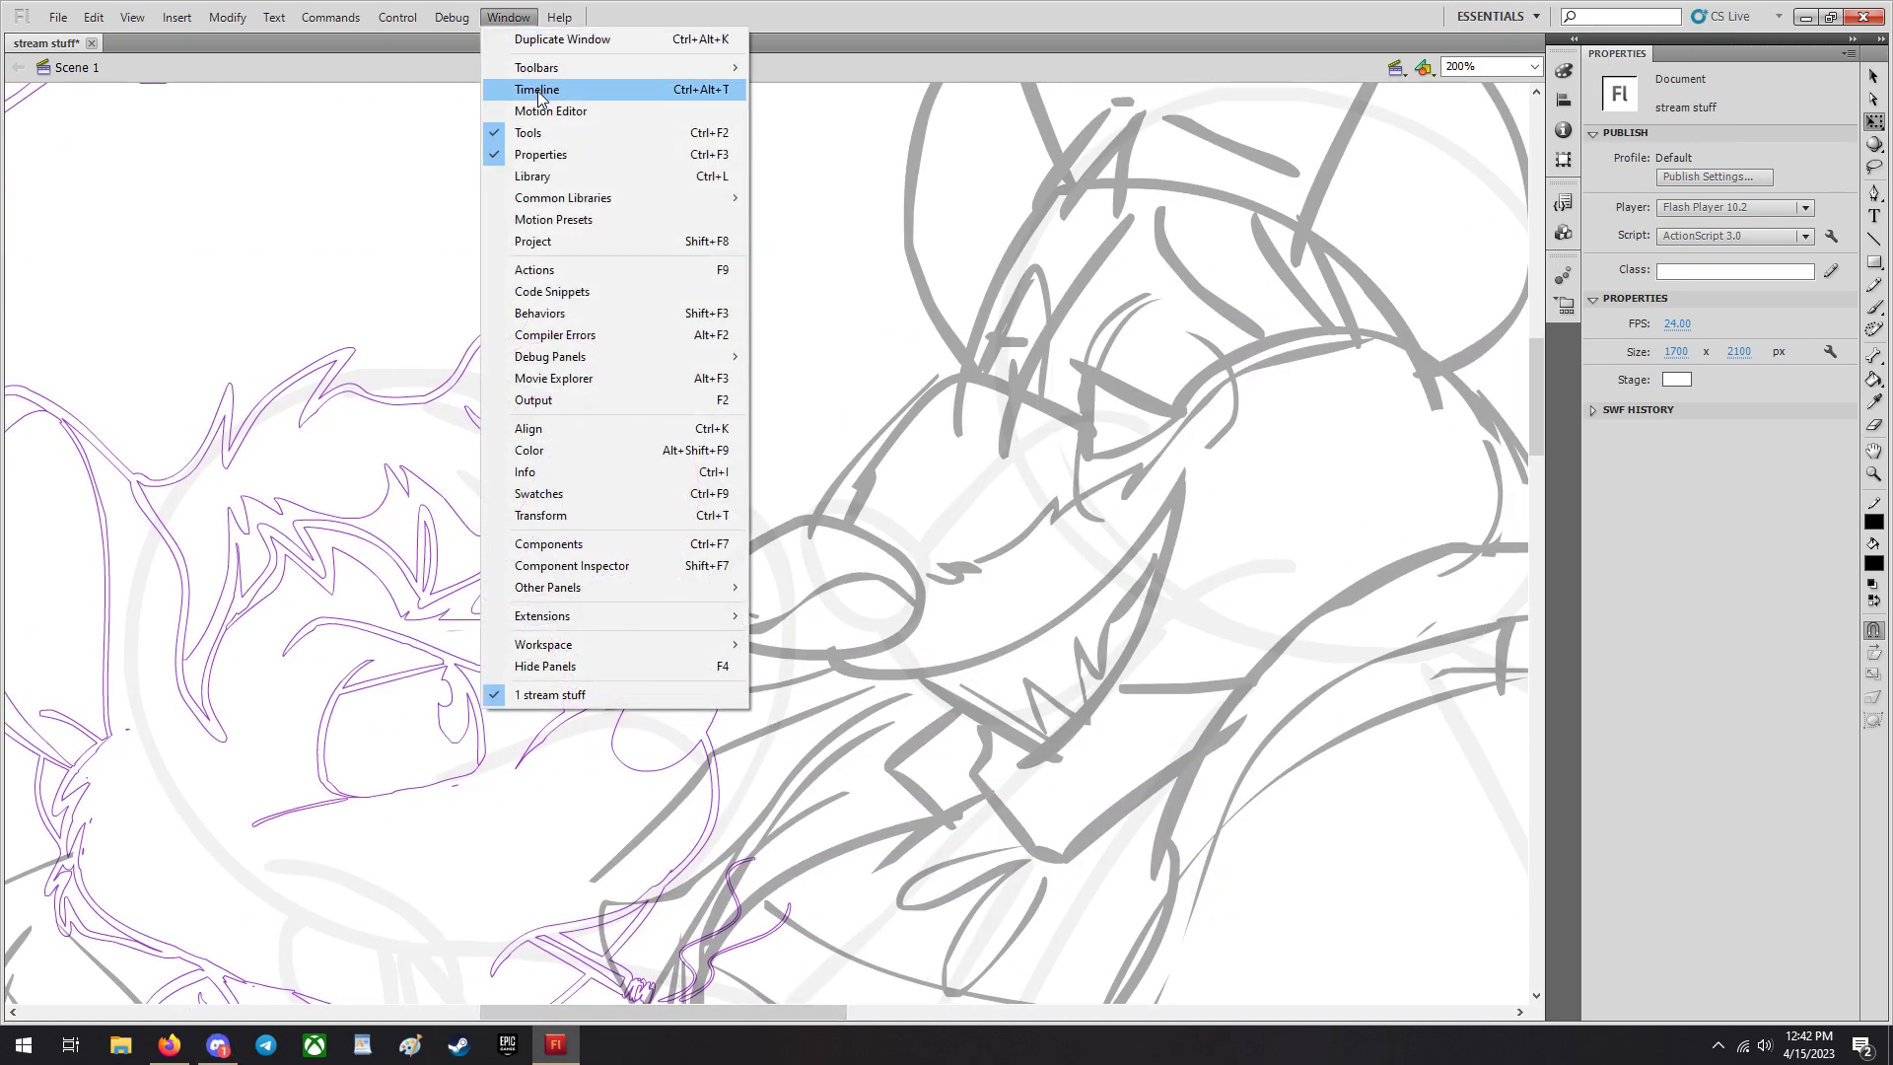
click(534, 91)
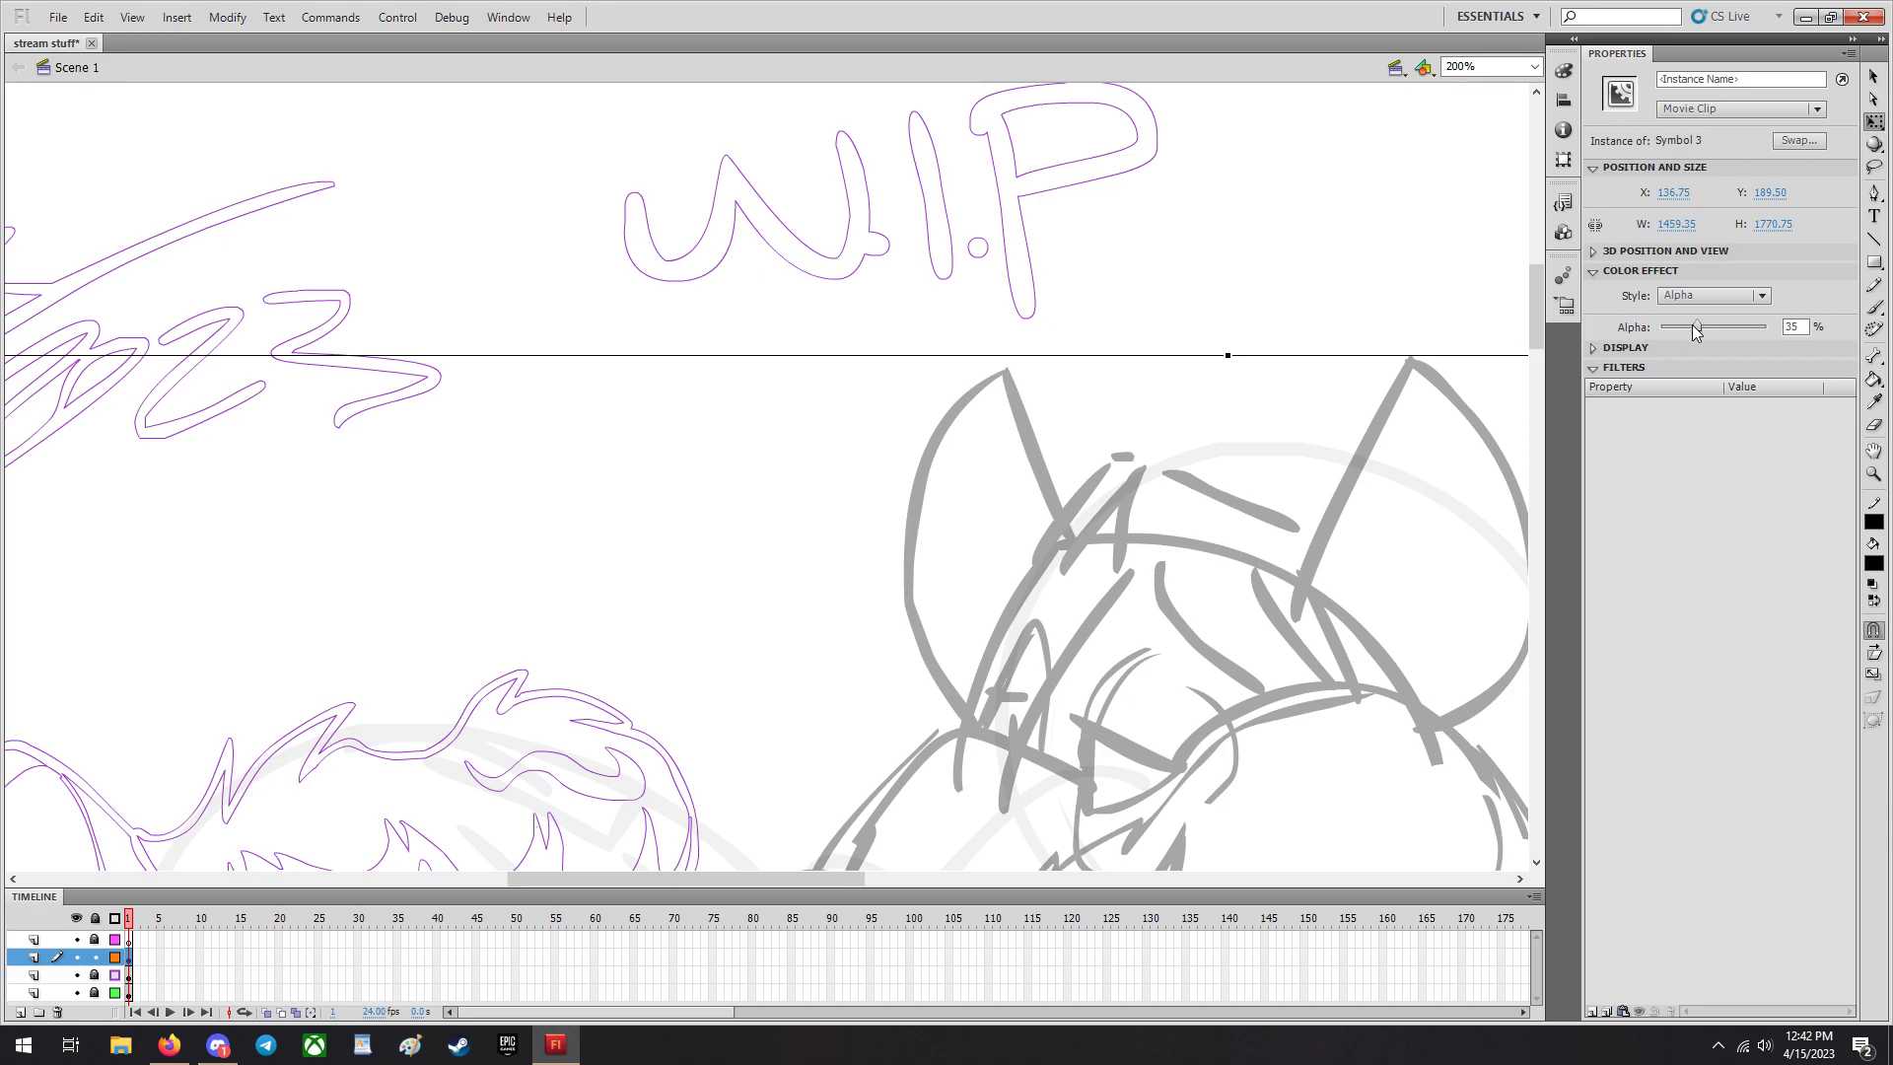
drag(1694, 327, 1676, 327)
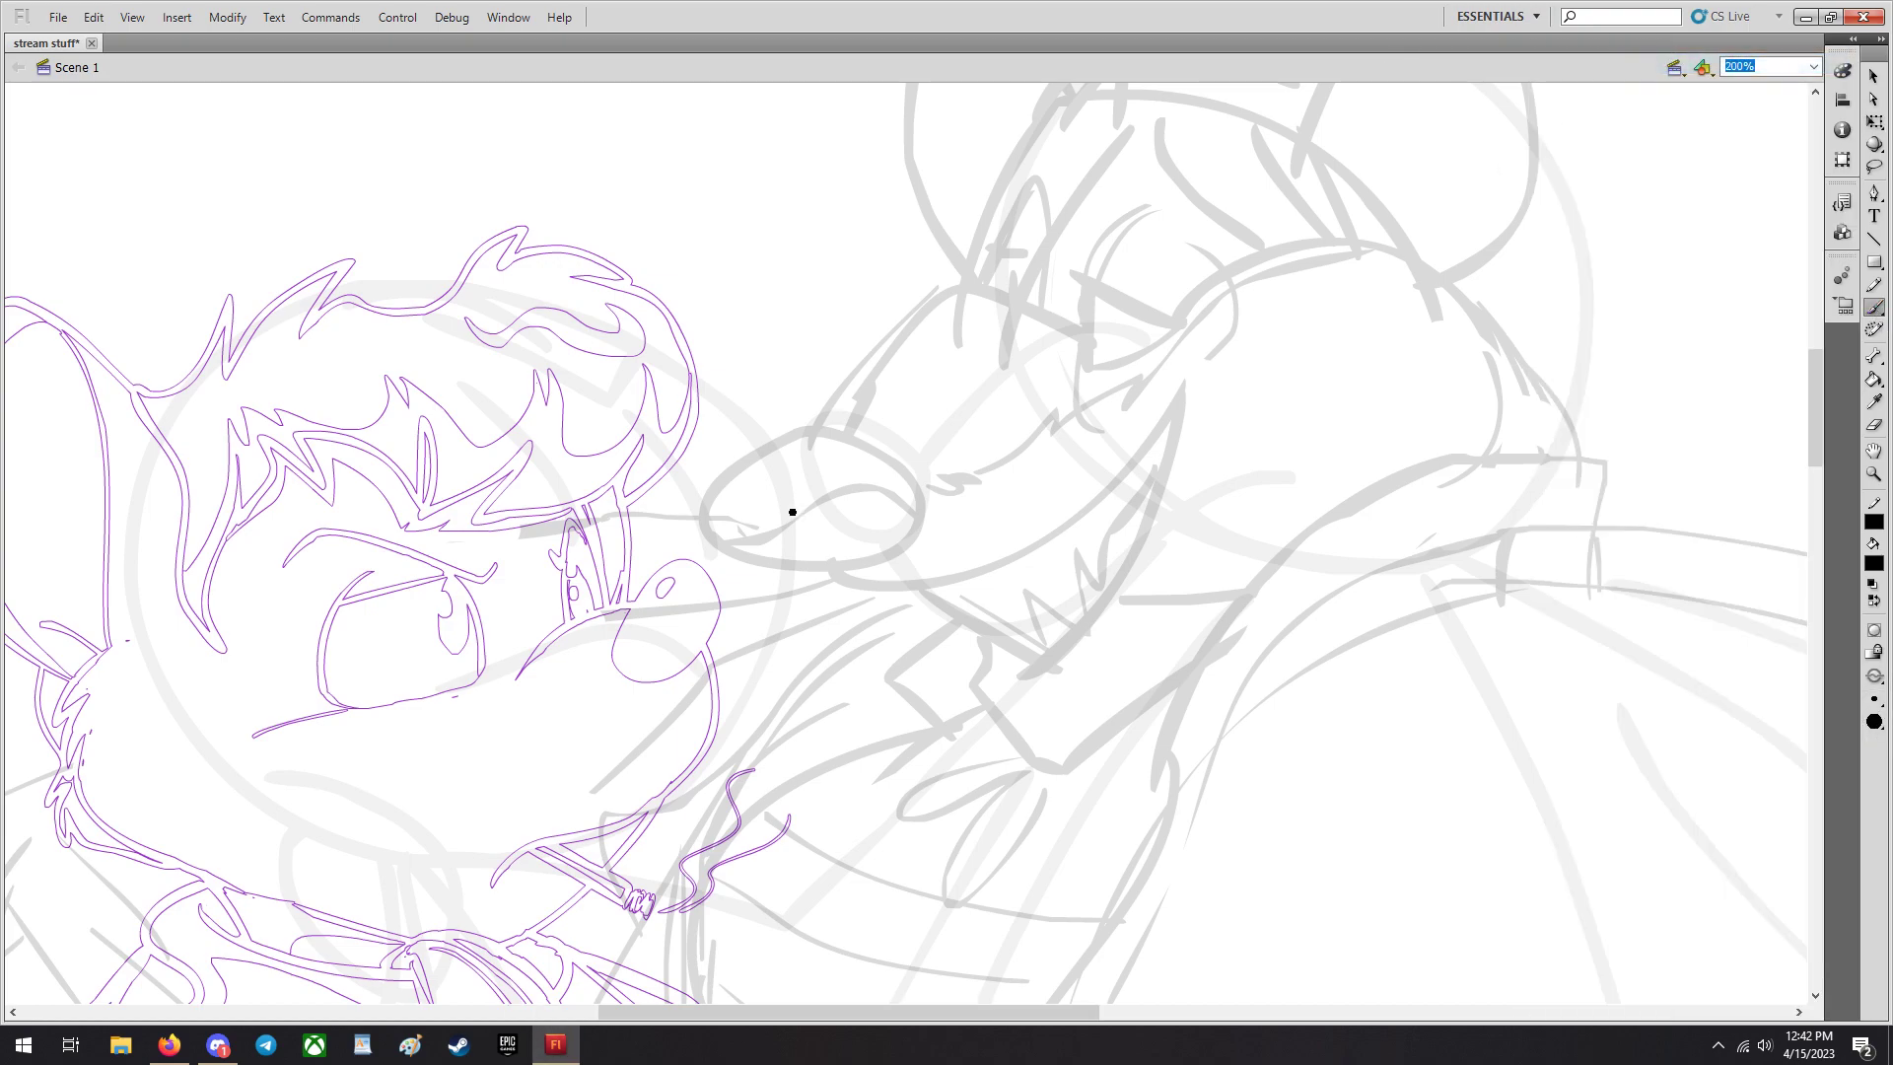
mouse_move(913, 489)
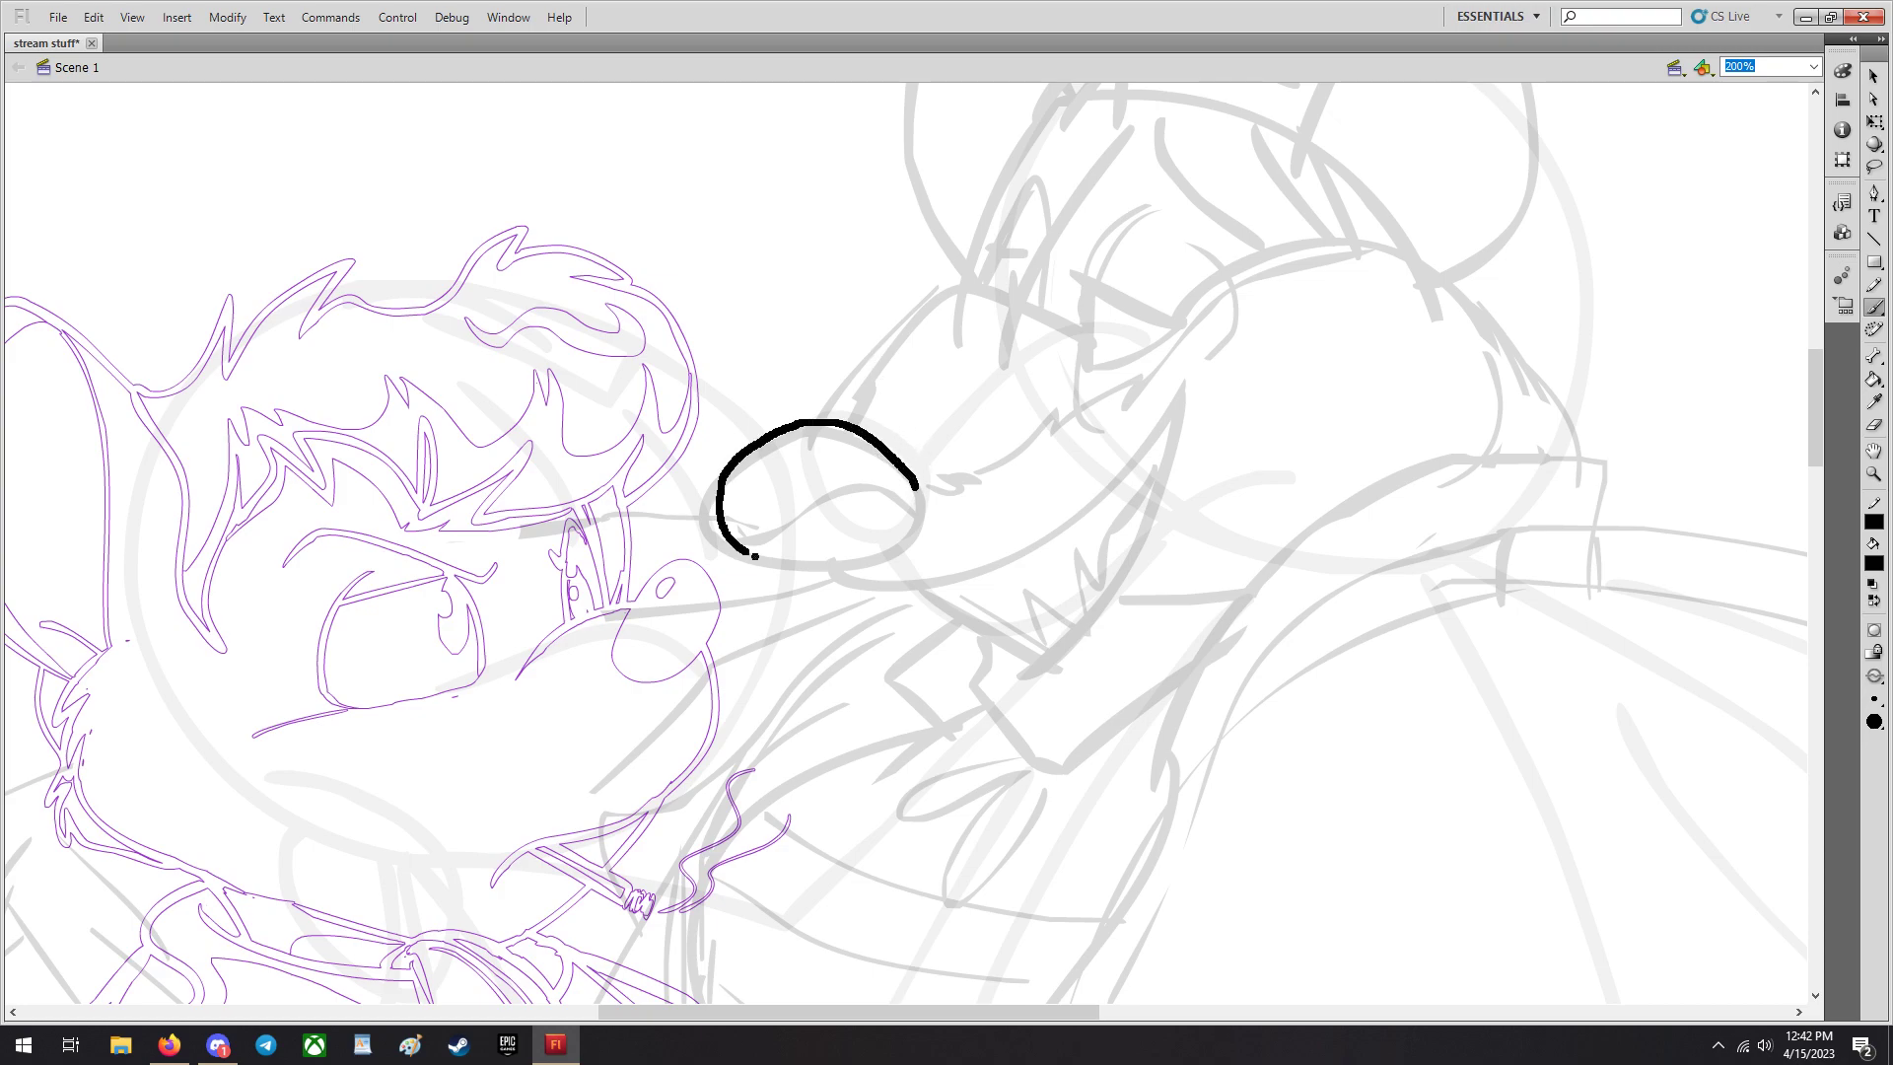
Undo the bad brush strokes and redraw the lower mouth line under Ratigan's nose.
click(94, 16)
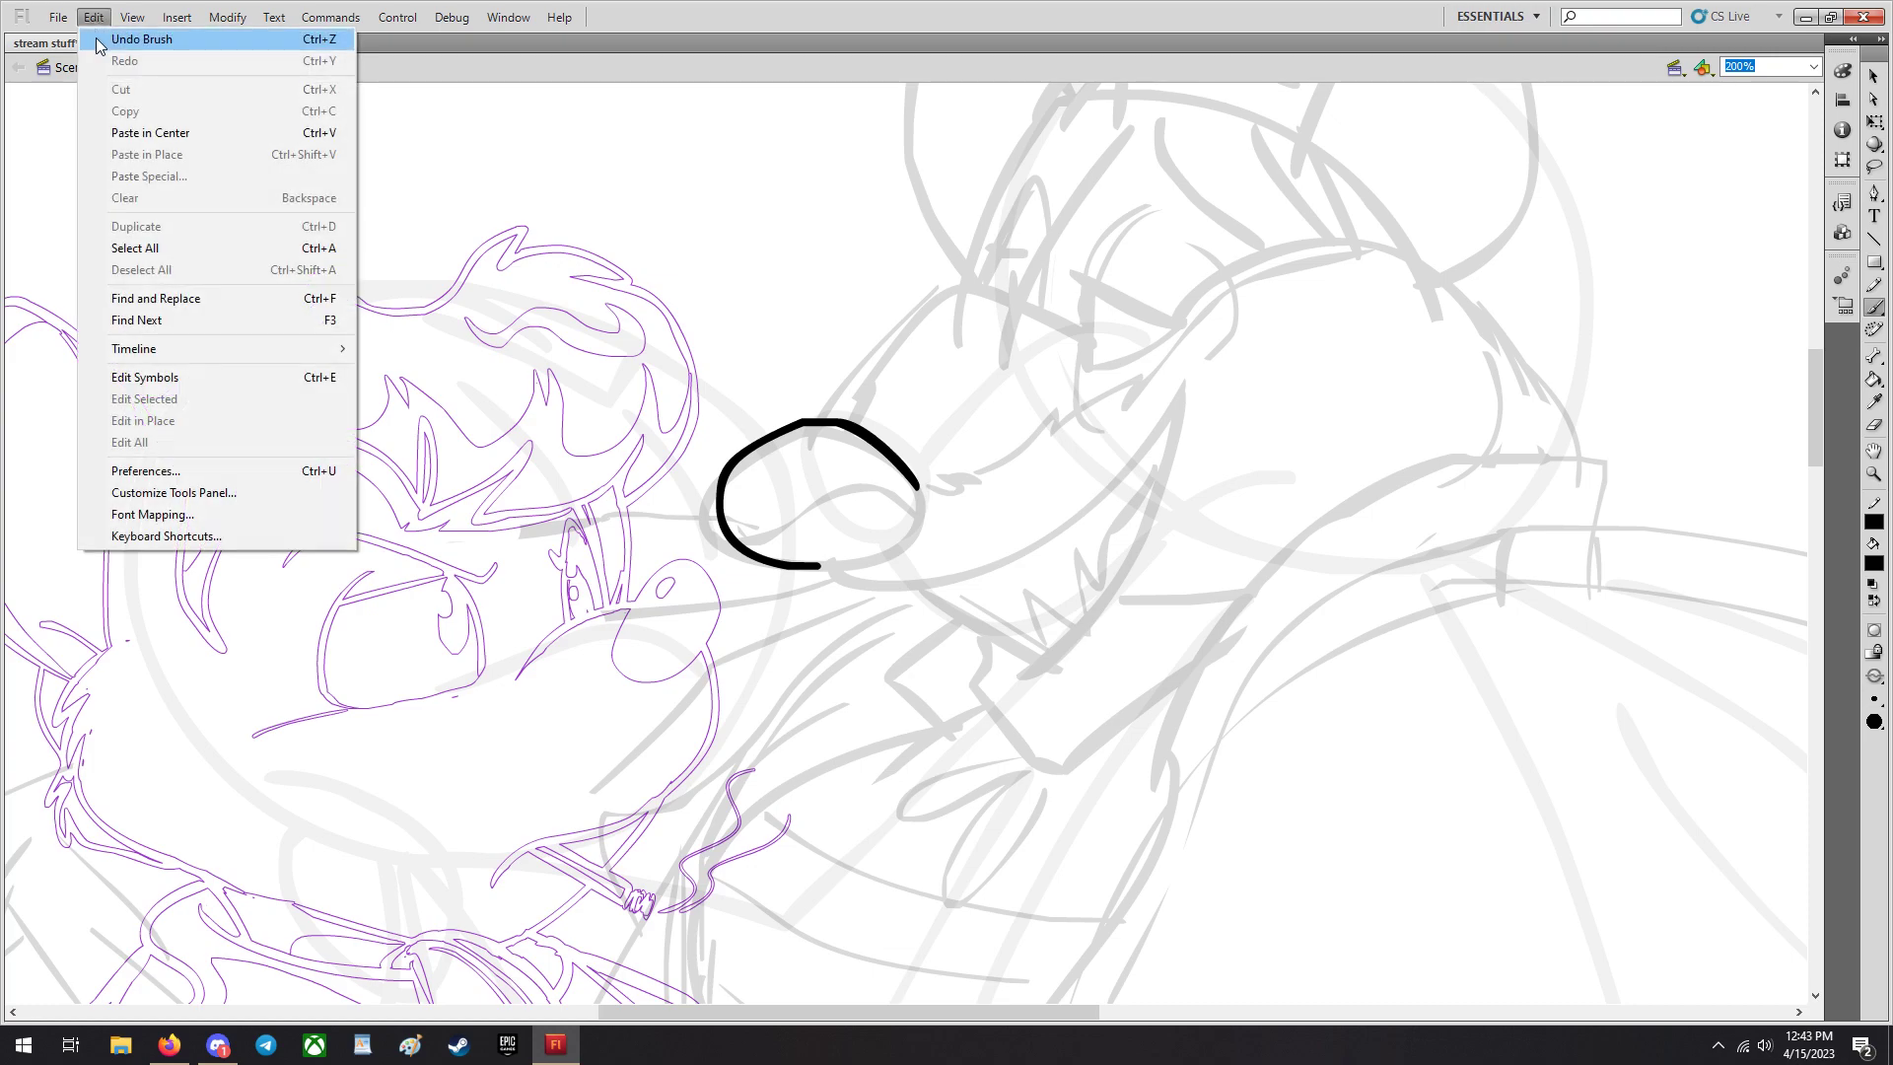
click(148, 39)
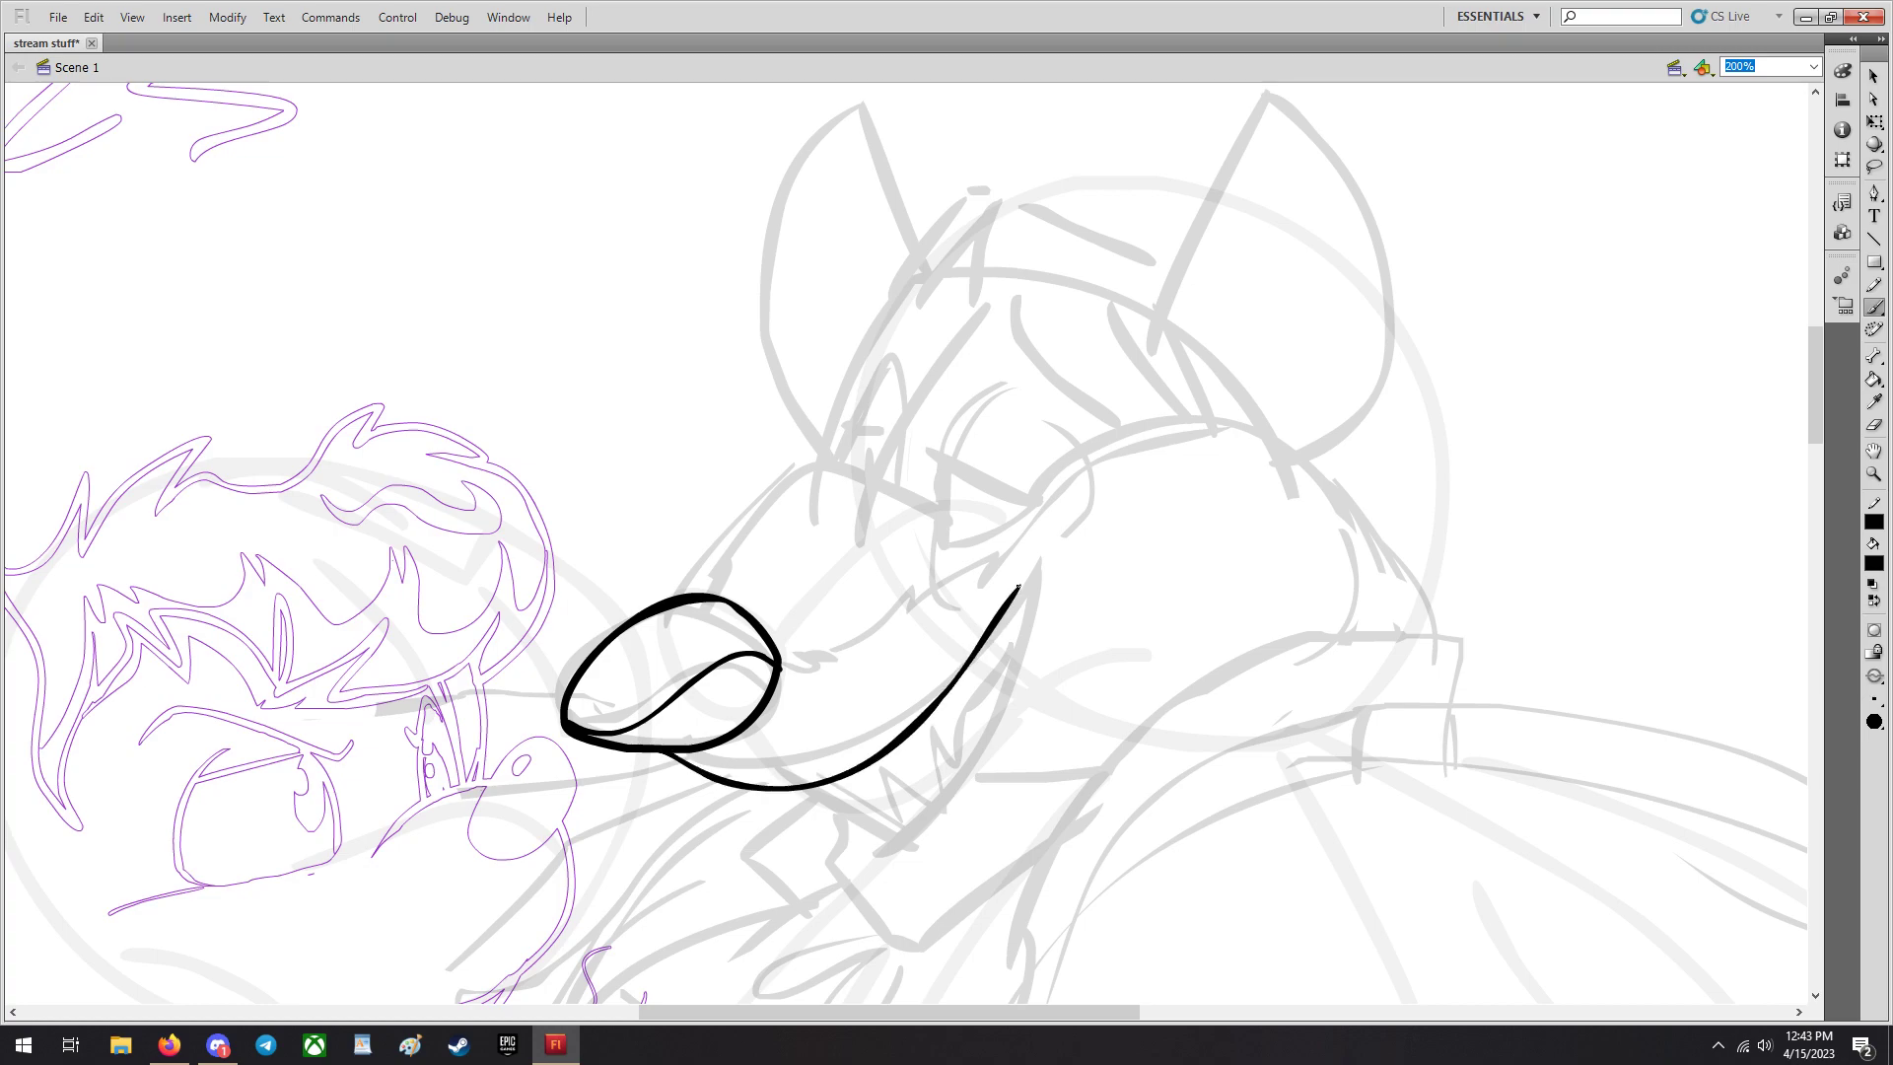
key(Ctrl+z)
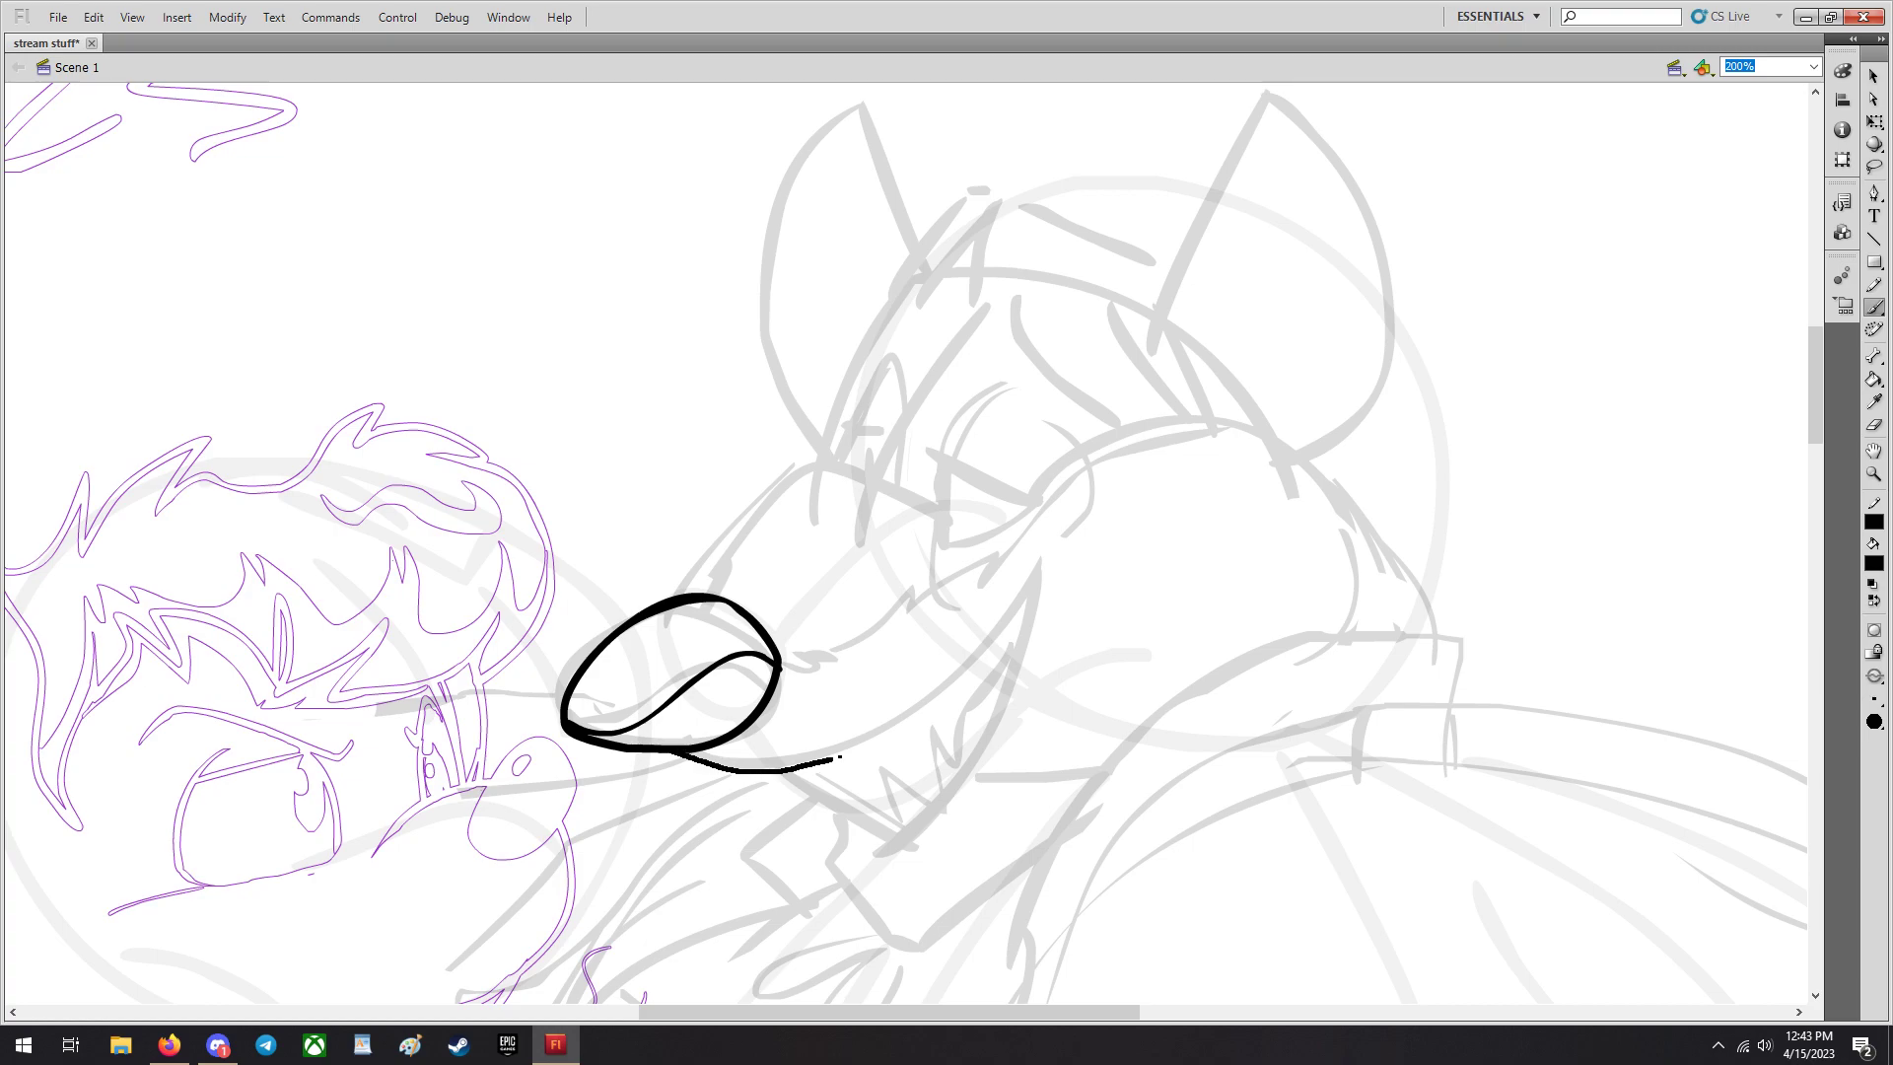
drag(785, 755, 1075, 567)
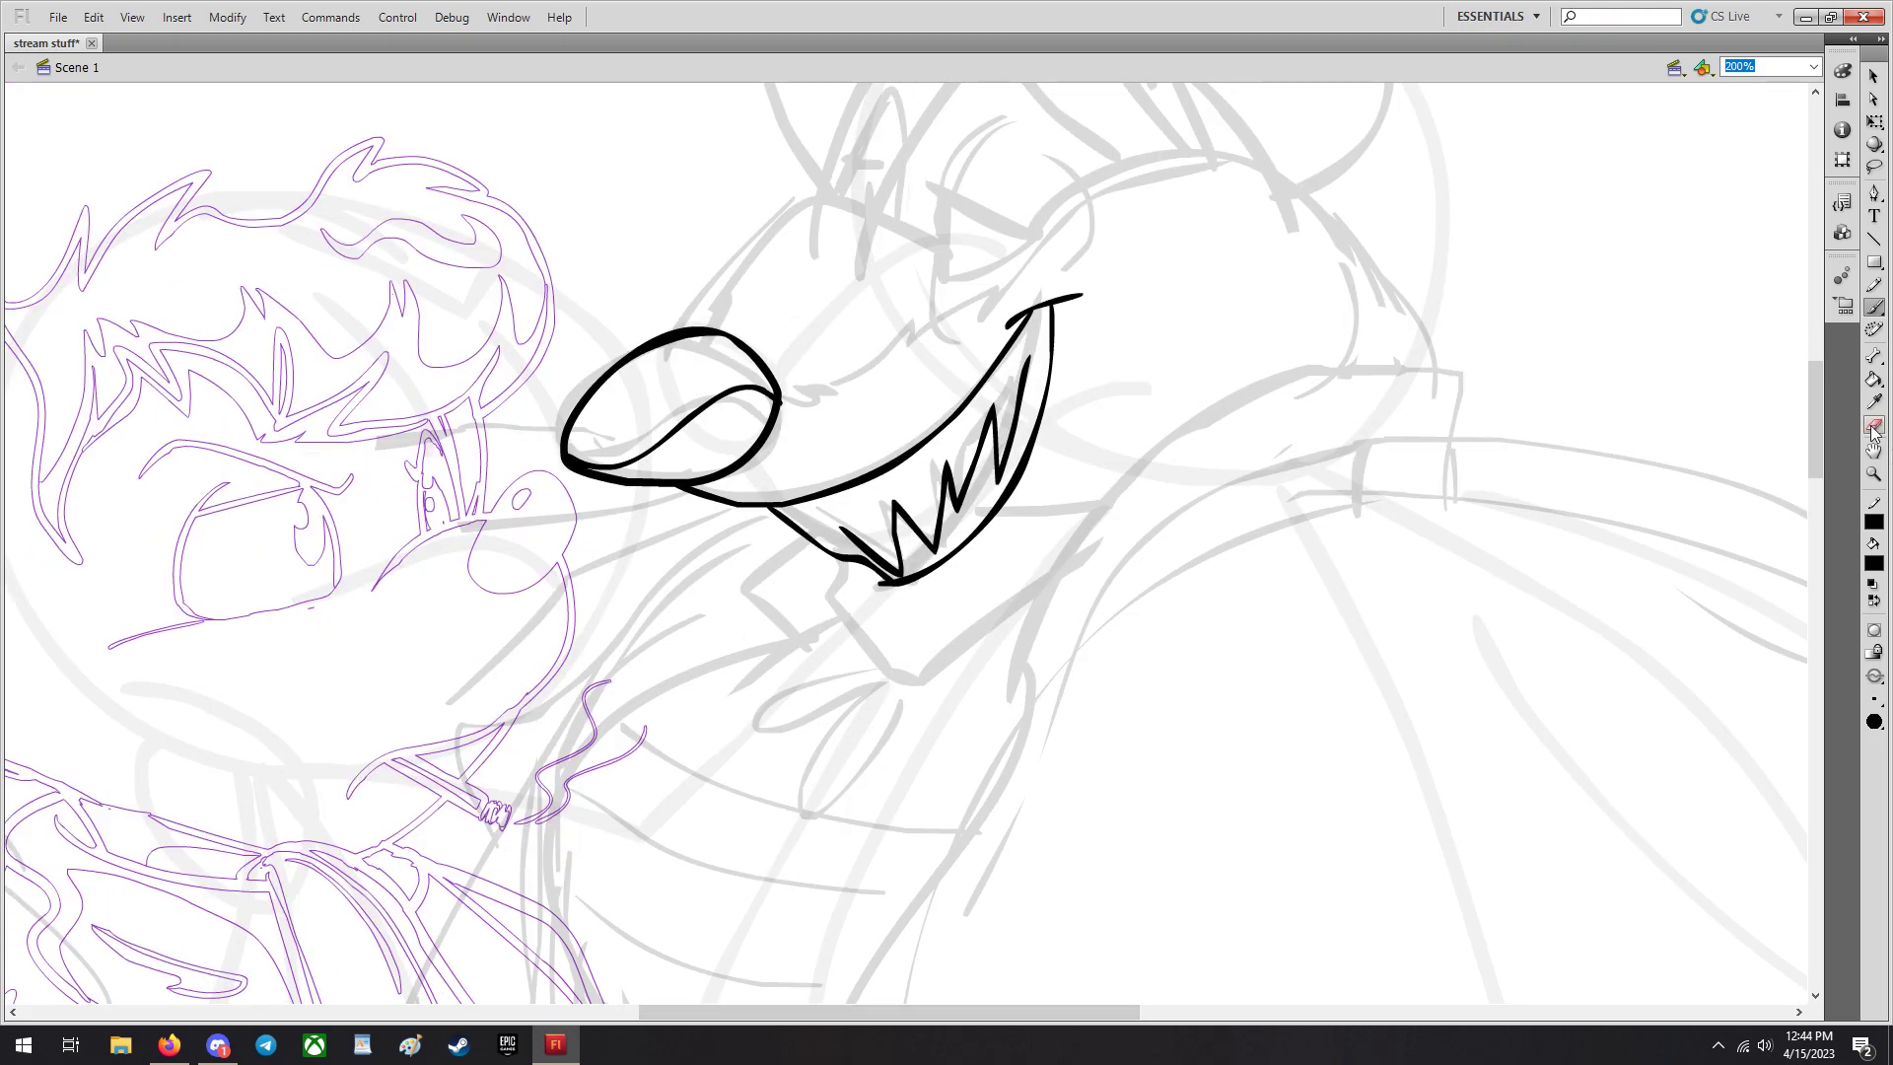
Ink Ratigan's lower jaw line and the fur tufts on his cheek.
click(887, 470)
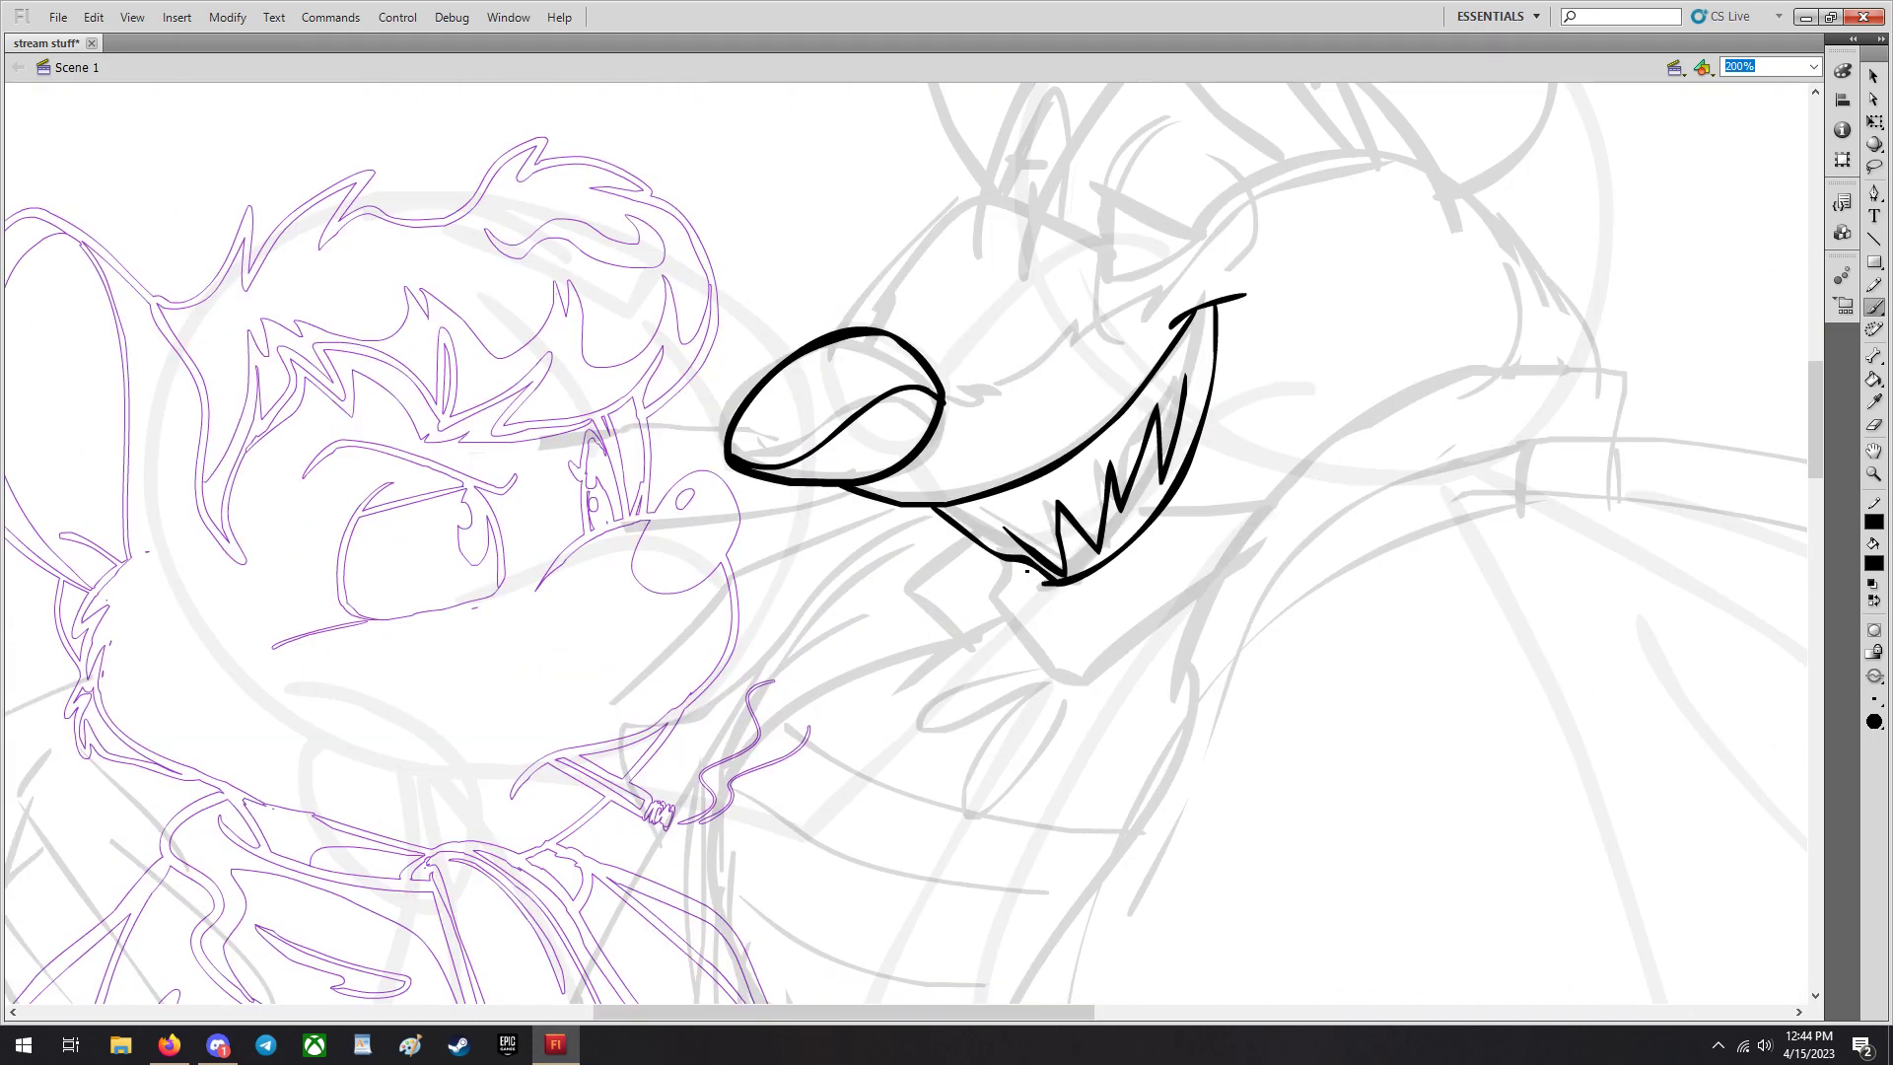
drag(1026, 574, 1093, 659)
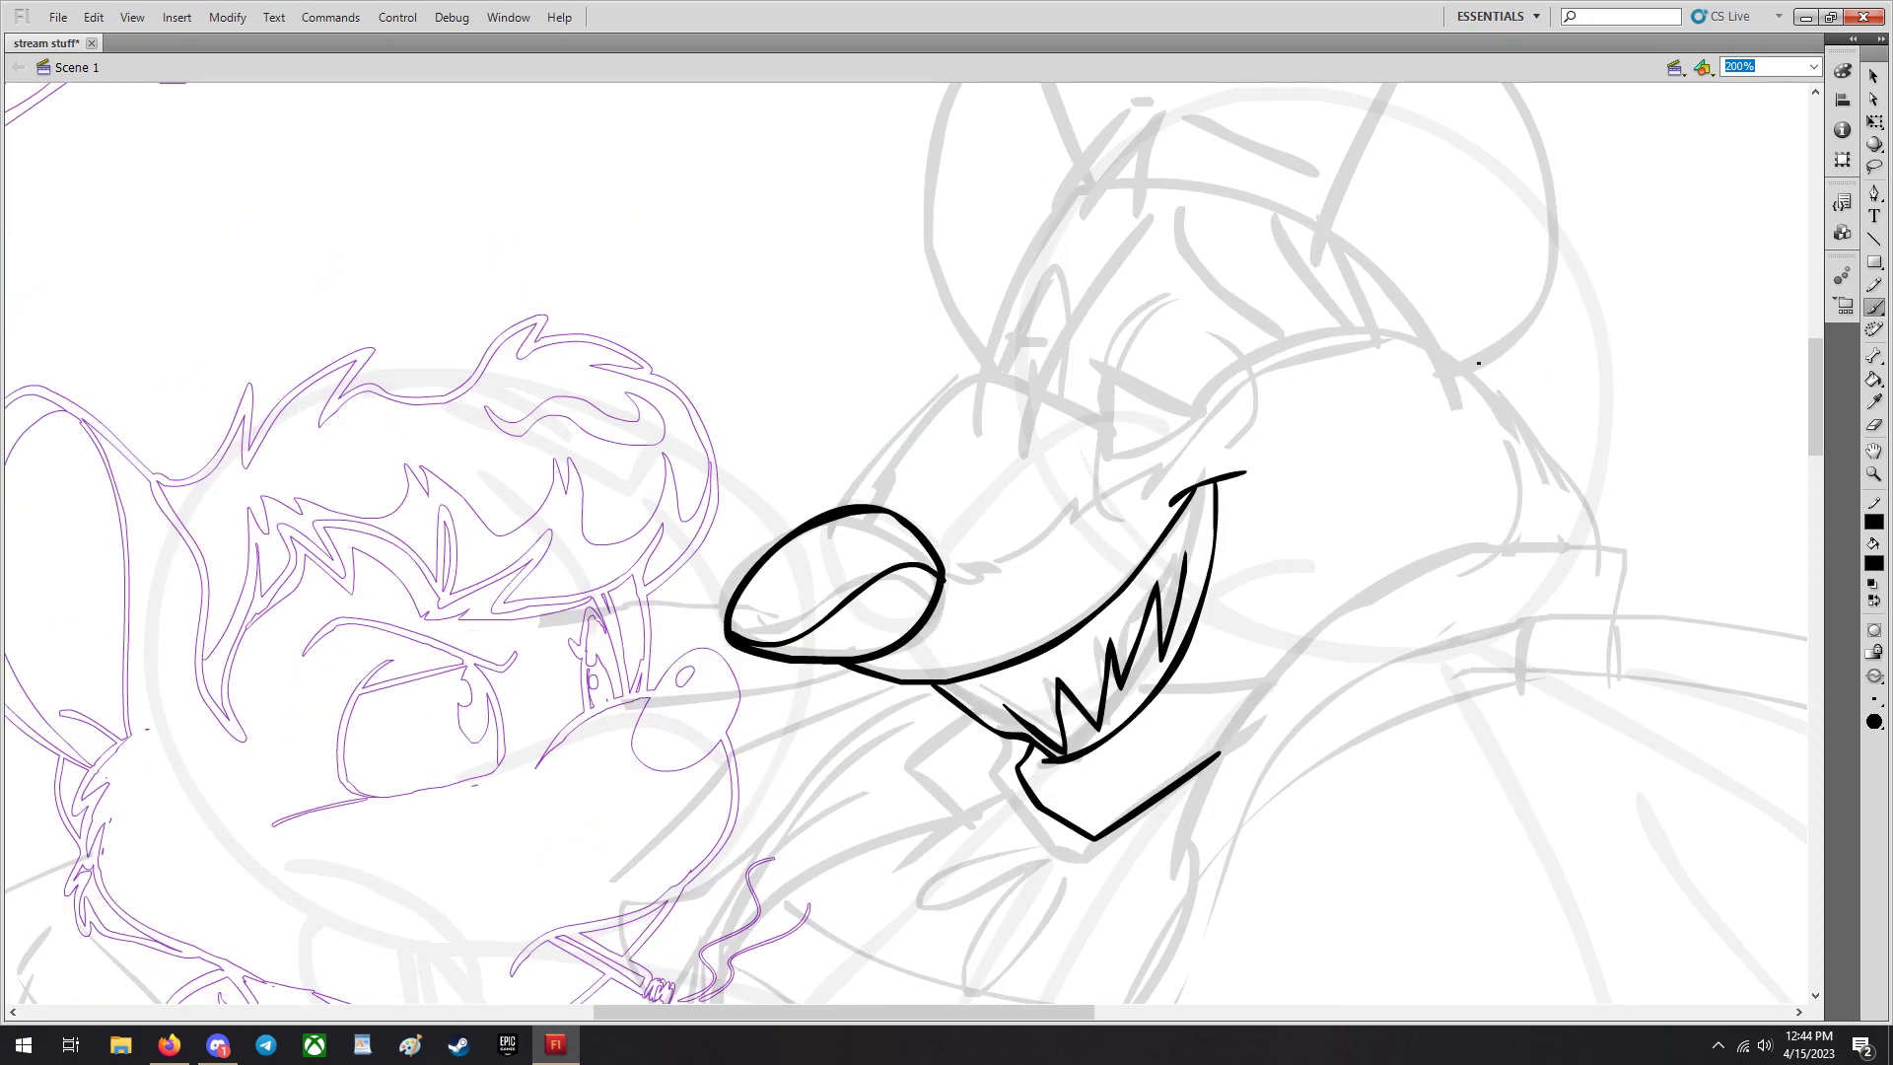
drag(1467, 363, 1582, 530)
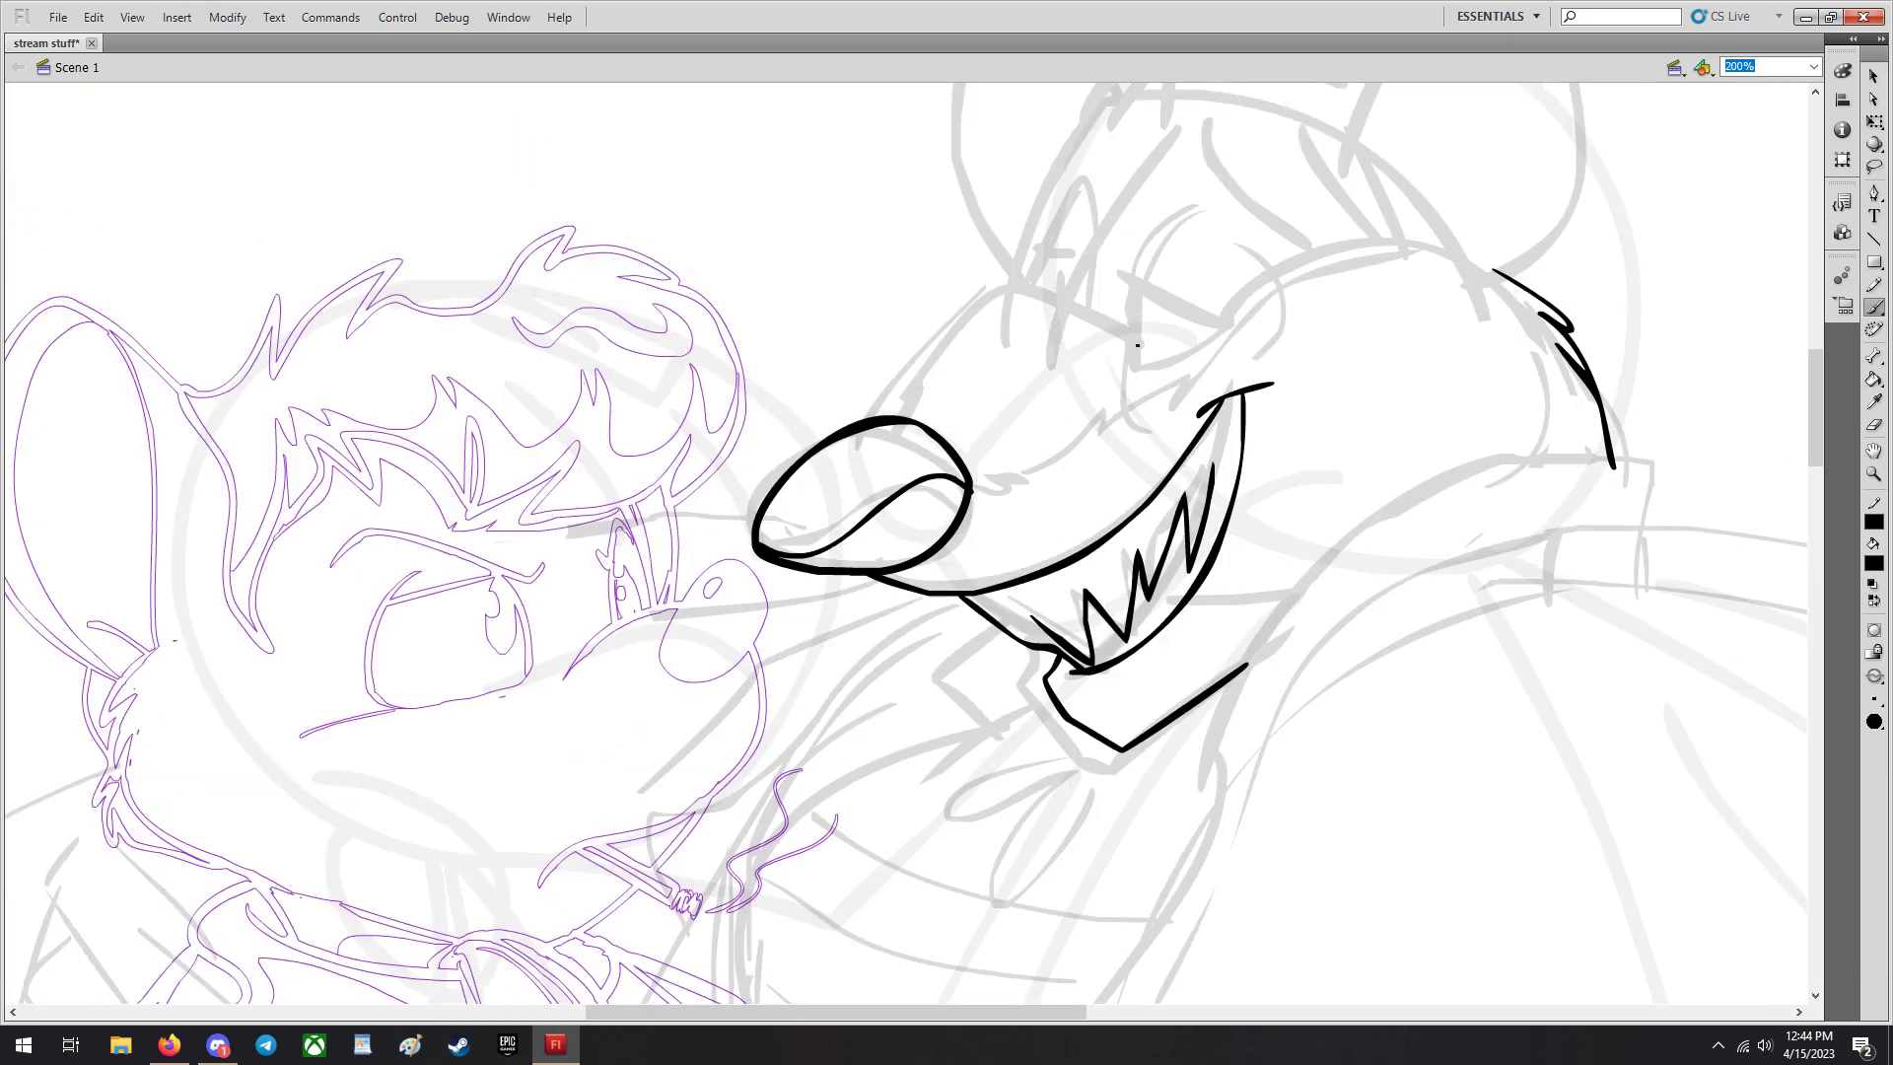
Undo a discarded stroke and redraw a clean line along the top of Ratigan's snout.
drag(988, 296, 1136, 325)
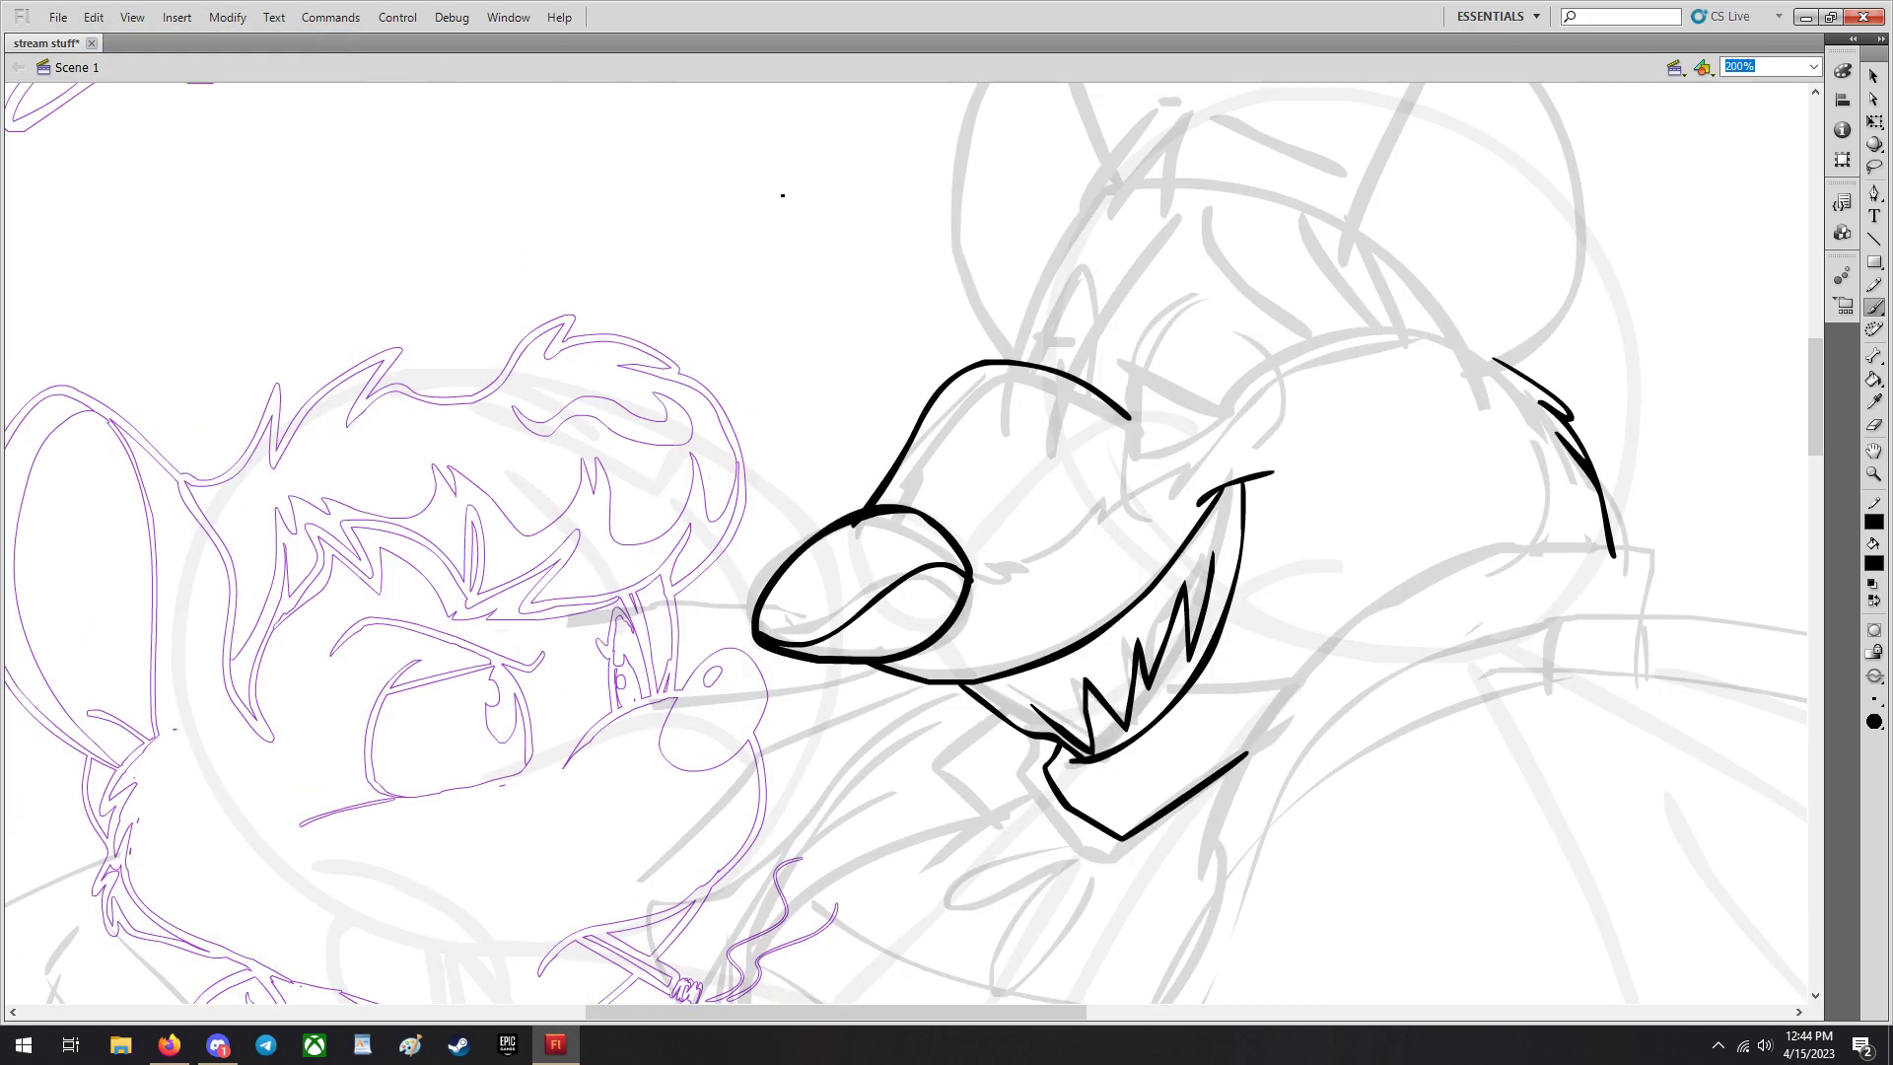
key(Ctrl+Z)
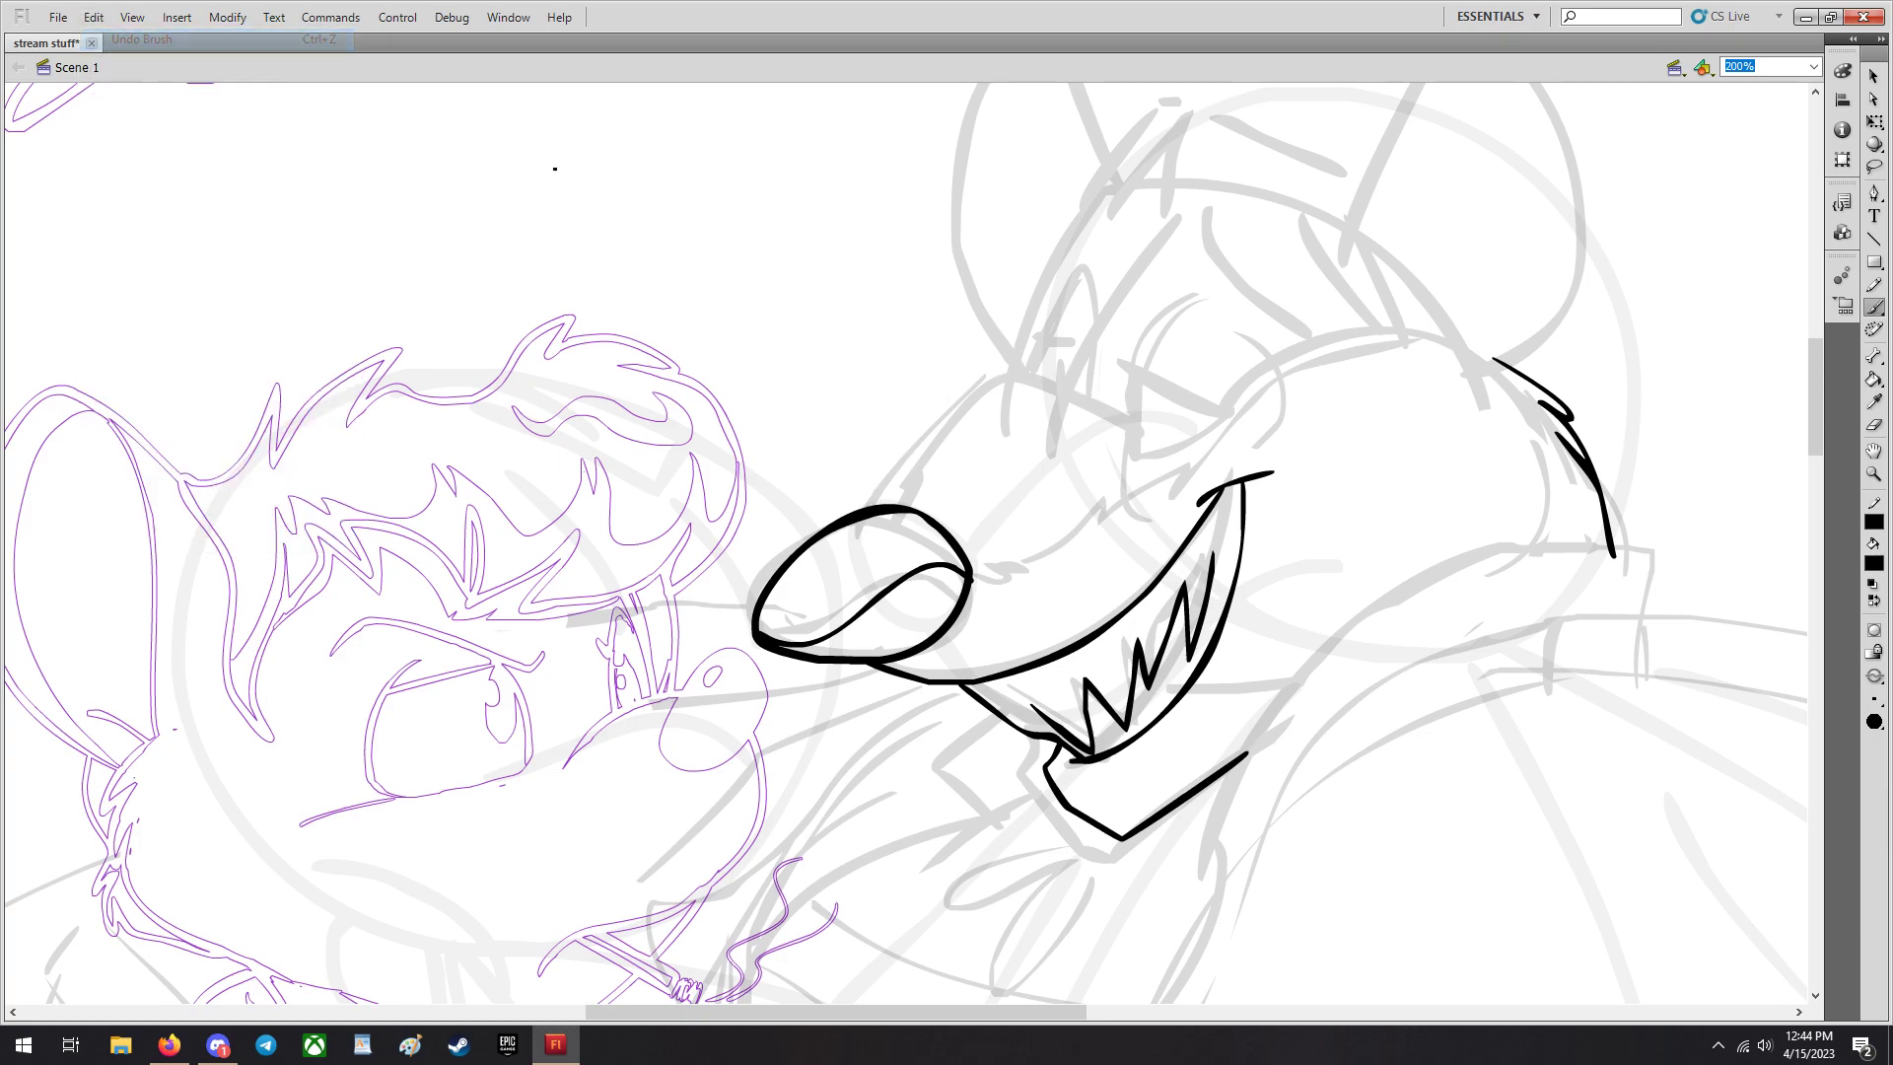
drag(899, 453, 1128, 416)
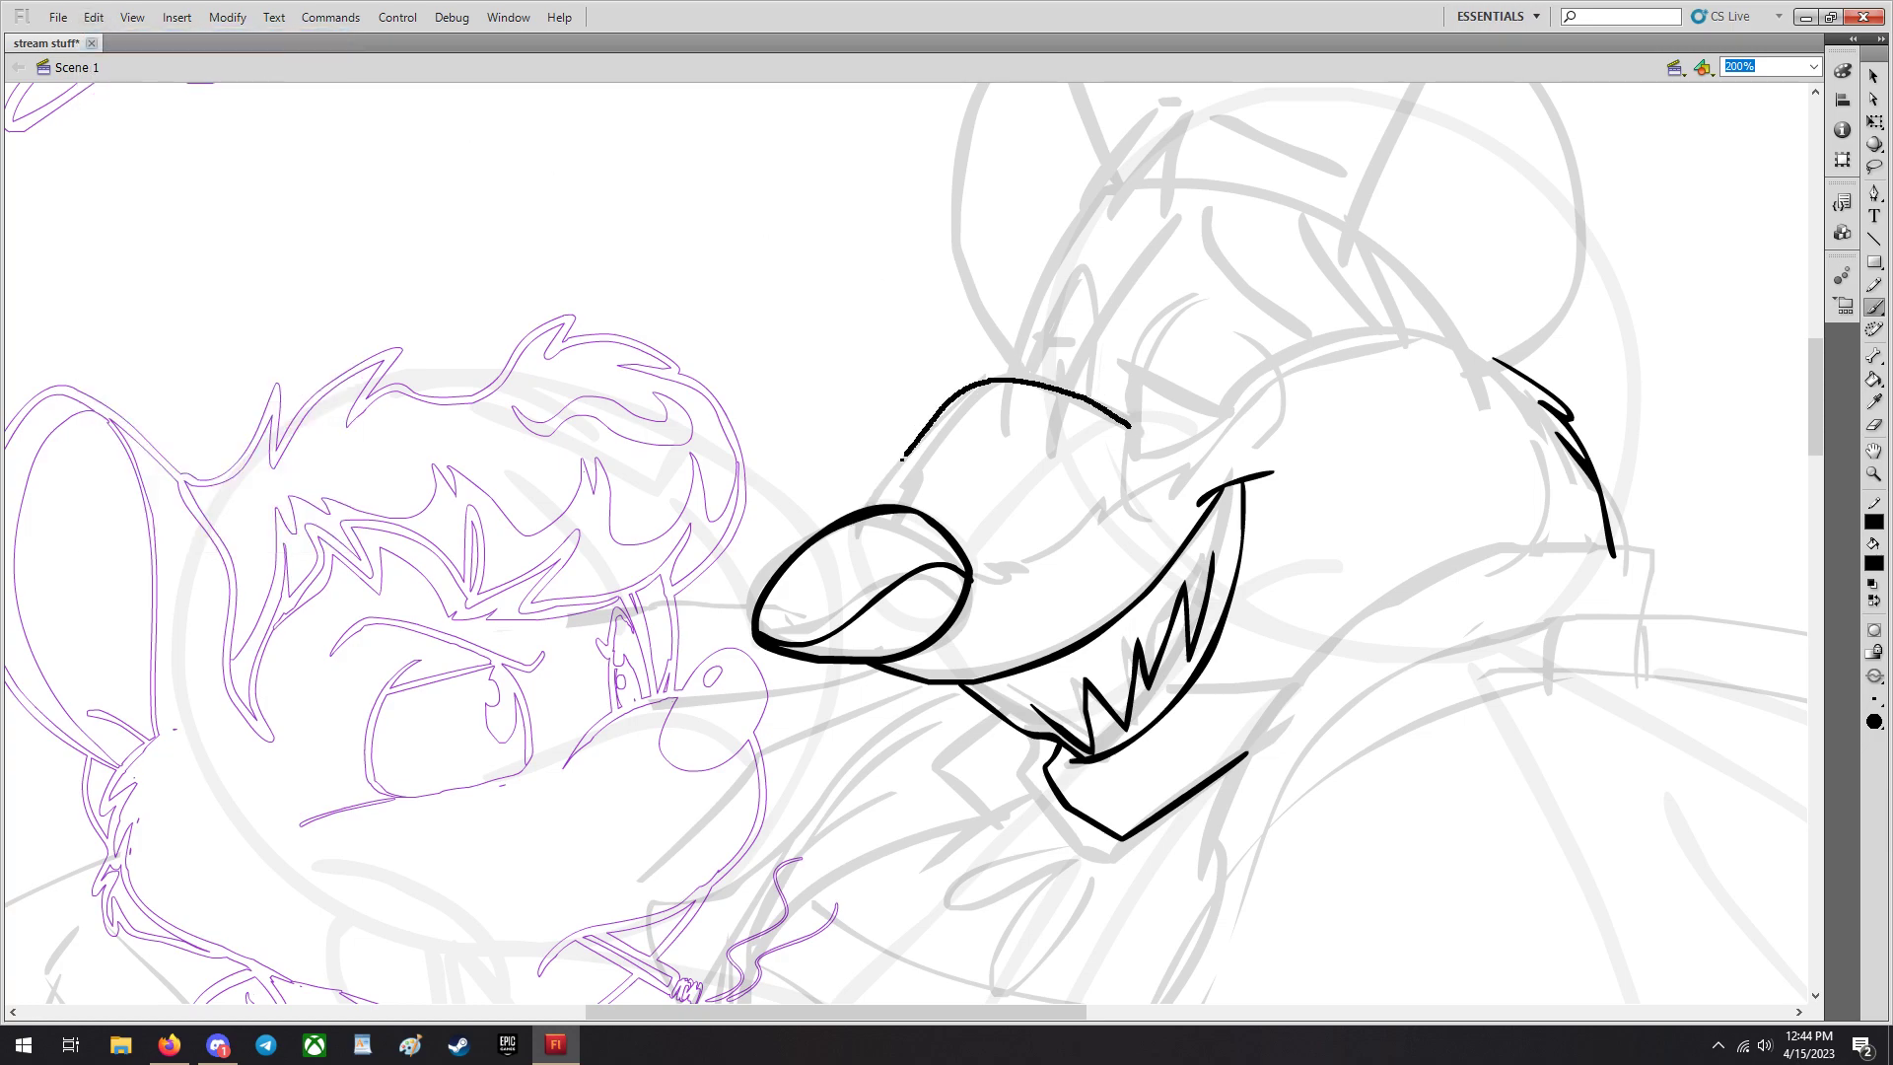
scroll(down, 3)
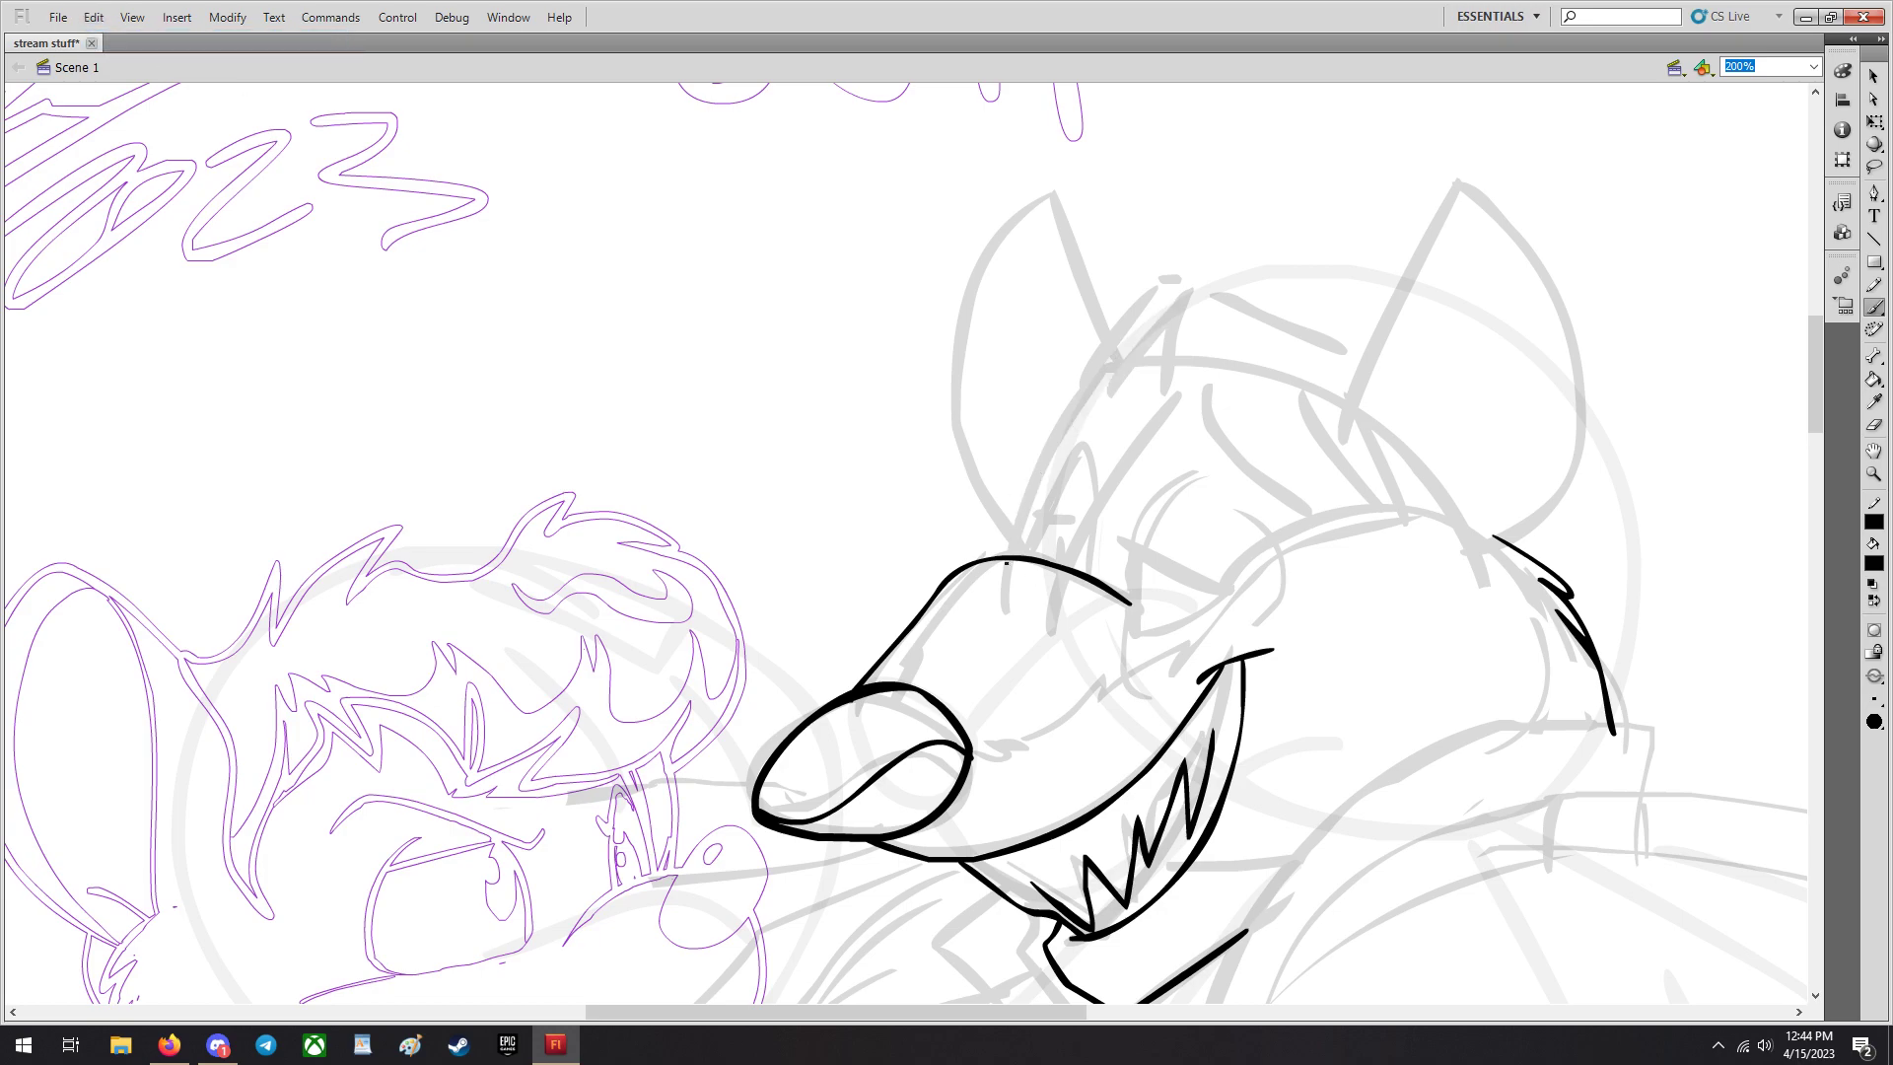
Ink Ratigan's two pointed ears and the top of his head over the sketch.
drag(1008, 568, 1244, 314)
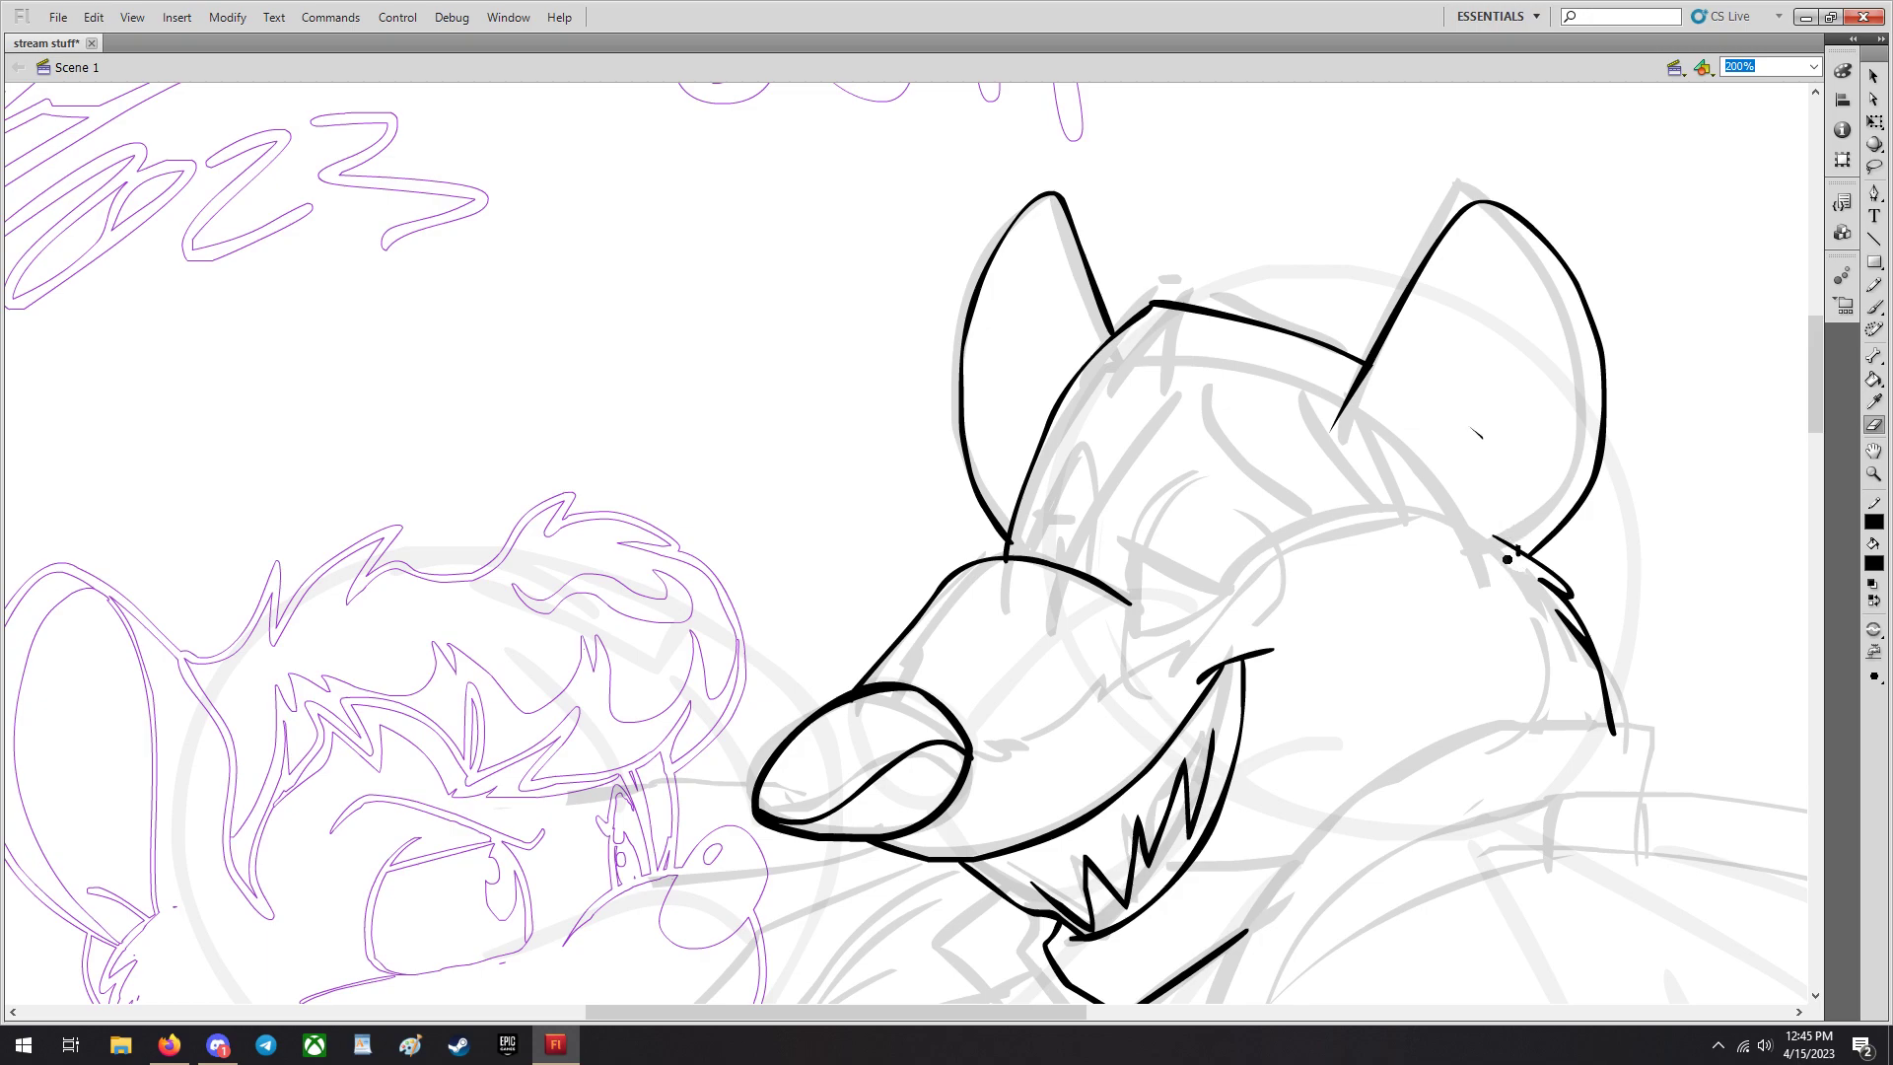
scroll(down, 3)
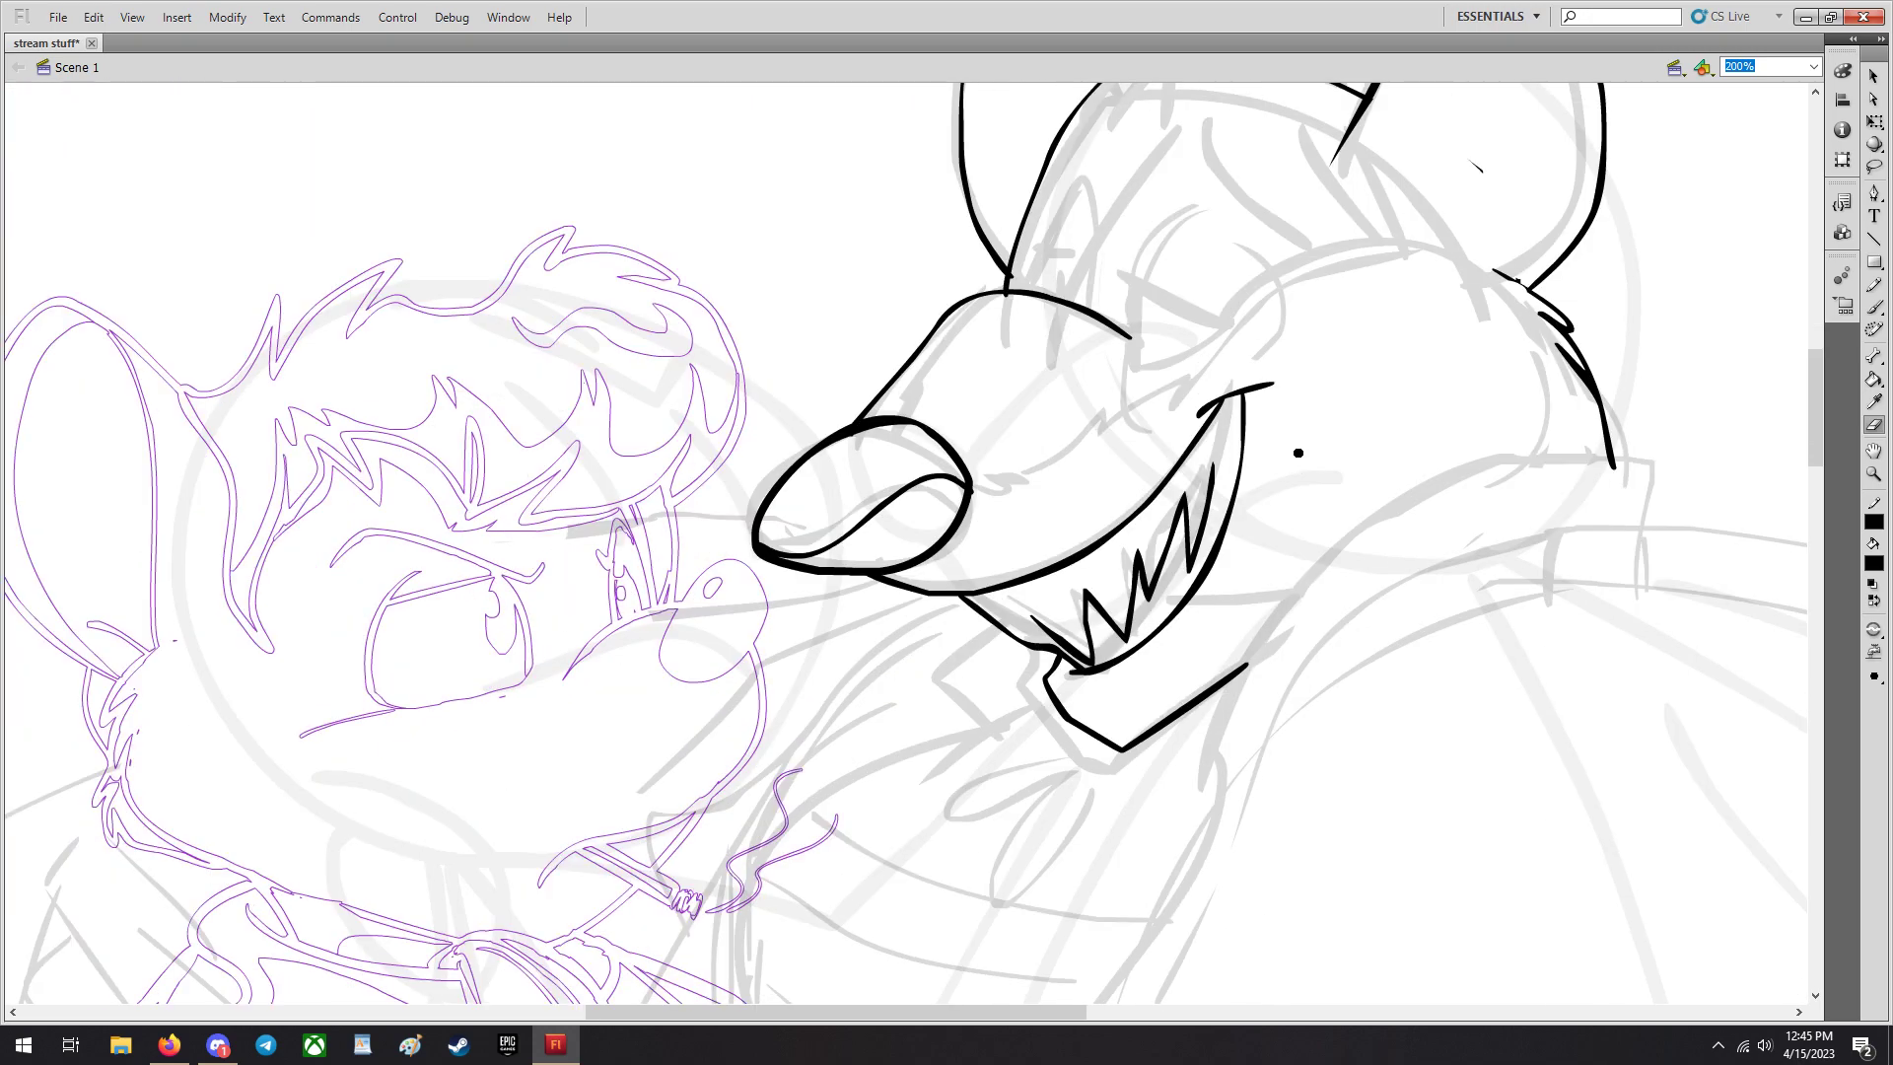
scroll(down, 3)
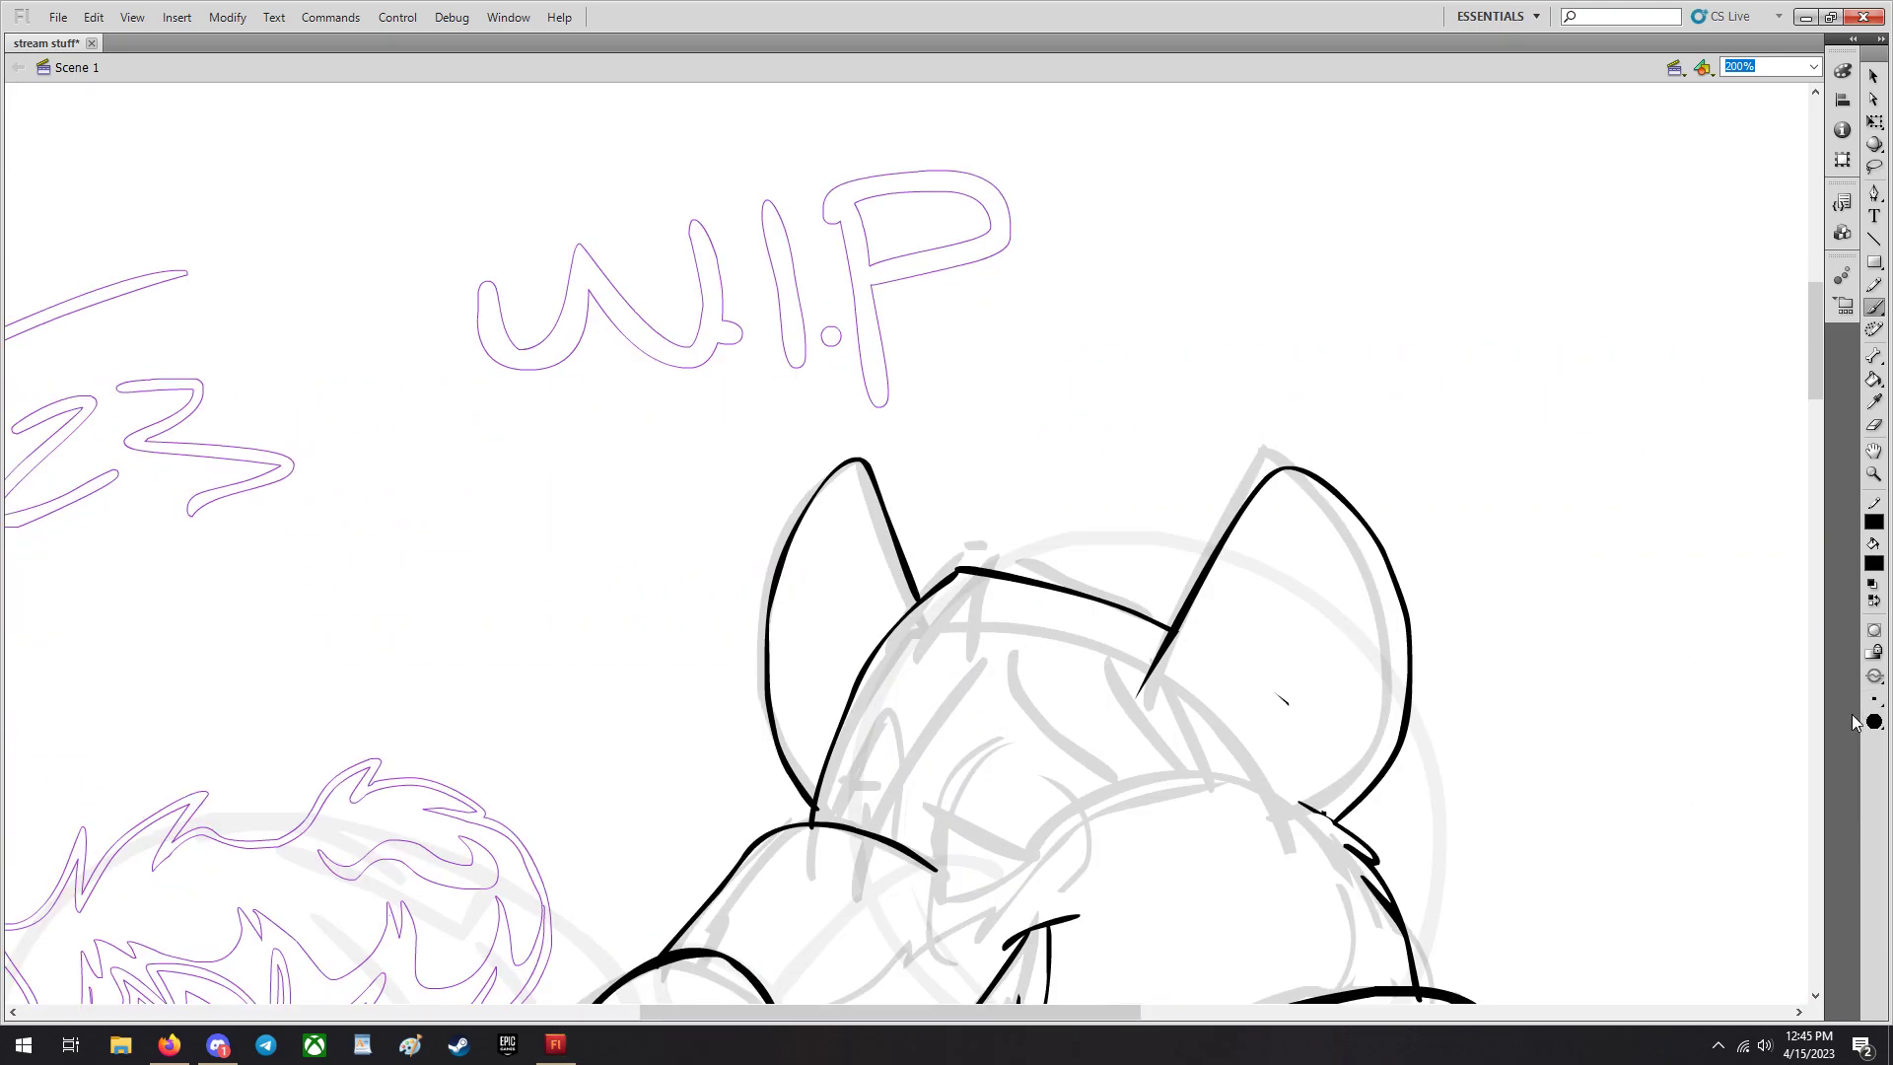
Scroll the stage while inking the inner ear lines, collar and coat outline.
scroll(down, 3)
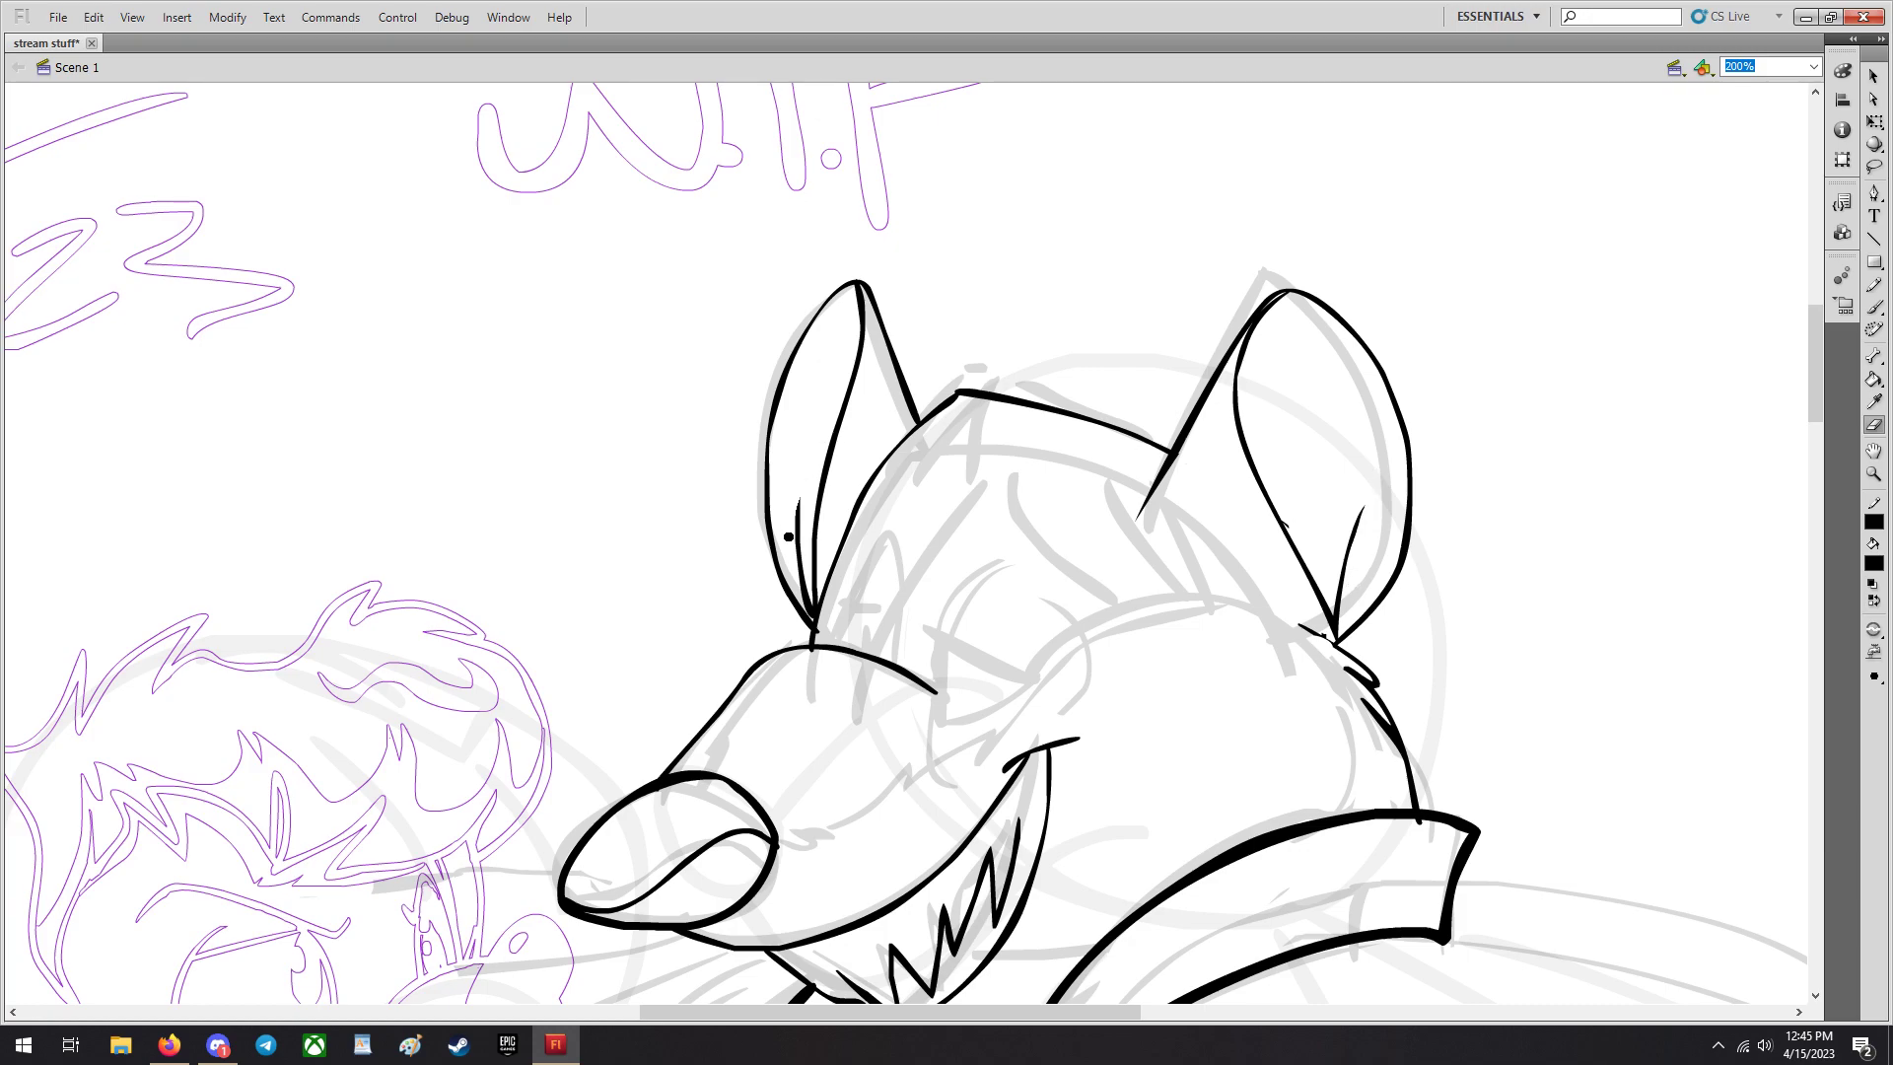
scroll(down, 3)
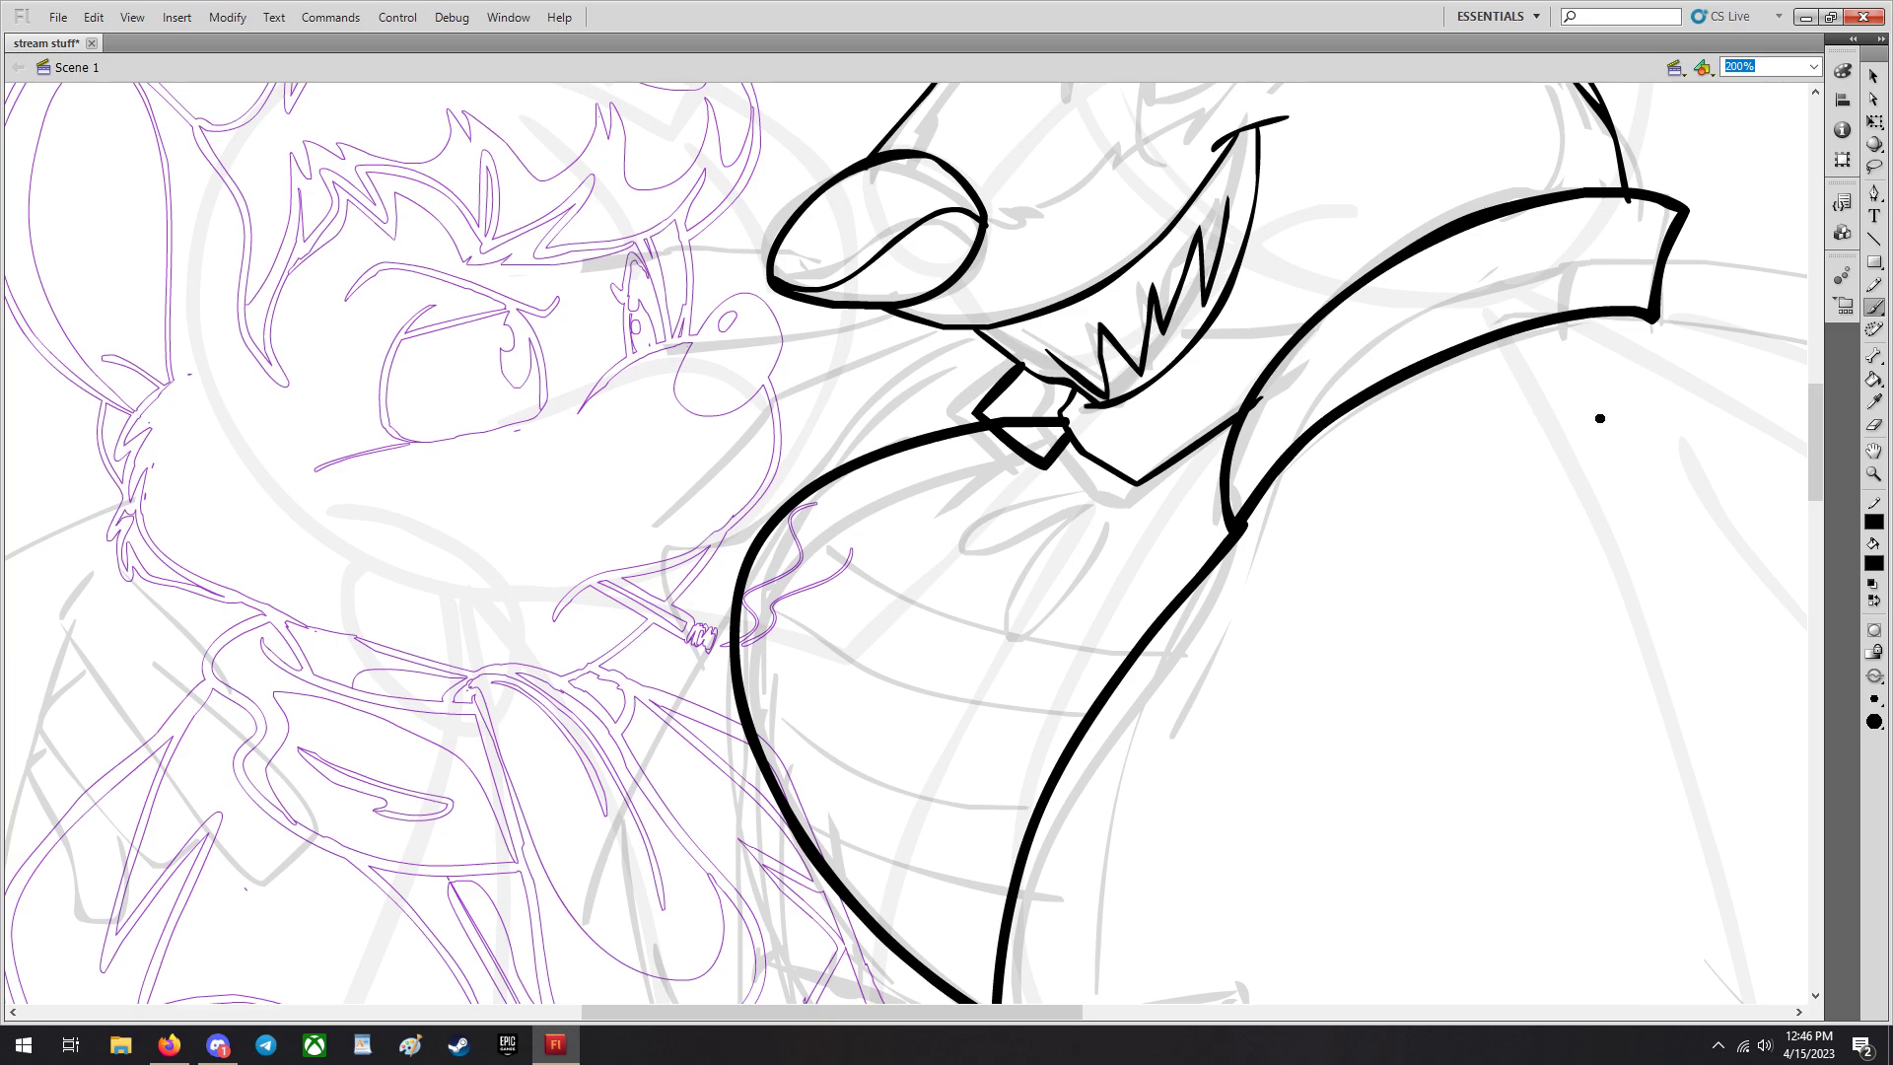
mouse_move(1404, 454)
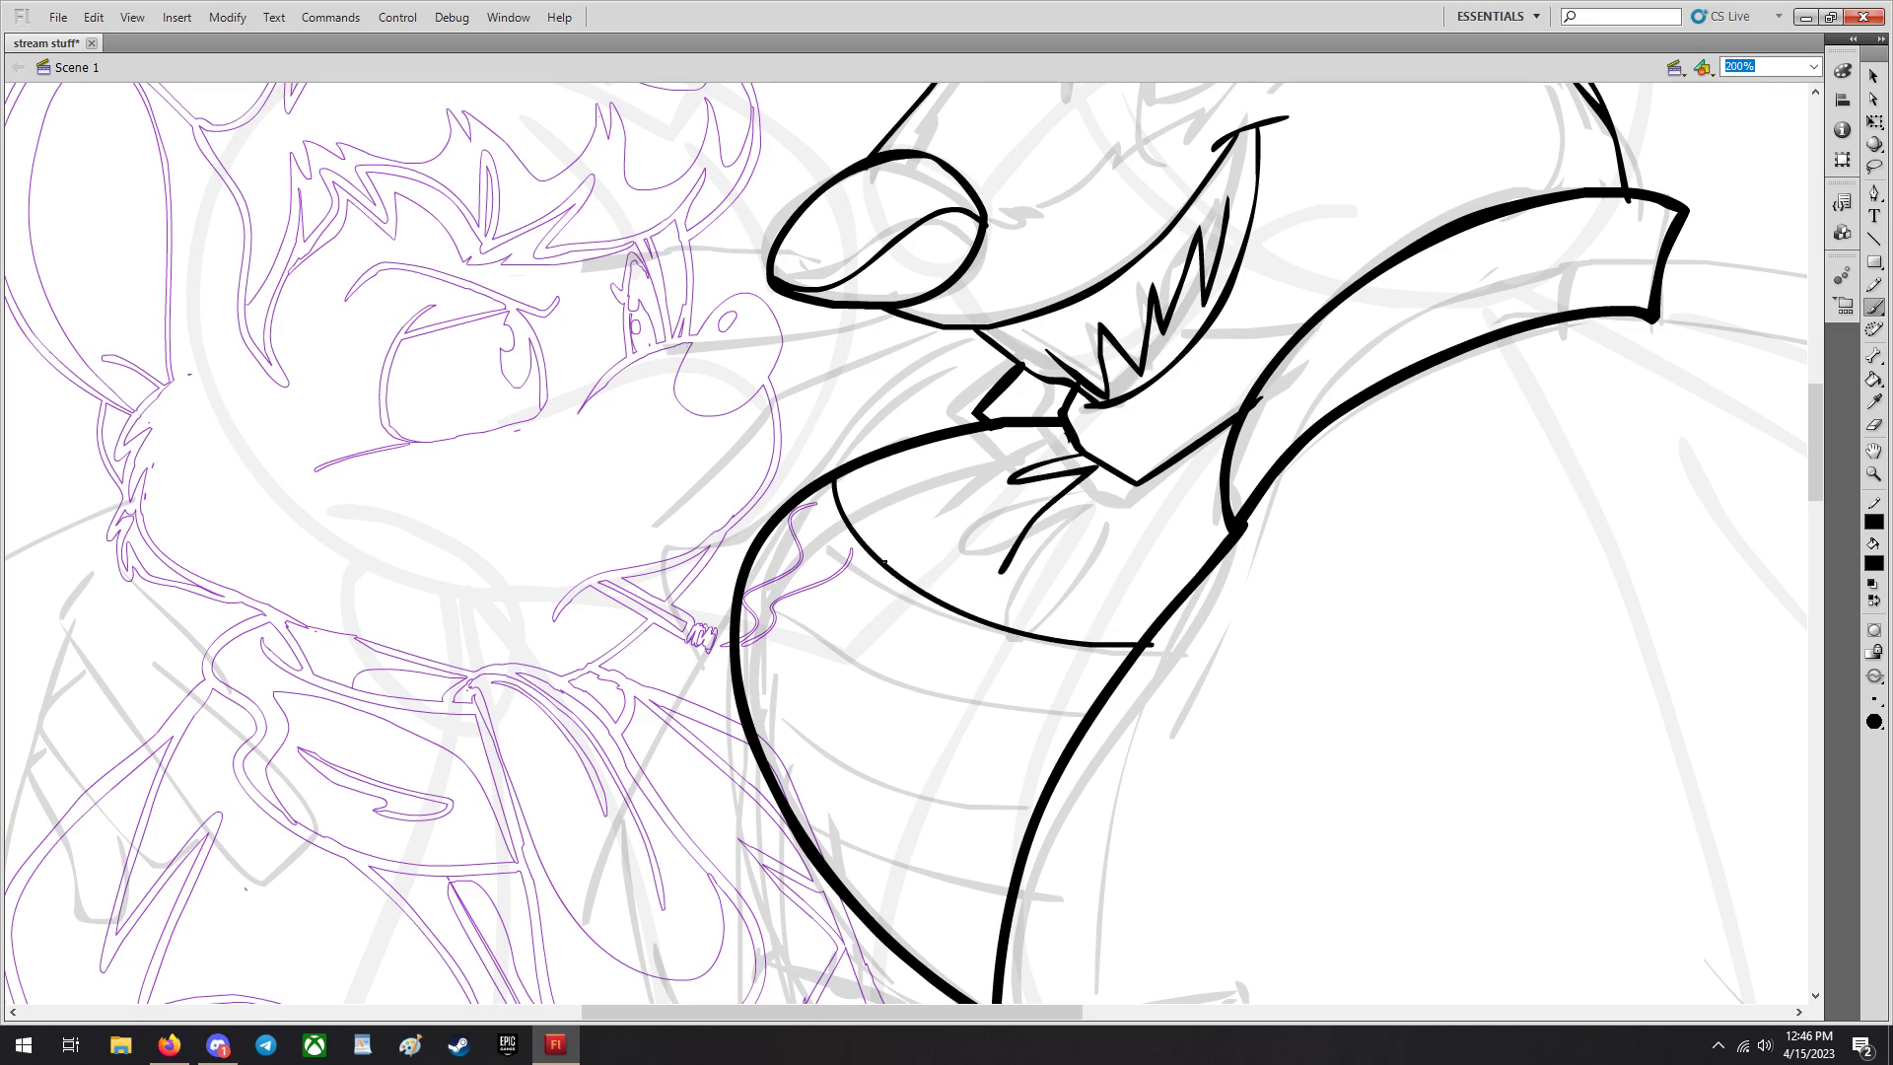
Brush a curved stripe line across Ratigan's vest.
click(94, 18)
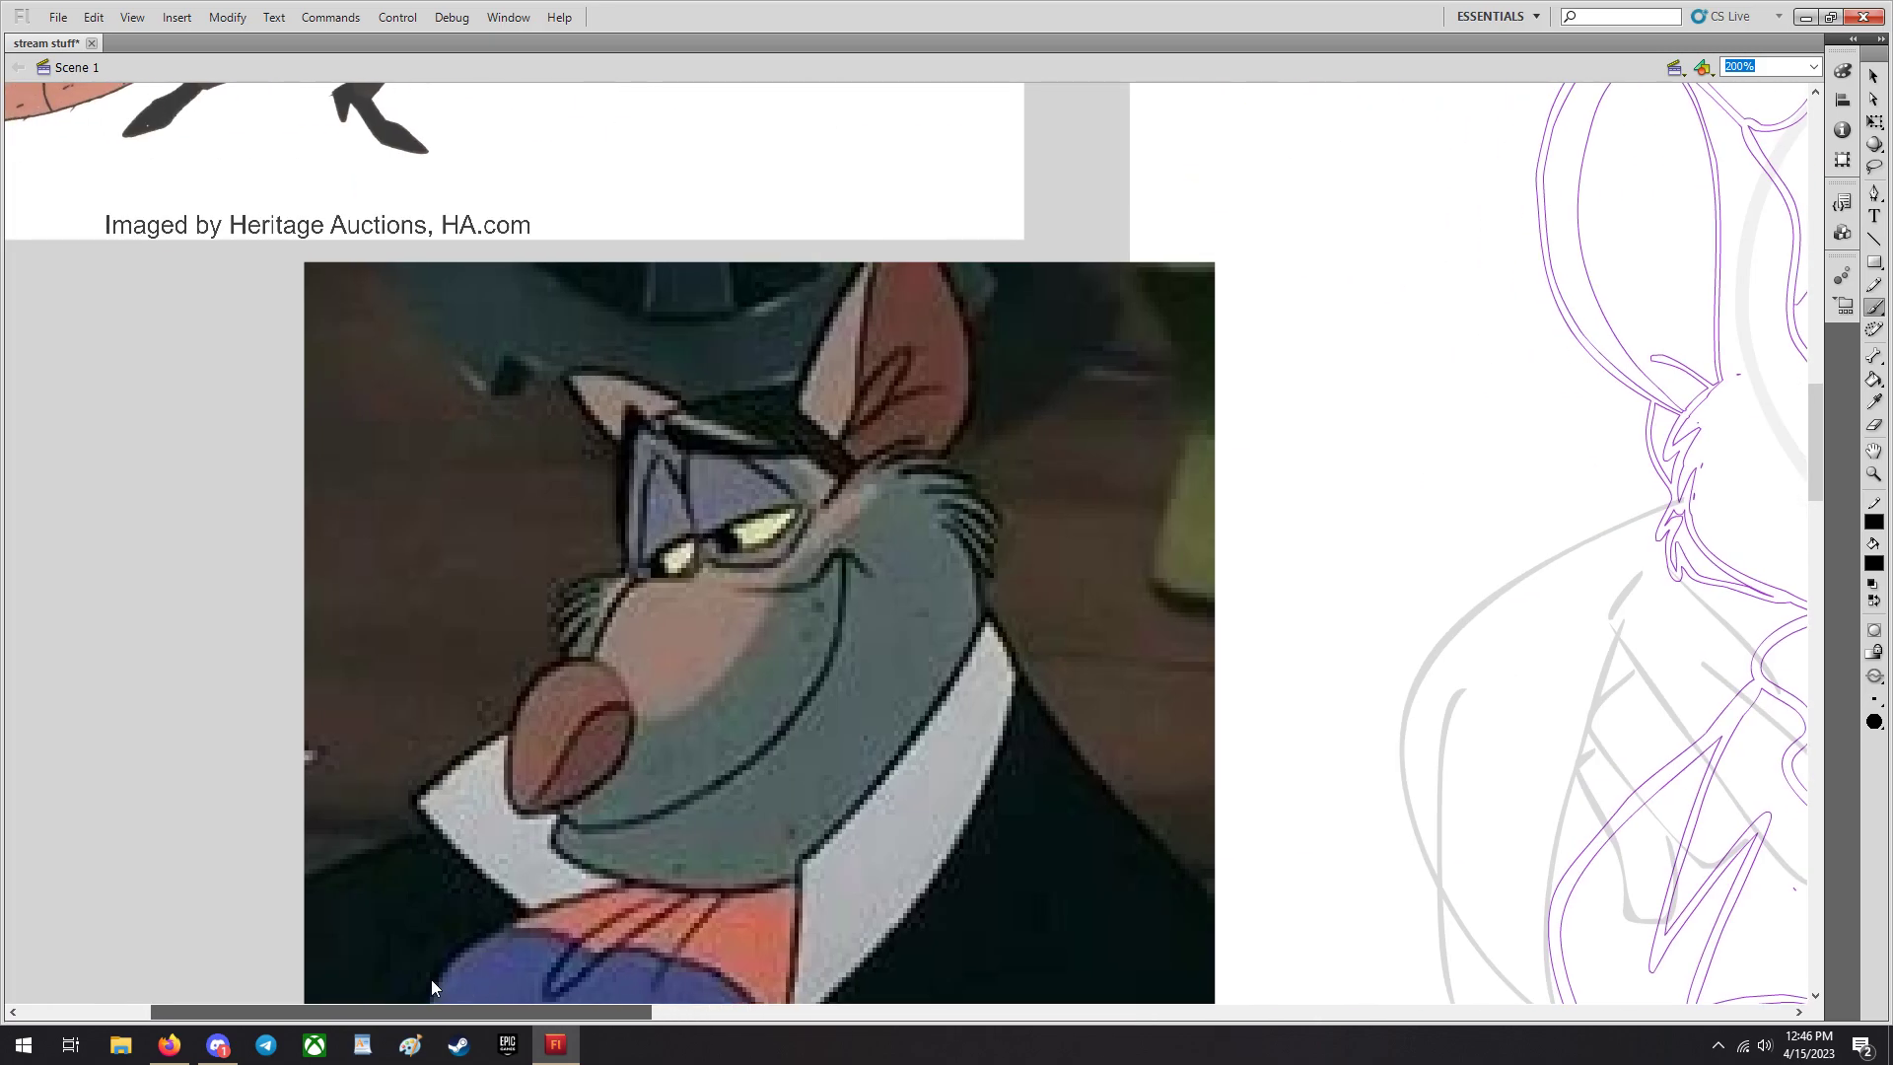
scroll(down, 3)
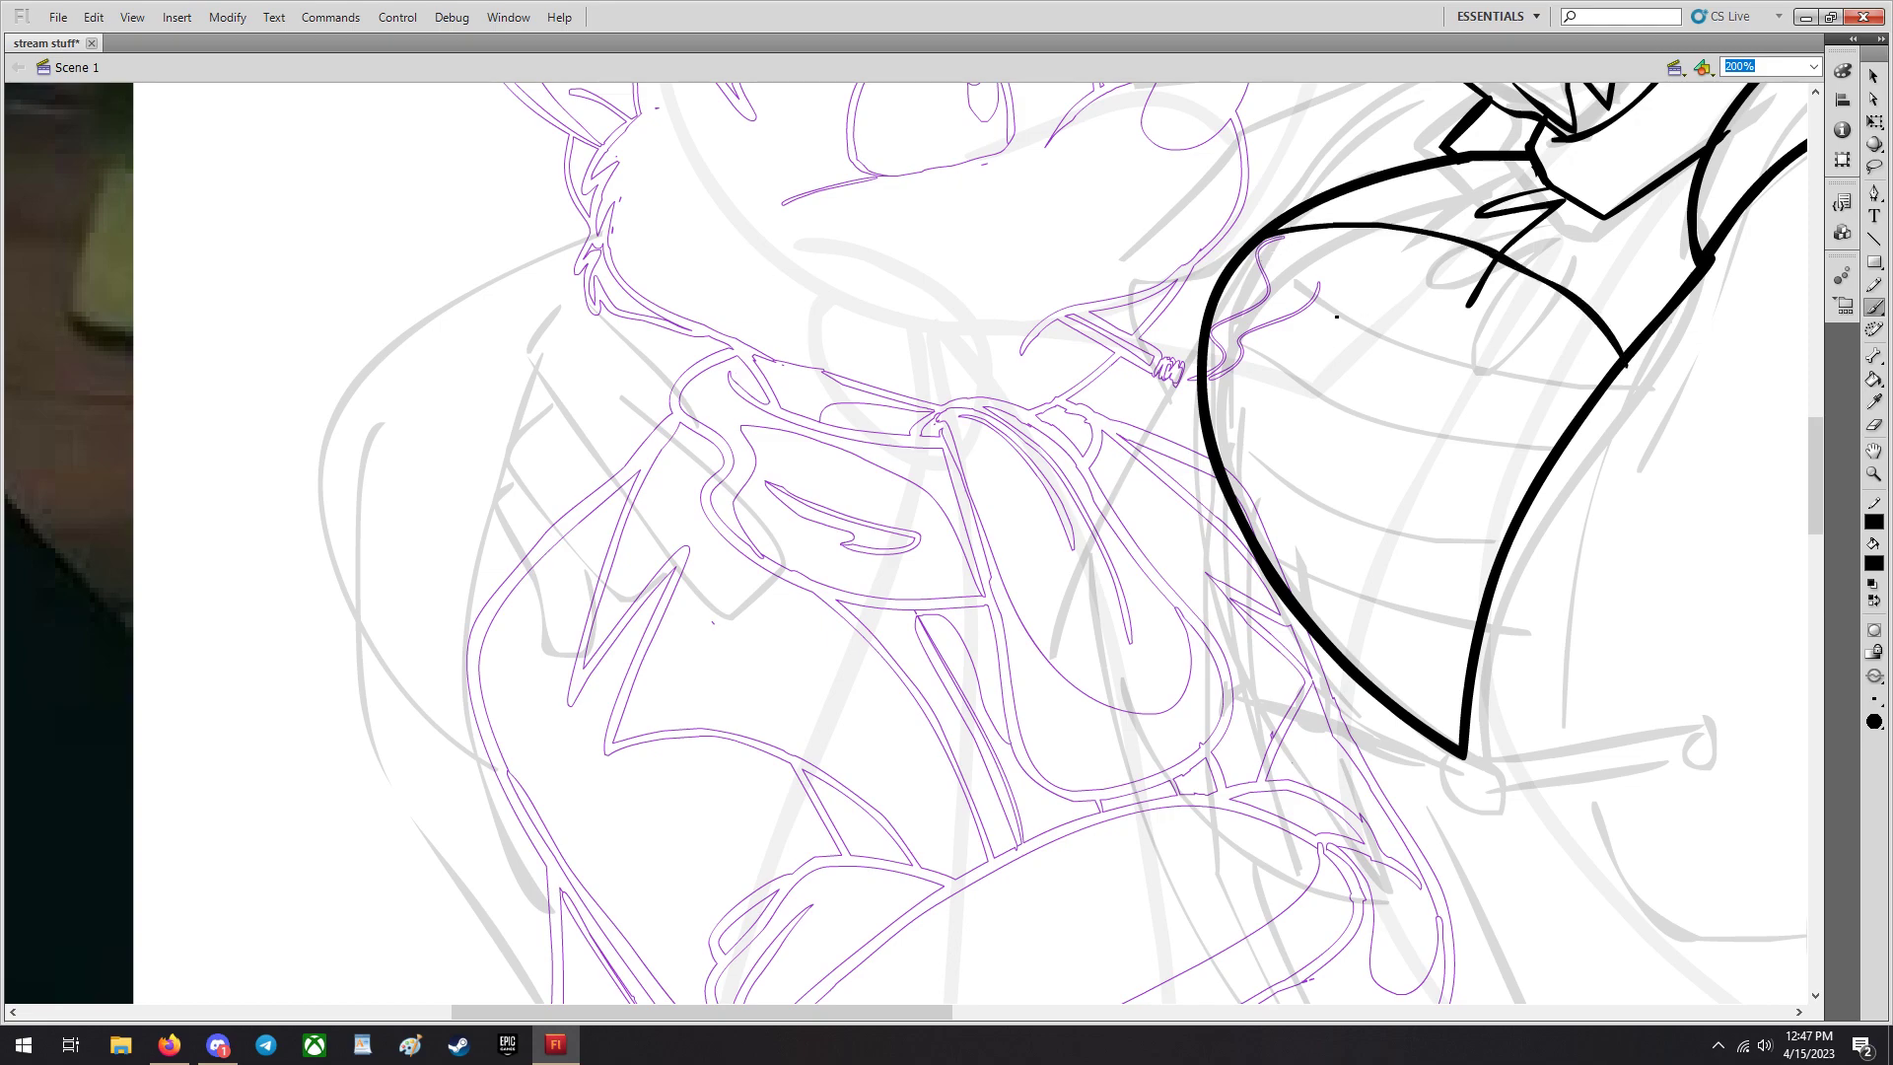
drag(1244, 325, 1558, 447)
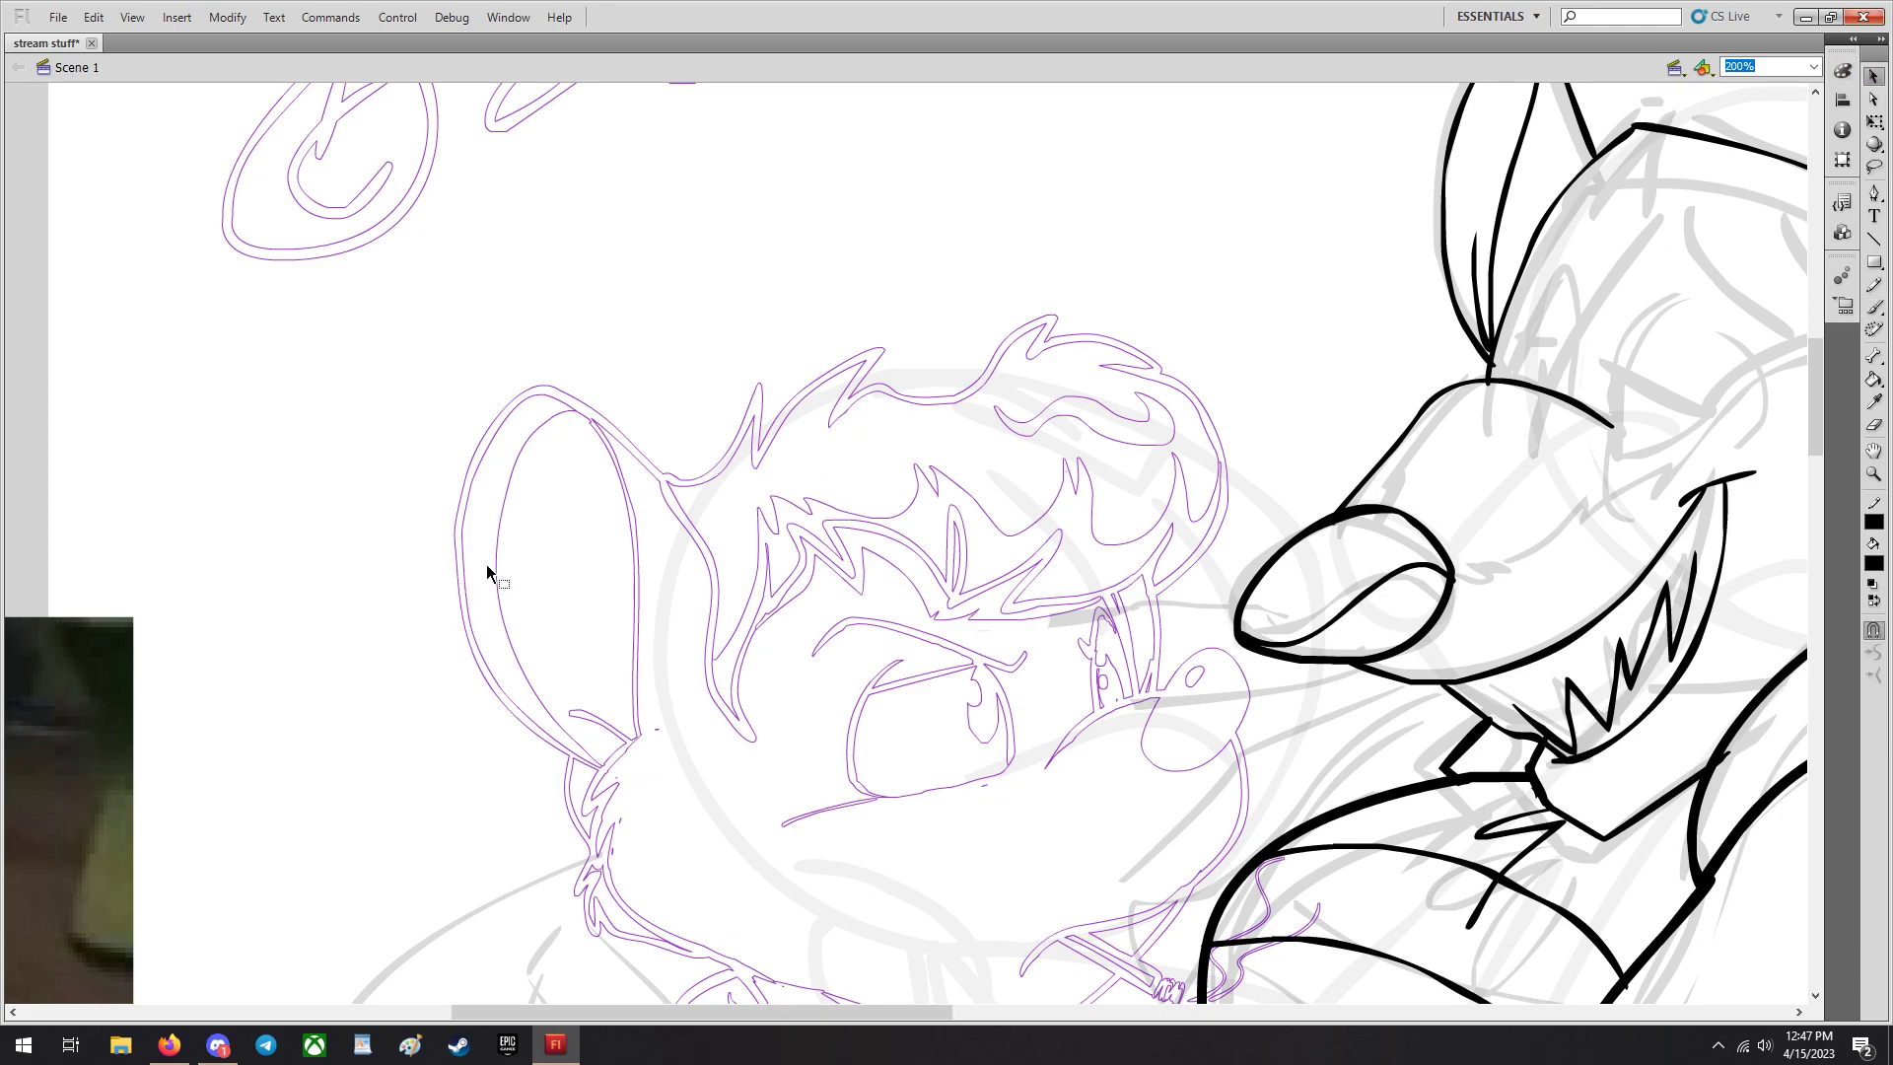
Zoom out to show the whole drawing with the coloured Patrick.
click(1810, 65)
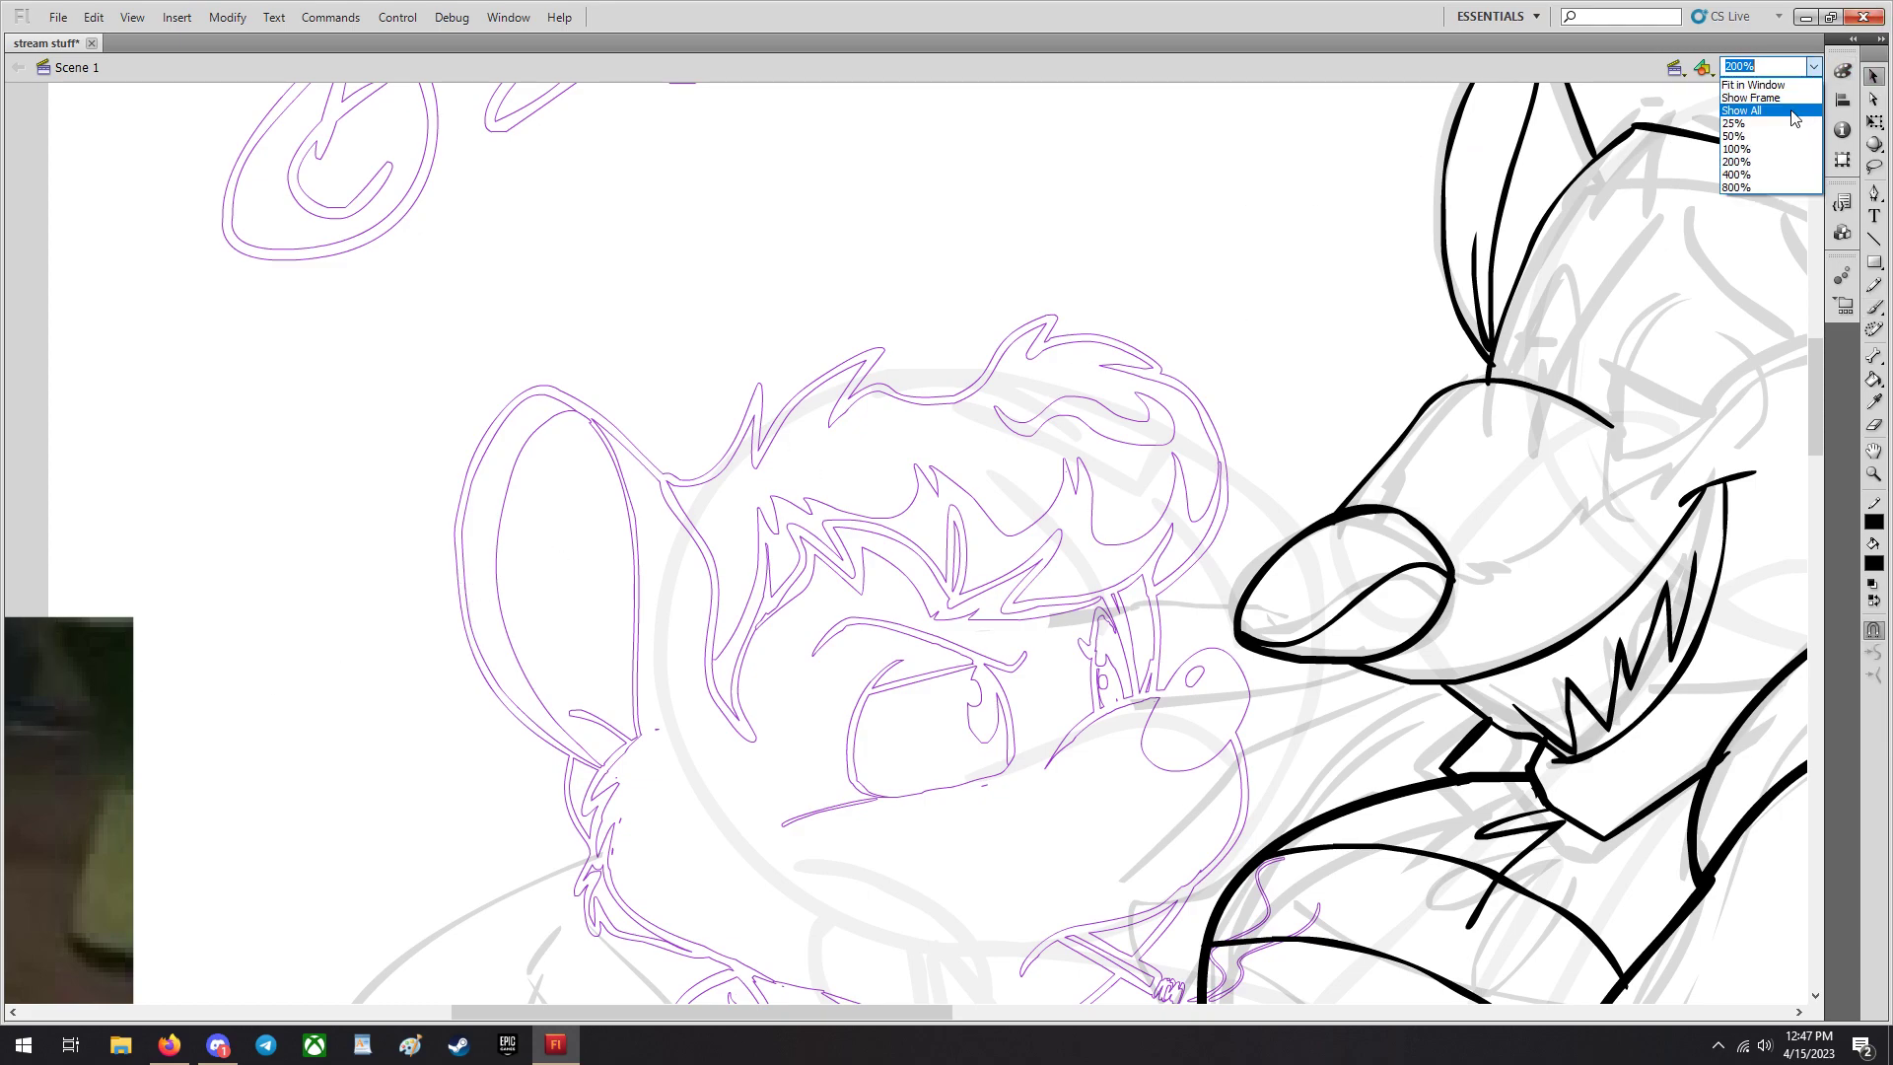
click(1739, 150)
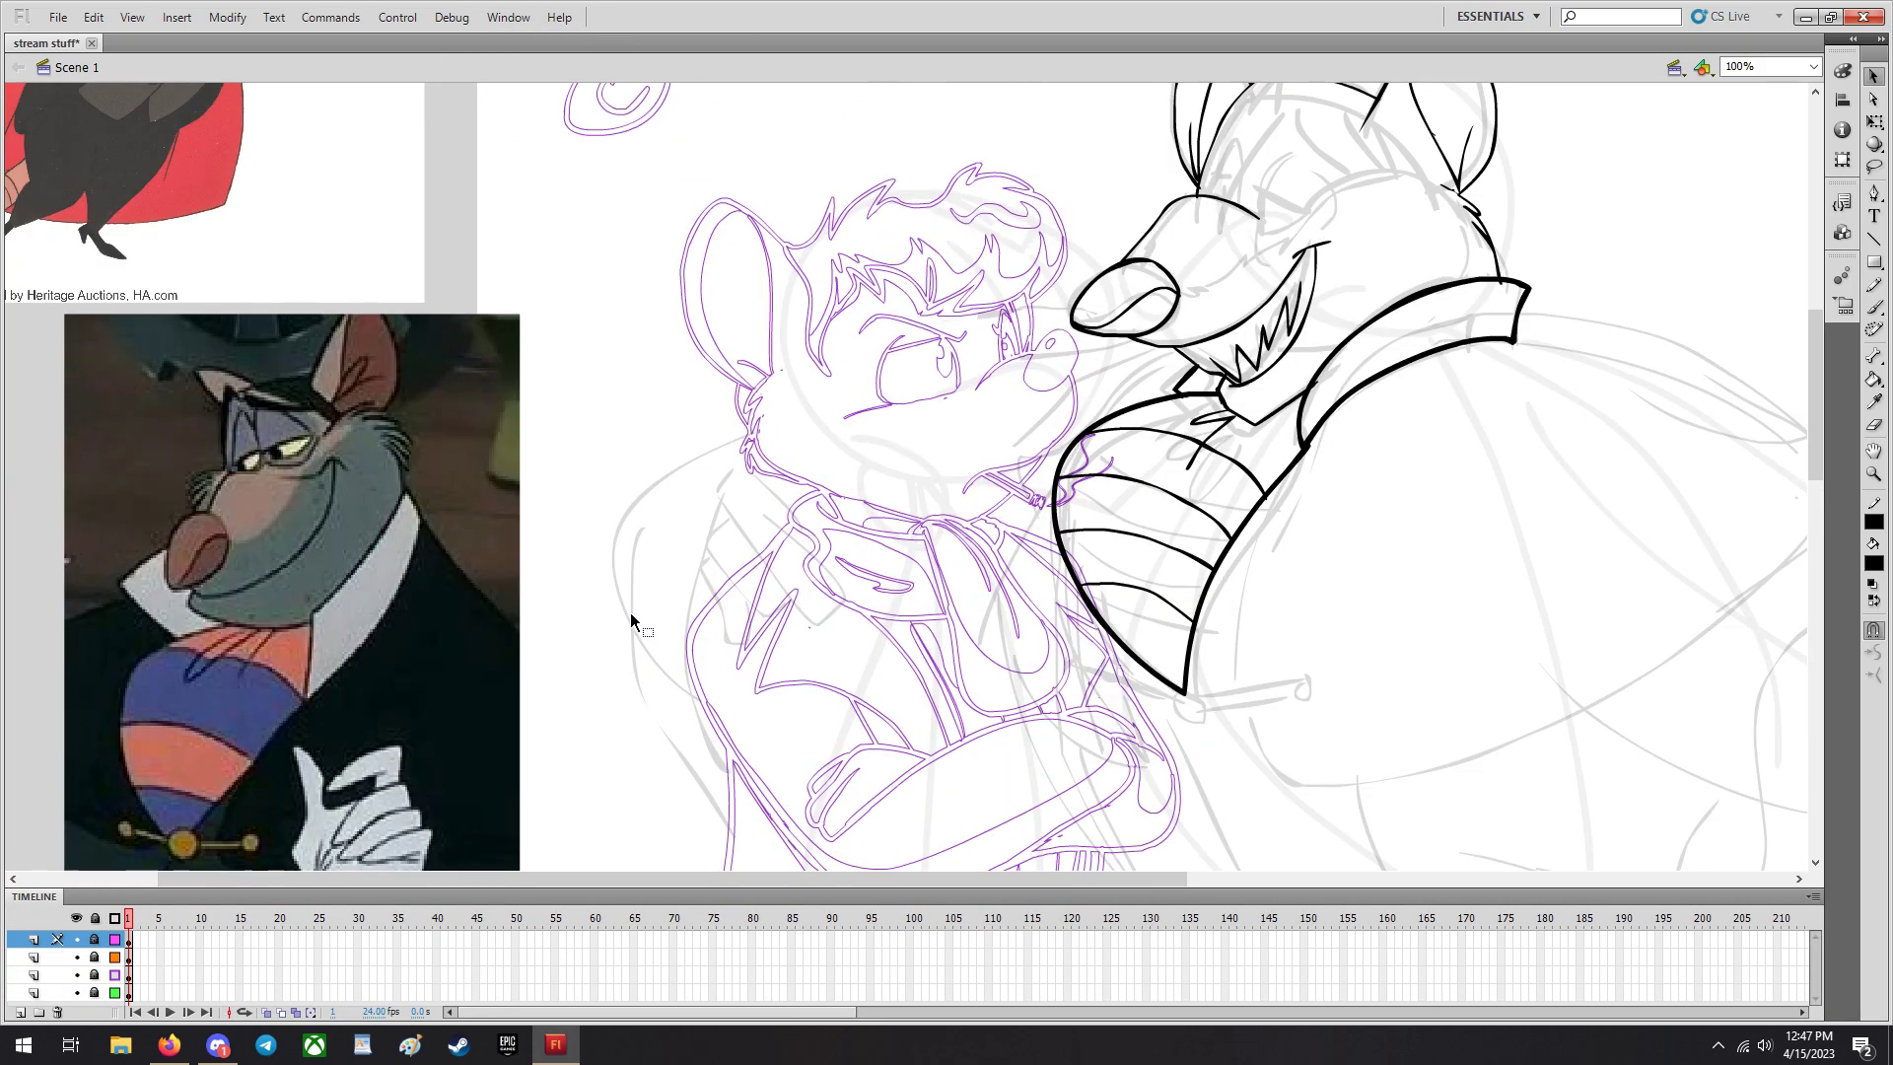
mouse_move(404, 631)
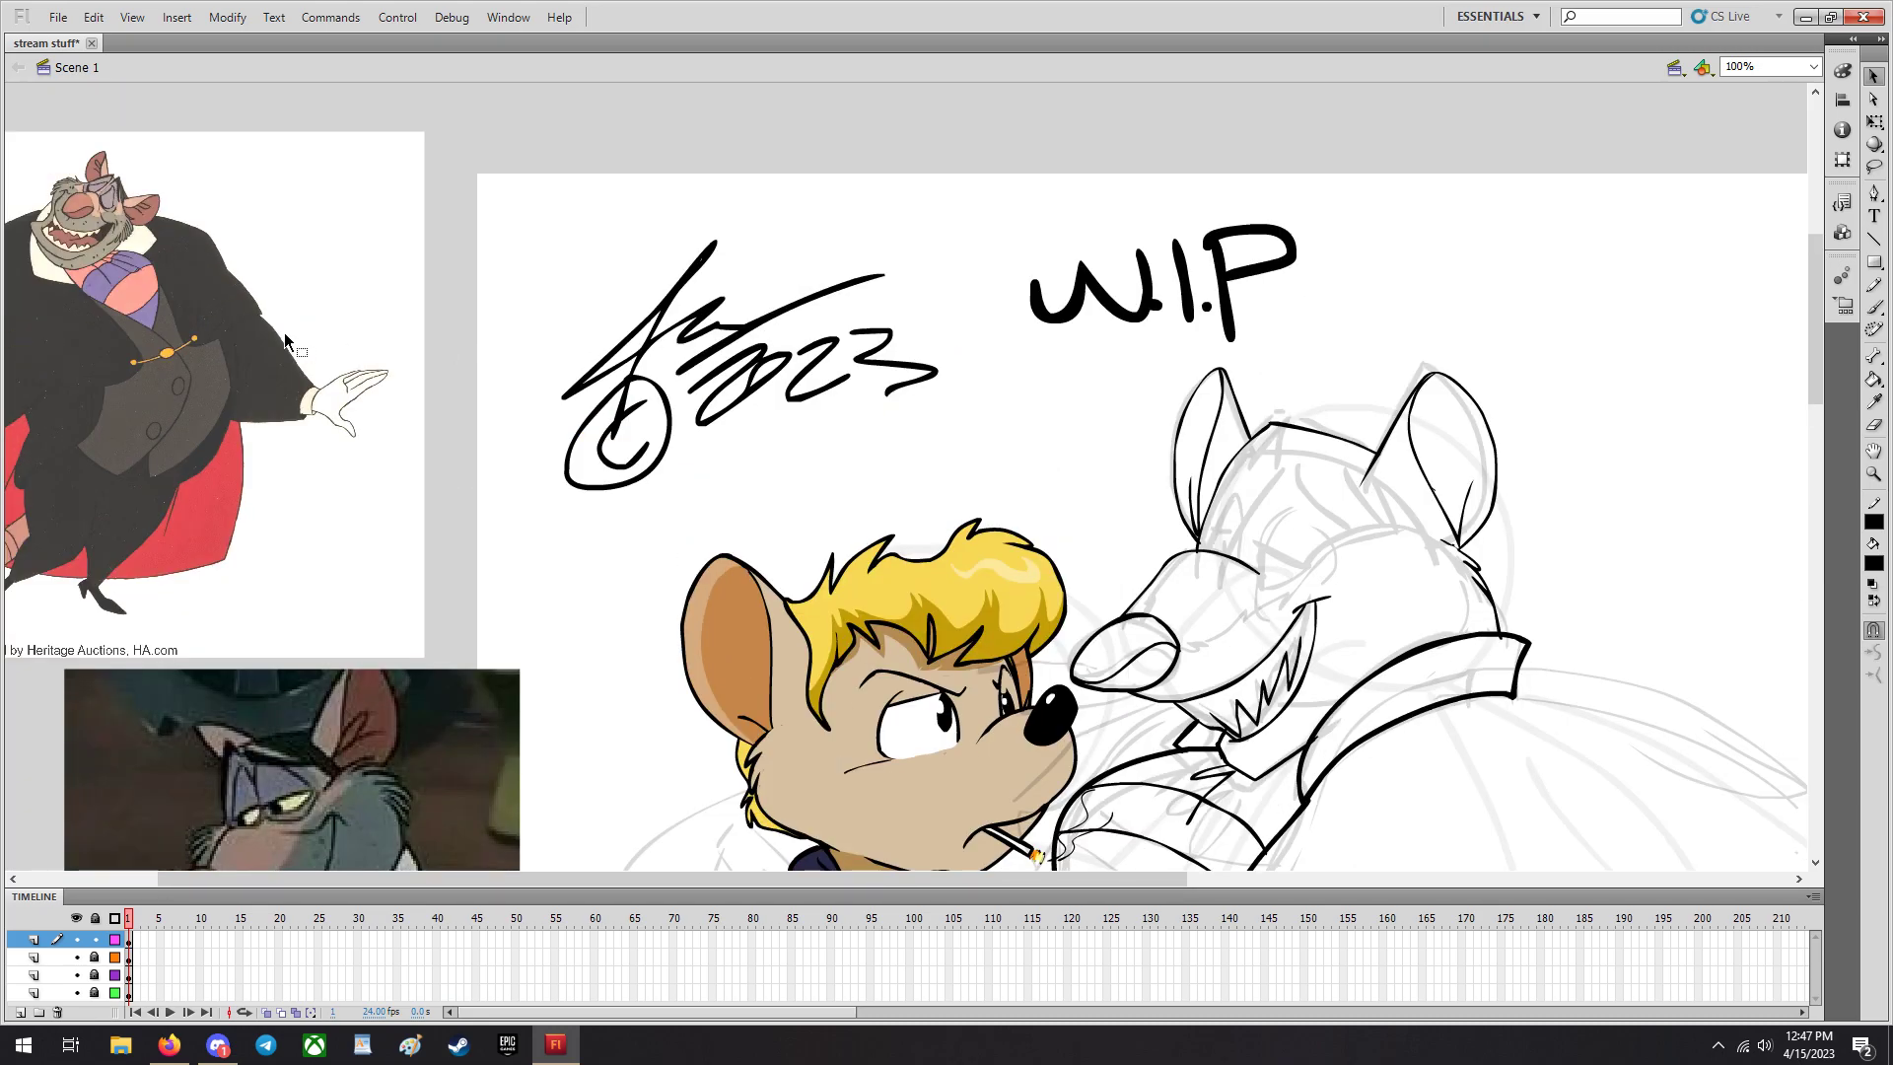
mouse_move(183, 311)
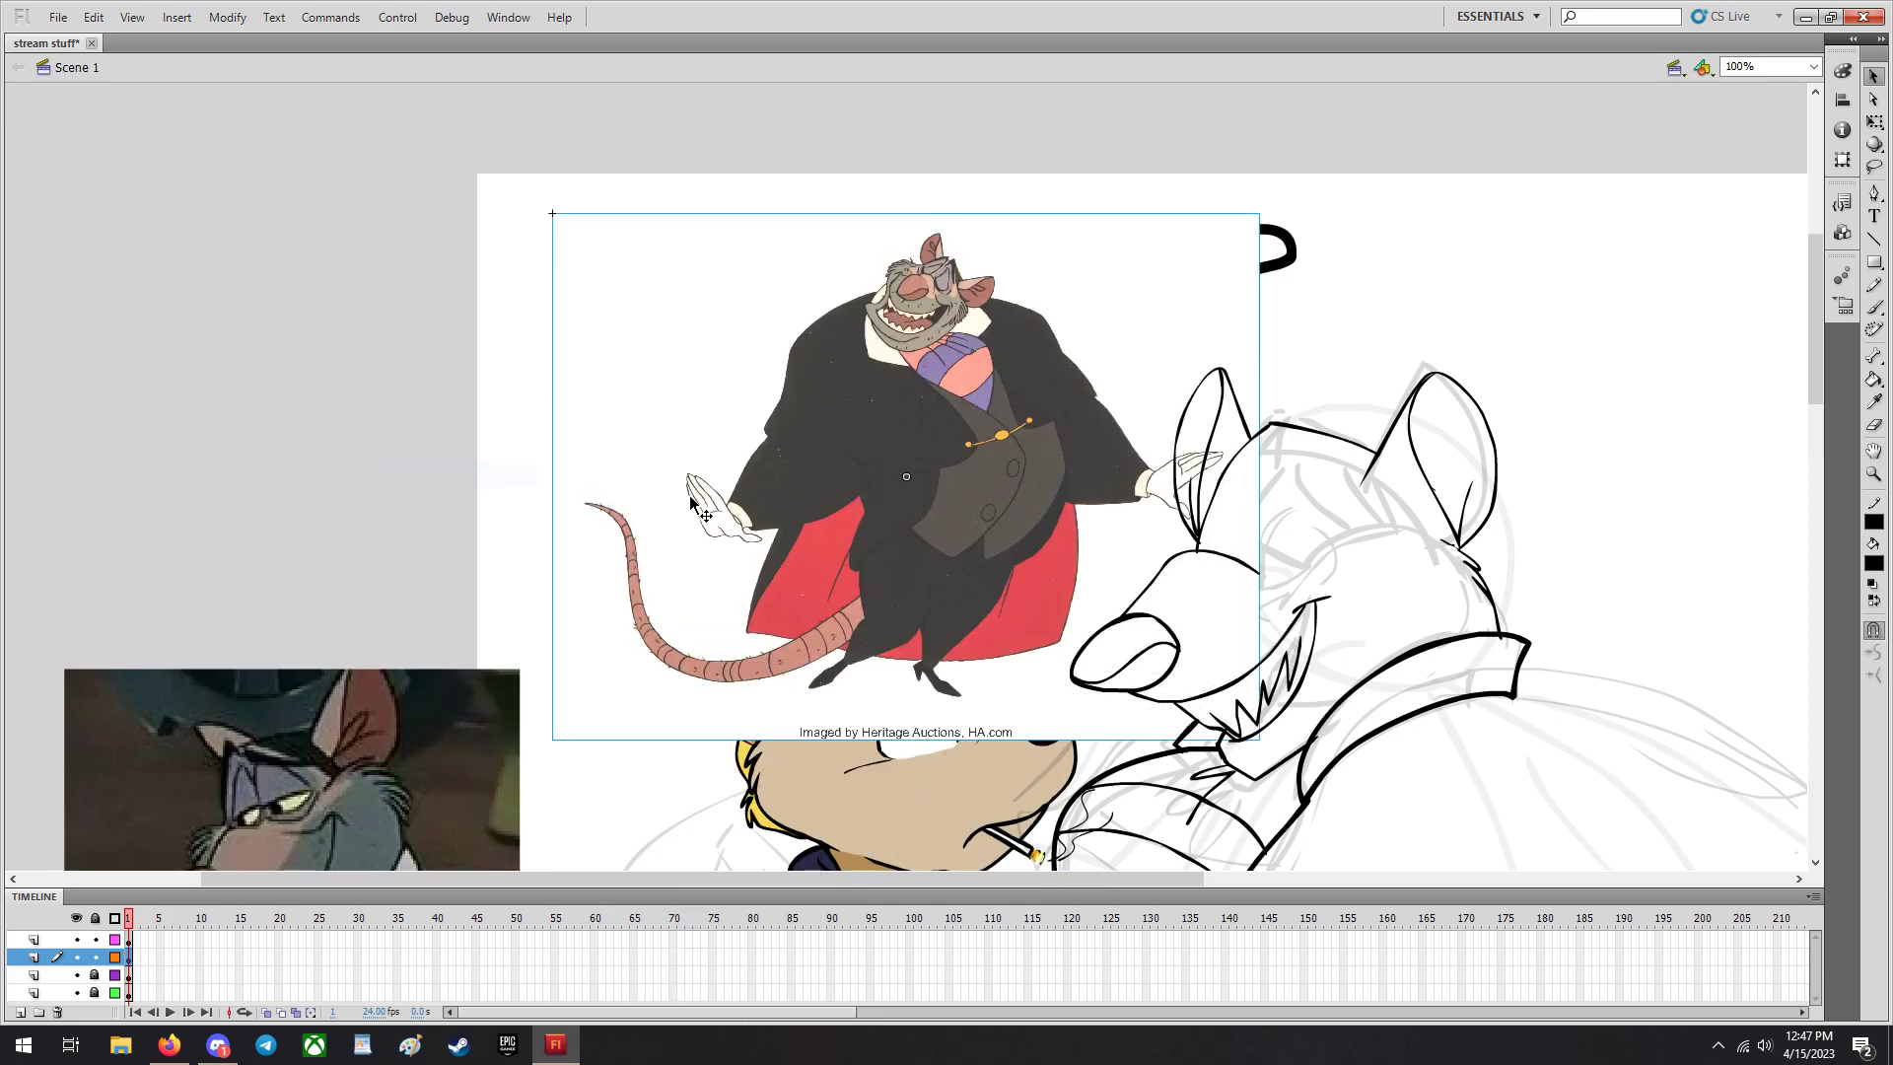
Move the full-body reference picture over the canvas and erase the upper eye outline.
drag(906, 478, 570, 485)
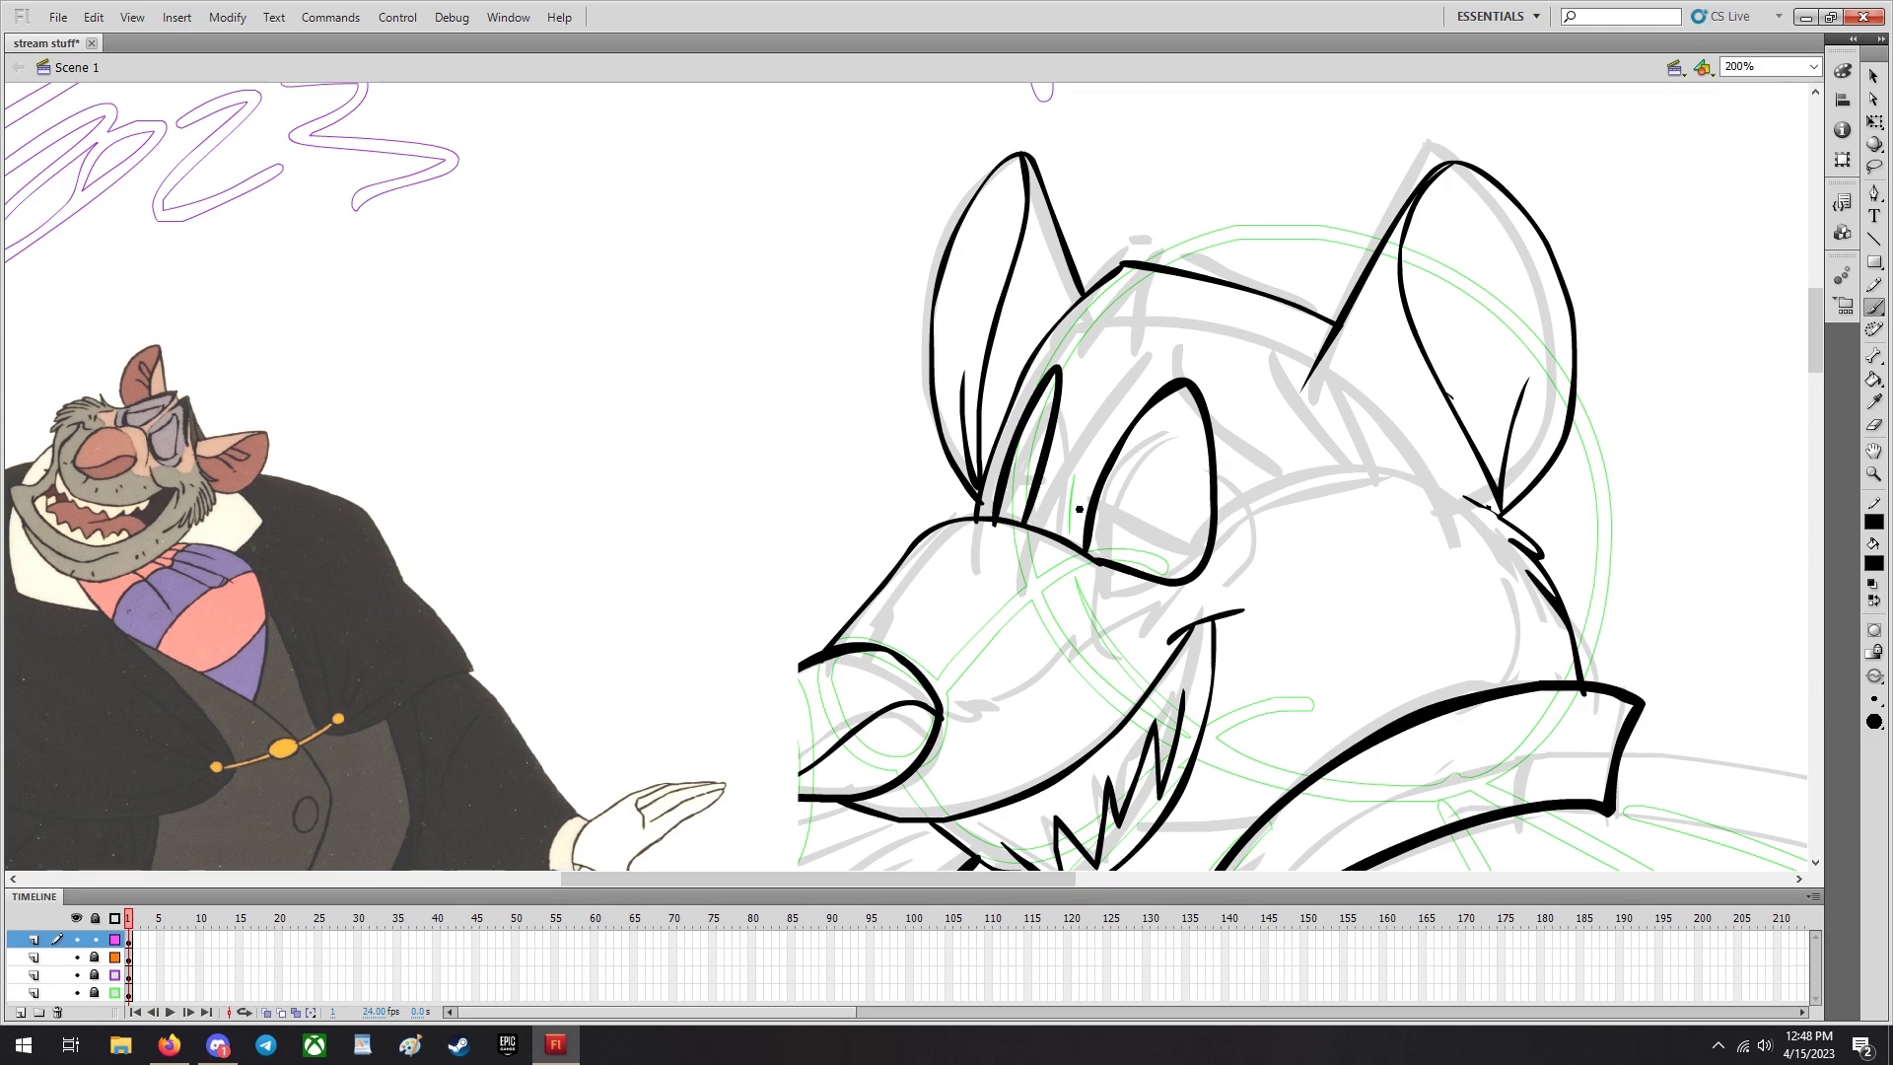
click(1873, 426)
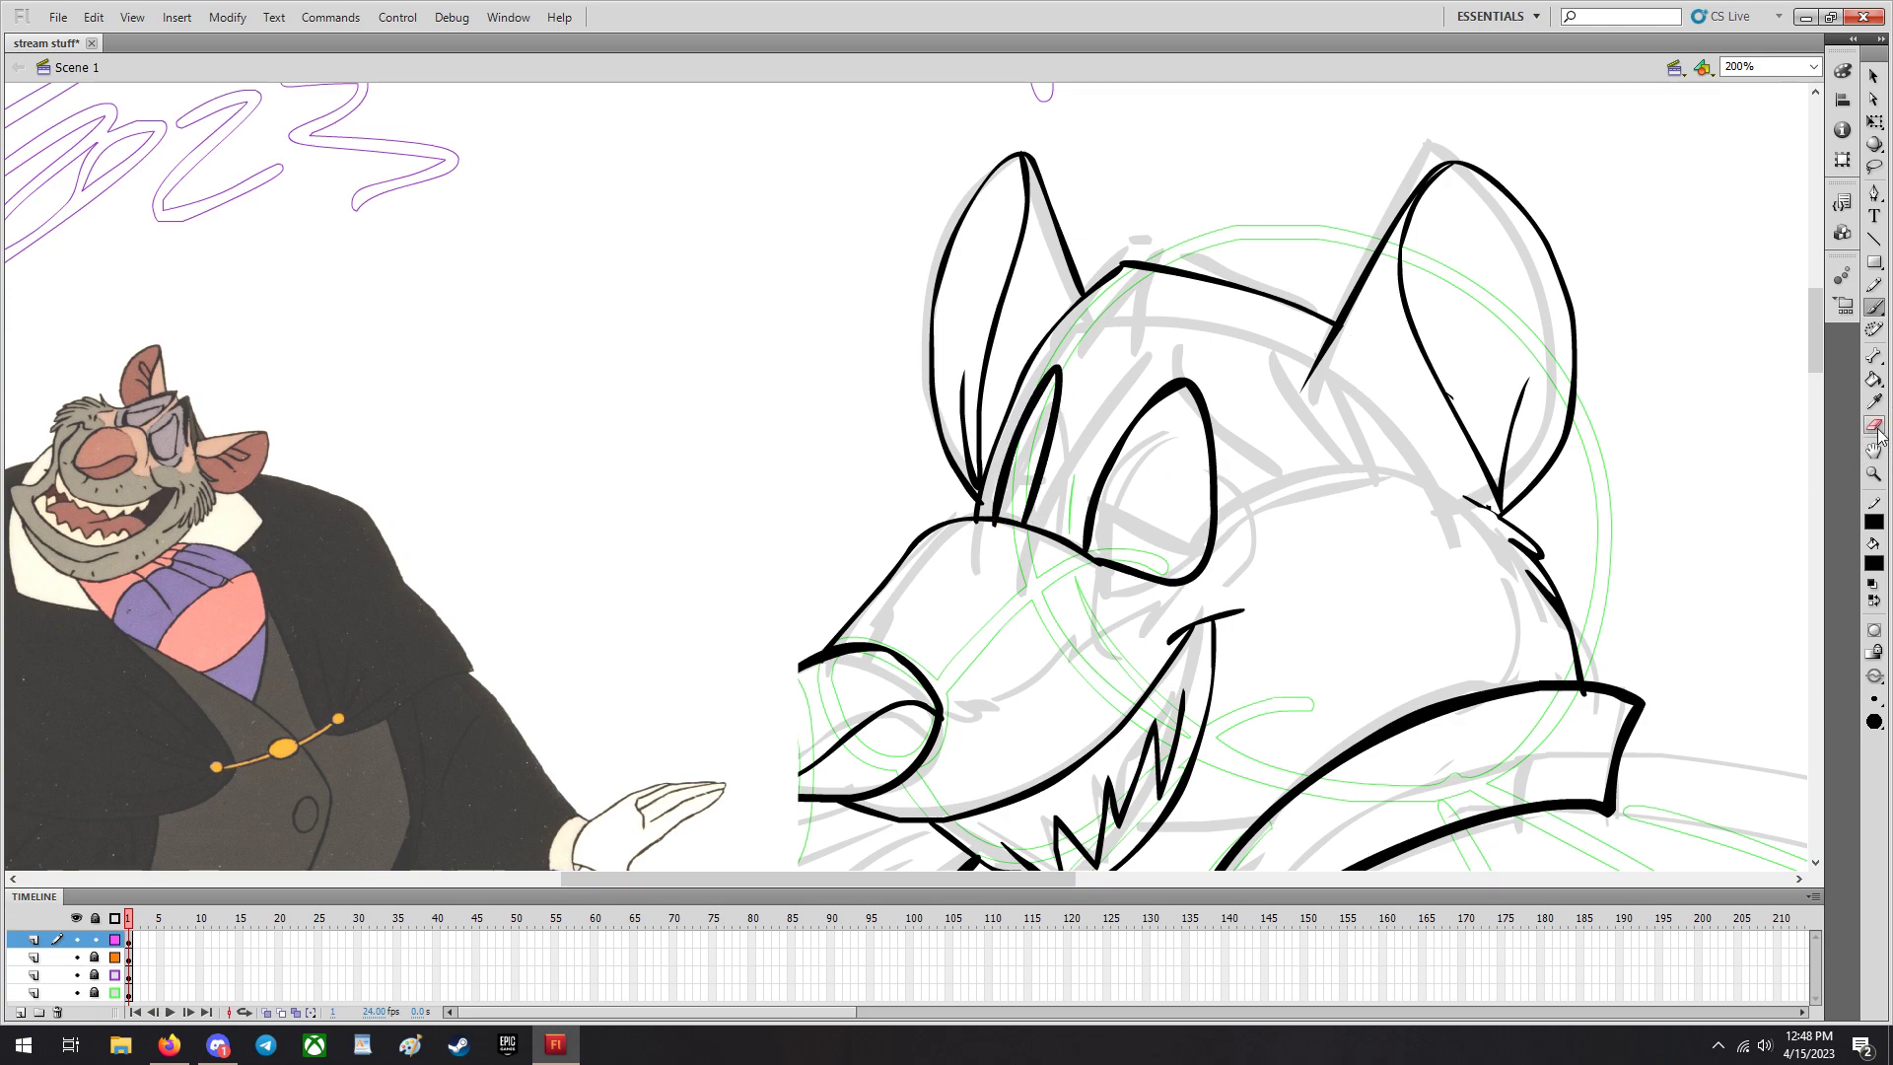
click(1314, 485)
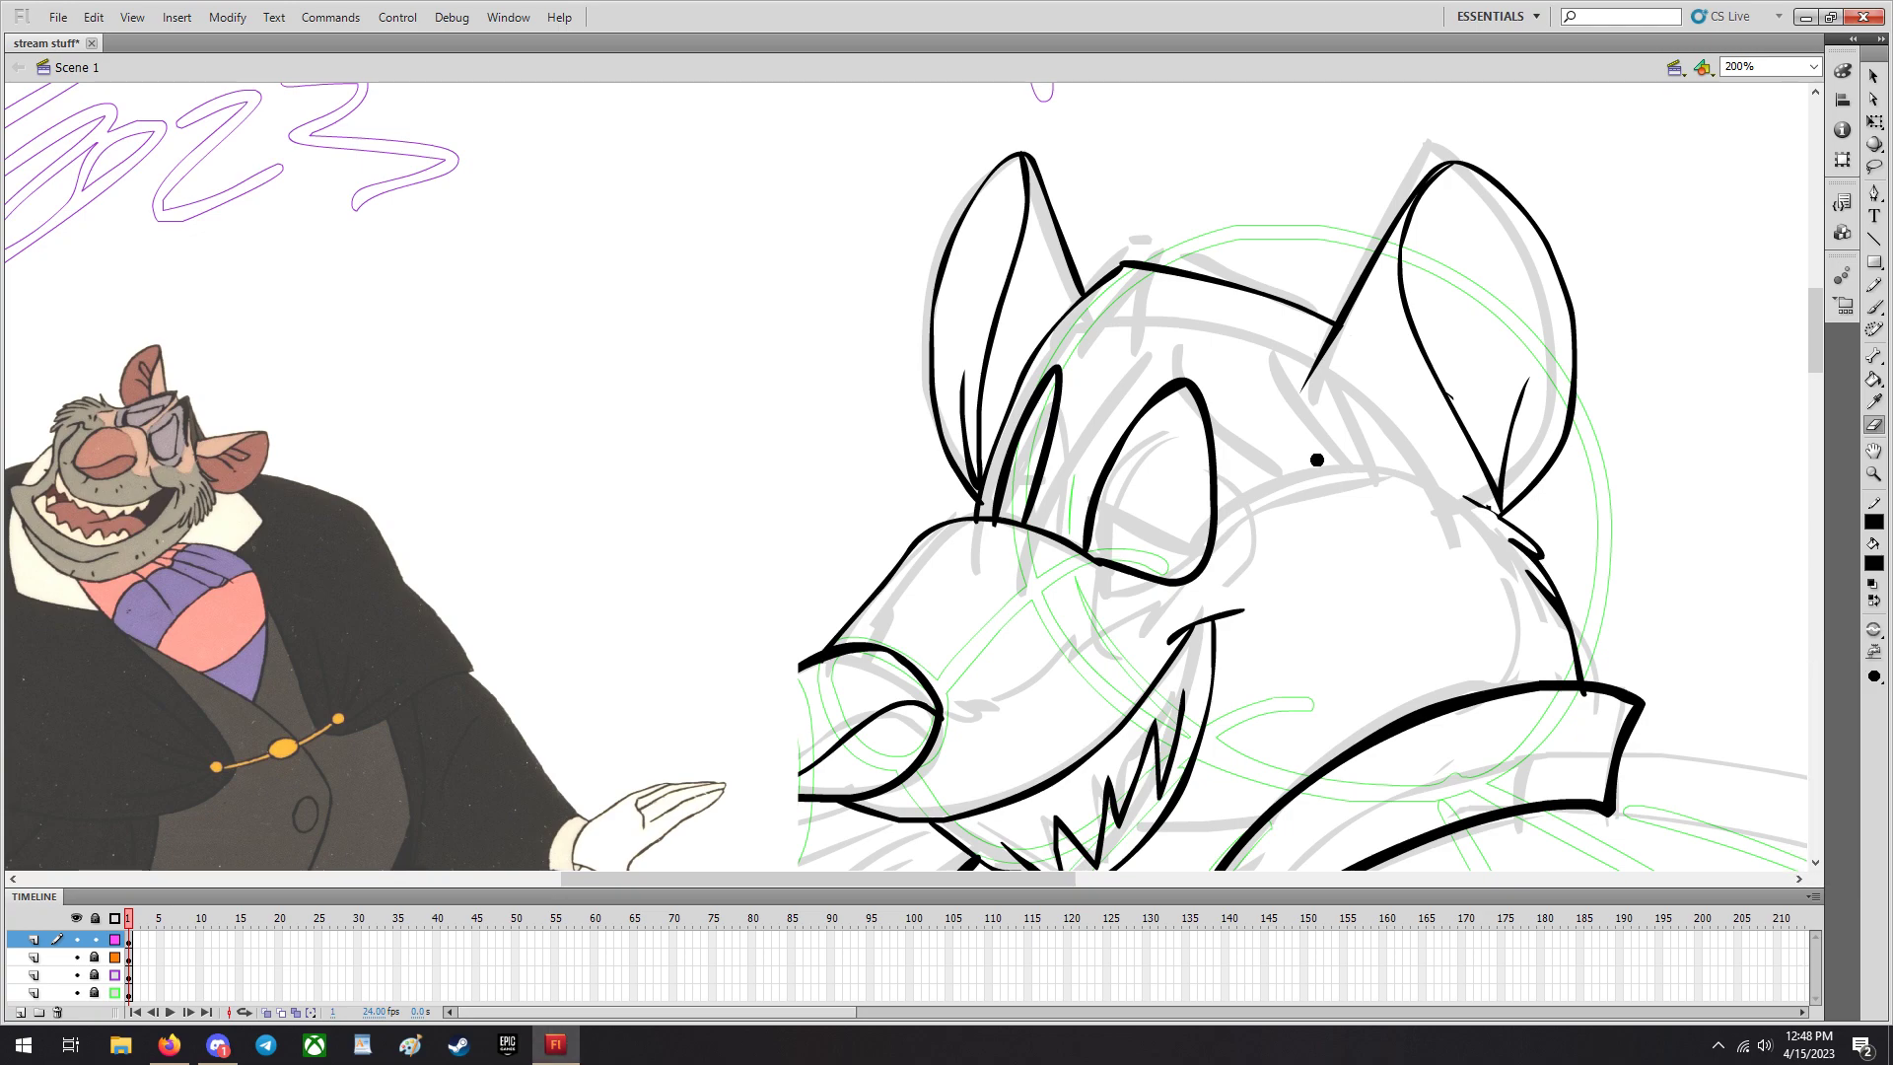
drag(1317, 460, 1176, 359)
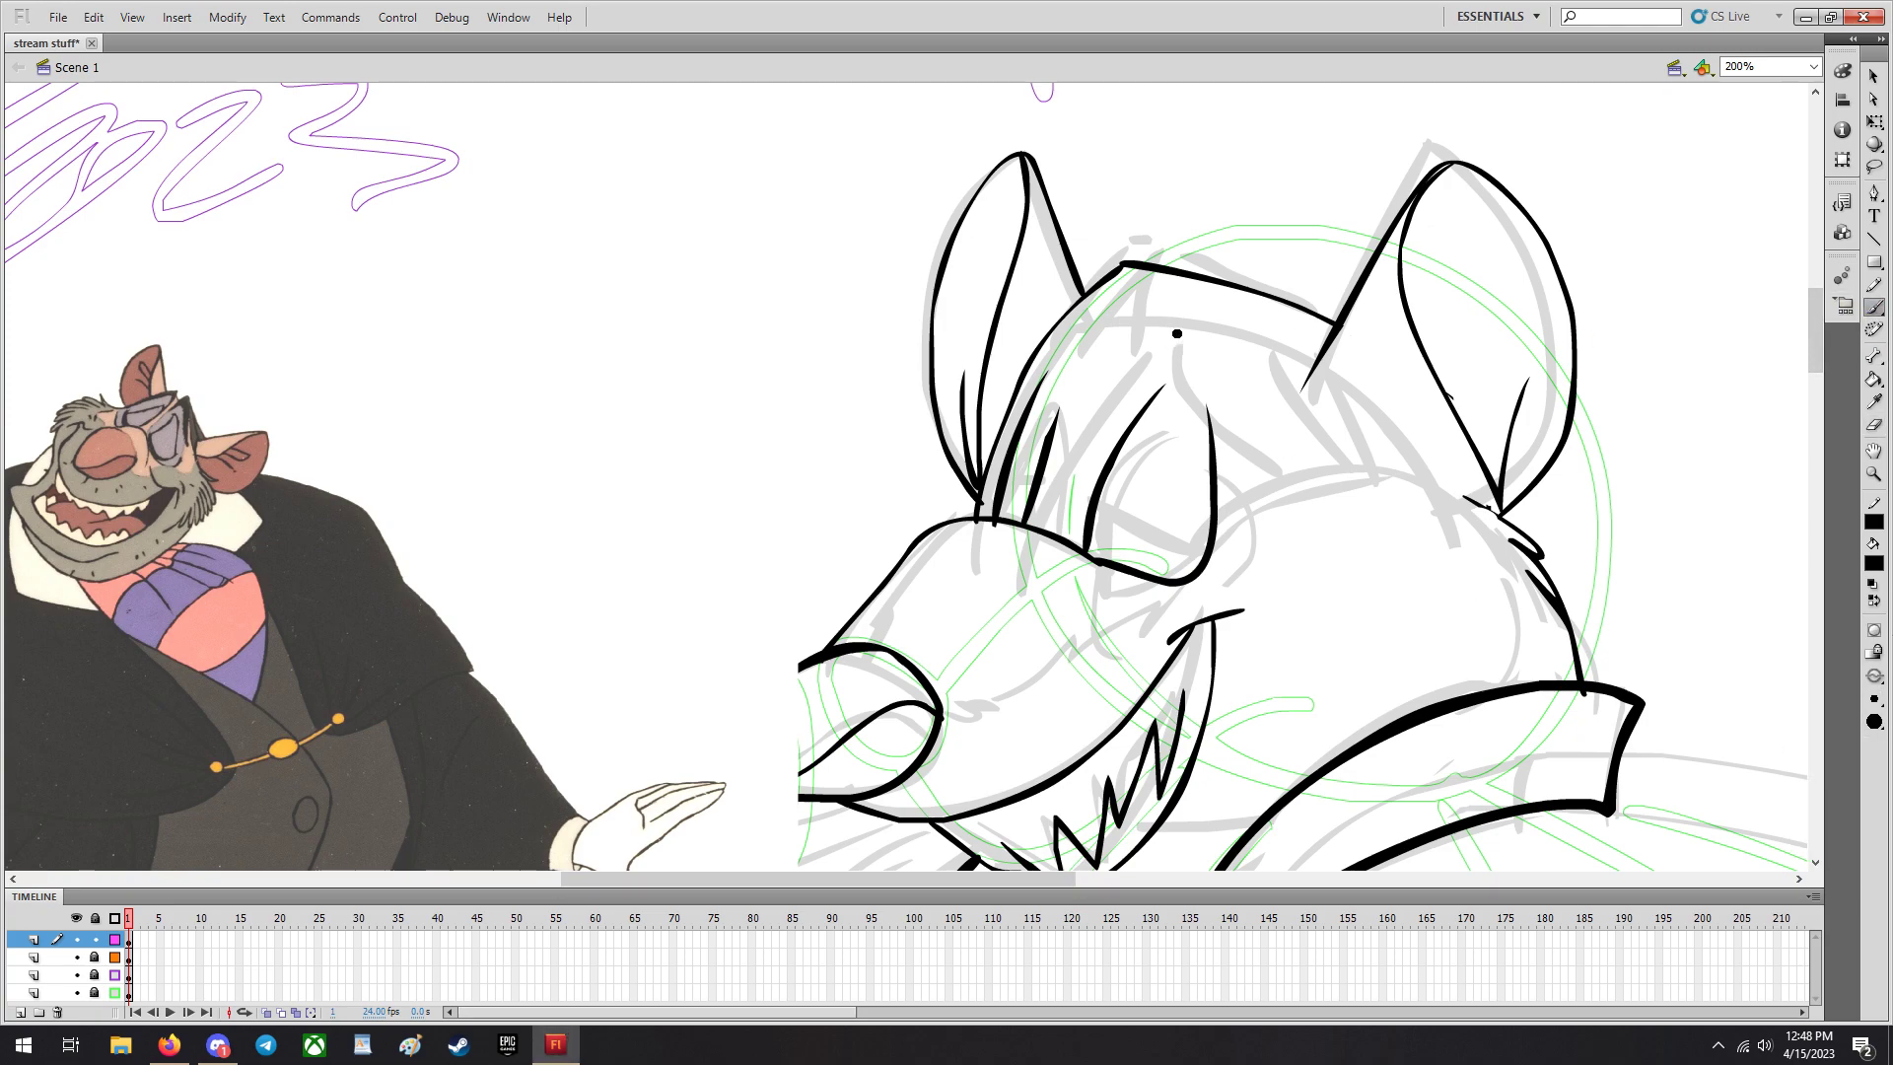
Brush the brow line above Ratigan's narrowed, heavy-lidded eye.
drag(1178, 335, 1189, 315)
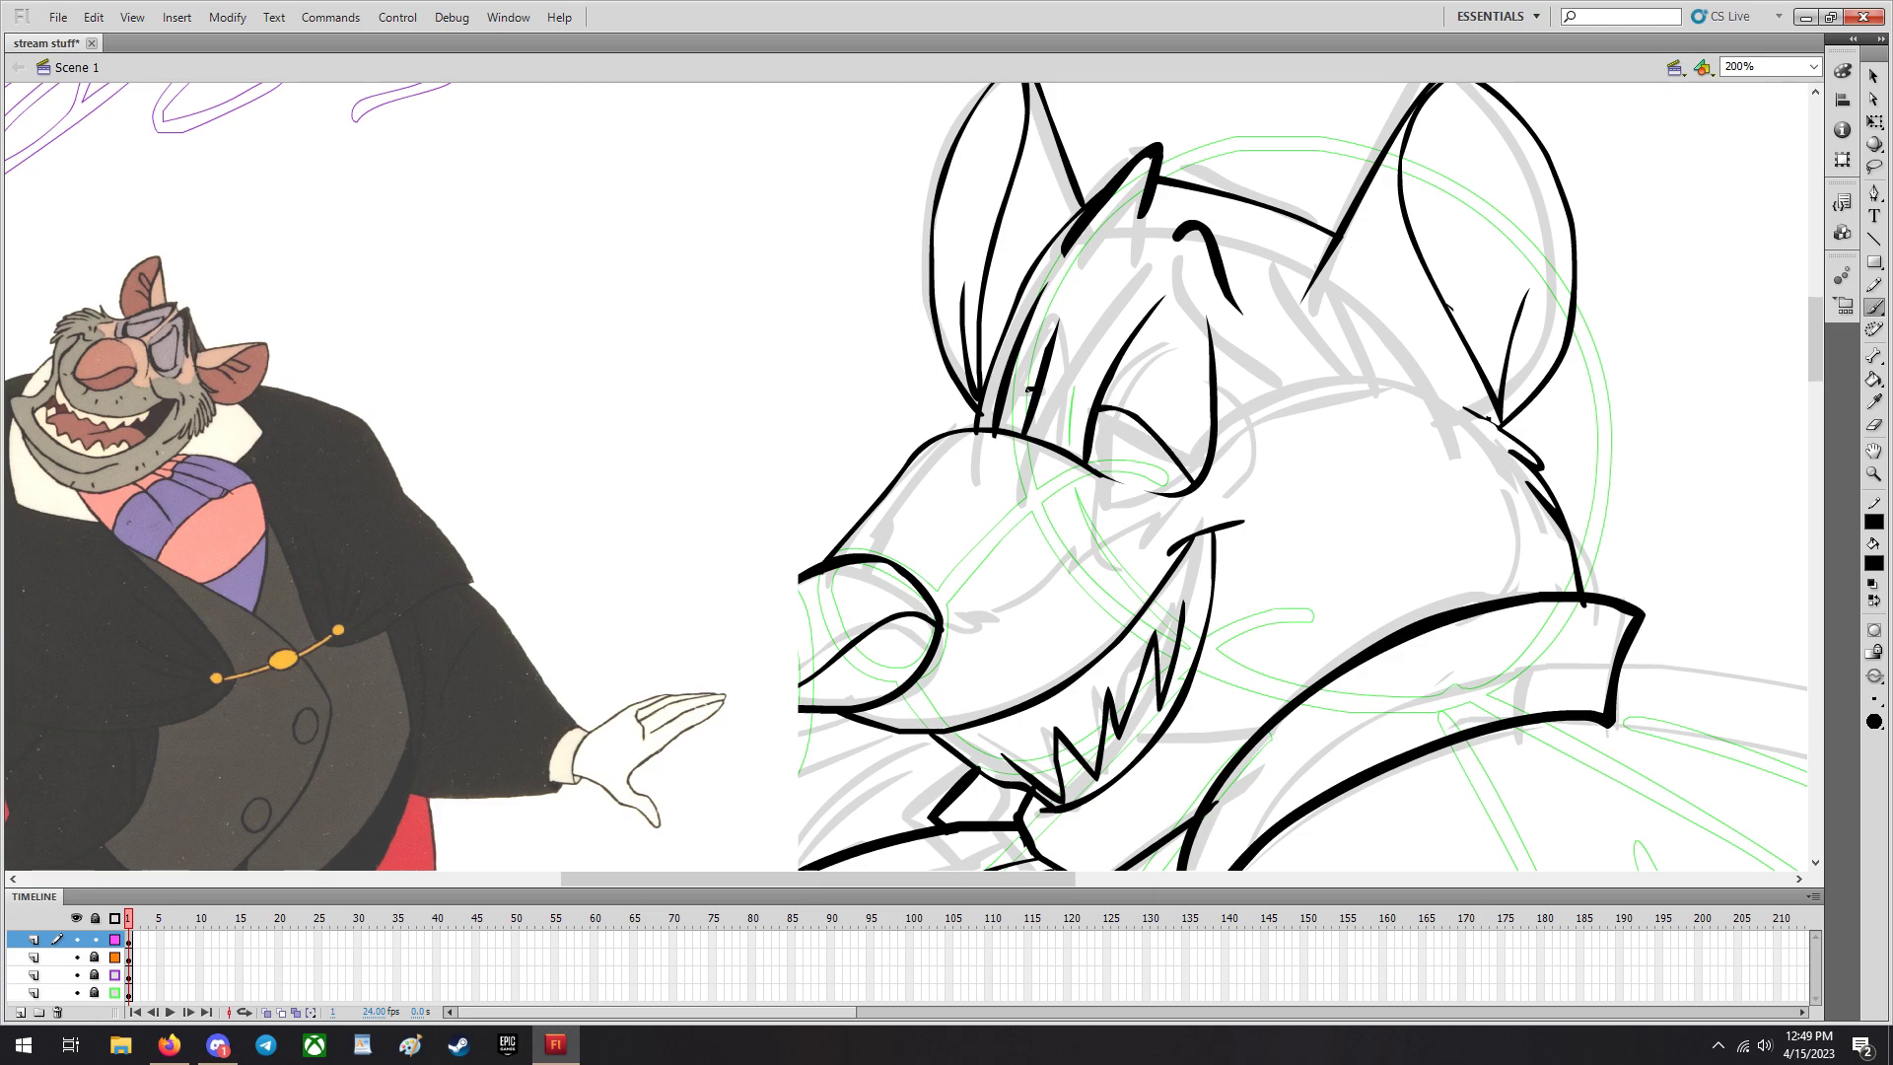
click(1874, 718)
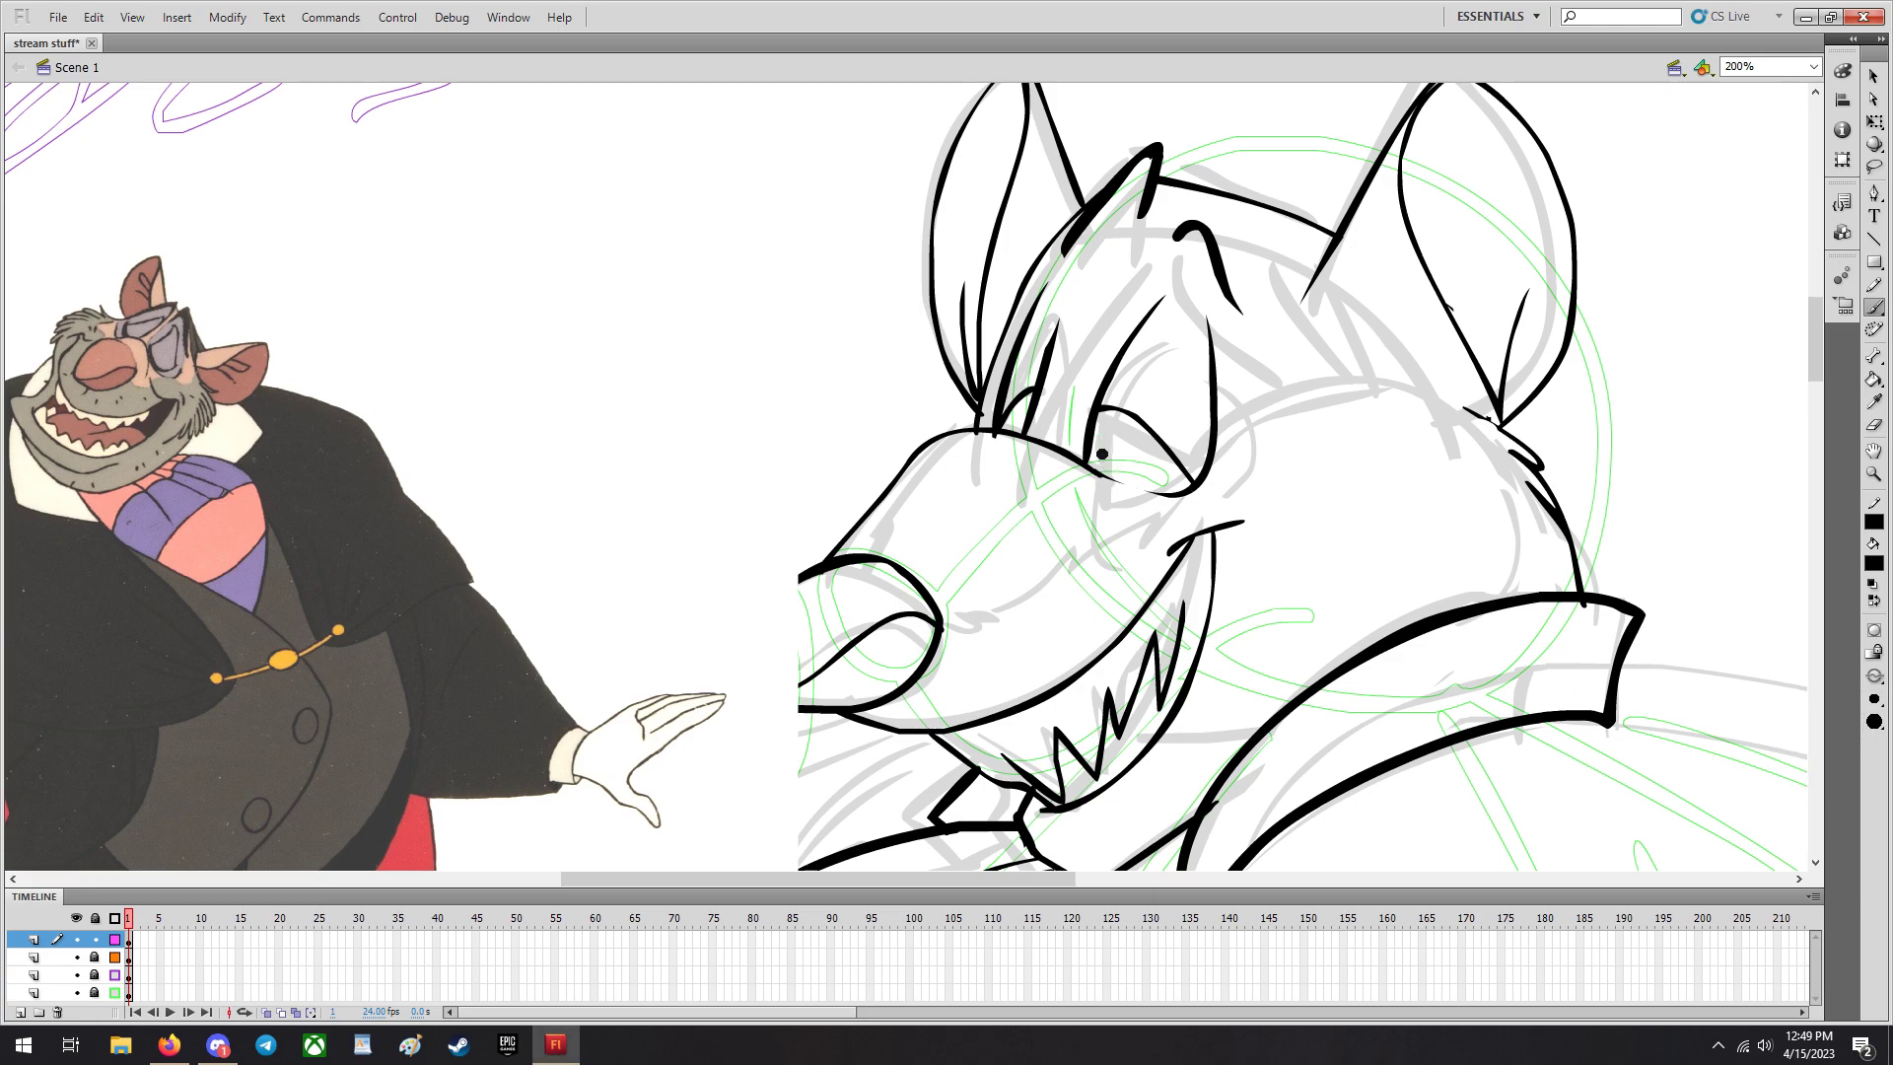
click(1100, 463)
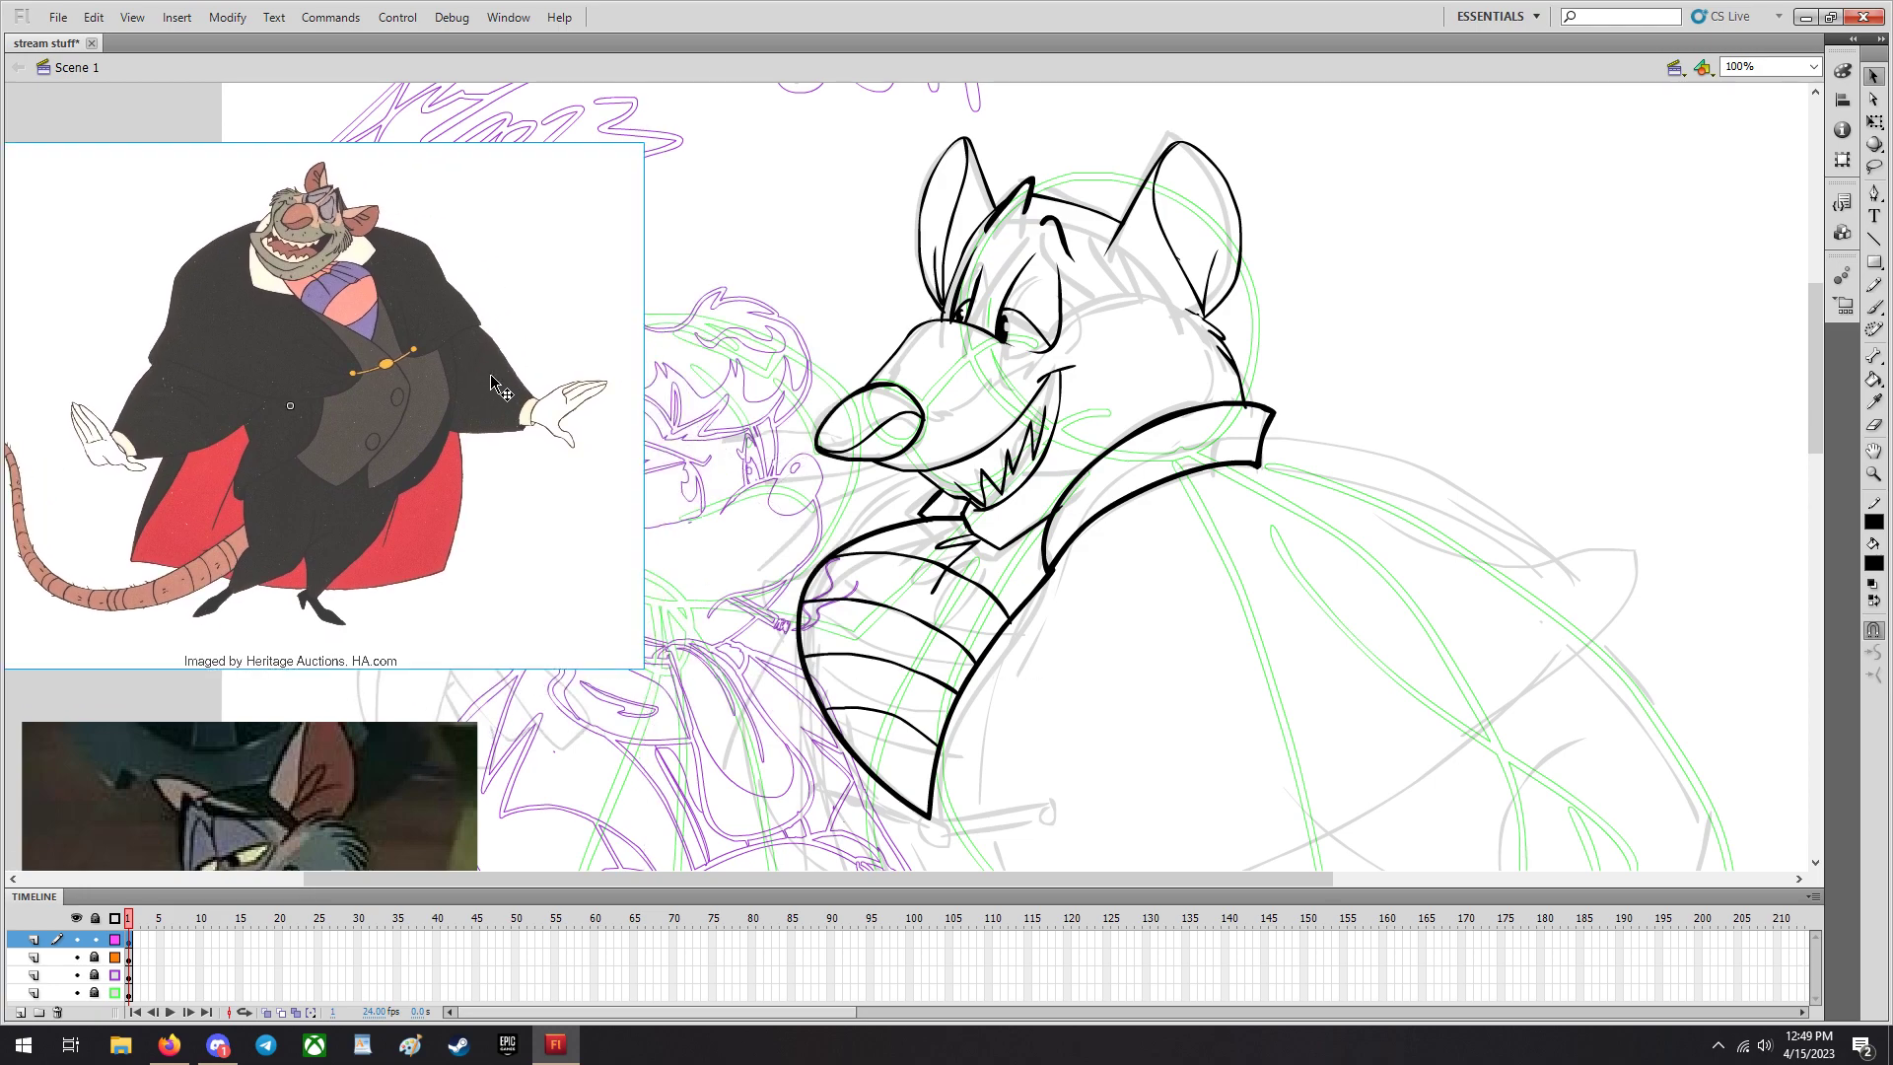
Place the film-still reference beside the head and zoom to 200% on Ratigan's face.
scroll(down, 3)
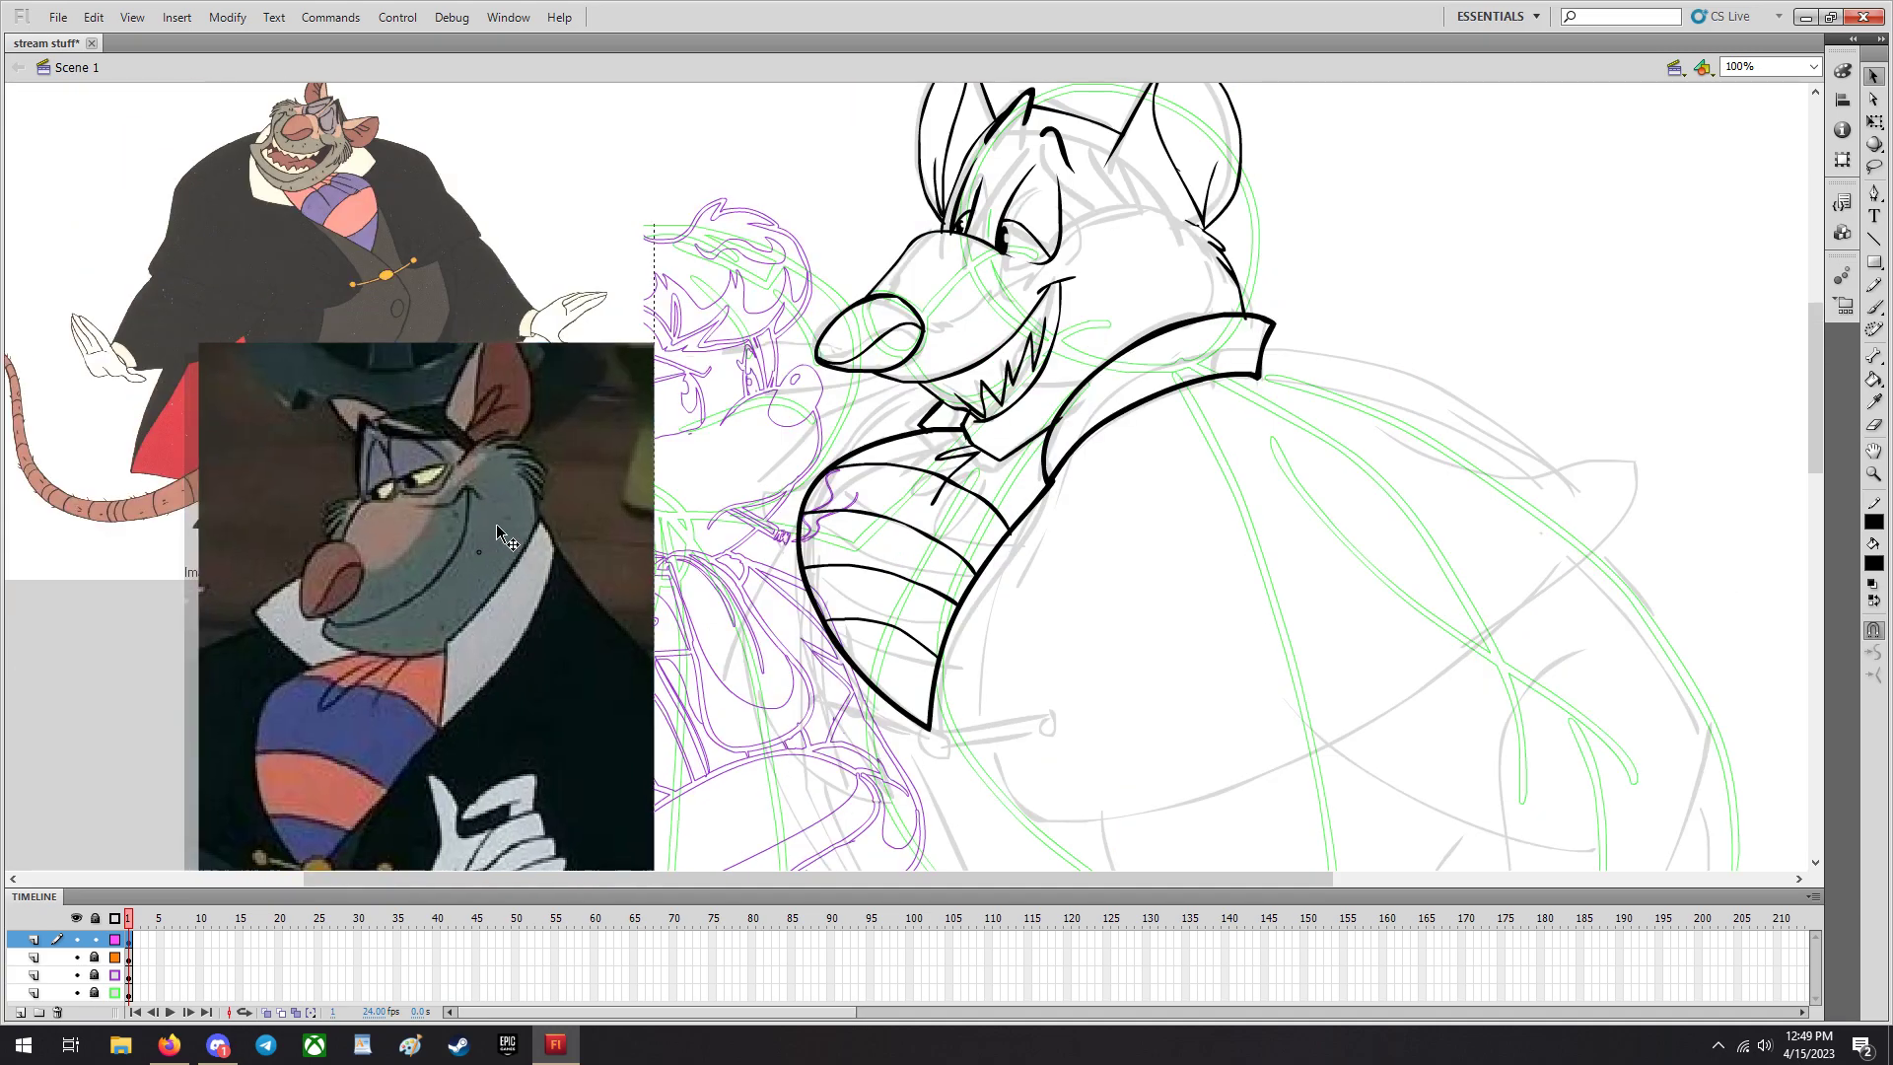
click(1811, 65)
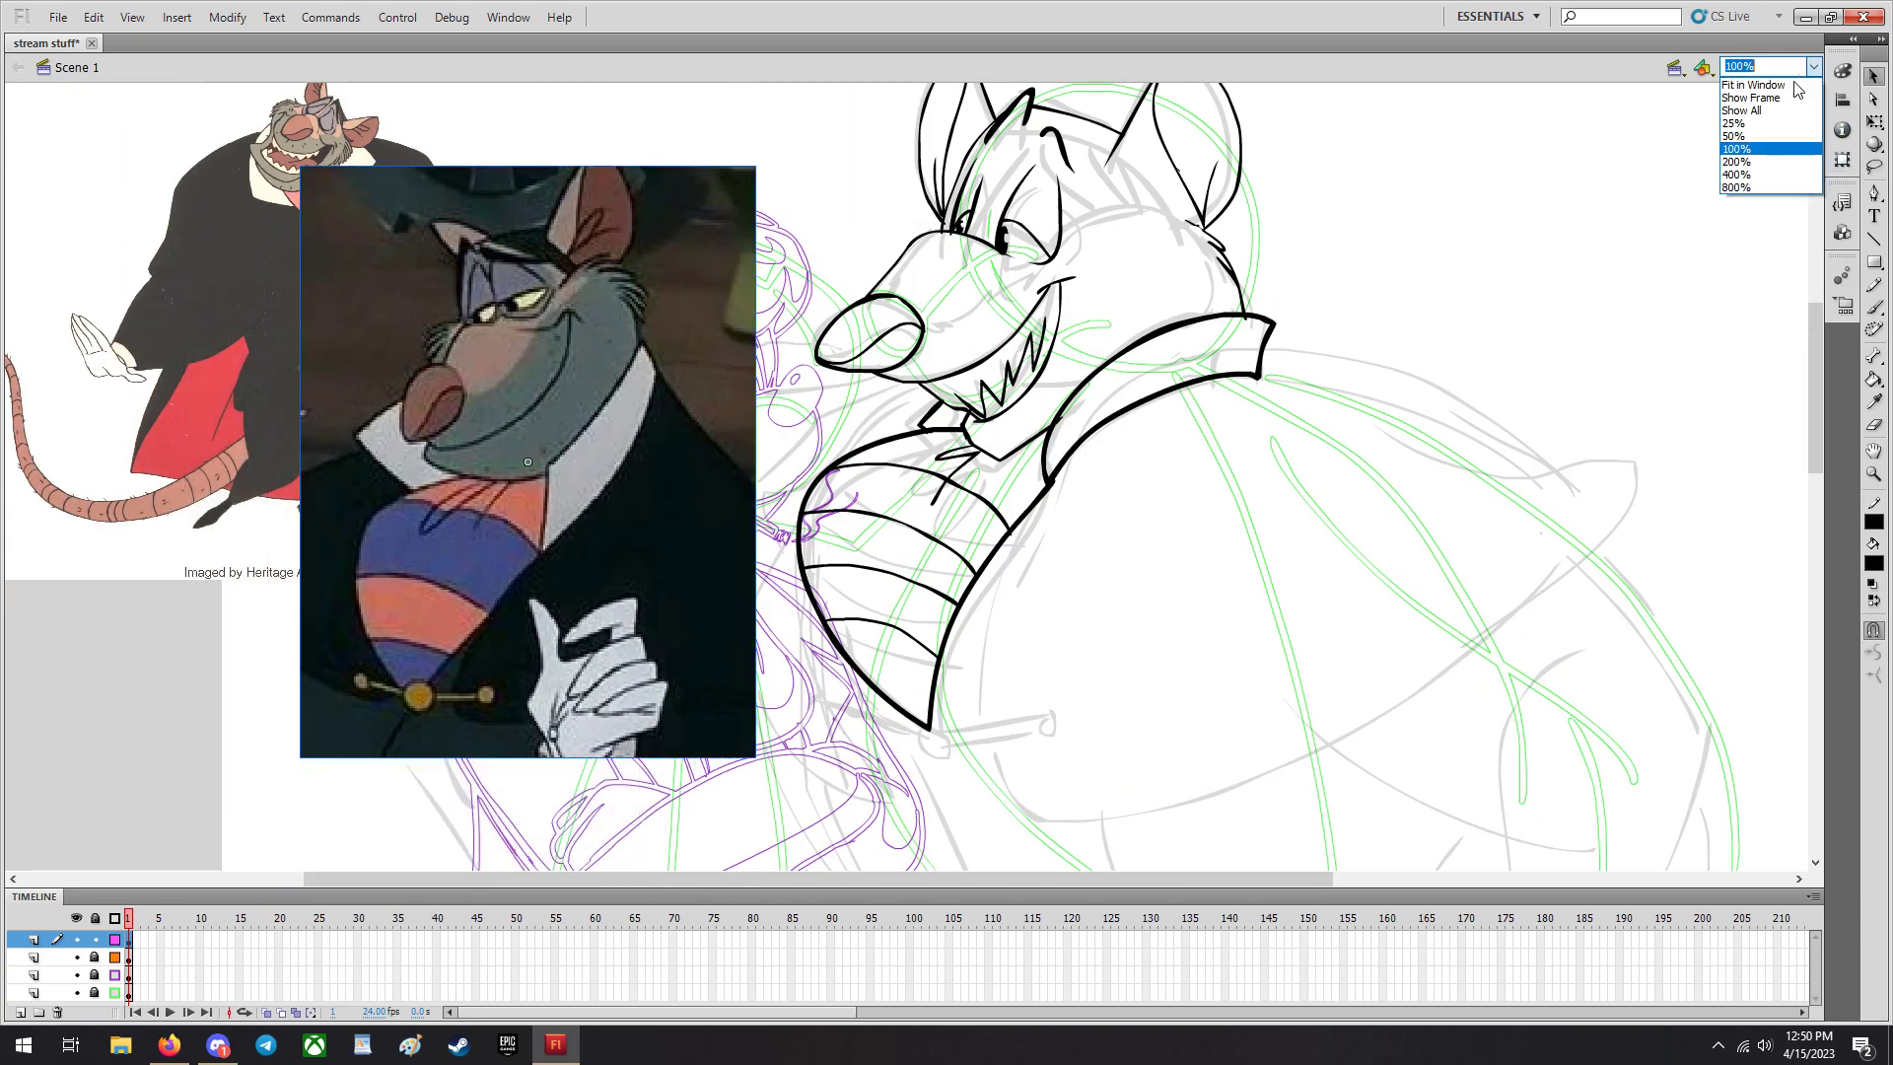
click(1743, 174)
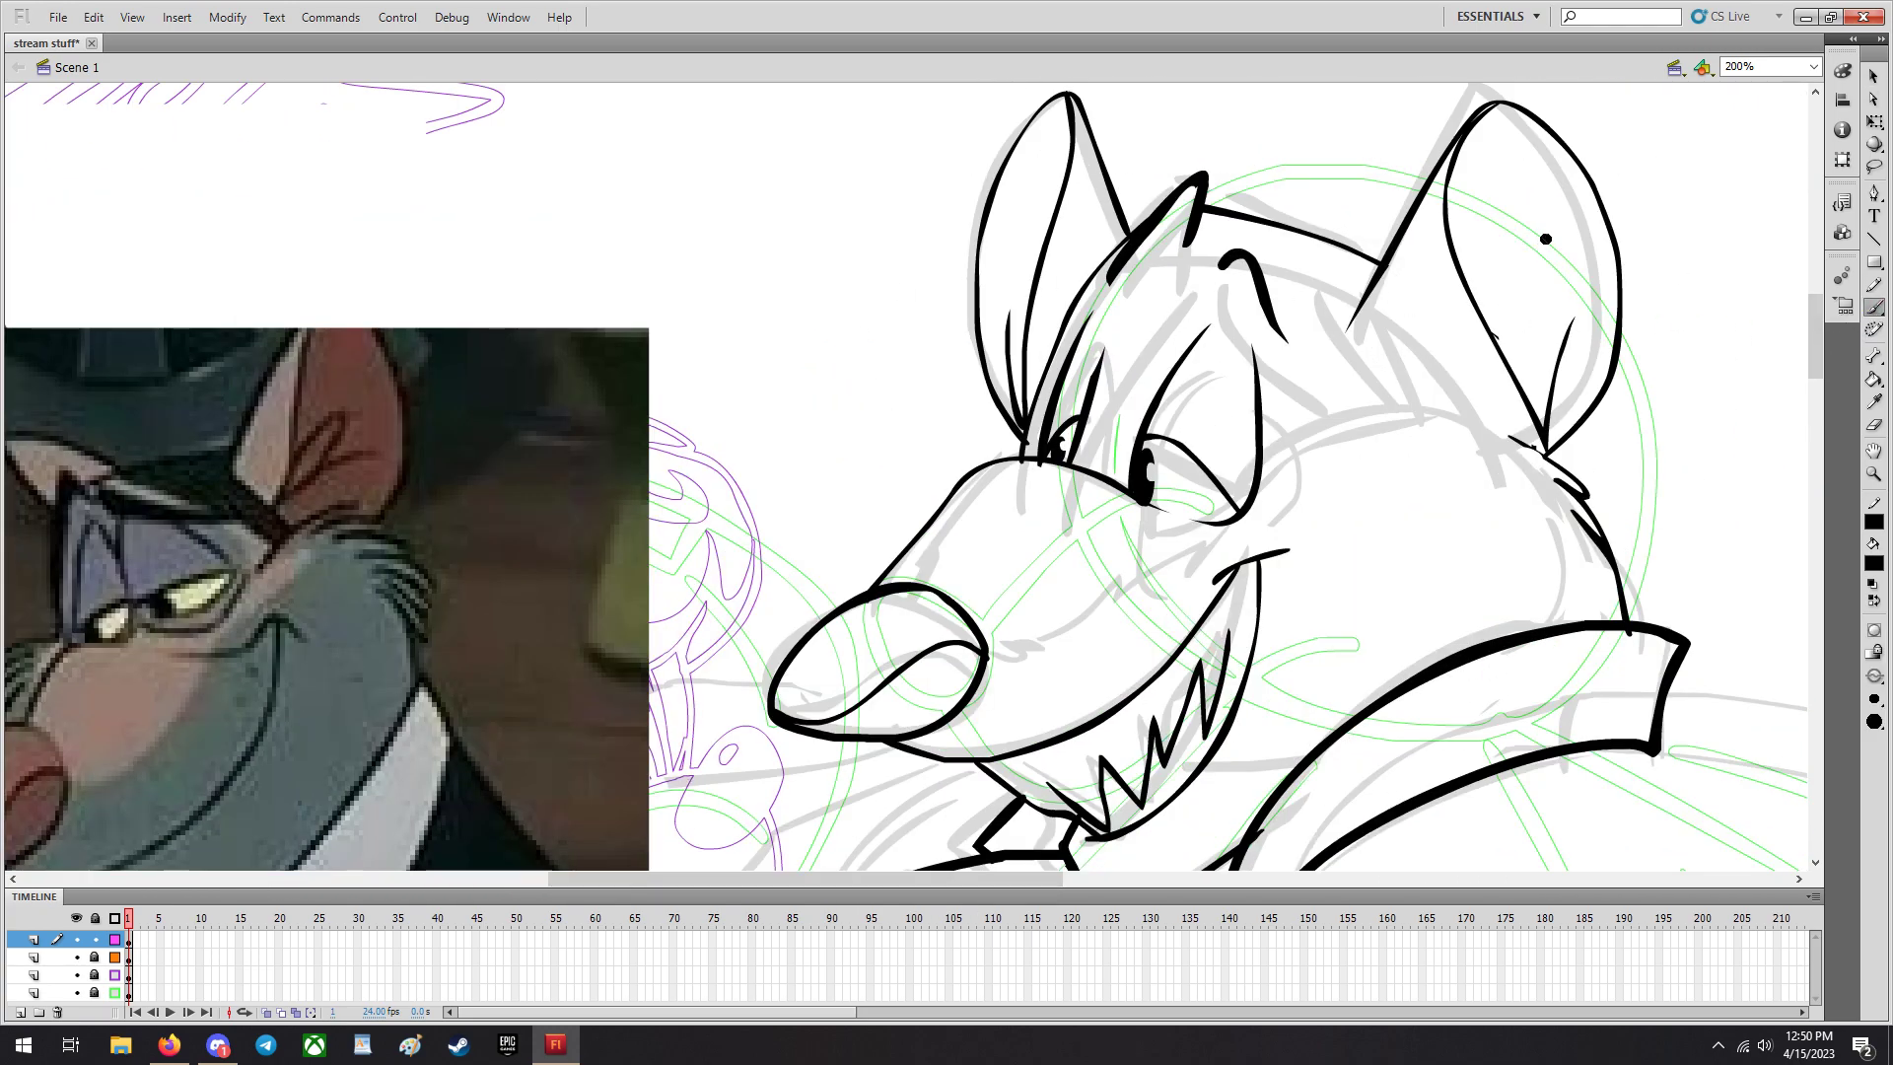
Ink the furry cheek line beside Ratigan's eye.
click(1874, 700)
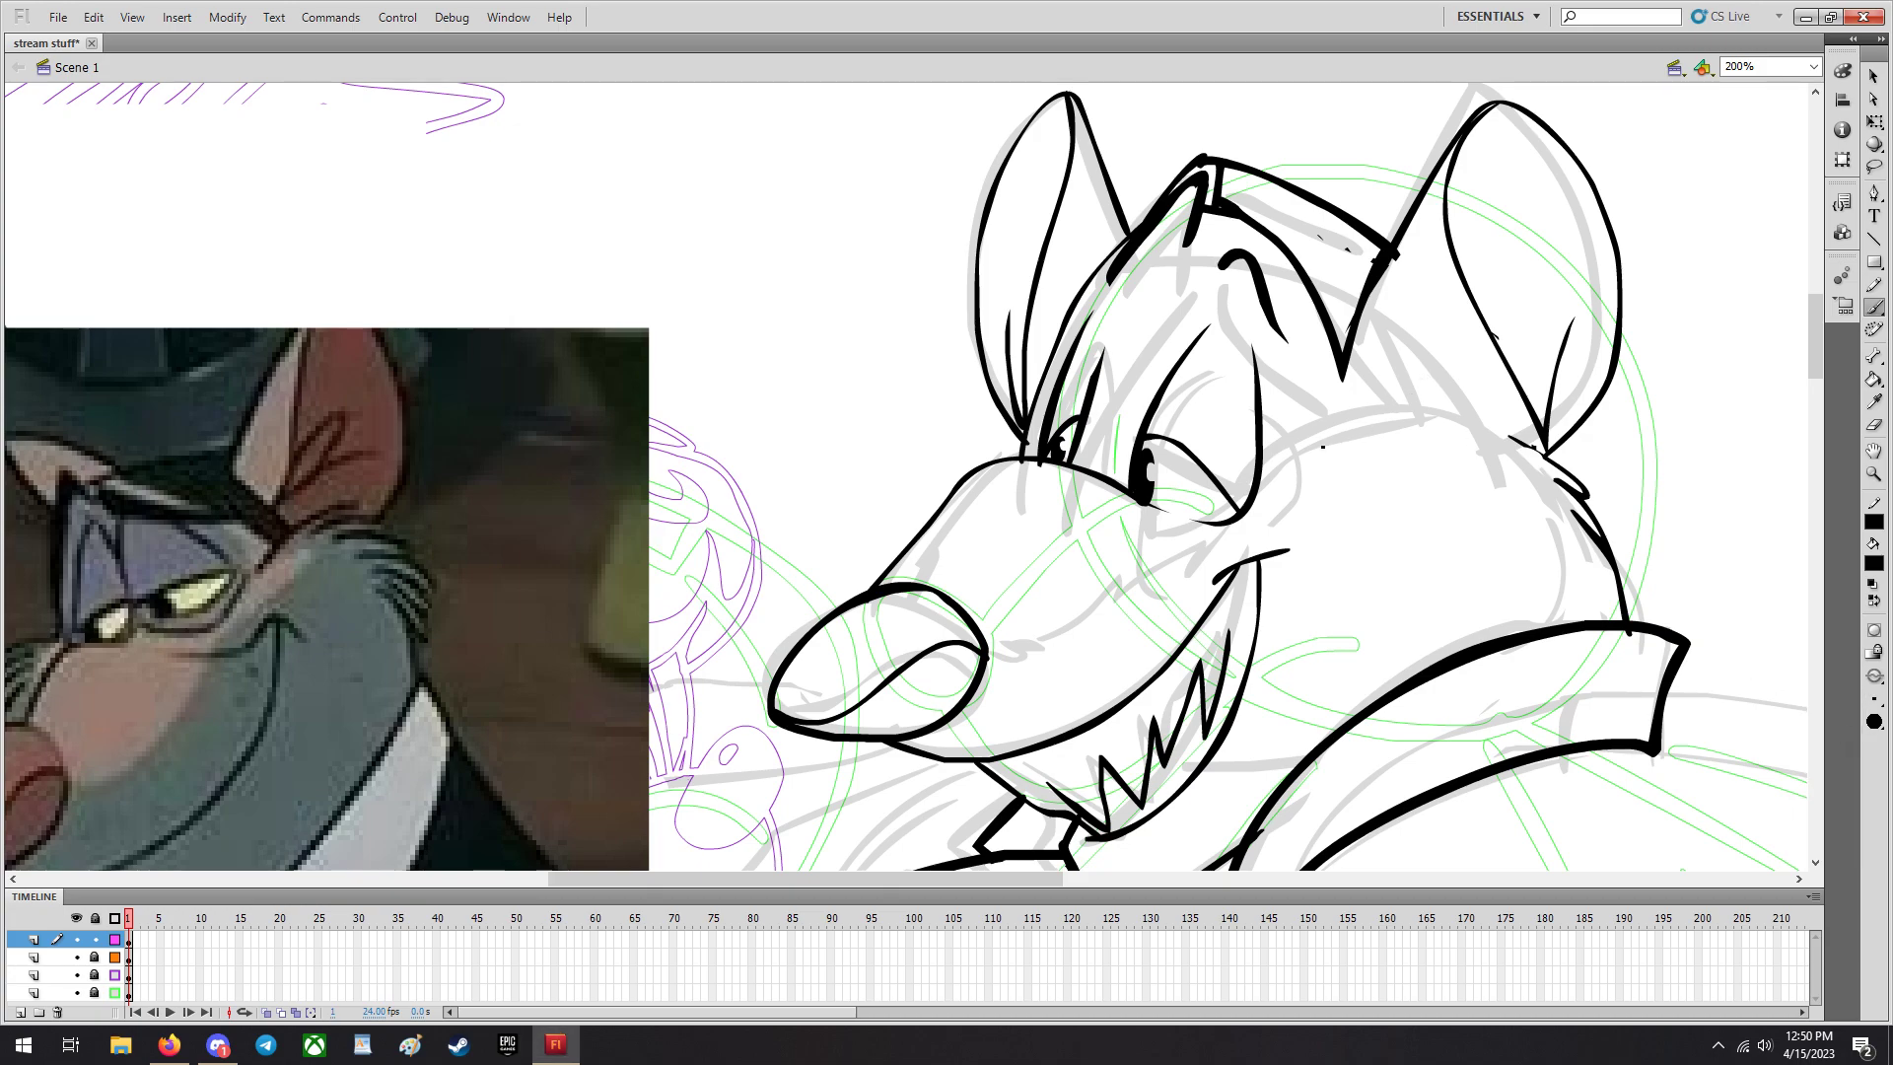
drag(1364, 422, 1485, 410)
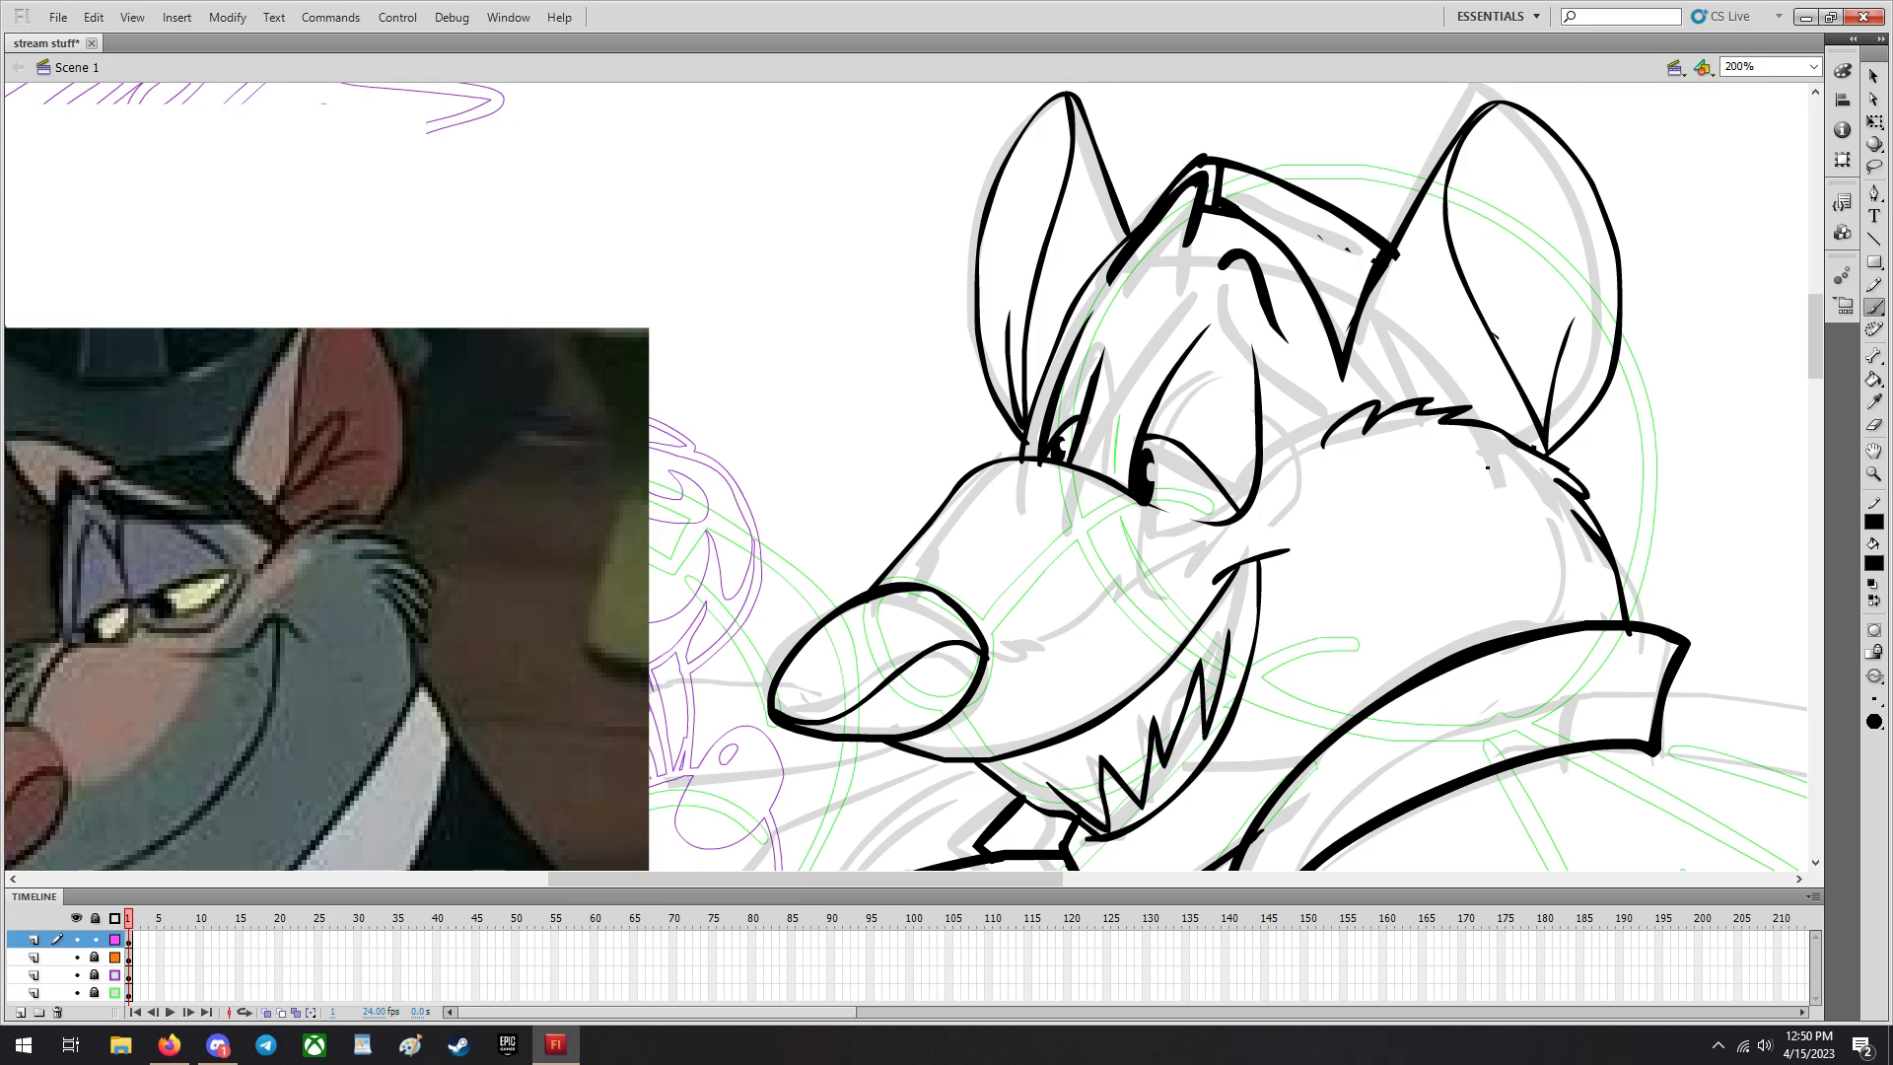
scroll(down, 3)
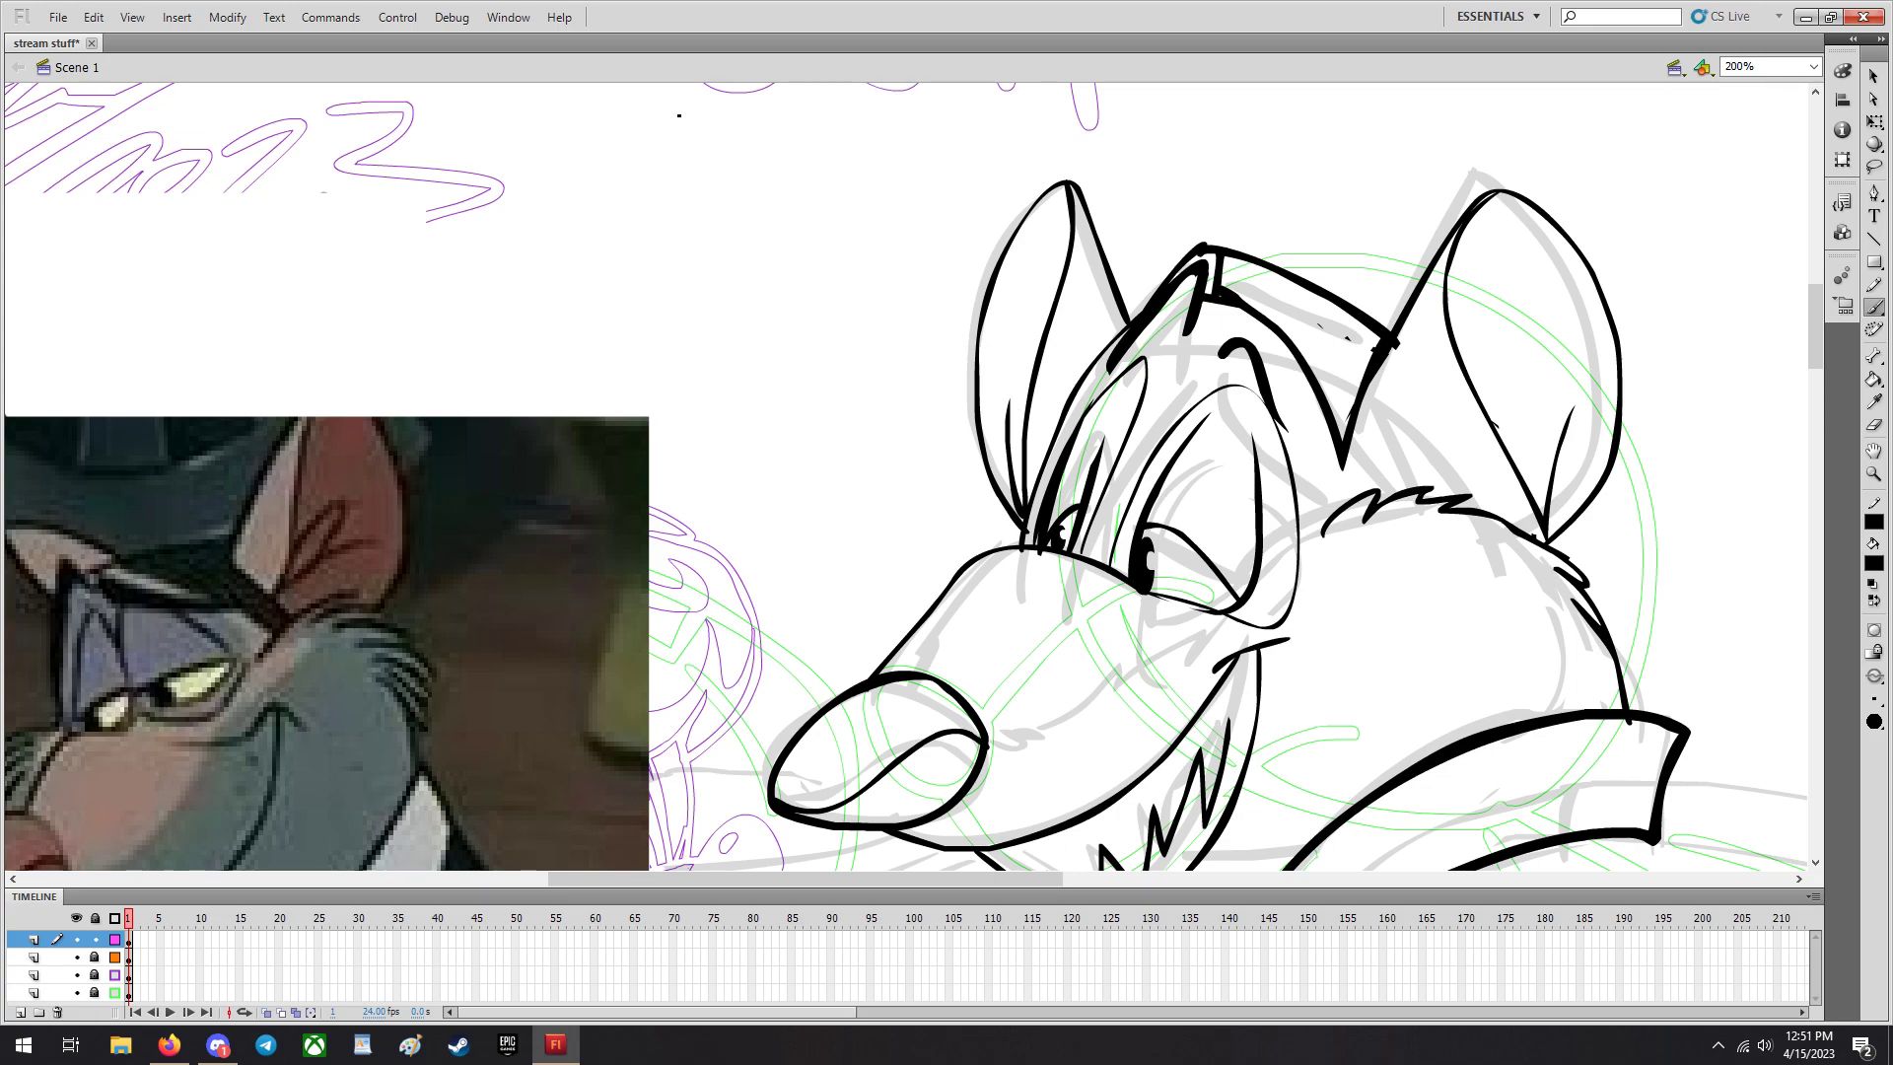
Undo the last stroke, then ink the grinning mouth, teeth and striped cravat below the collar.
click(91, 17)
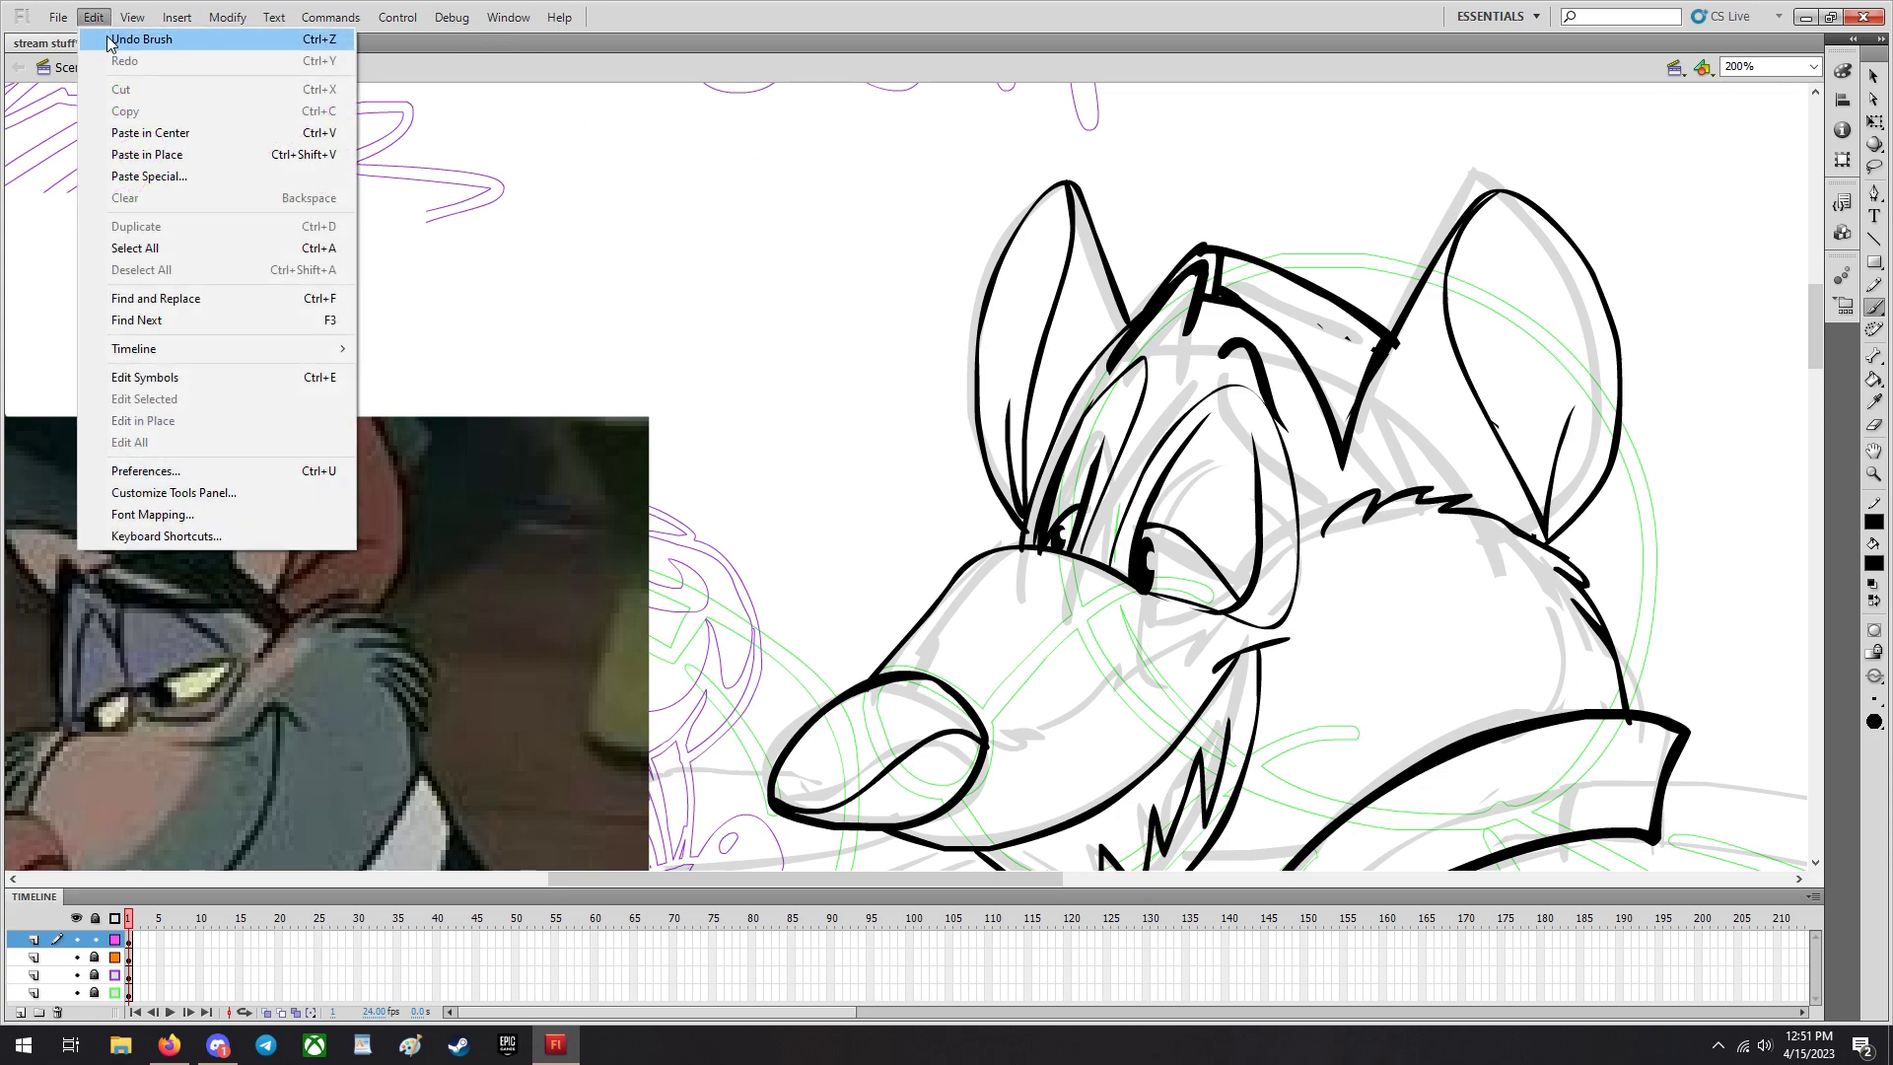
click(152, 39)
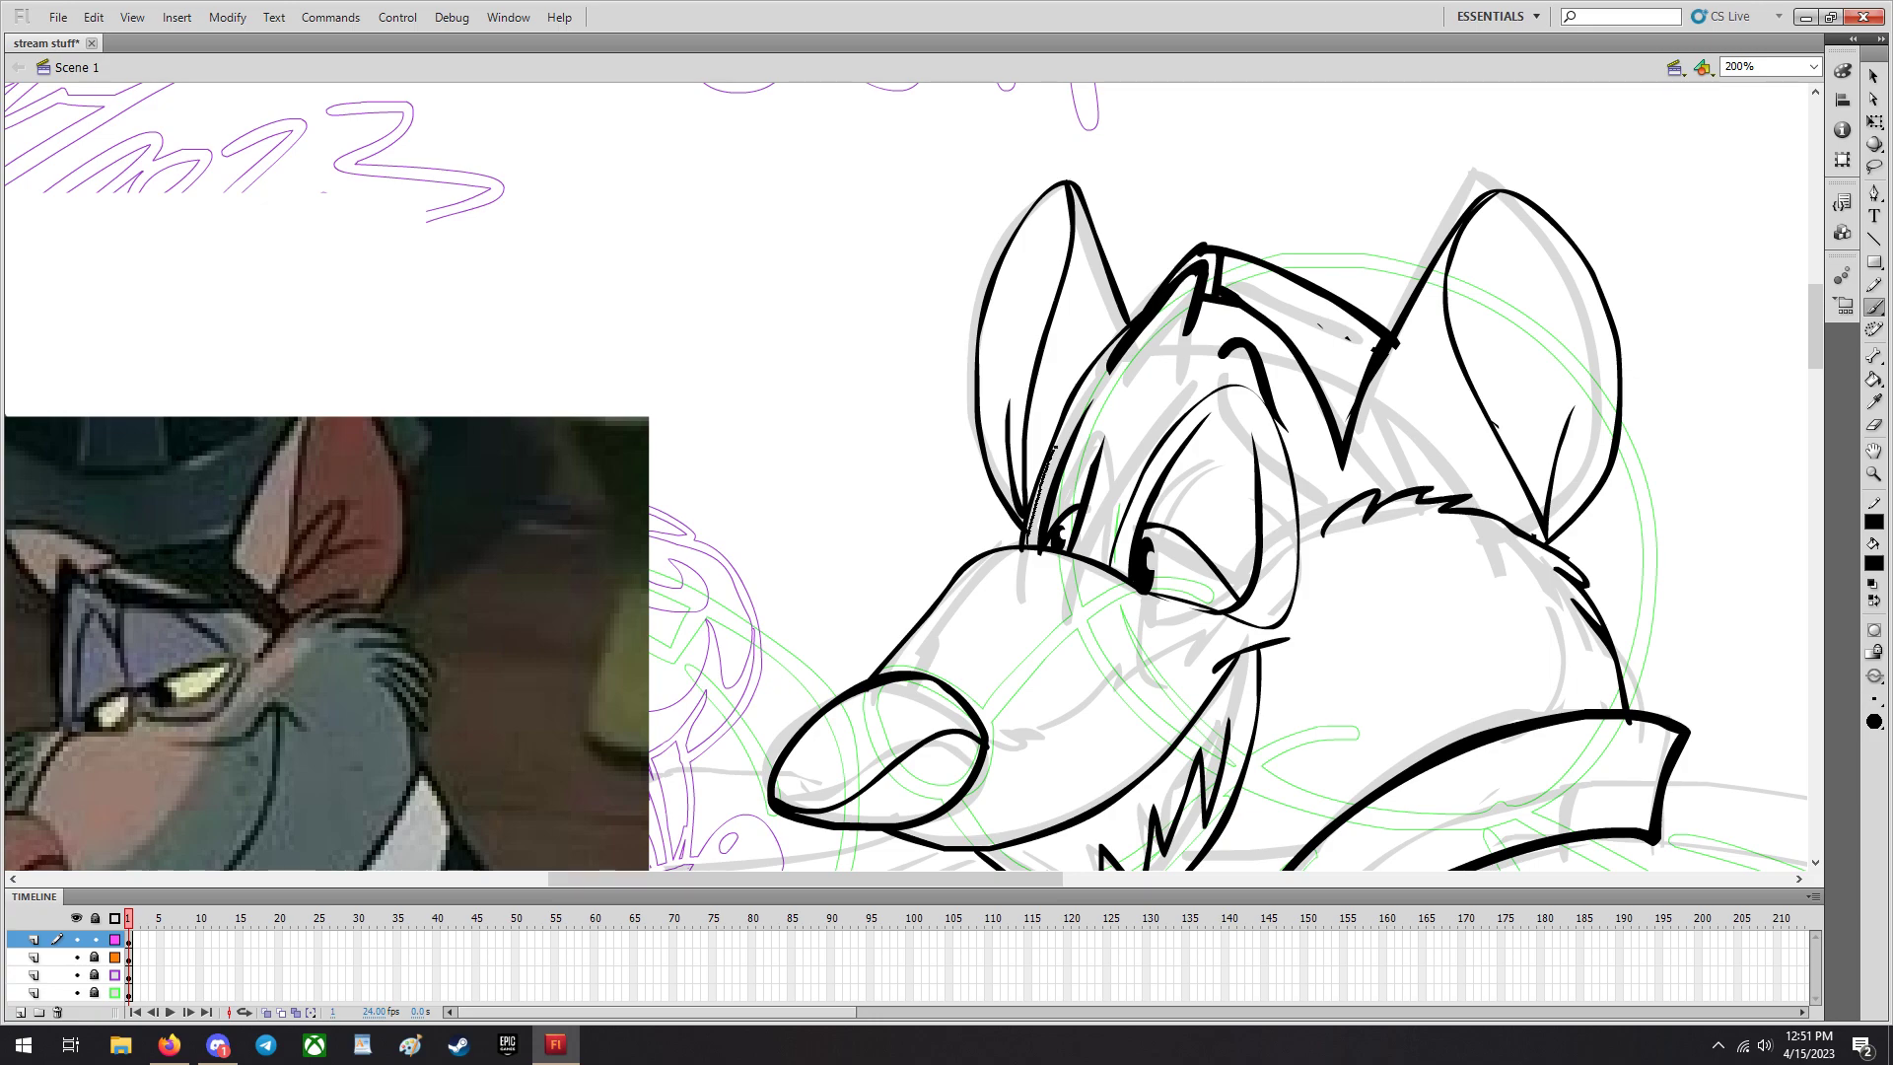
drag(1136, 351, 1093, 551)
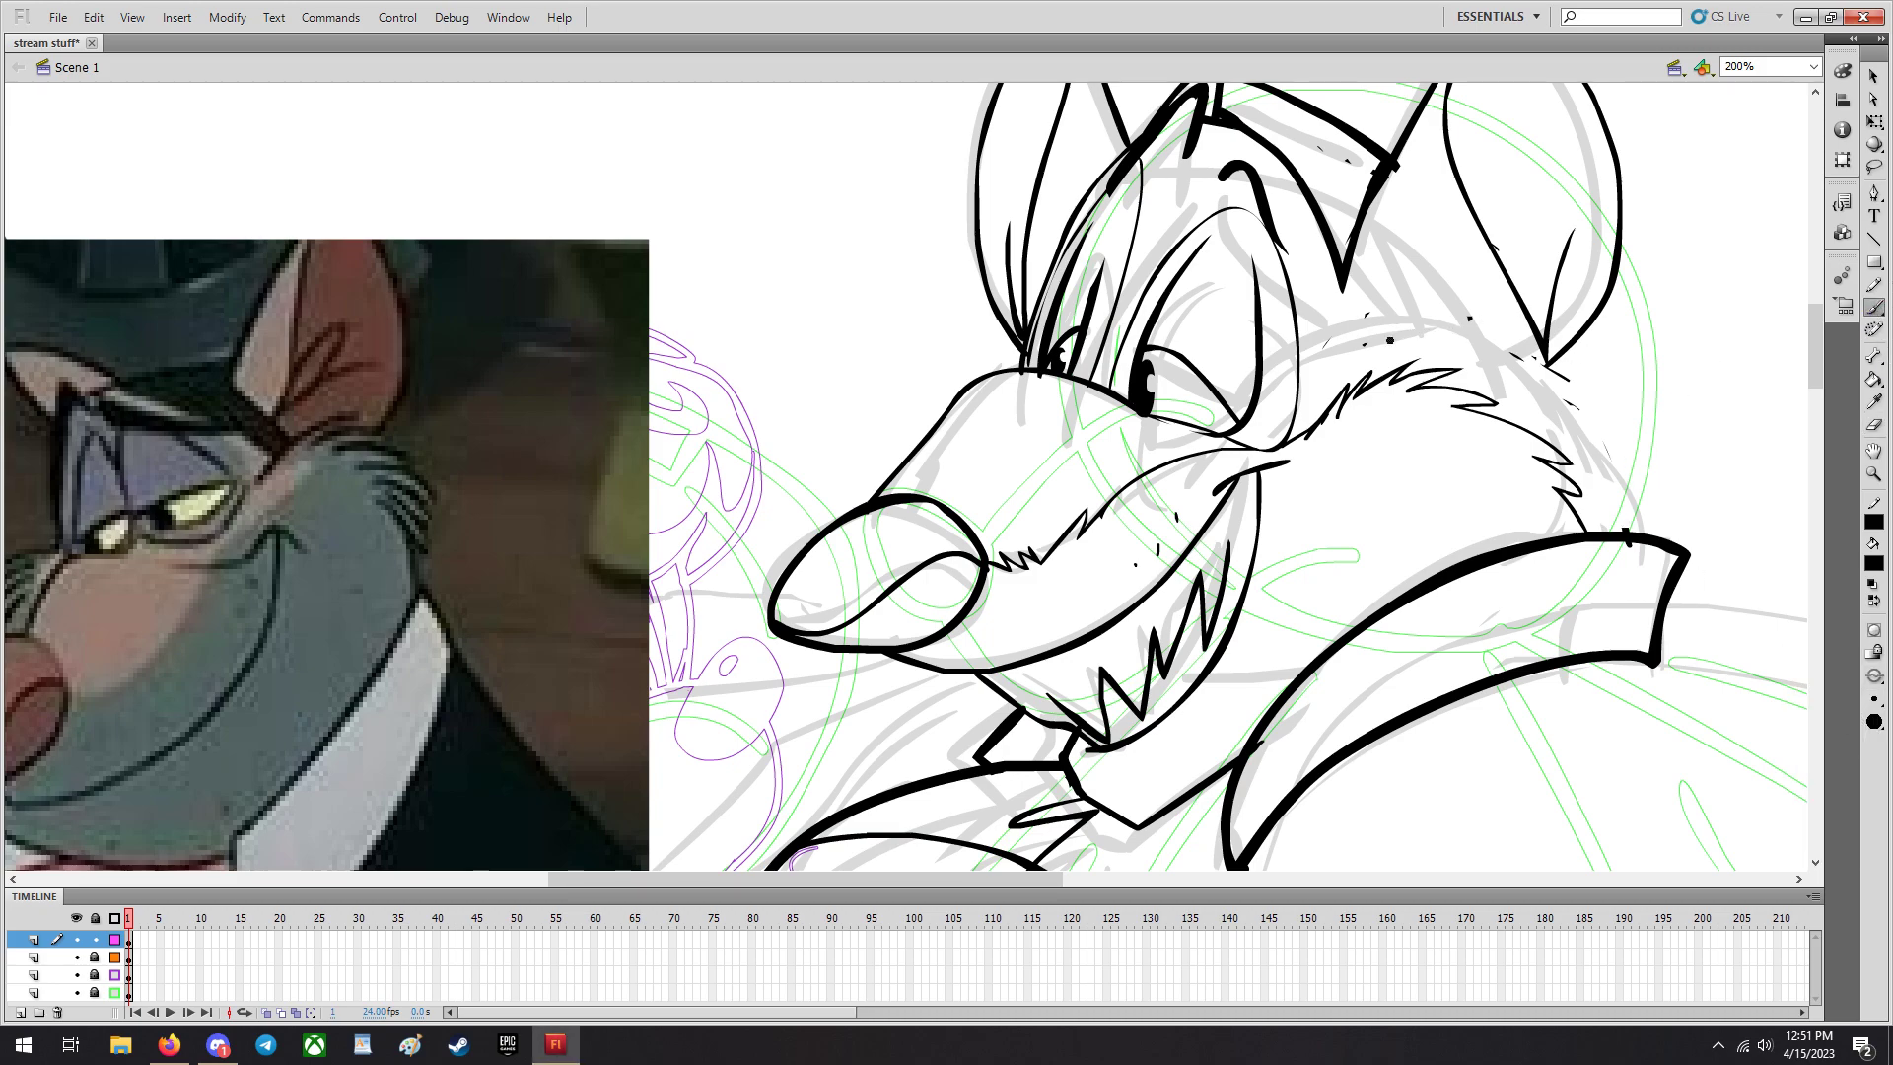
drag(1365, 337, 1418, 323)
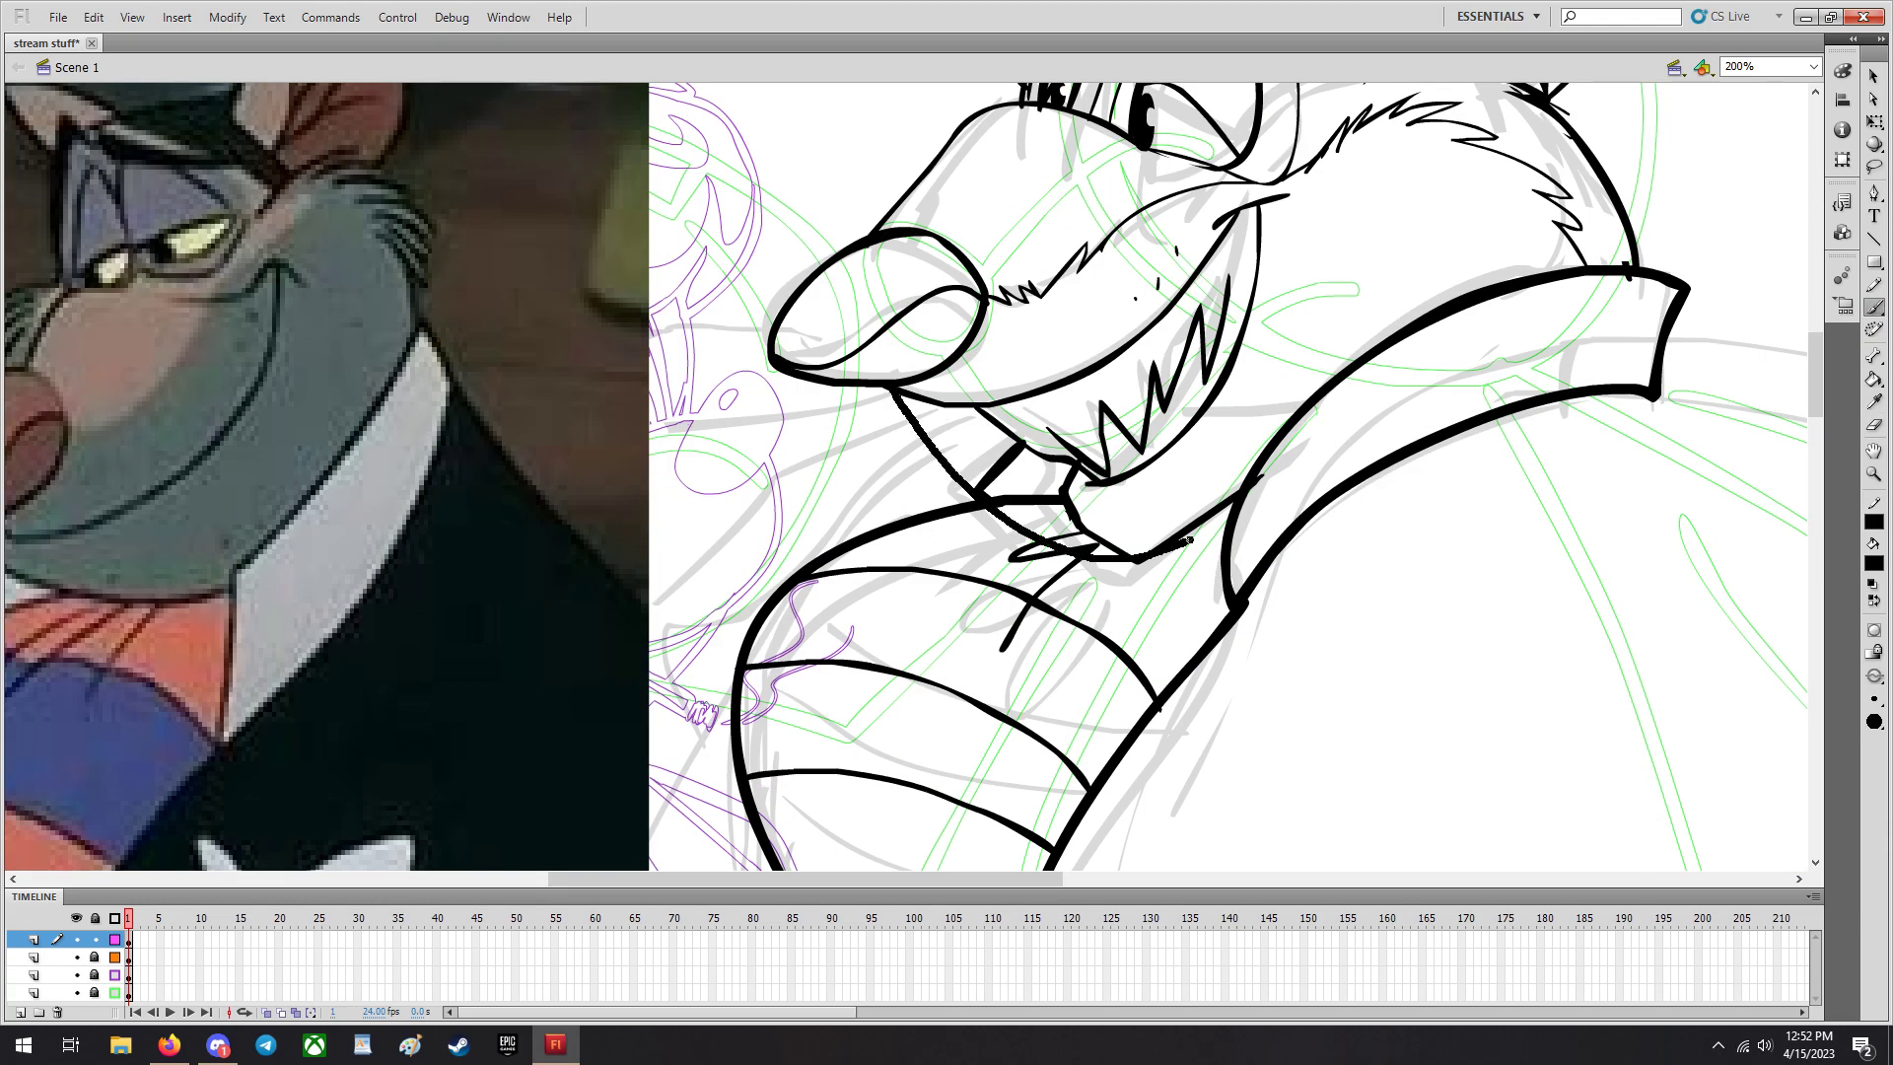
Grab the Ratigan reference screenshot to enlarge it beside the lineart.
click(95, 18)
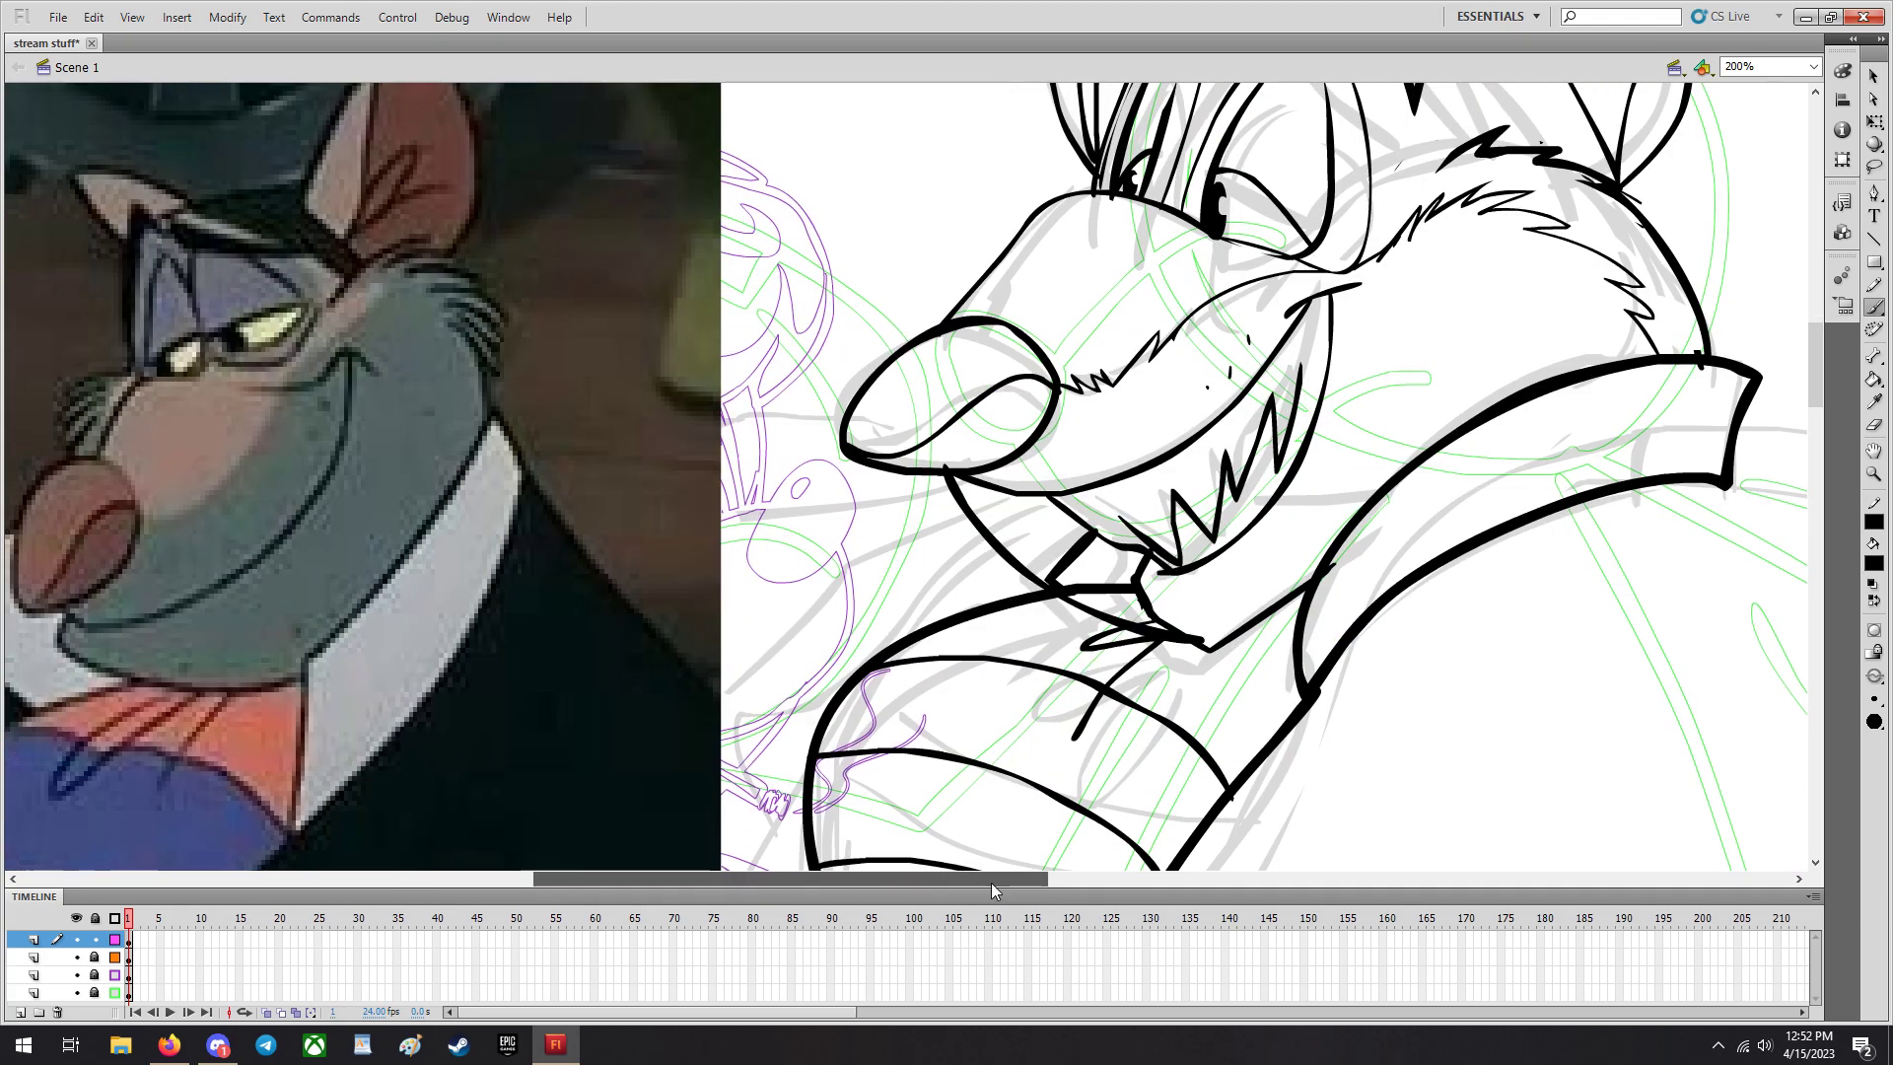
click(95, 18)
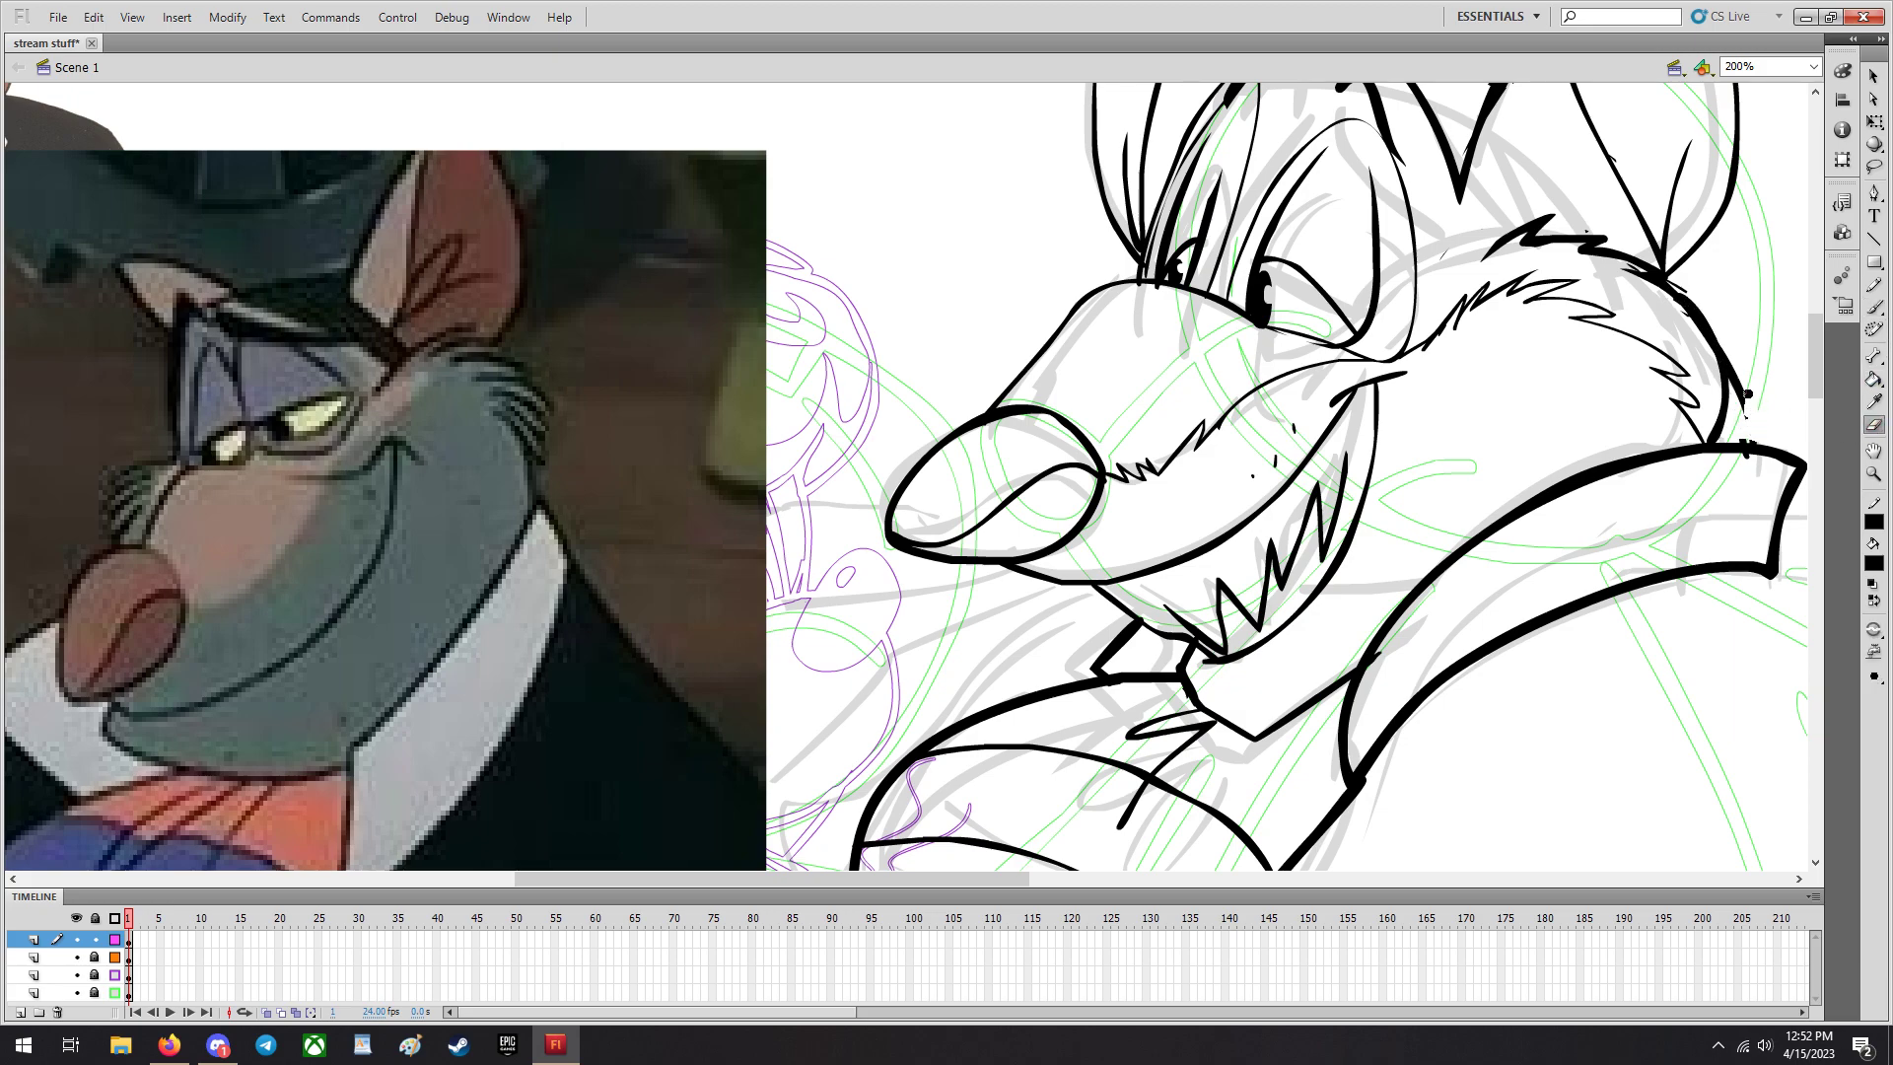
mouse_move(1886, 649)
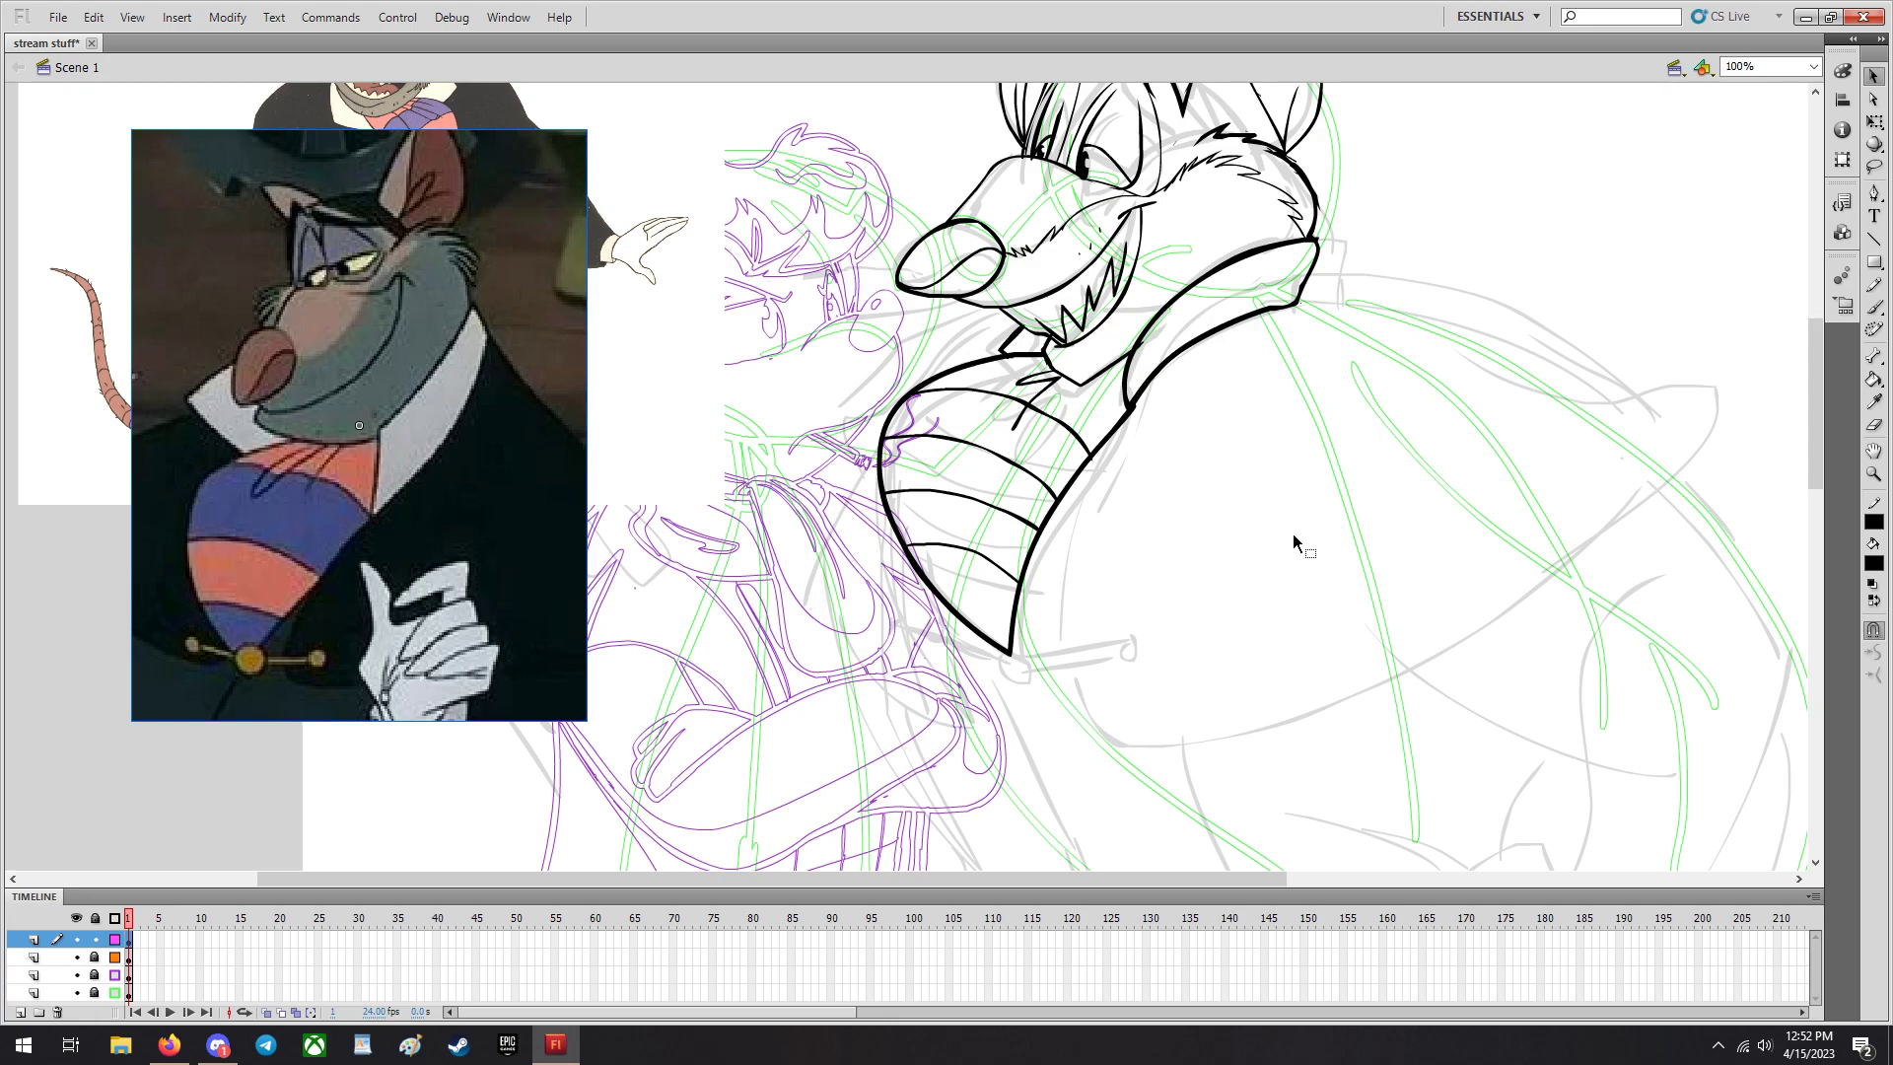
mouse_move(1167, 536)
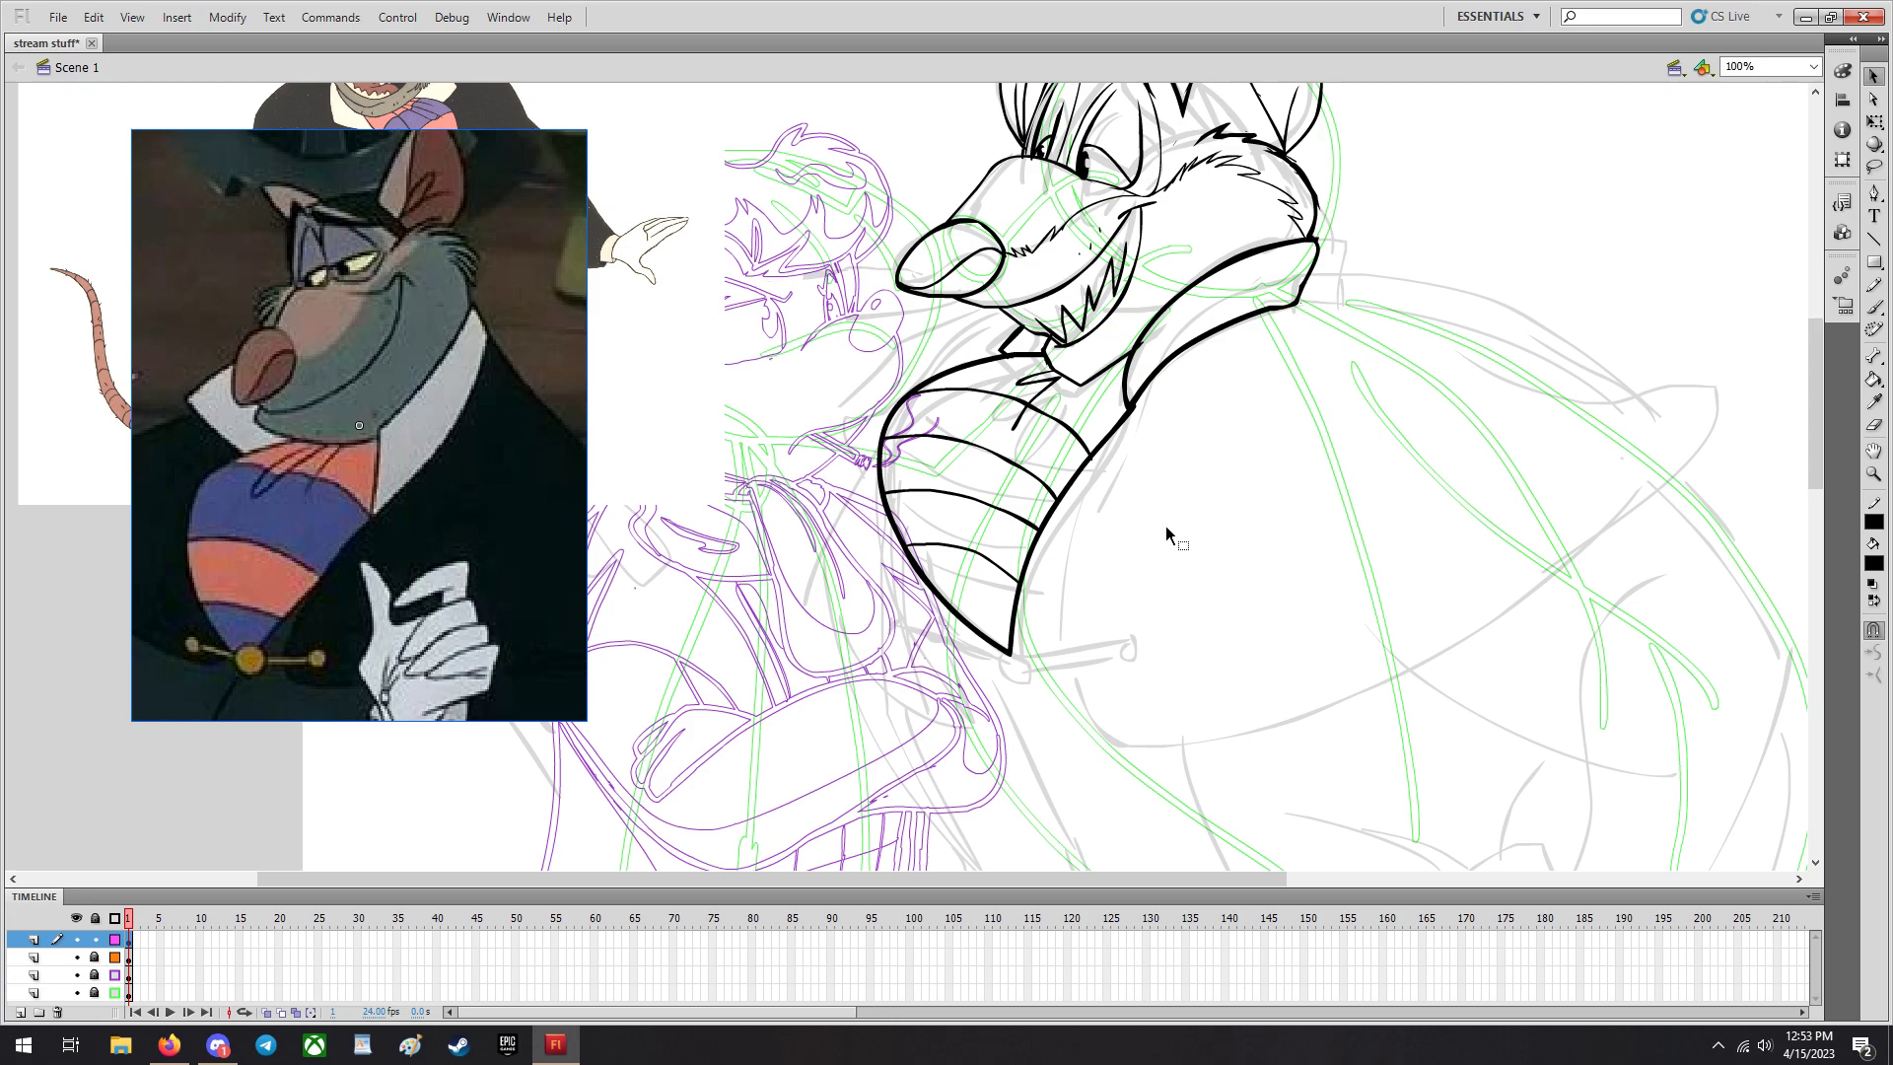
Choose a zoom level and ink the cravat tip and the long coat line sweeping from the collar.
click(1811, 67)
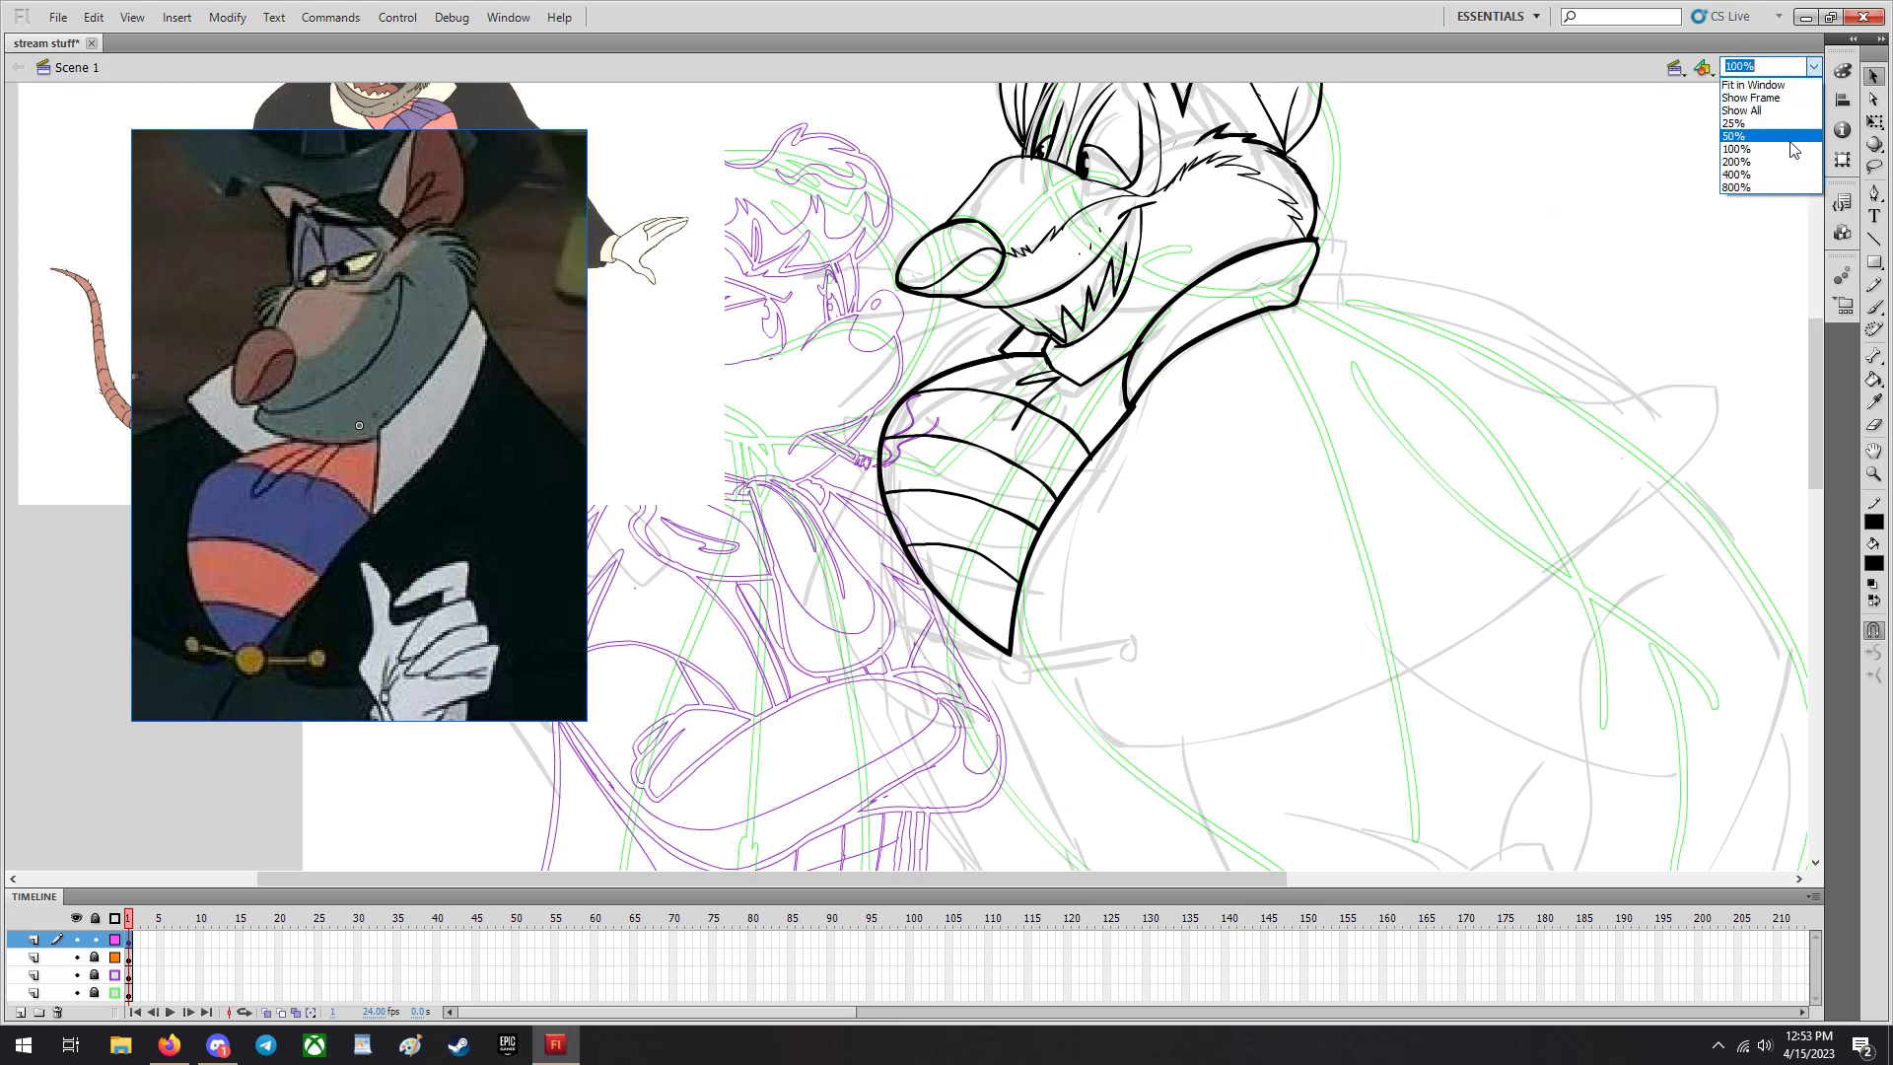
click(1740, 161)
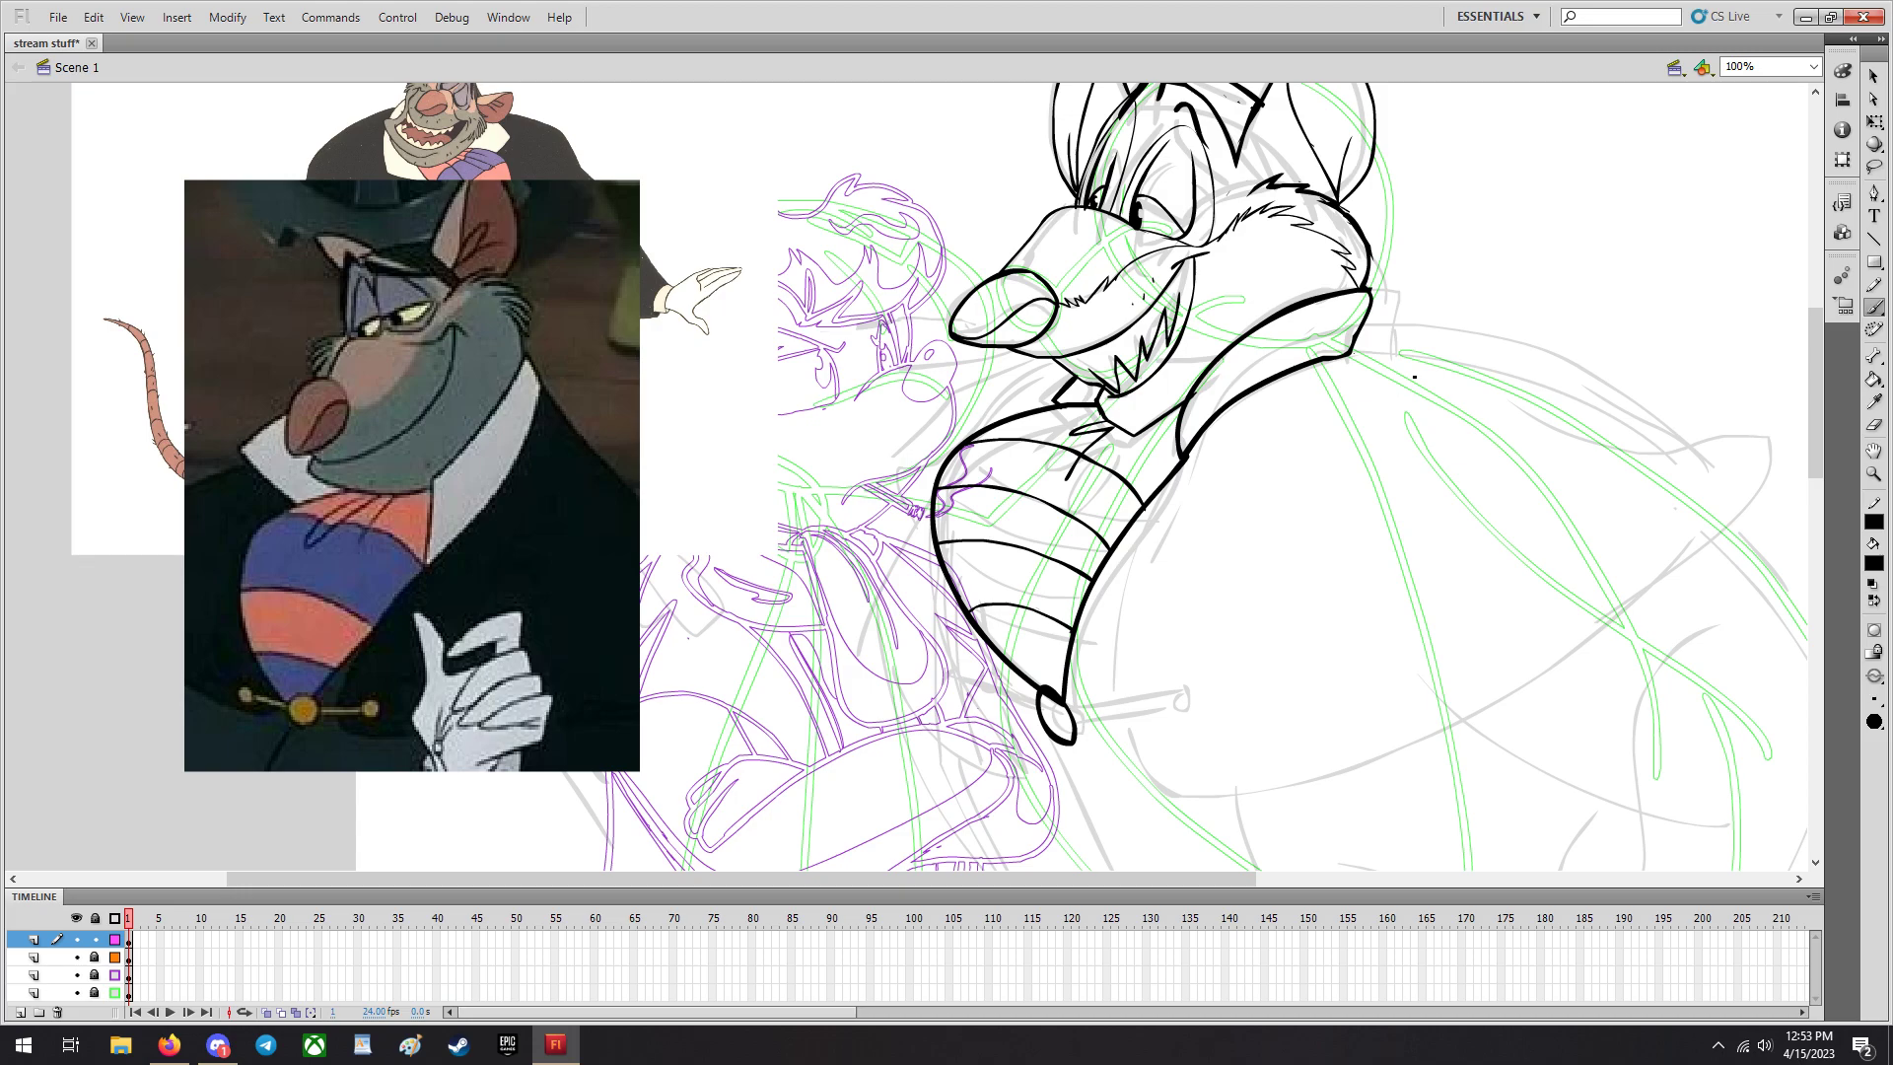
scroll(down, 3)
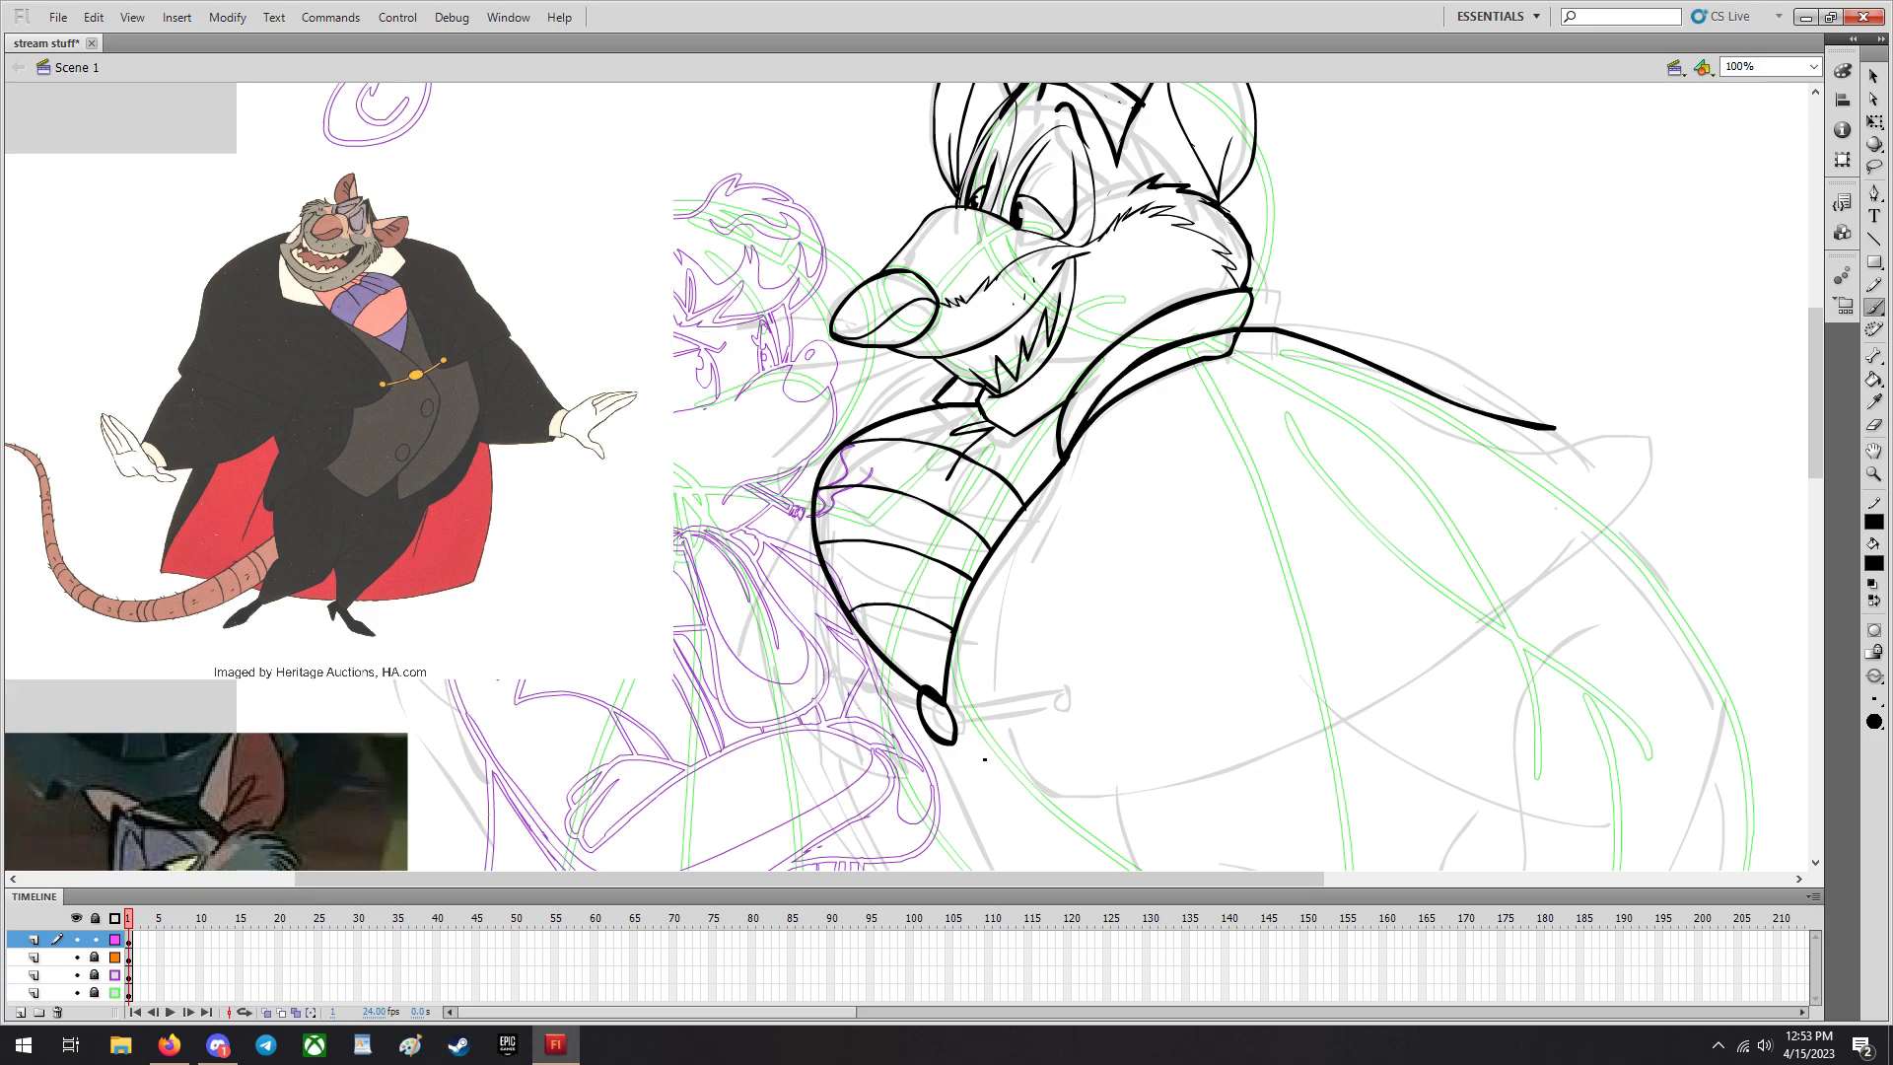
Ink the rounded shoulder outline, the sleeve's right edge and the long arm curve down the right.
drag(954, 735, 1148, 797)
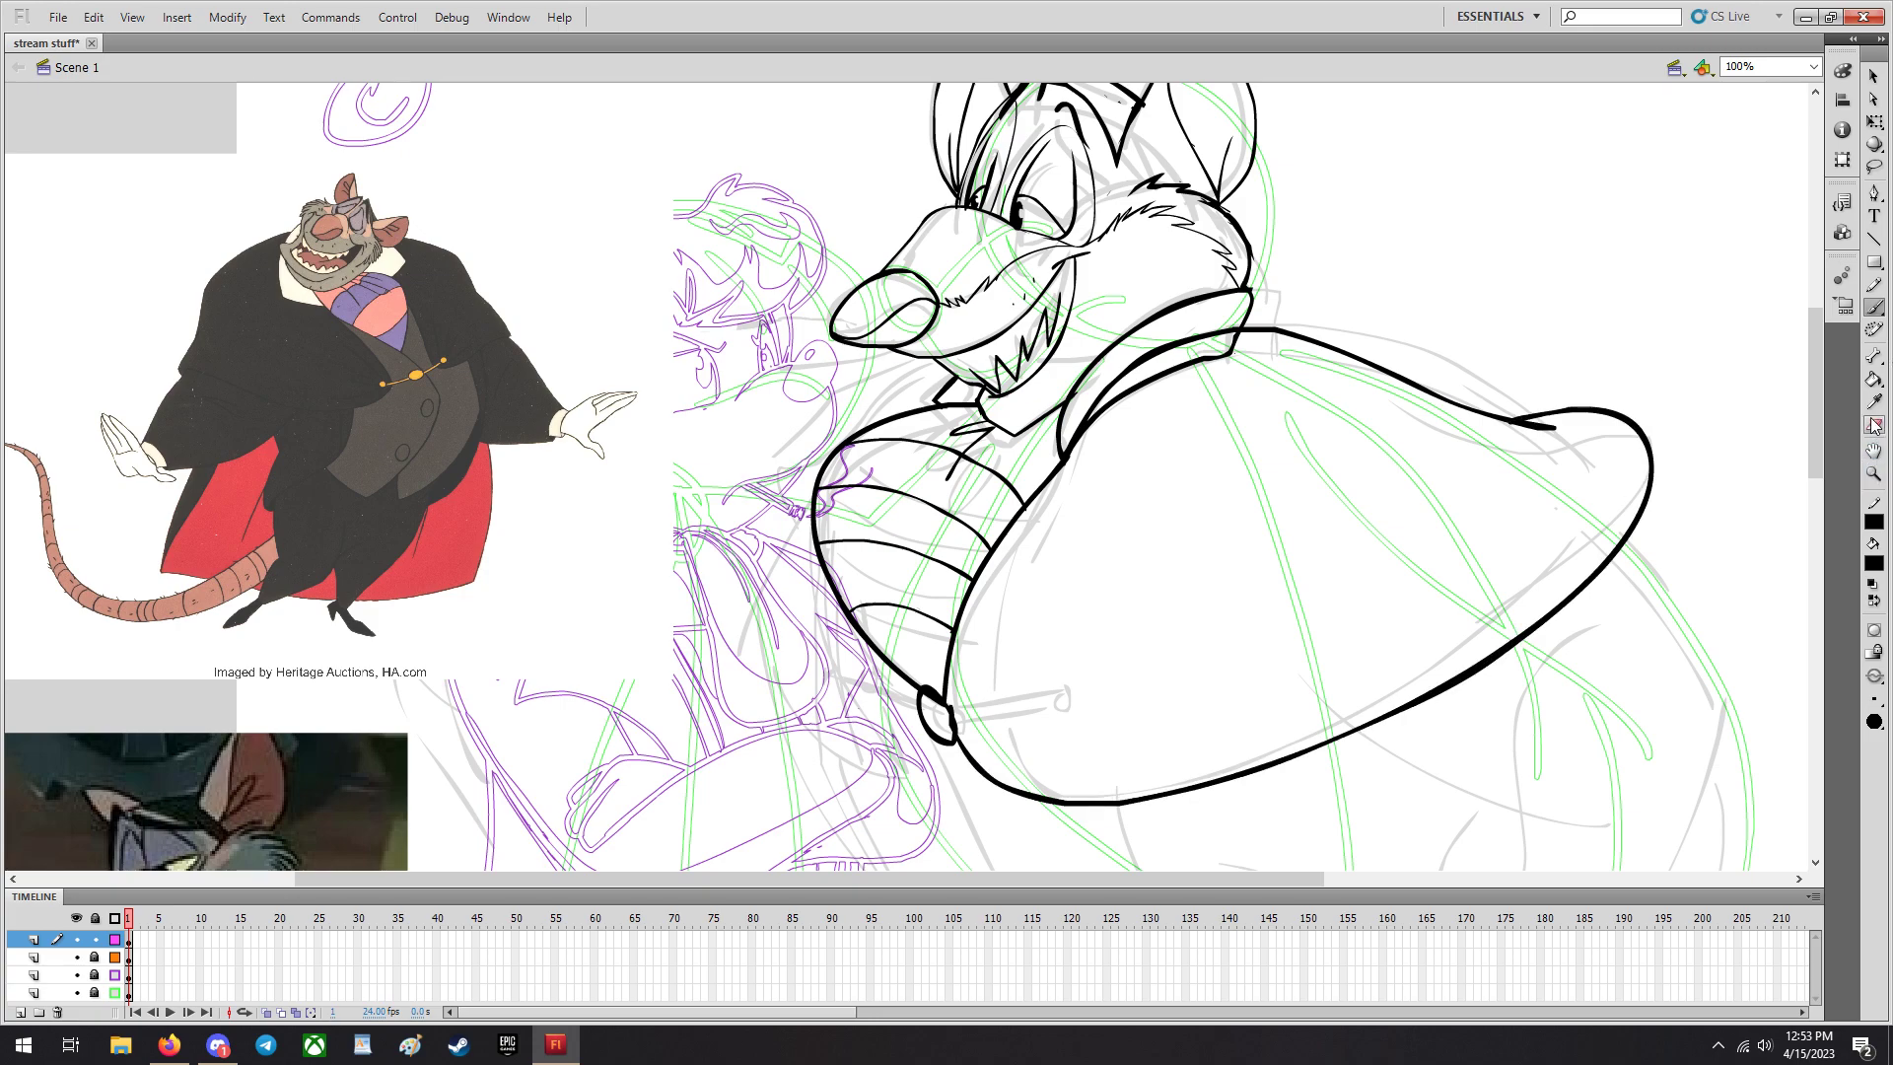
click(1244, 418)
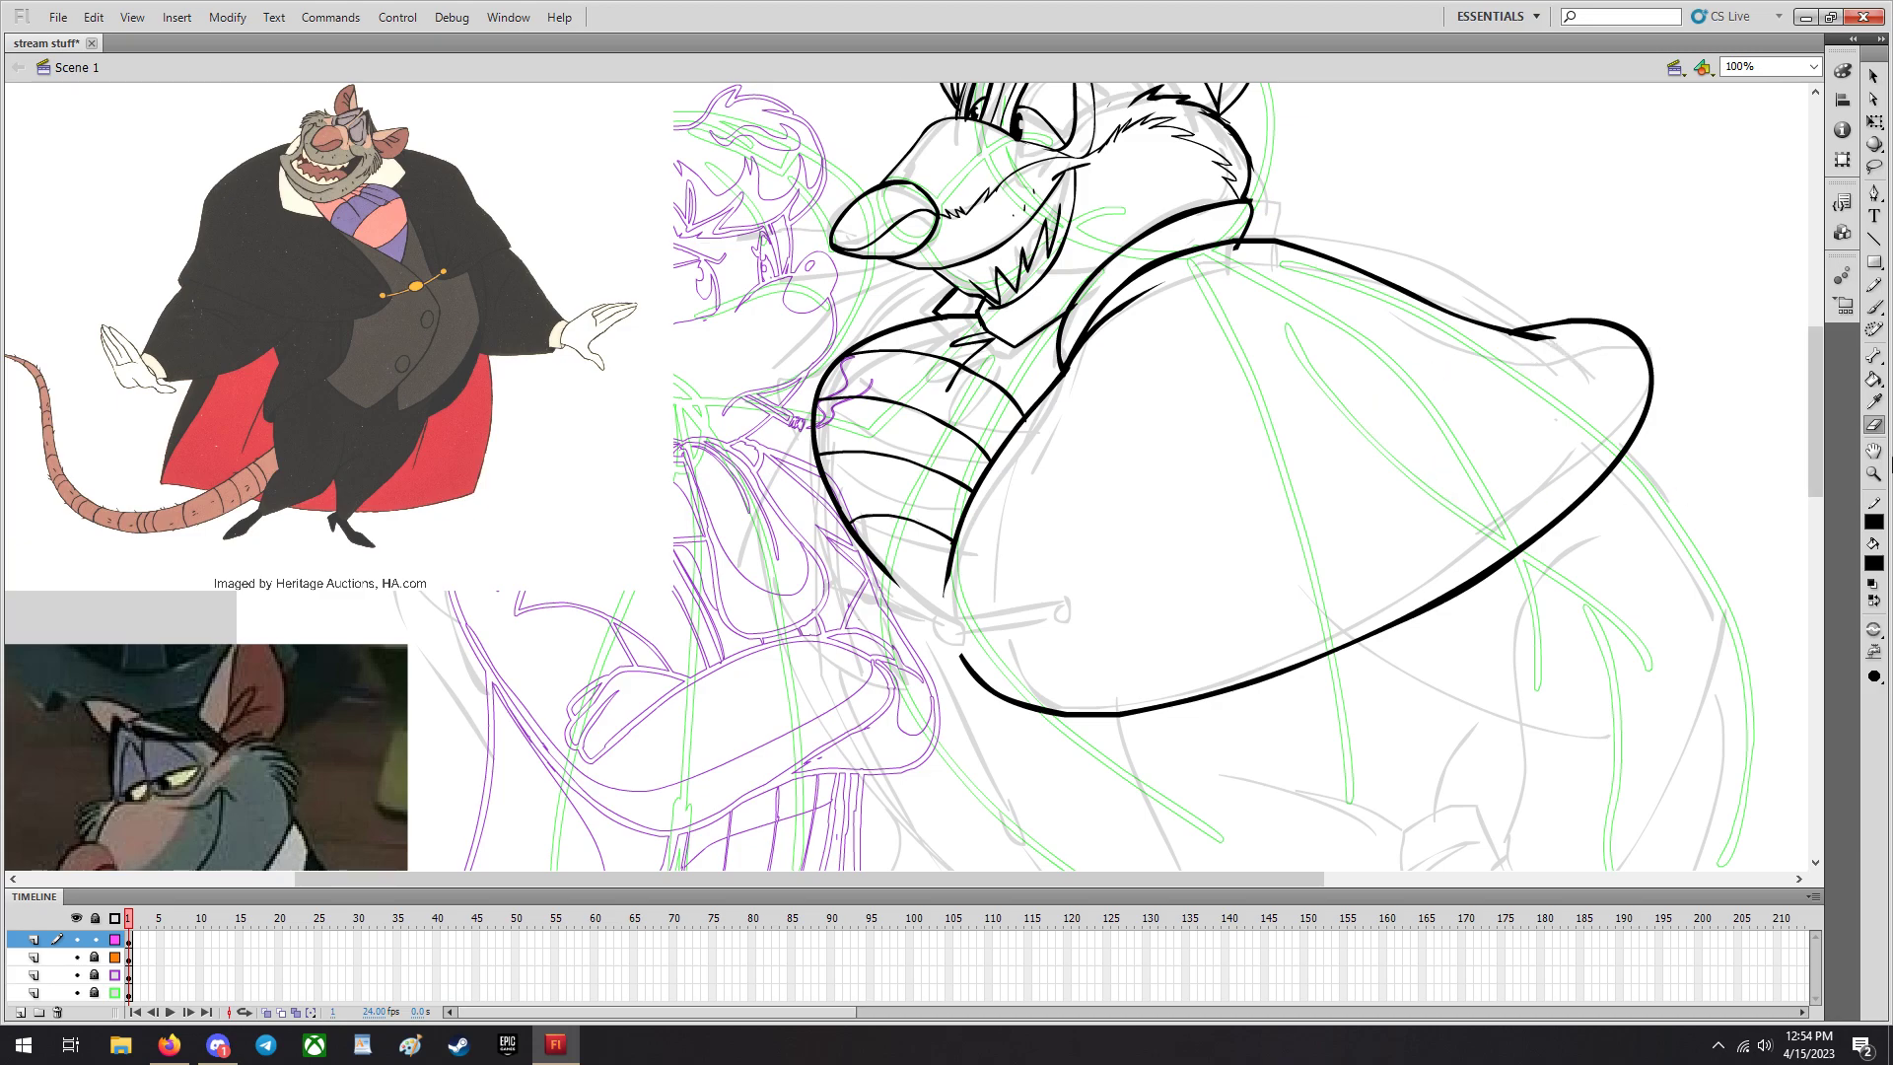
scroll(down, 3)
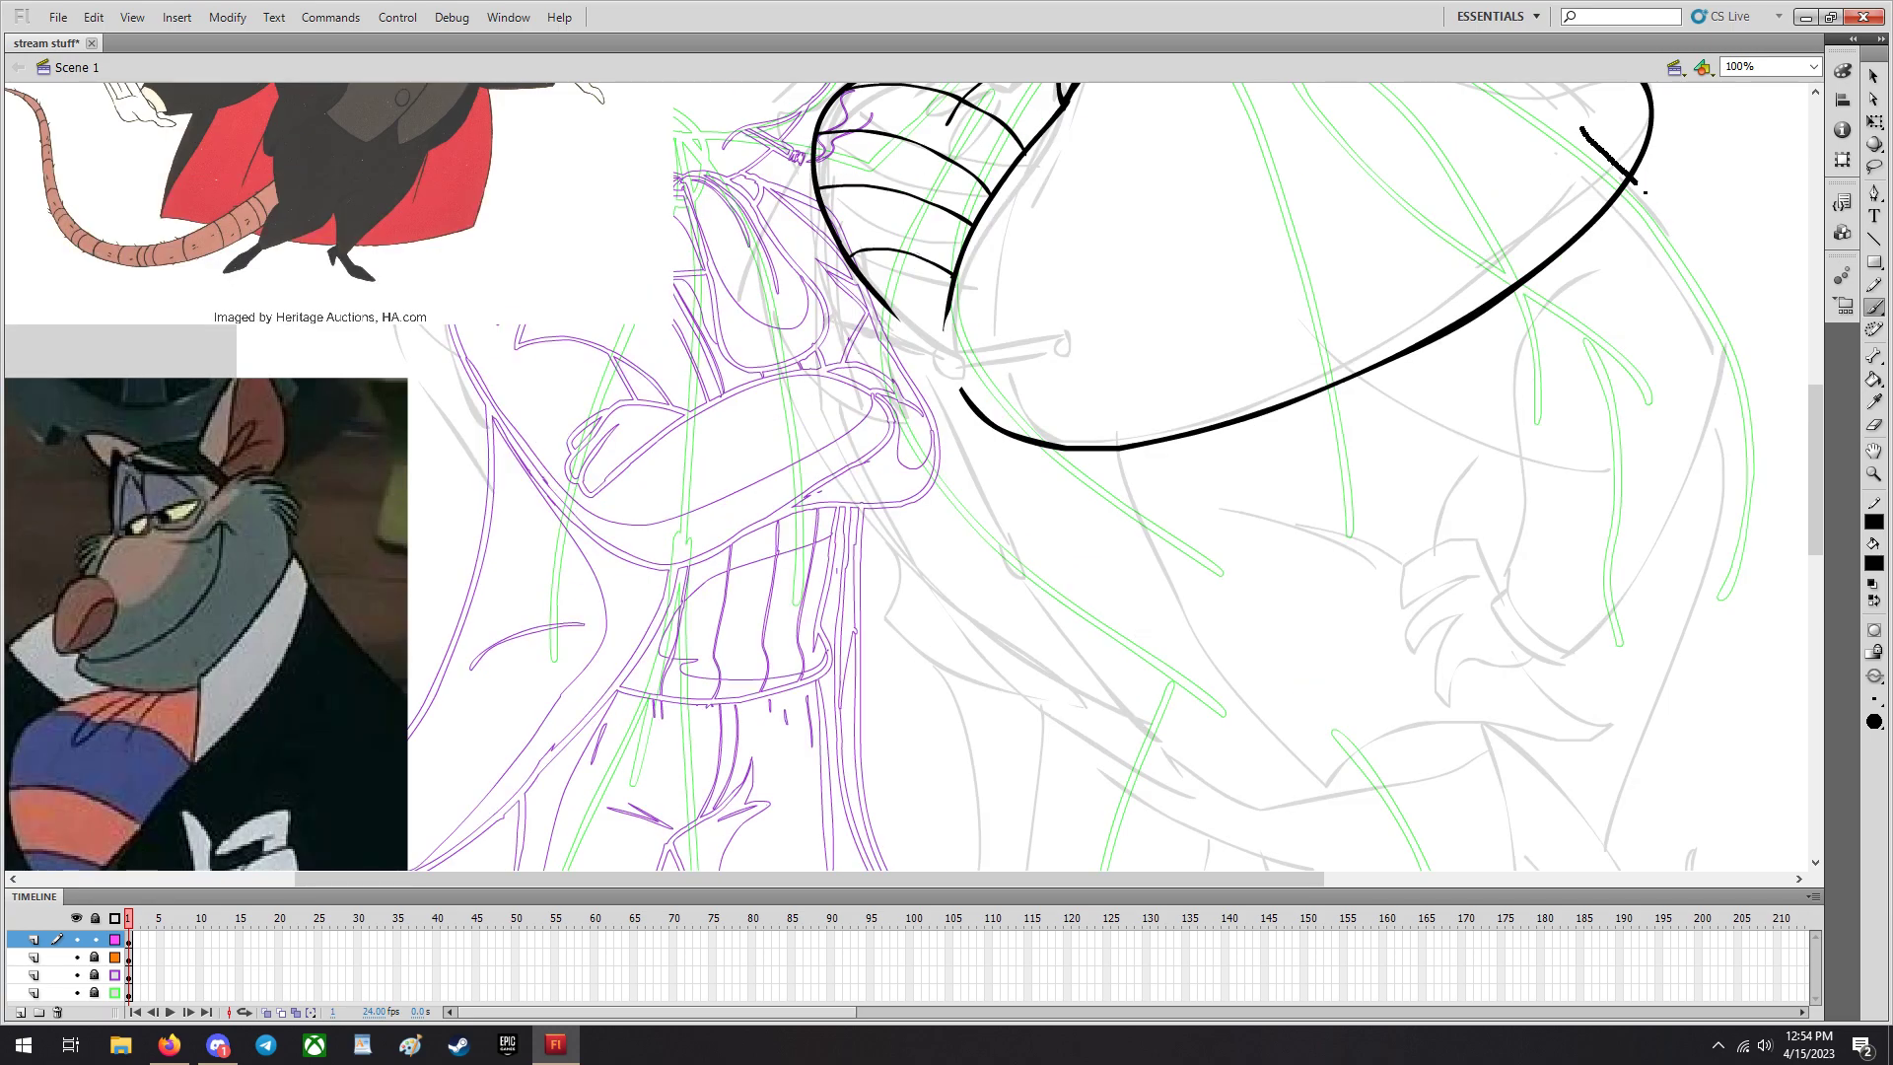
drag(1648, 193, 1550, 678)
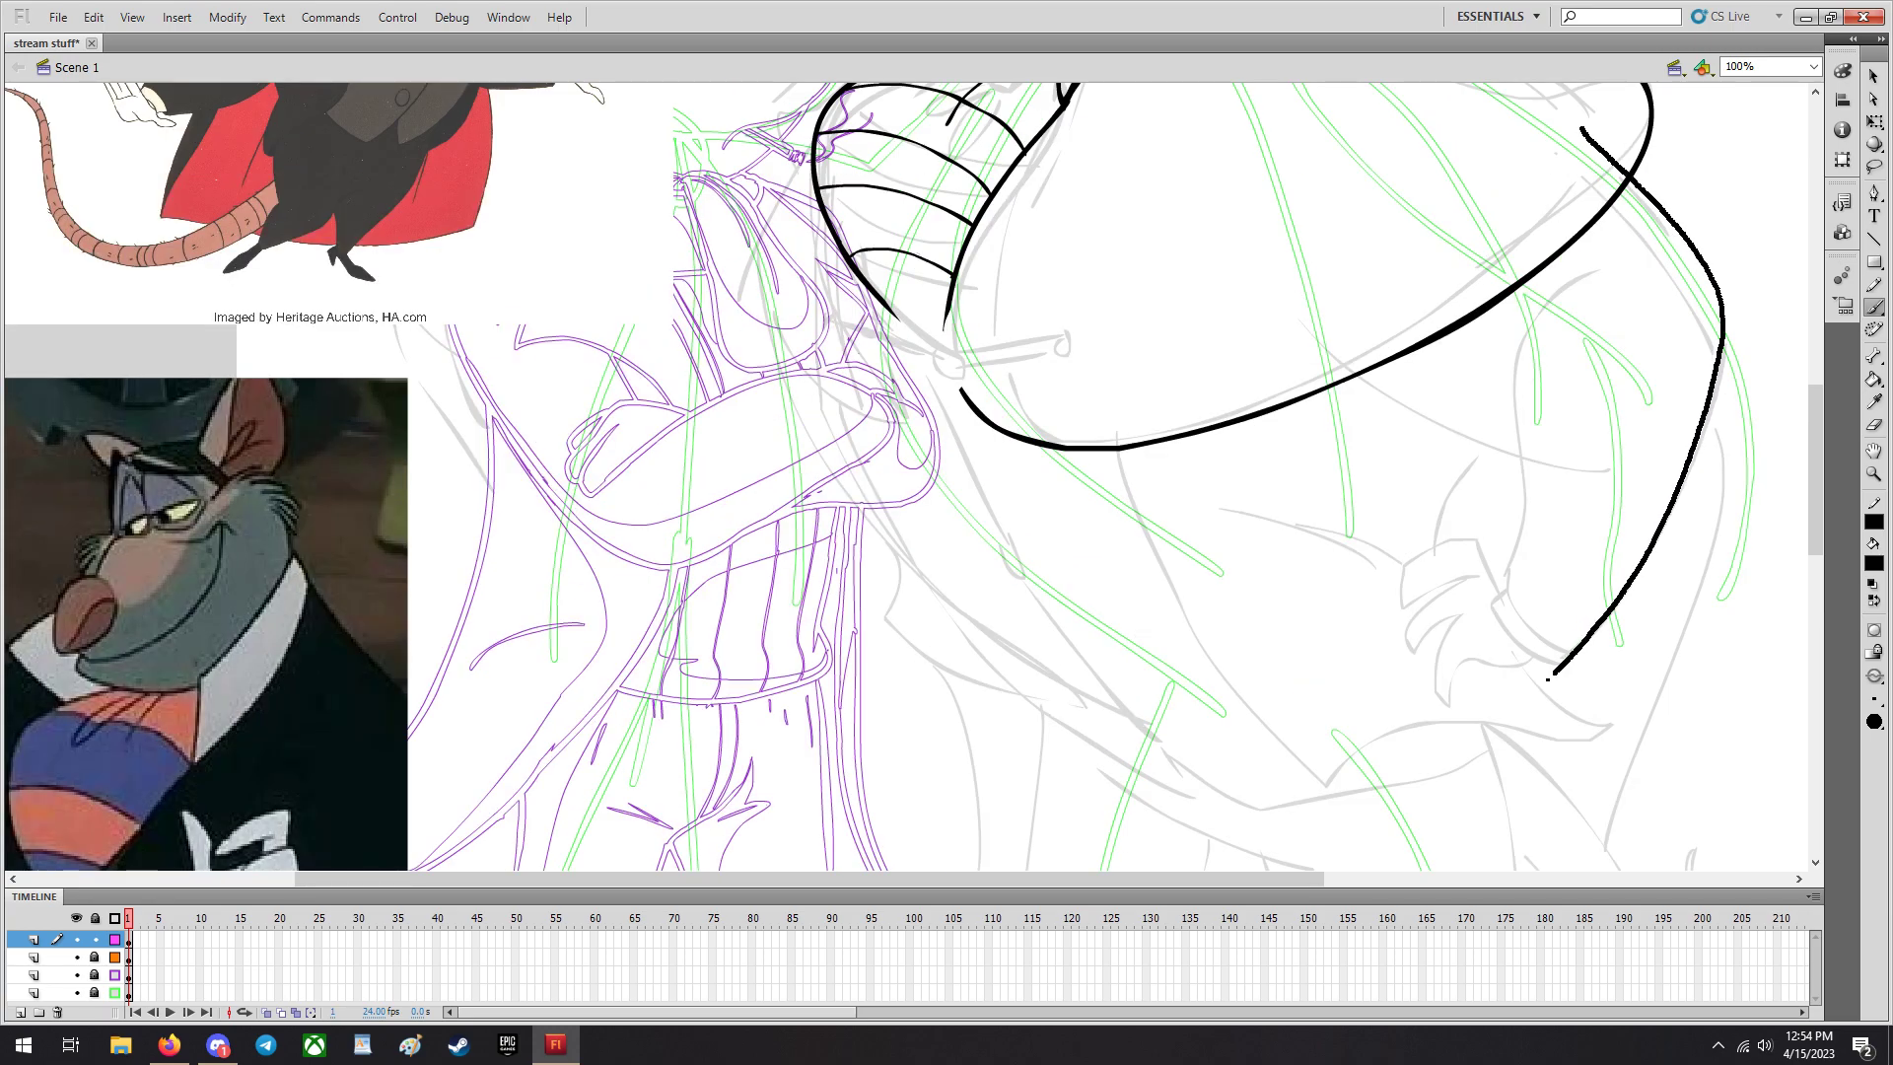
drag(1394, 223, 1514, 357)
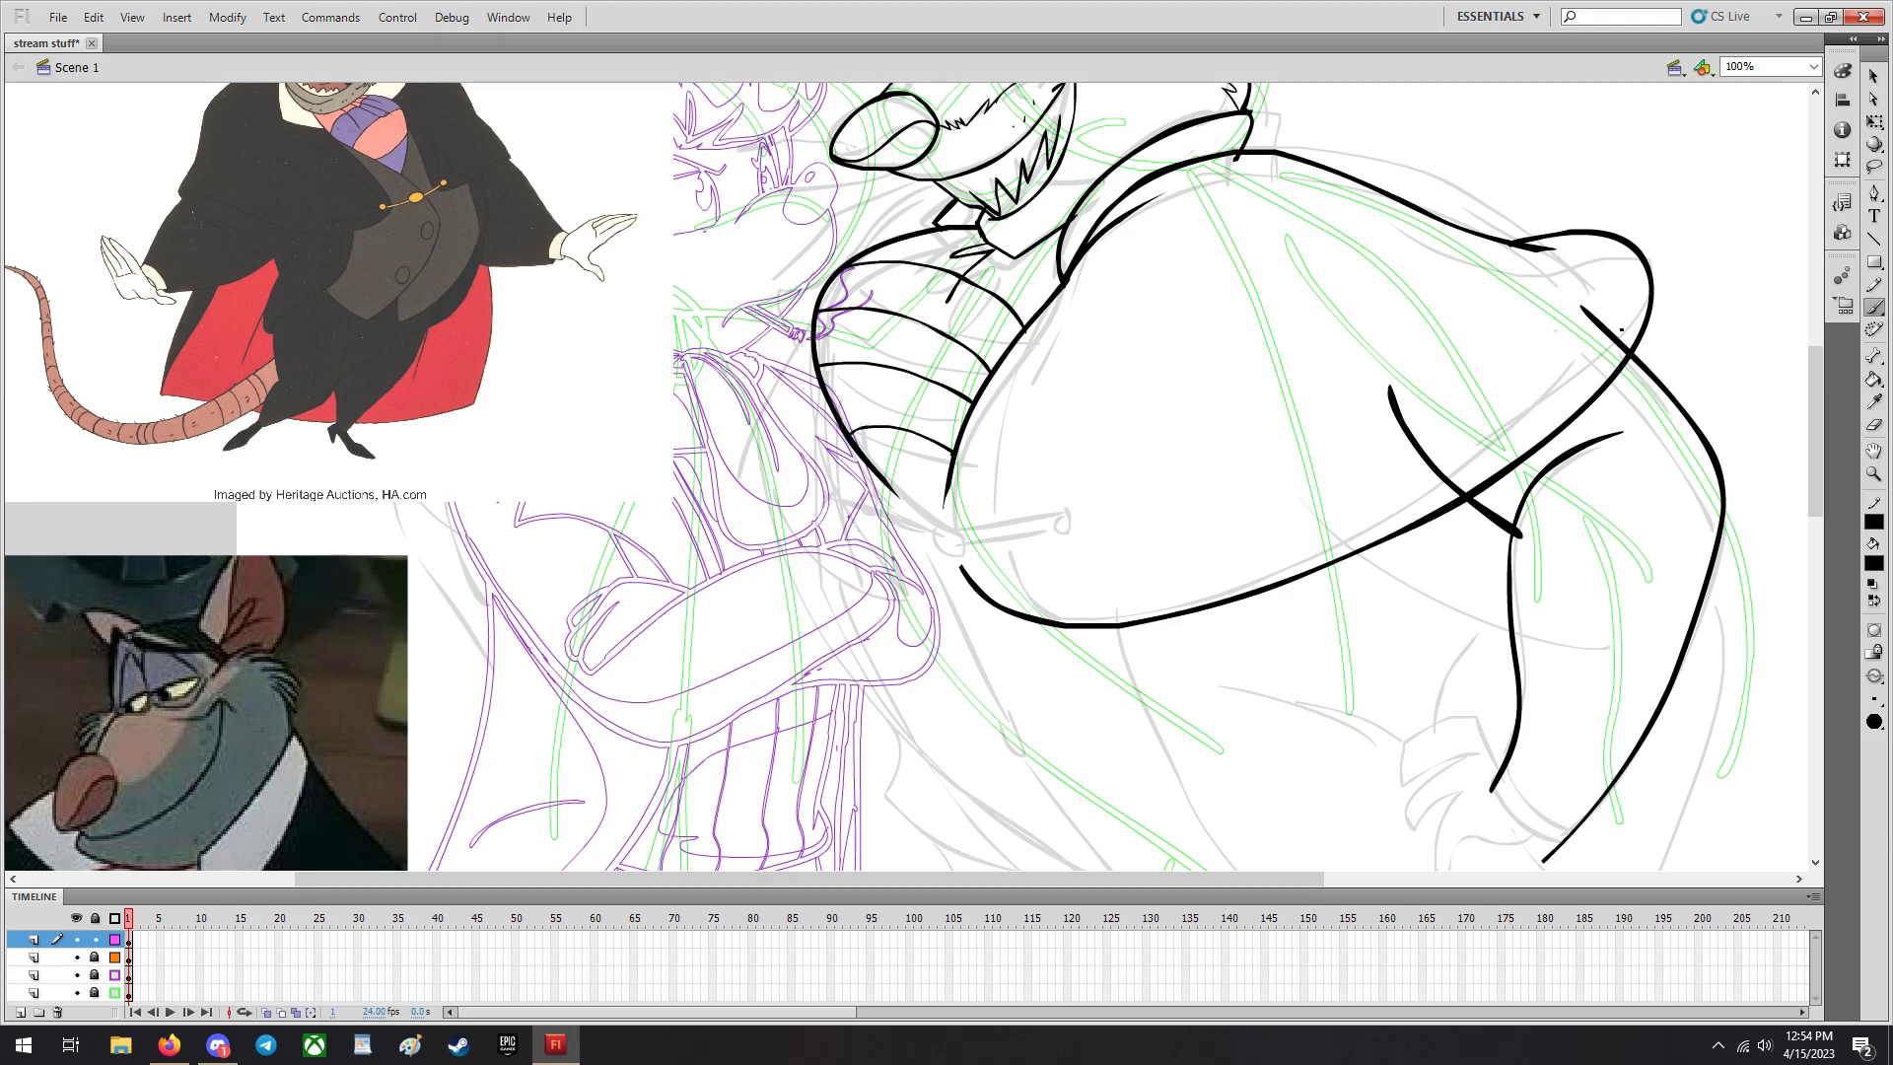
Ink the long curving line down the right of Ratigan's belly with a short crossing stroke.
scroll(down, 3)
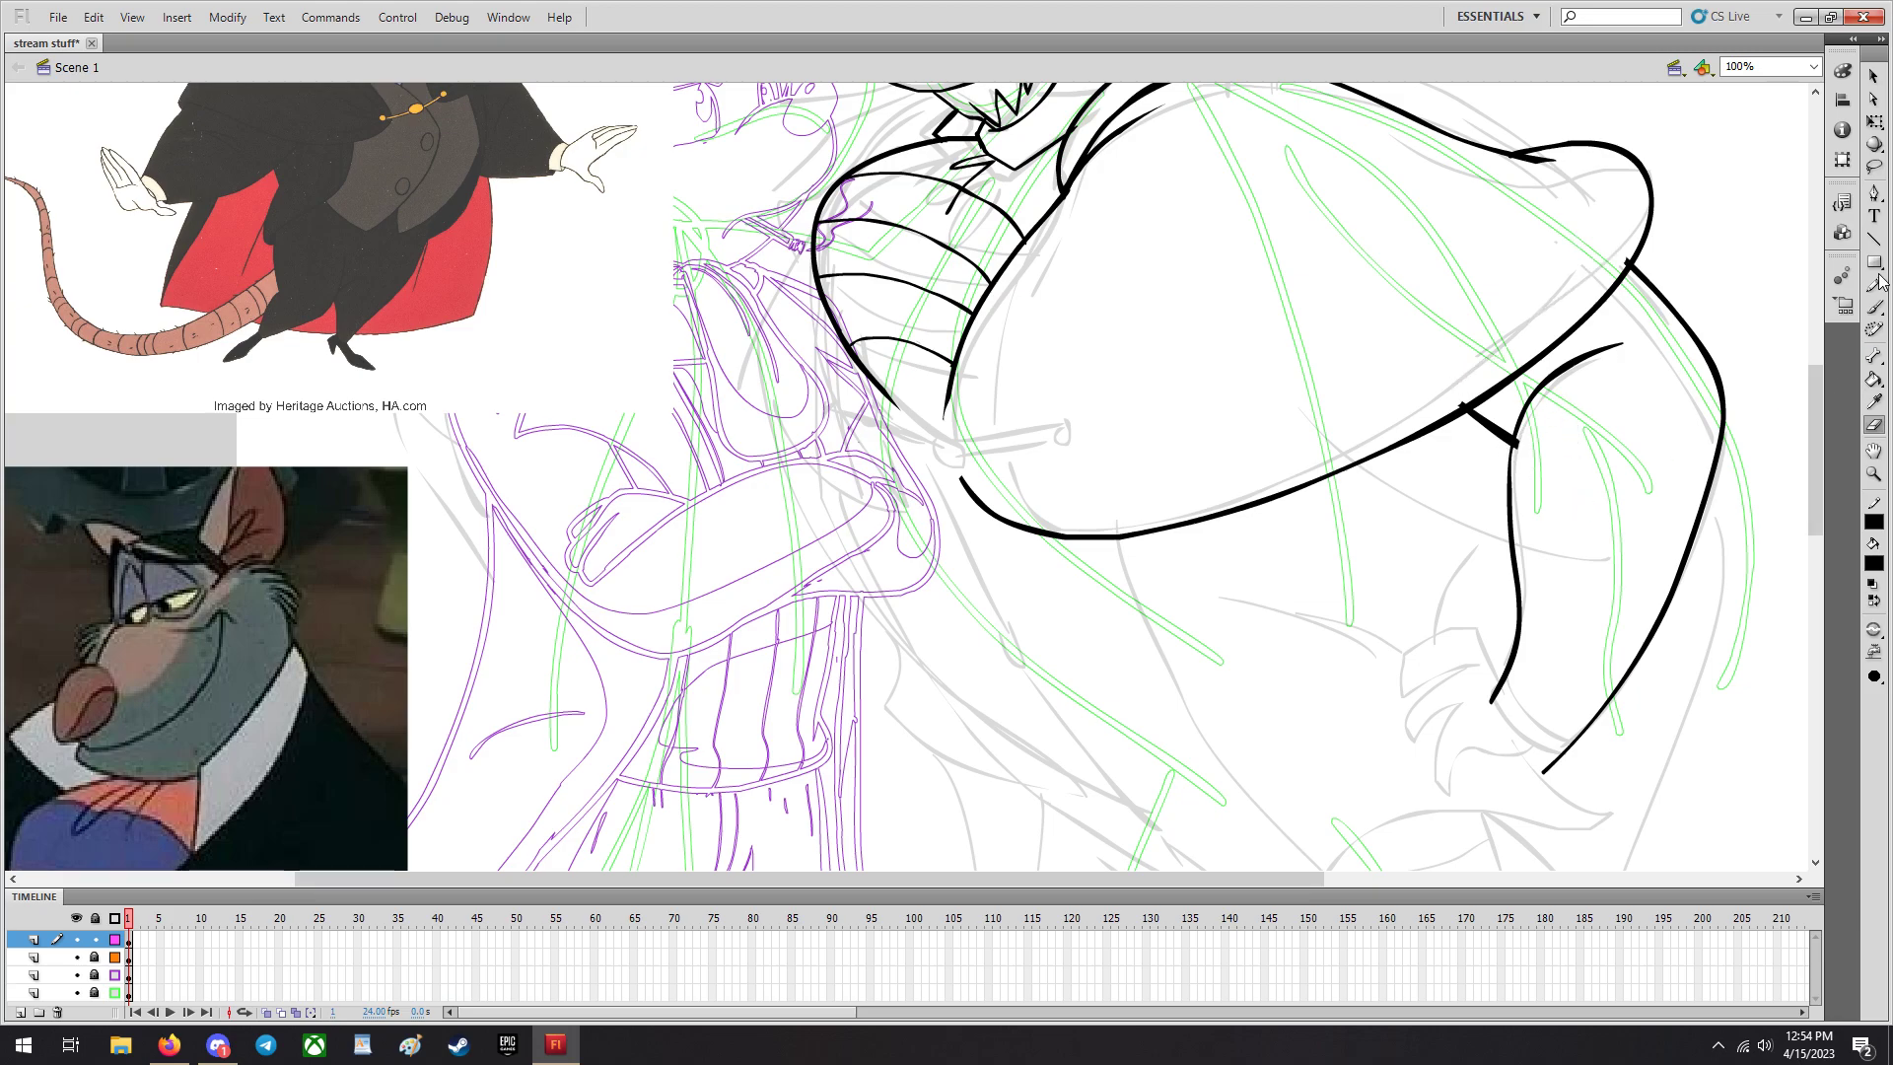
scroll(down, 3)
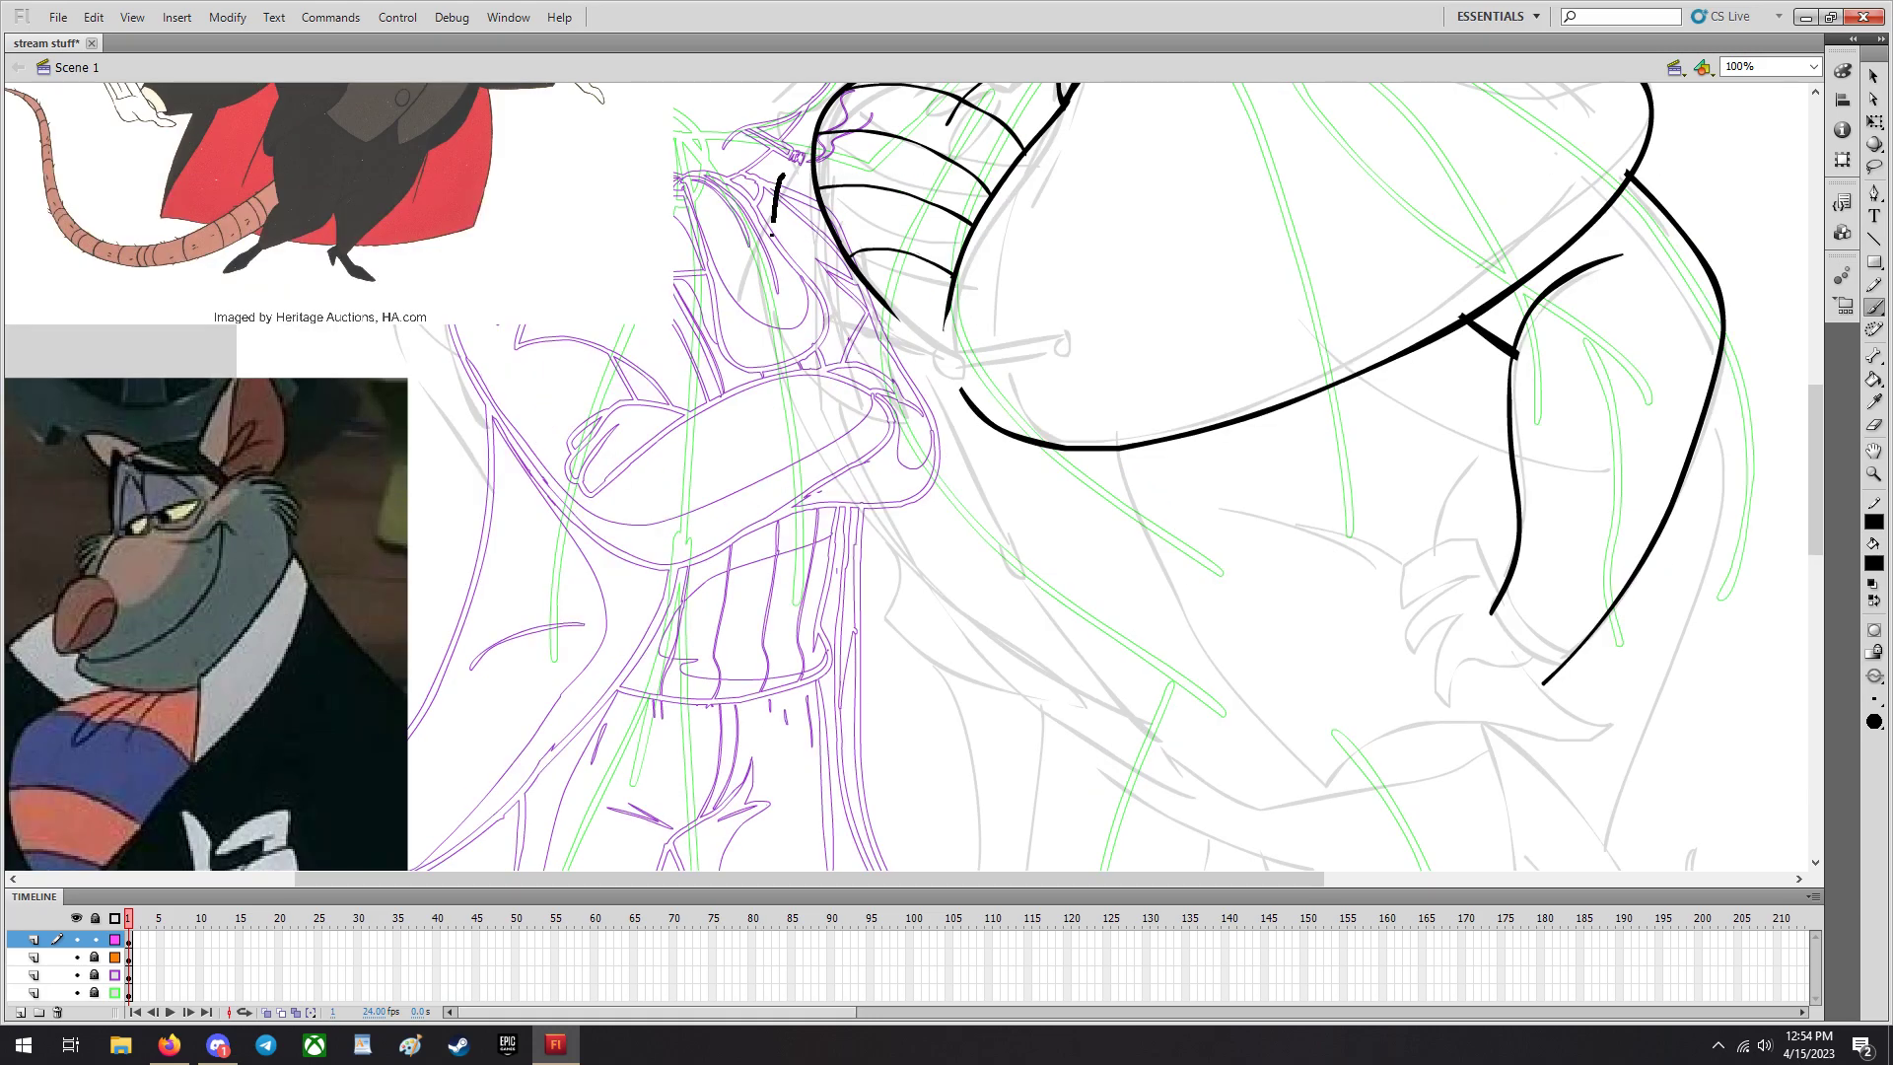
drag(797, 205, 1110, 785)
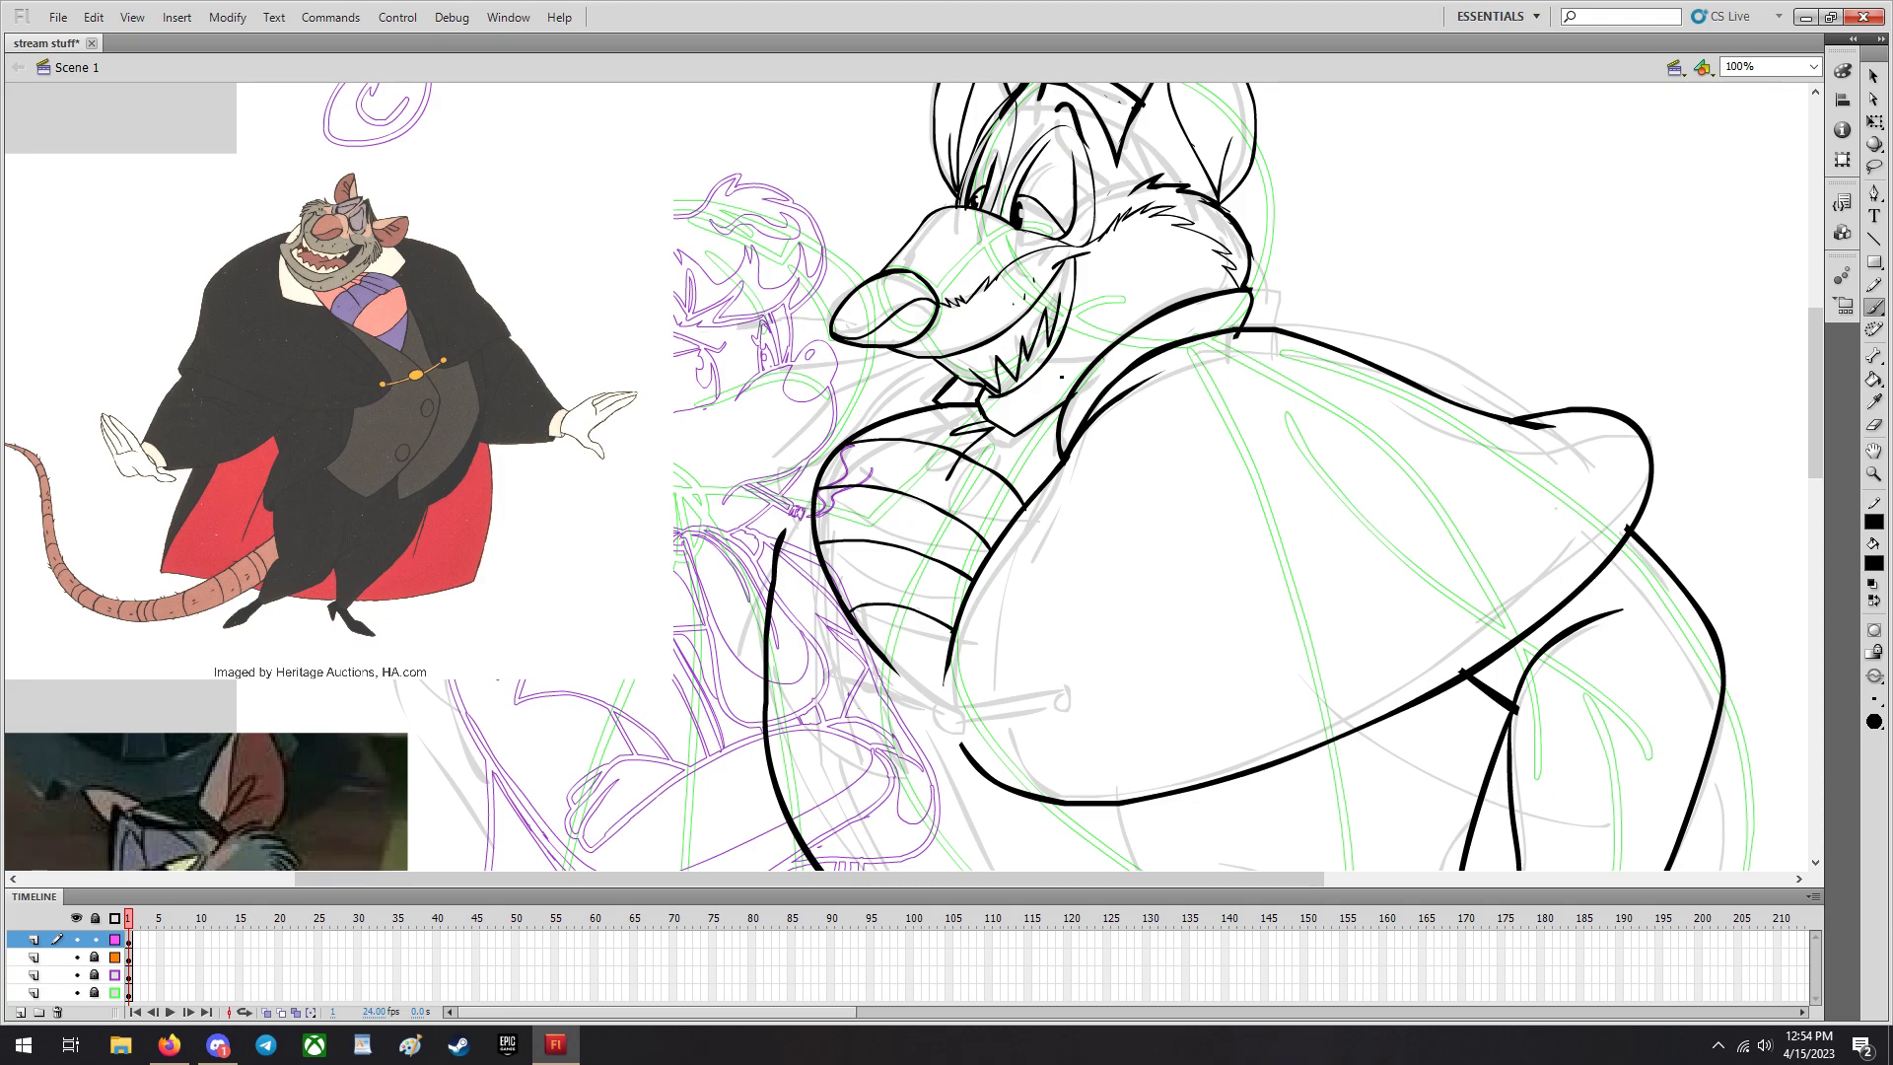
Ink the long left-arm curve beneath the striped vest and bring Patrick's sketched head into view.
scroll(down, 3)
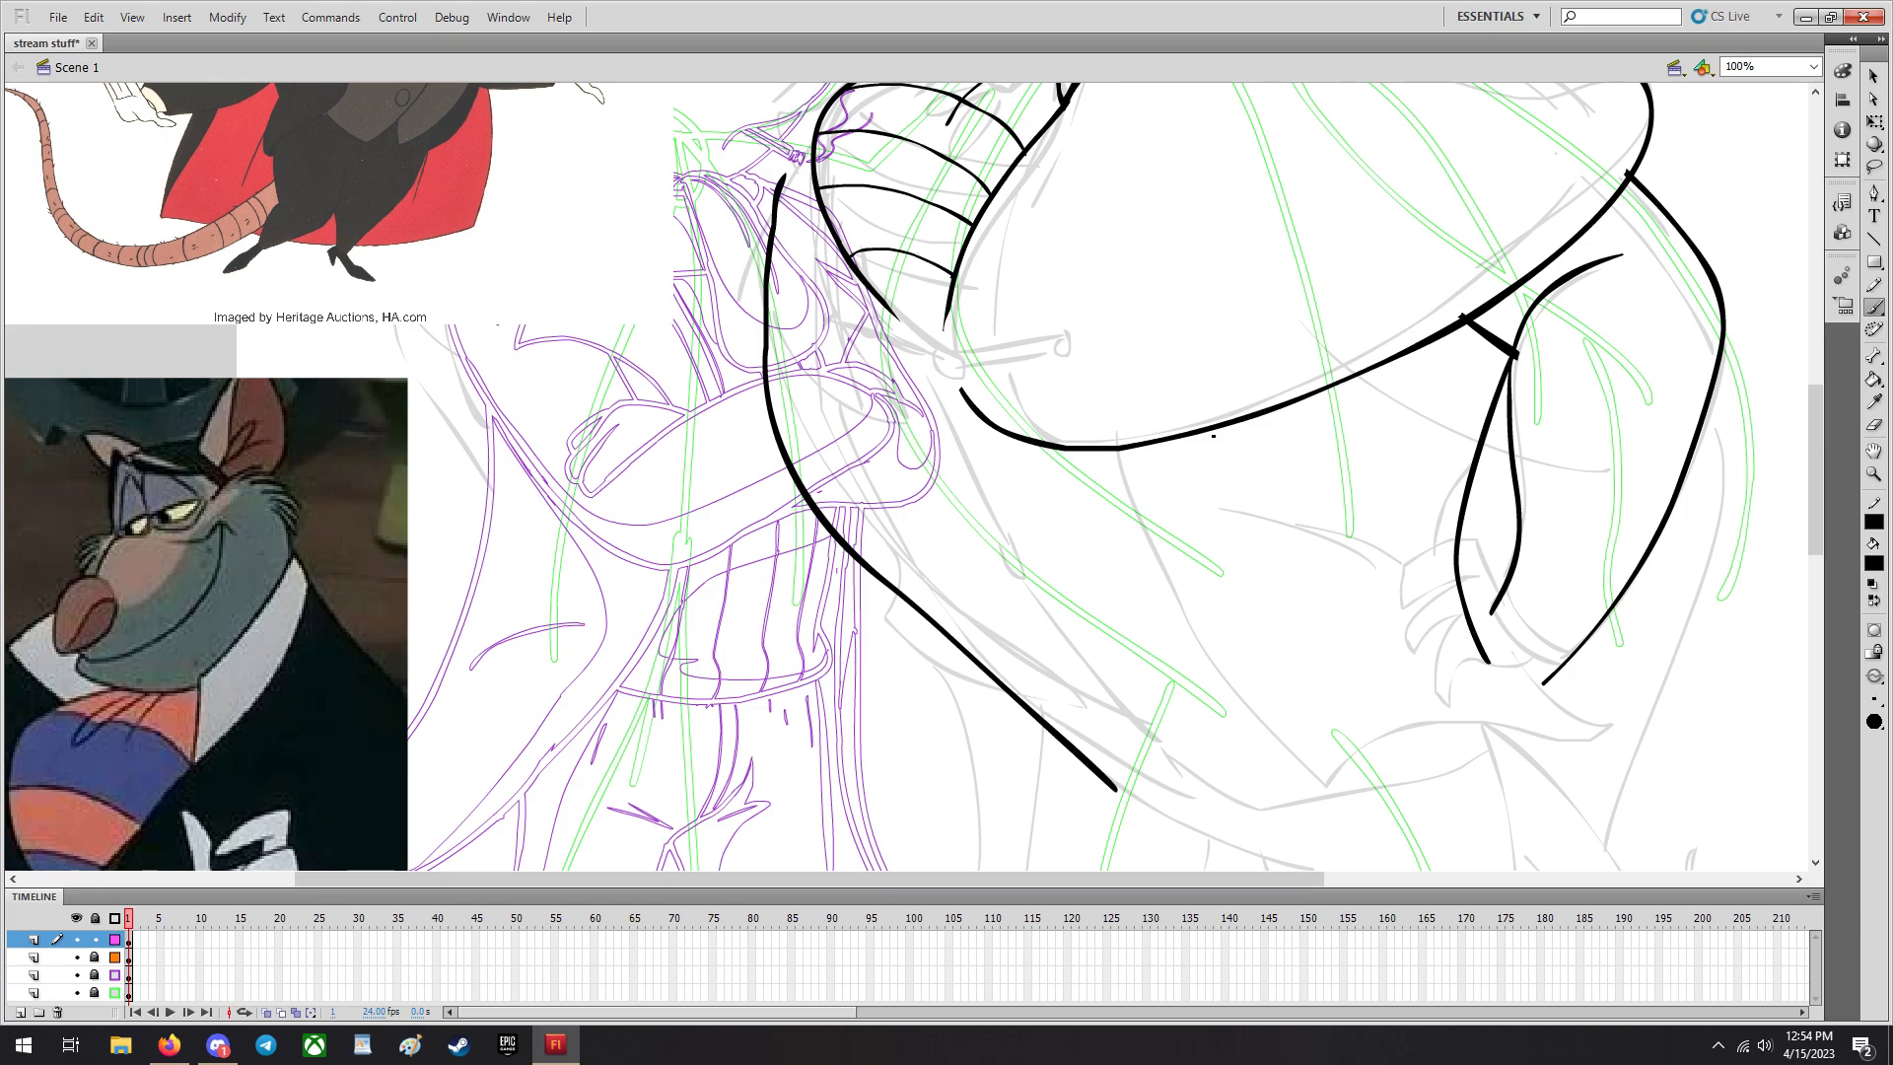
drag(1154, 454, 1316, 767)
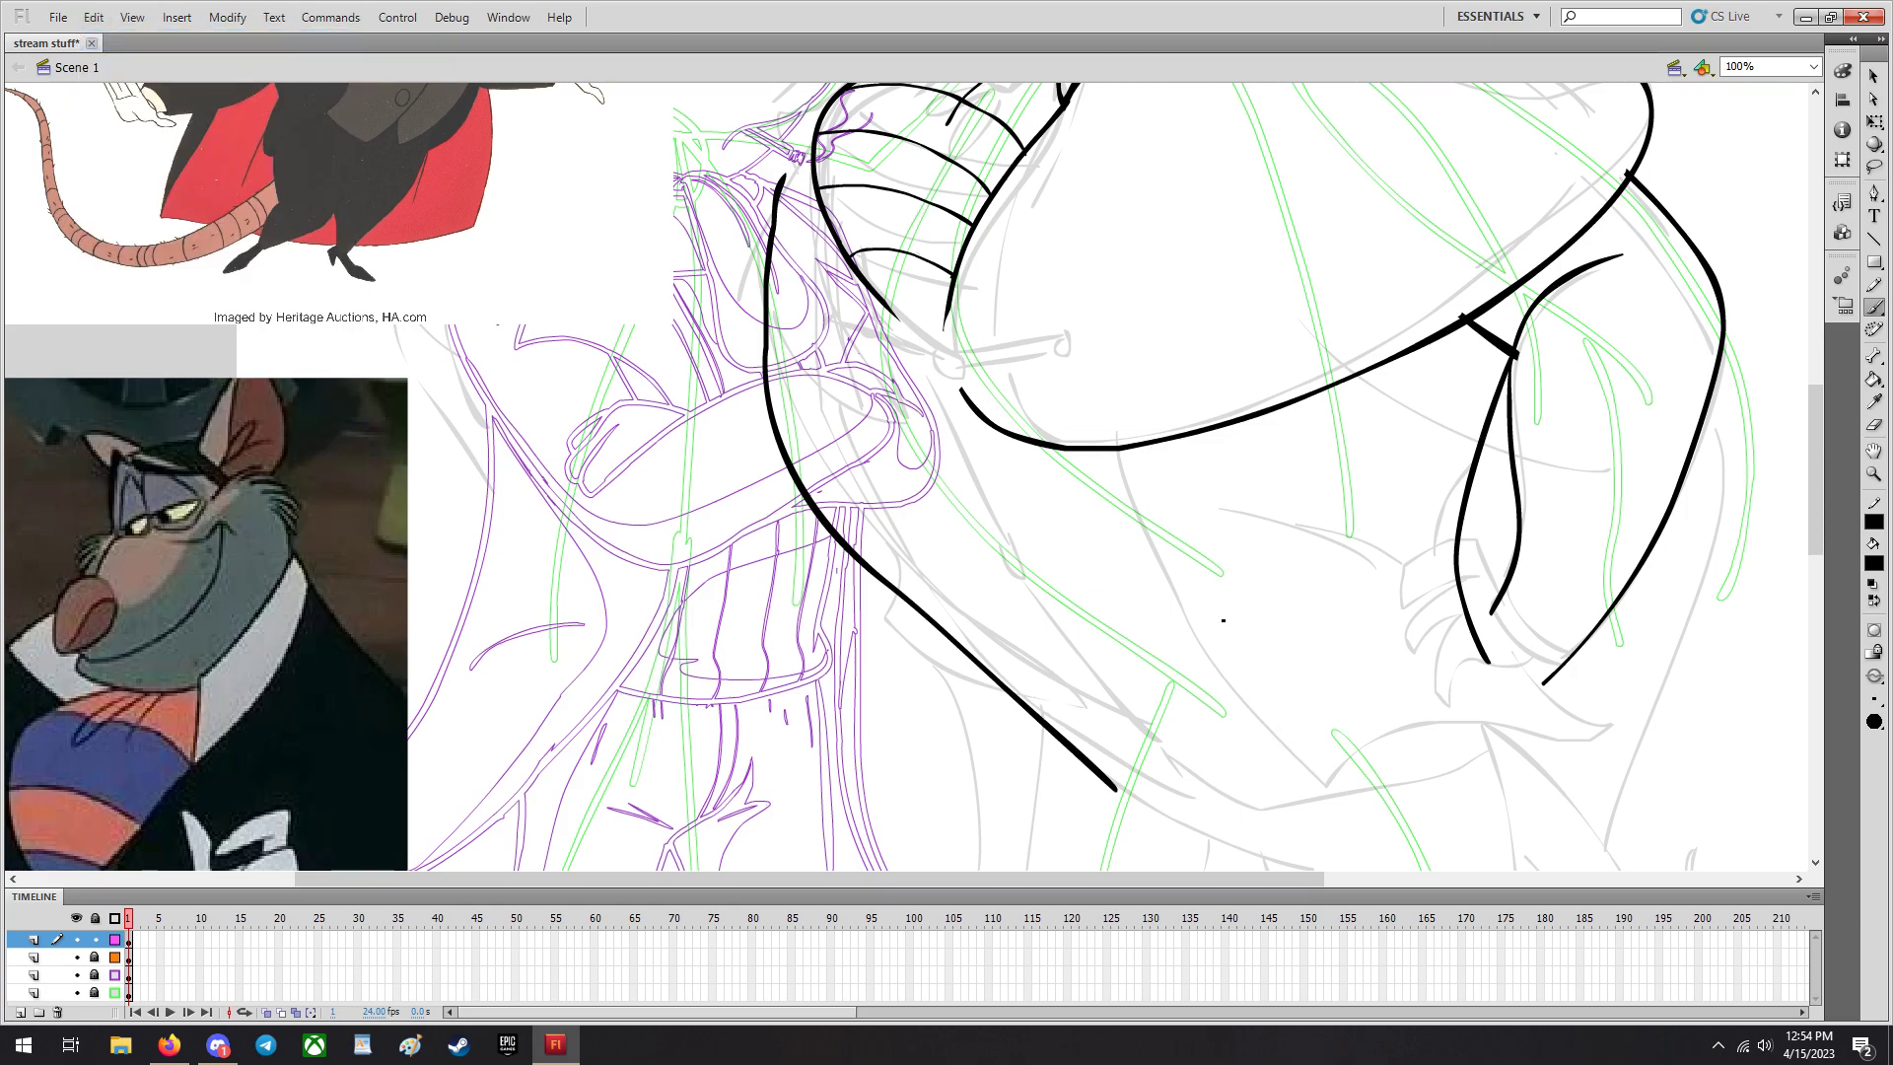
drag(1093, 454, 1278, 757)
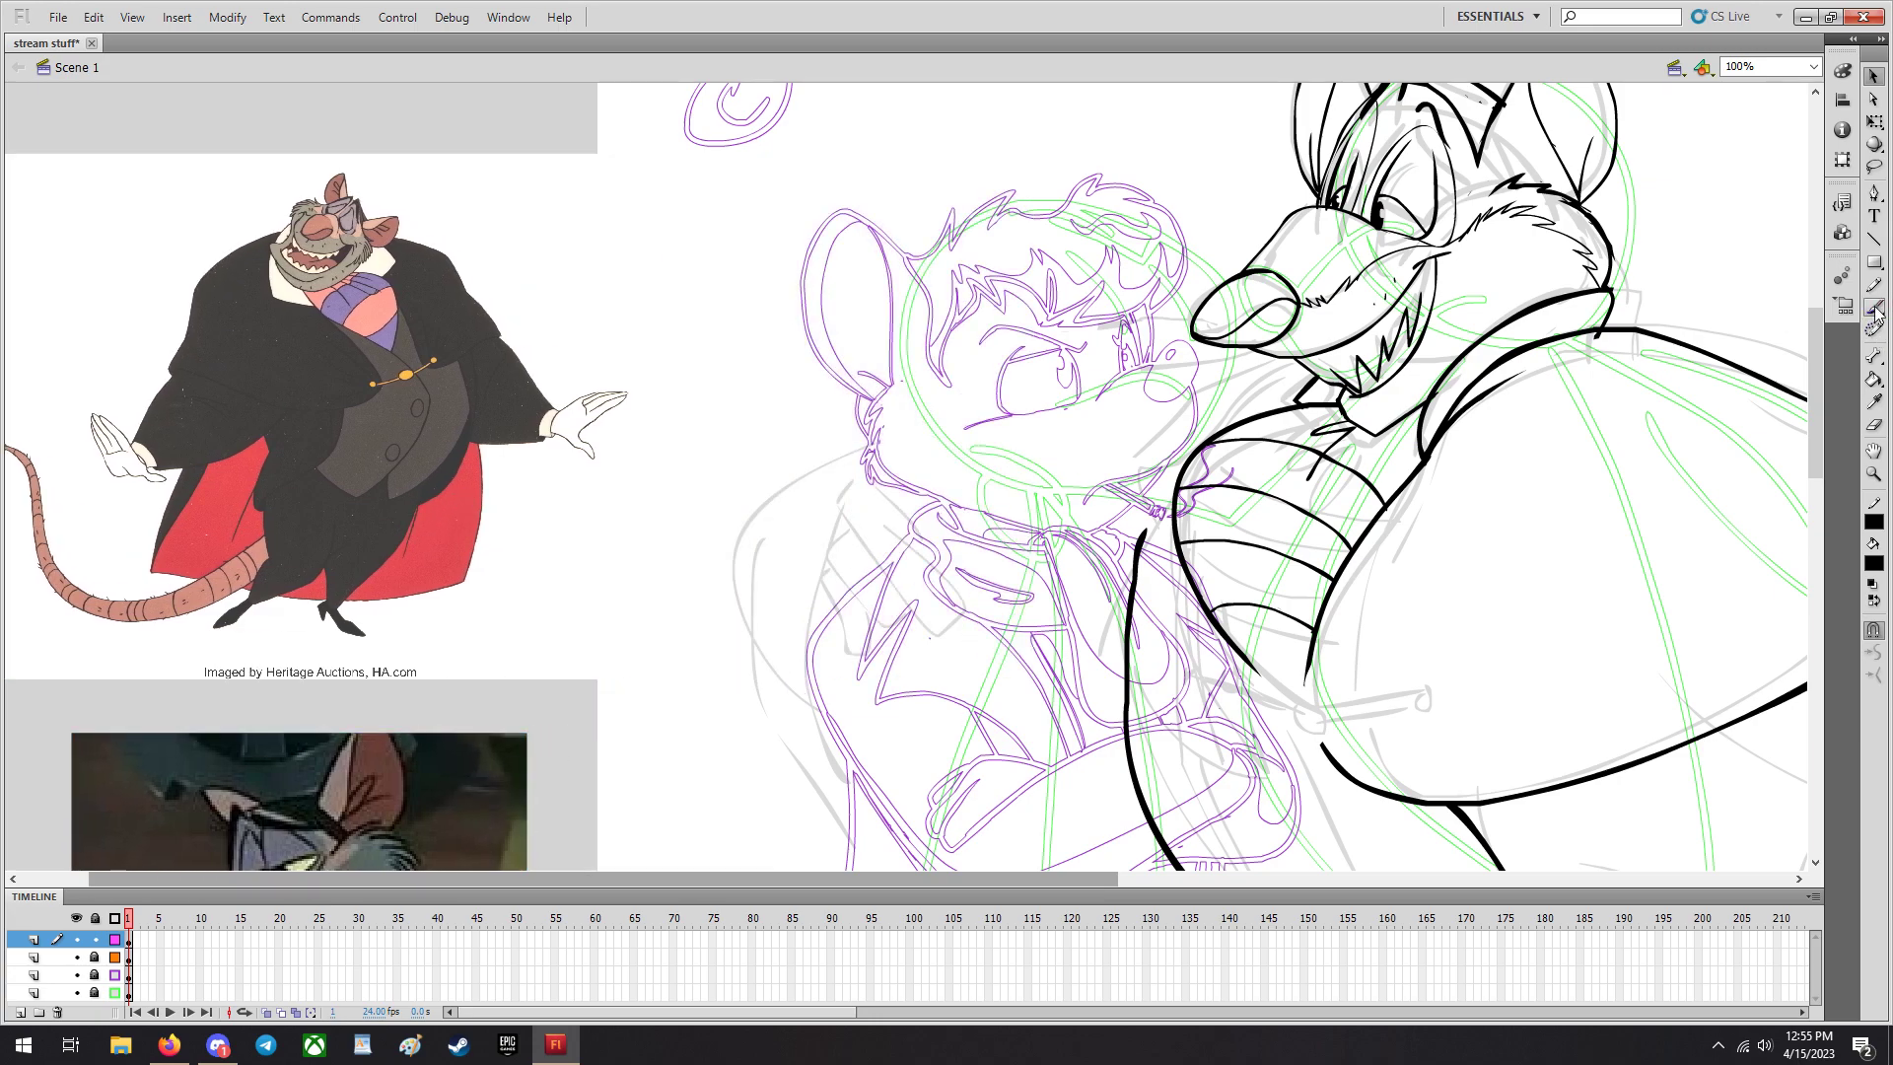
Ink the arm wrapping around Patrick's back and the first finger, checking it zoomed in and redrawing it.
drag(943, 405, 1183, 351)
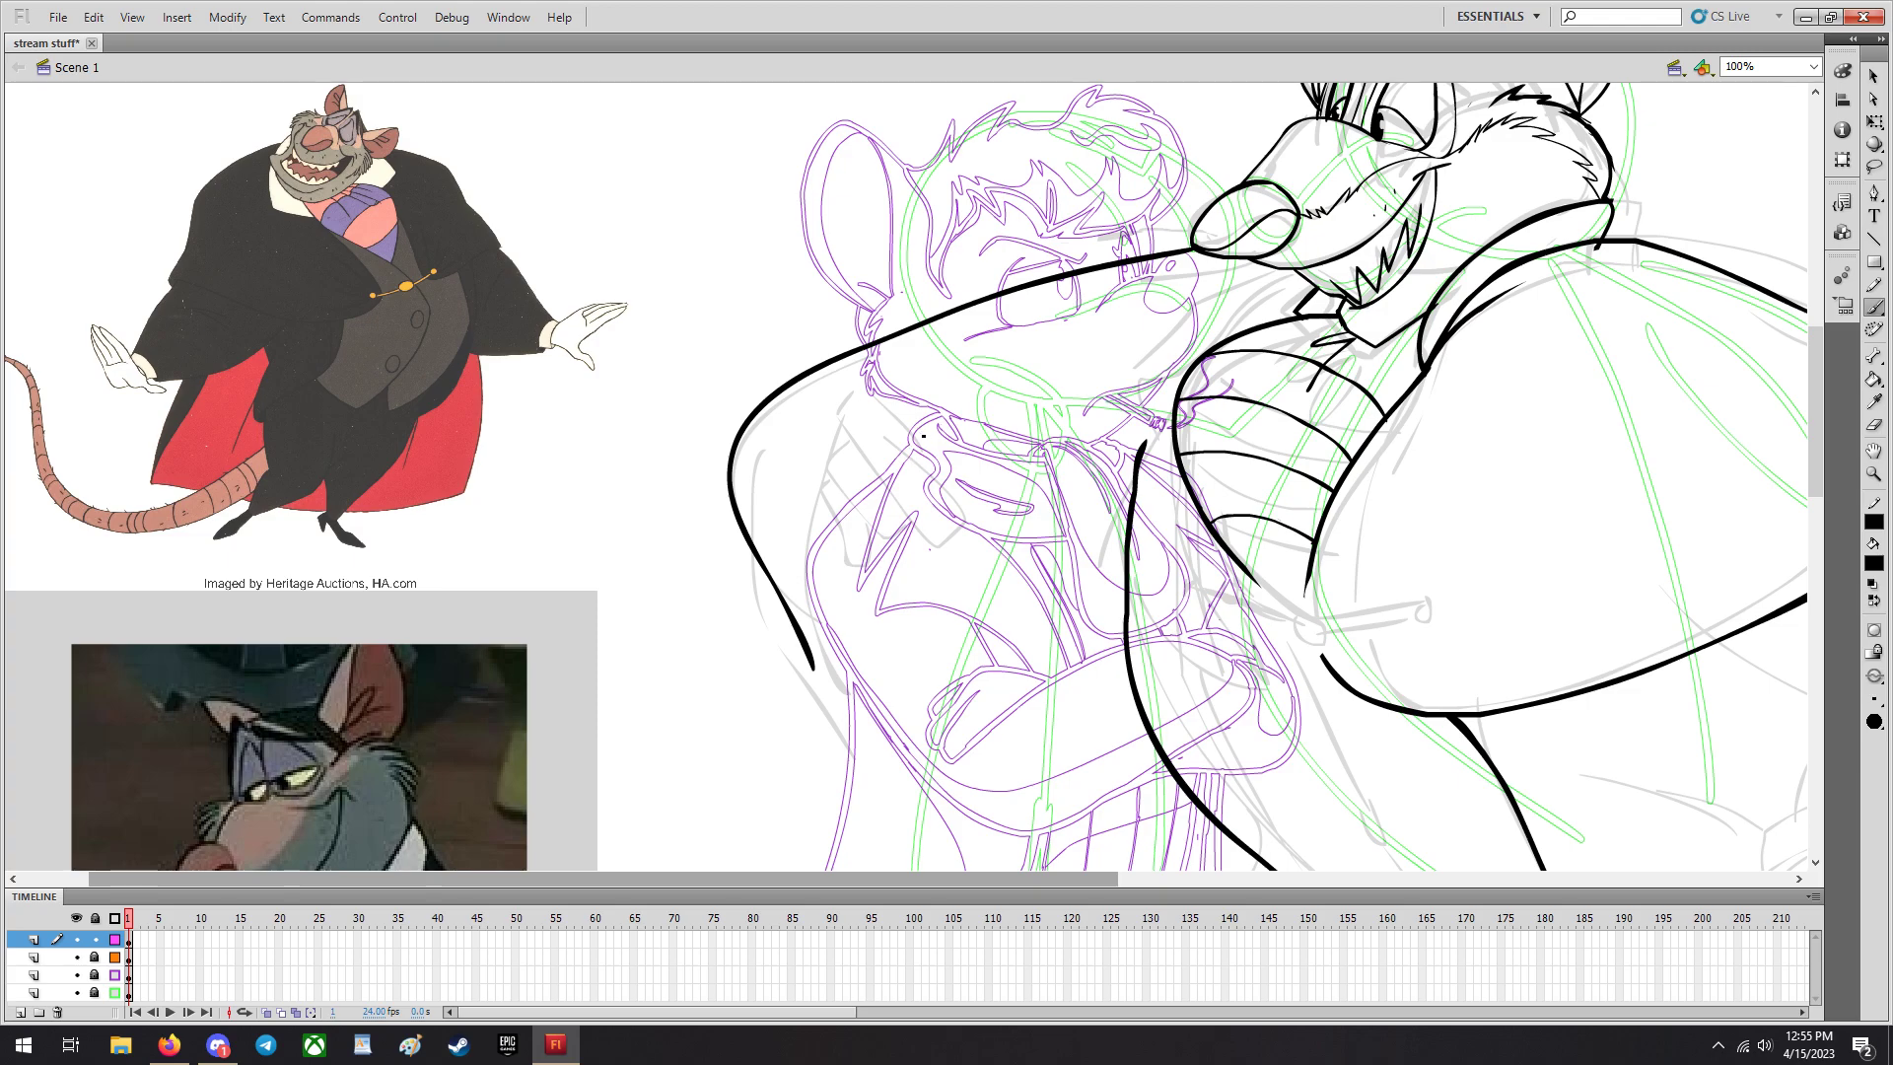
drag(858, 399, 923, 531)
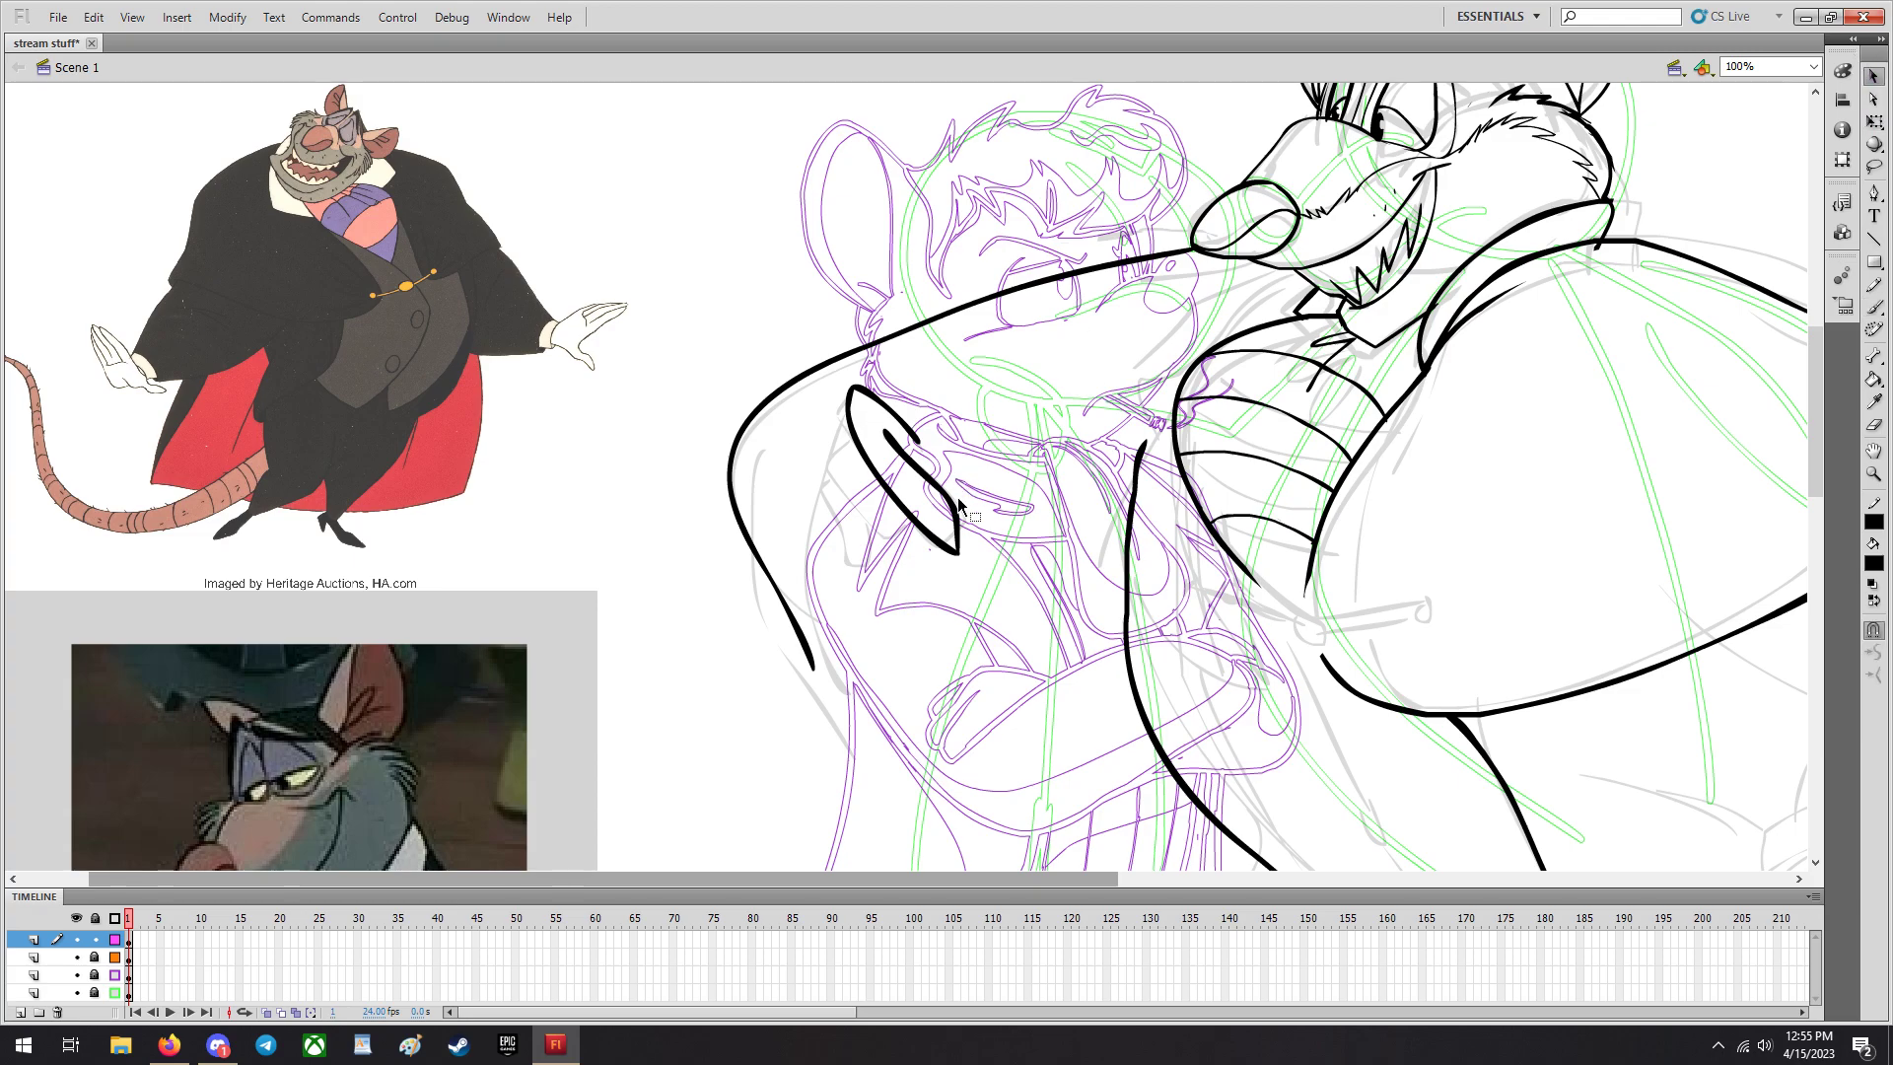
click(1806, 67)
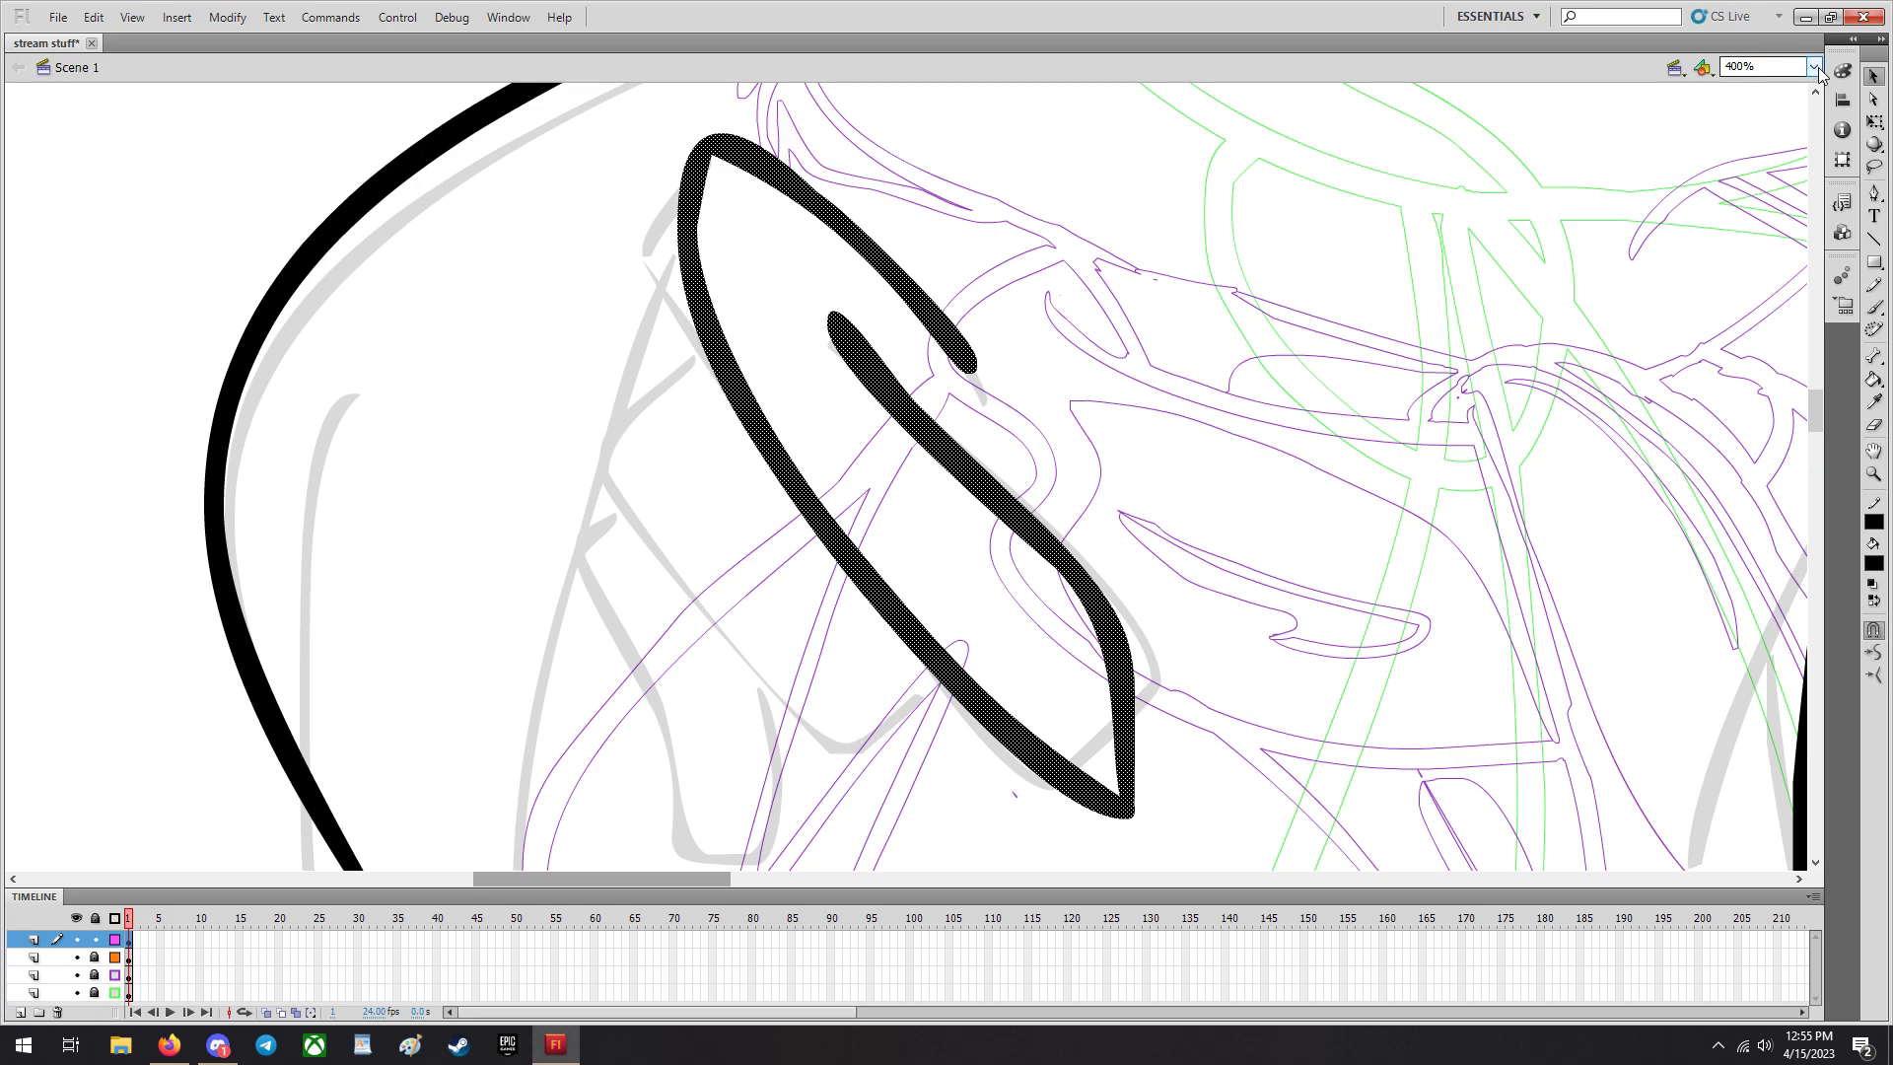
click(1811, 67)
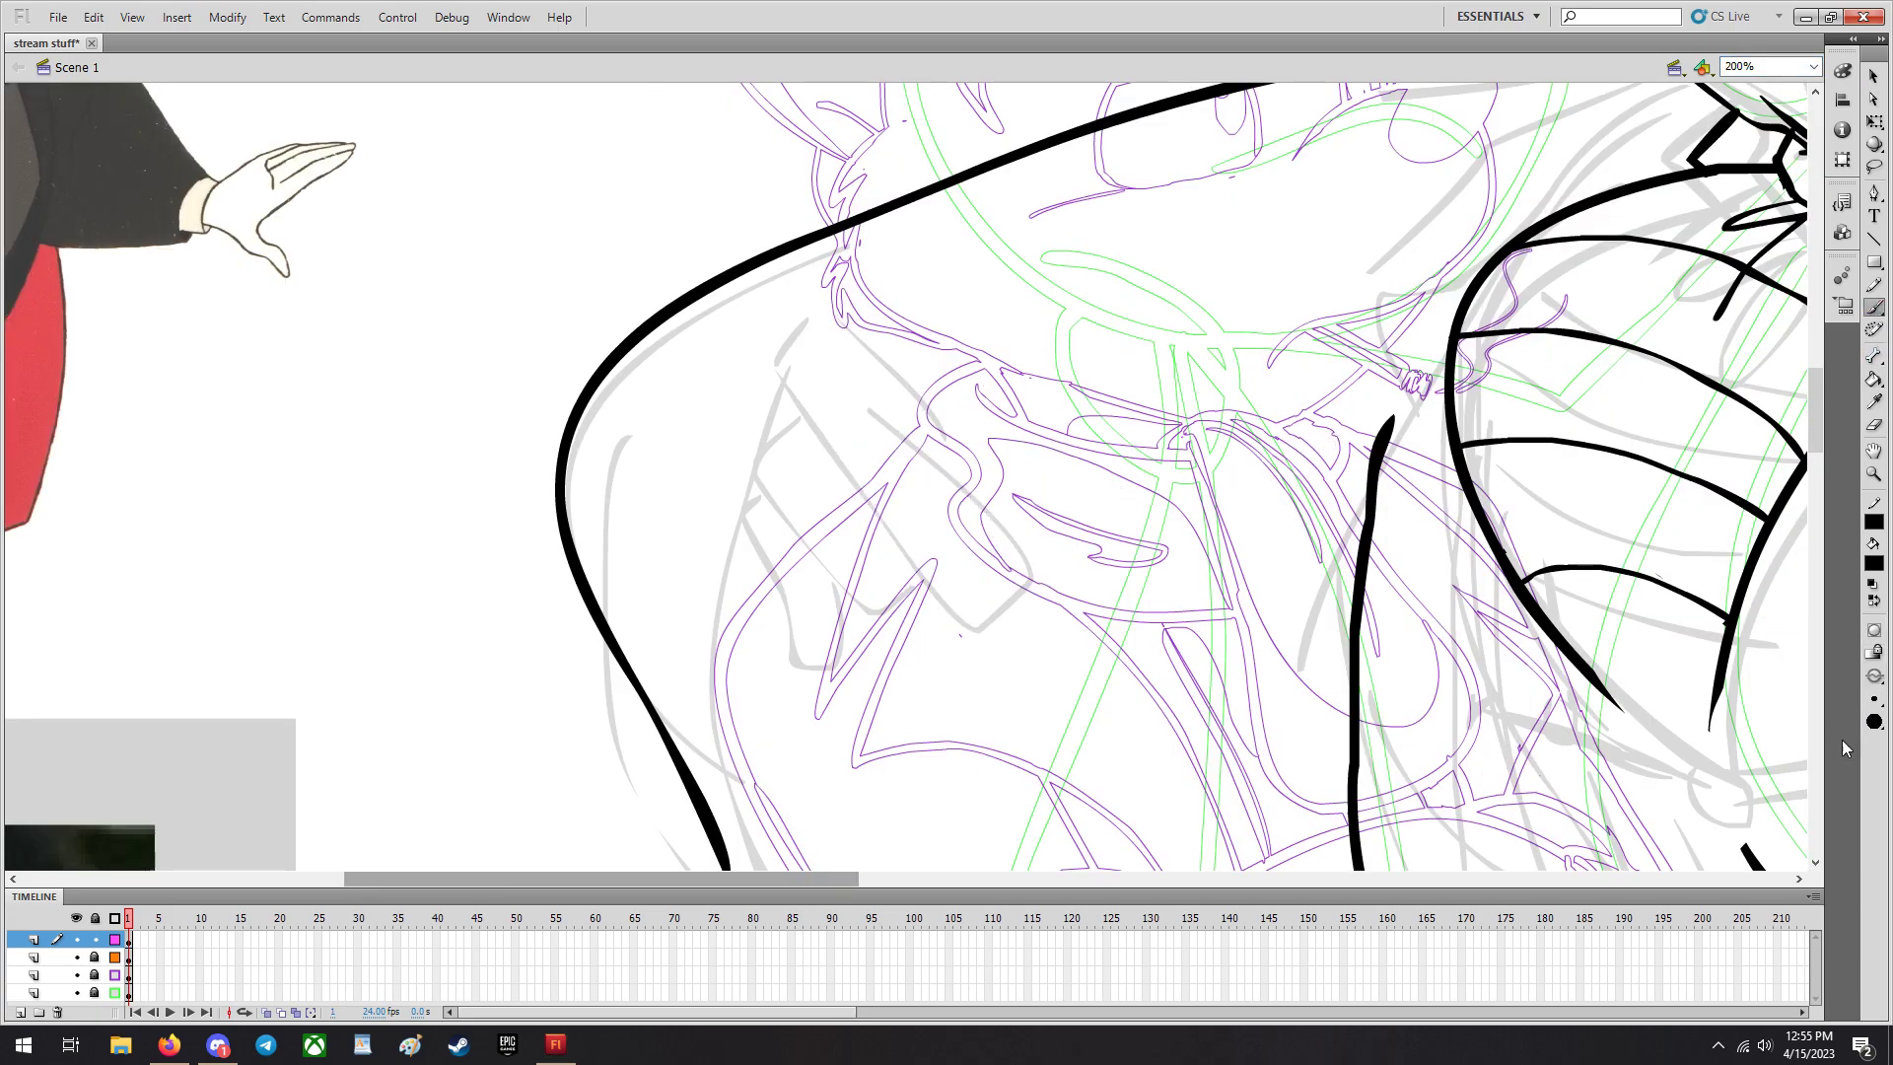
drag(820, 351, 899, 422)
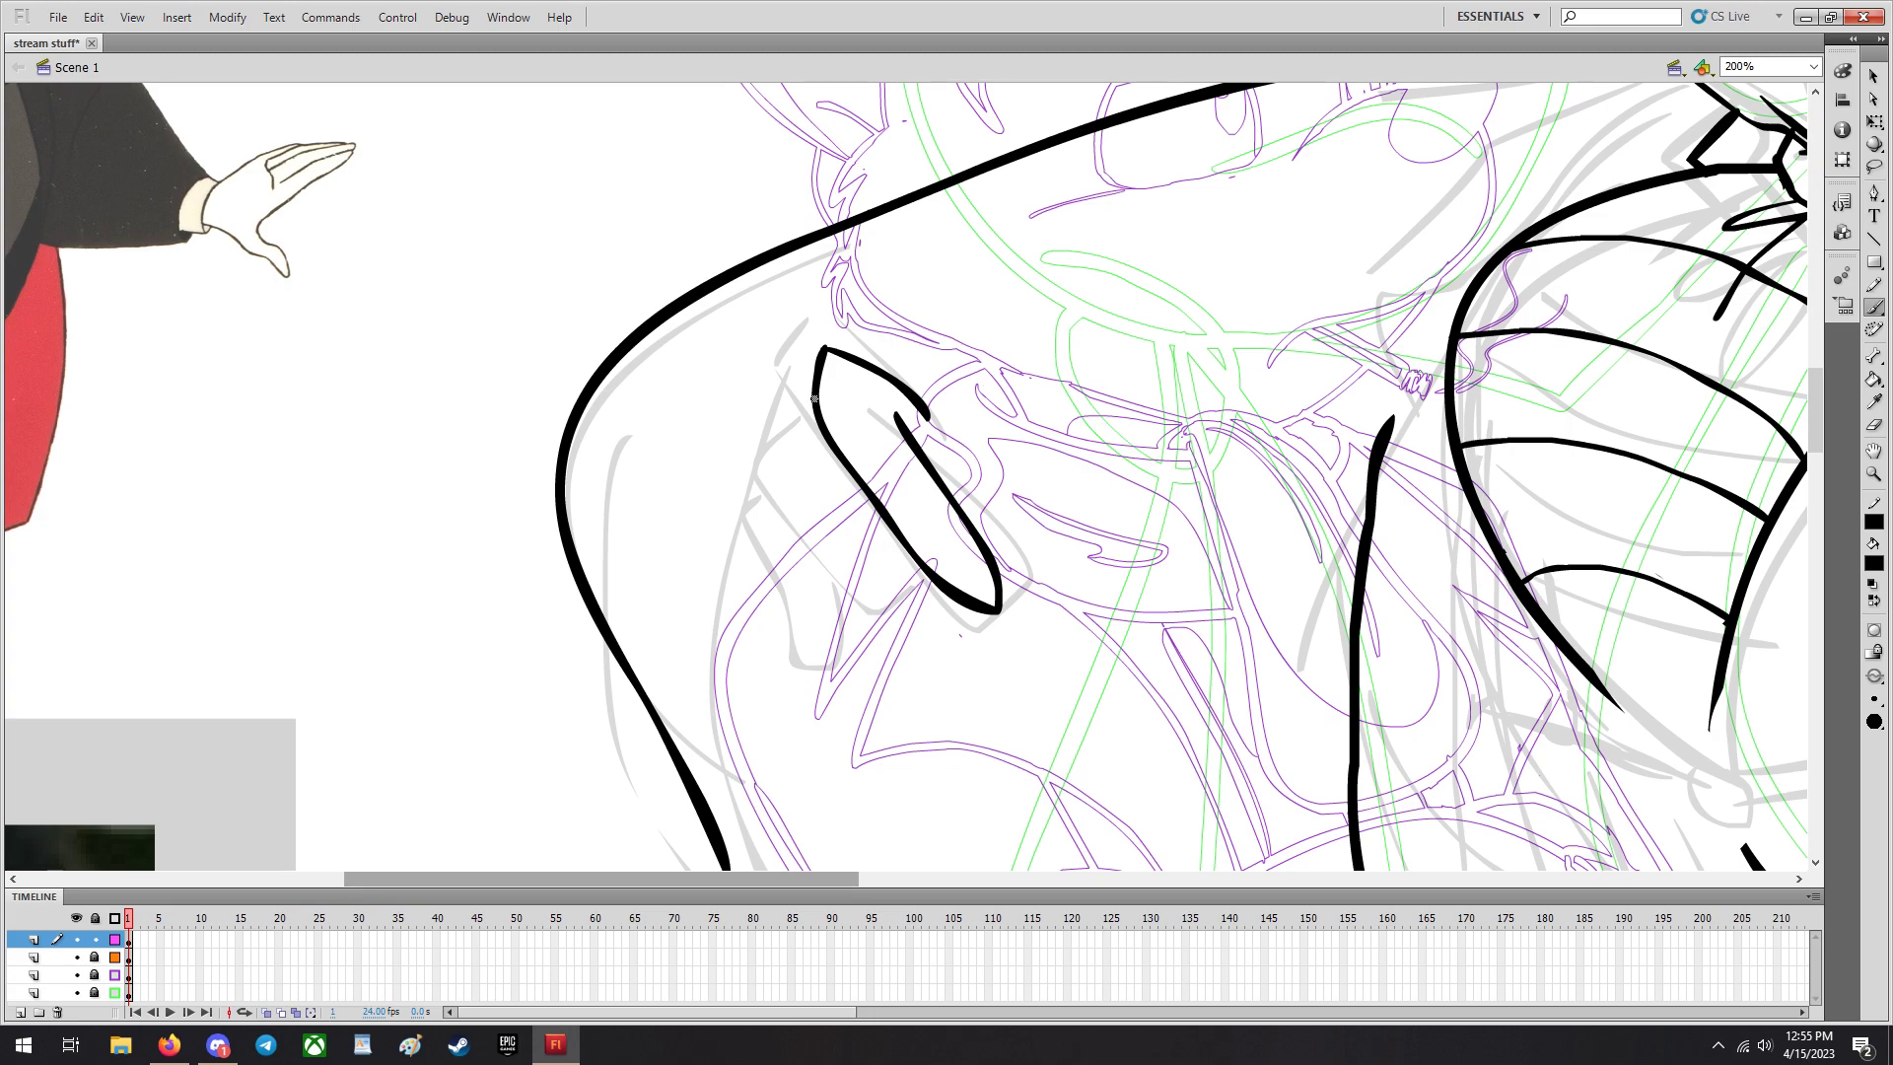
Ink the remaining clawed fingers and hand strokes resting on Patrick's shoulder.
drag(797, 410, 935, 604)
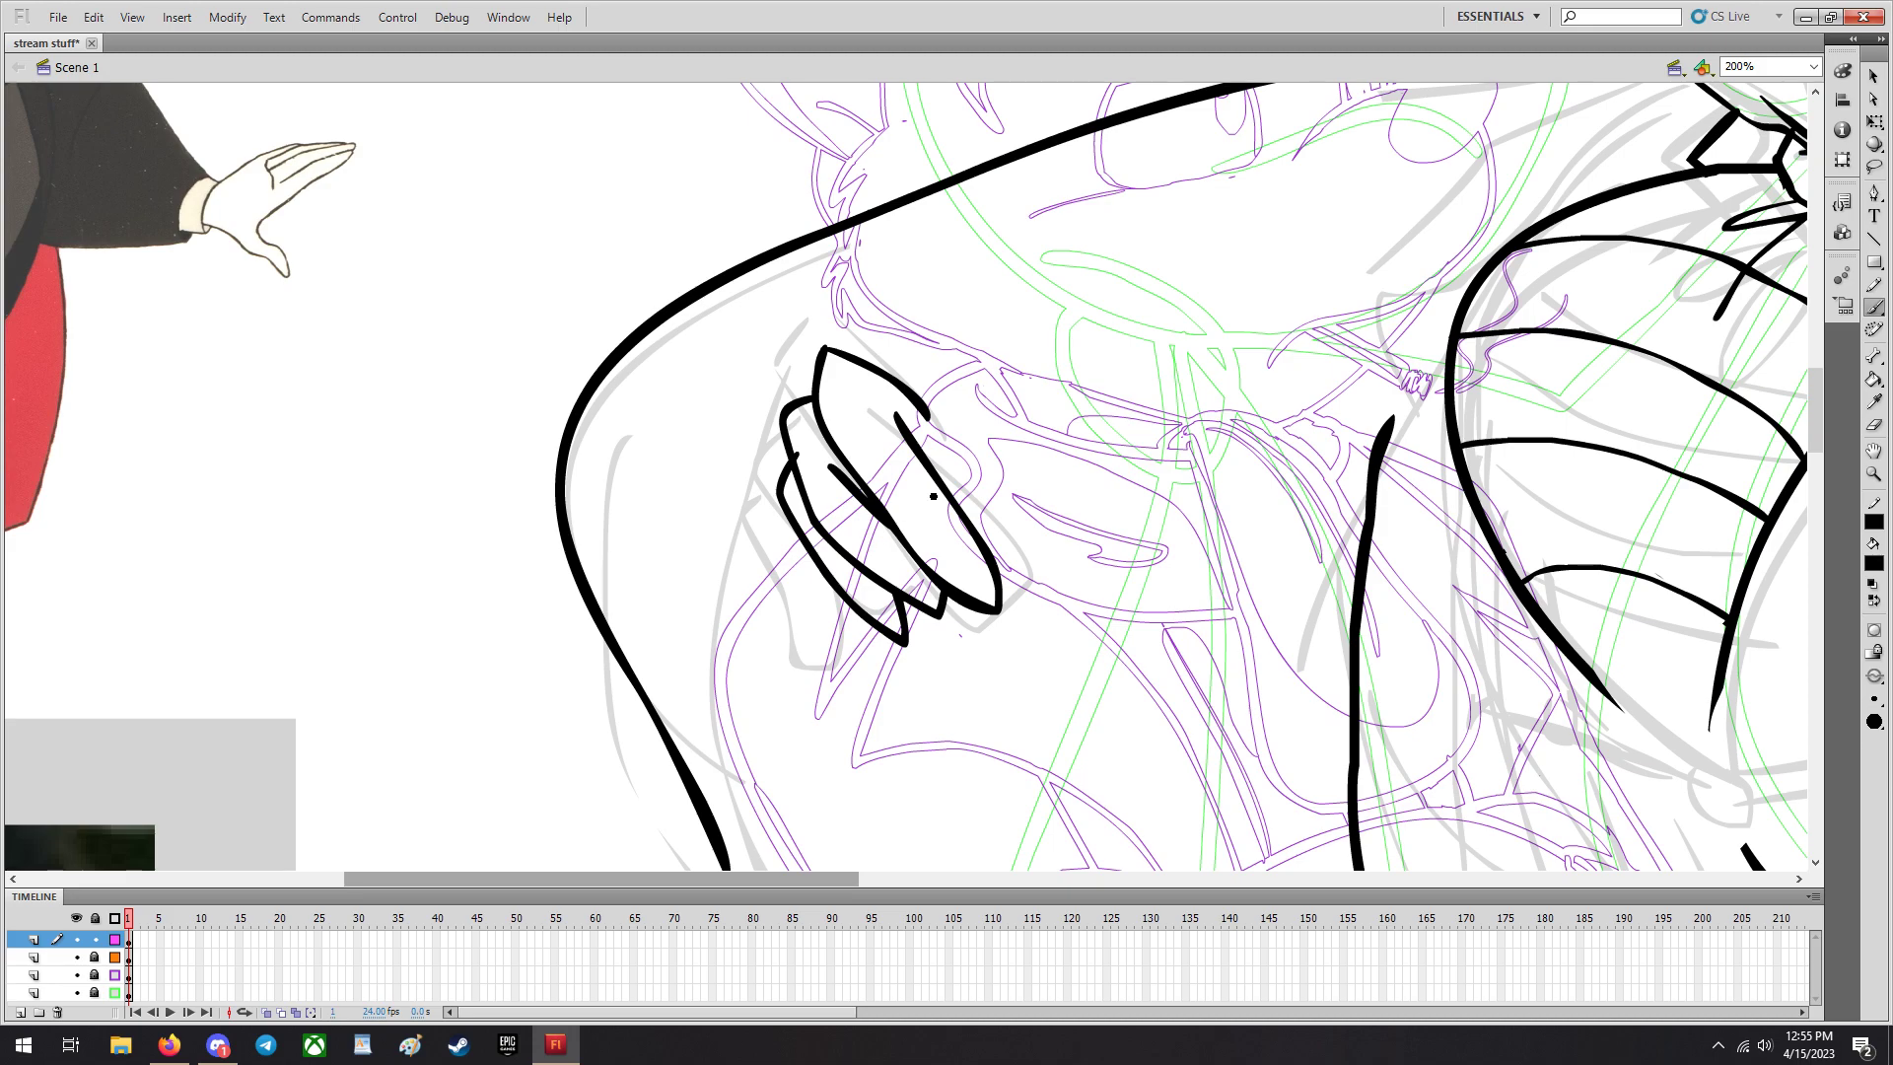
drag(846, 363, 972, 359)
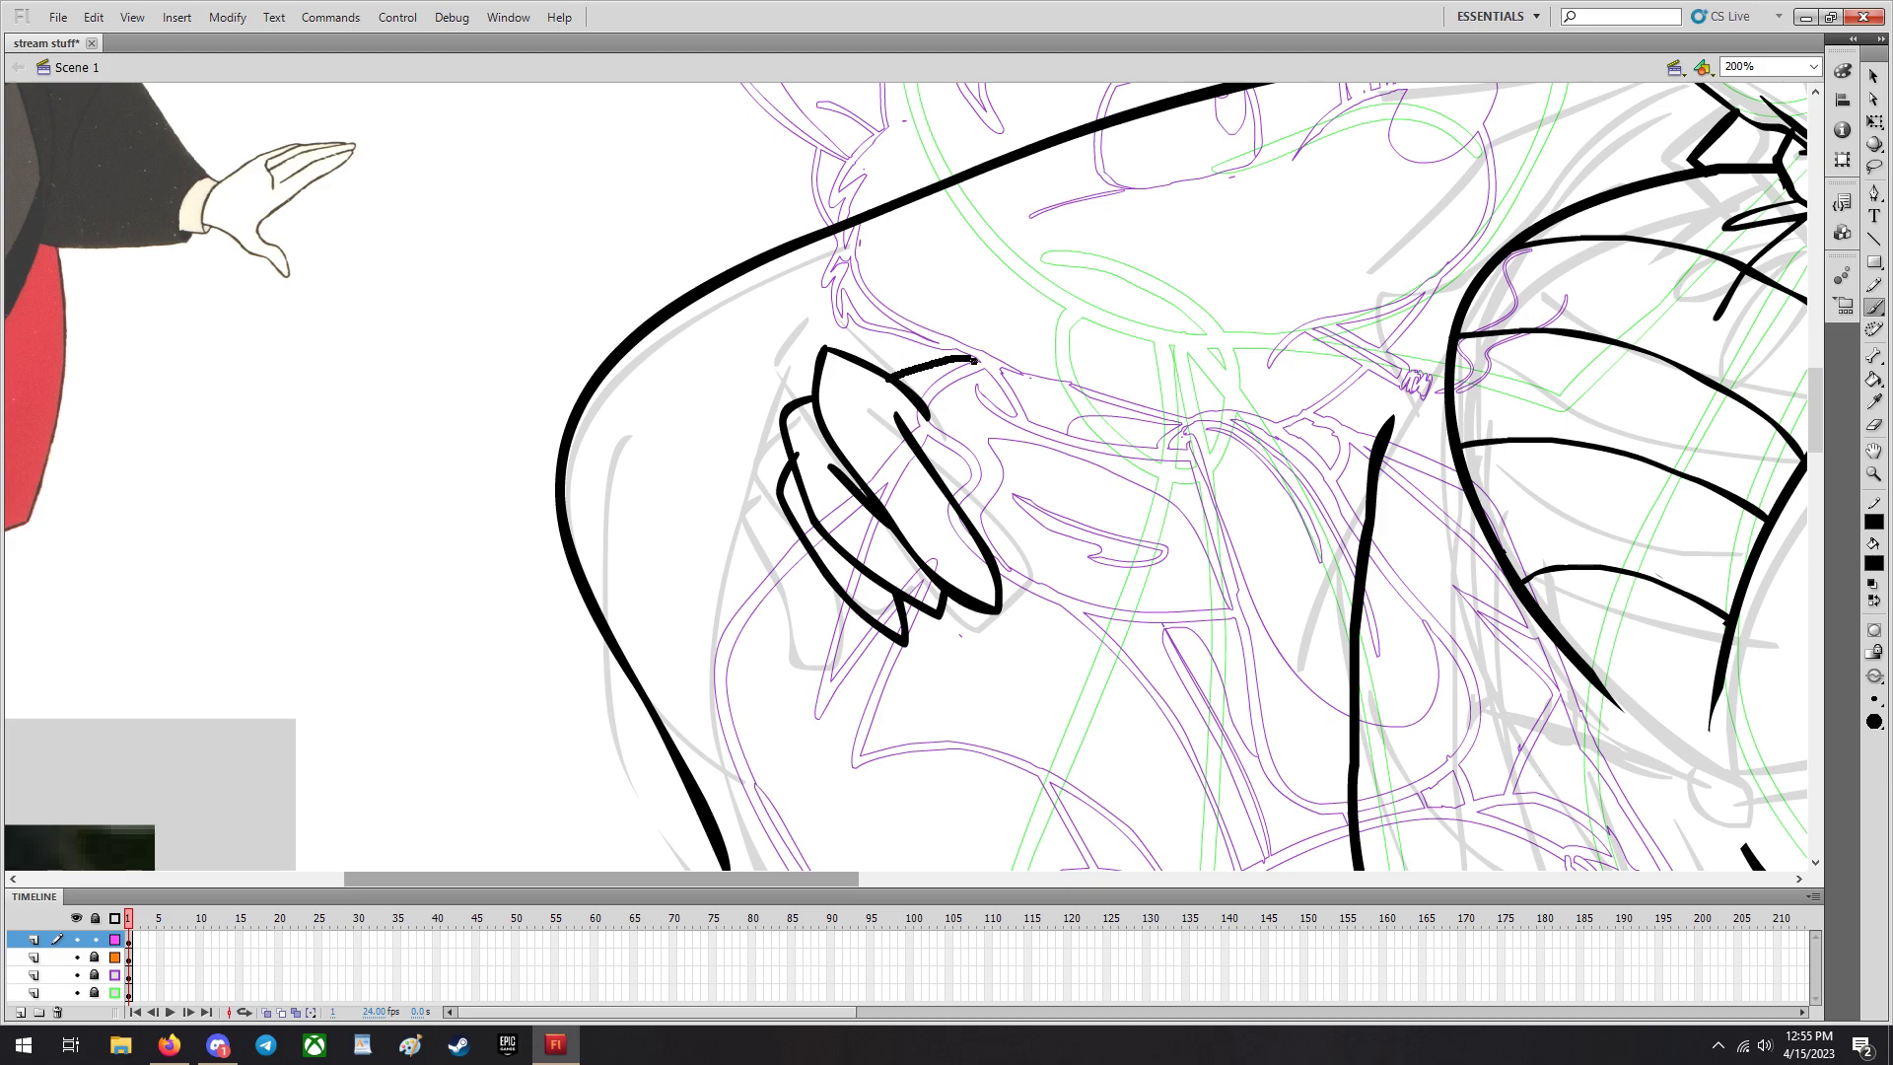
drag(966, 363, 1087, 434)
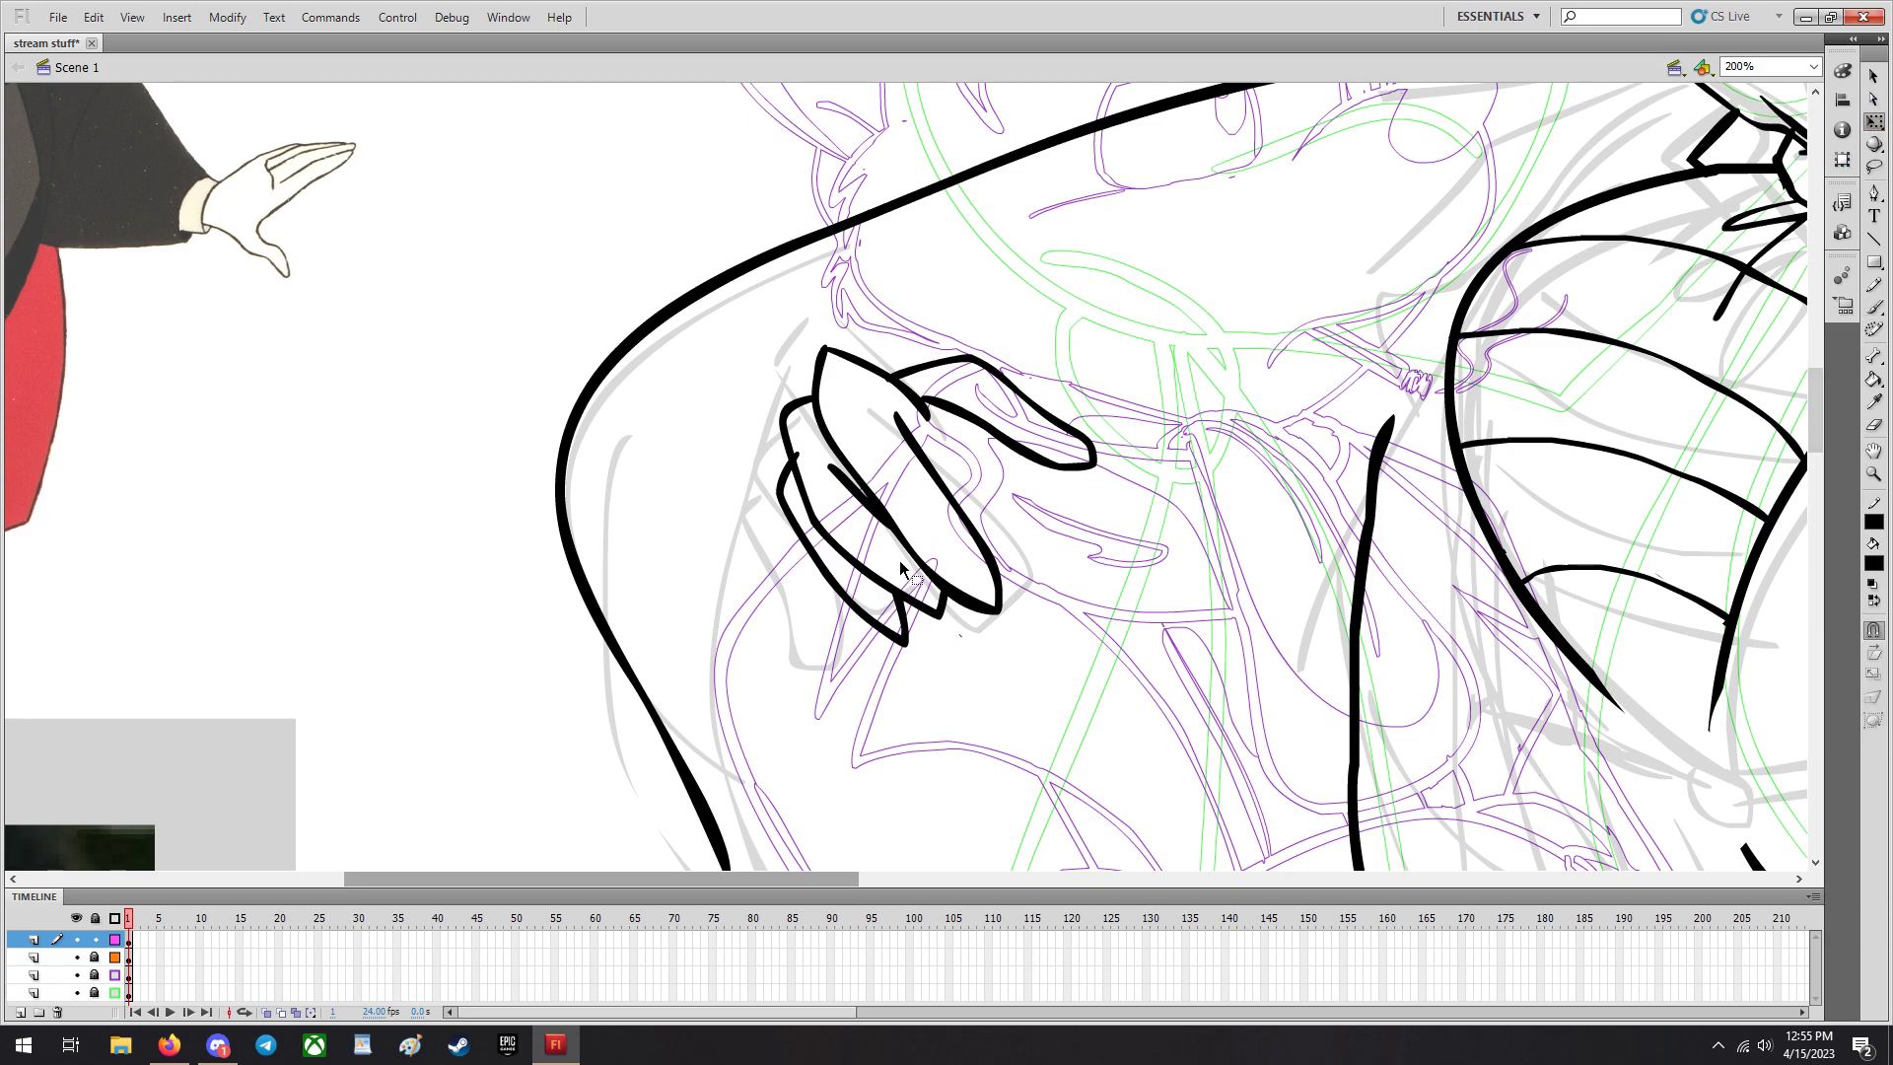
click(901, 576)
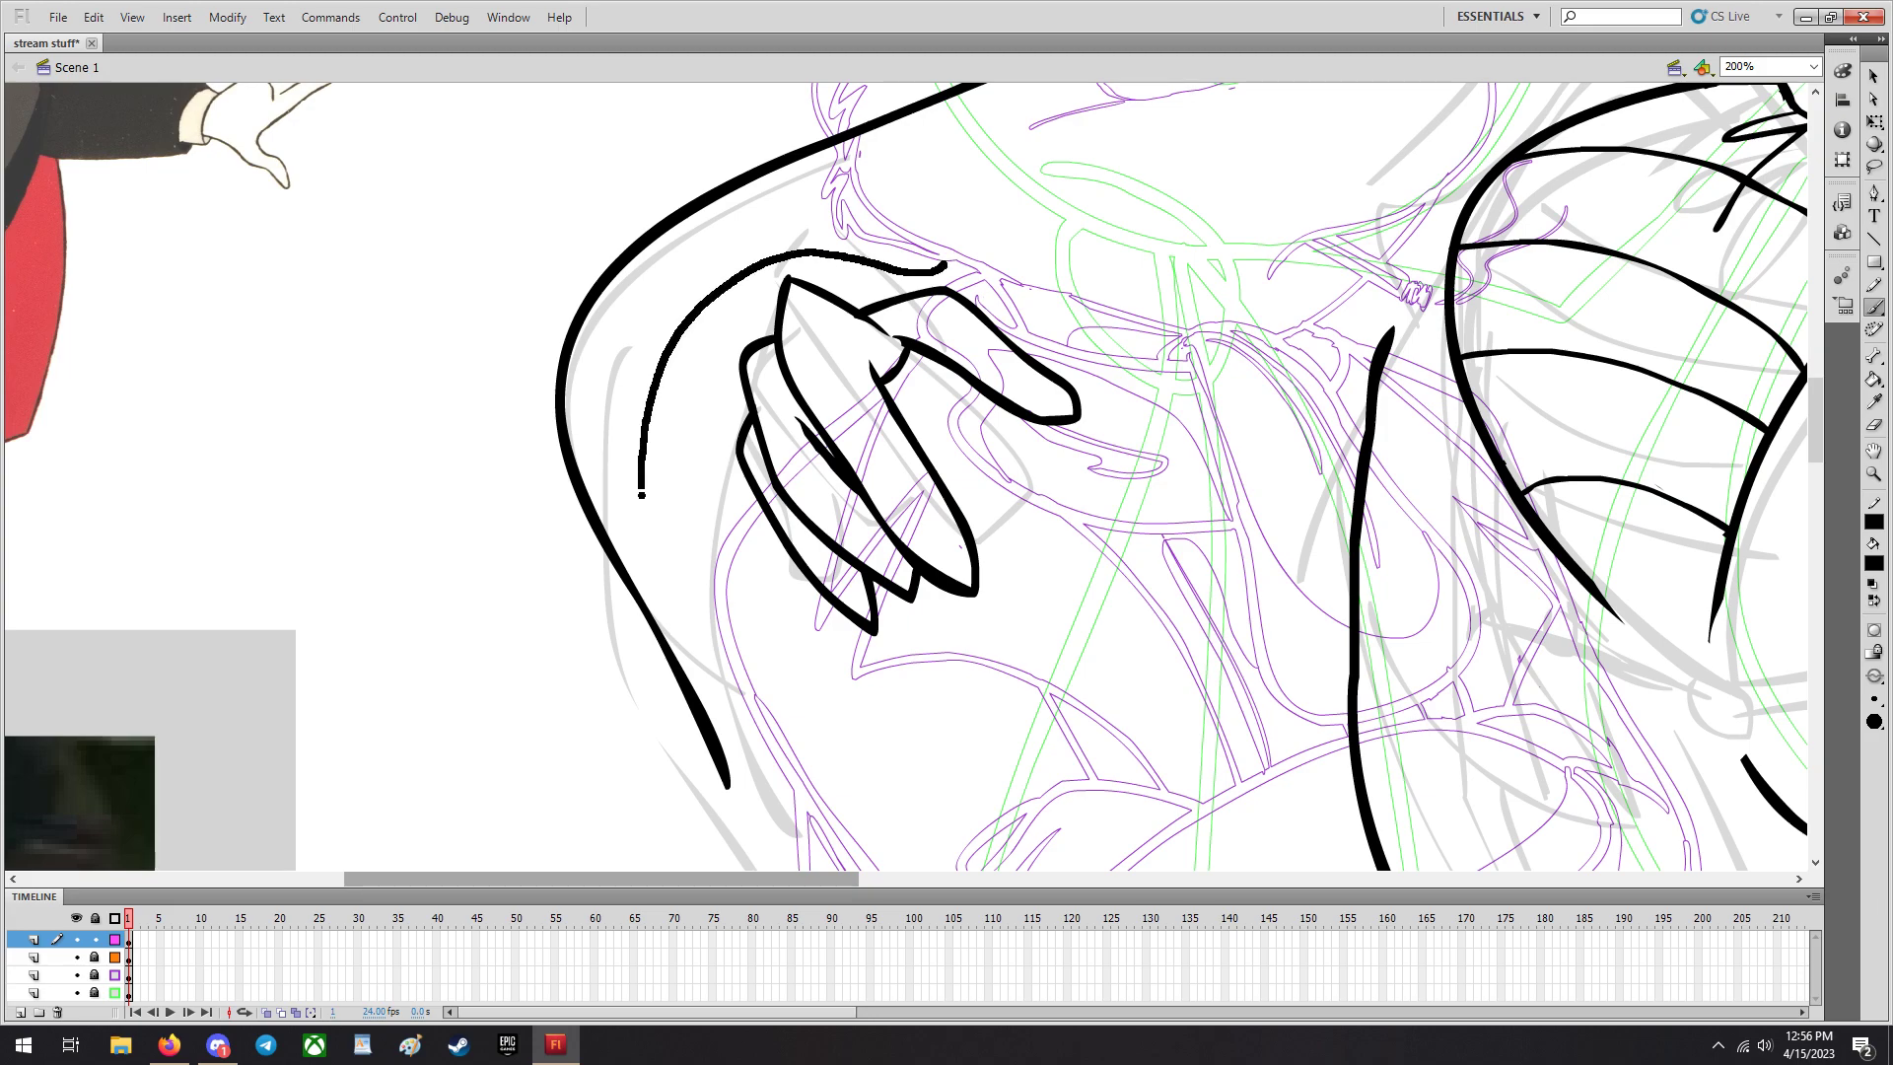
Carry the inner arm contour down past the clawed hand, nearly paralleling the outer arm line.
right_click(783, 521)
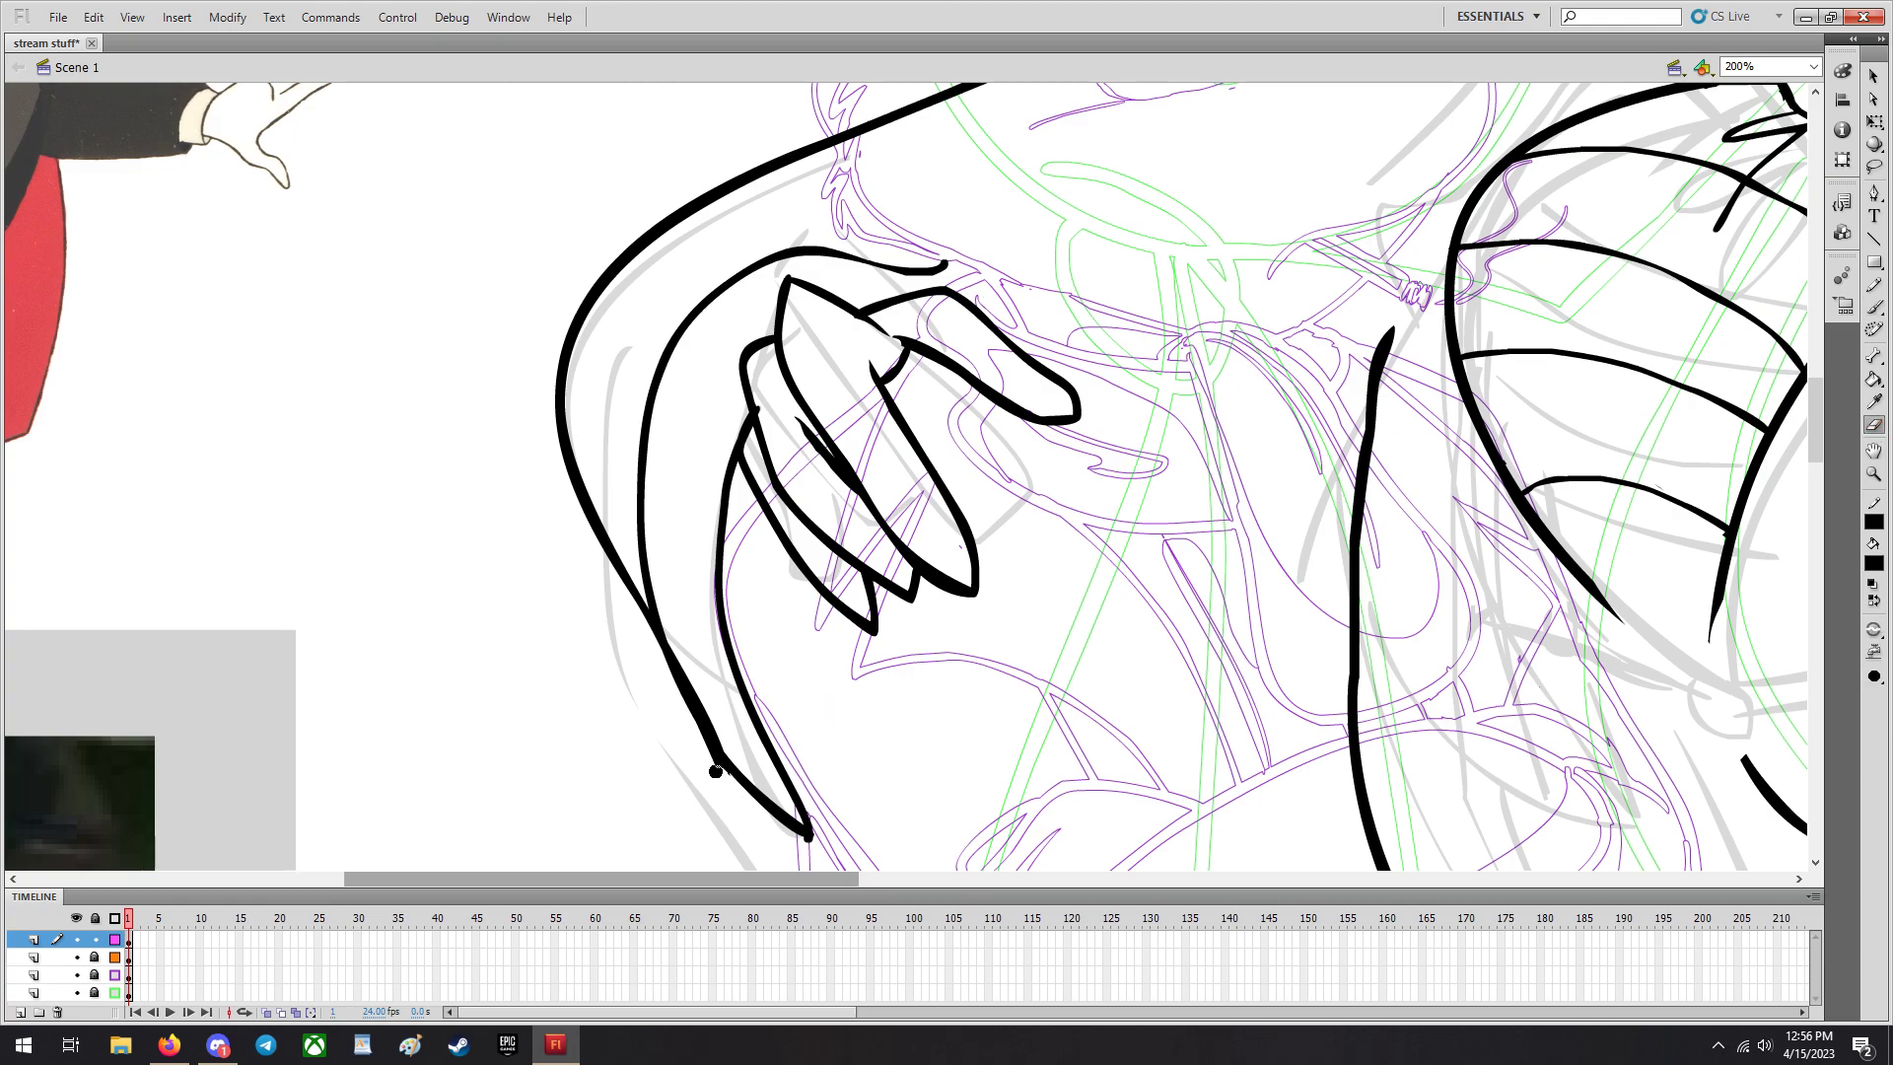
click(221, 1046)
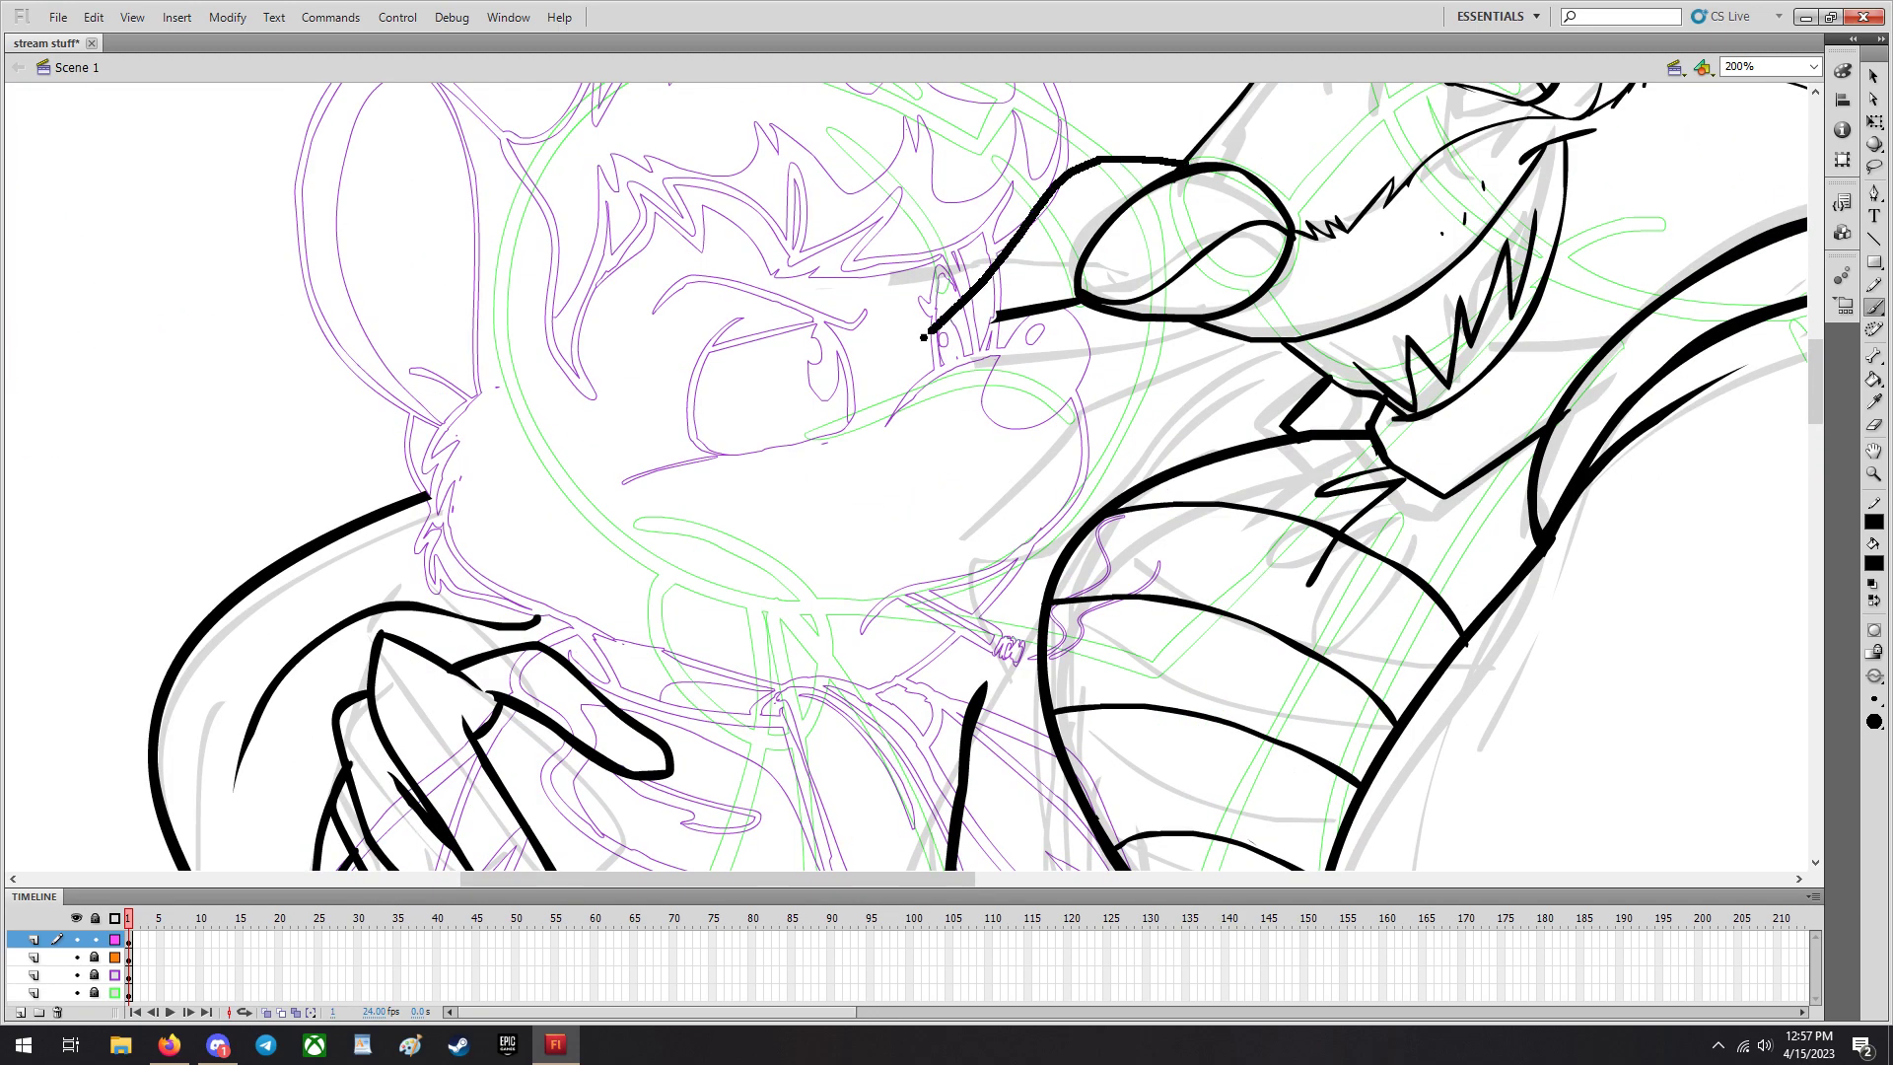
click(95, 16)
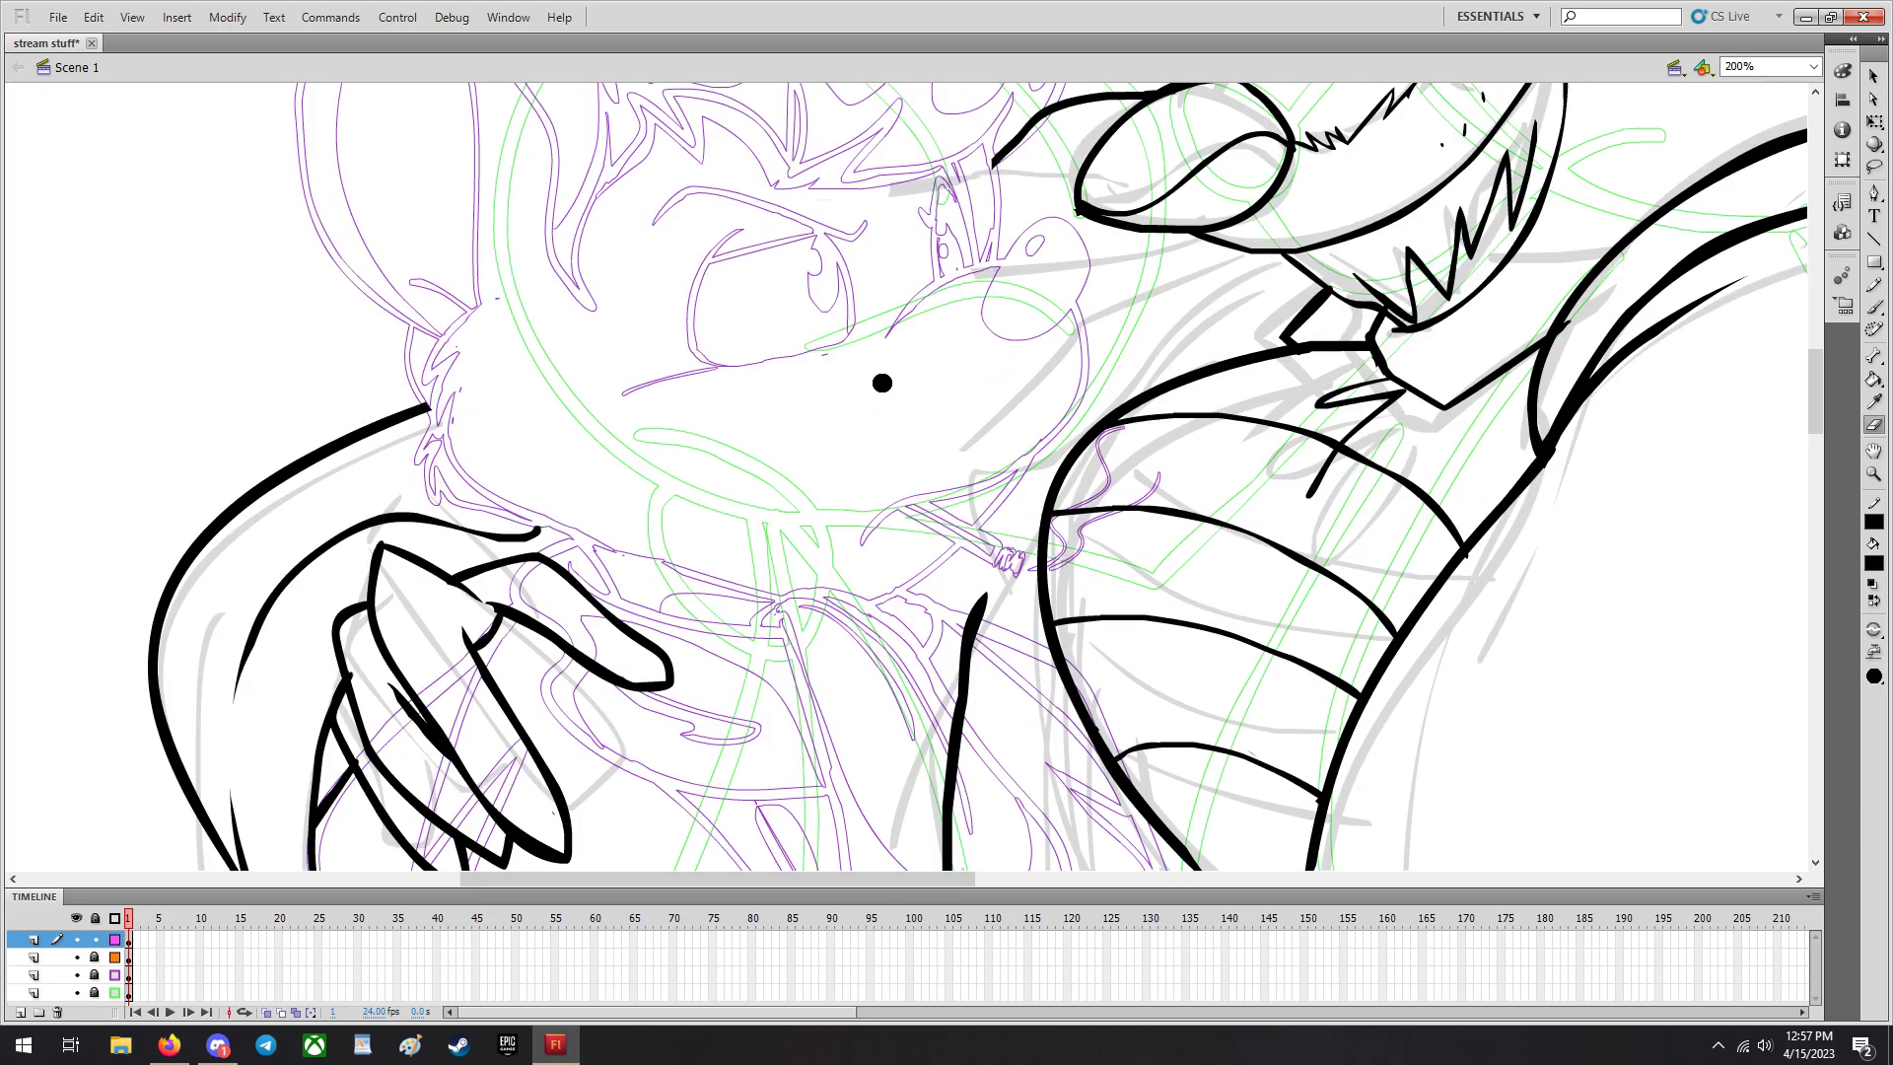
scroll(down, 3)
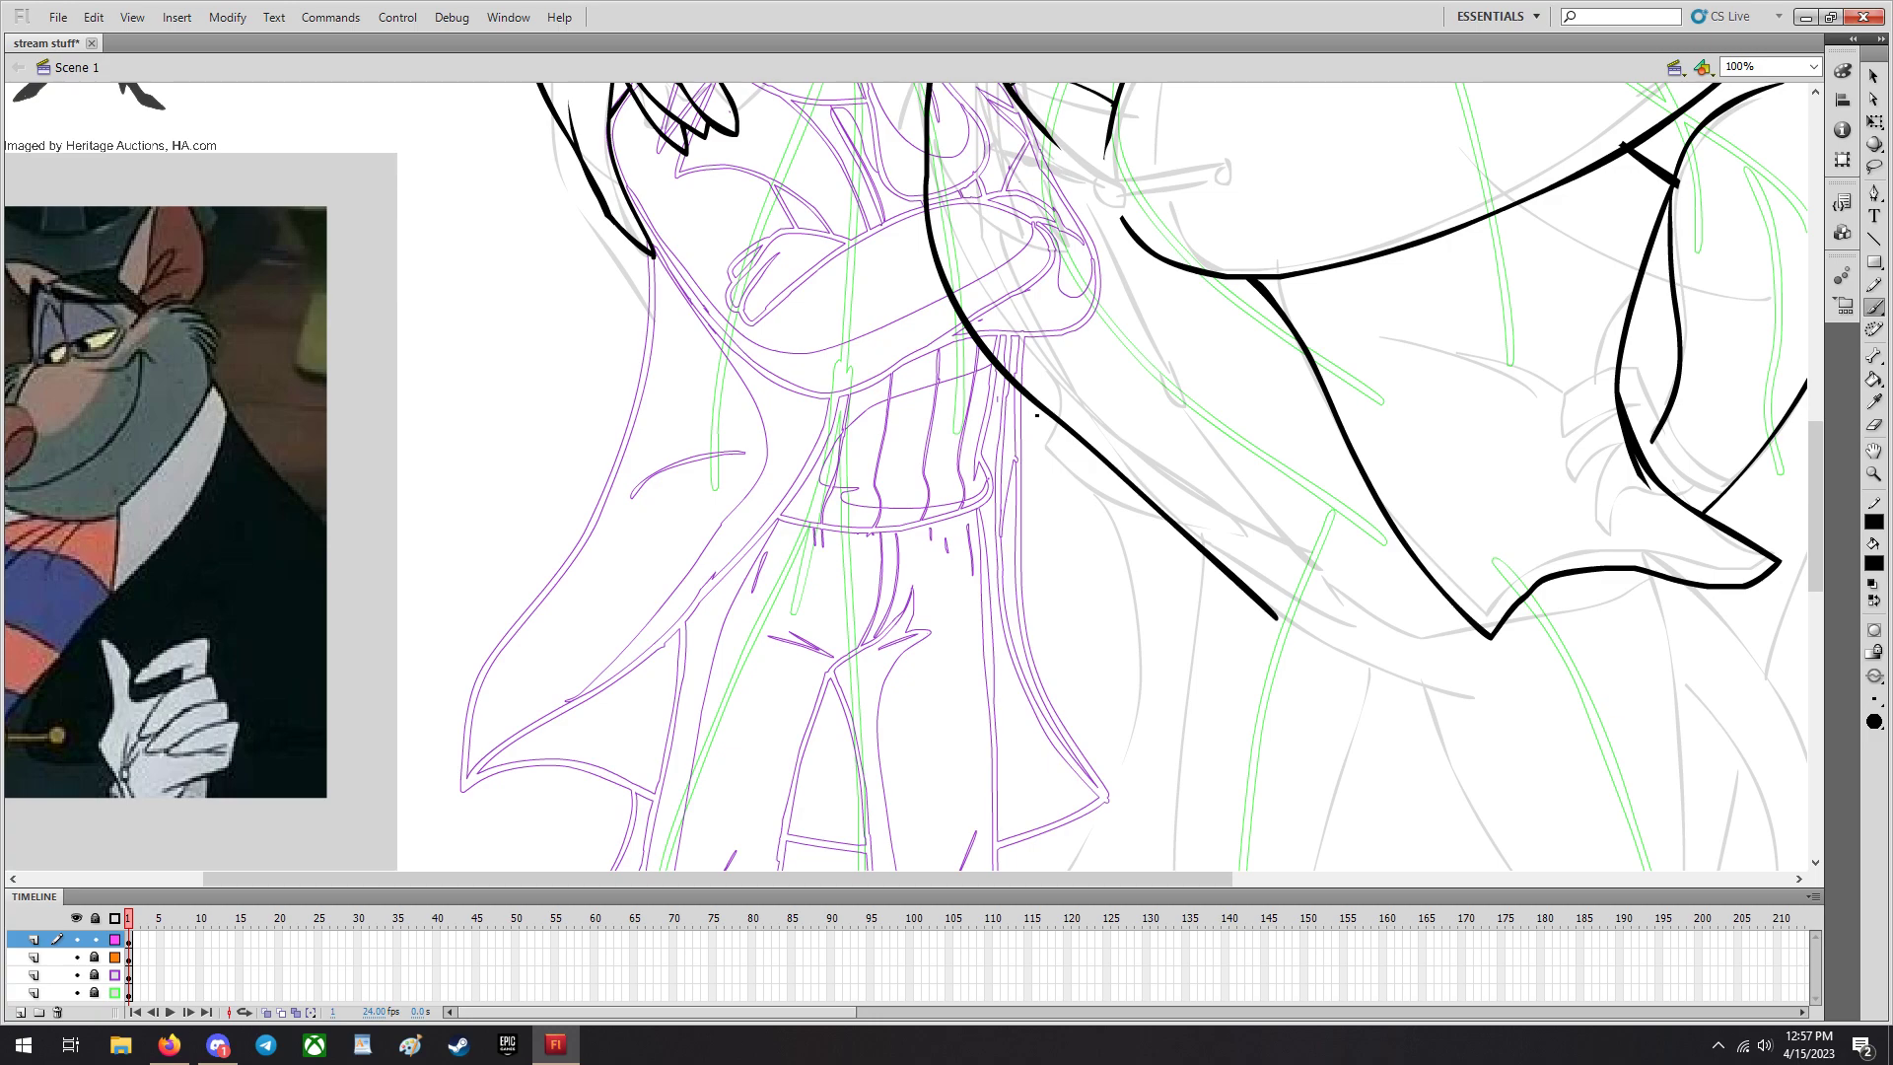
Ink the coat tail hem across the leg and the long leg outlines running toward the feet.
drag(1057, 428, 1165, 591)
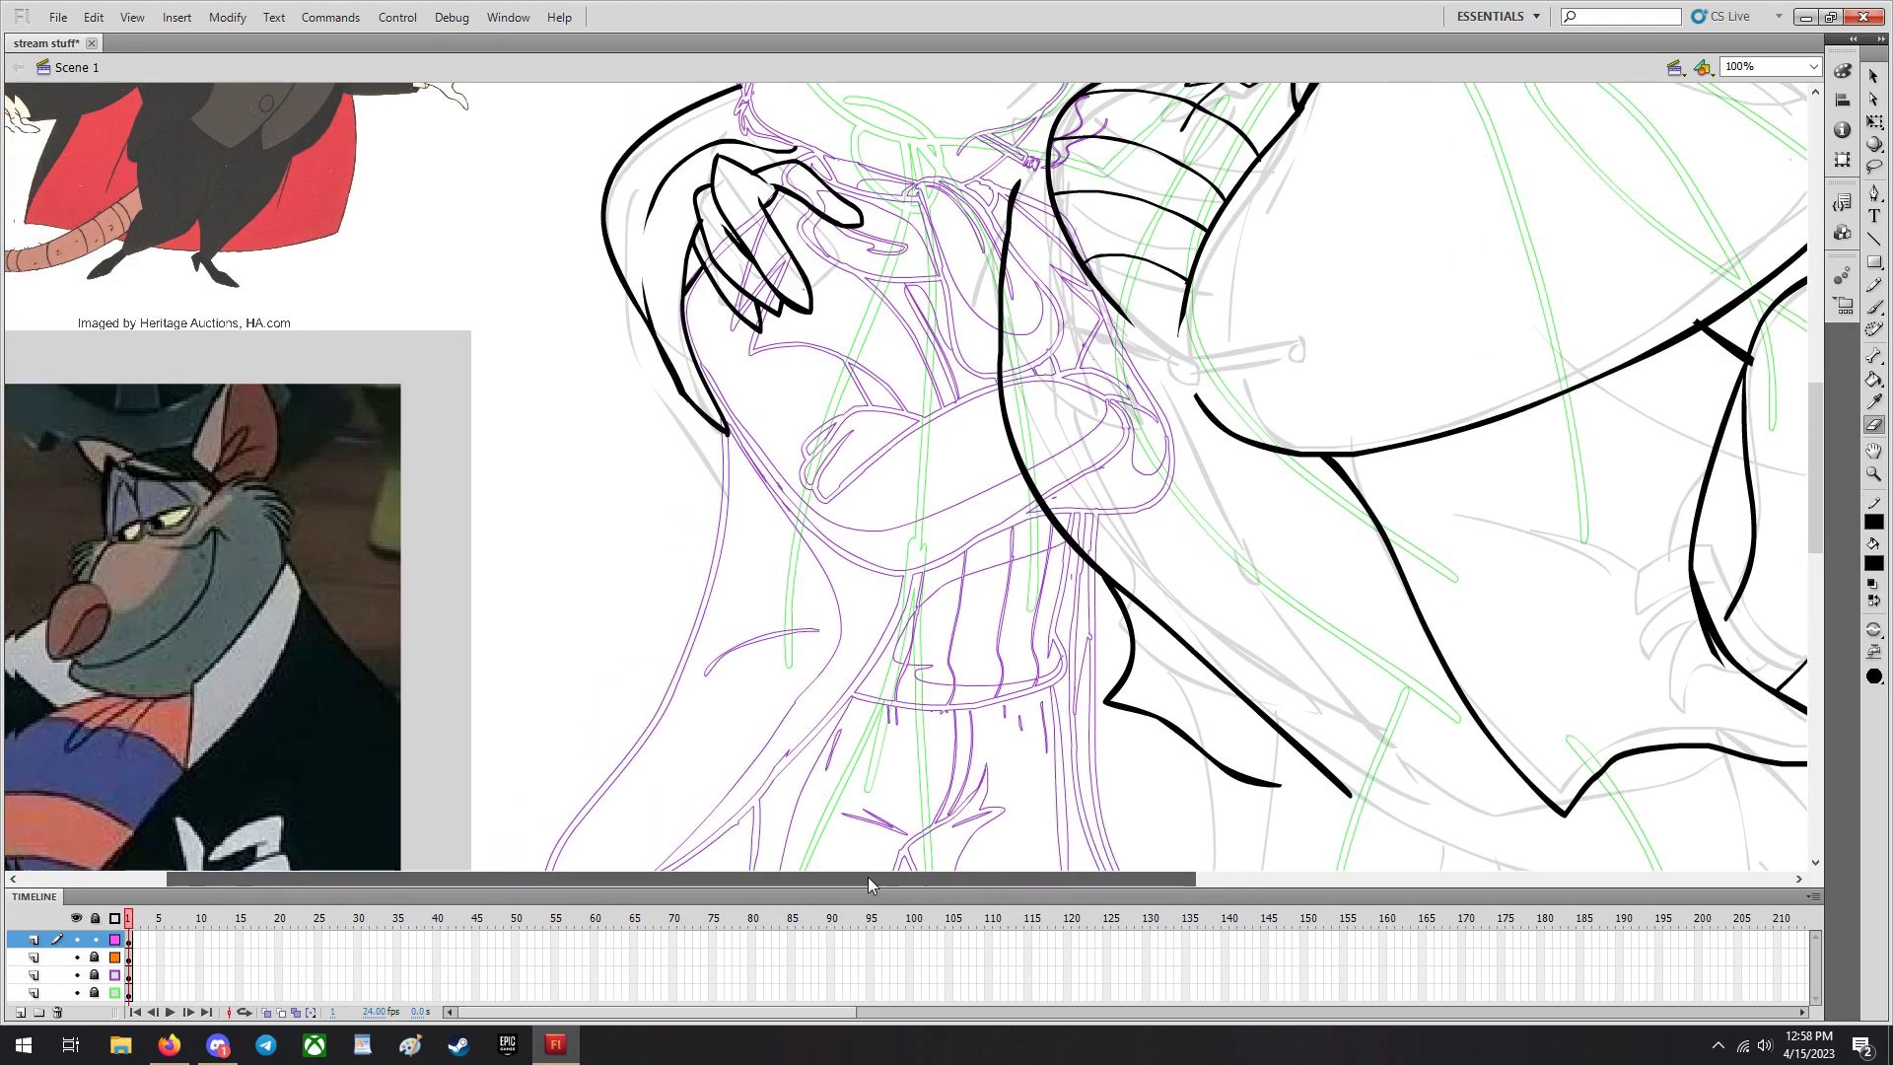
scroll(down, 3)
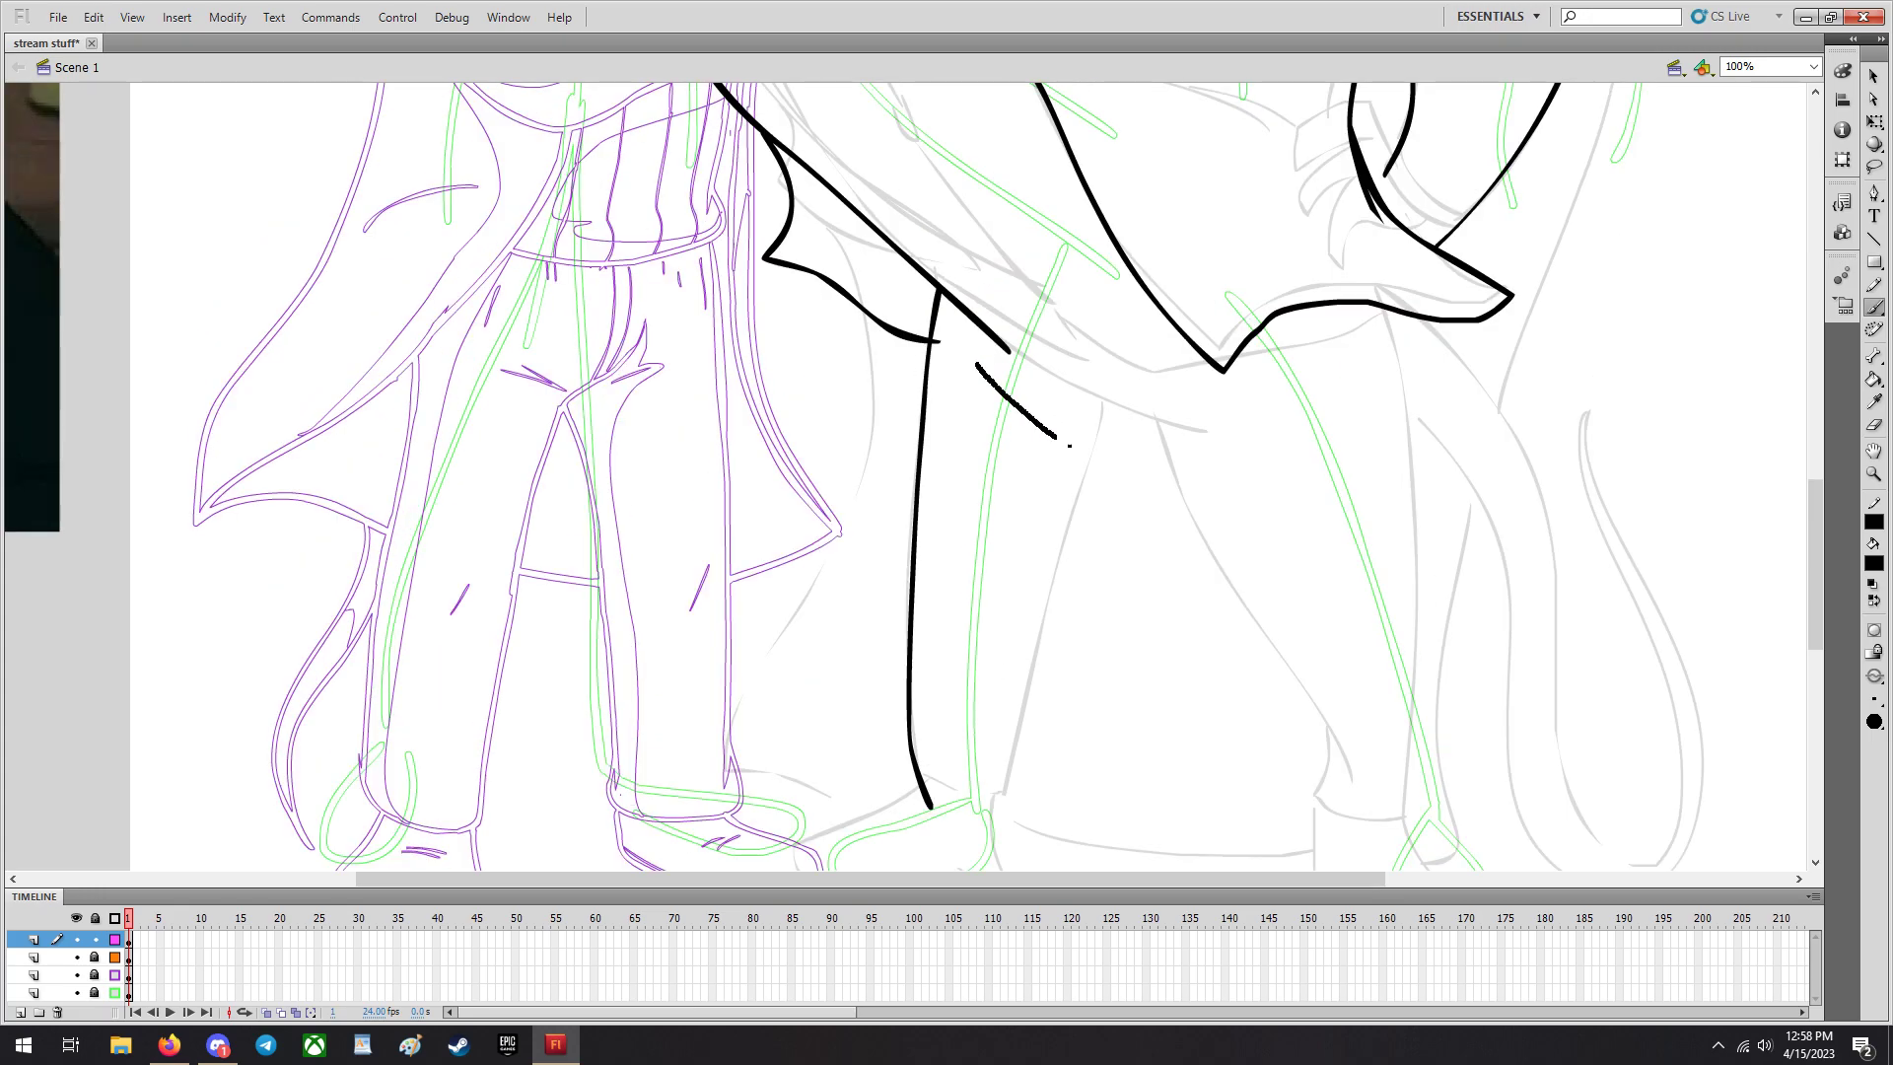
click(94, 16)
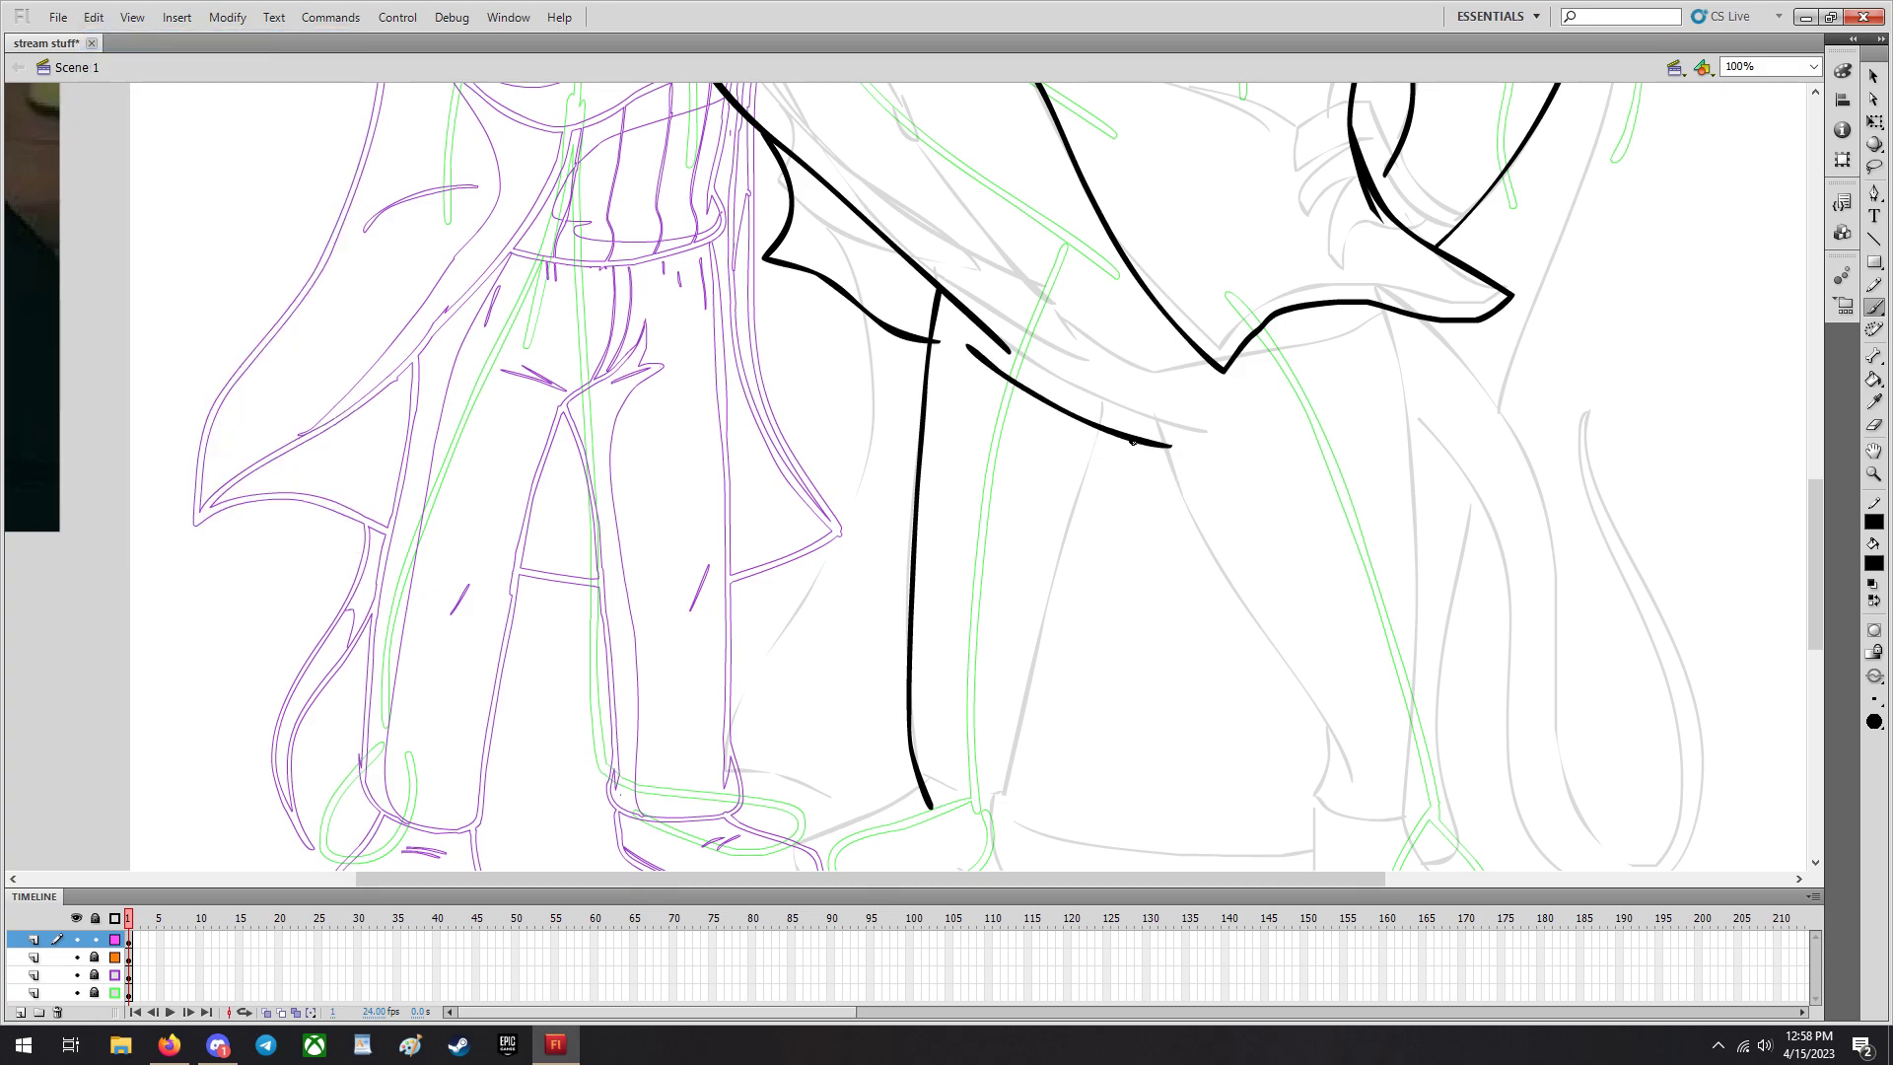
drag(1165, 447, 1327, 821)
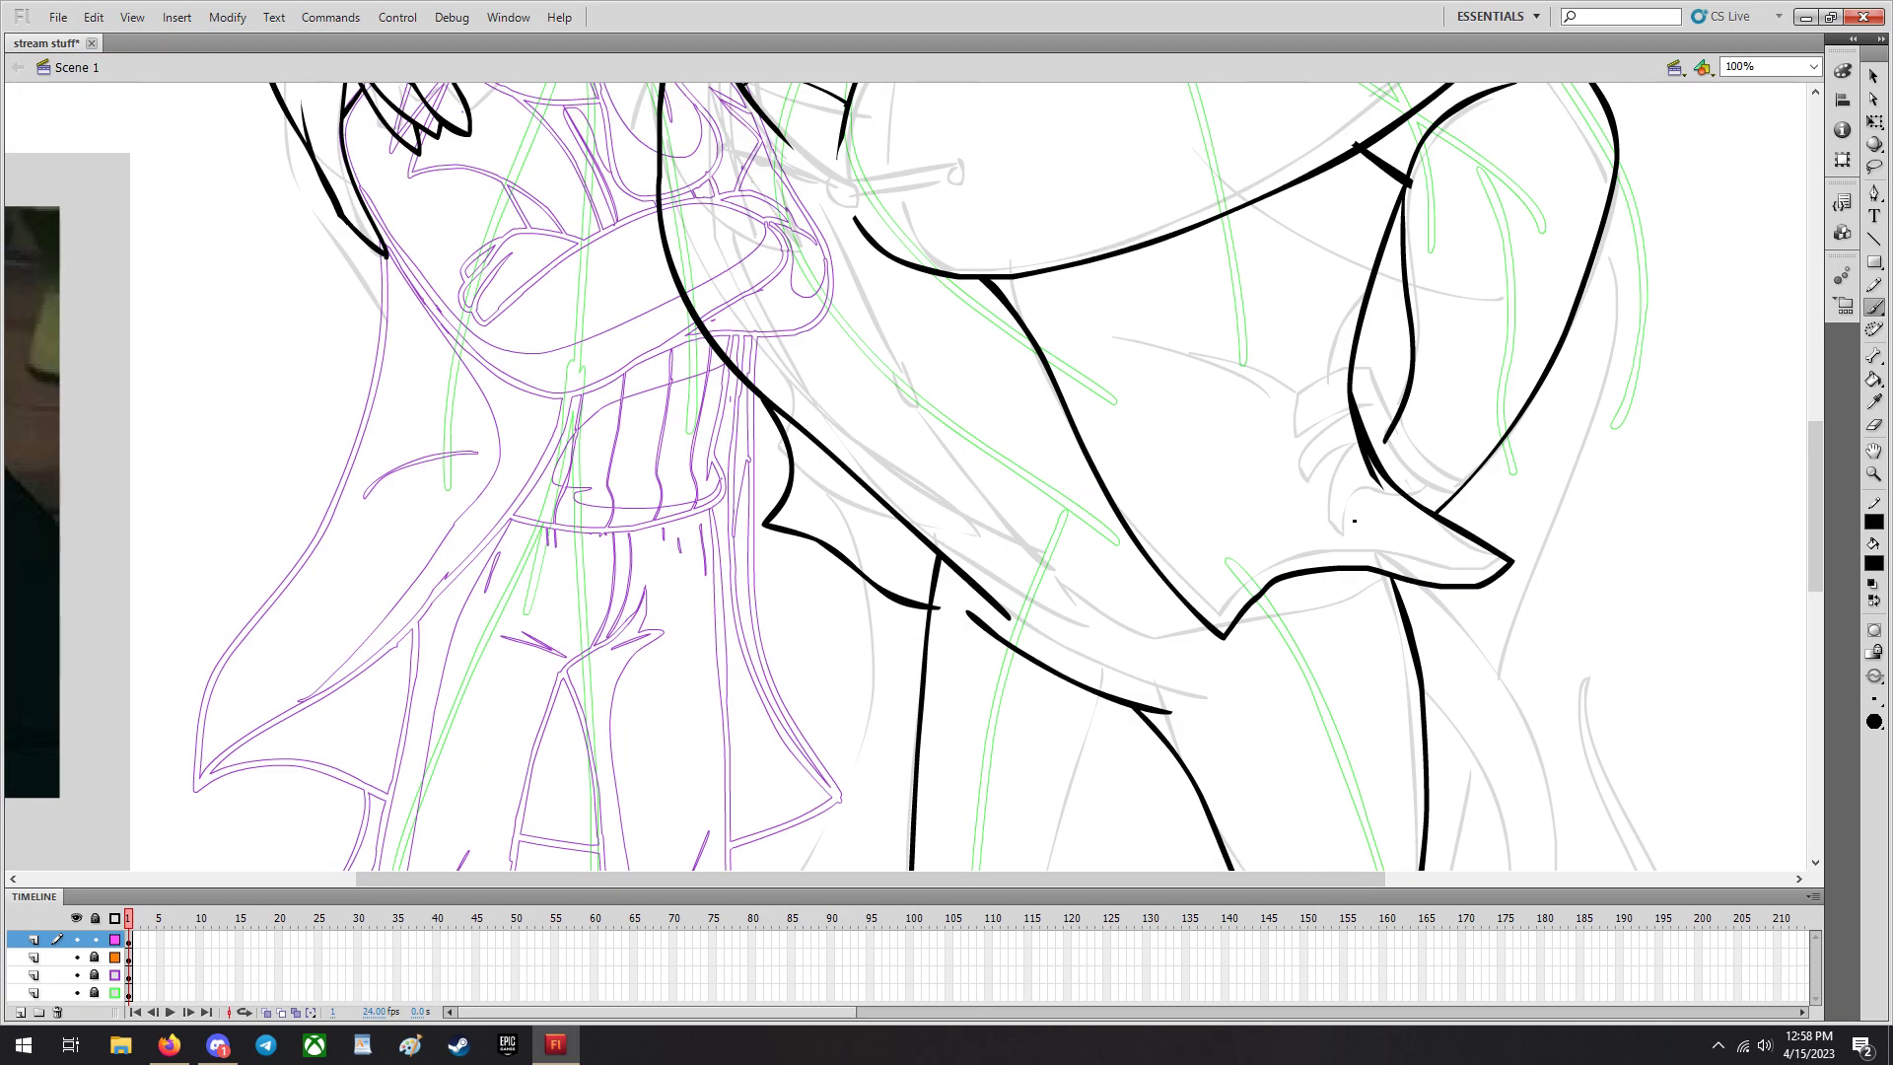
scroll(down, 3)
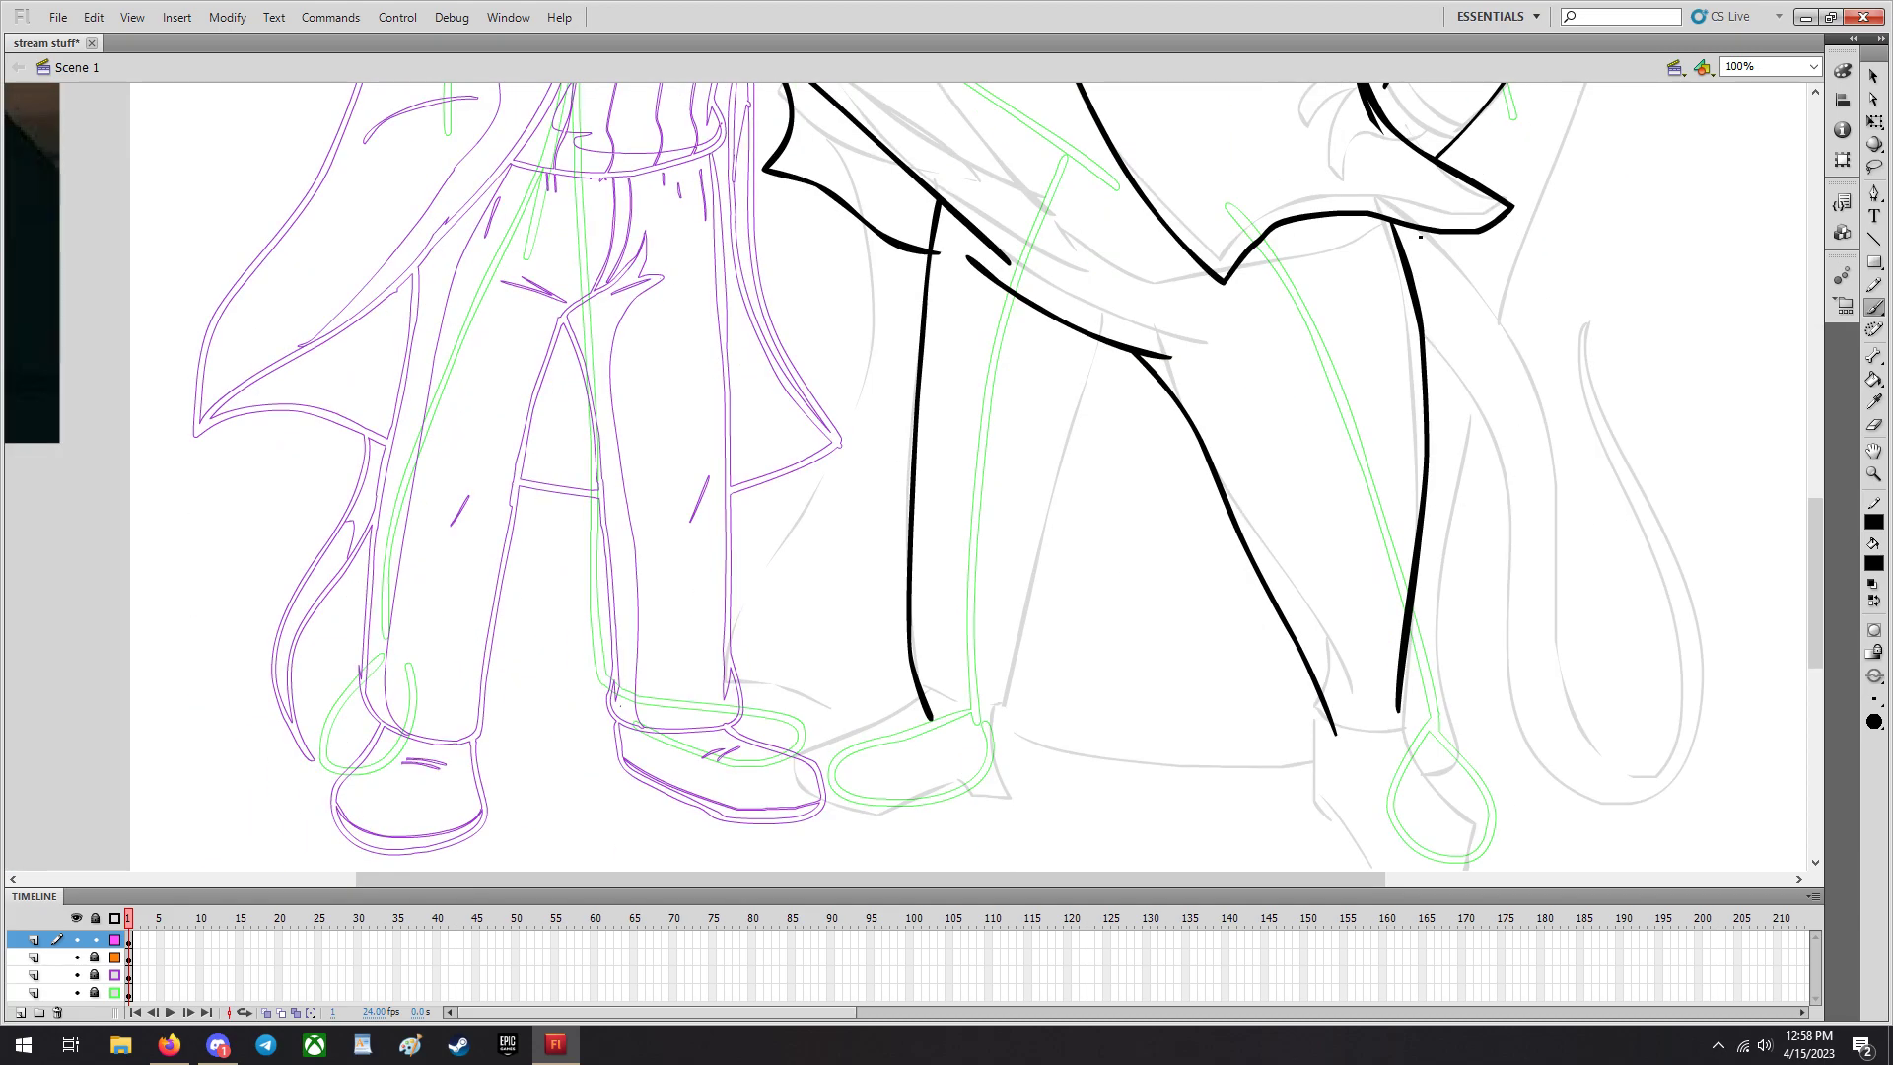
scroll(down, 3)
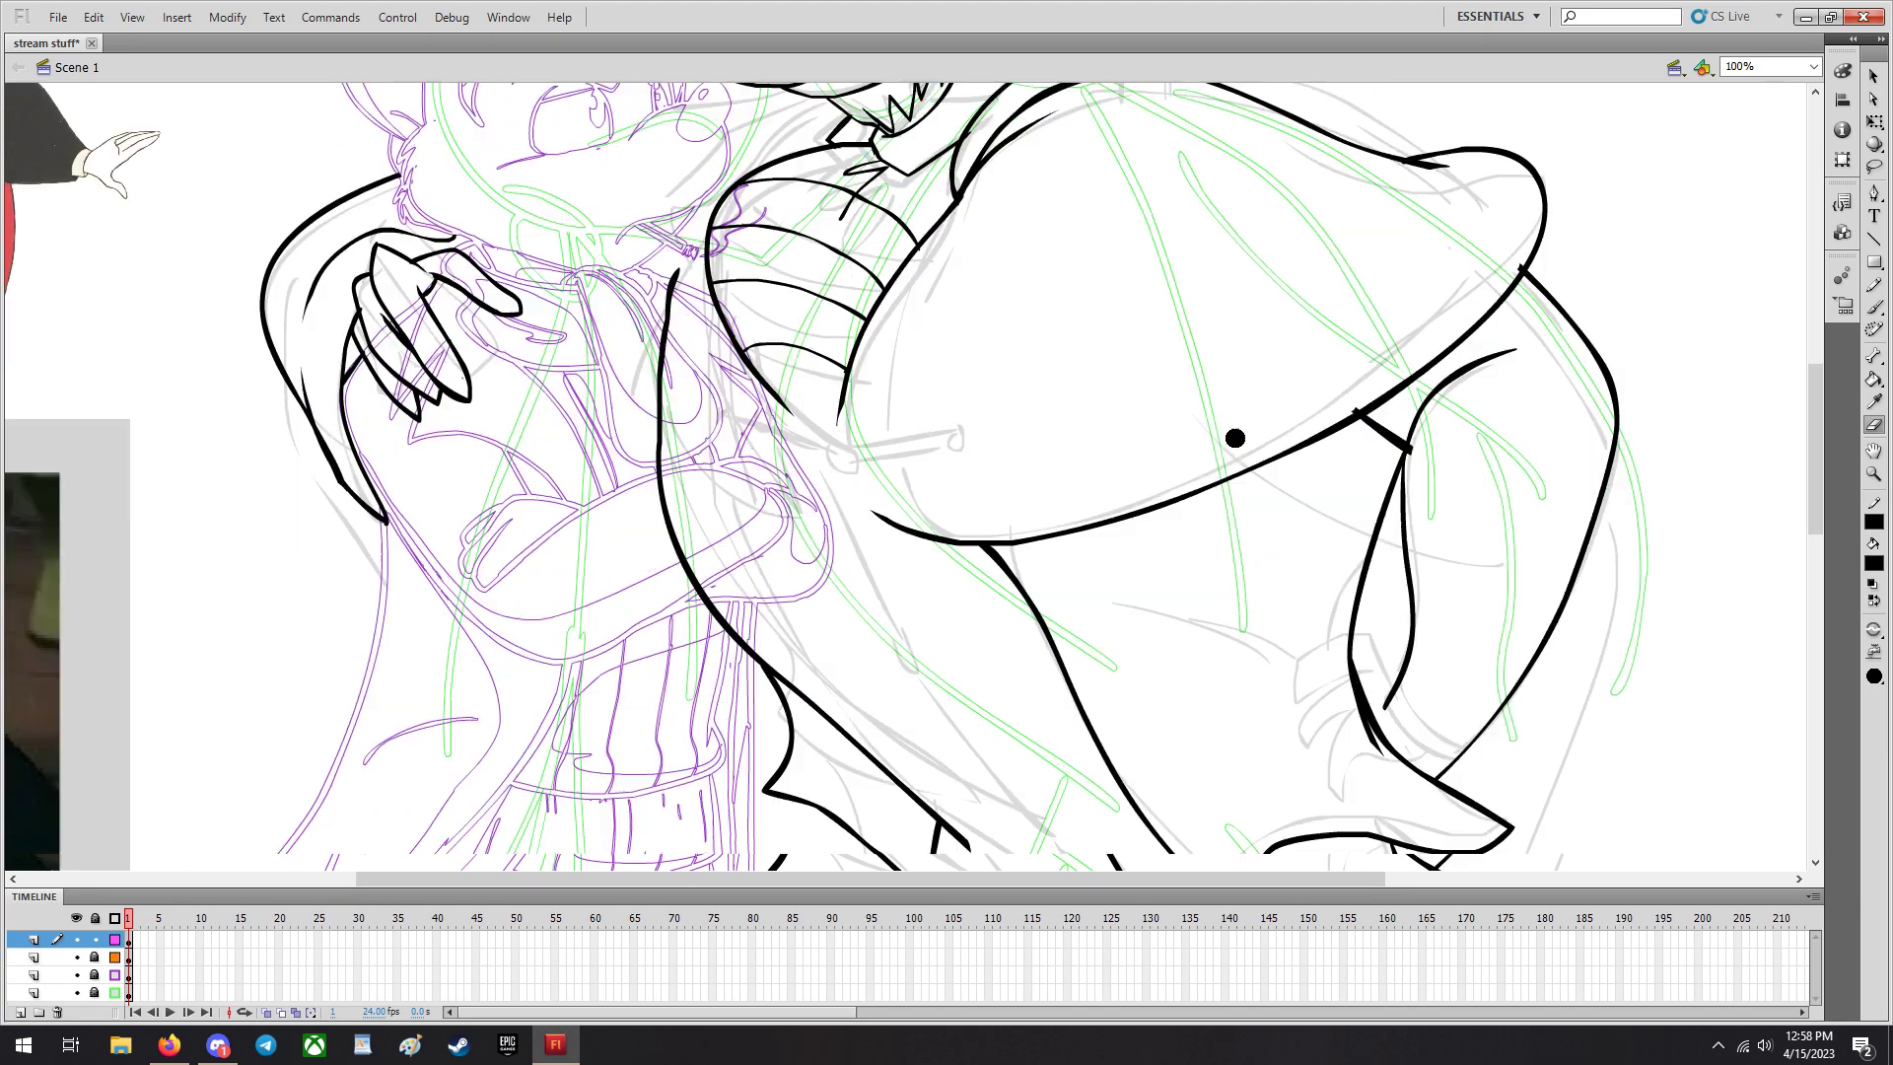
Refine the inner leg lines at the crotch and ink the tail's curve from hip to tip with a second contour.
scroll(down, 3)
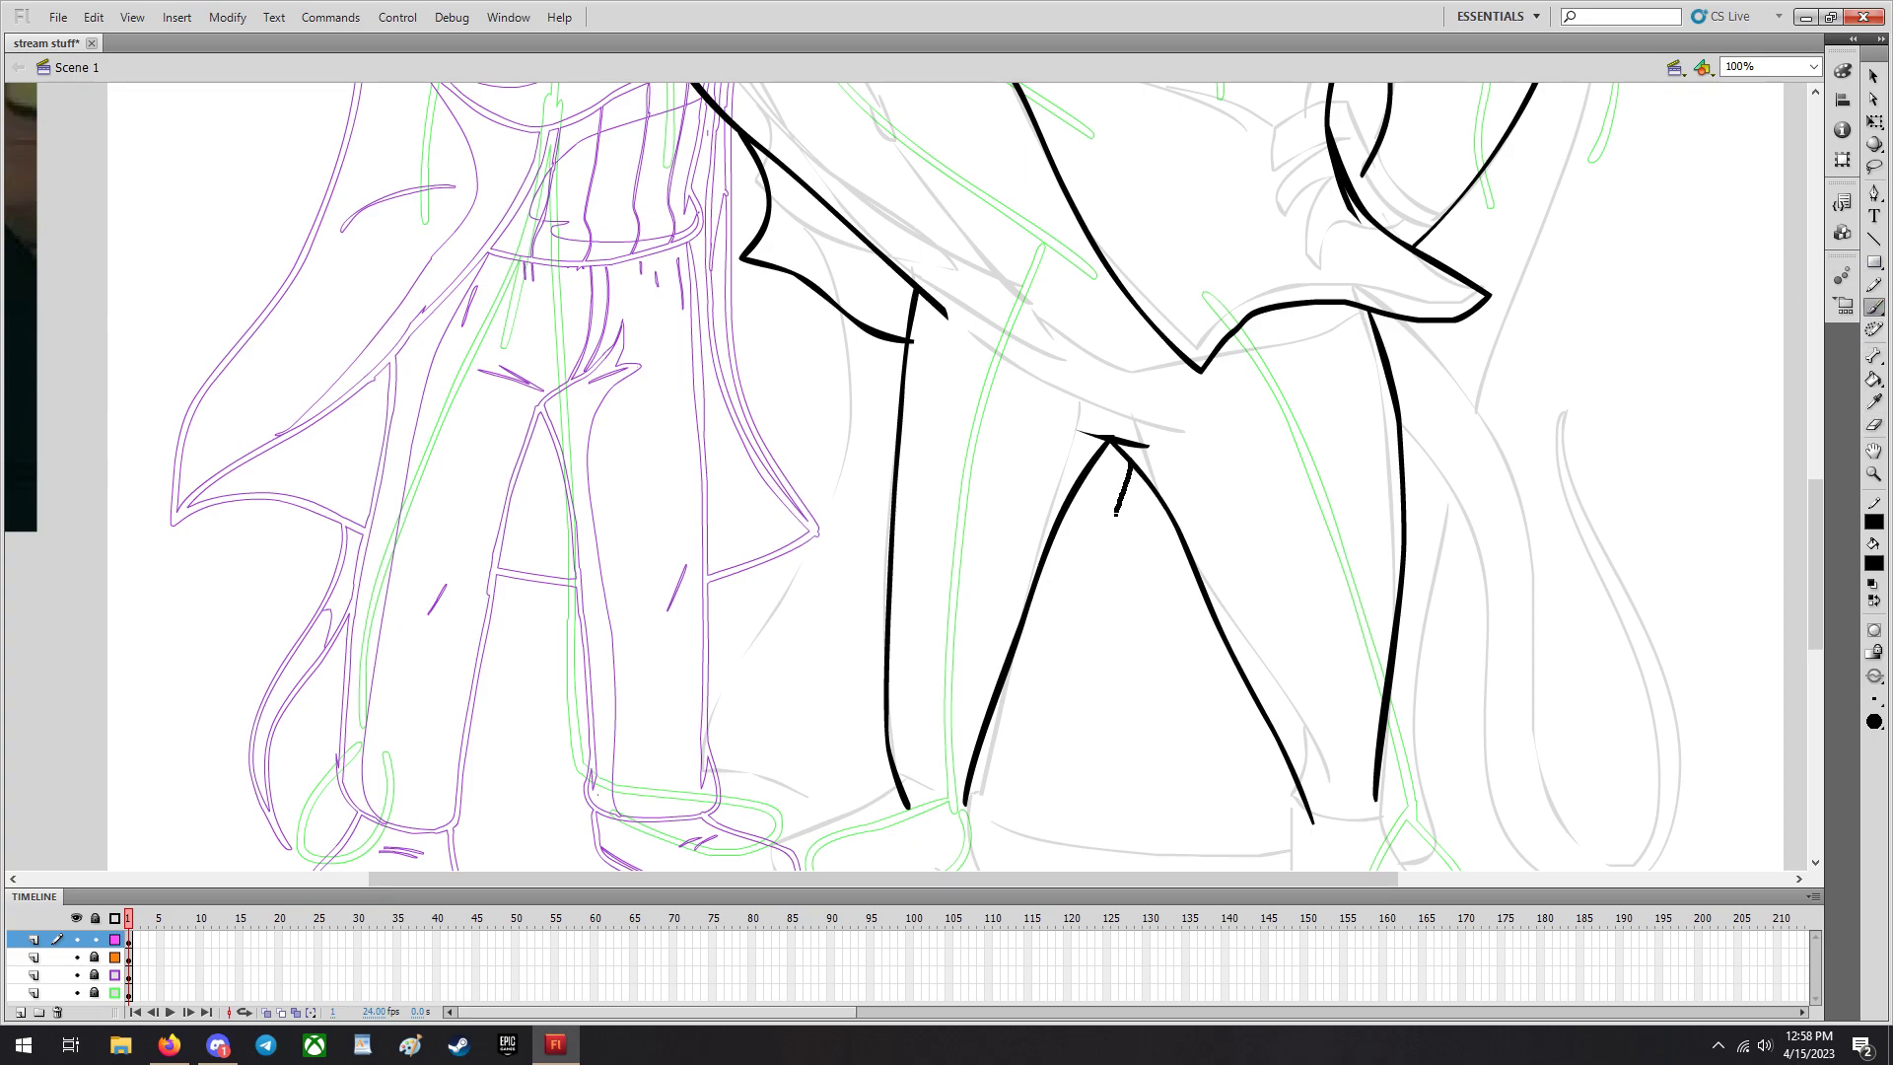
drag(1086, 448, 978, 700)
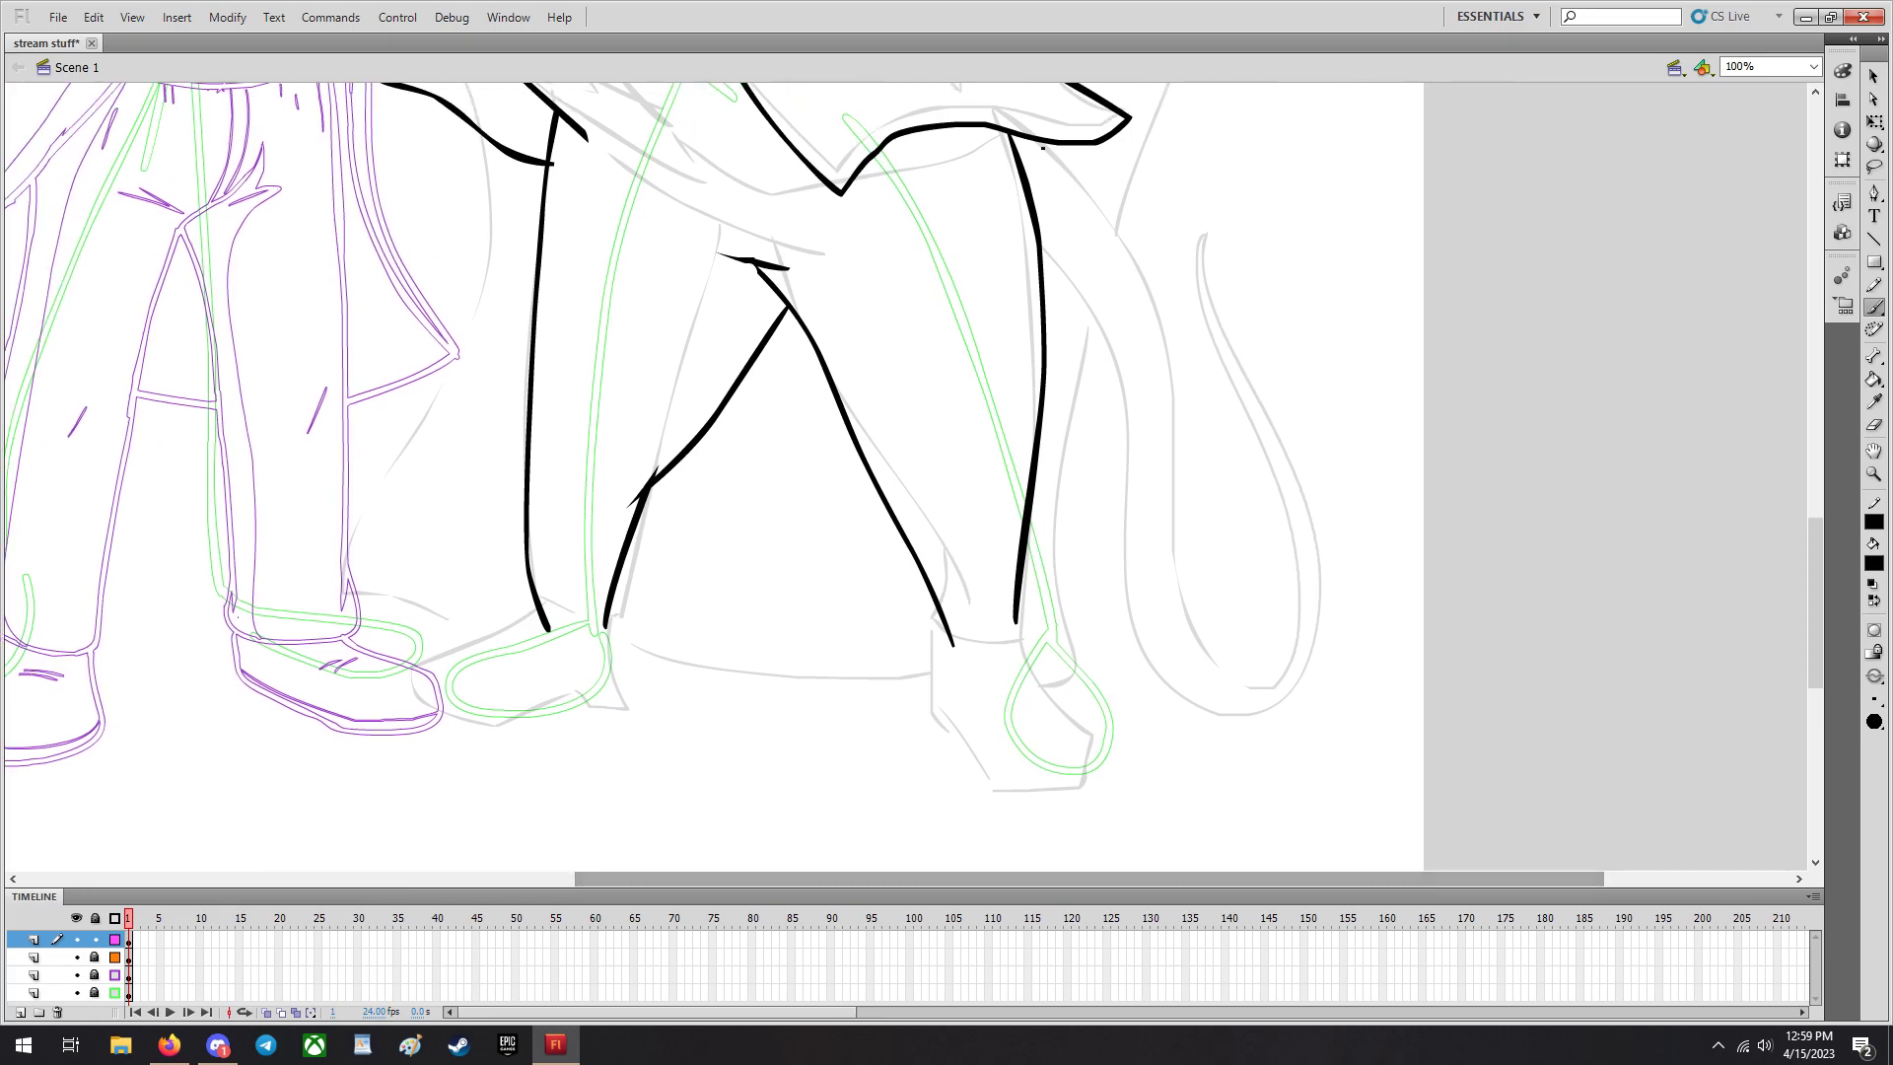
drag(1045, 144, 1154, 359)
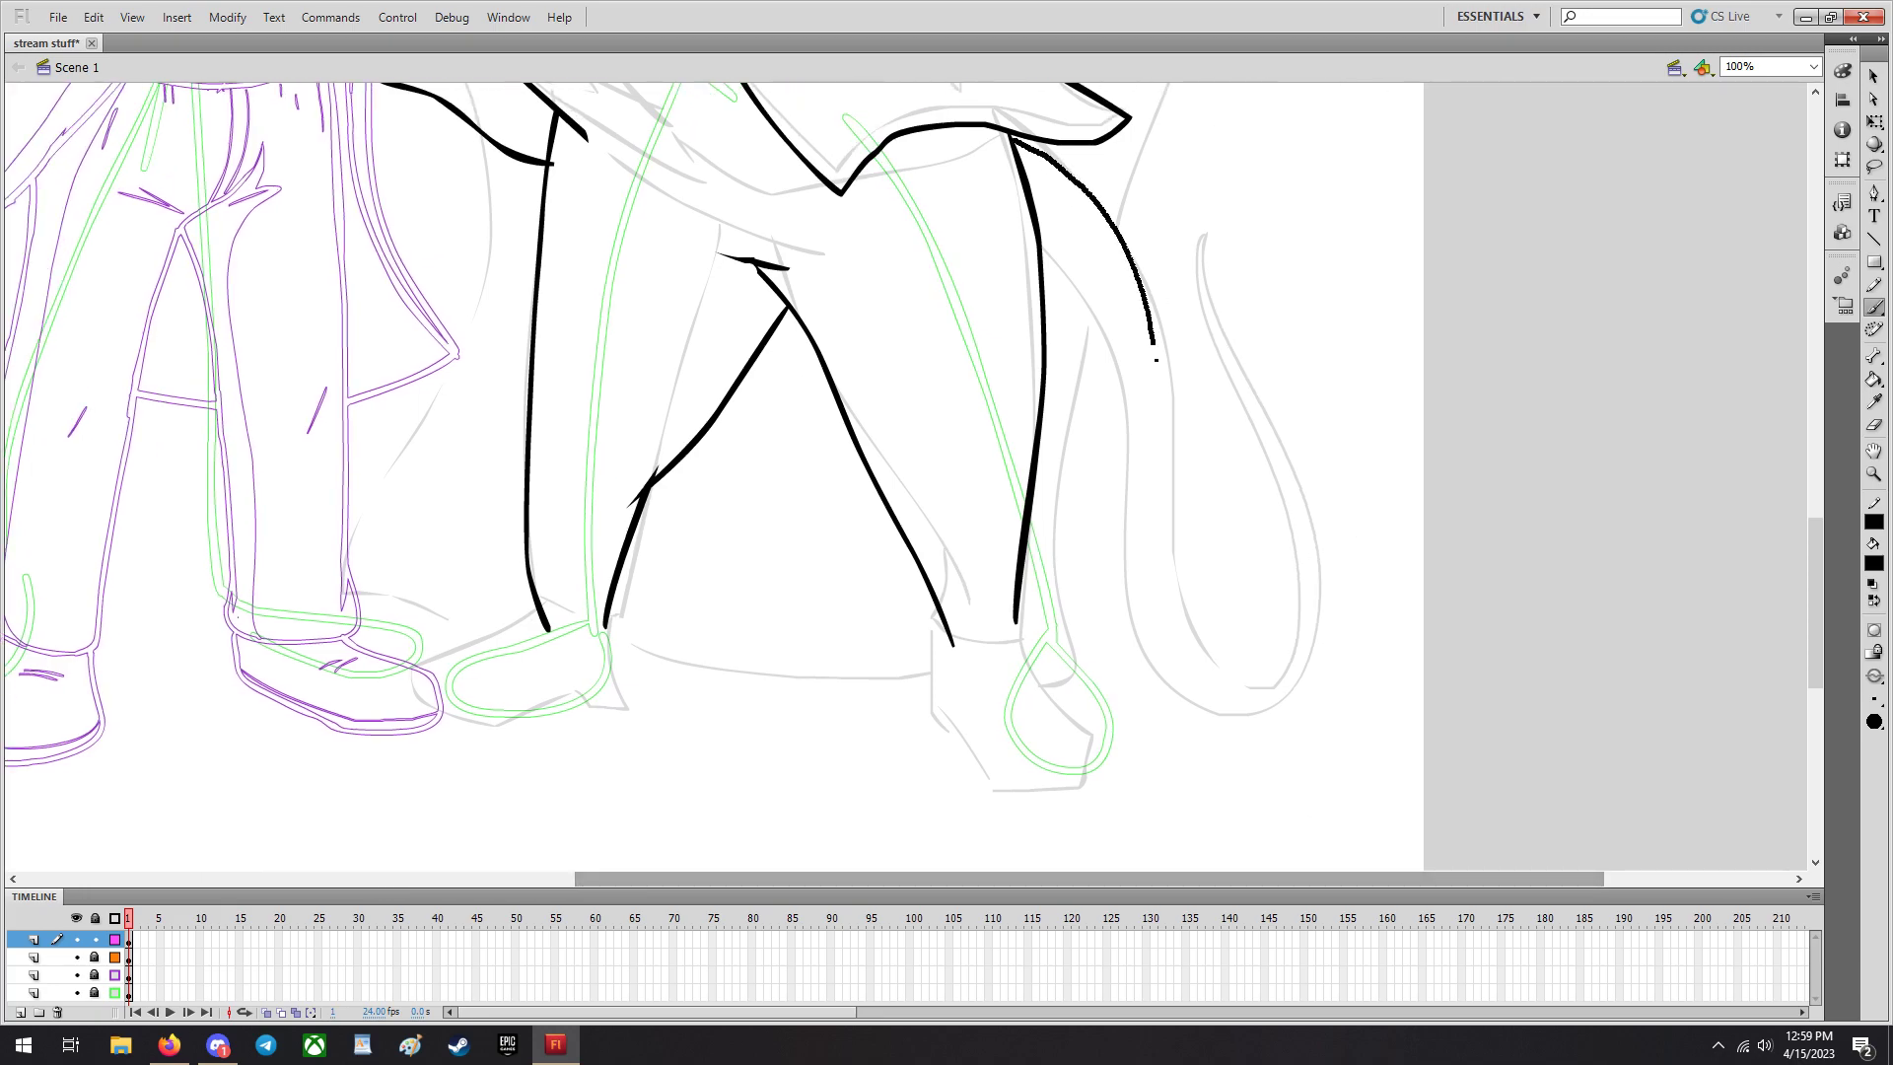
drag(1148, 338, 1309, 290)
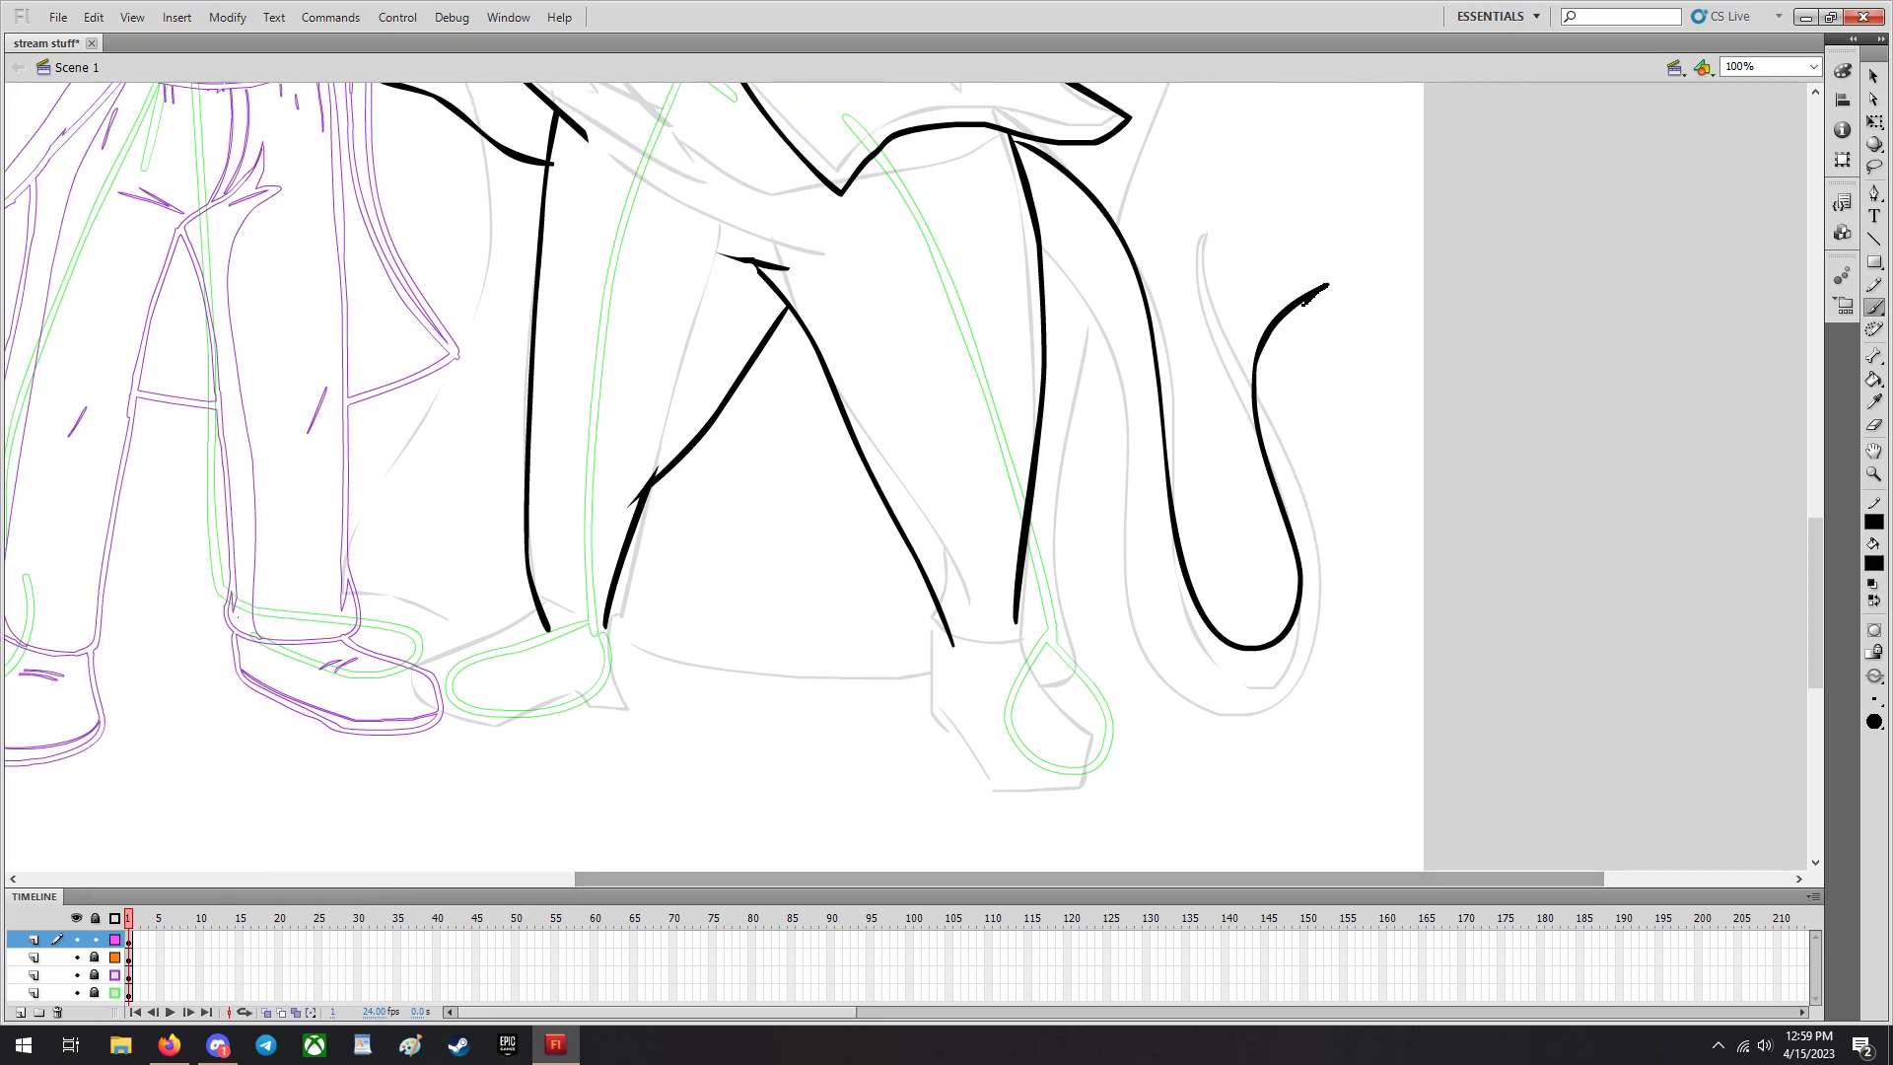
drag(1304, 302, 1257, 686)
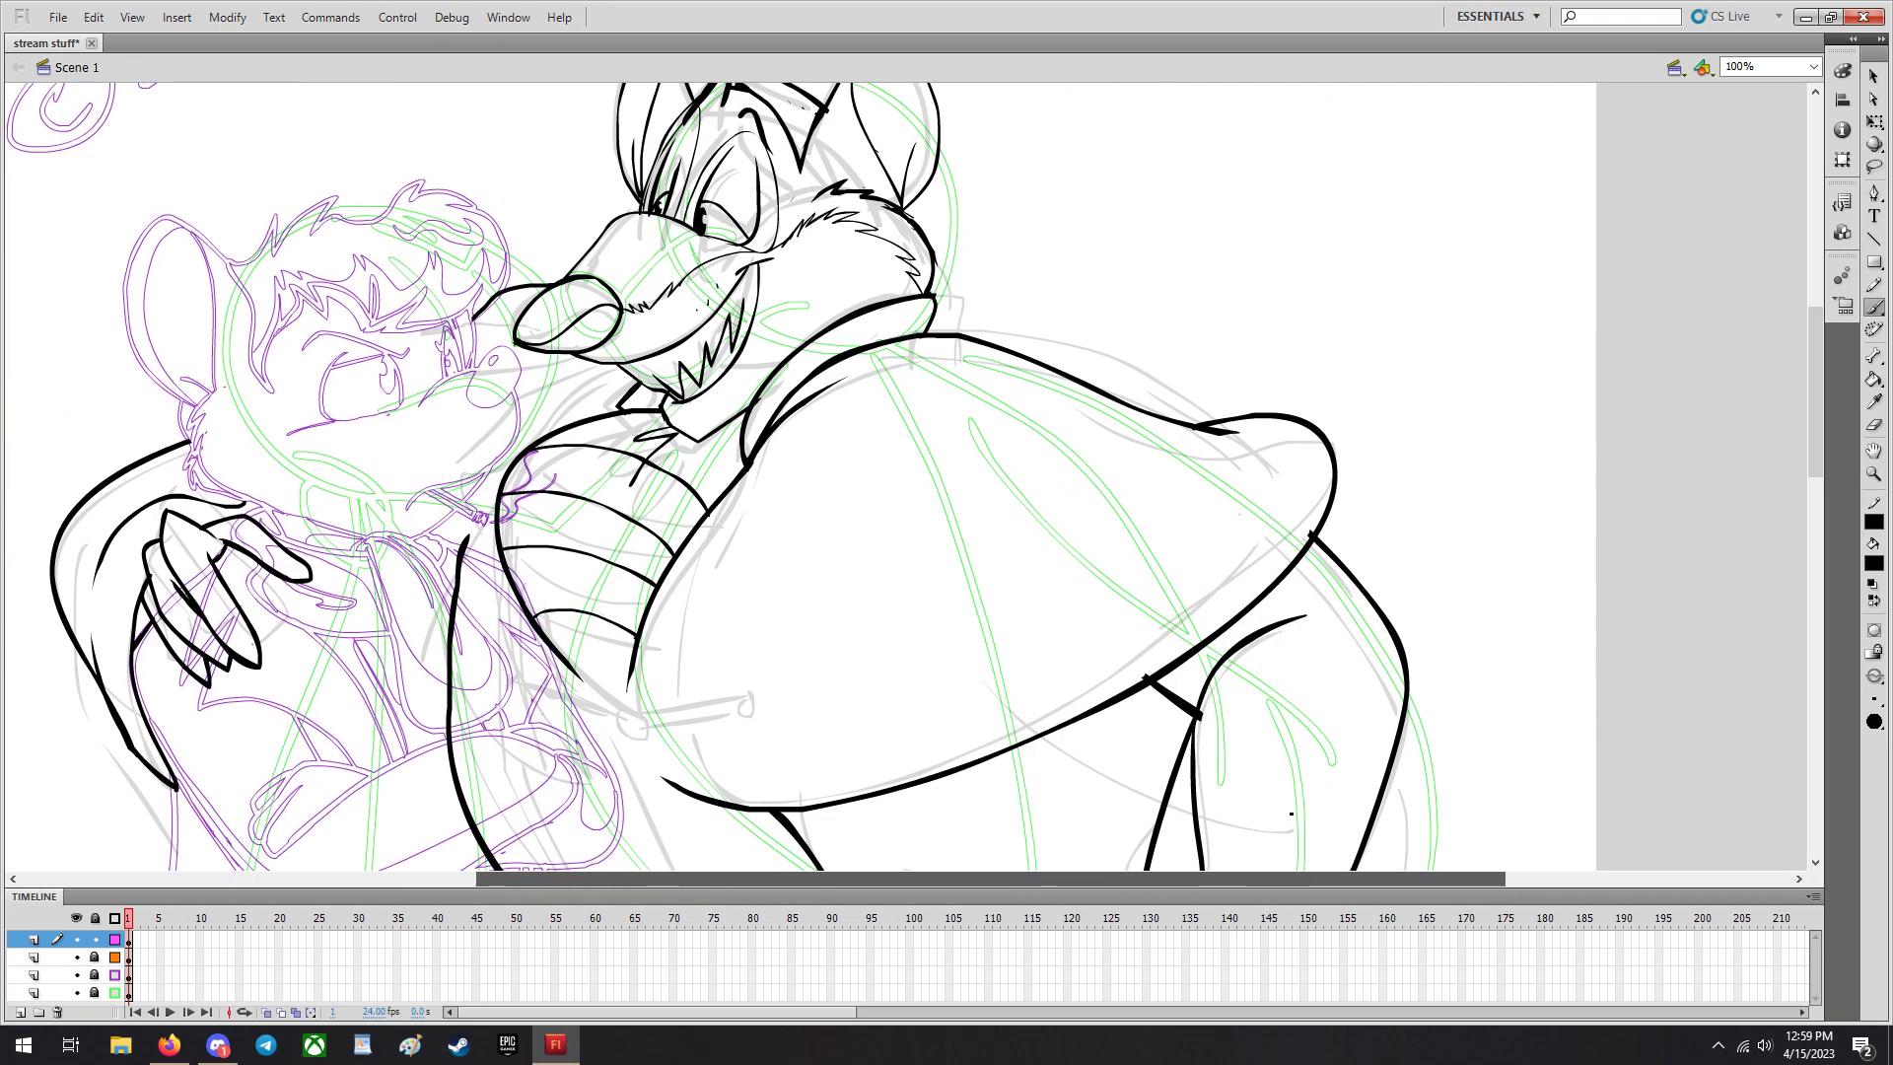
Ink the back contour of the hip and leg running toward the tail, then scroll down toward the feet.
scroll(down, 3)
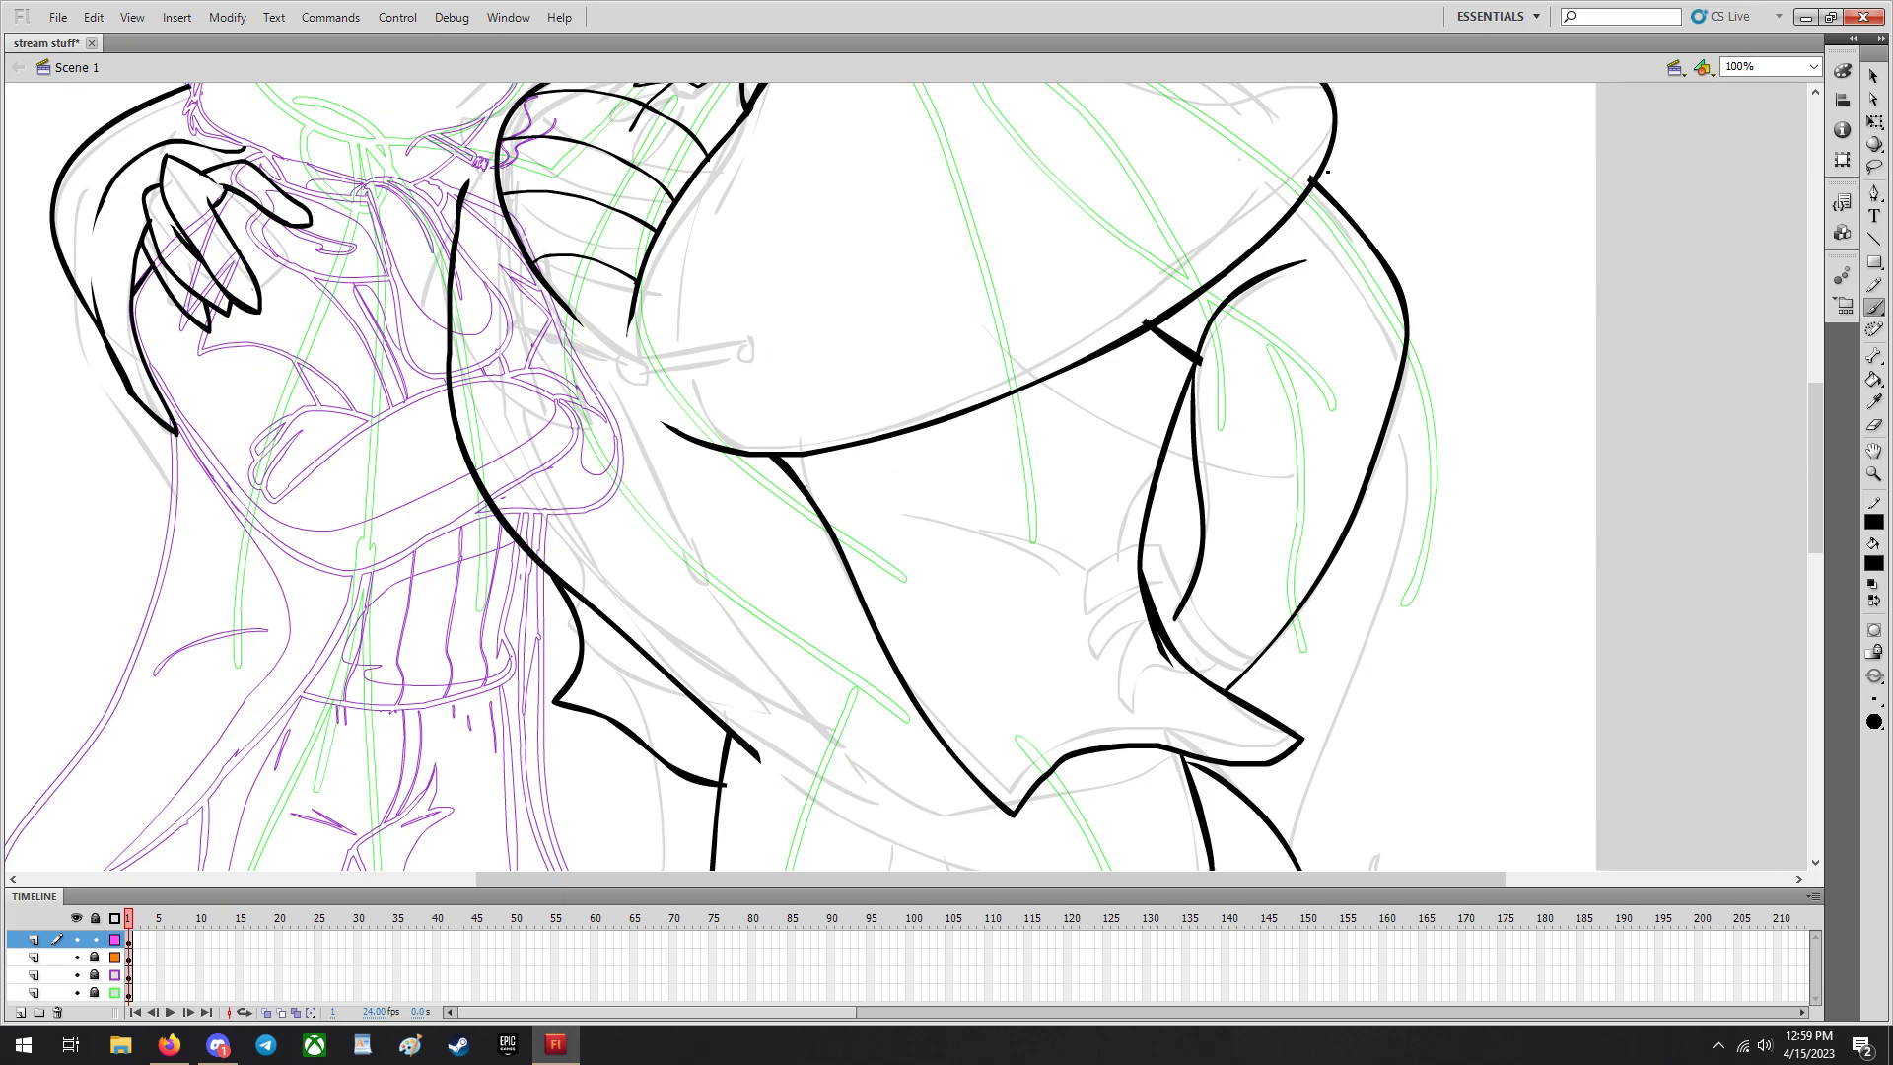
drag(1315, 181, 1455, 471)
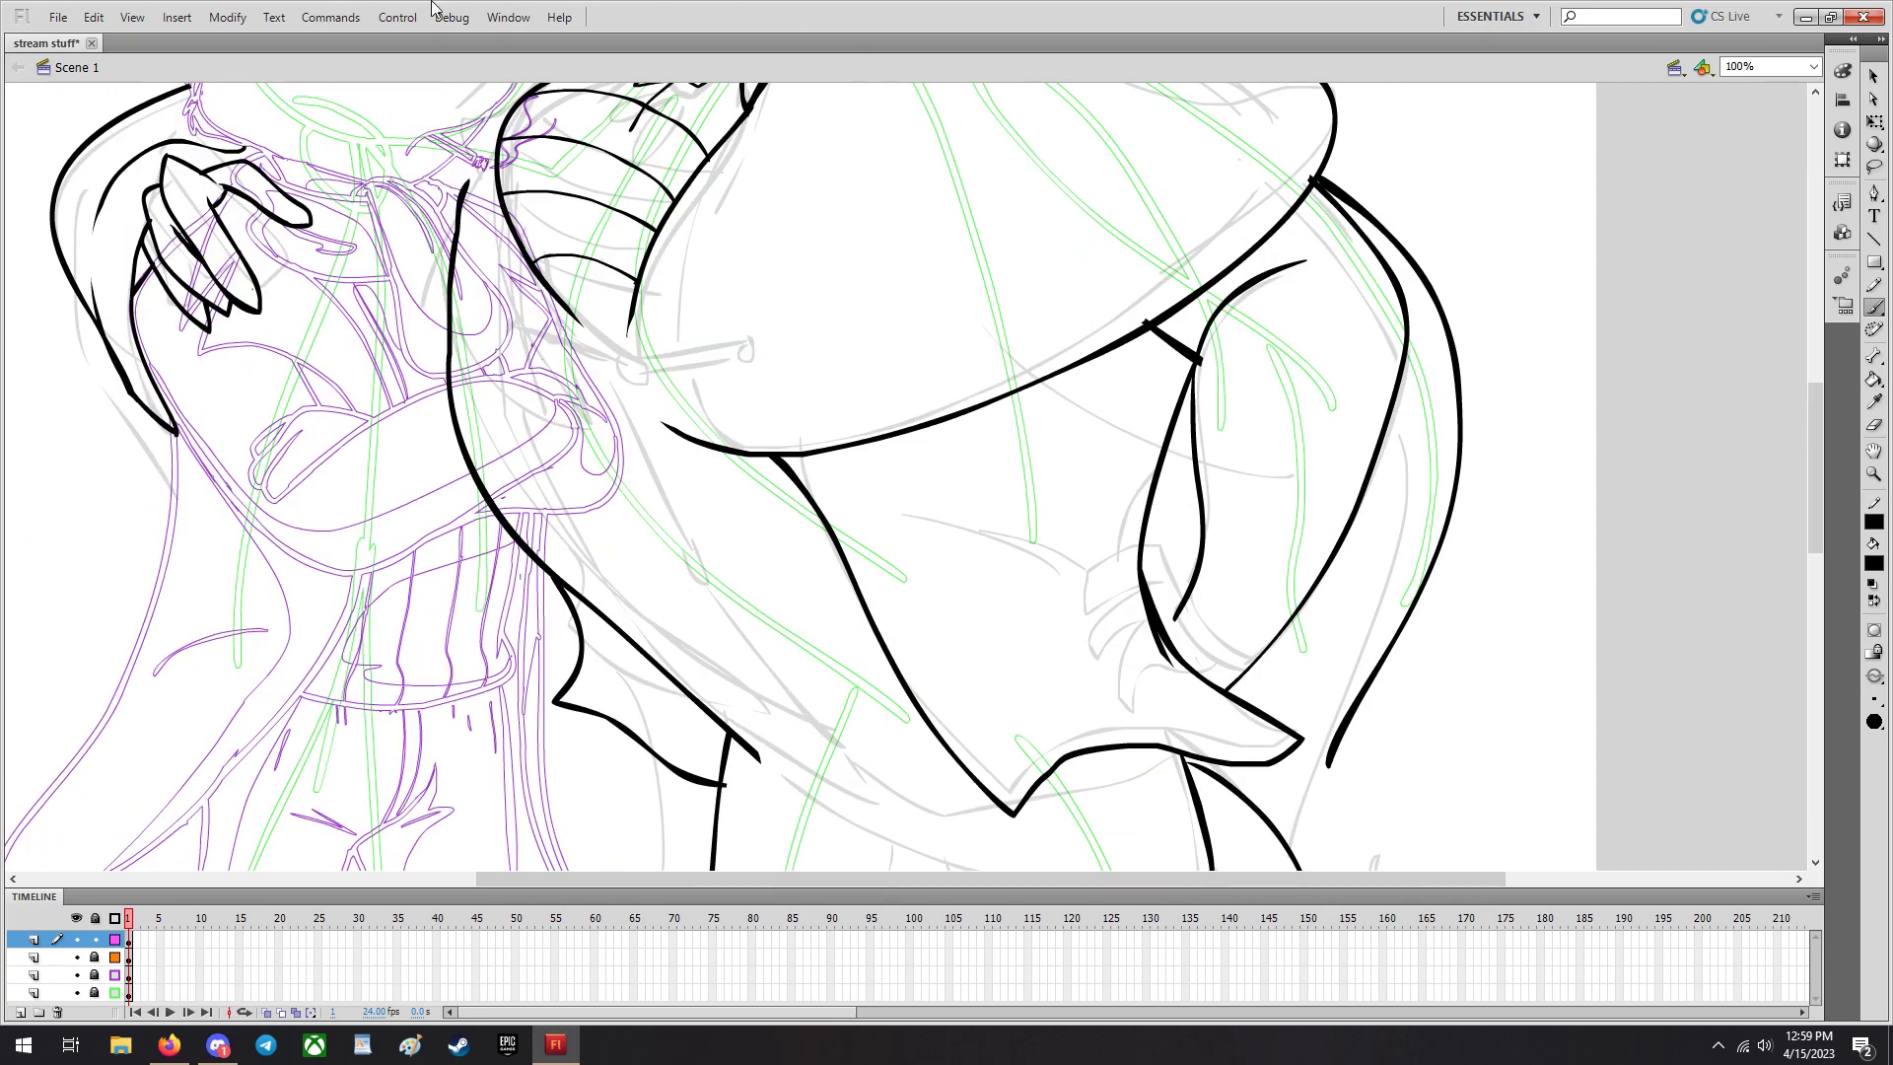
click(95, 15)
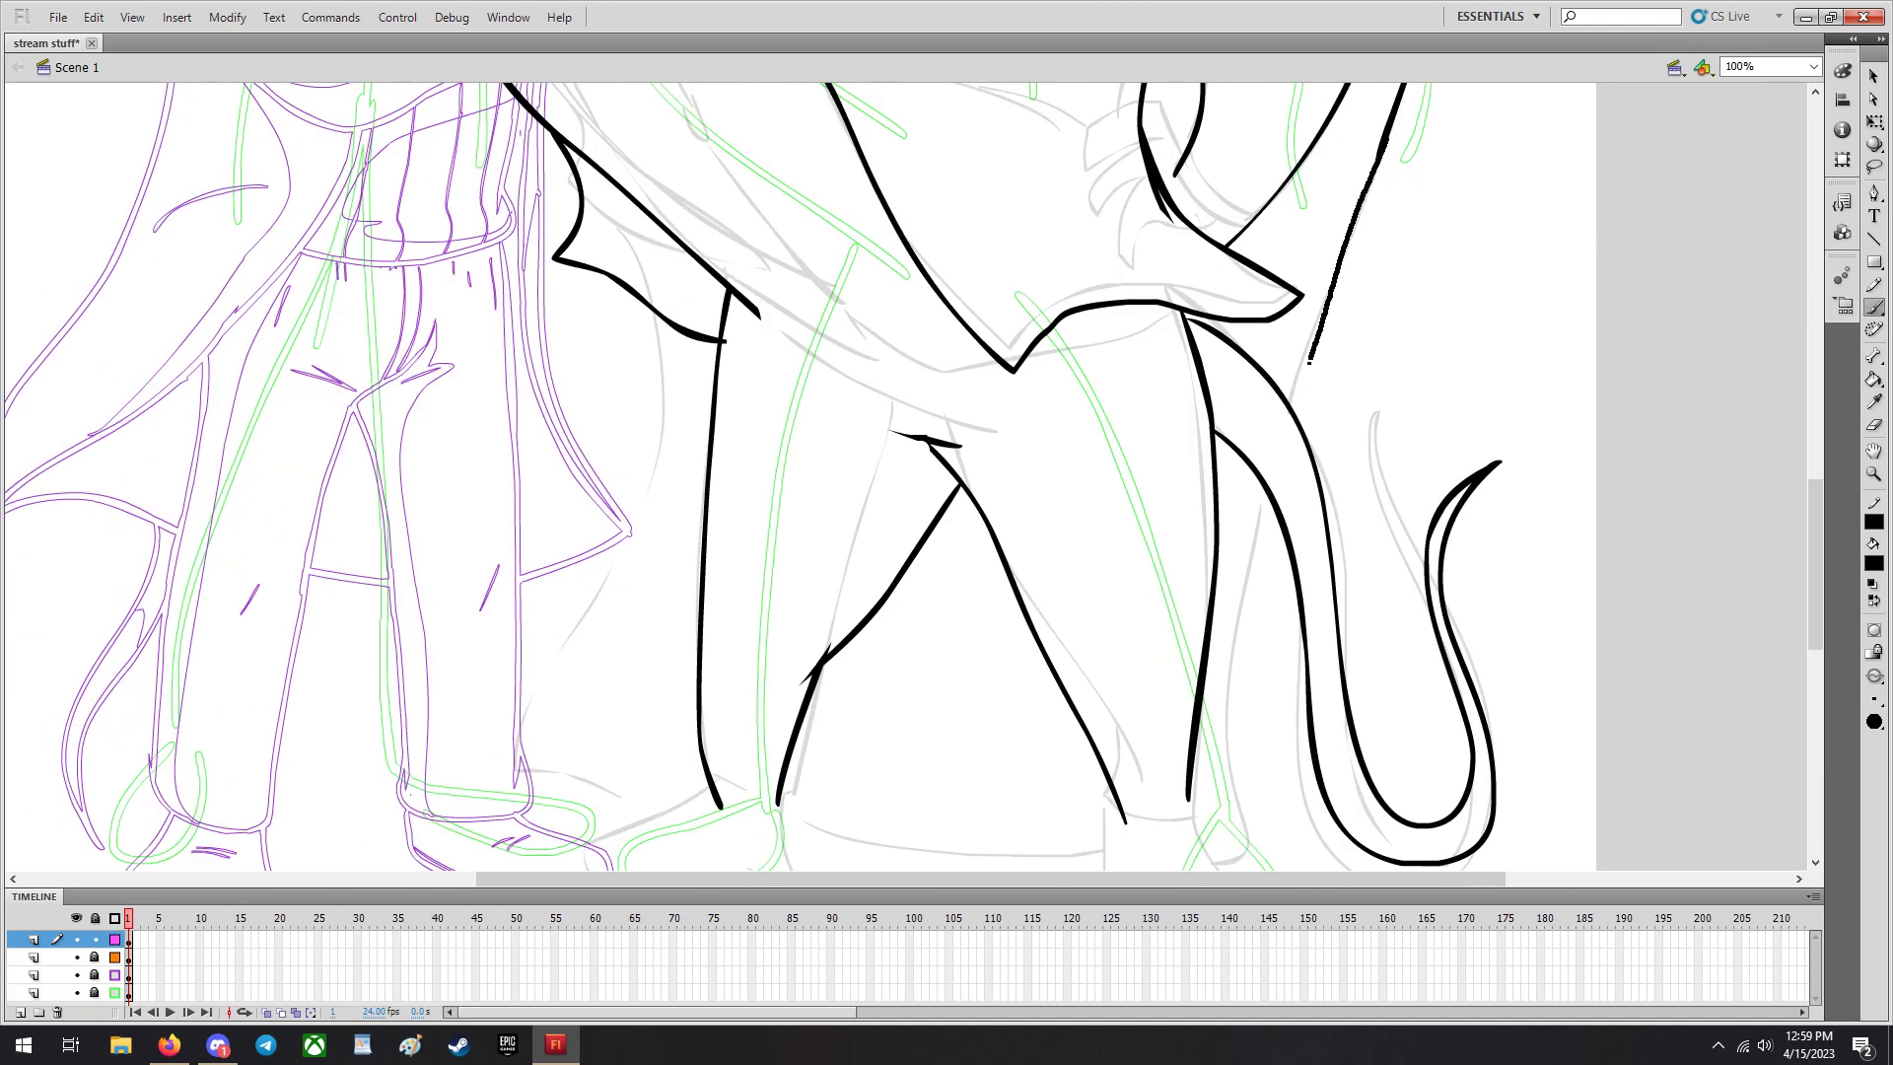
scroll(down, 3)
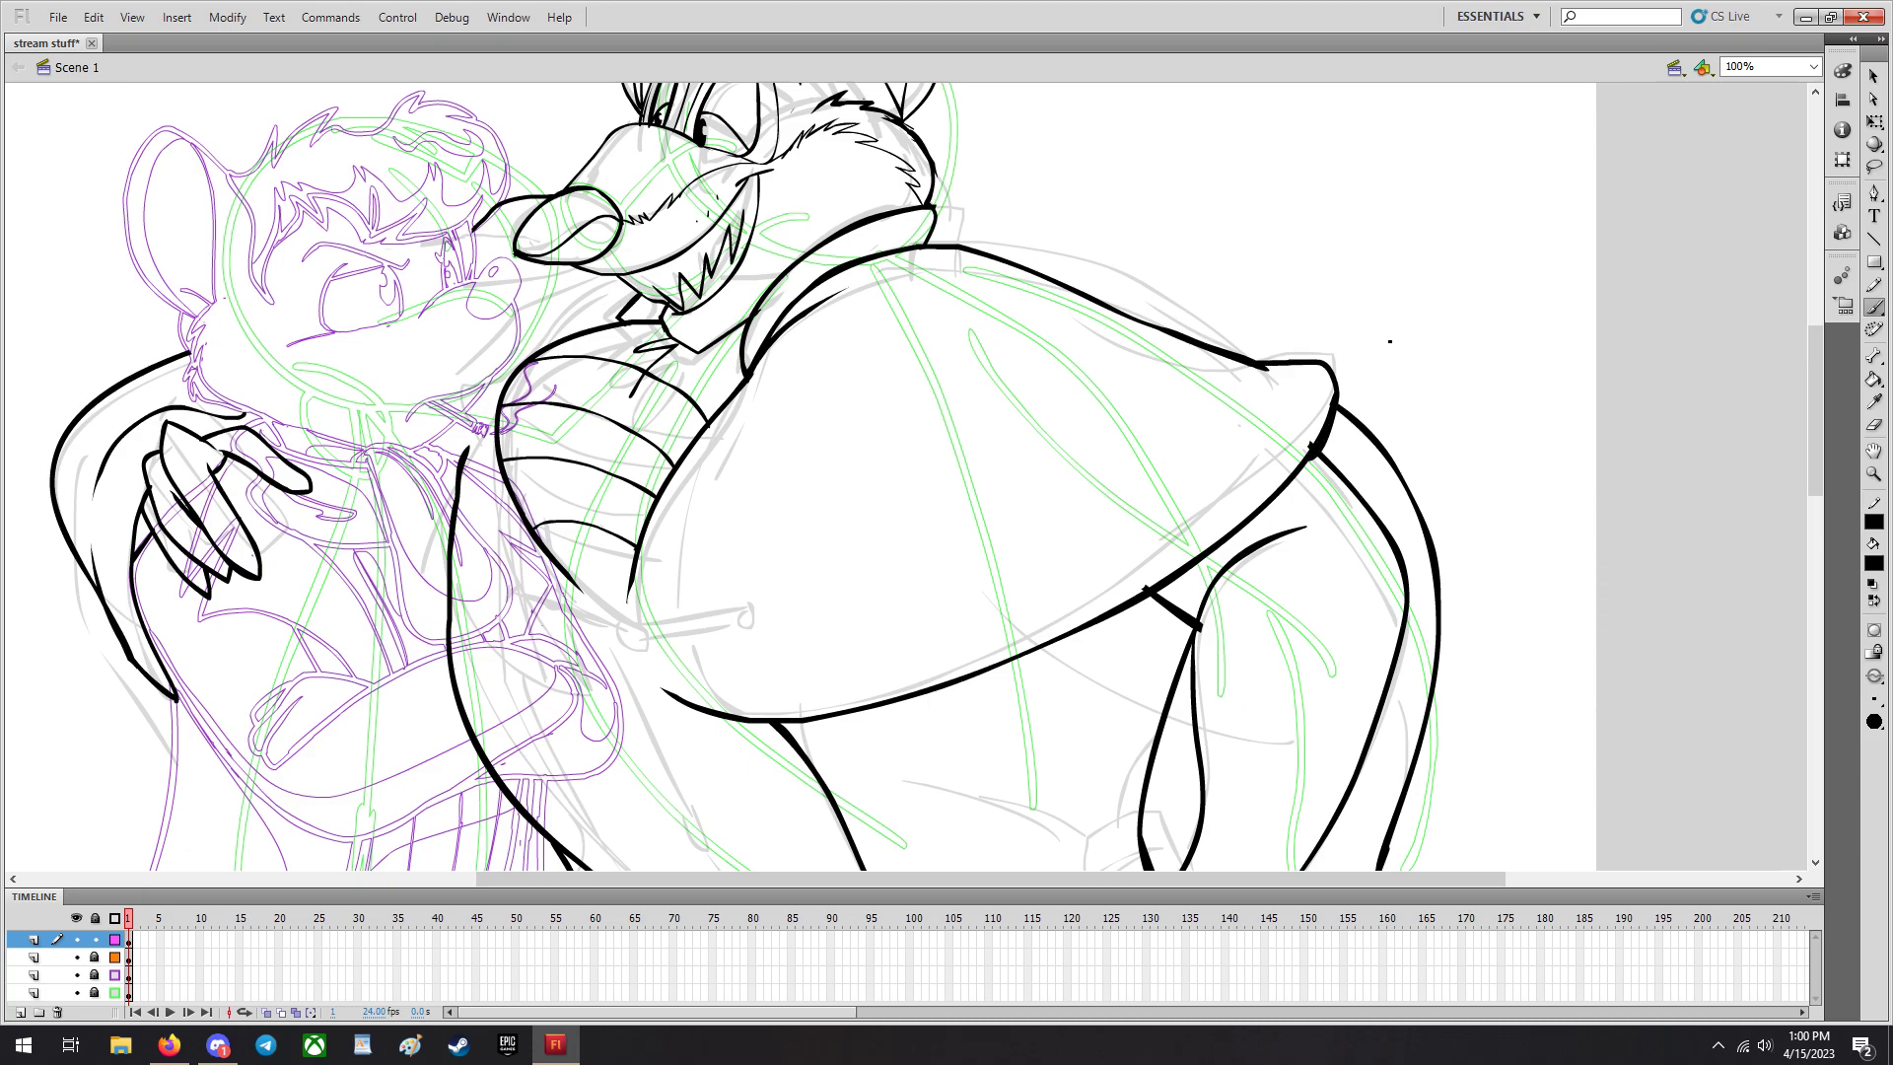
scroll(down, 3)
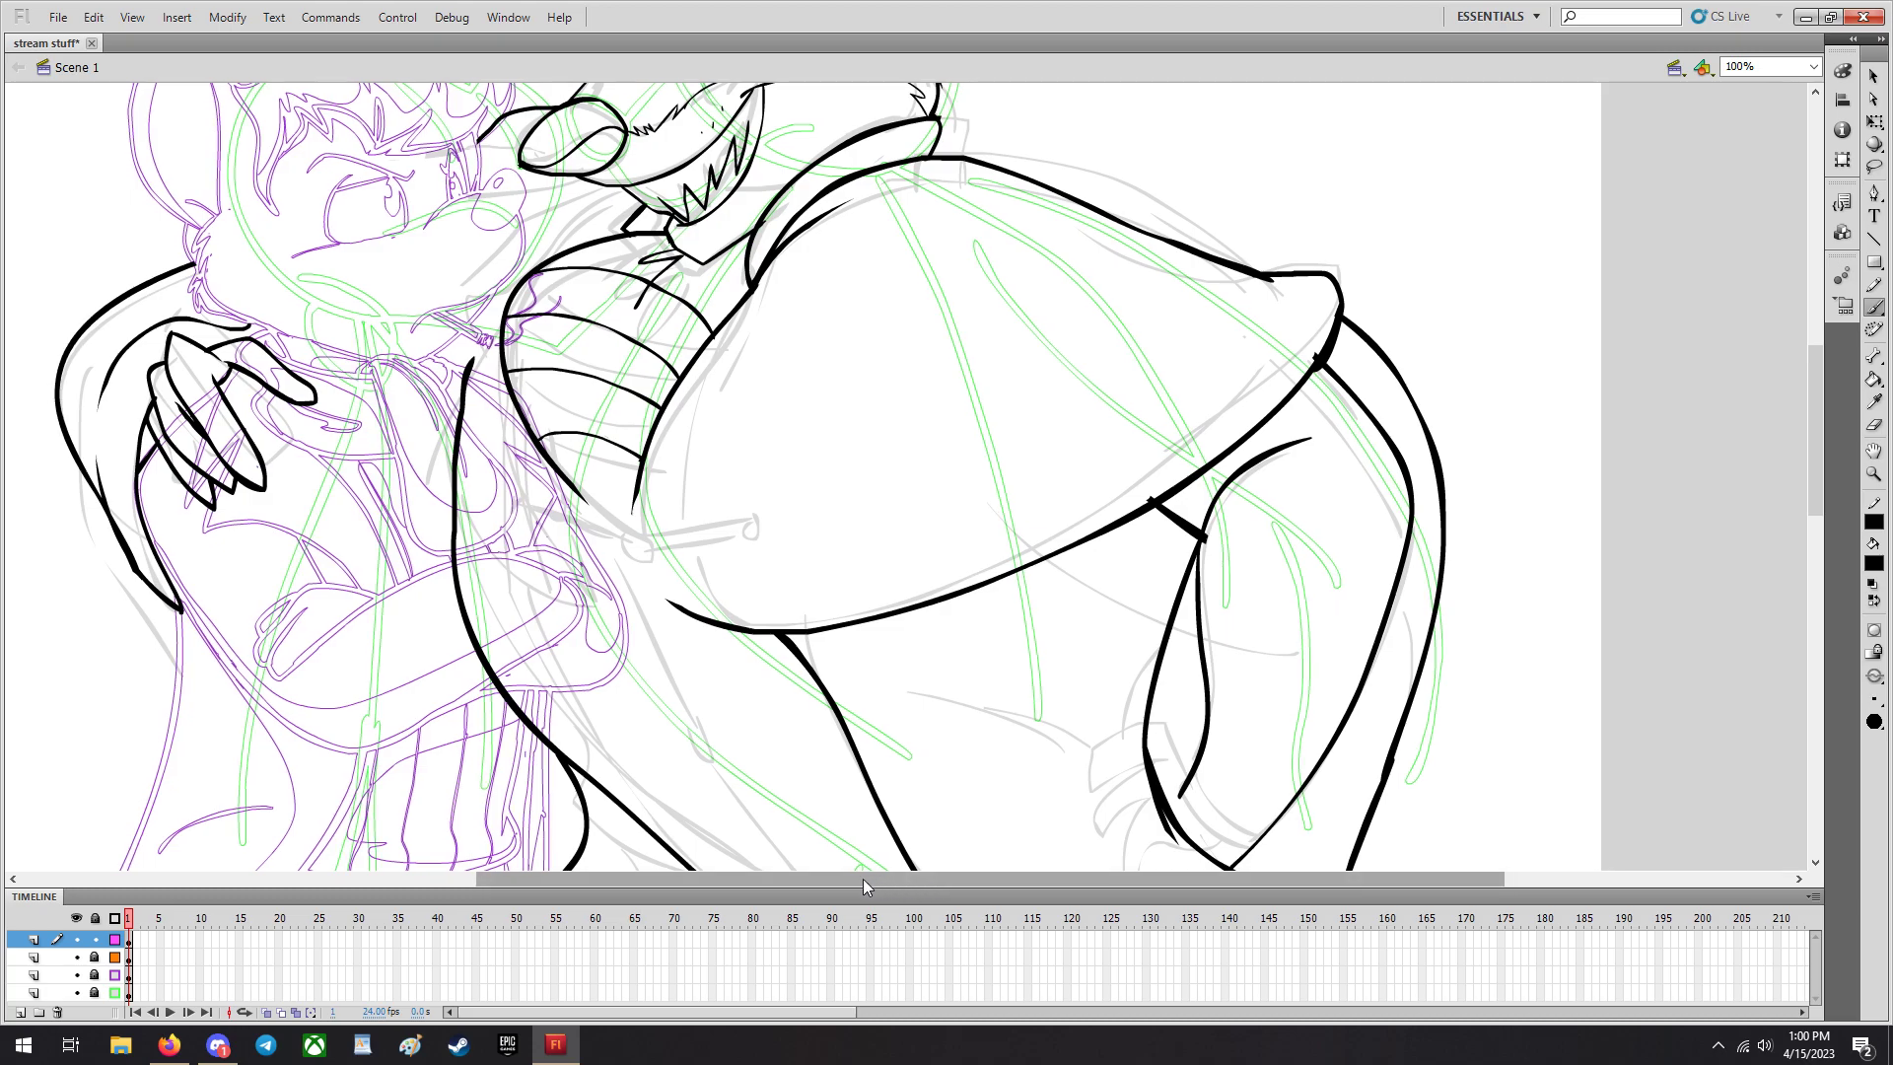
scroll(down, 3)
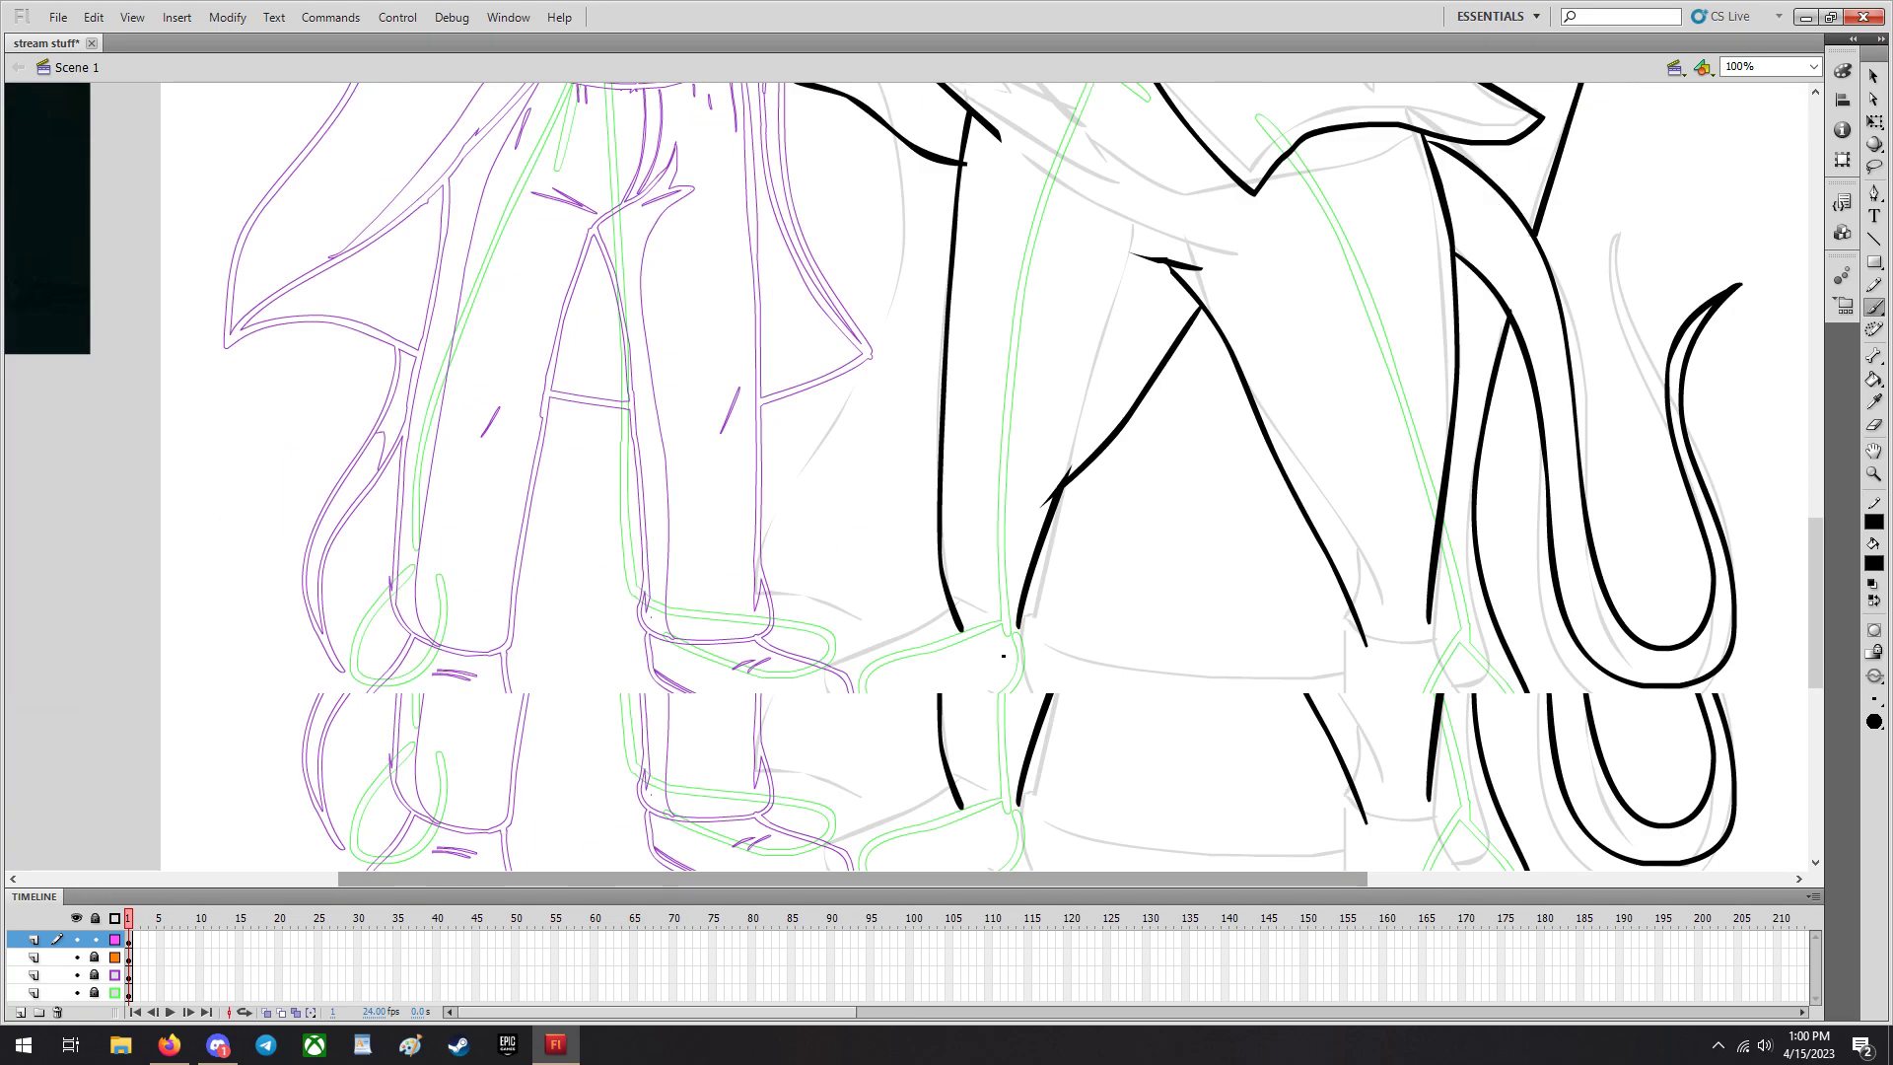
scroll(down, 3)
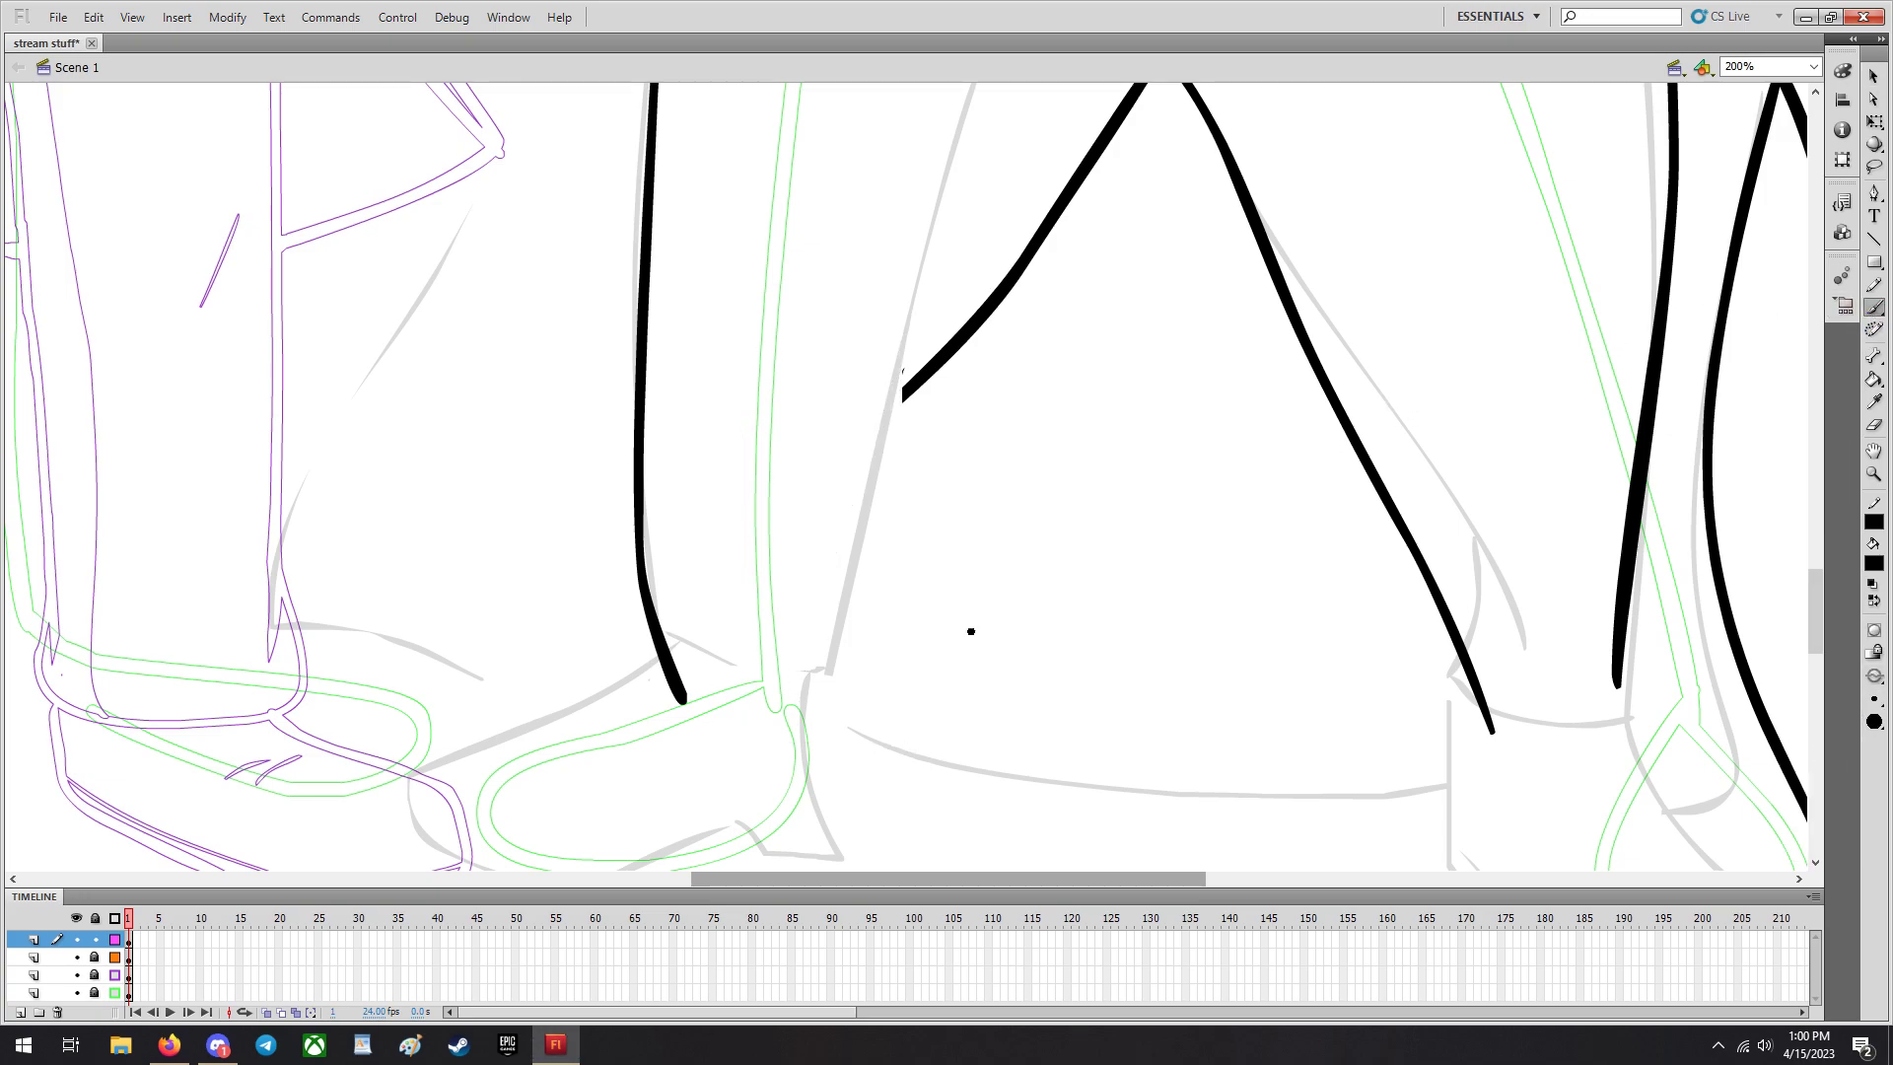
Join the coat hem to the leg outline in a pointed corner and zoom out to 100%.
drag(901, 386, 854, 582)
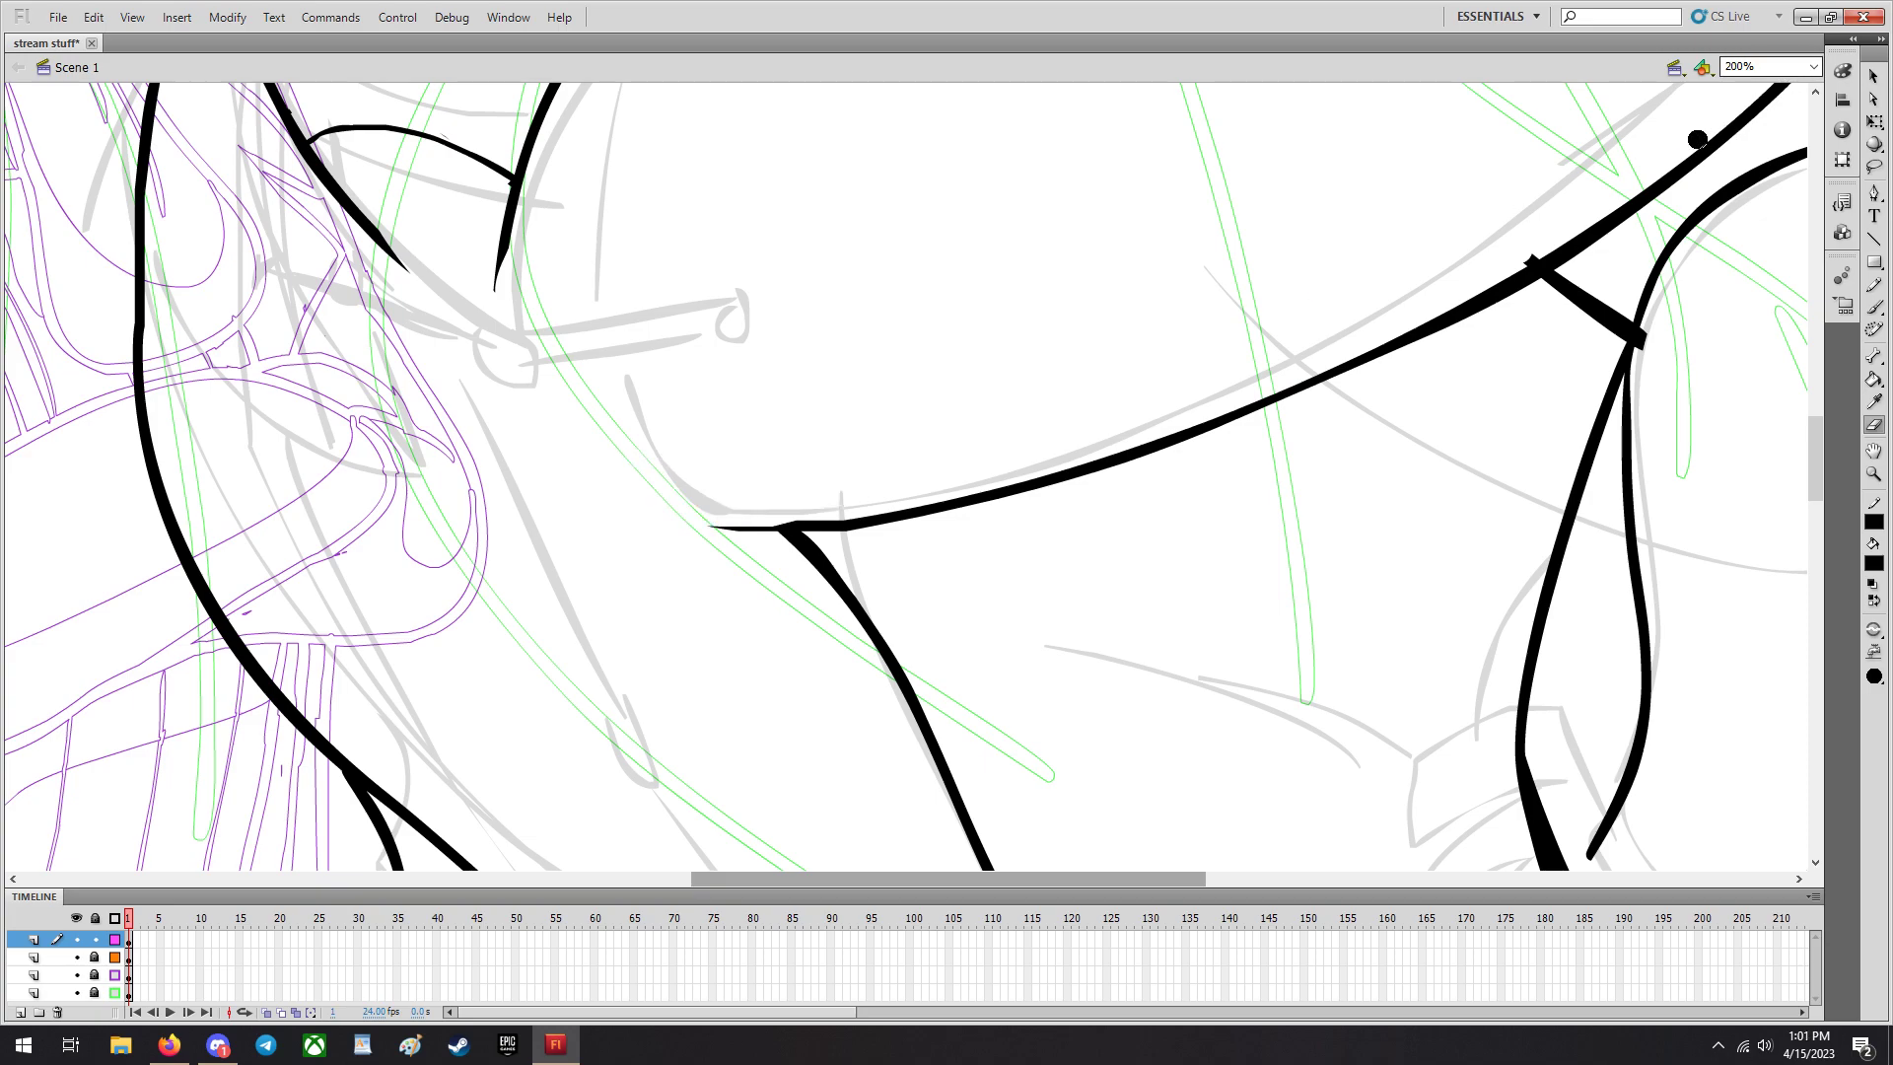
click(1807, 63)
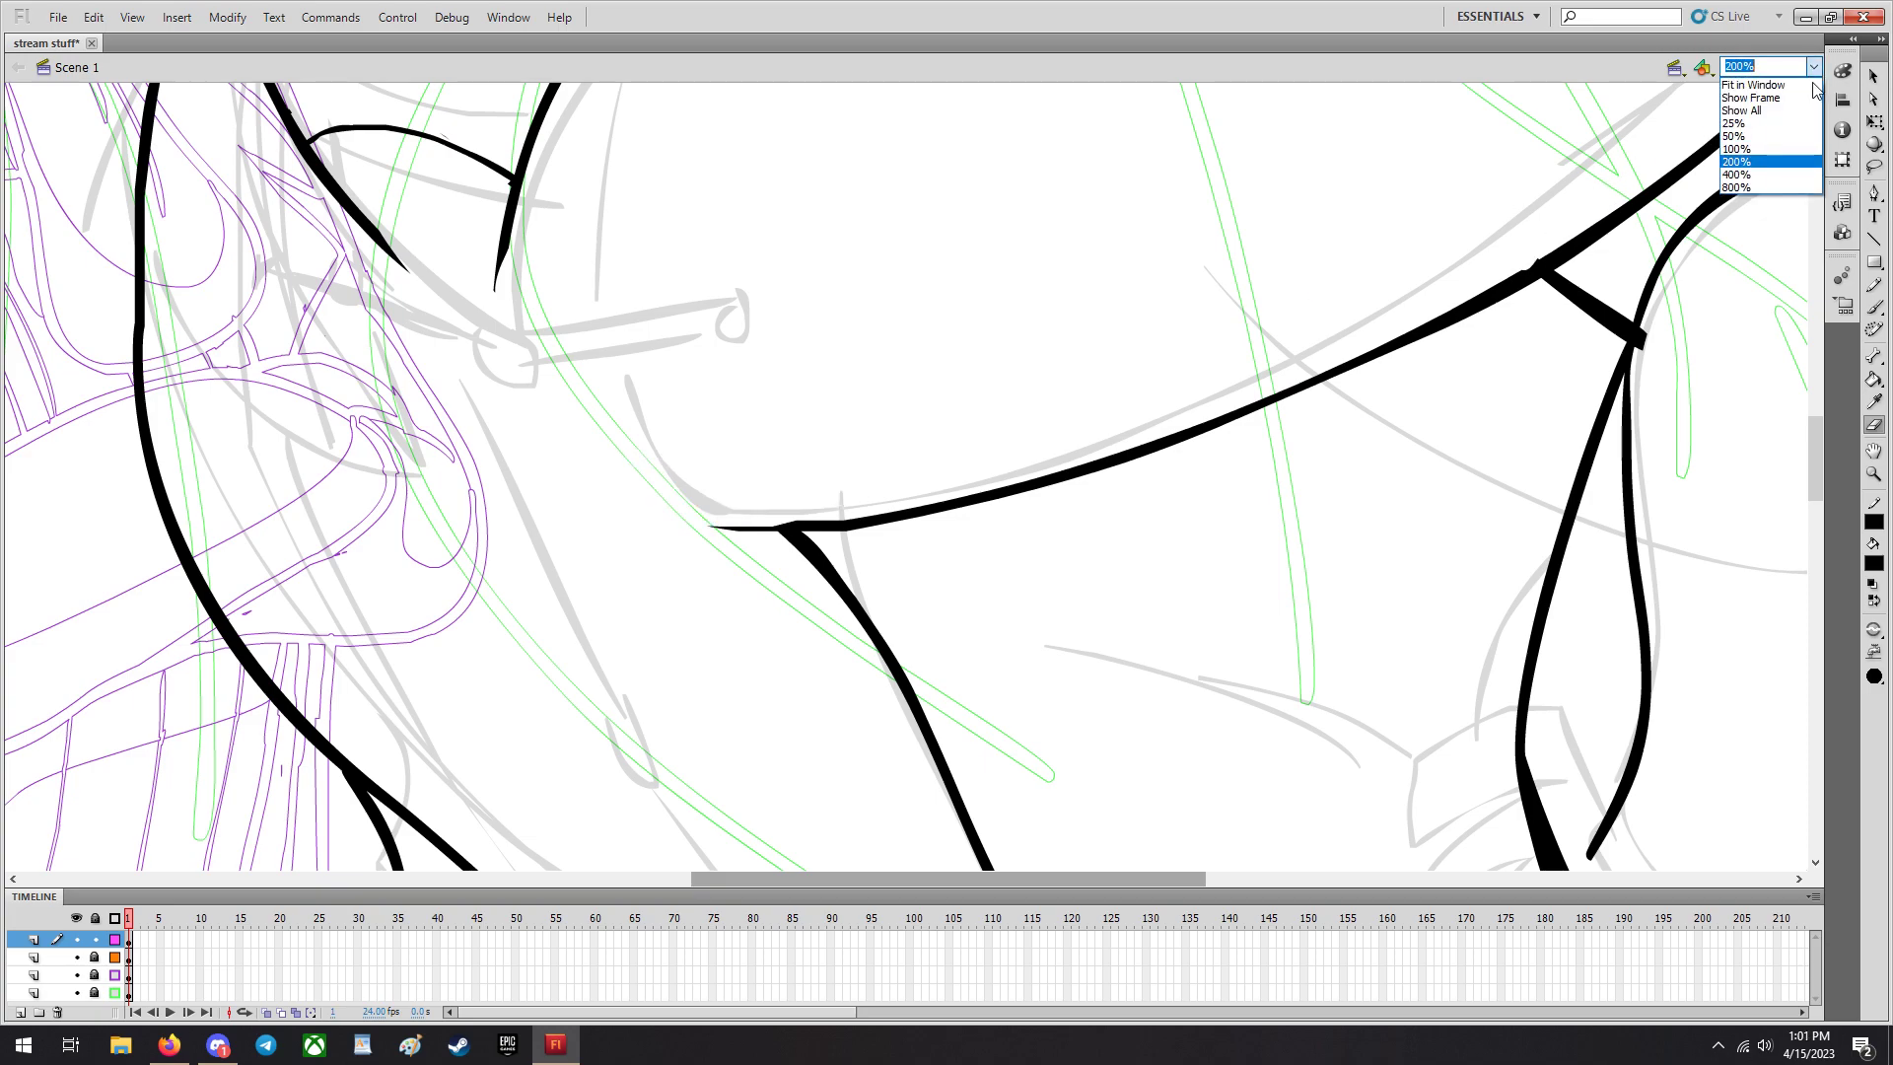
click(1759, 150)
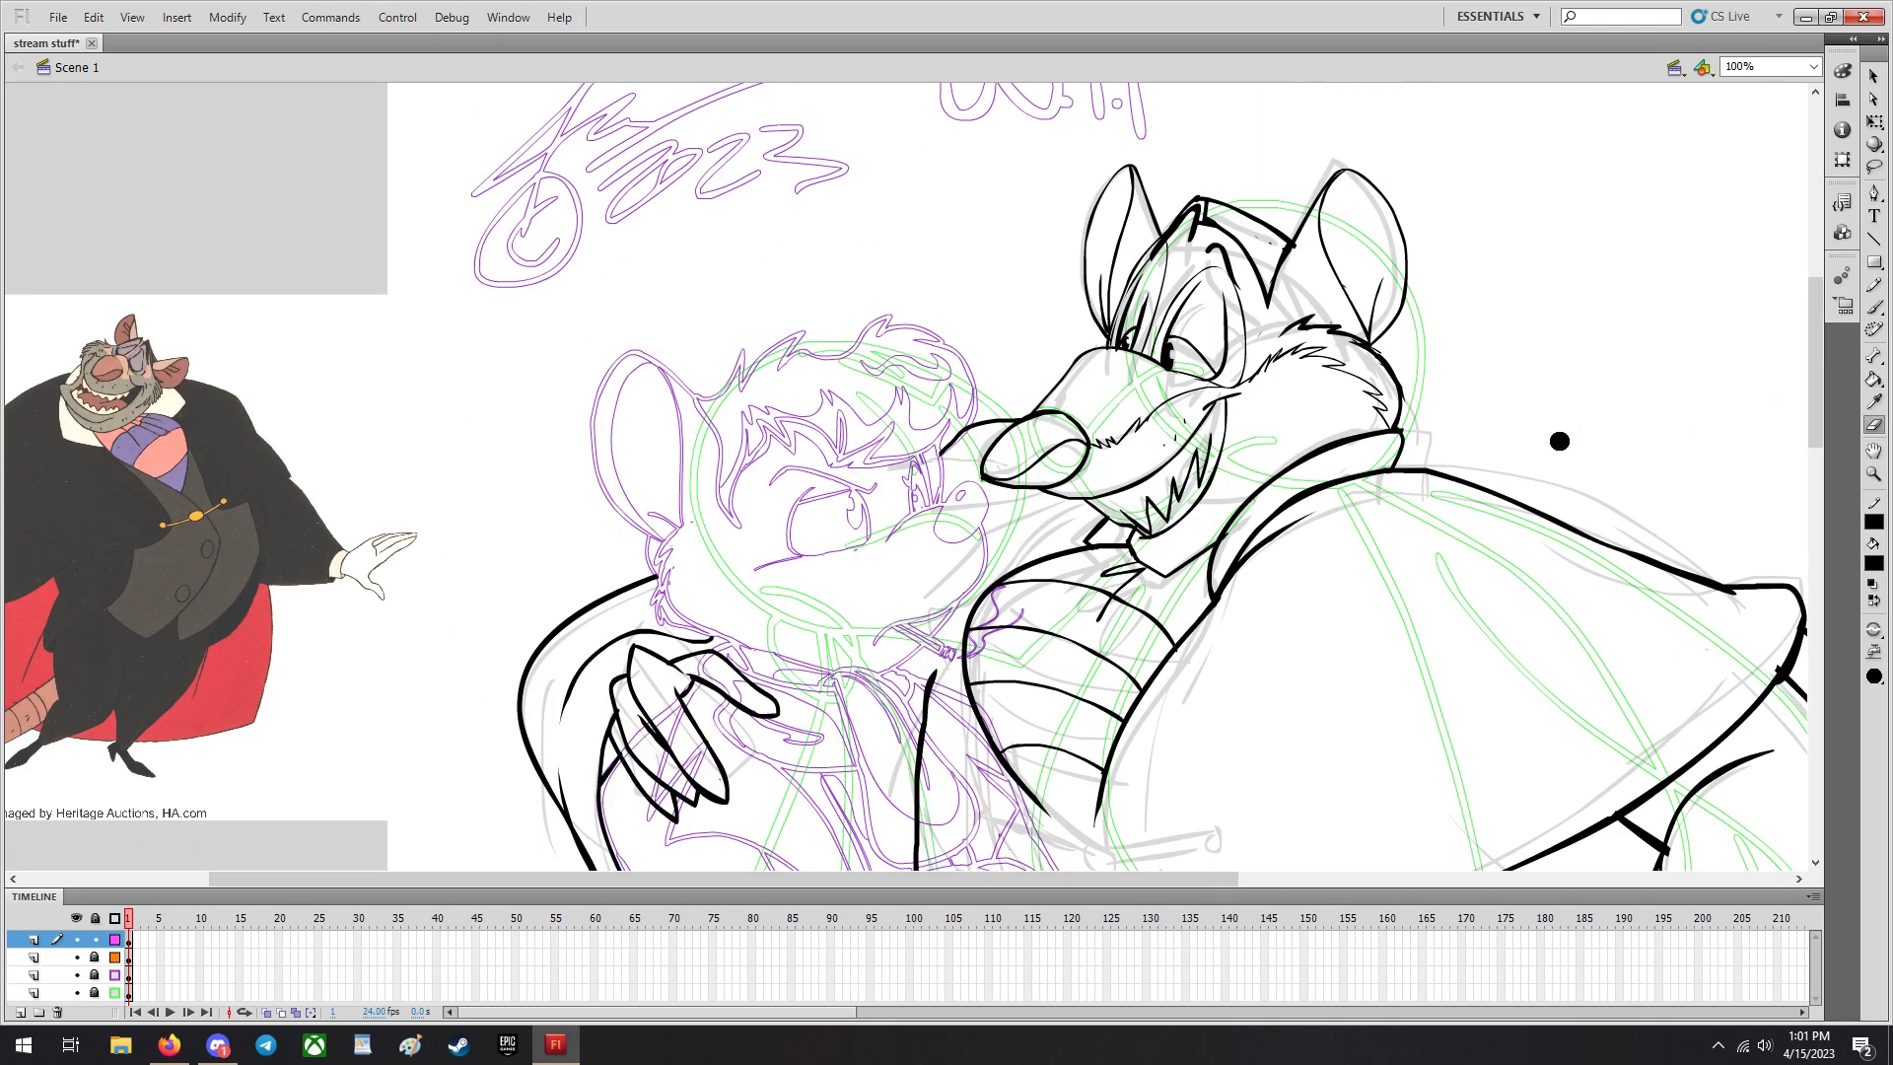
scroll(down, 3)
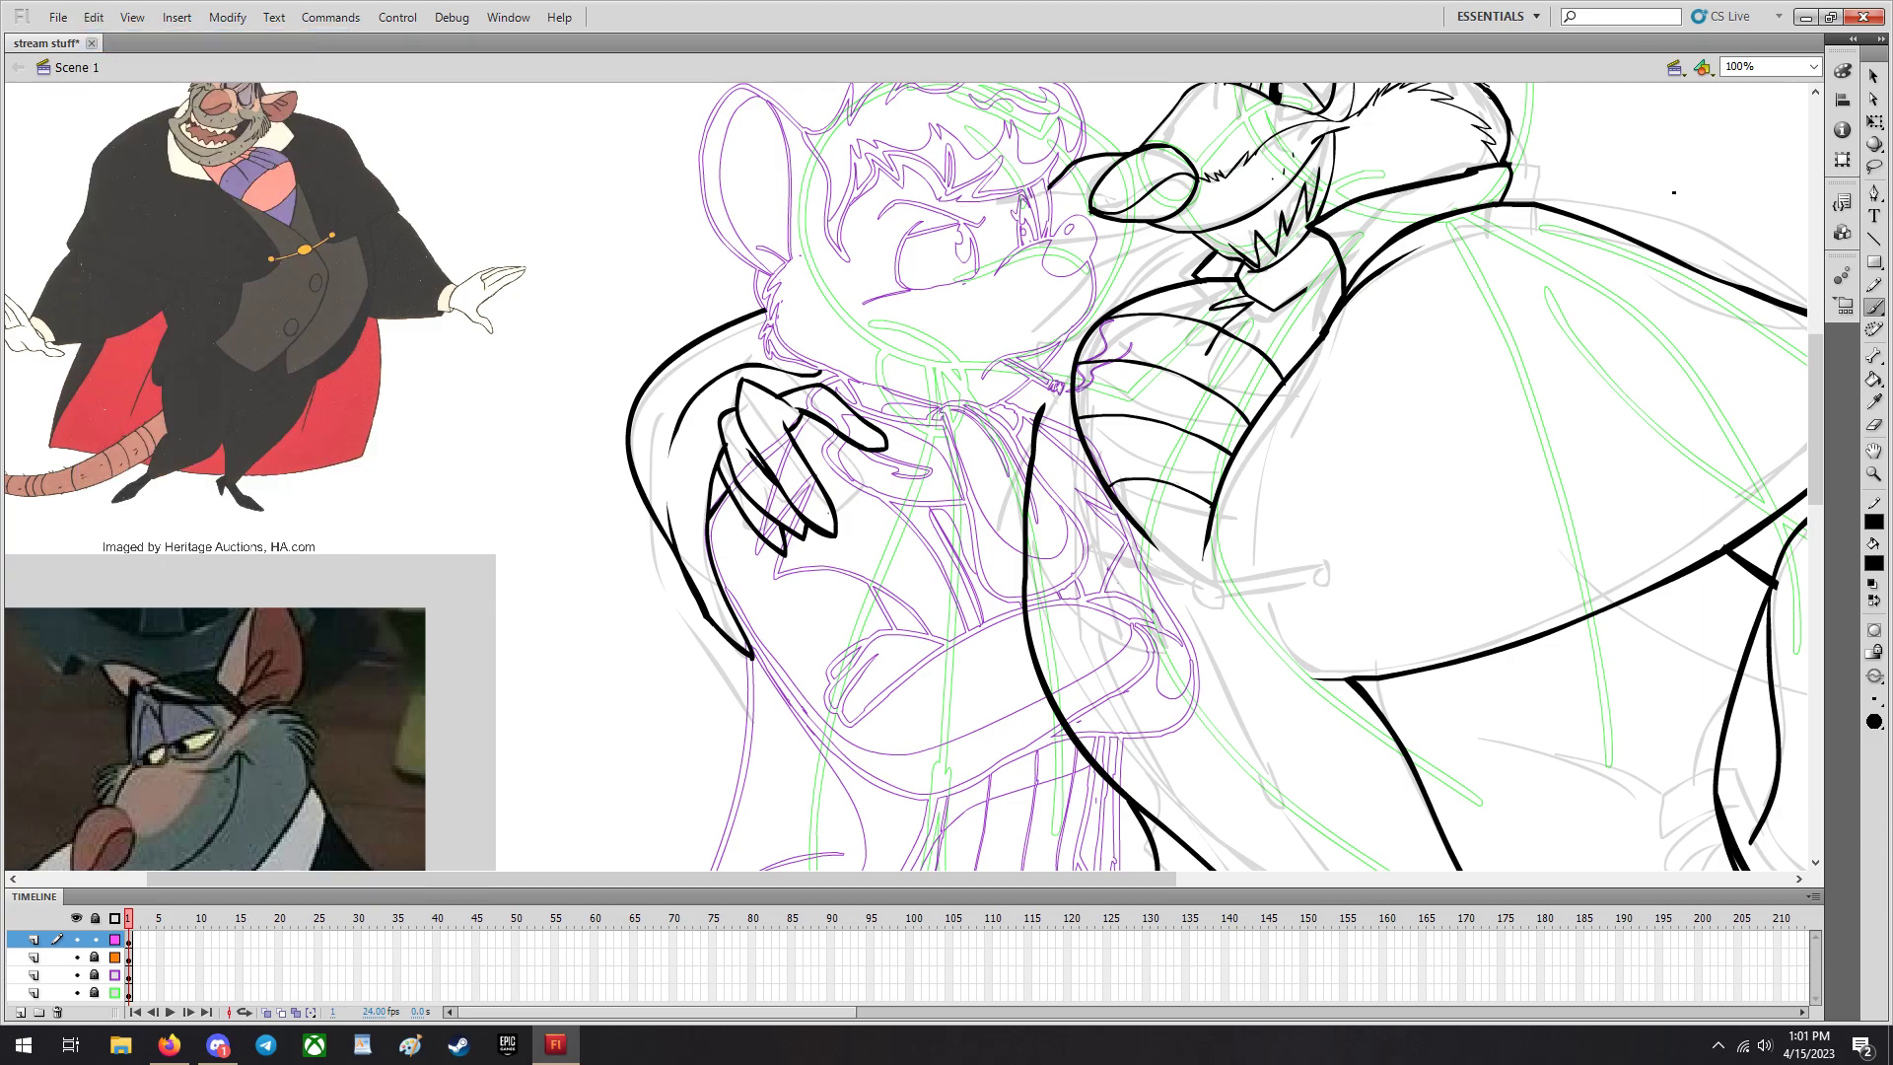
click(94, 16)
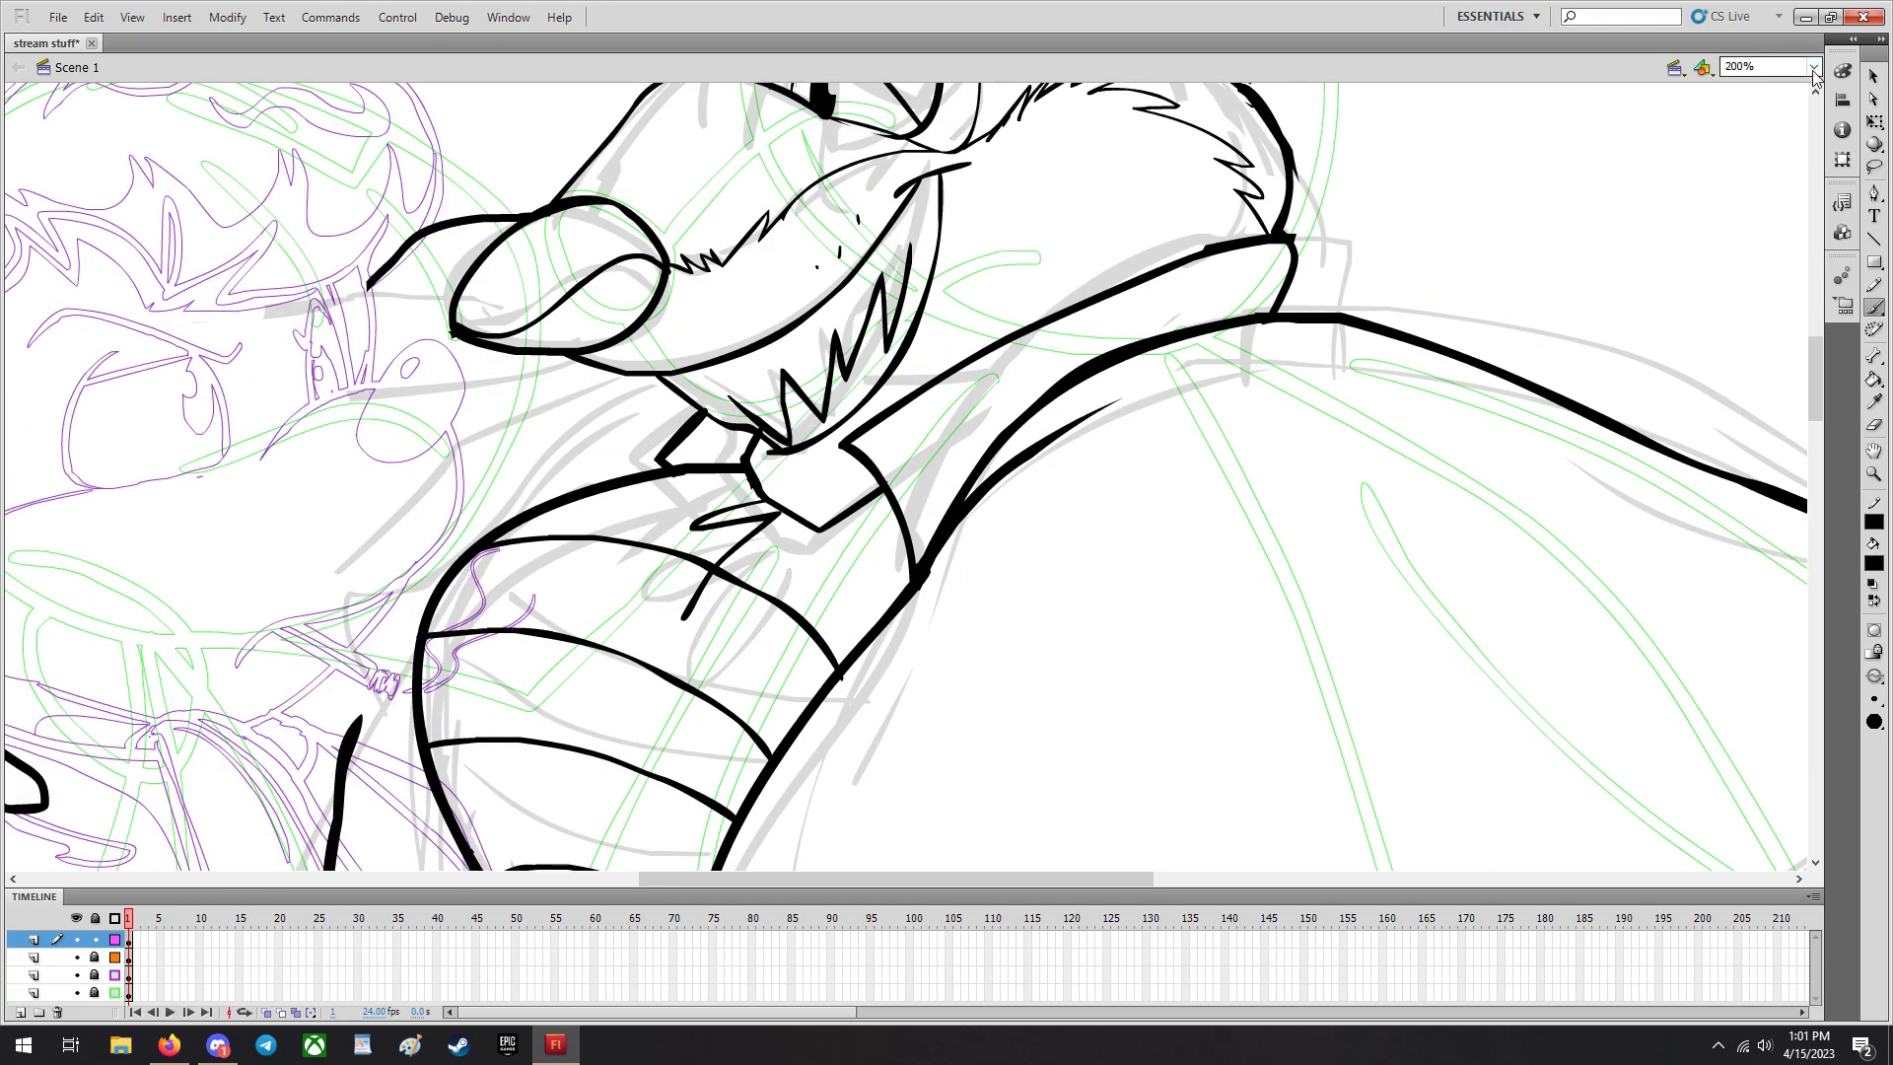
Set the zoom to 100% and scroll down to Ratigan's inked legs and double-outlined tail.
text(100)
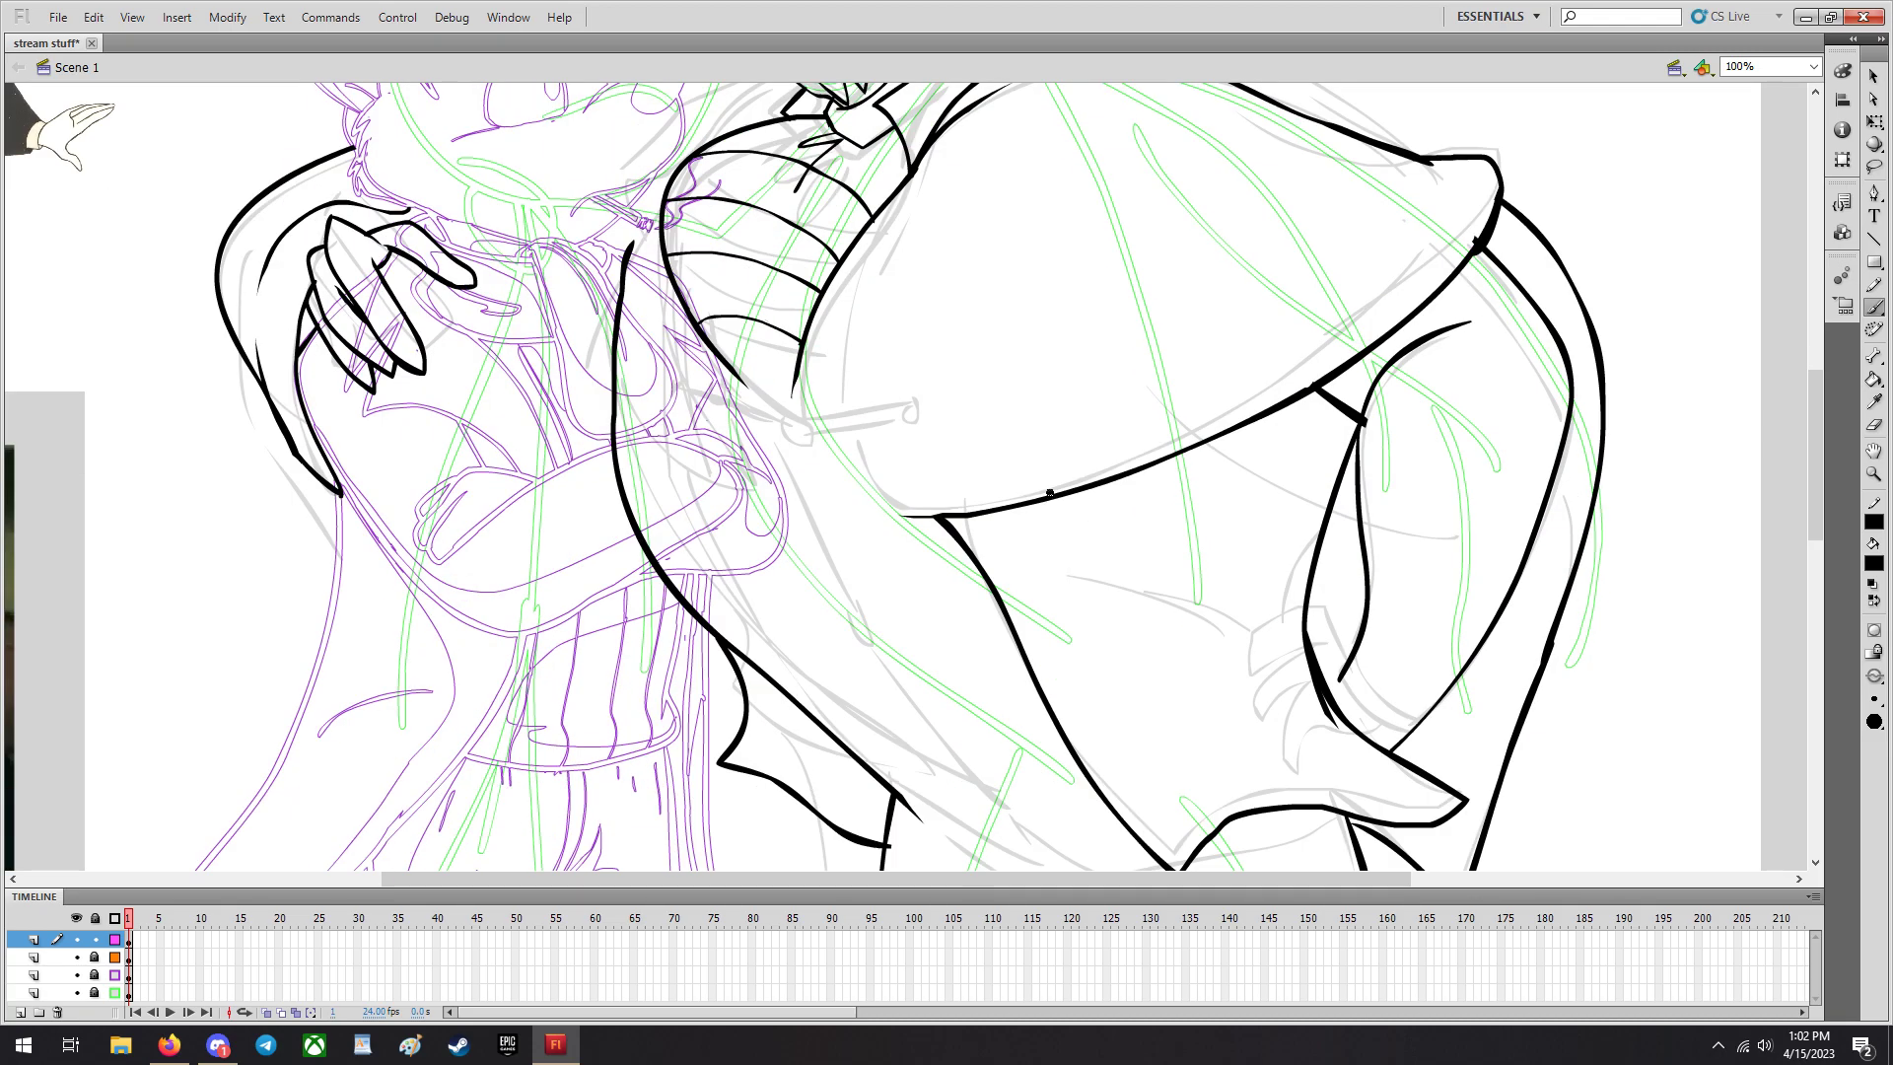
scroll(down, 3)
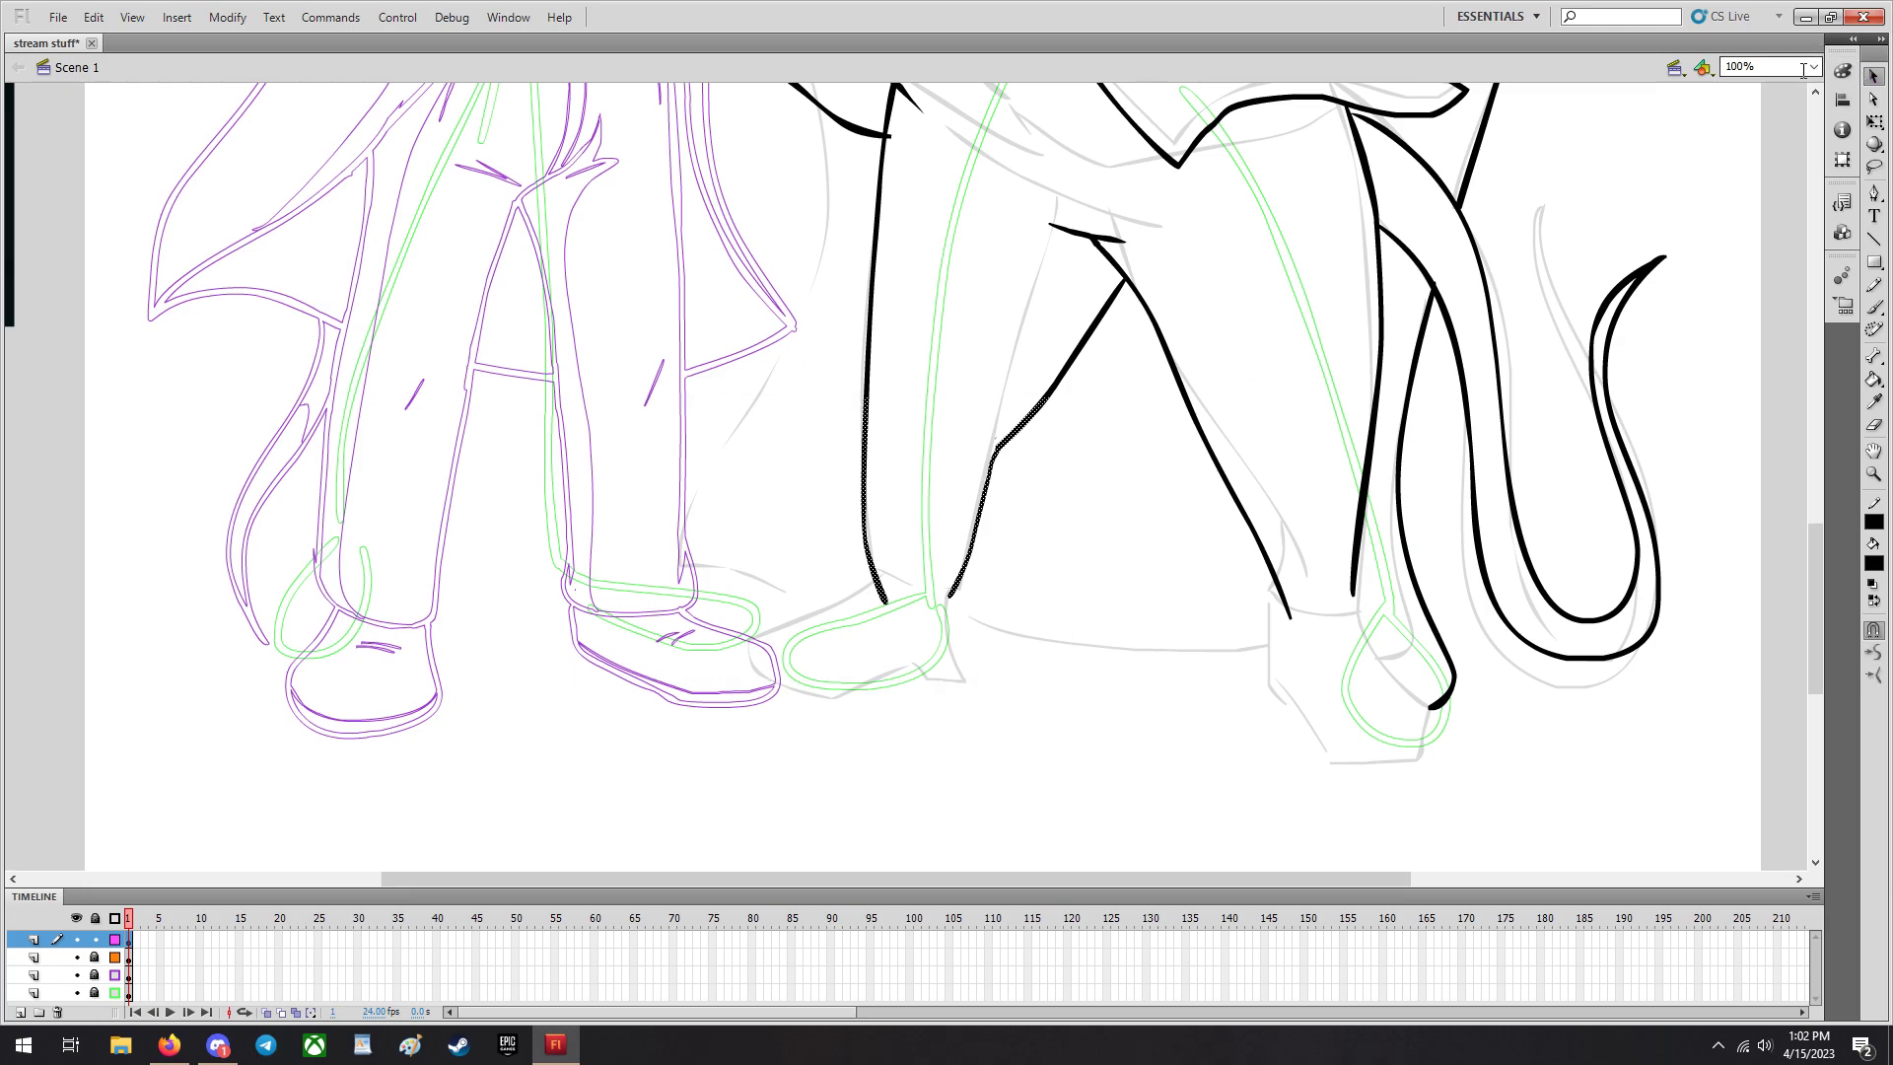
Zoom in to 400% and erase the inner leg ink stroke at Ratigan's crotch.
text(400%)
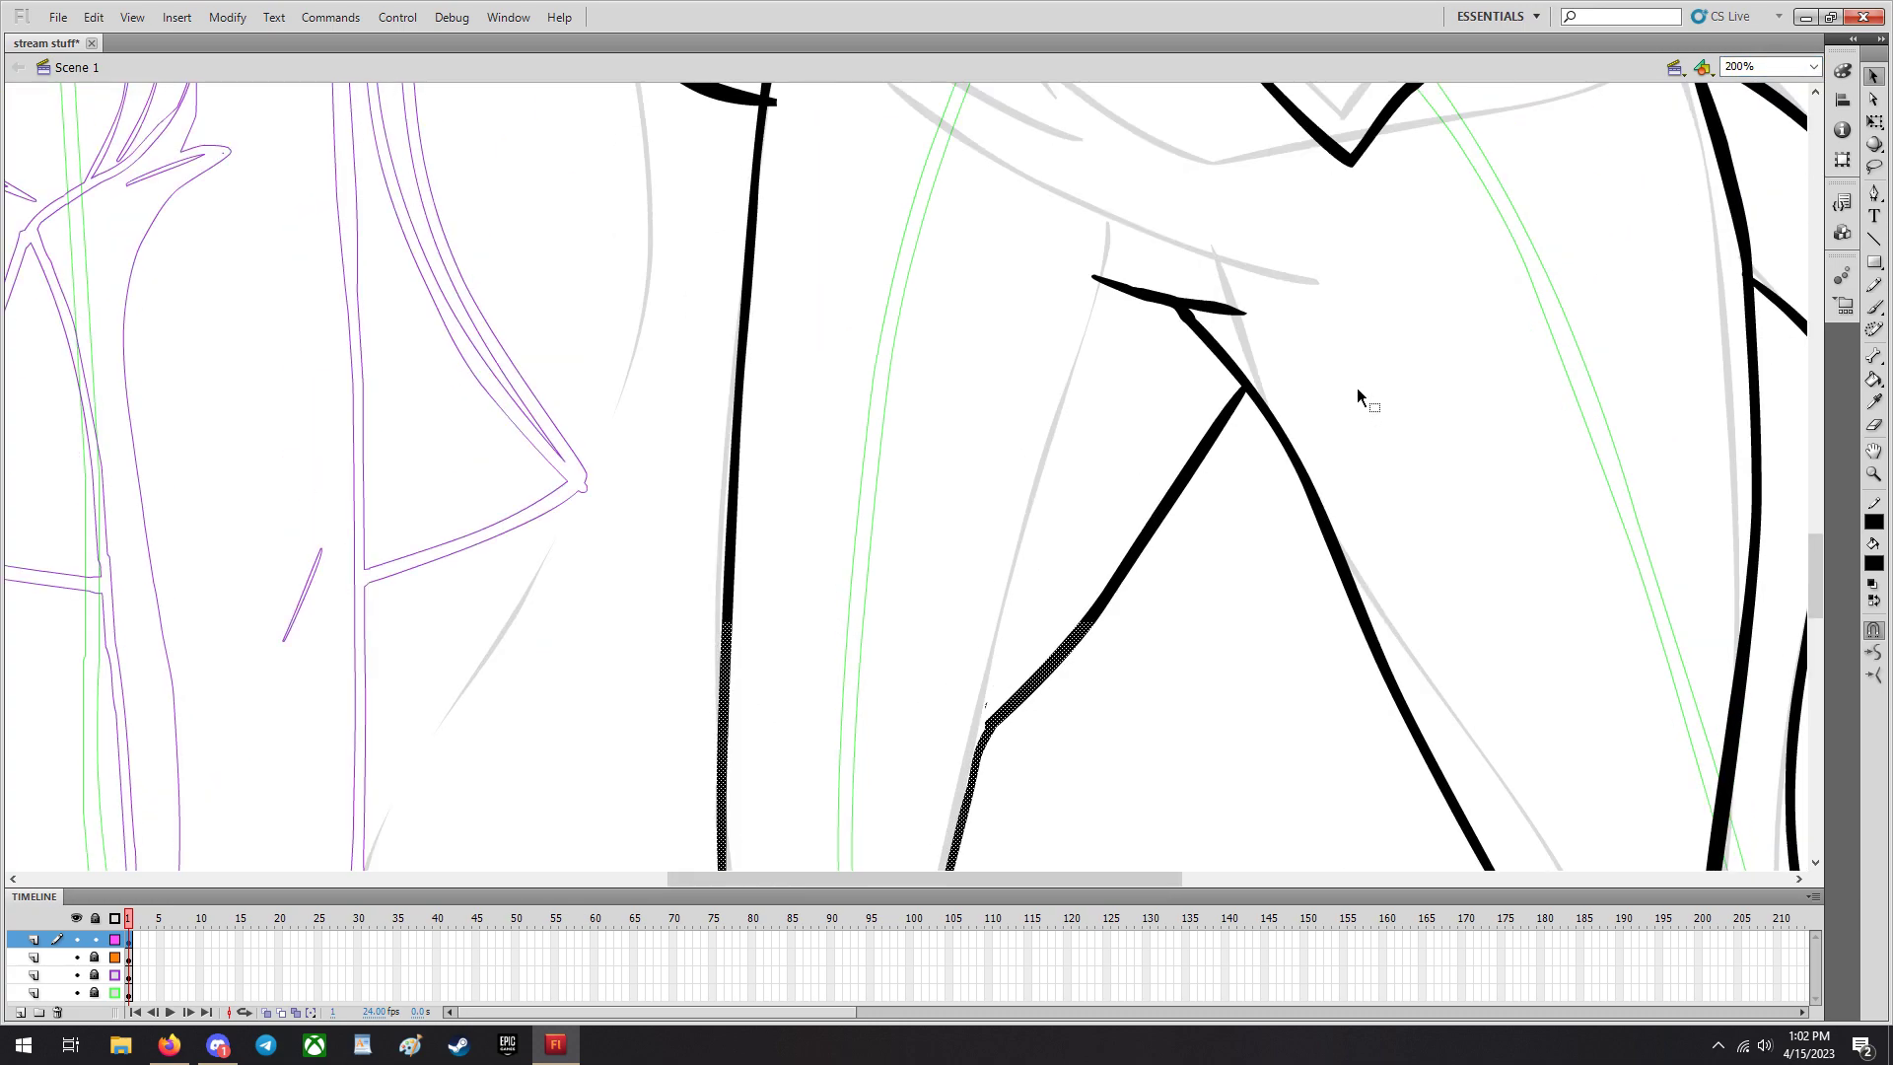
mouse_move(1388, 351)
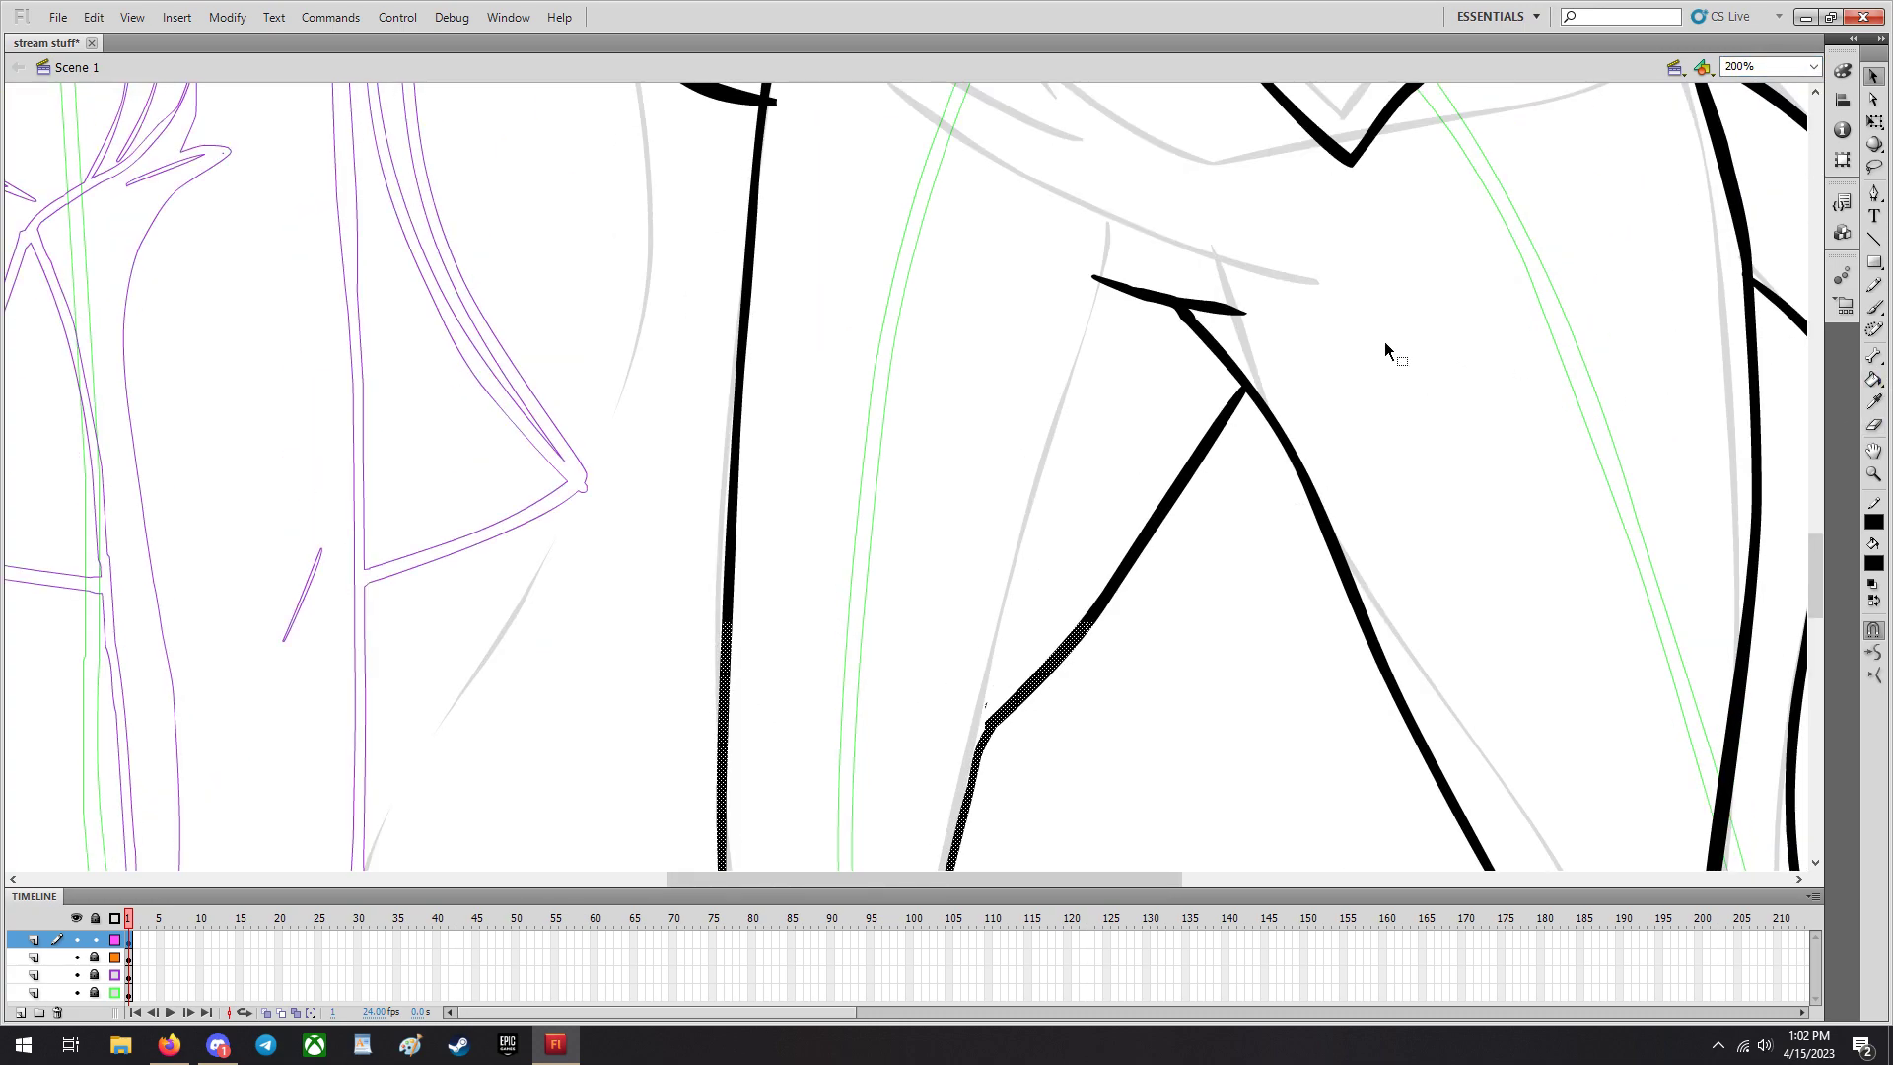
click(1282, 312)
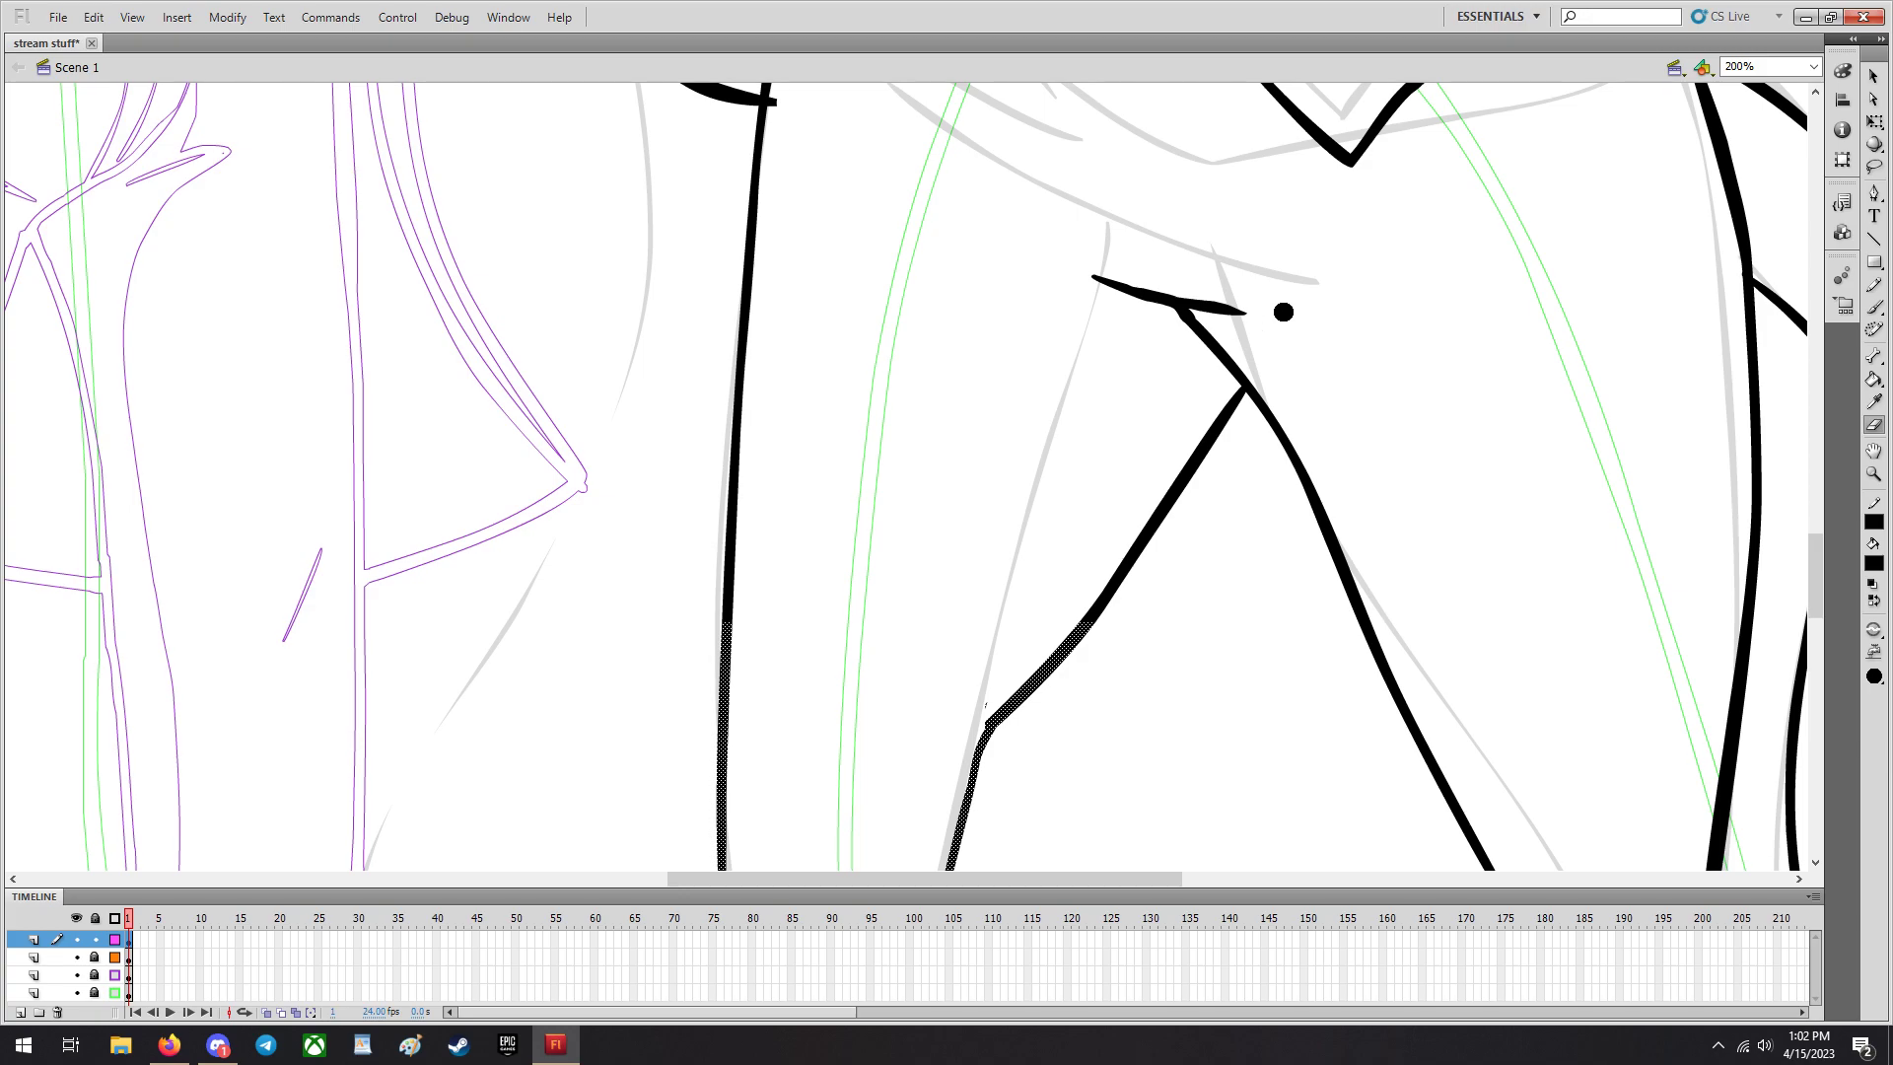
scroll(down, 3)
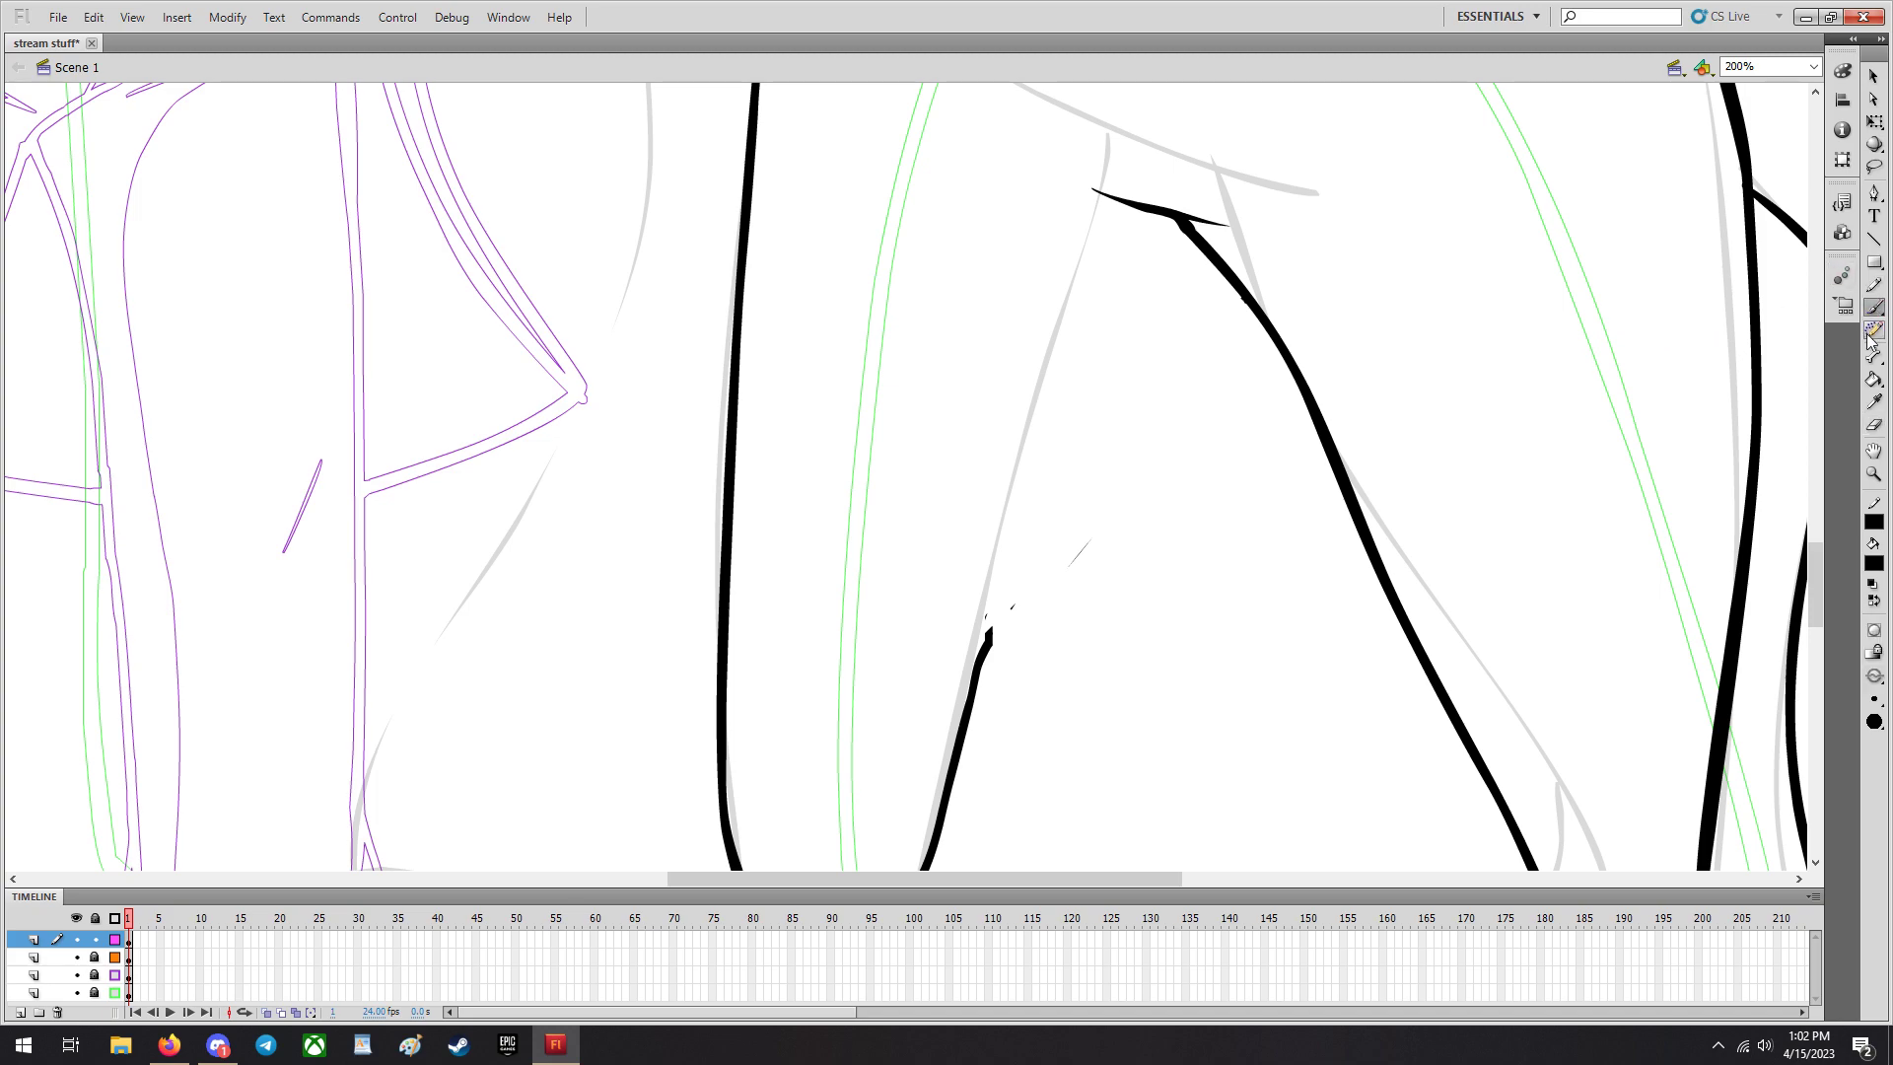
click(1132, 252)
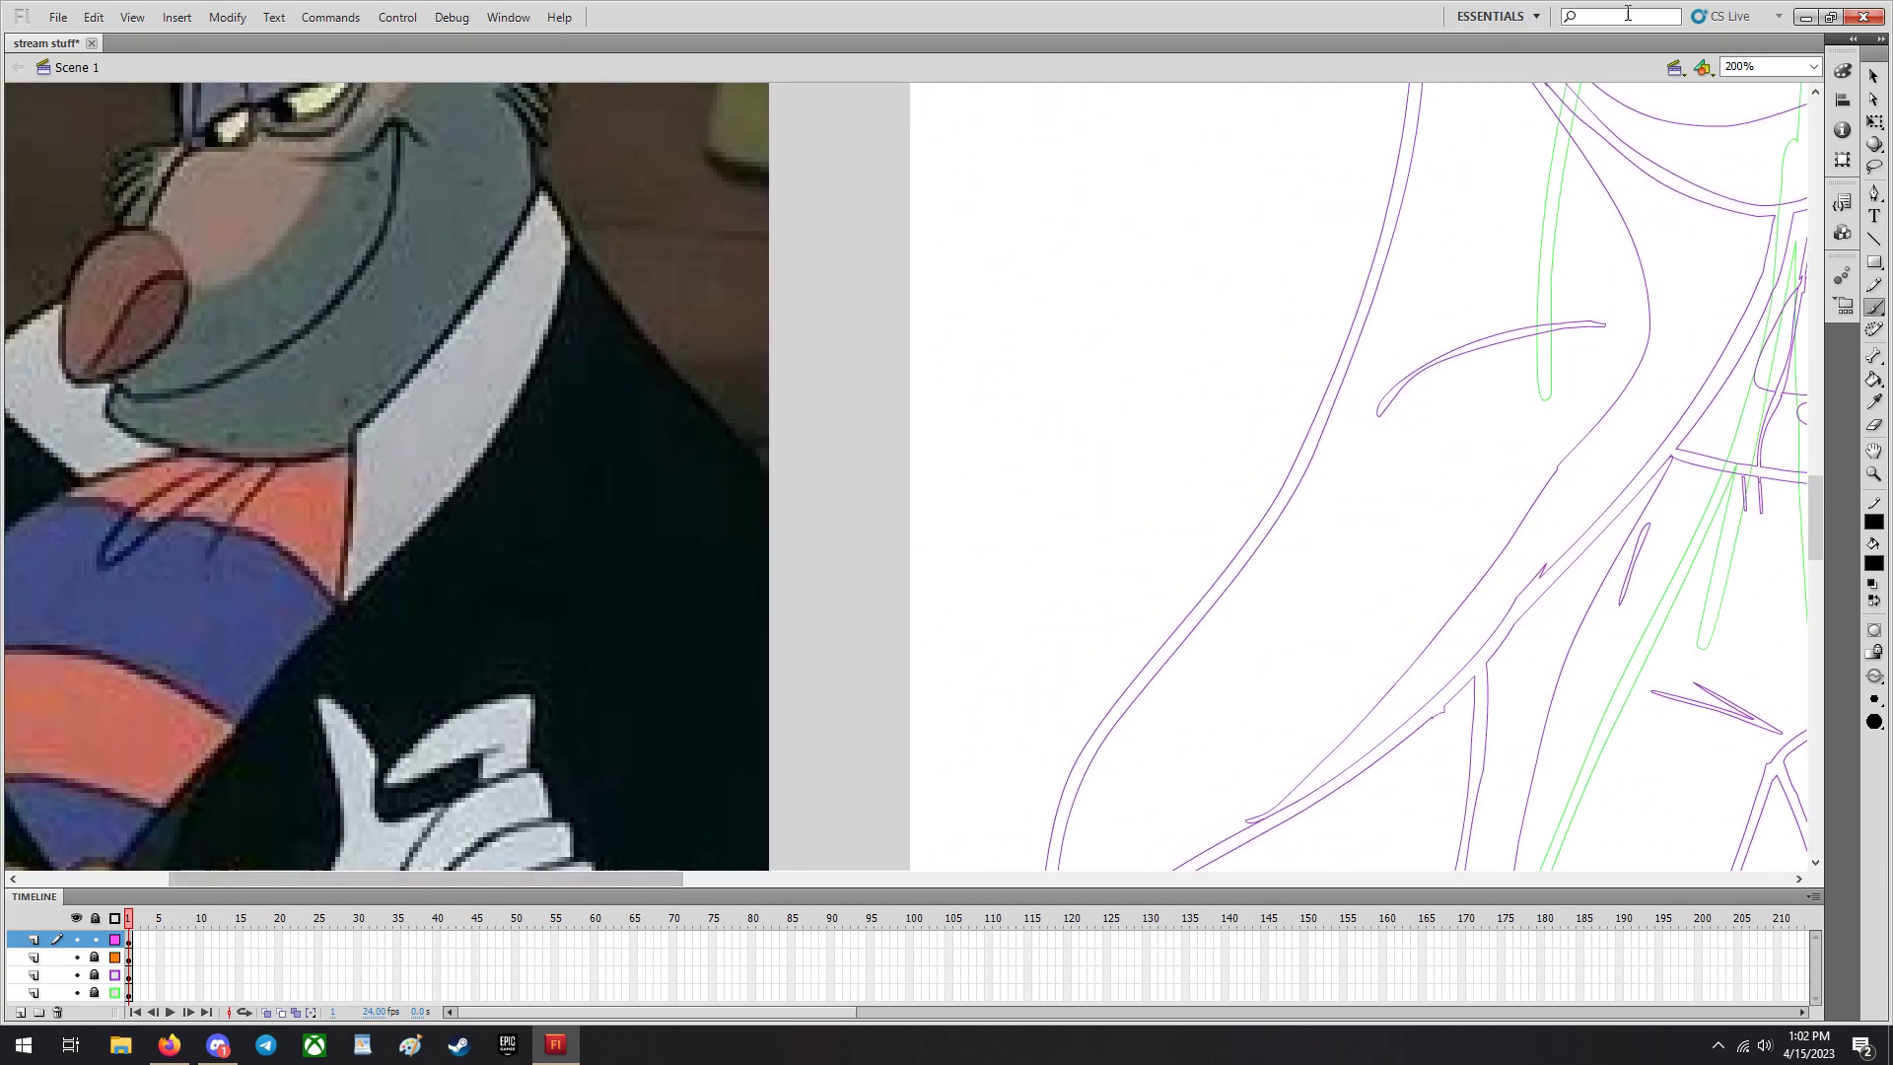
Zoom out to 100% and draw a trial ink stroke on Ratigan's chest beside Patrick.
click(1804, 63)
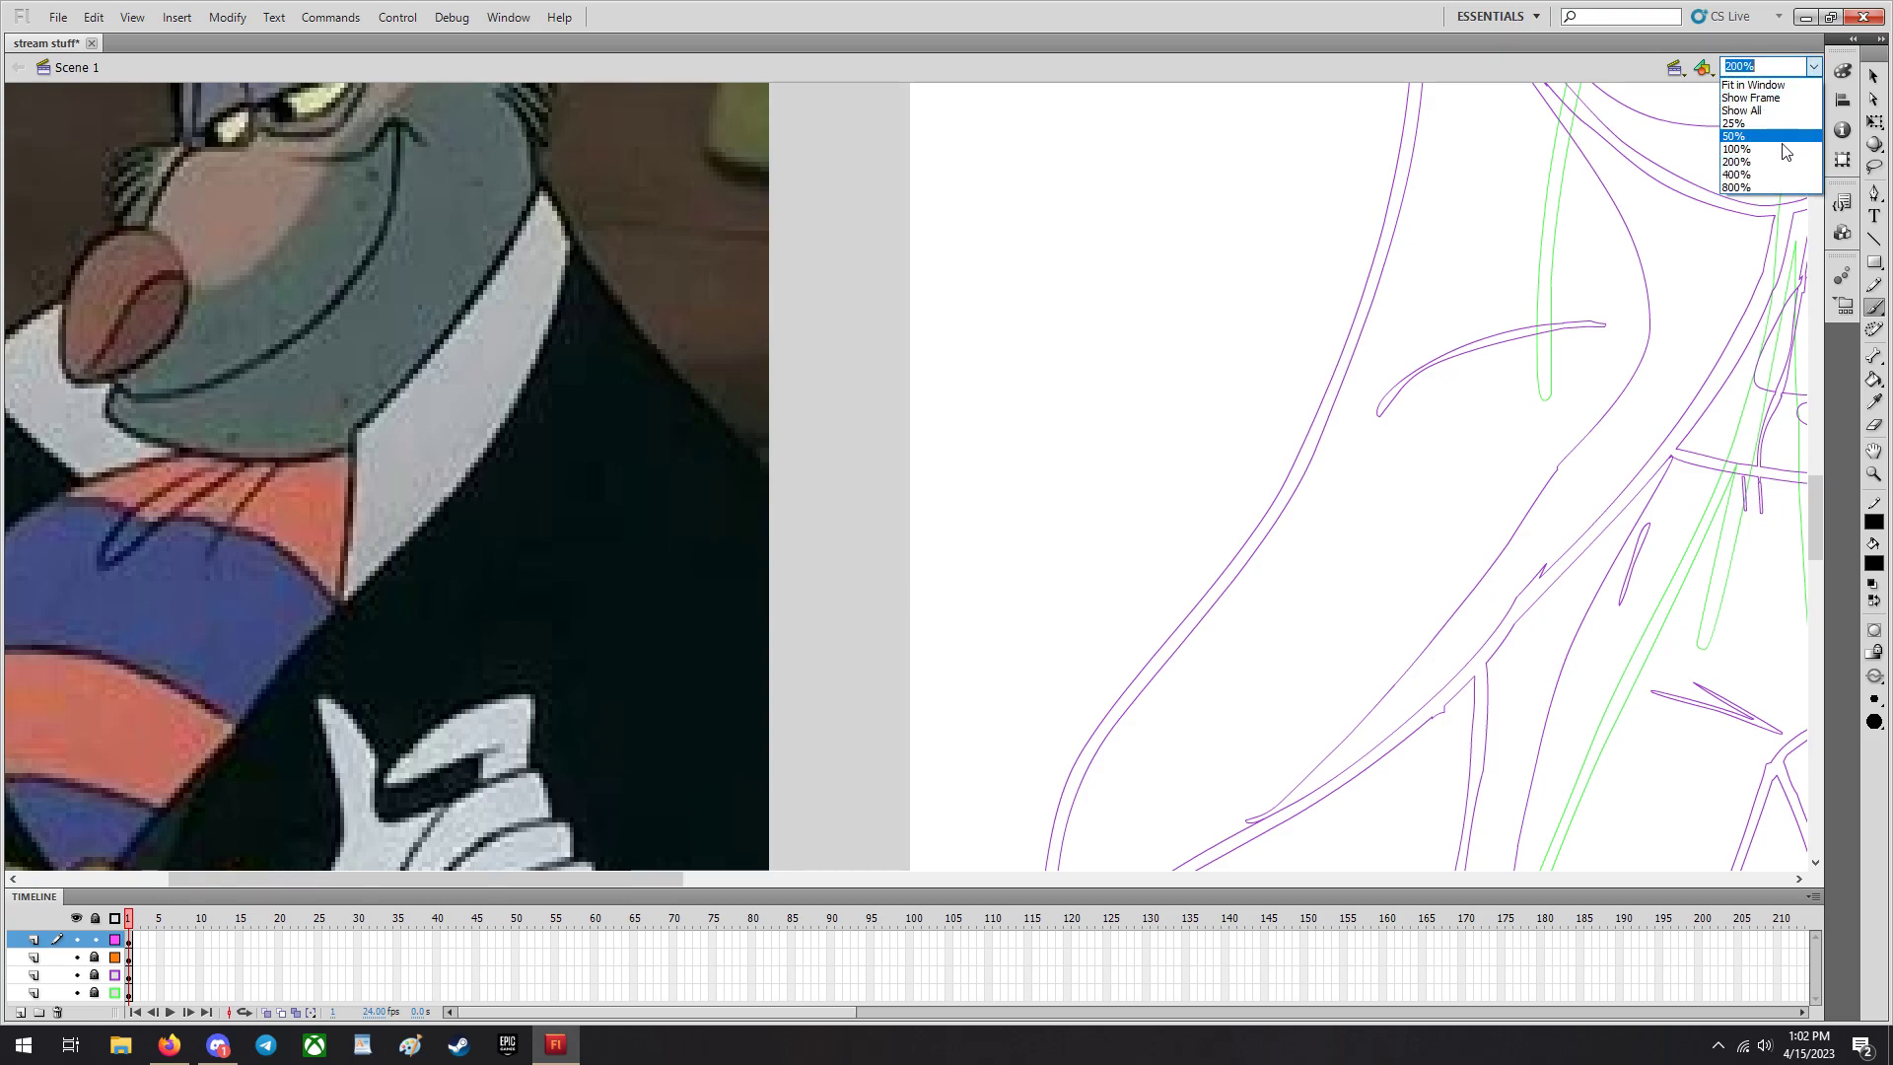
click(1743, 149)
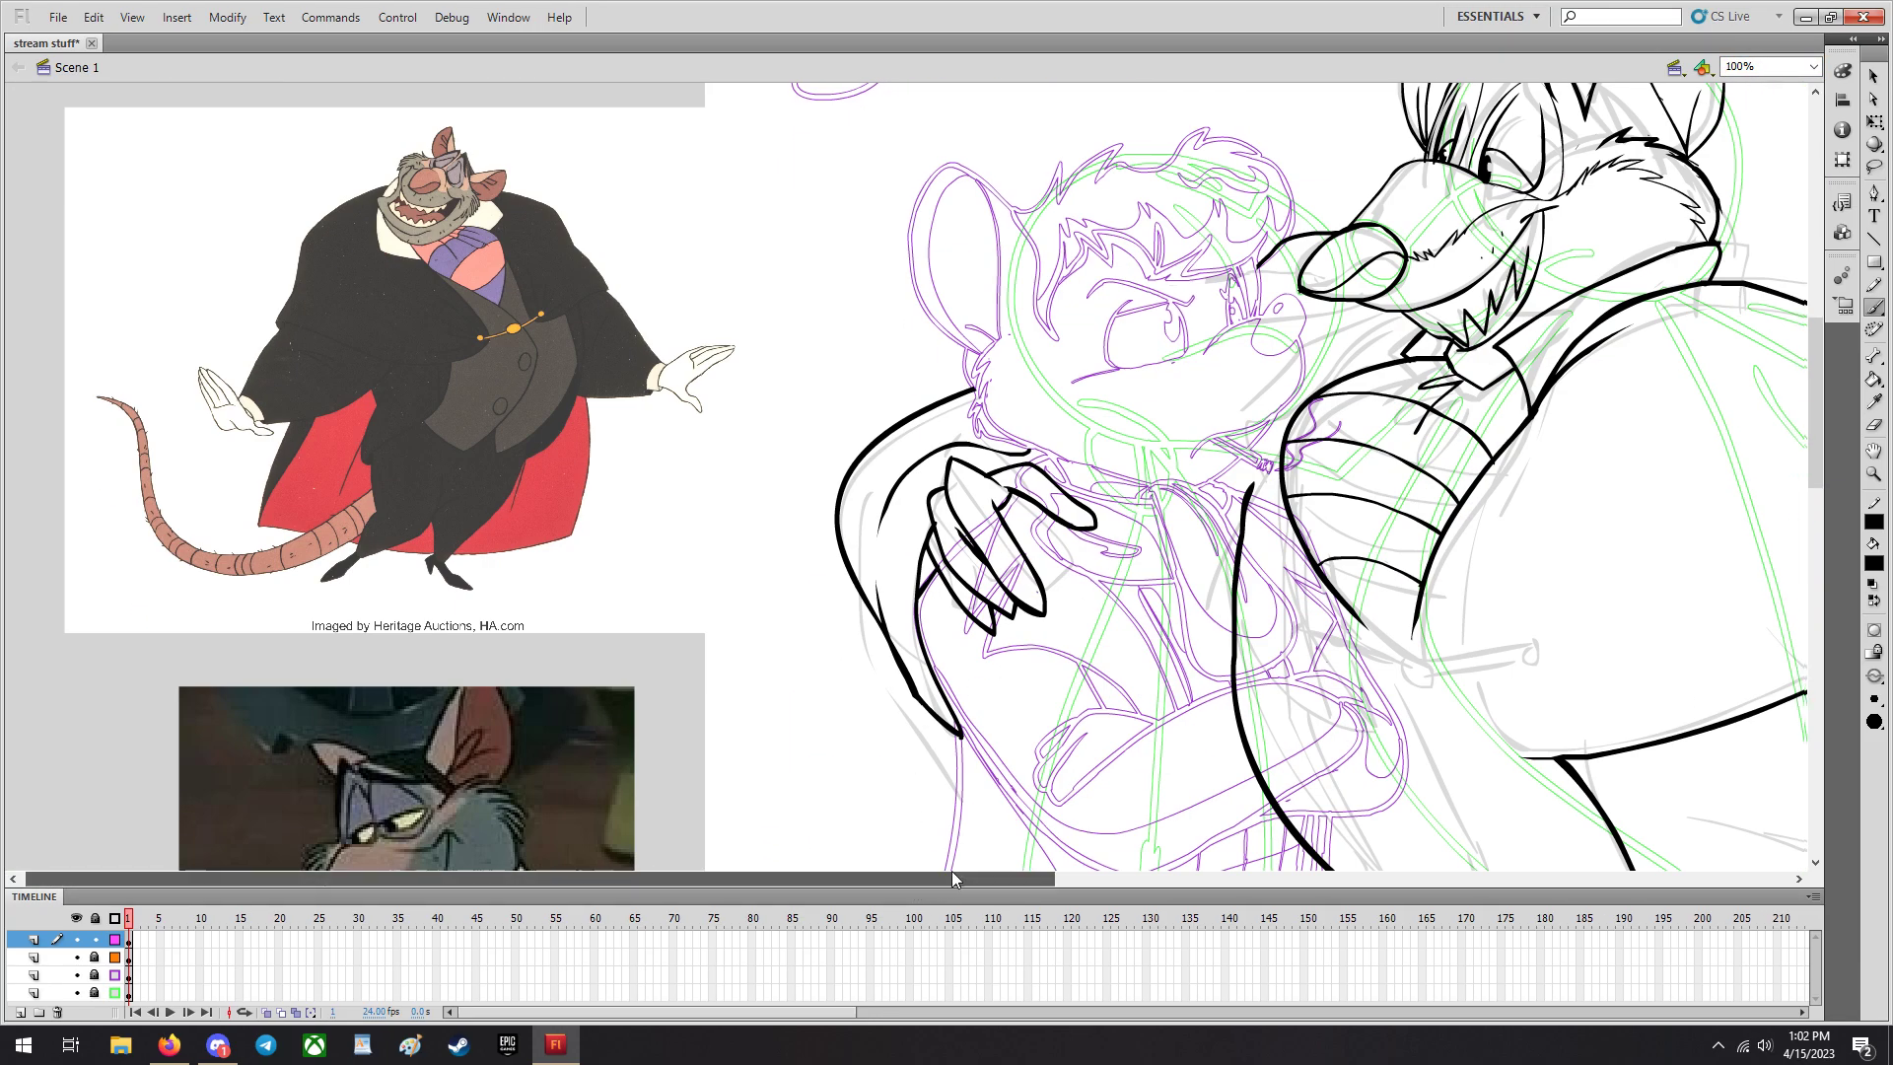
scroll(down, 3)
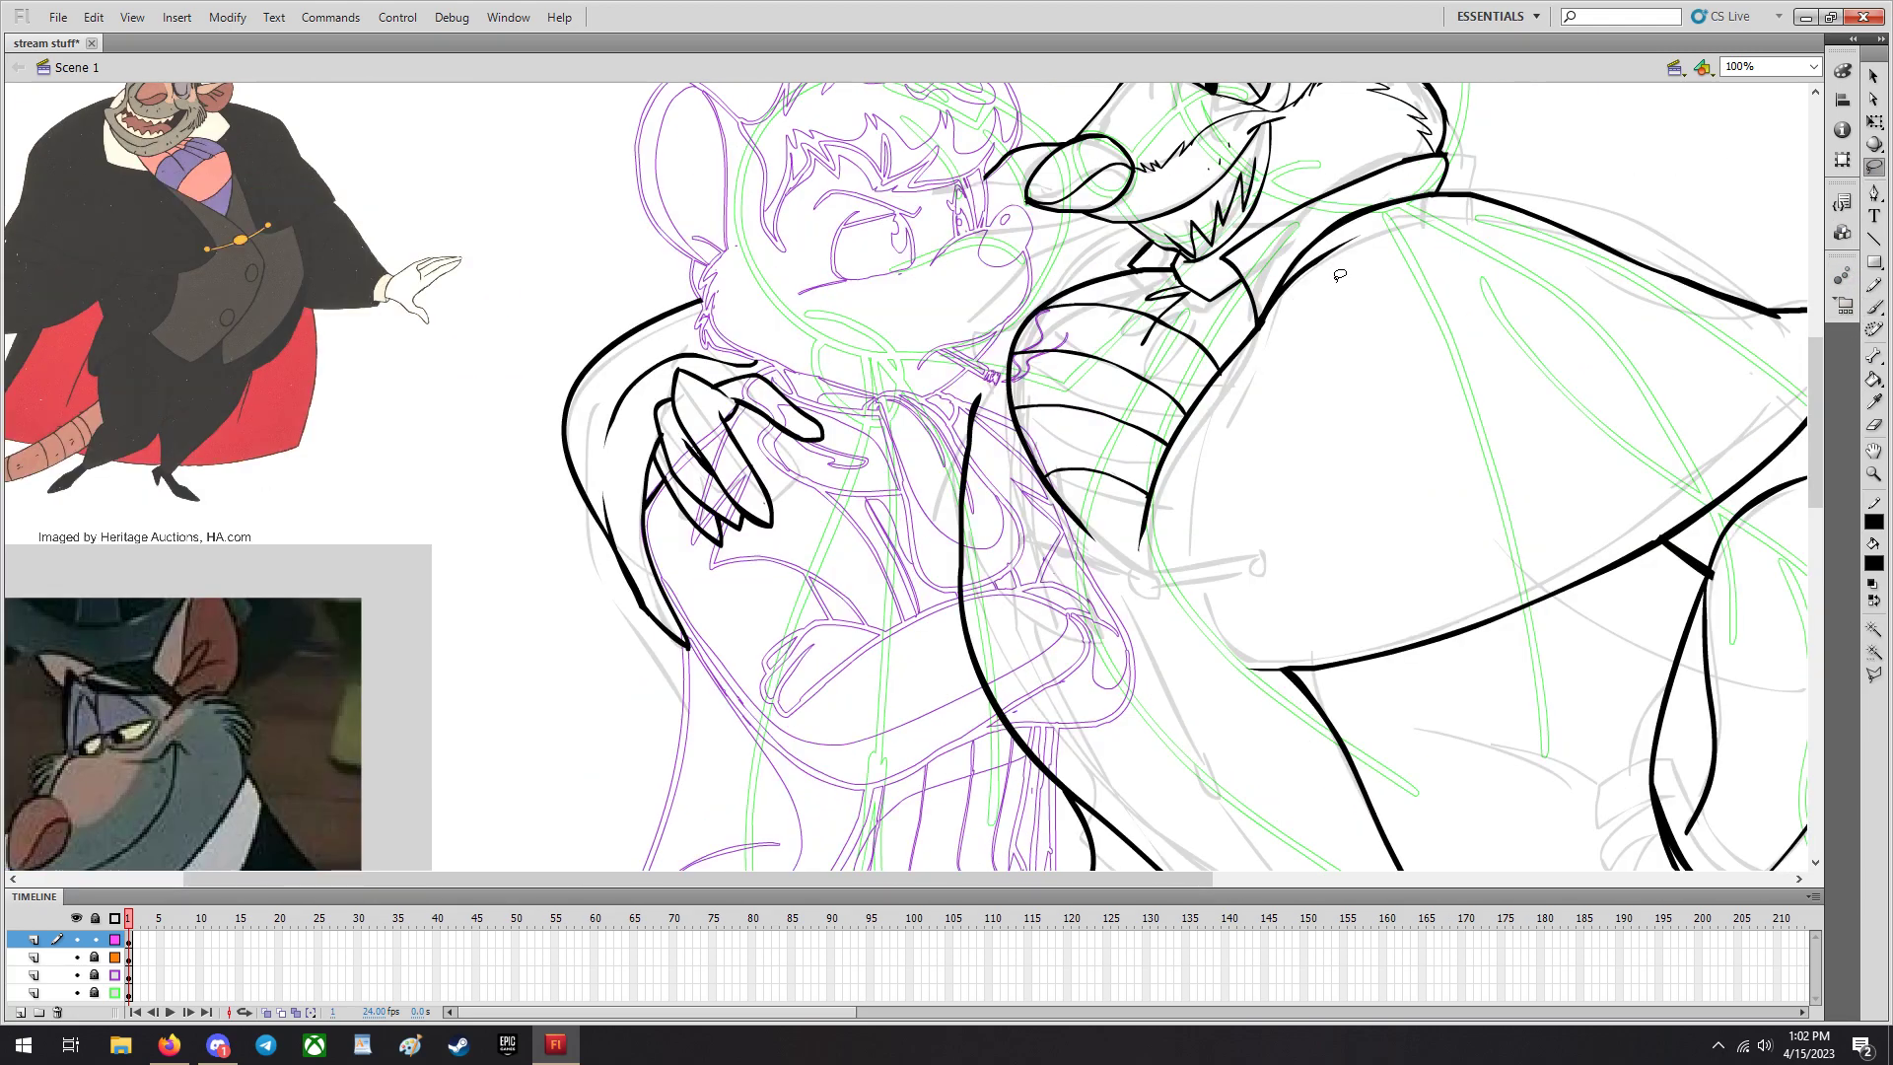
mouse_move(1380, 377)
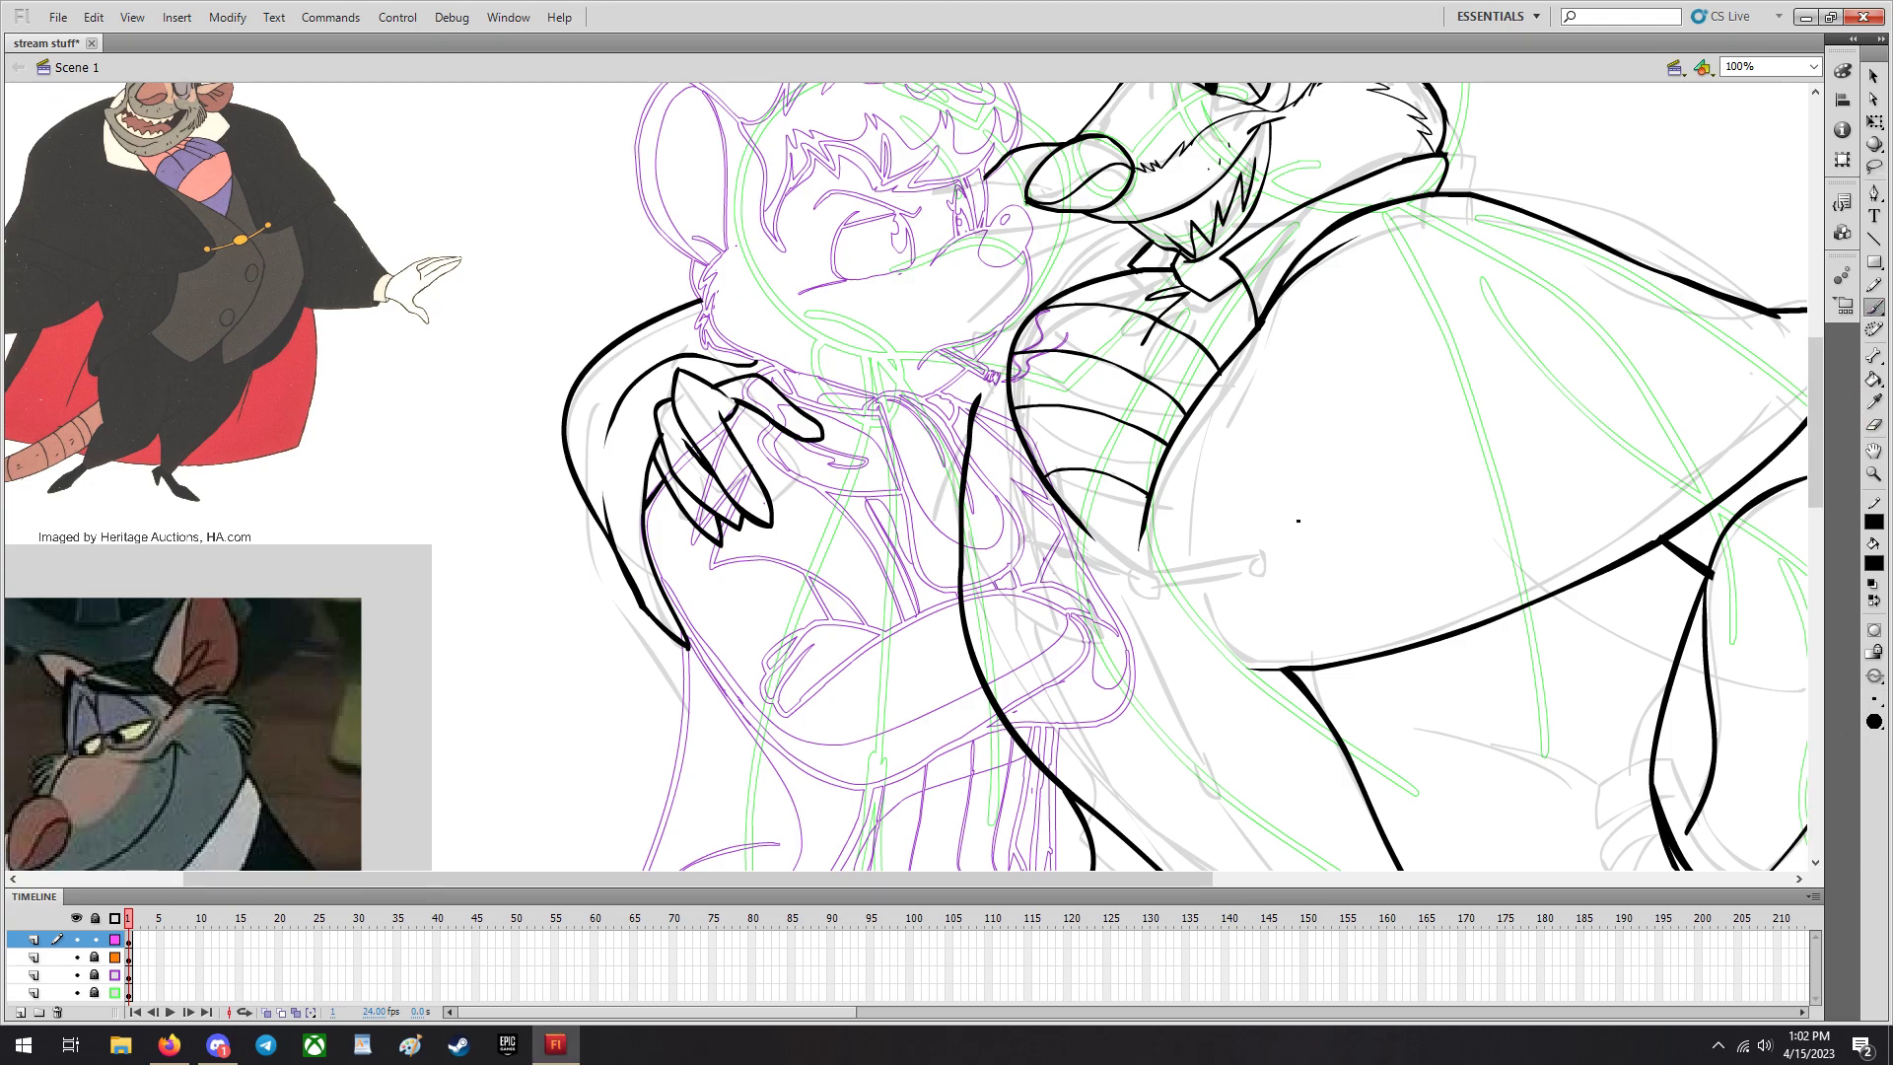
scroll(down, 3)
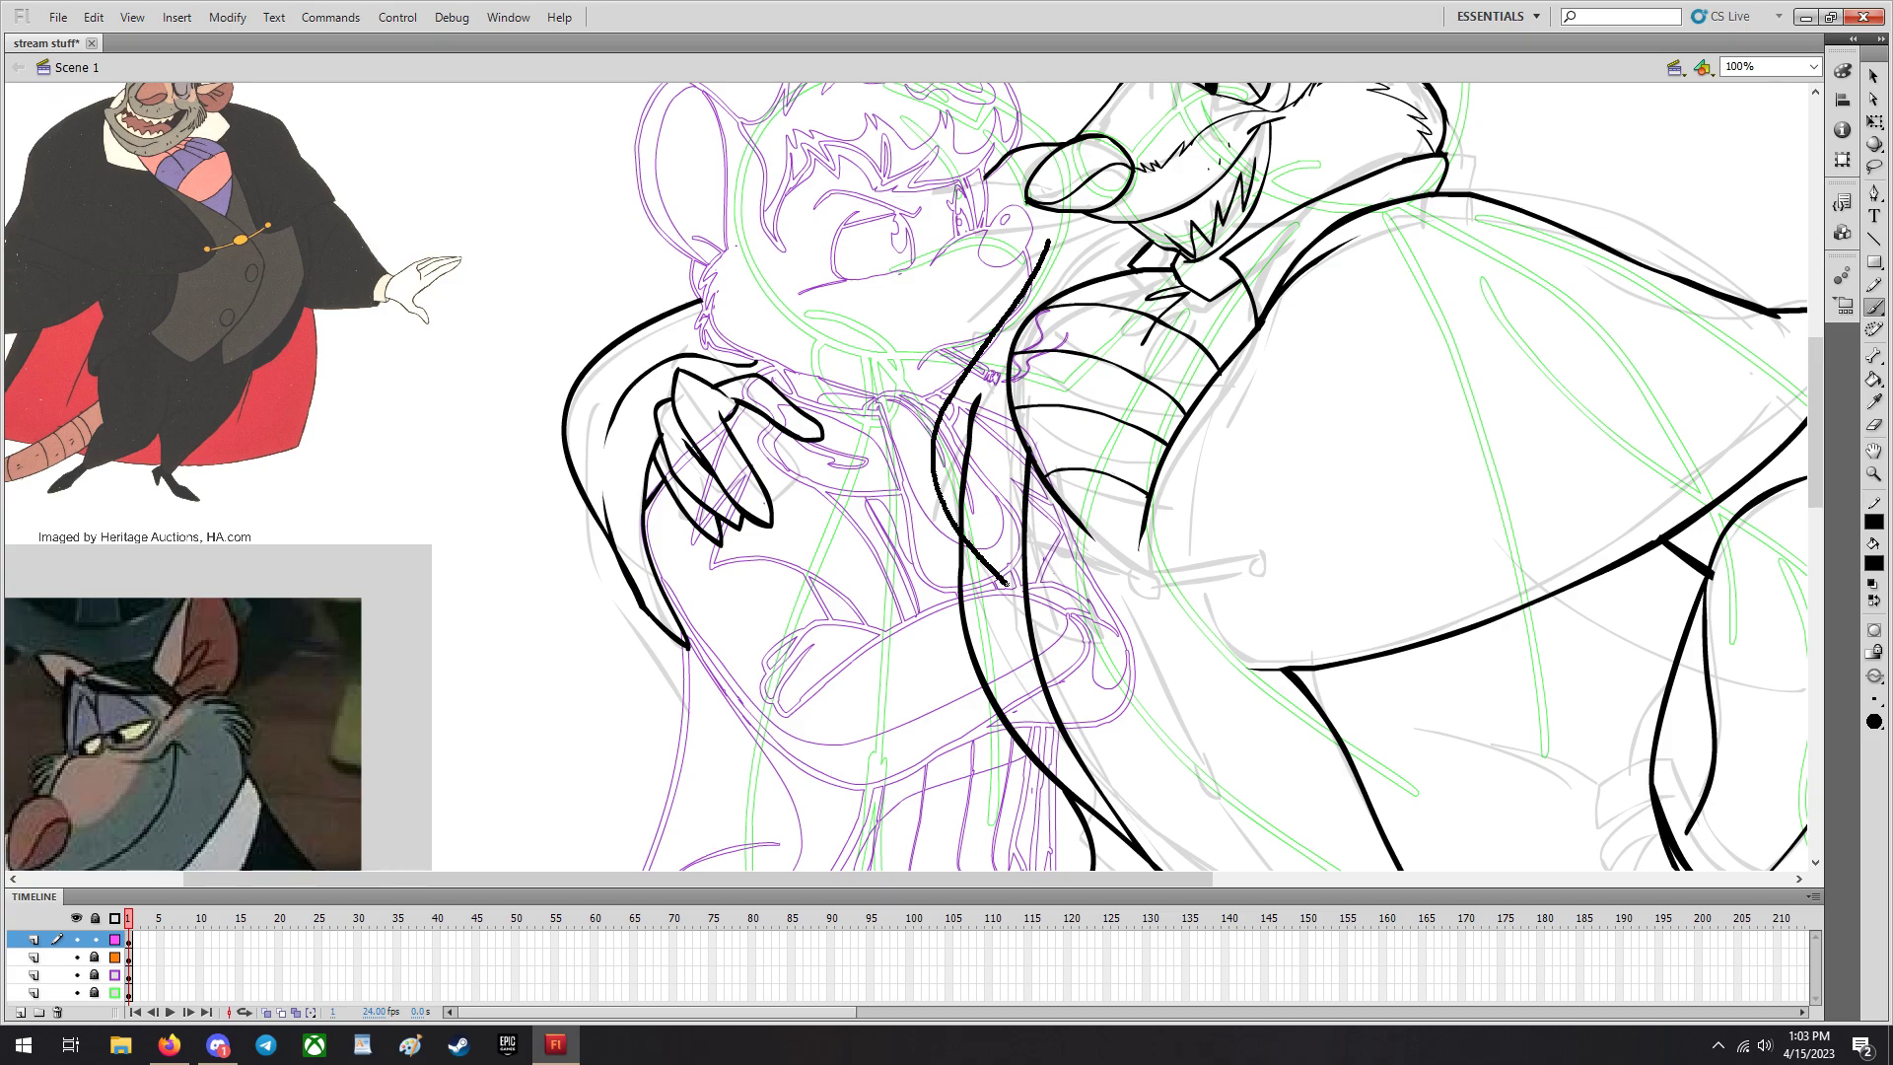
Undo the botched brush stroke and redraw the chest line in black.
click(98, 16)
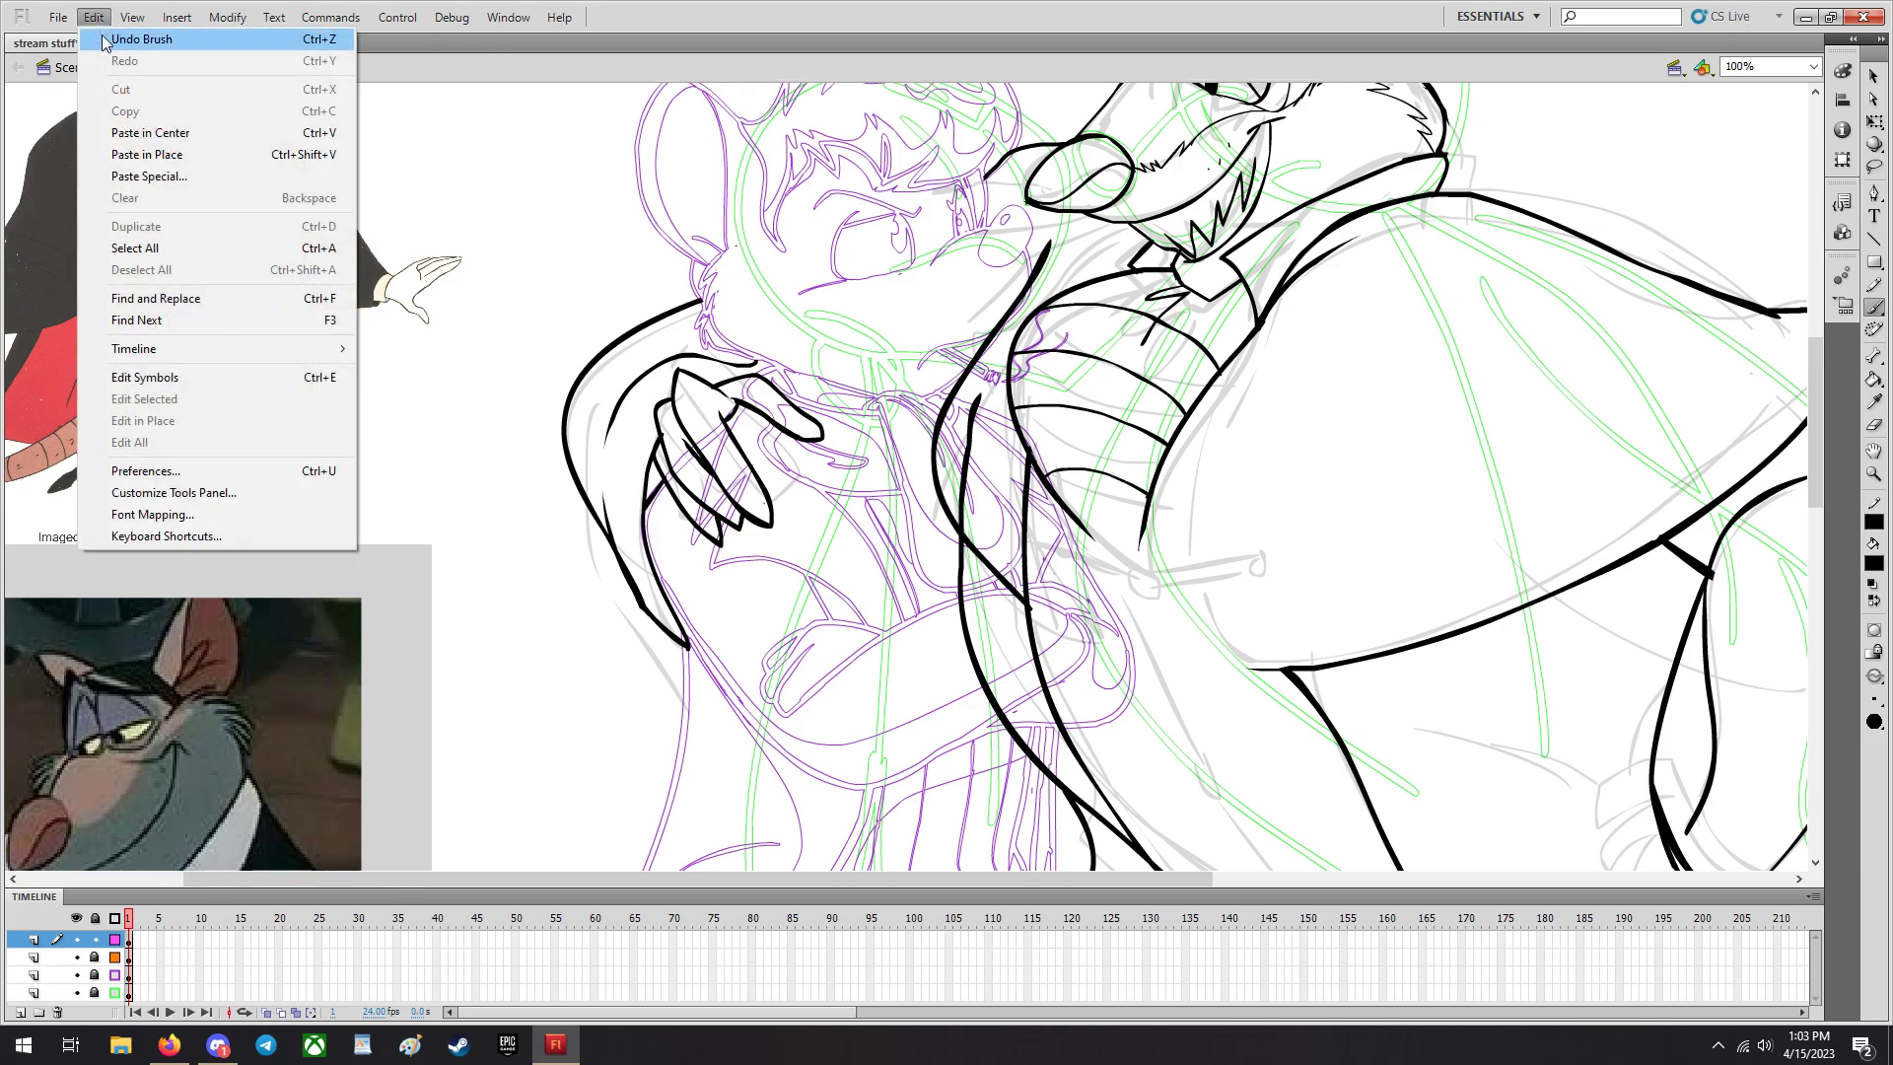
click(147, 39)
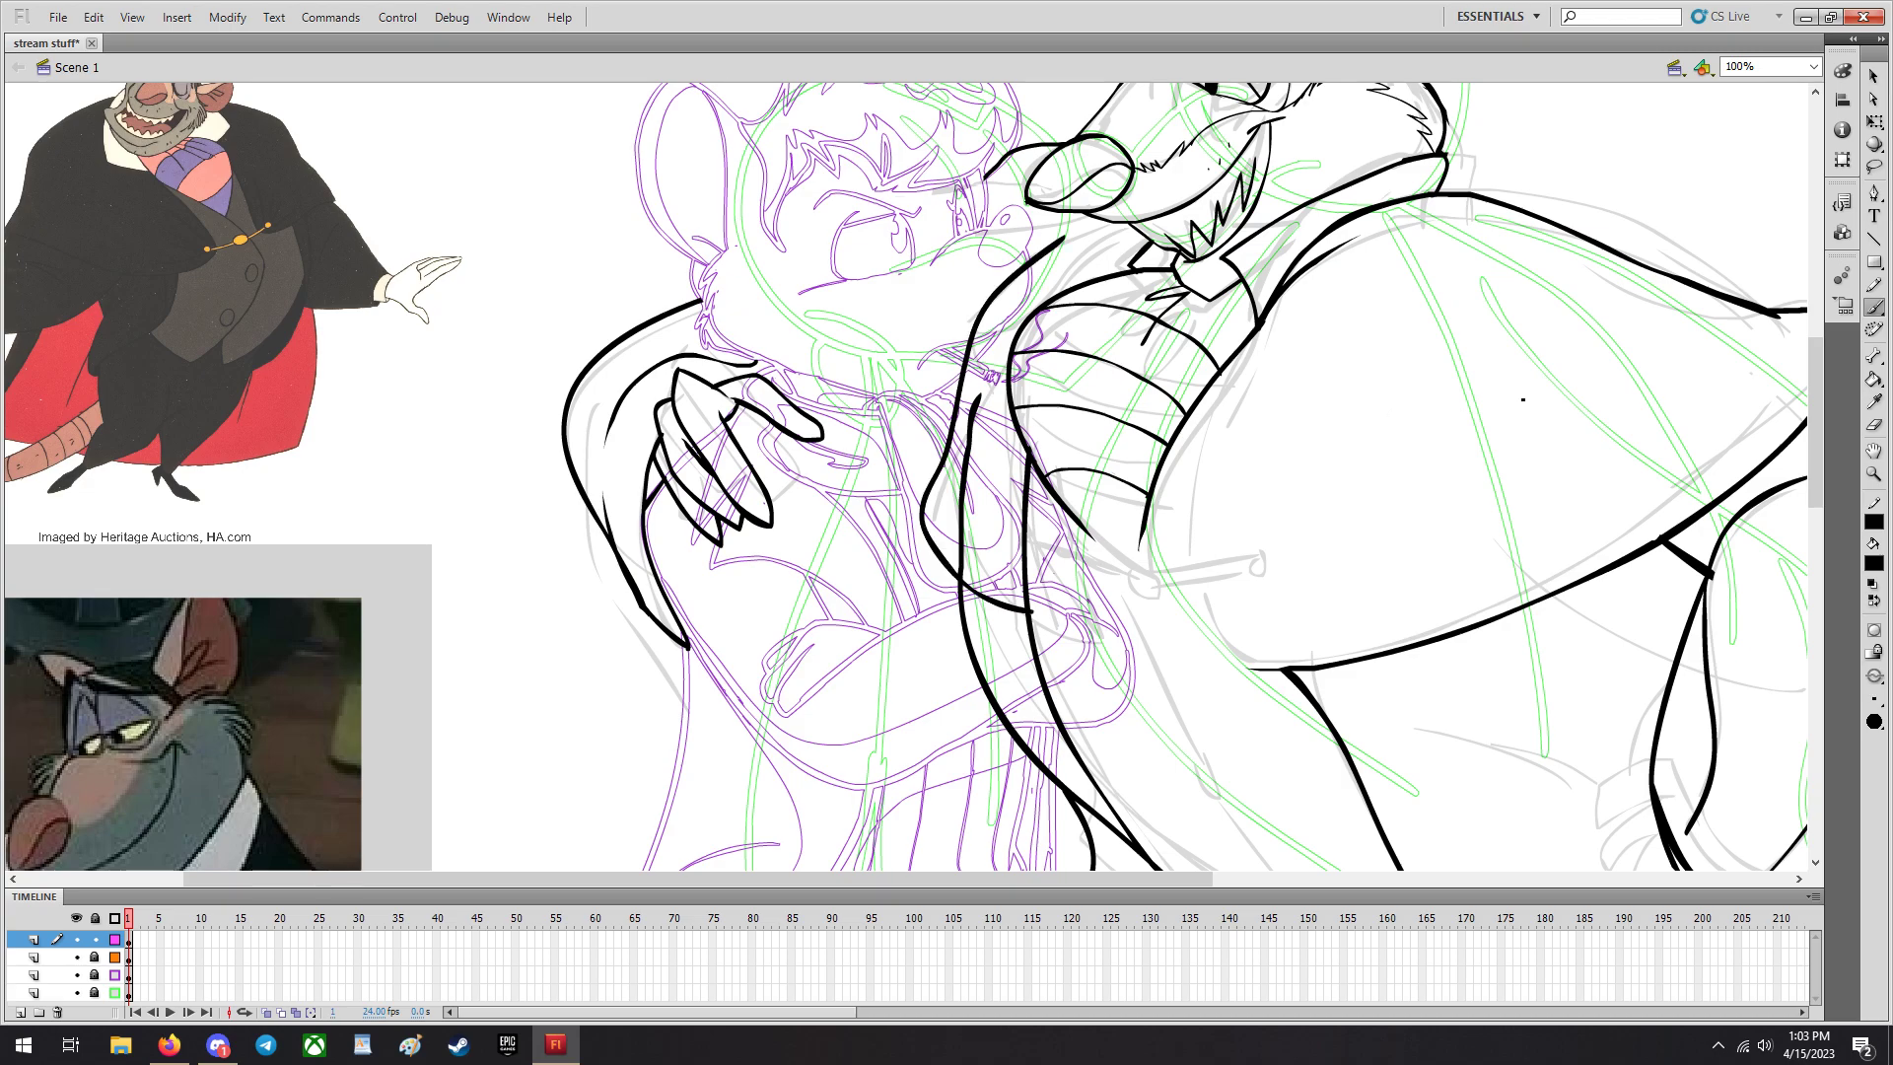
click(1079, 236)
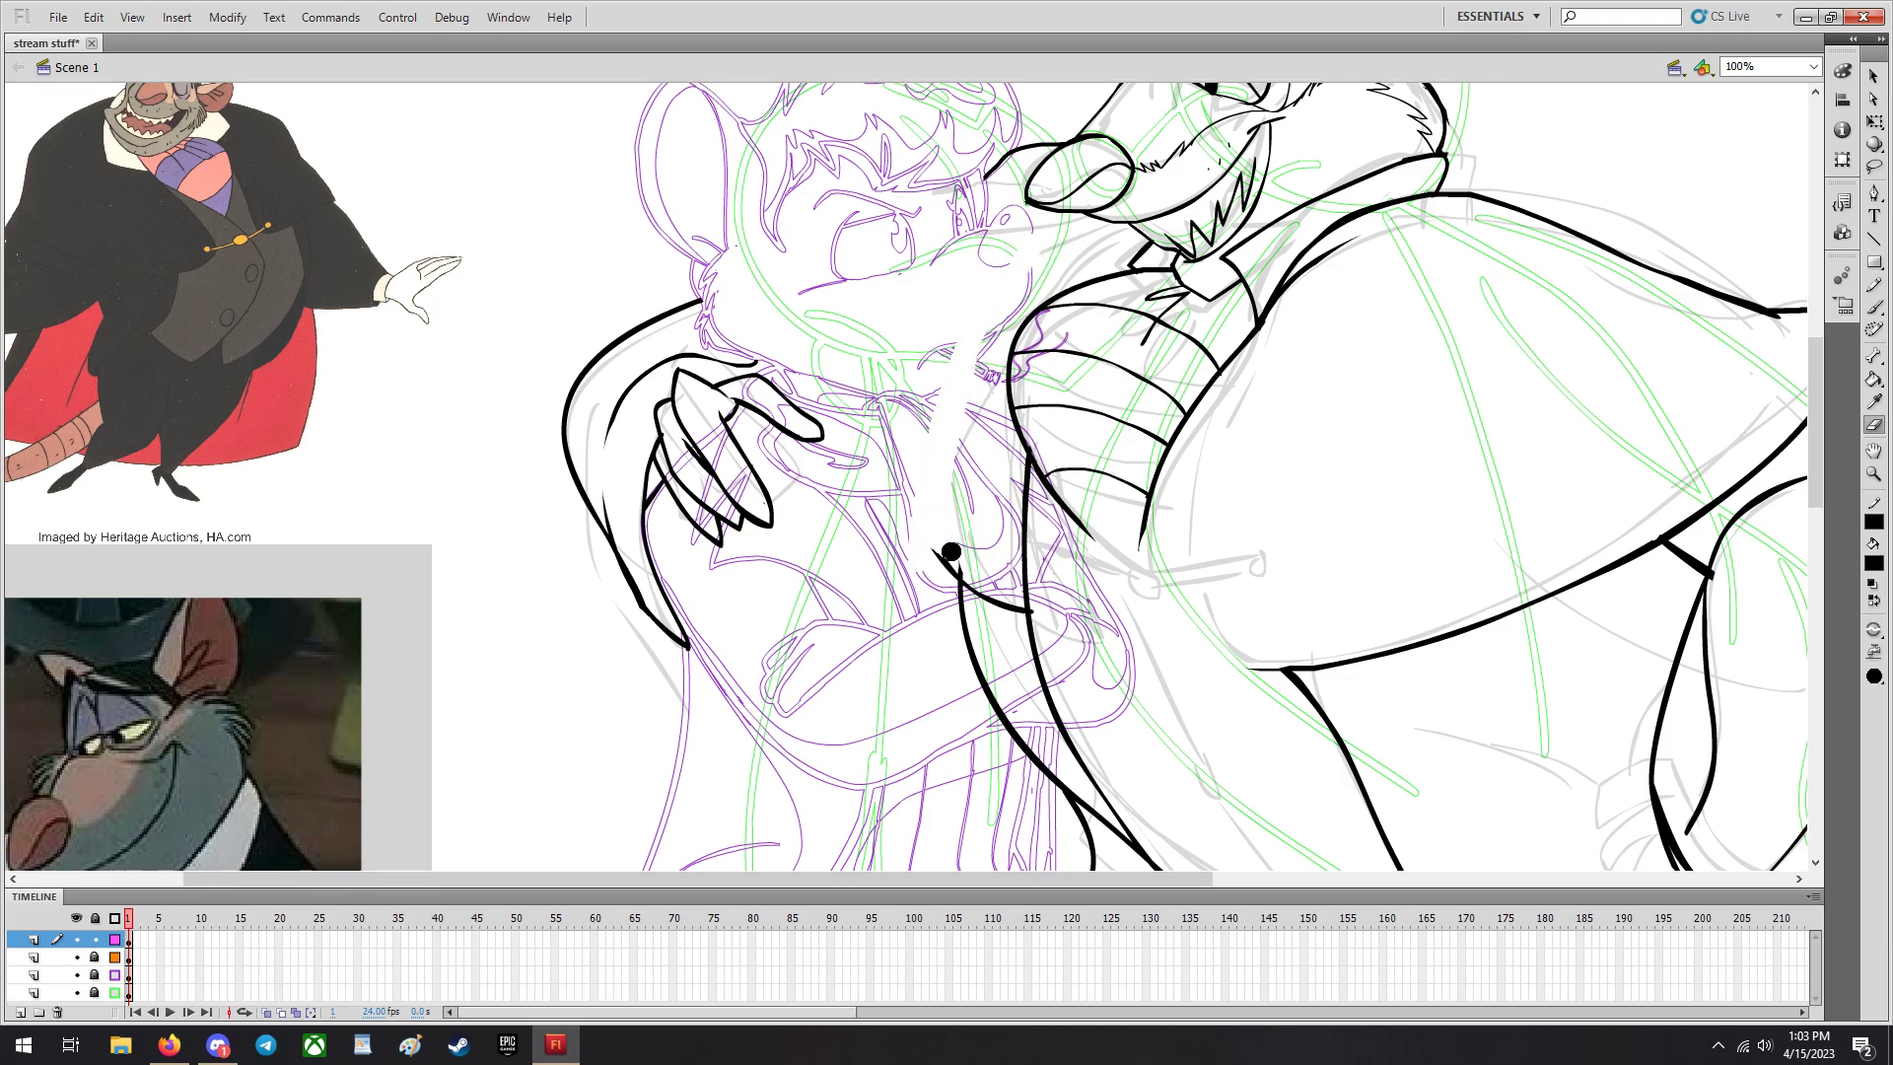
scroll(down, 3)
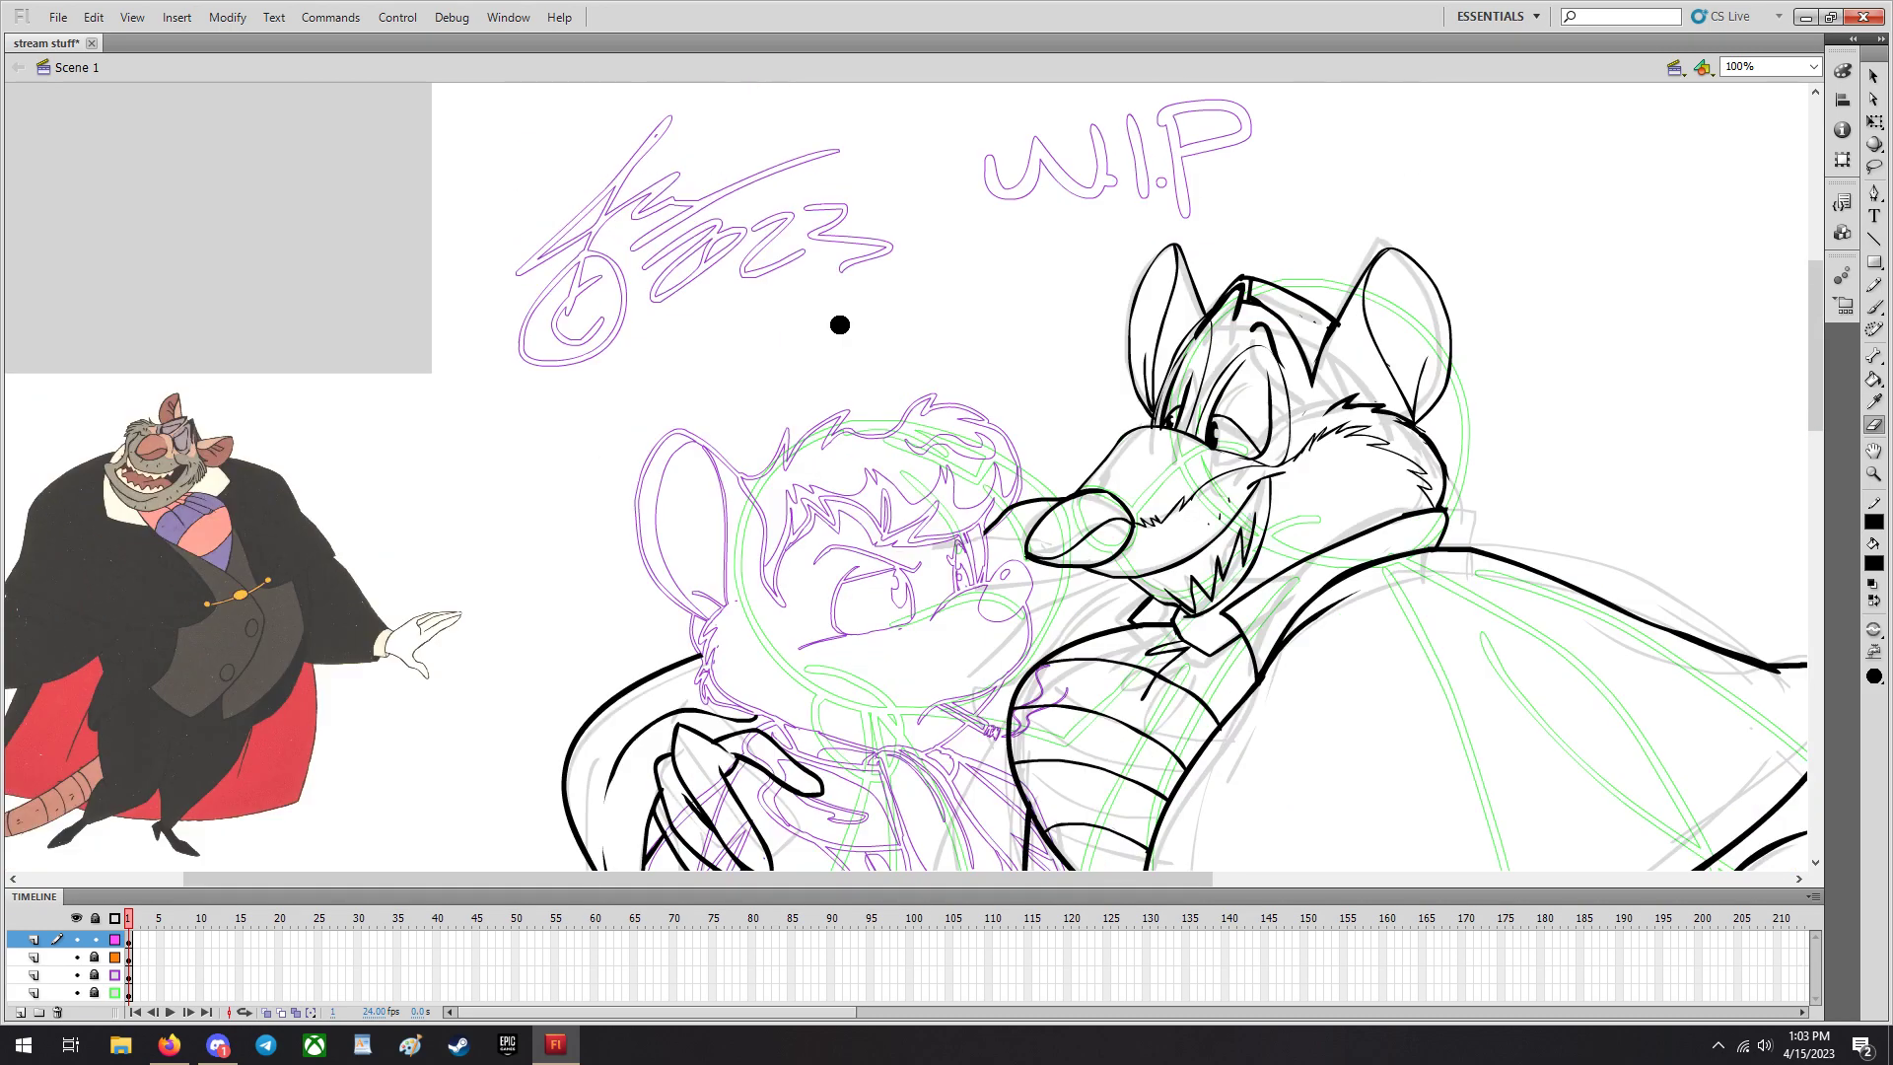
Ink Ratigan's arm, curved waistcoat stripes and small round button while scrolling around the stage.
scroll(down, 3)
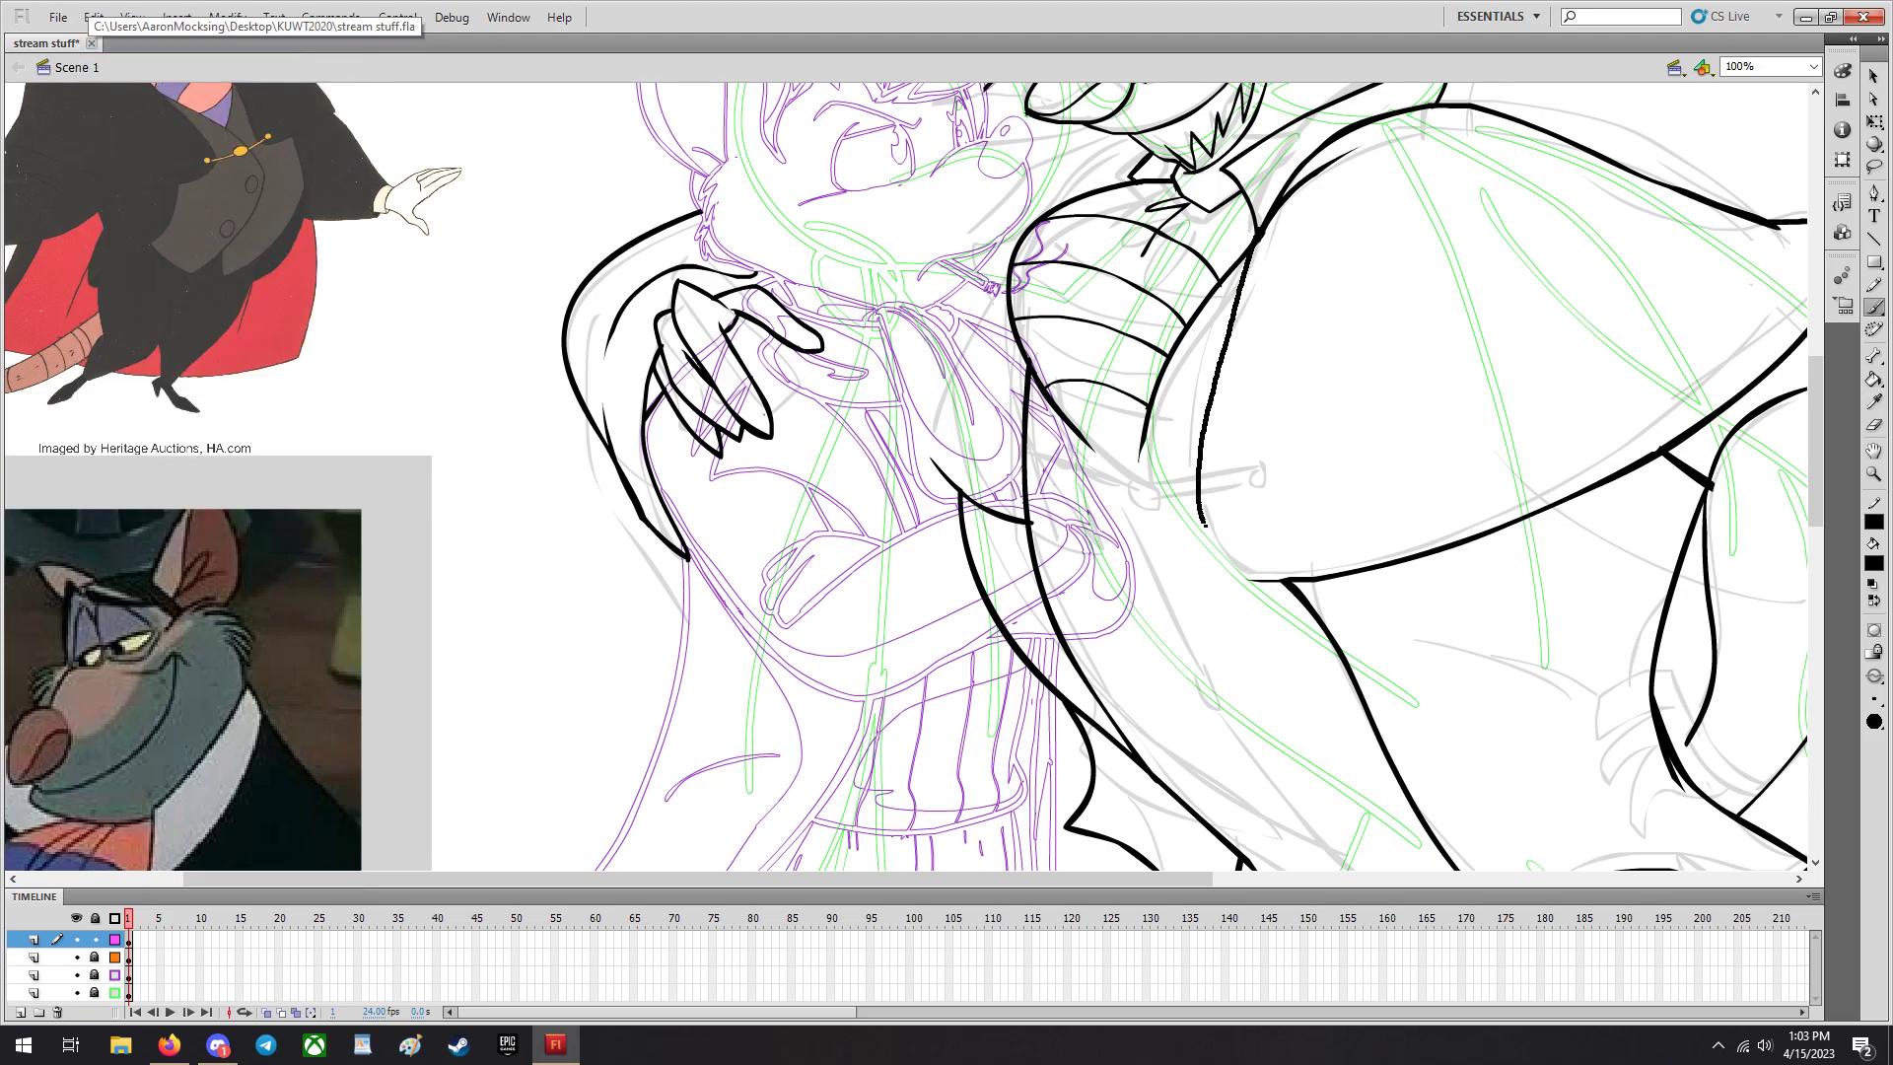
scroll(down, 3)
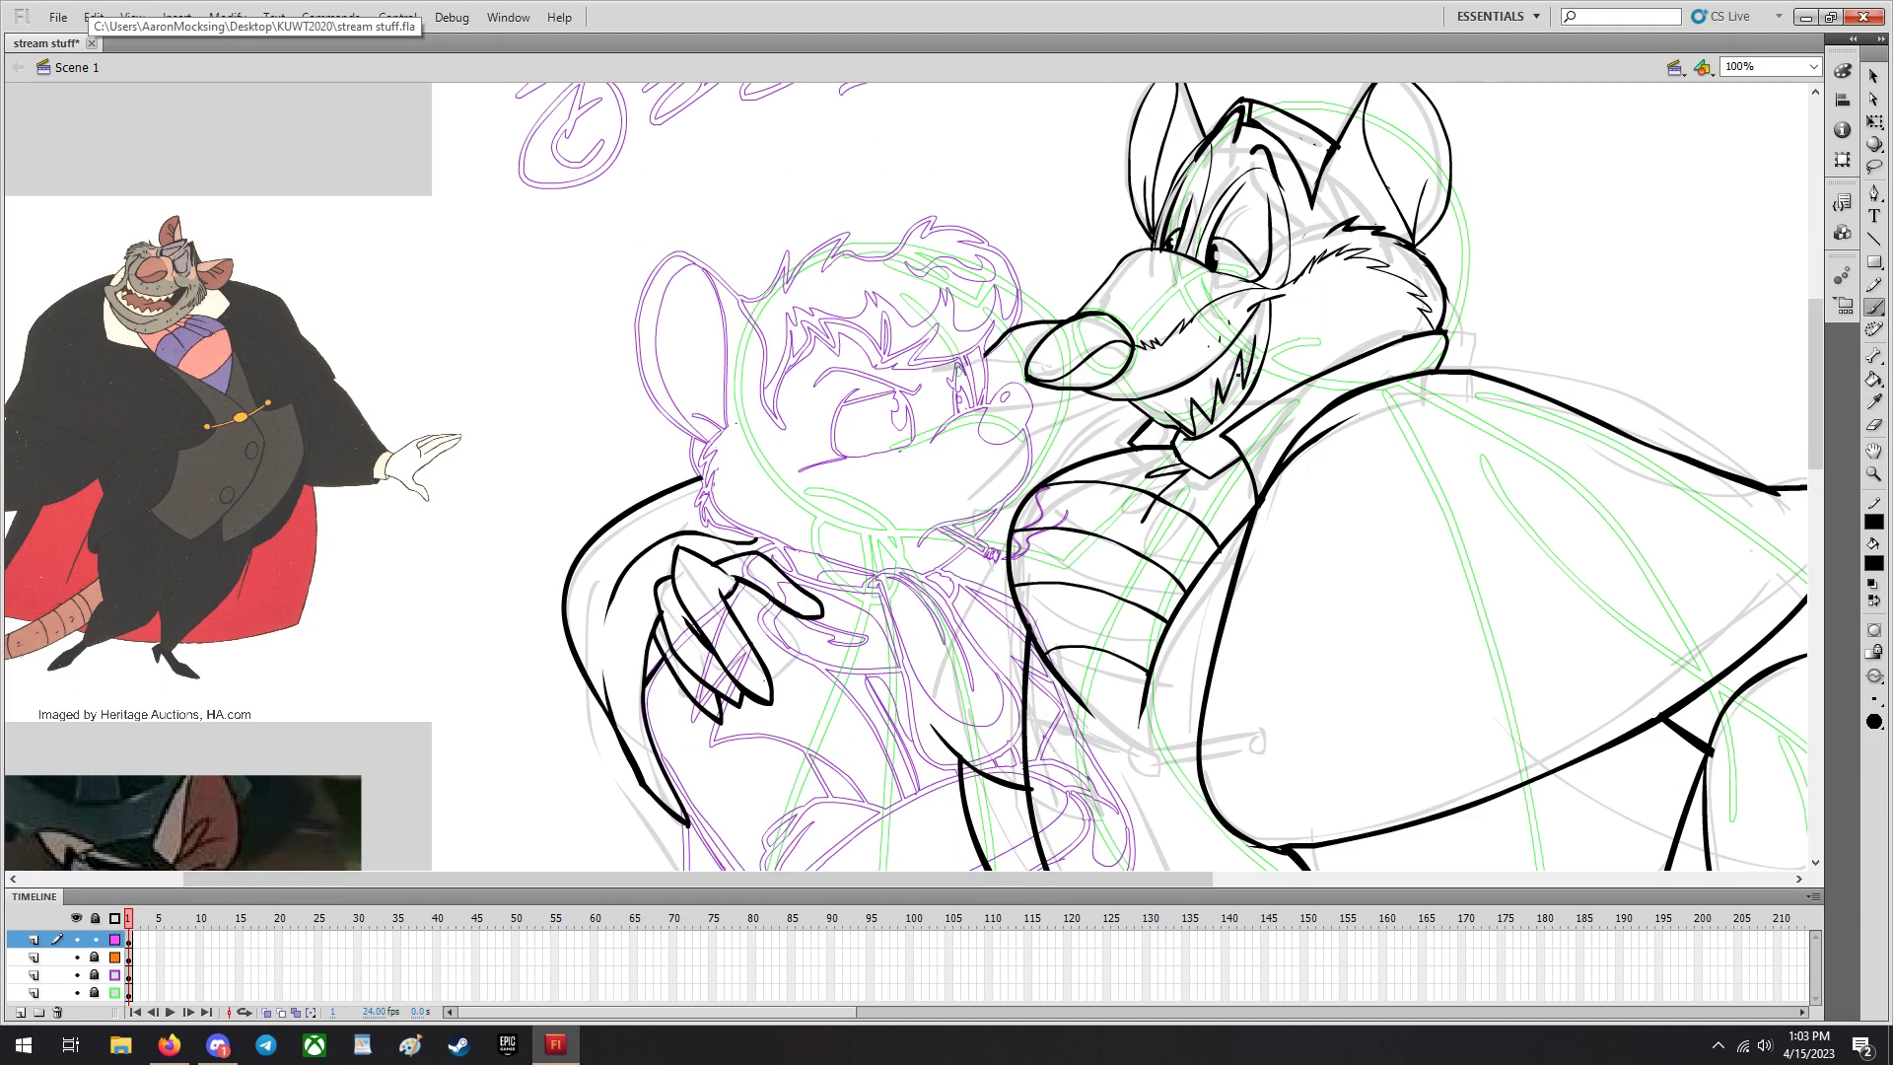
scroll(down, 3)
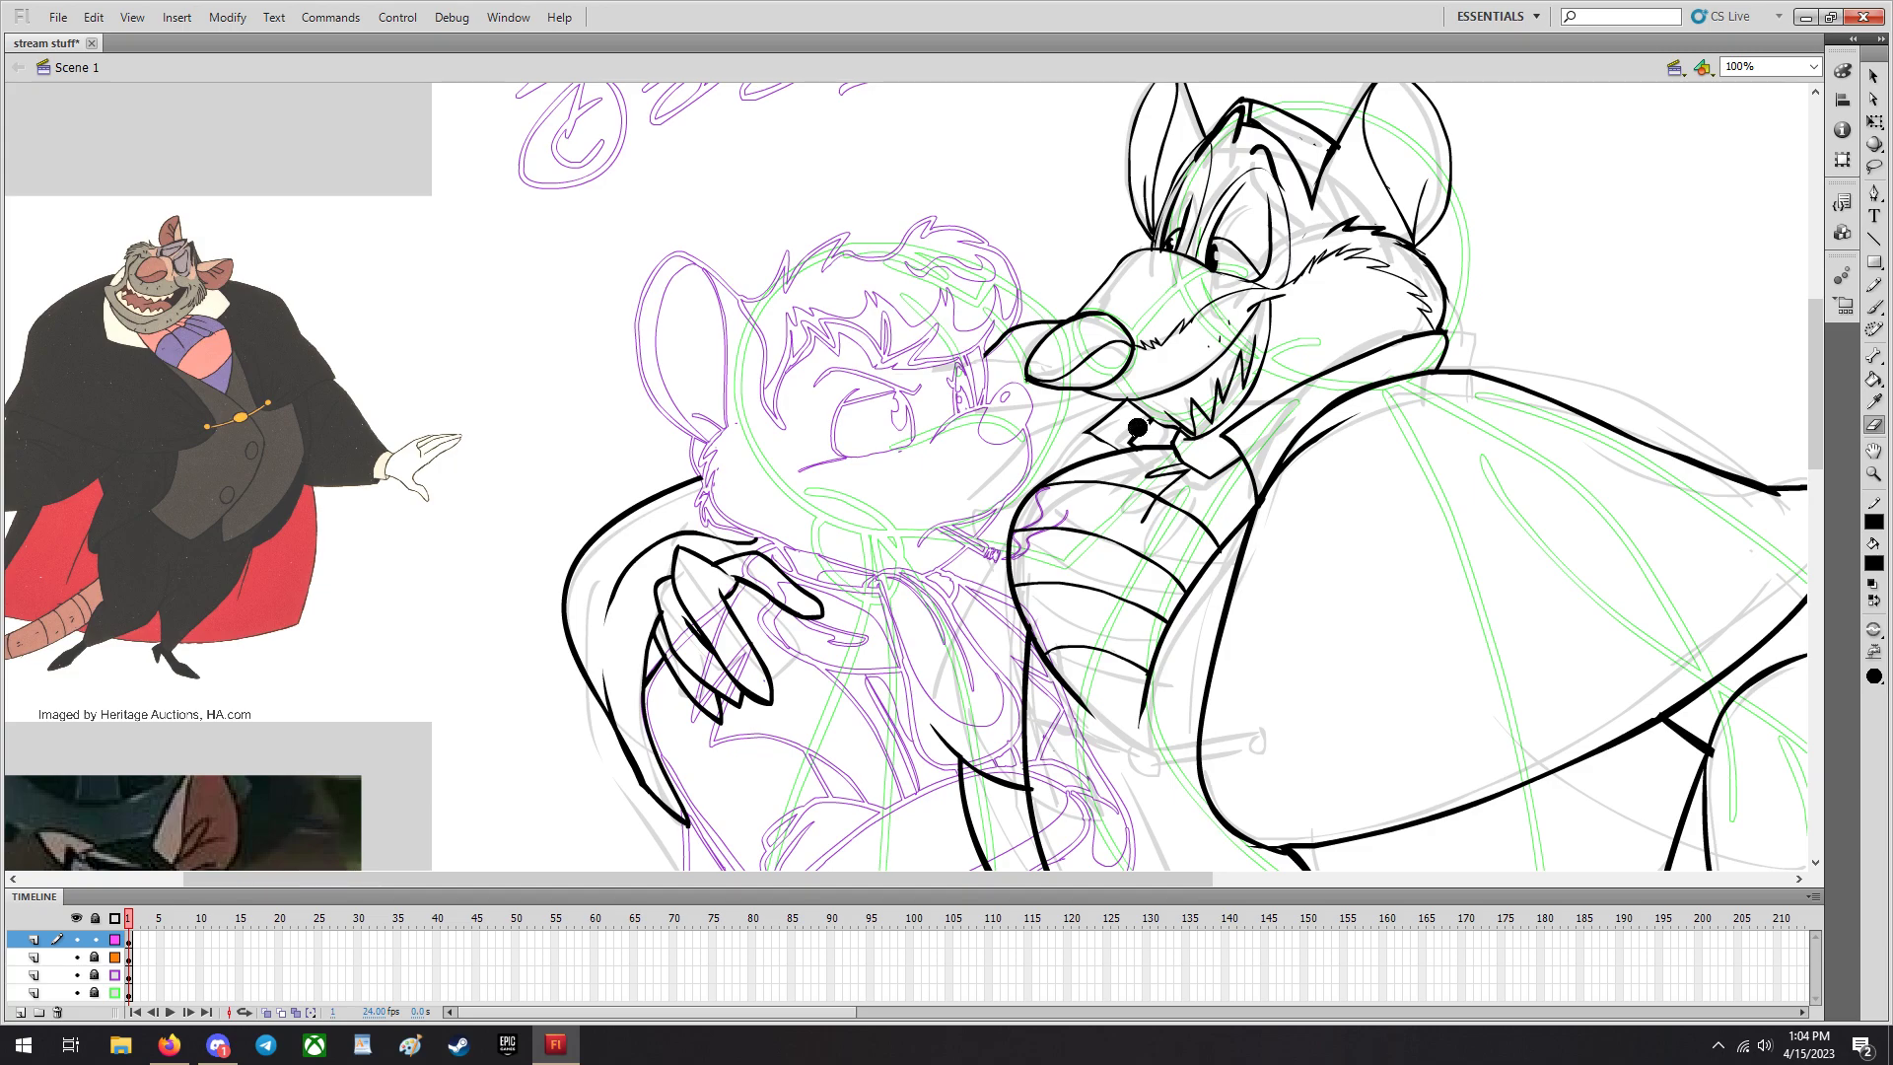
scroll(down, 3)
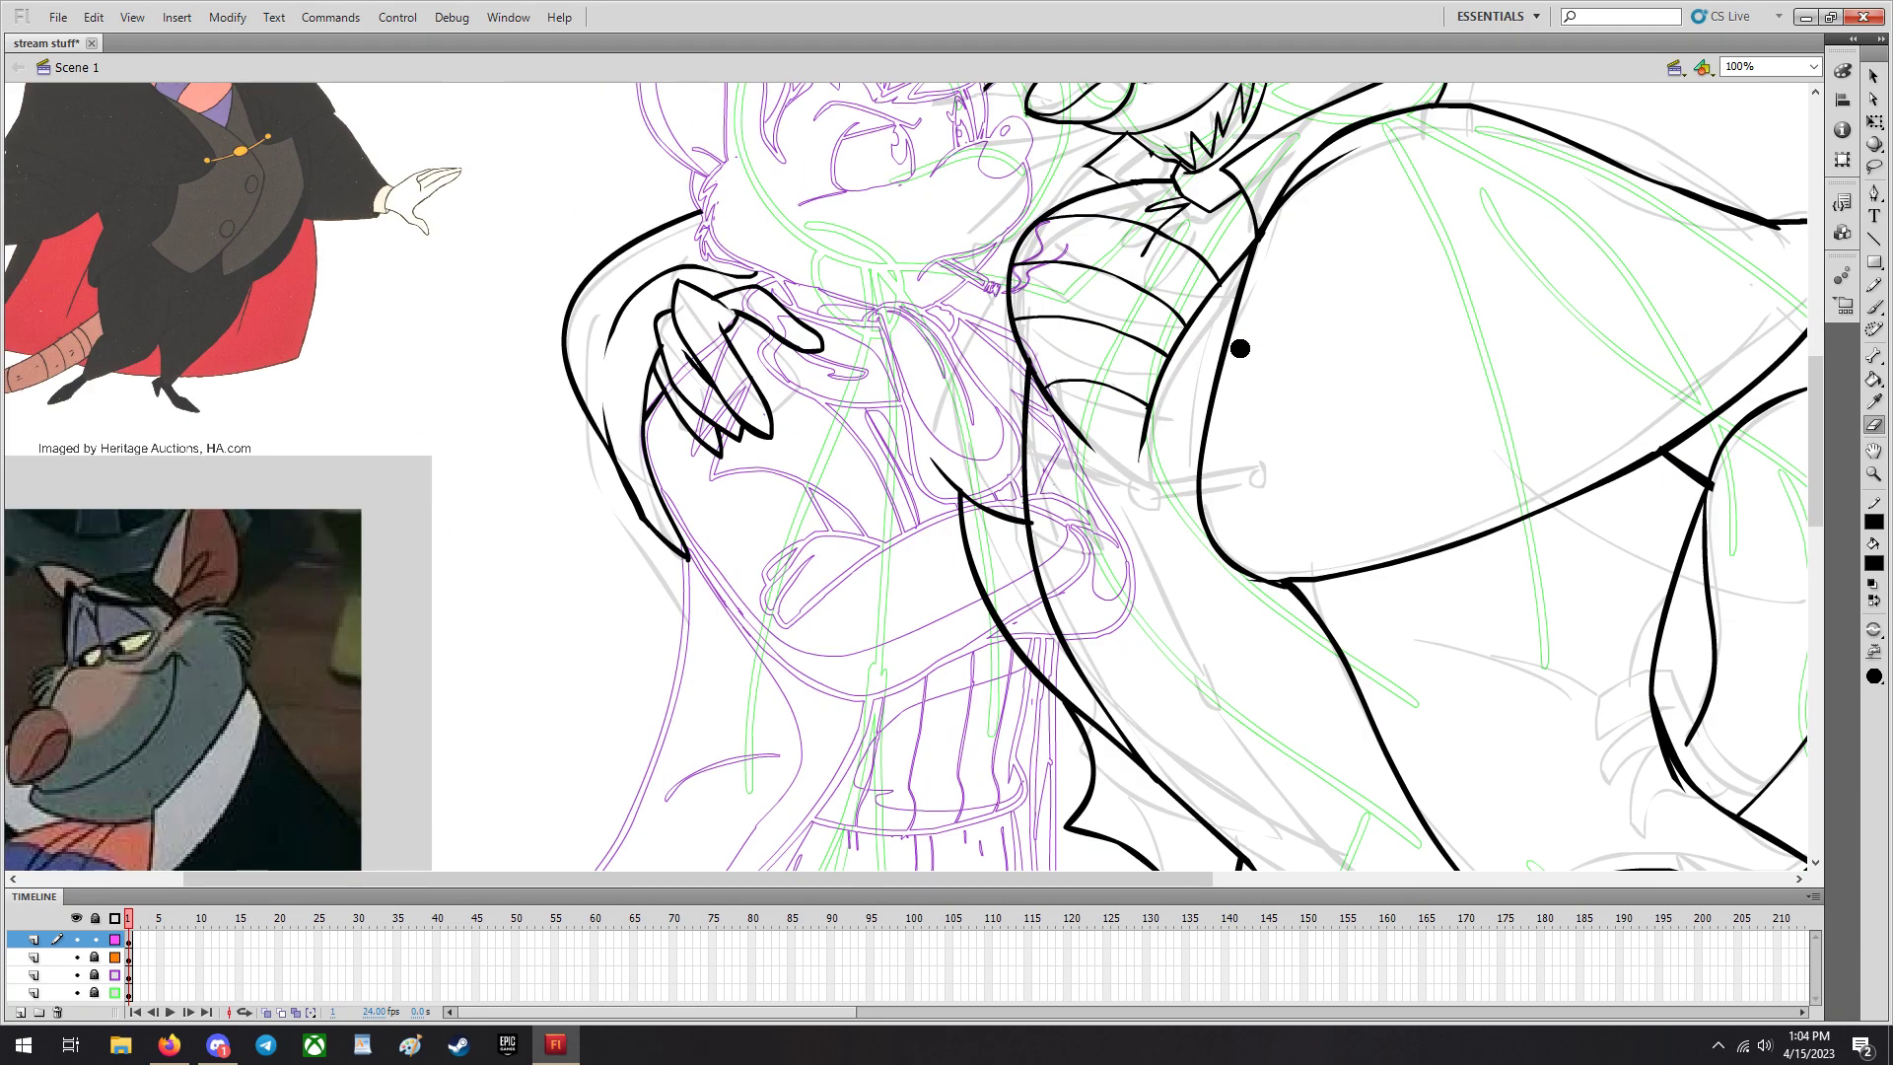
scroll(down, 3)
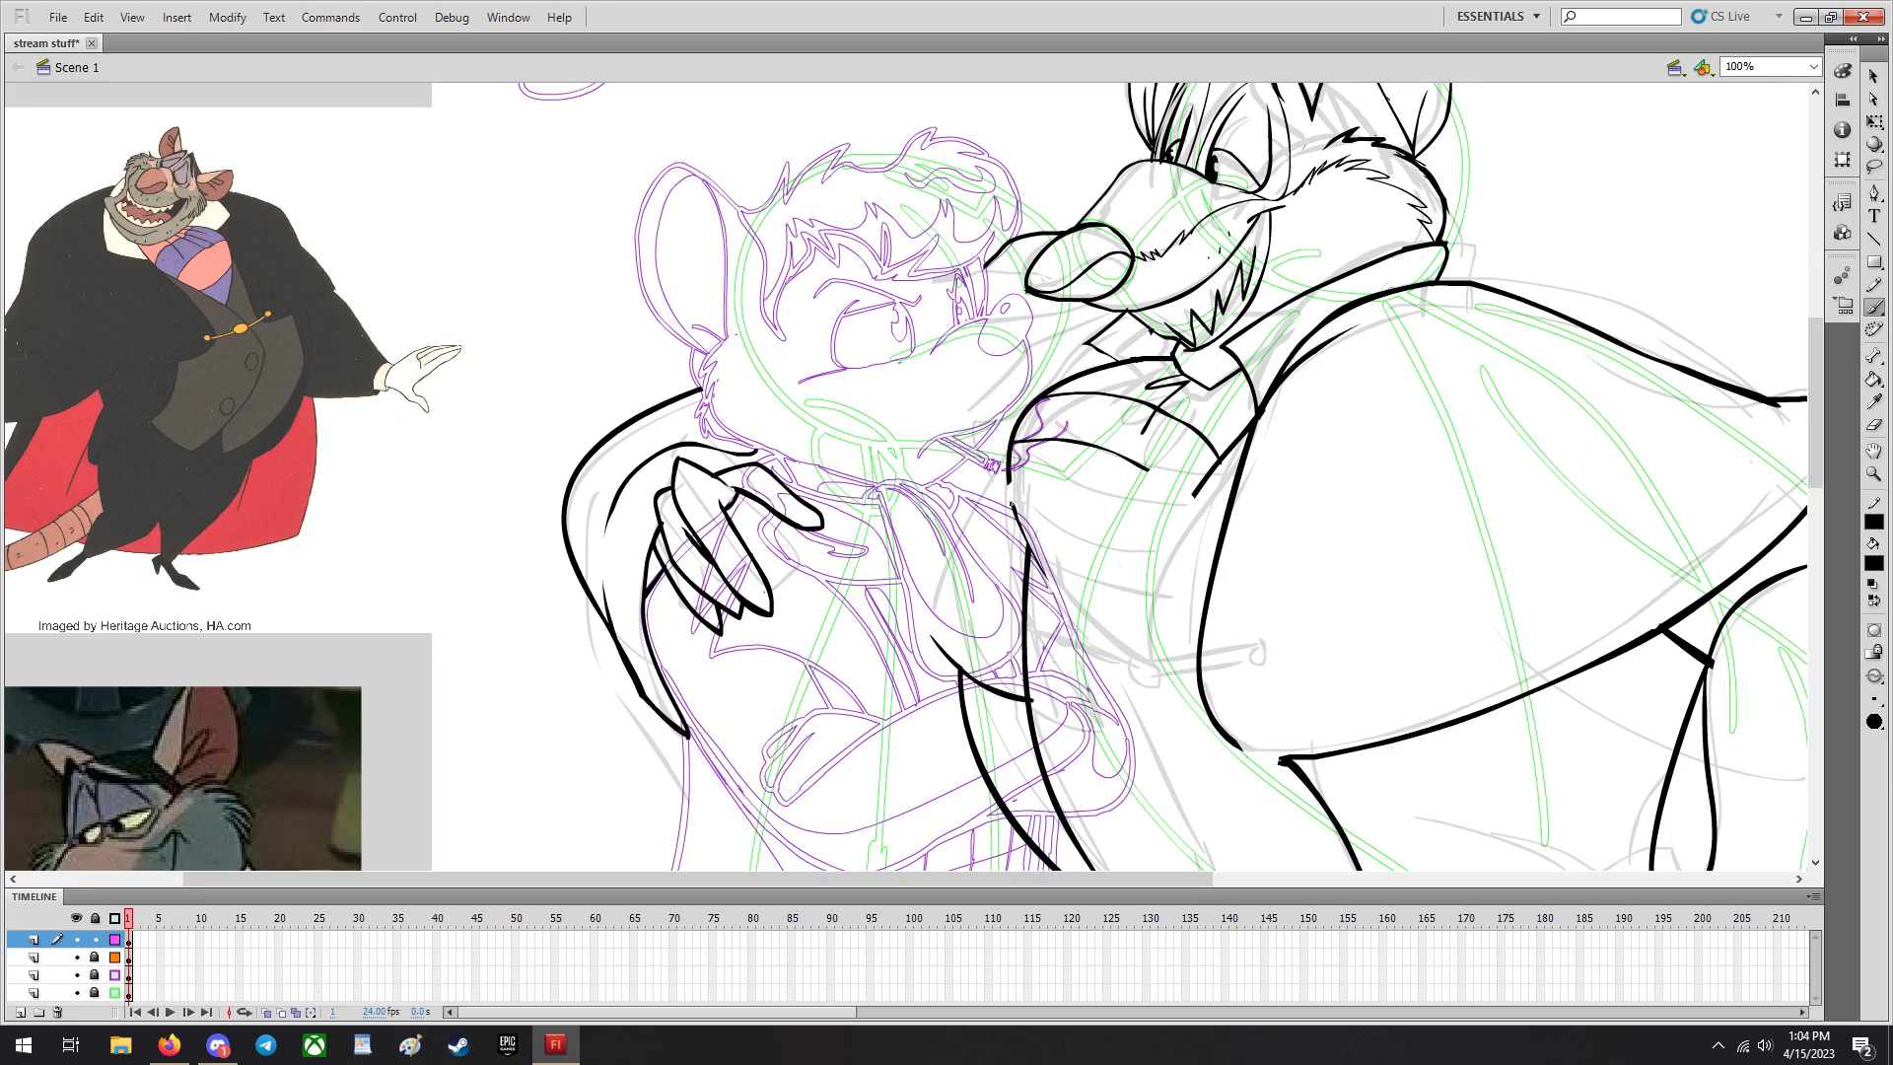
scroll(down, 3)
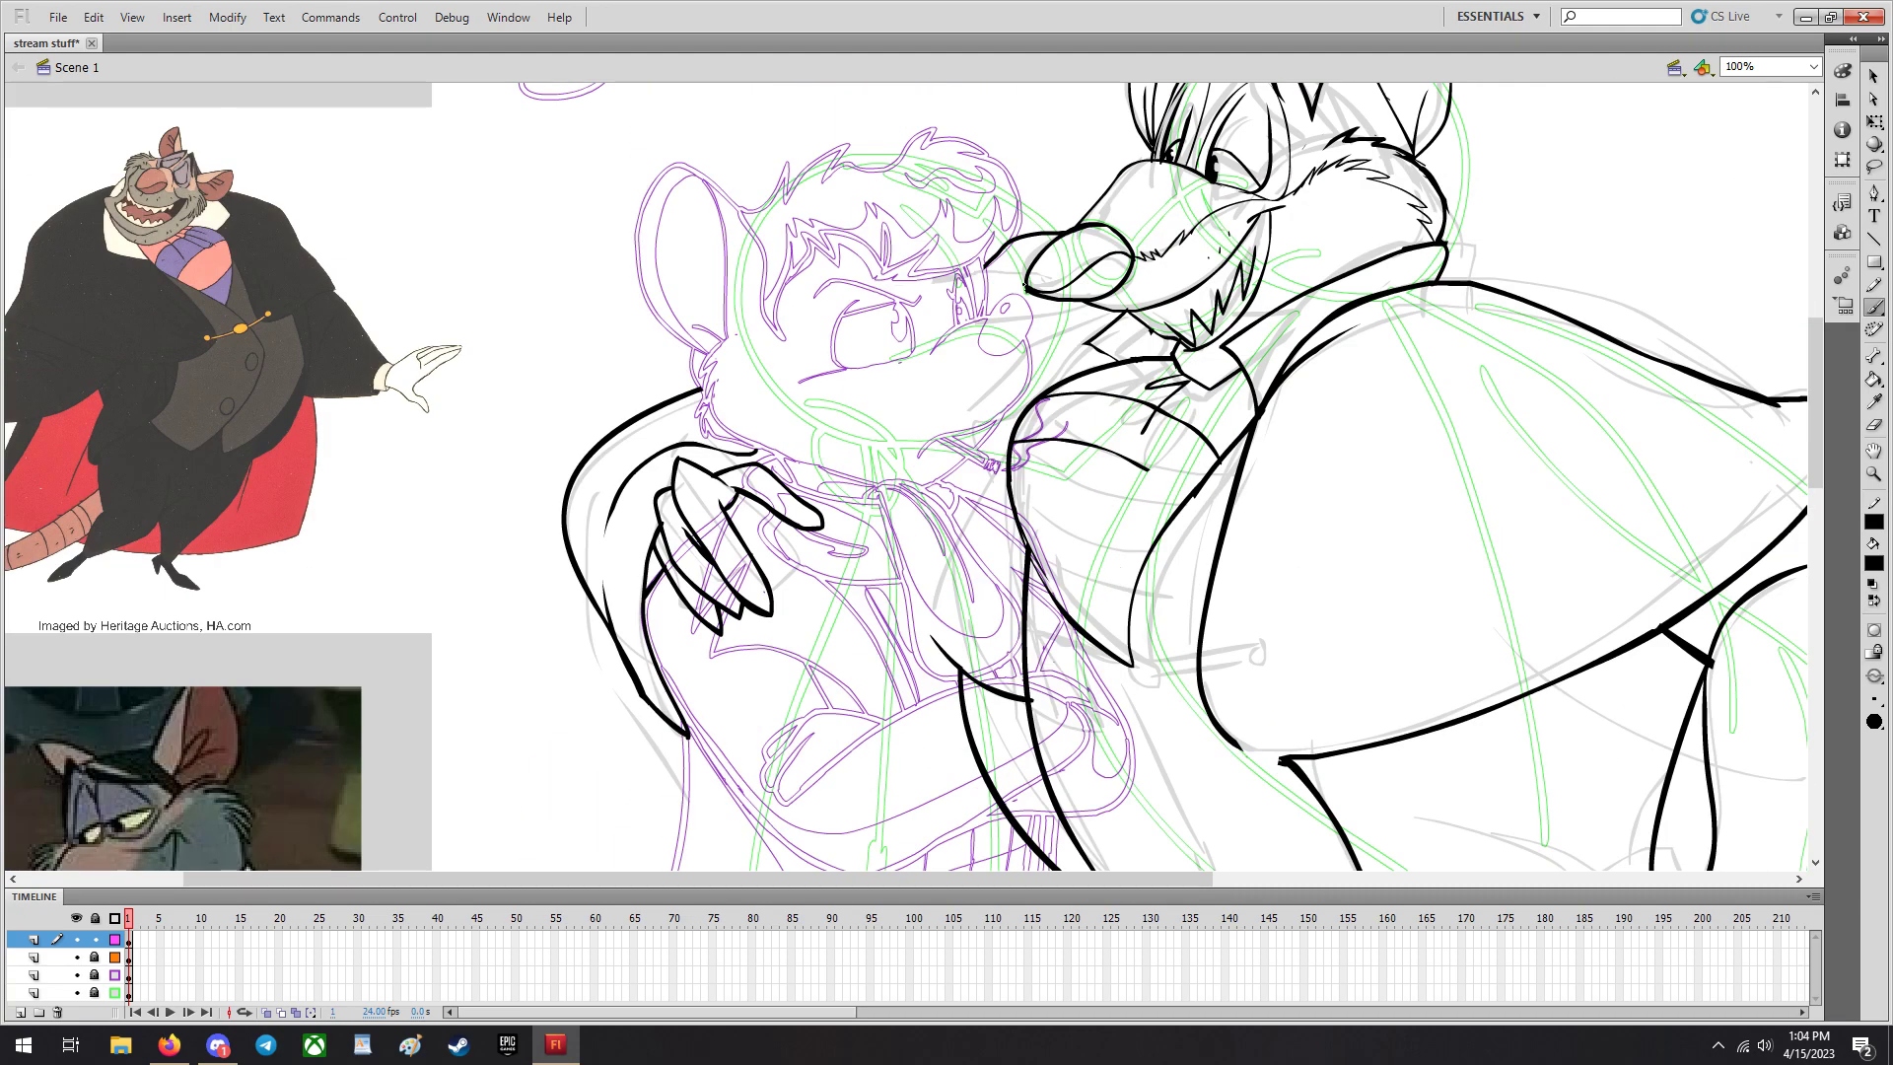
scroll(down, 3)
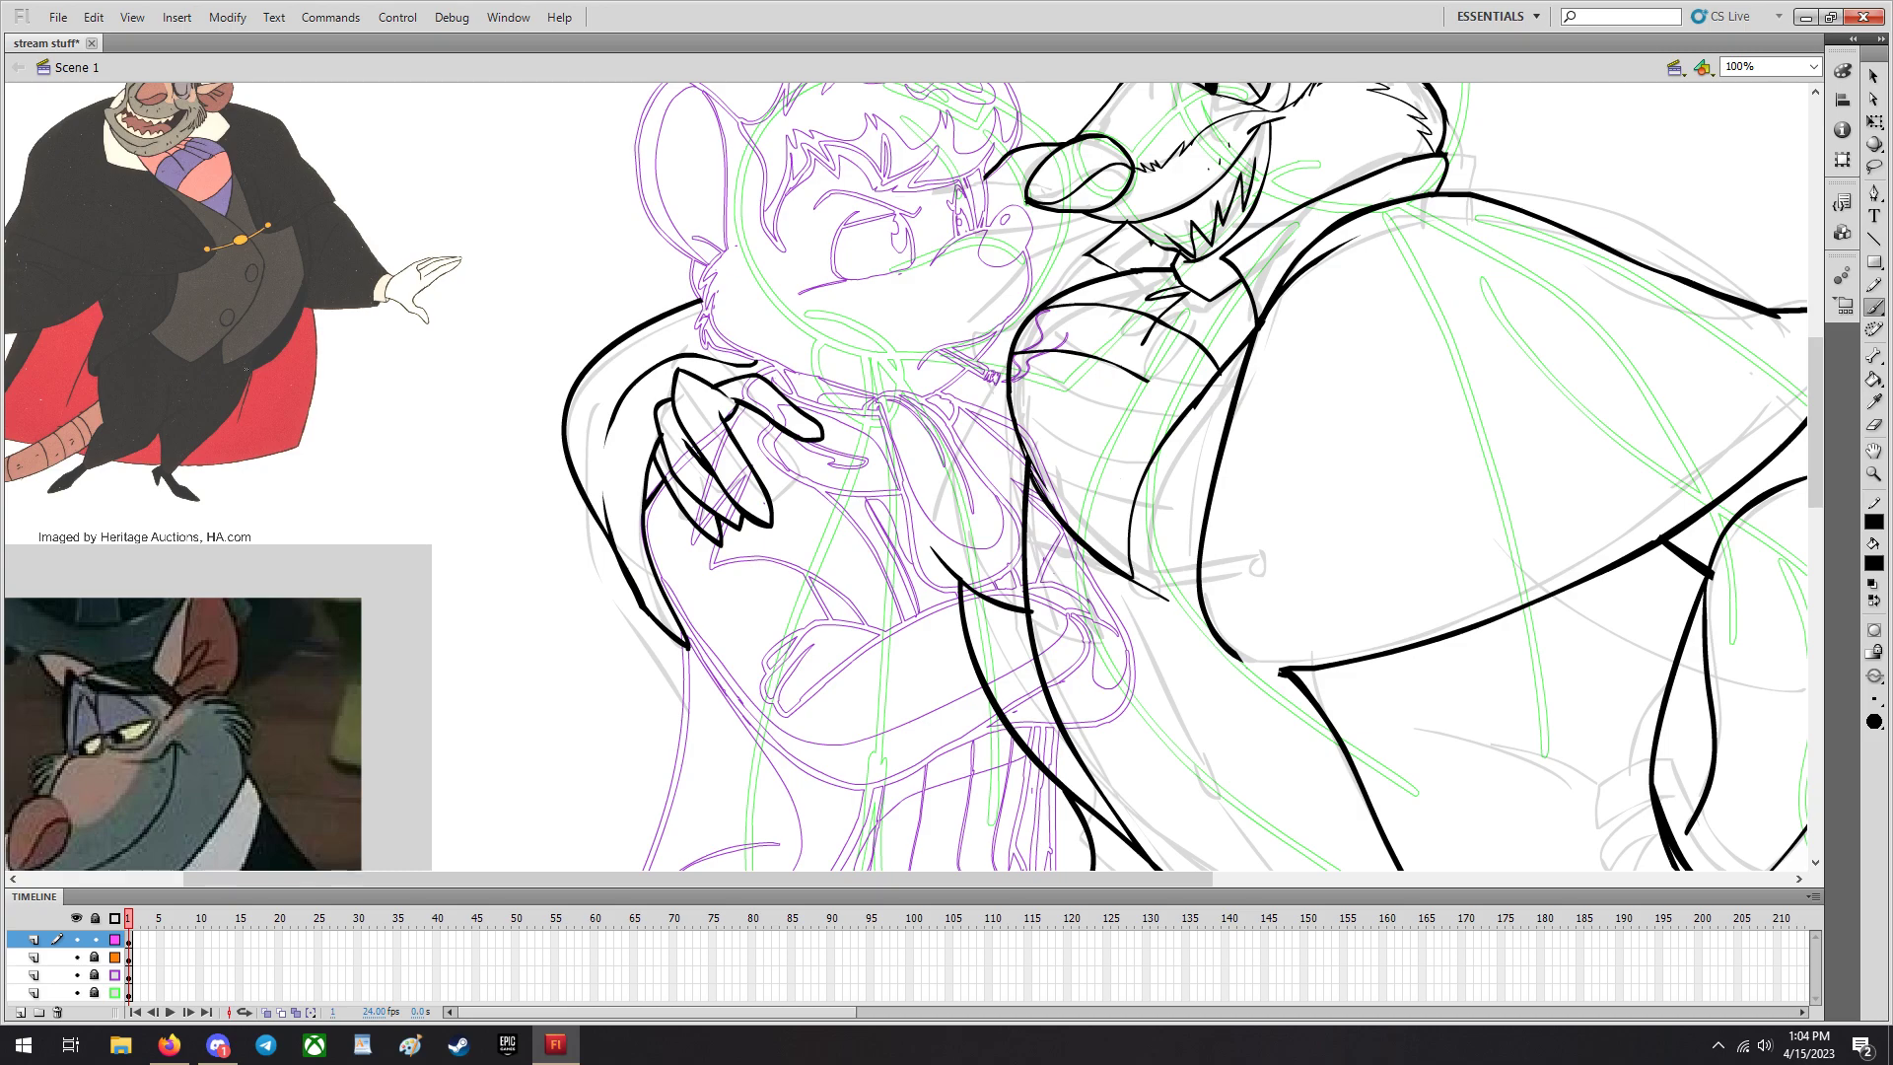
scroll(down, 3)
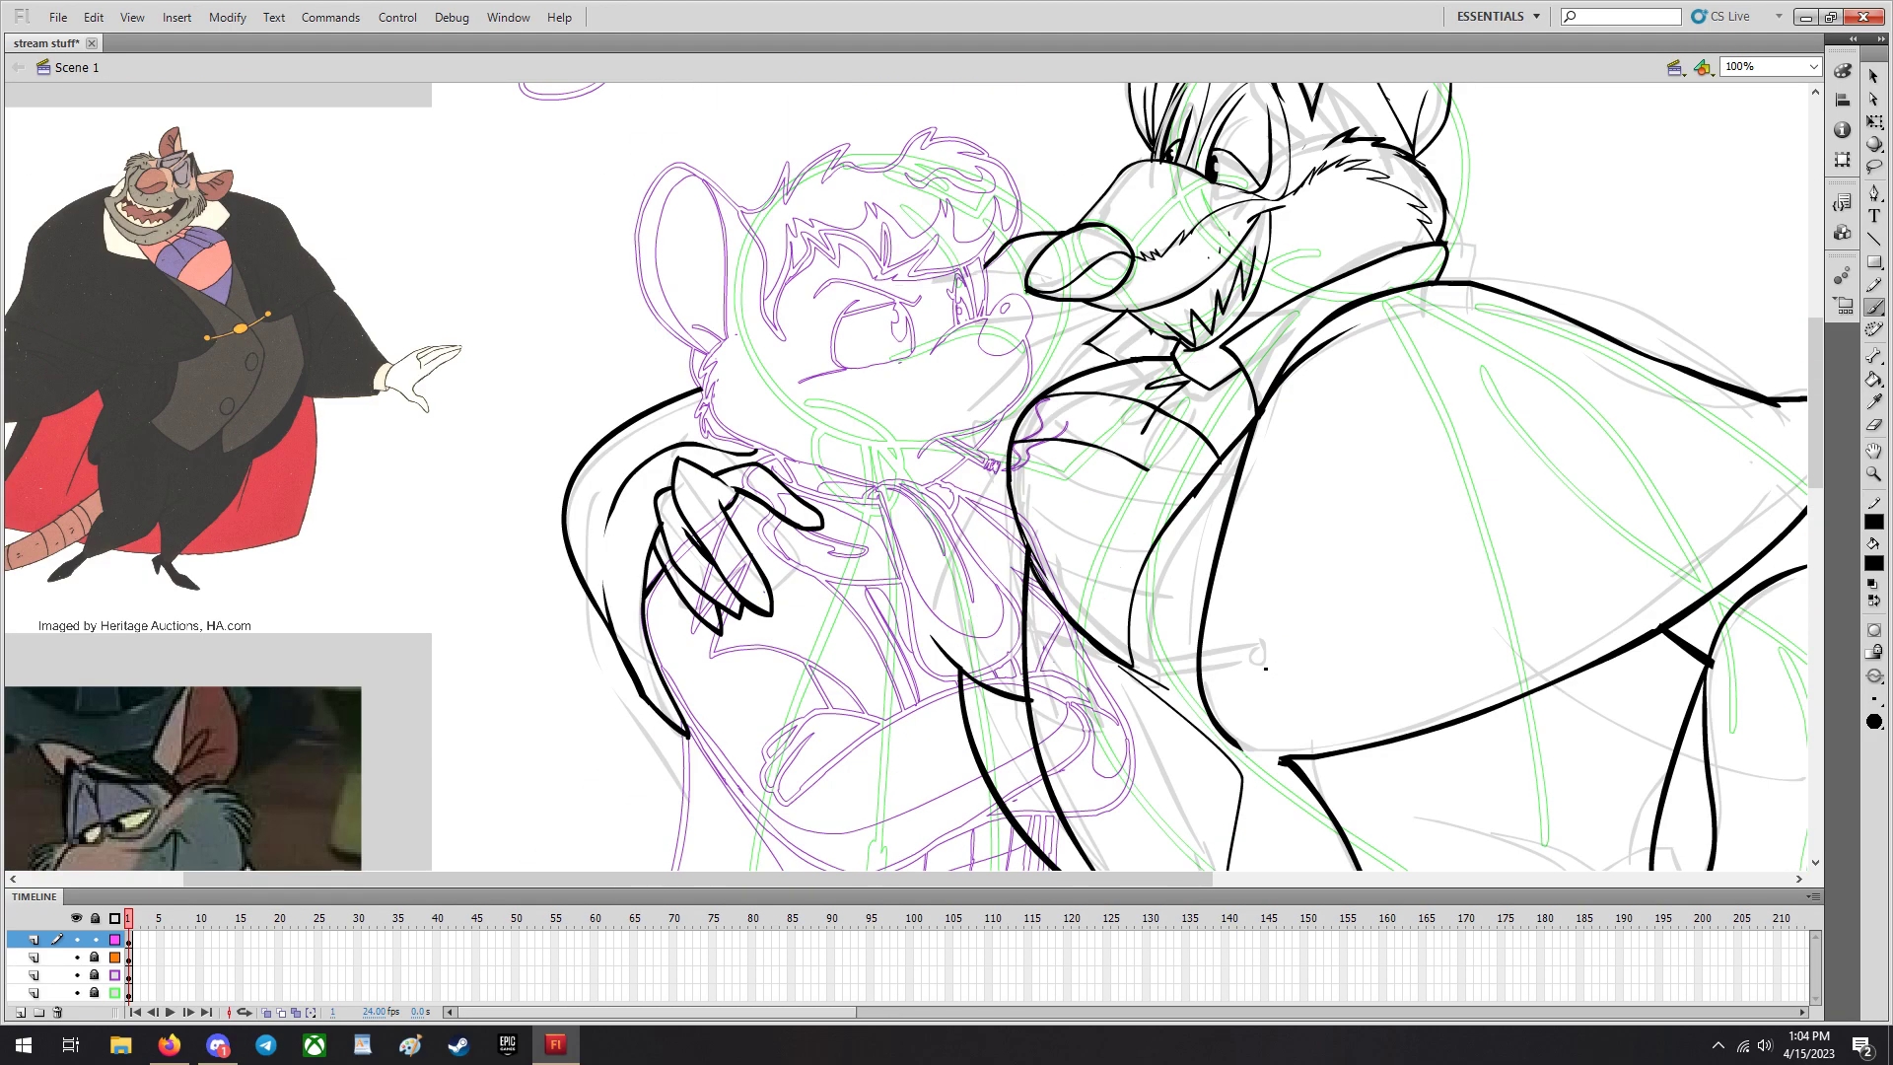
scroll(down, 3)
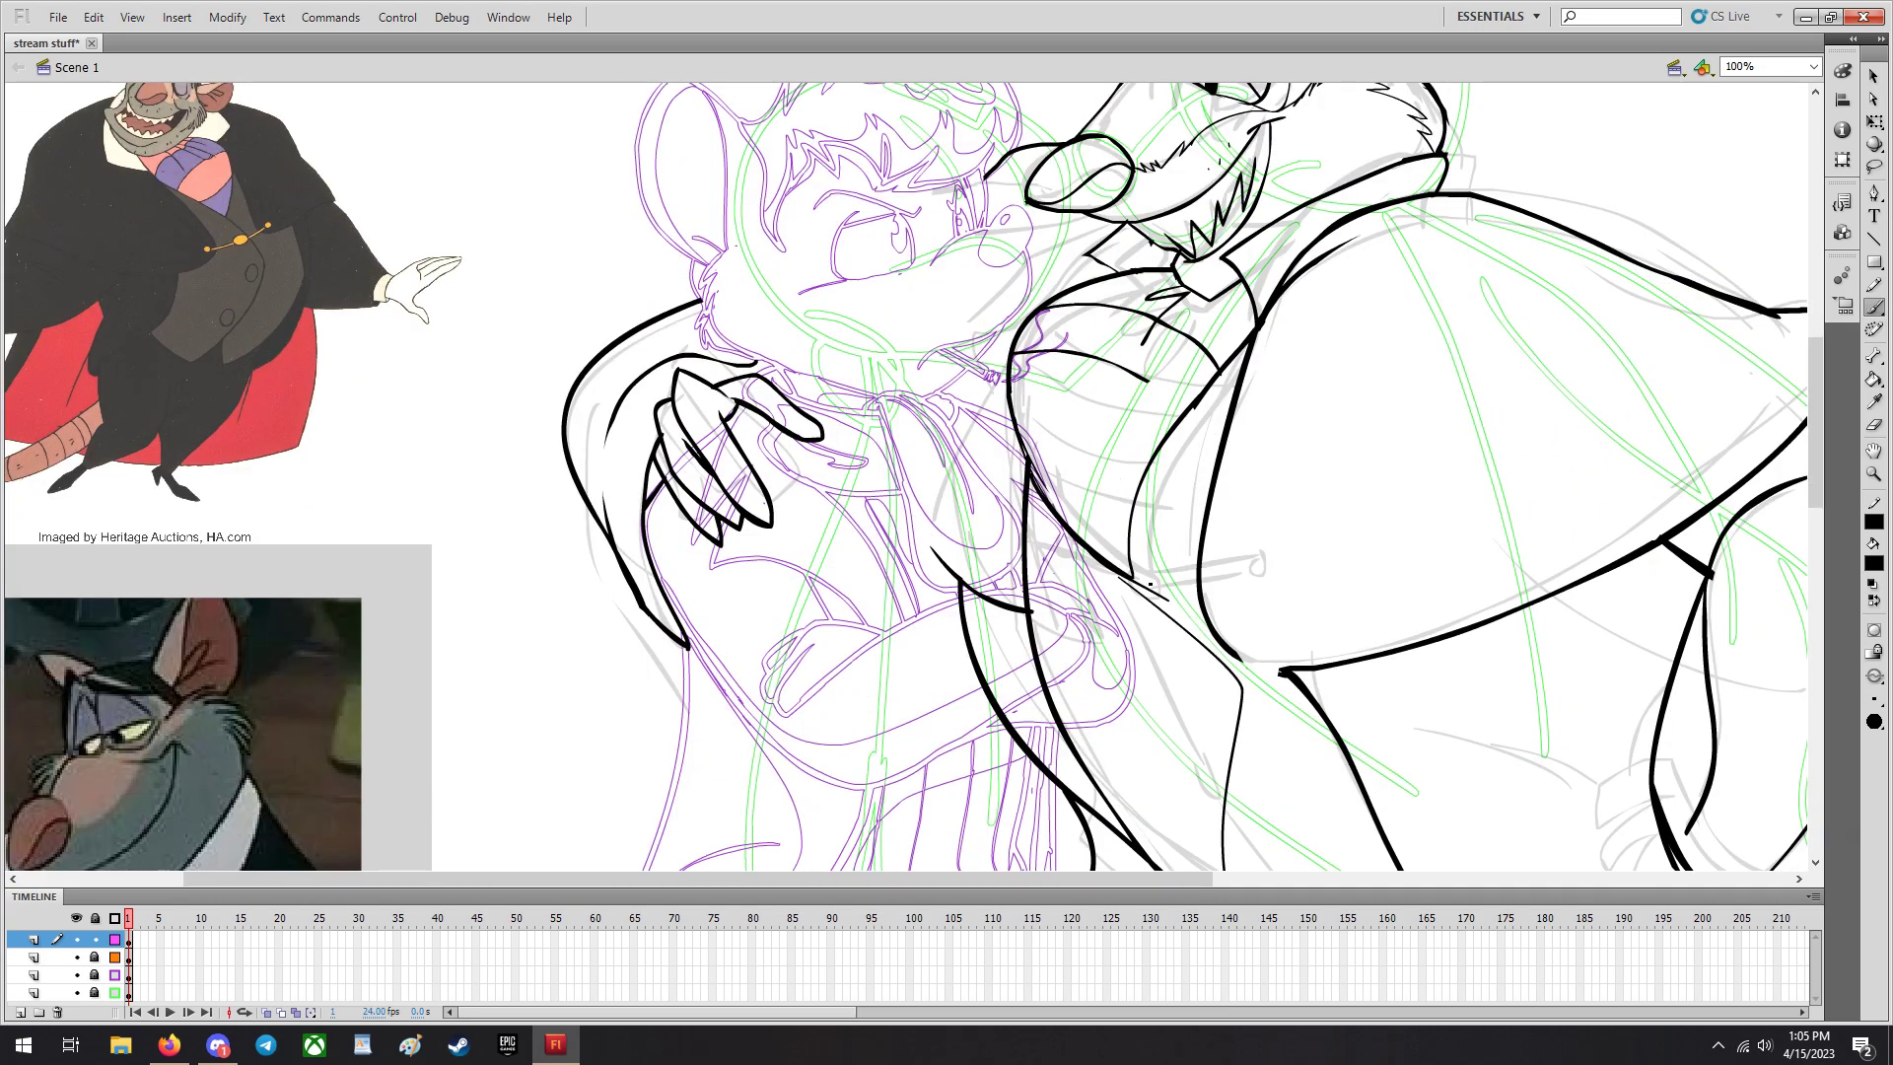
scroll(down, 3)
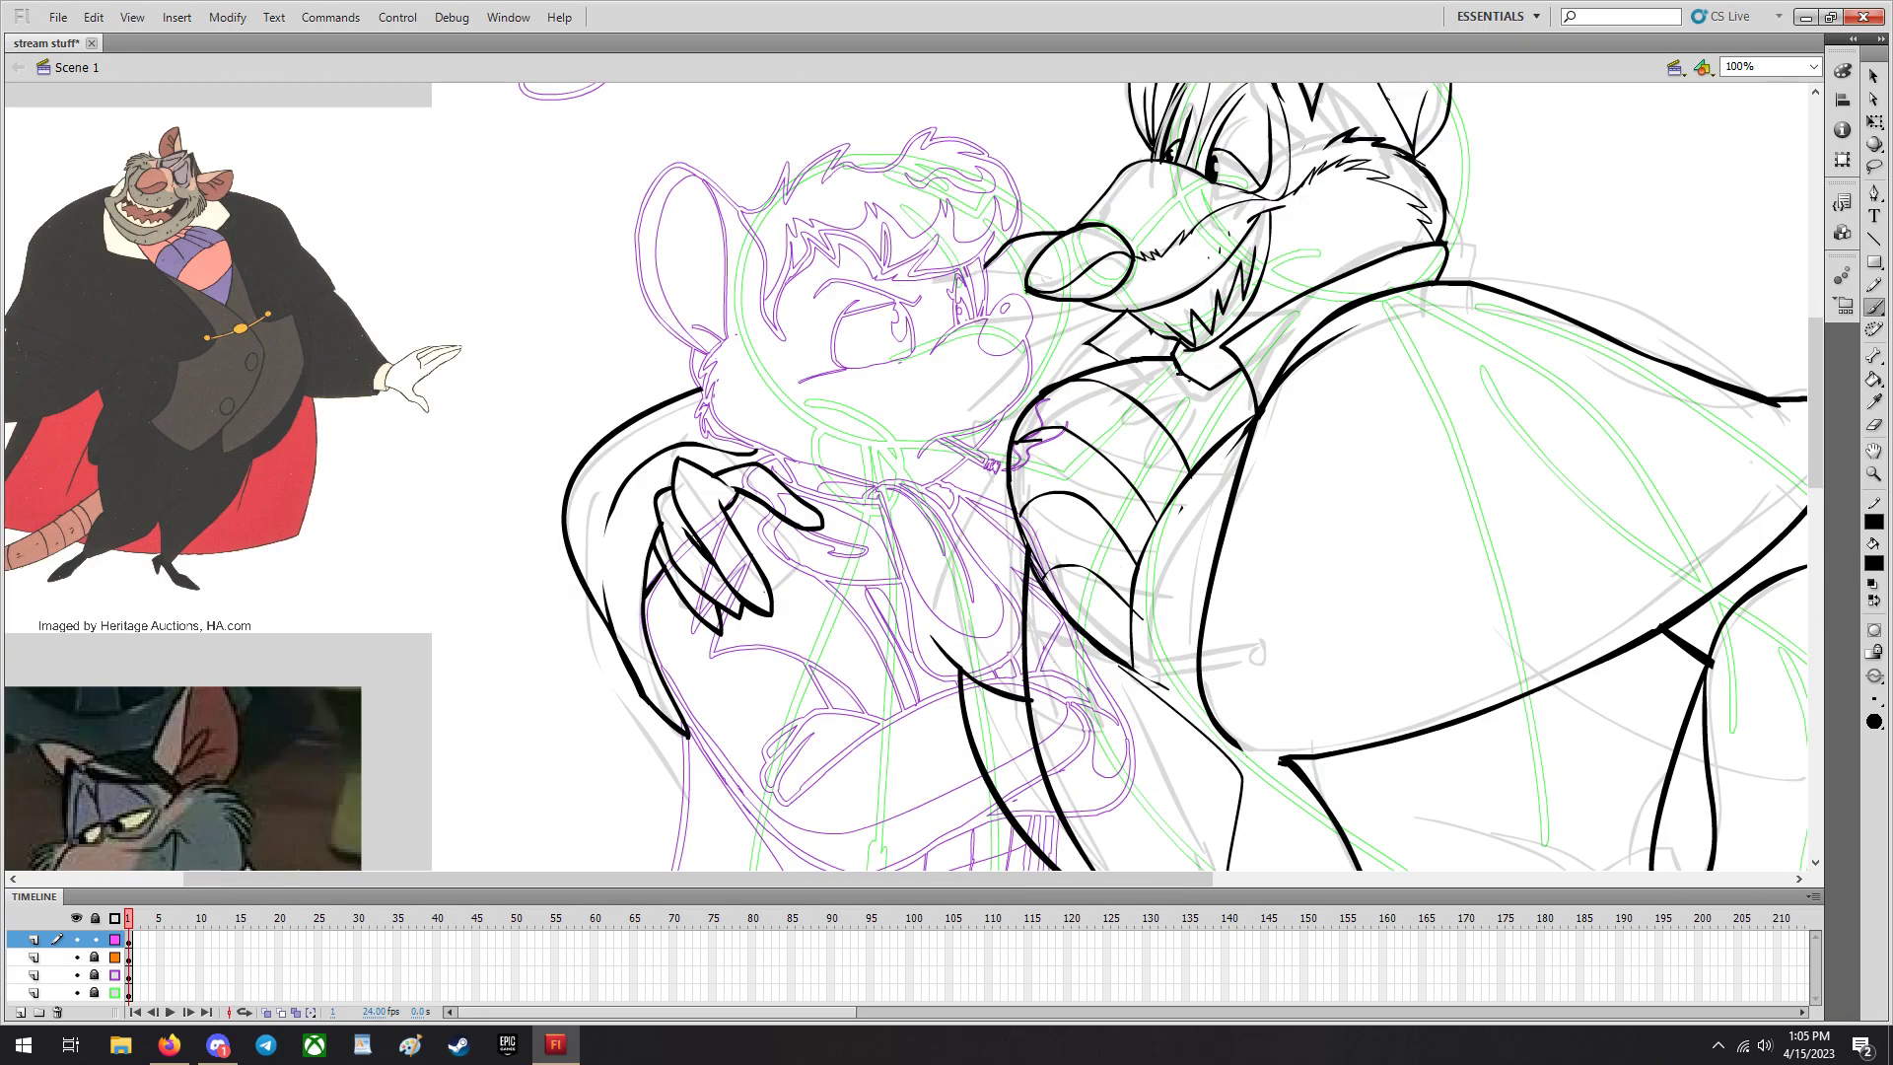
scroll(down, 3)
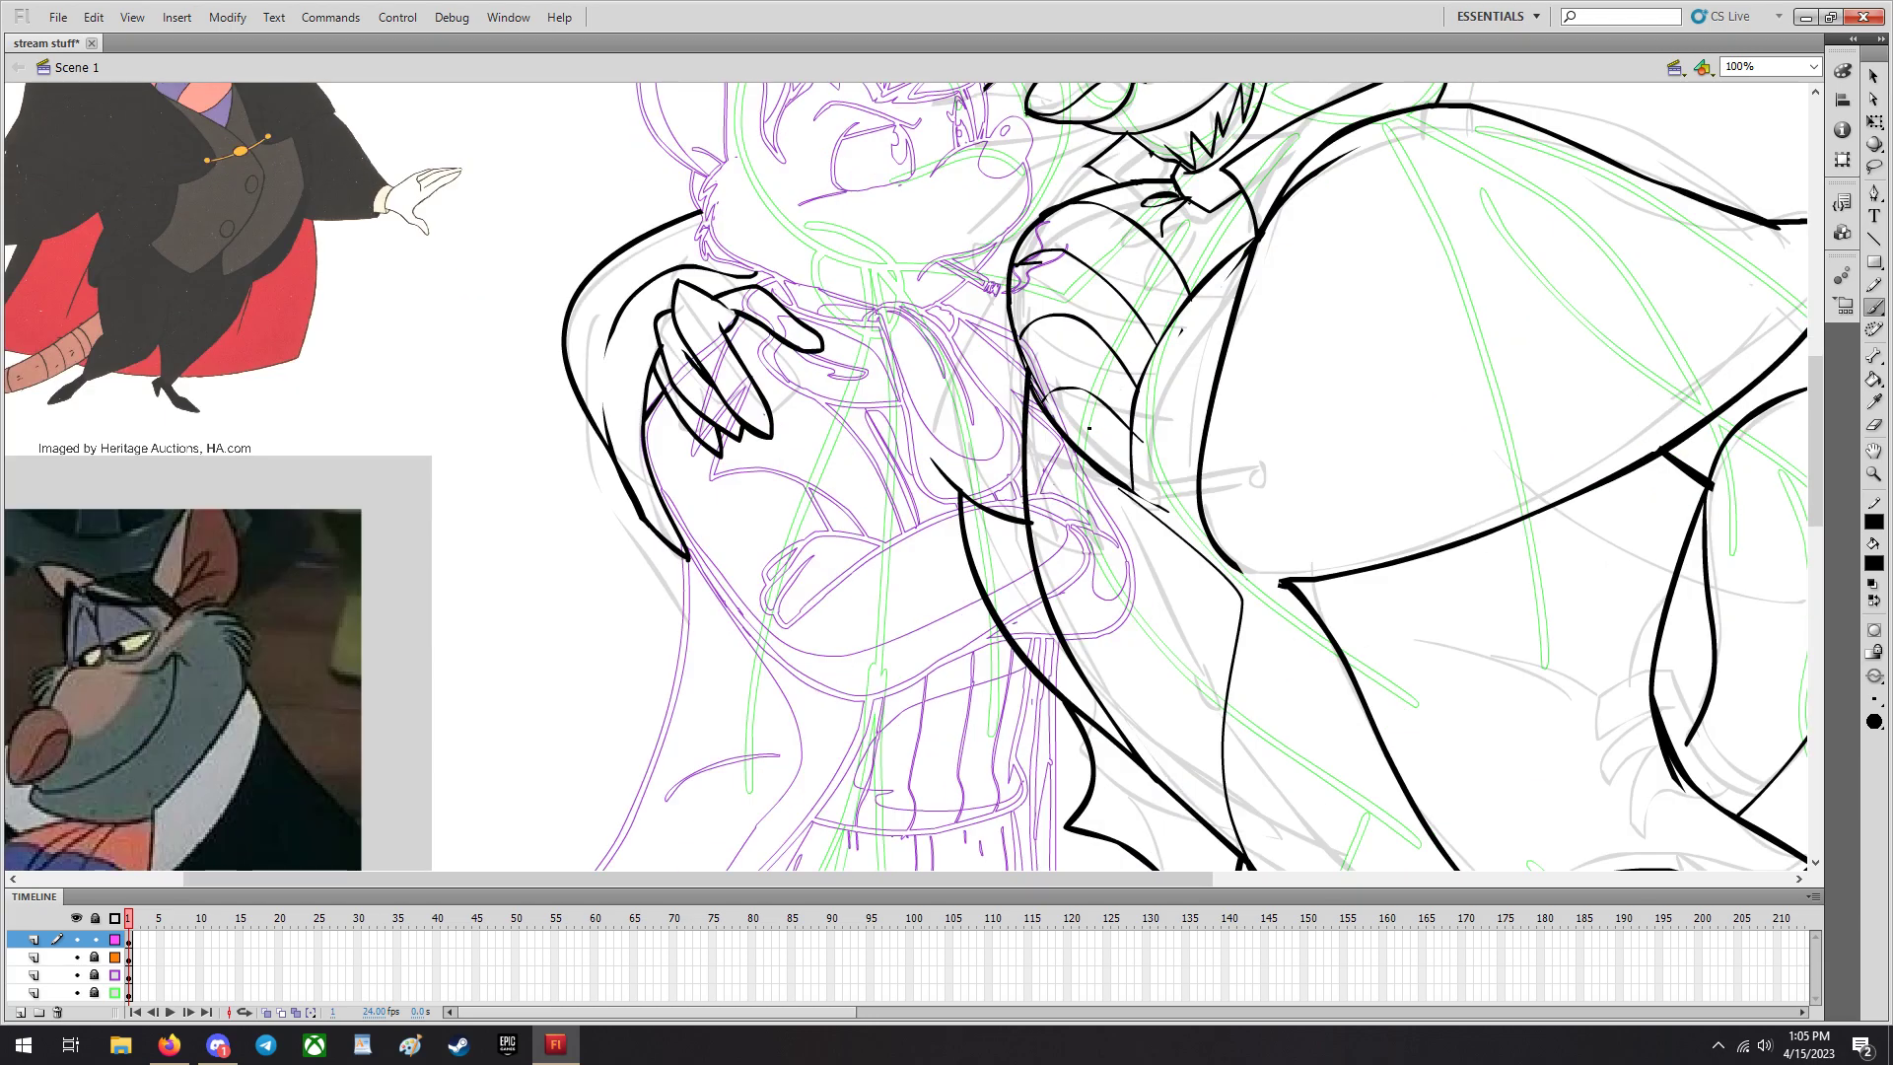
scroll(down, 3)
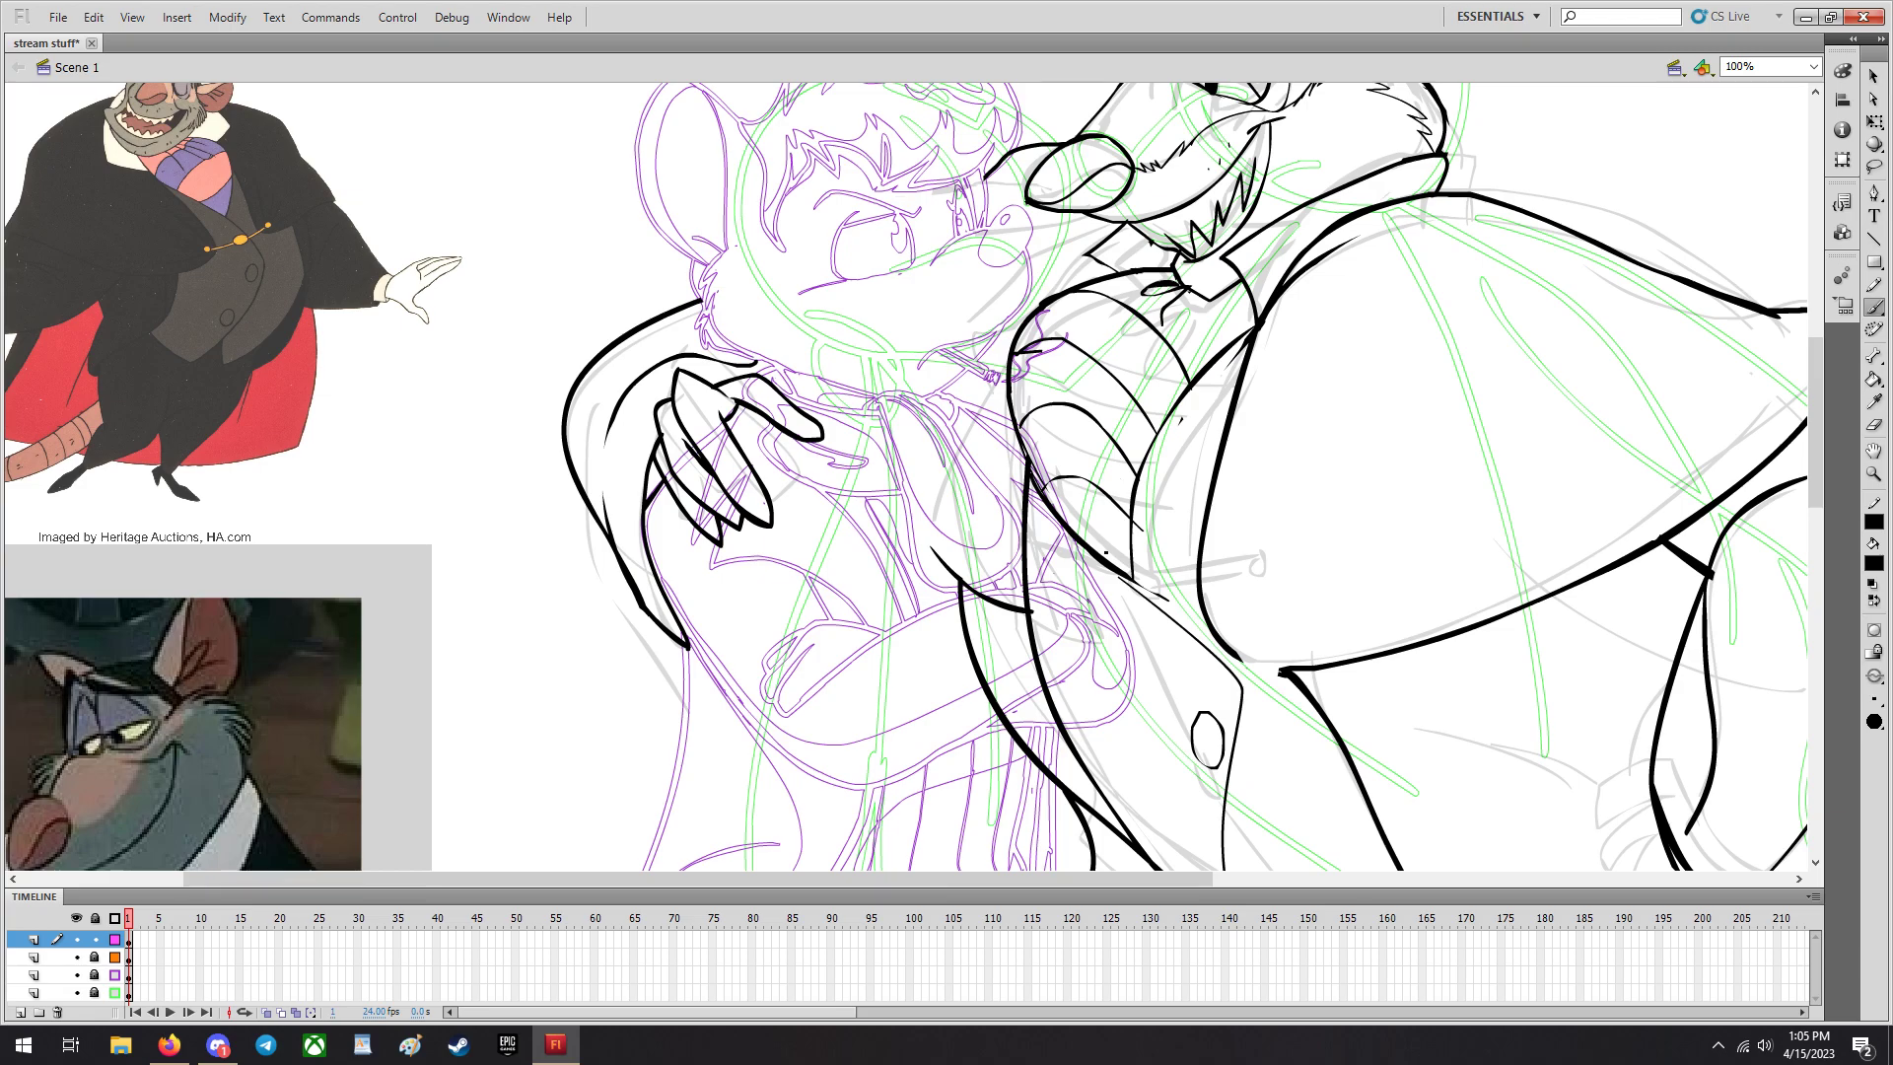
scroll(down, 3)
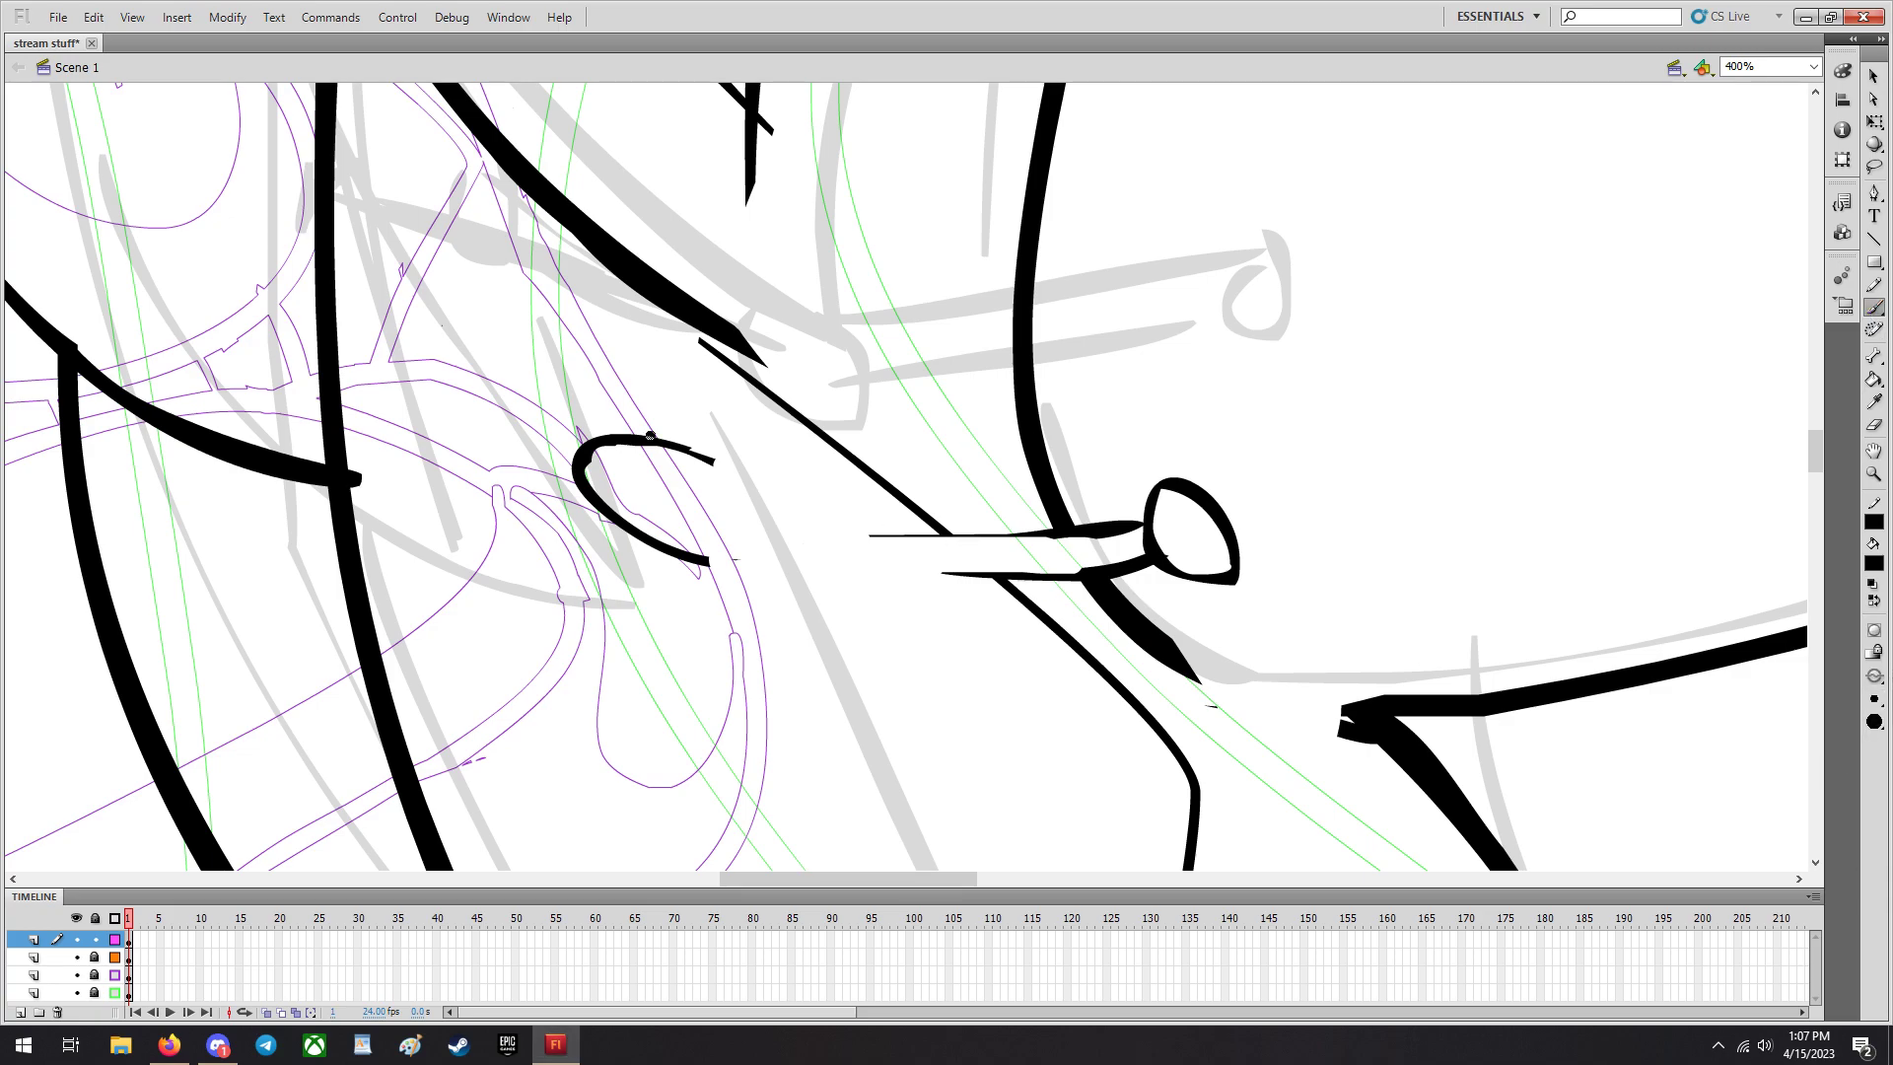
Ink the thin watch chain joining the small oval and a curved stripe on the vest.
drag(706, 454, 802, 550)
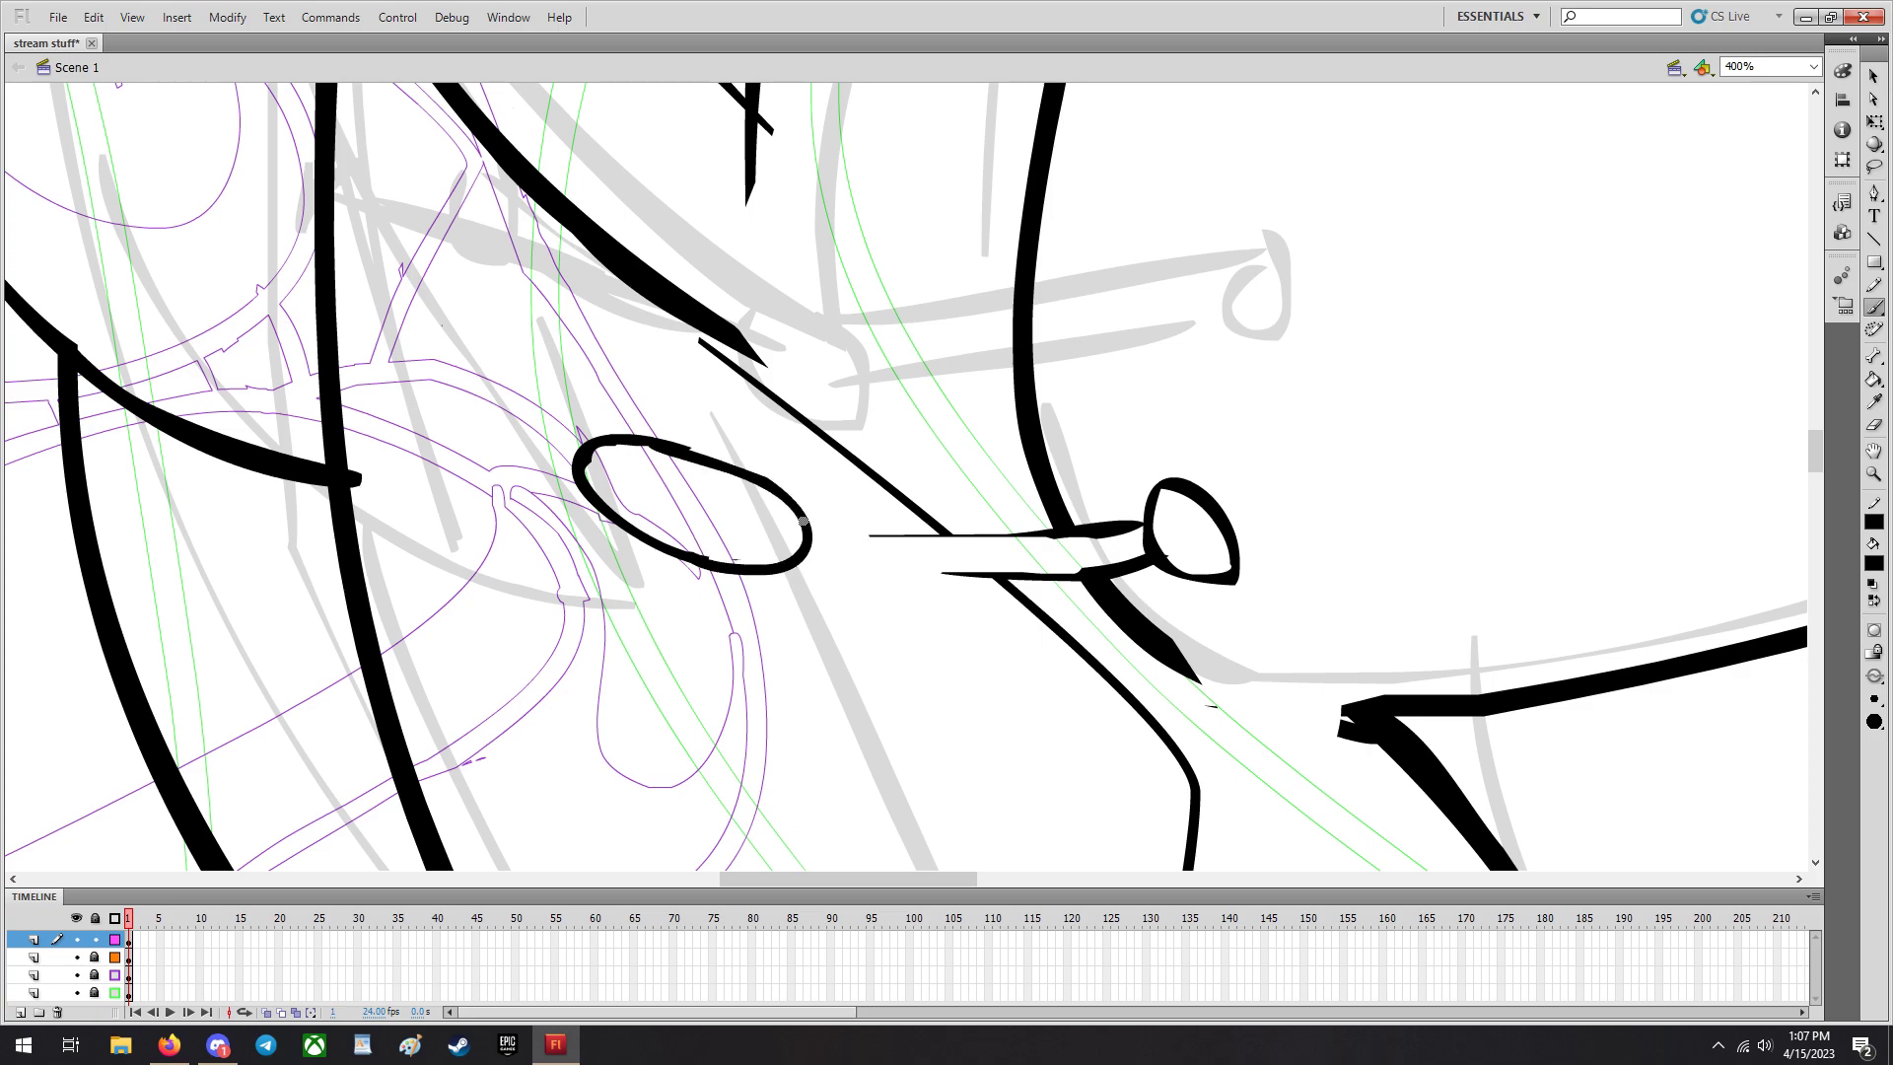
drag(797, 531, 1160, 552)
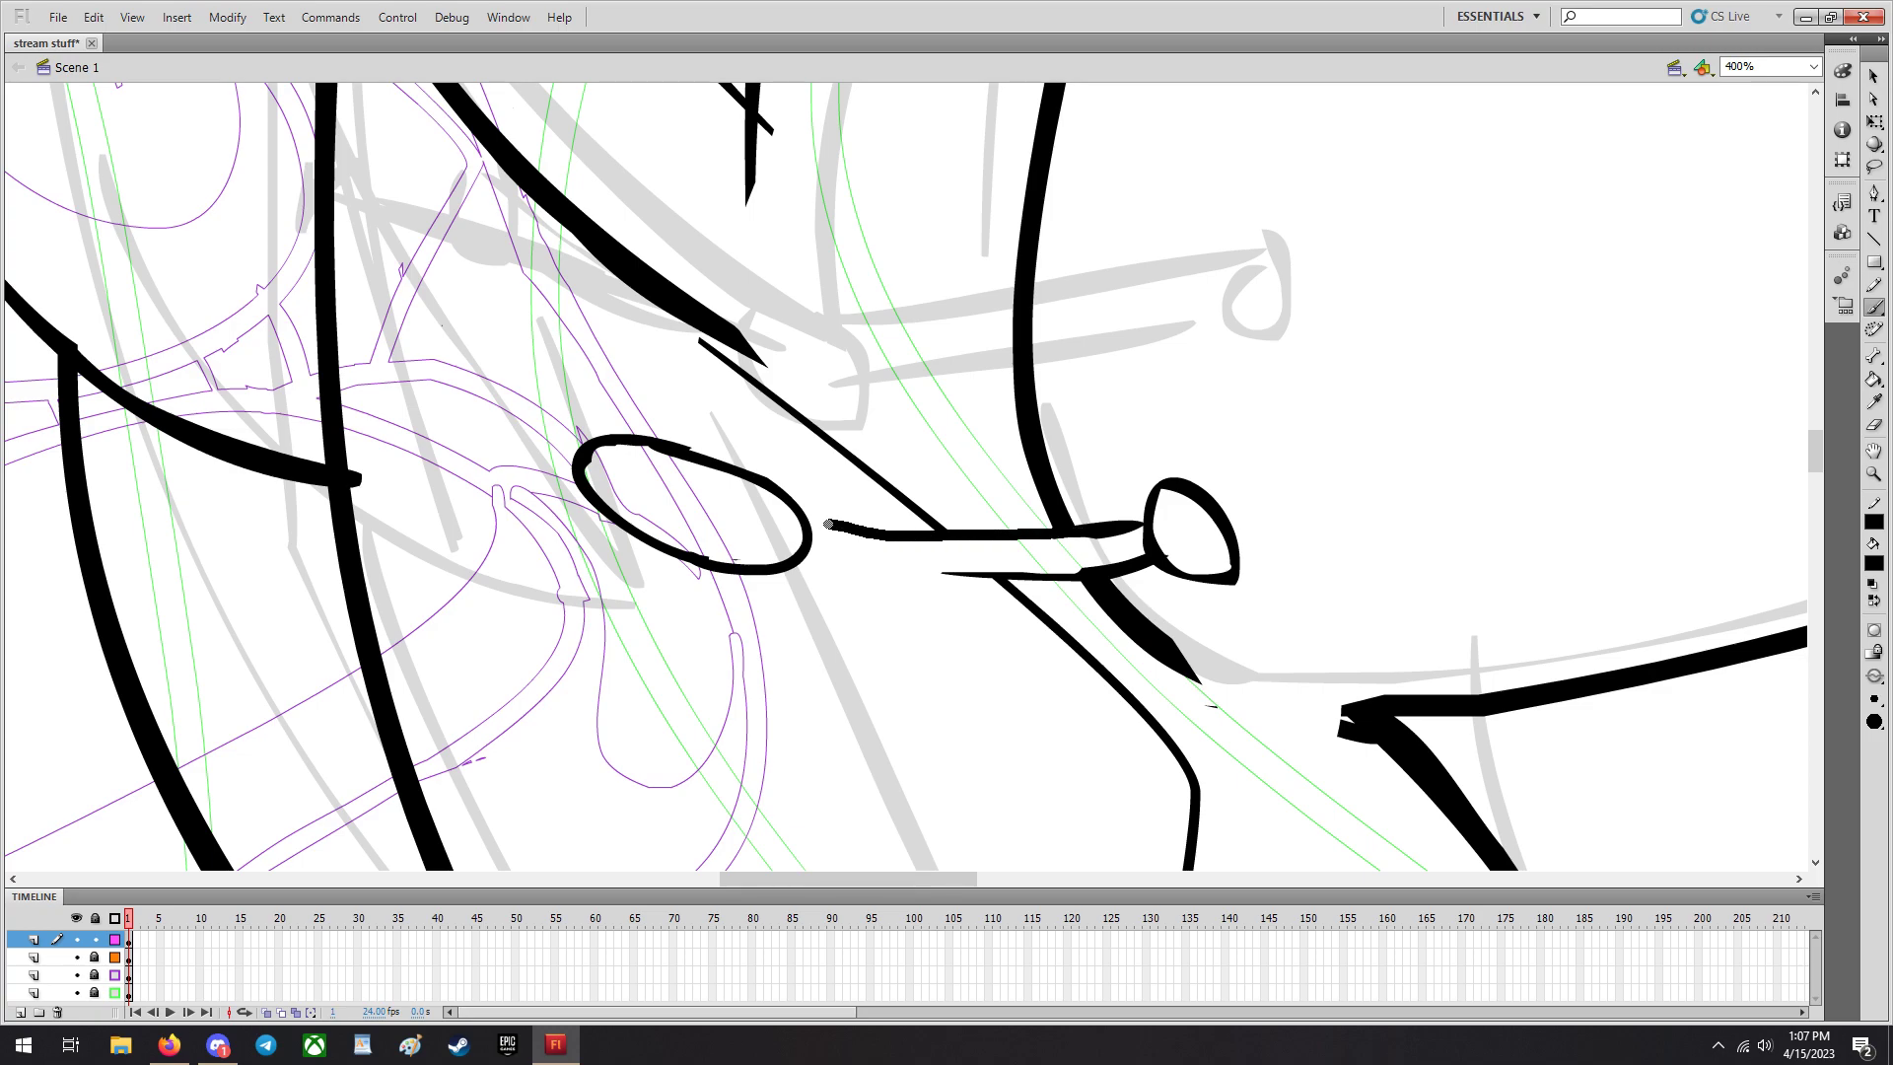
drag(814, 531, 1008, 577)
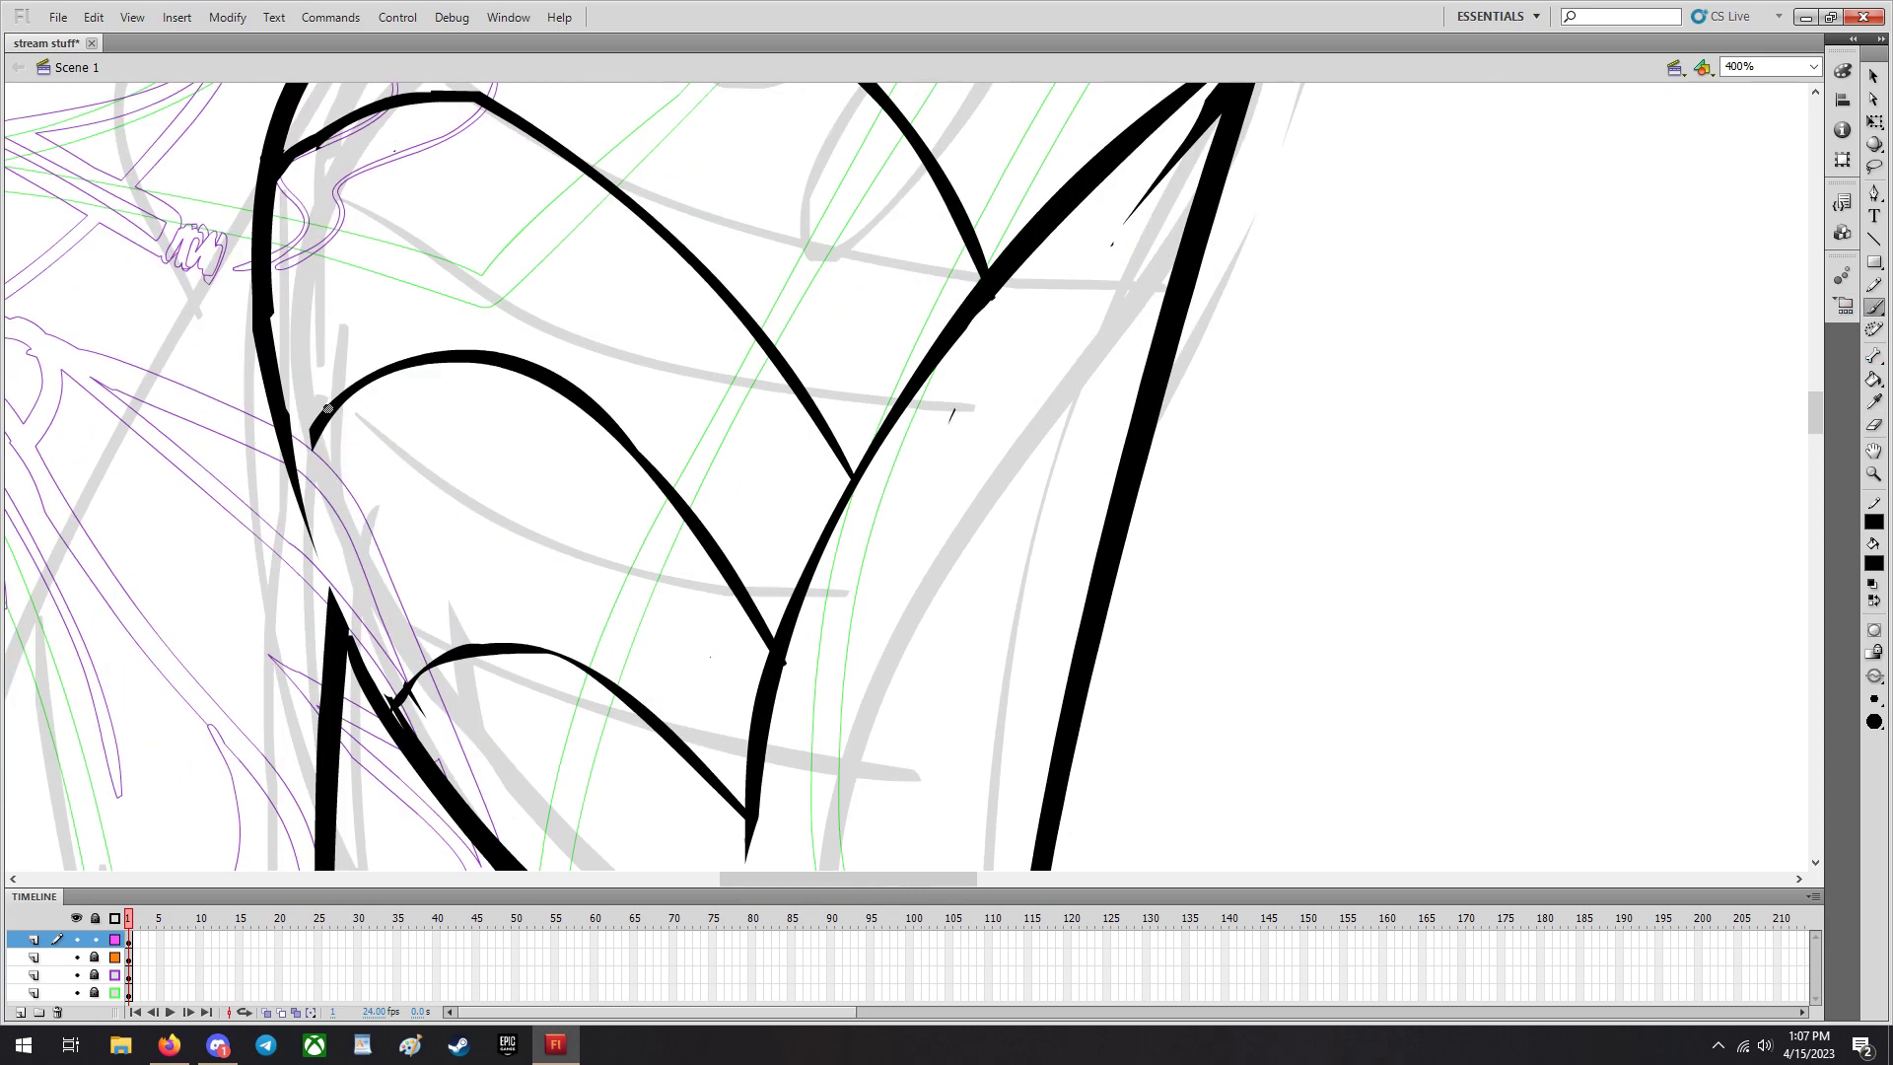
drag(325, 410, 356, 647)
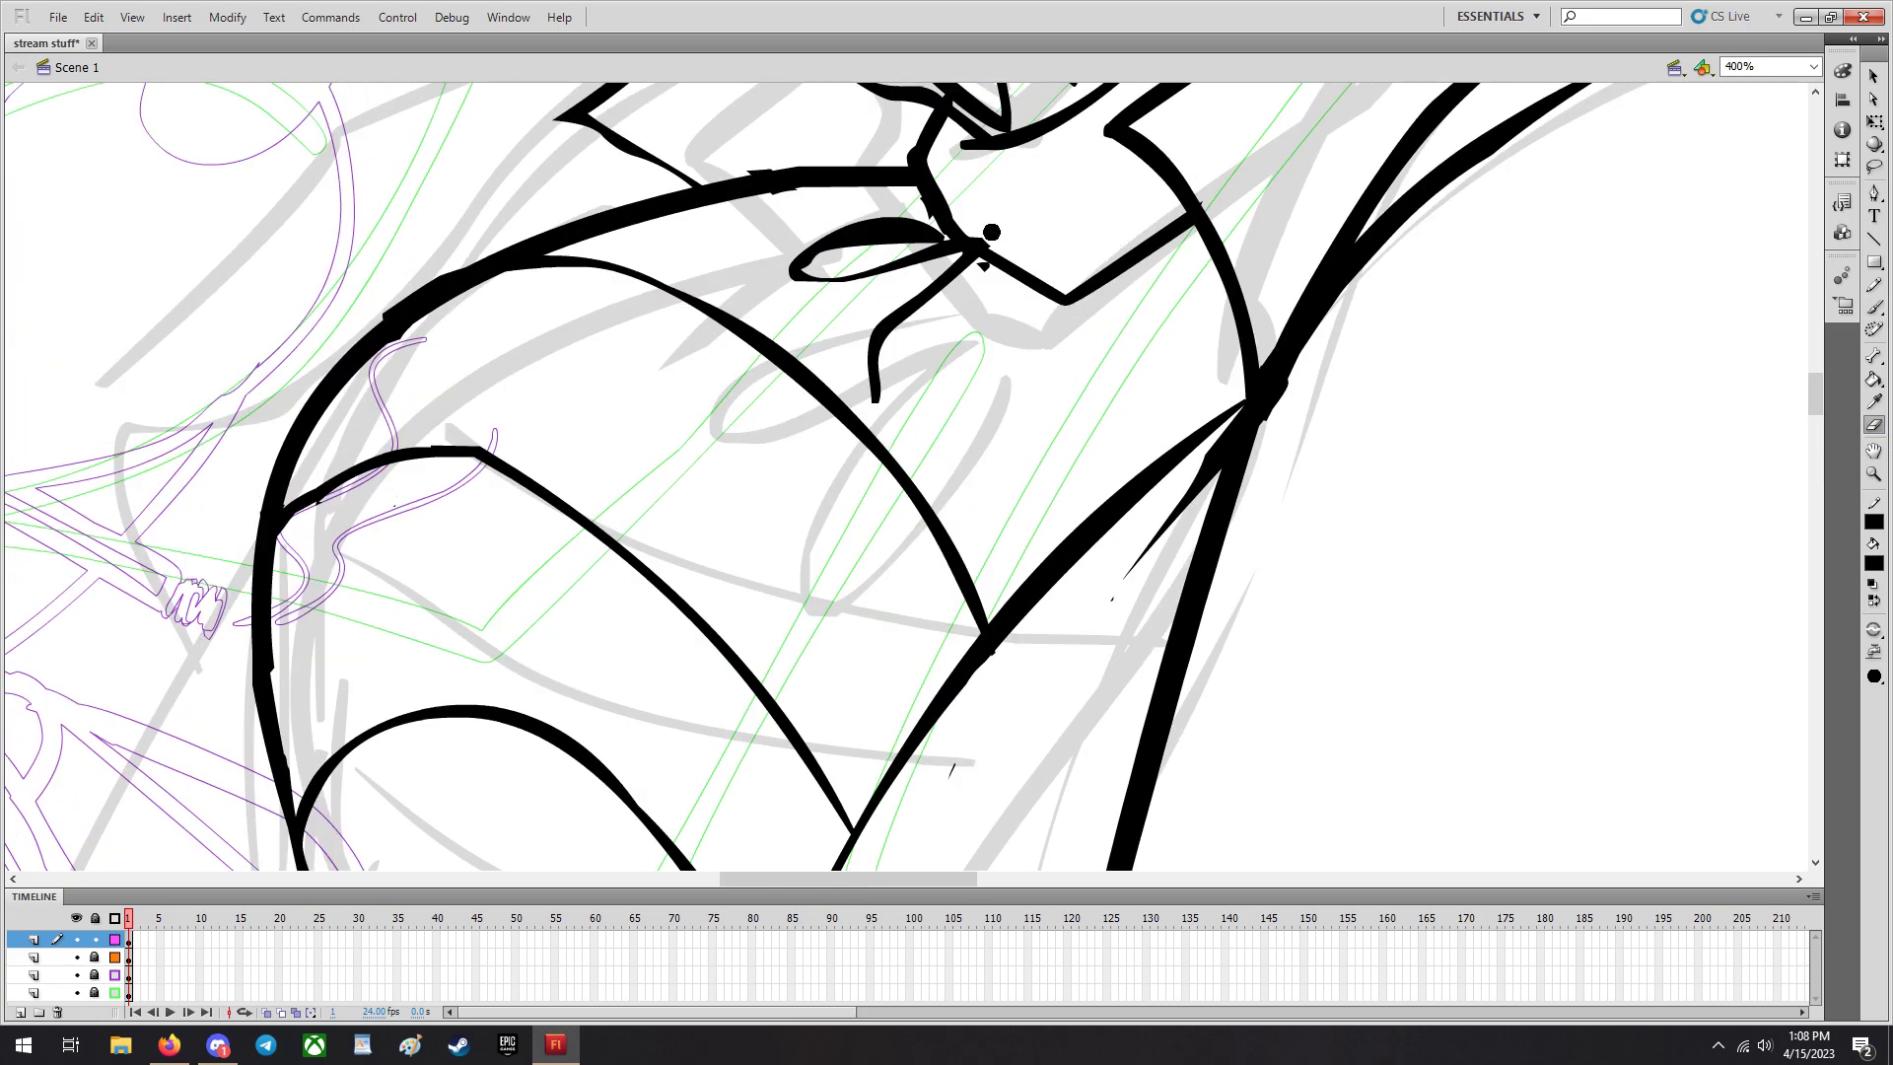
Zoom out and drag the Ratigan reference picture over the drawing.
click(1814, 67)
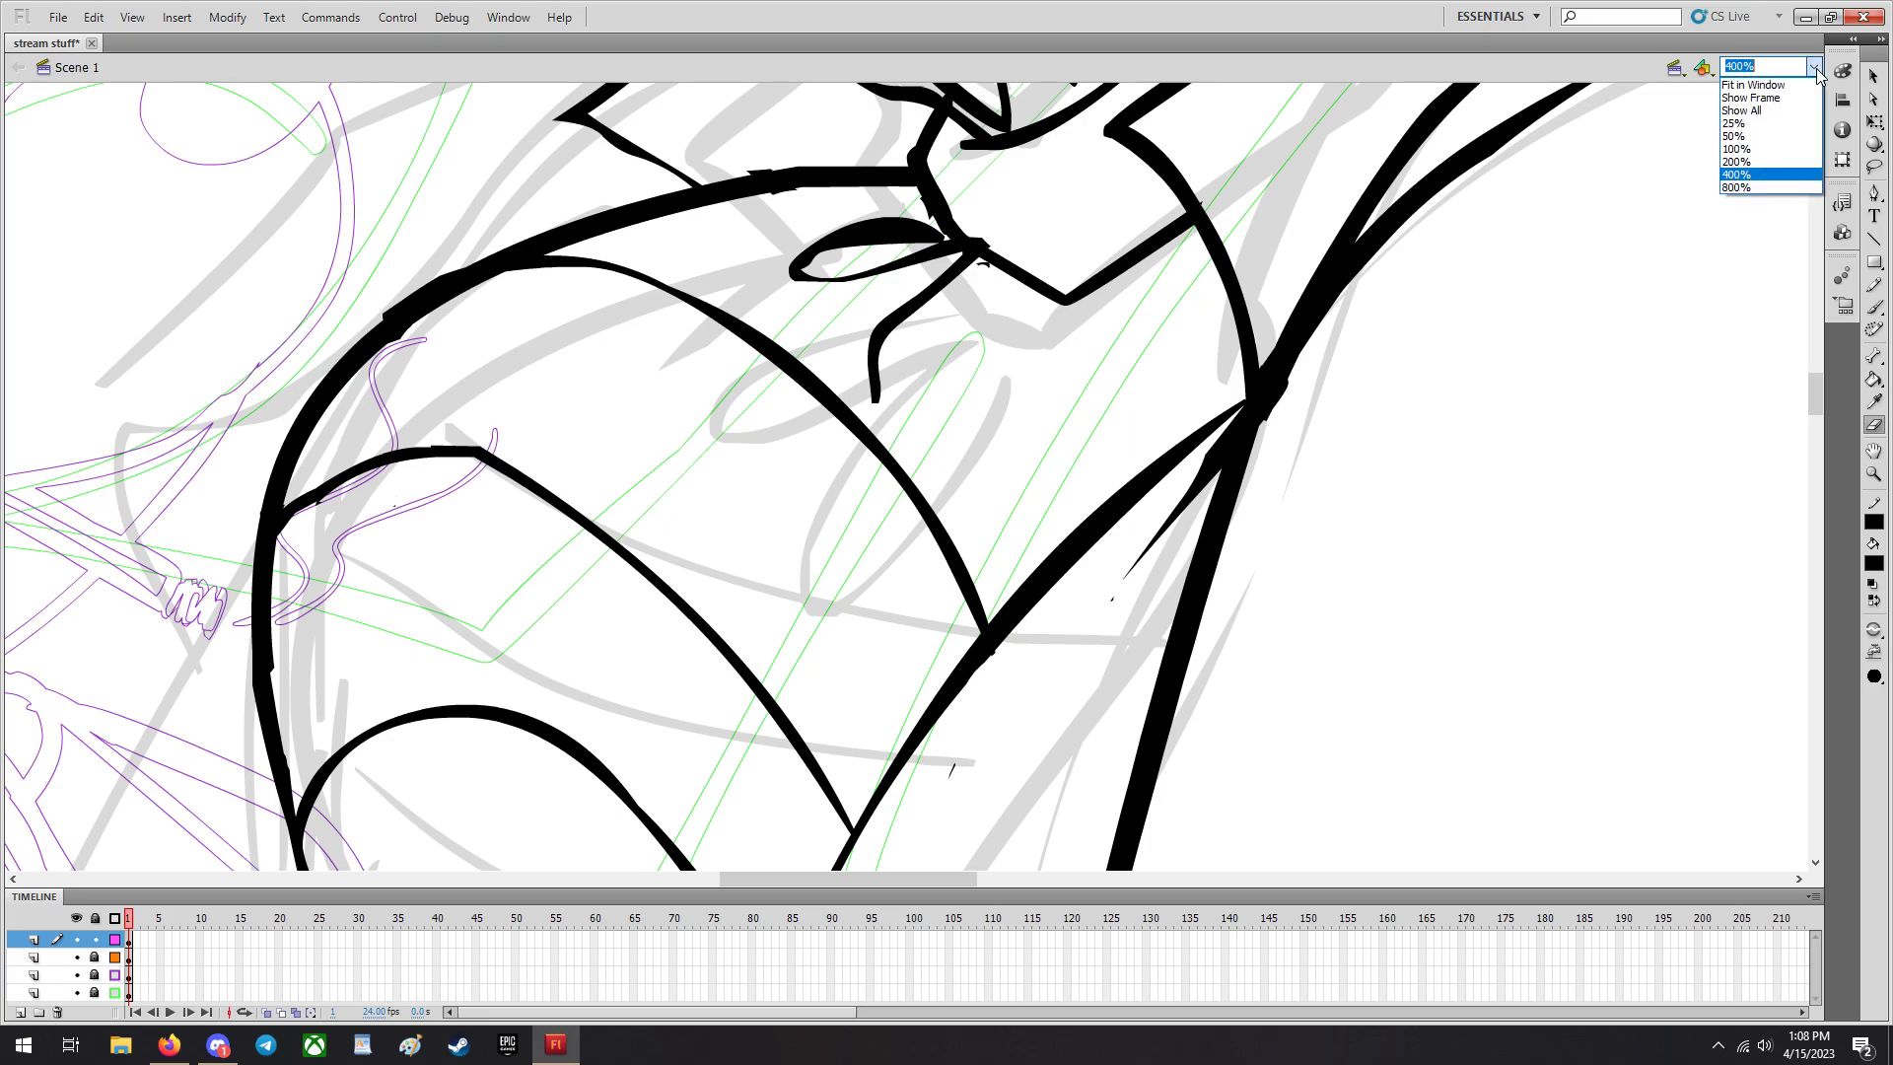
click(1743, 162)
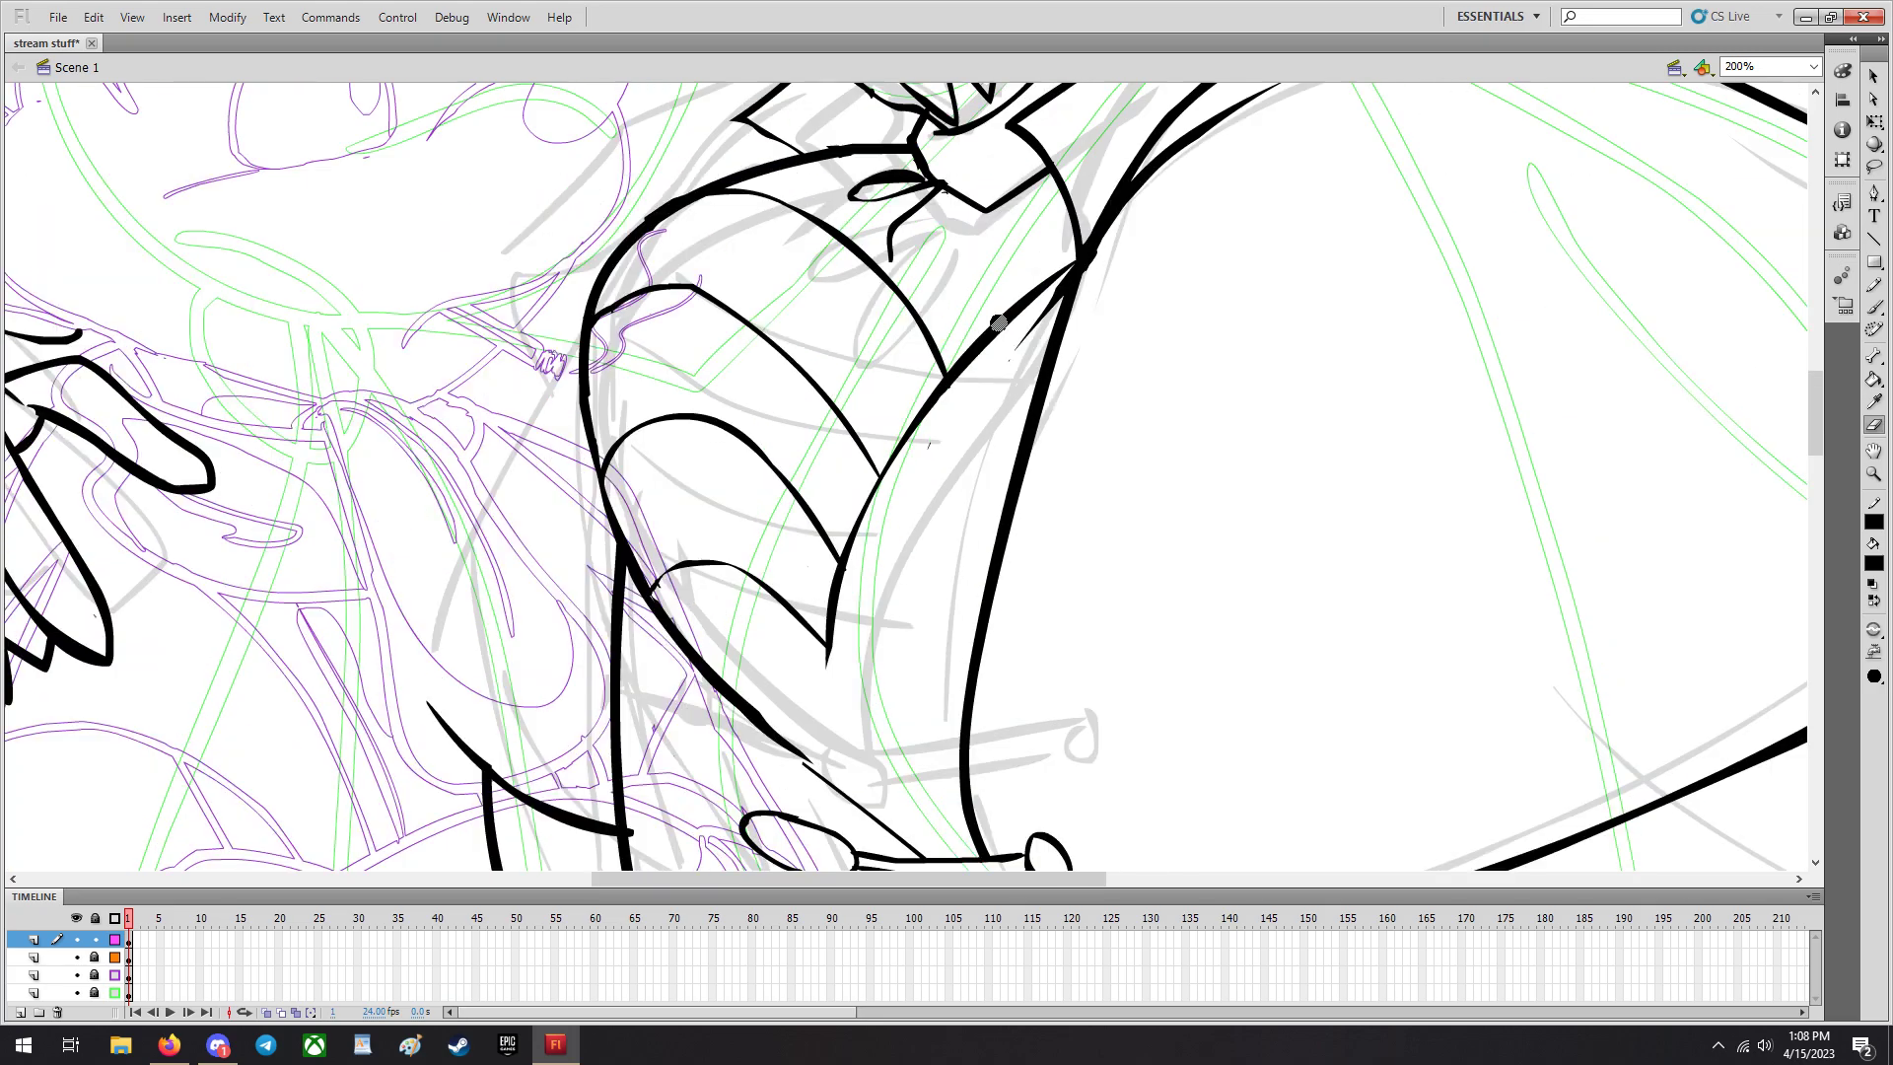
mouse_move(1810, 67)
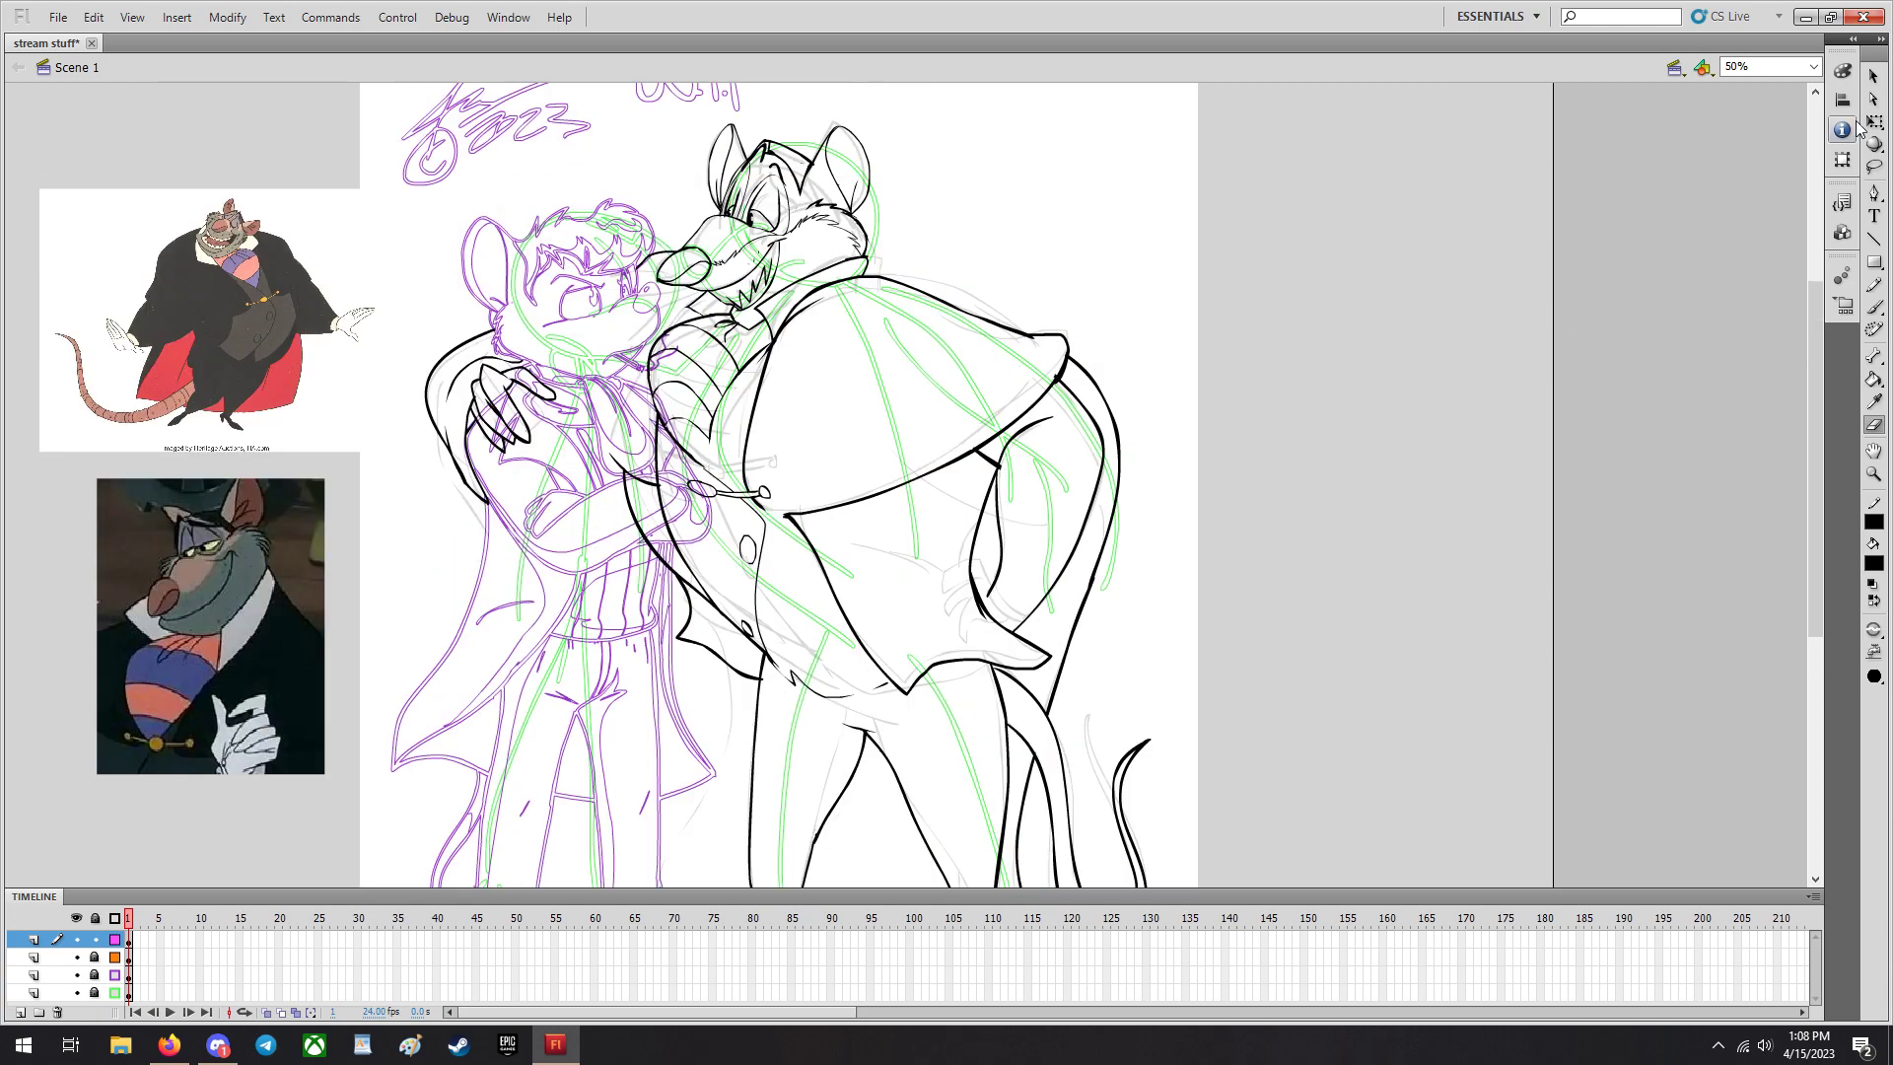
drag(199, 320, 1212, 459)
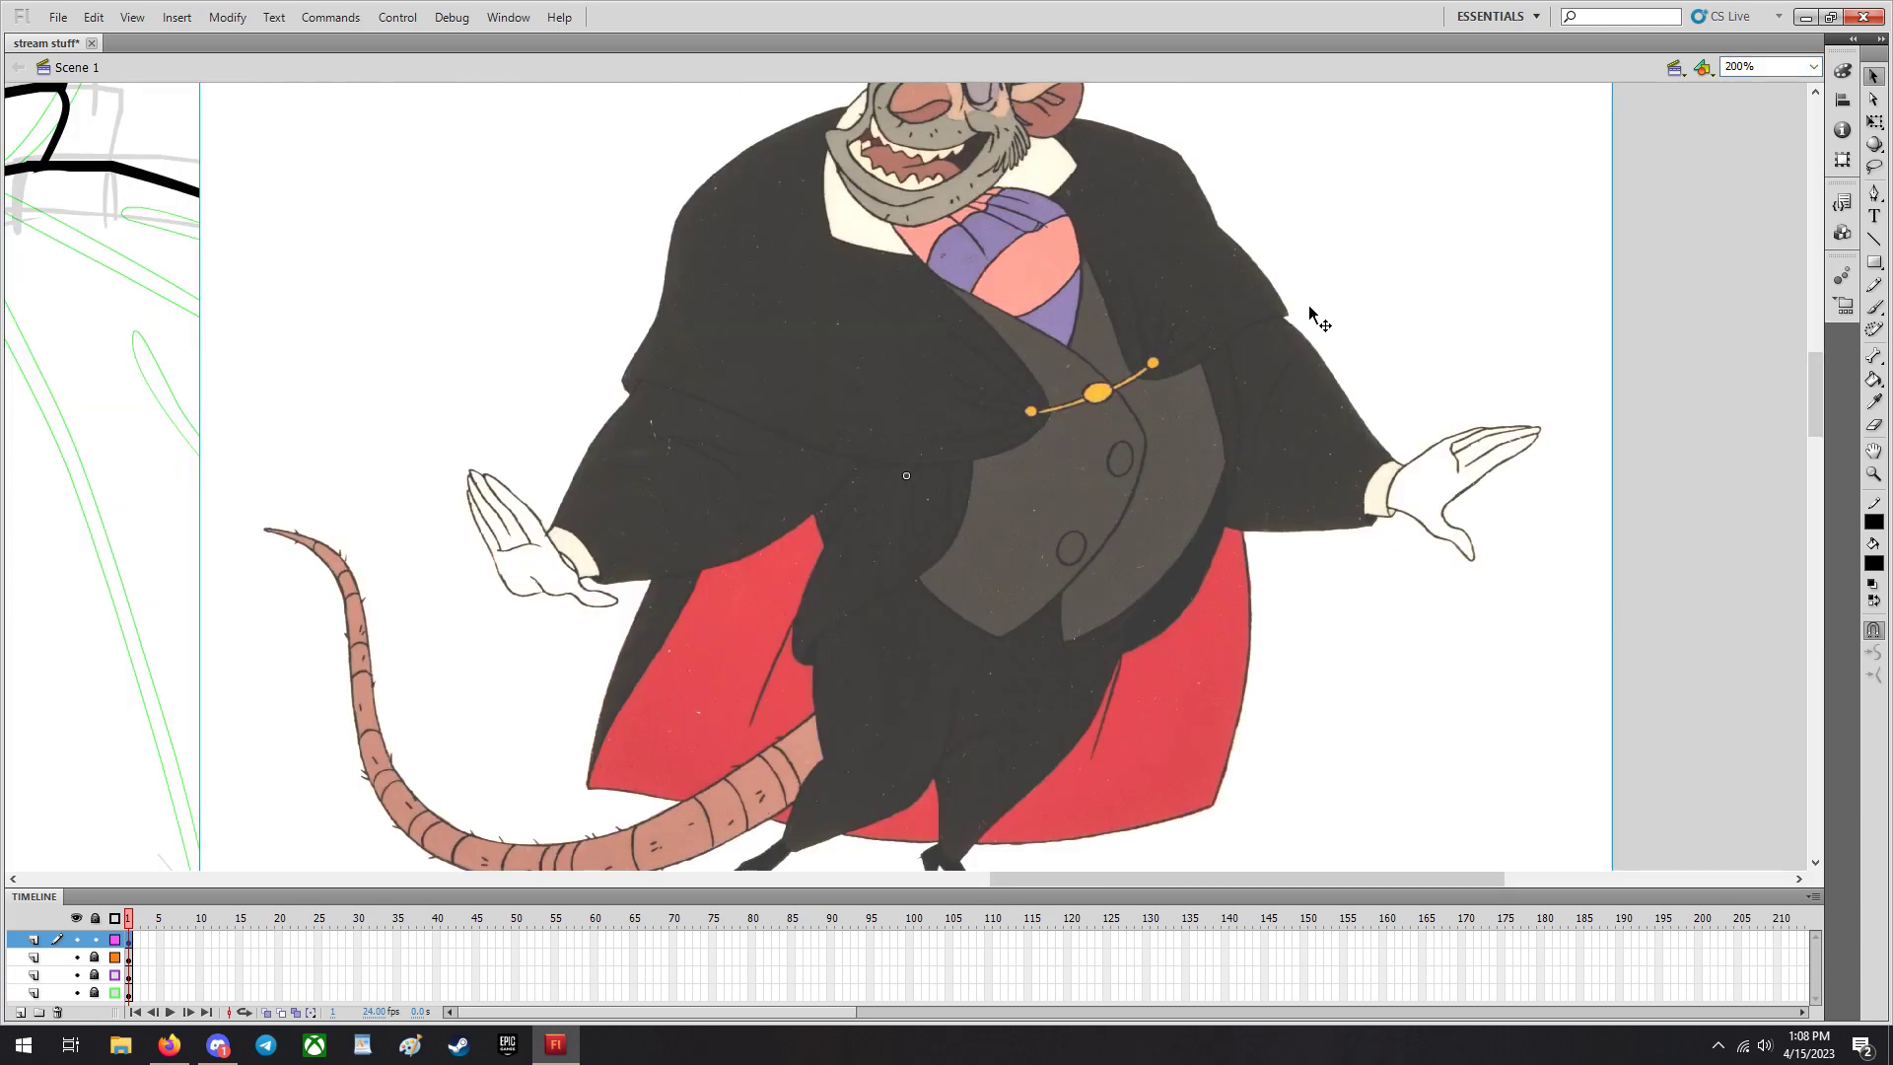
scroll(down, 3)
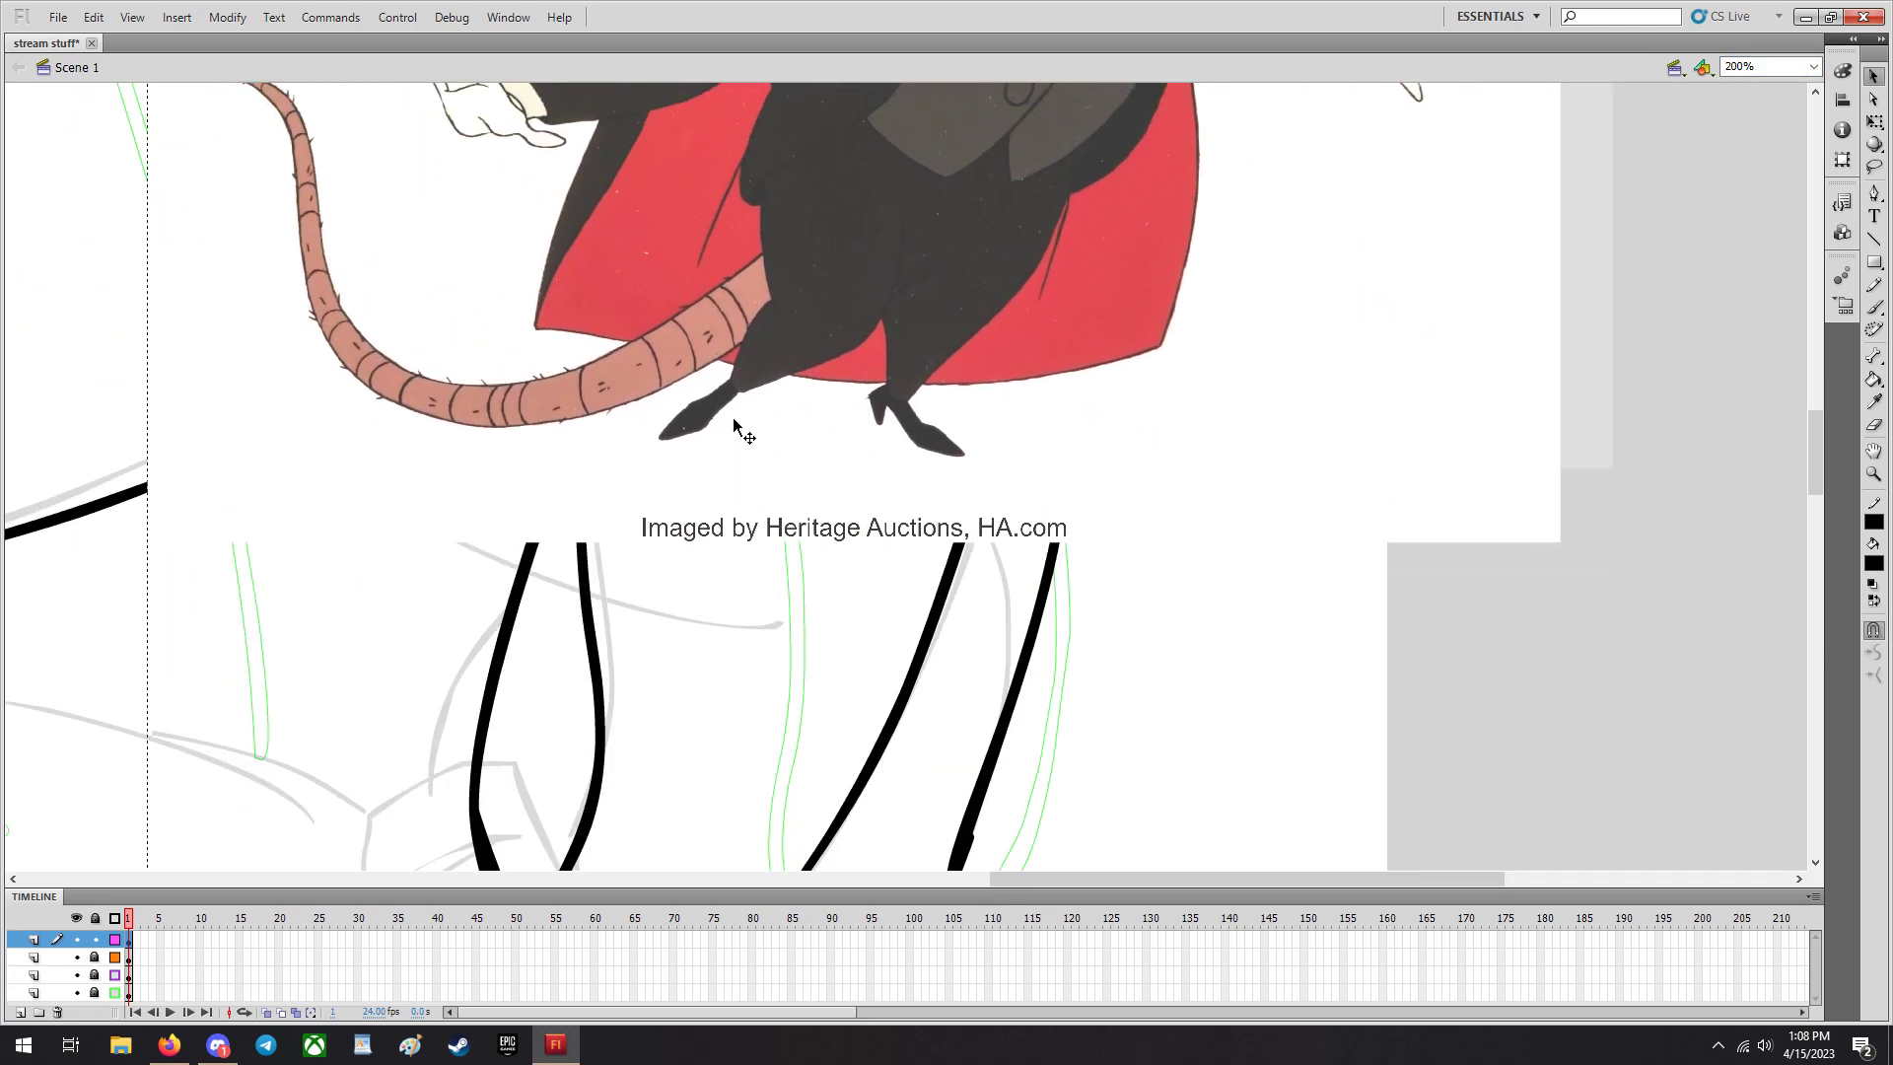
scroll(down, 3)
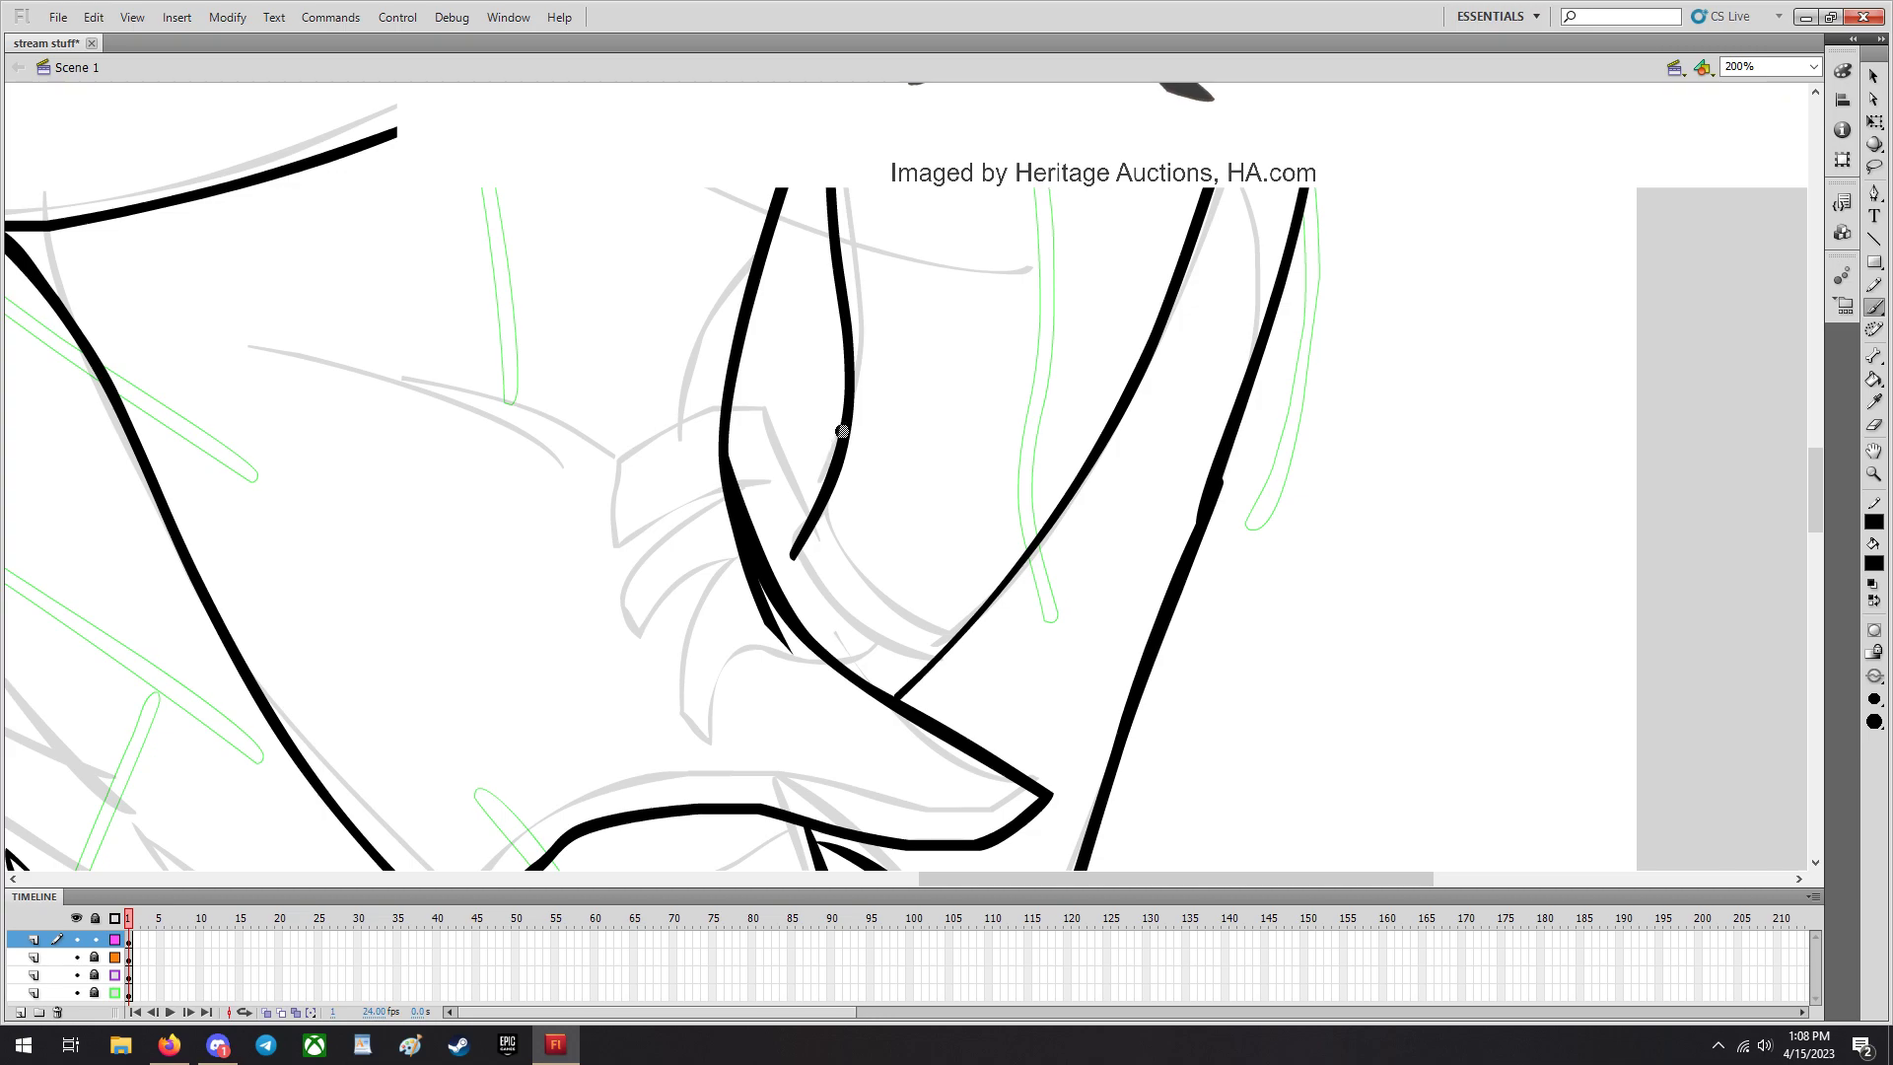
Ink the curled fingers and thumb of the hand gripping Ratigan's coat.
drag(846, 432, 899, 706)
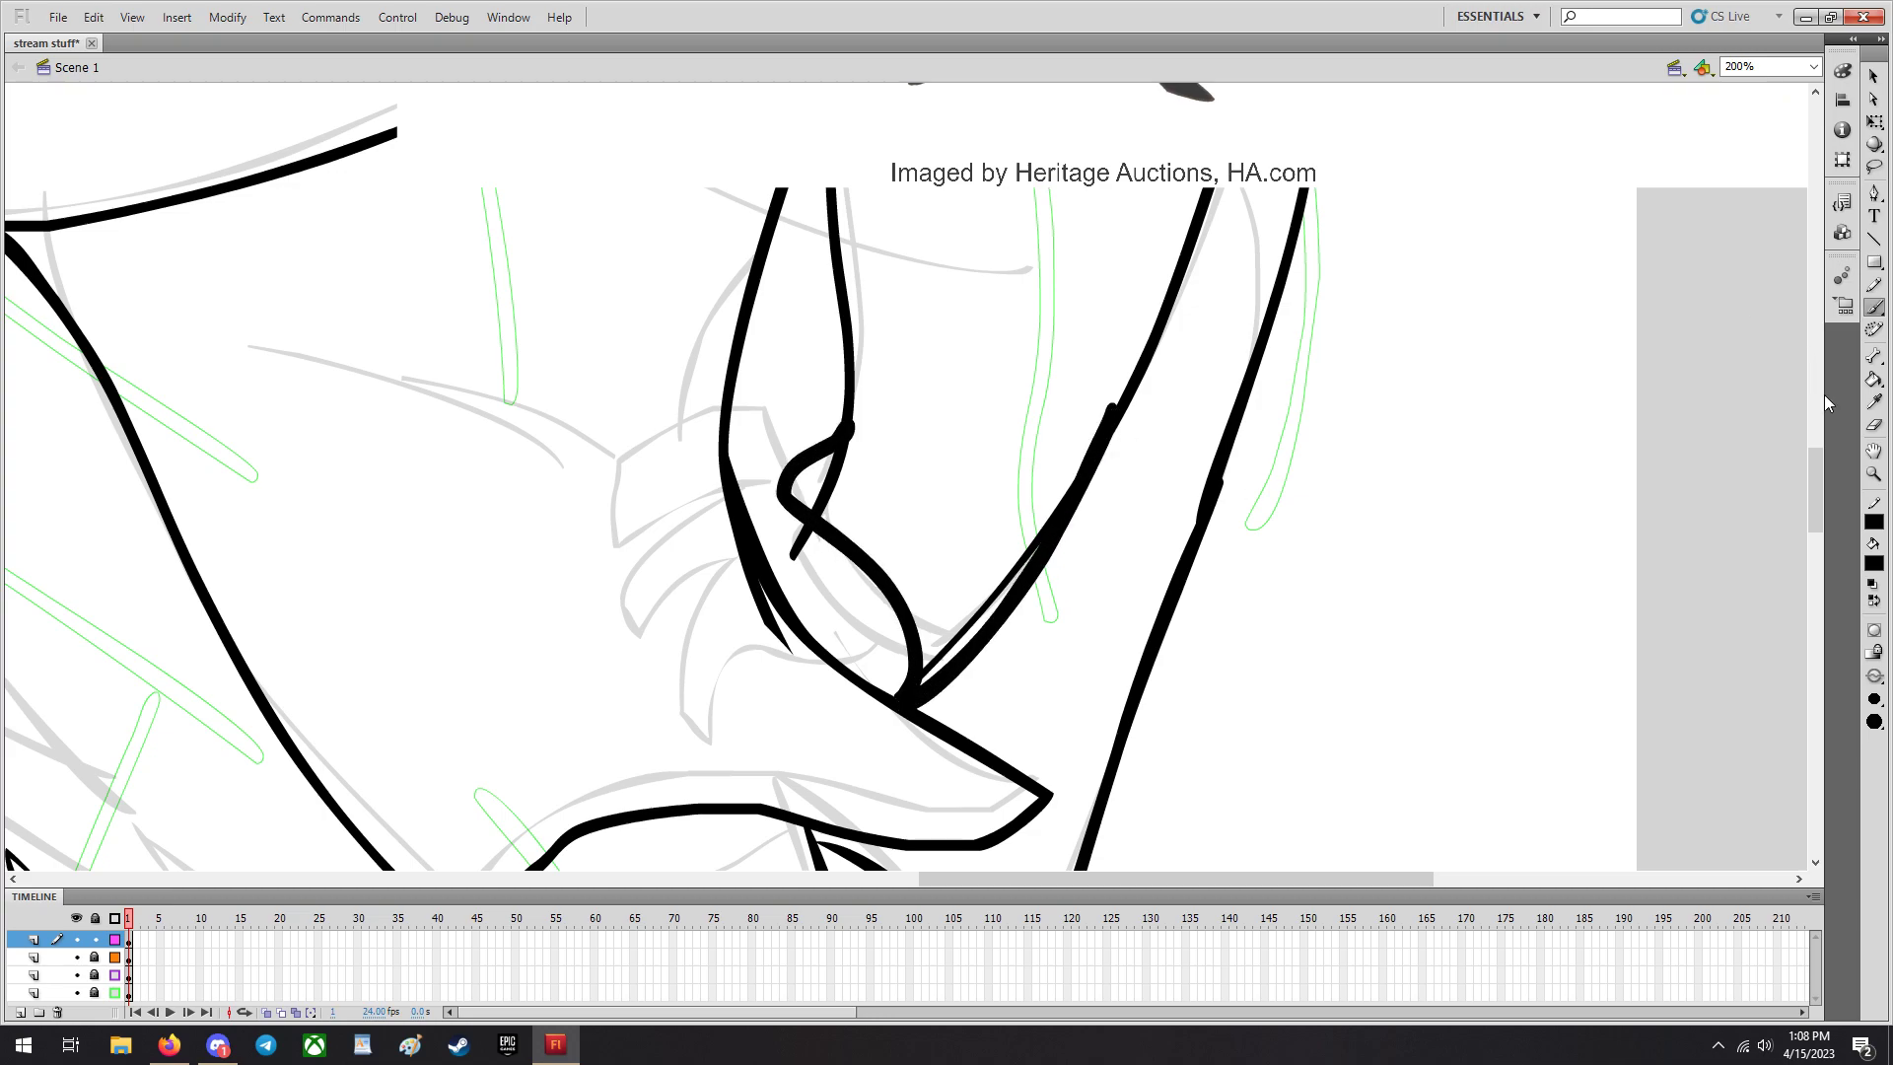
click(902, 434)
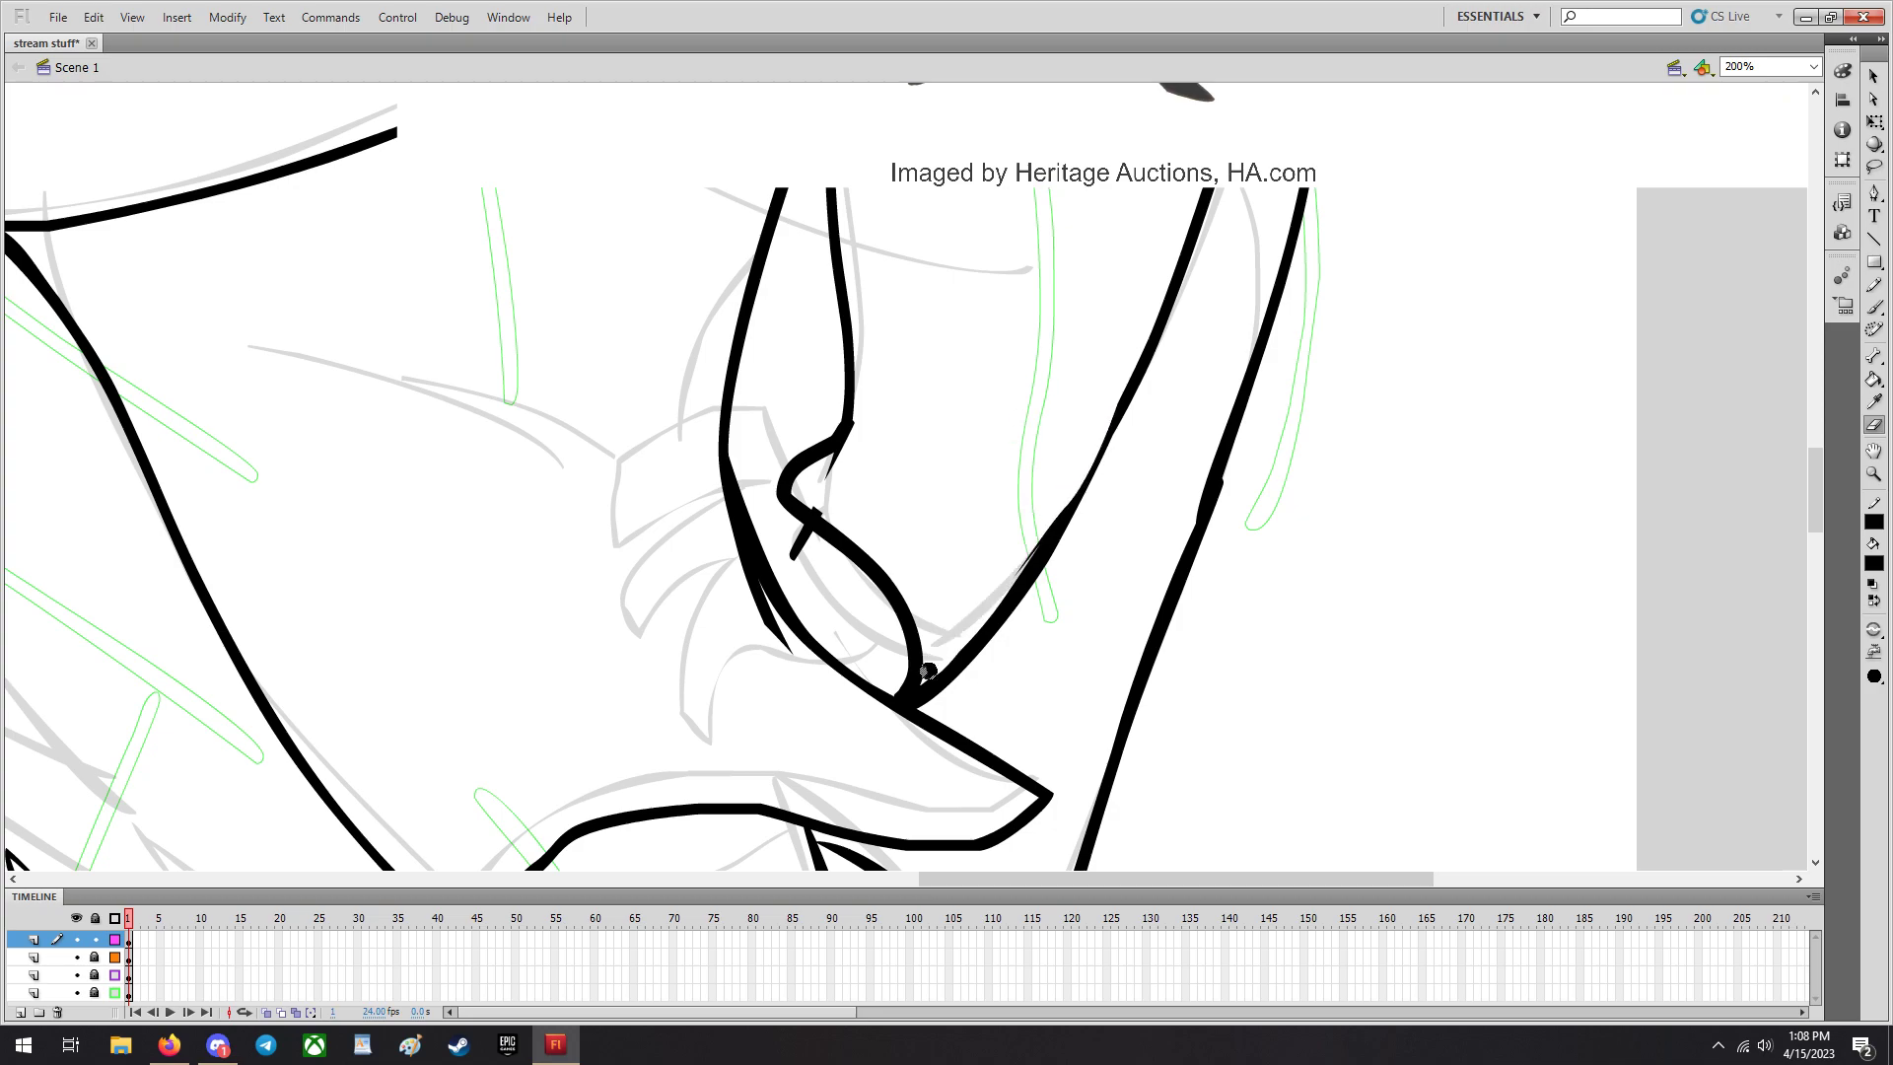
mouse_move(796, 525)
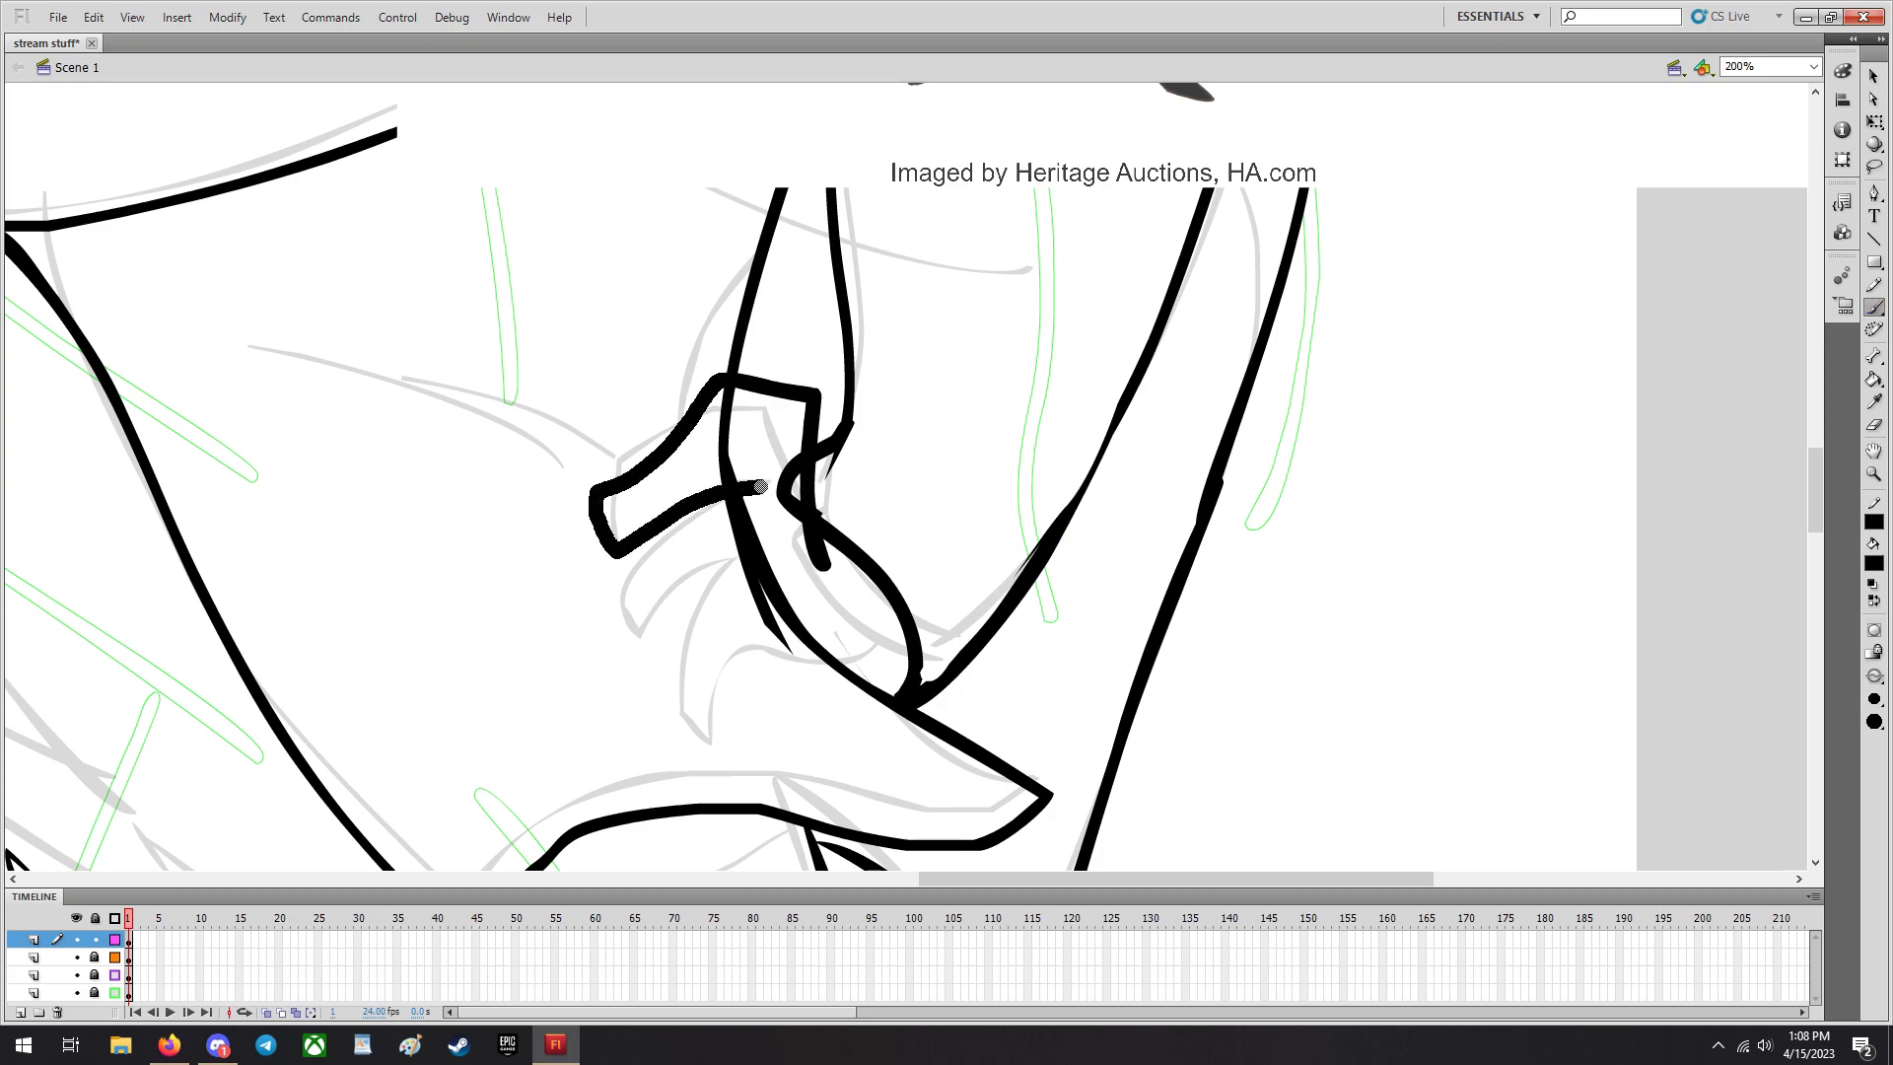
drag(761, 487, 629, 593)
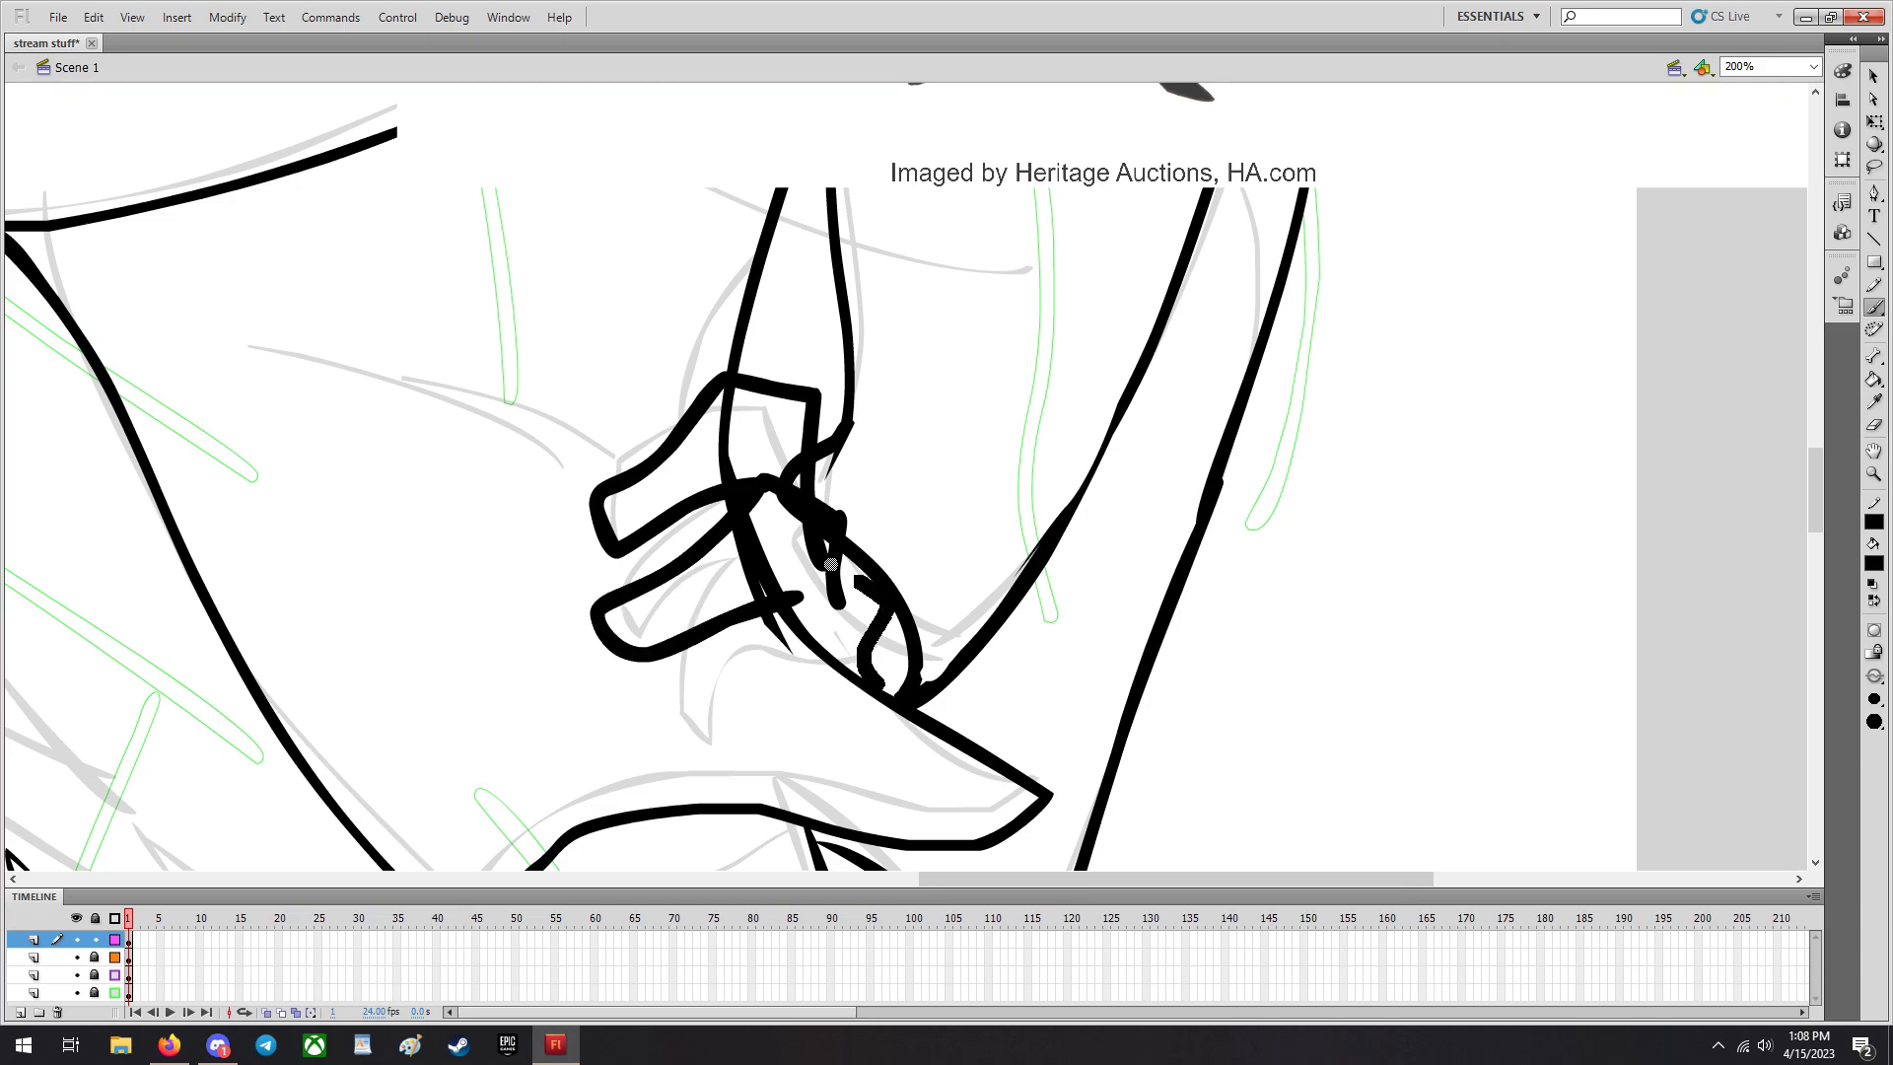
drag(797, 580, 723, 723)
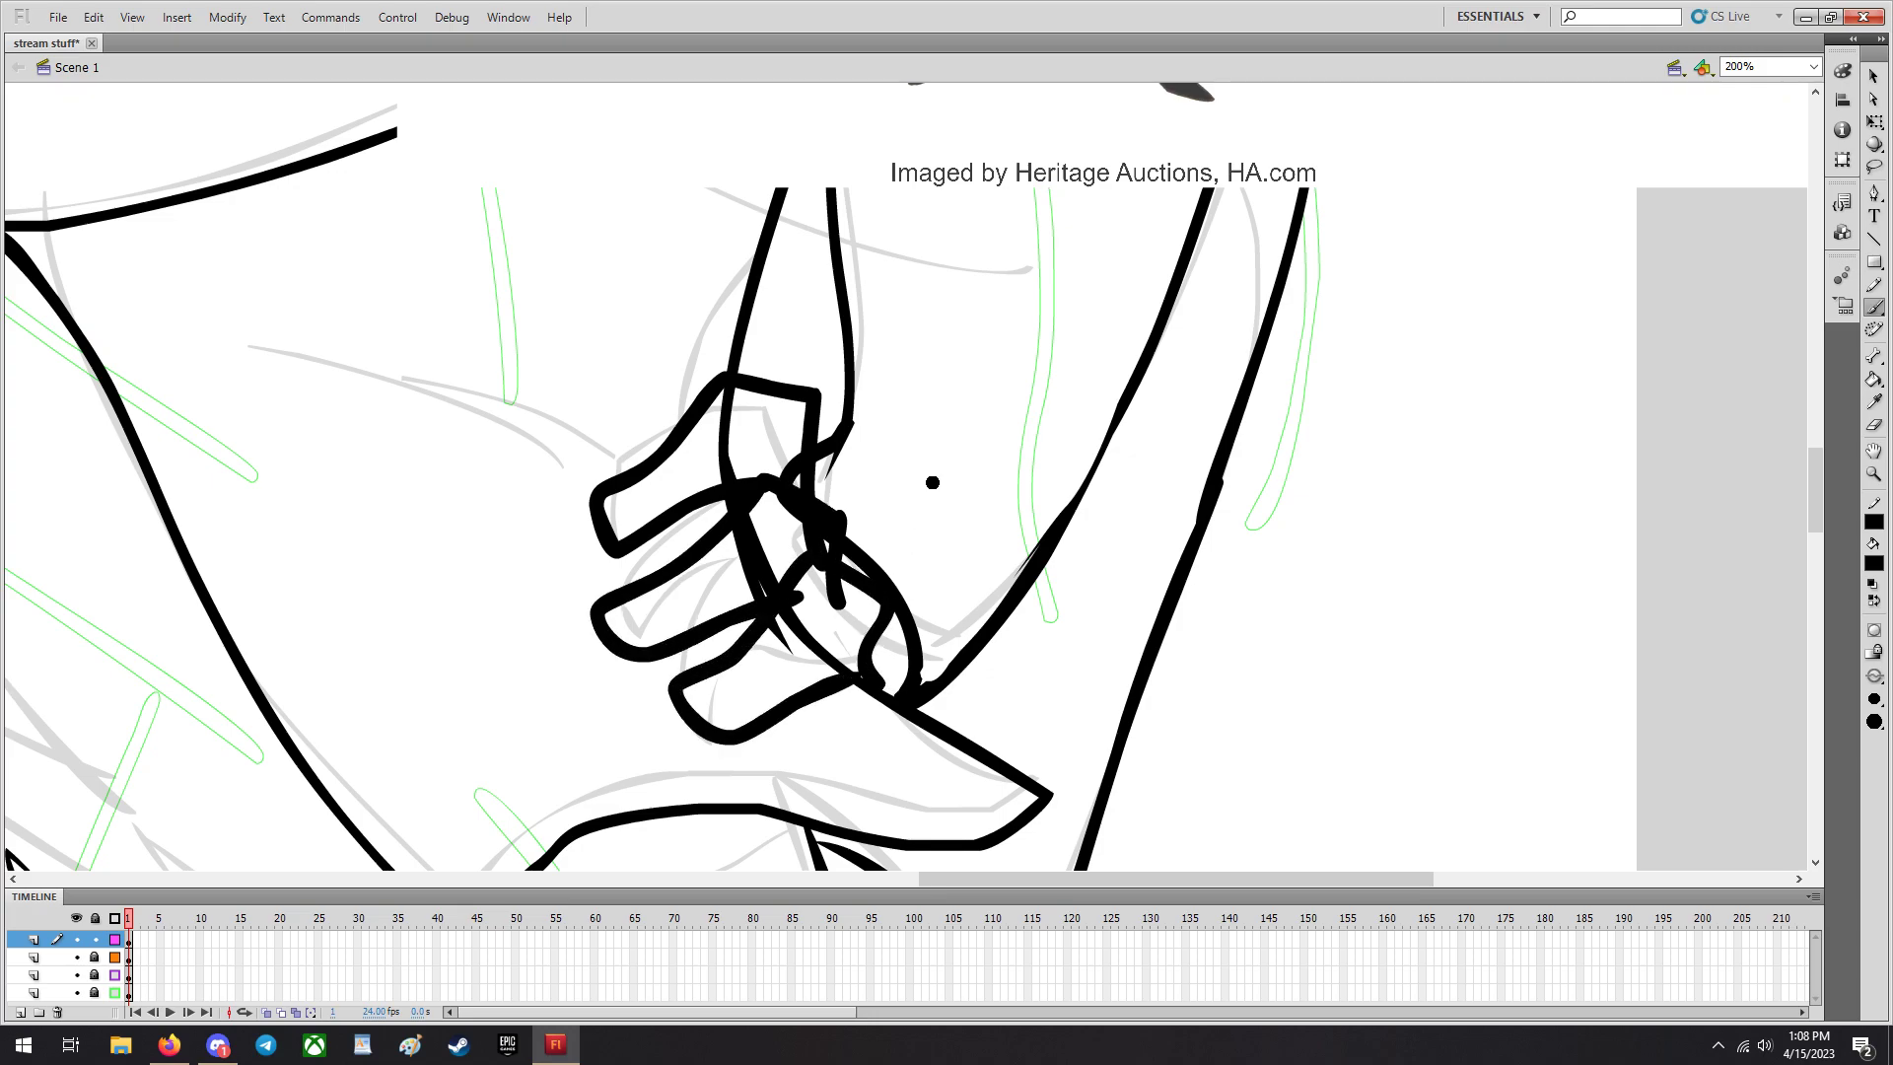
drag(832, 453, 905, 700)
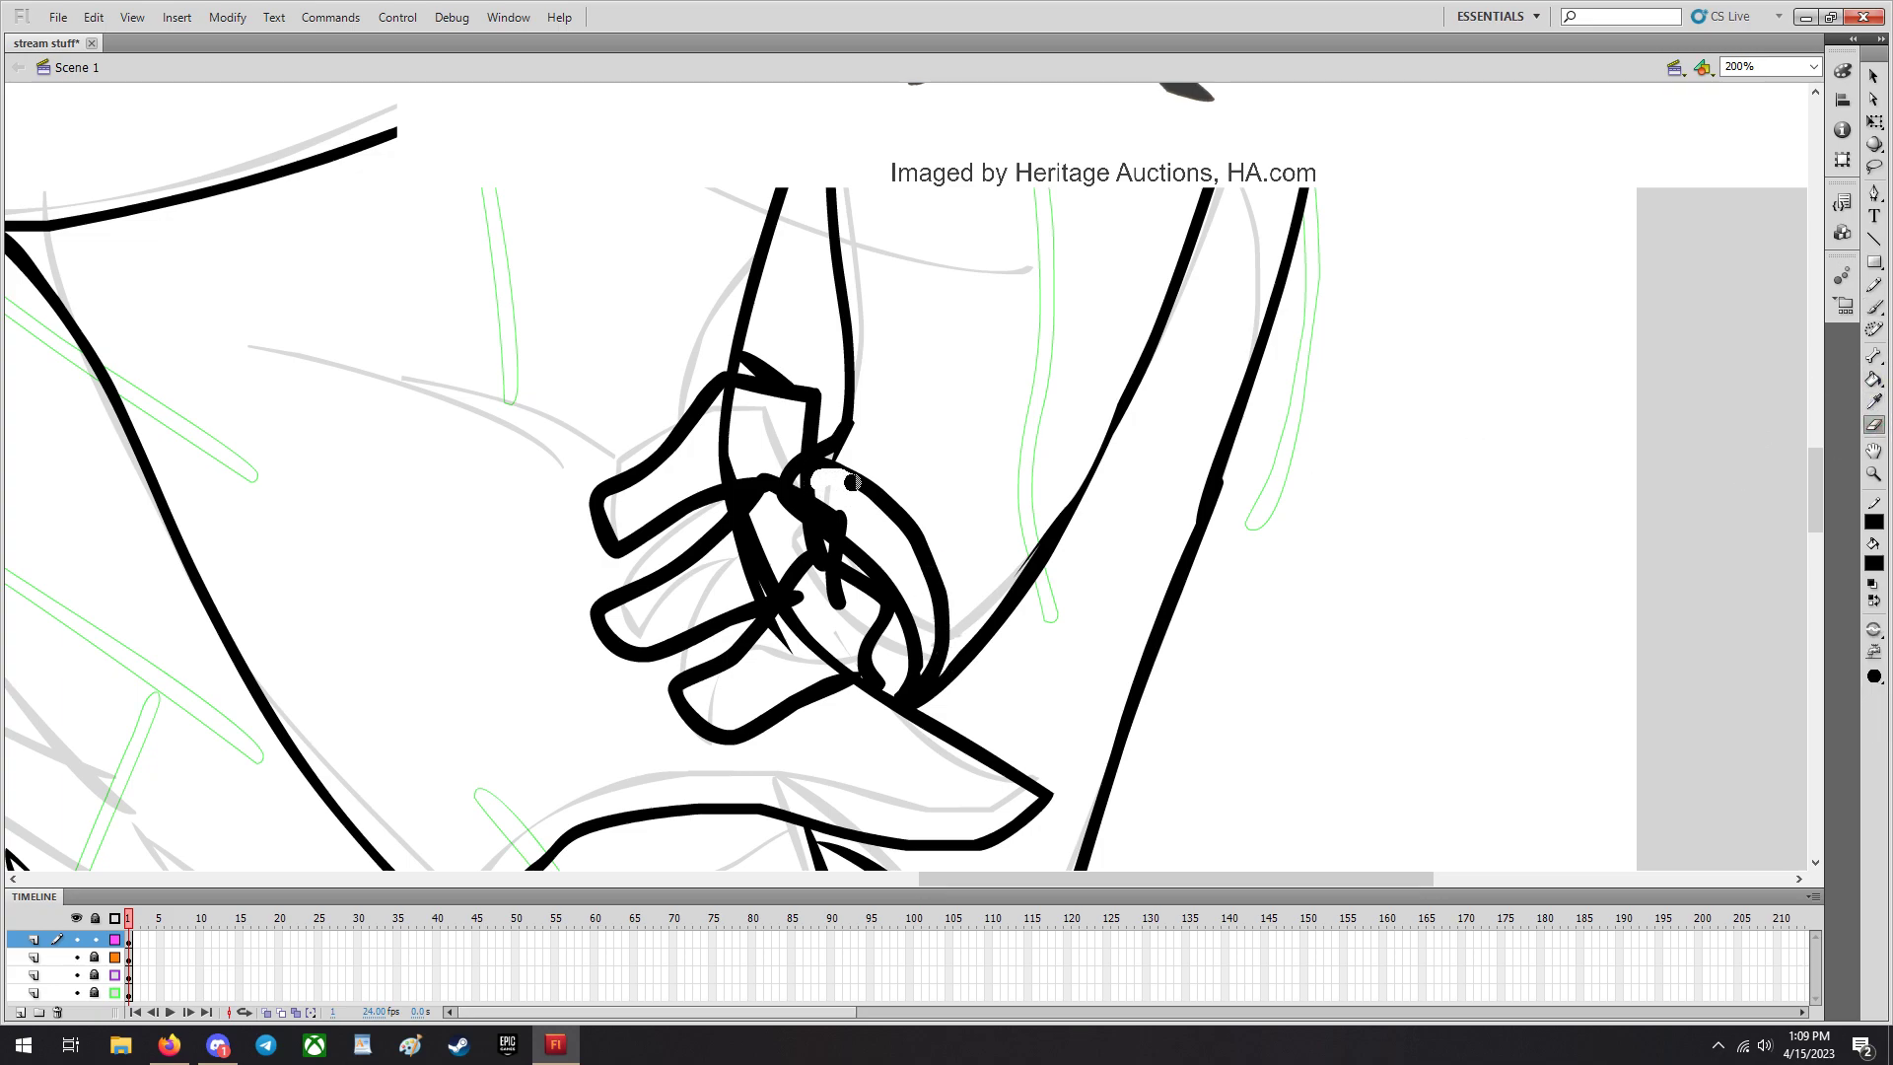
Erase the stray overlapping lines inside the inked fist.
drag(821, 507, 882, 665)
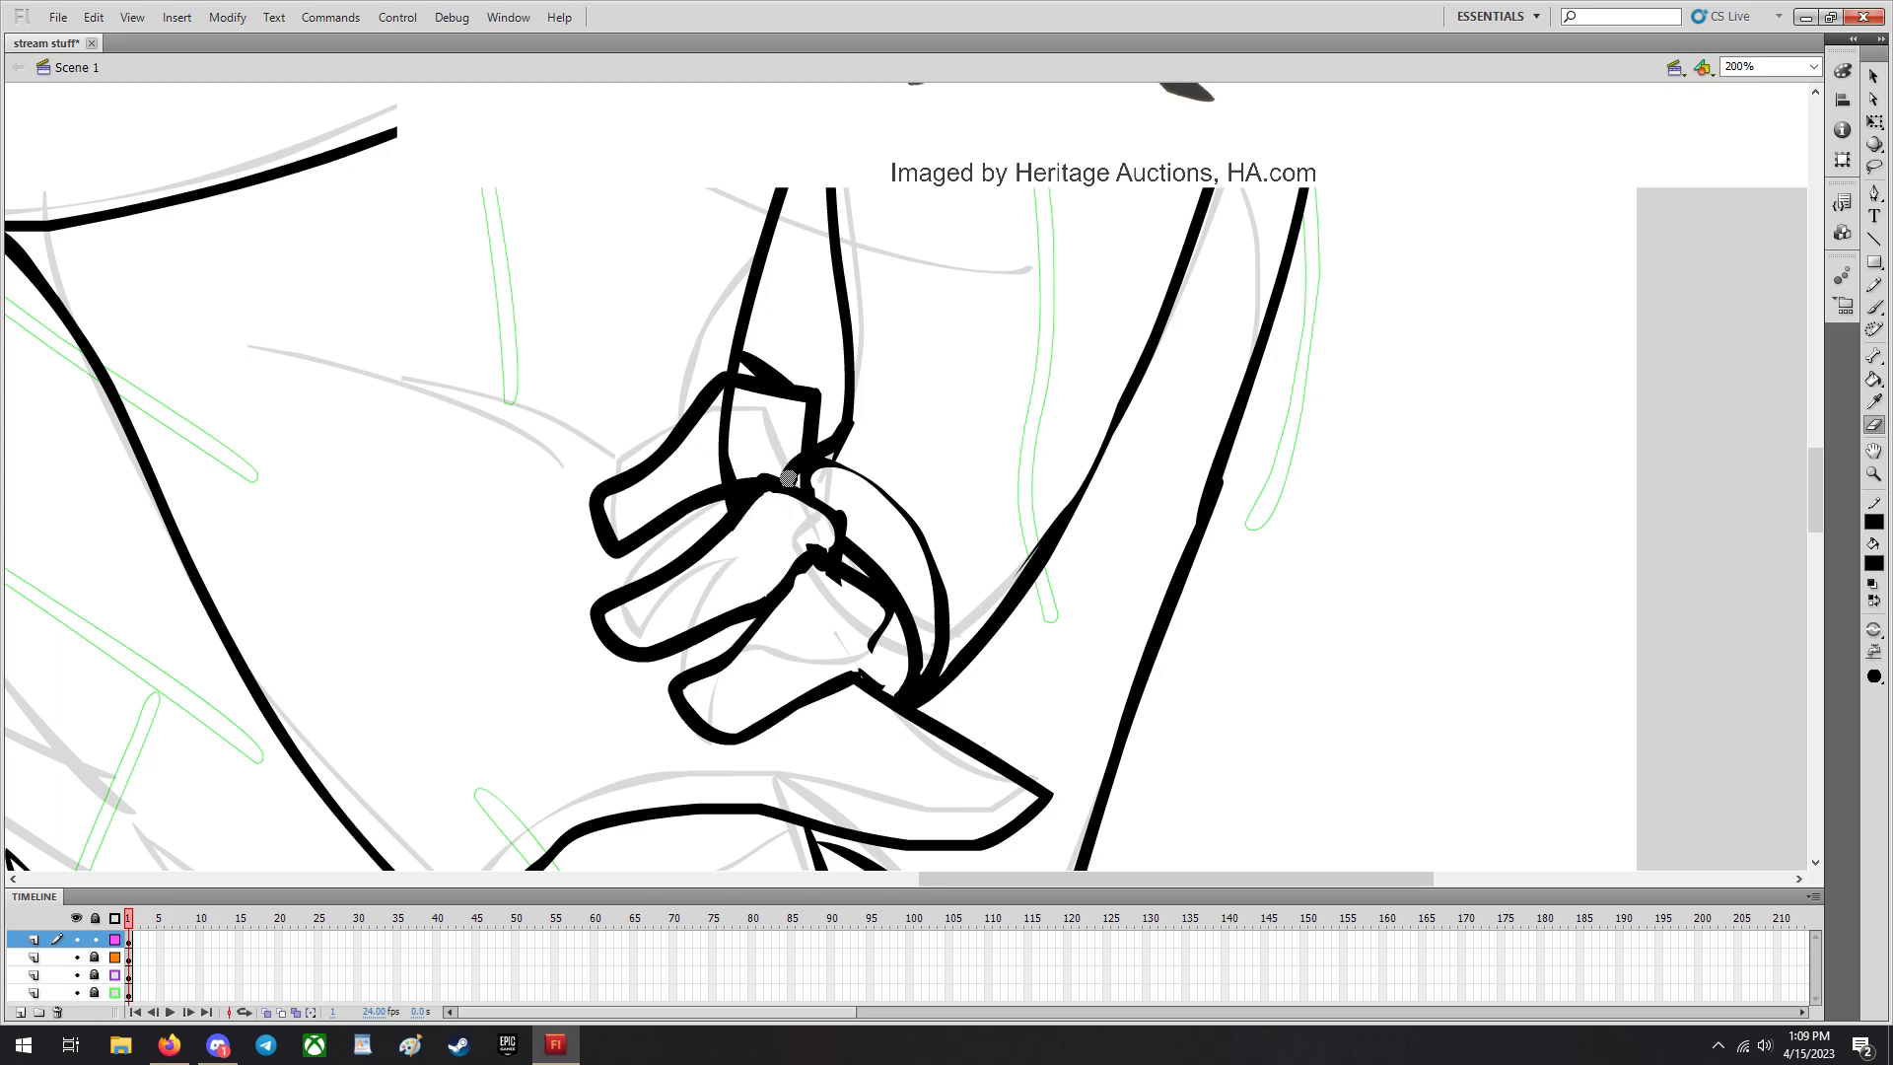
drag(785, 471, 712, 459)
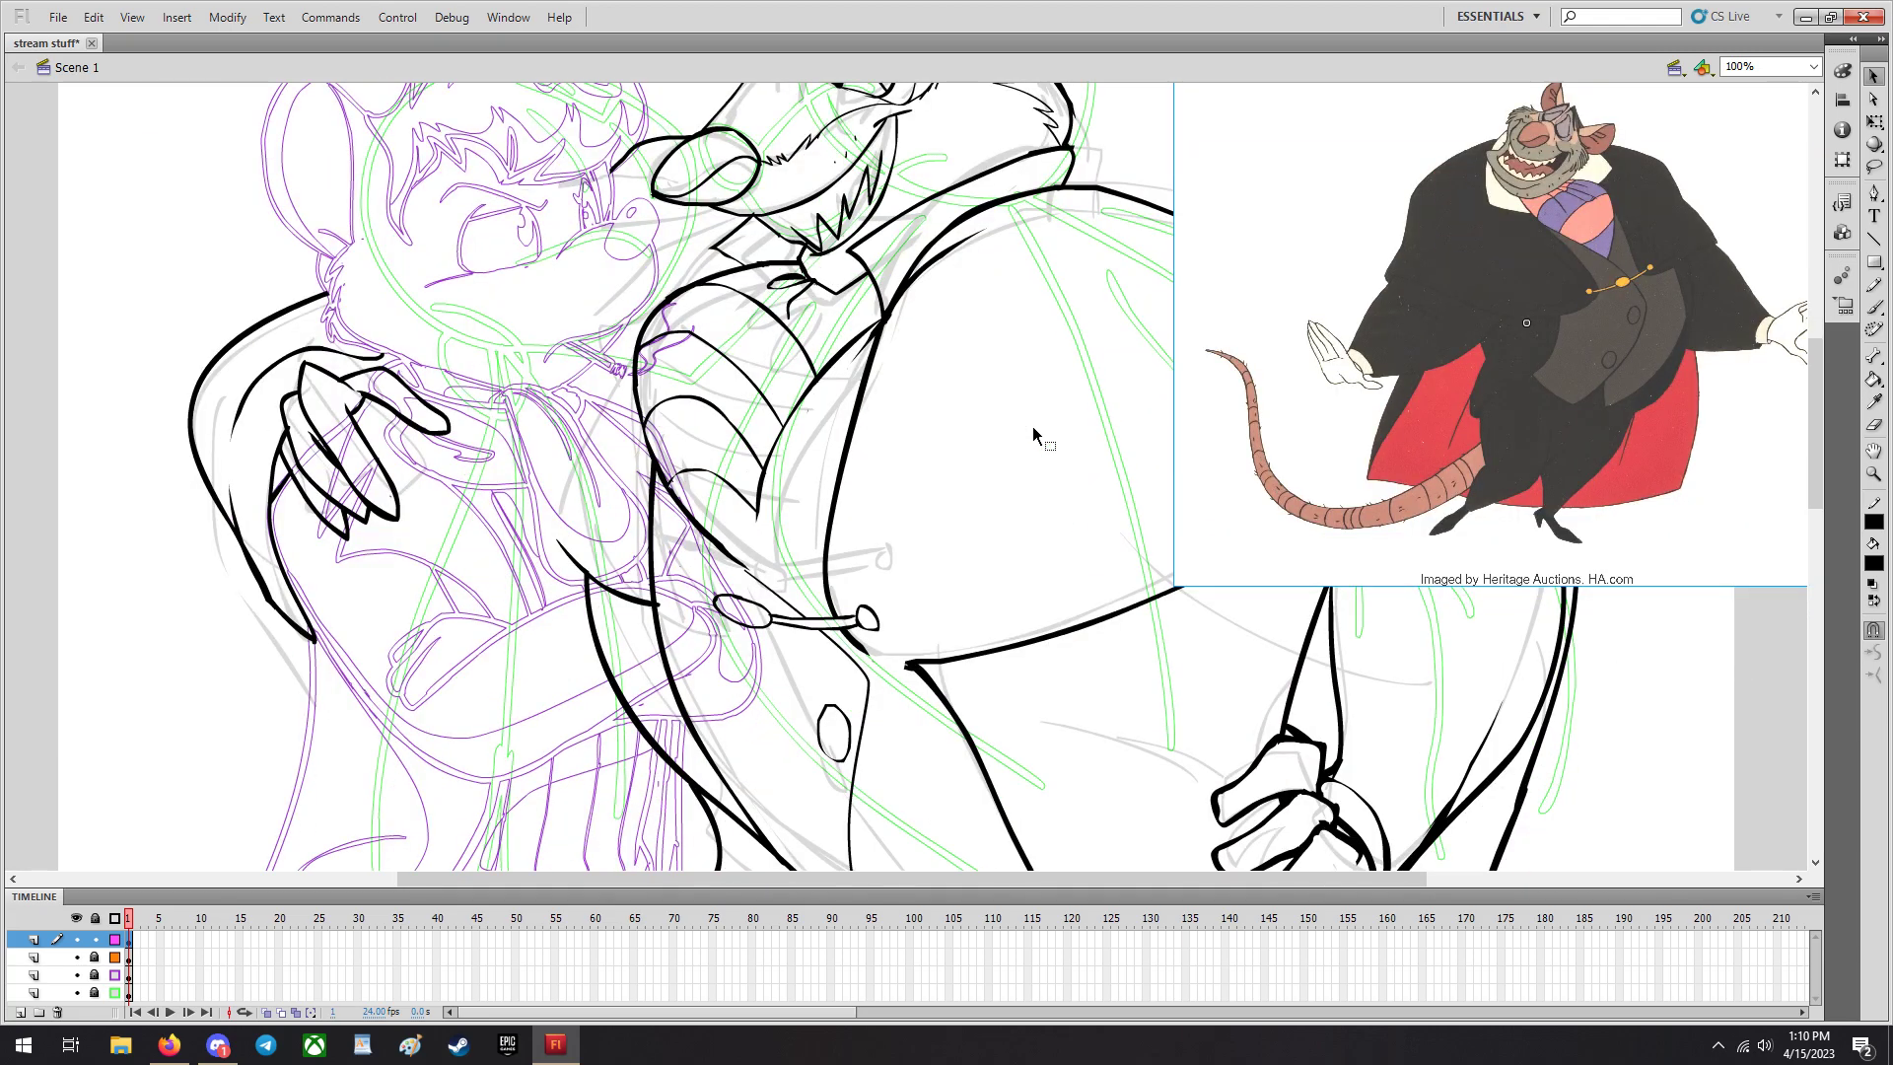
mouse_move(966, 836)
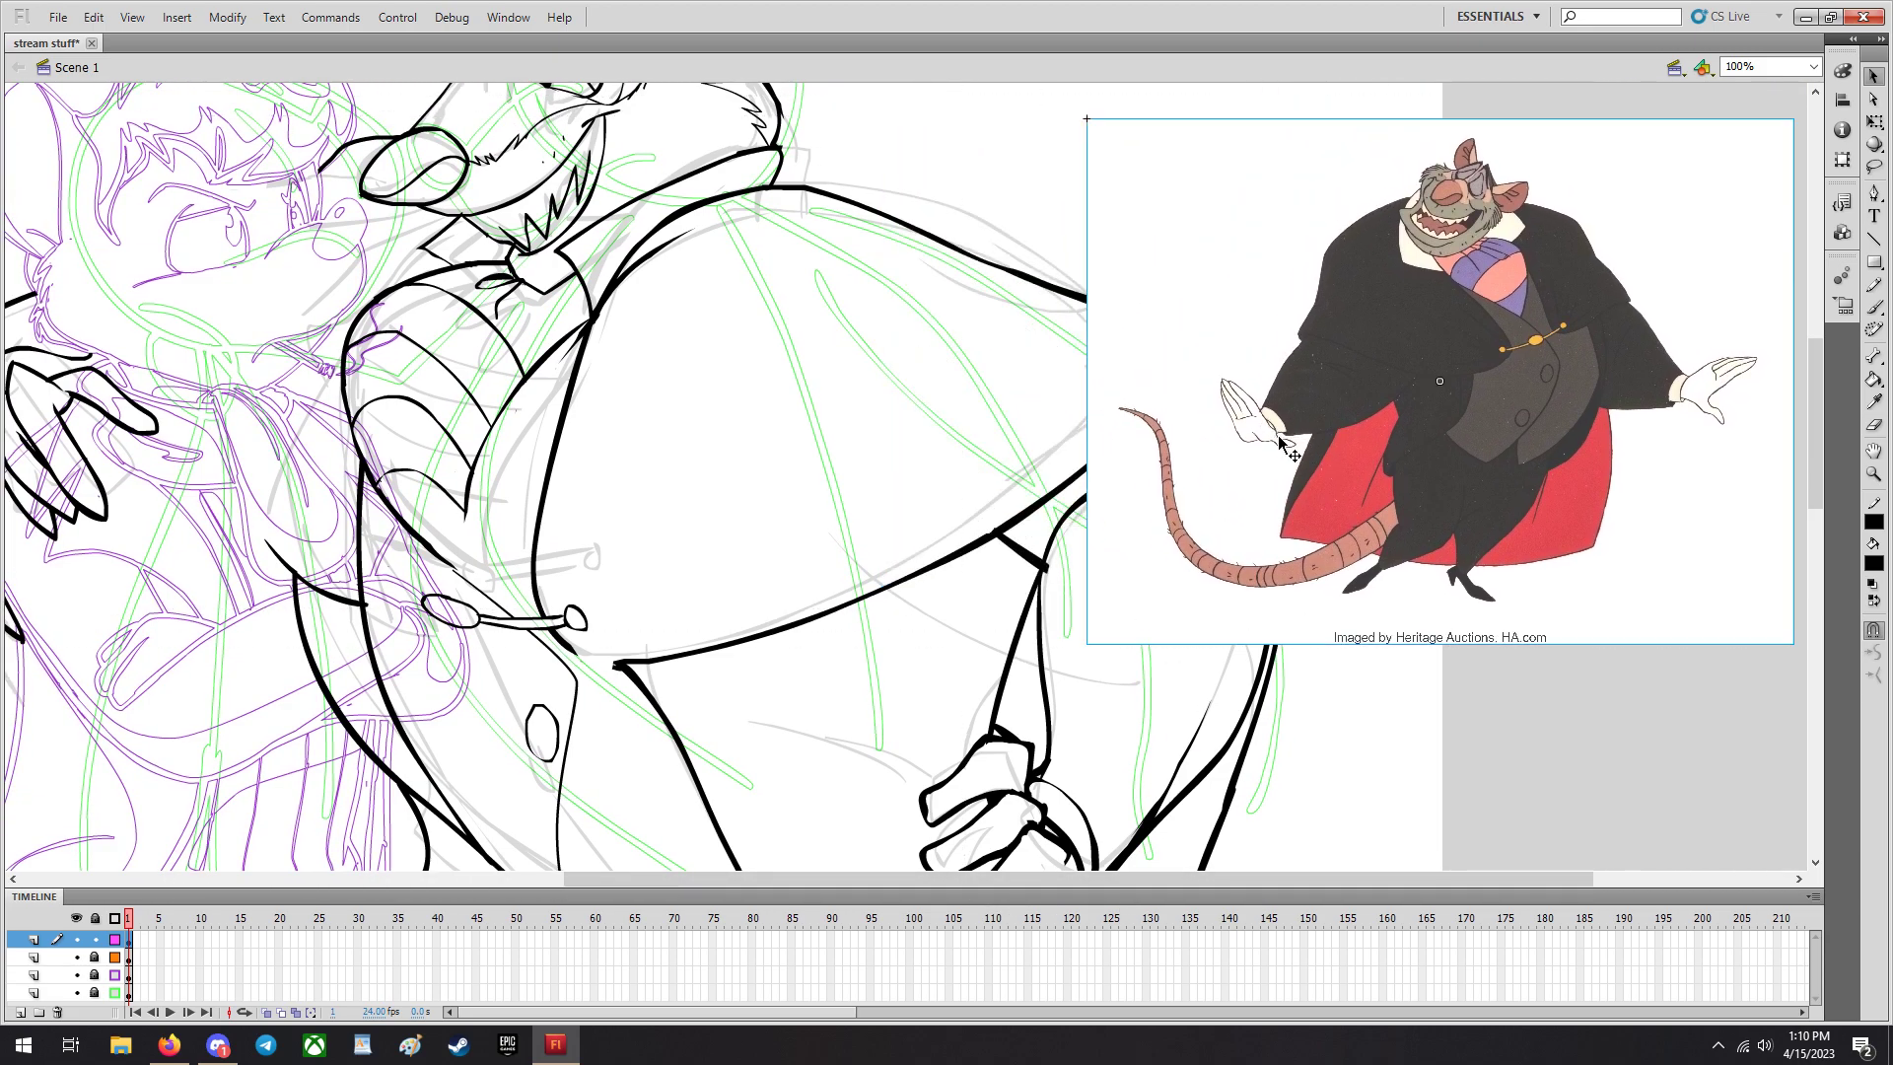
mouse_move(1247, 418)
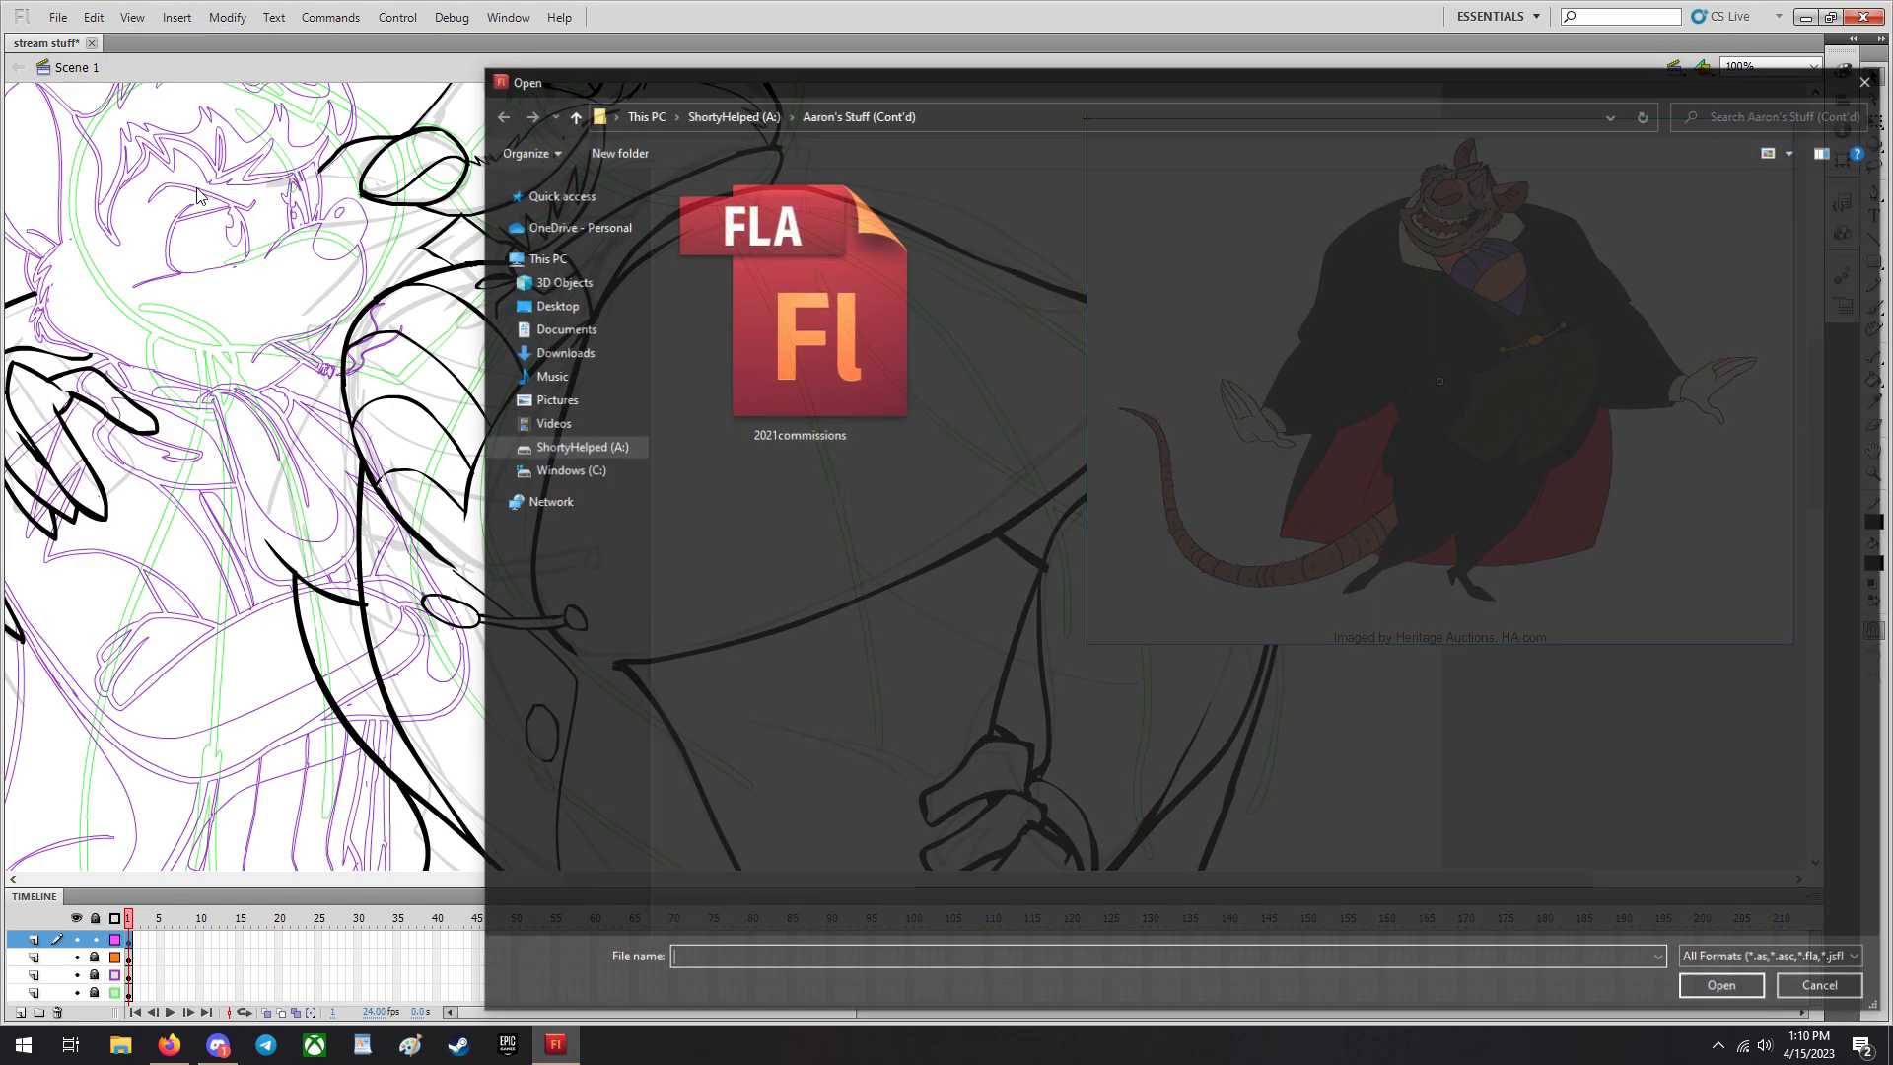
Open svennmodelsheet from Desktop > KUWT2020 > Model Sheets.
click(552, 304)
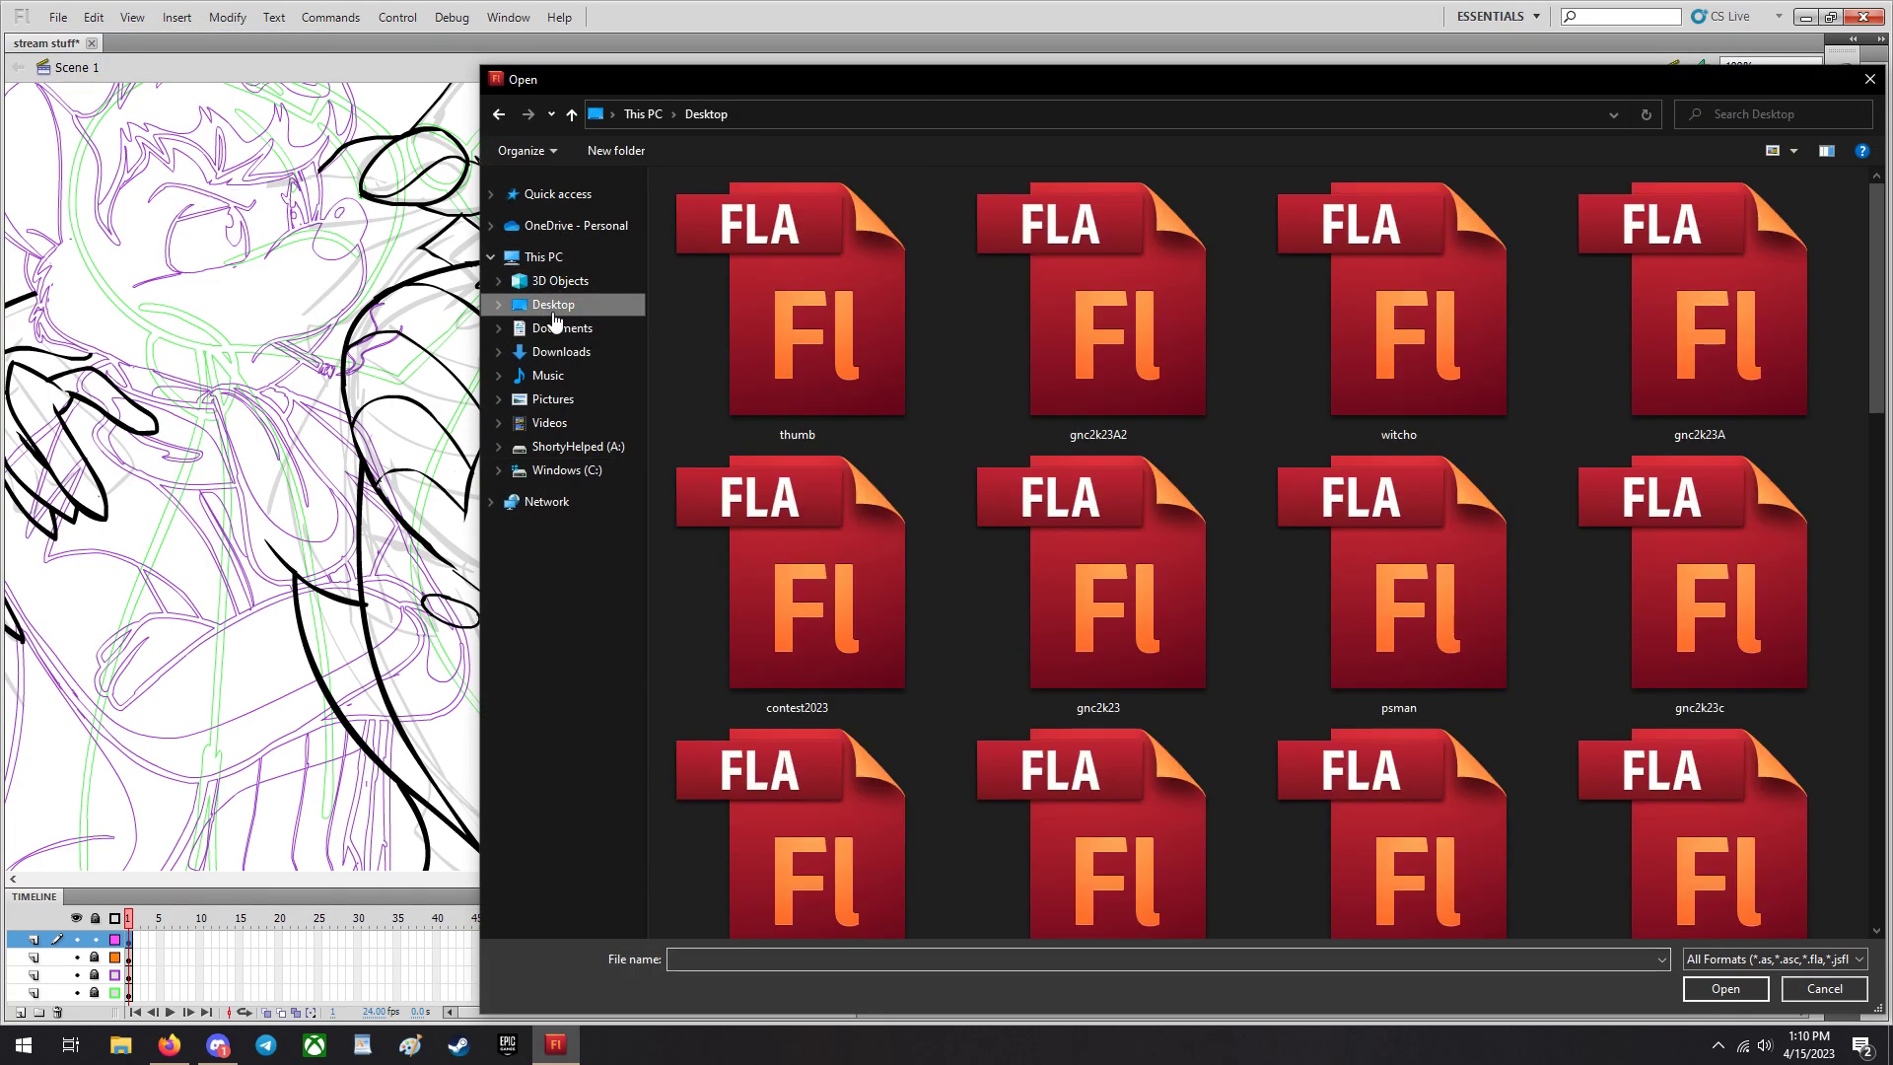
scroll(down, 3)
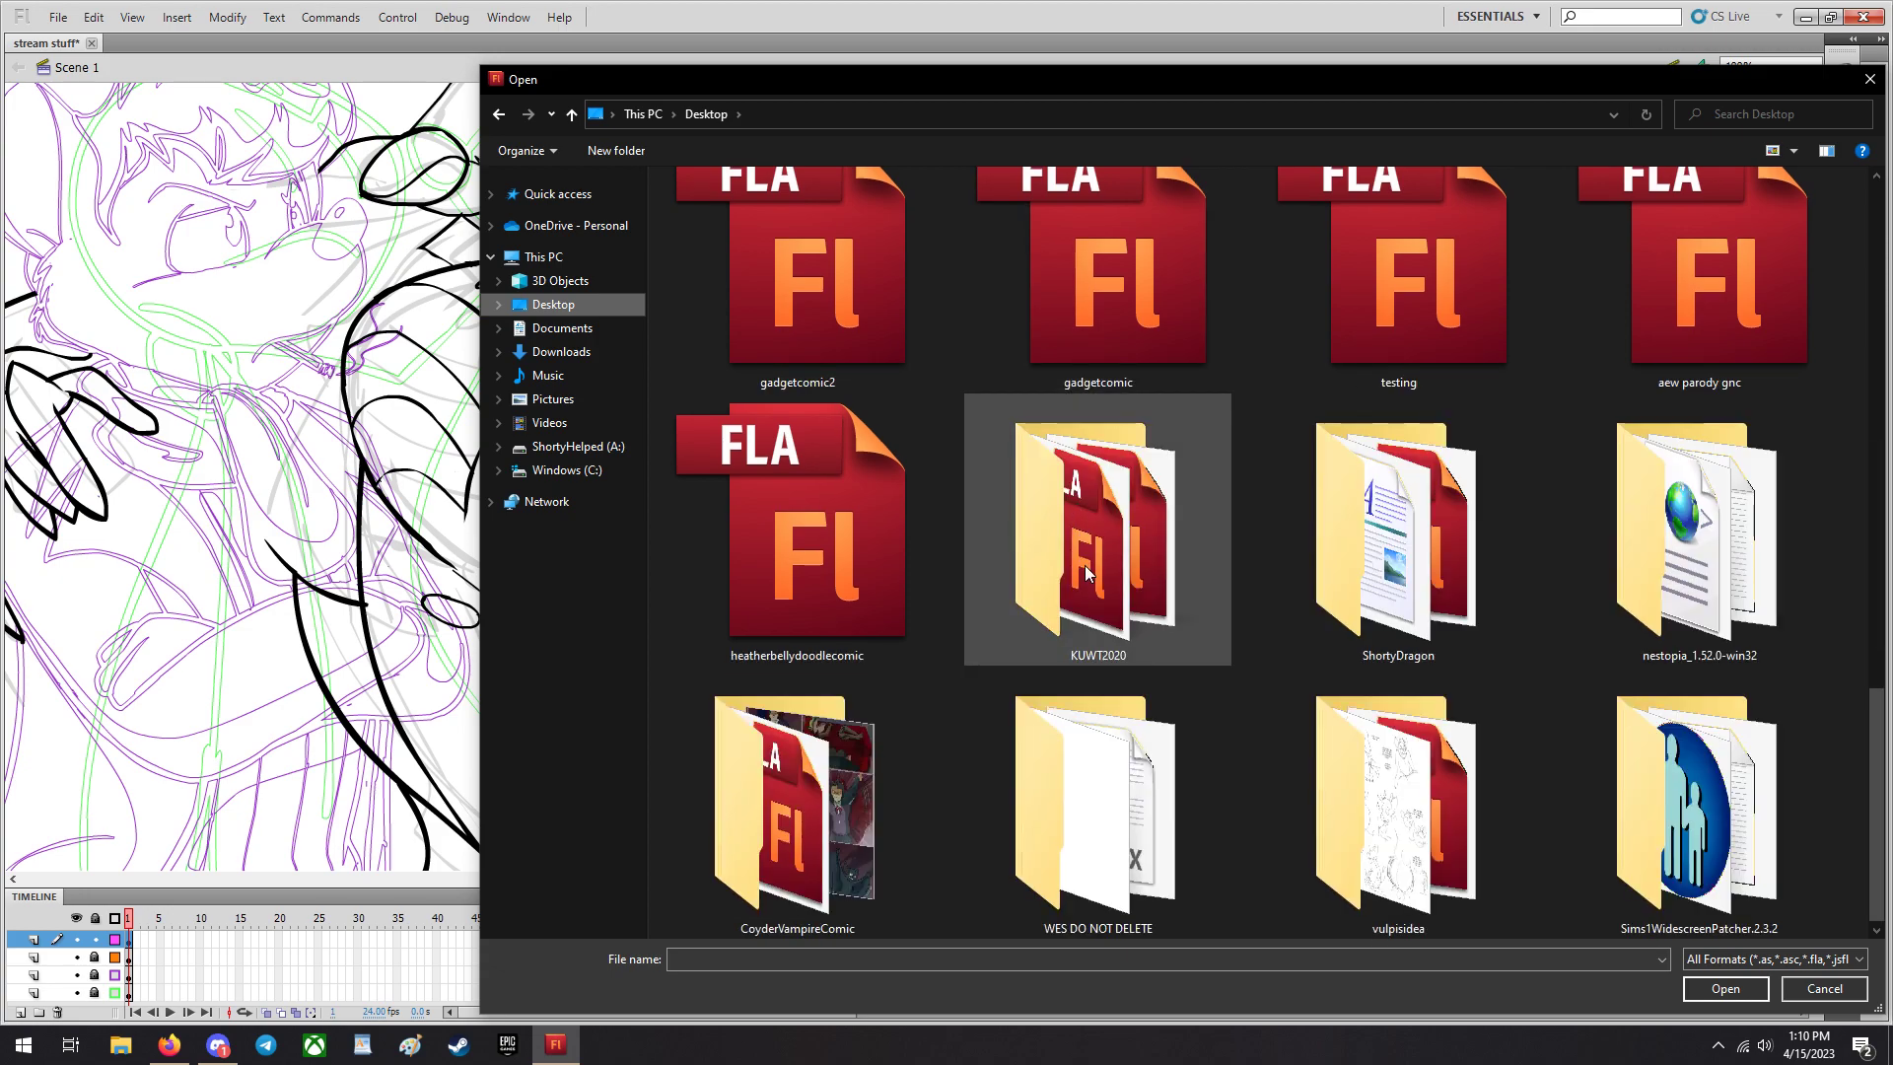
double_click(1096, 541)
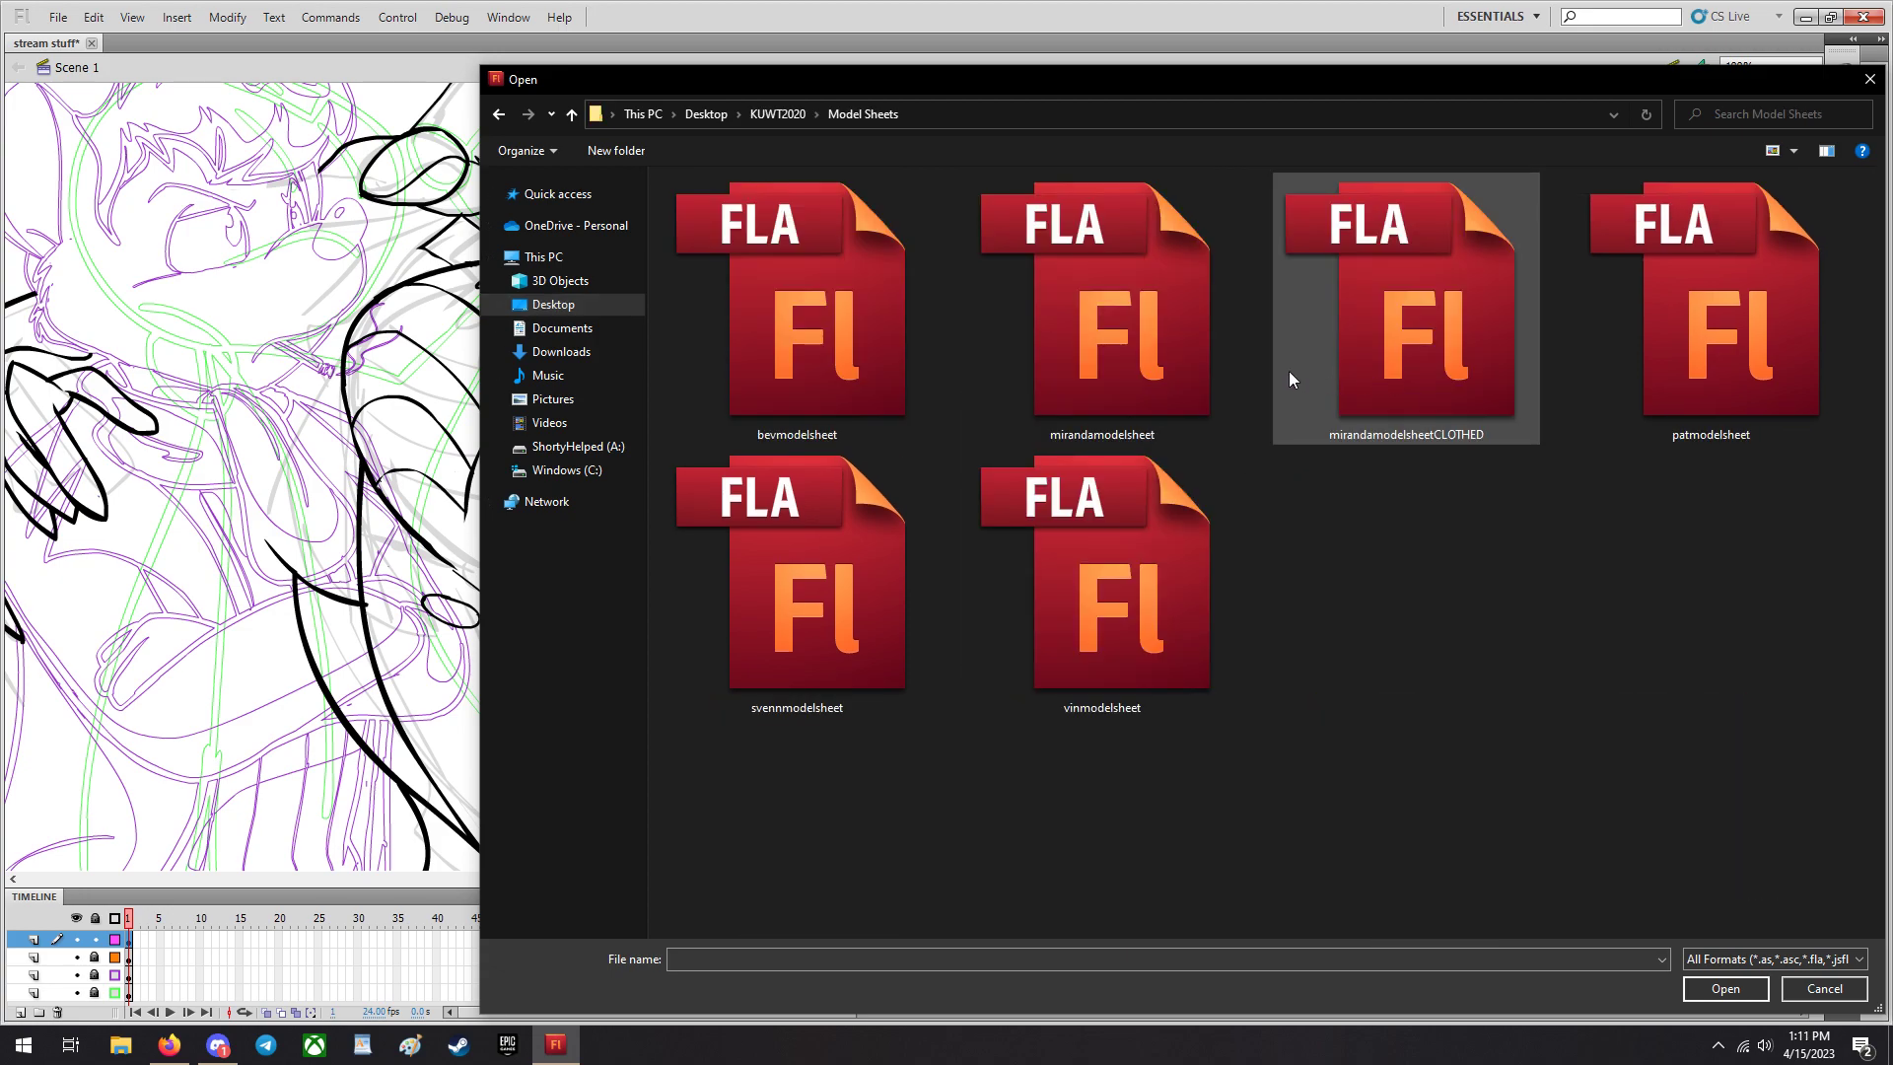
click(1092, 602)
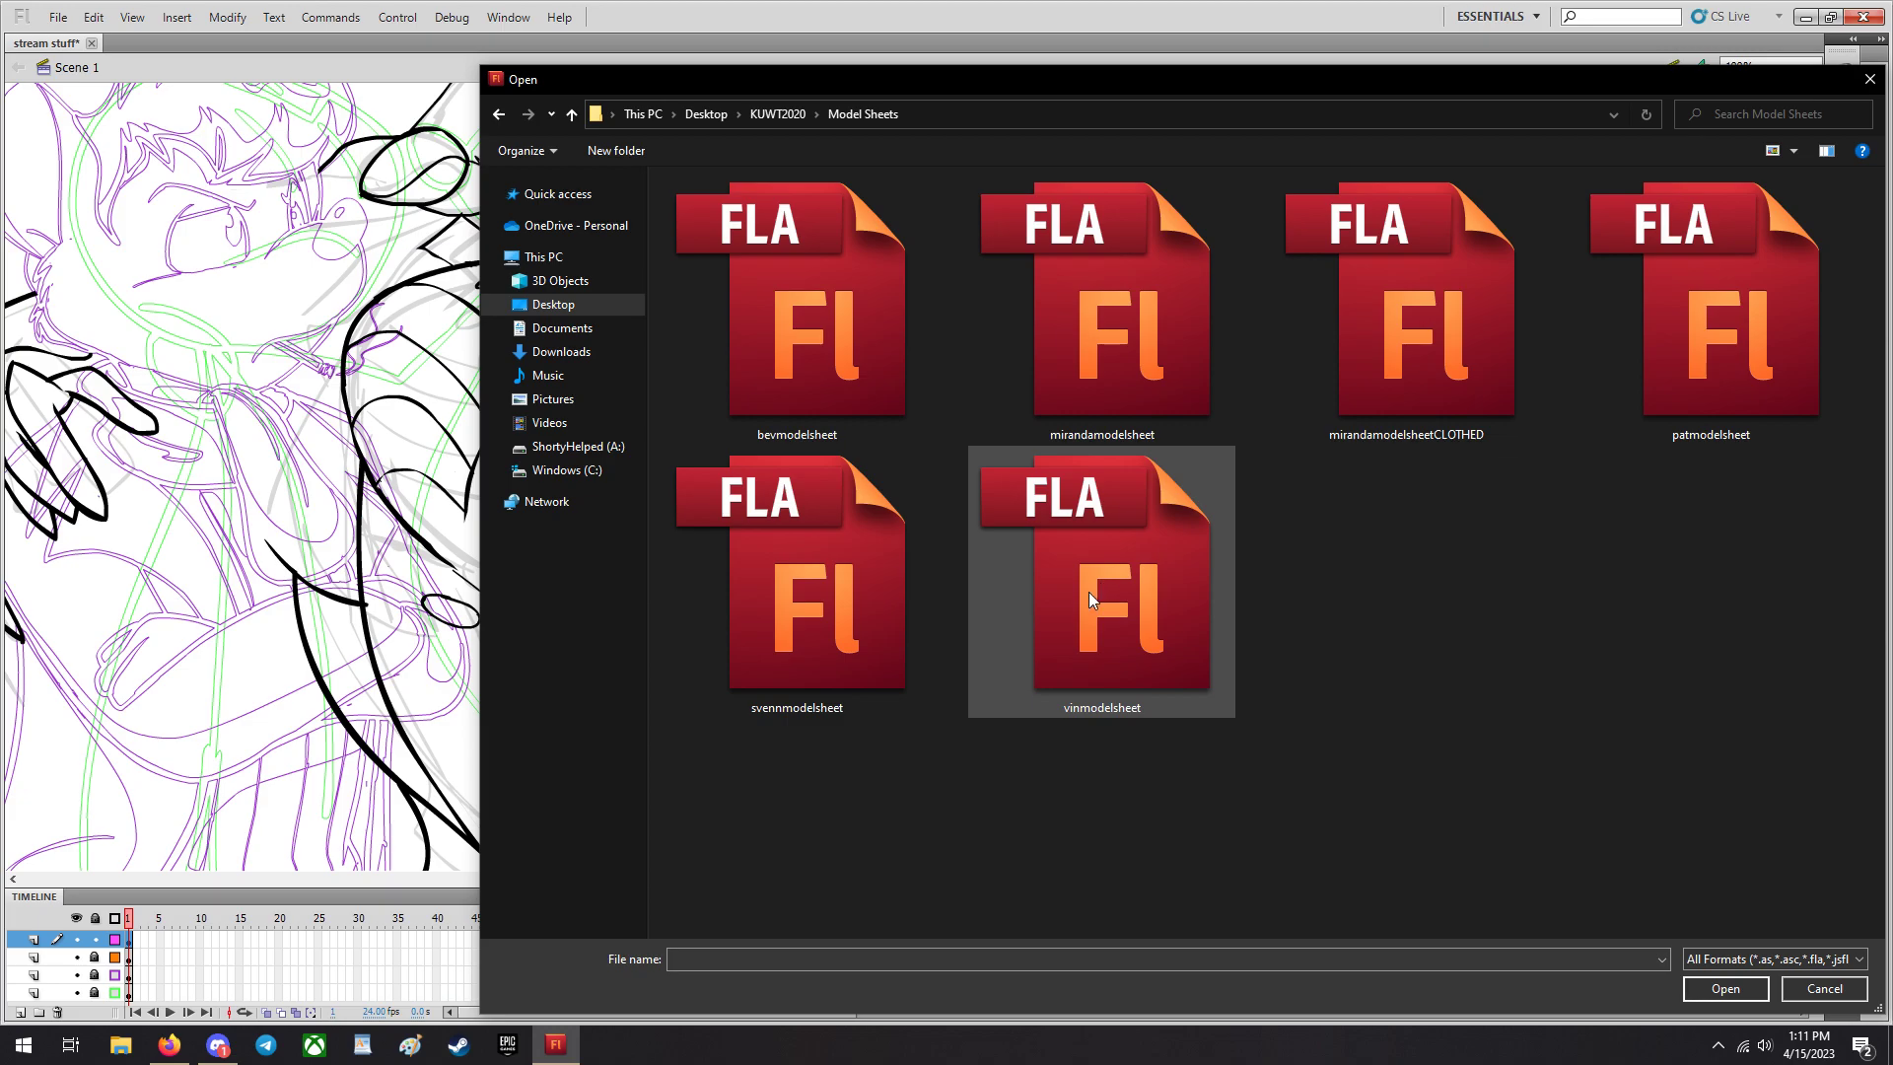
double_click(817, 574)
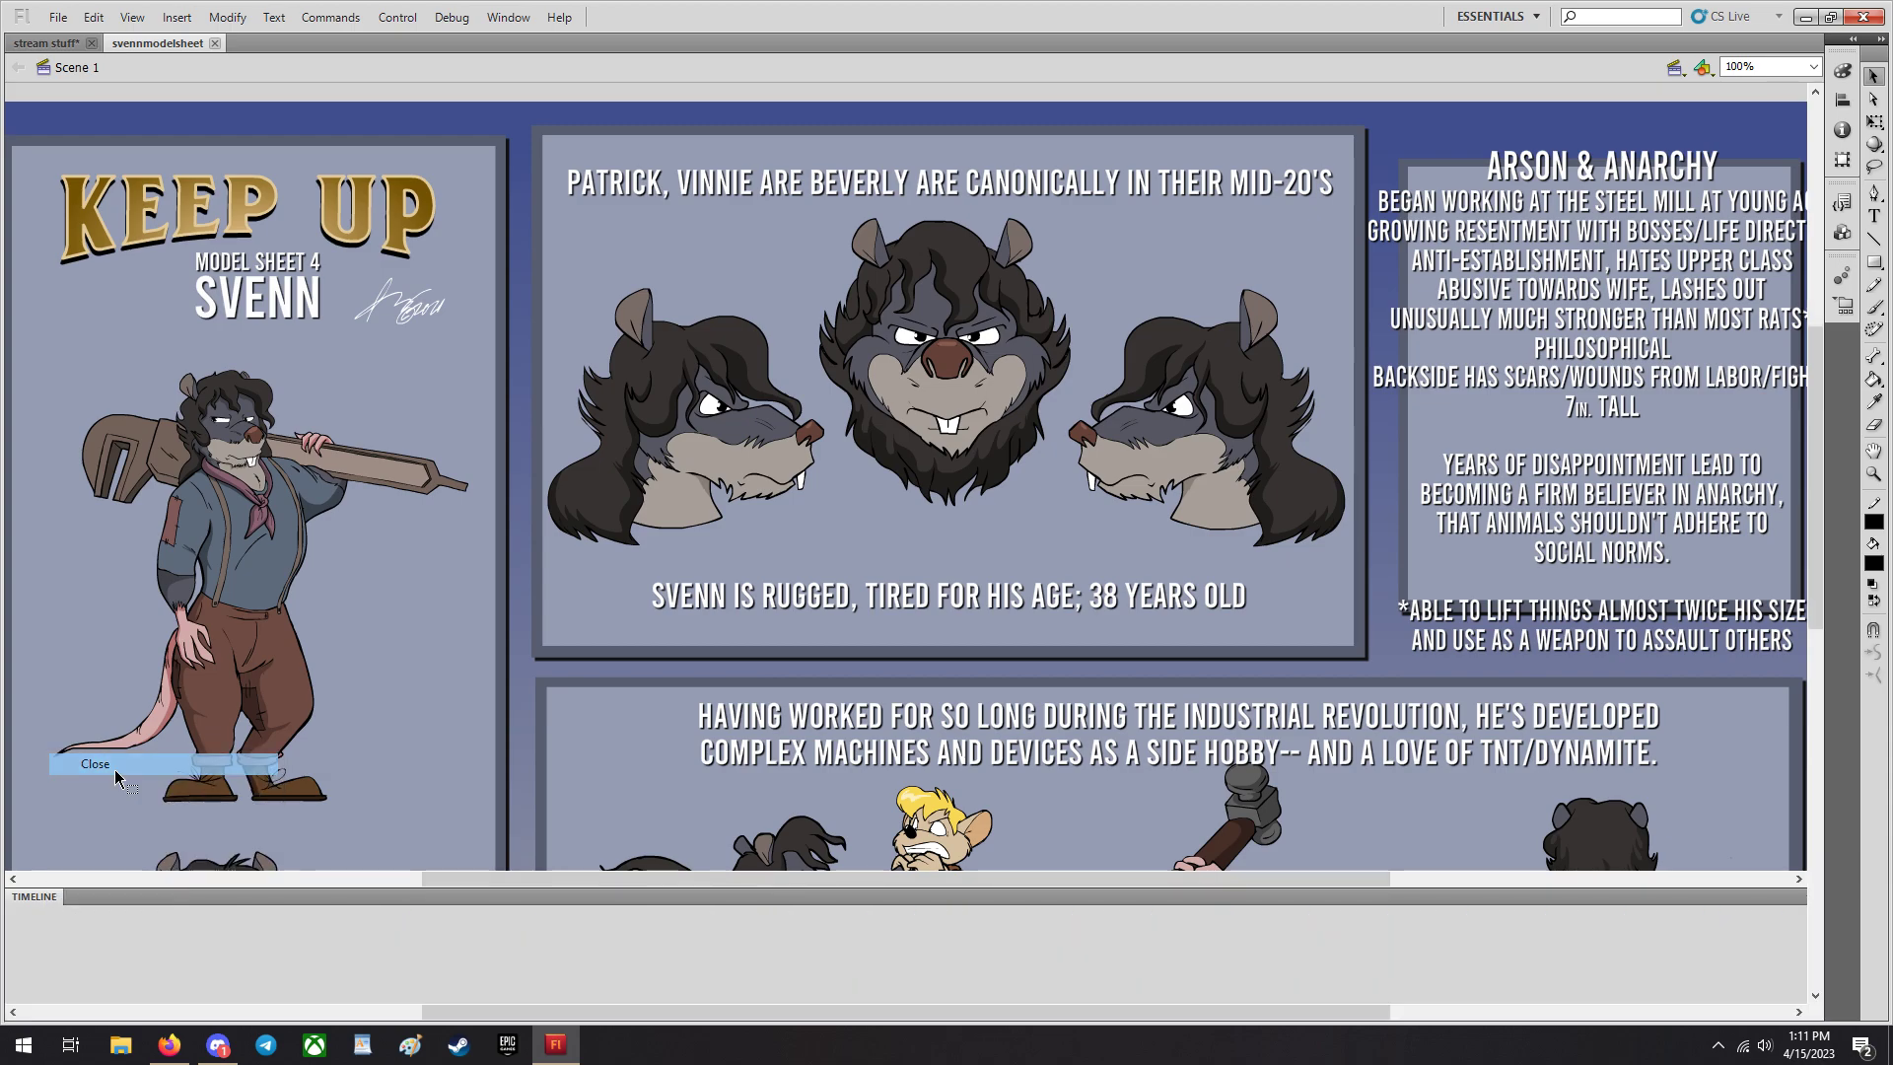
Scroll down the Svenn model sheet to its lower panel of poses.
scroll(down, 3)
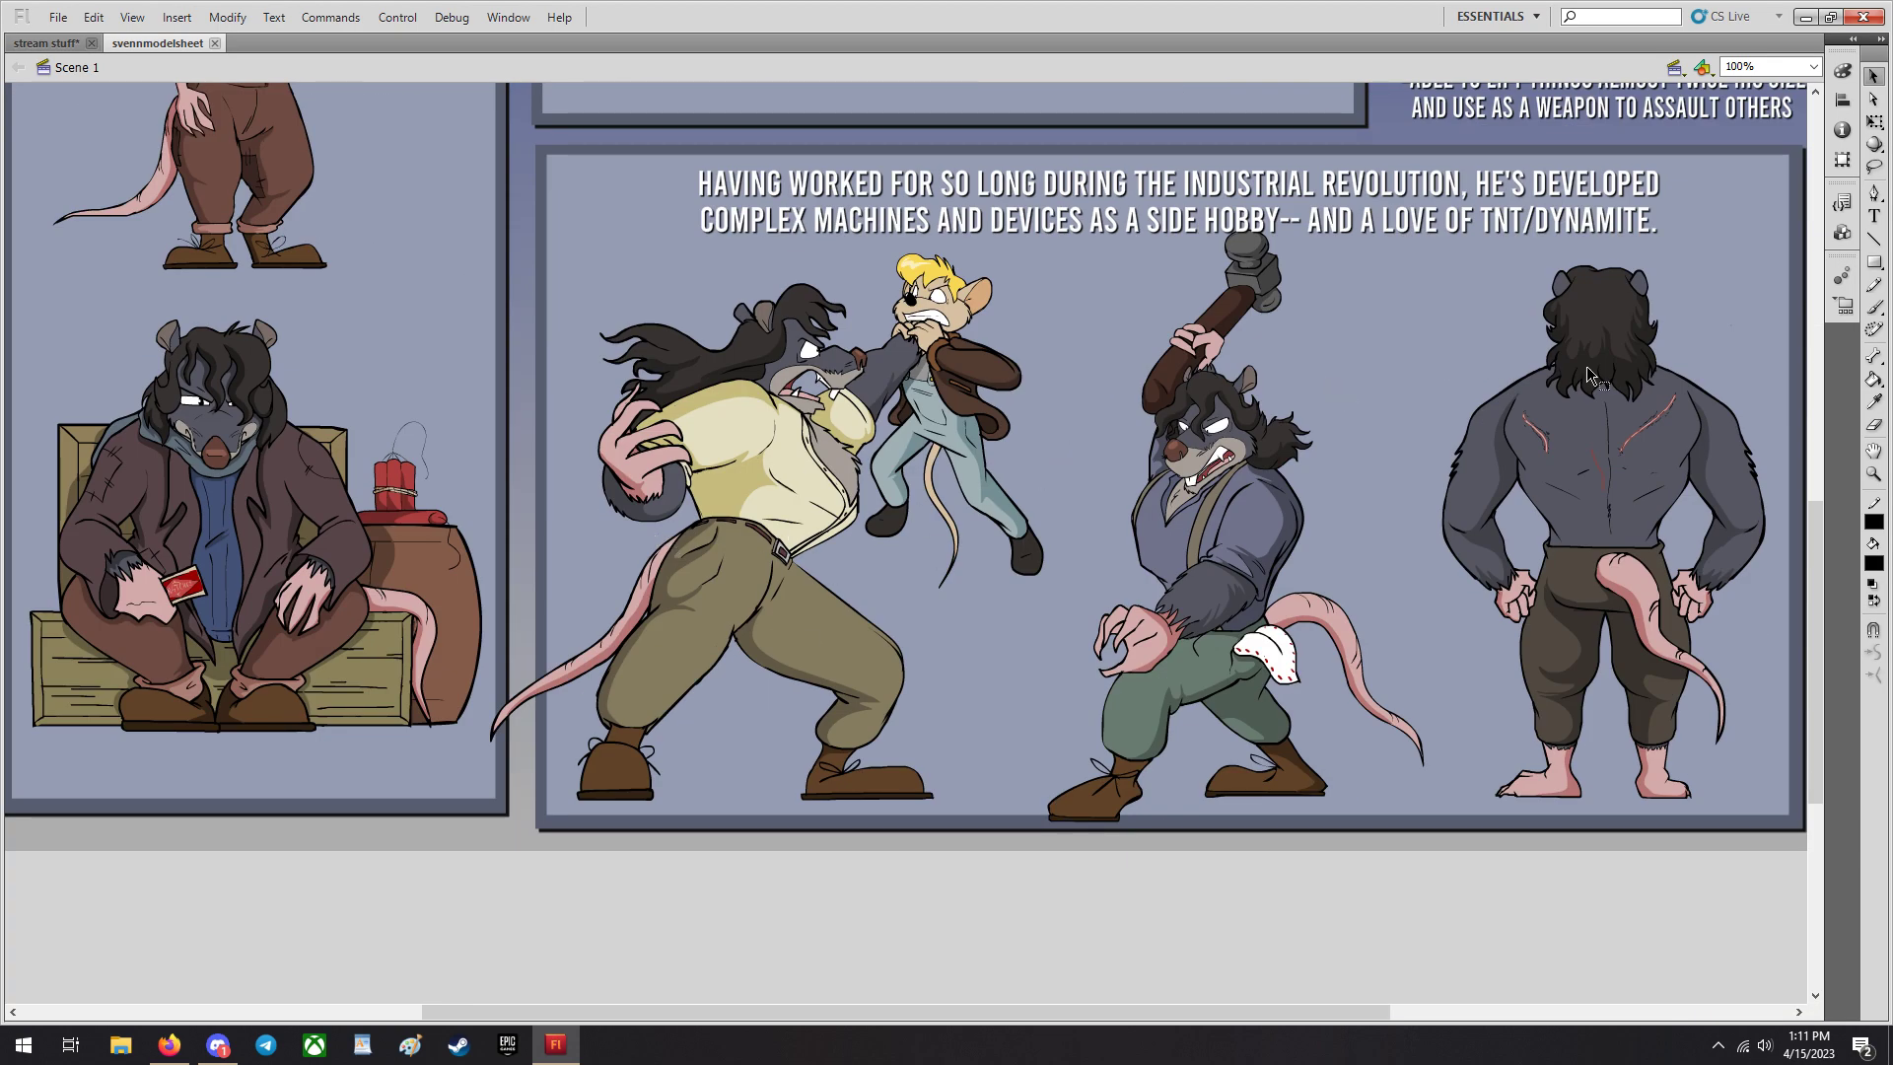
mouse_move(1178, 544)
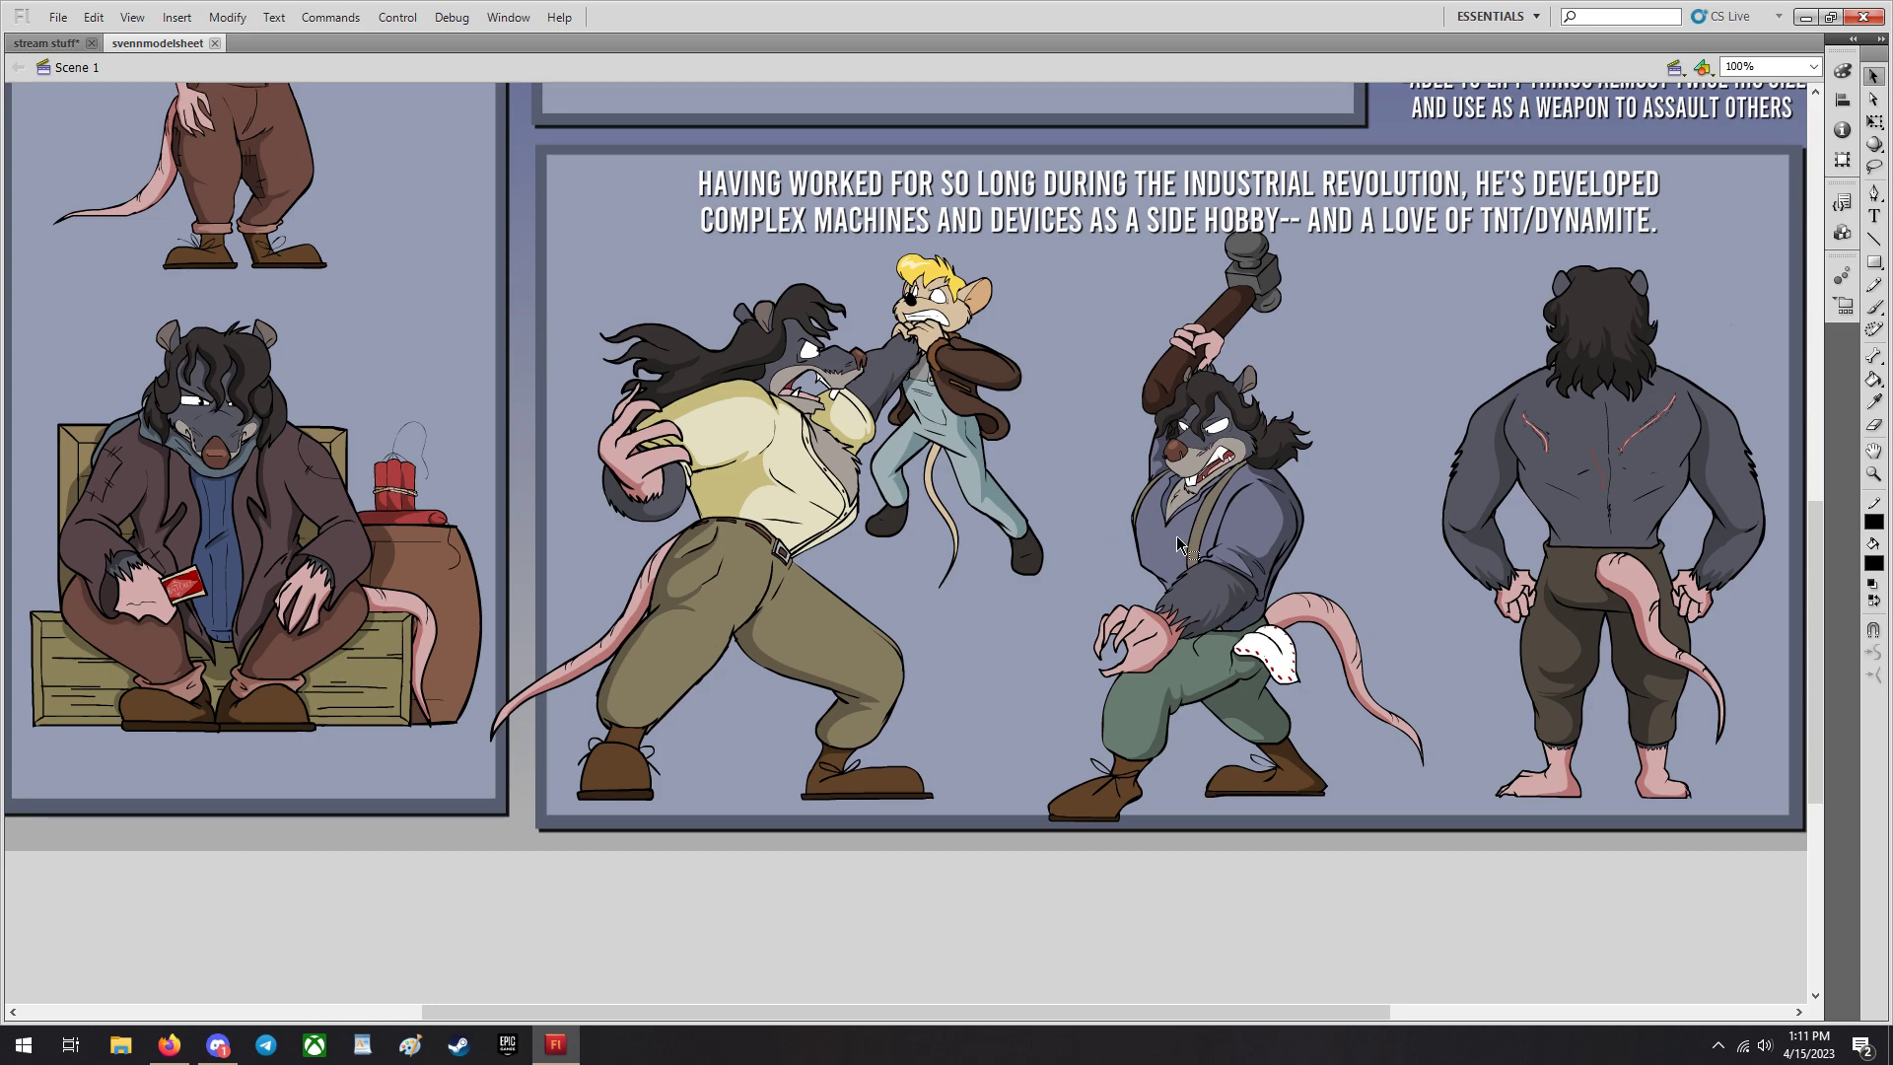
mouse_move(1272, 495)
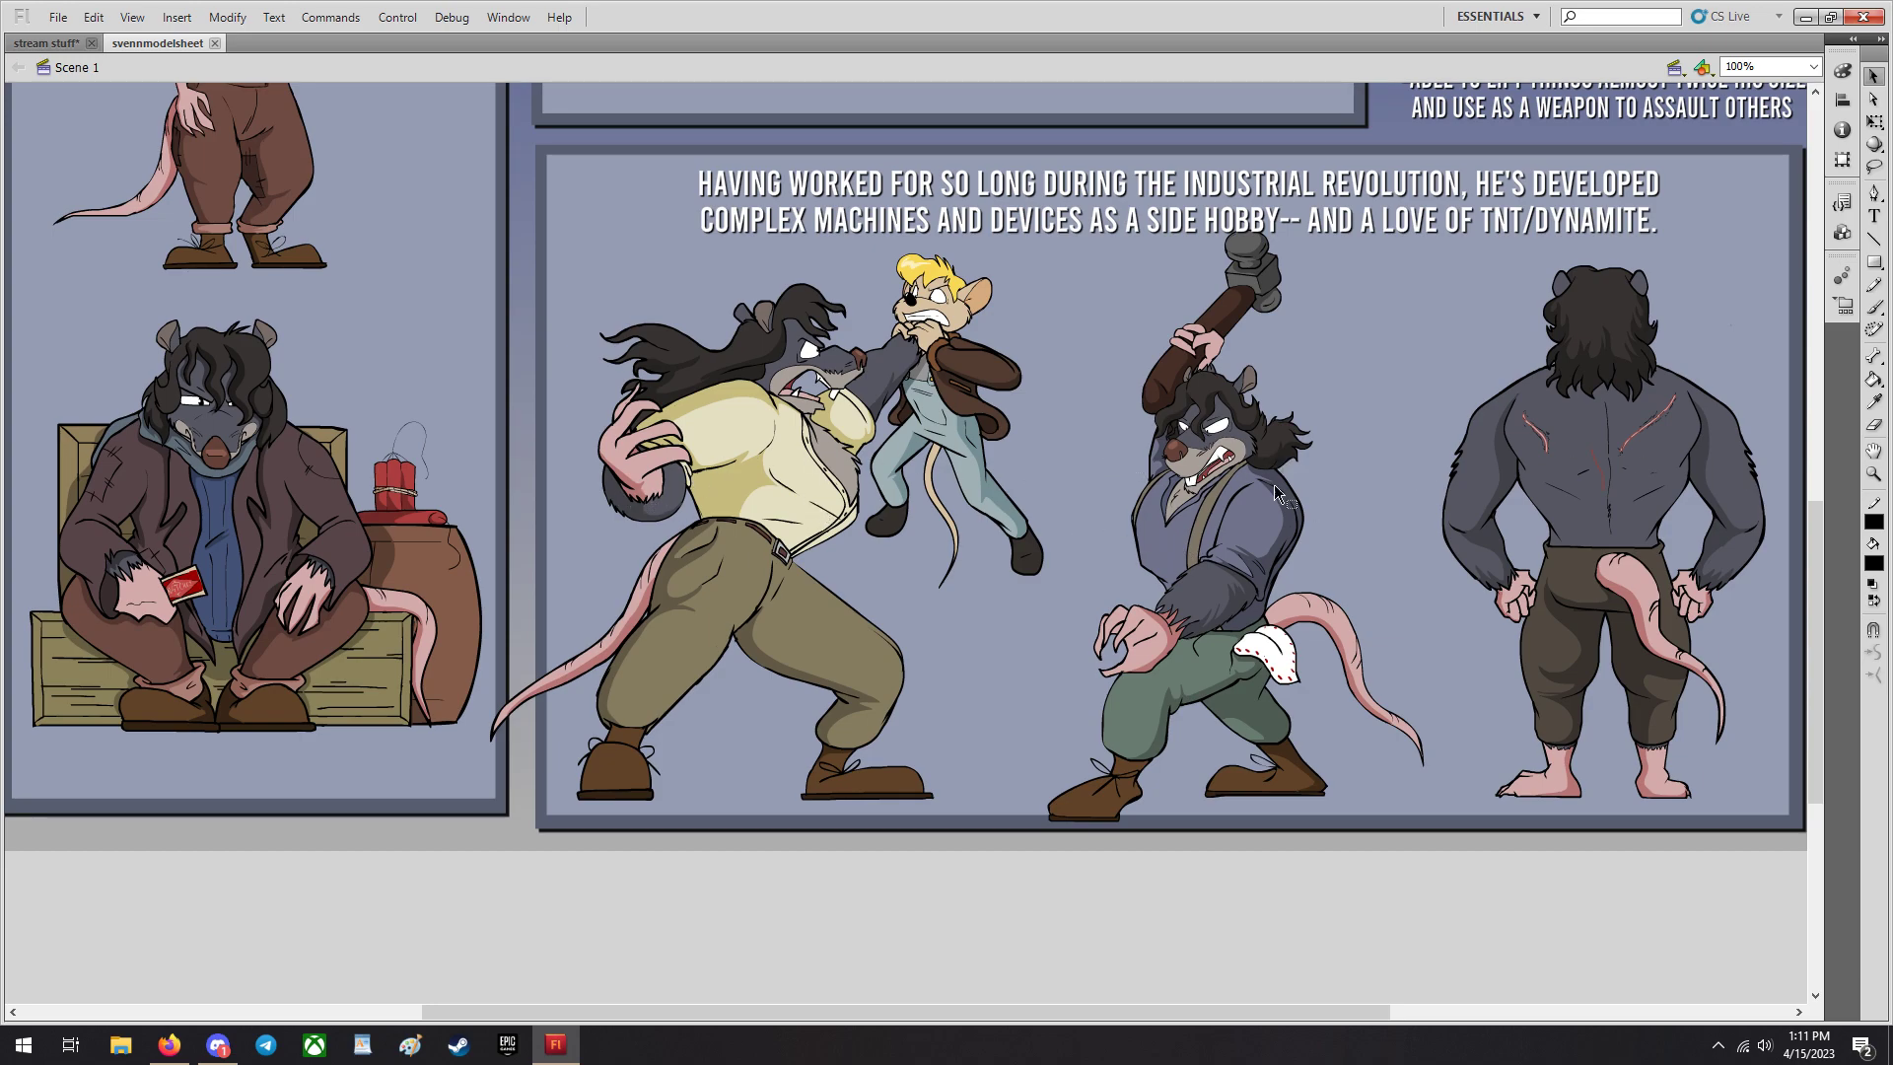
mouse_move(1265, 687)
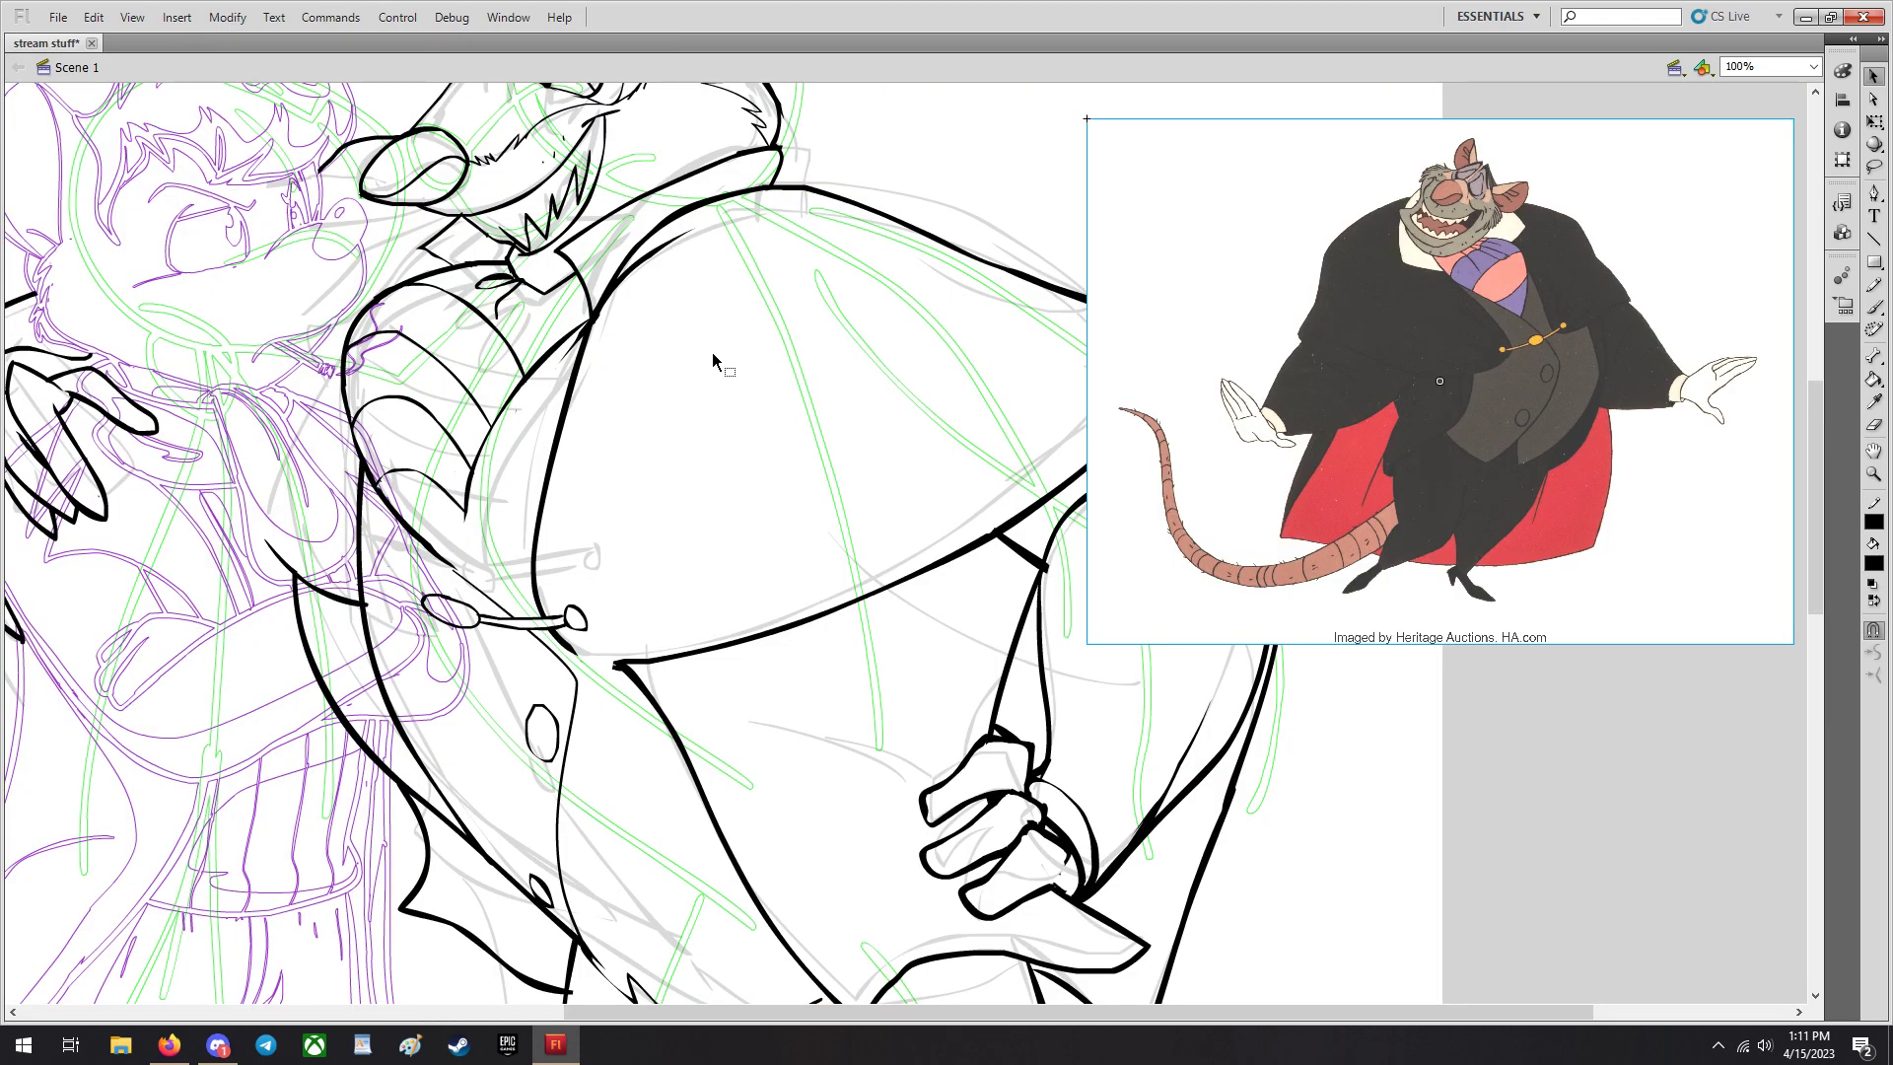
mouse_move(1211, 357)
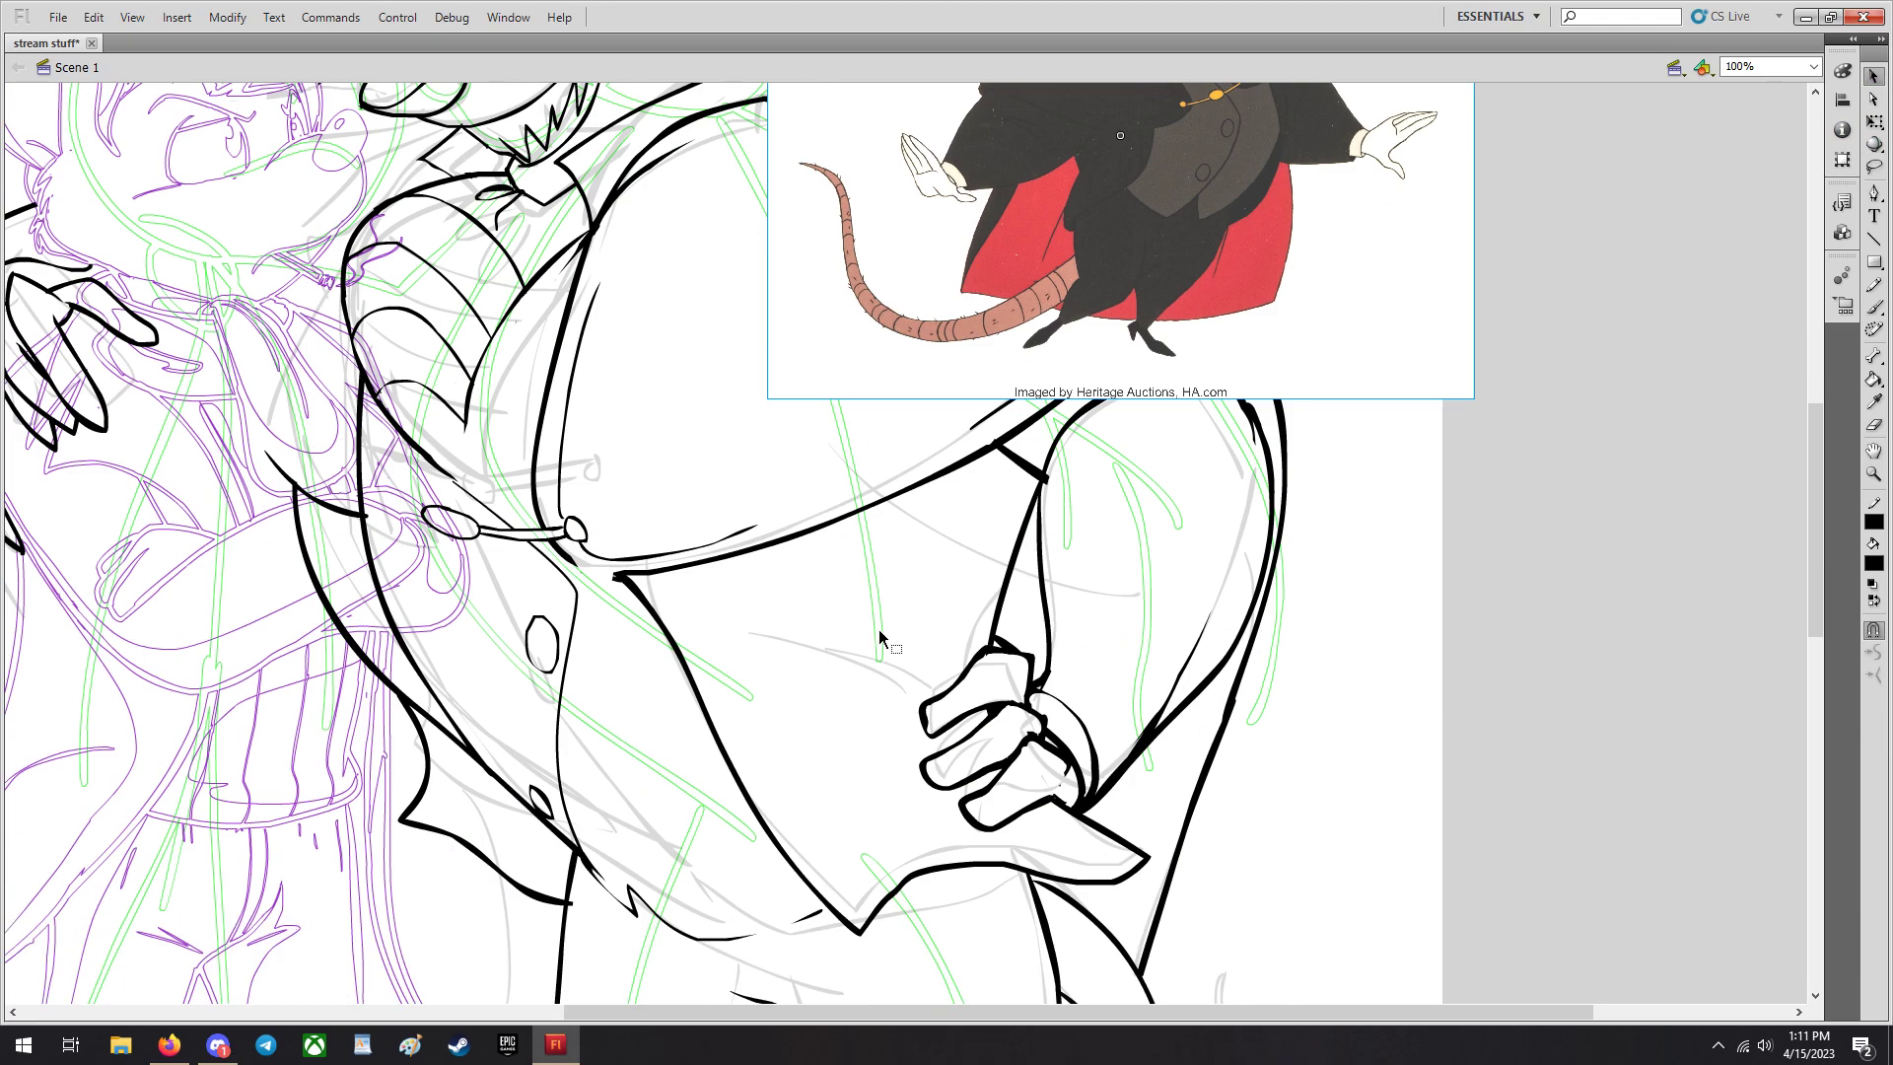
Set the stage zoom to 200% on Ratigan's waistcoat and watch chain.
click(1808, 64)
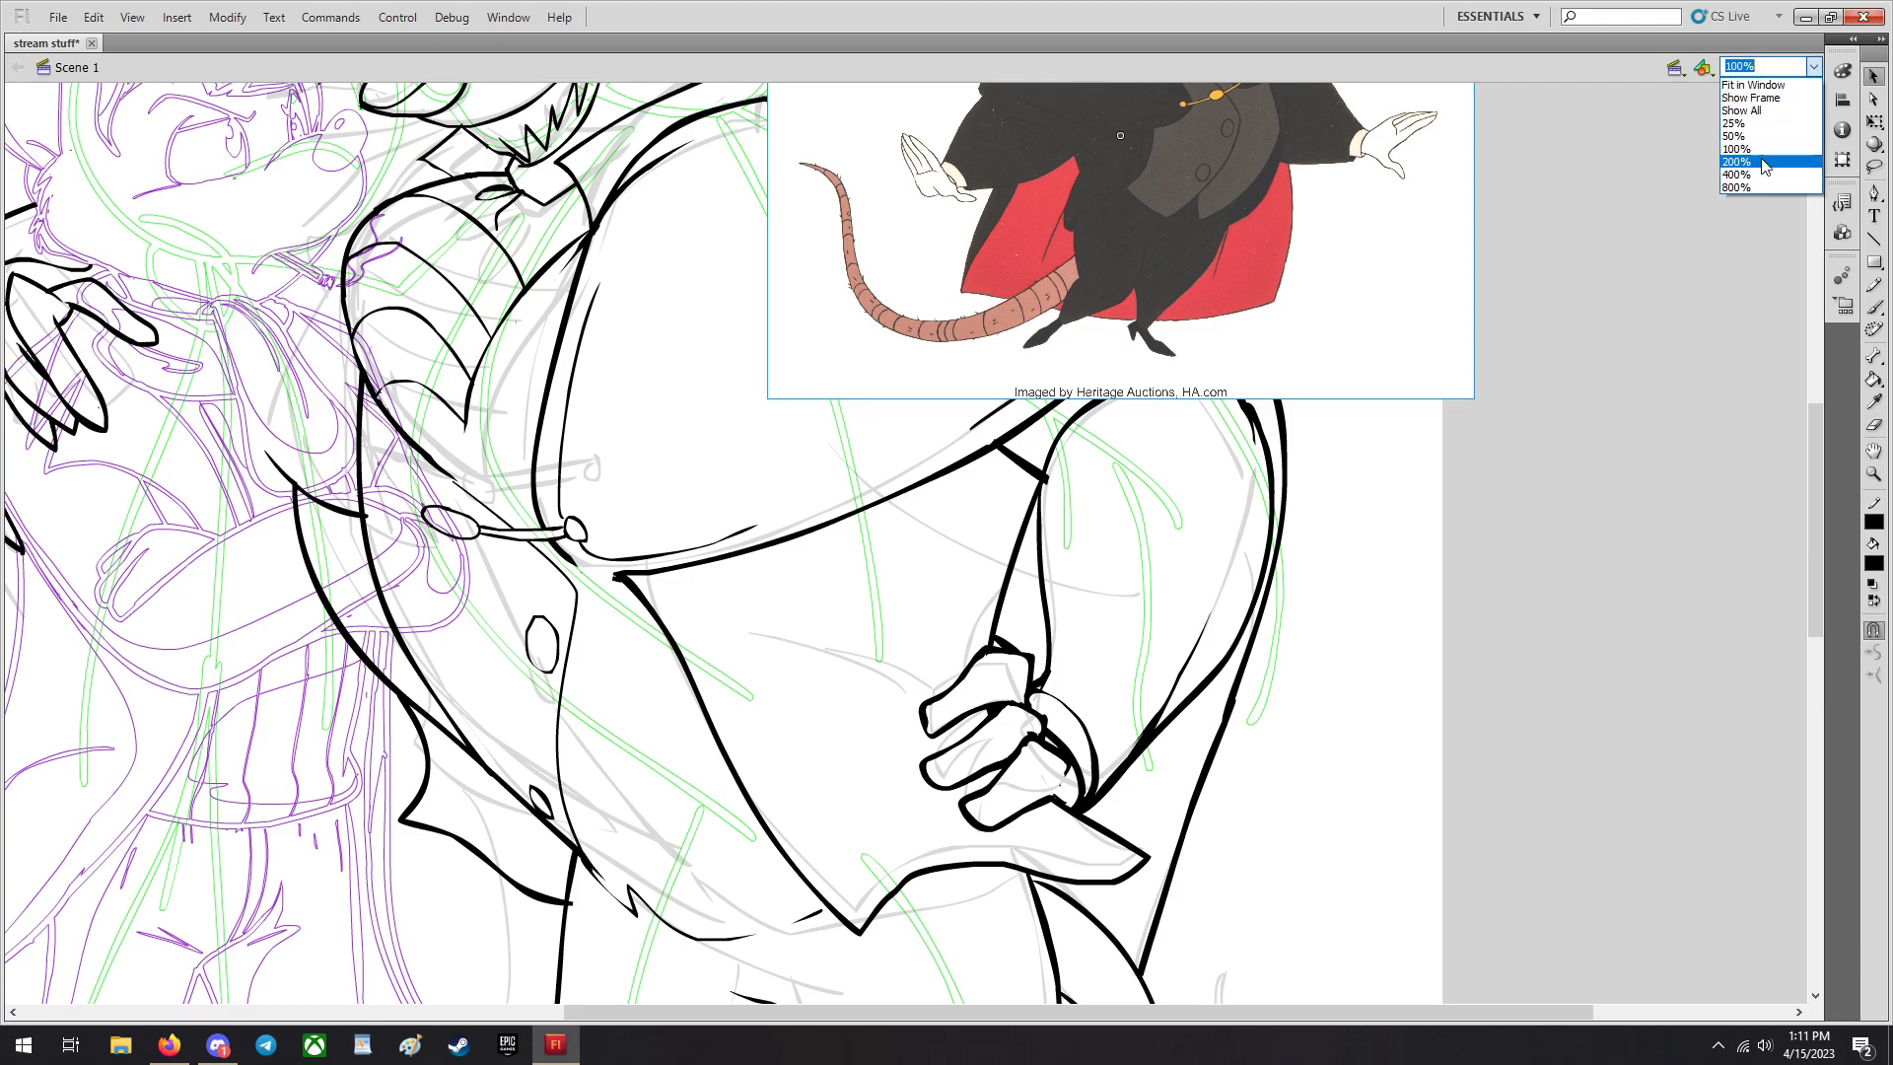
click(1736, 162)
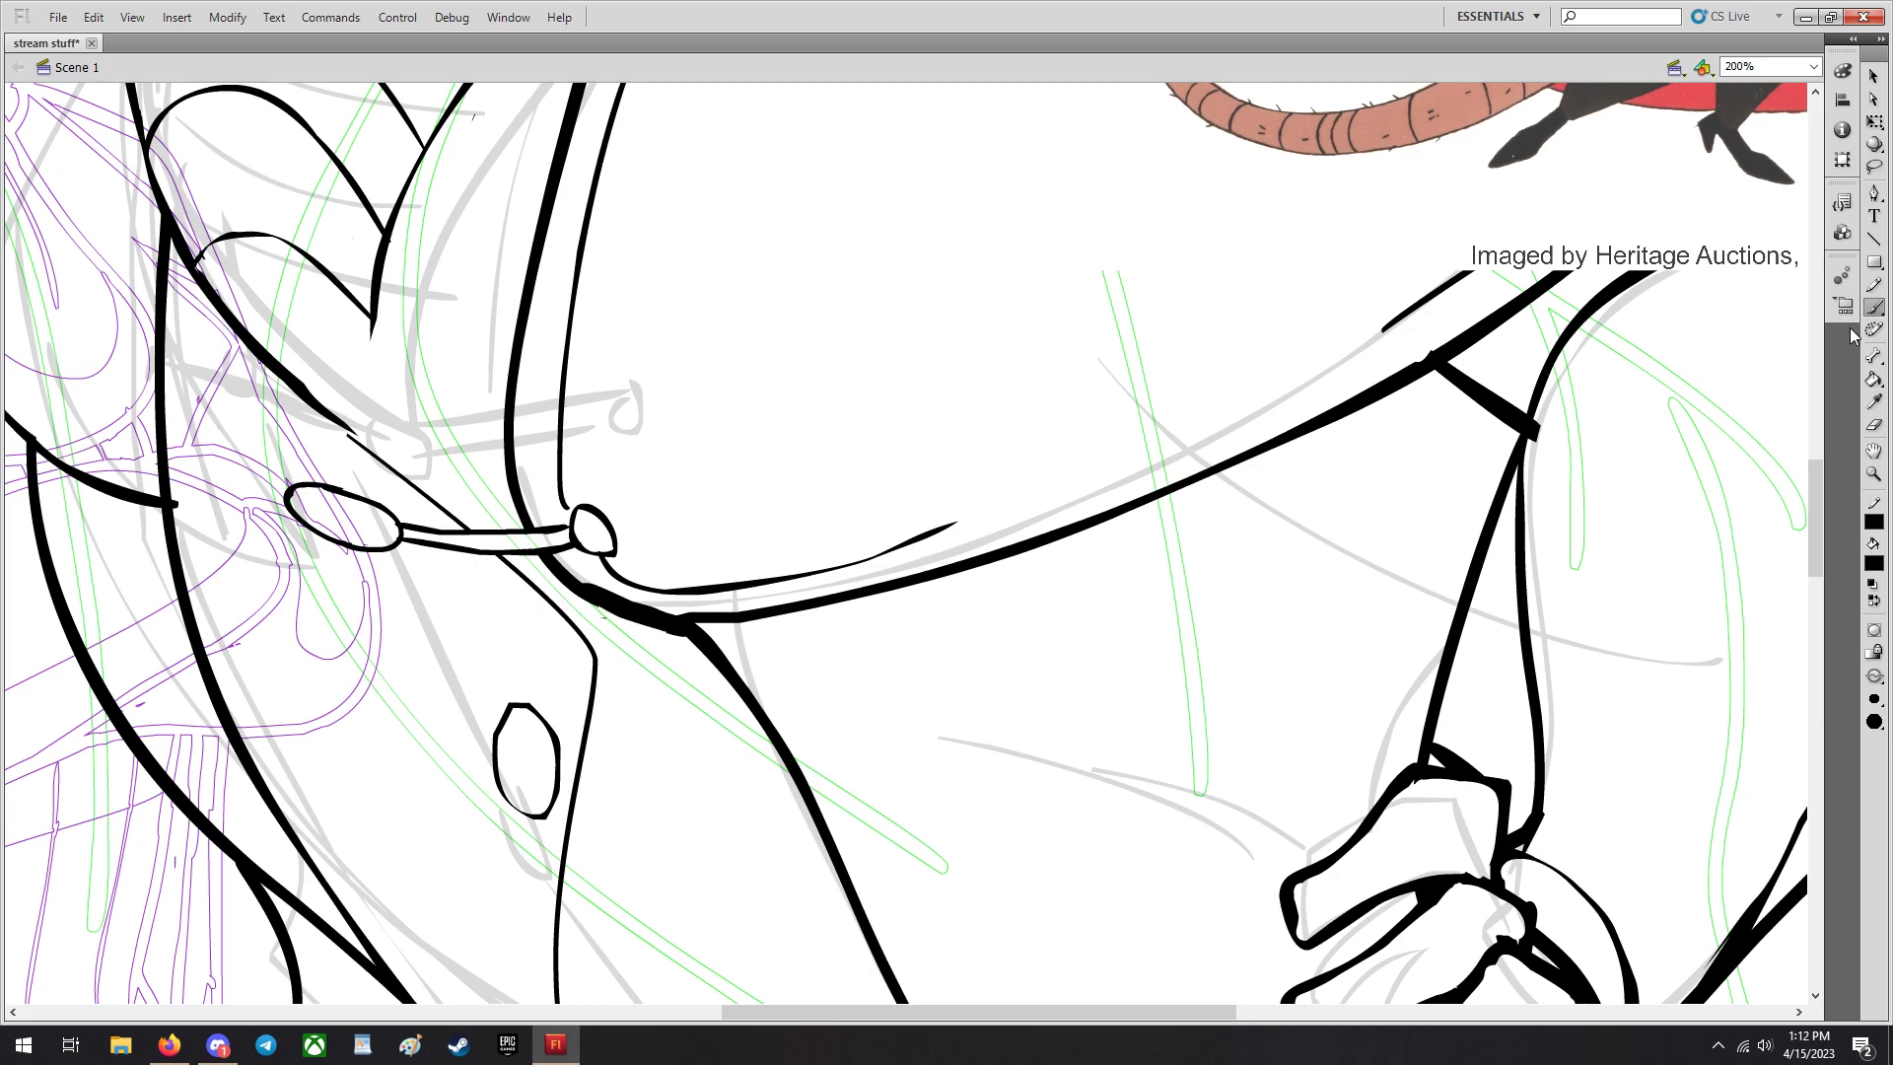
Brush short ink marks beside the watch chain and scroll down to the coat and hand.
click(1873, 676)
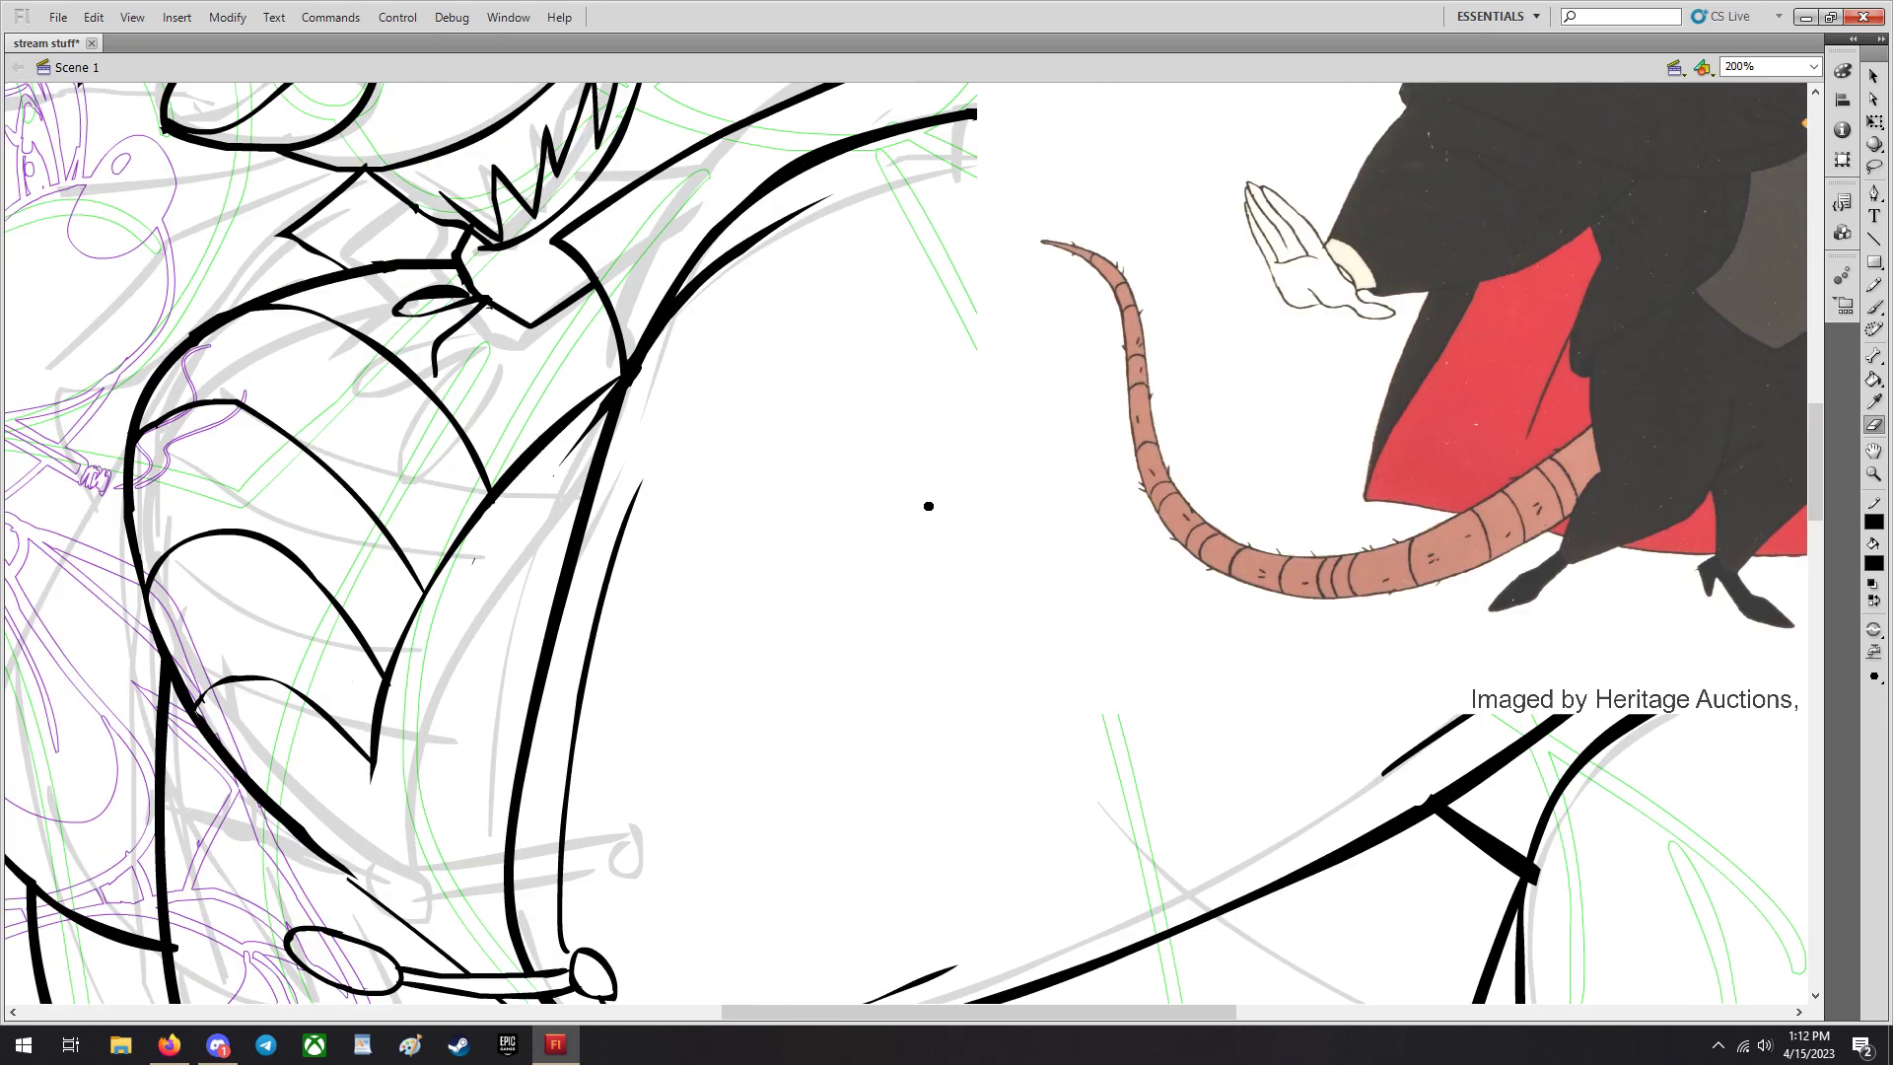
scroll(down, 3)
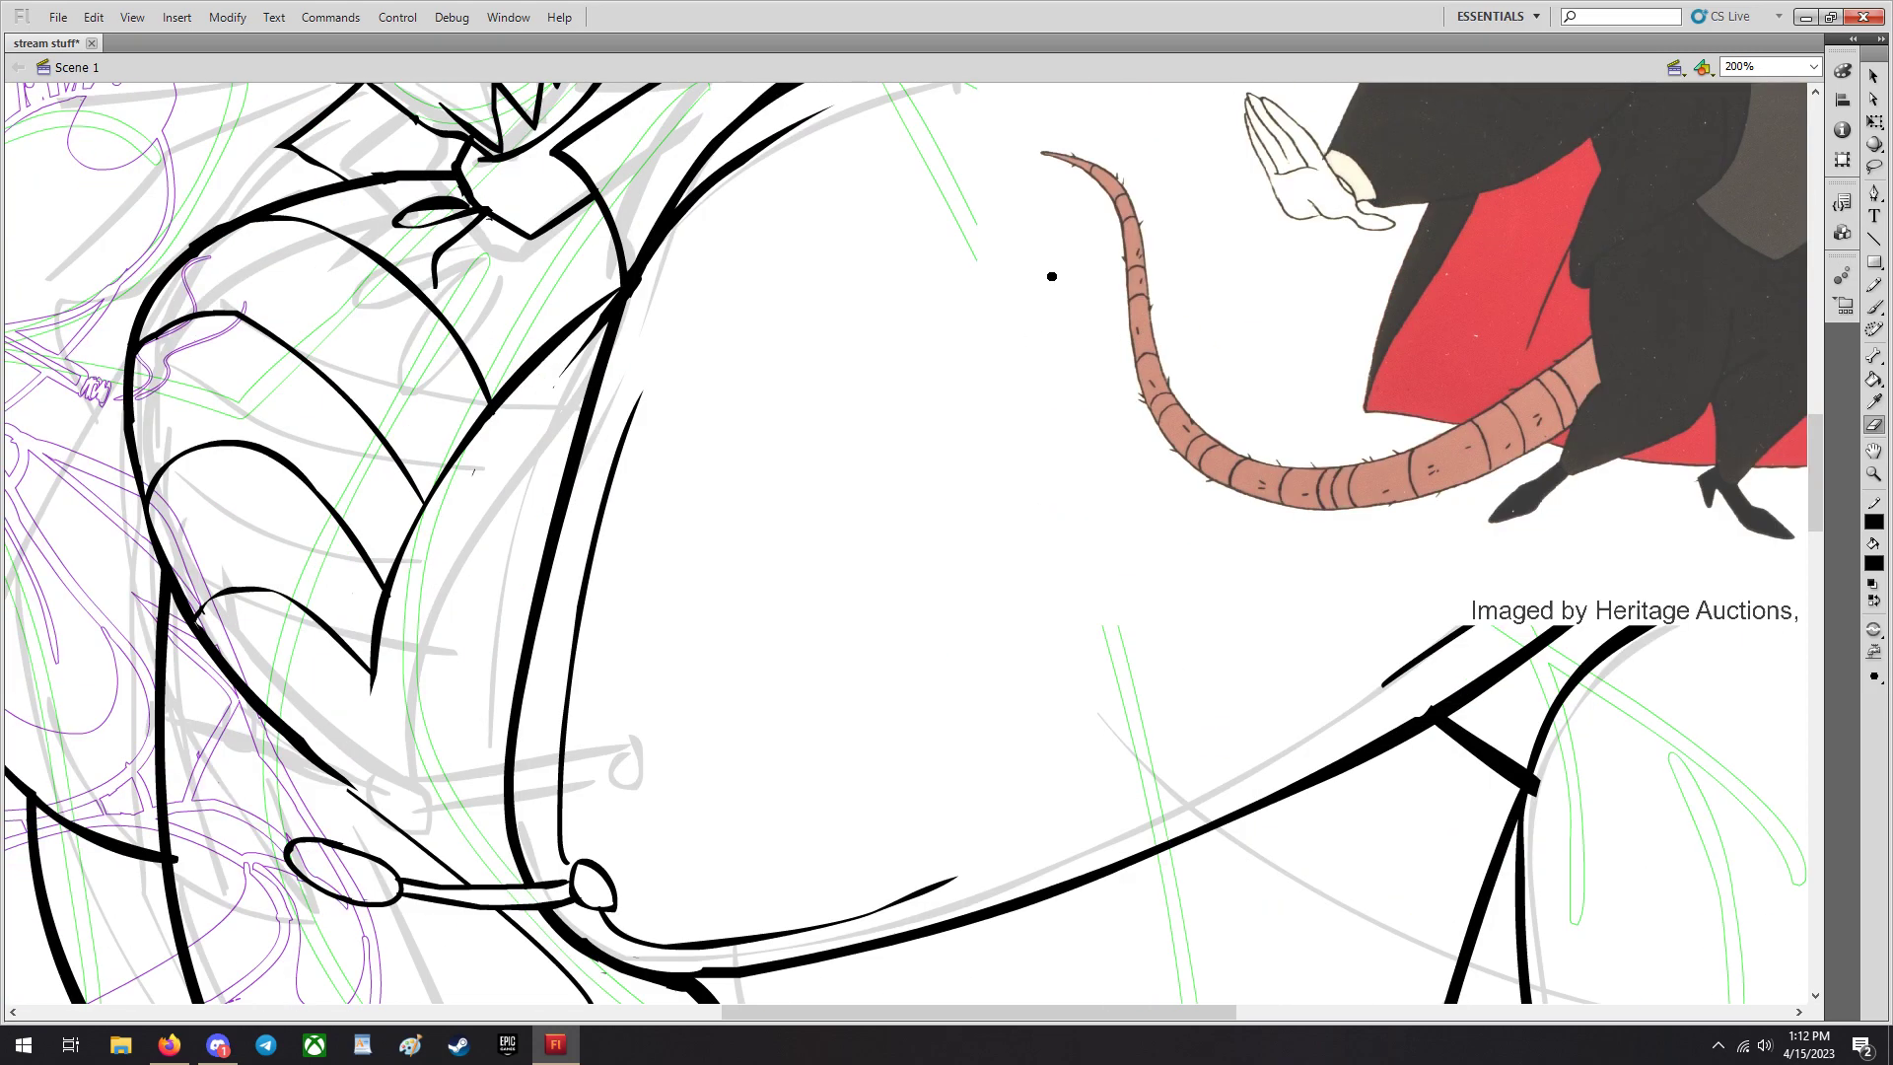
scroll(down, 3)
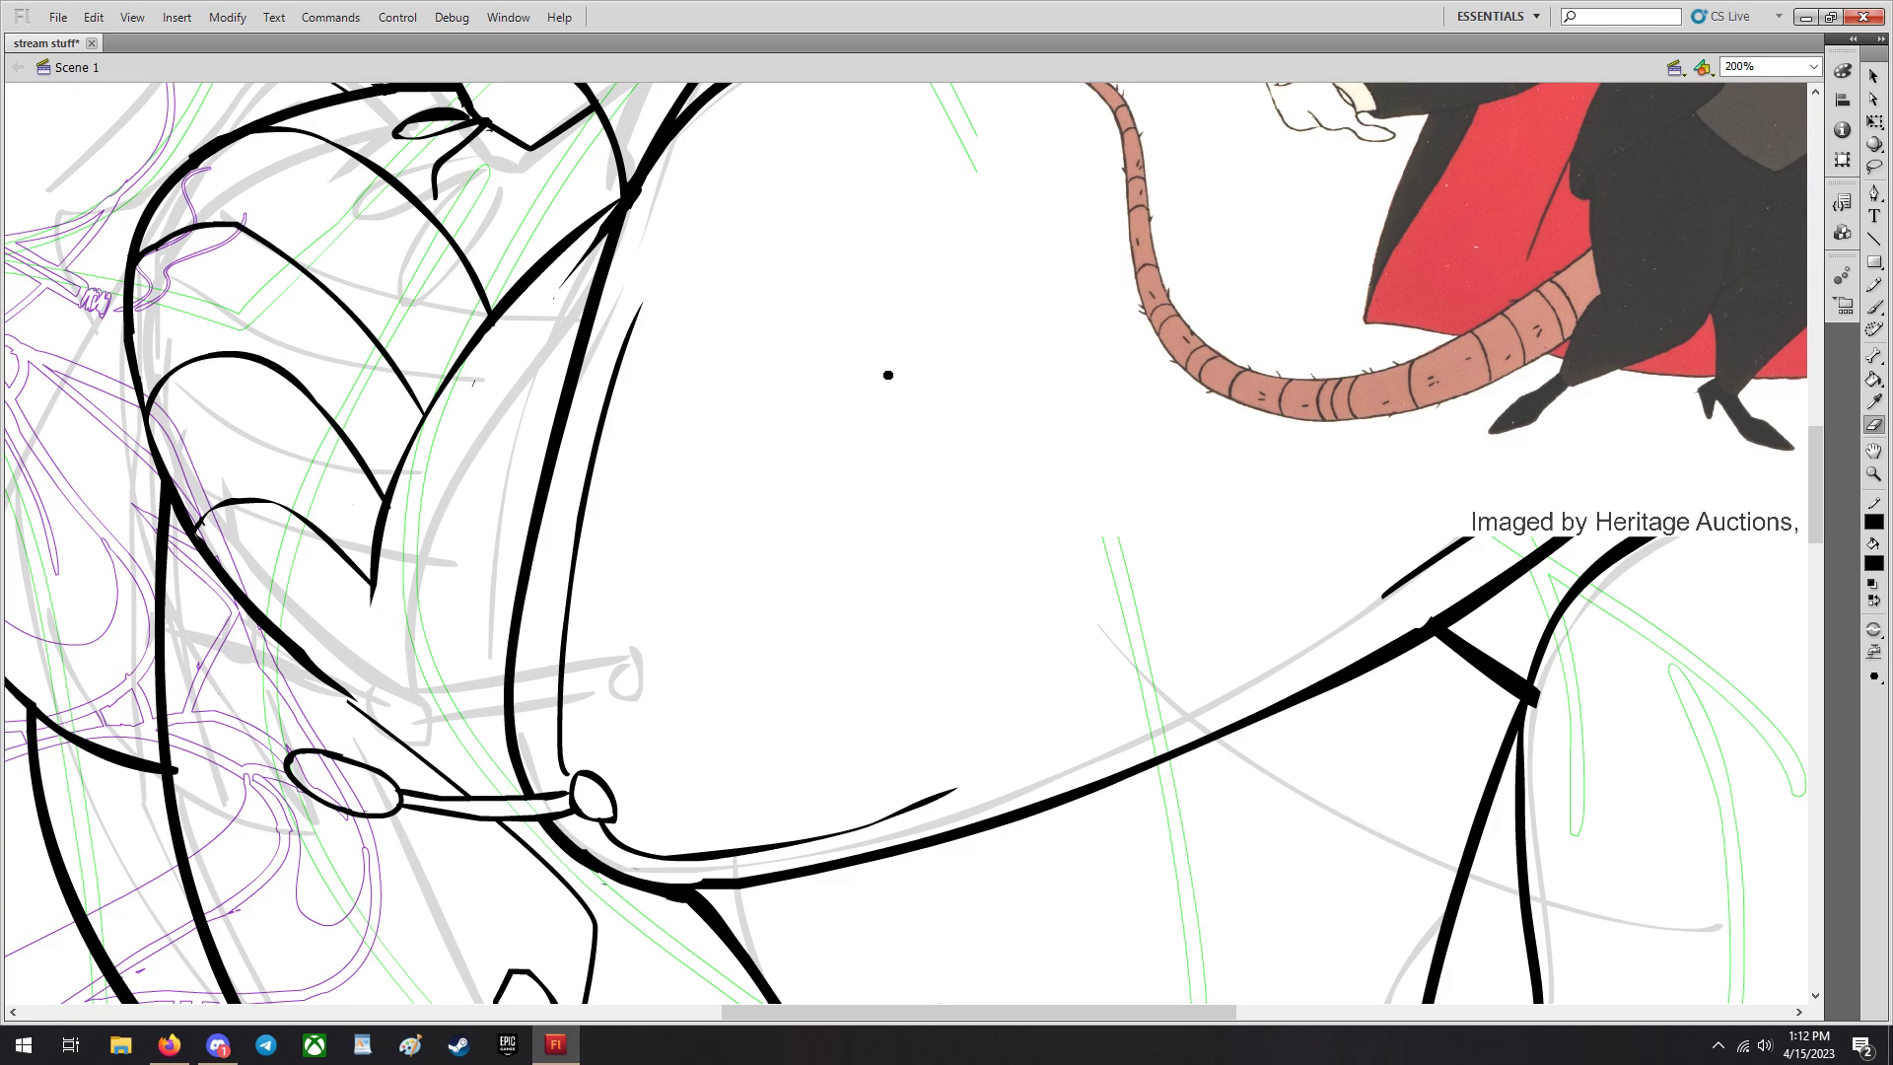
mouse_move(982, 812)
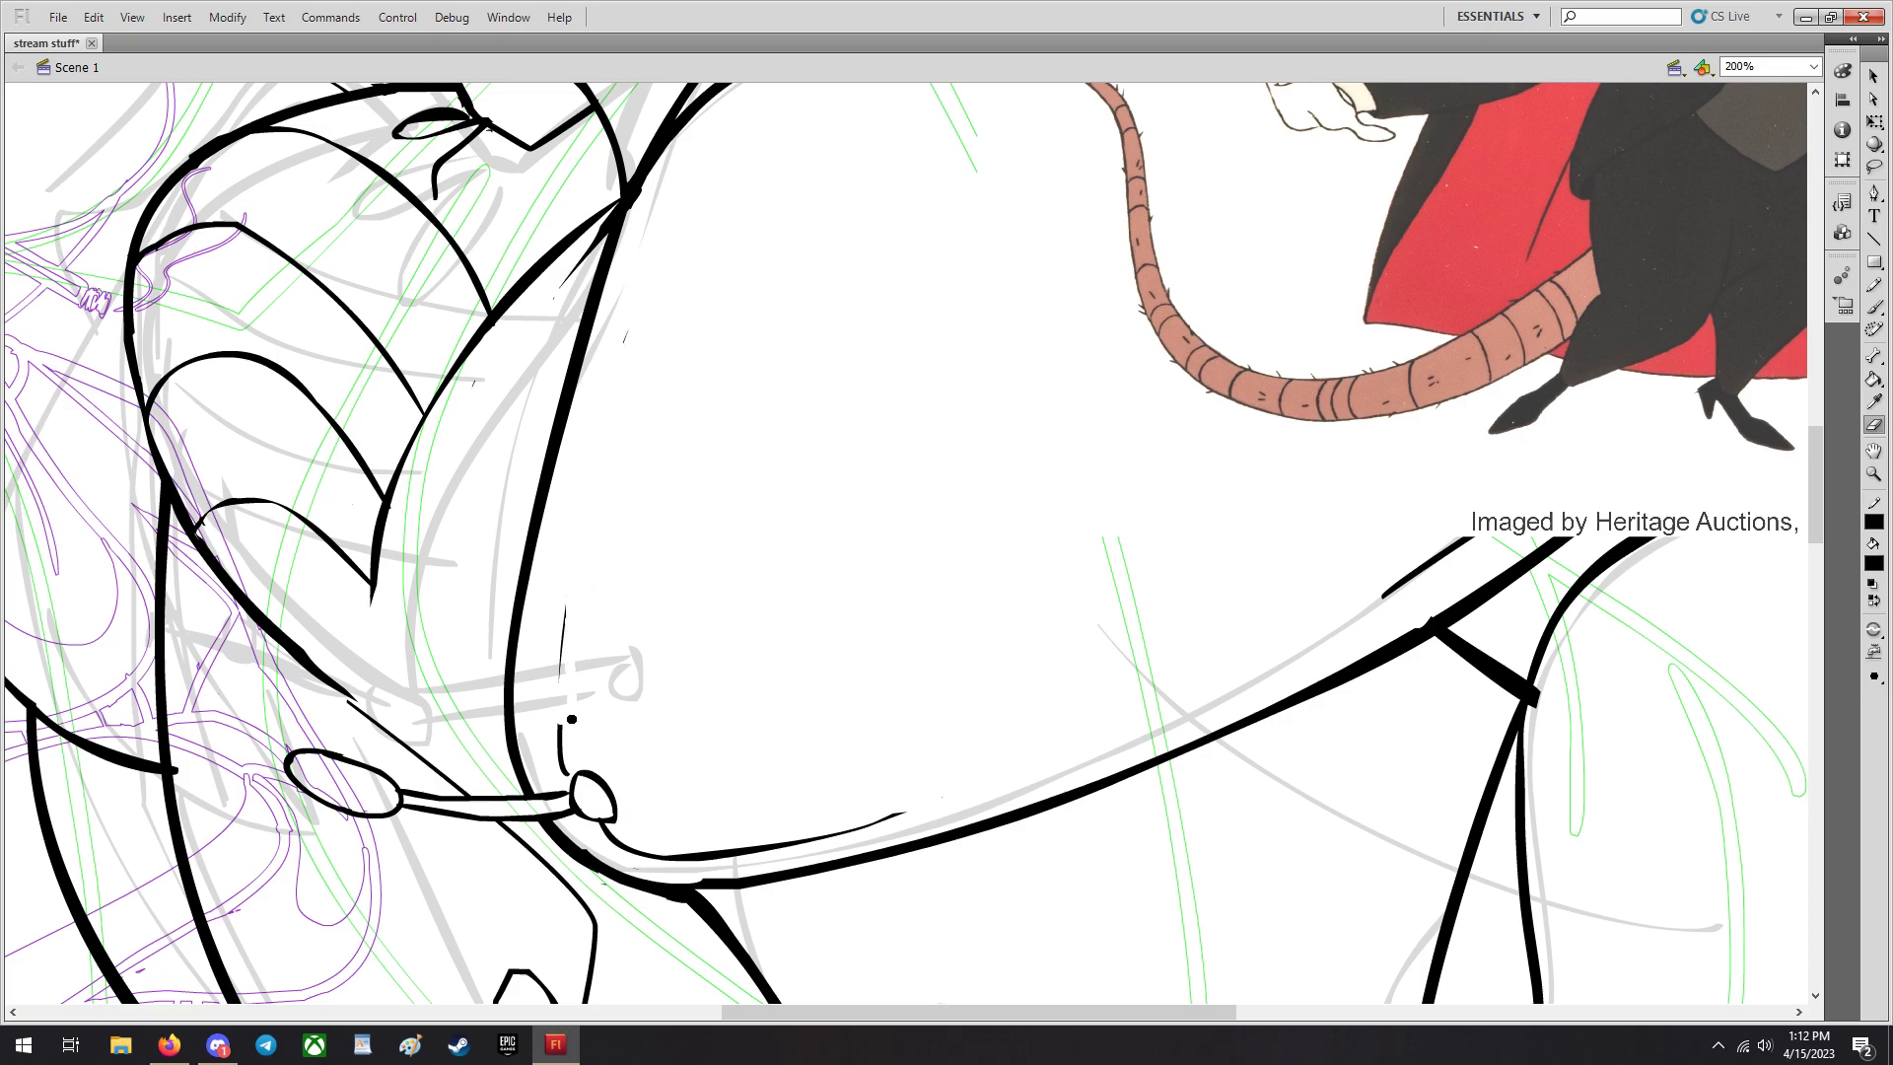
scroll(down, 3)
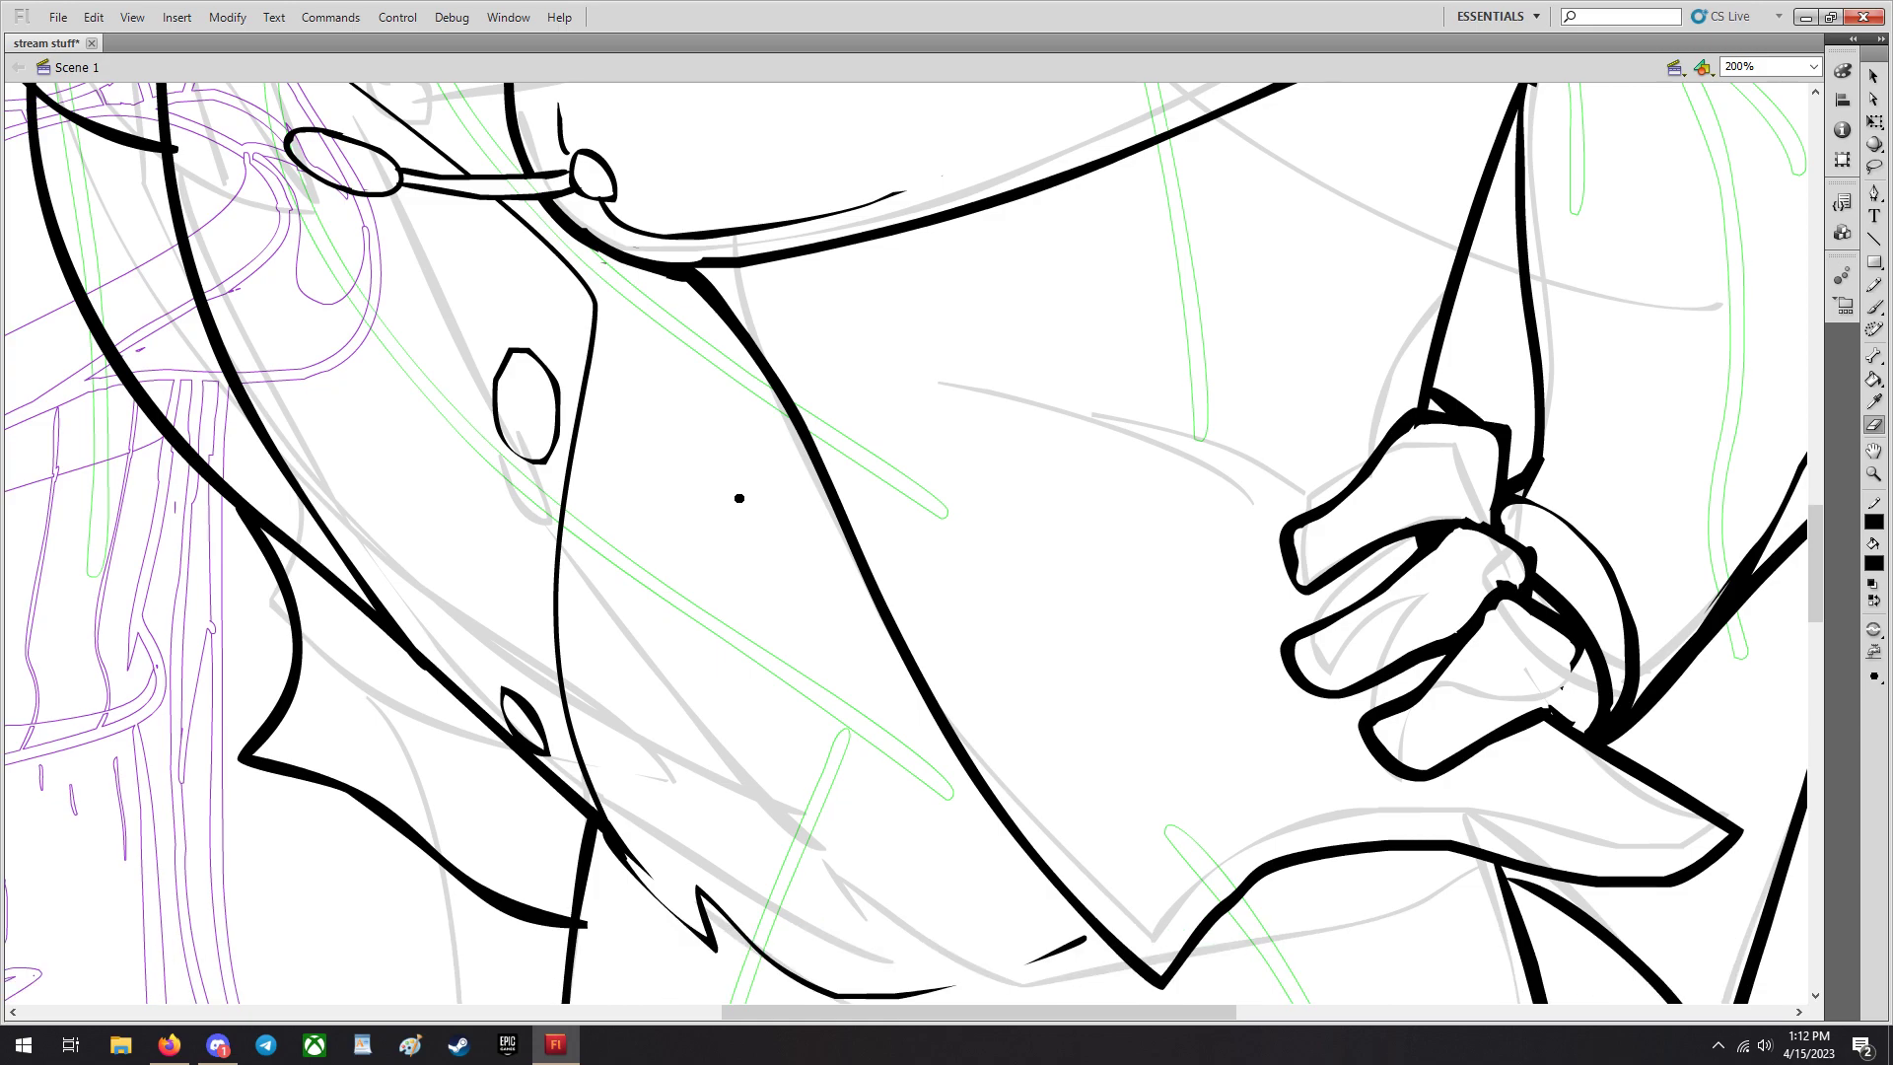
scroll(down, 3)
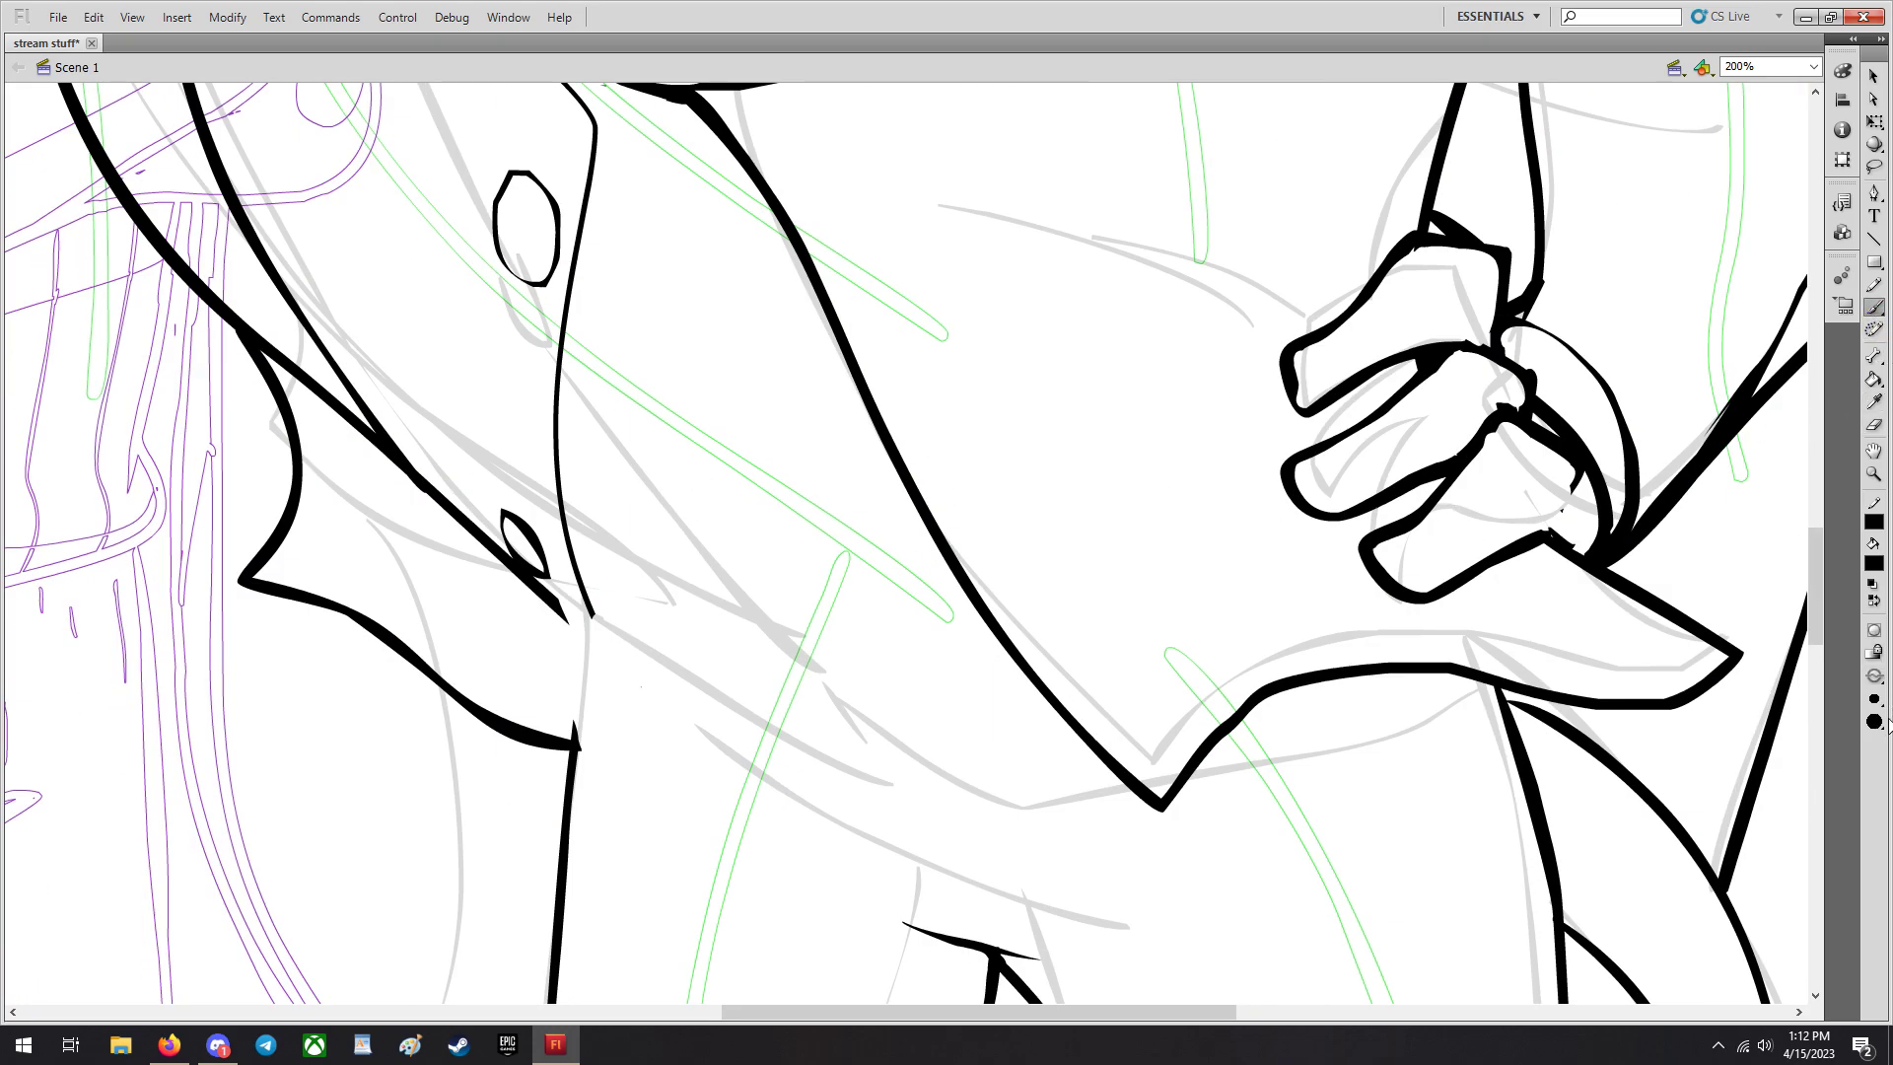
Ink the coat tail edge and its jagged point beneath the waistcoat.
drag(417, 433, 653, 740)
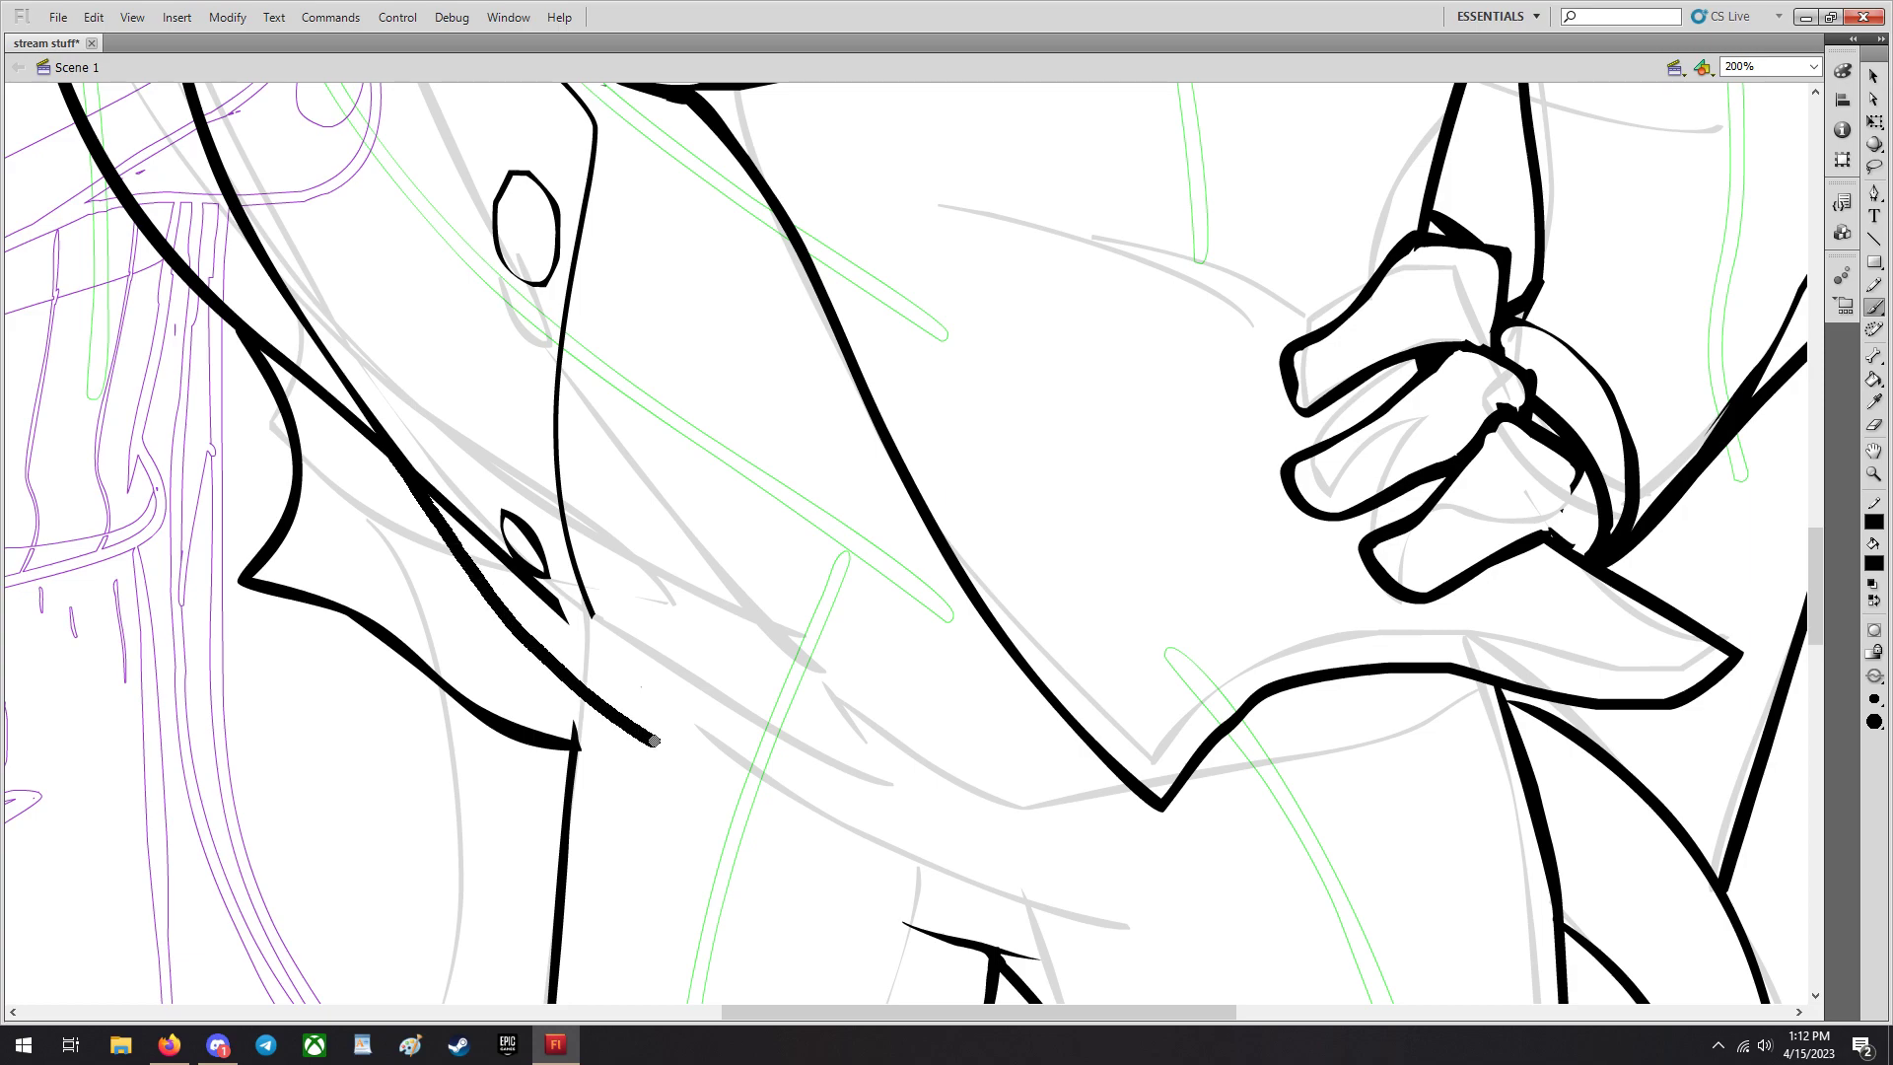
drag(639, 712, 1104, 767)
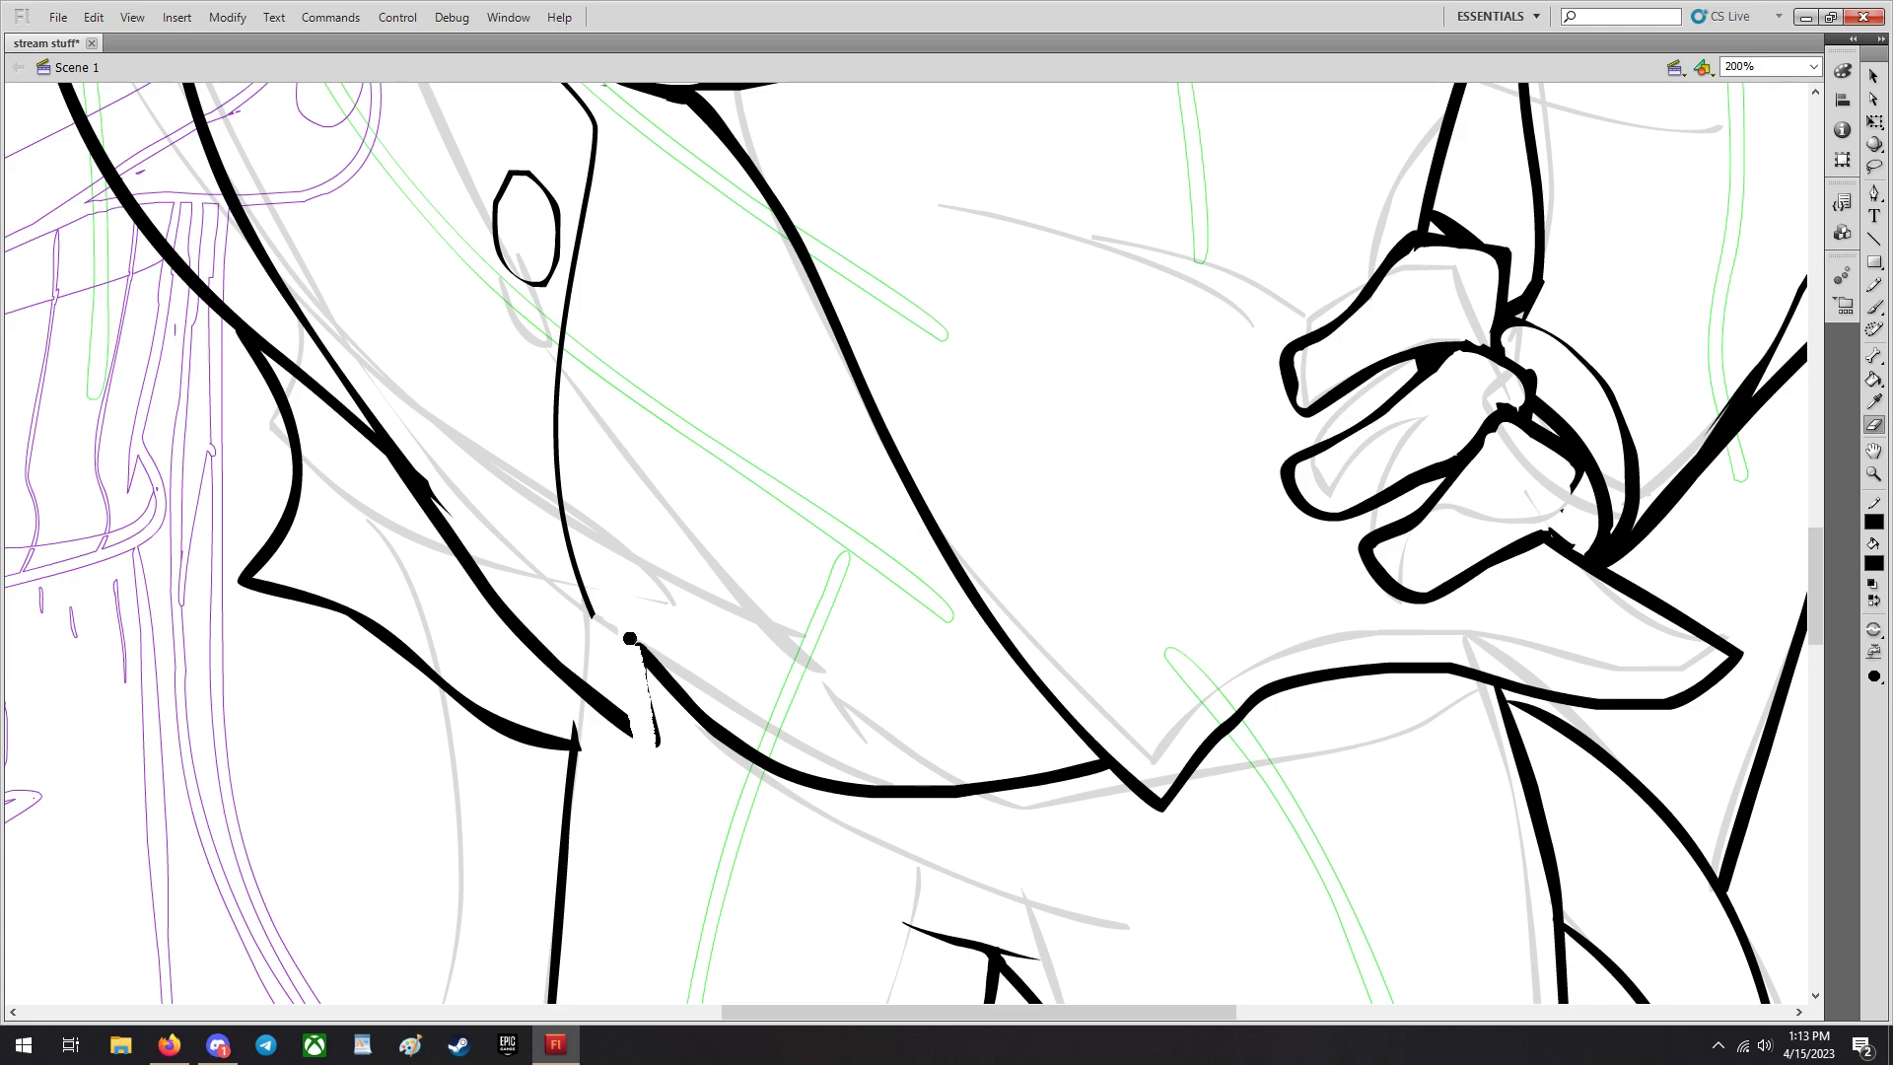
drag(627, 637, 911, 761)
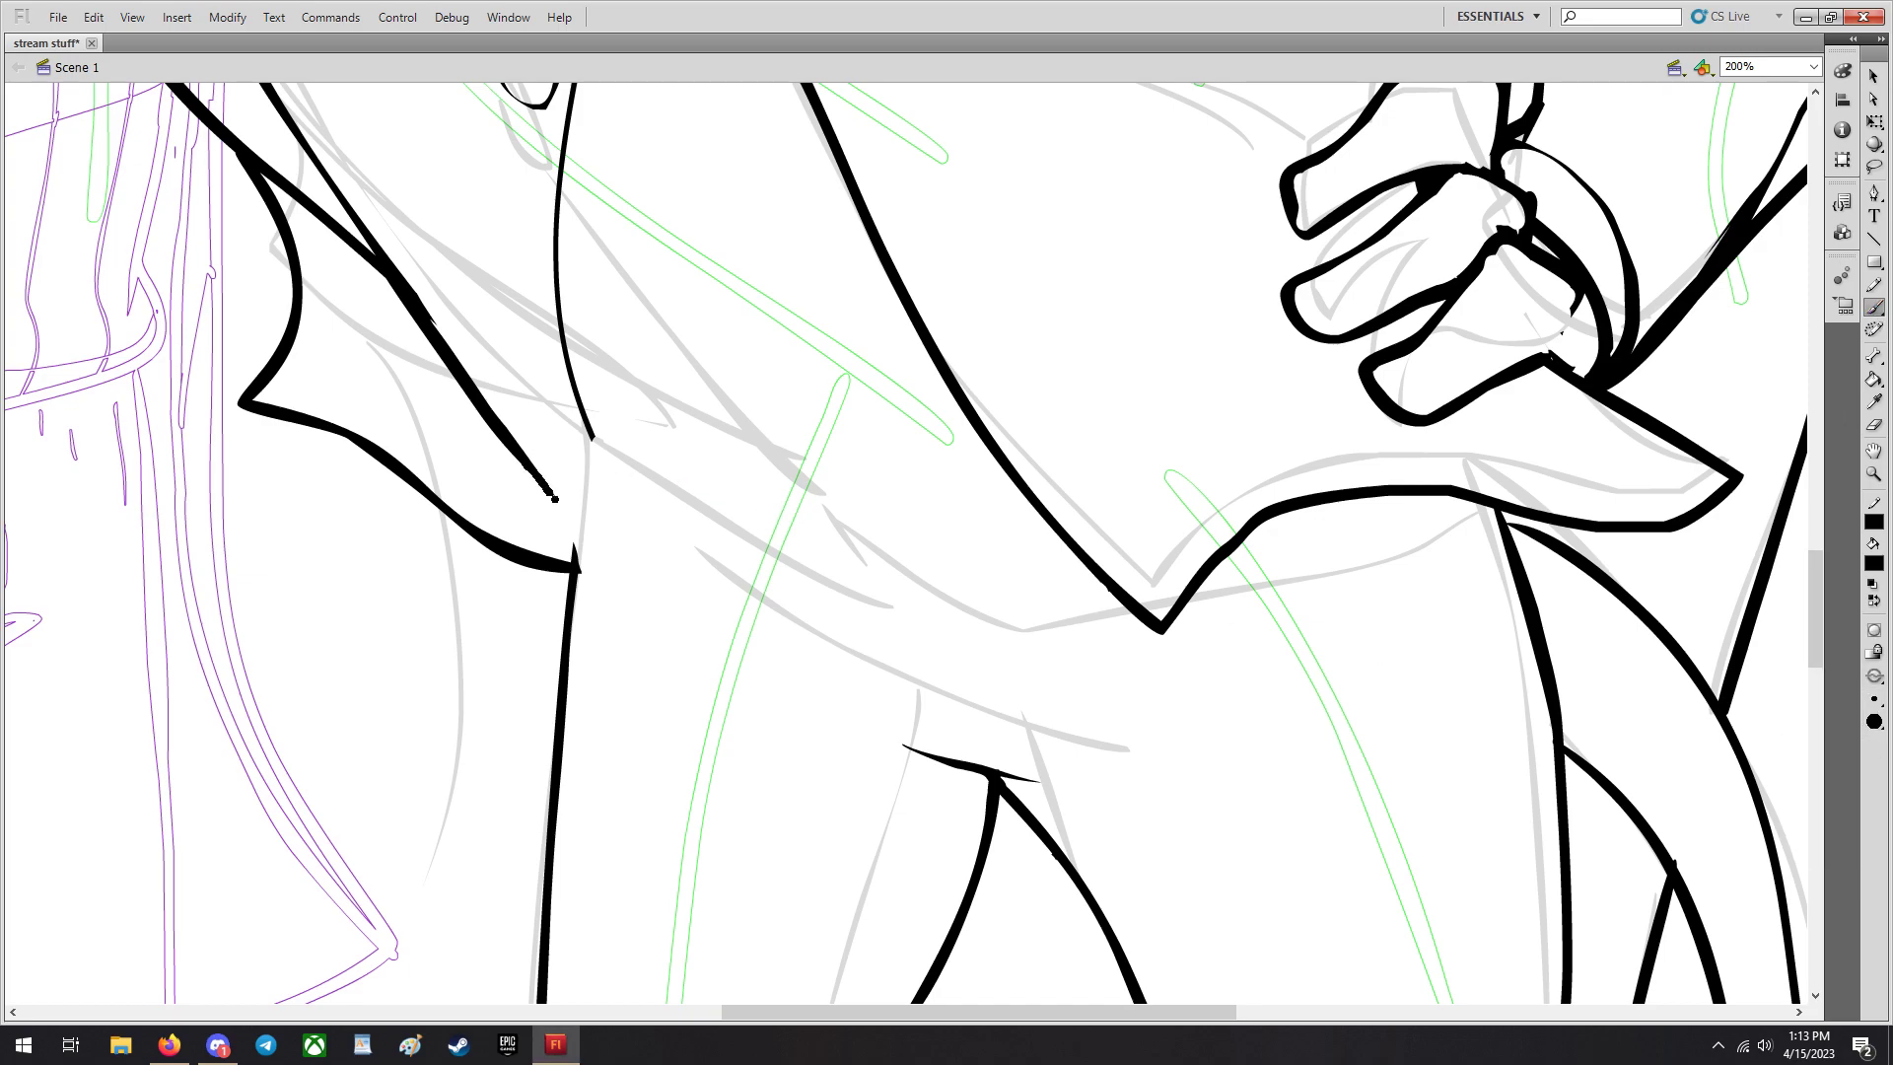
Refine the hem near the lapel and draw the curved lower hem of the coat.
drag(568, 495, 628, 568)
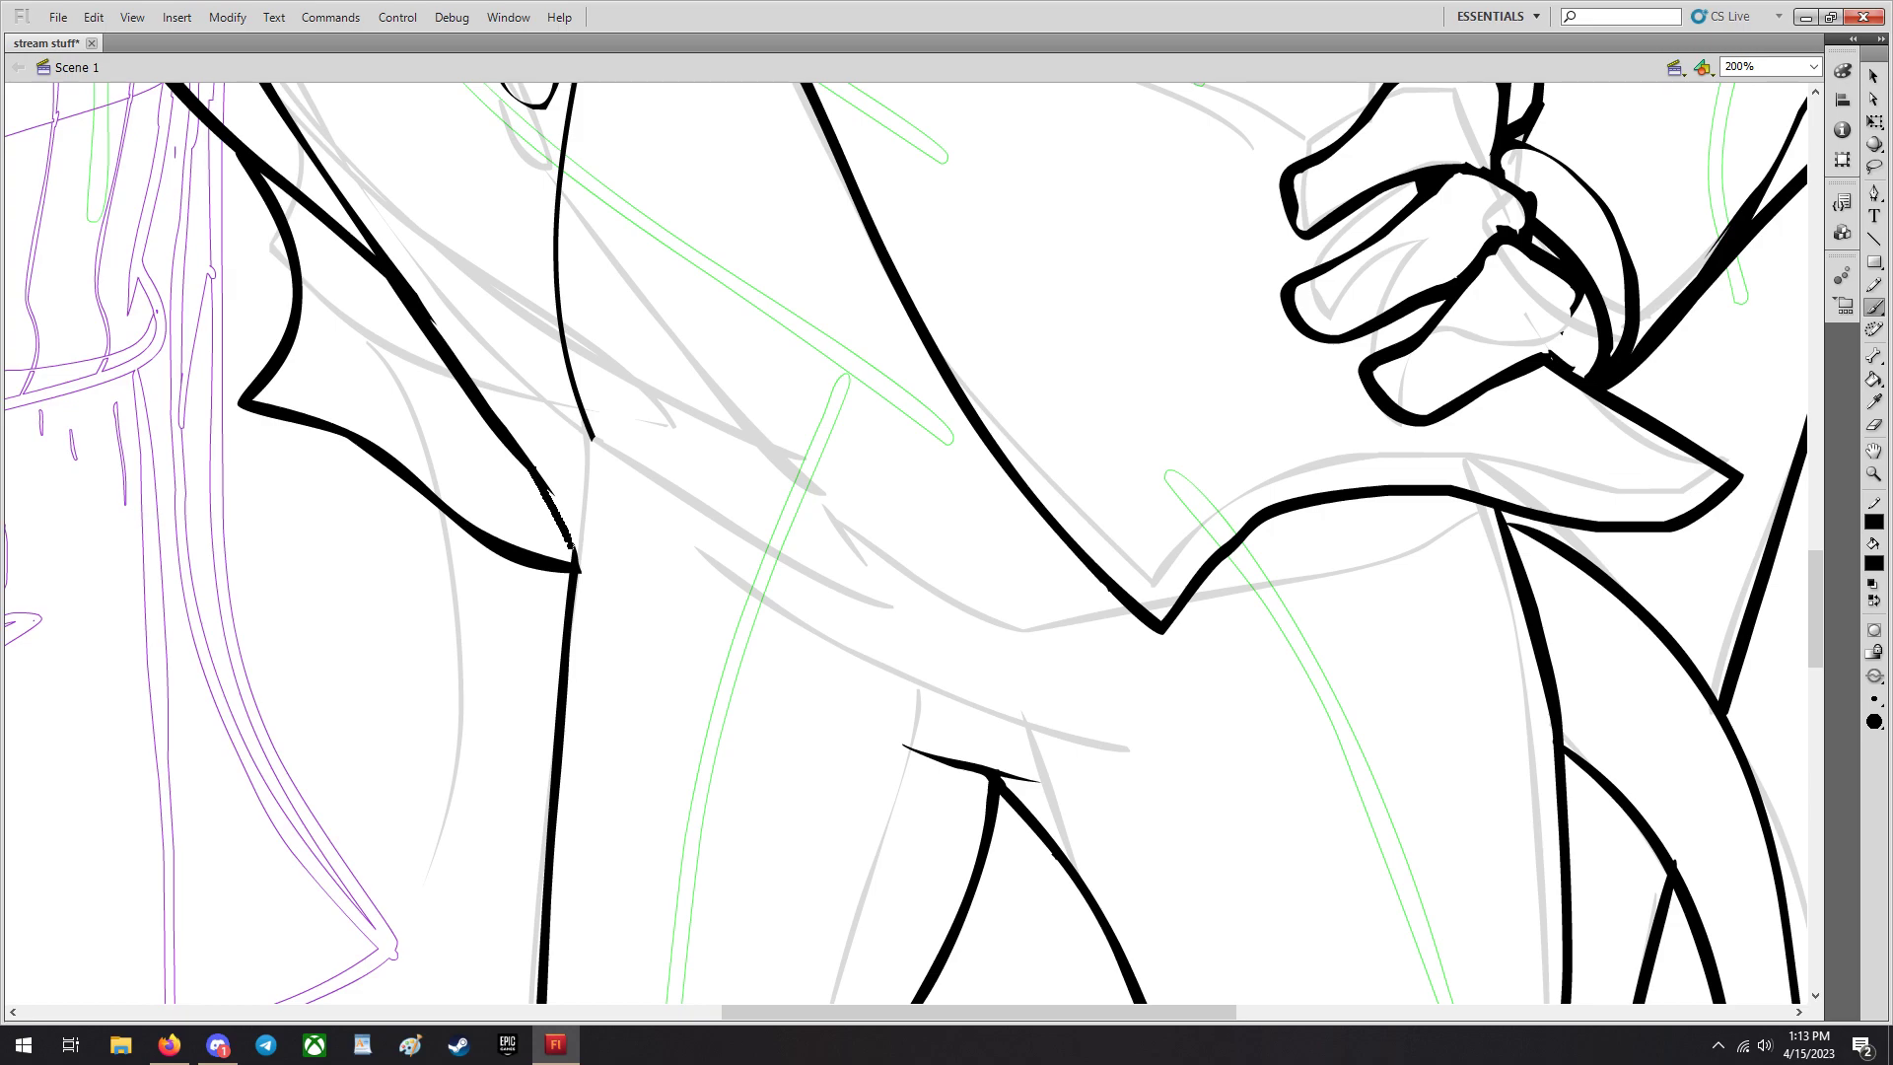
drag(621, 562, 929, 637)
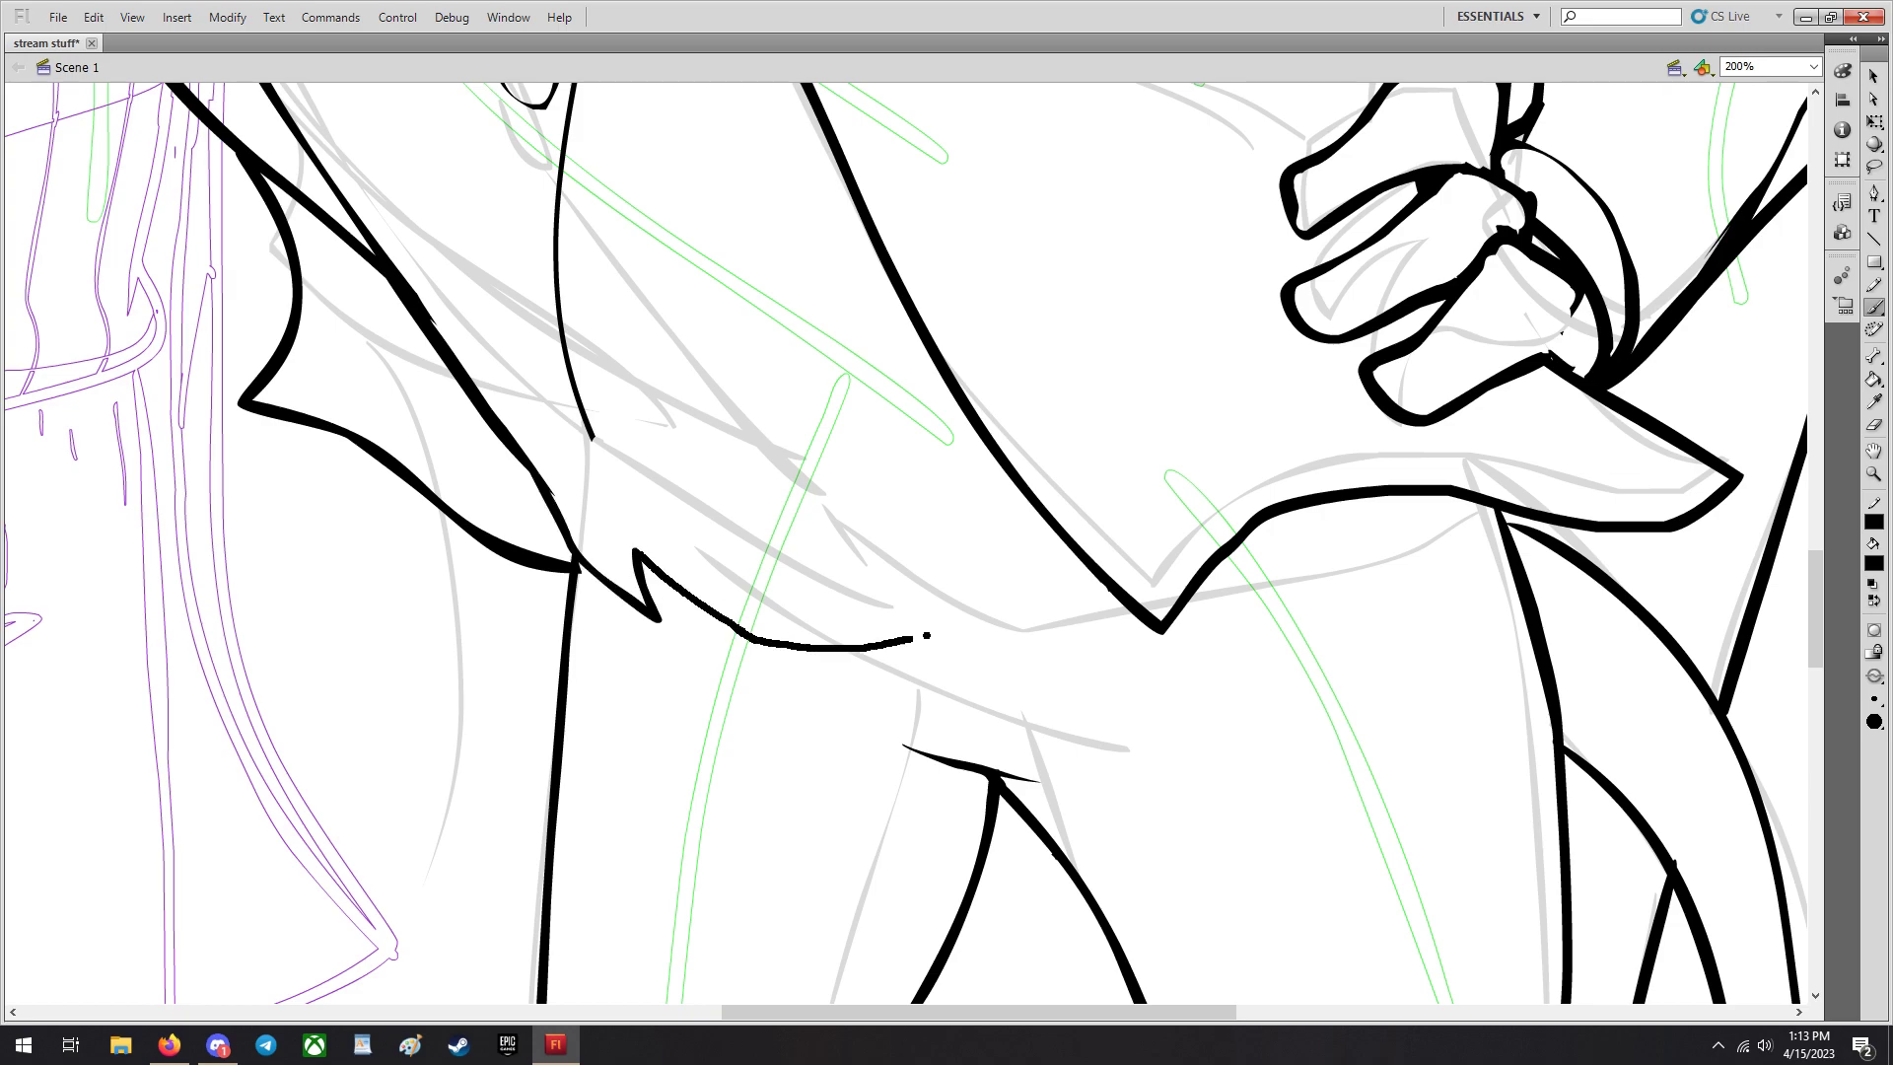
drag(923, 637, 1207, 568)
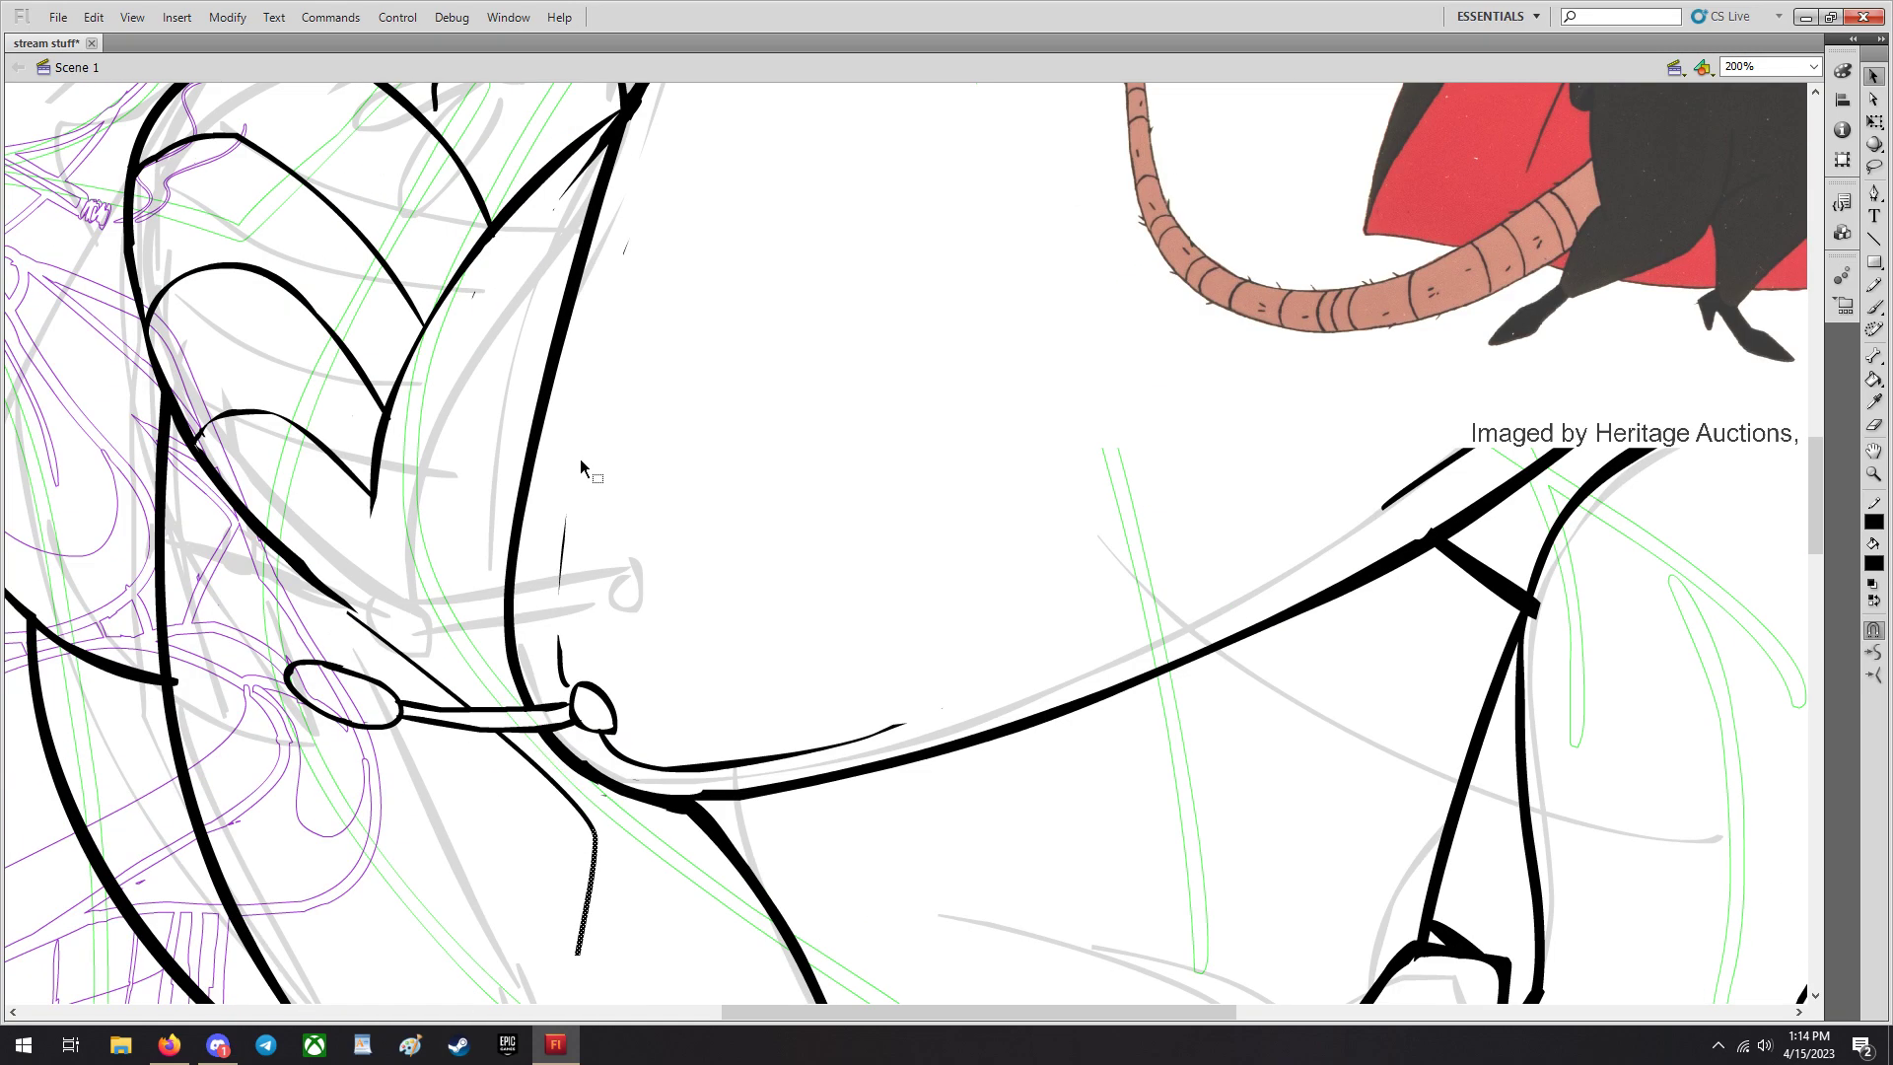
click(1808, 63)
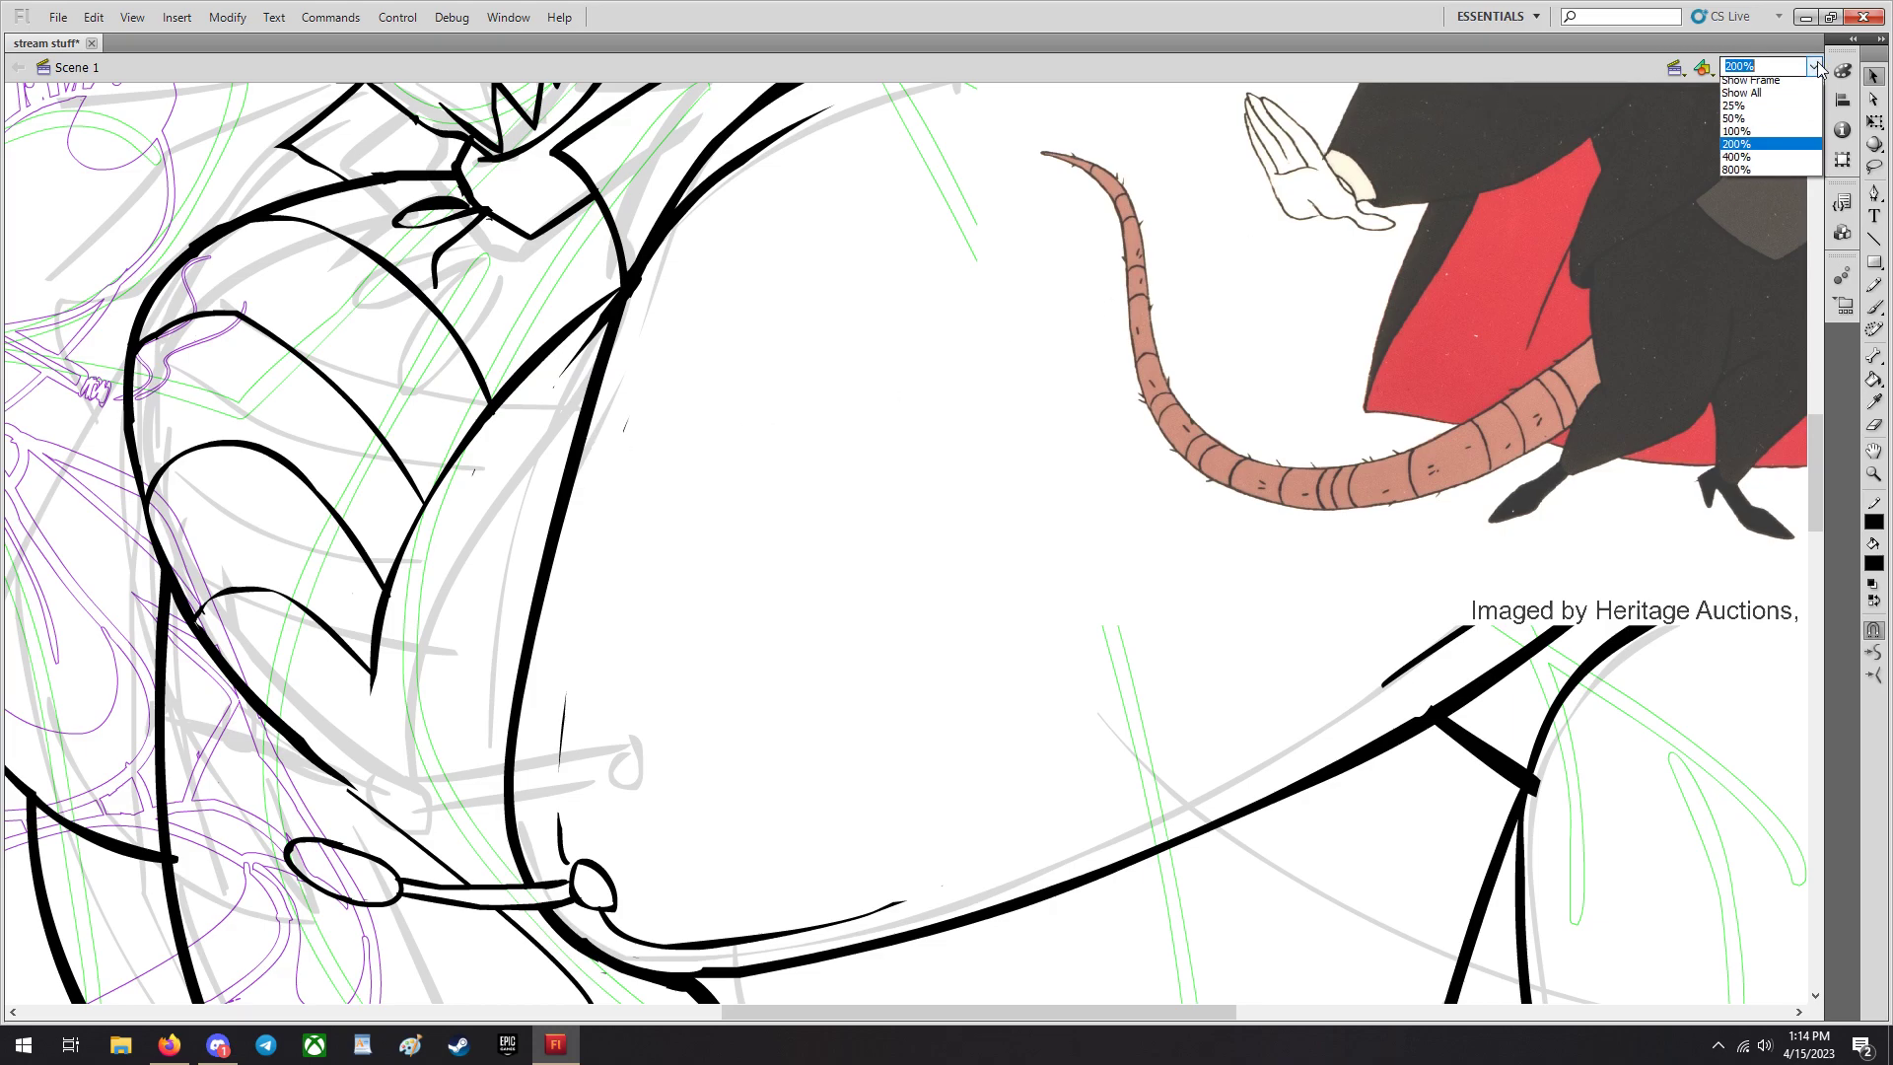
View the drawing at 100% and scroll down to Ratigan's unfinished legs and feet.
click(1753, 130)
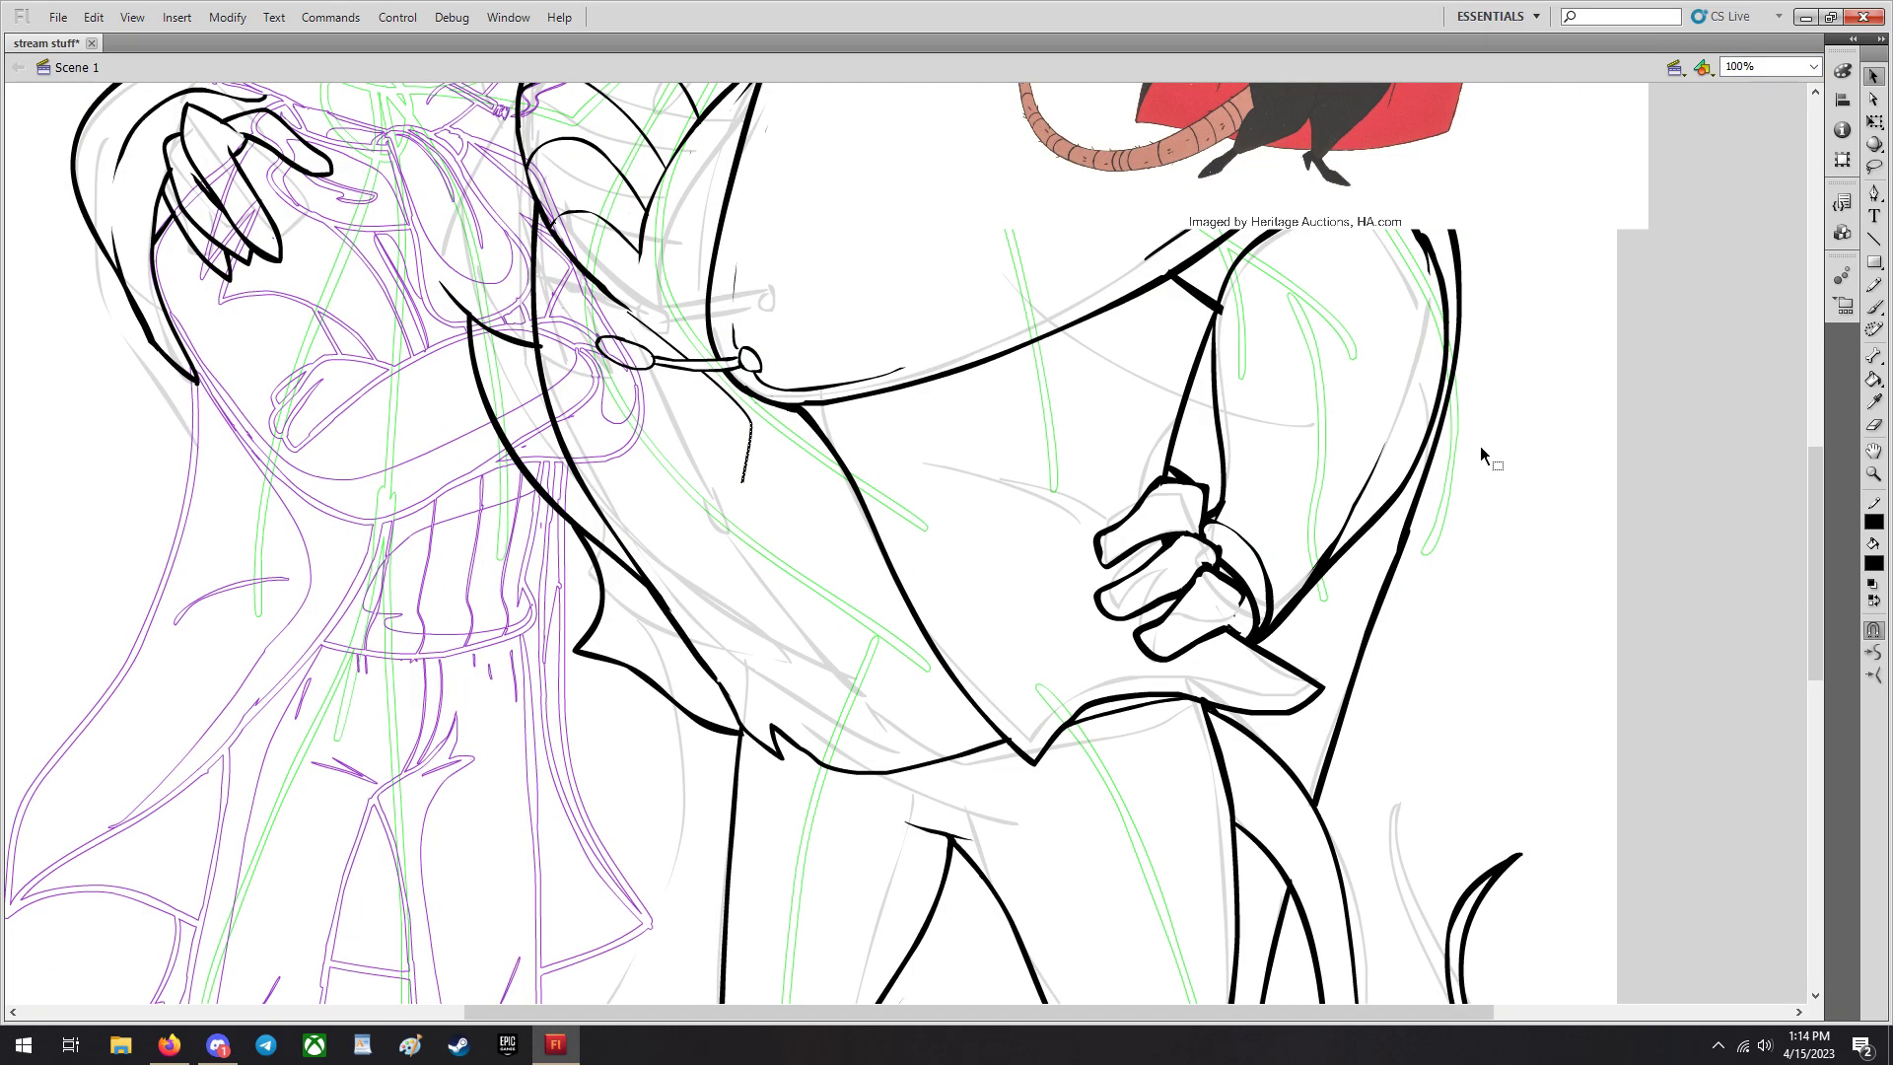
mouse_move(1866, 653)
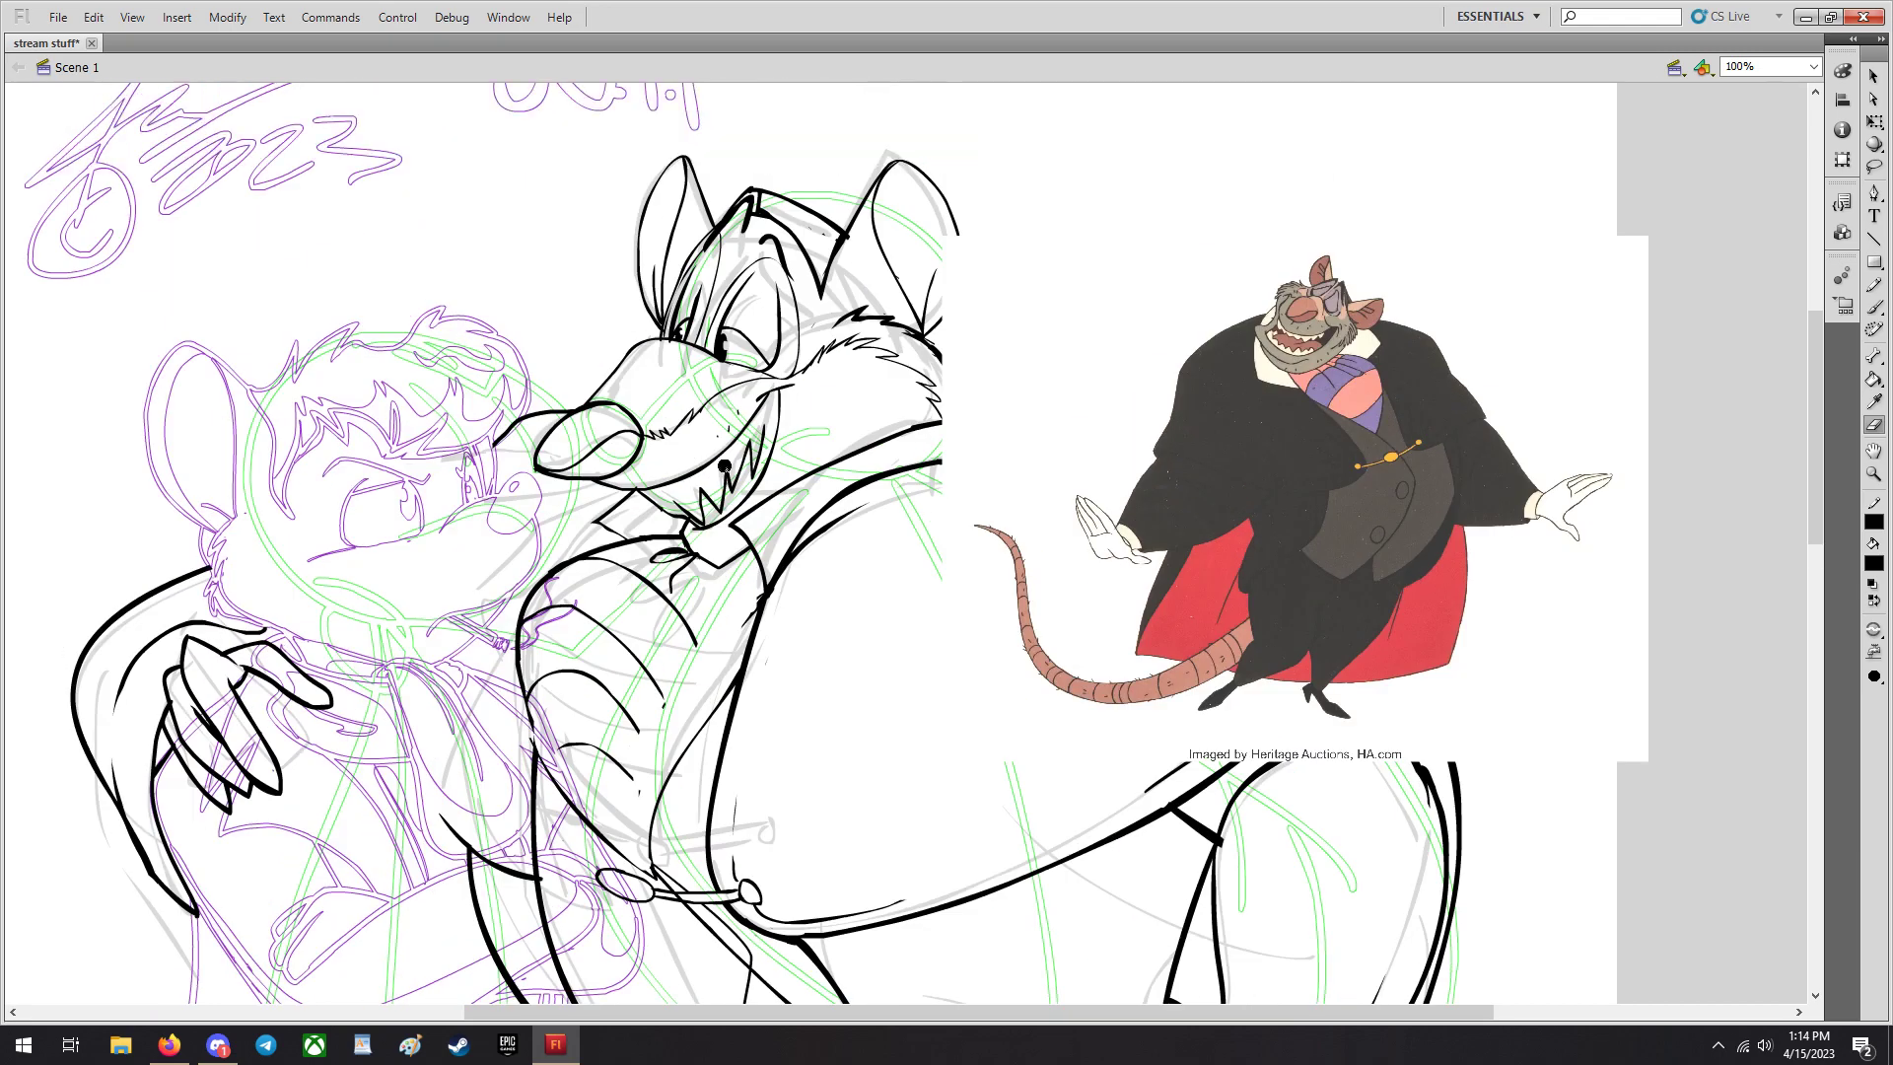
scroll(down, 3)
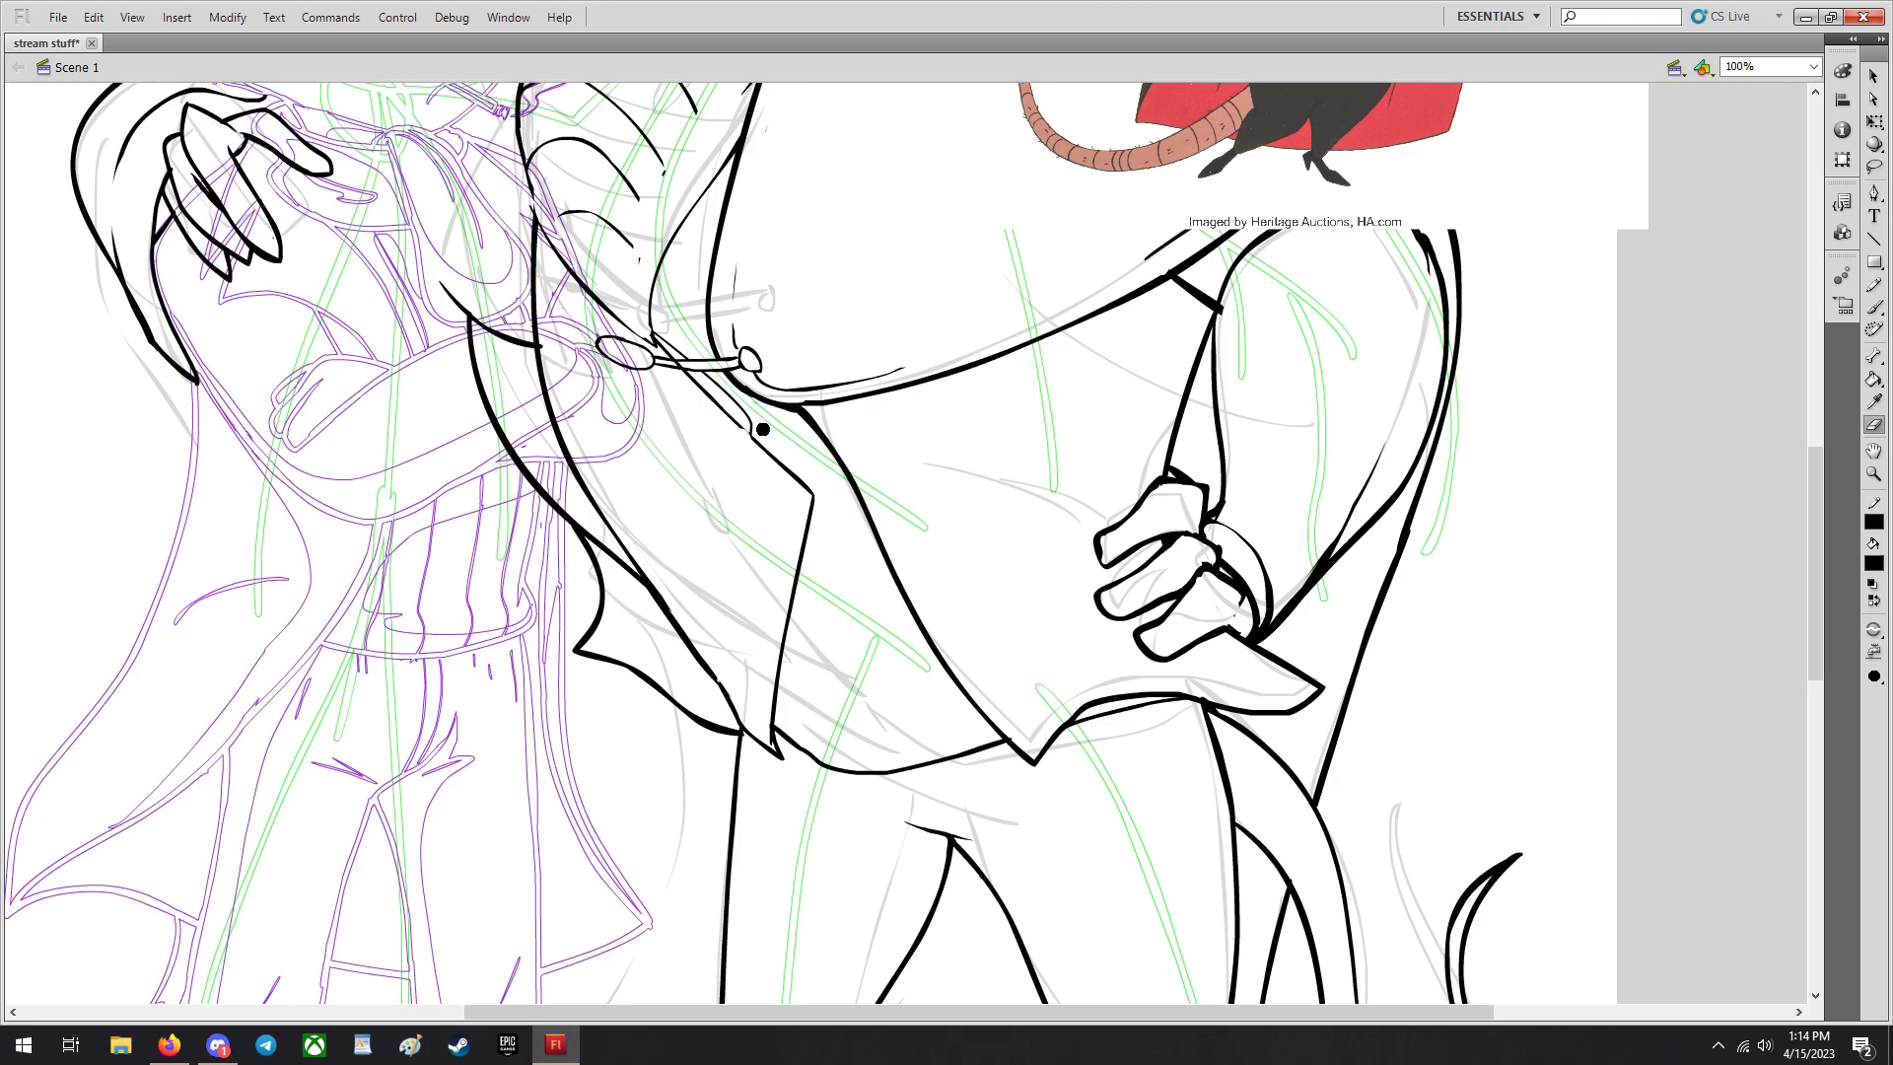
scroll(down, 3)
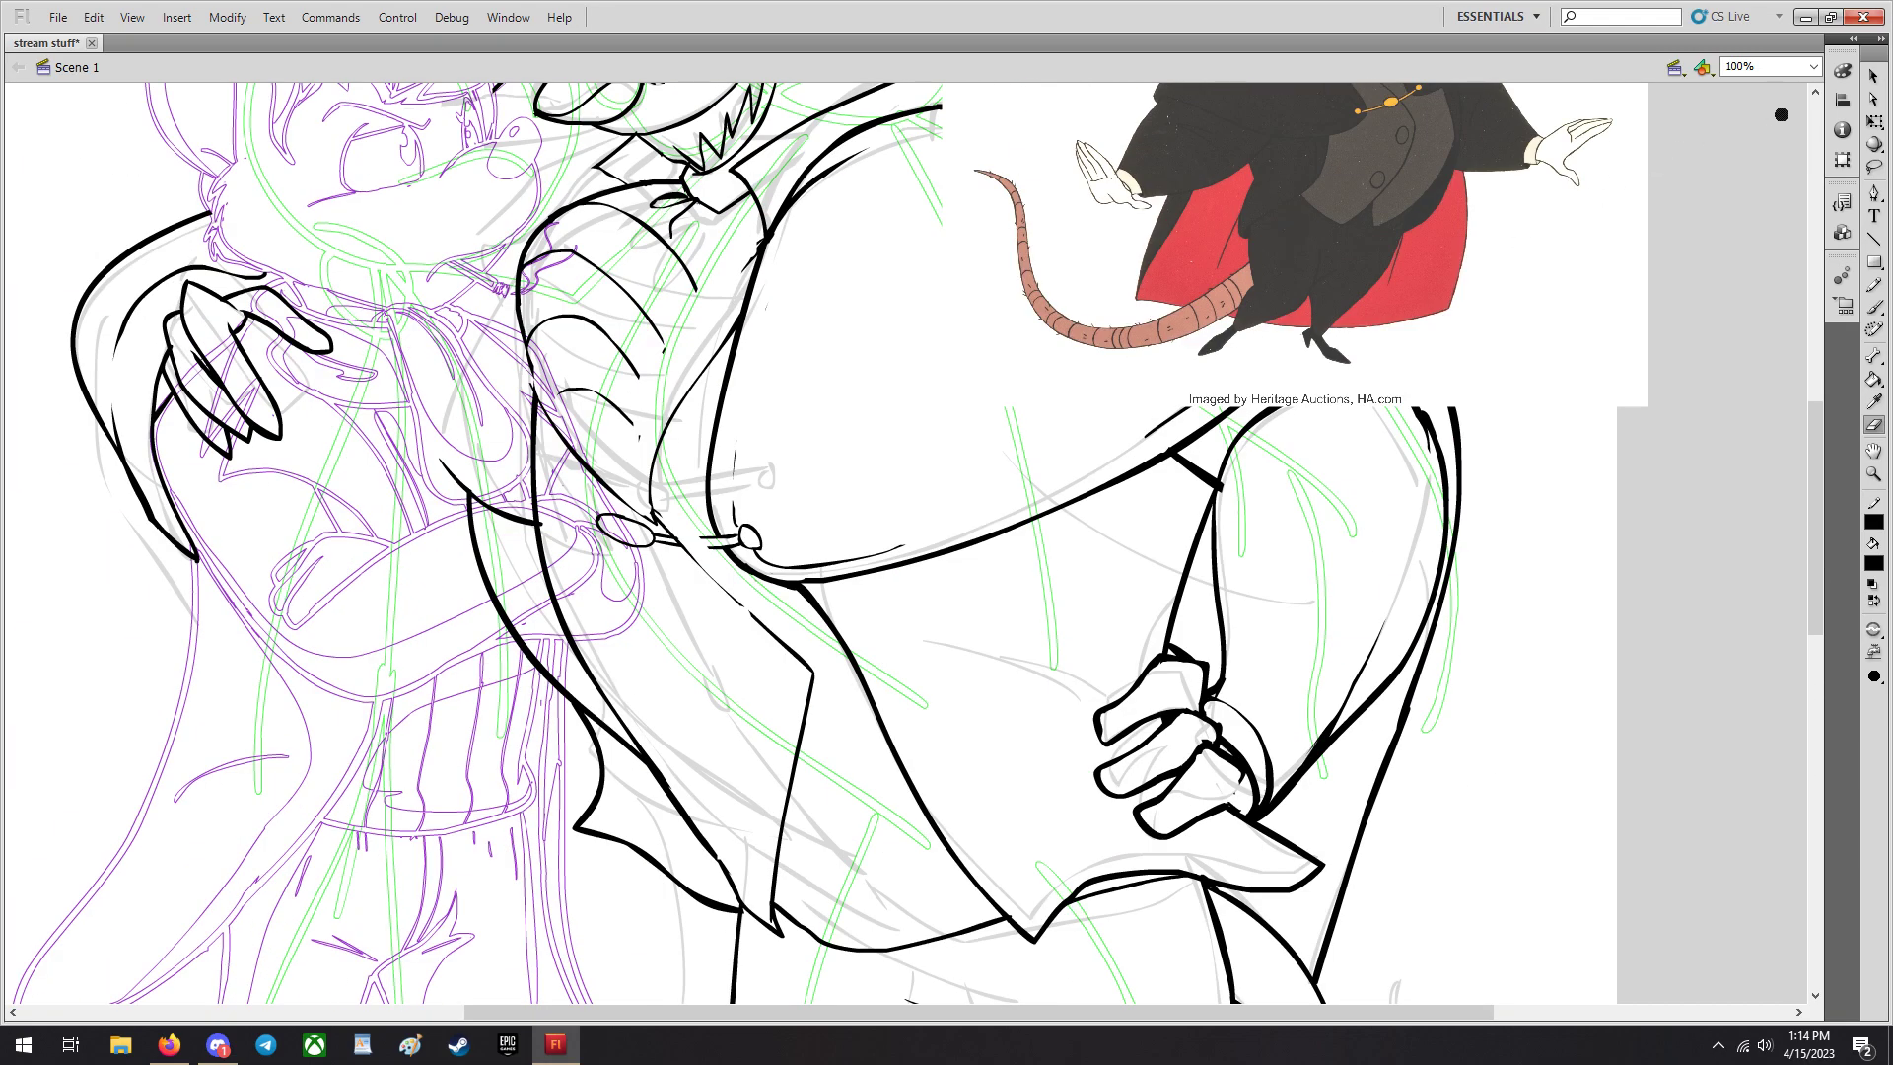
scroll(down, 3)
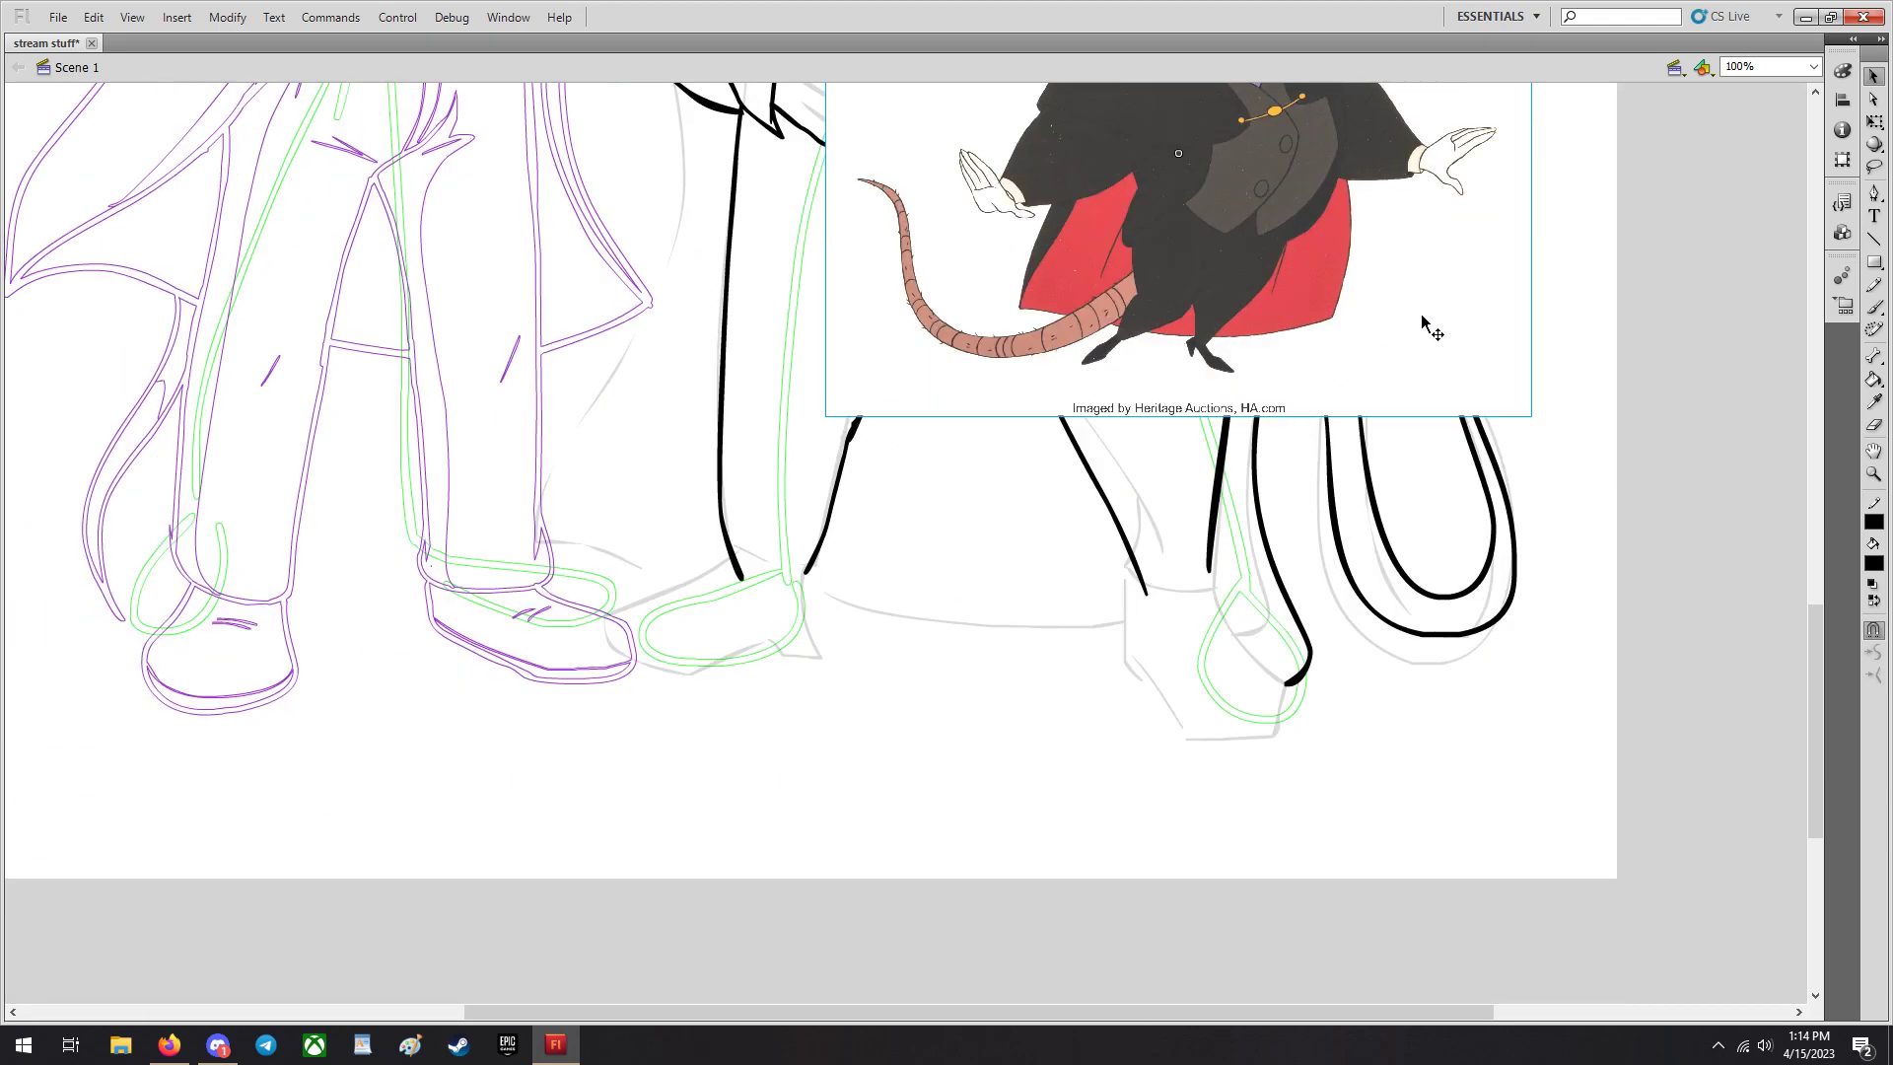
click(1810, 64)
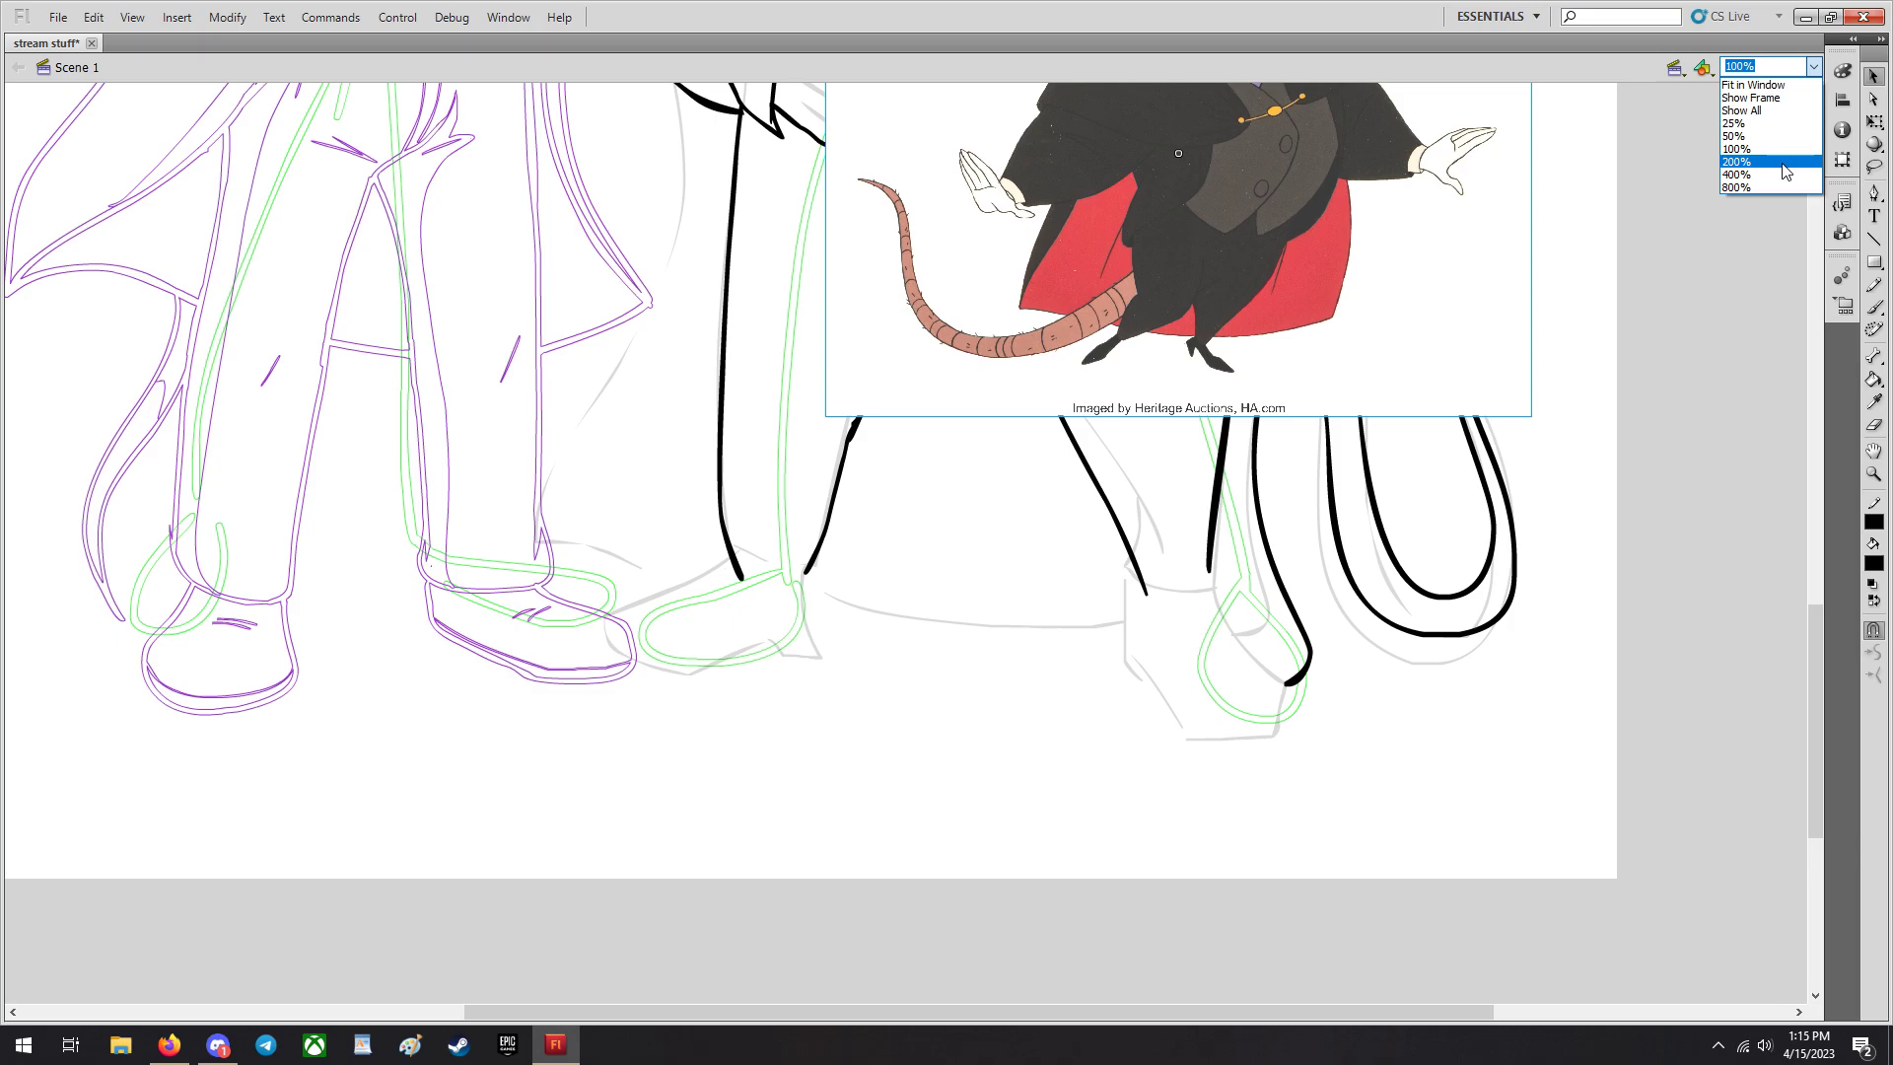
Magnify the legs and feet to 200% and return to the brush after a Discord peek.
click(1749, 162)
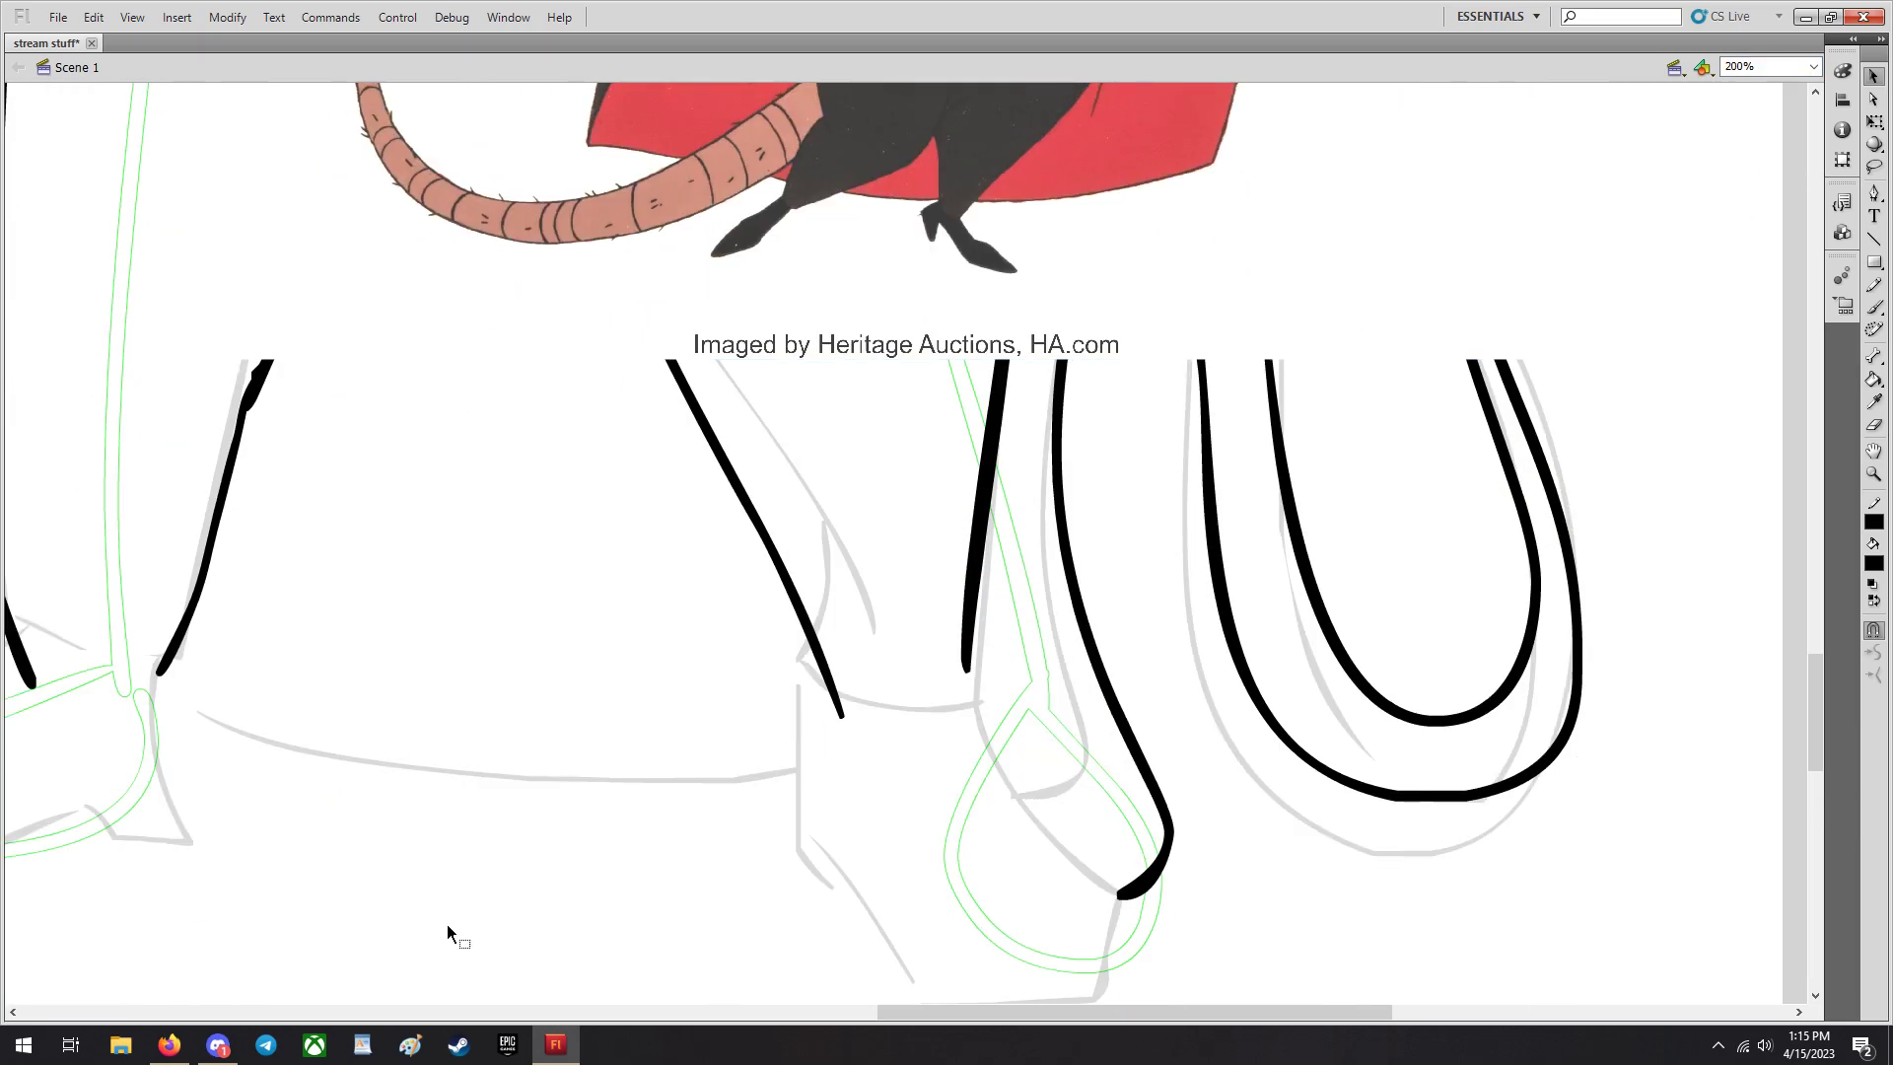
click(217, 1045)
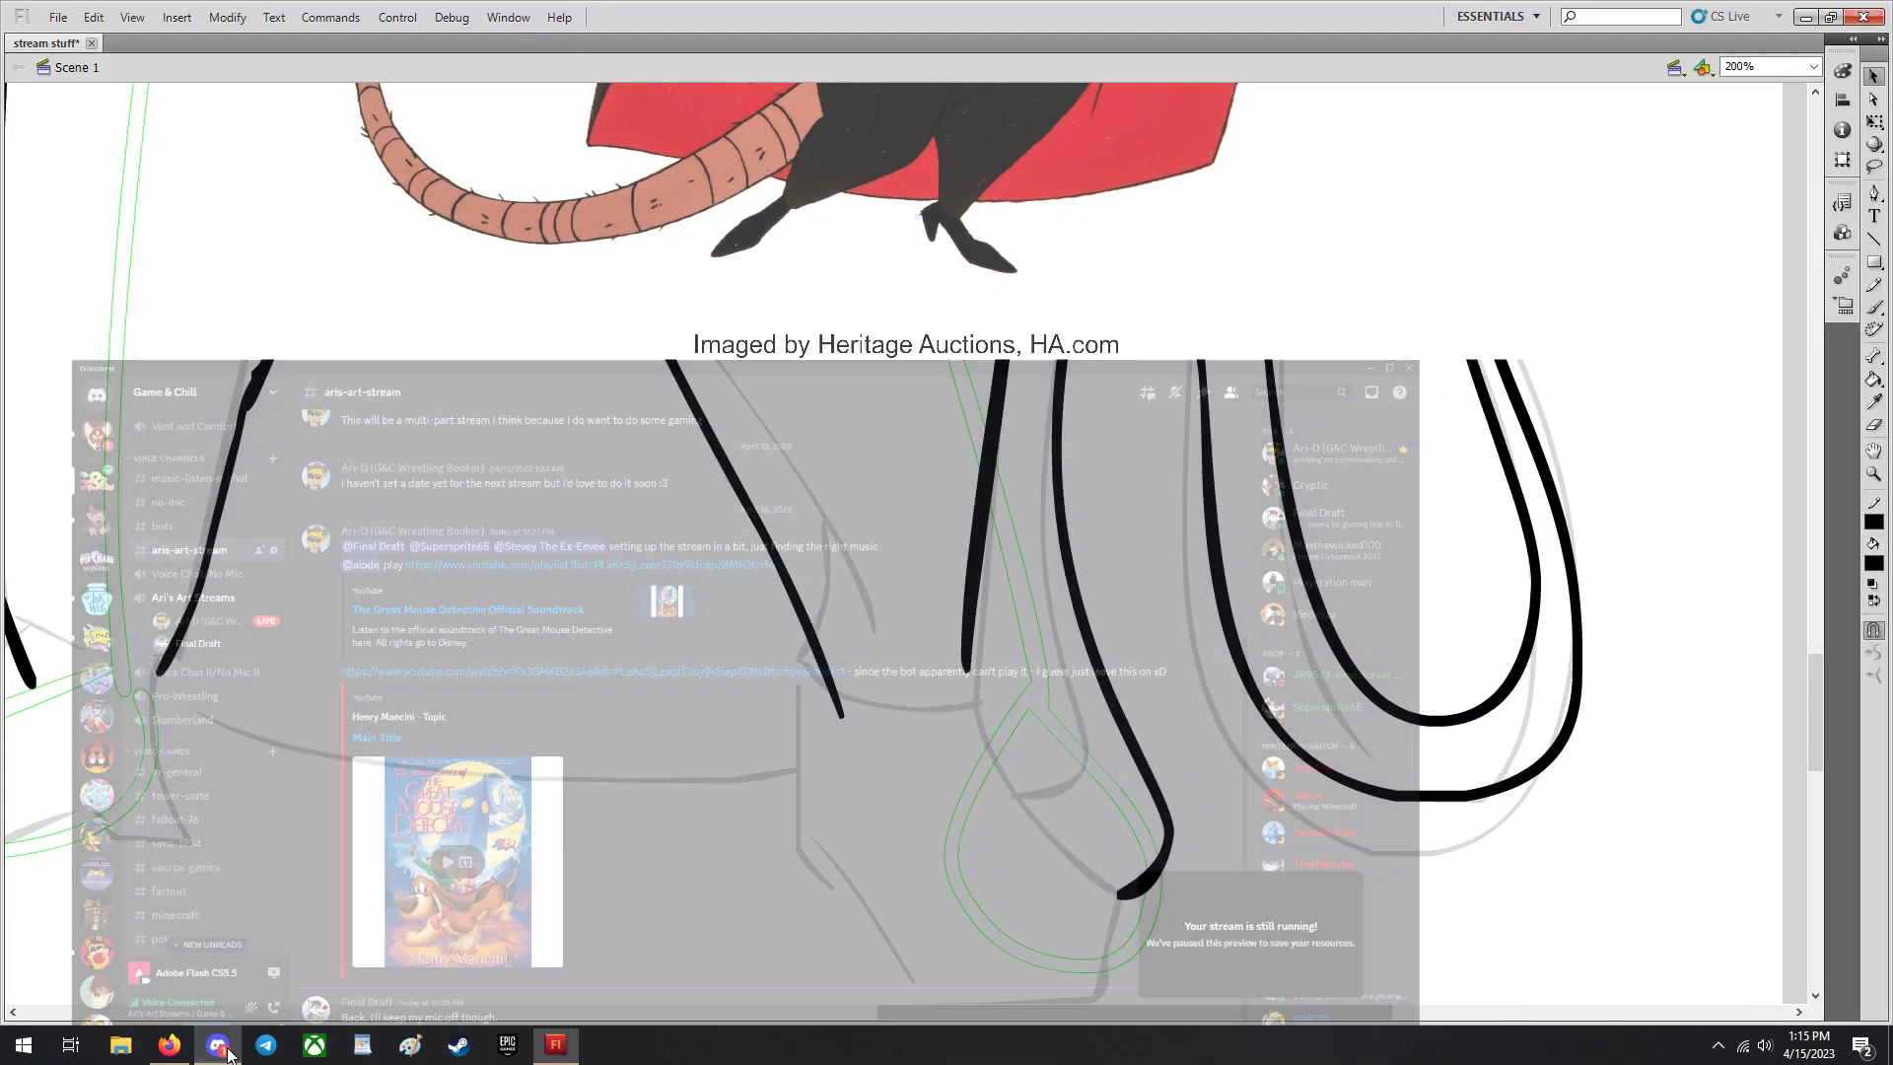
click(217, 1045)
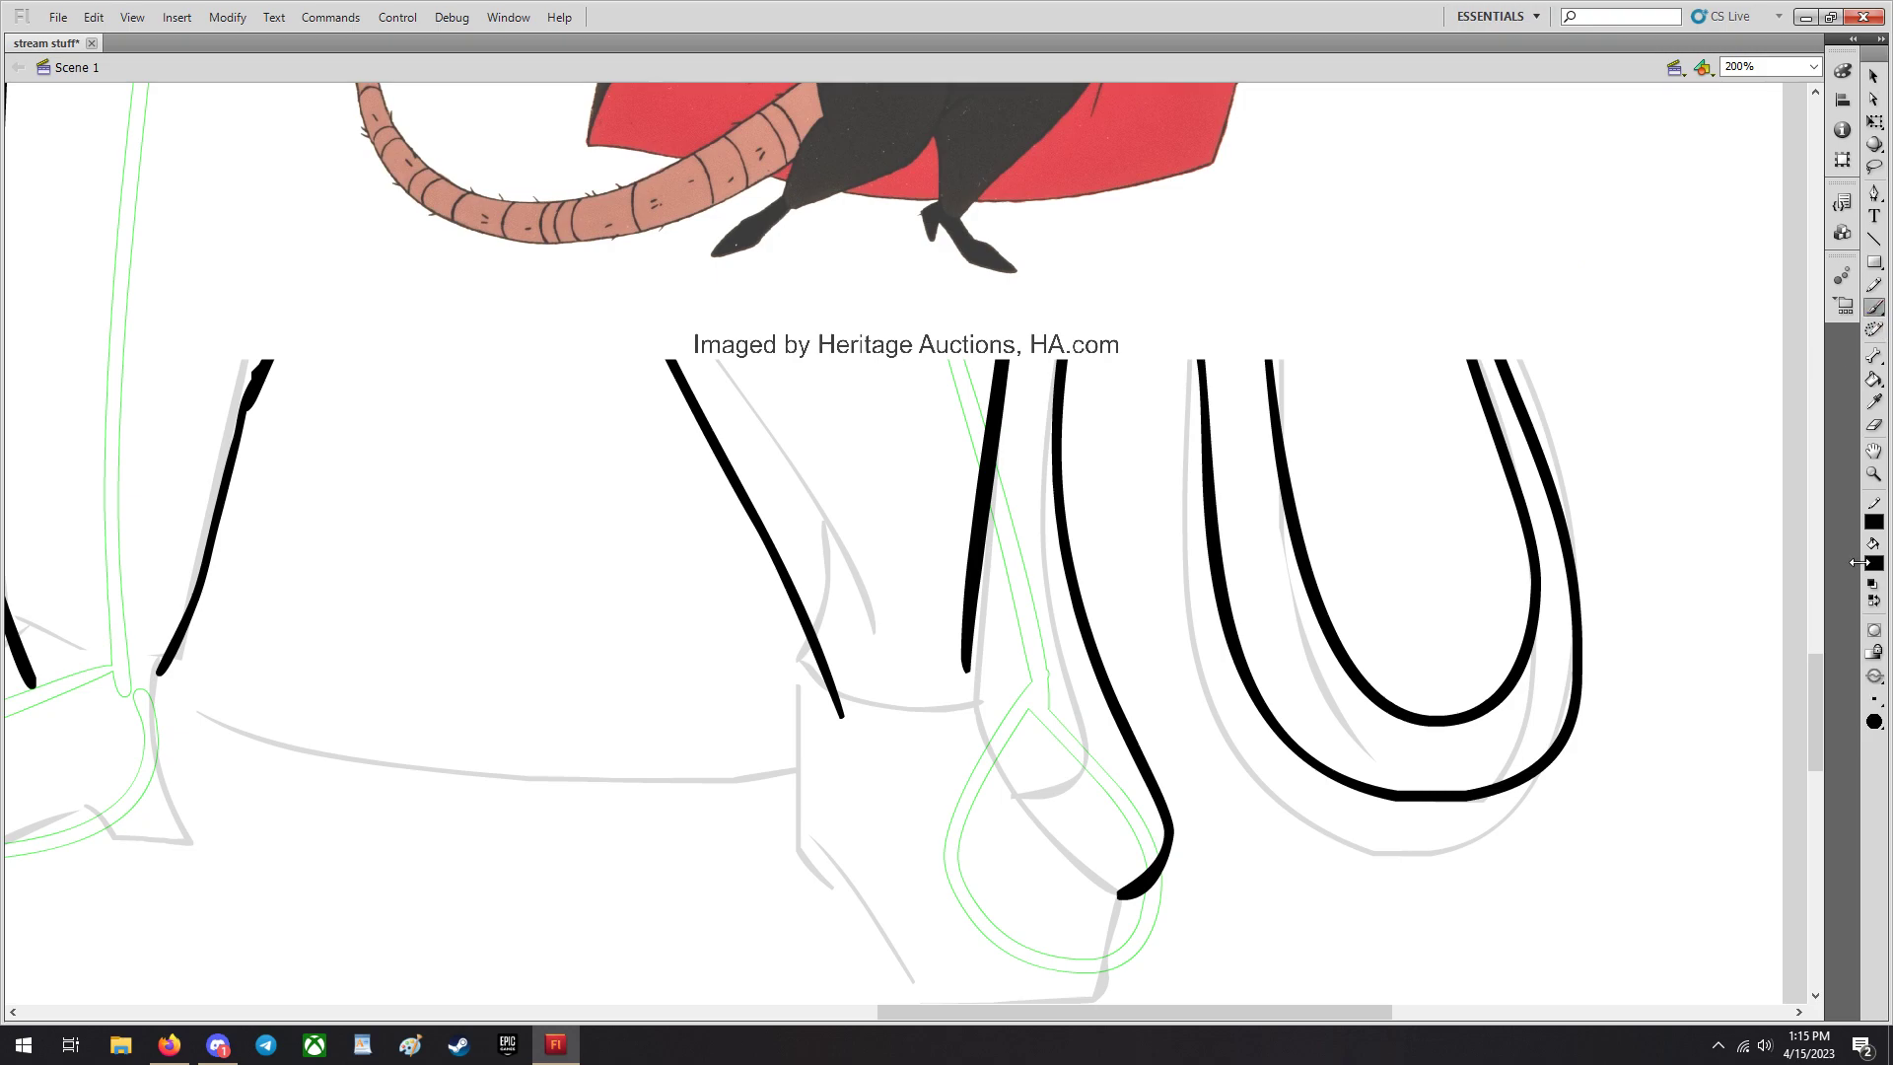
scroll(down, 3)
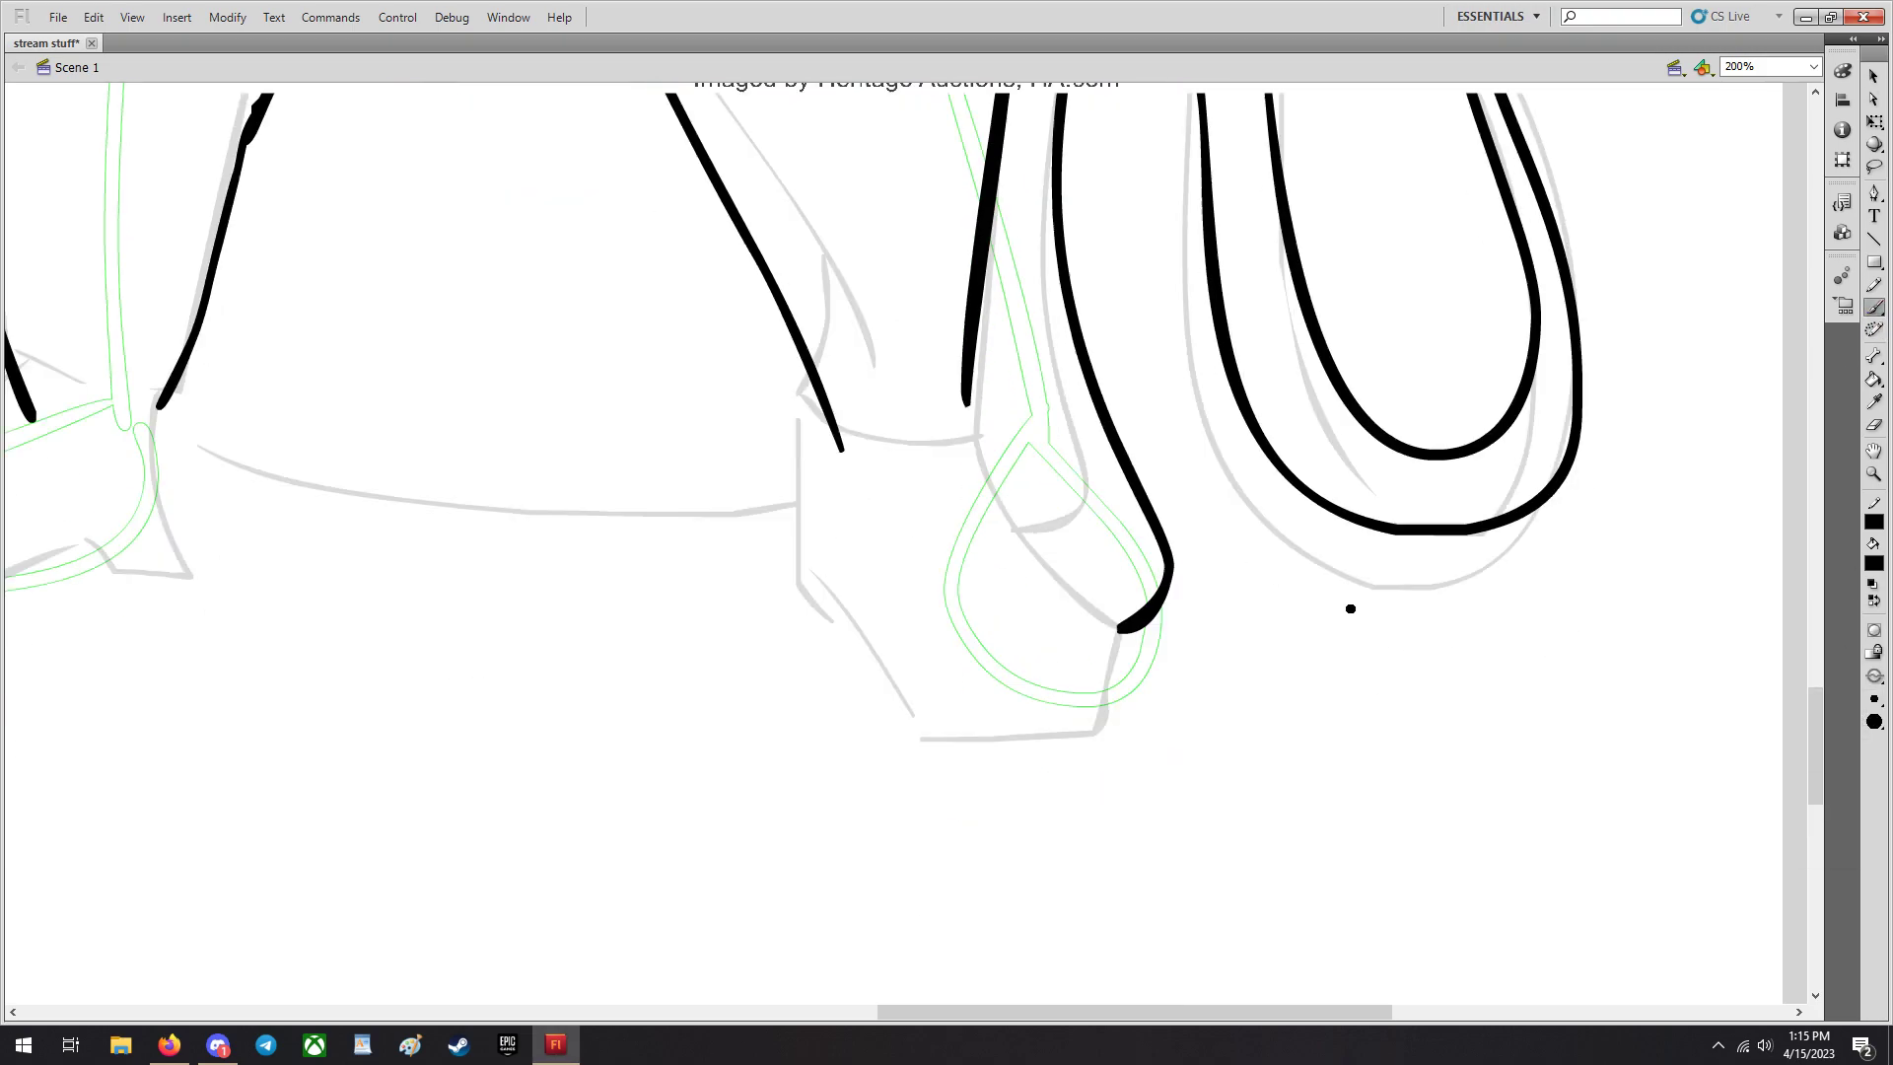
Ink the trouser cuff, the pointed shoe outline and a small heel detail.
drag(972, 386, 1073, 578)
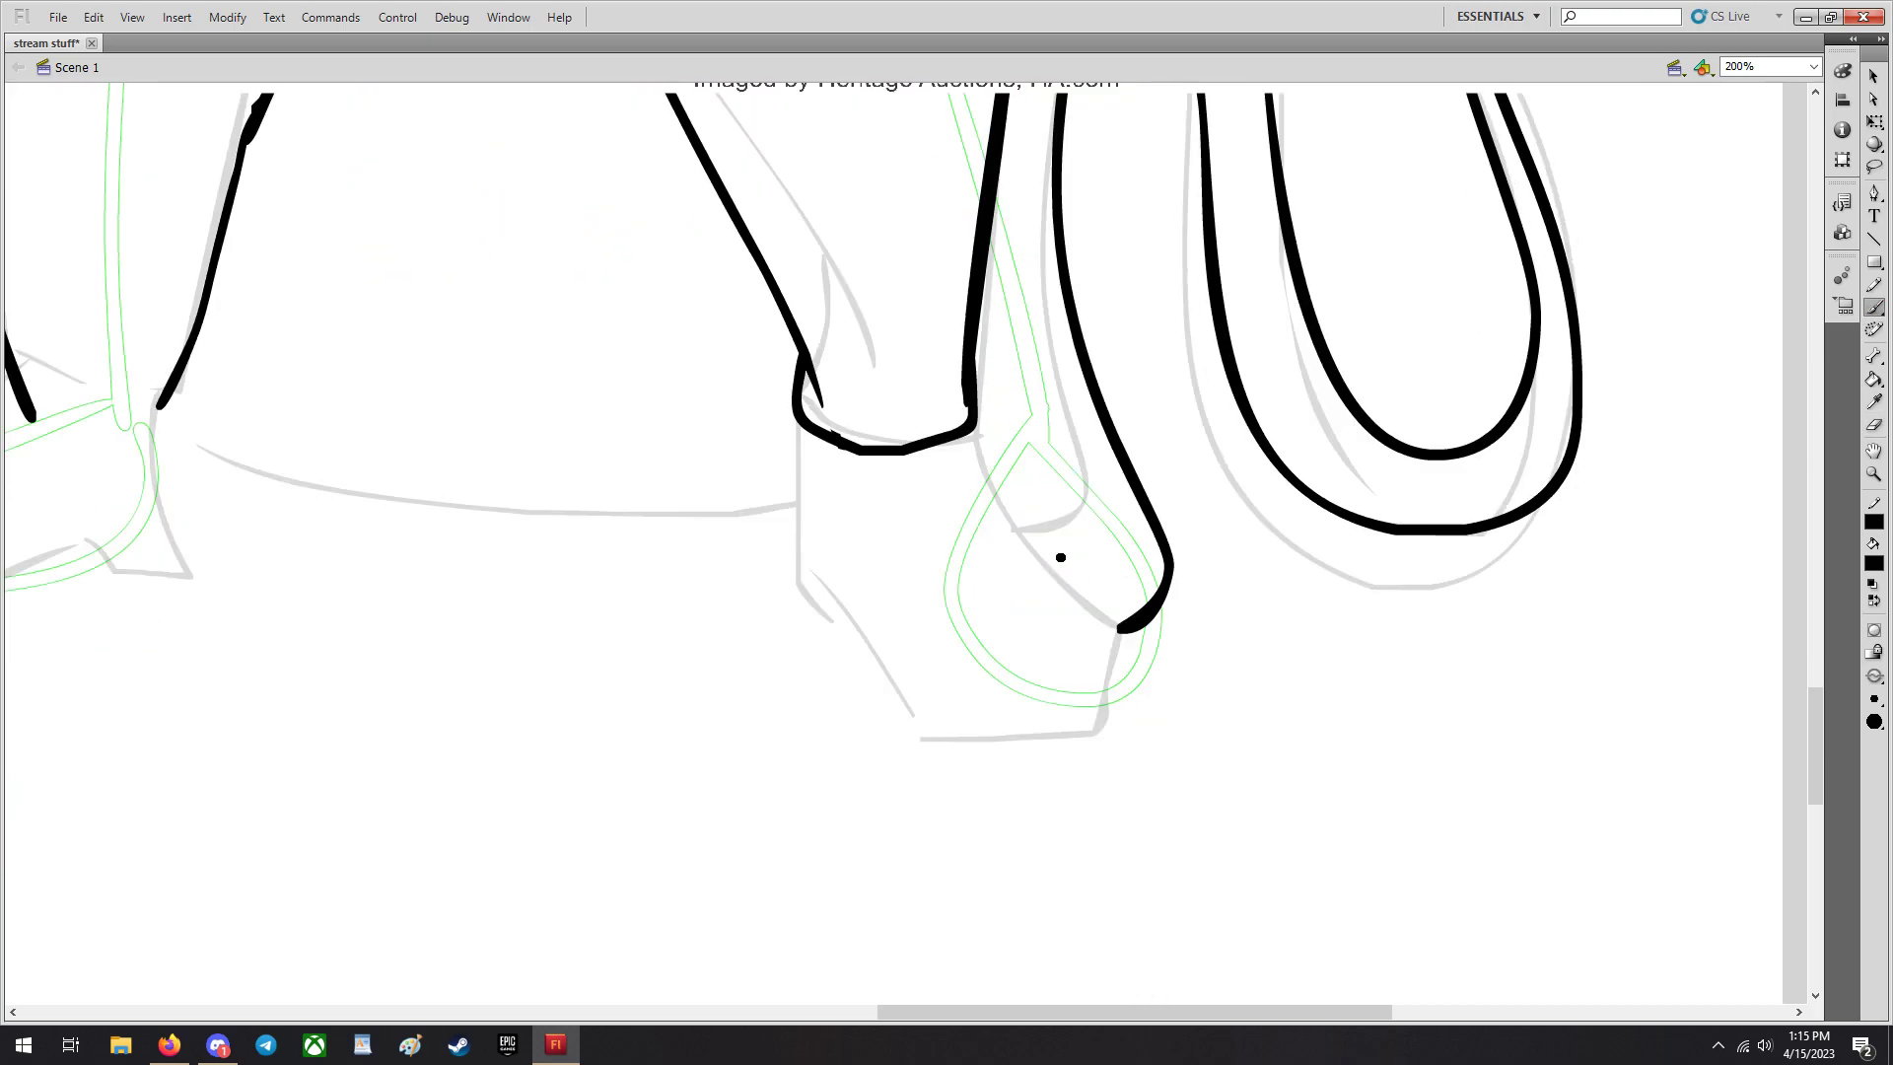
drag(967, 434, 1031, 592)
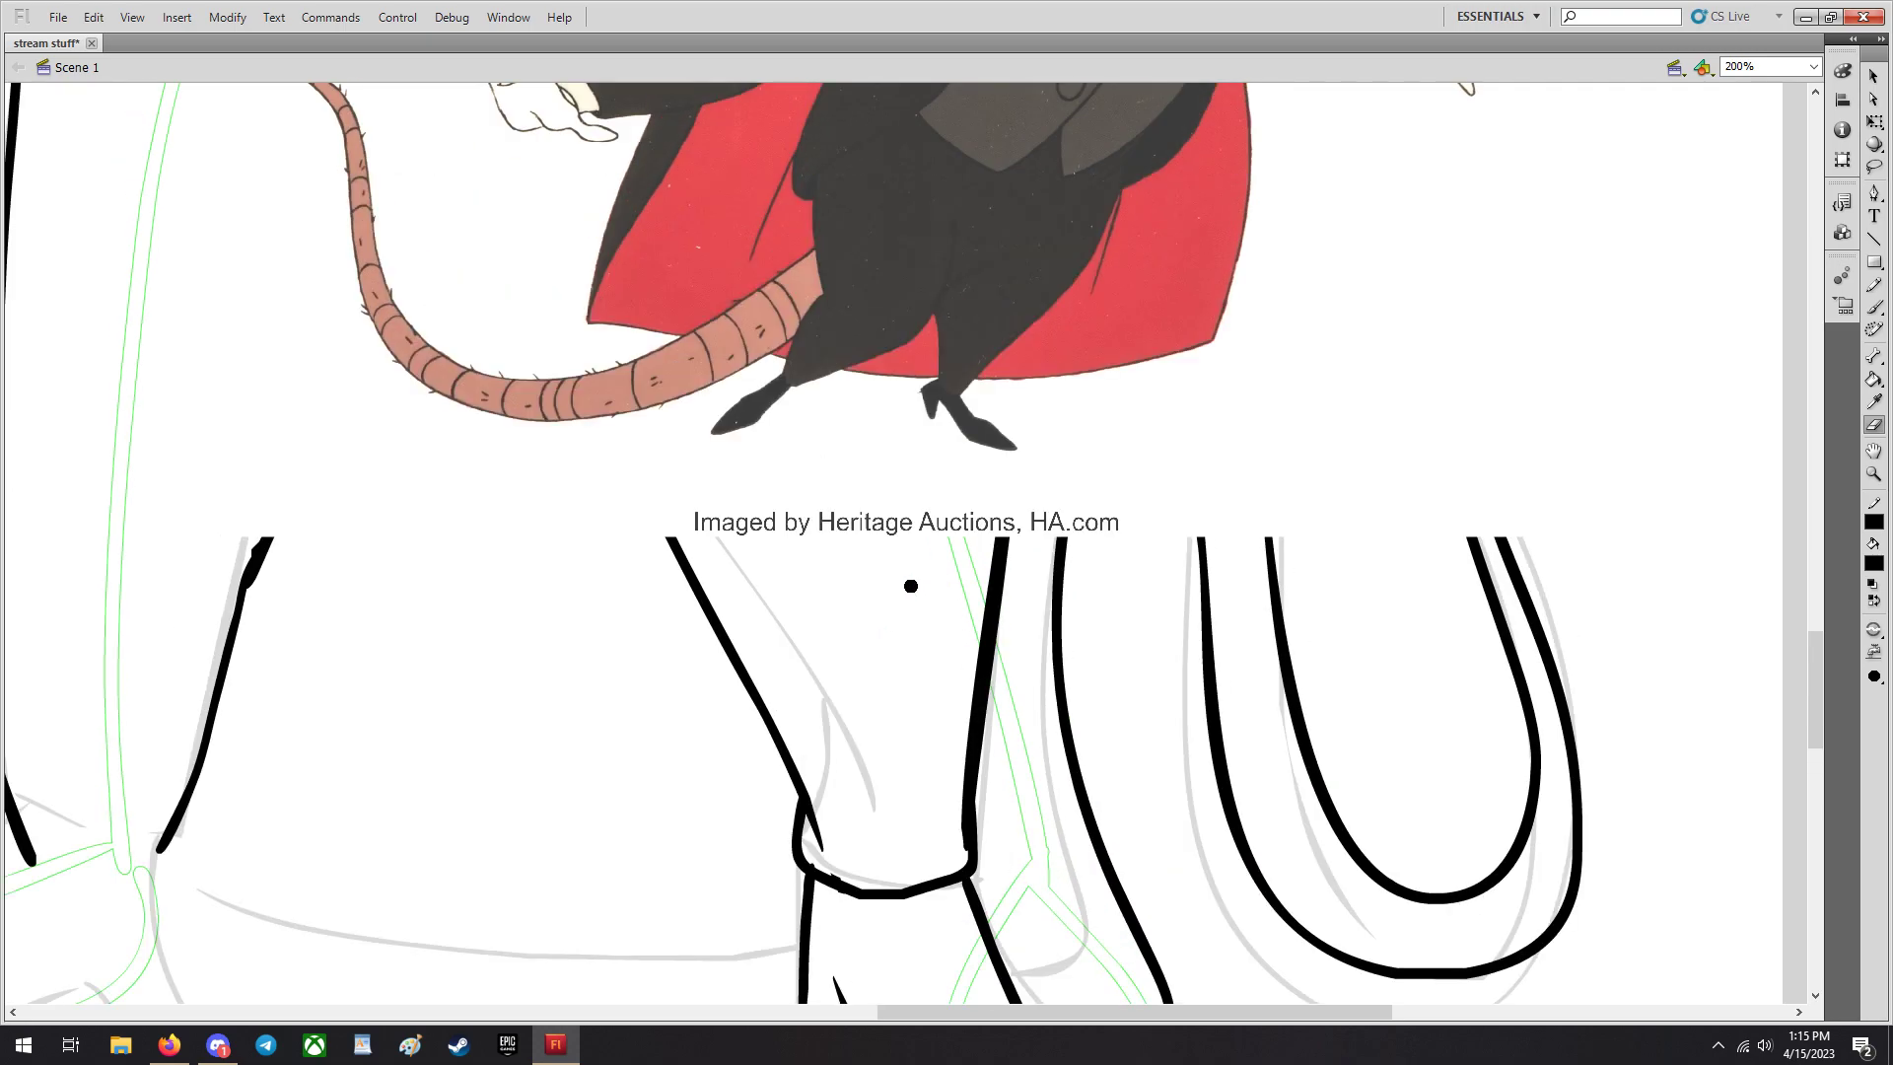
scroll(down, 3)
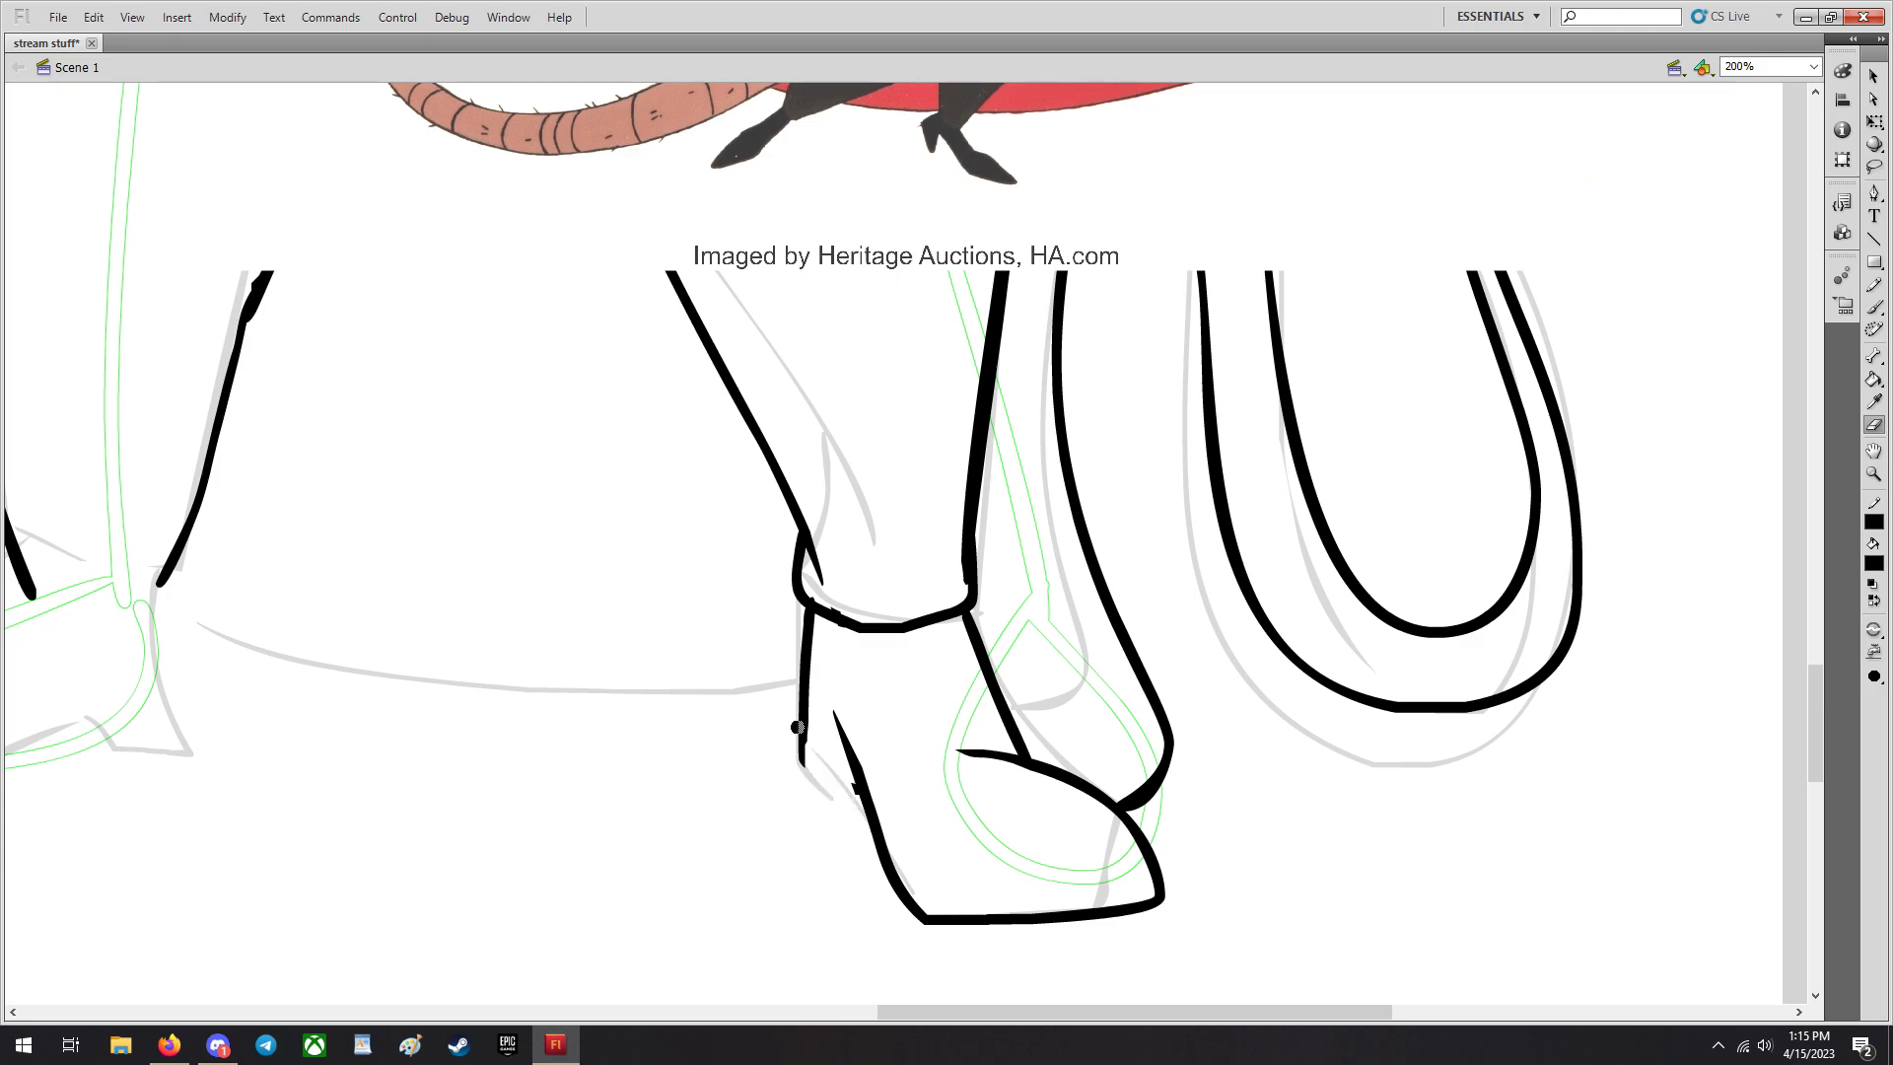
click(915, 682)
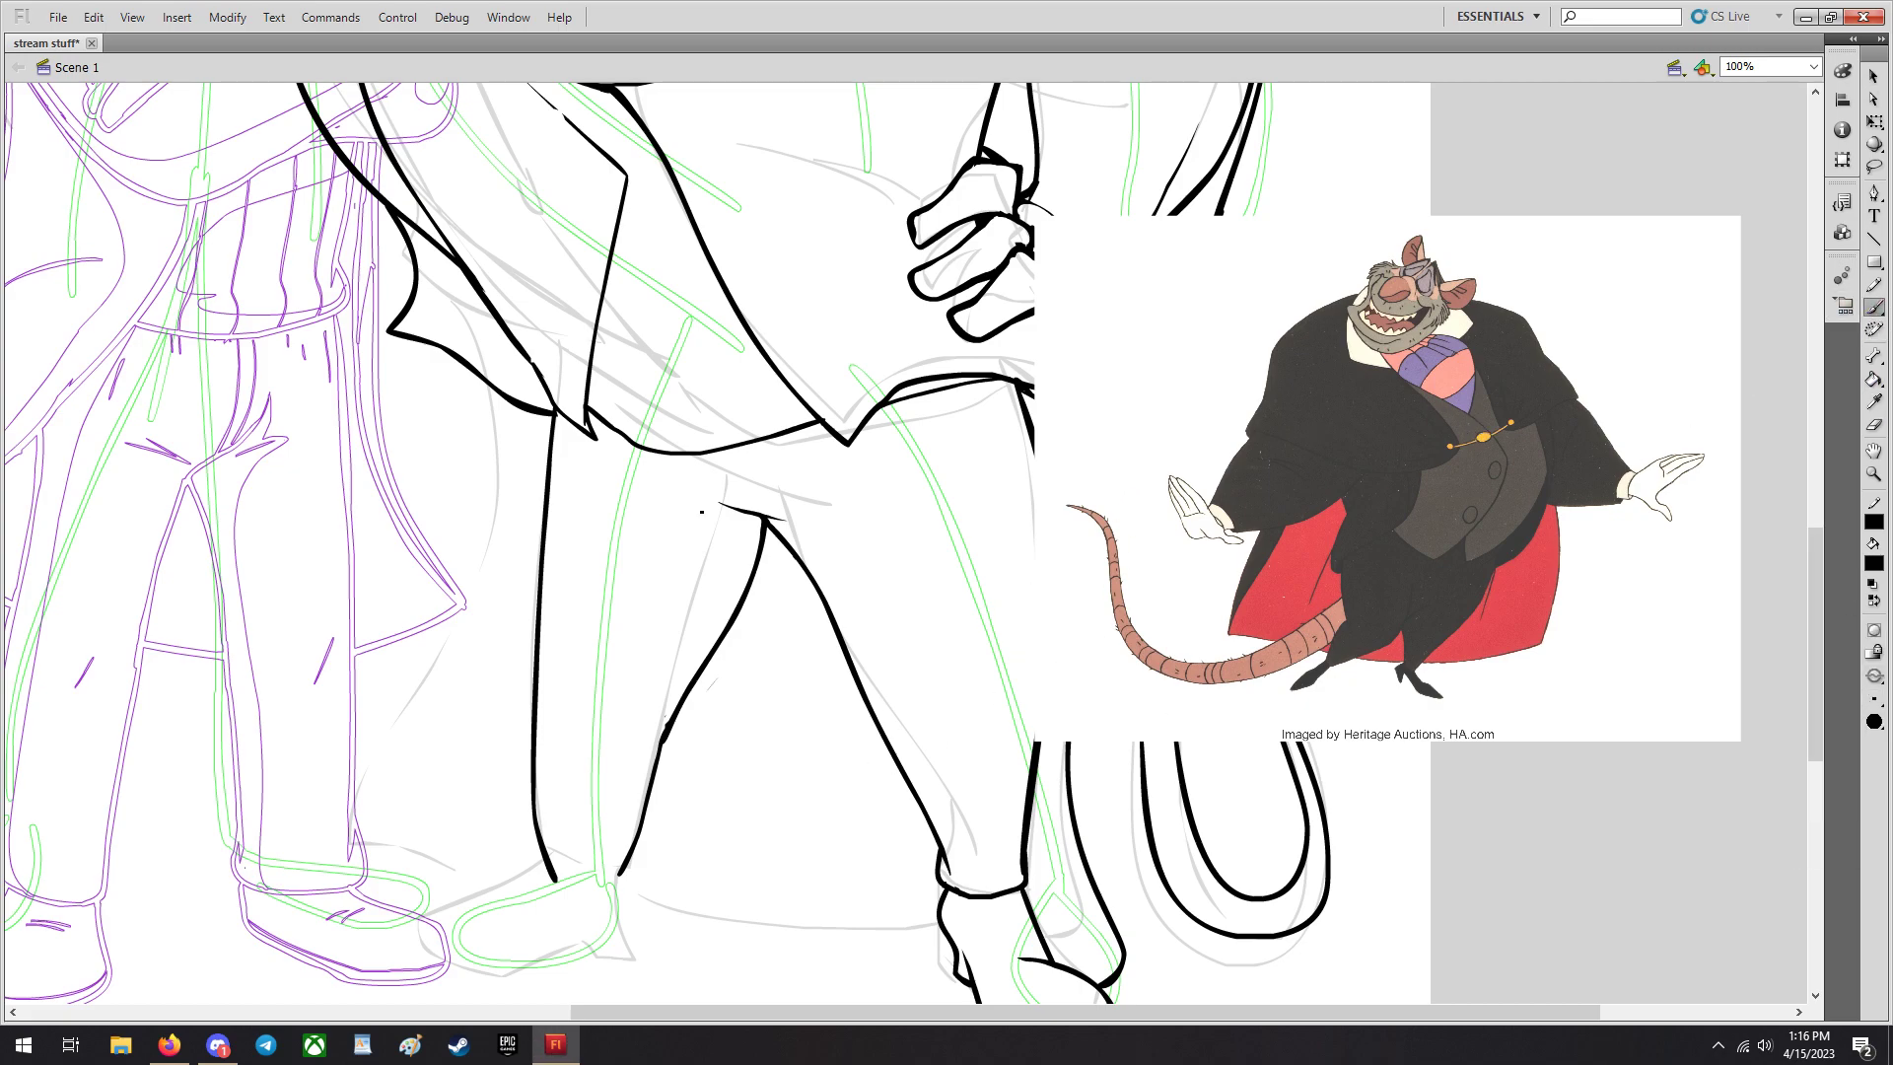
Ink the long coat tail sweeping down the left side beside the legs.
drag(520, 428, 521, 558)
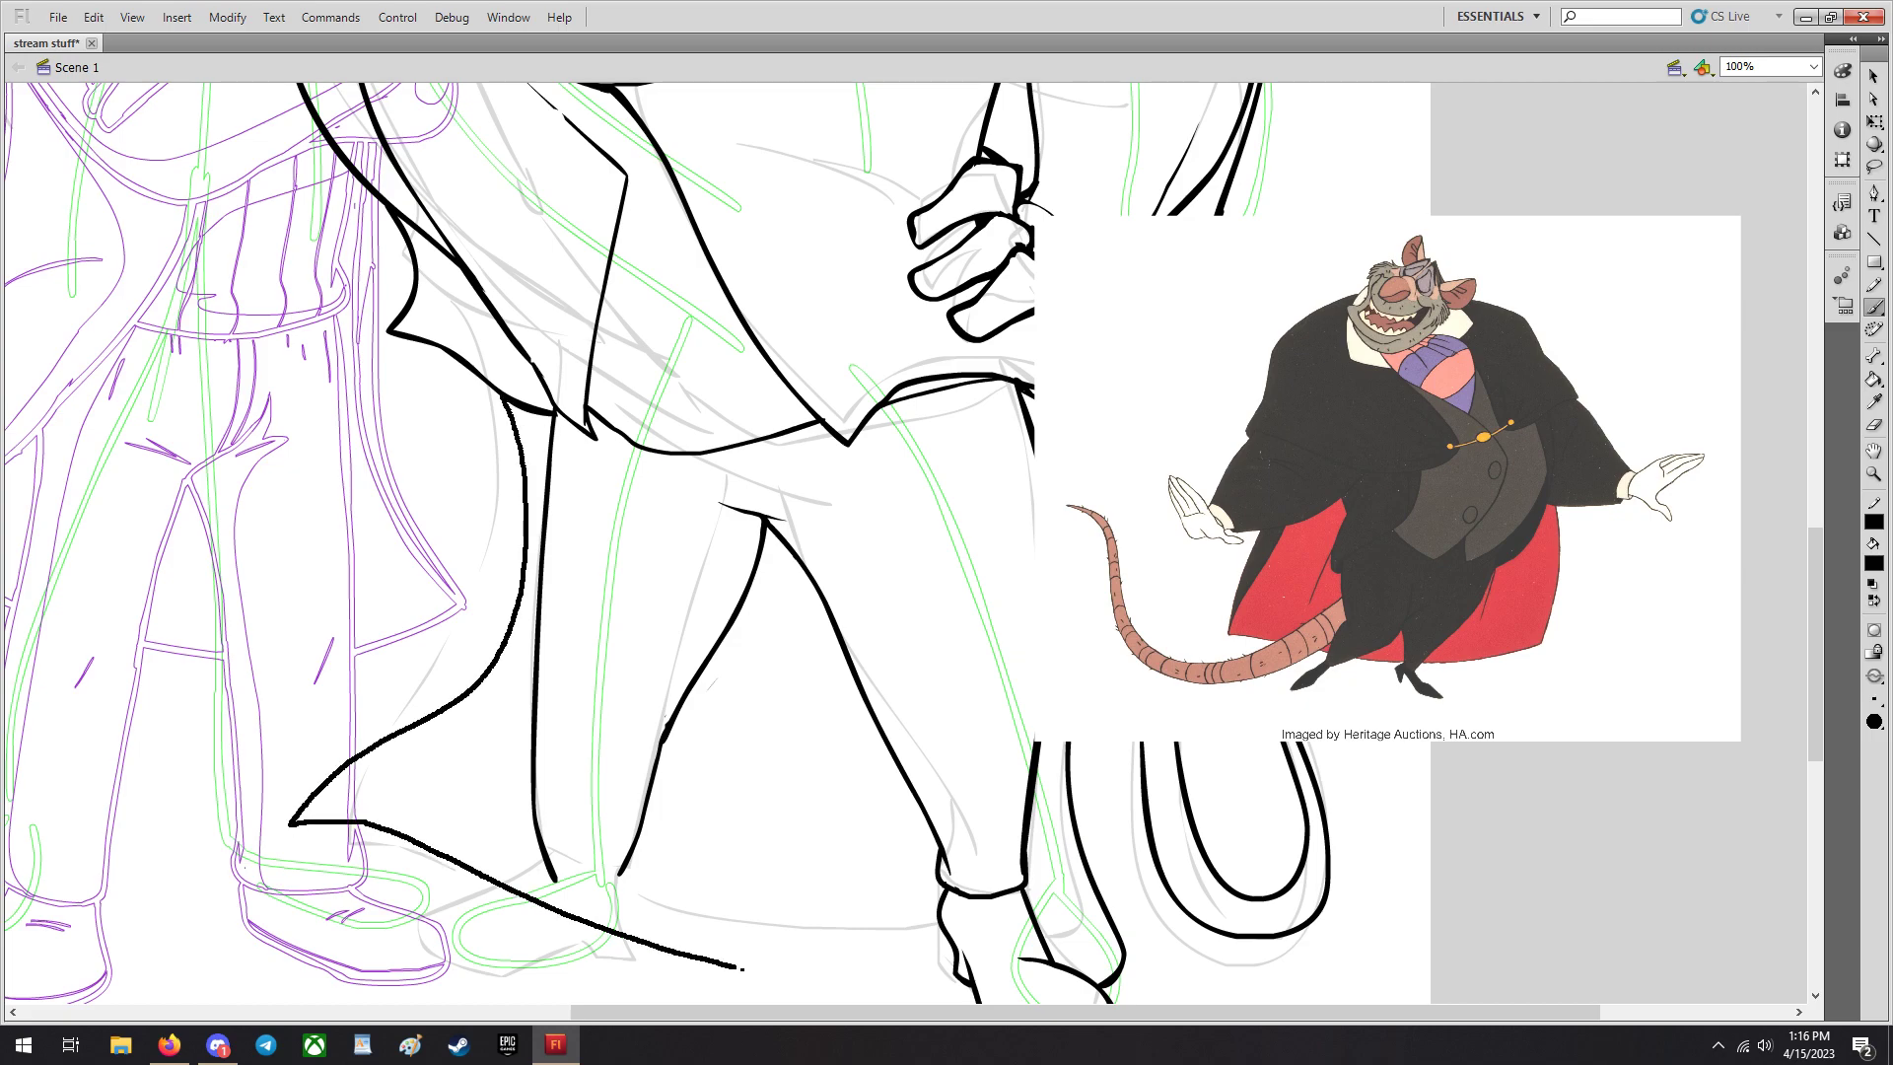
scroll(down, 3)
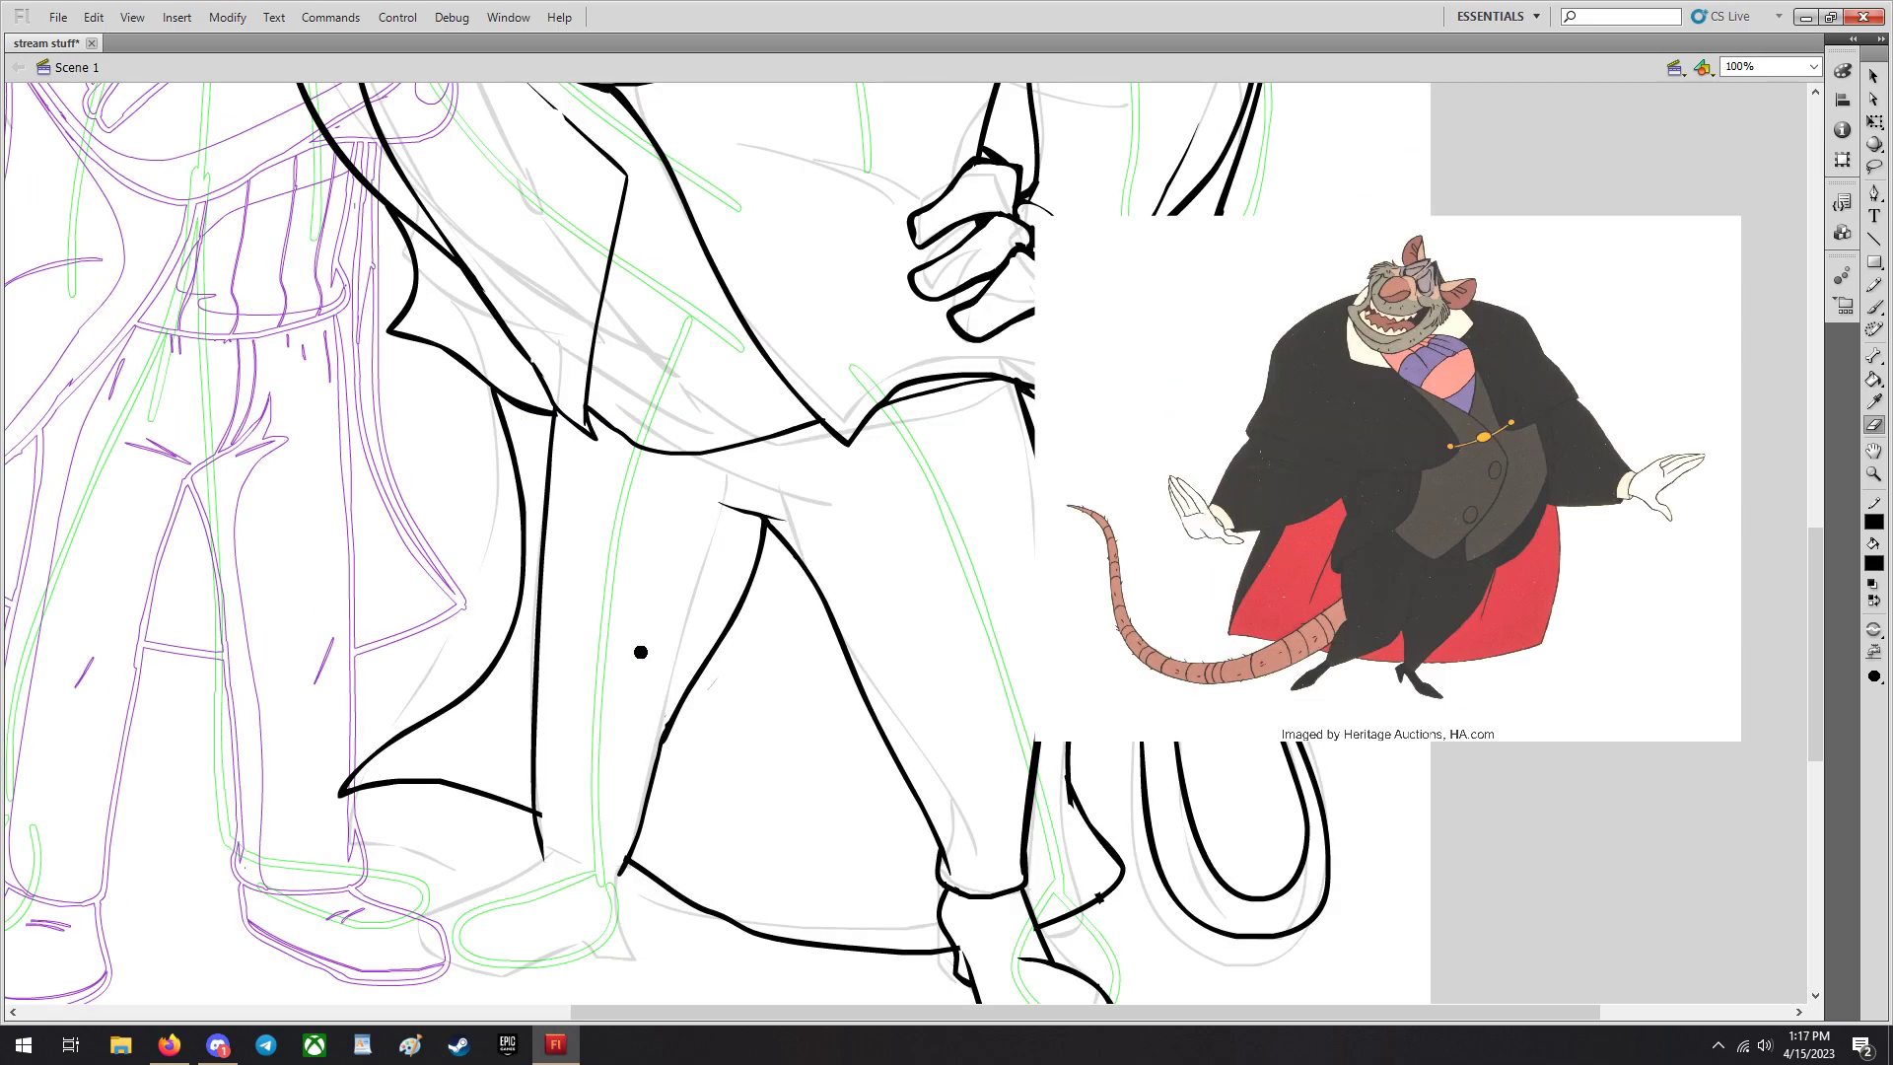
scroll(down, 3)
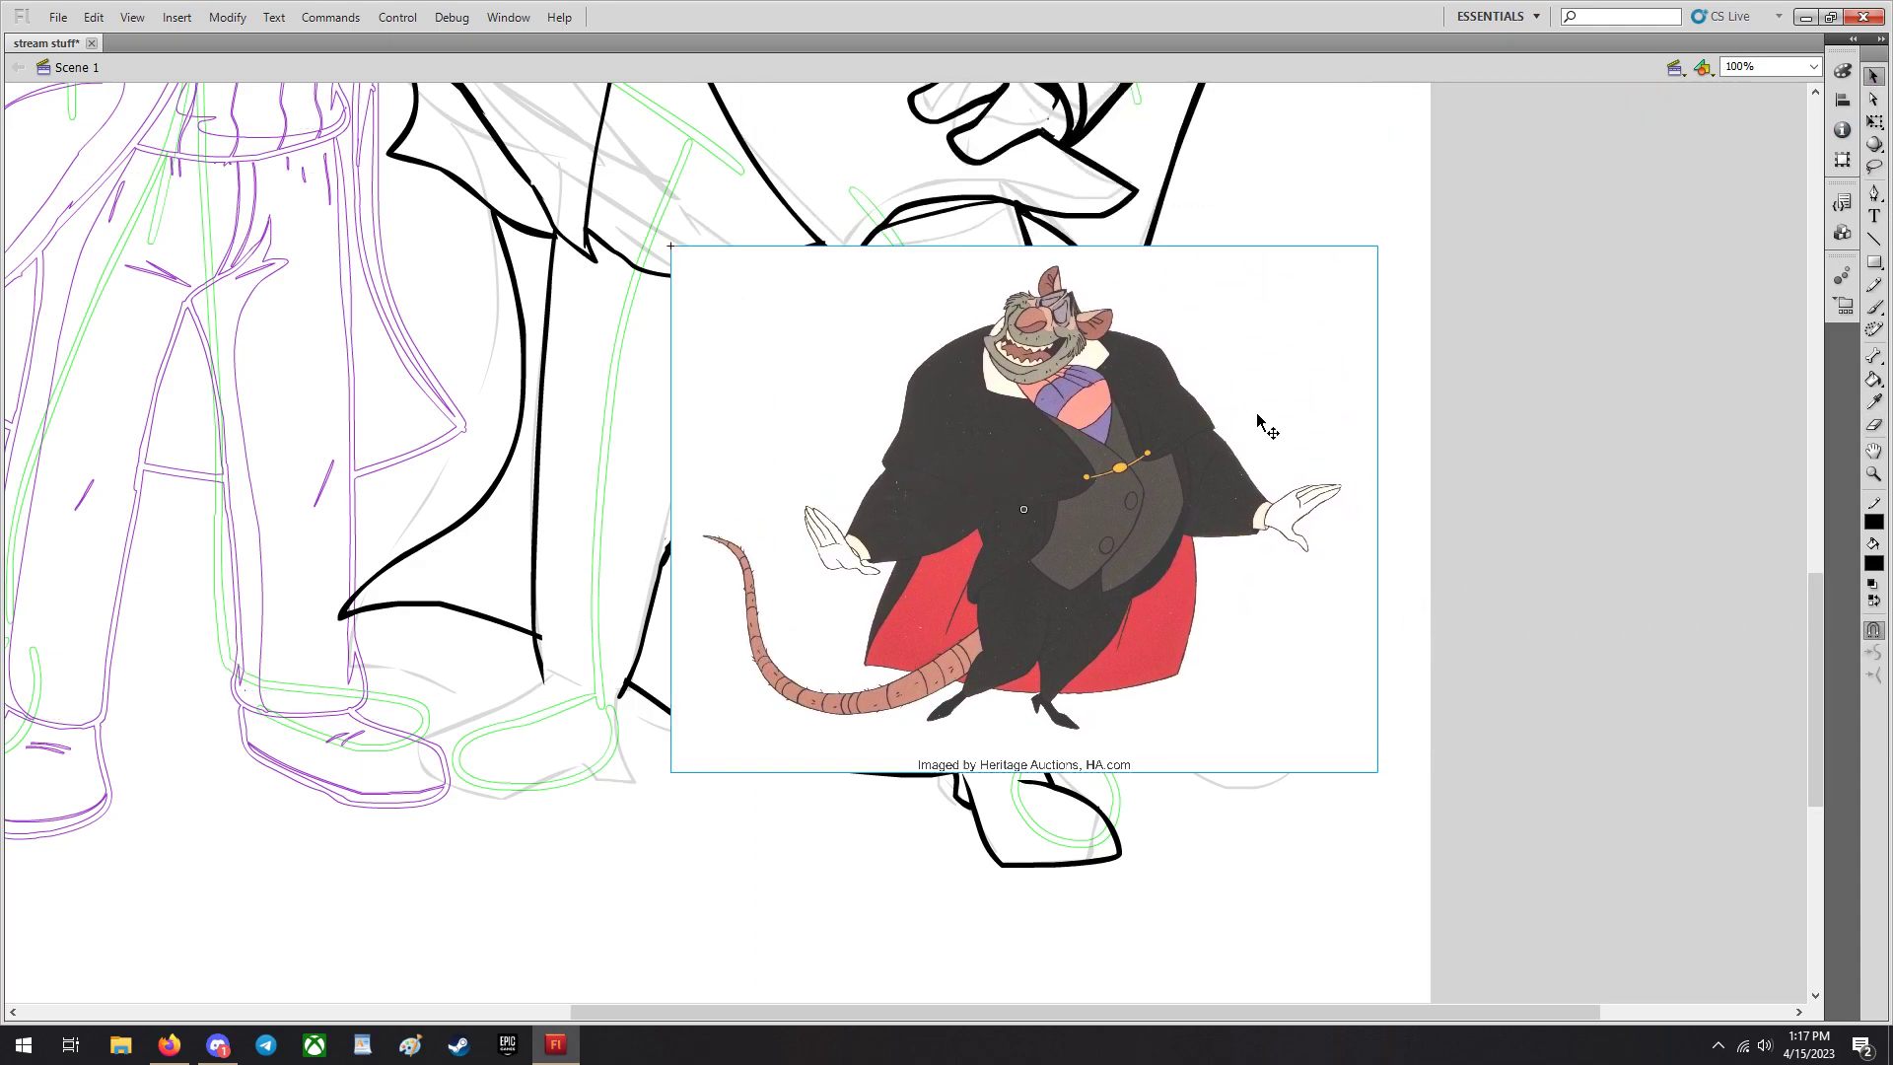
Magnify the view to 400% to inspect the reference coat details.
click(1806, 65)
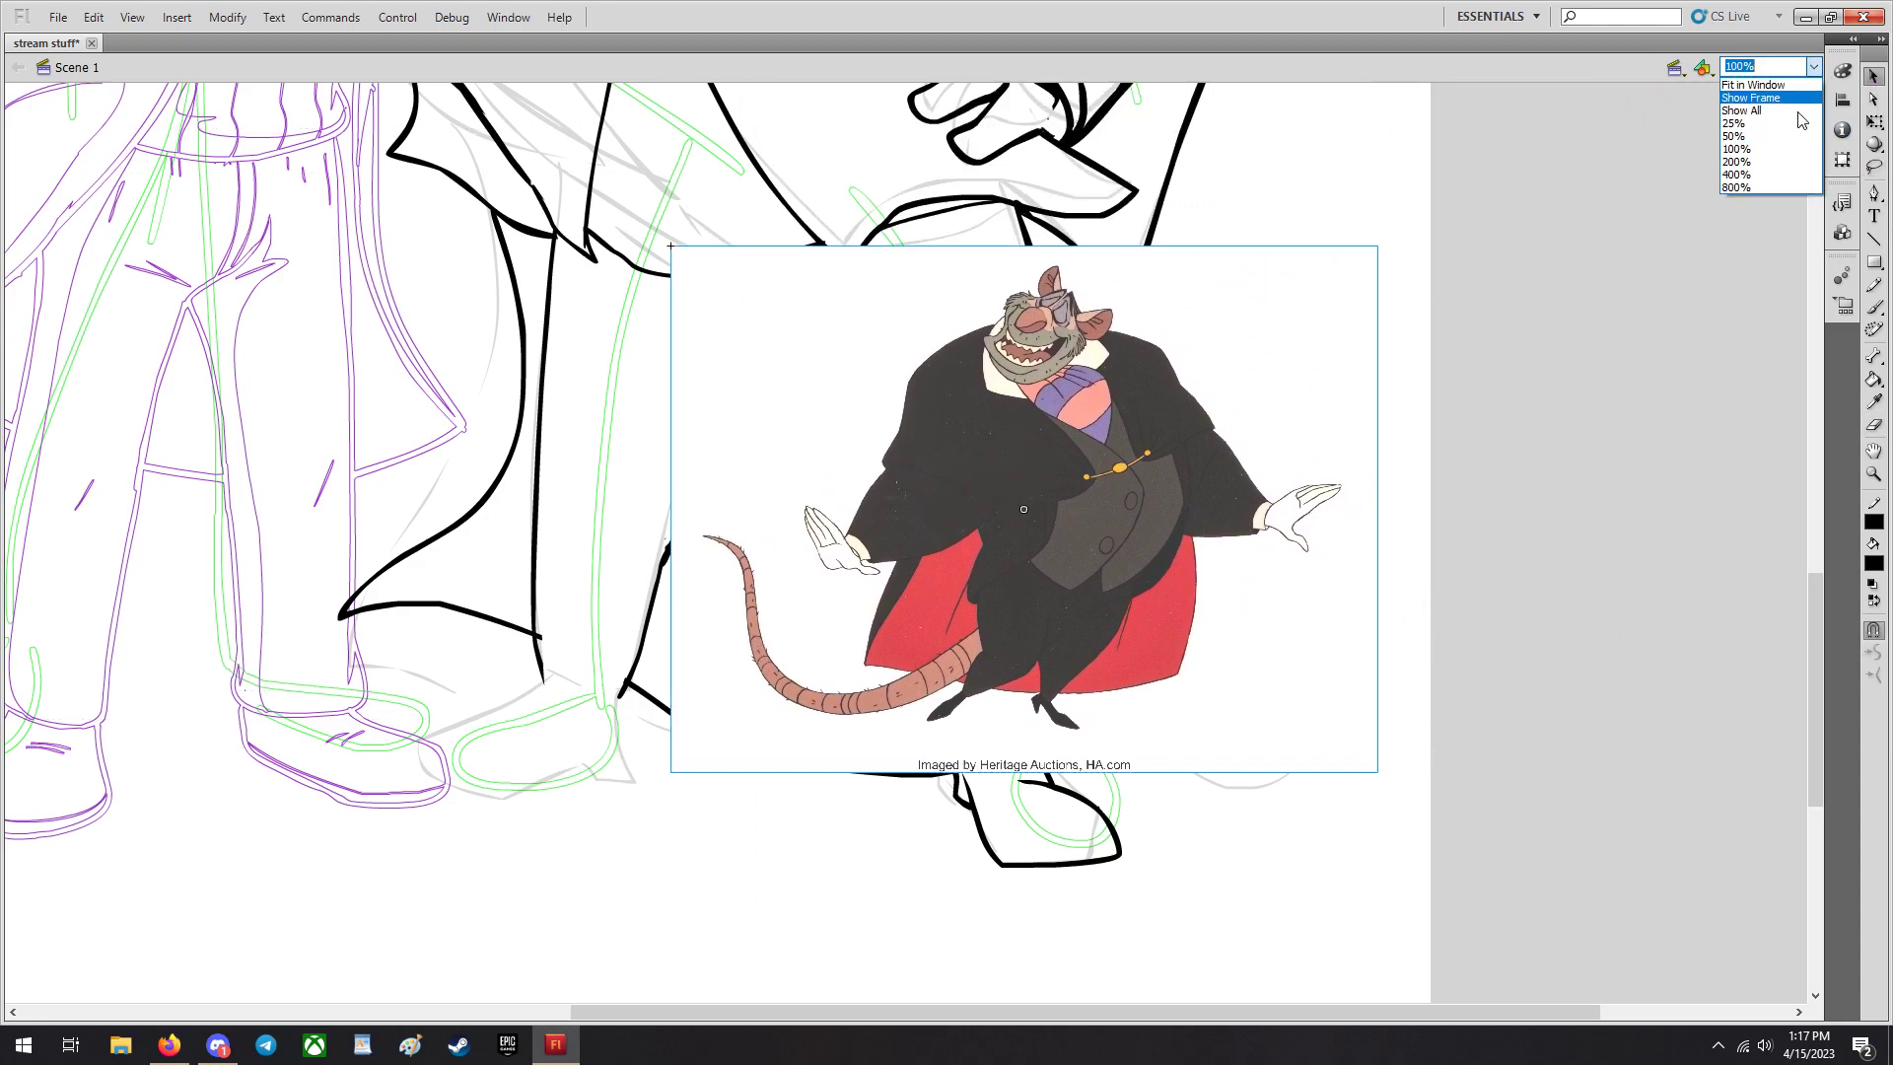
click(1736, 173)
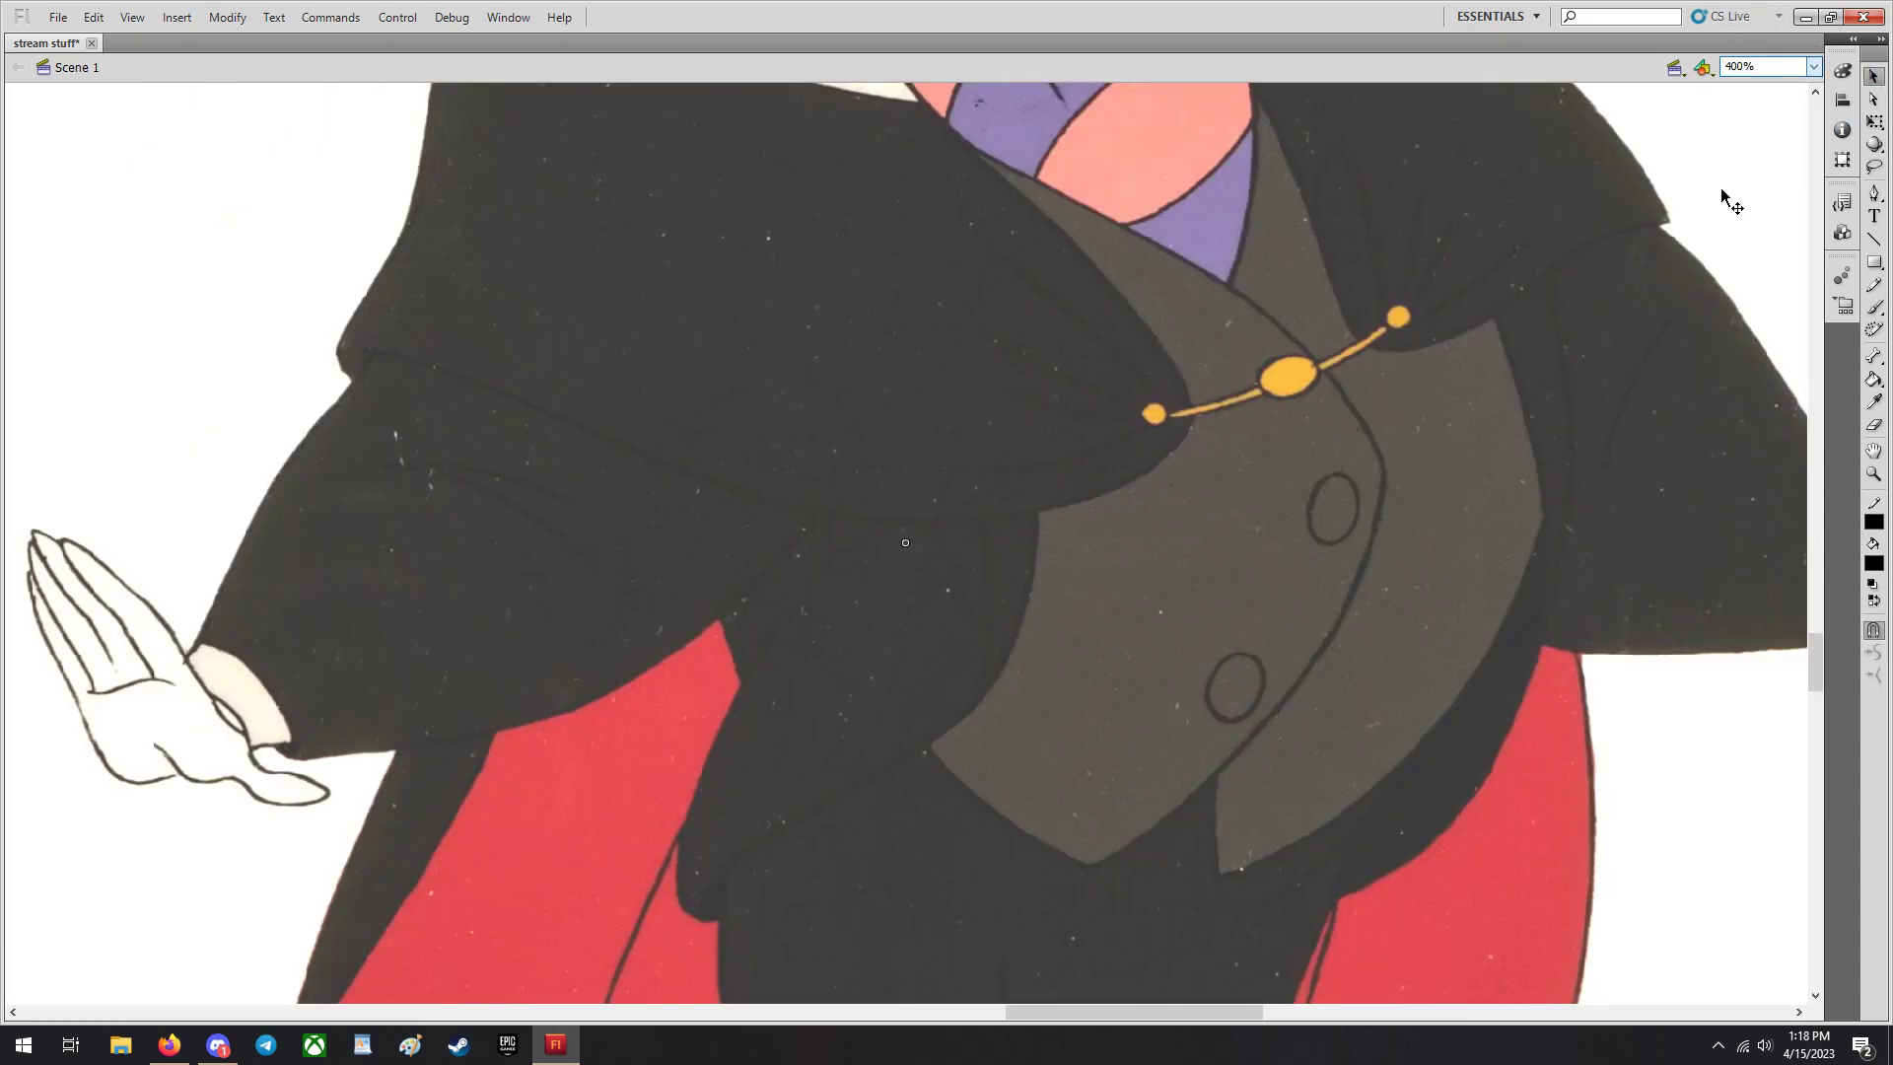
scroll(down, 3)
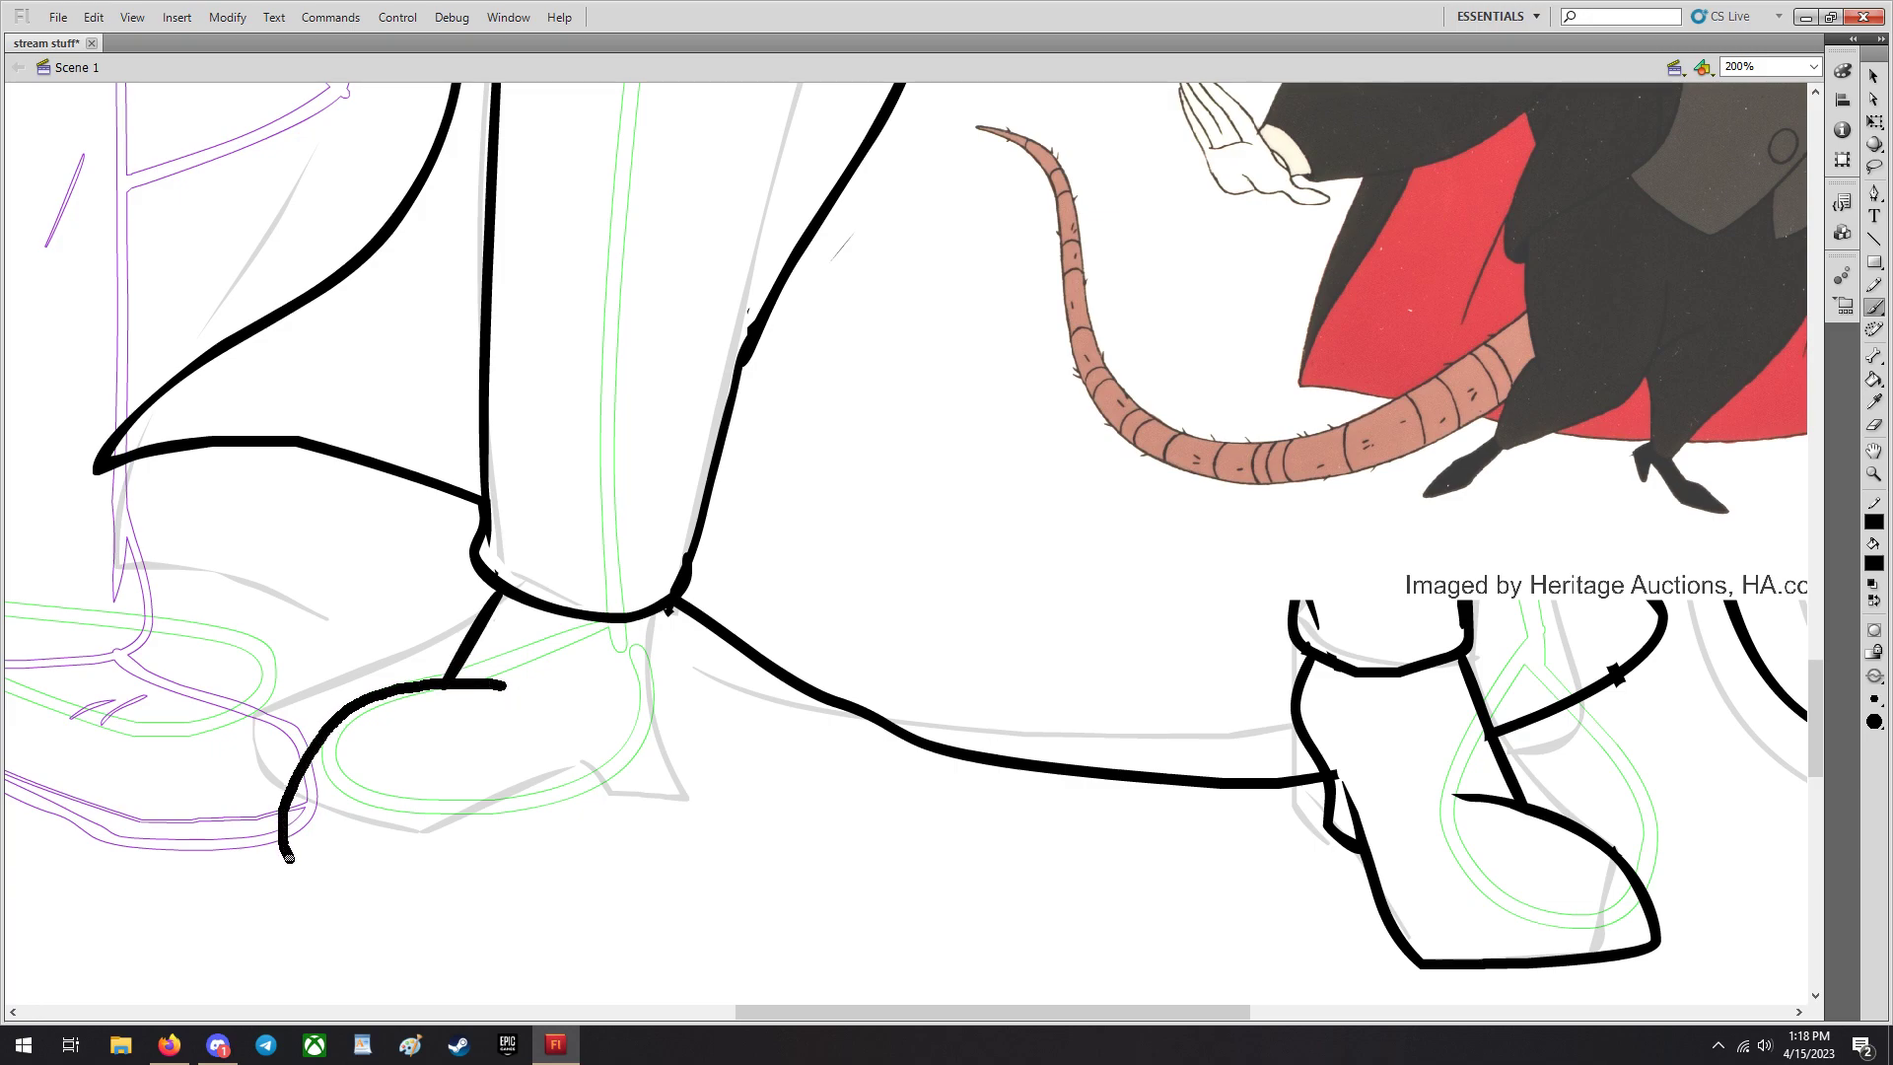
Ink the left boot outline, the lines dropping from the trouser cuff and the boot's top curve.
drag(290, 858, 603, 784)
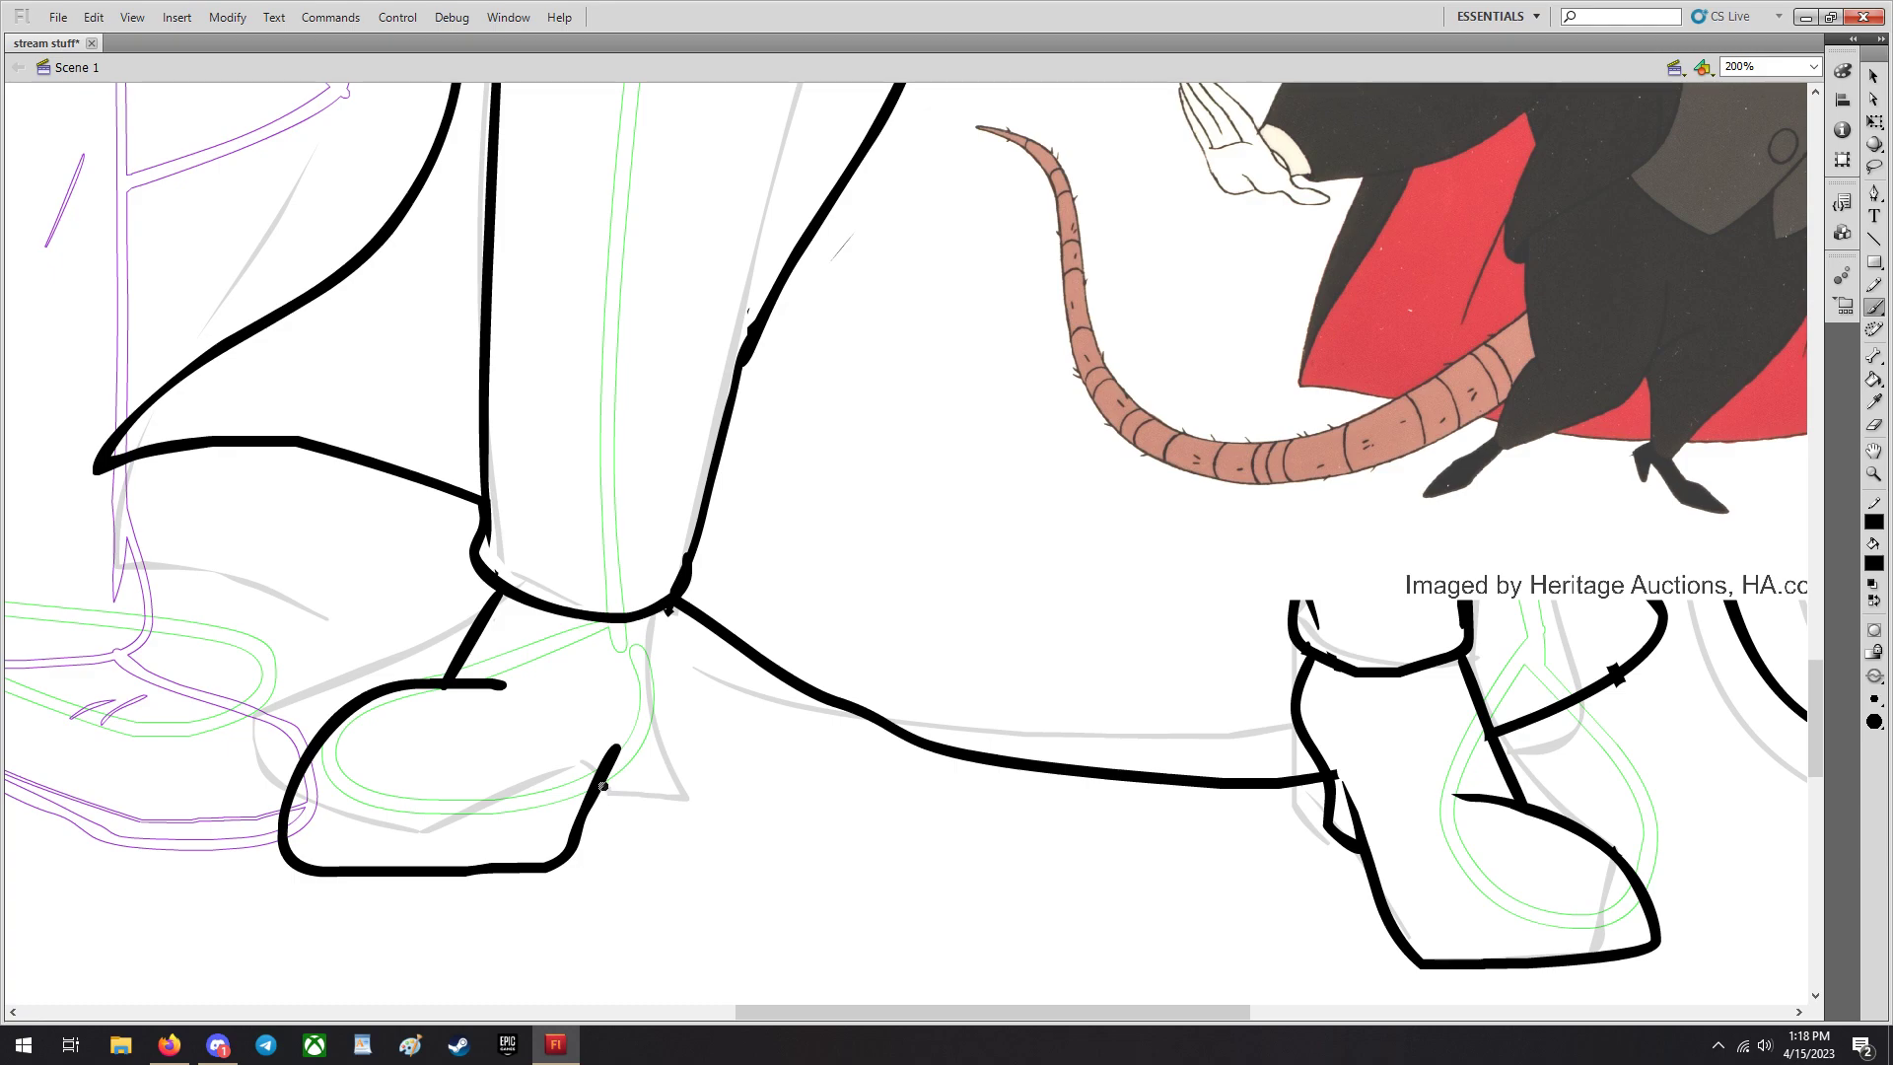
drag(665, 609, 659, 749)
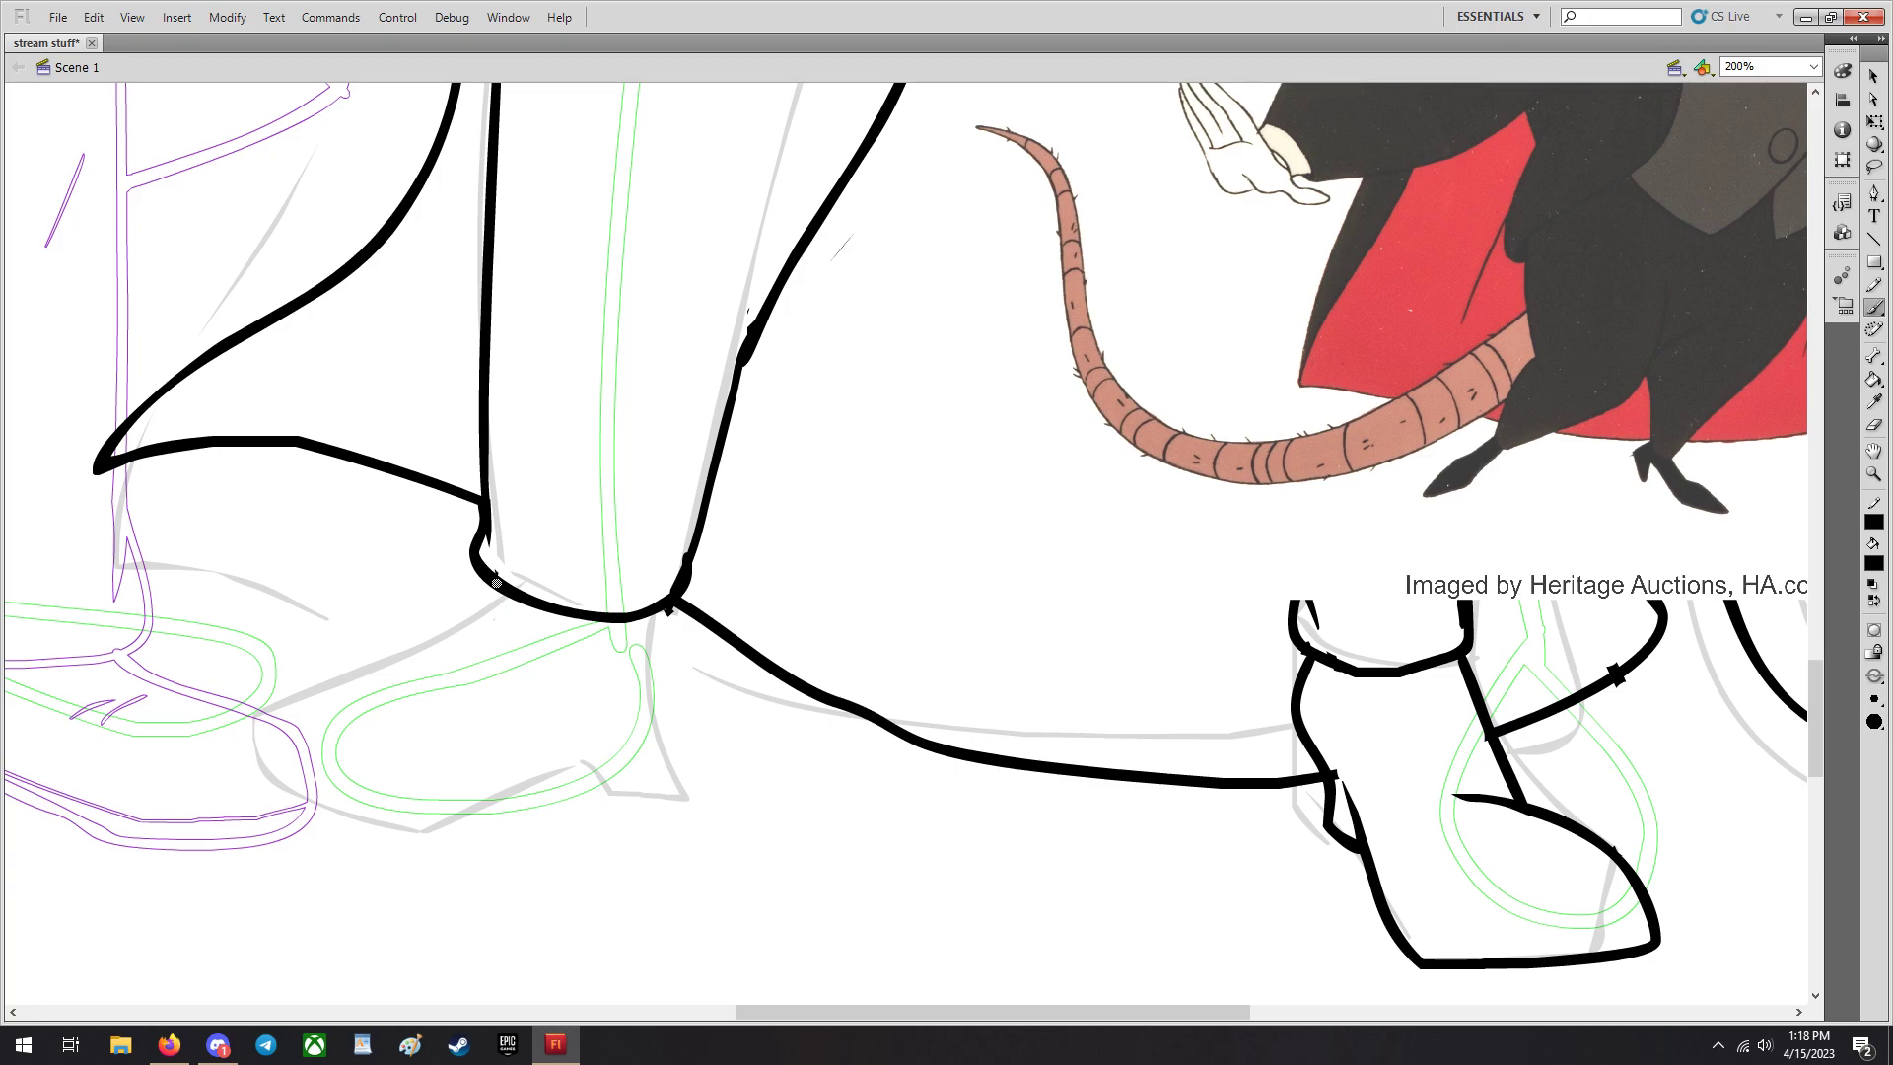
drag(503, 585, 465, 665)
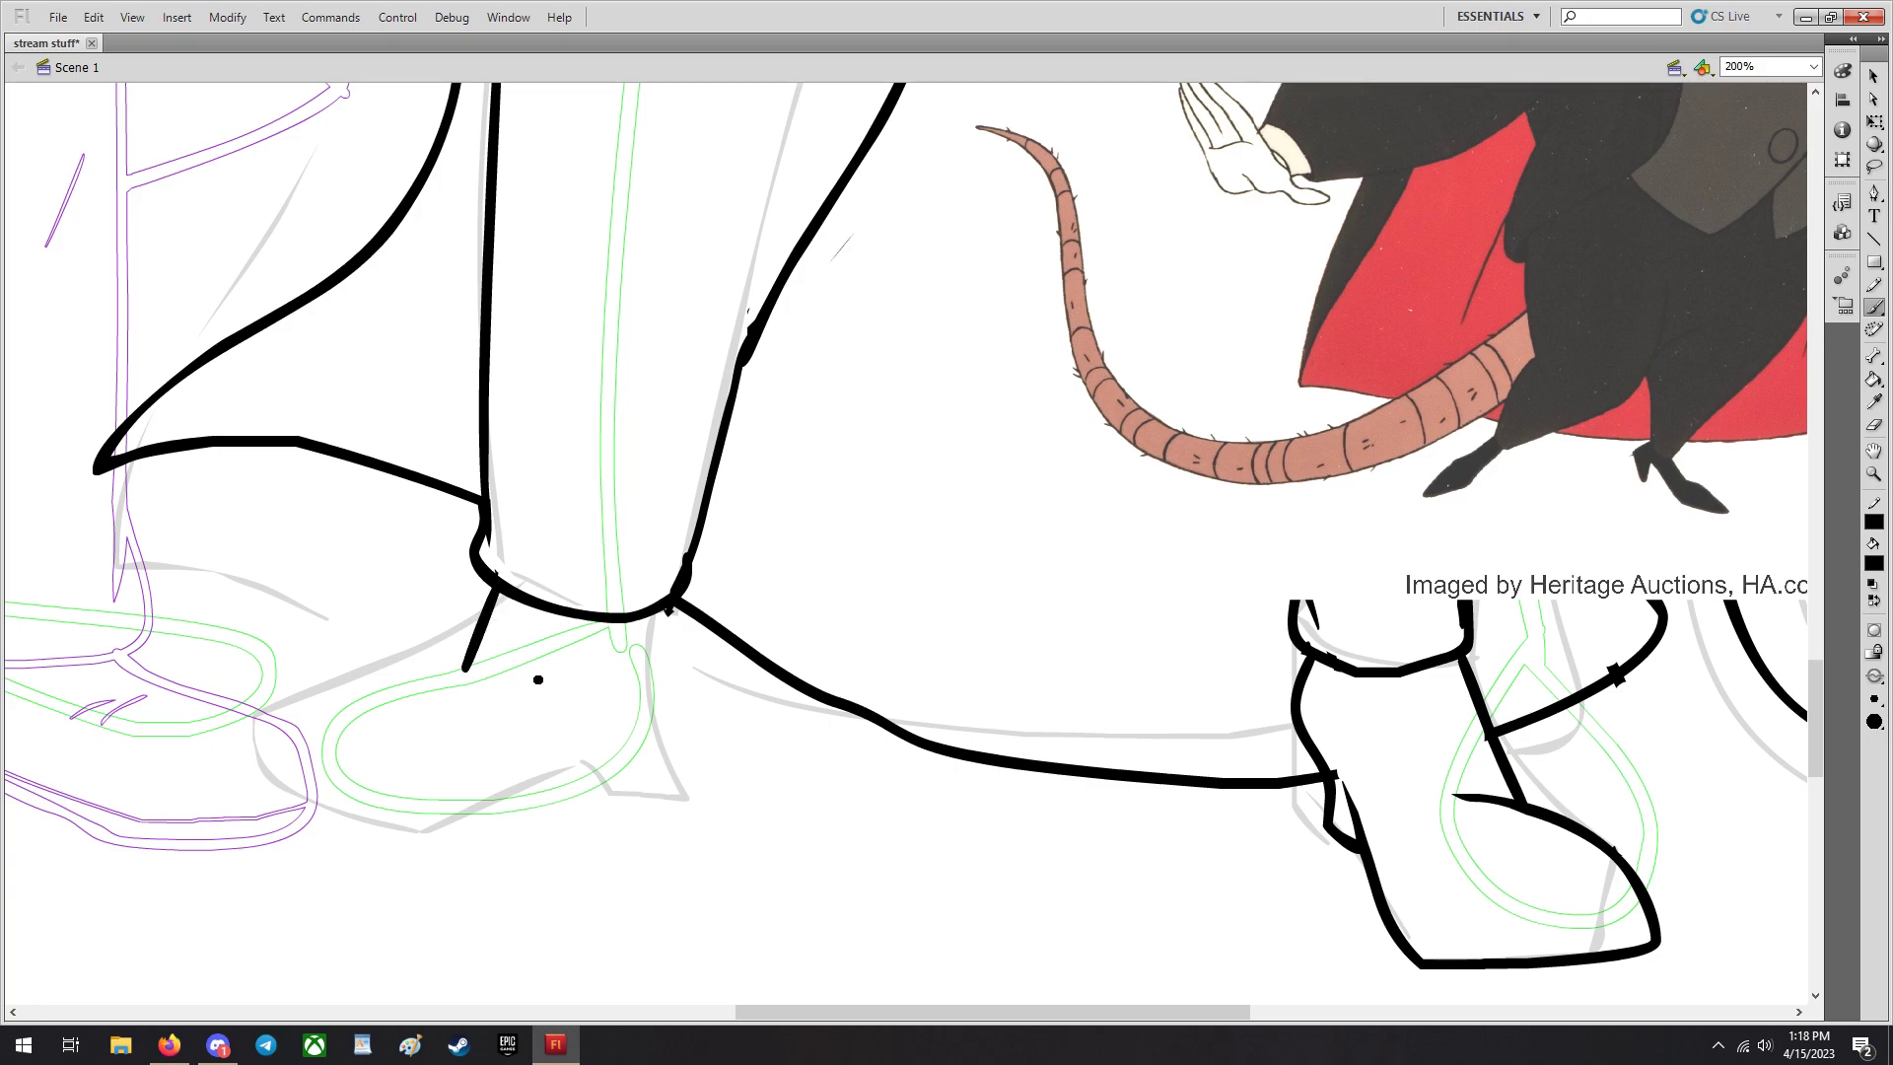
drag(483, 676, 337, 846)
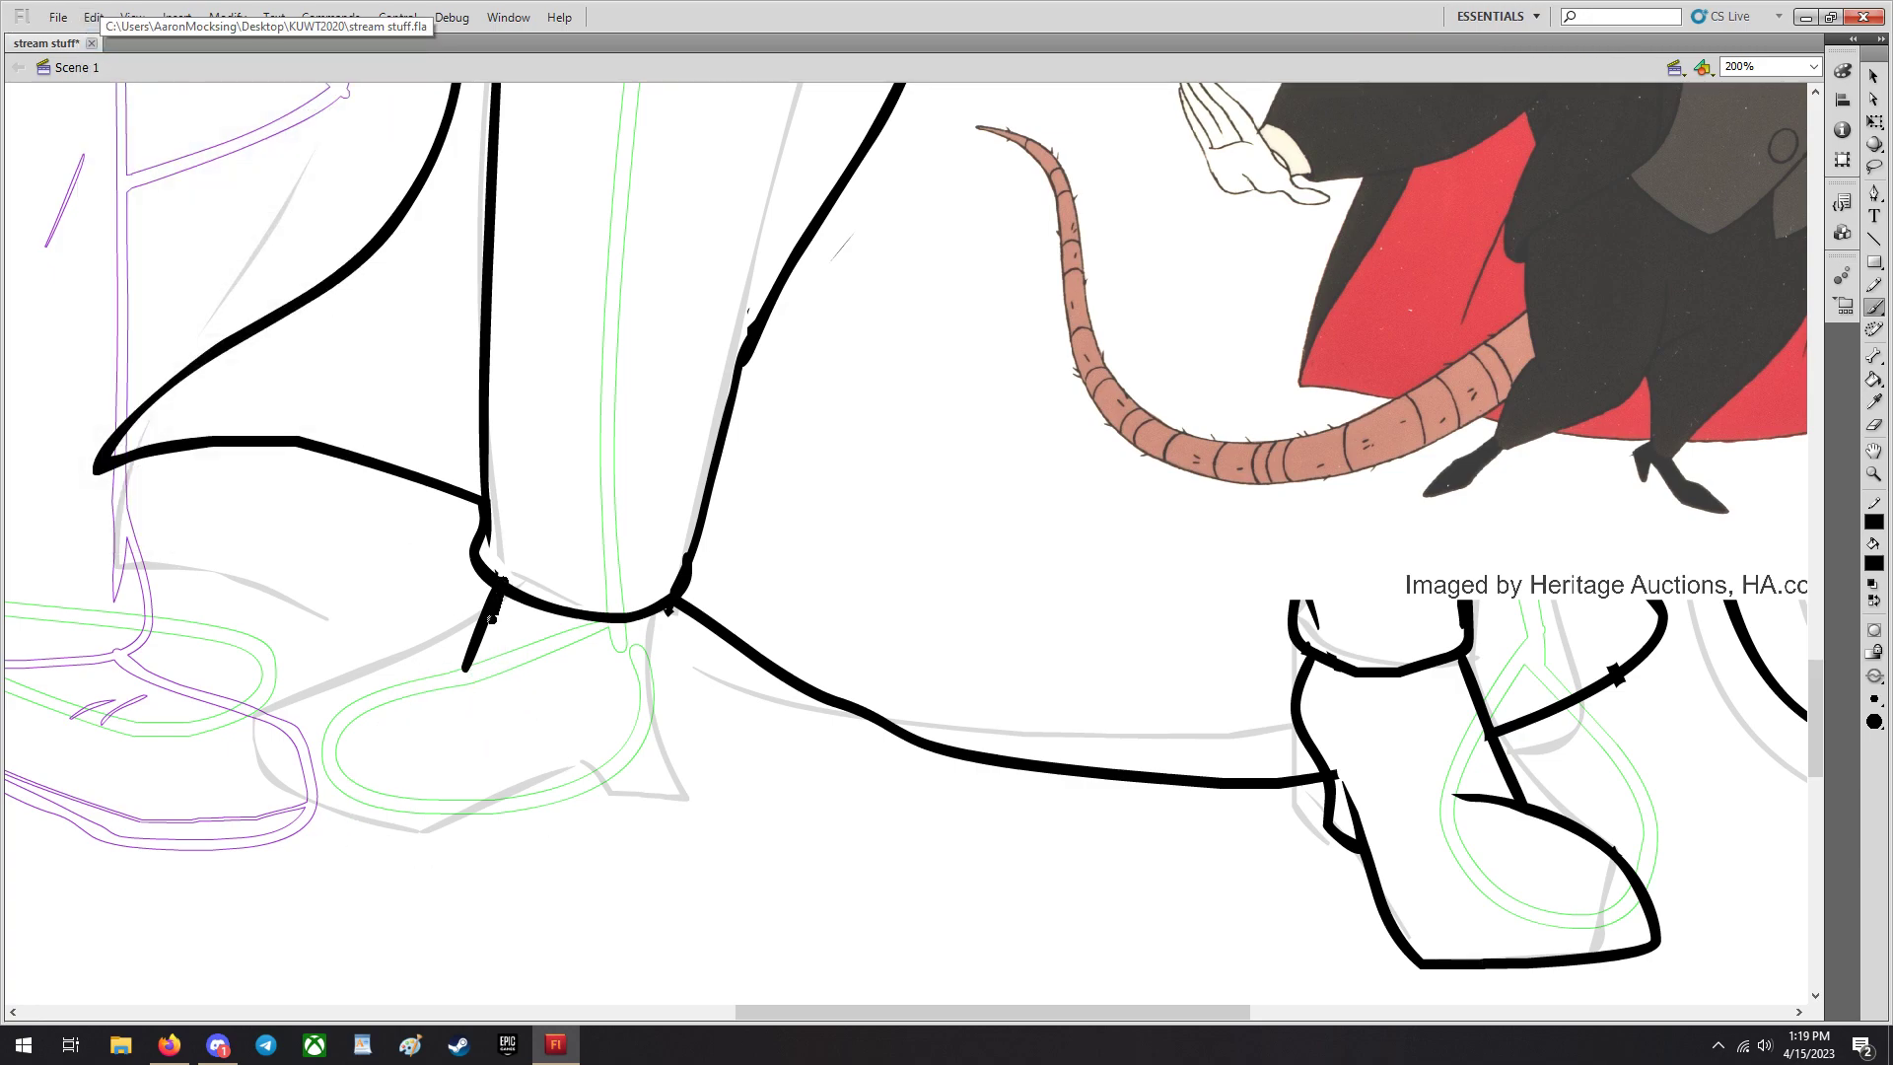
drag(670, 610, 710, 758)
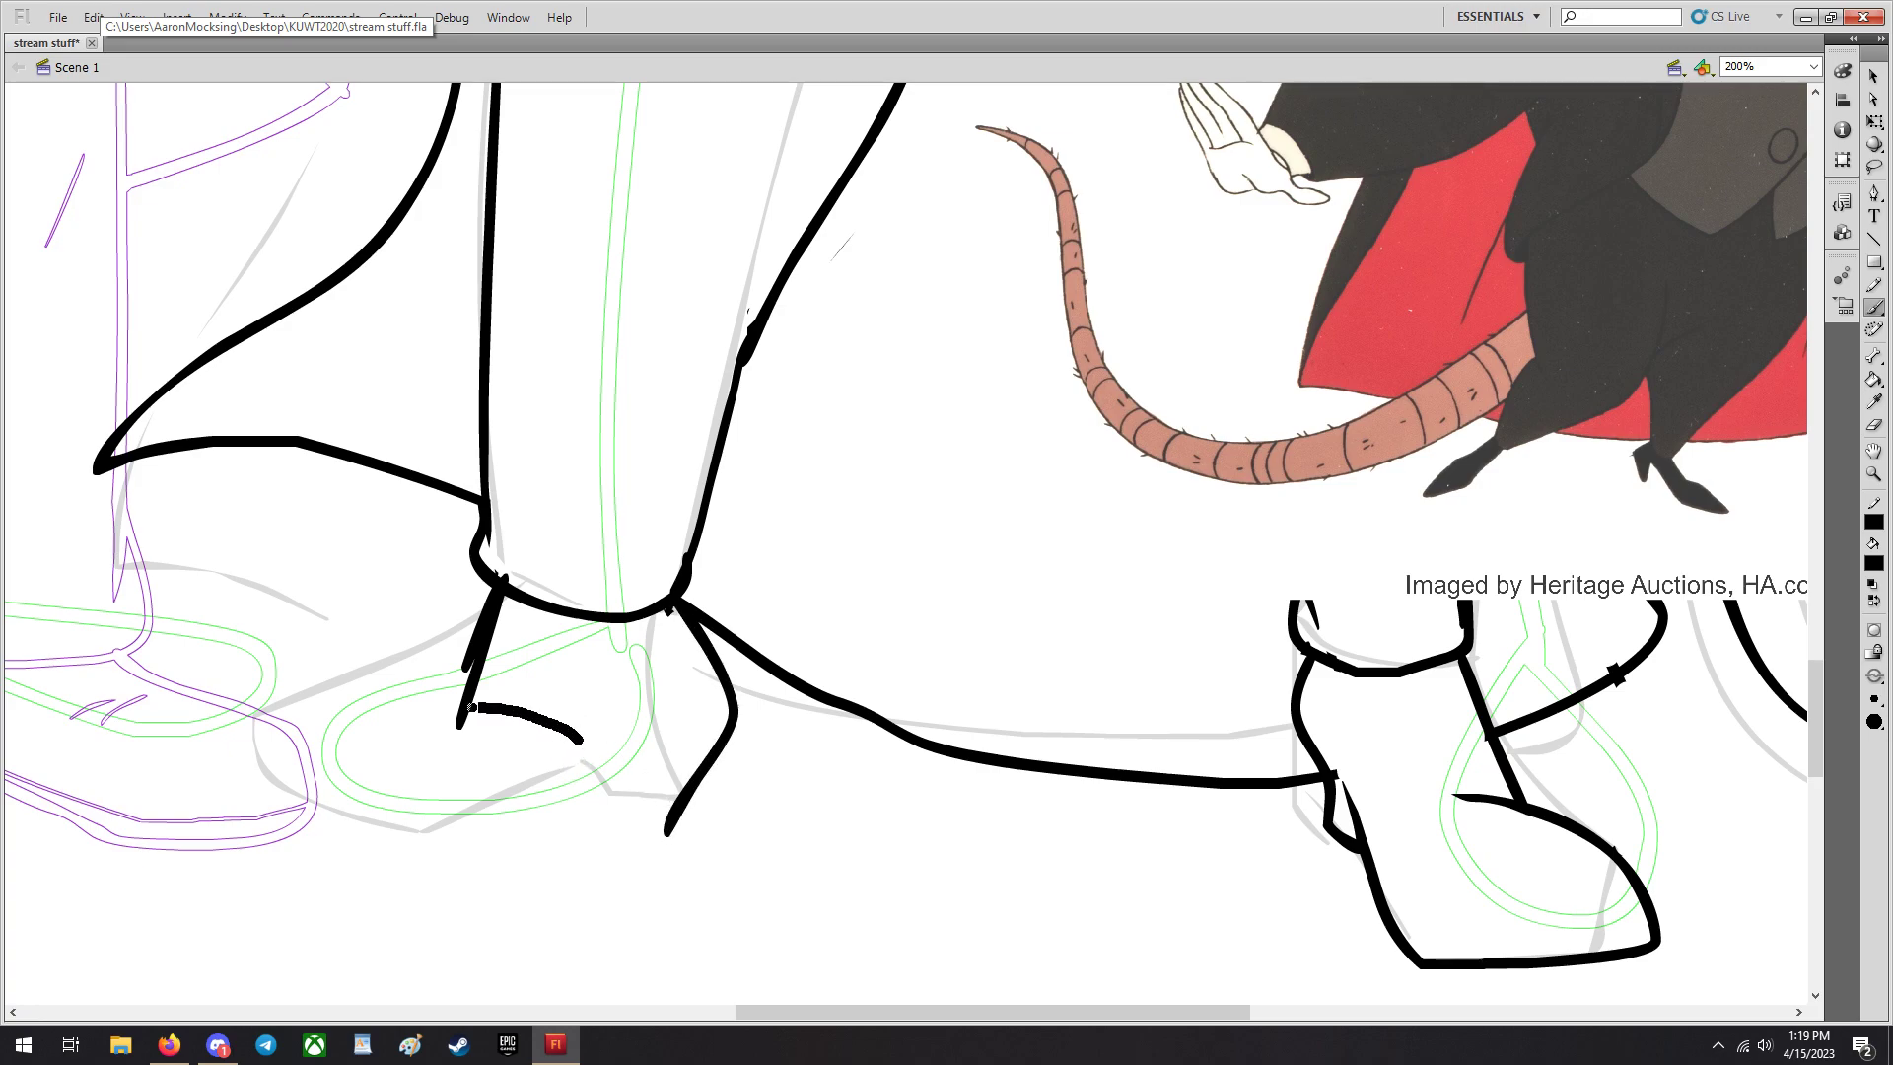
drag(460, 724, 568, 907)
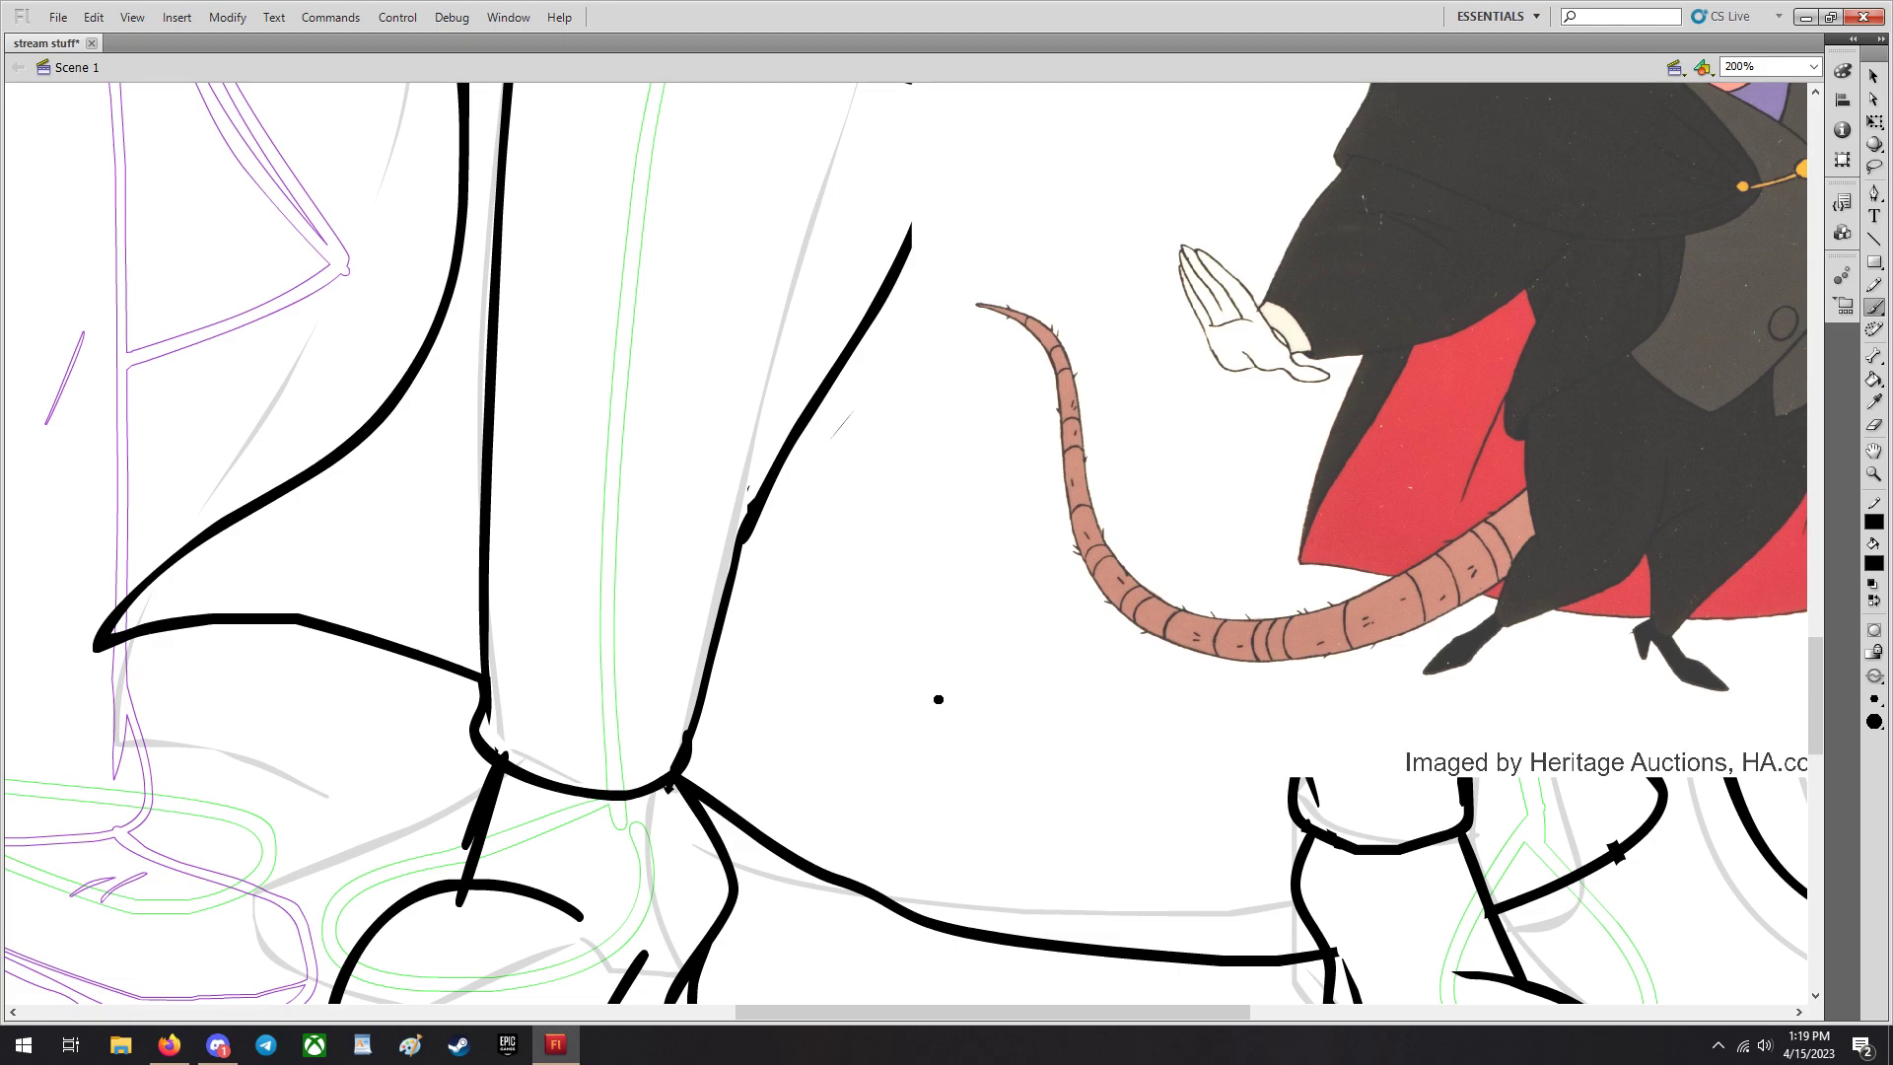
scroll(down, 3)
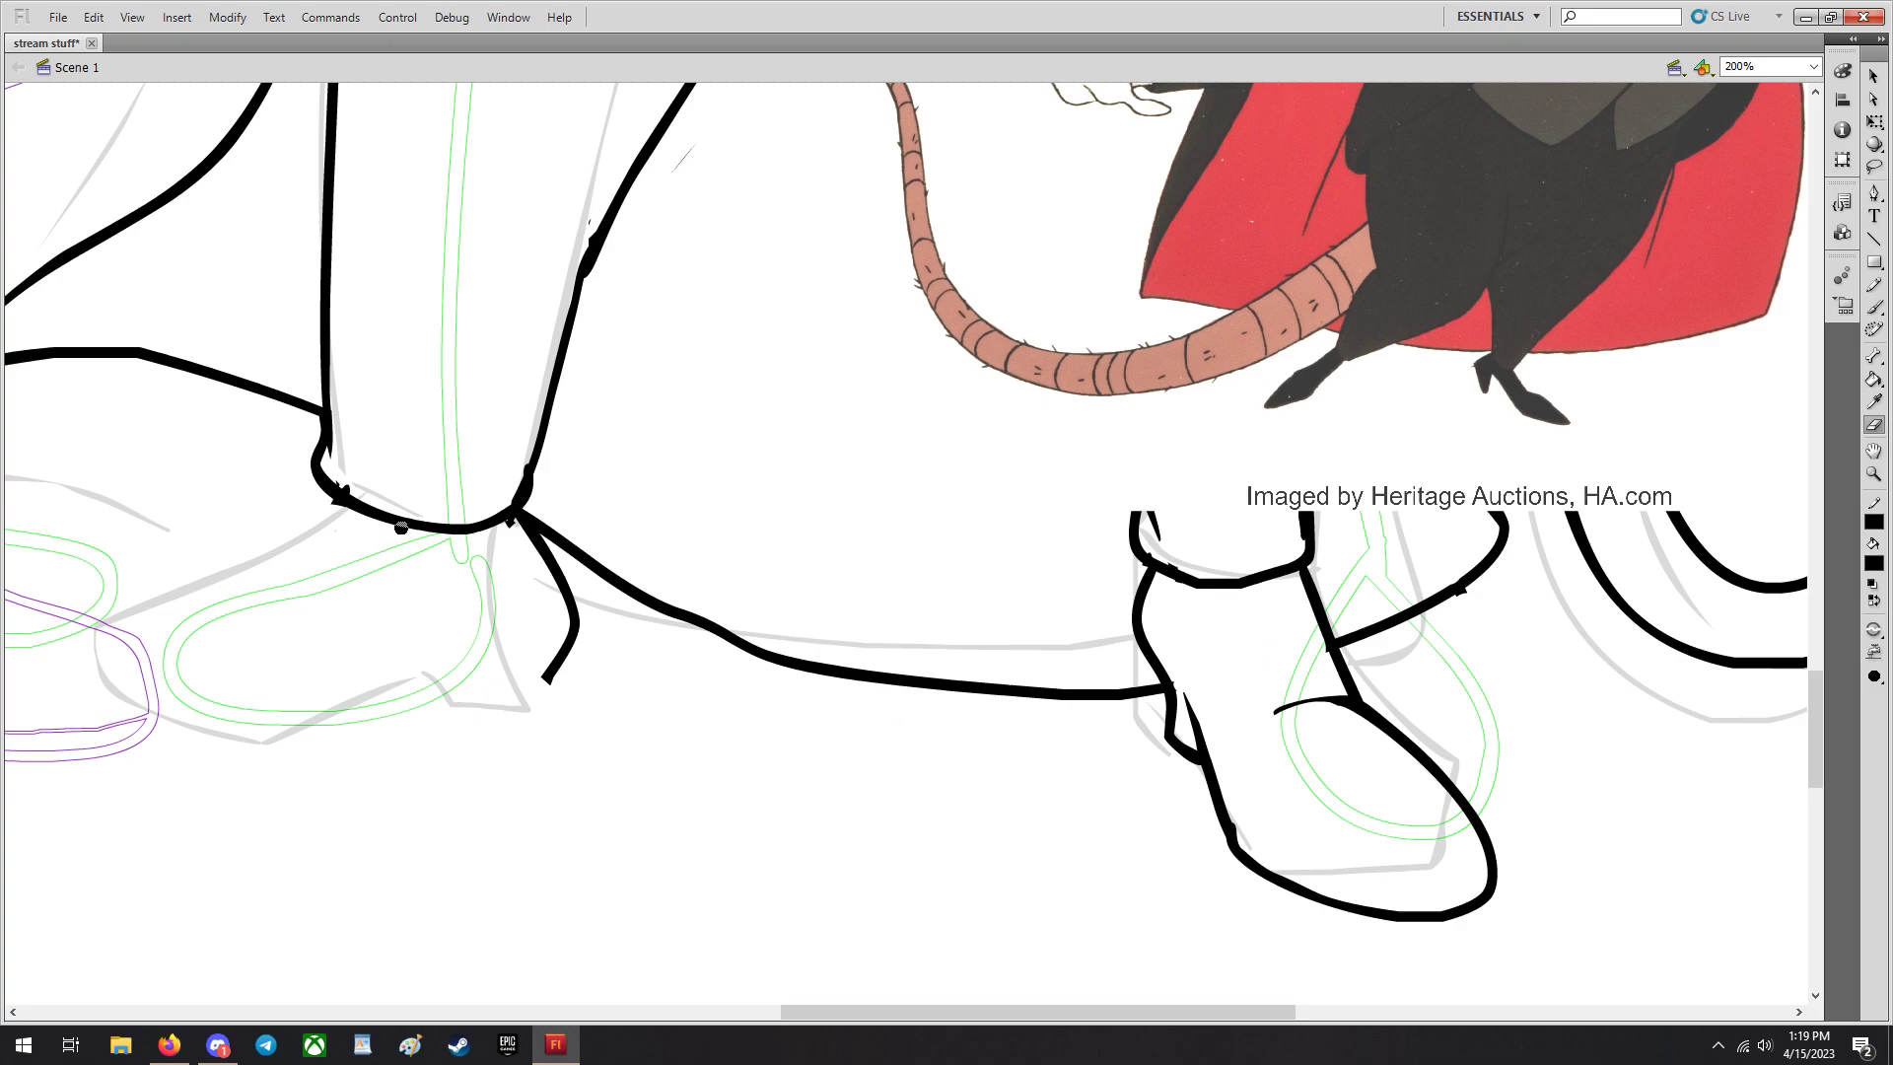
mouse_move(1877, 319)
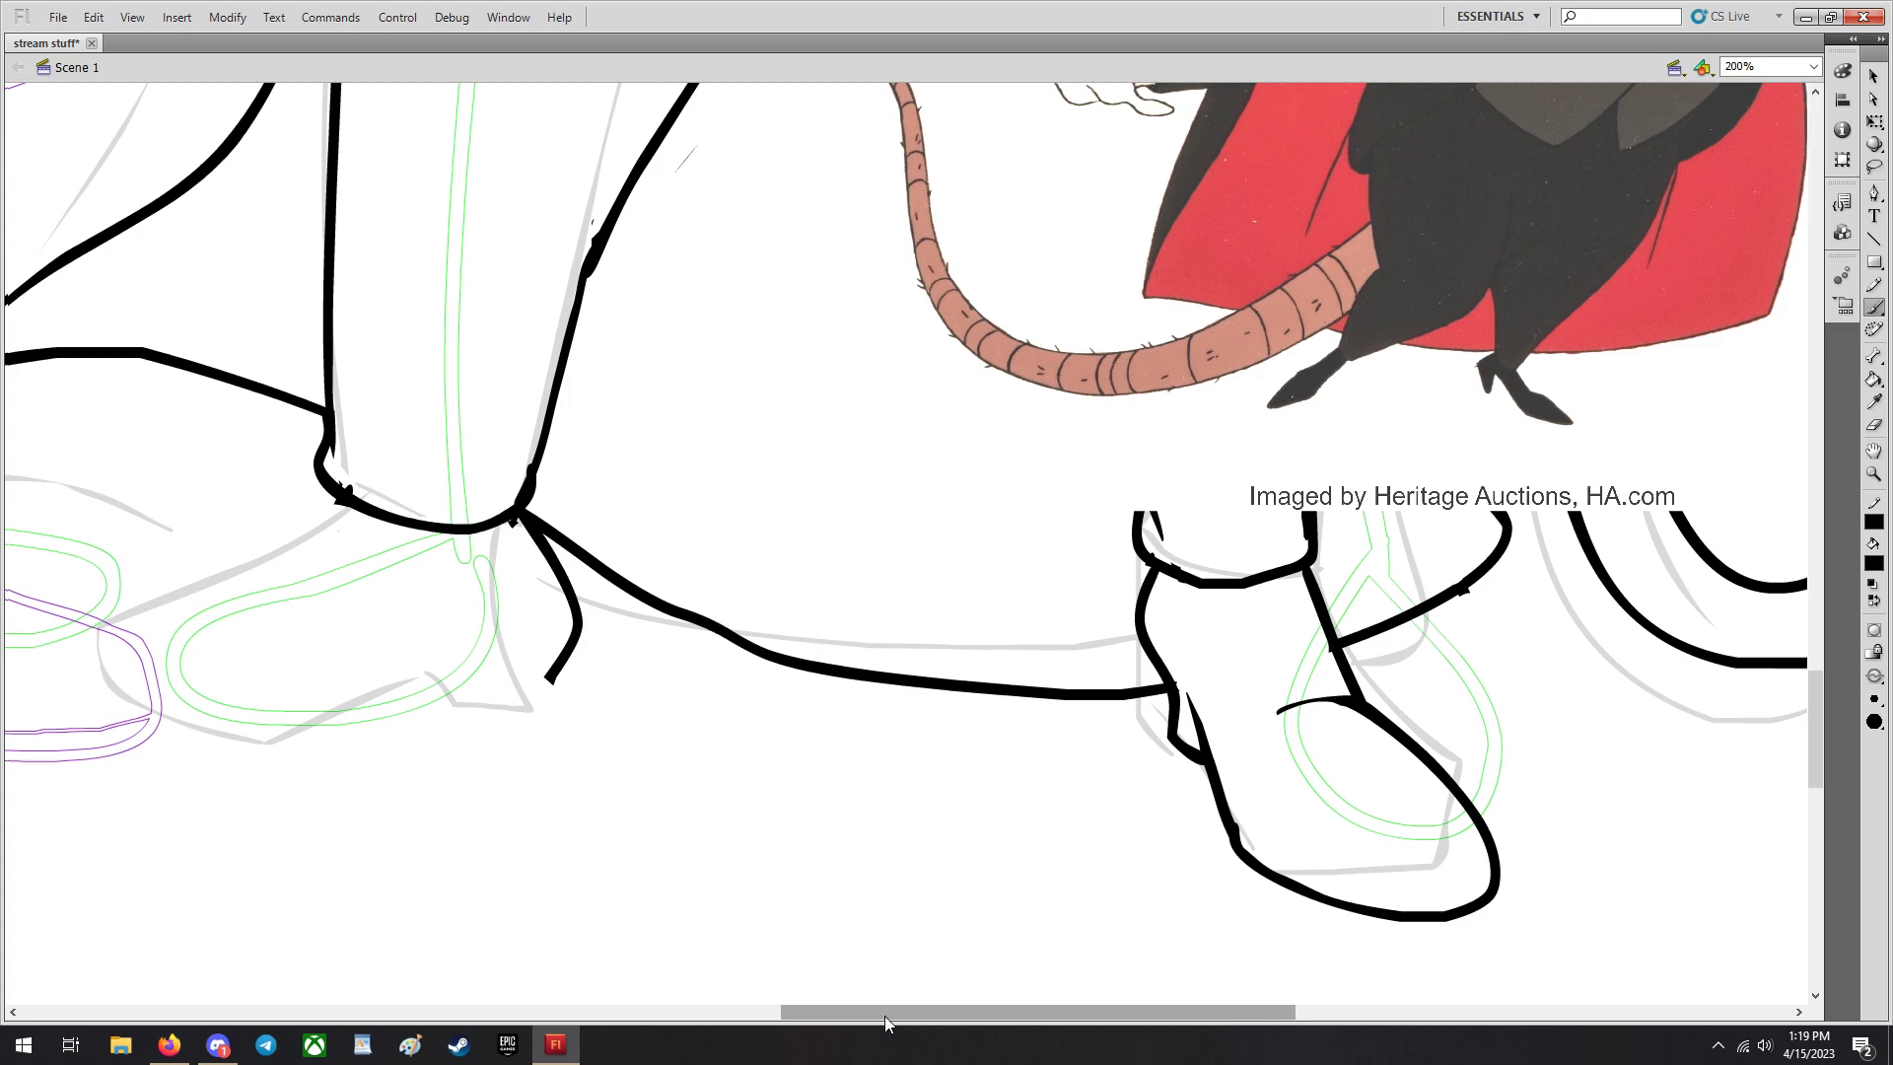
Shift the view so Patrick's sketched boots sit beside Ratigan's trouser cuffs.
drag(1032, 1012, 929, 1012)
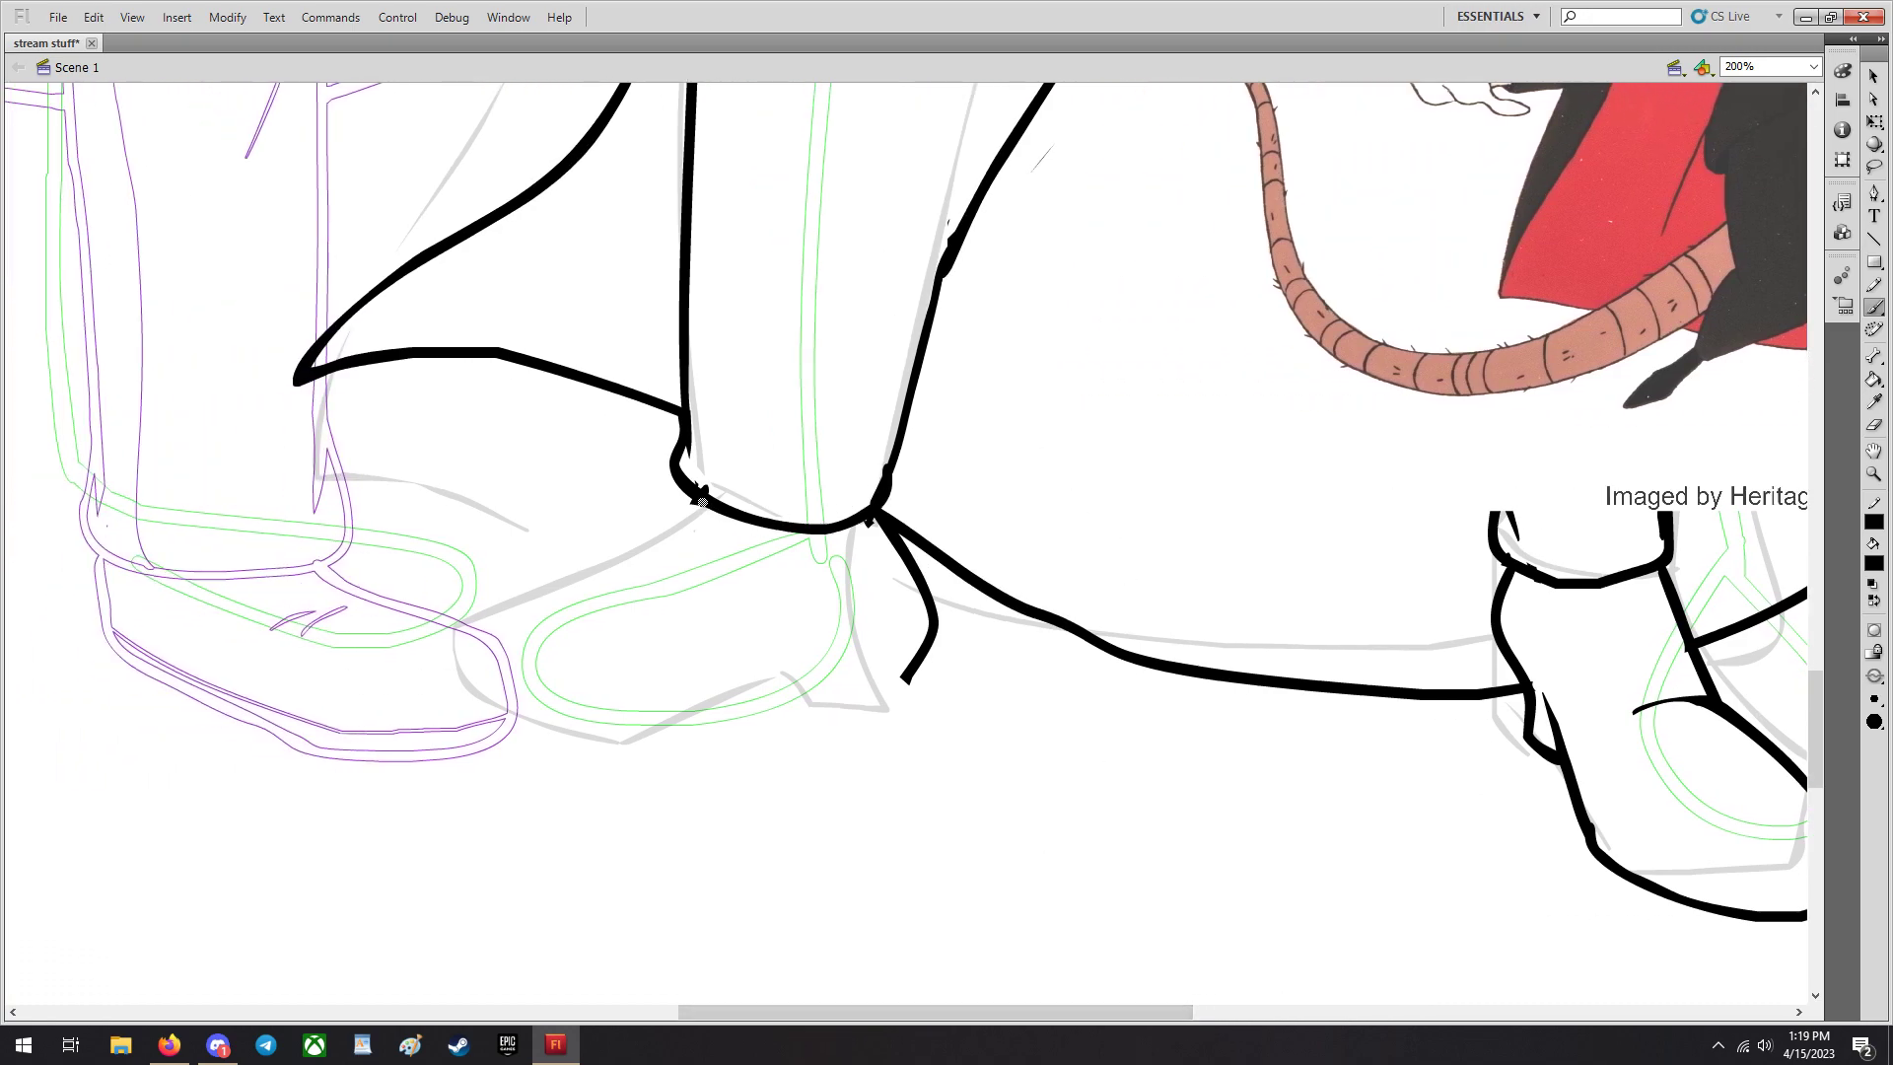
Redraw the top of the left boot and undo a bad toe stroke.
drag(700, 501, 647, 633)
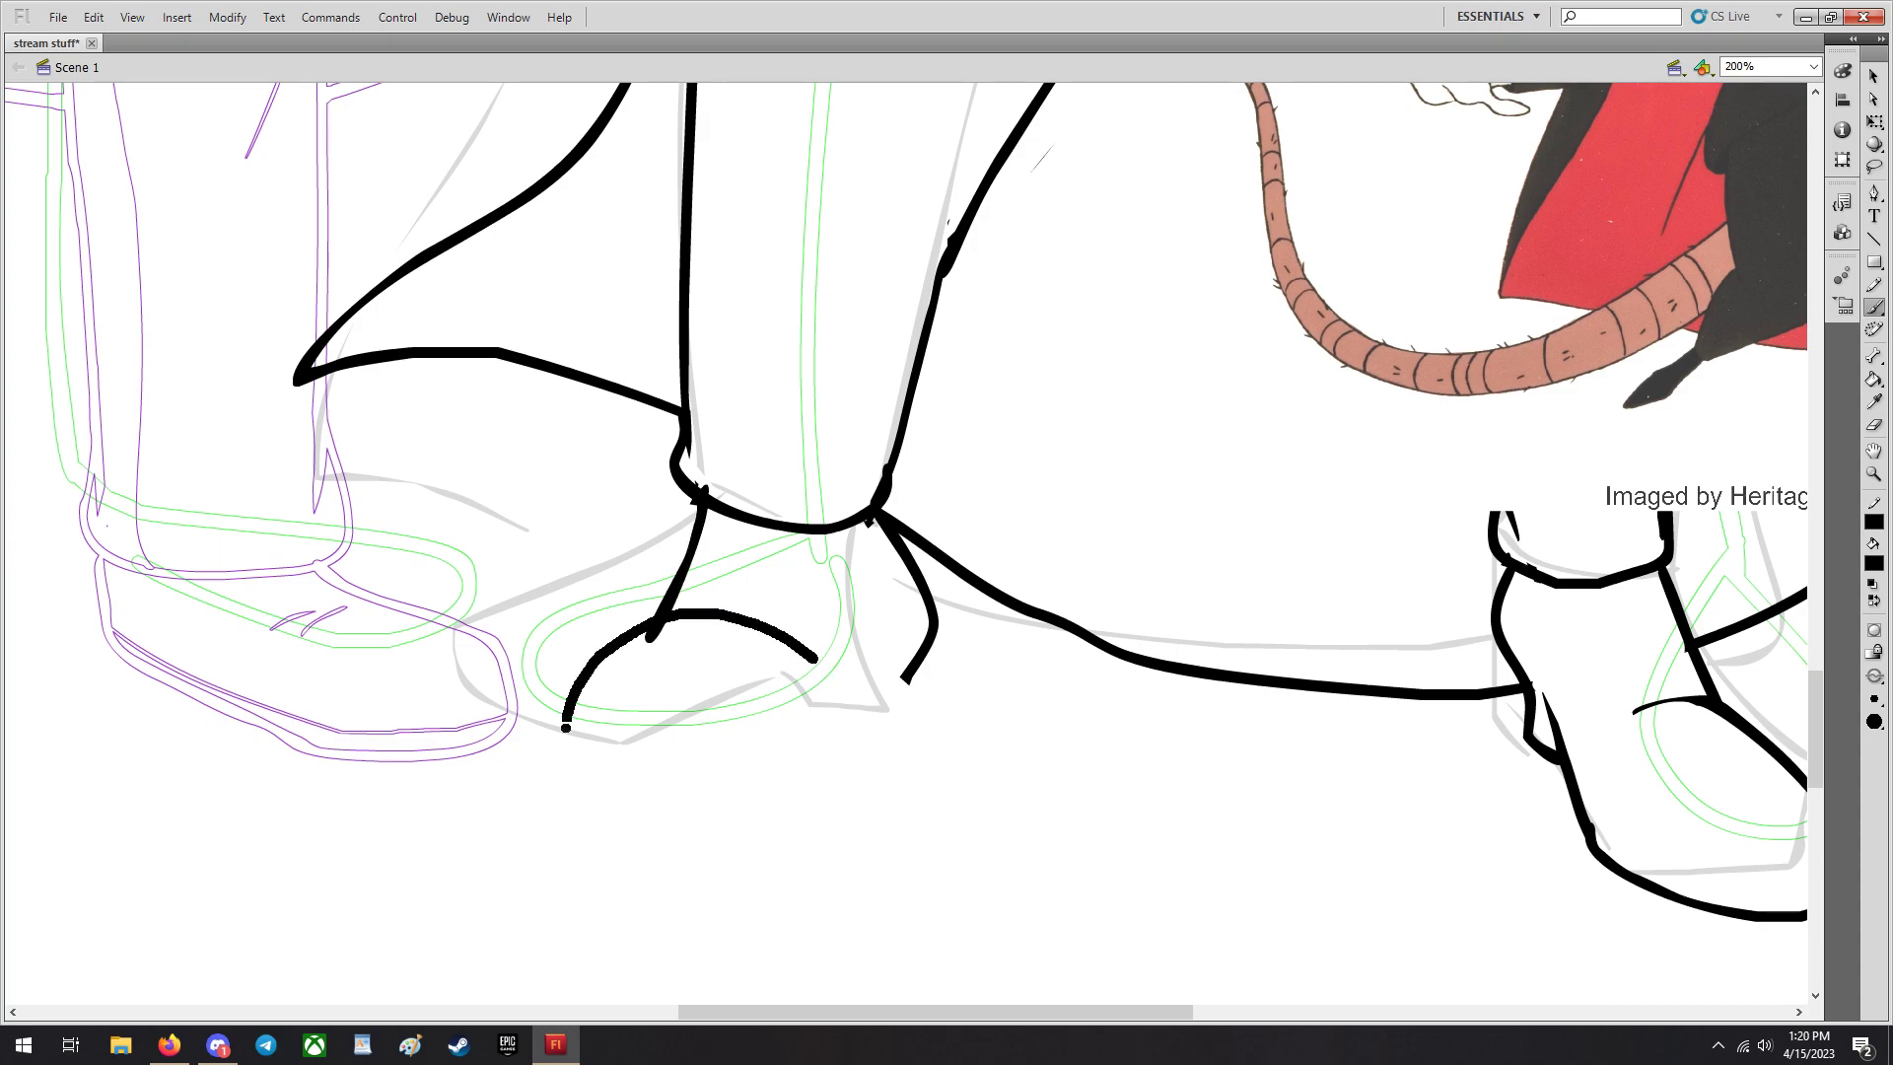
drag(568, 723, 580, 846)
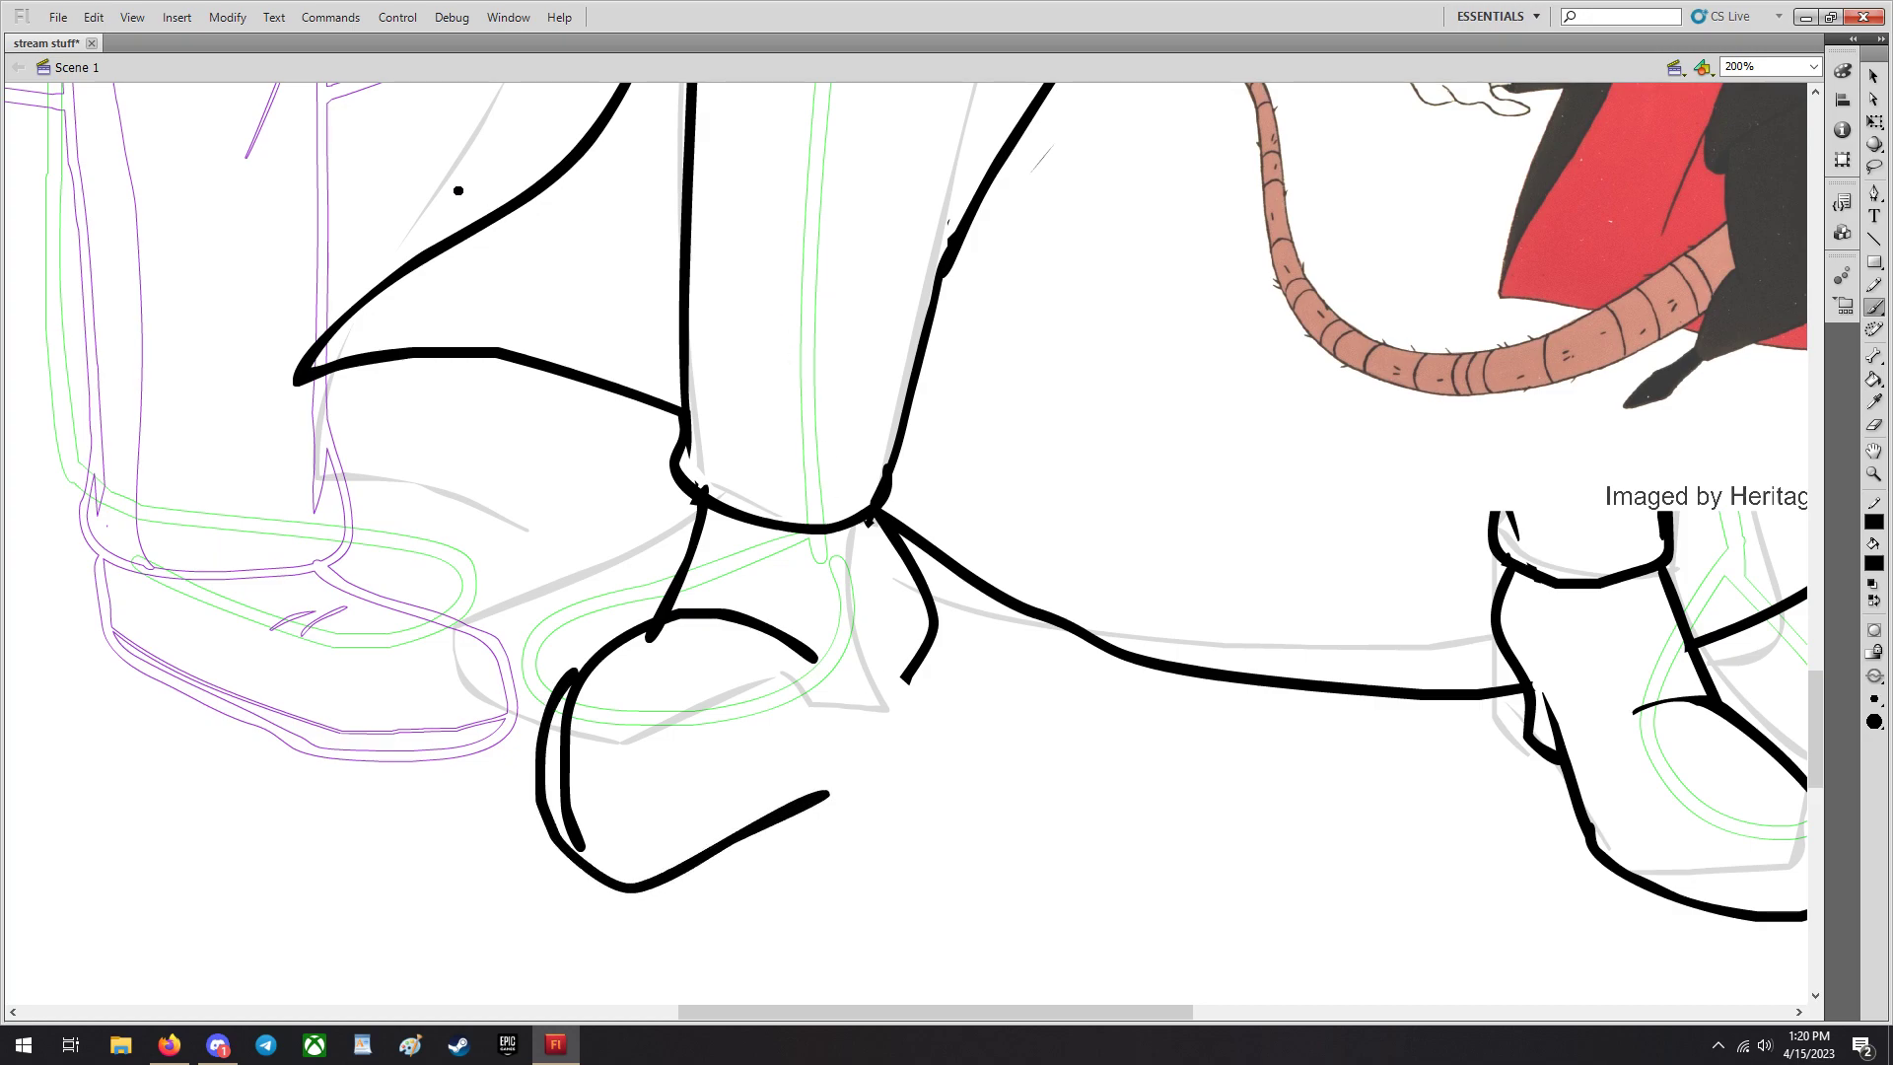
key(Ctrl+z)
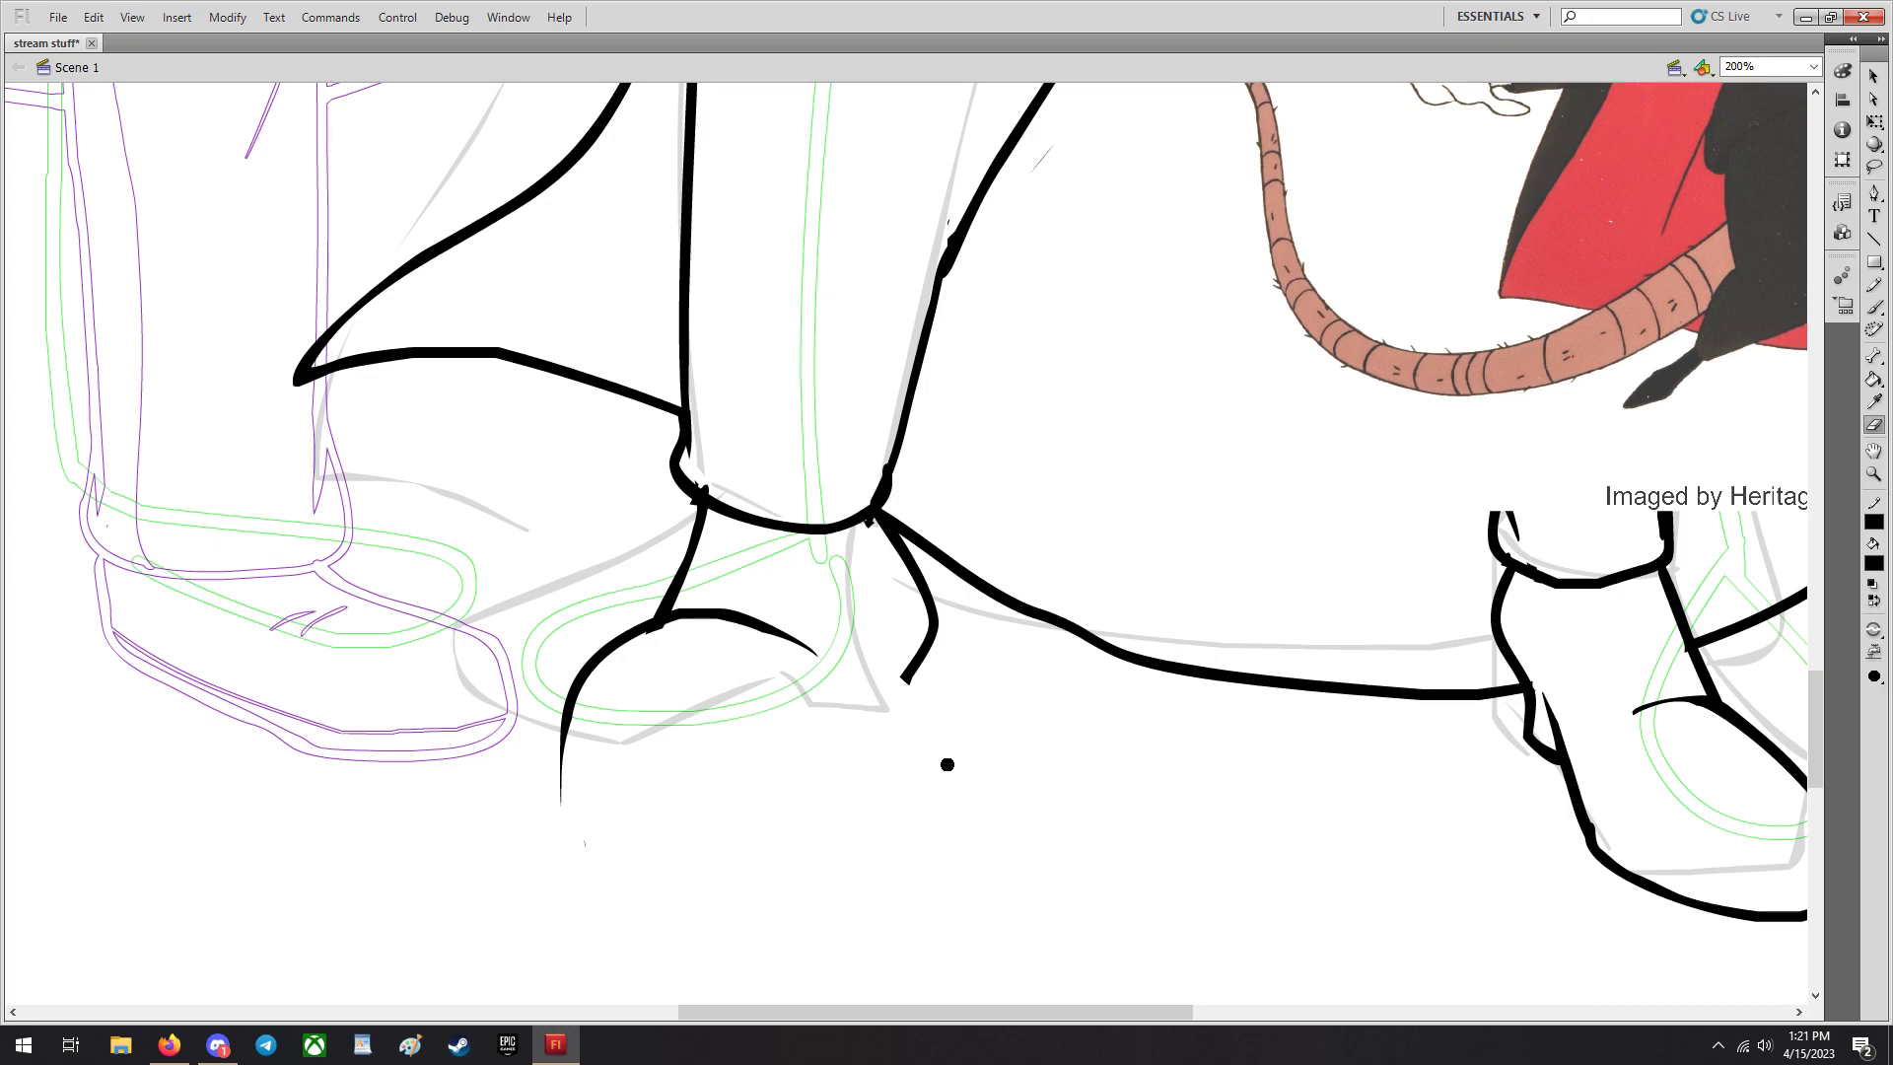
Bring the Discord art-stream window to the front.
click(216, 1045)
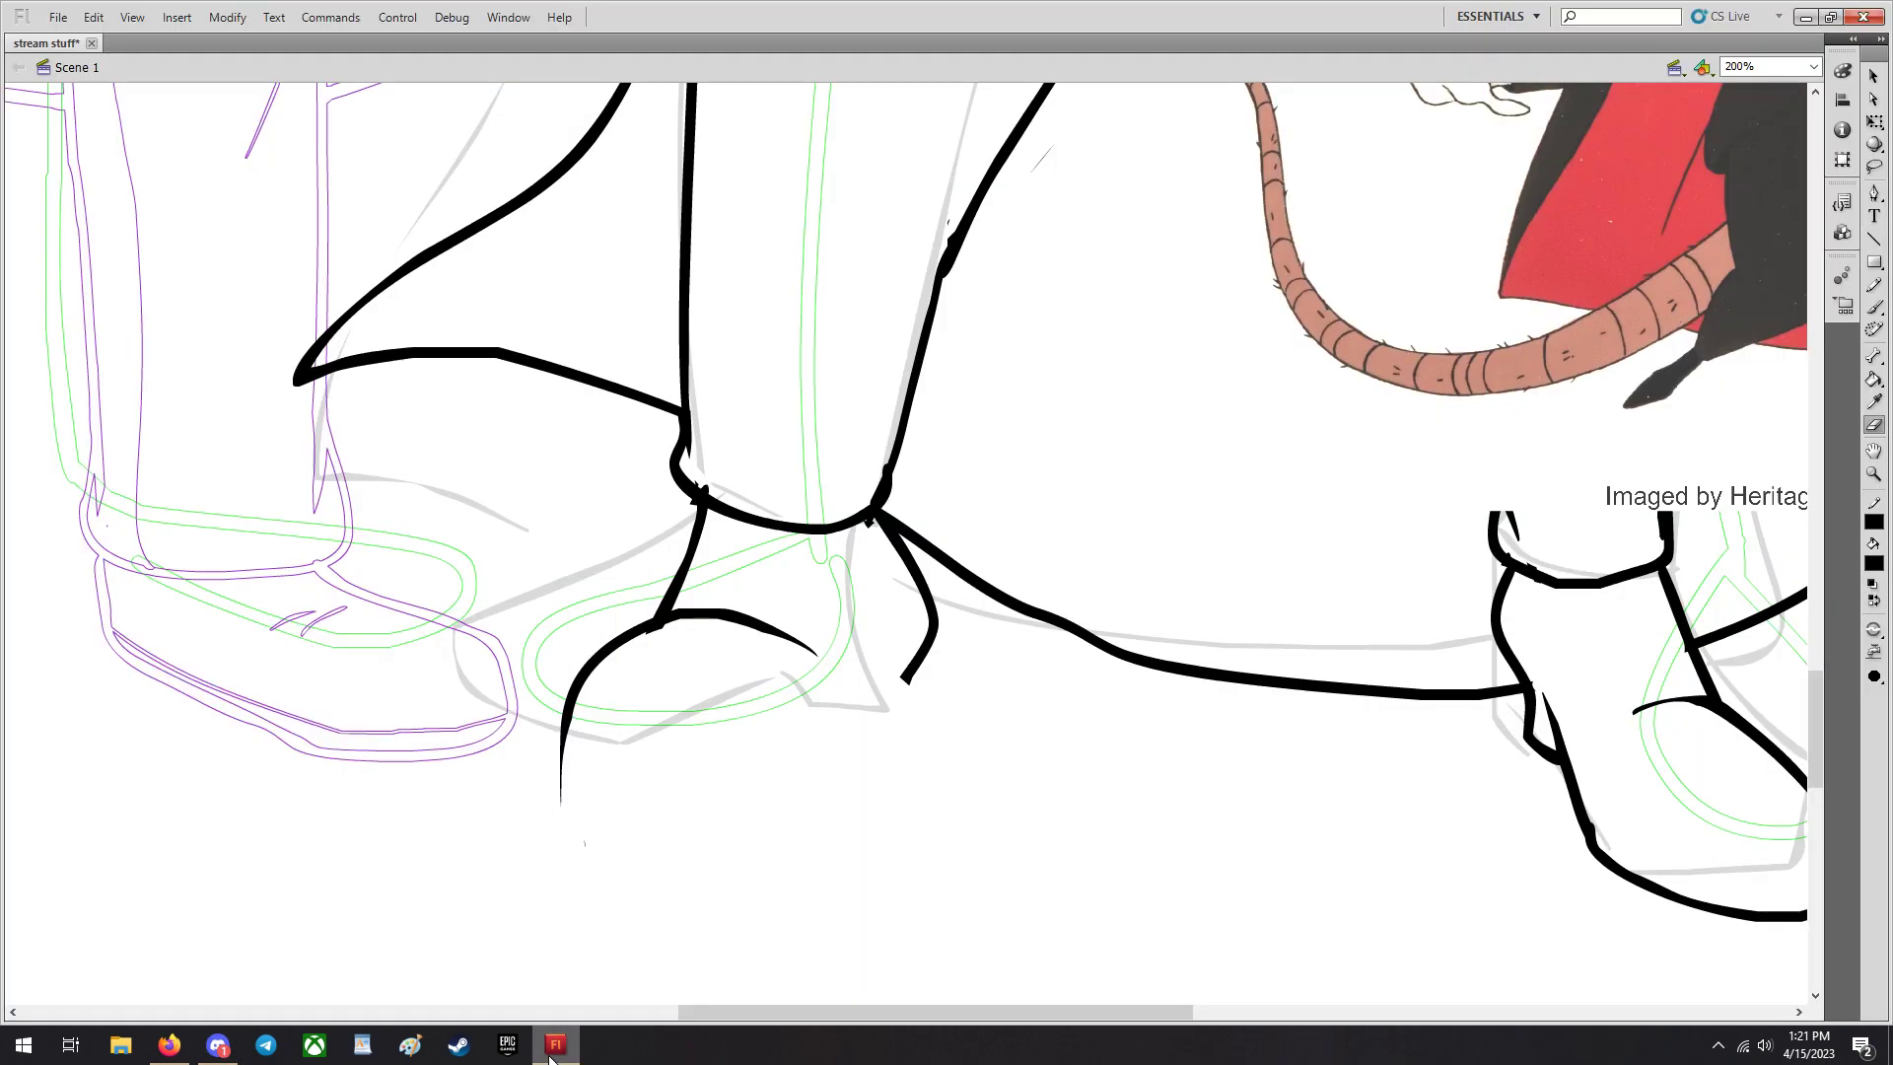
click(603, 926)
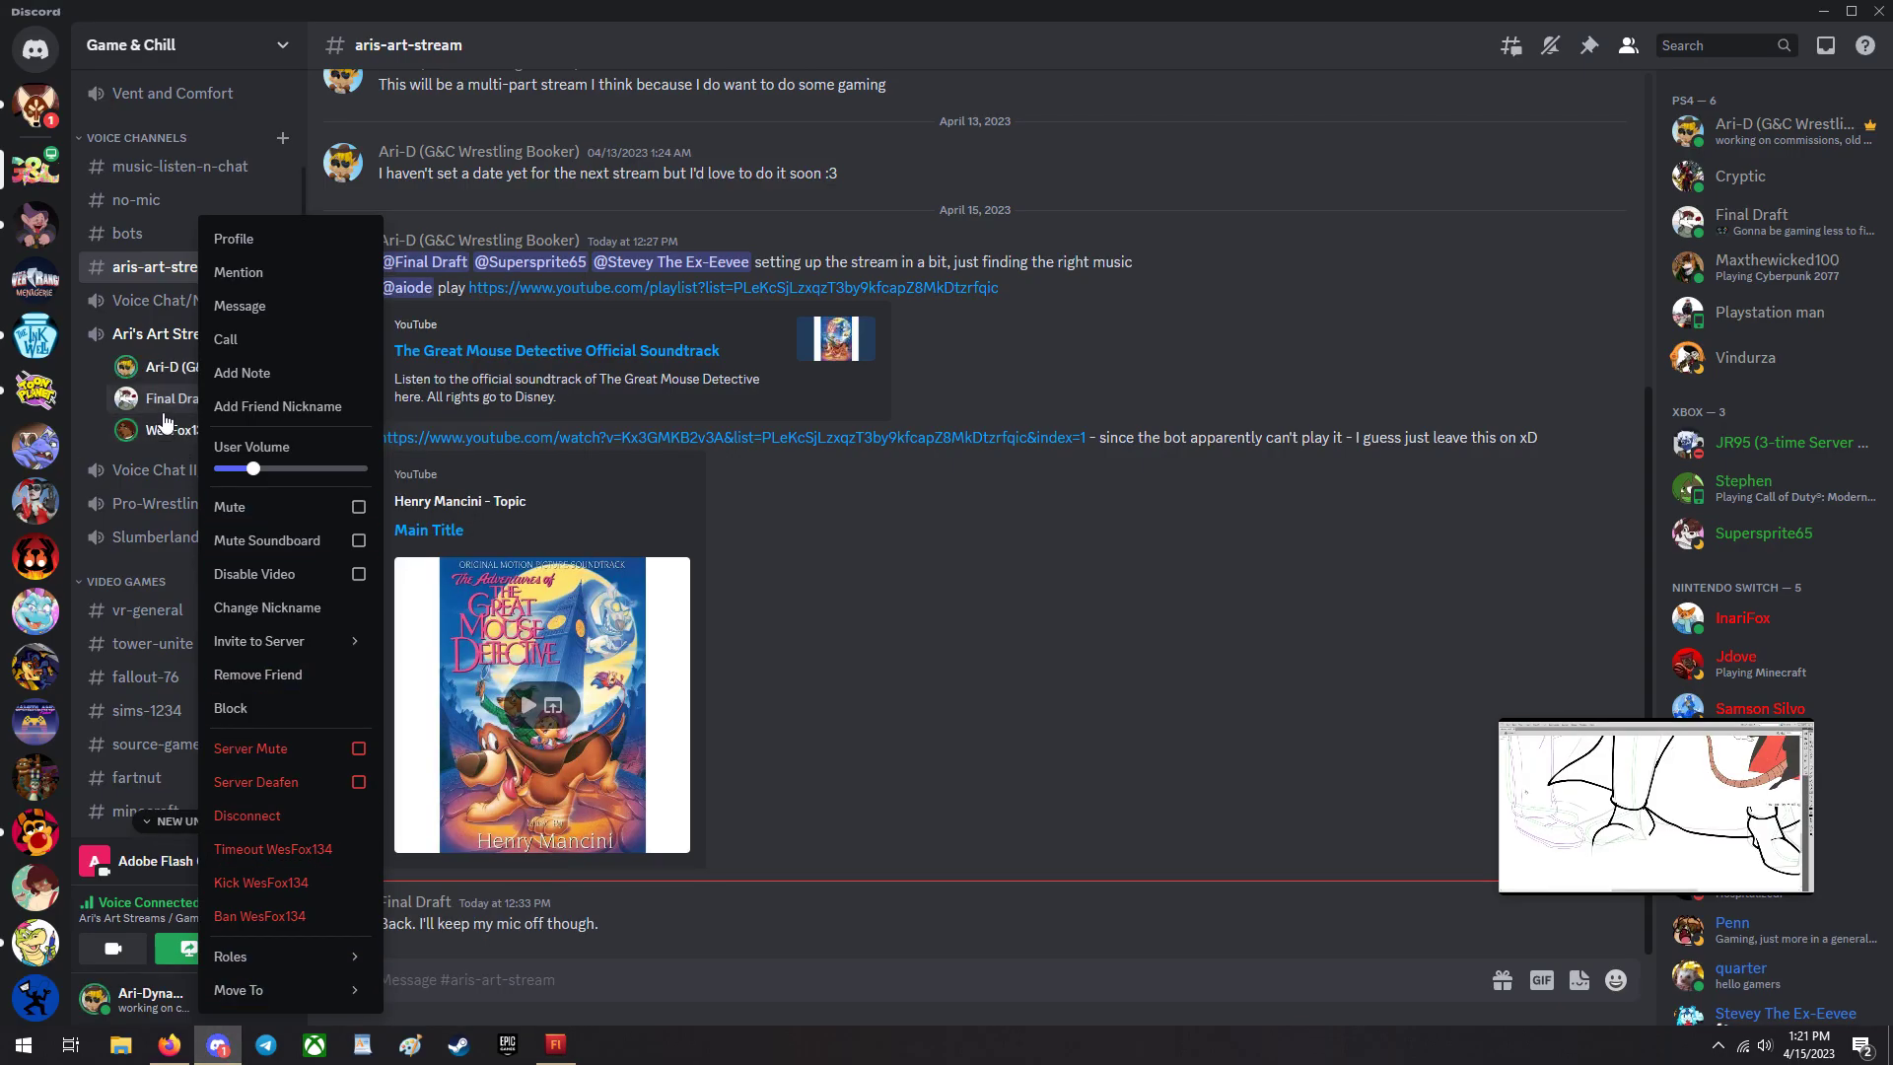
Drag the voice member's User Volume slider down to about 49% and close the menu.
drag(251, 470, 234, 469)
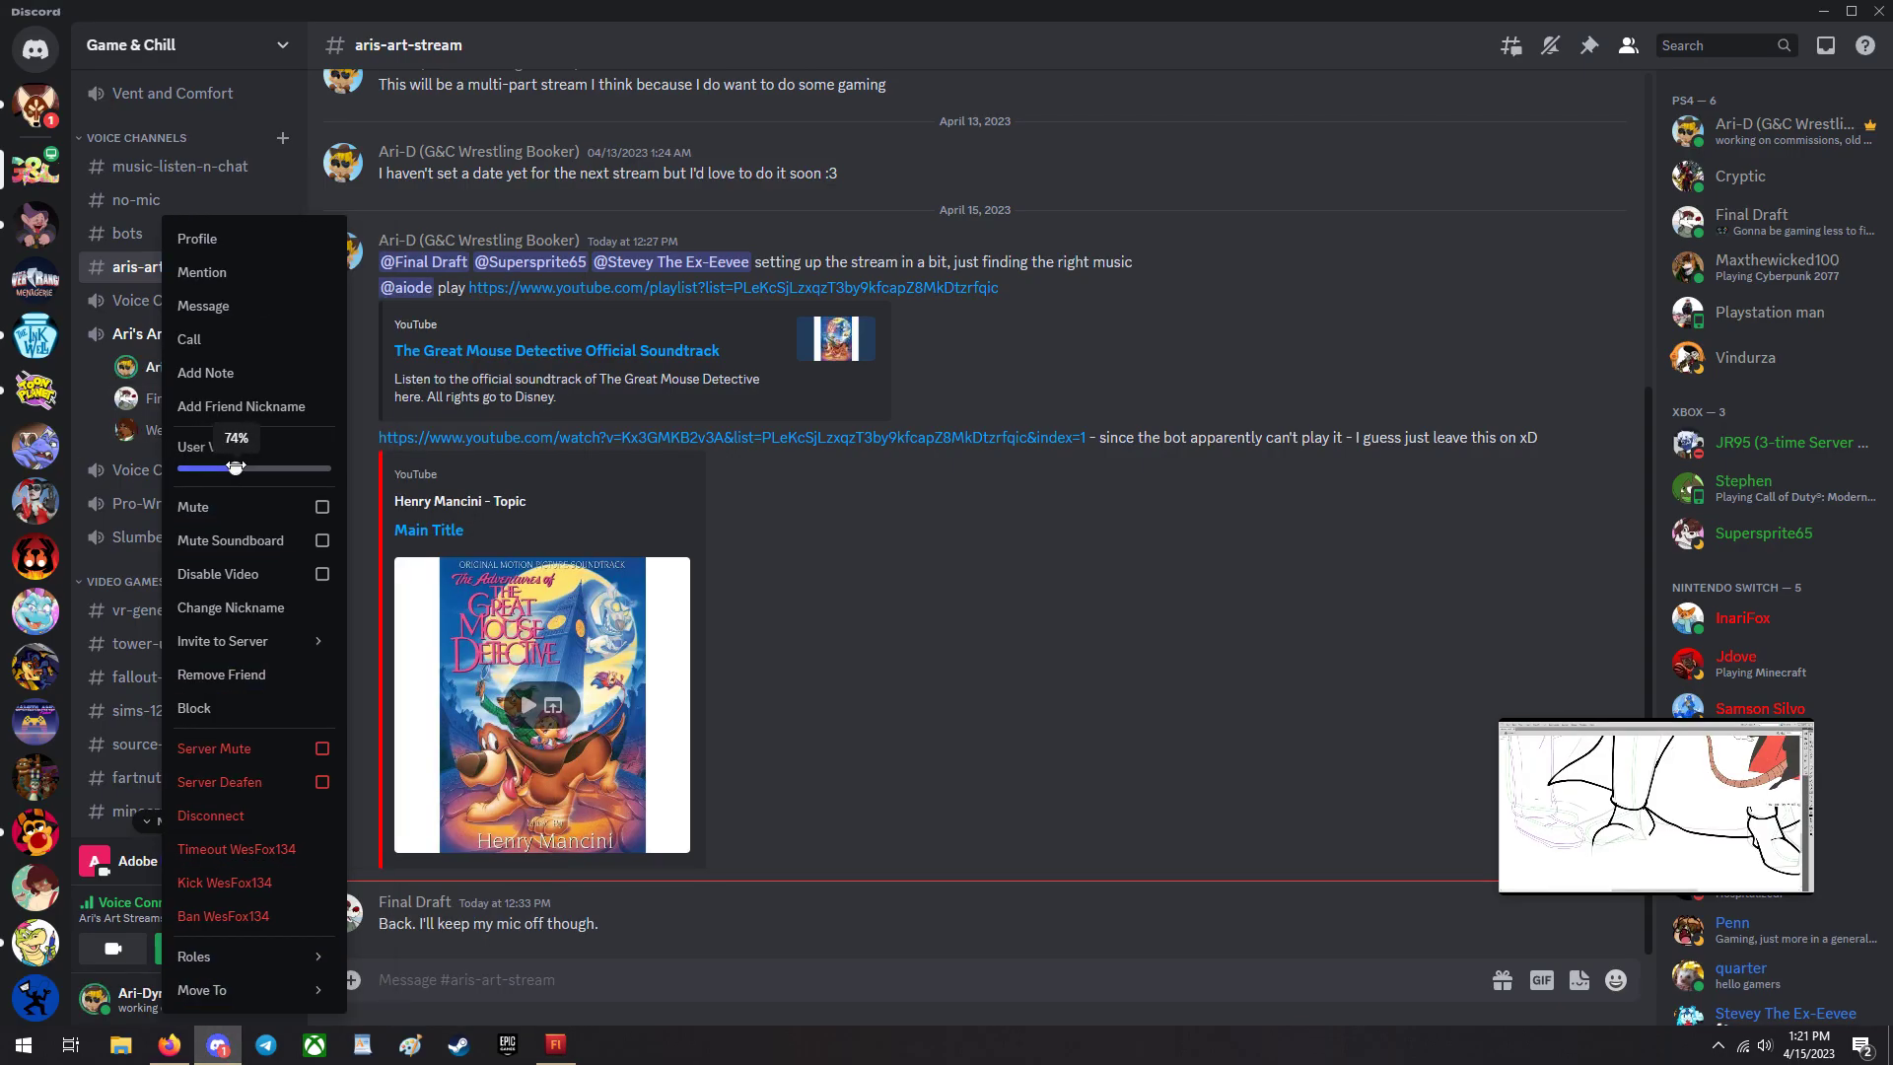
drag(239, 467, 227, 468)
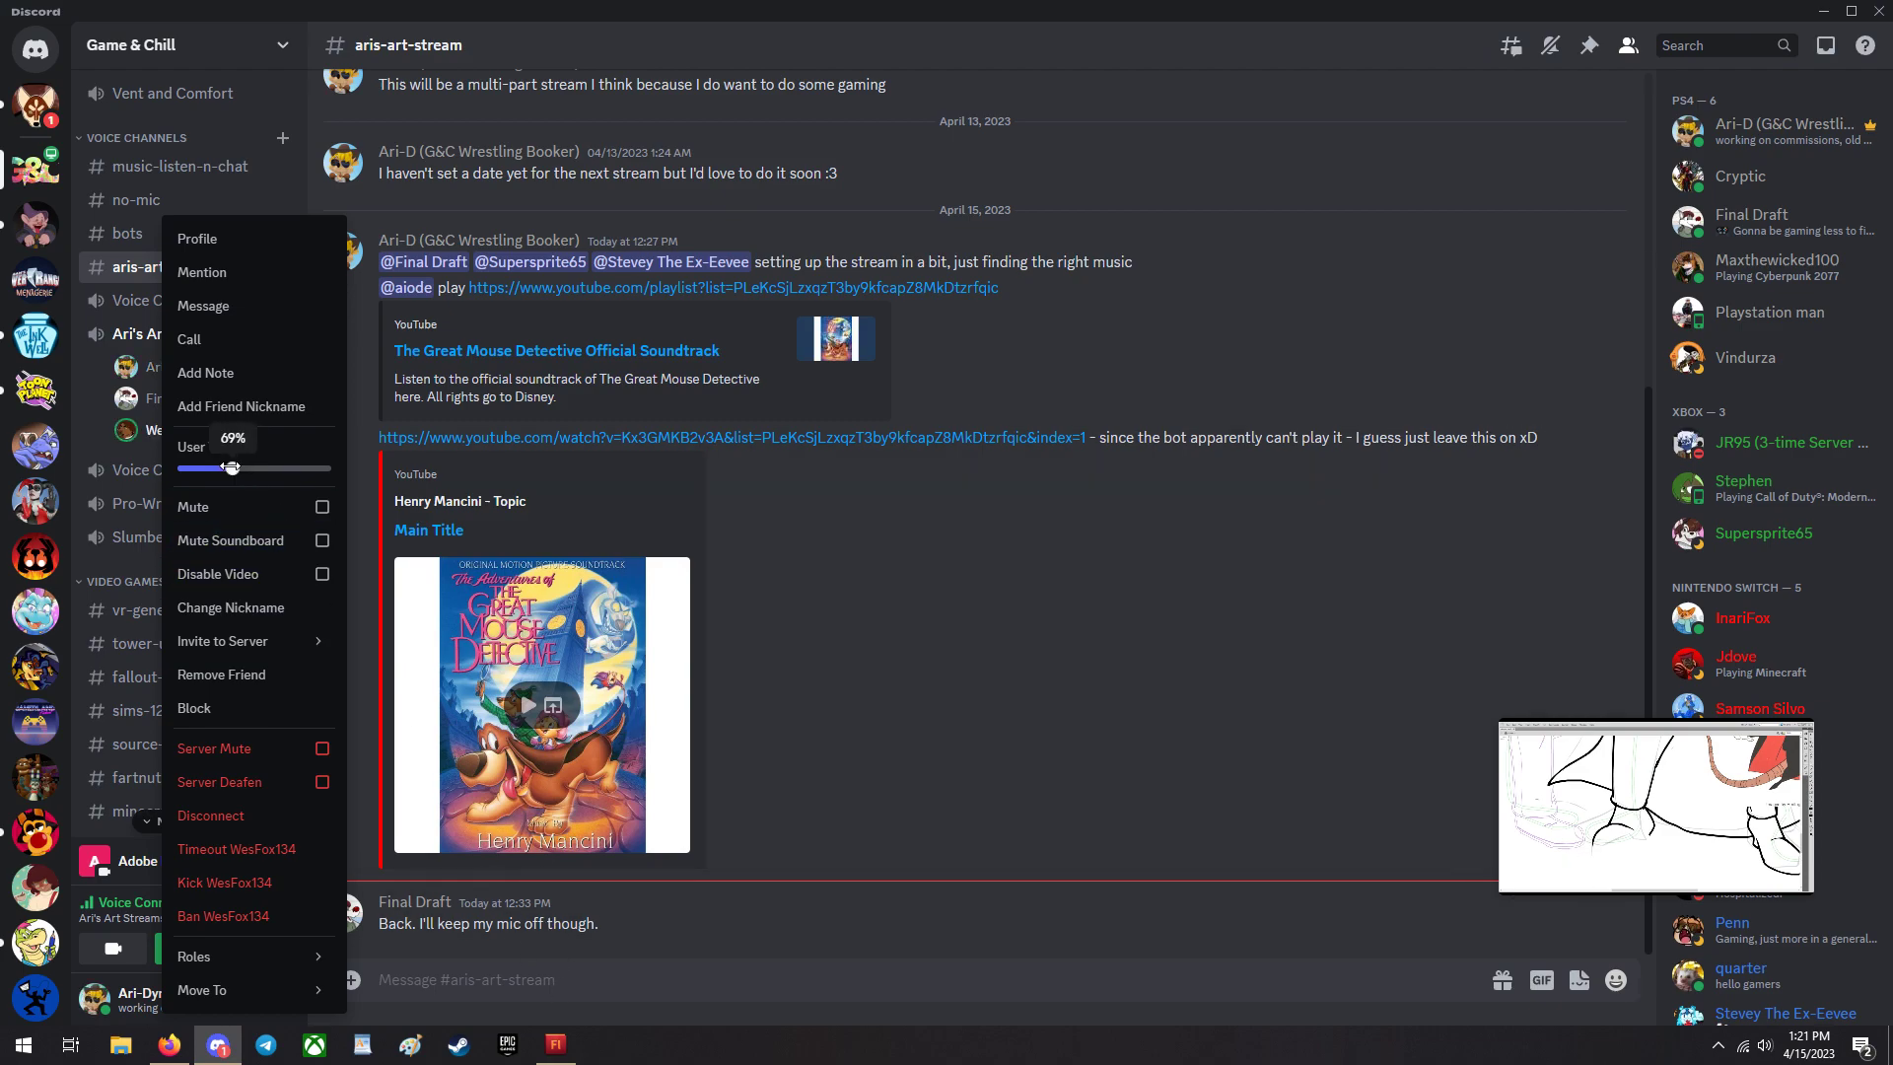
drag(231, 469, 215, 469)
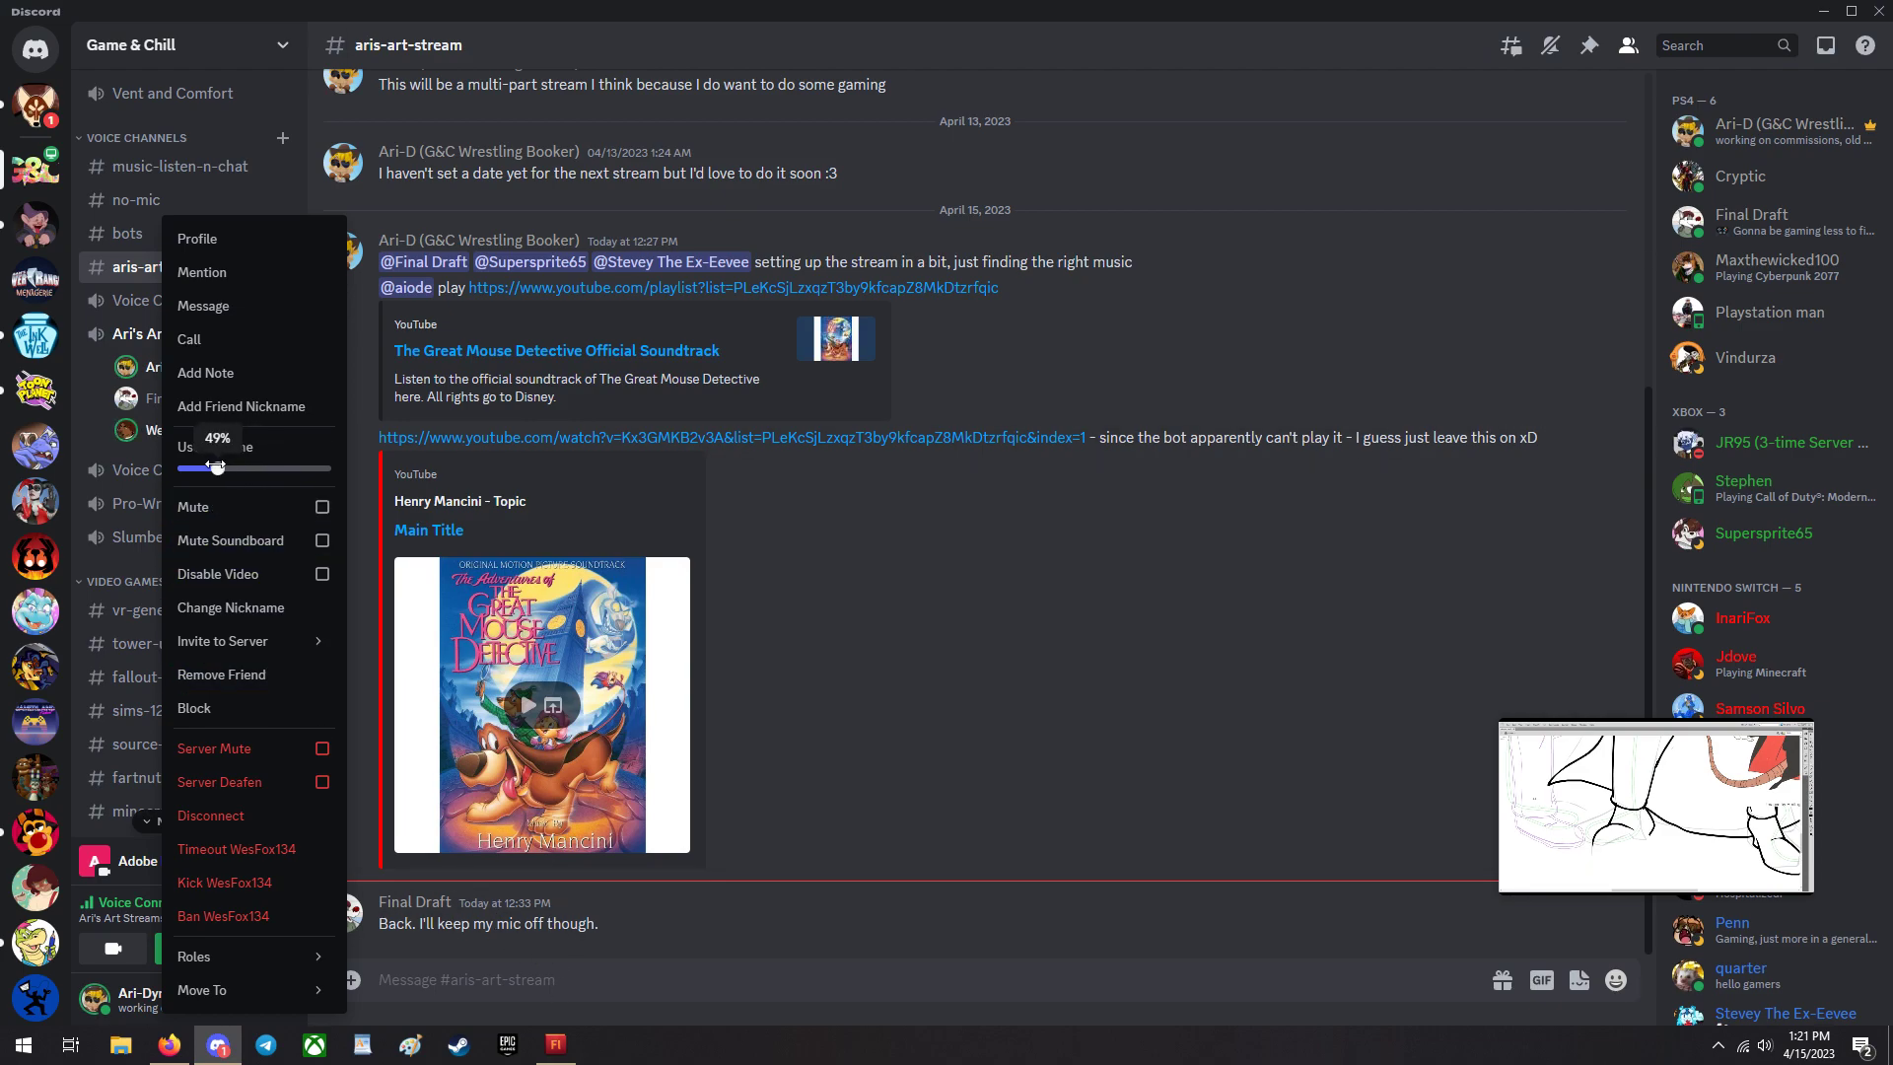
click(556, 1043)
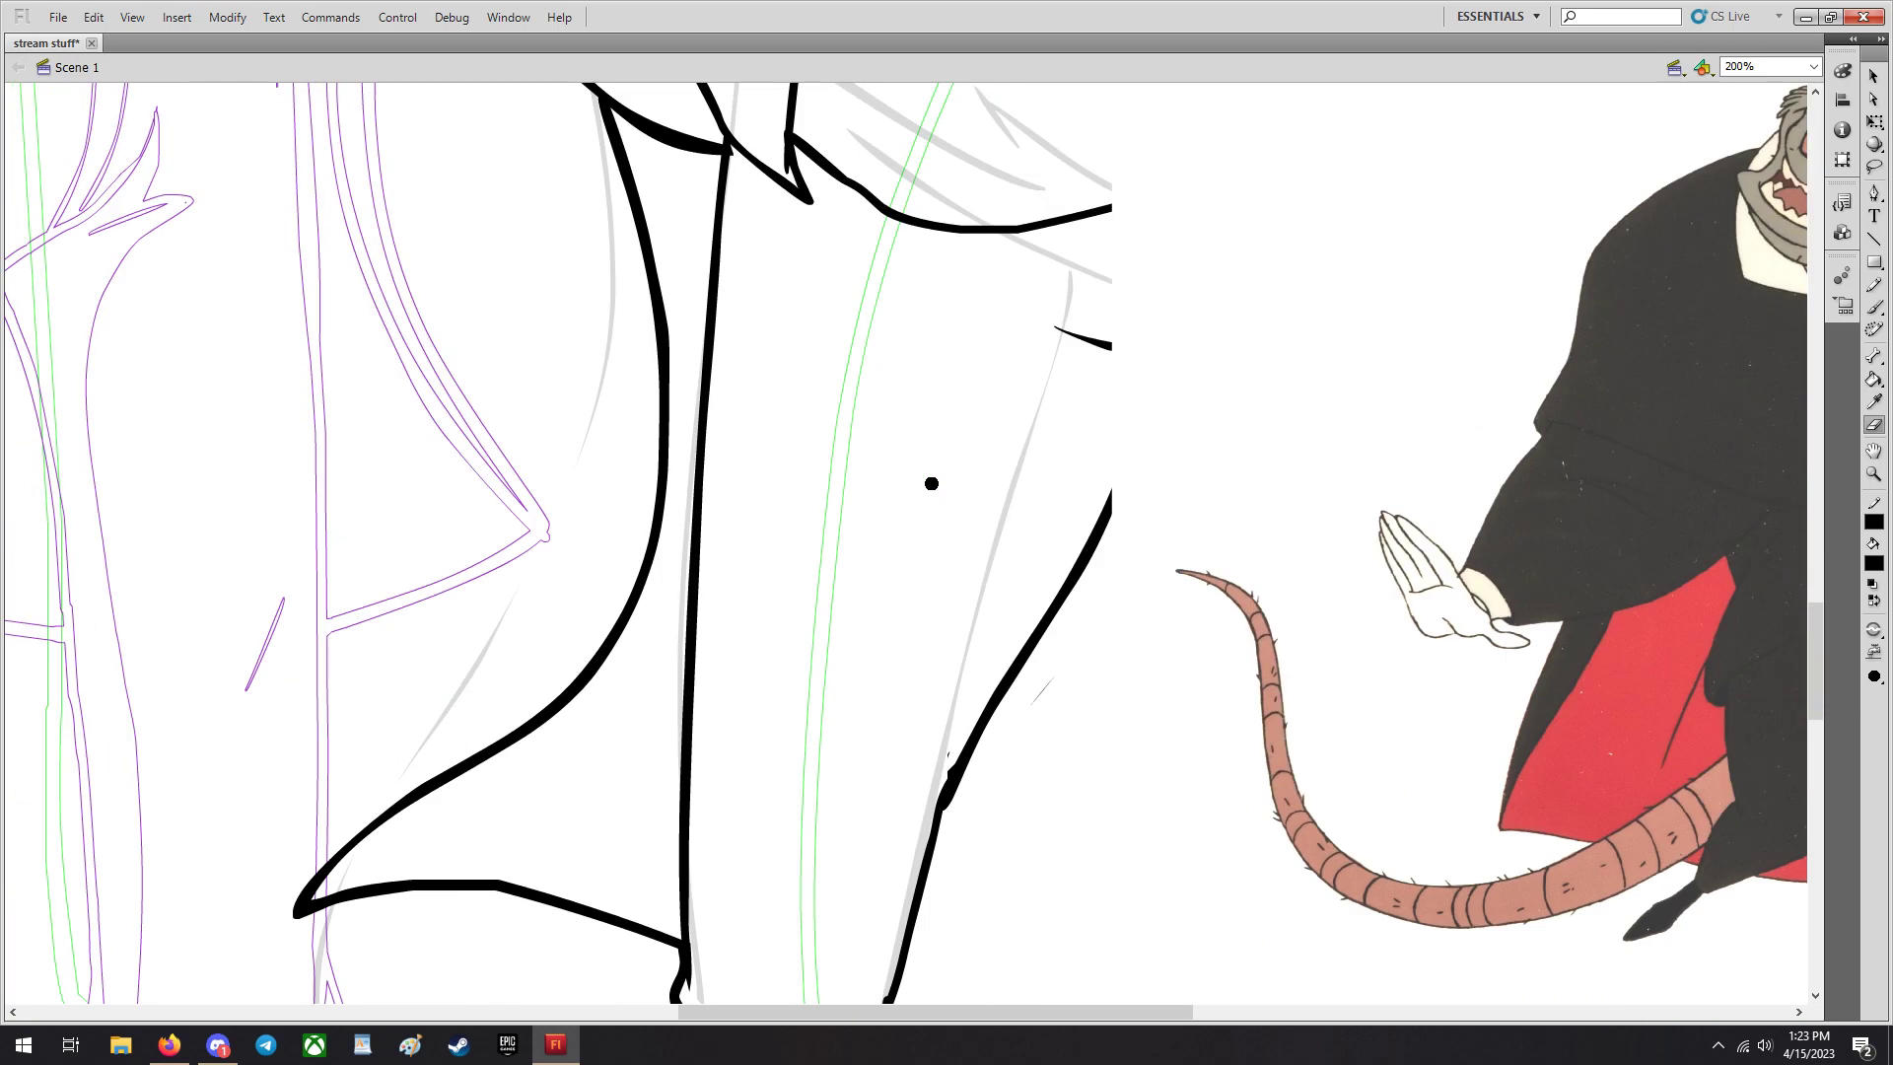
Ink the left shoe's curved front and underside plus two short ankle strokes.
scroll(down, 3)
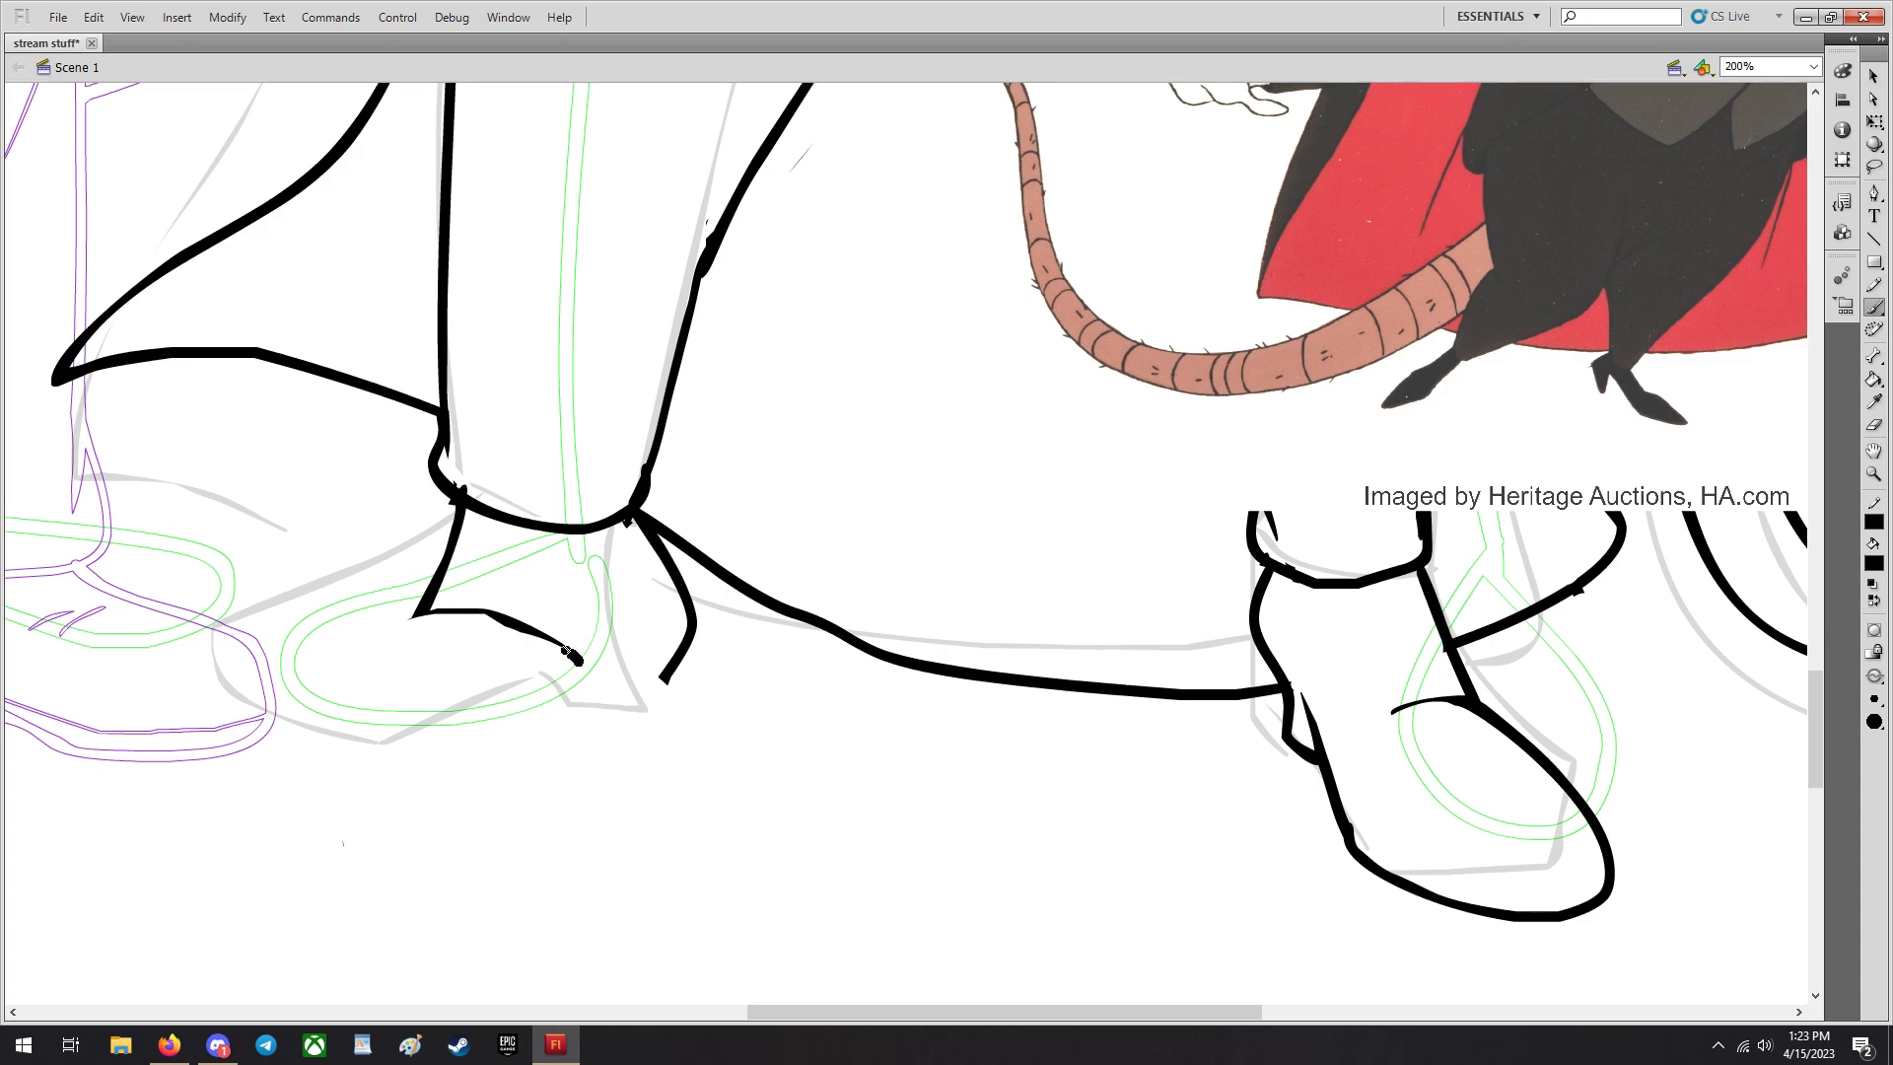
drag(568, 659, 307, 821)
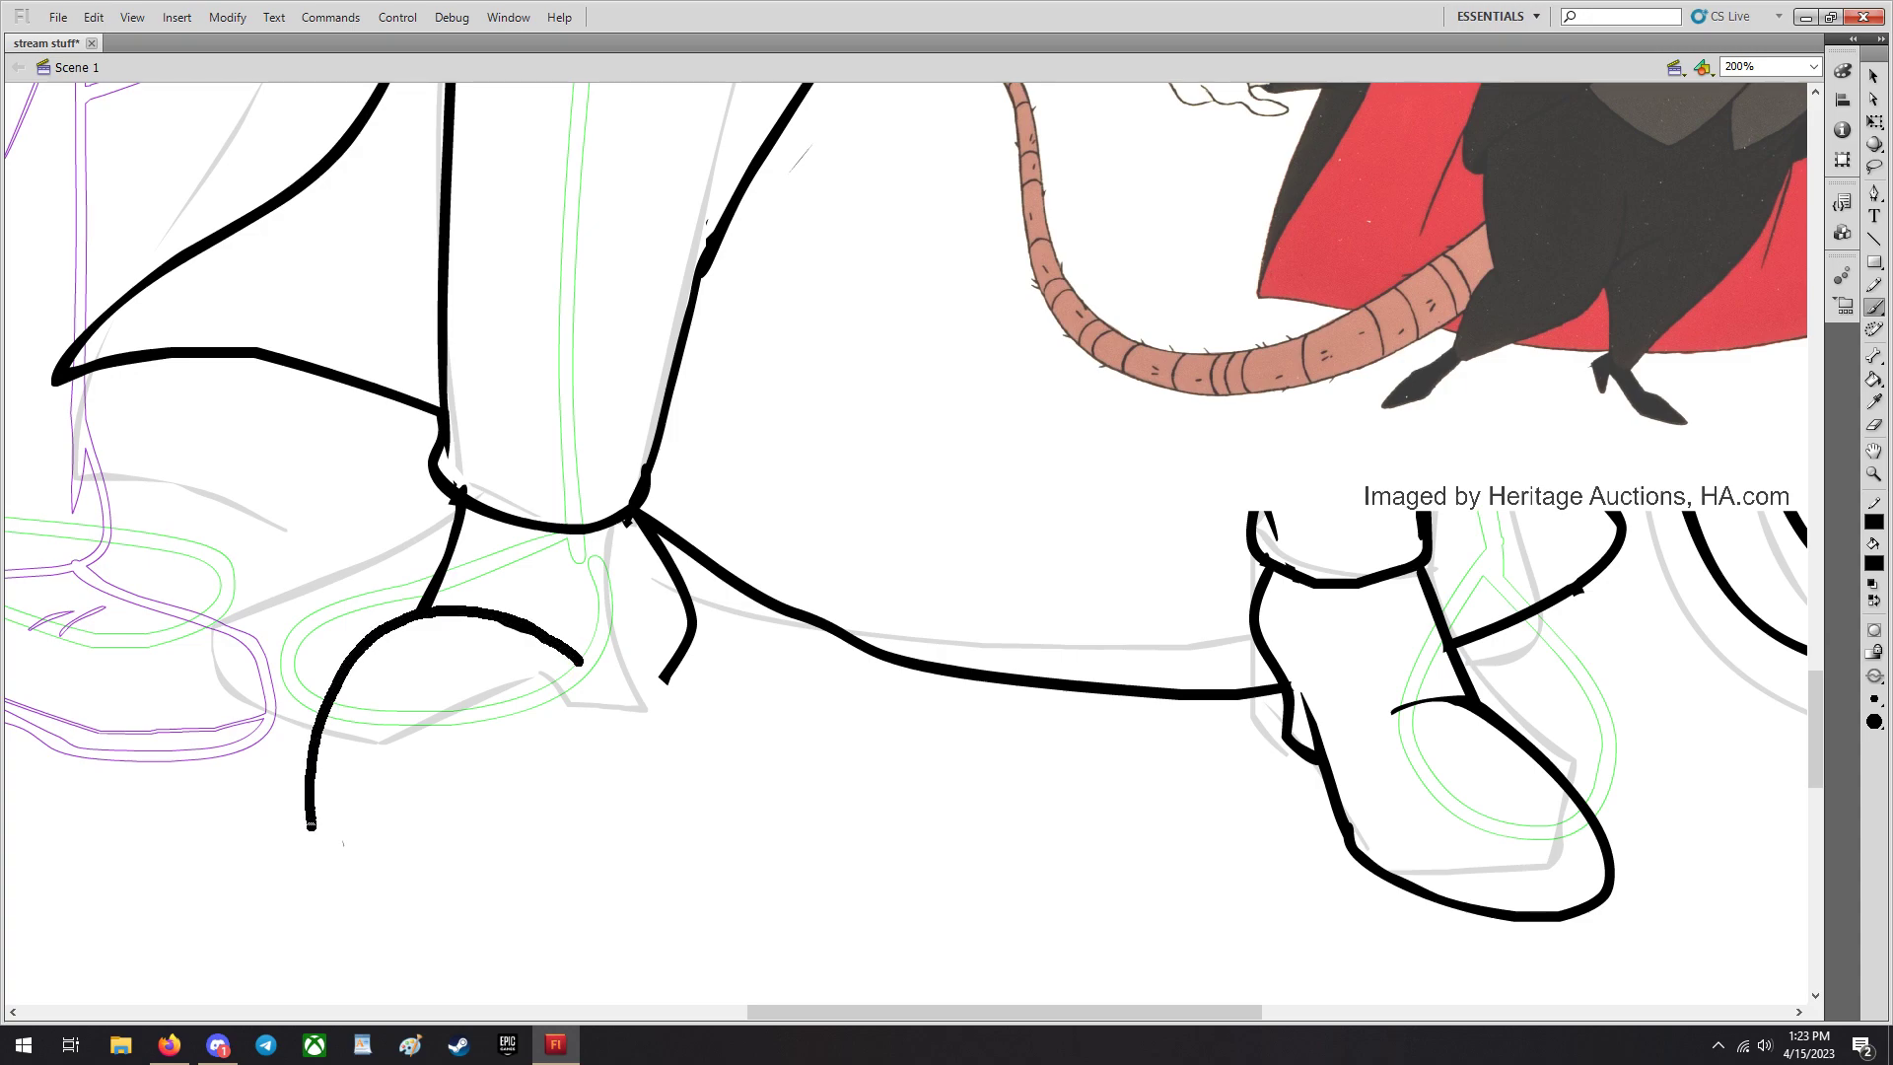
drag(313, 820, 568, 820)
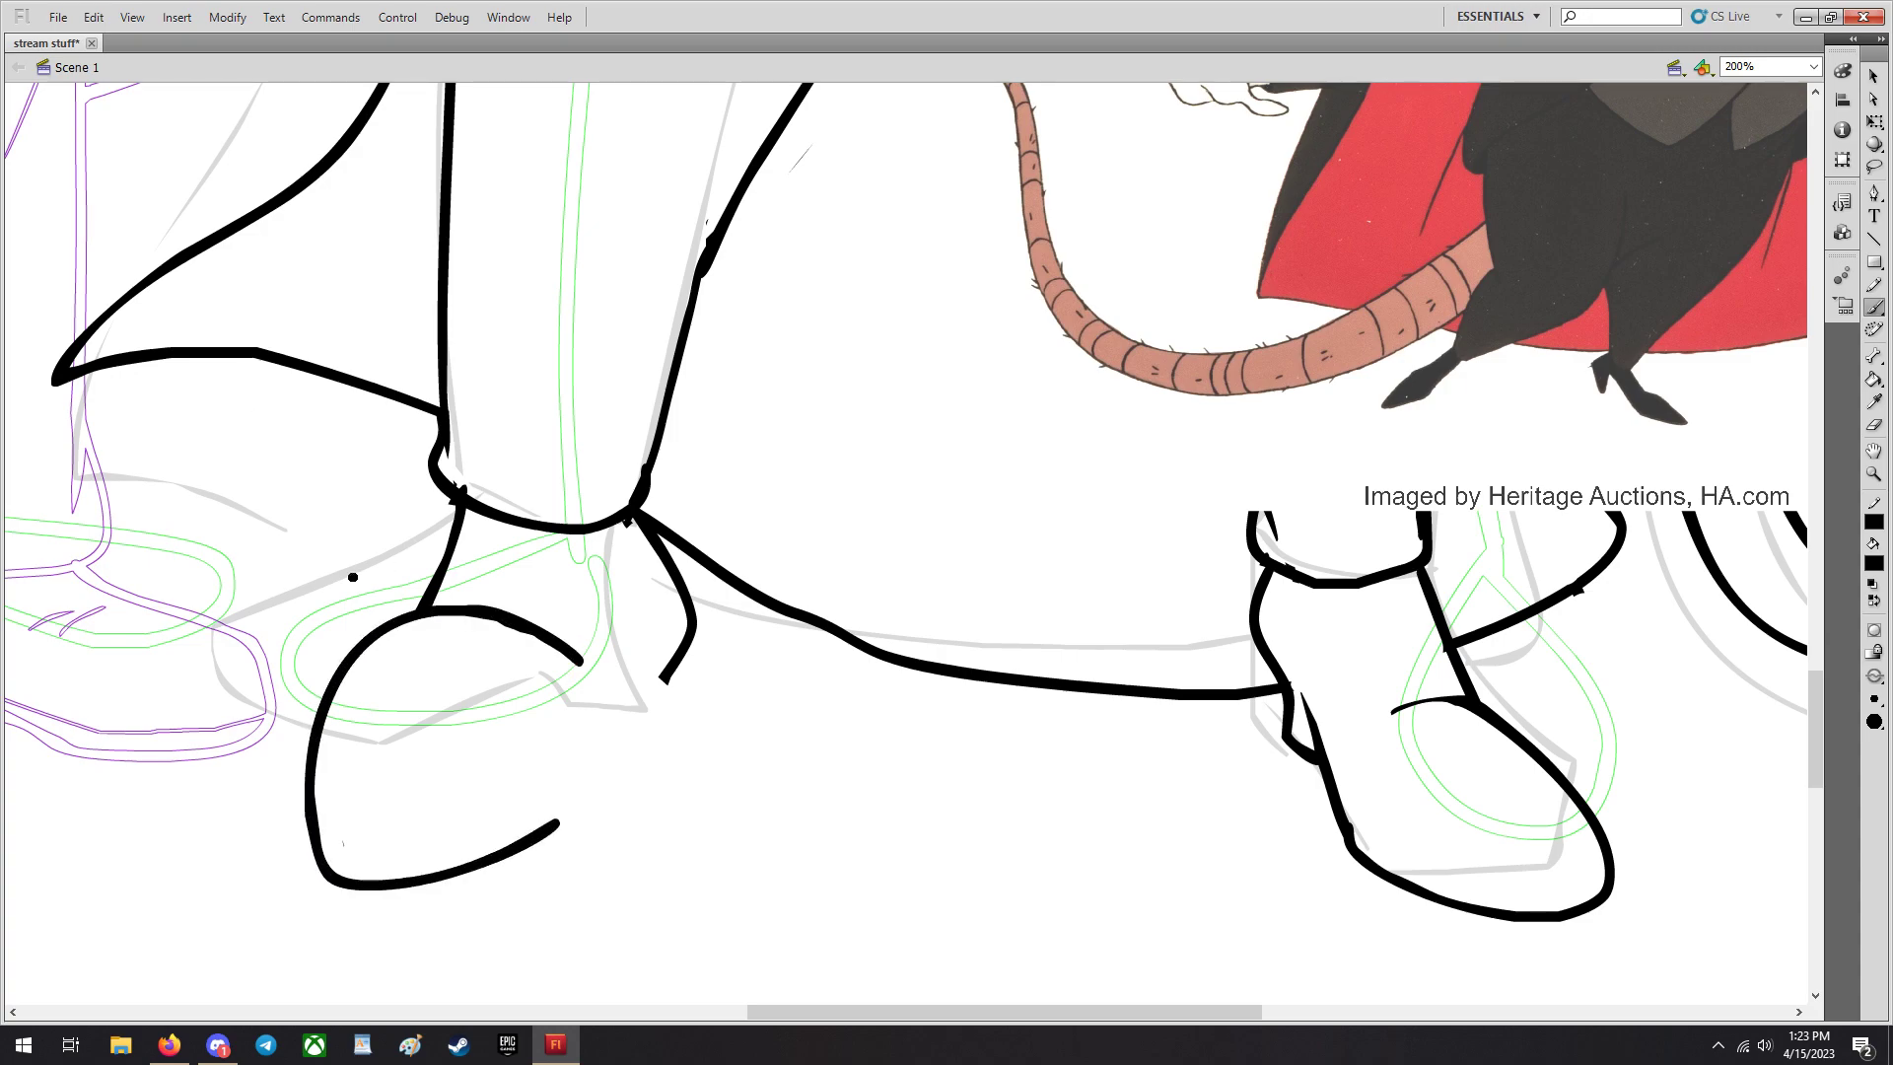
drag(633, 531, 652, 591)
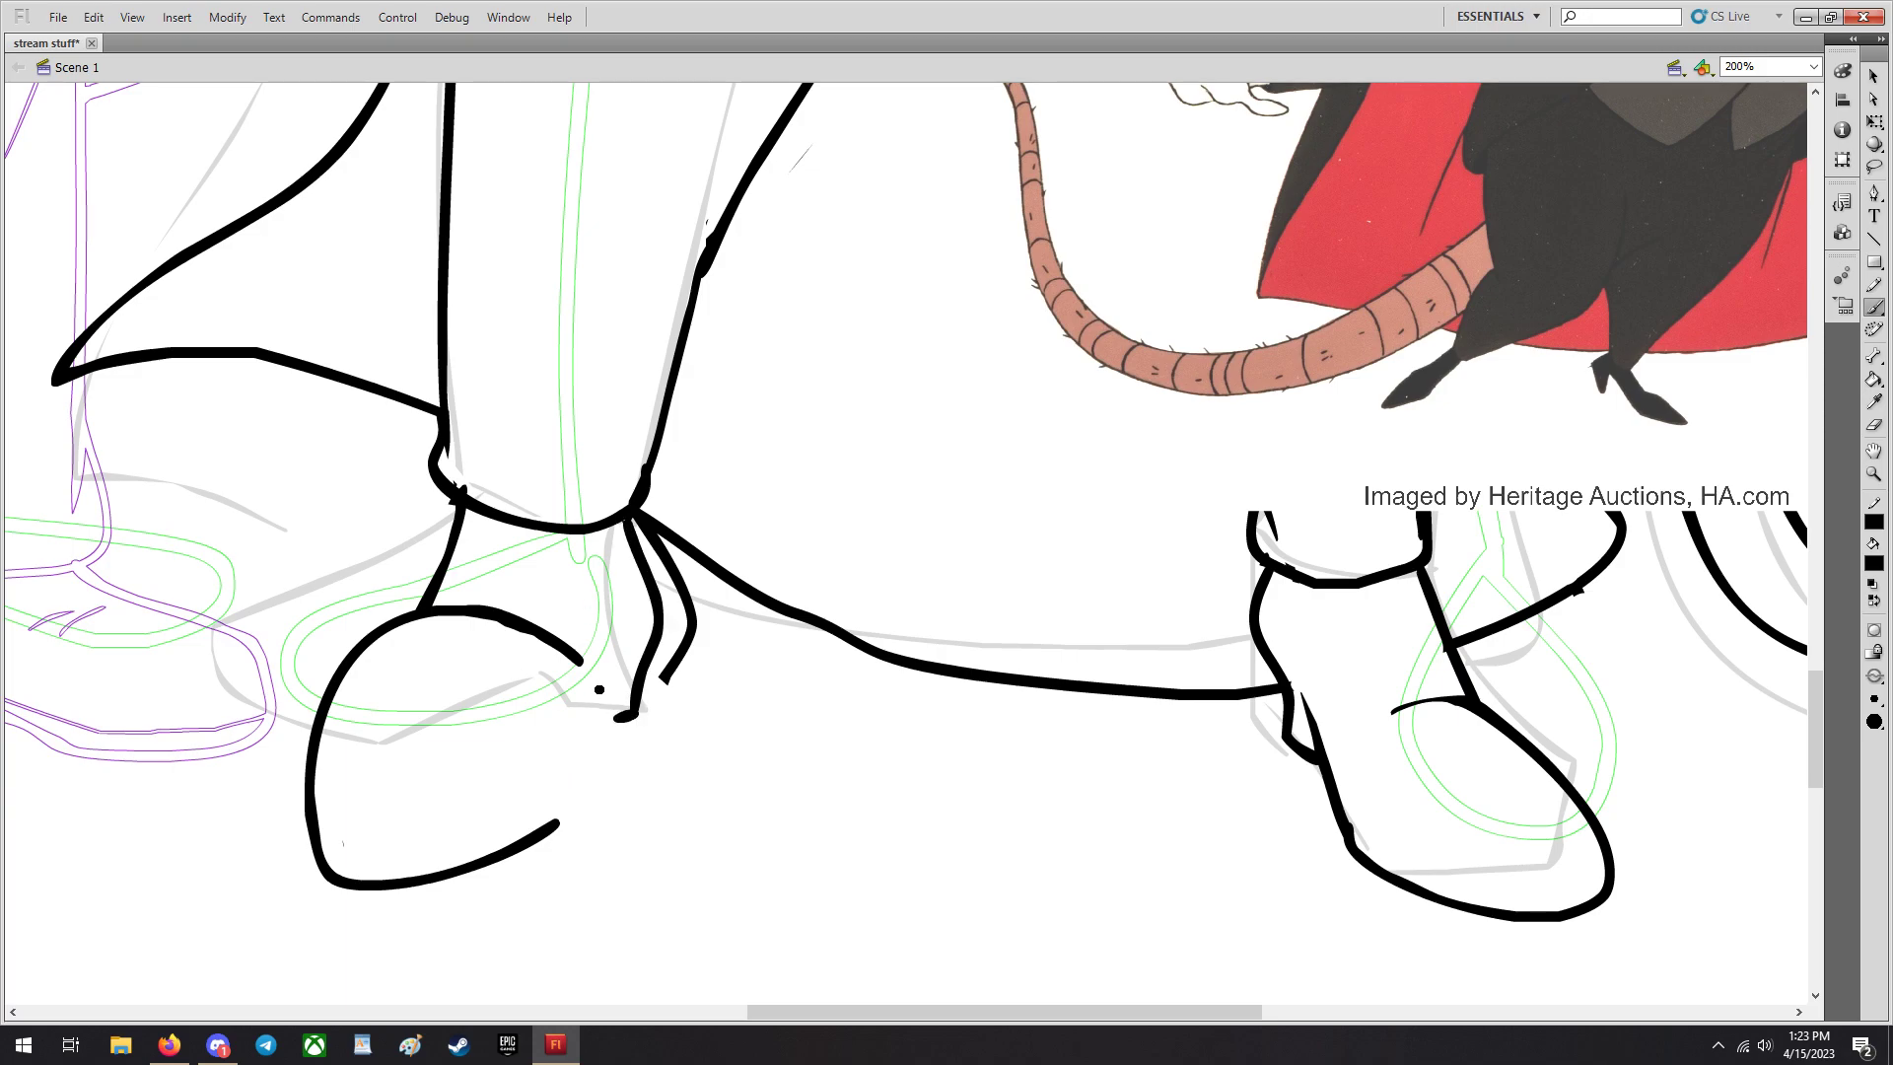
drag(597, 688, 621, 718)
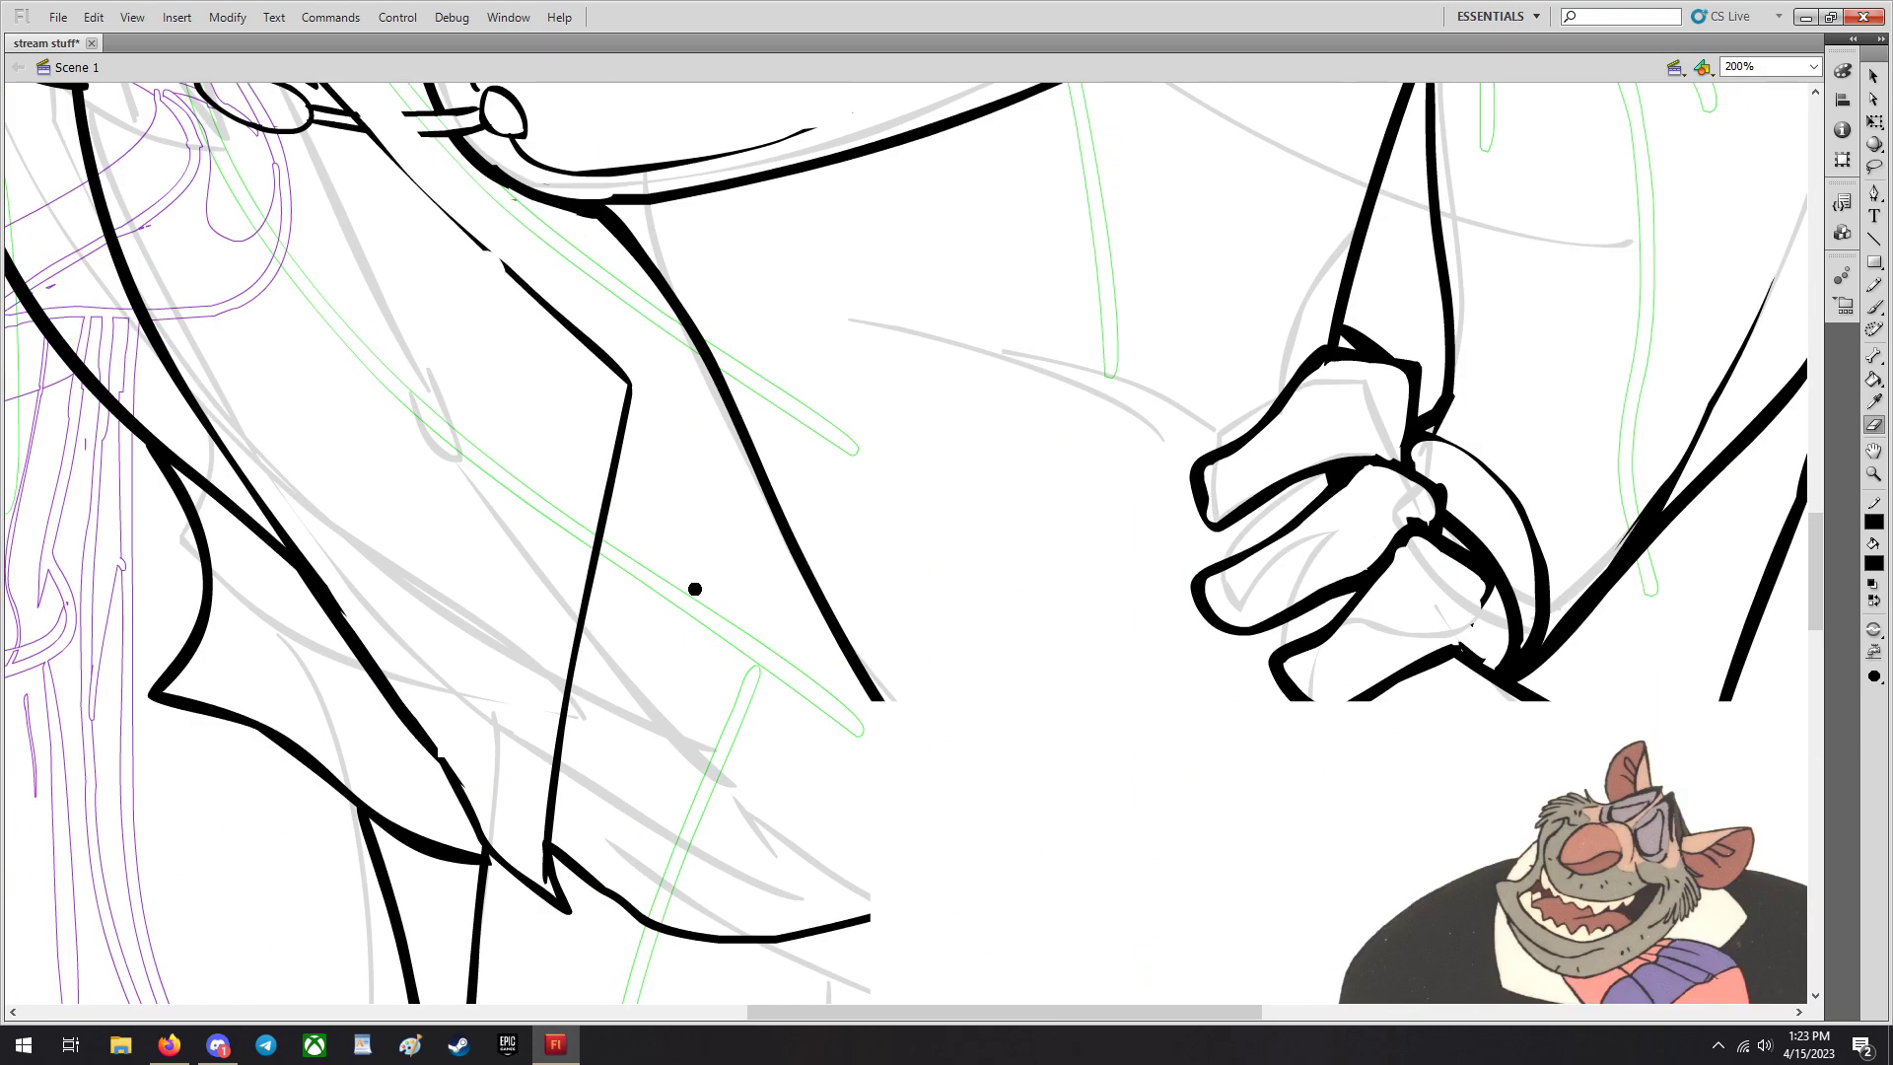
View the drawing at 100% and ink a line down the front of Ratigan's coat.
click(1810, 63)
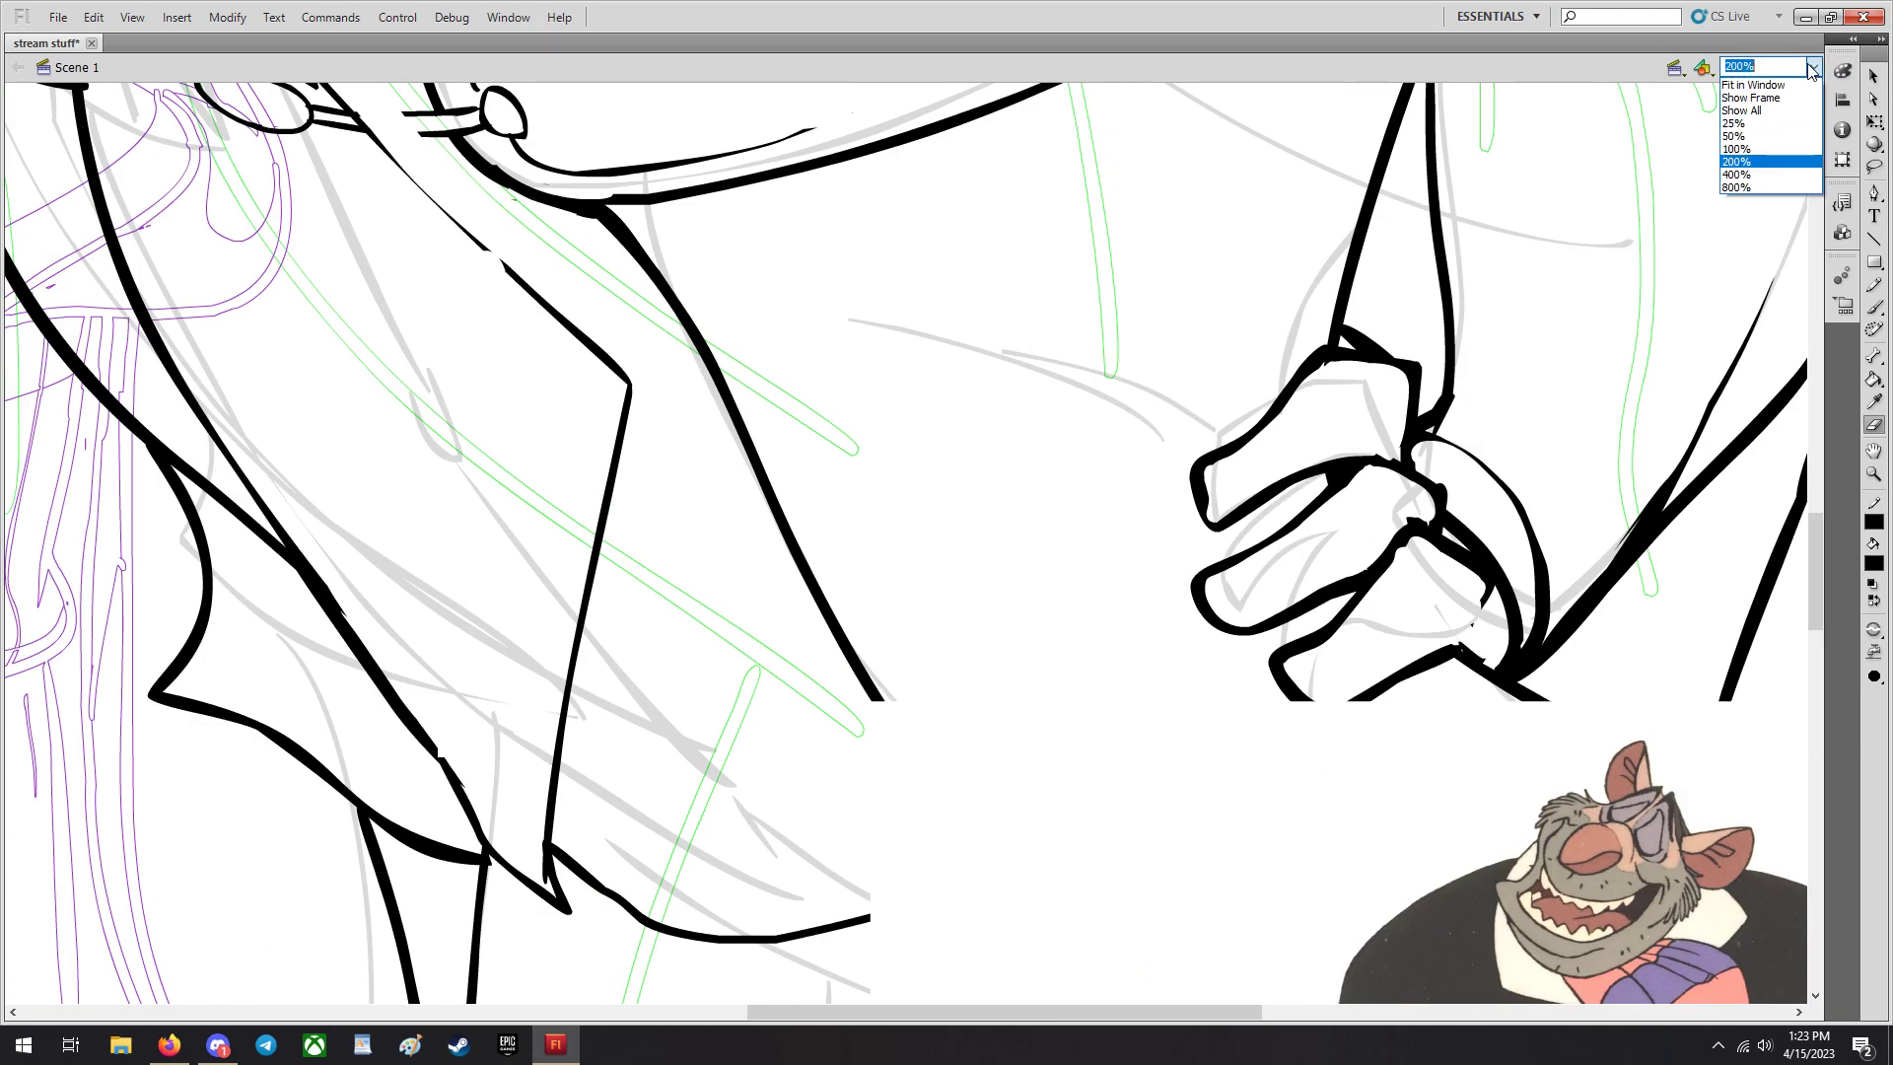
click(1739, 147)
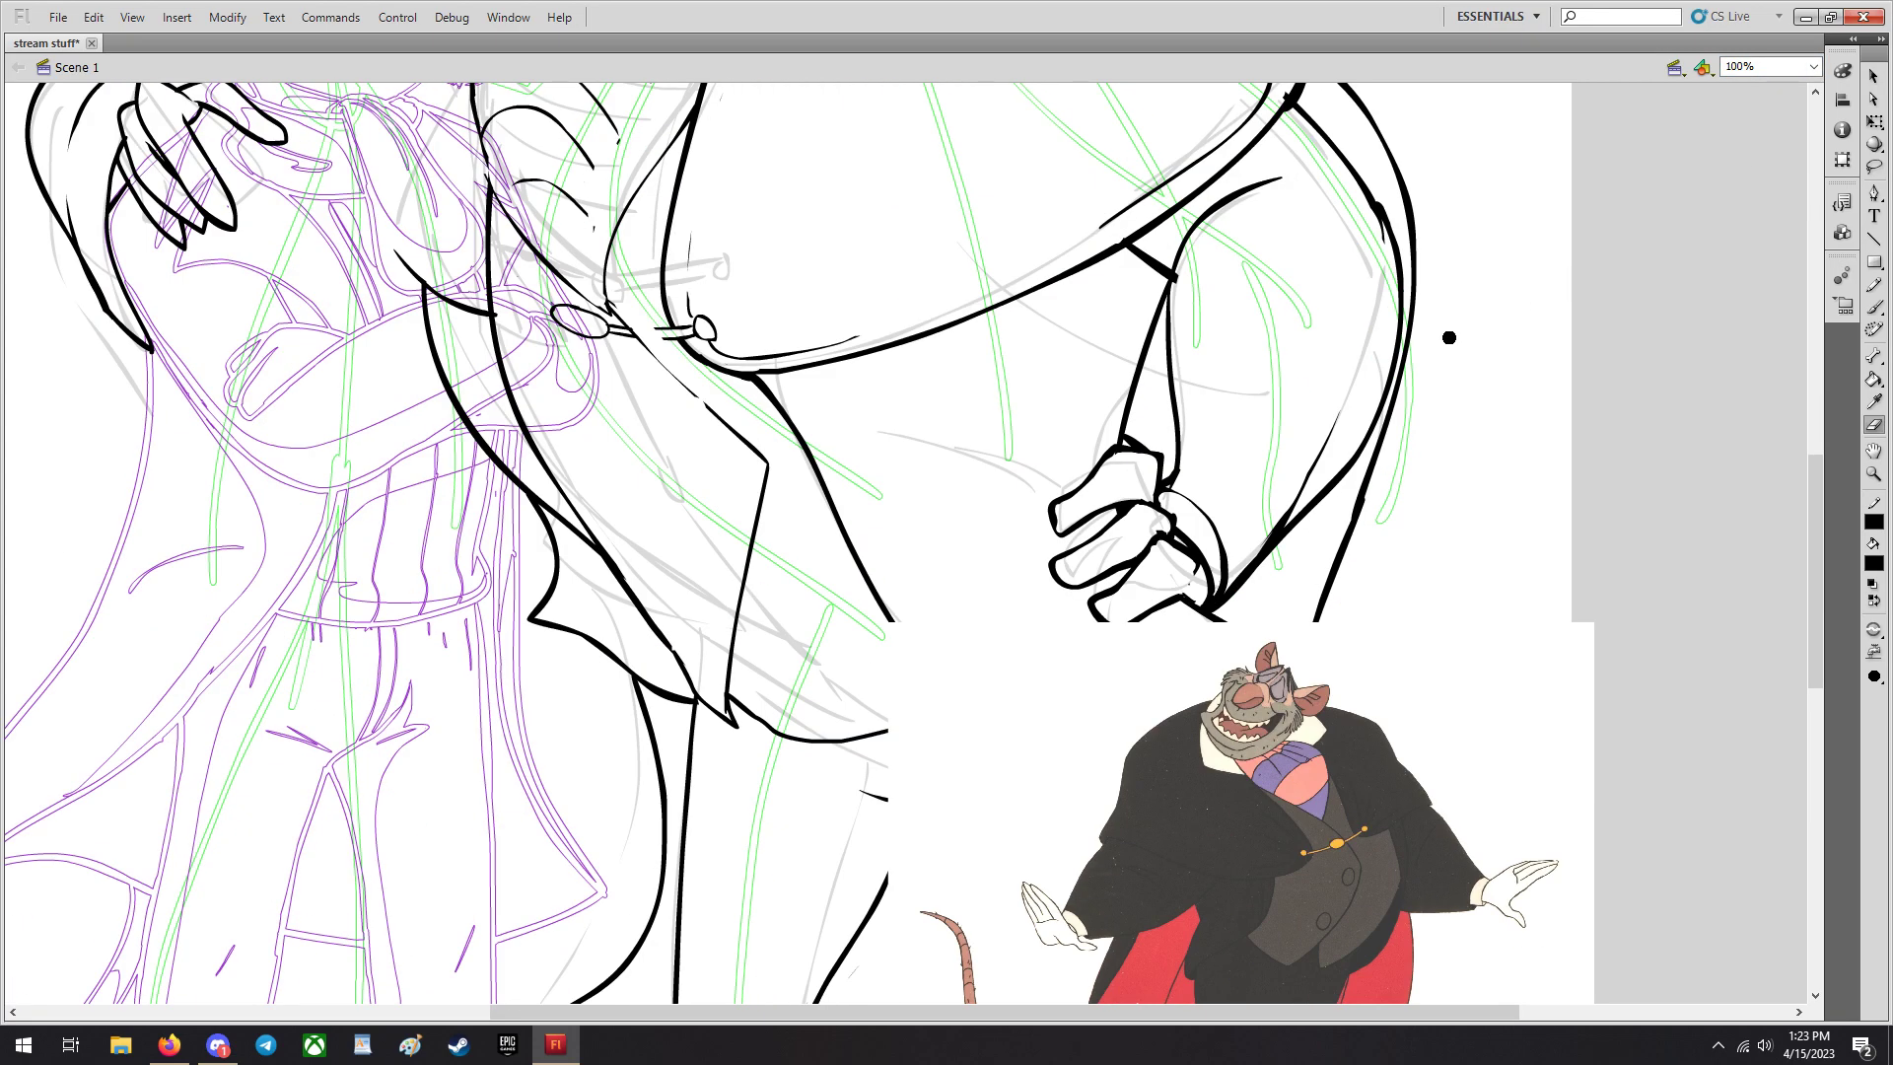
scroll(down, 3)
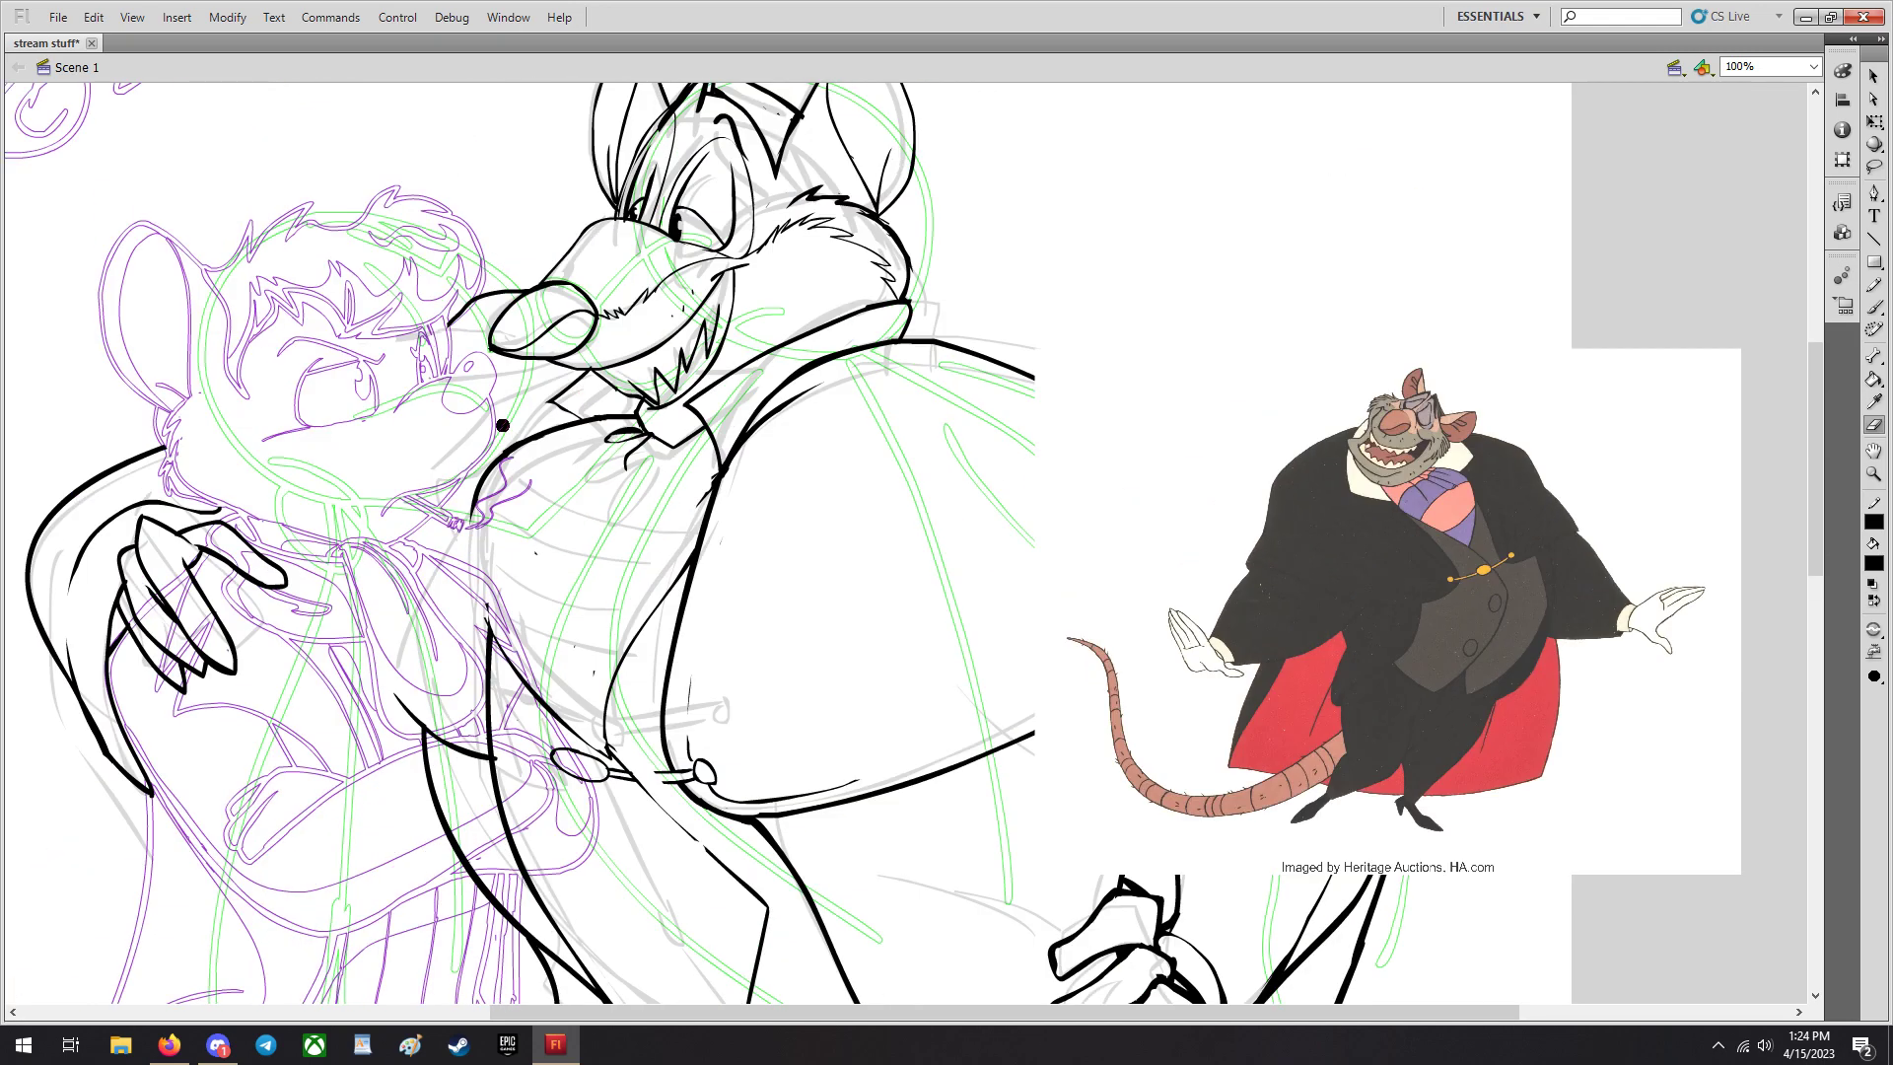
scroll(down, 3)
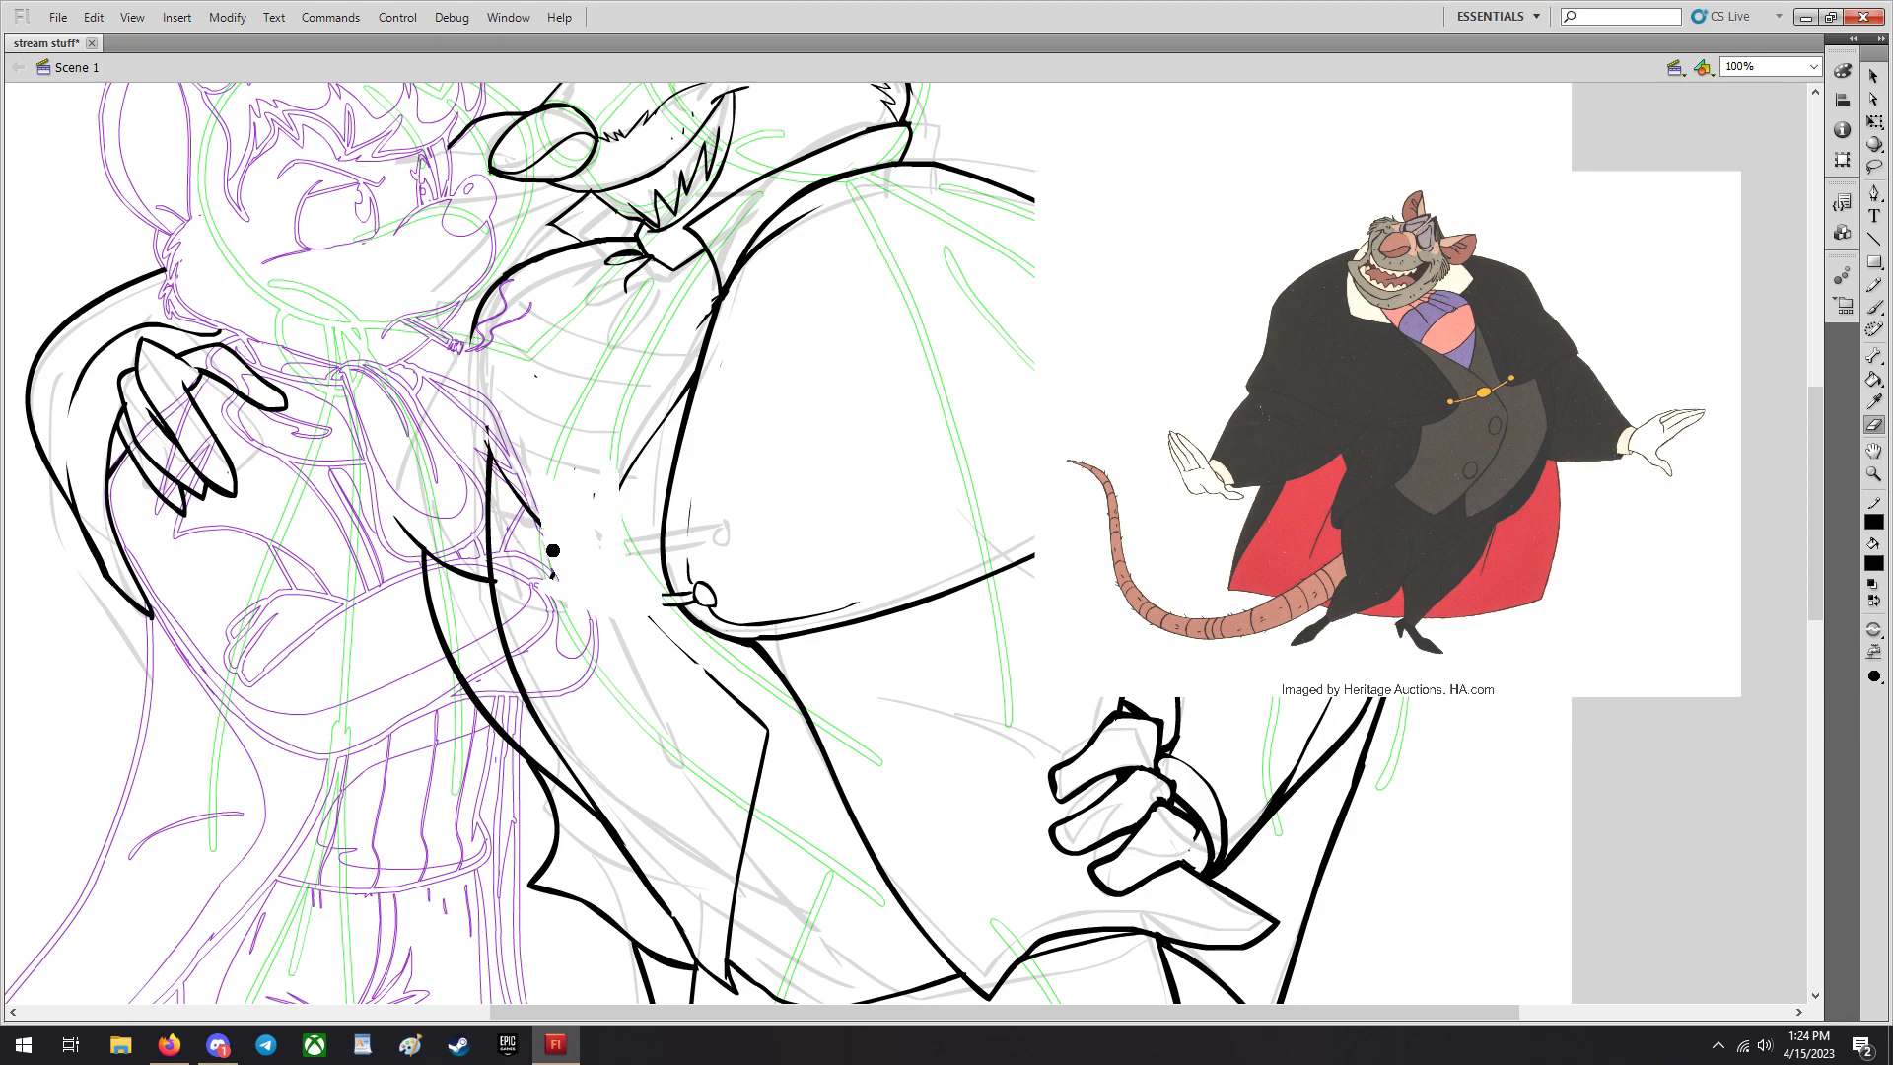
scroll(down, 3)
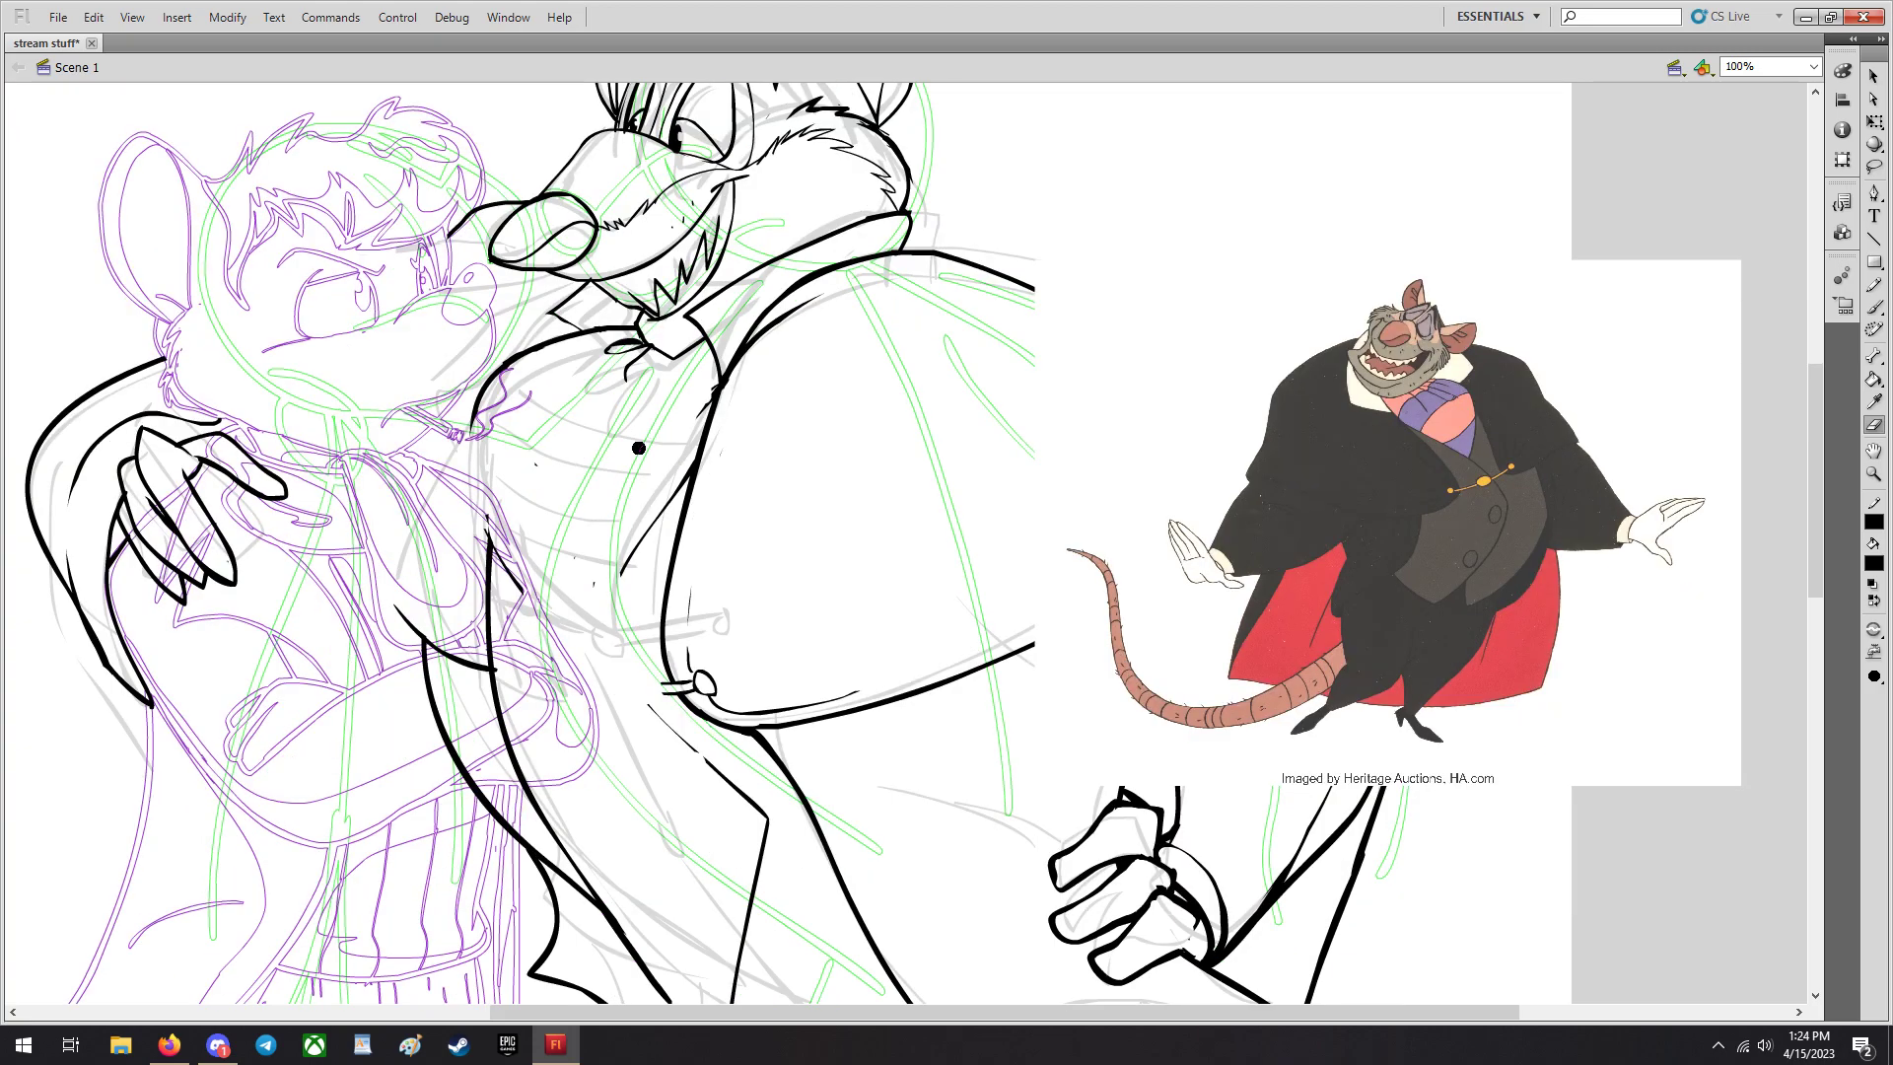
scroll(down, 3)
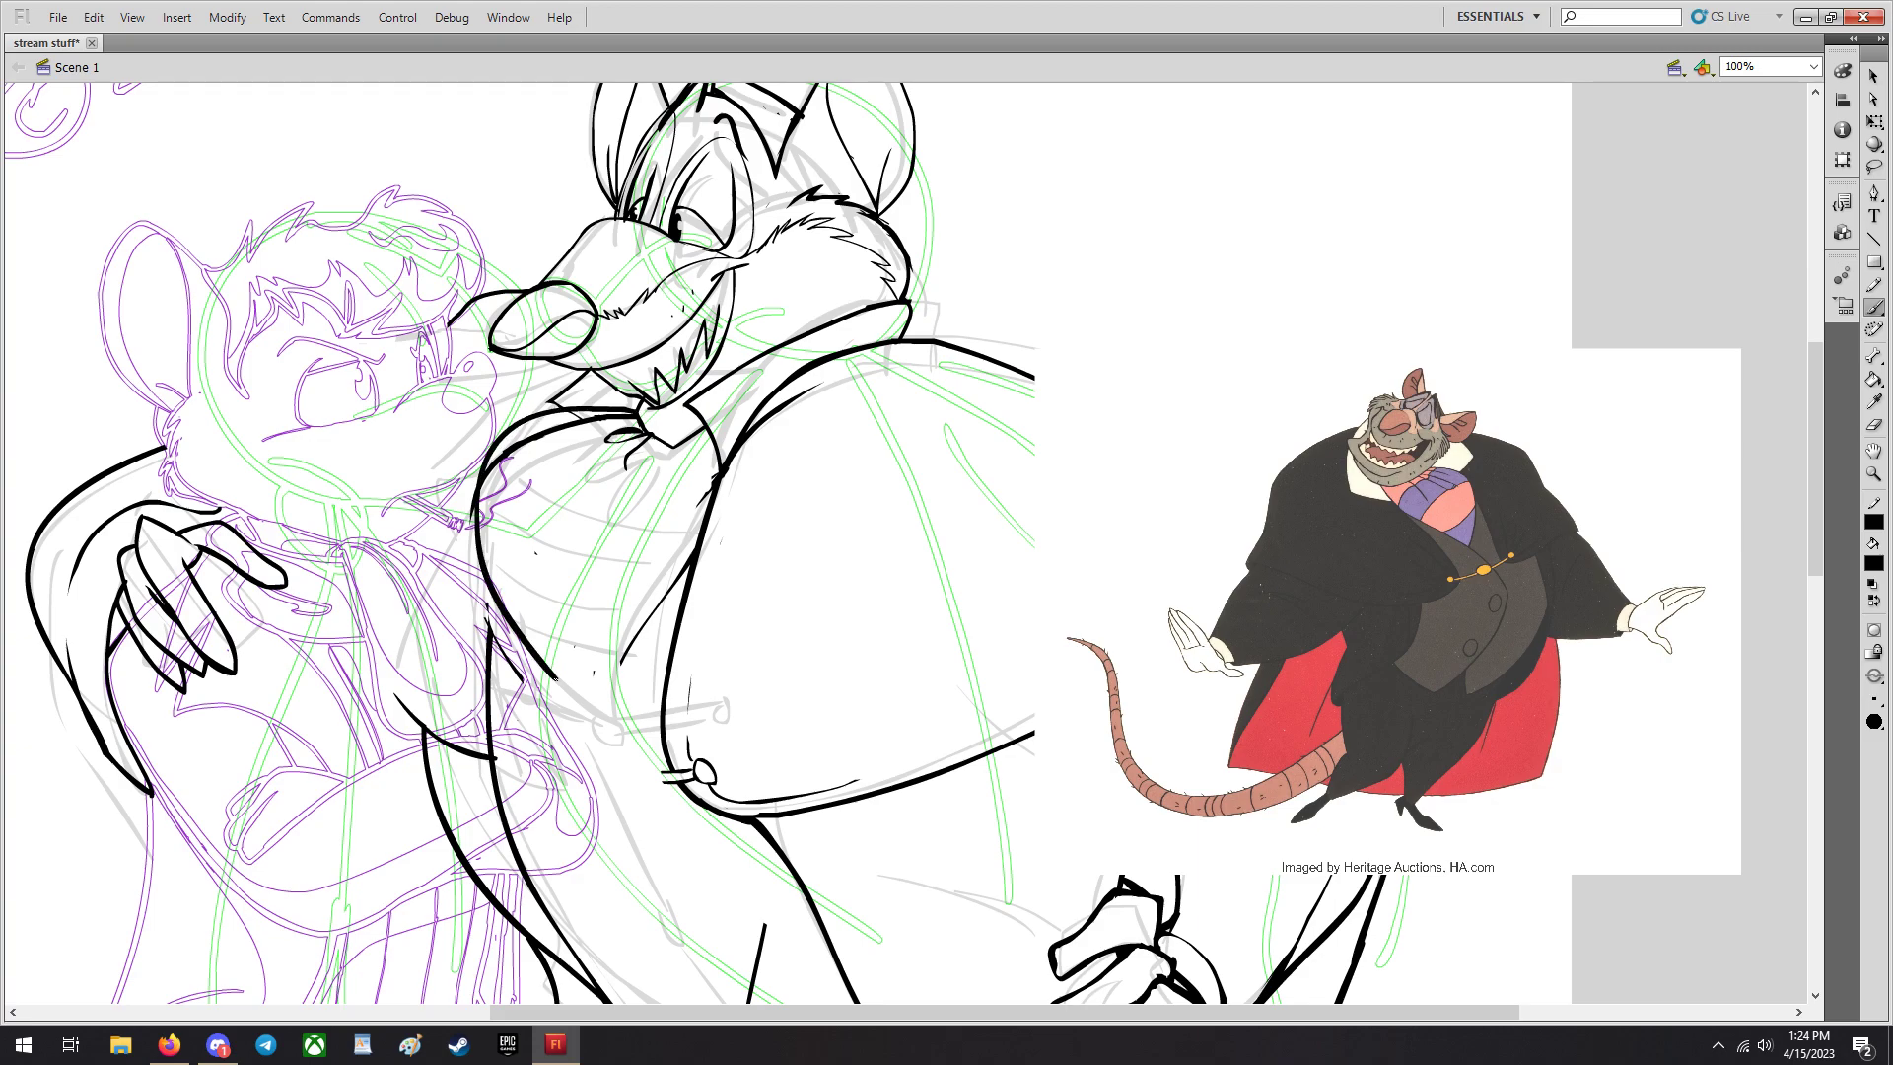
scroll(down, 3)
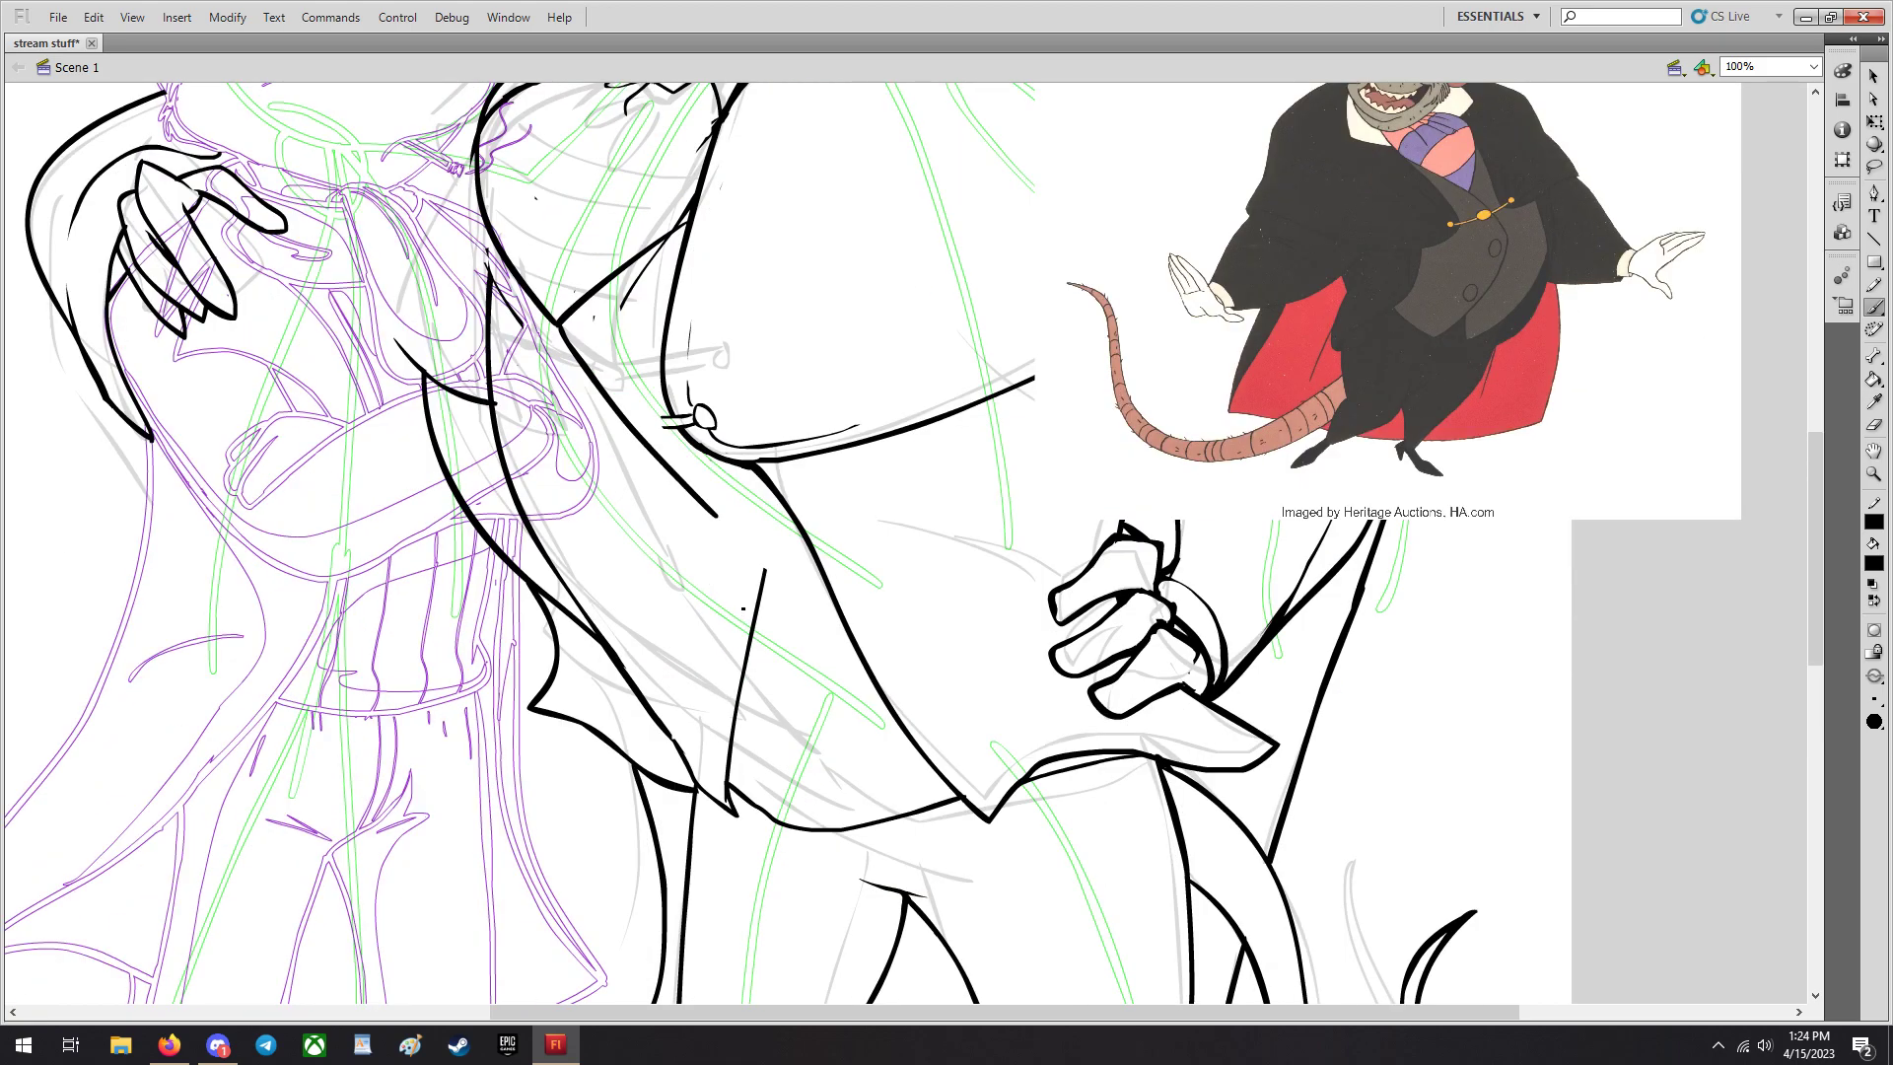
drag(723, 531, 700, 796)
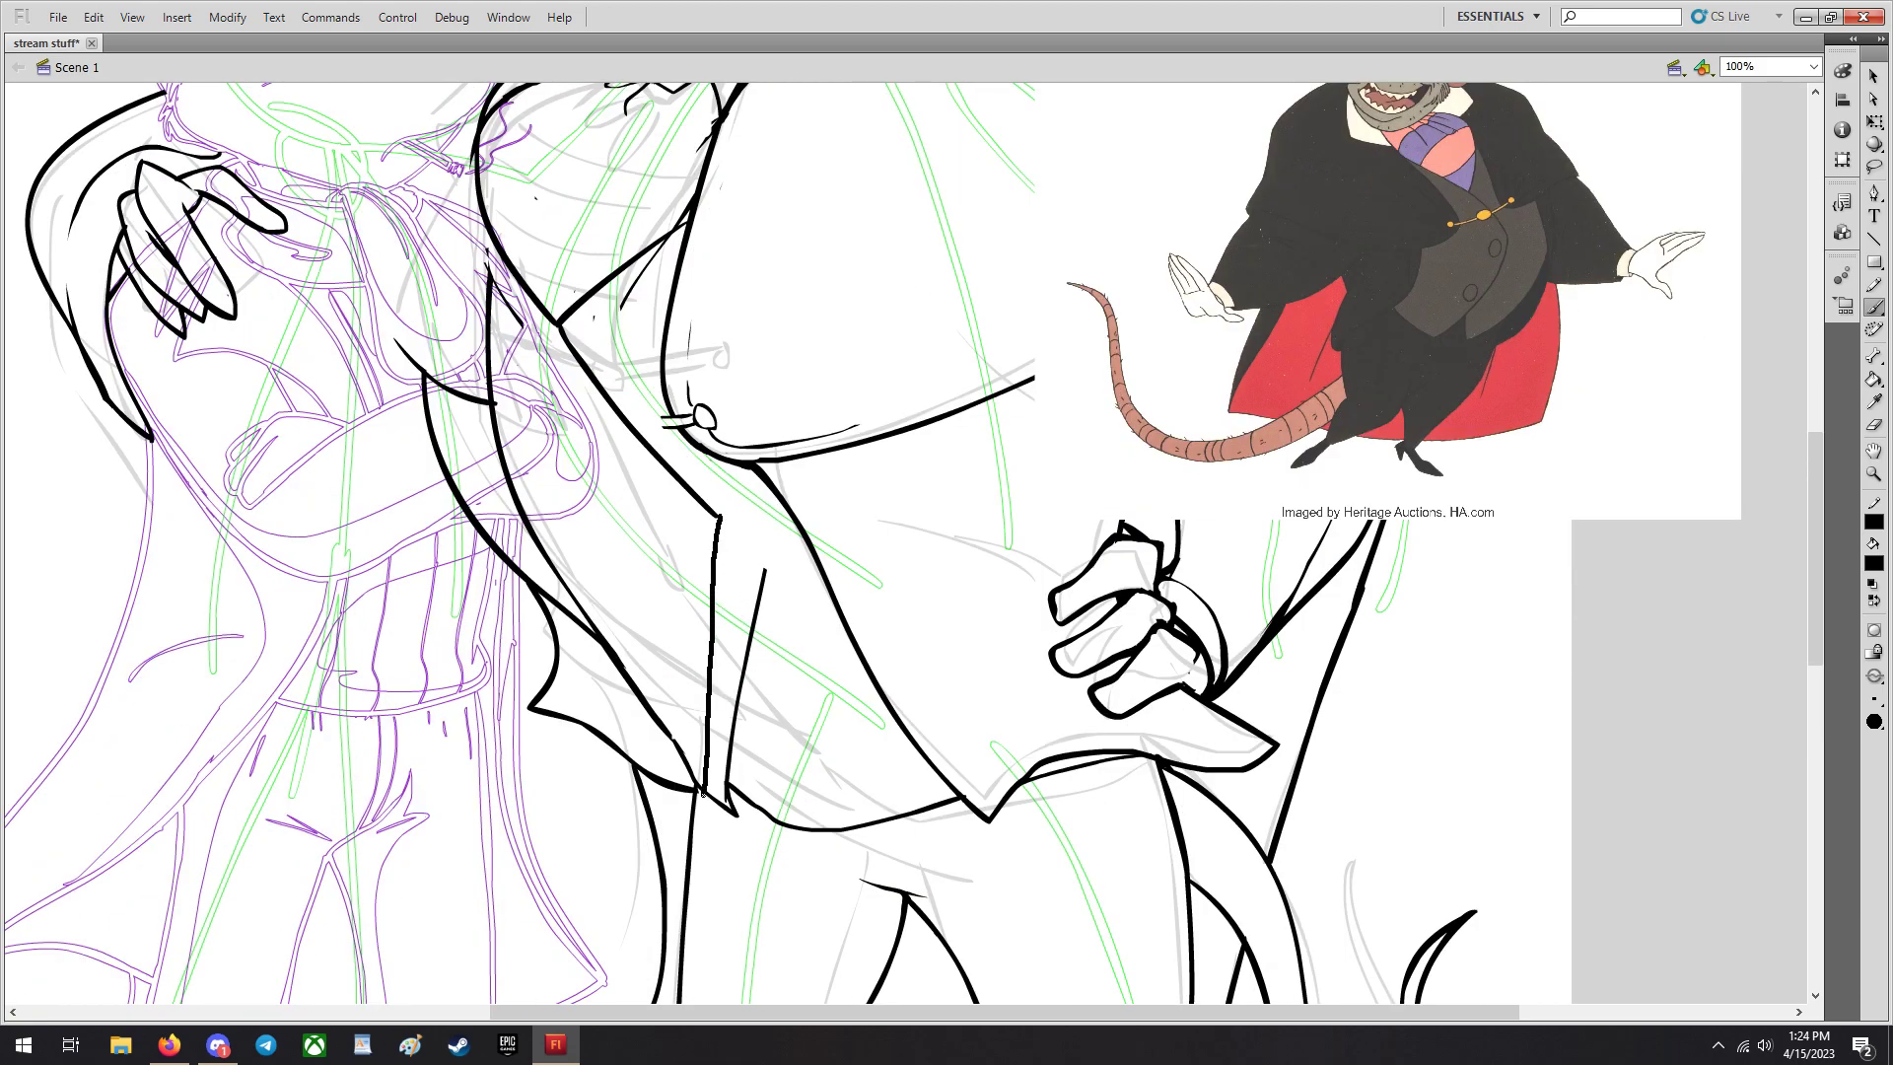
click(99, 18)
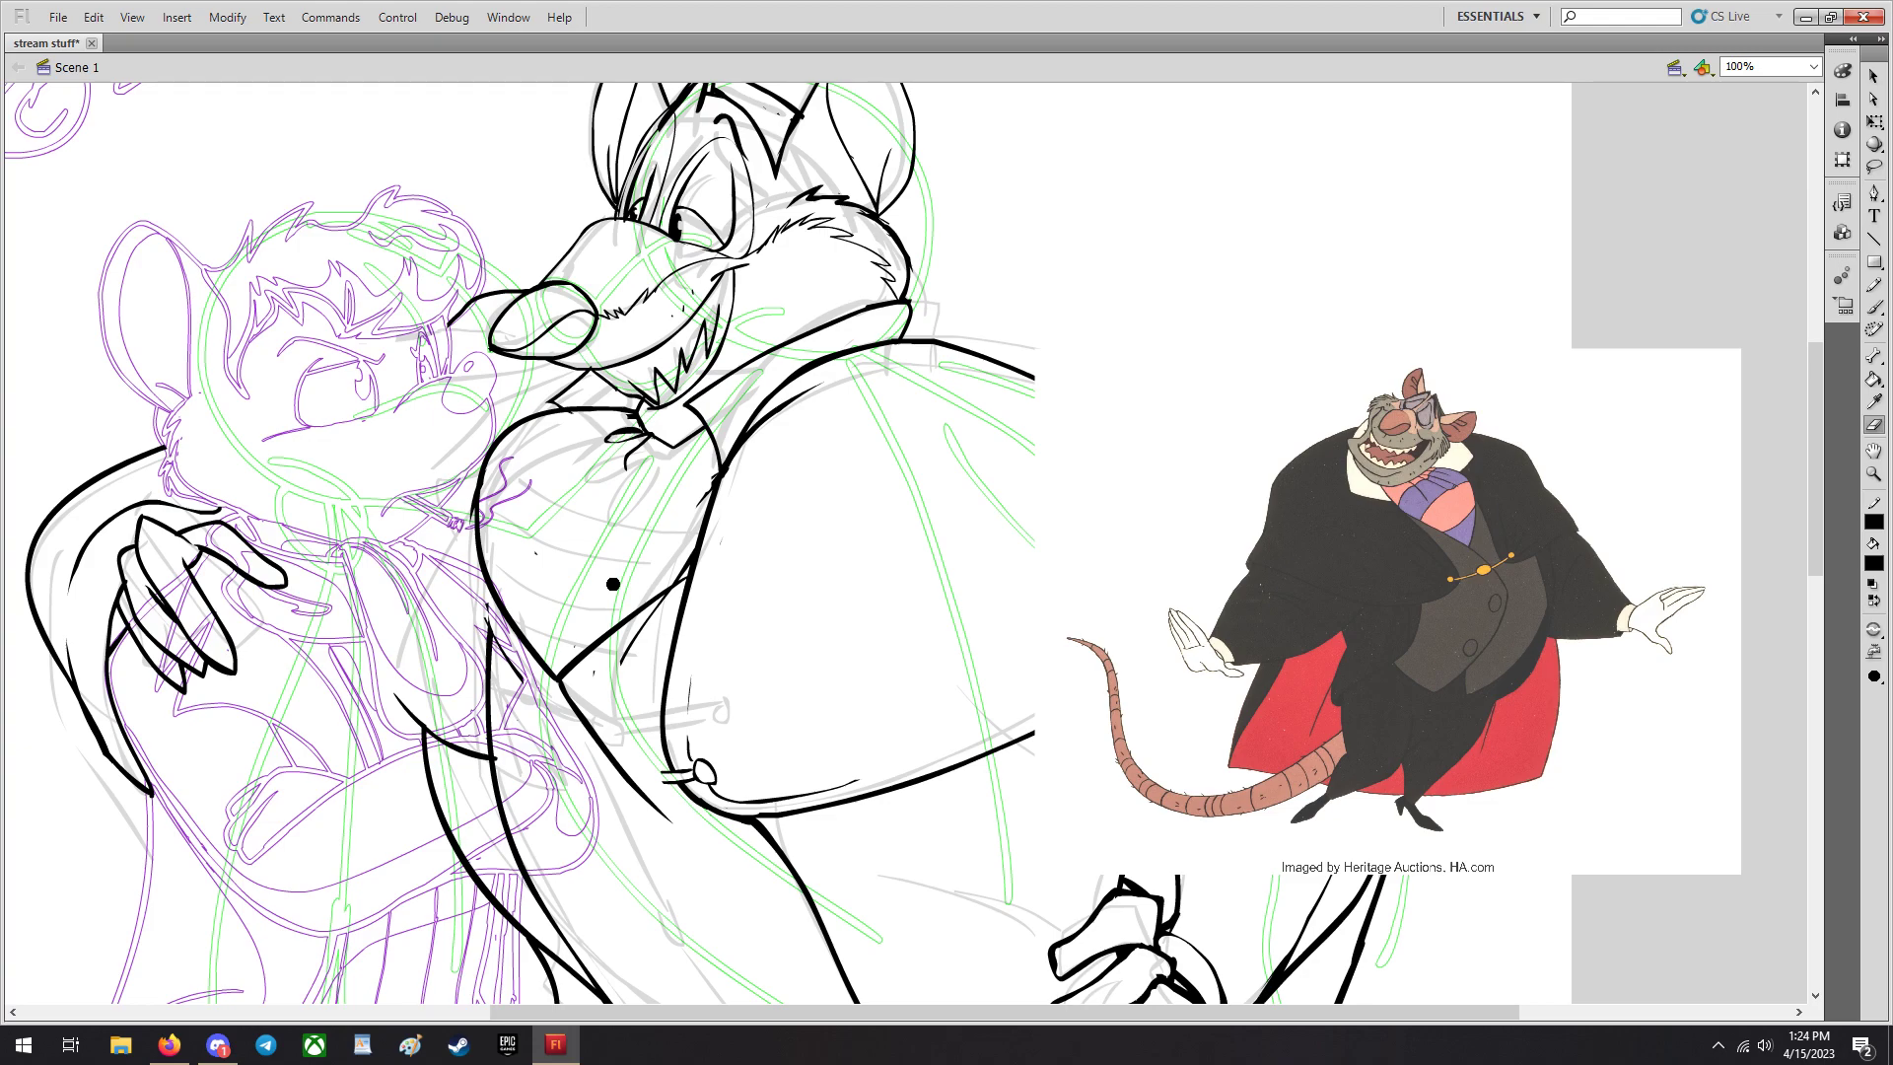
Browse the brush size choices, check Discord chat and return to the drawing.
scroll(down, 3)
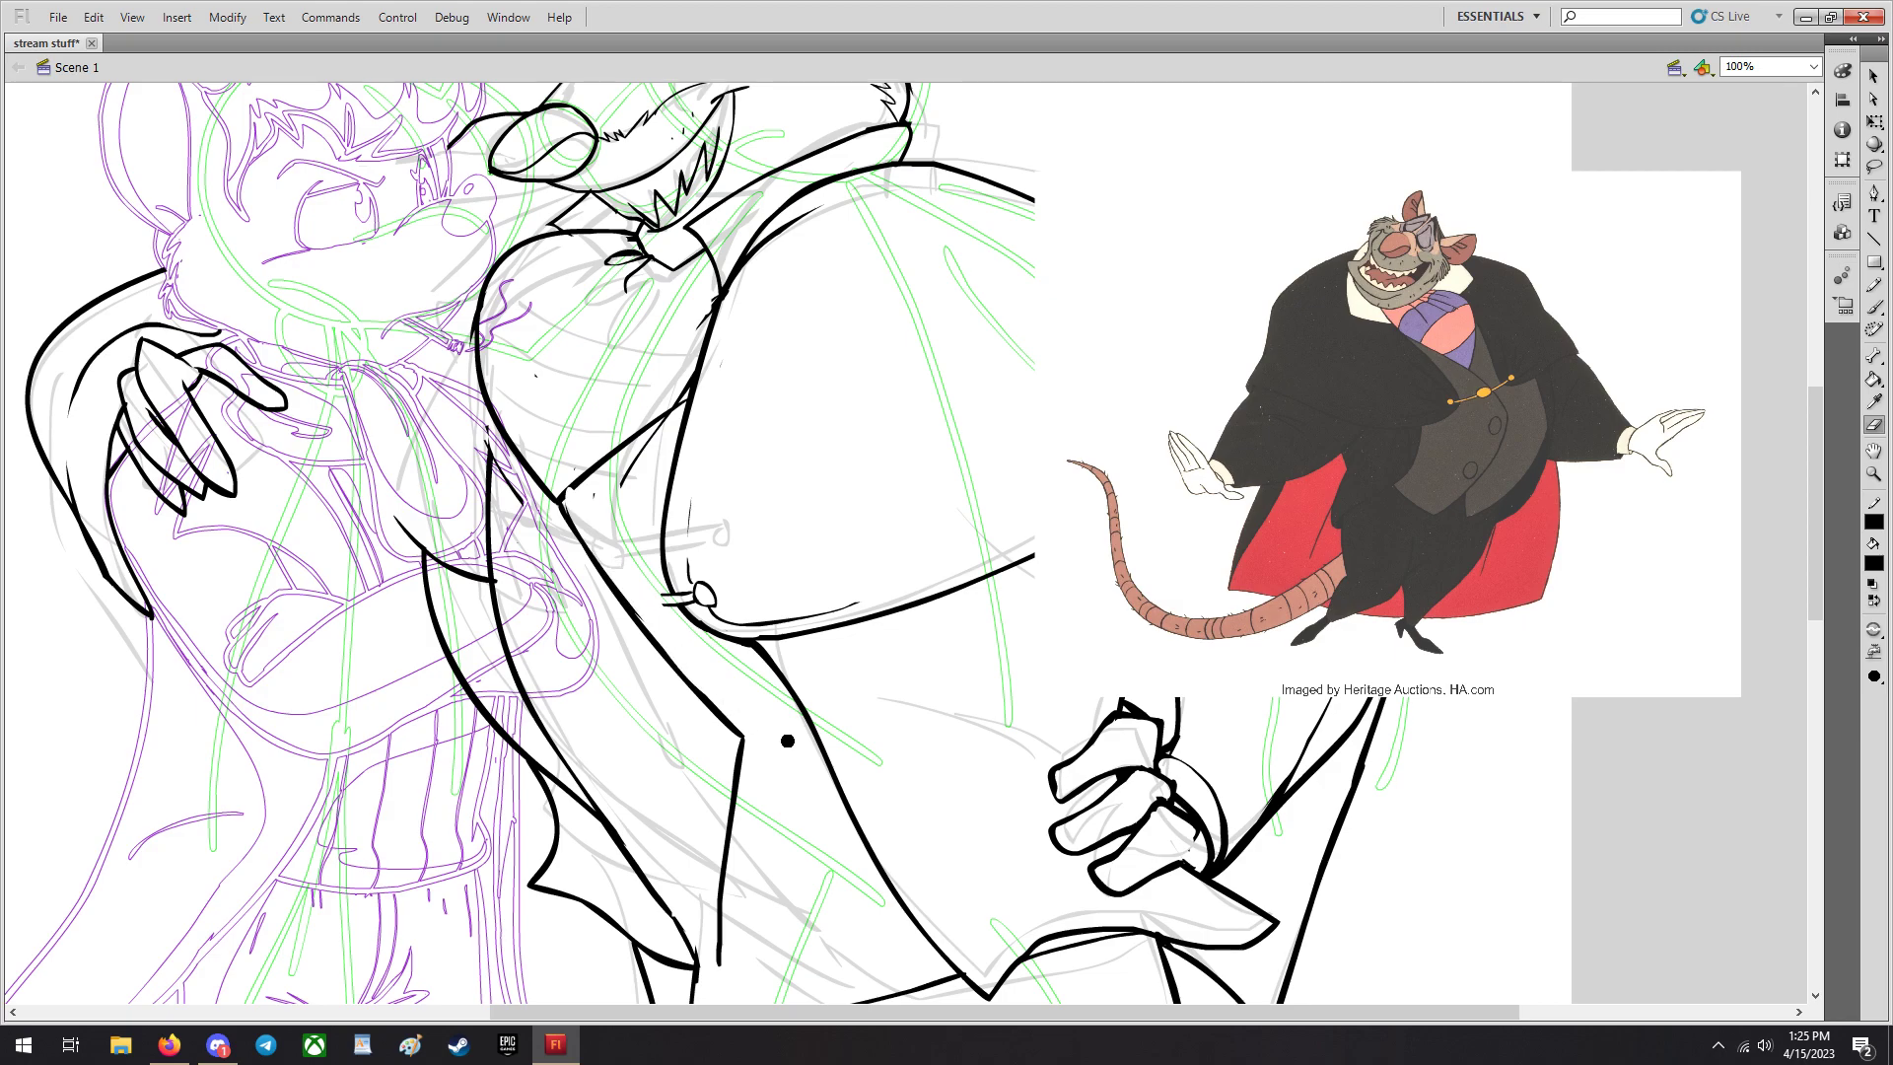
scroll(down, 3)
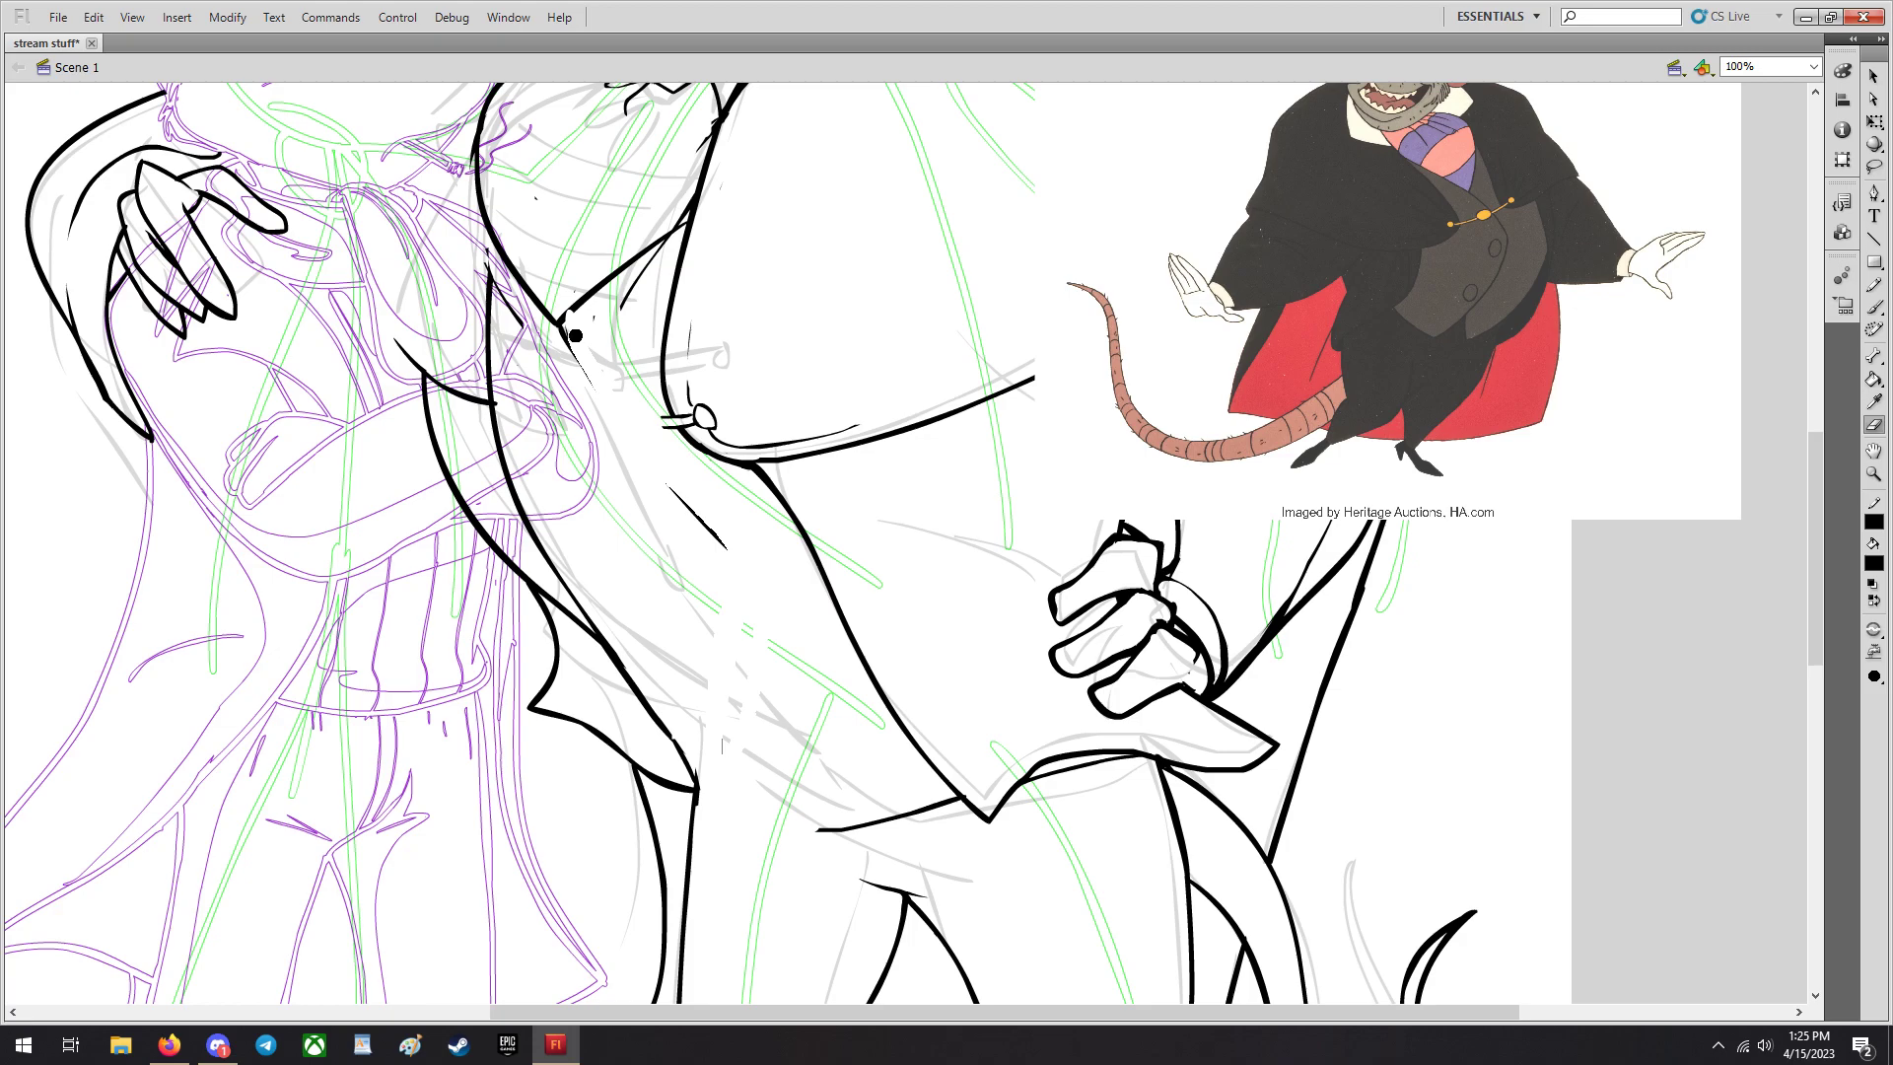
scroll(down, 3)
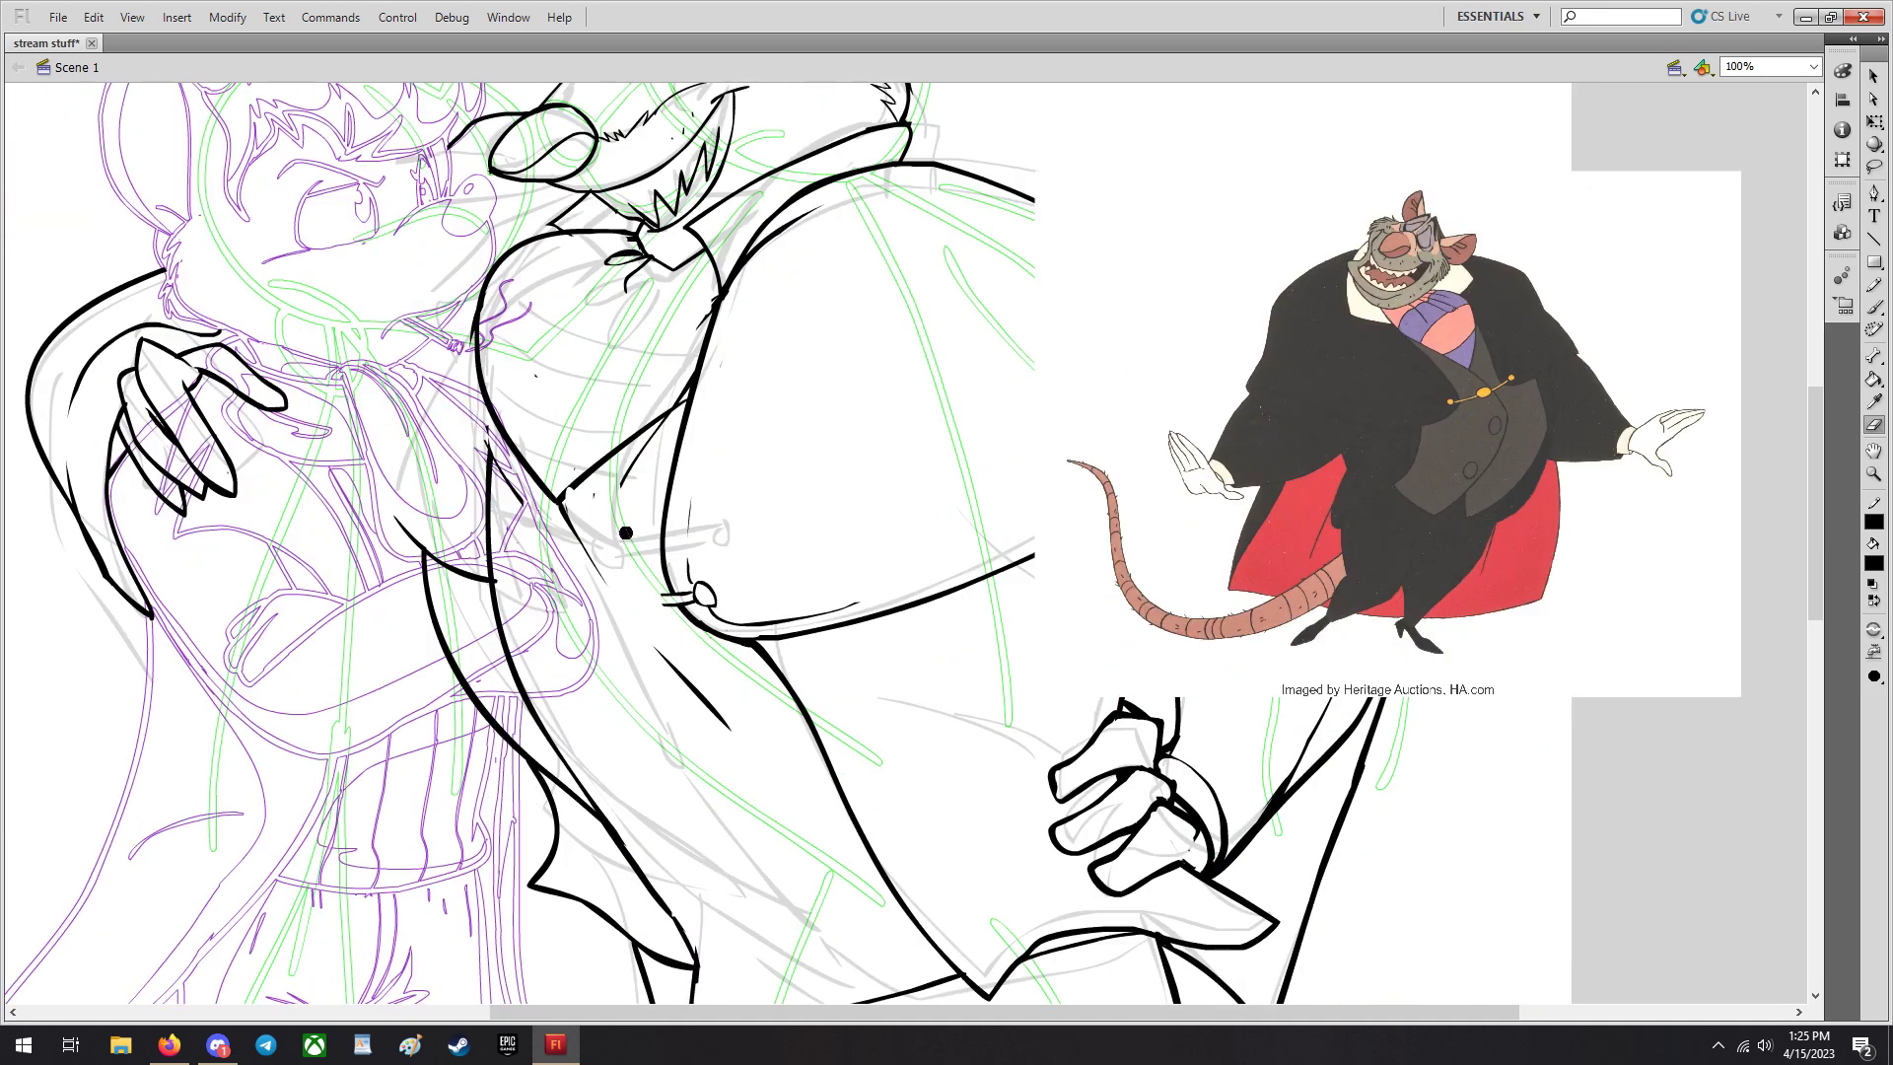
click(1877, 301)
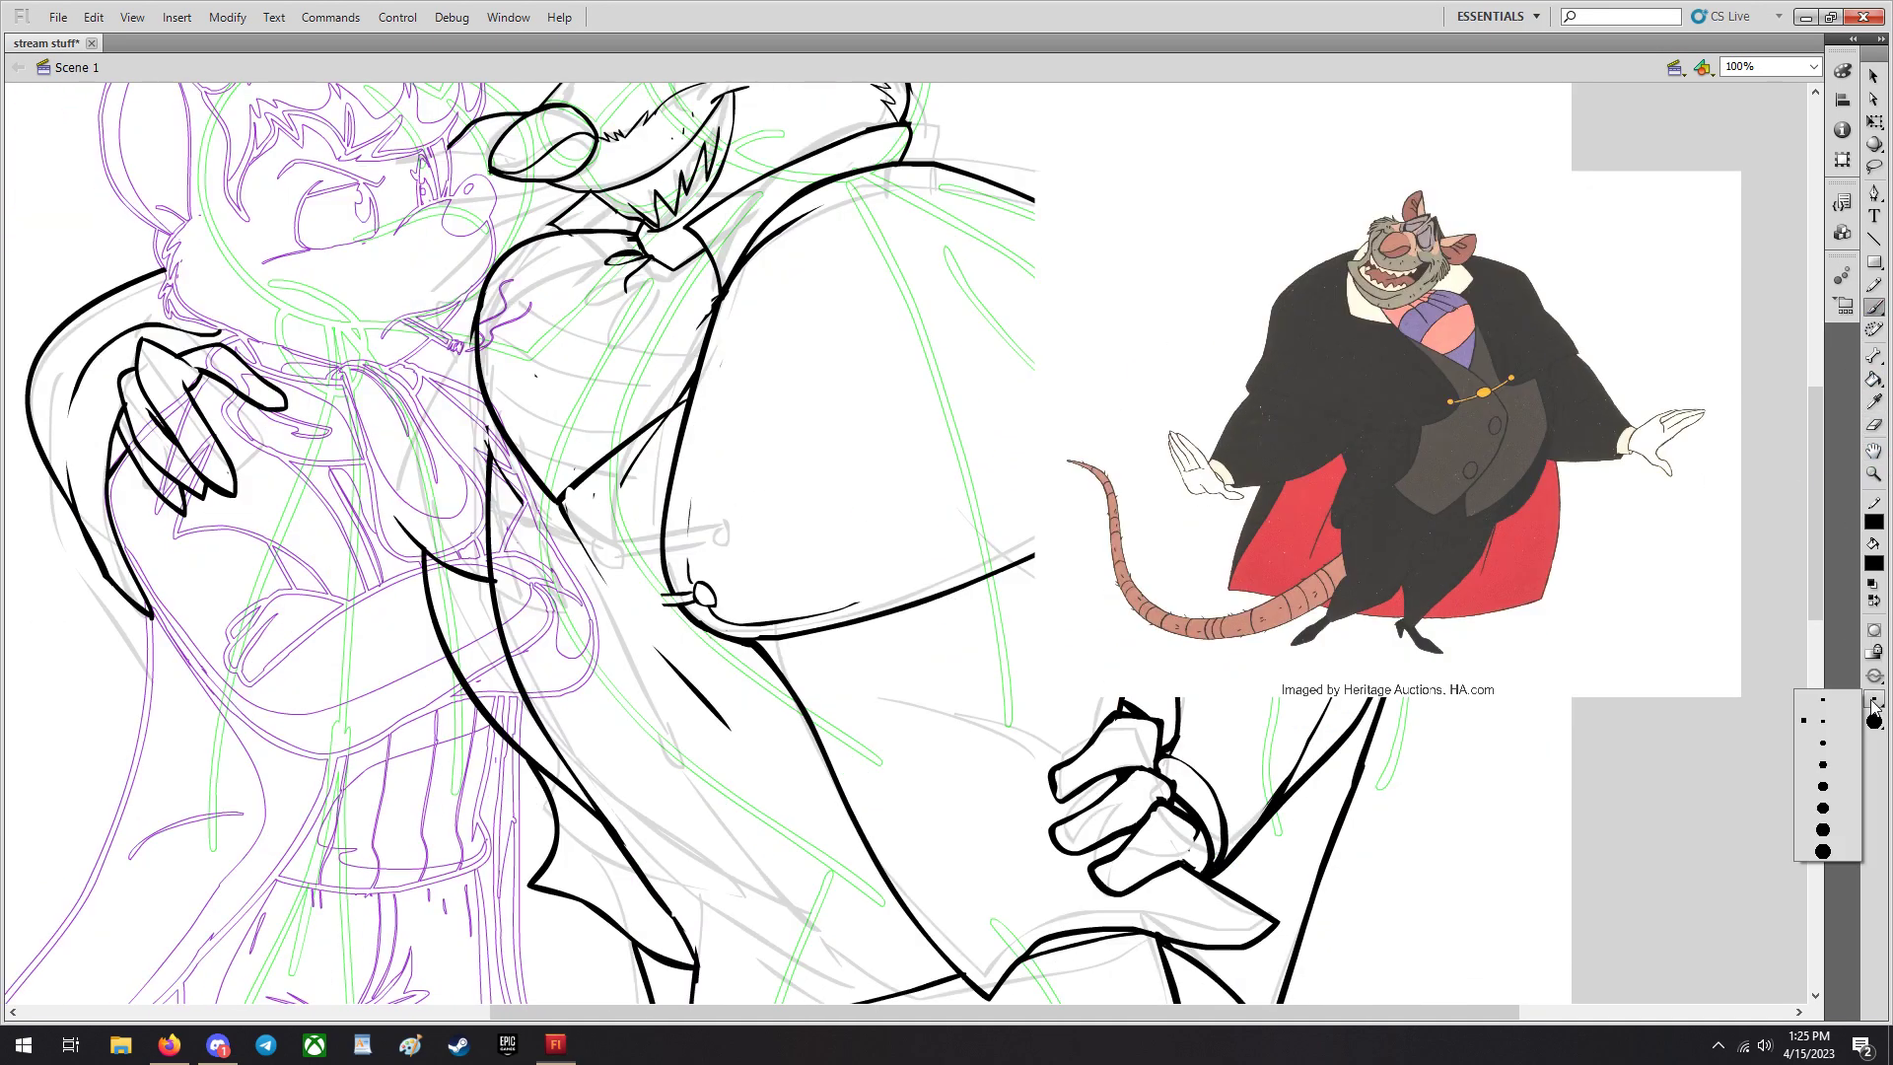
scroll(down, 3)
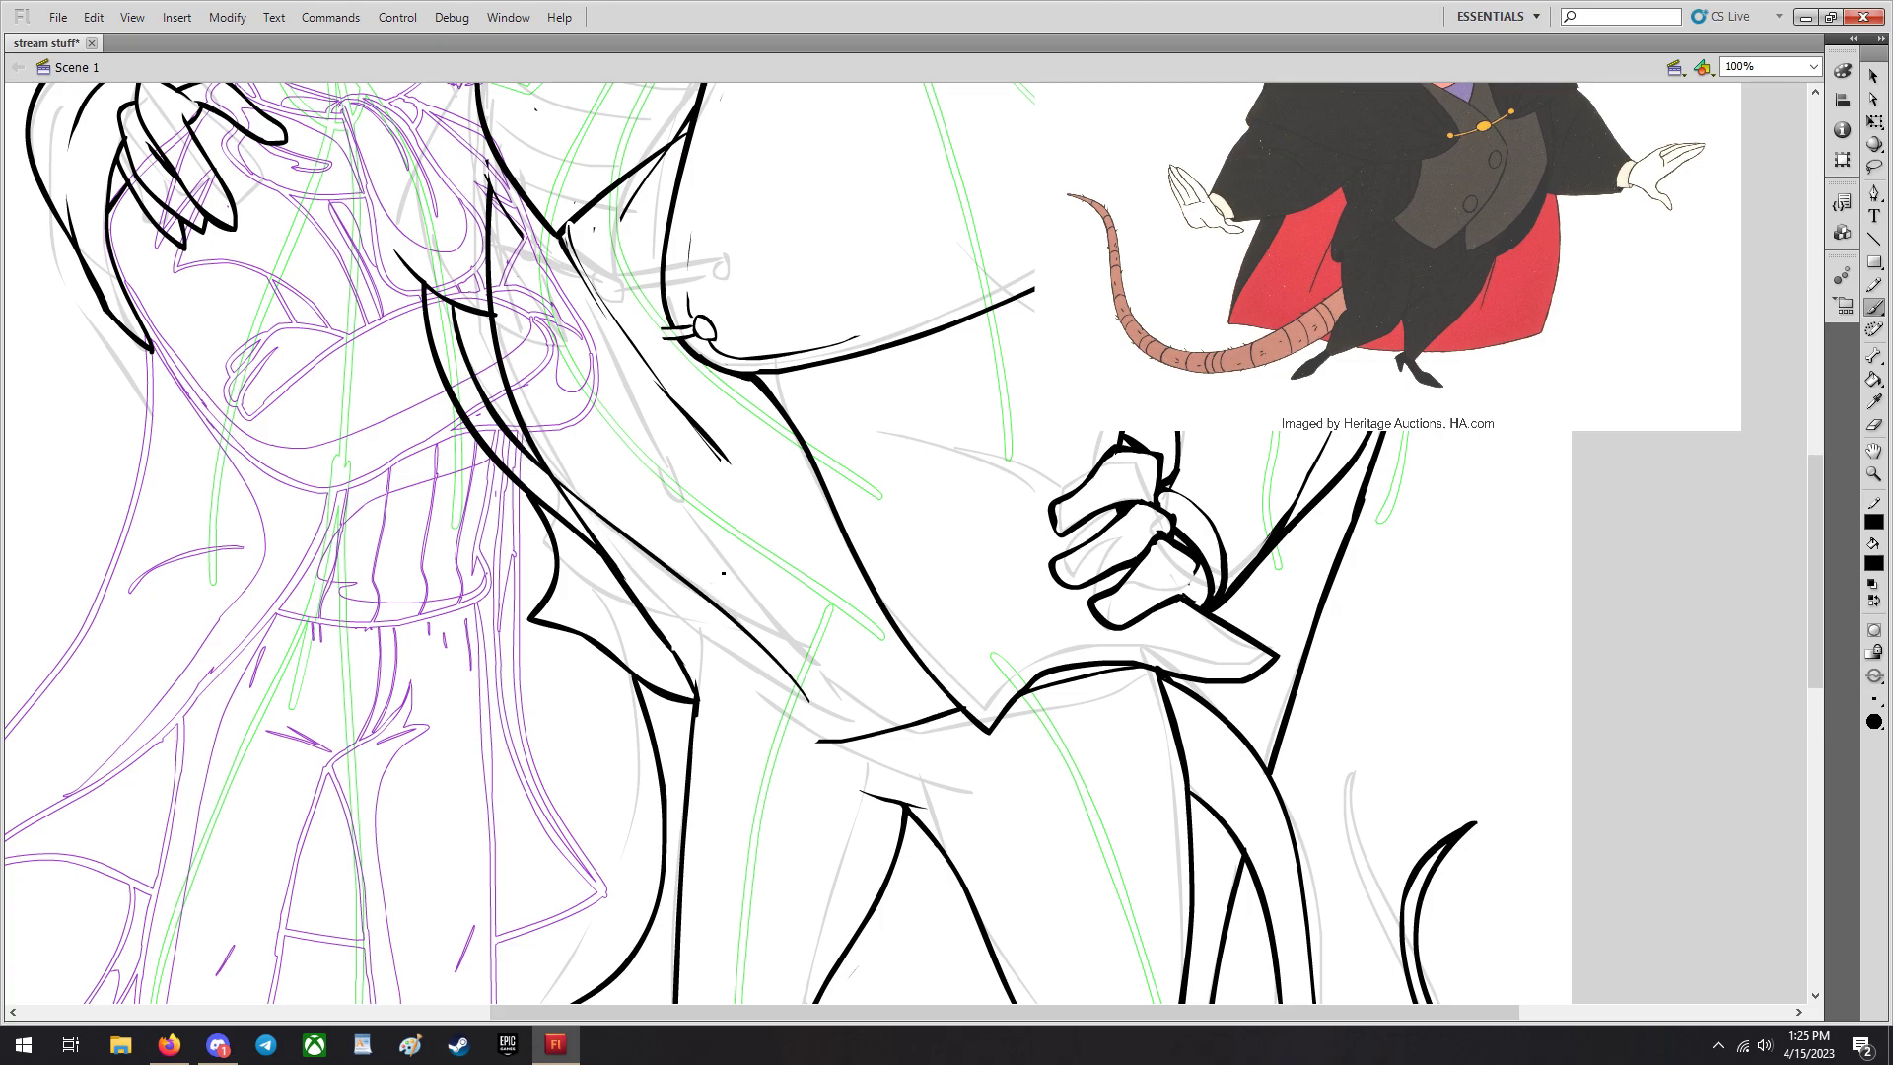
scroll(down, 3)
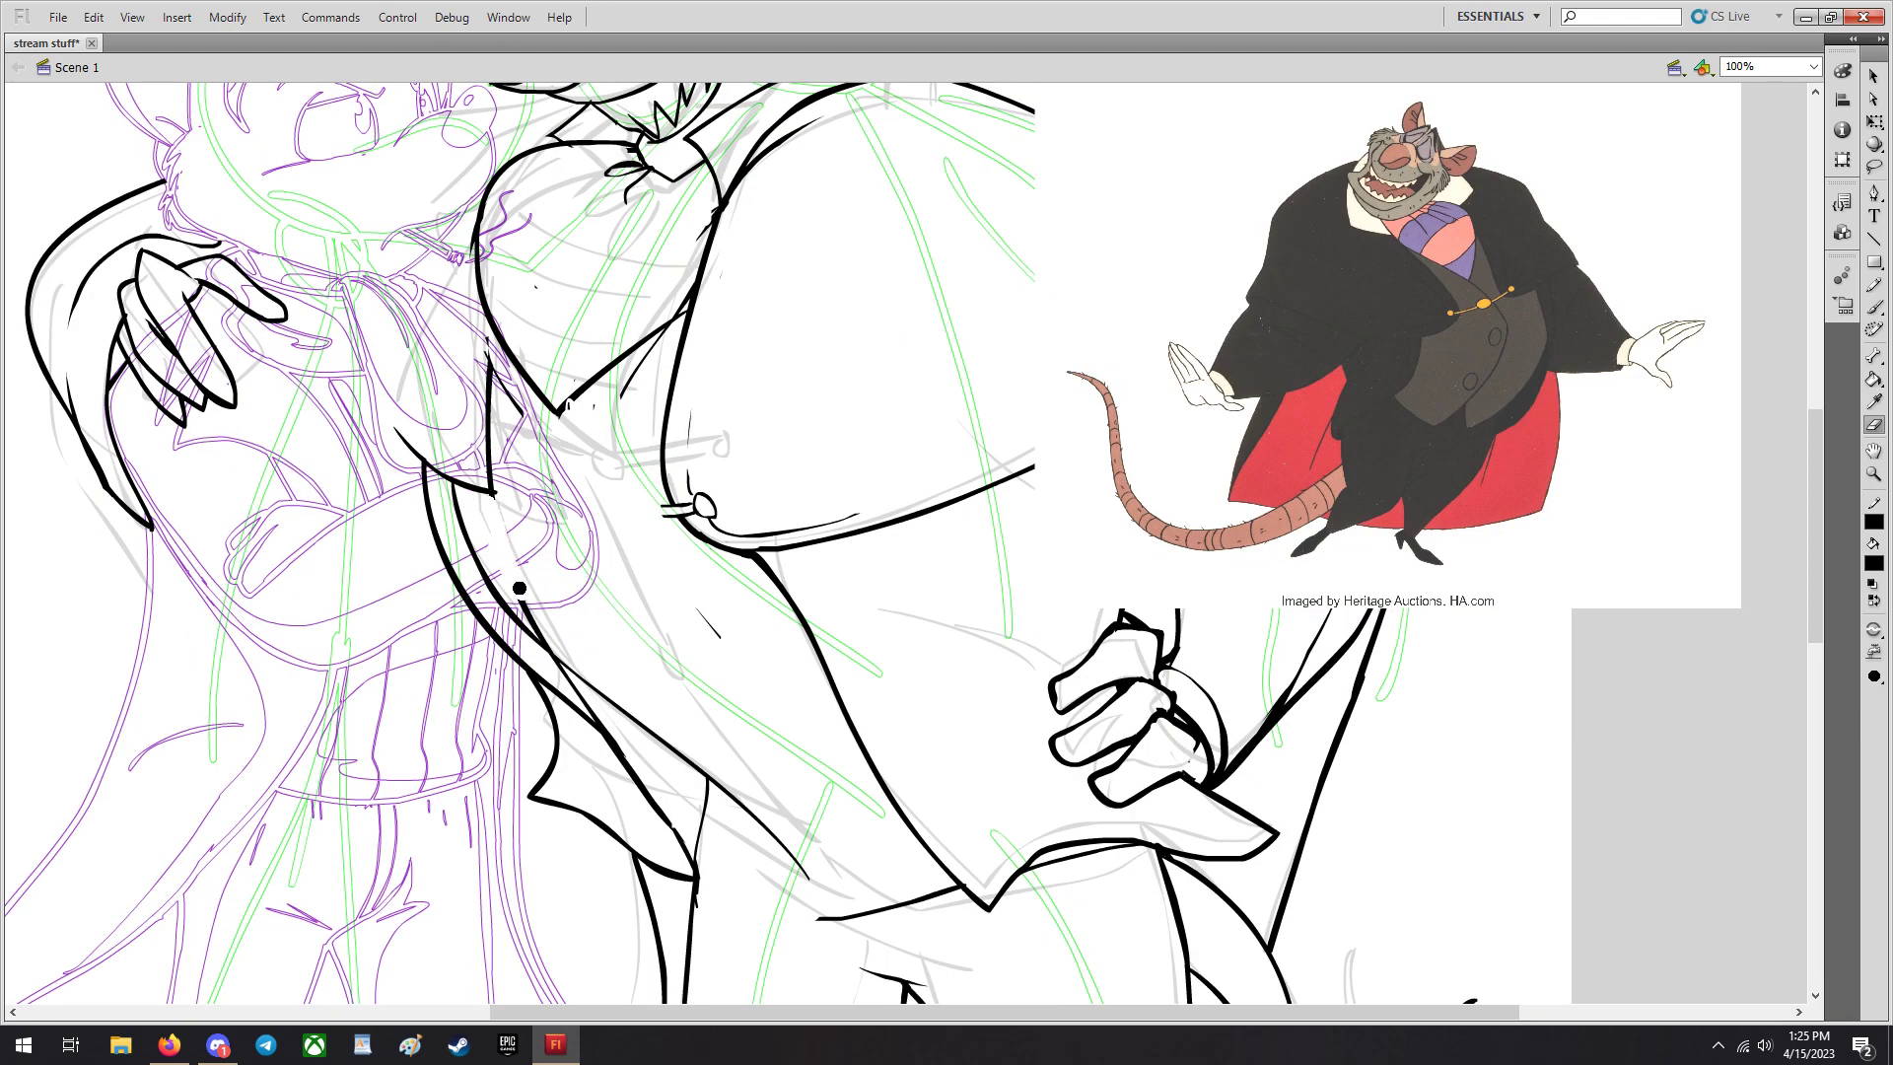
click(217, 1045)
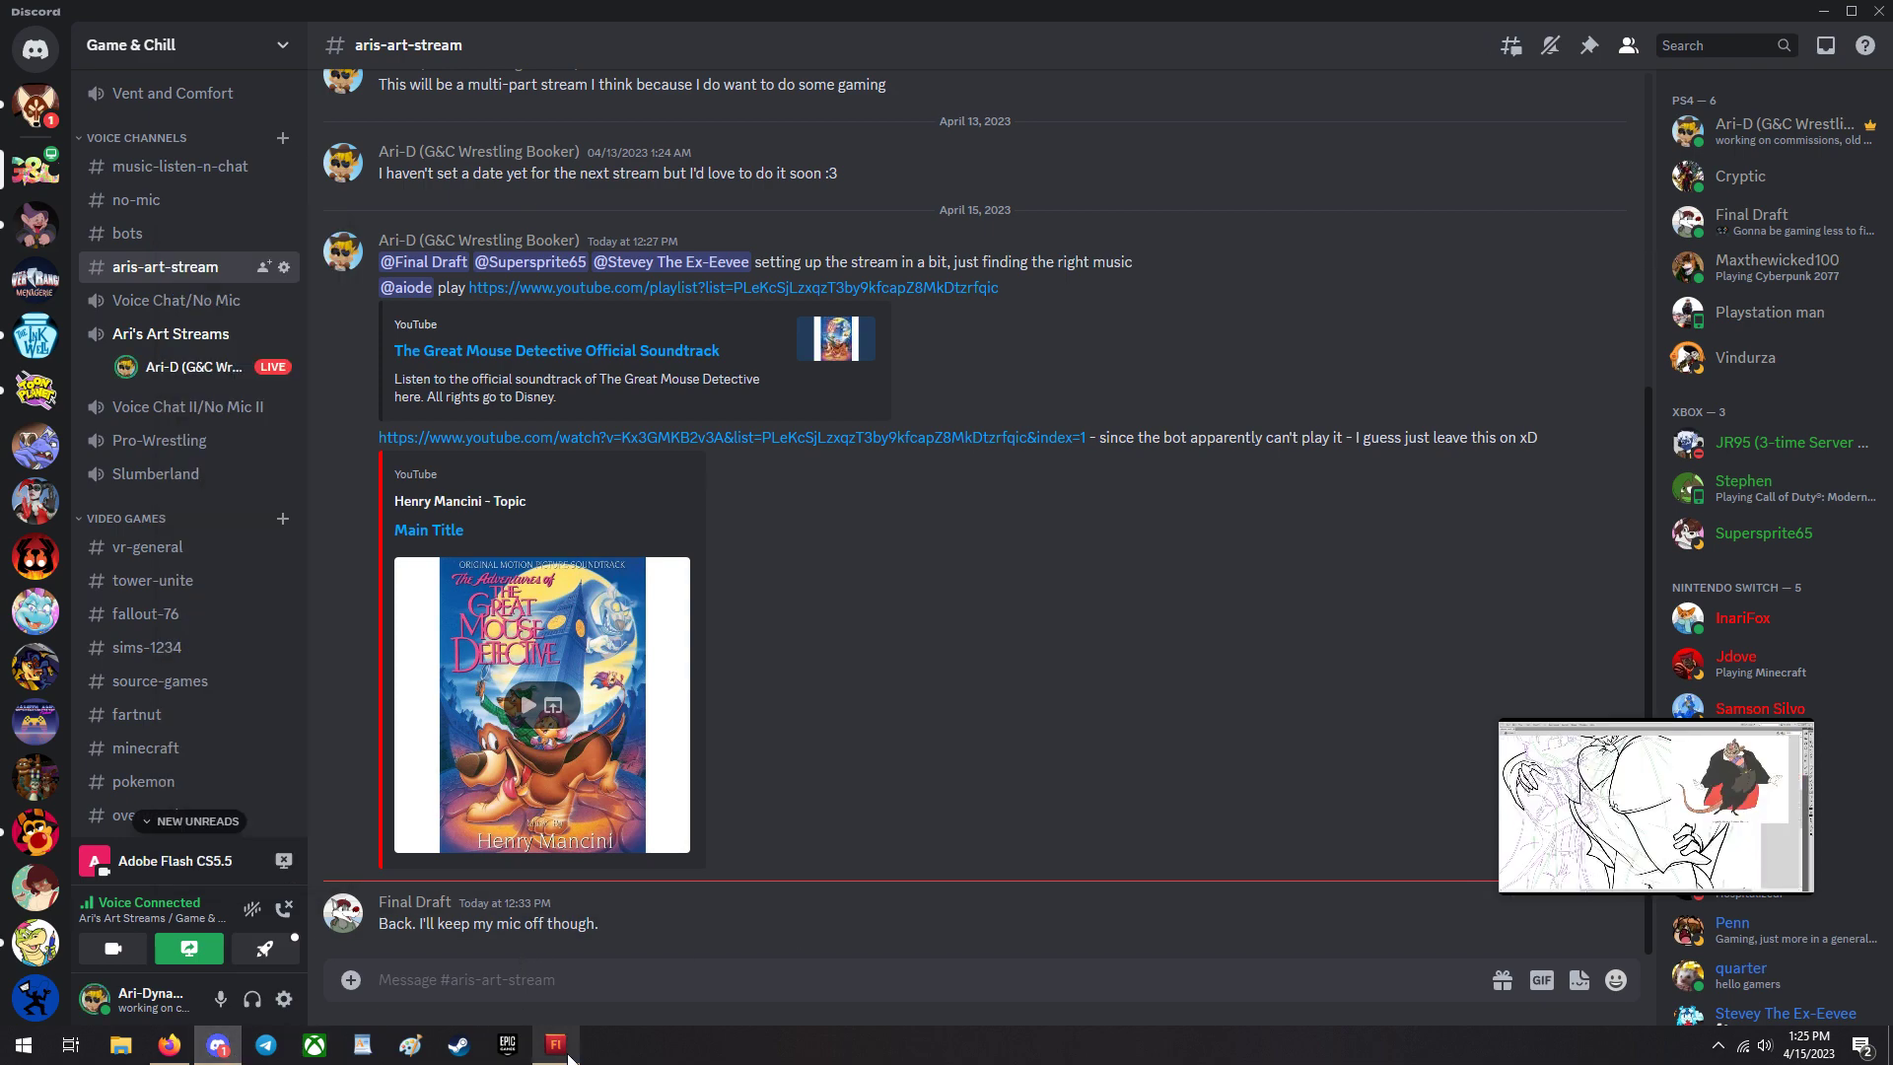
click(556, 1043)
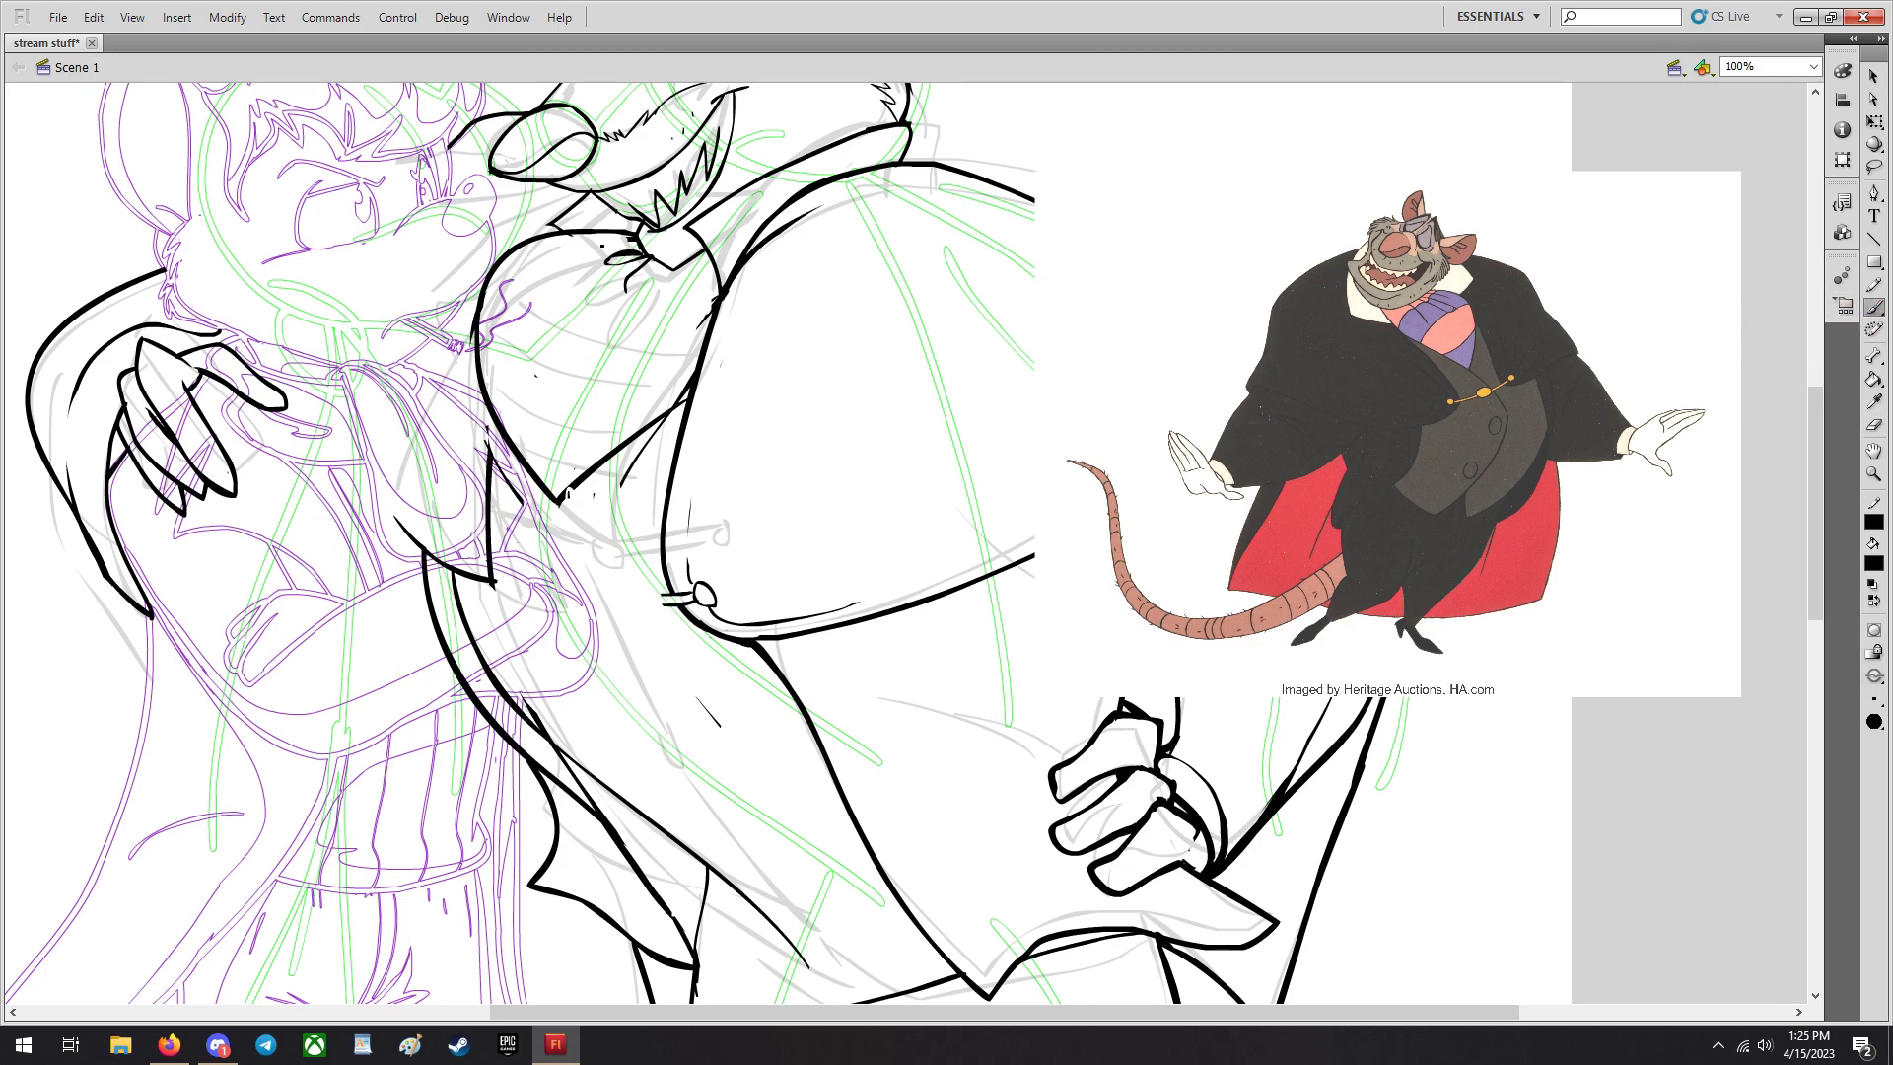
Ink further black detail along the front of Ratigan's coat, down from the shoulder and arm.
scroll(down, 3)
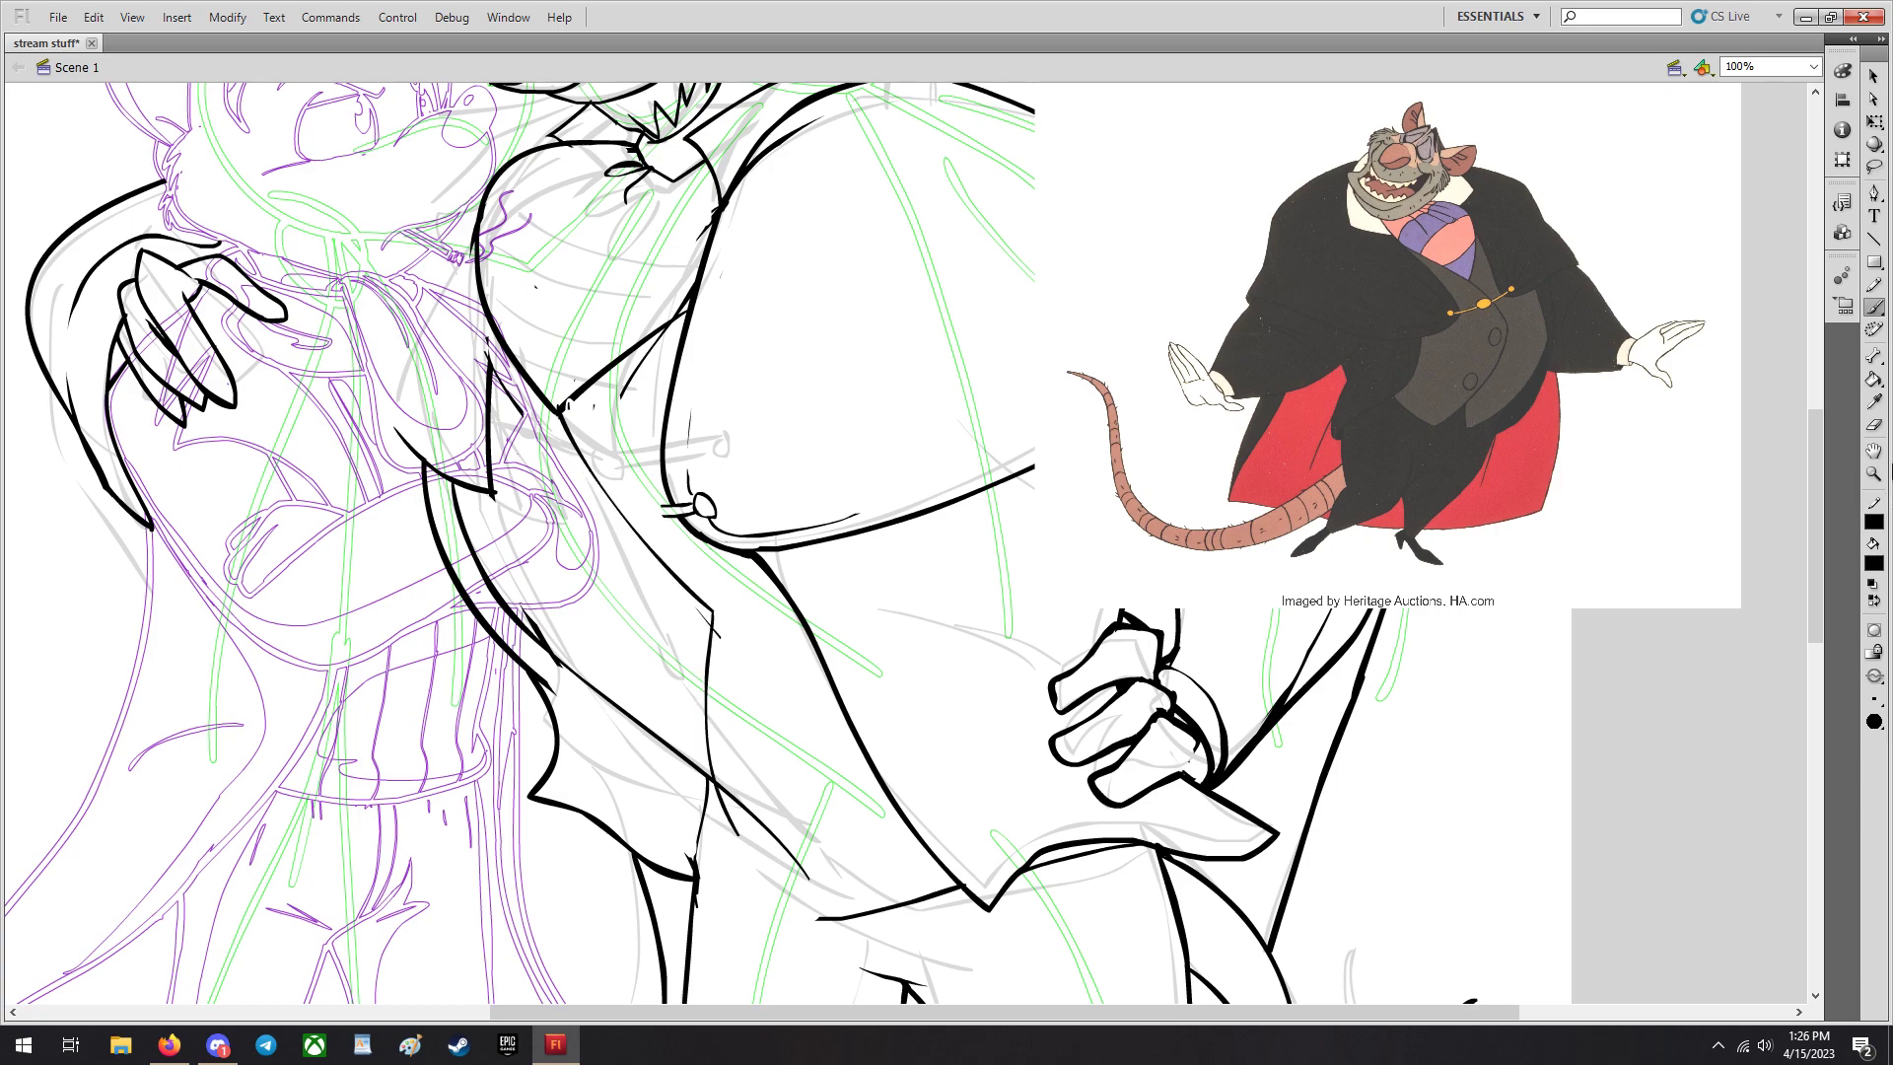
click(771, 808)
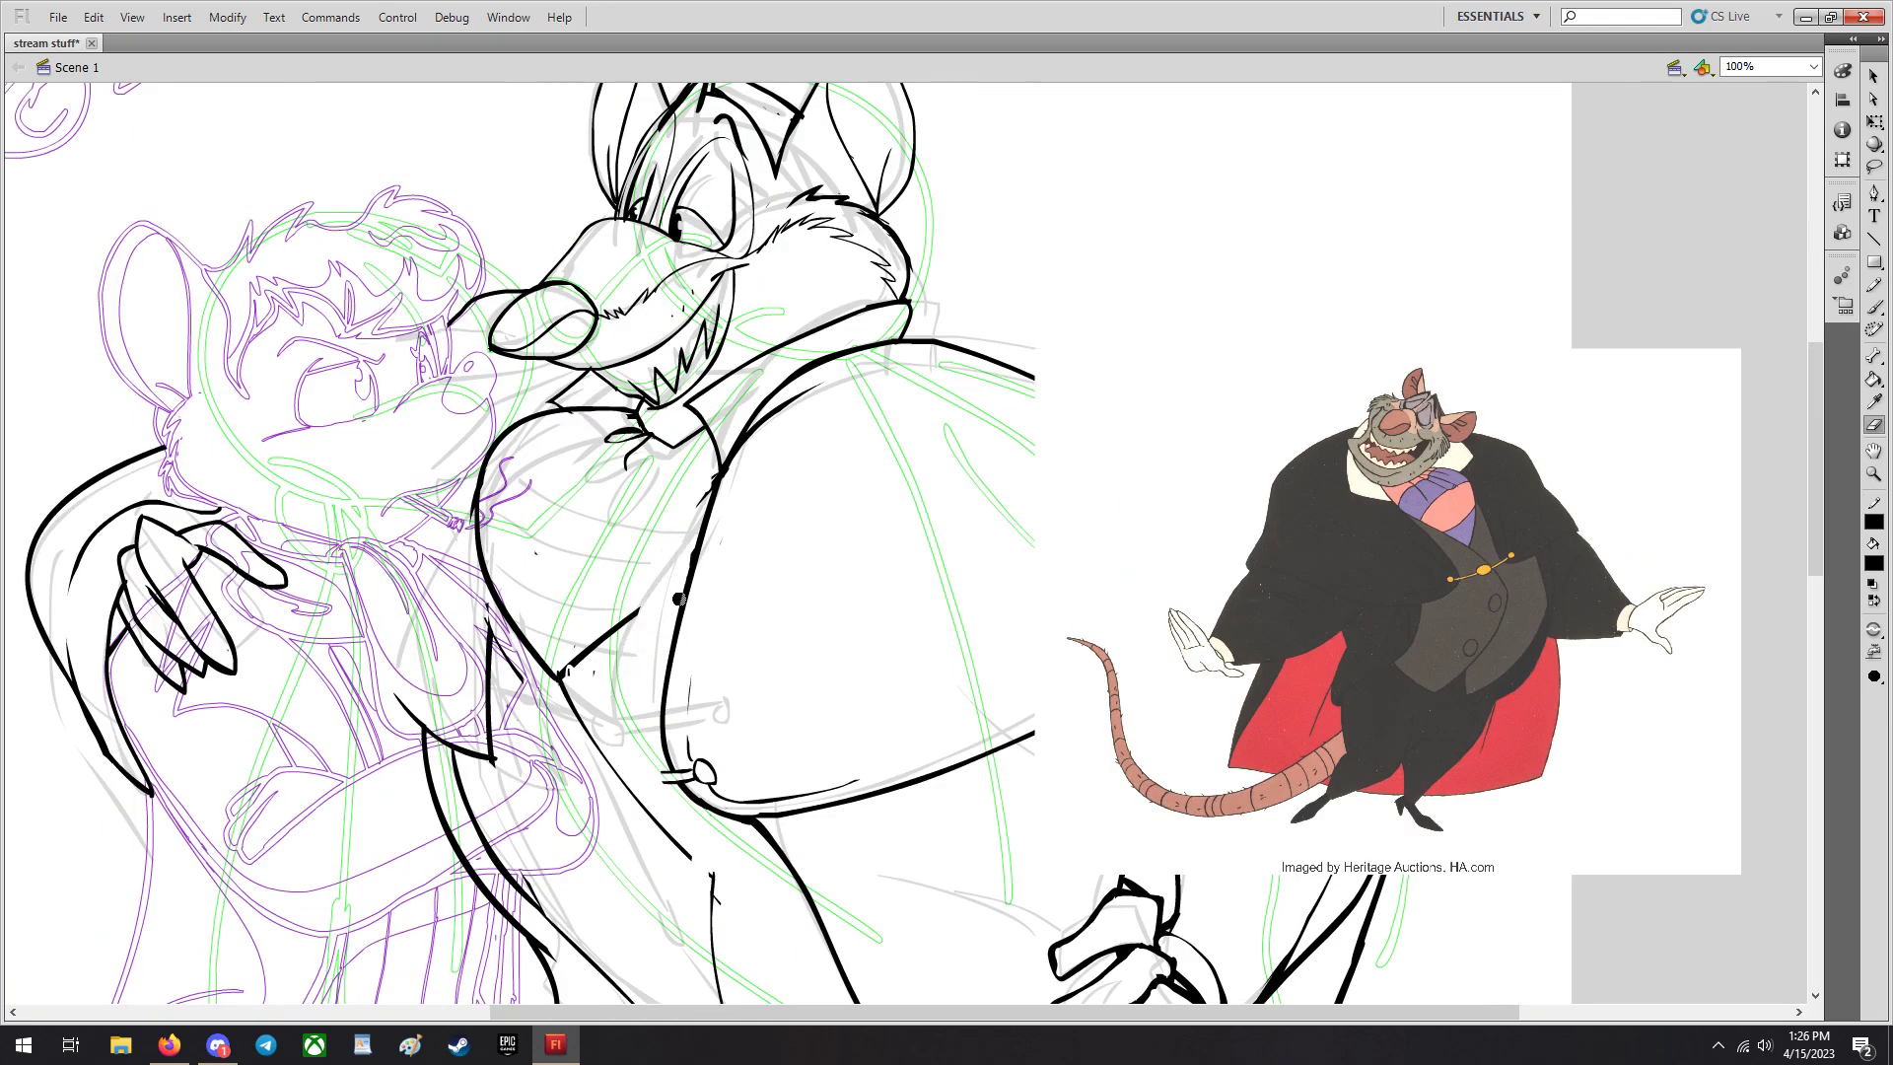
scroll(down, 3)
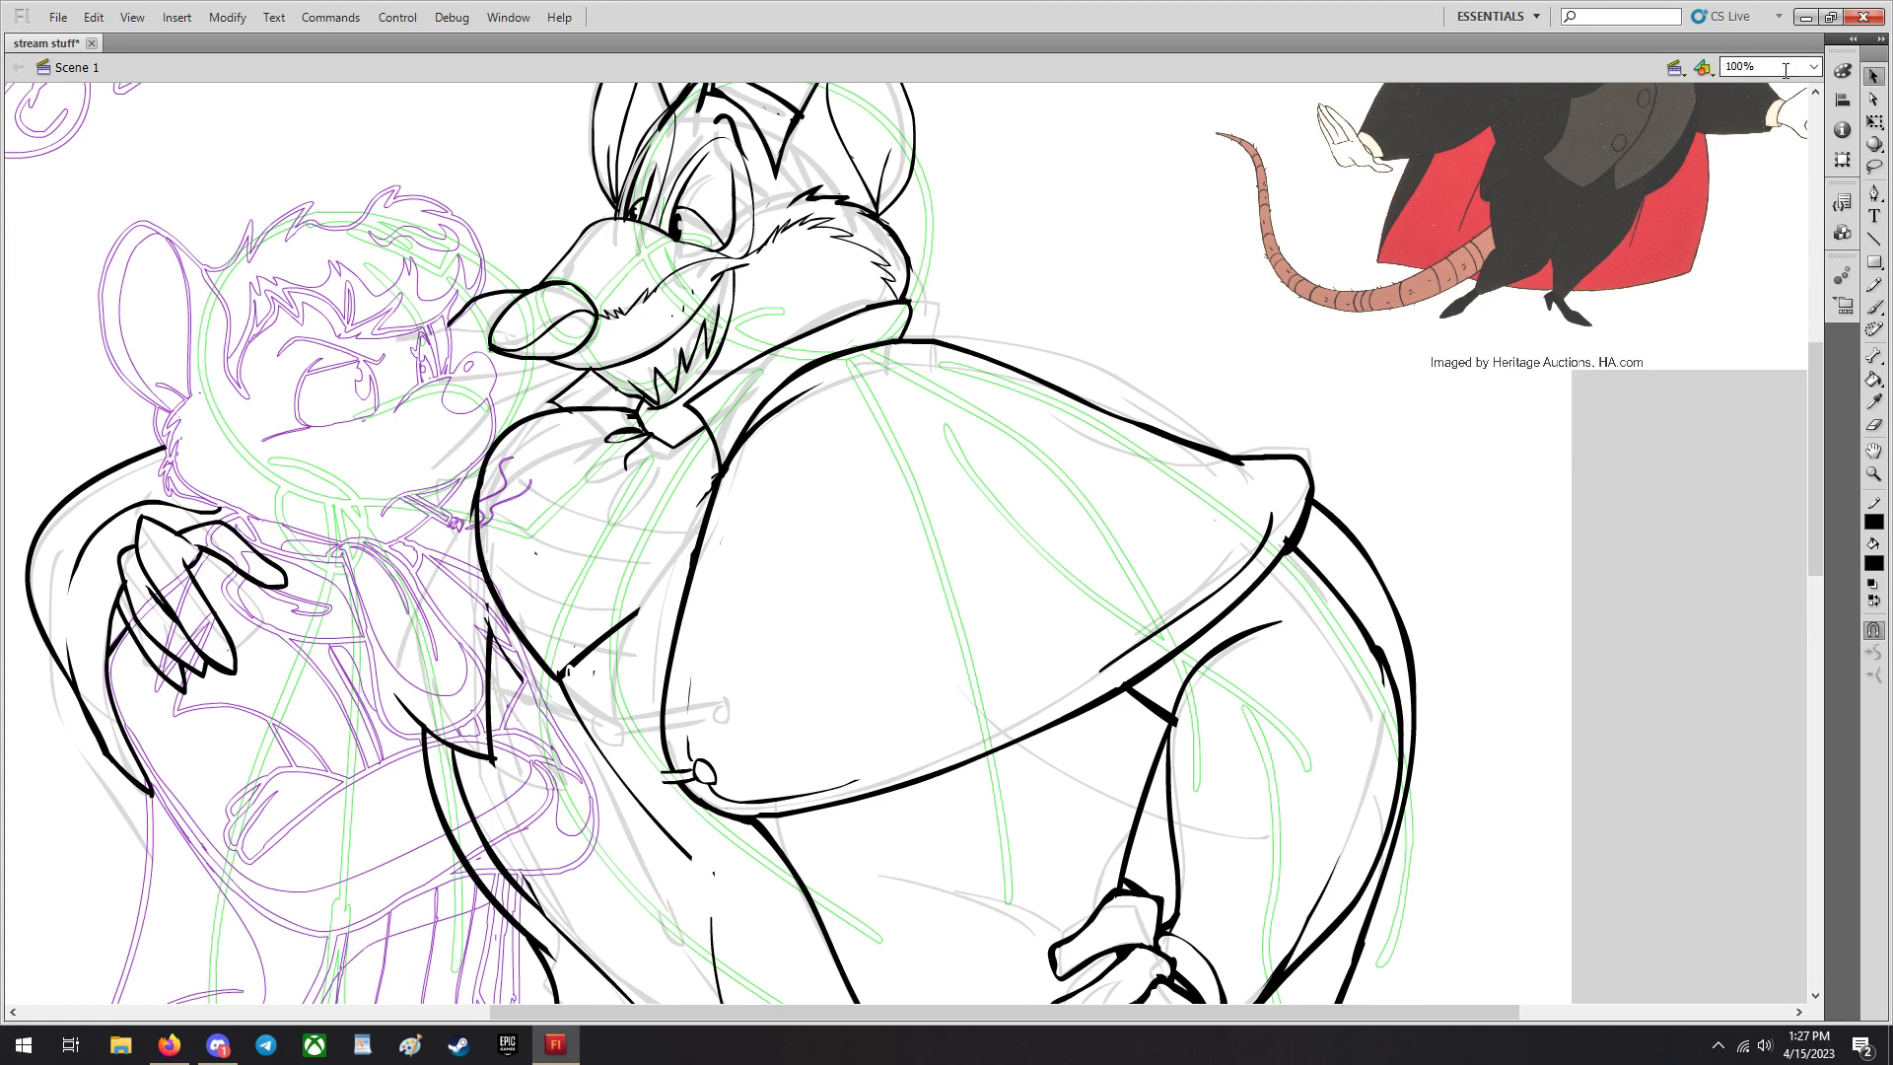
Fit the whole canvas in the window with Show Frame to view the WIP.
click(1806, 63)
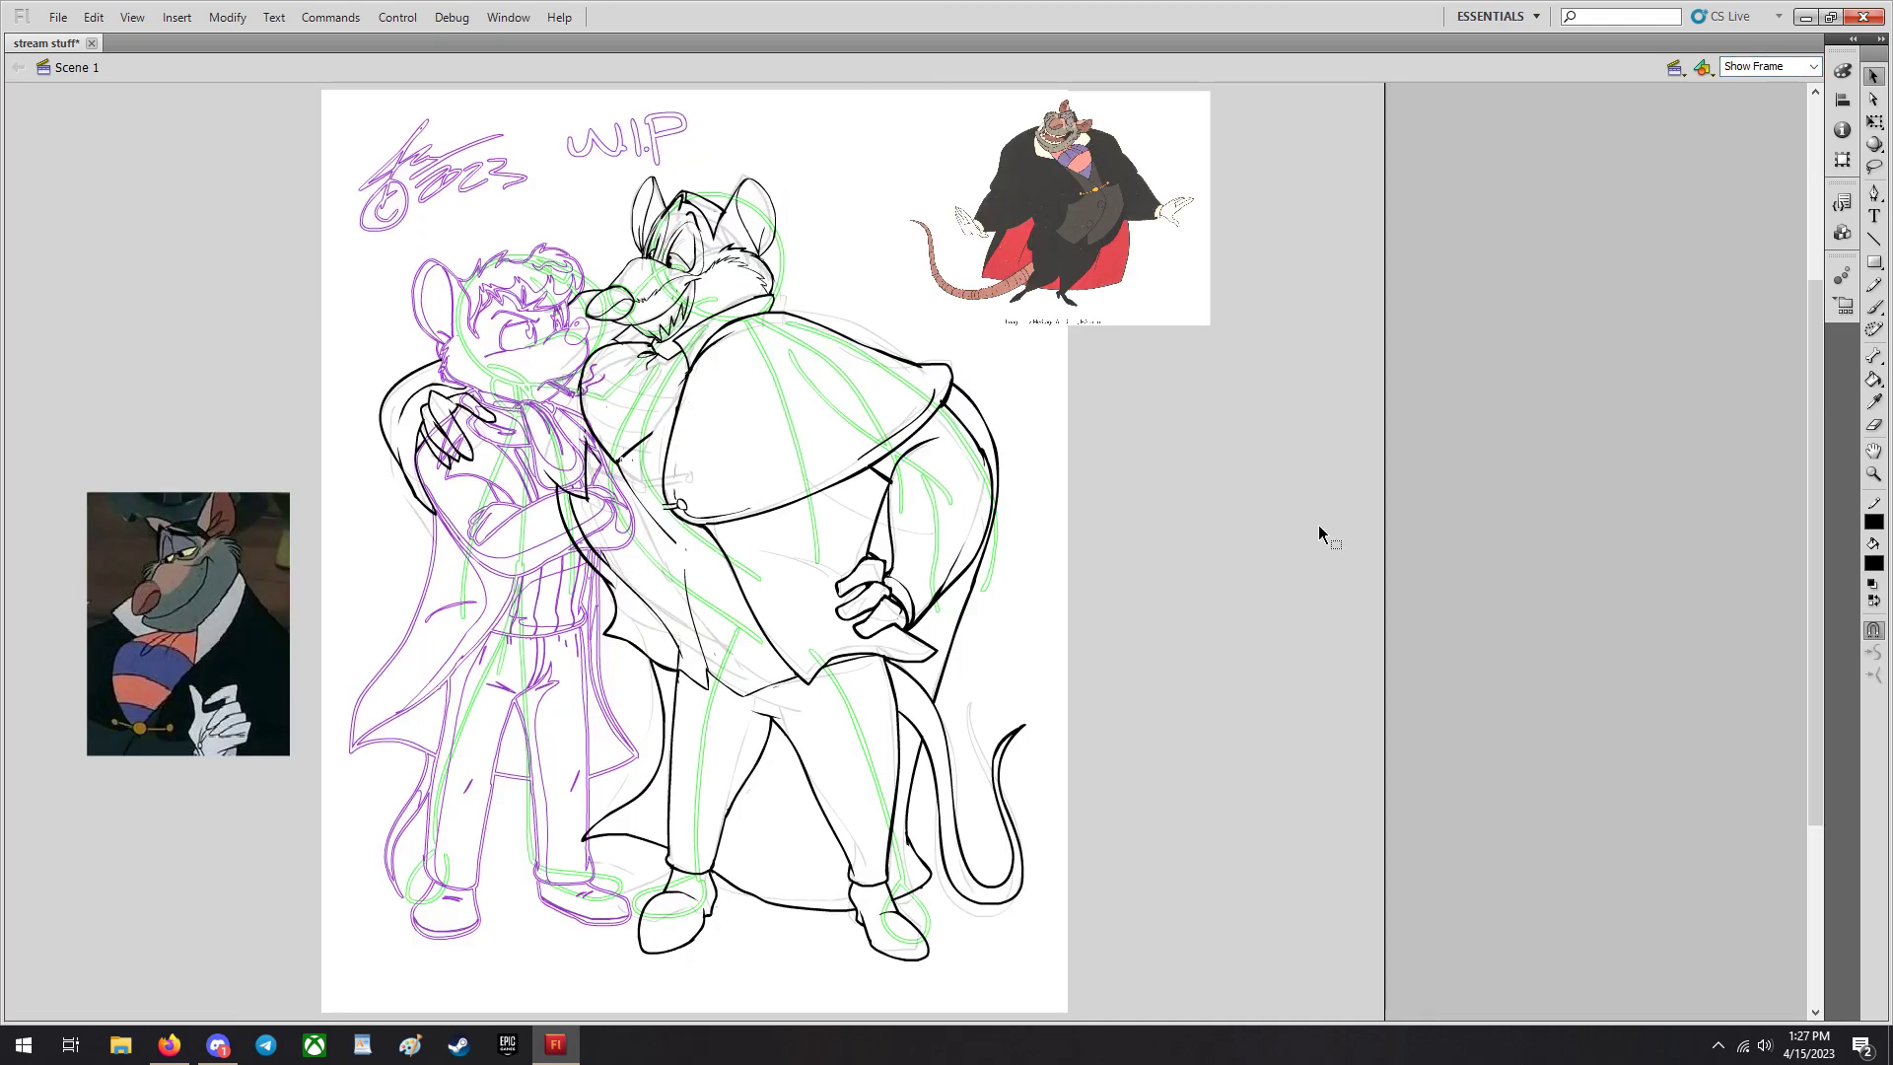
mouse_move(1262, 560)
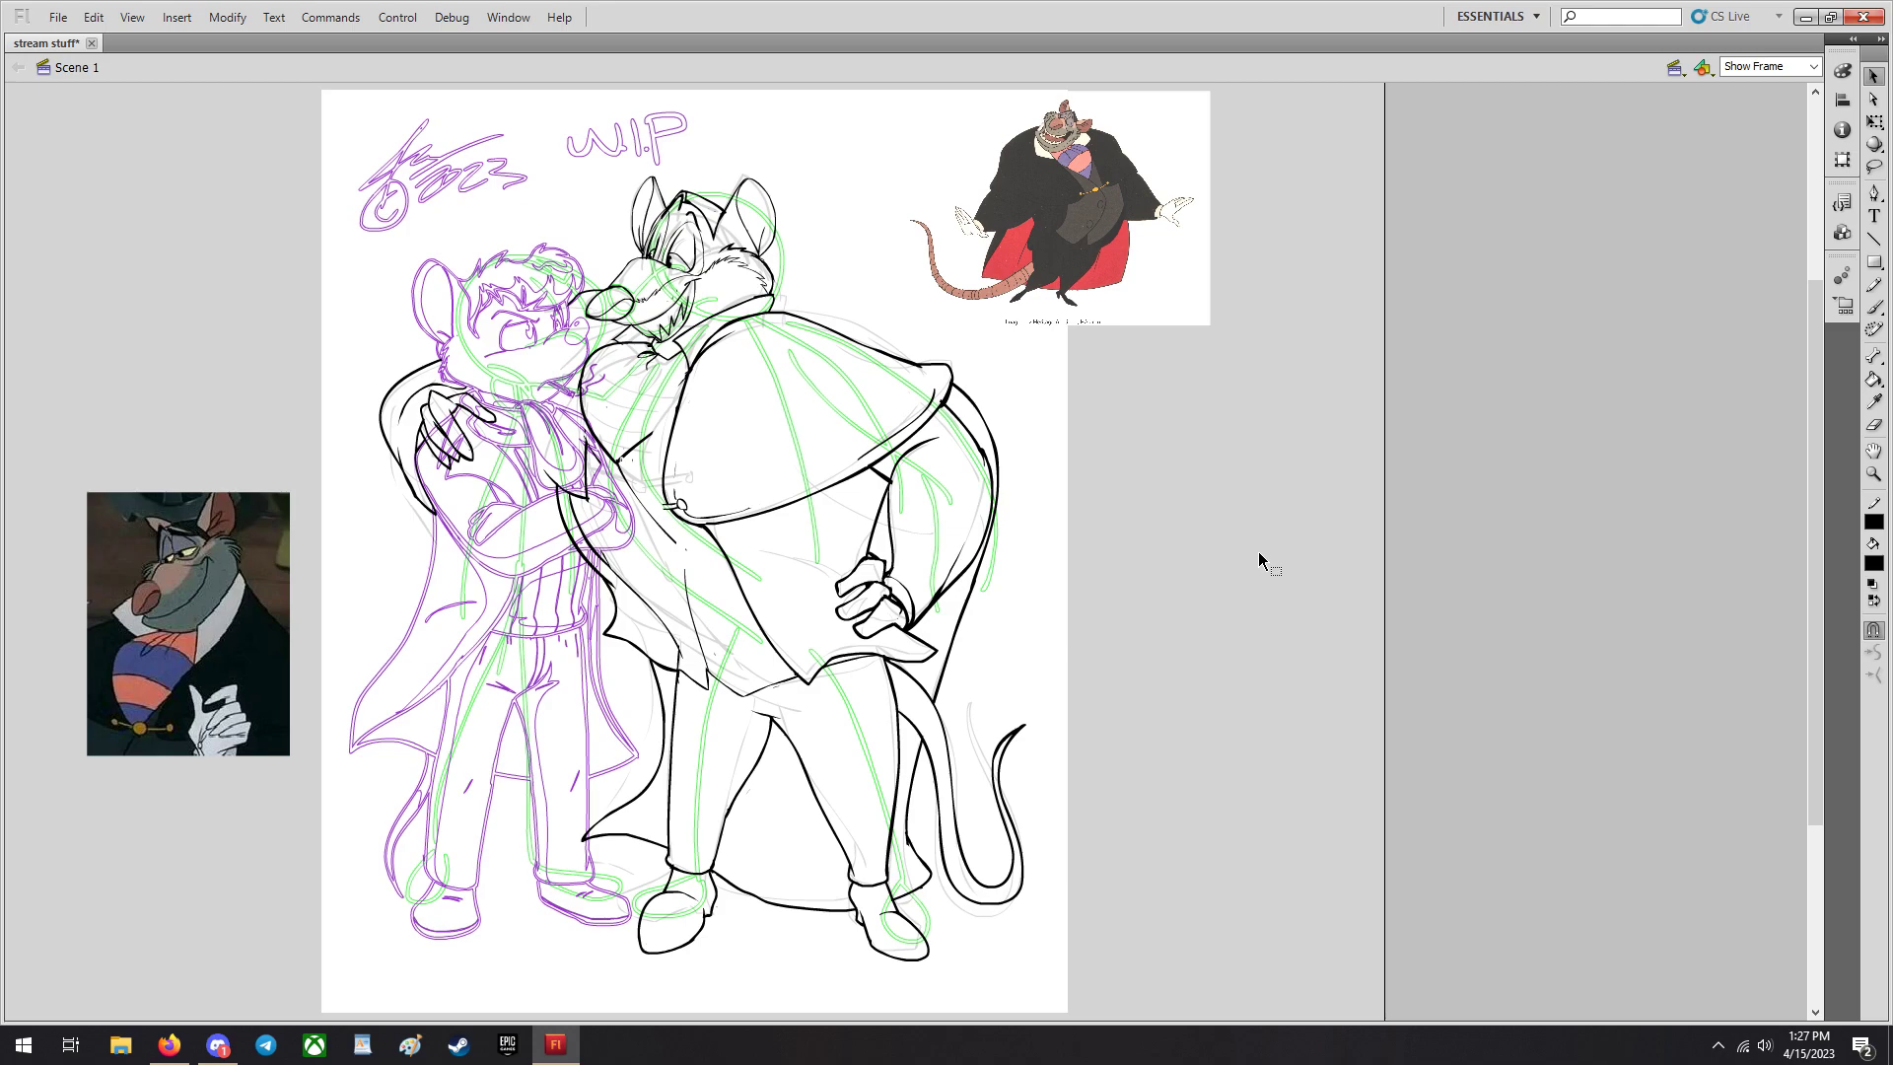
mouse_move(1215, 578)
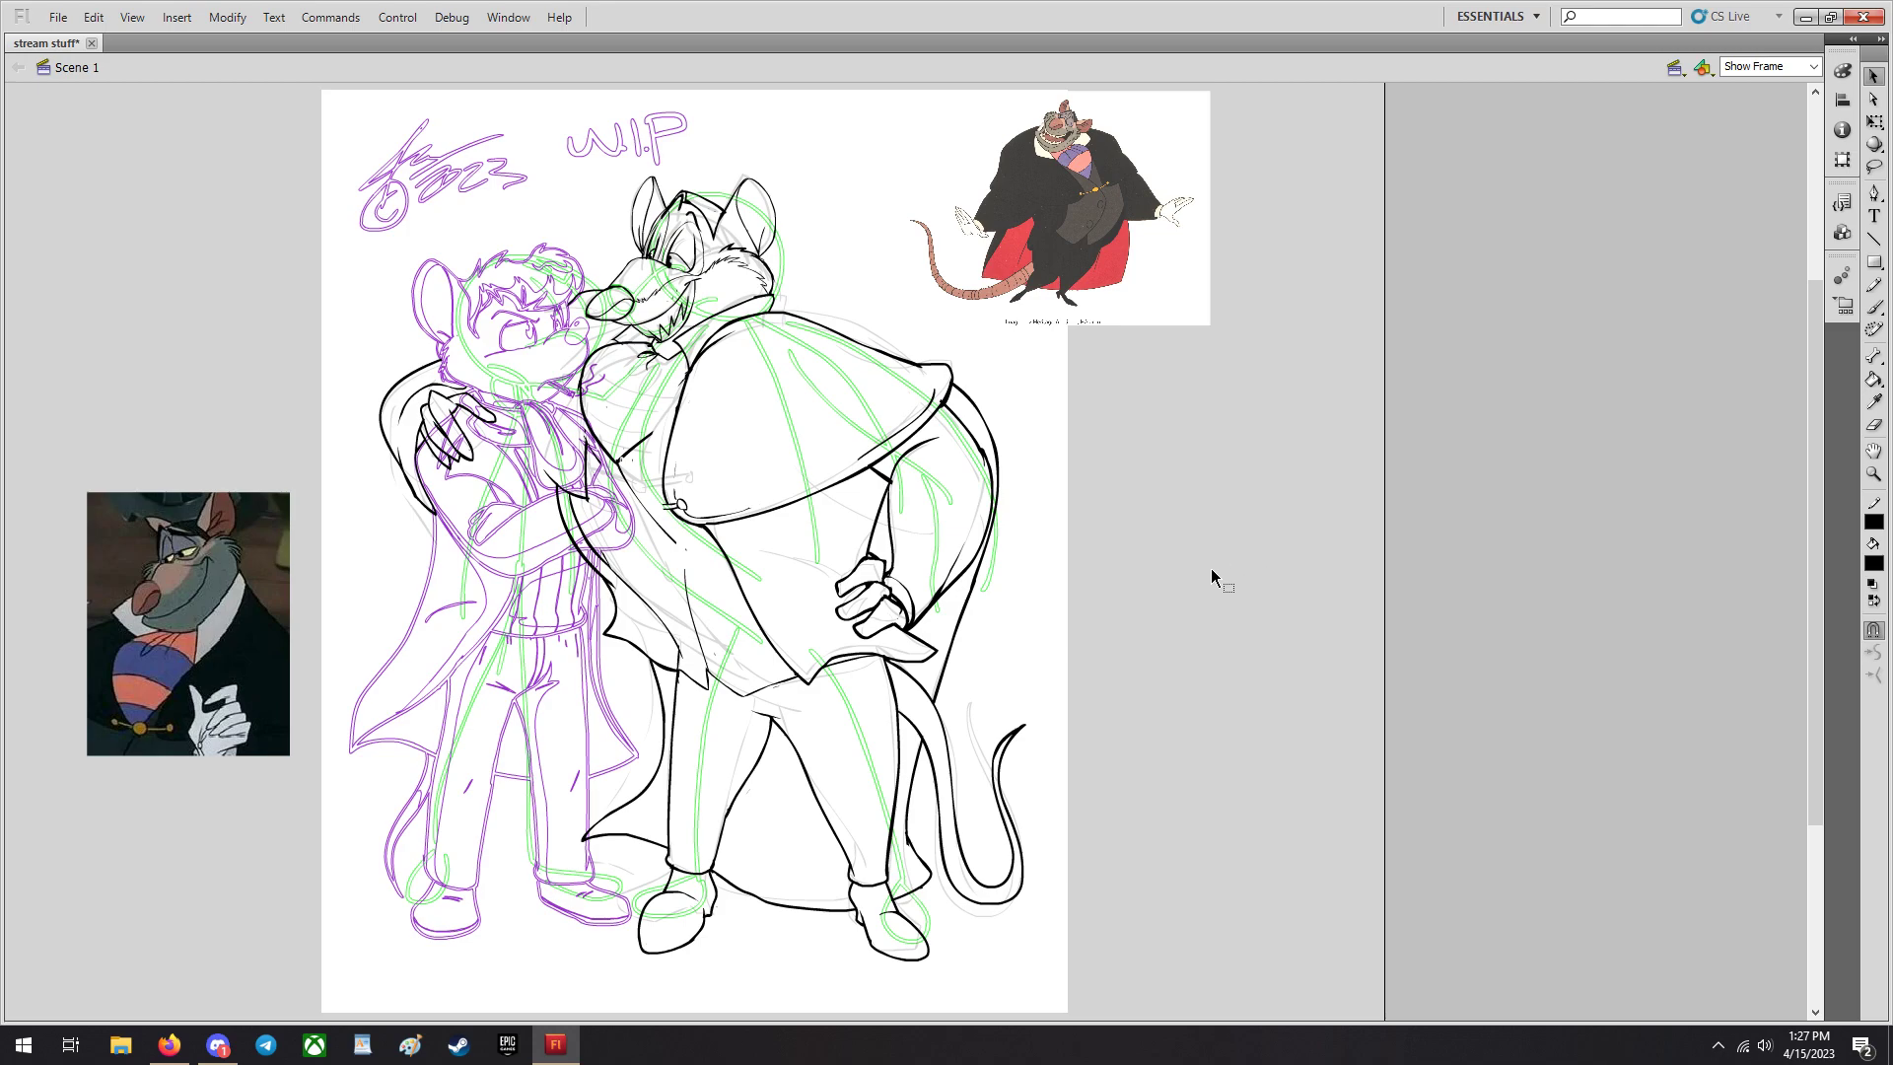